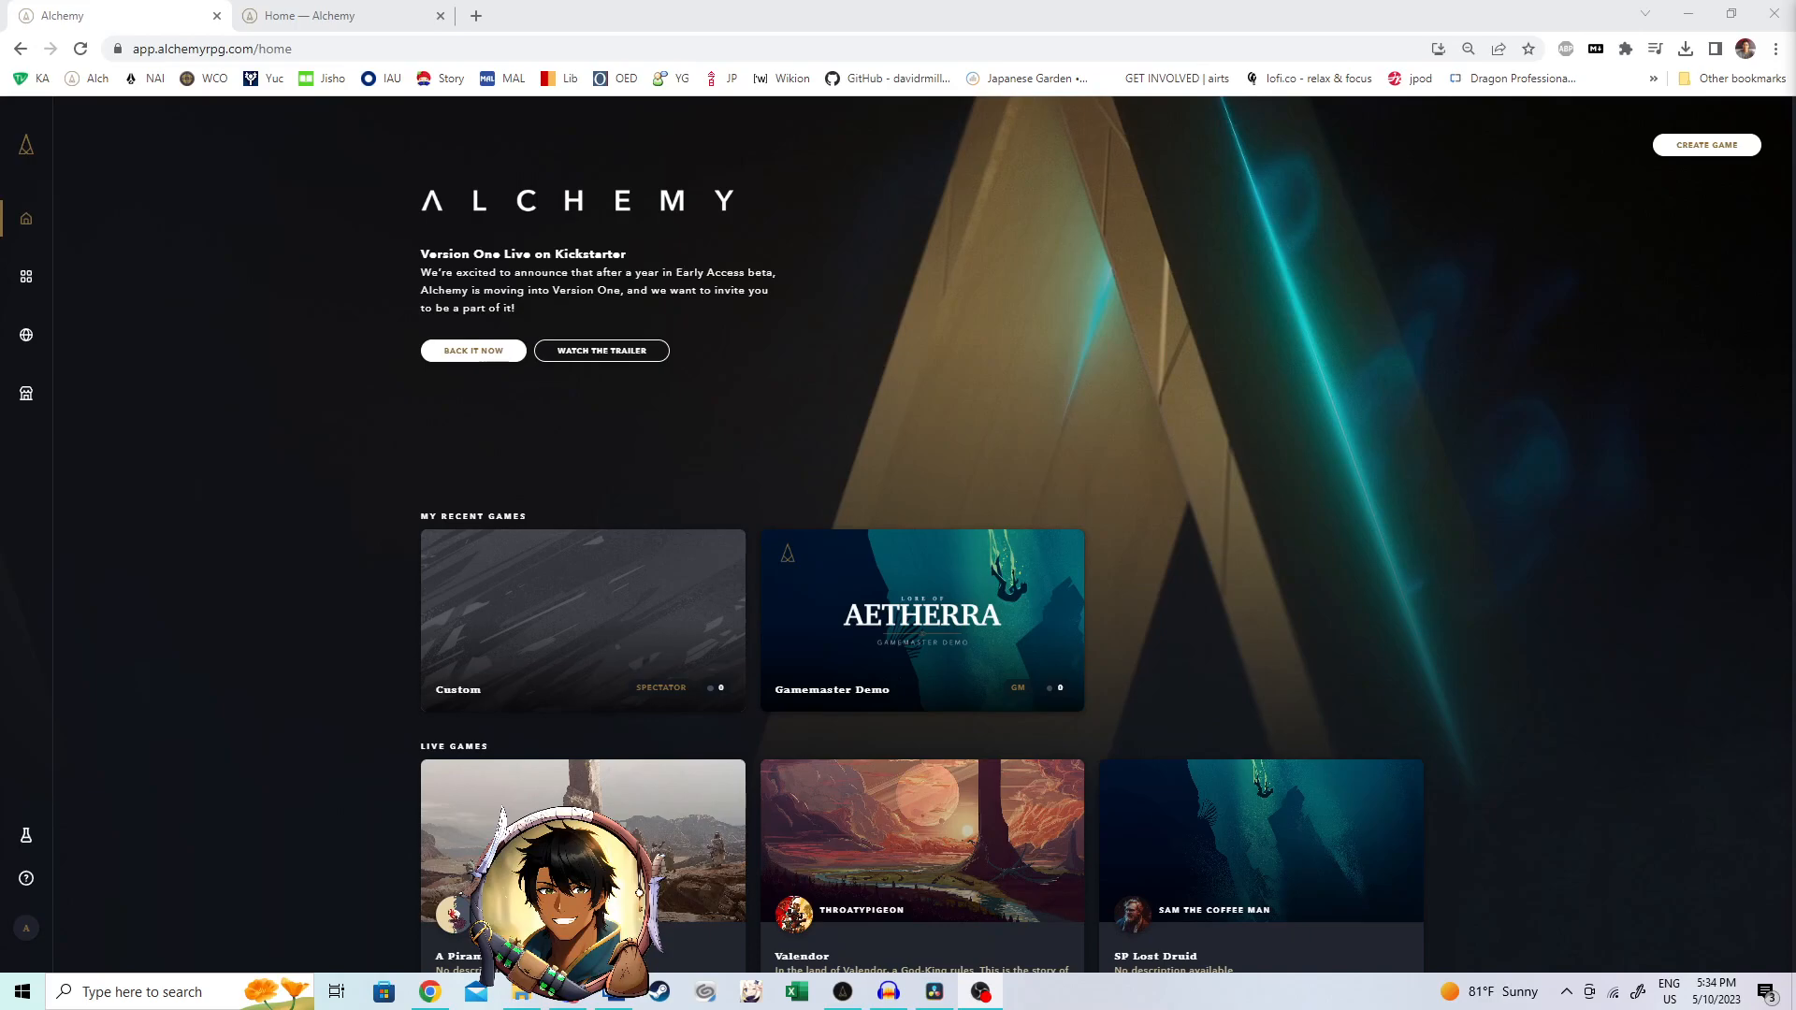
- Browse the Marketplace, Library and Universes pages, ending on the Games library with Gamemaster Demo
left_click(24, 393)
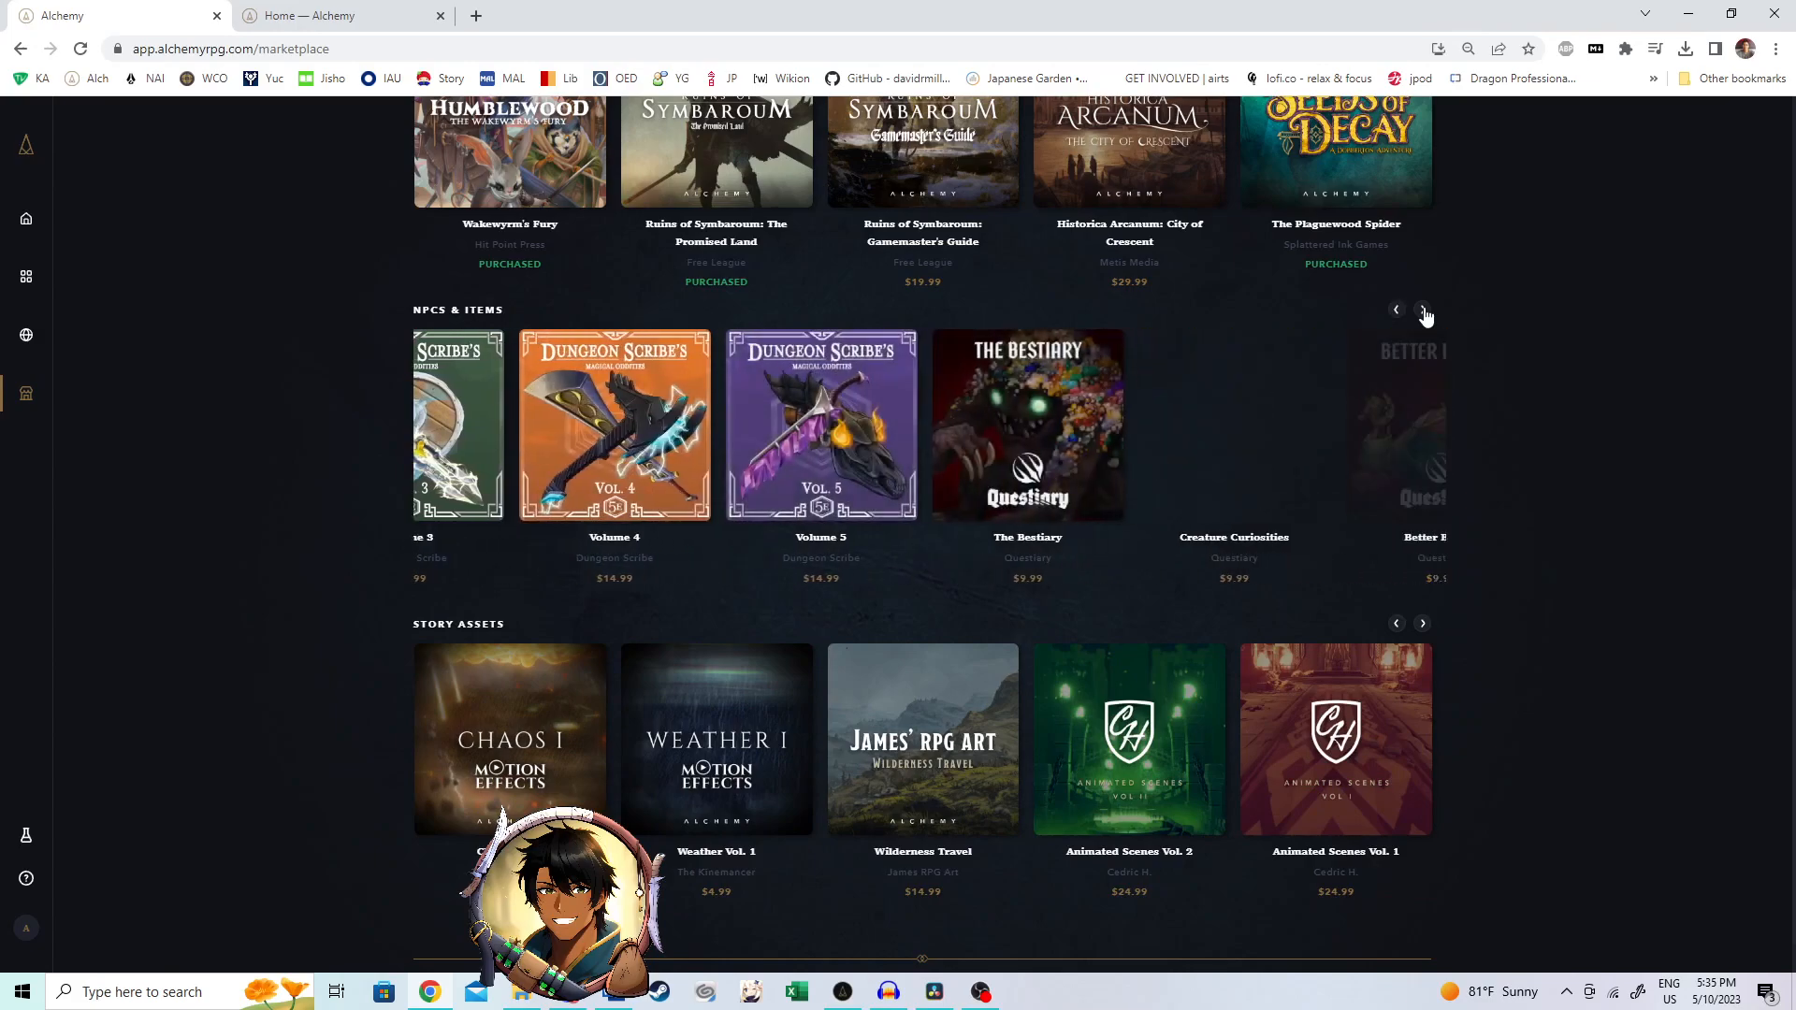
left_click(24, 276)
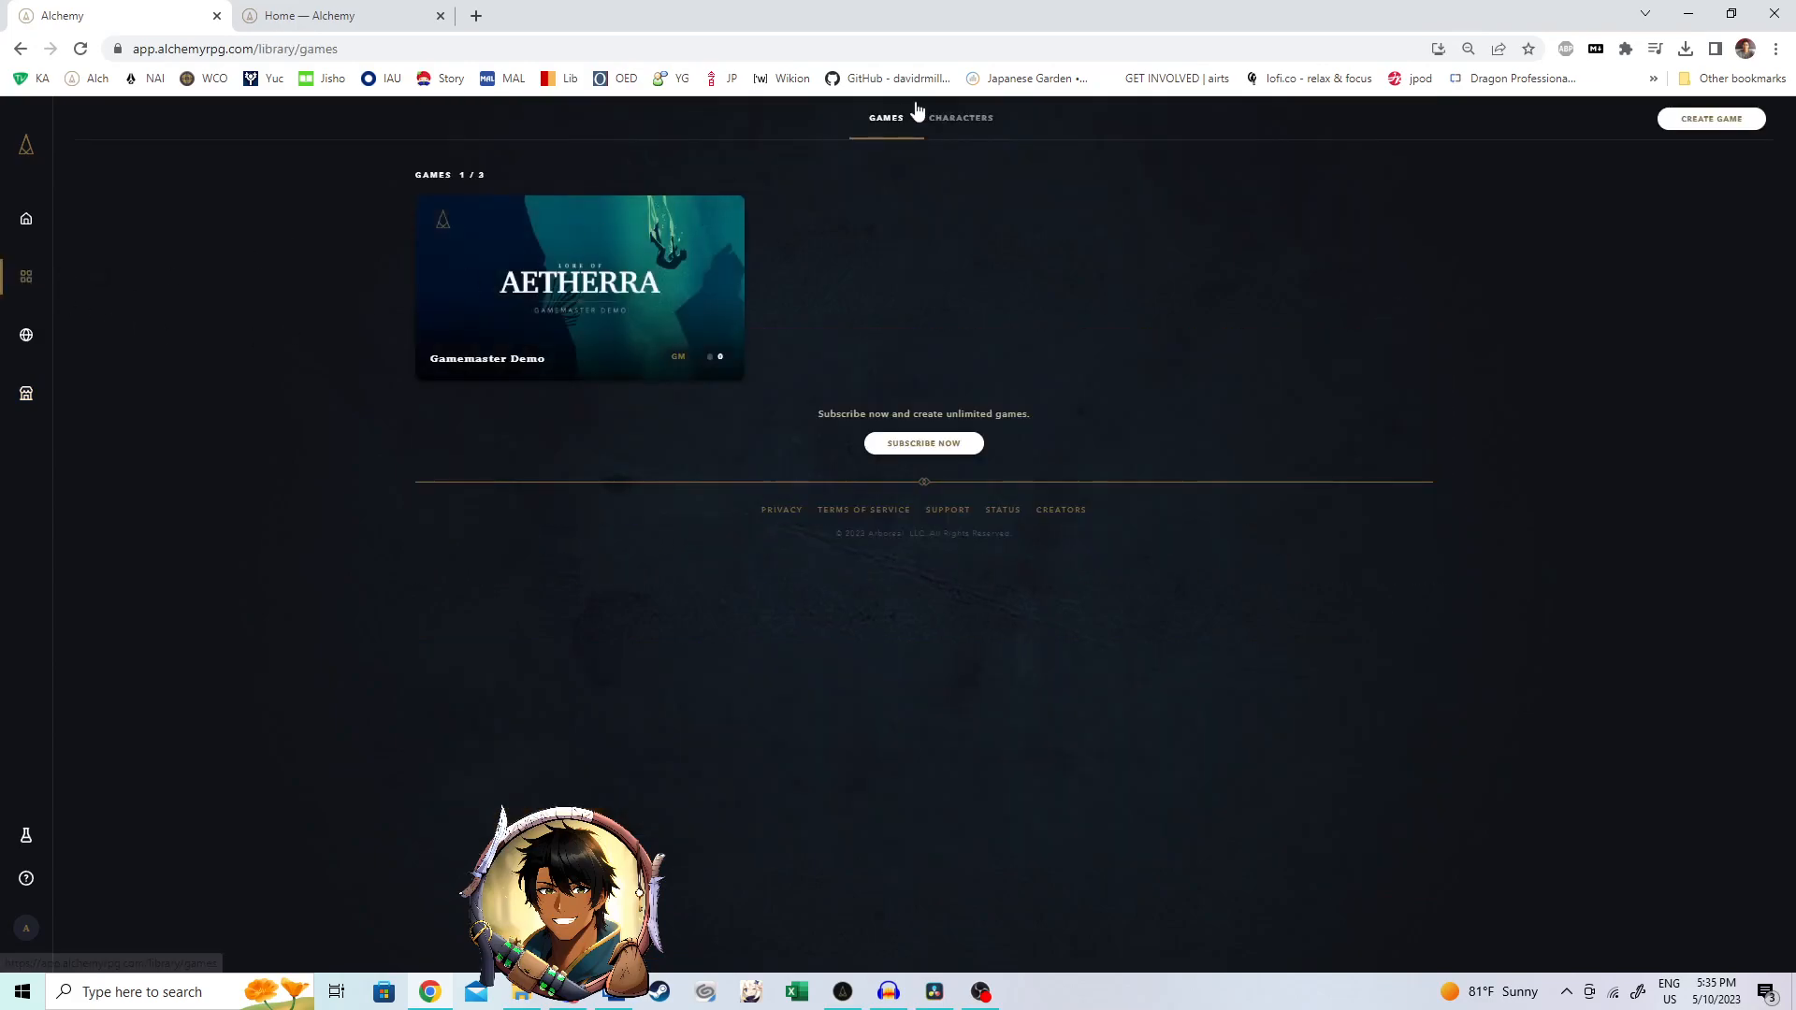
left_click(24, 334)
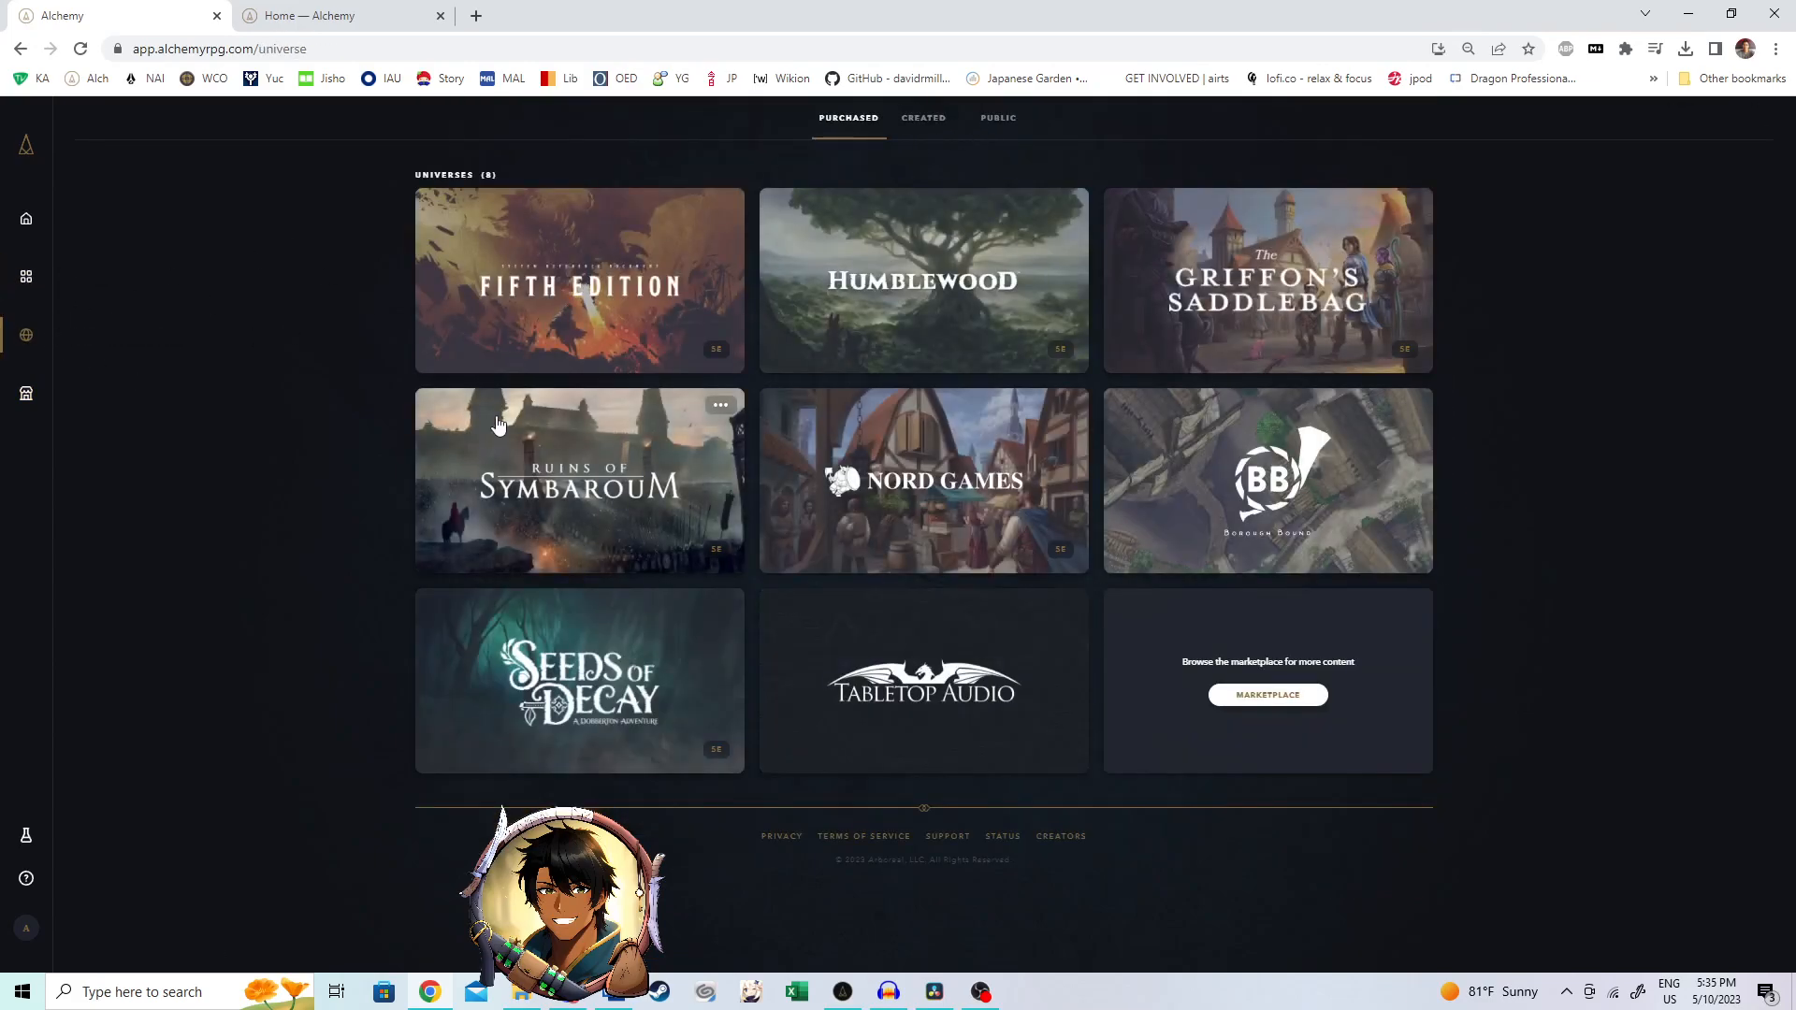
mouse_move(741, 494)
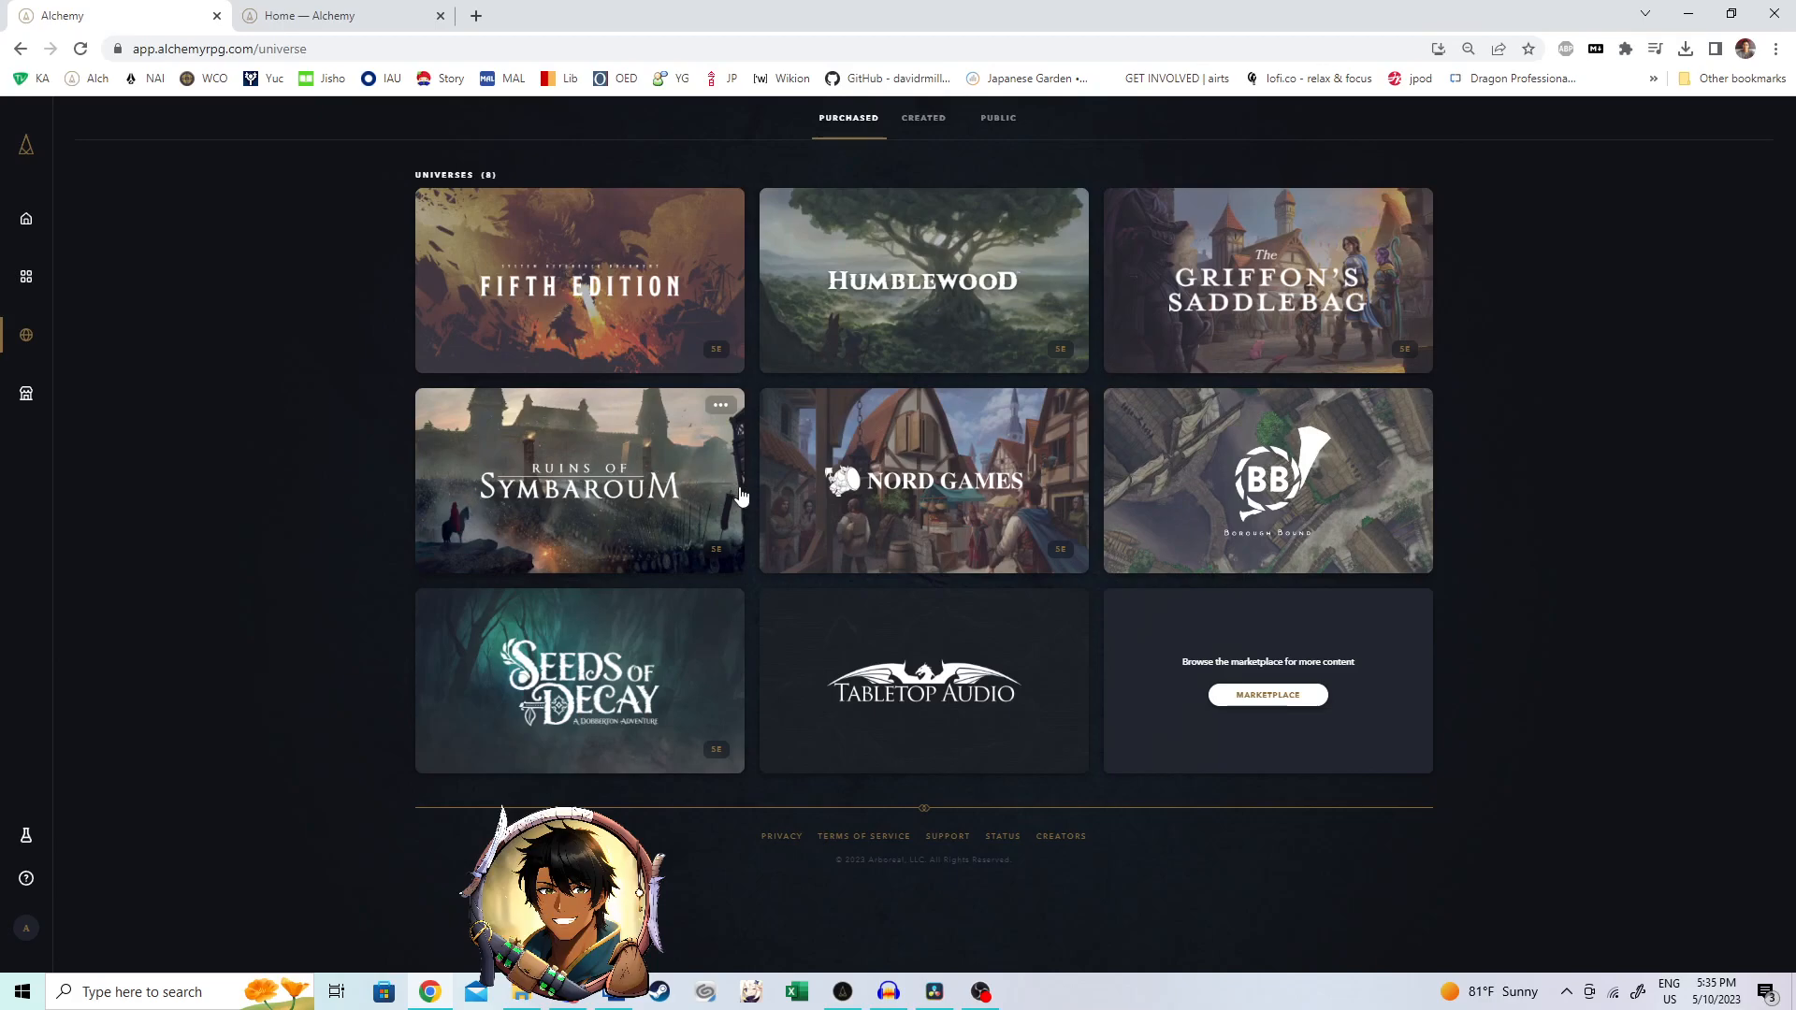
mouse_move(639, 533)
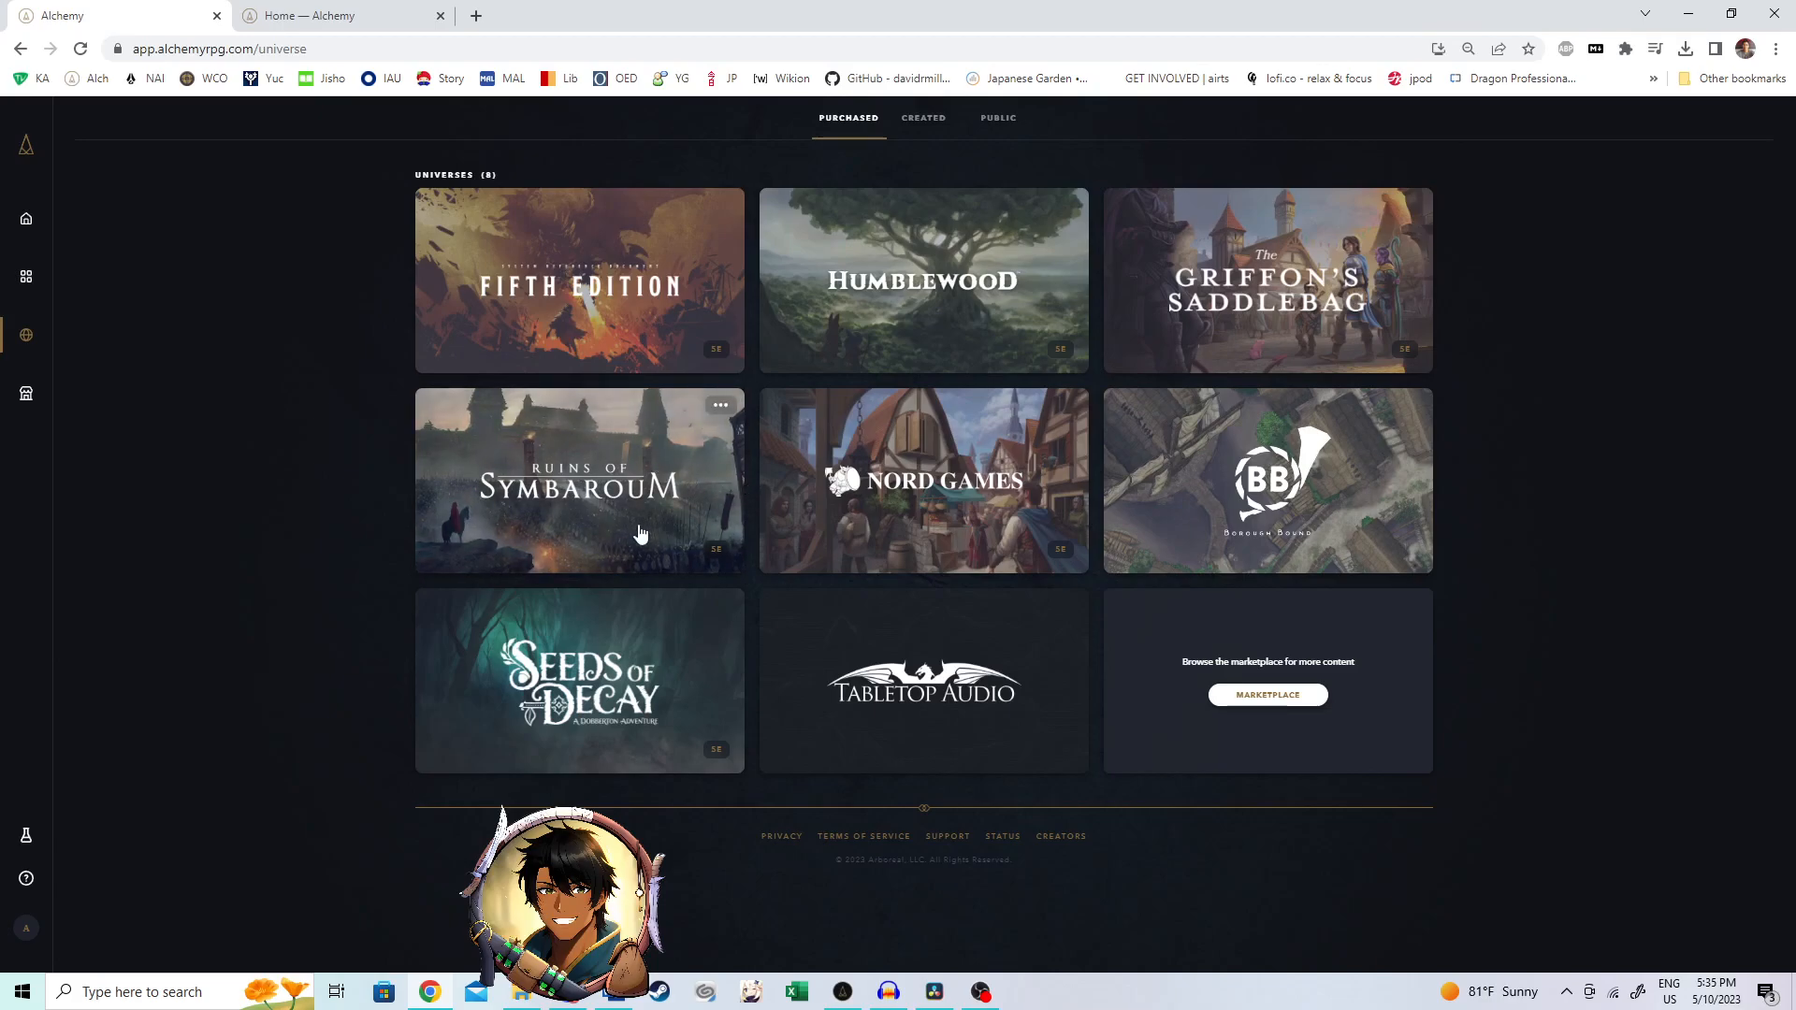
mouse_move(584, 695)
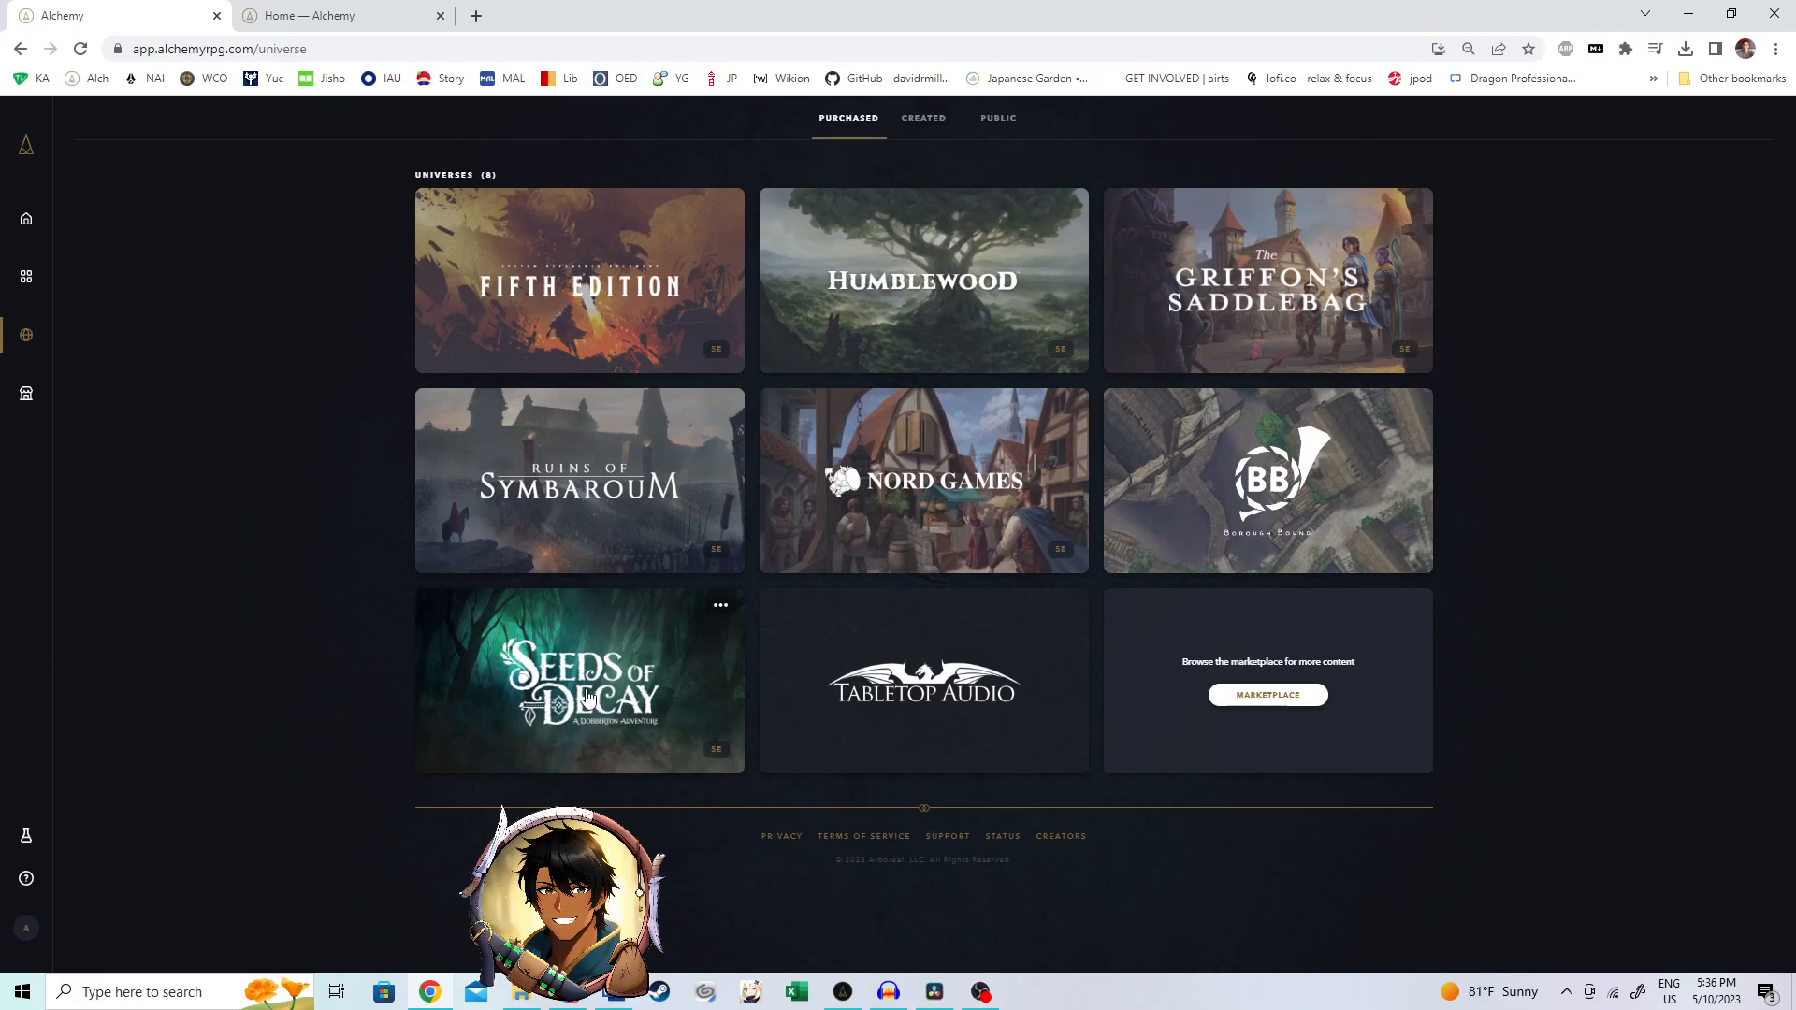
left_click(24, 277)
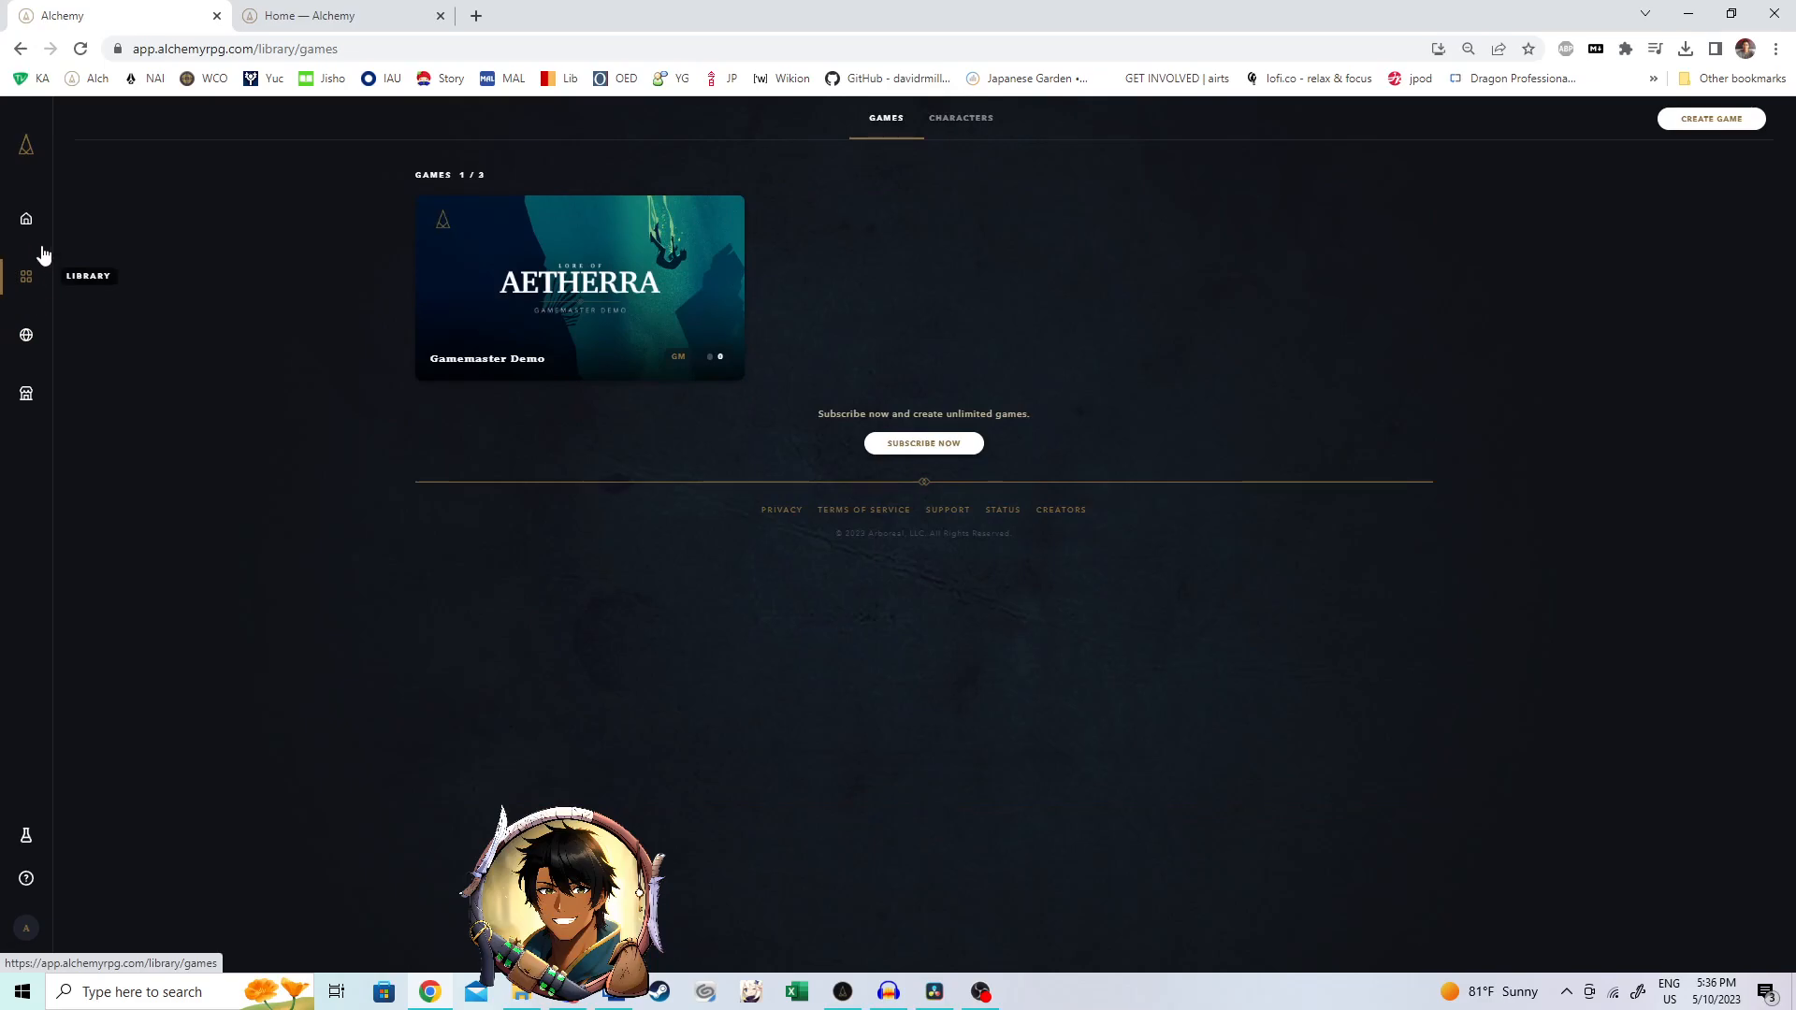
mouse_move(1644, 187)
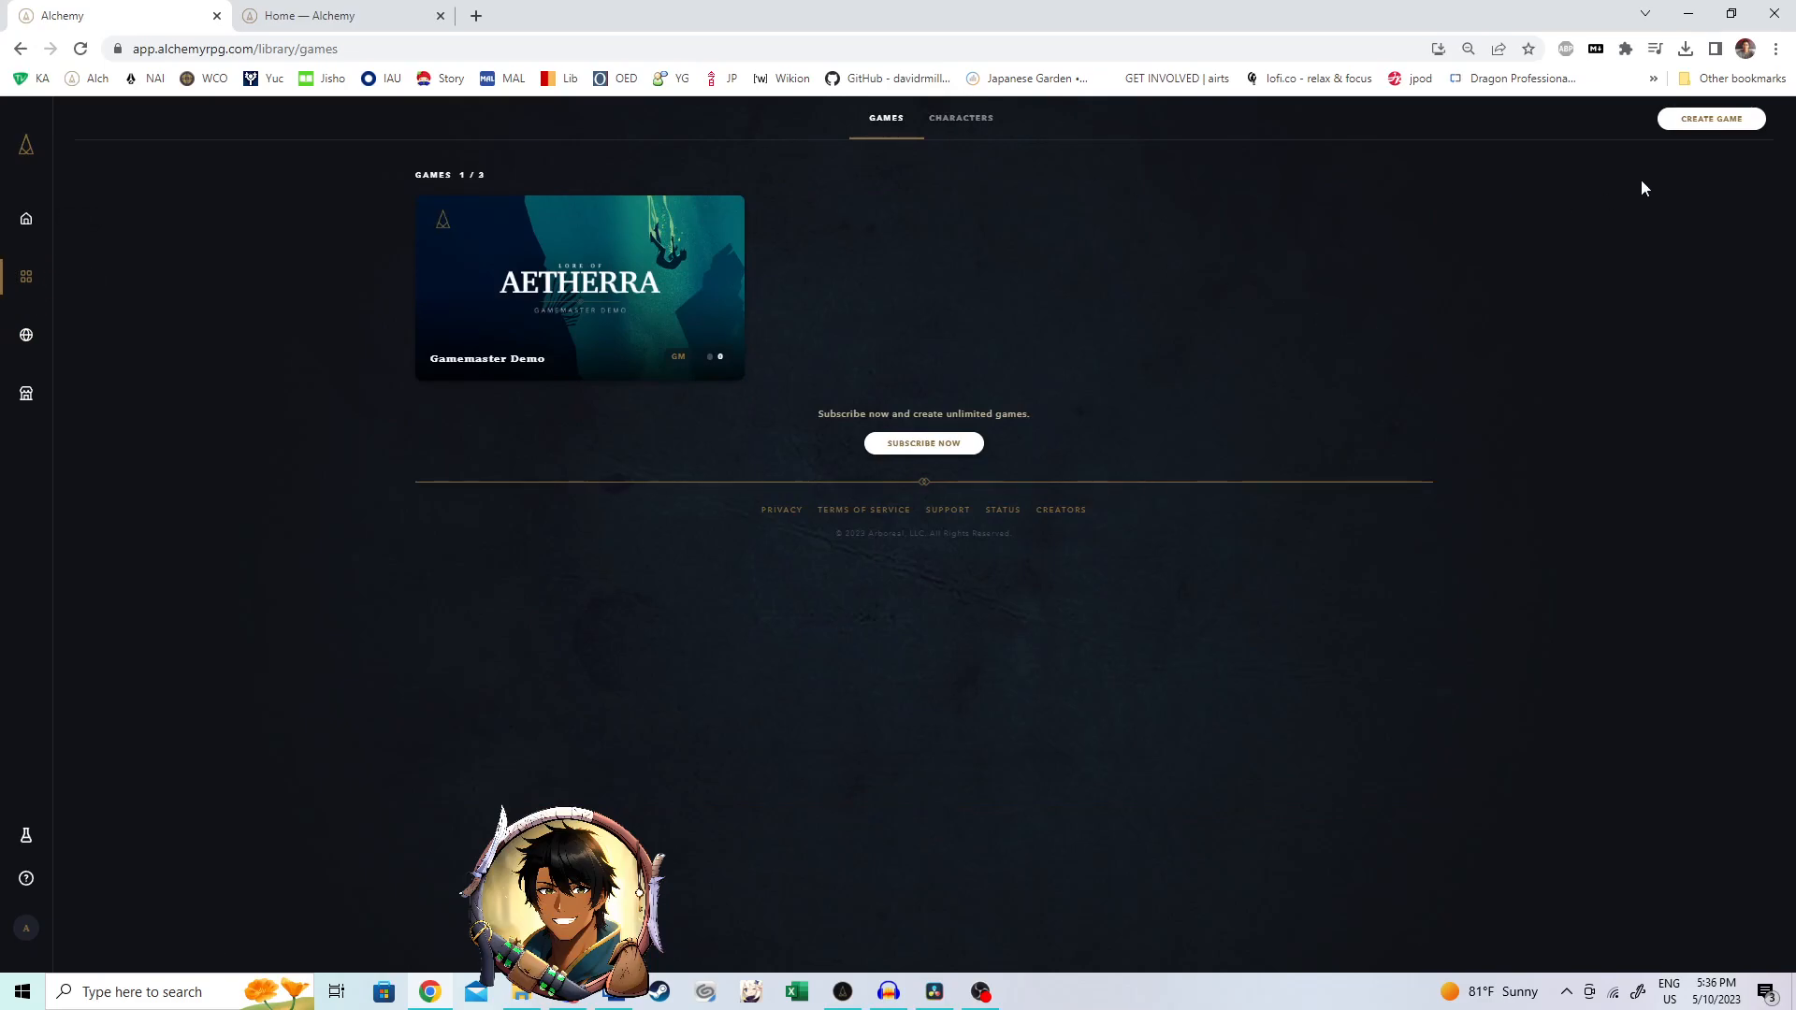
- Start a new Fifth Edition game titled Demo using The Plaguewood Spider quickstart module
left_click(1709, 118)
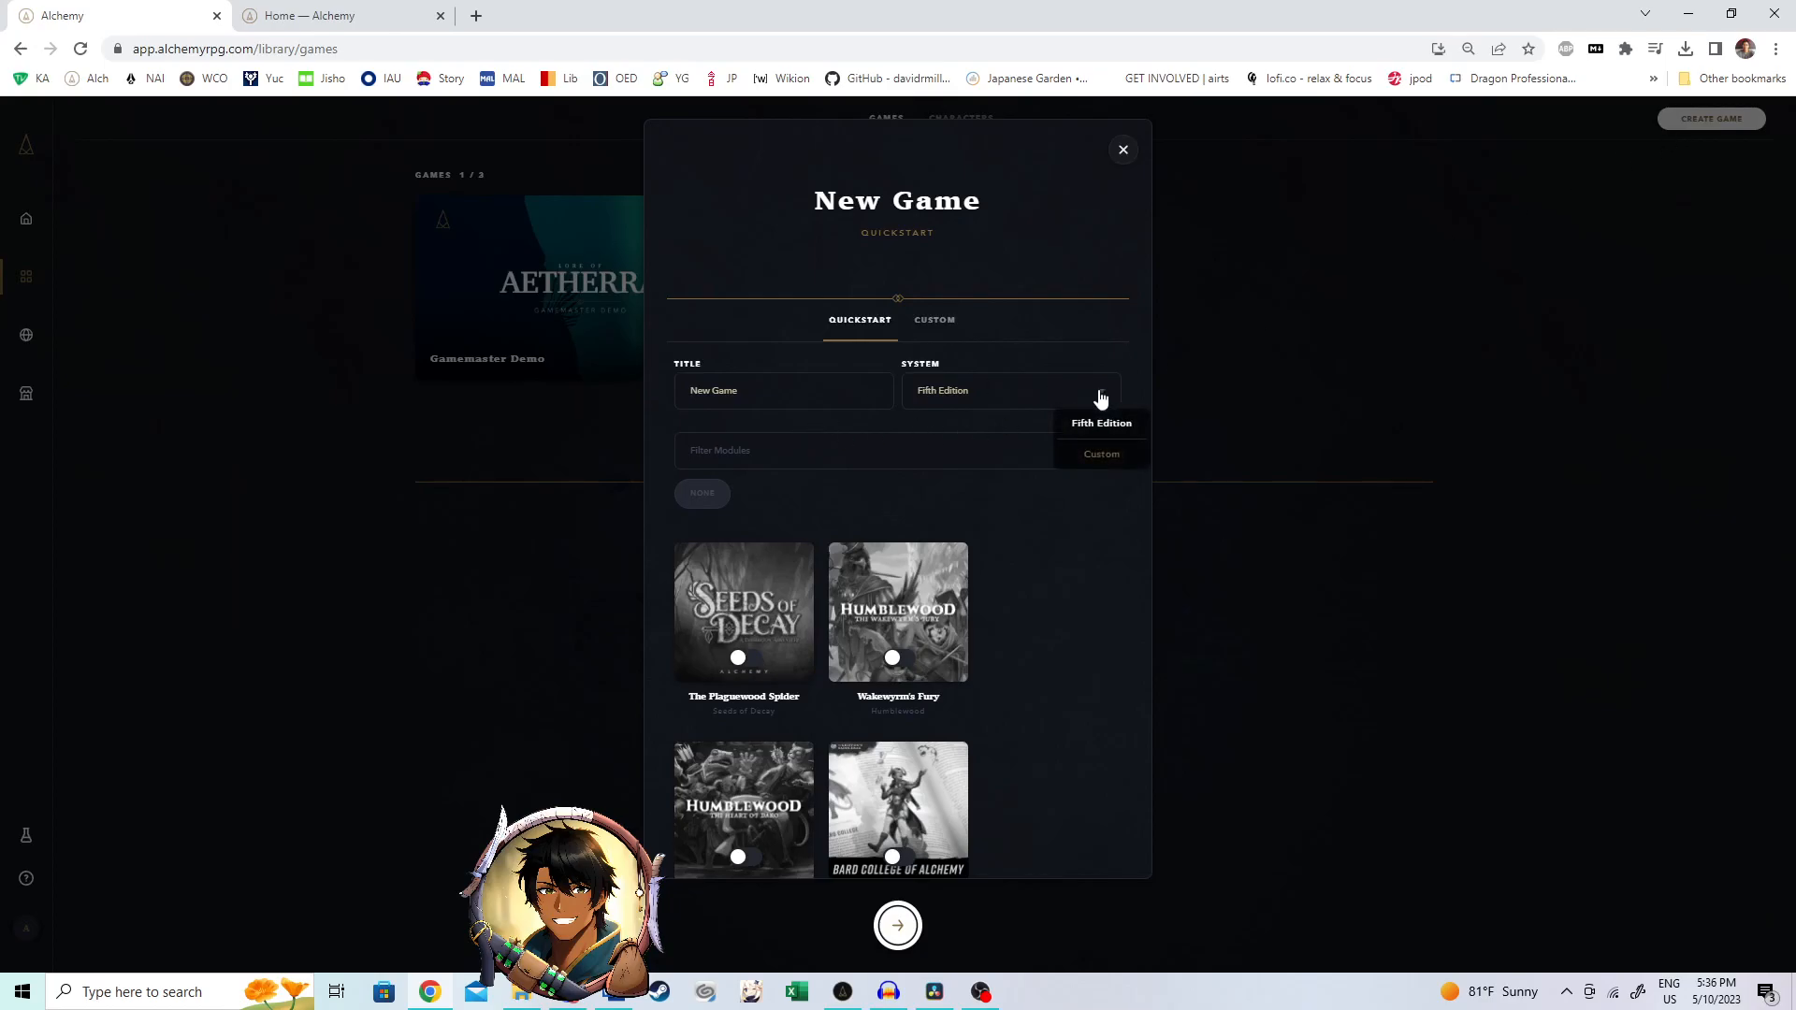
mouse_move(1090, 496)
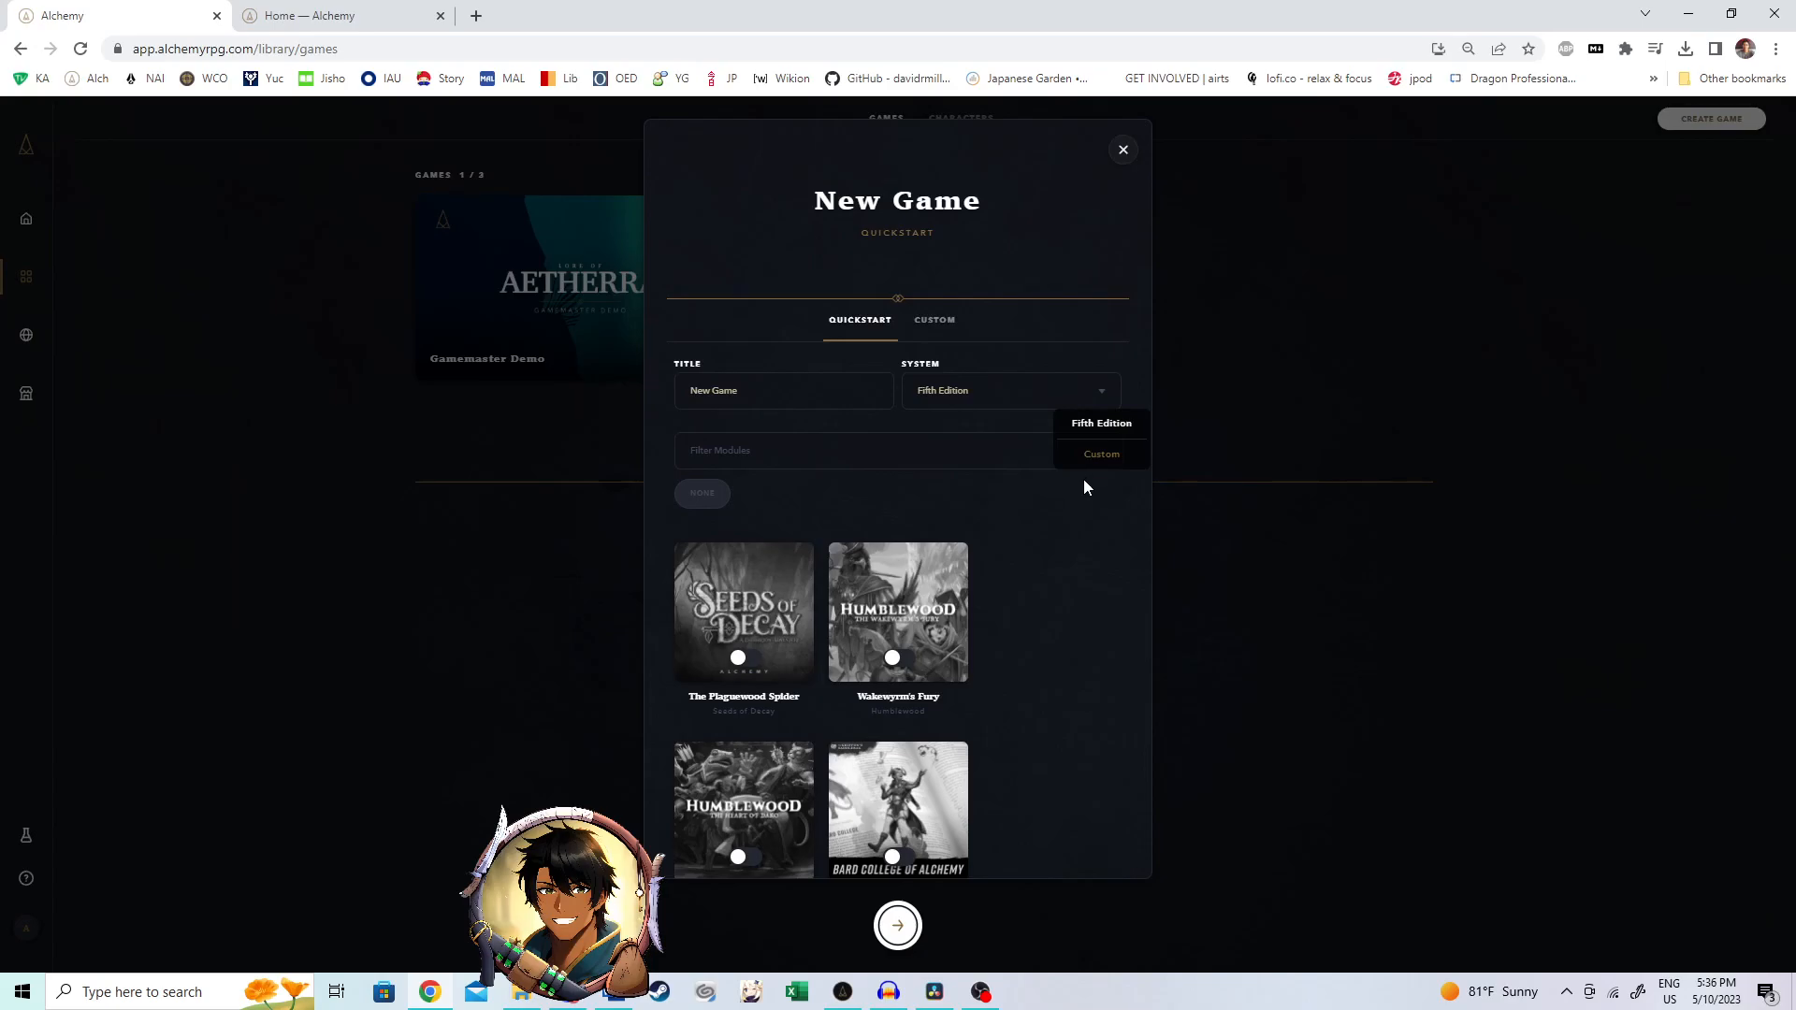
mouse_move(1077, 477)
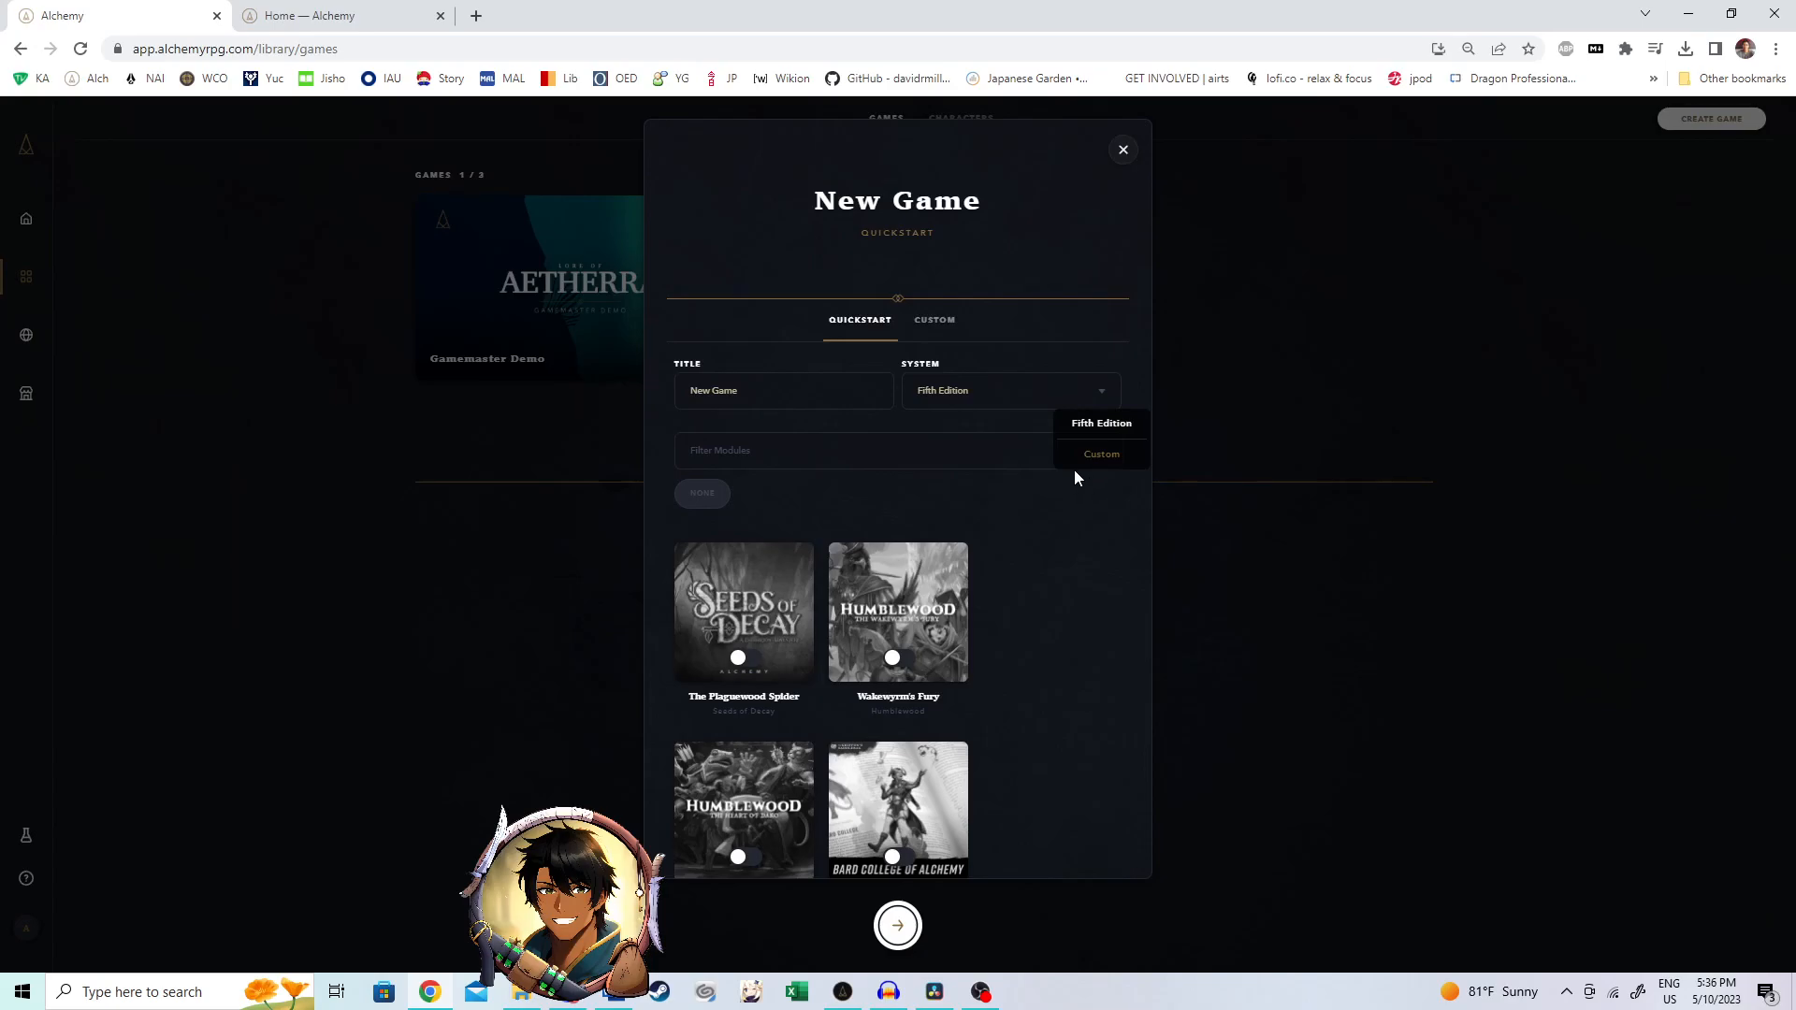
mouse_move(1055, 495)
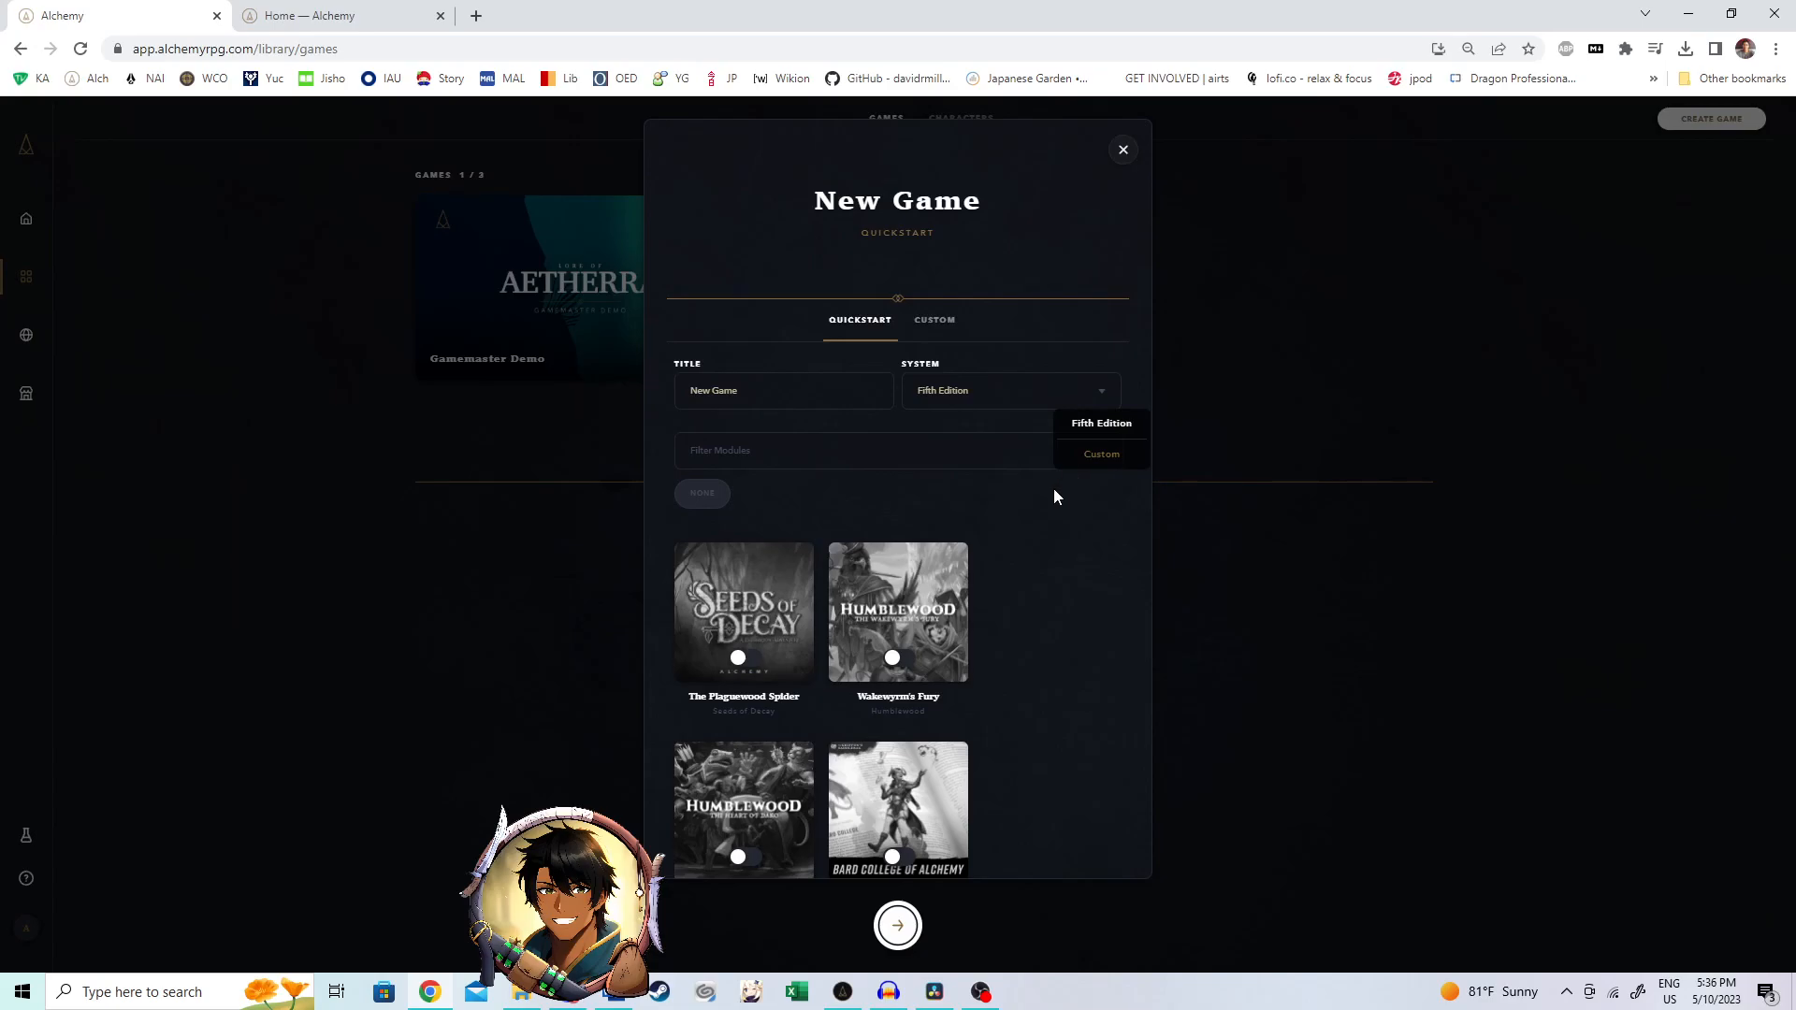
mouse_move(1034, 512)
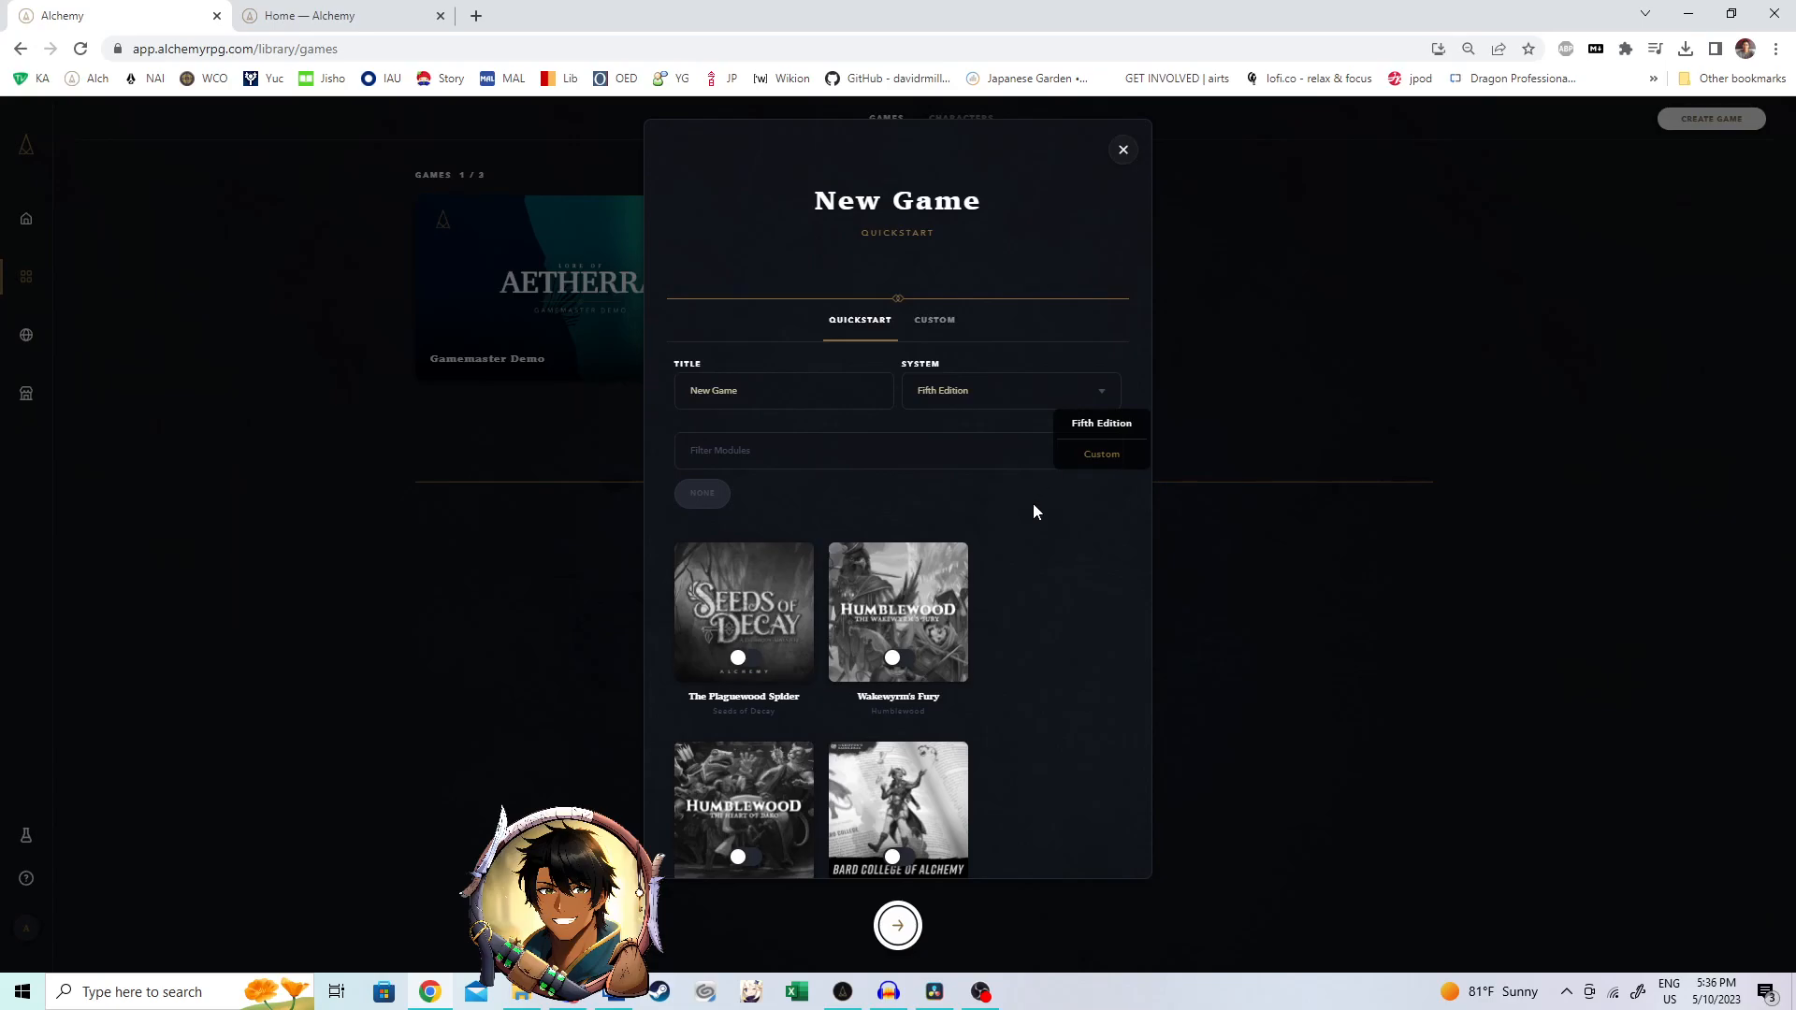
mouse_move(1029, 524)
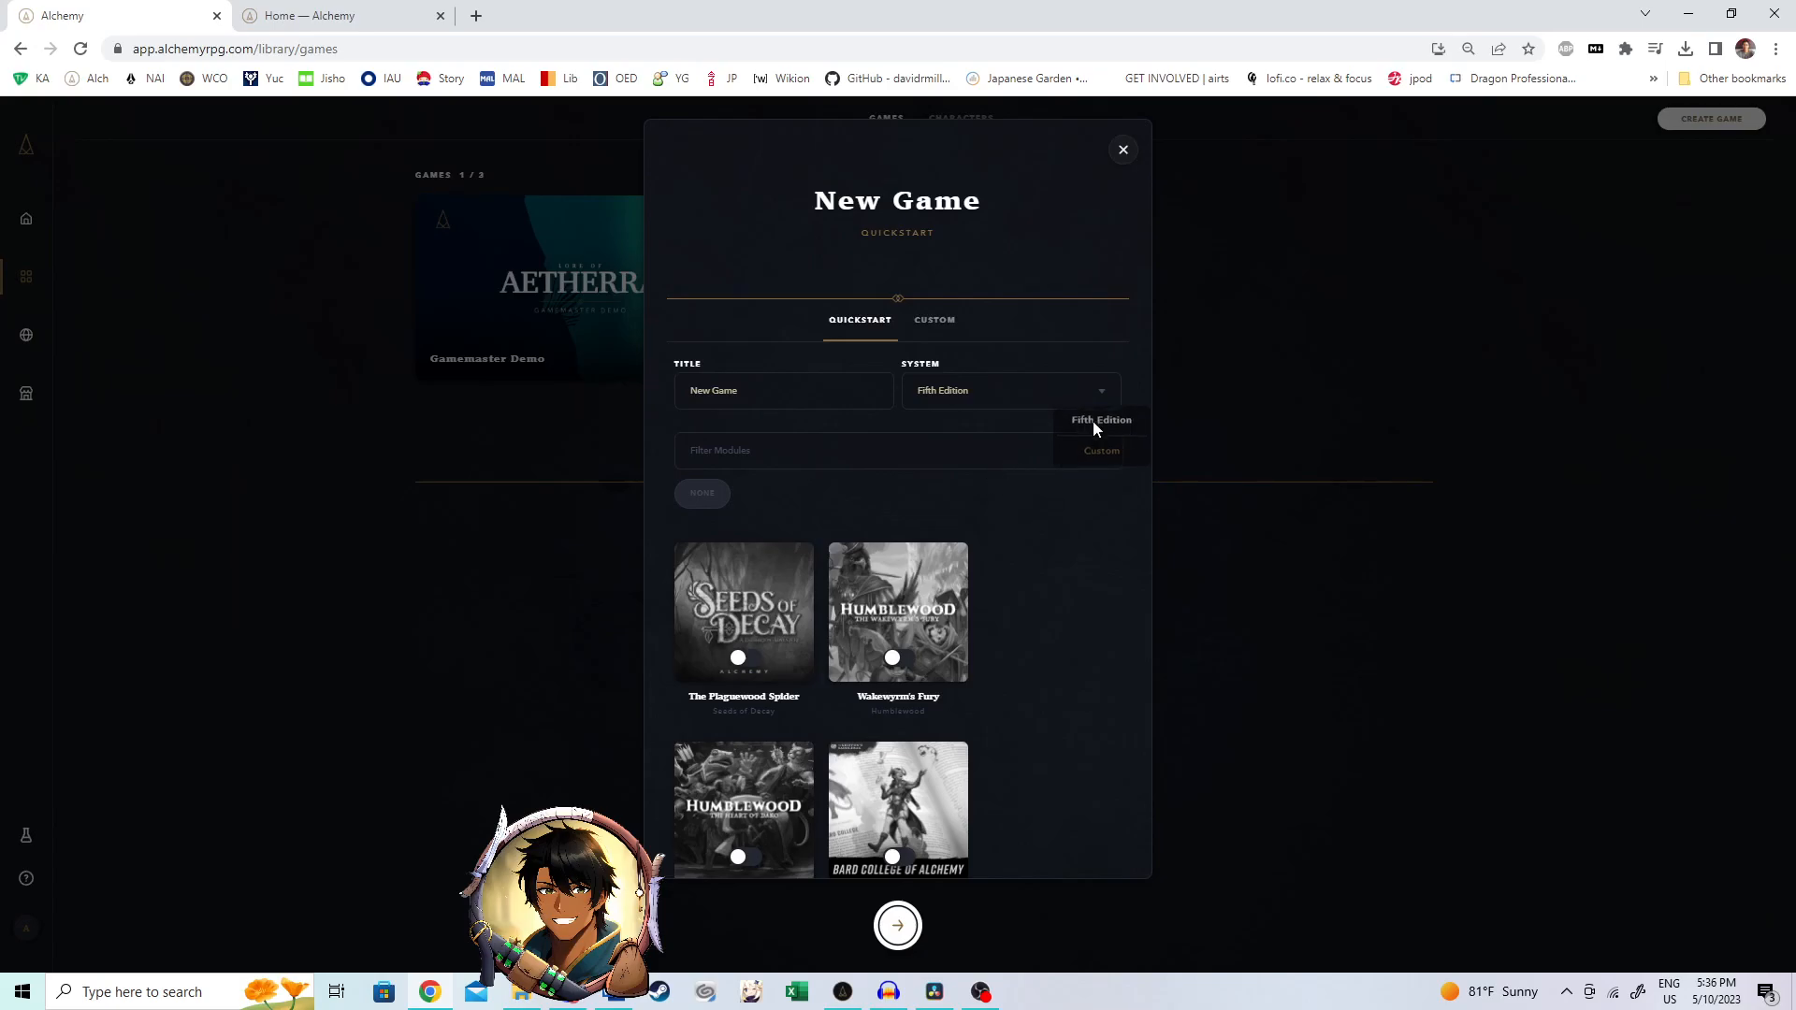
left_click(1098, 419)
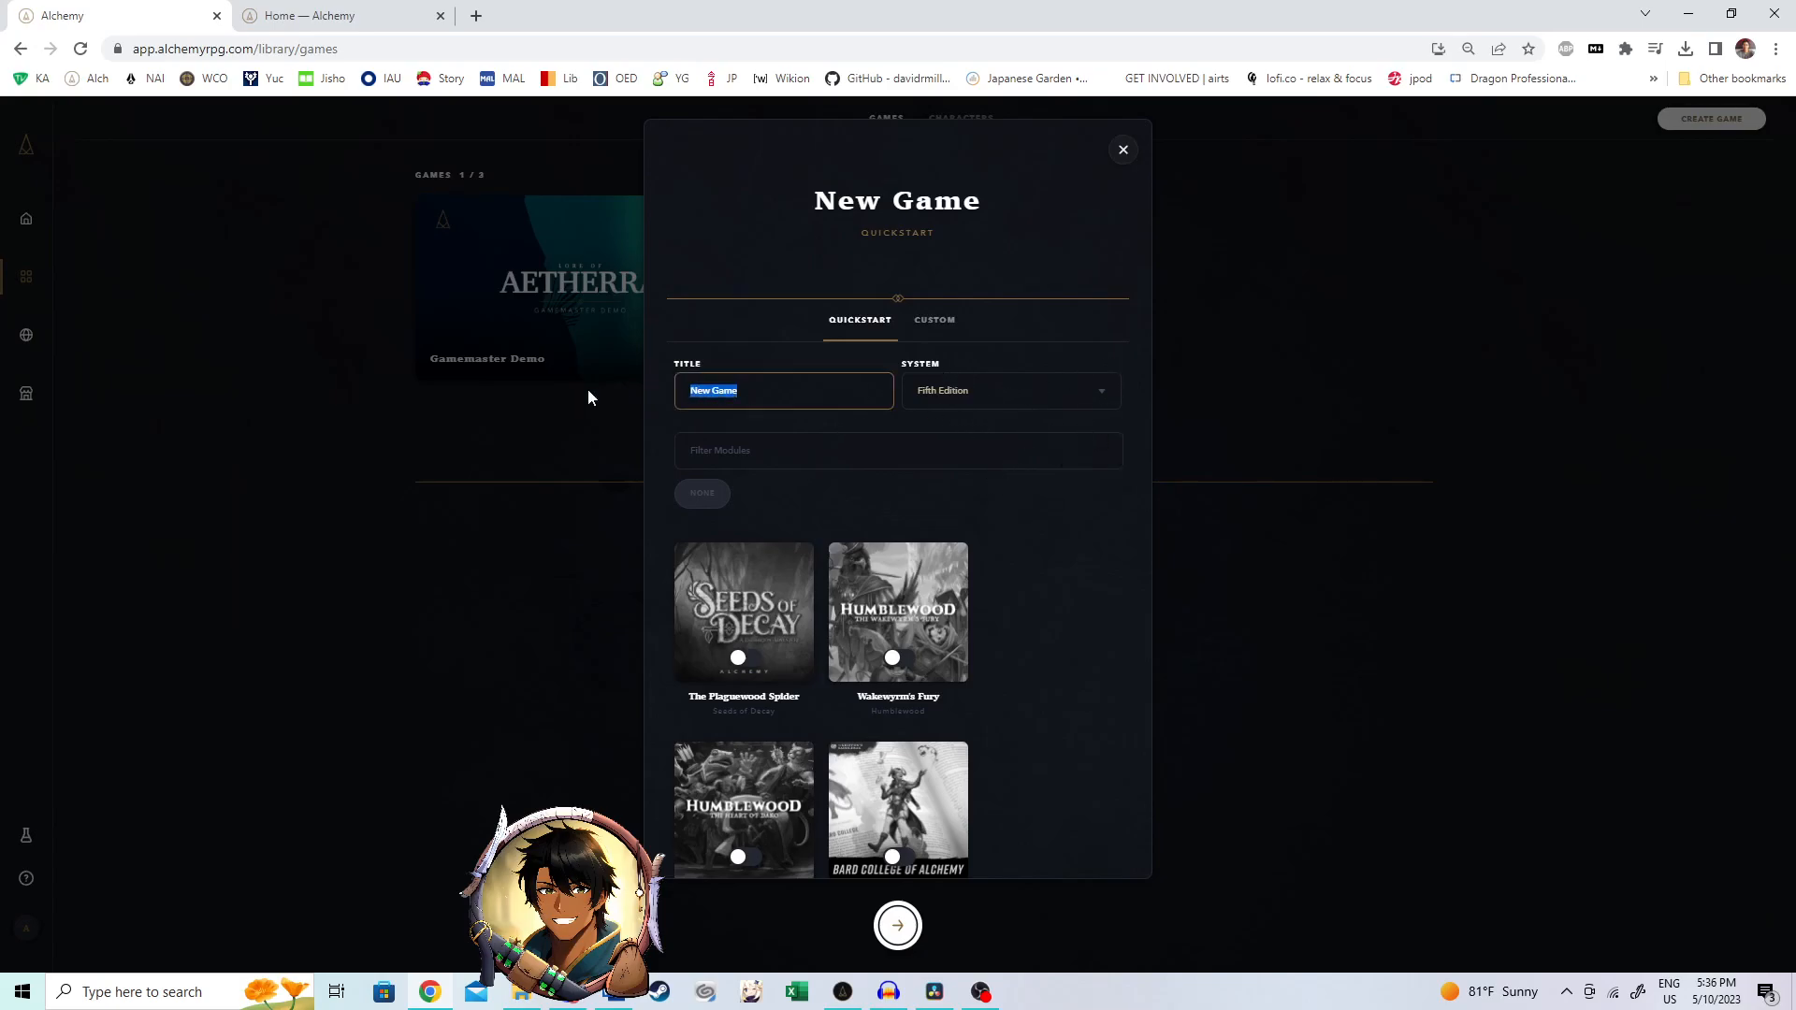
type("Dem")
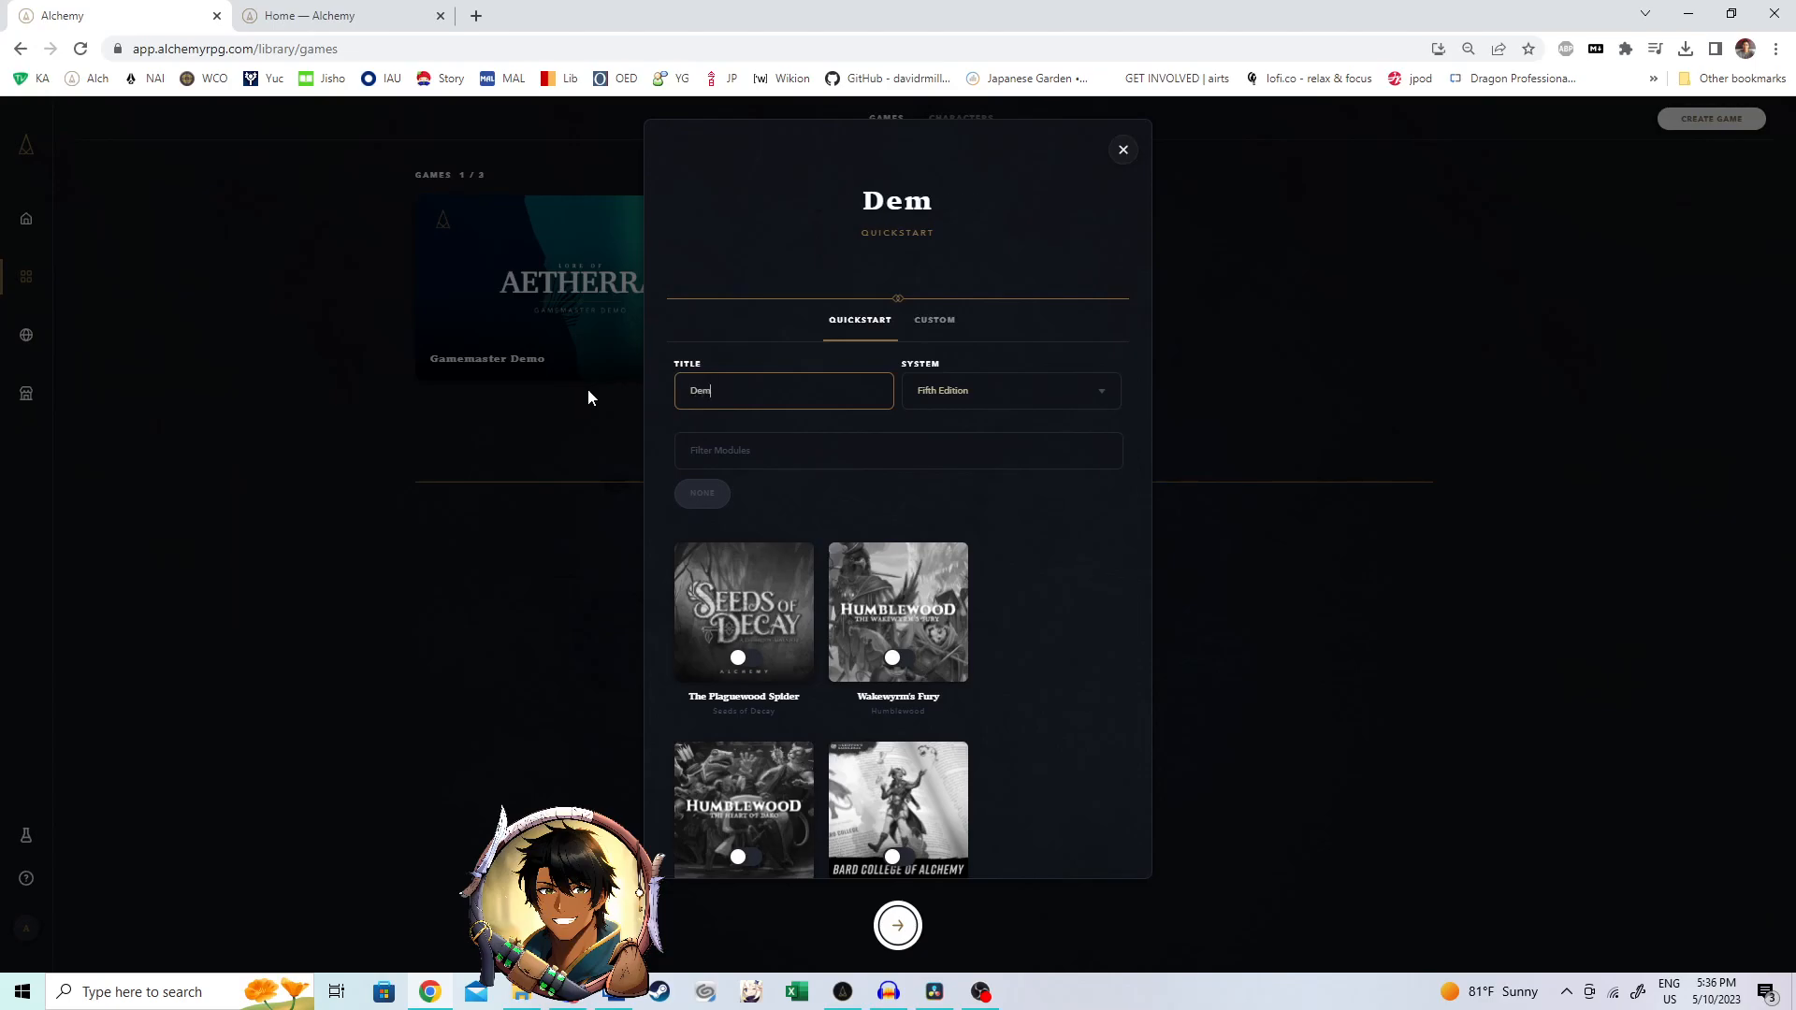
left_click(934, 320)
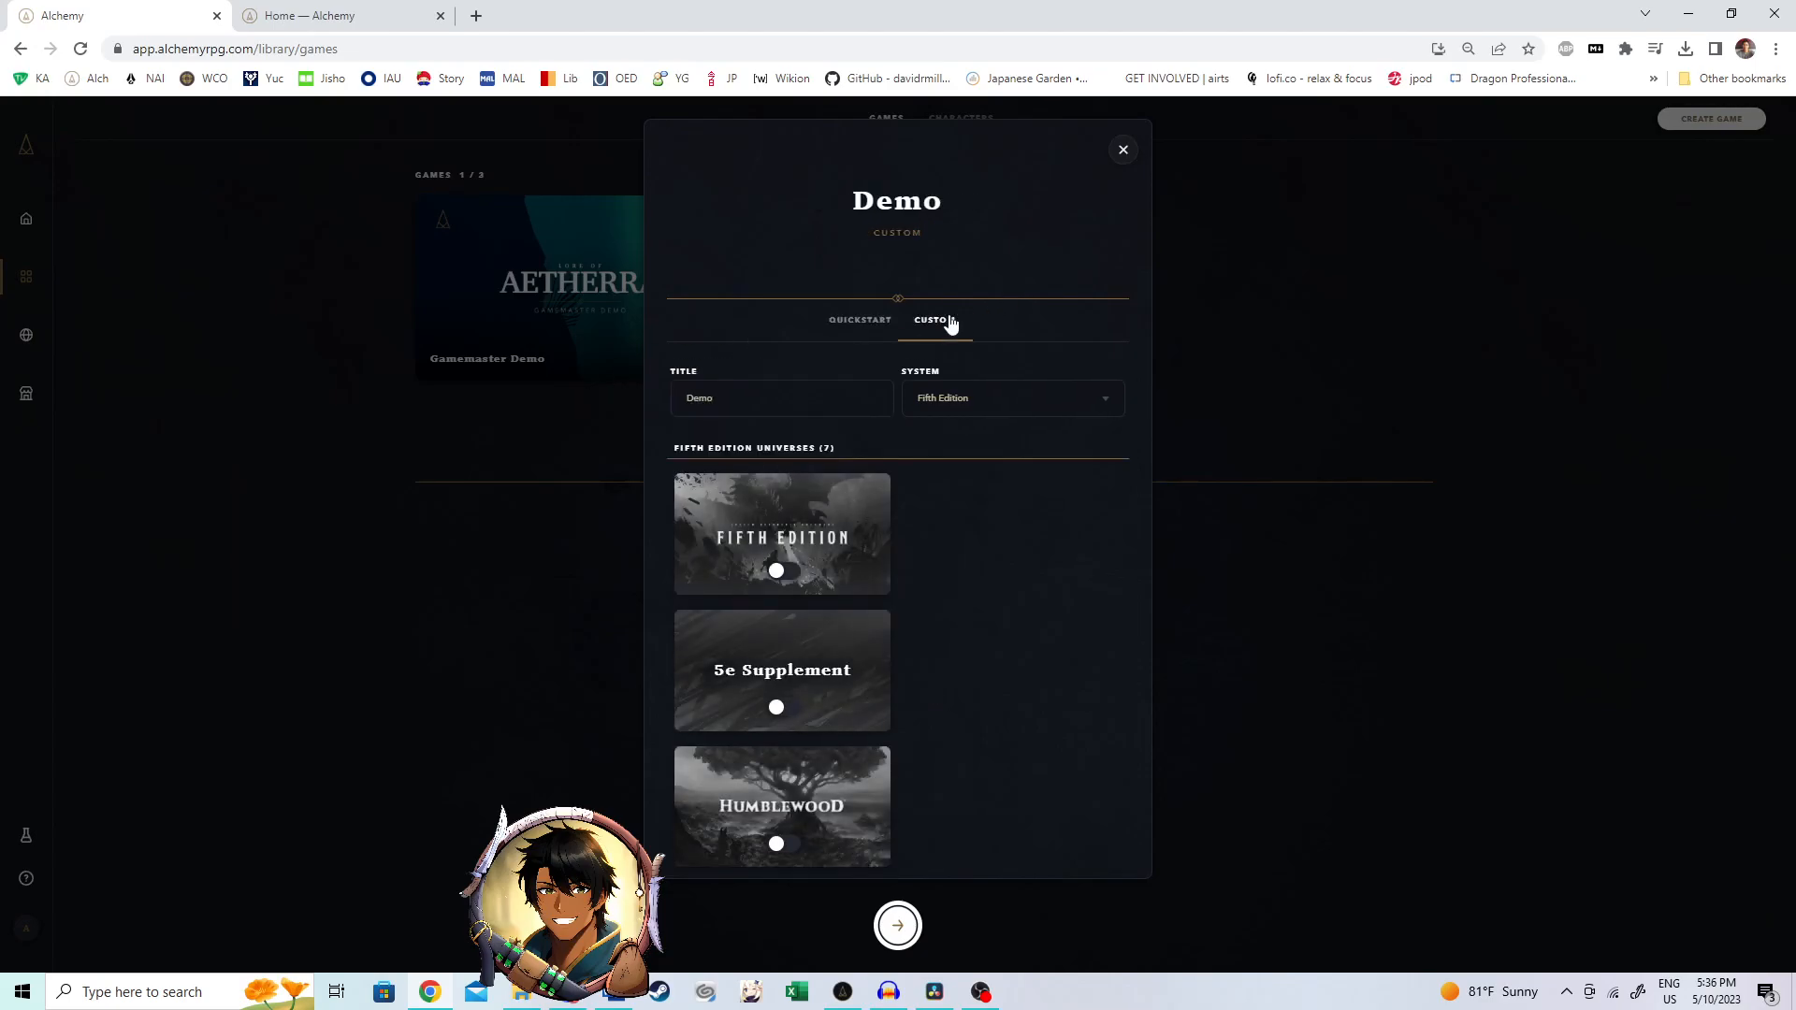
left_click(859, 320)
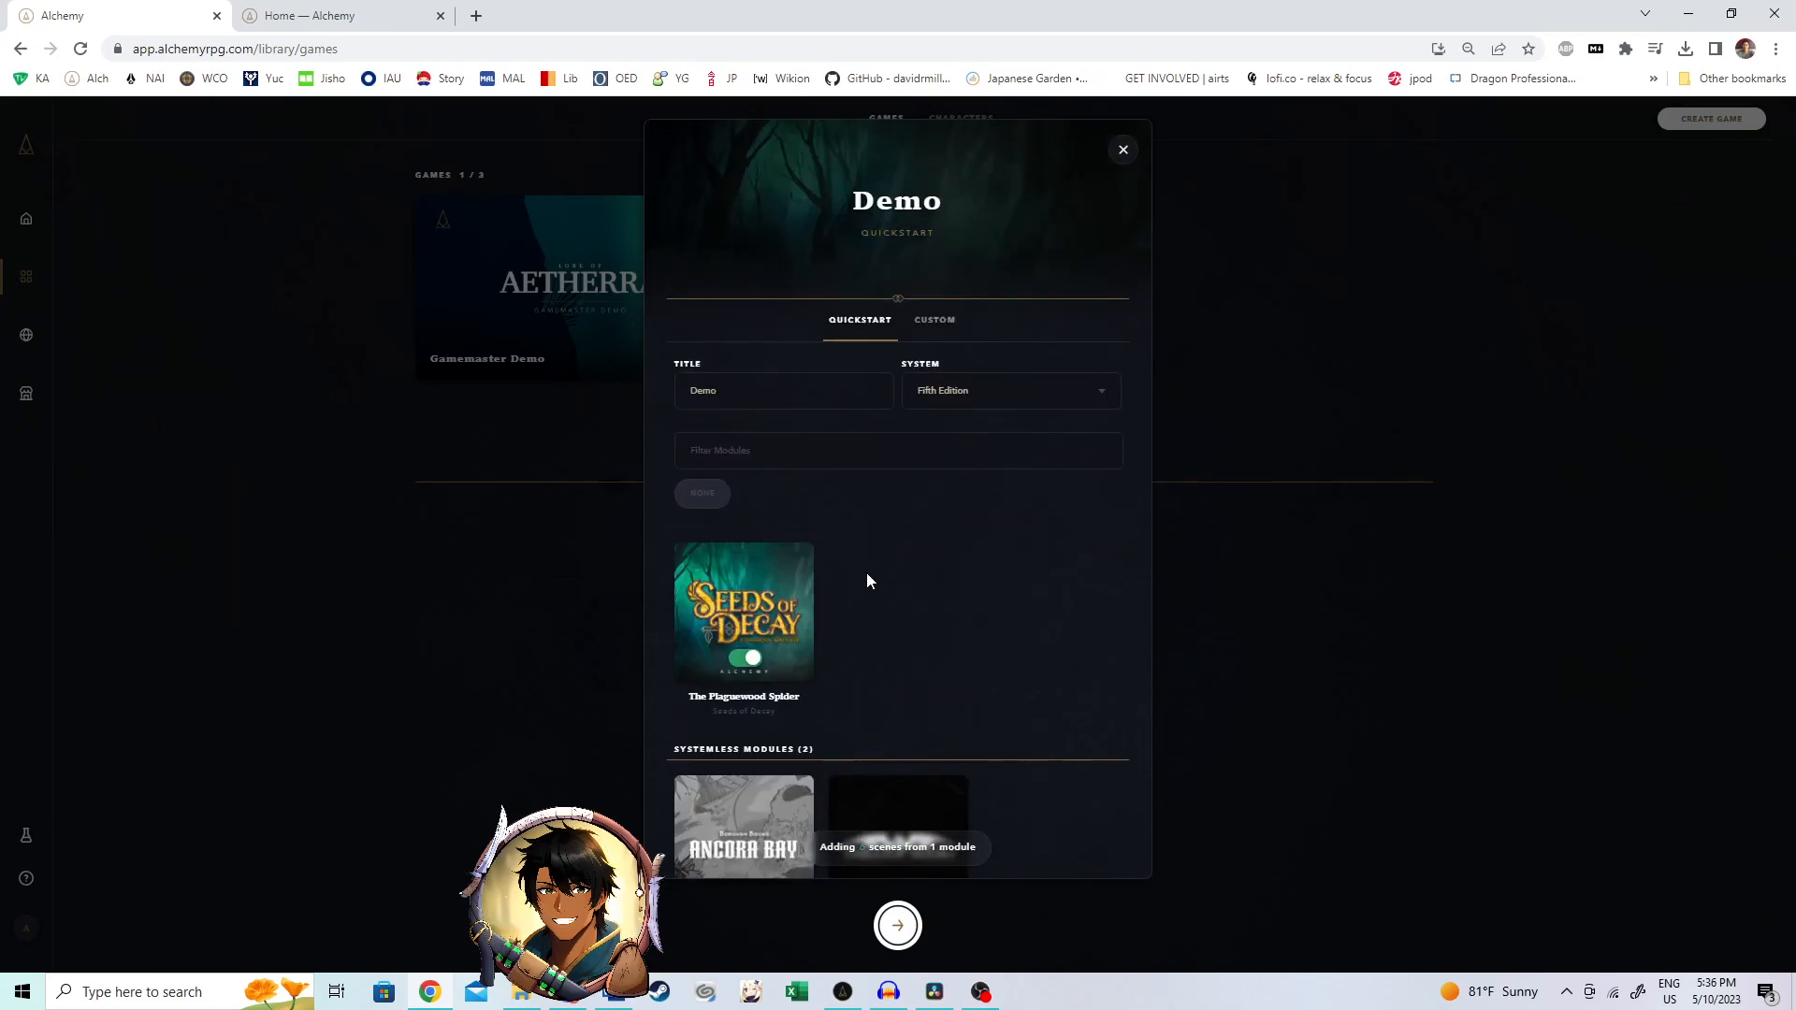
mouse_move(880, 350)
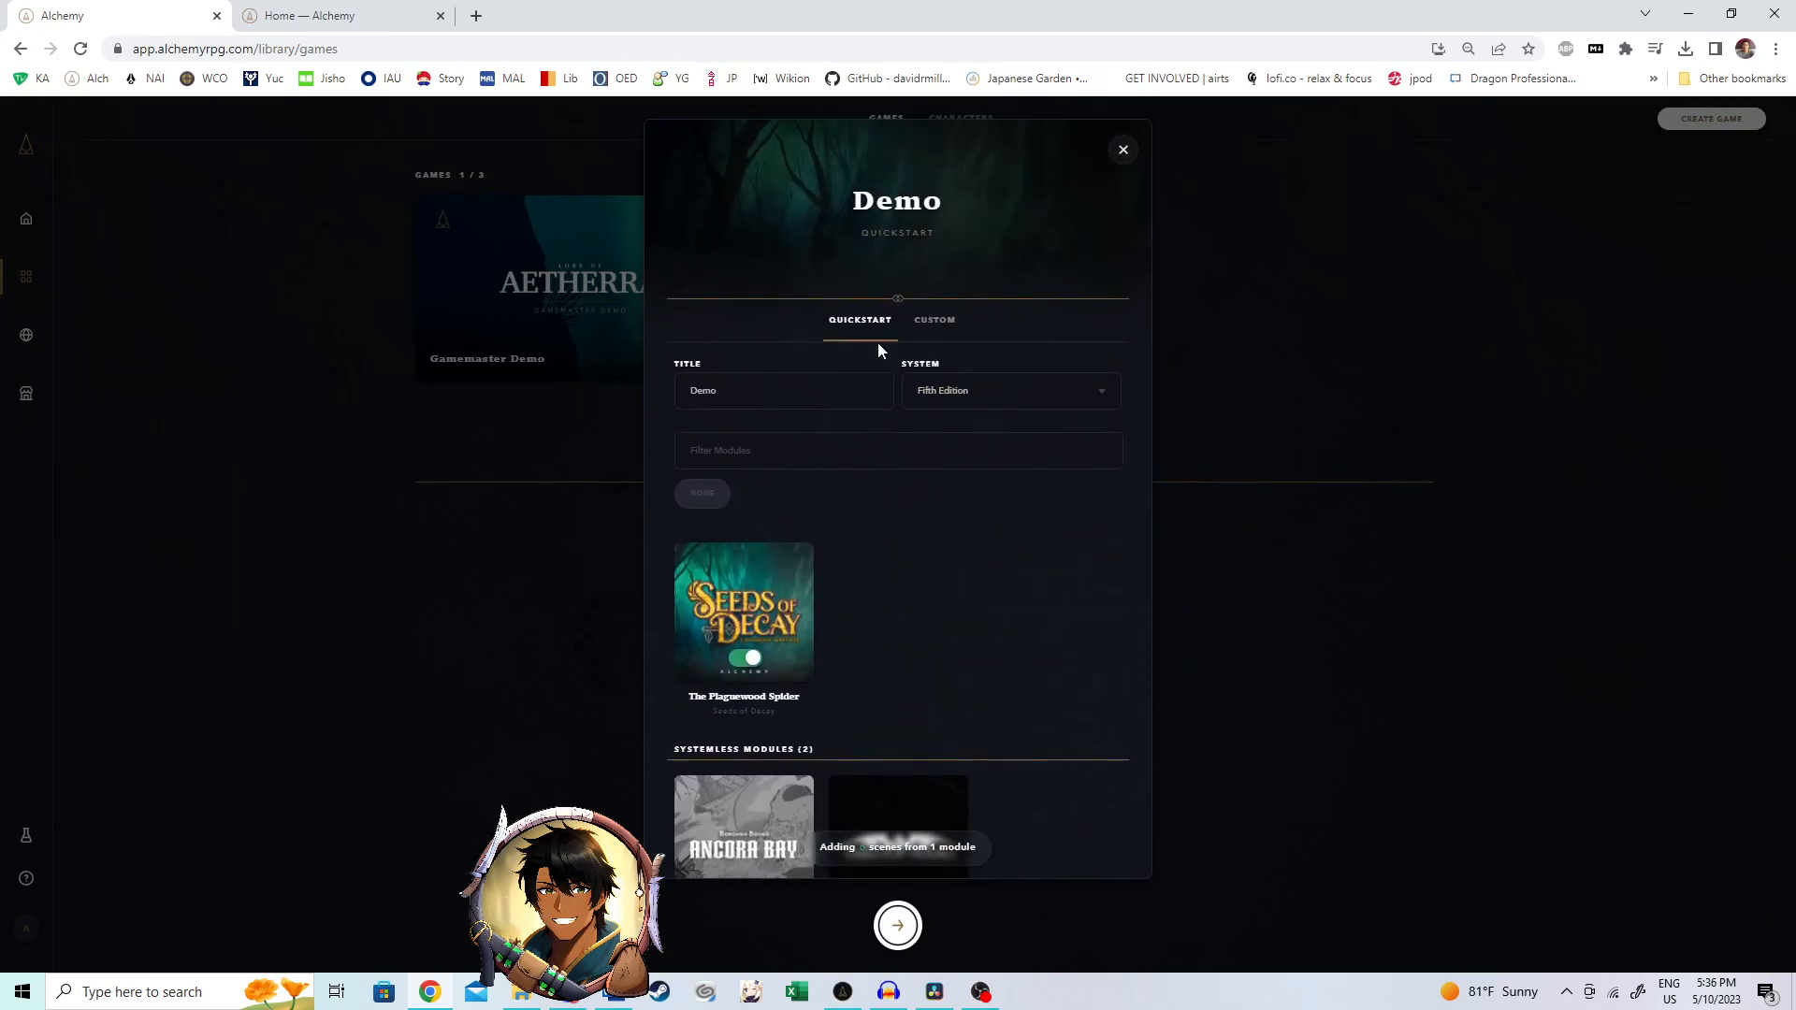
mouse_move(935, 325)
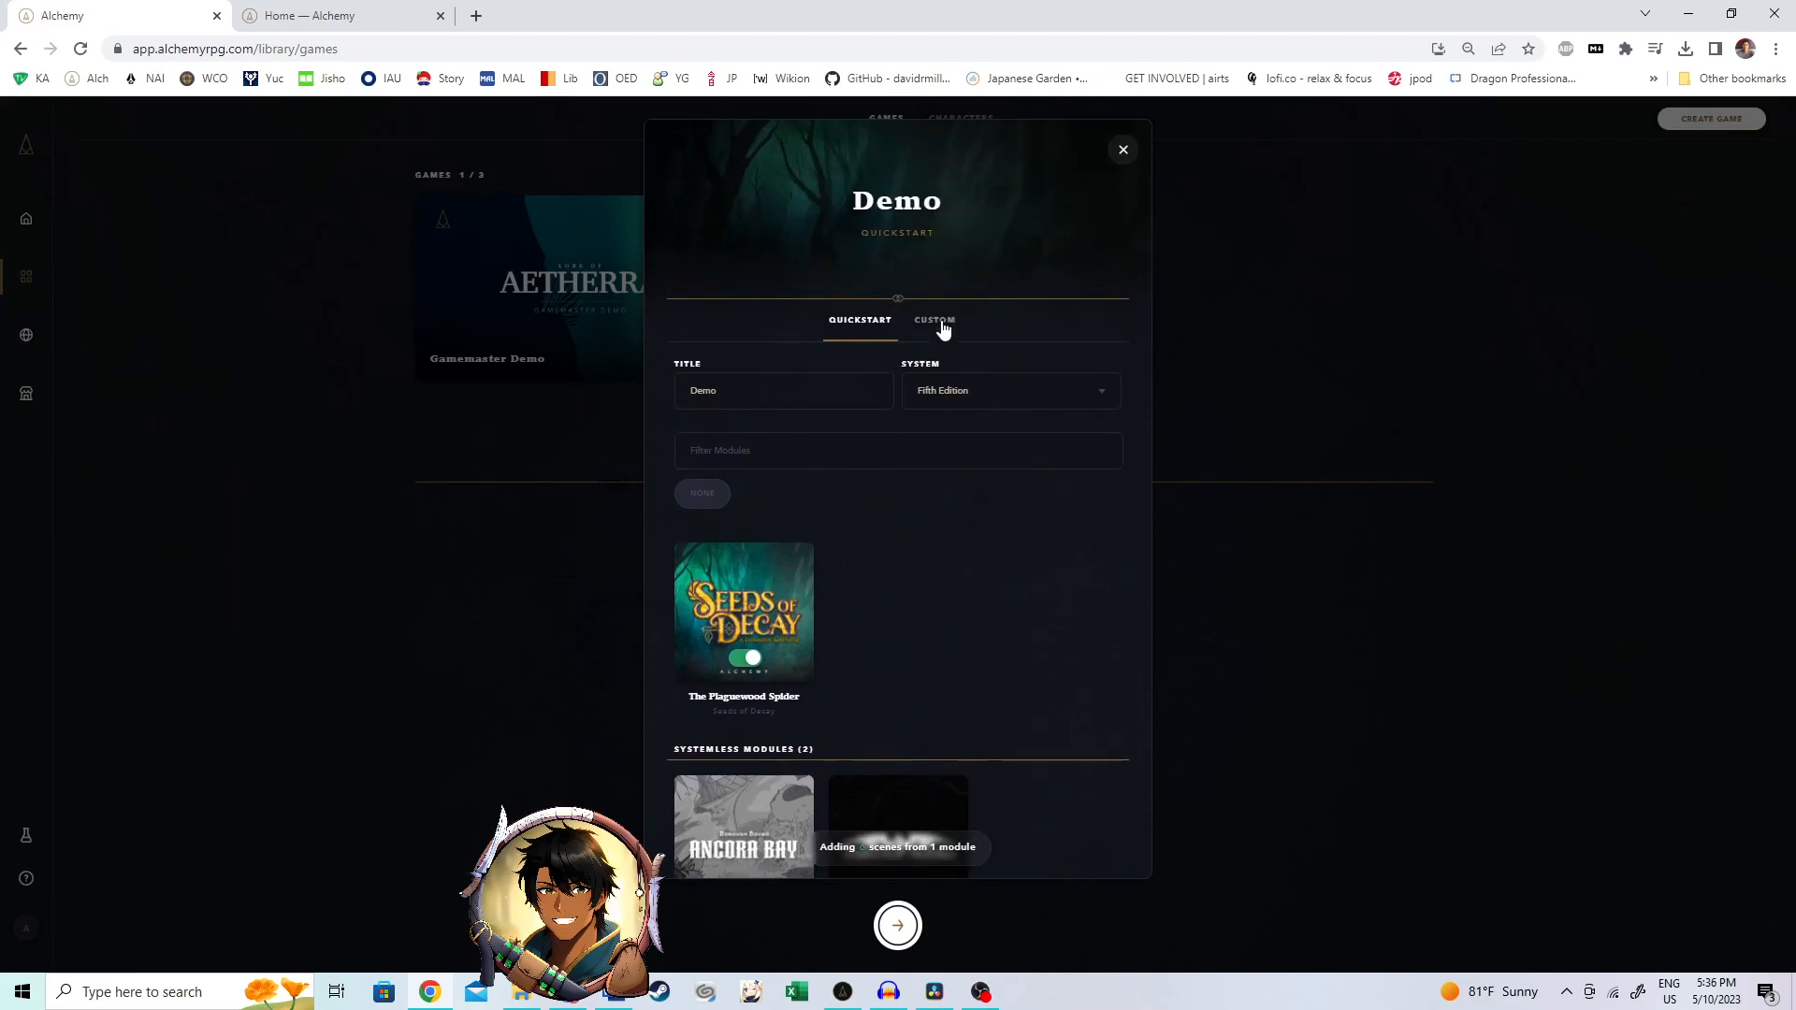
- Enable every Fifth Edition and systemless universe in the Custom universe list
left_click(933, 320)
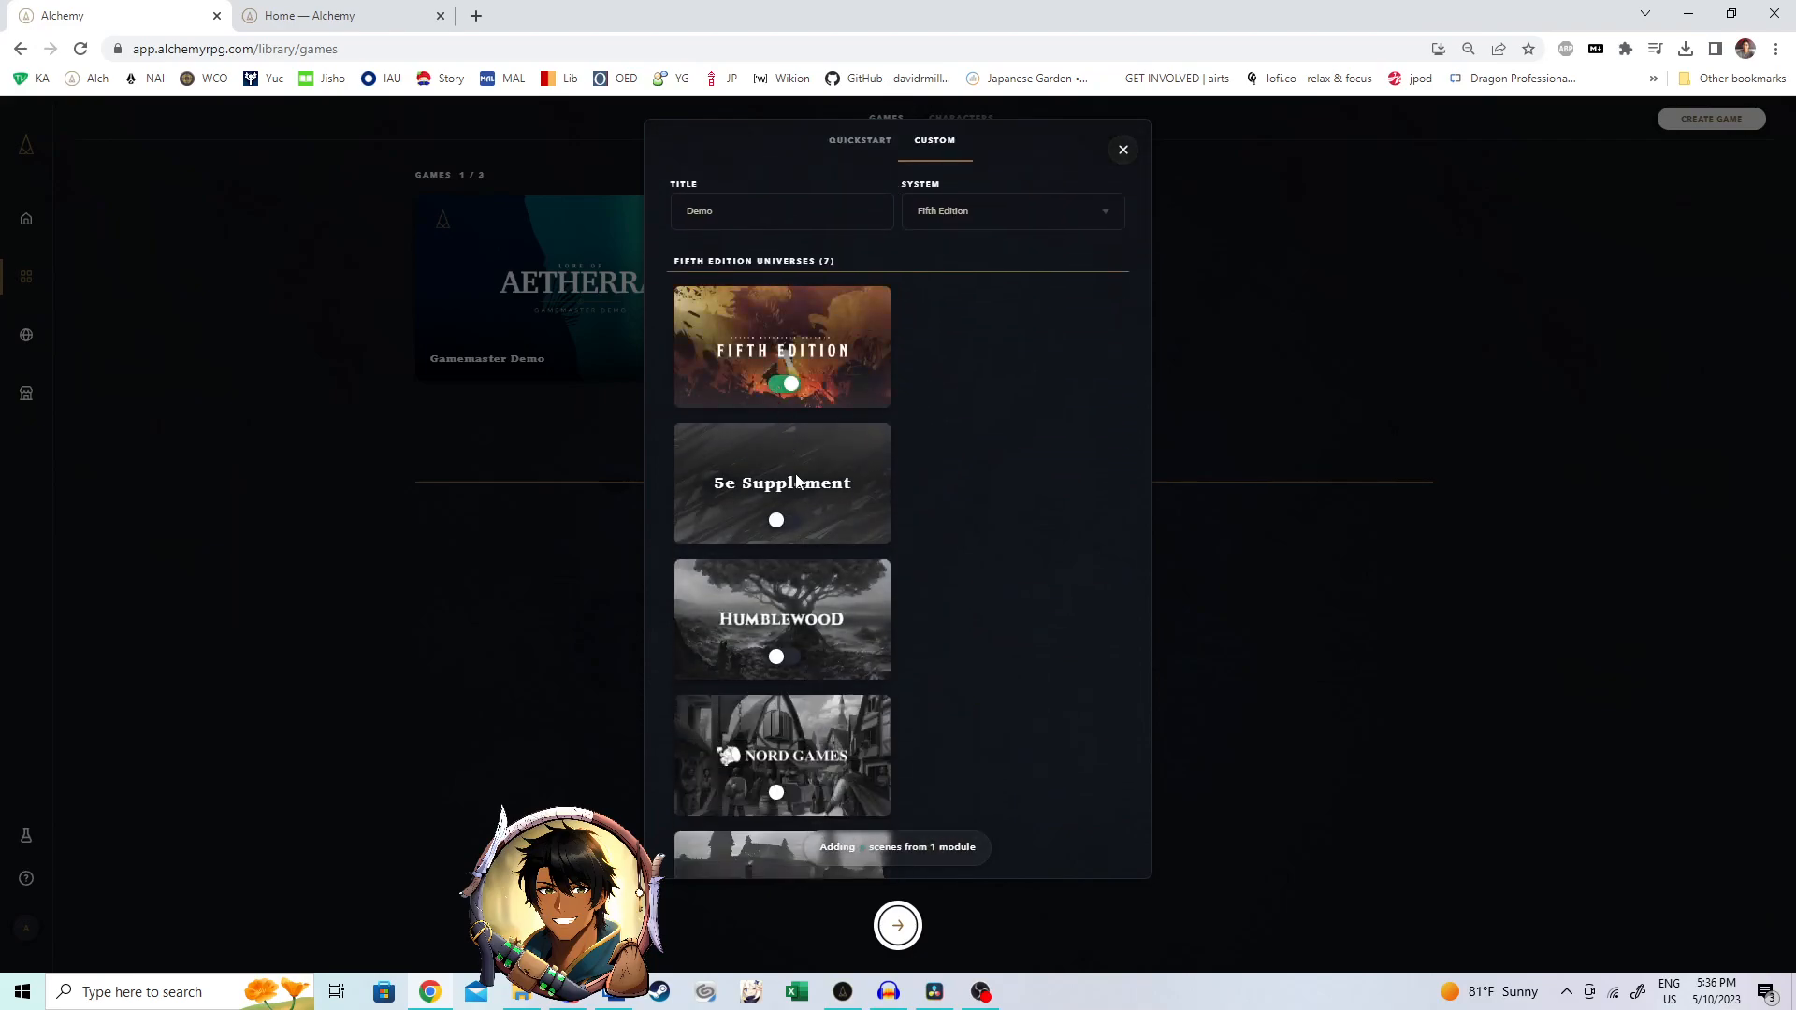
scroll("down", 3)
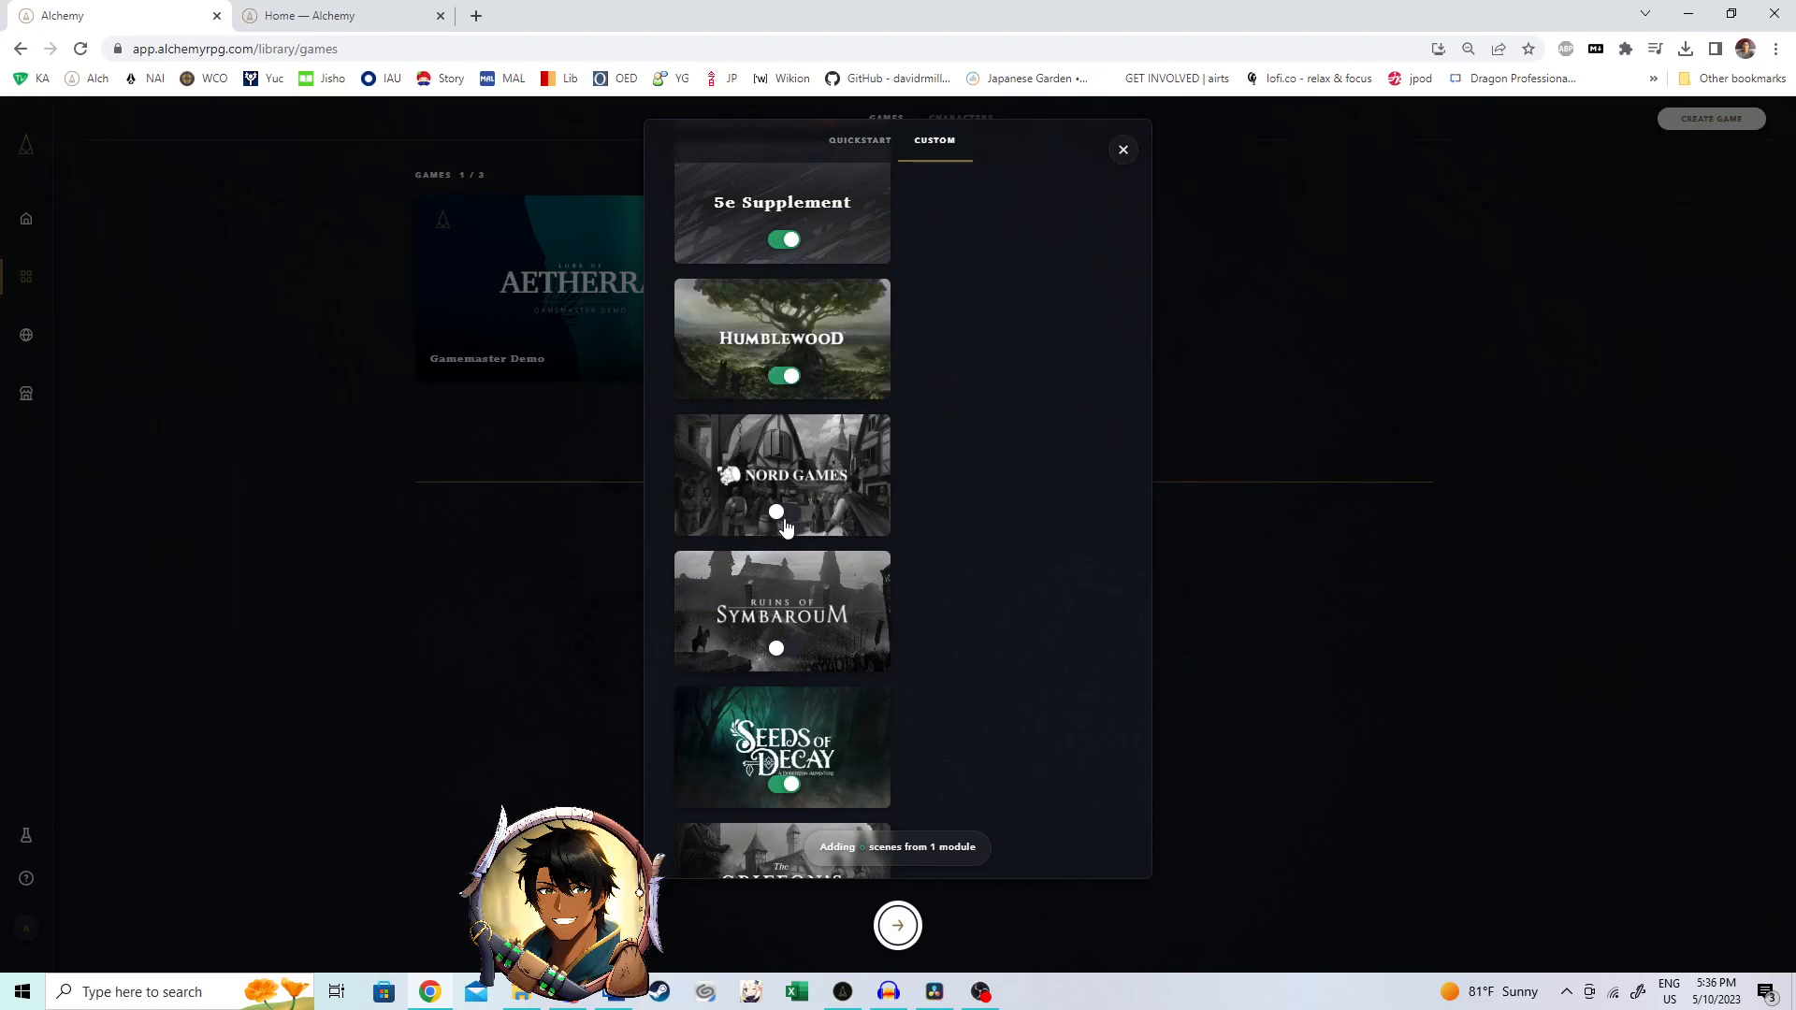
scroll("down", 3)
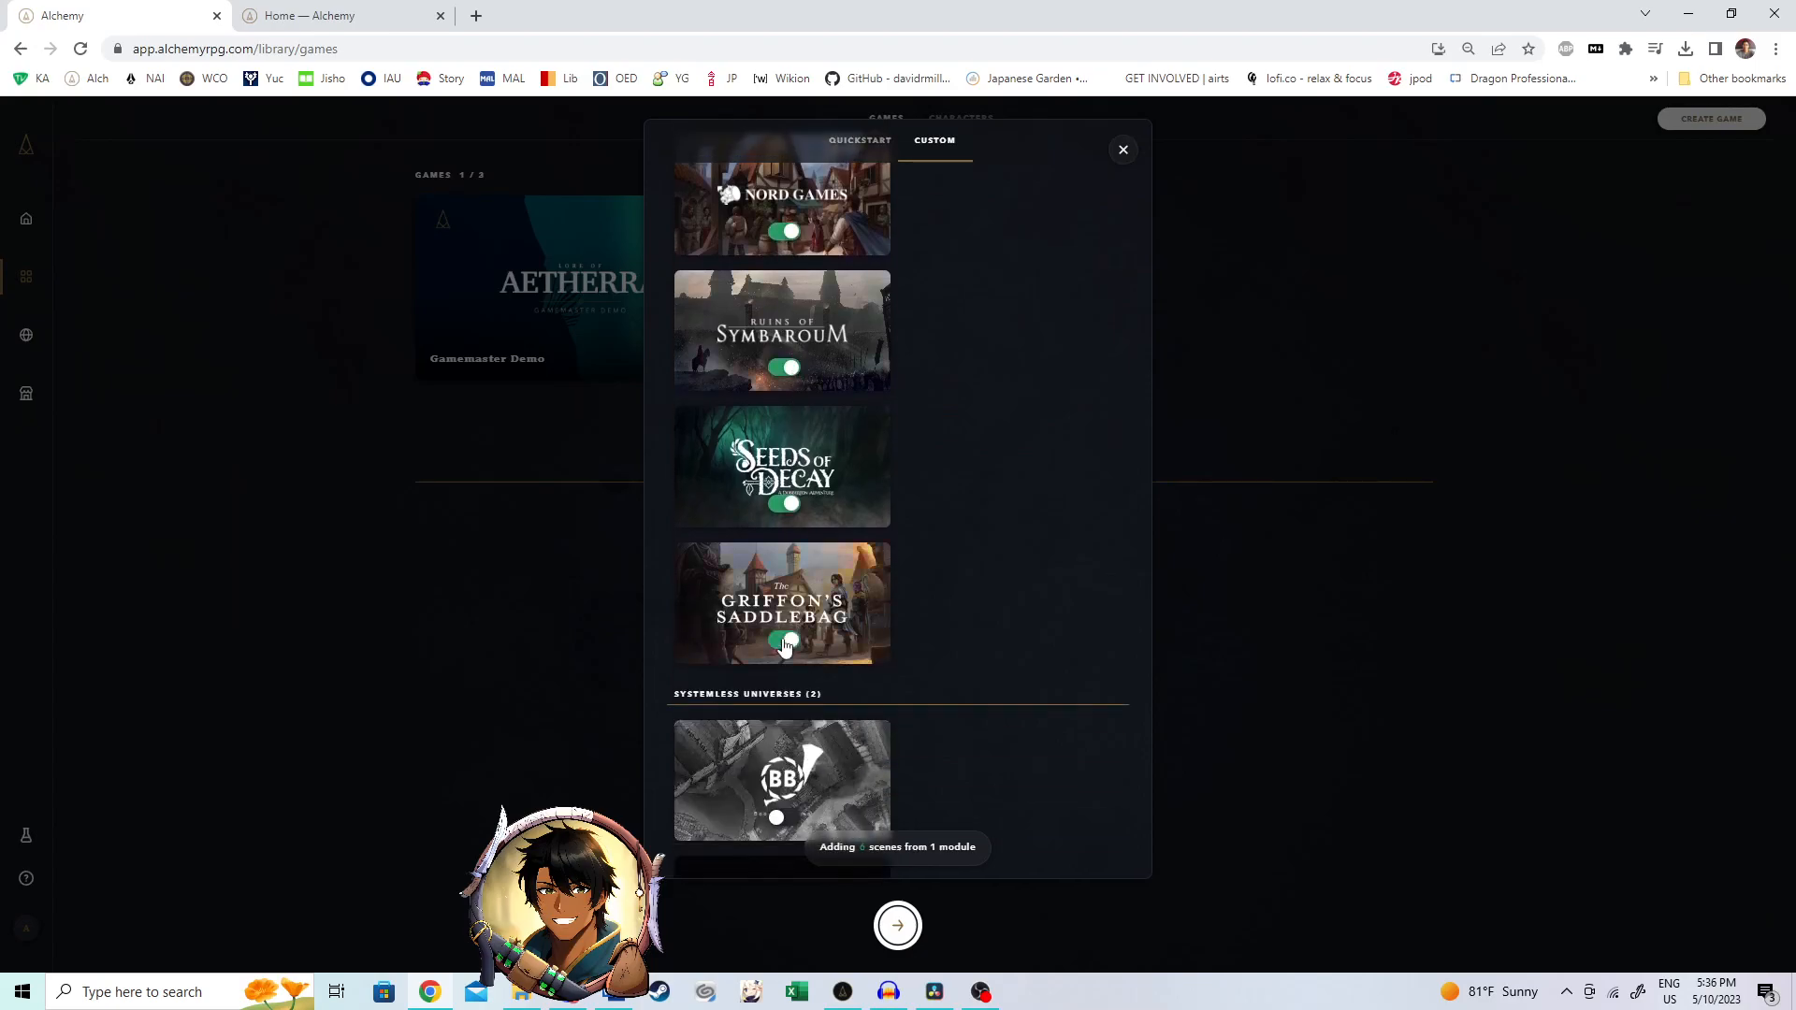
scroll("down", 3)
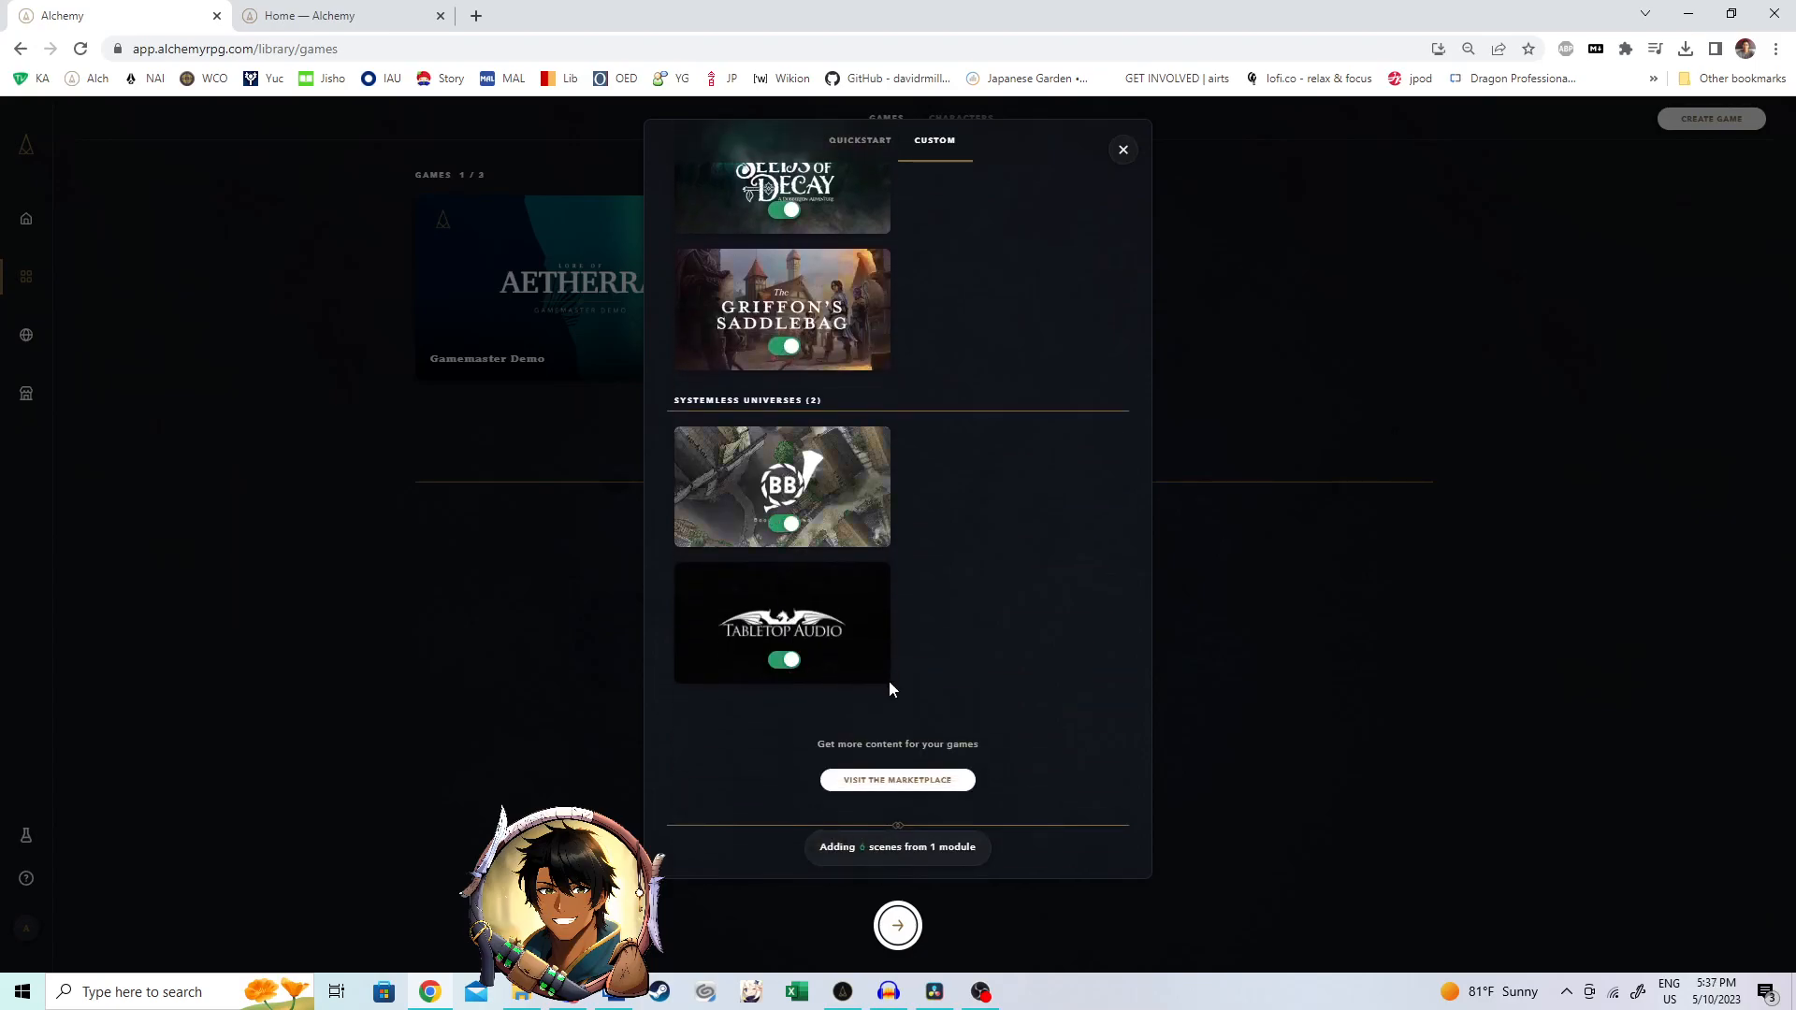
mouse_move(834, 853)
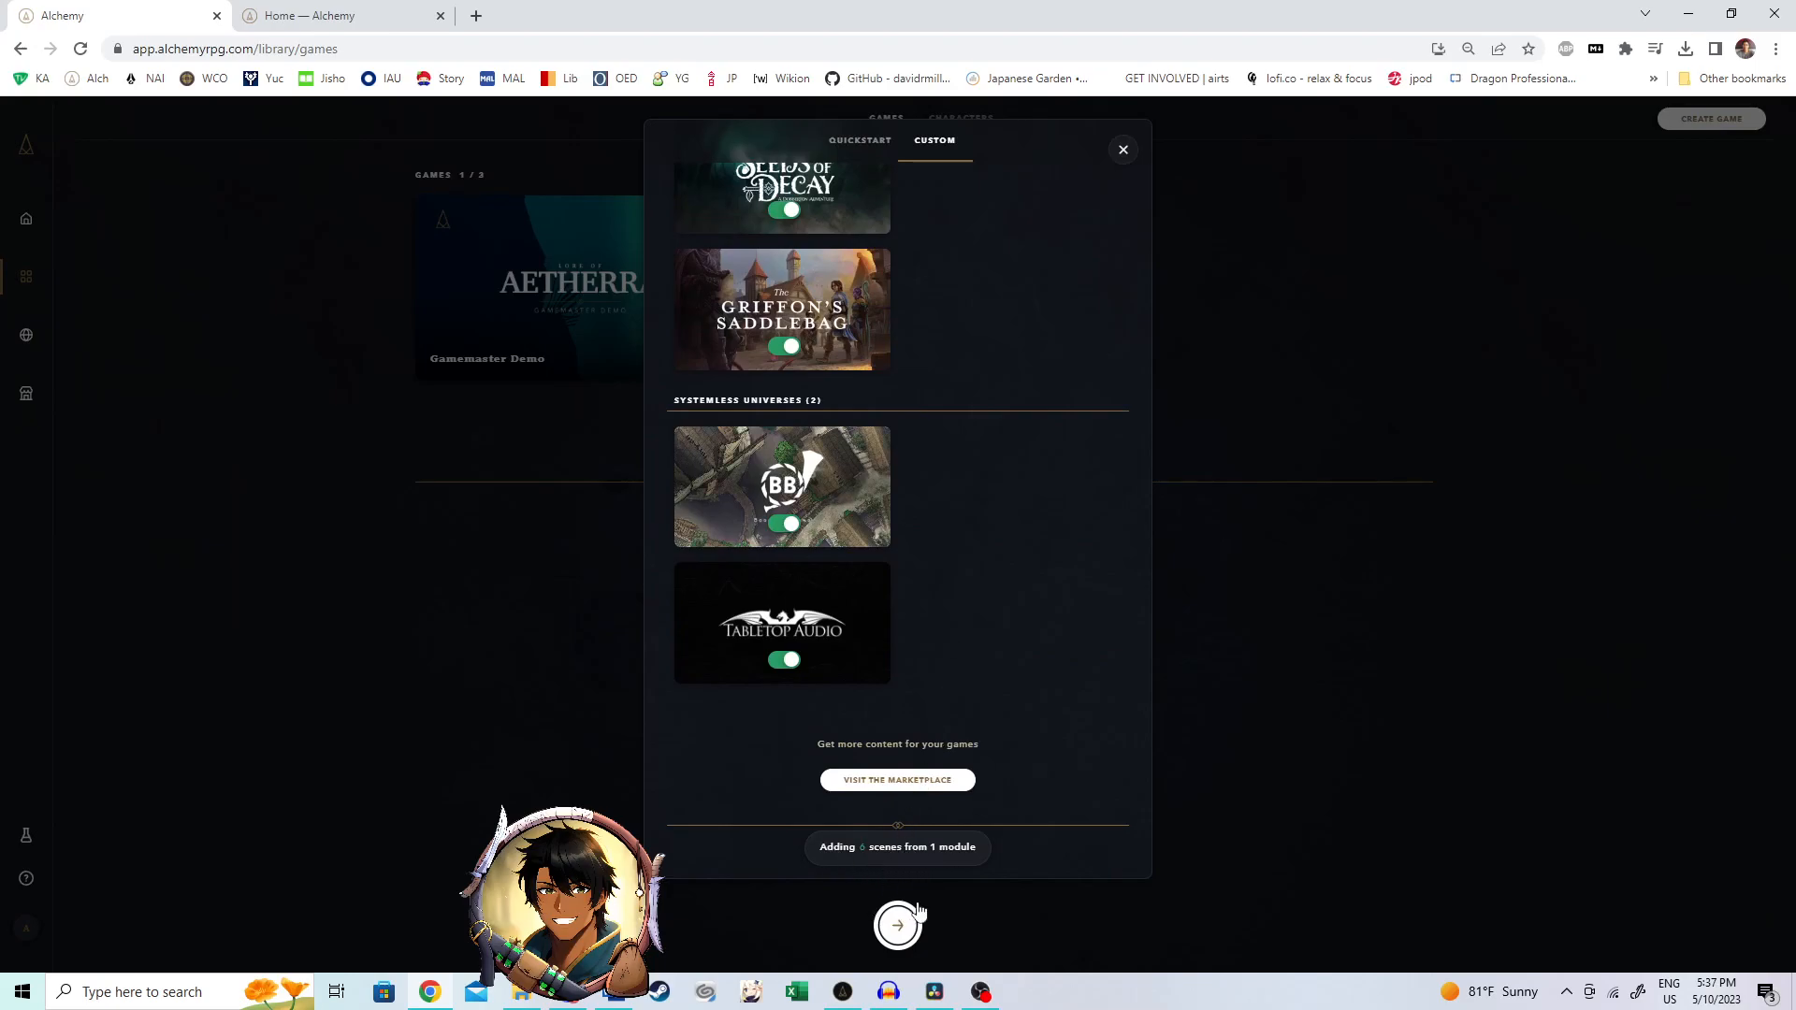
mouse_move(898, 924)
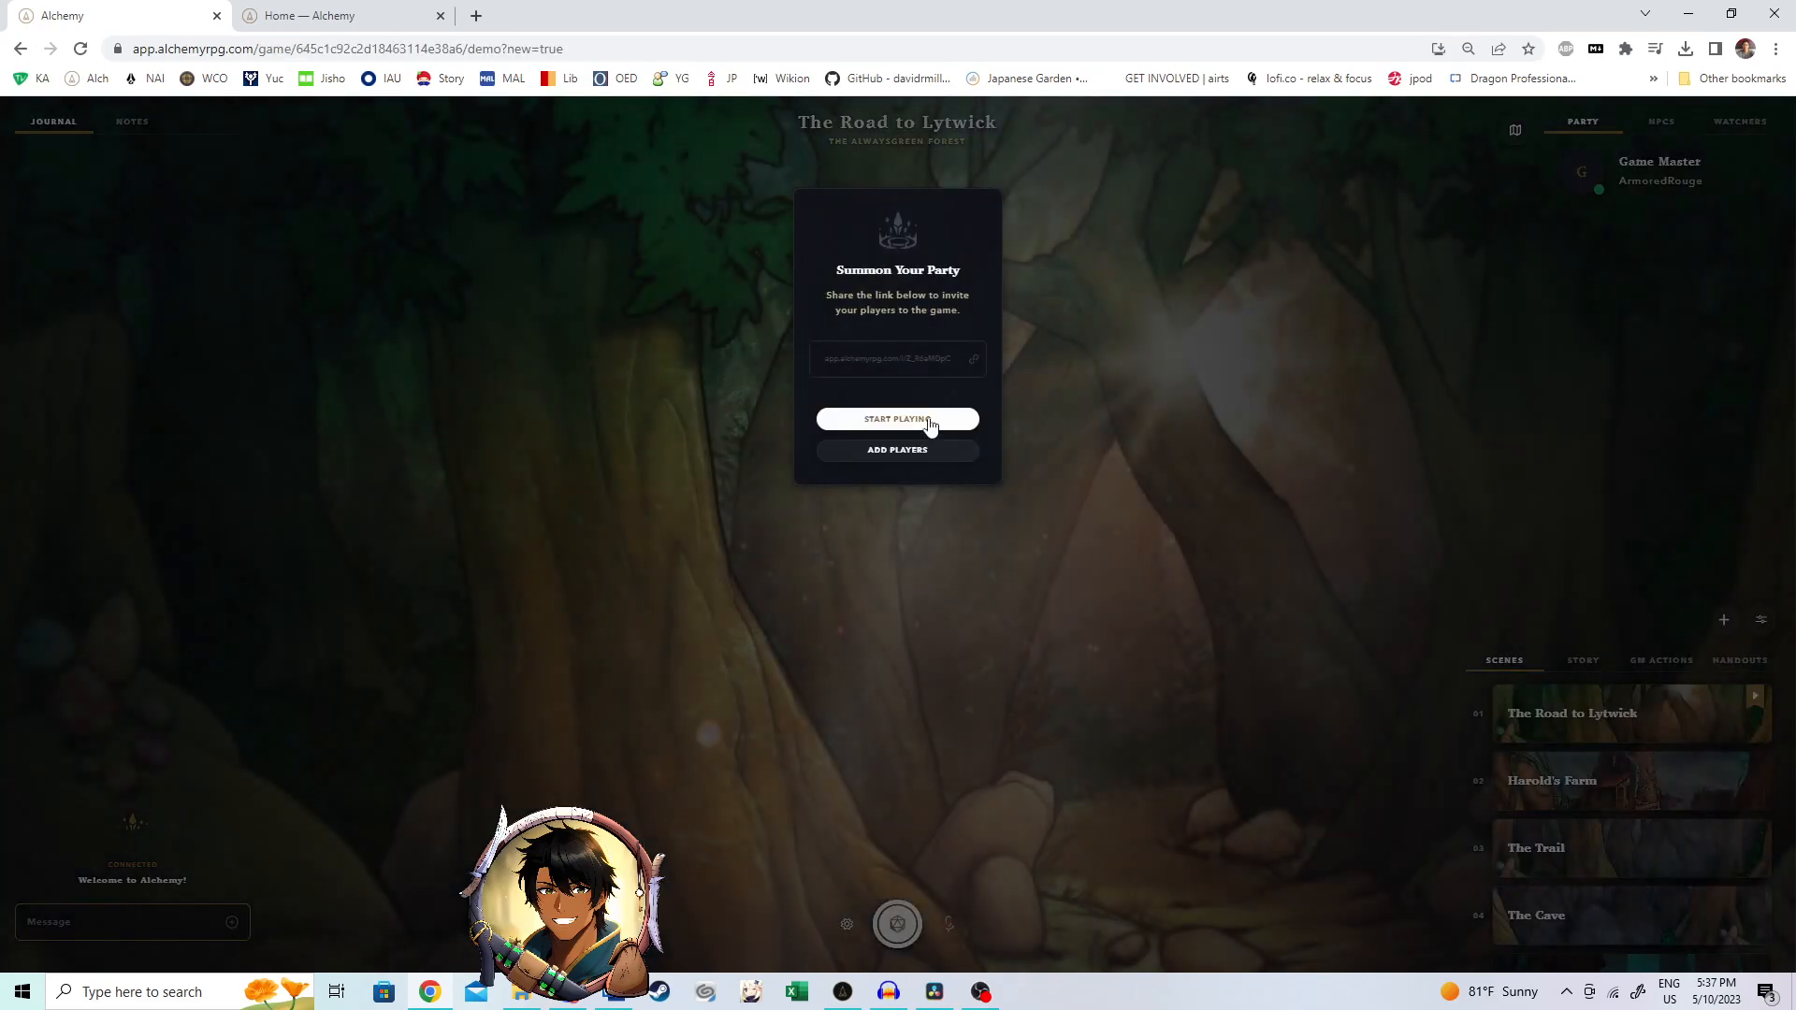
- Start playing the Demo game, then quit it from the game options menu
left_click(896, 417)
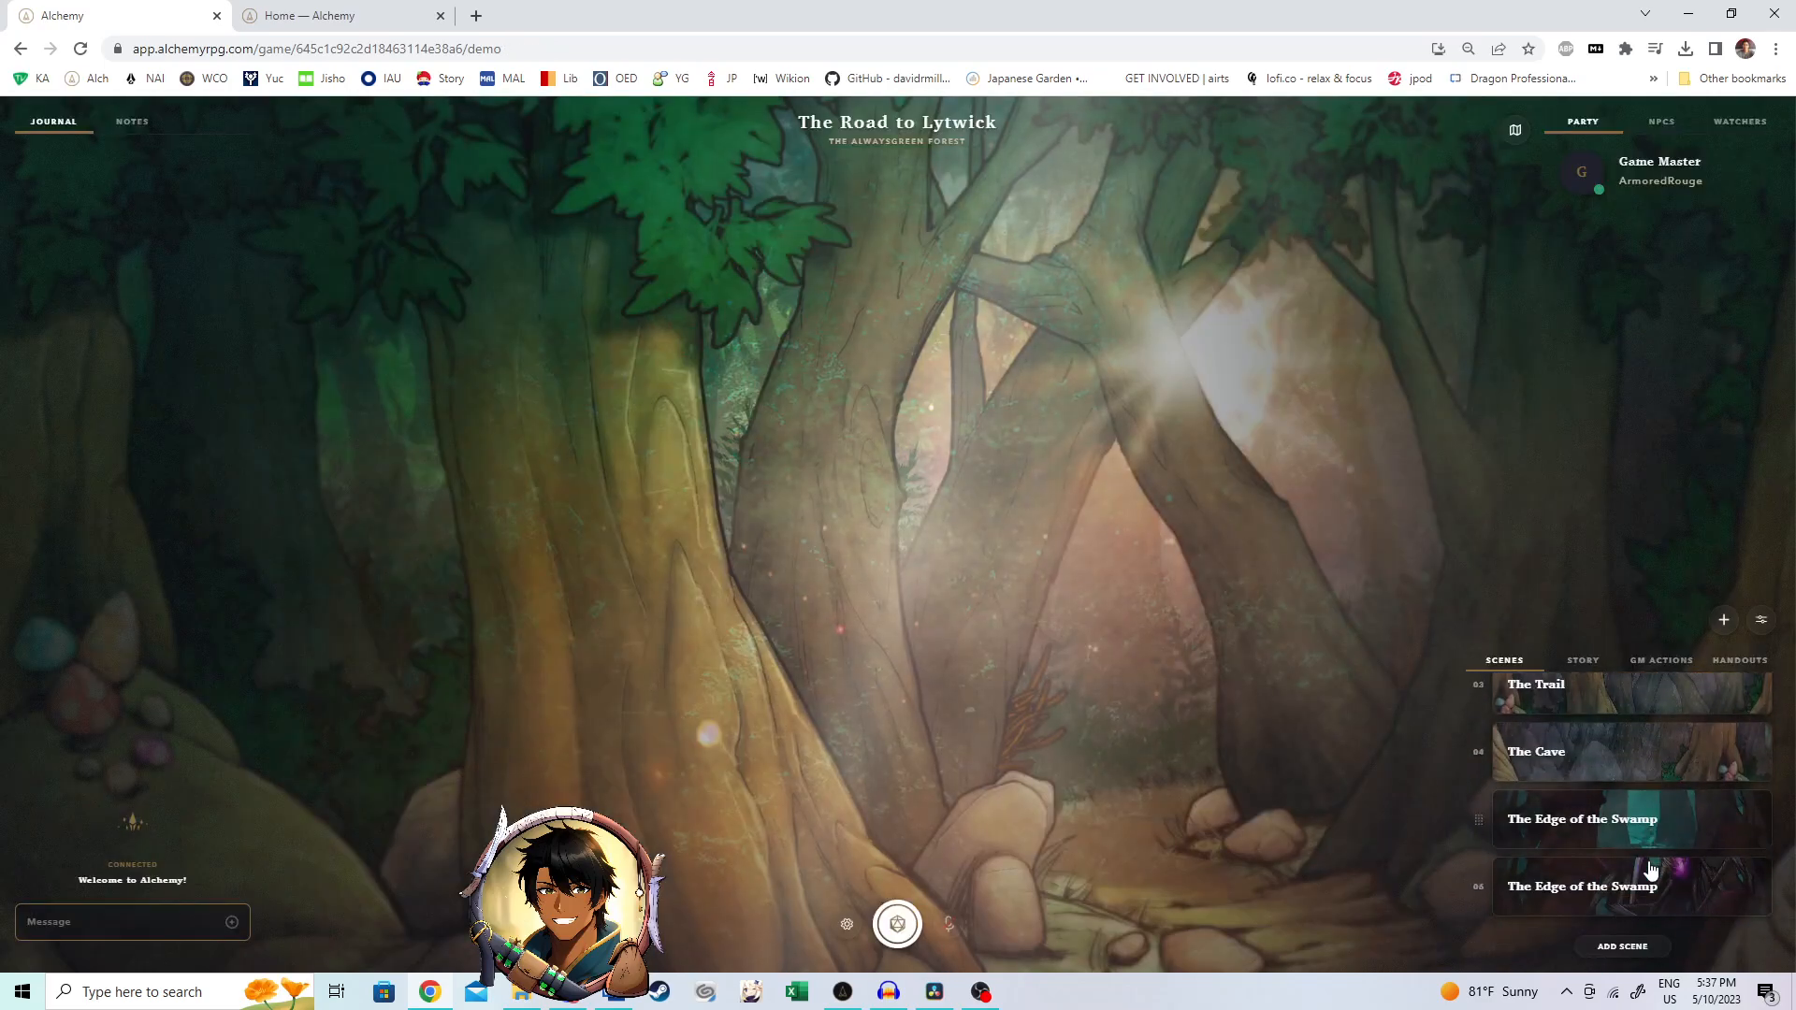
scroll("up", 3)
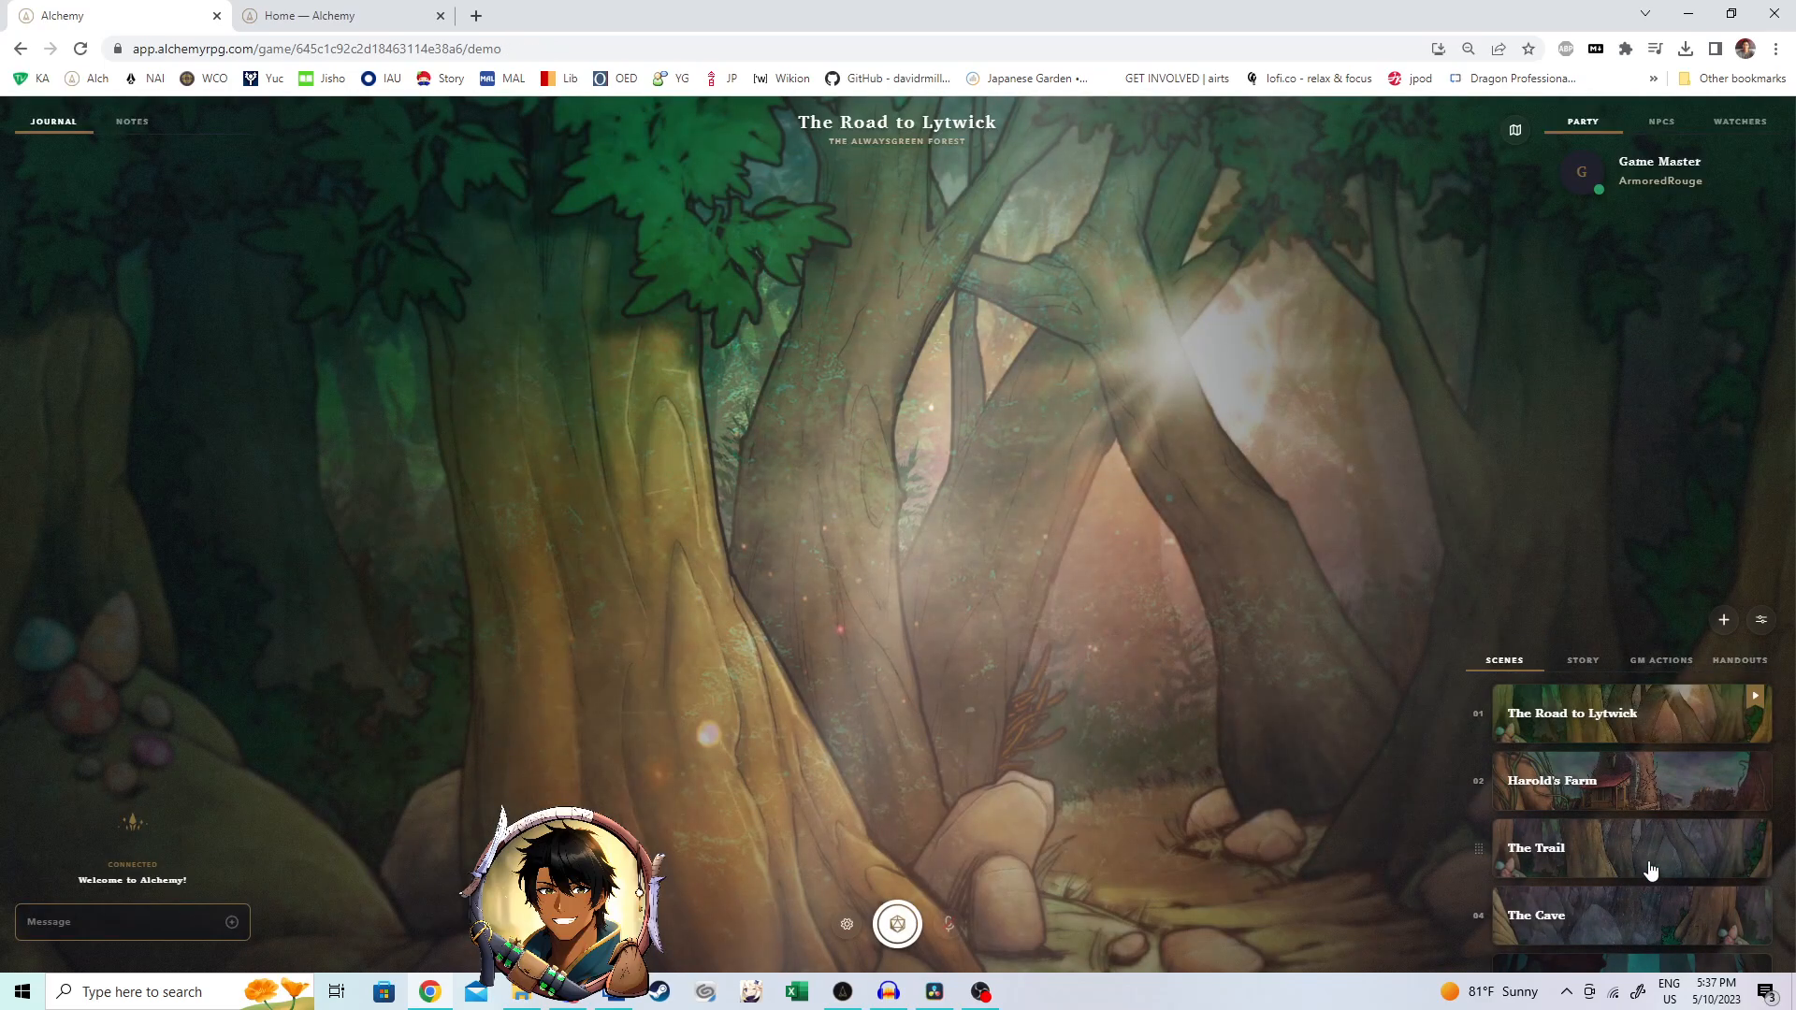
left_click(845, 924)
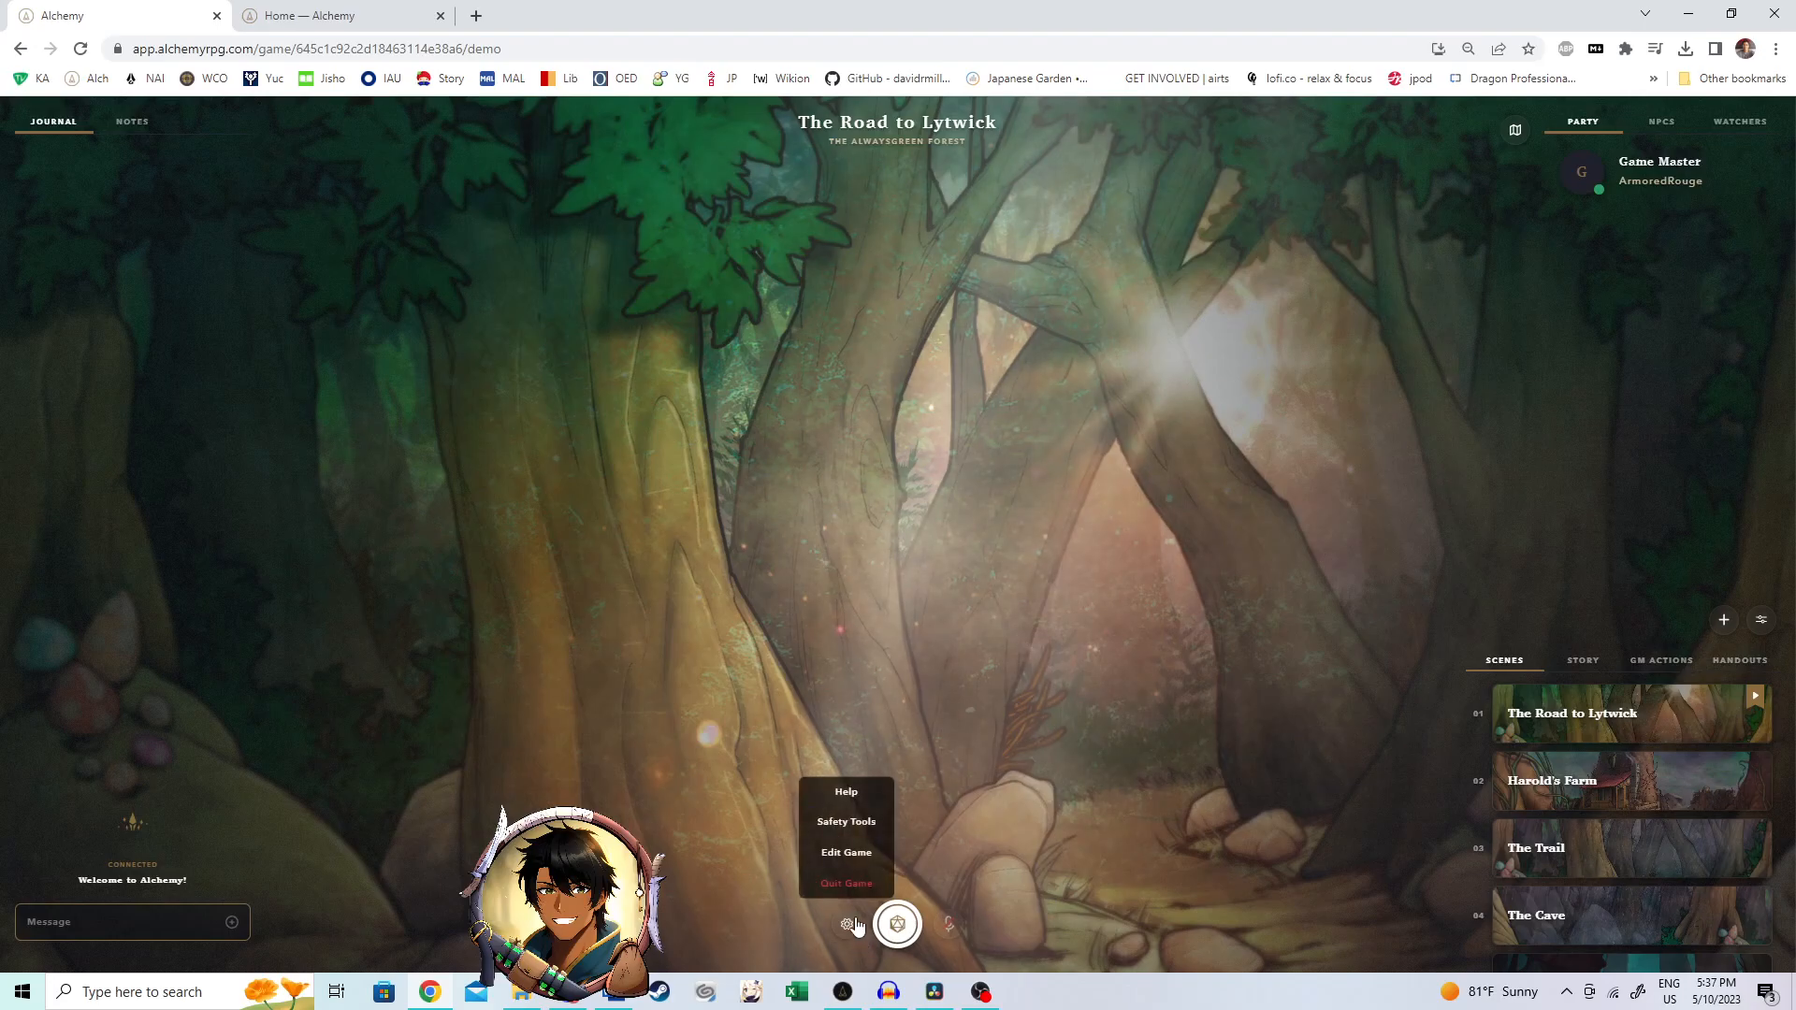
left_click(845, 883)
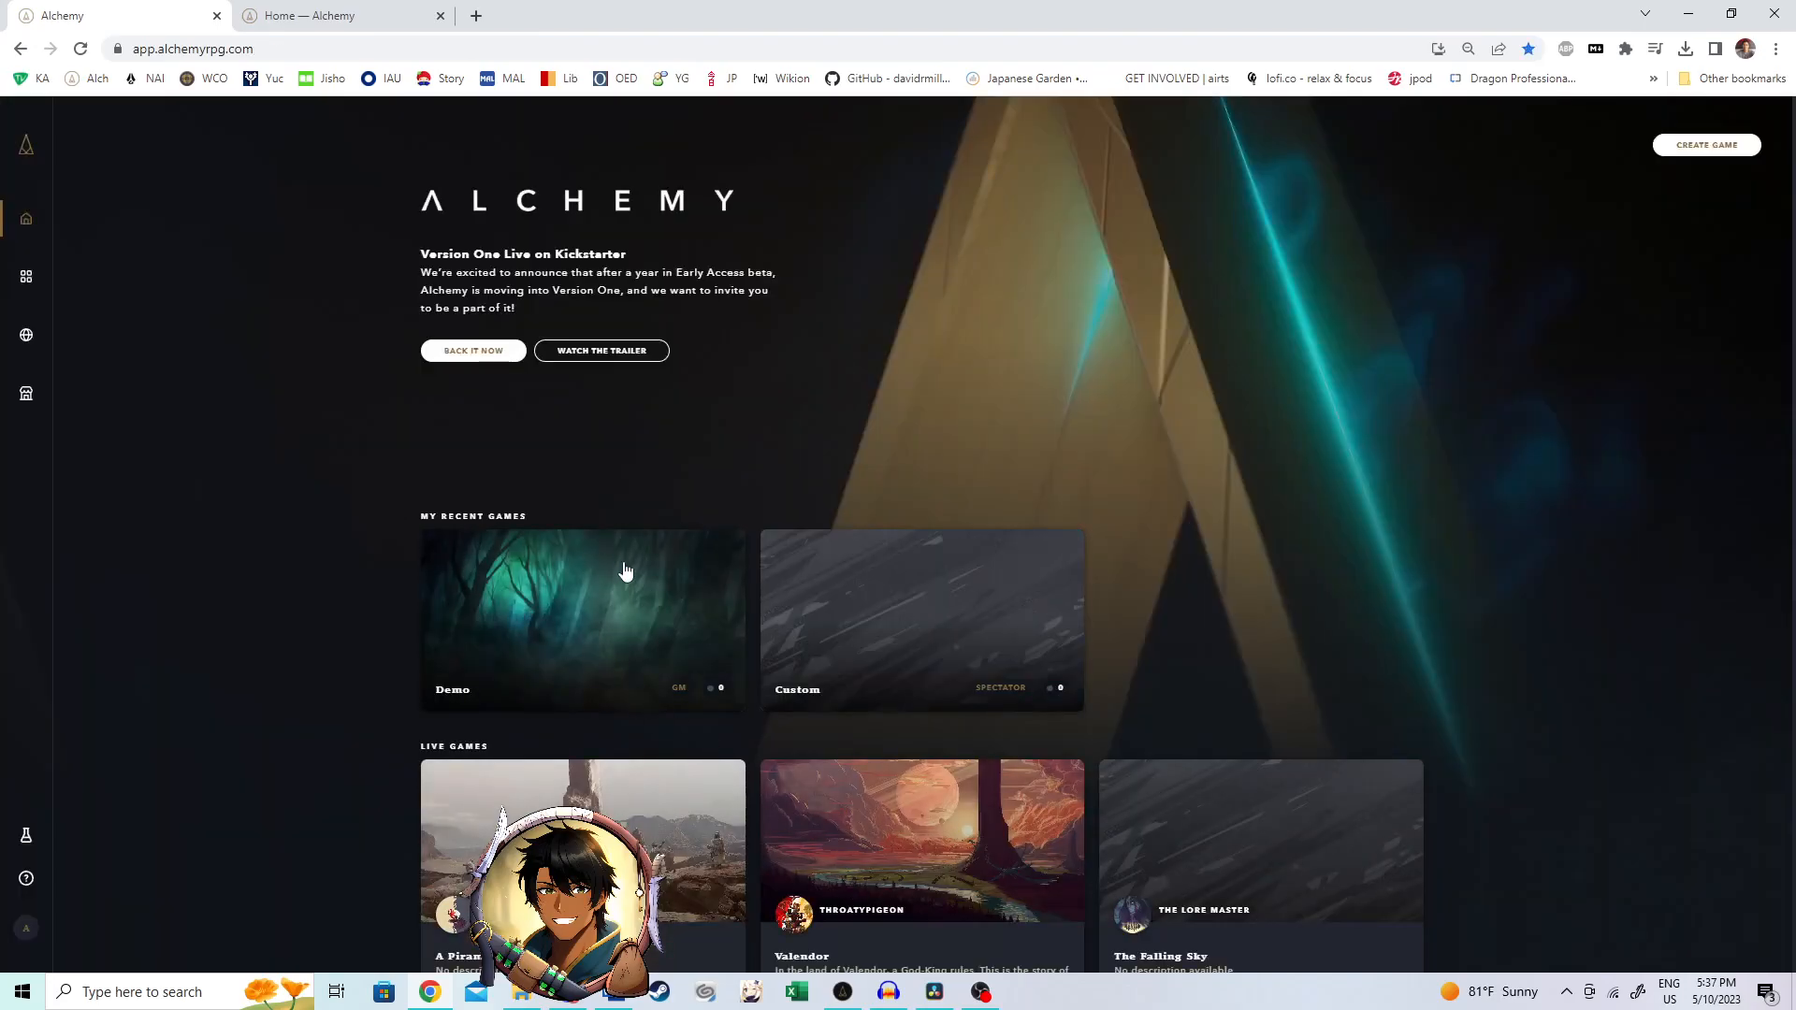
- Return to the Games library and open the Demo game's options to delete it
left_click(25, 277)
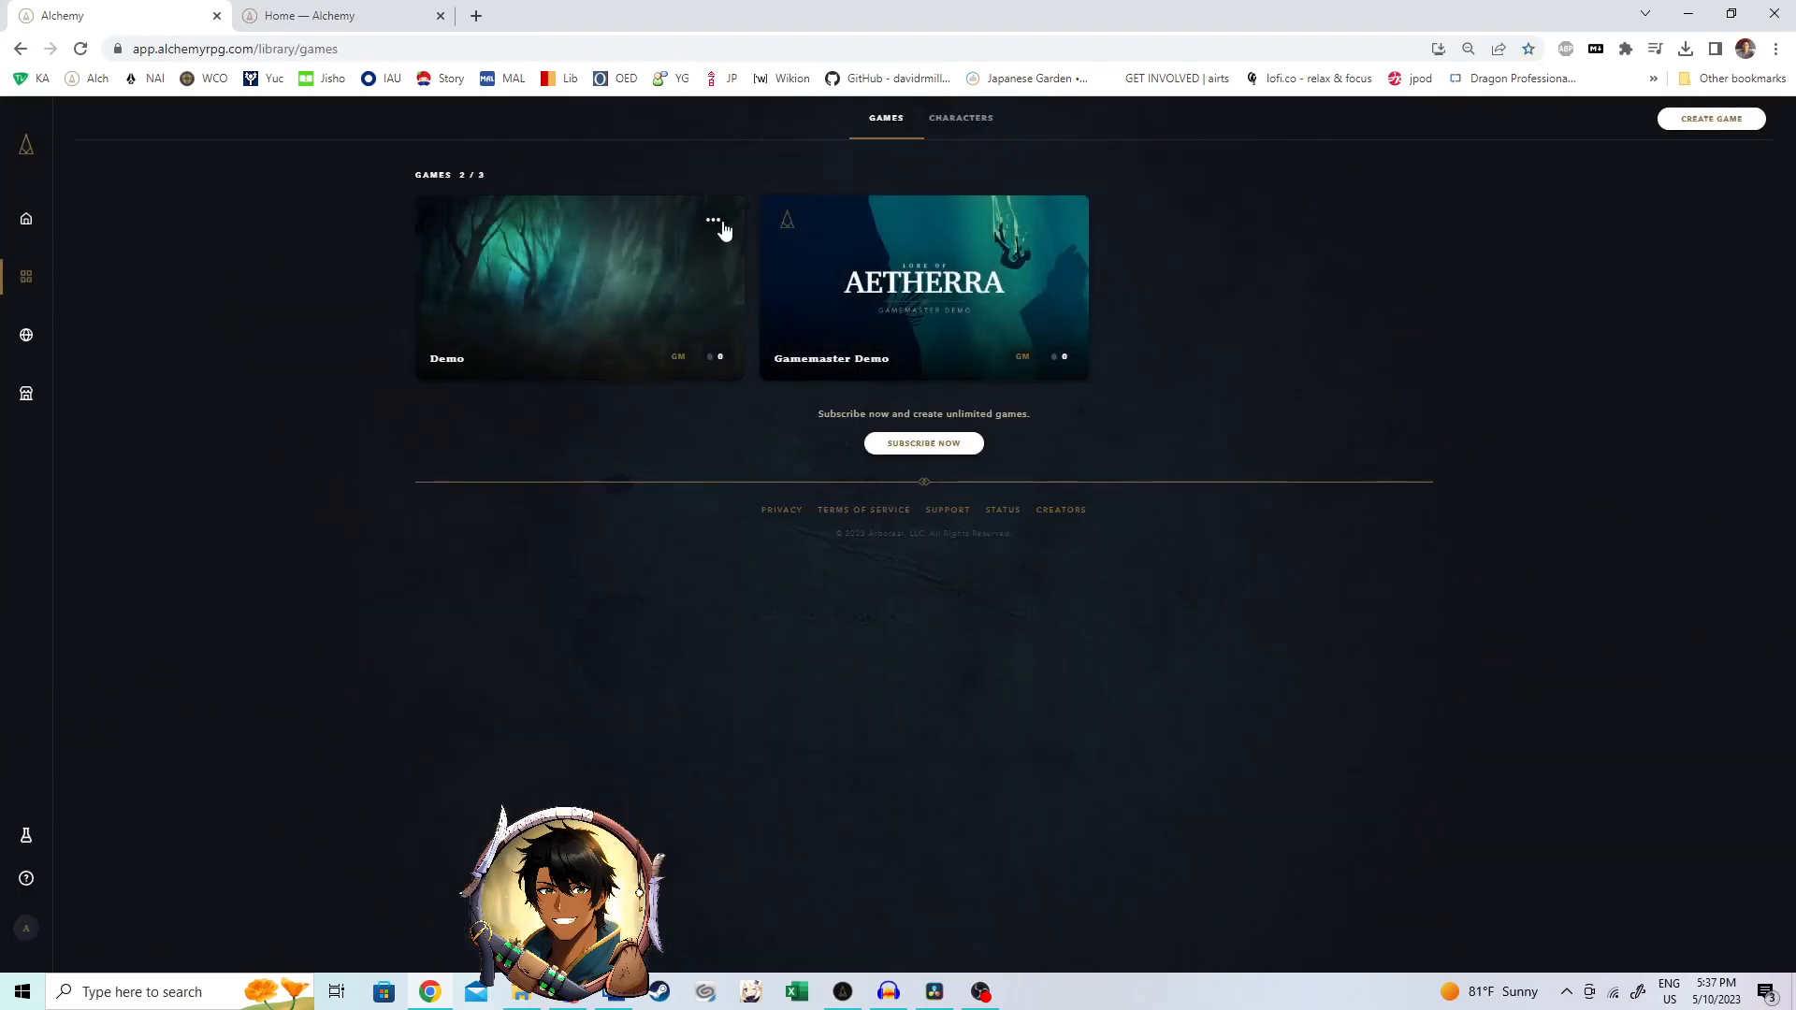
left_click(712, 221)
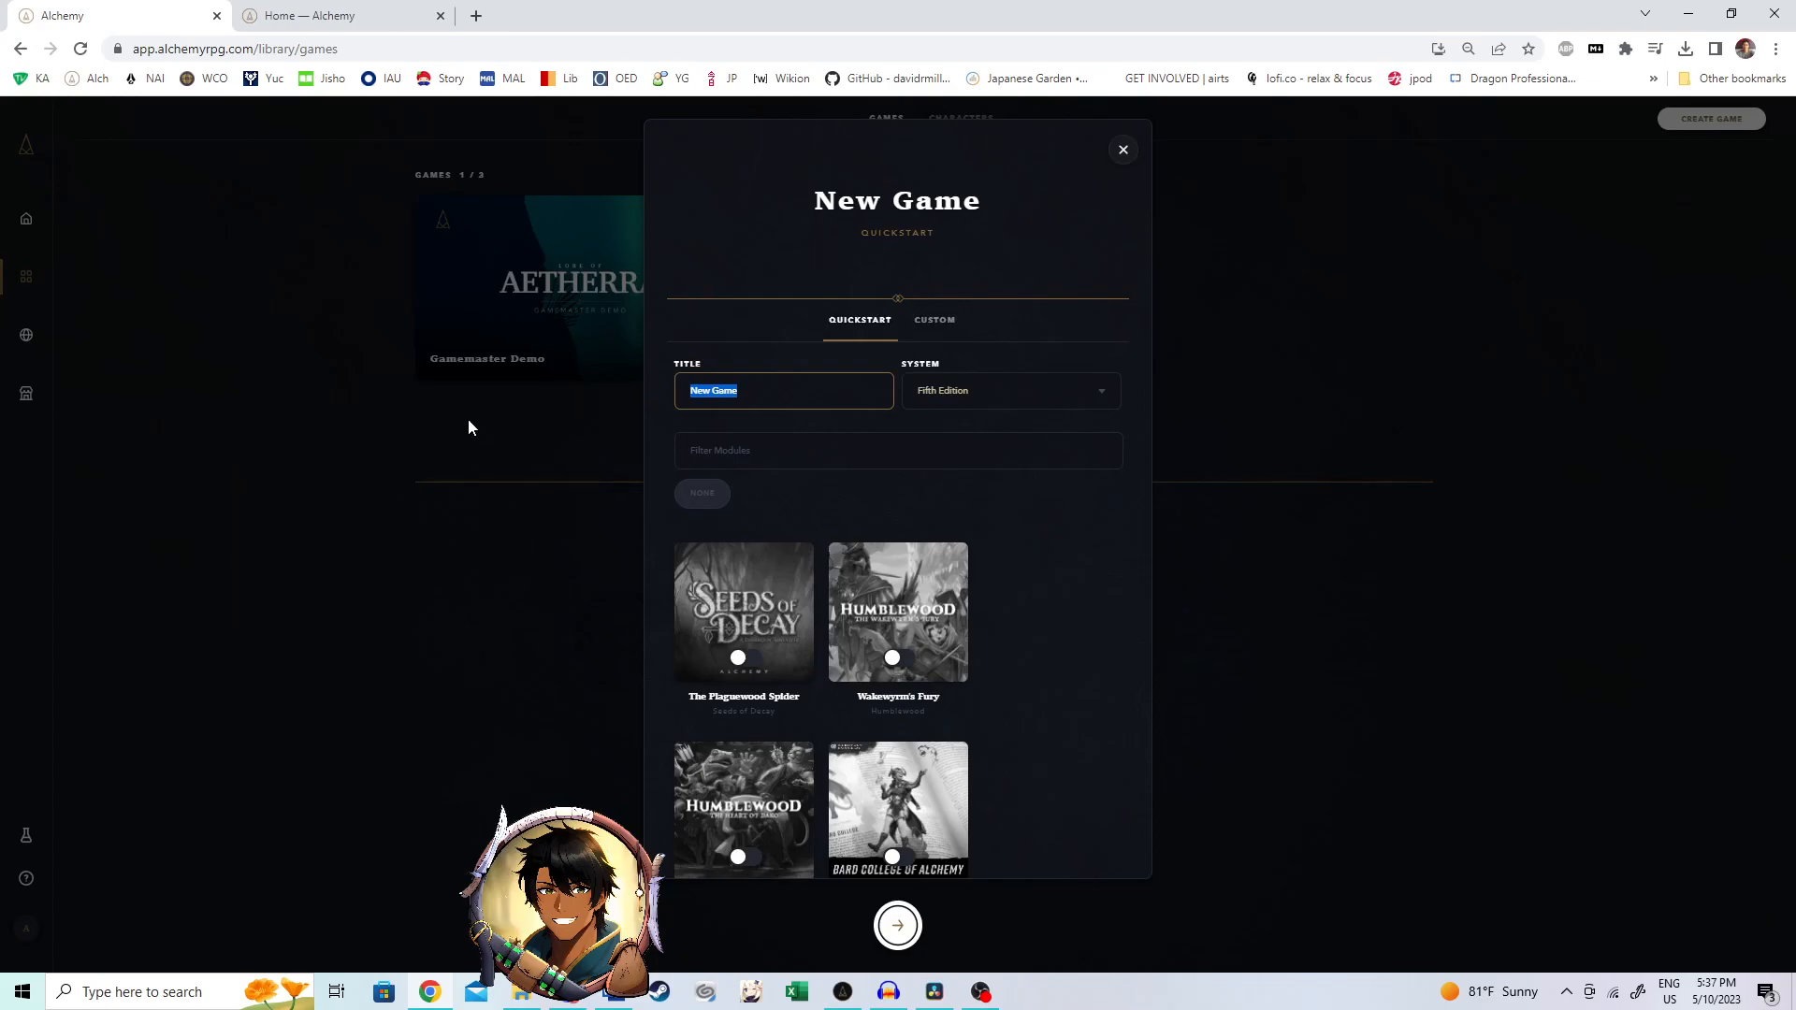
- Recreate the Demo game with Humblewood, BB systemless and Tabletop Audio universes enabled
type("Demo")
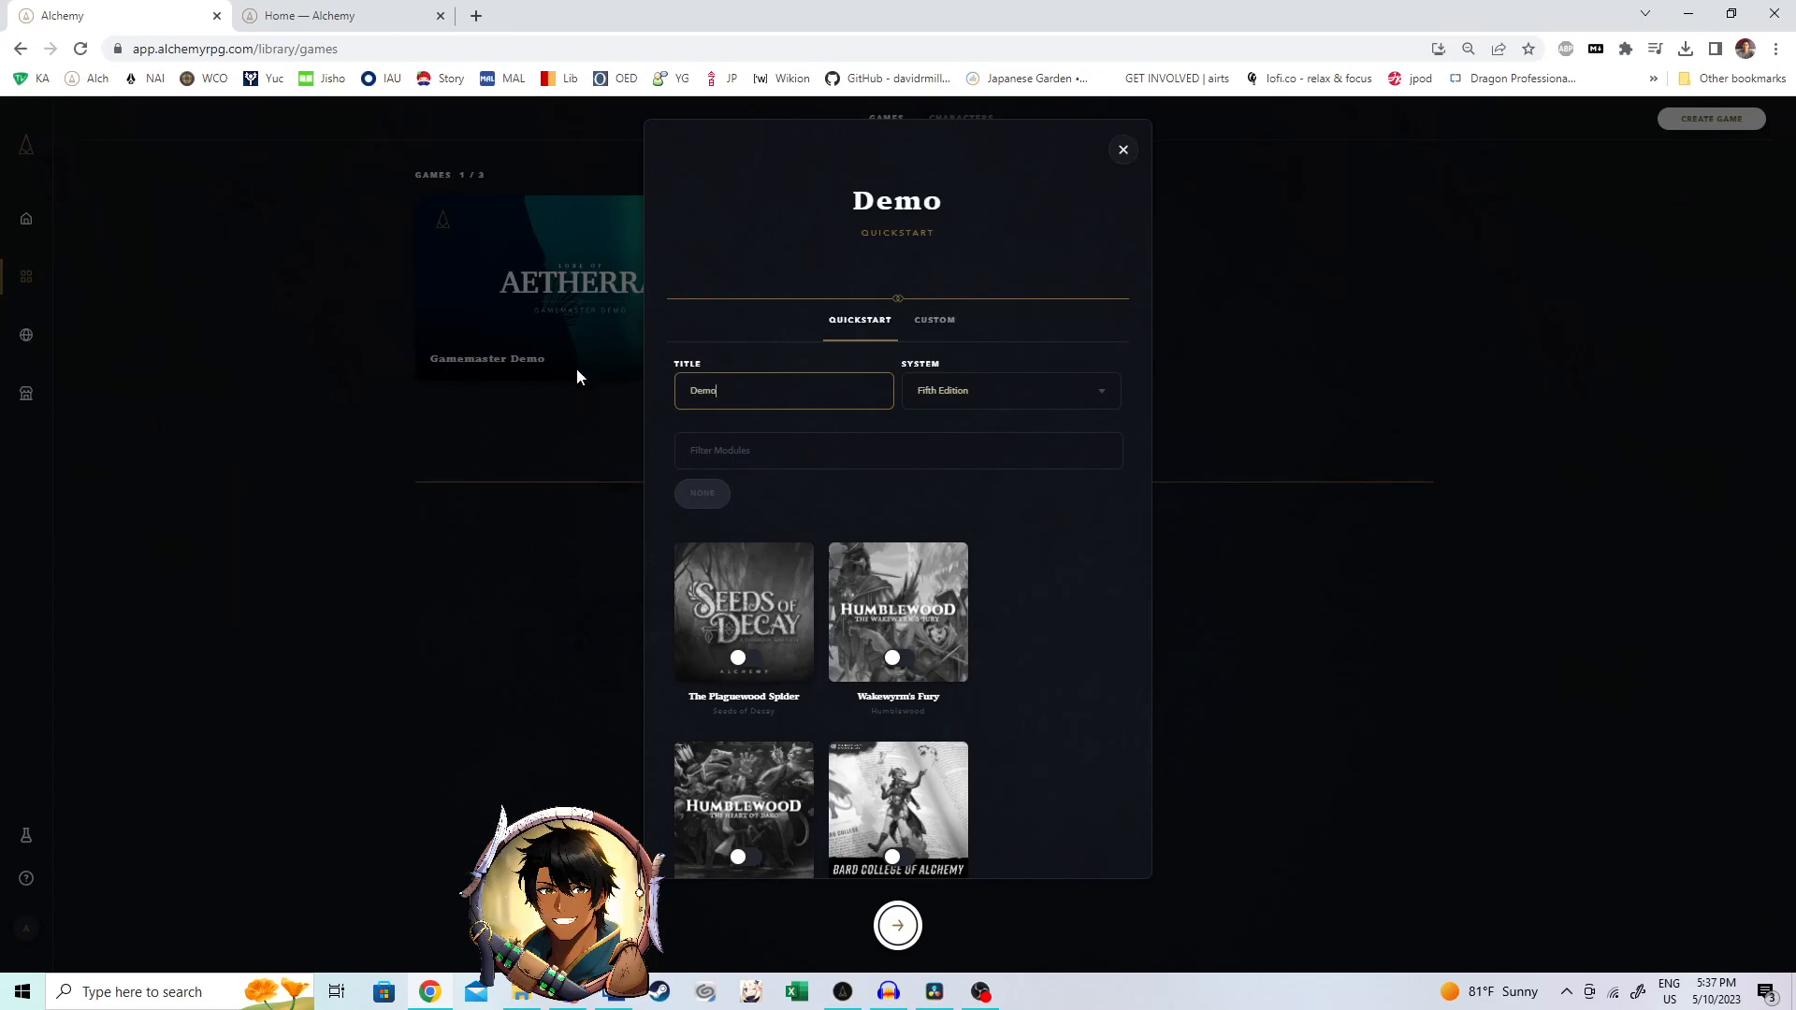
mouse_move(1010, 299)
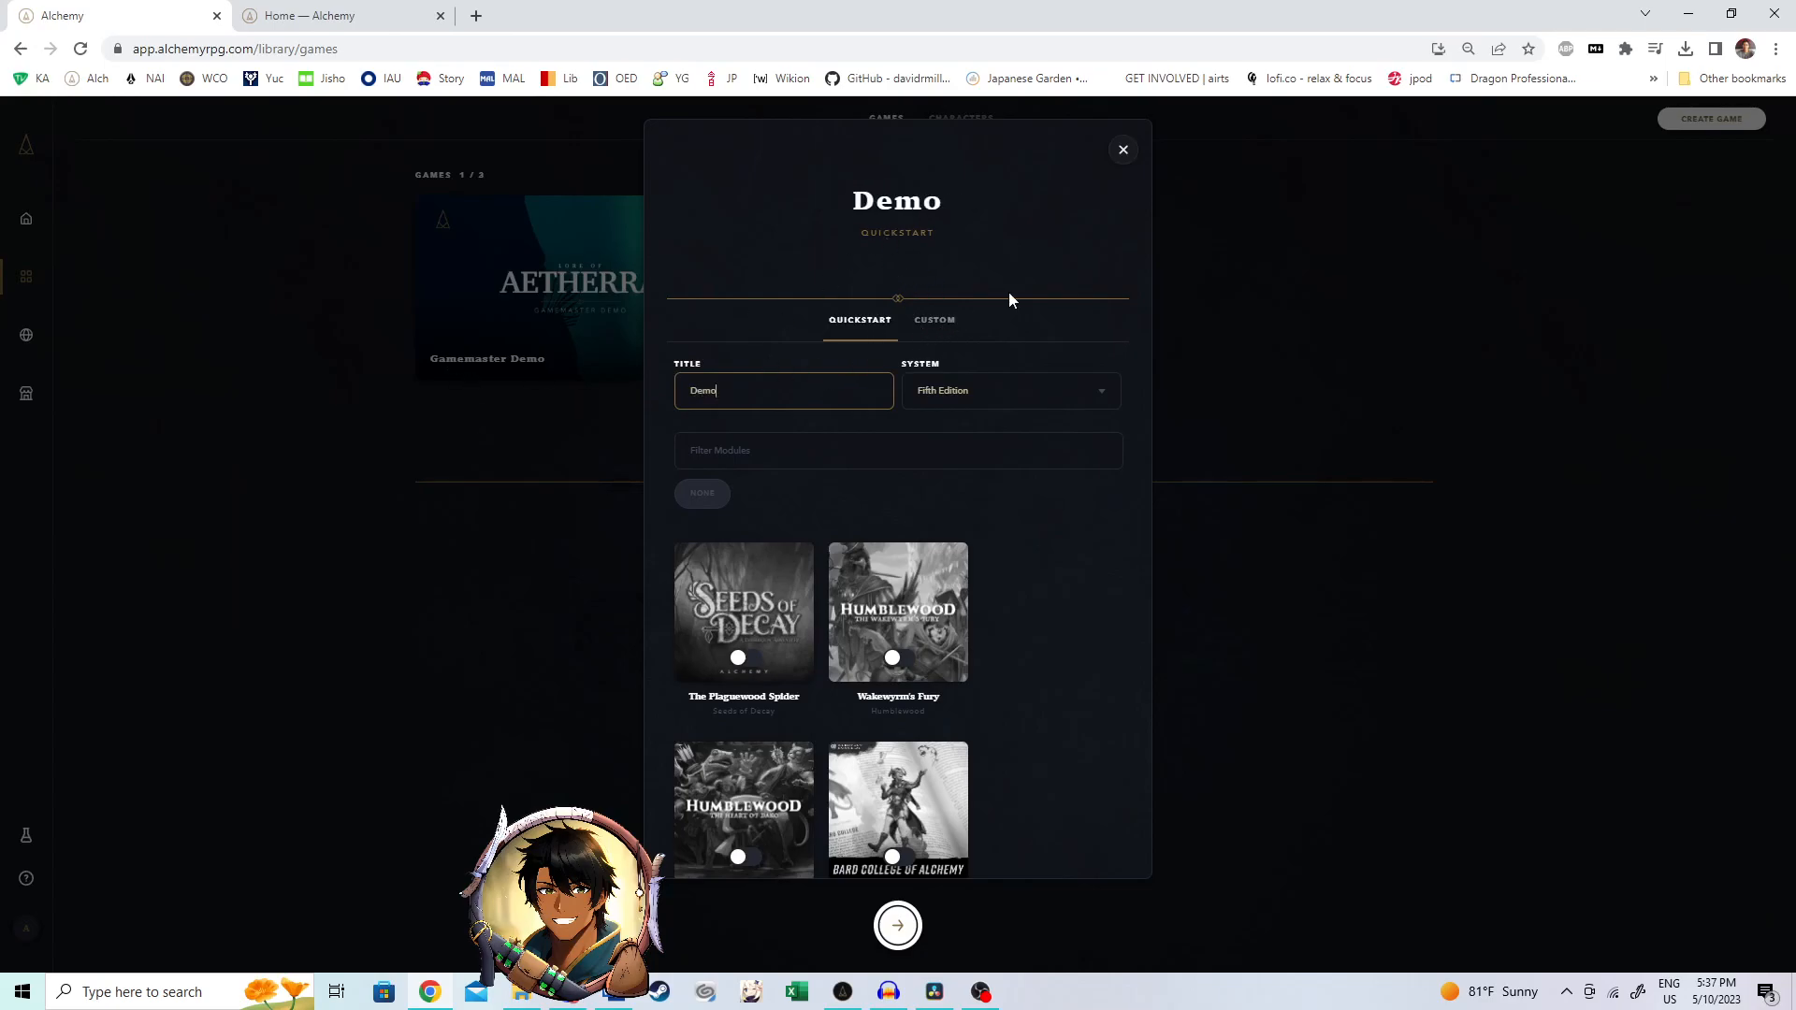
left_click(933, 320)
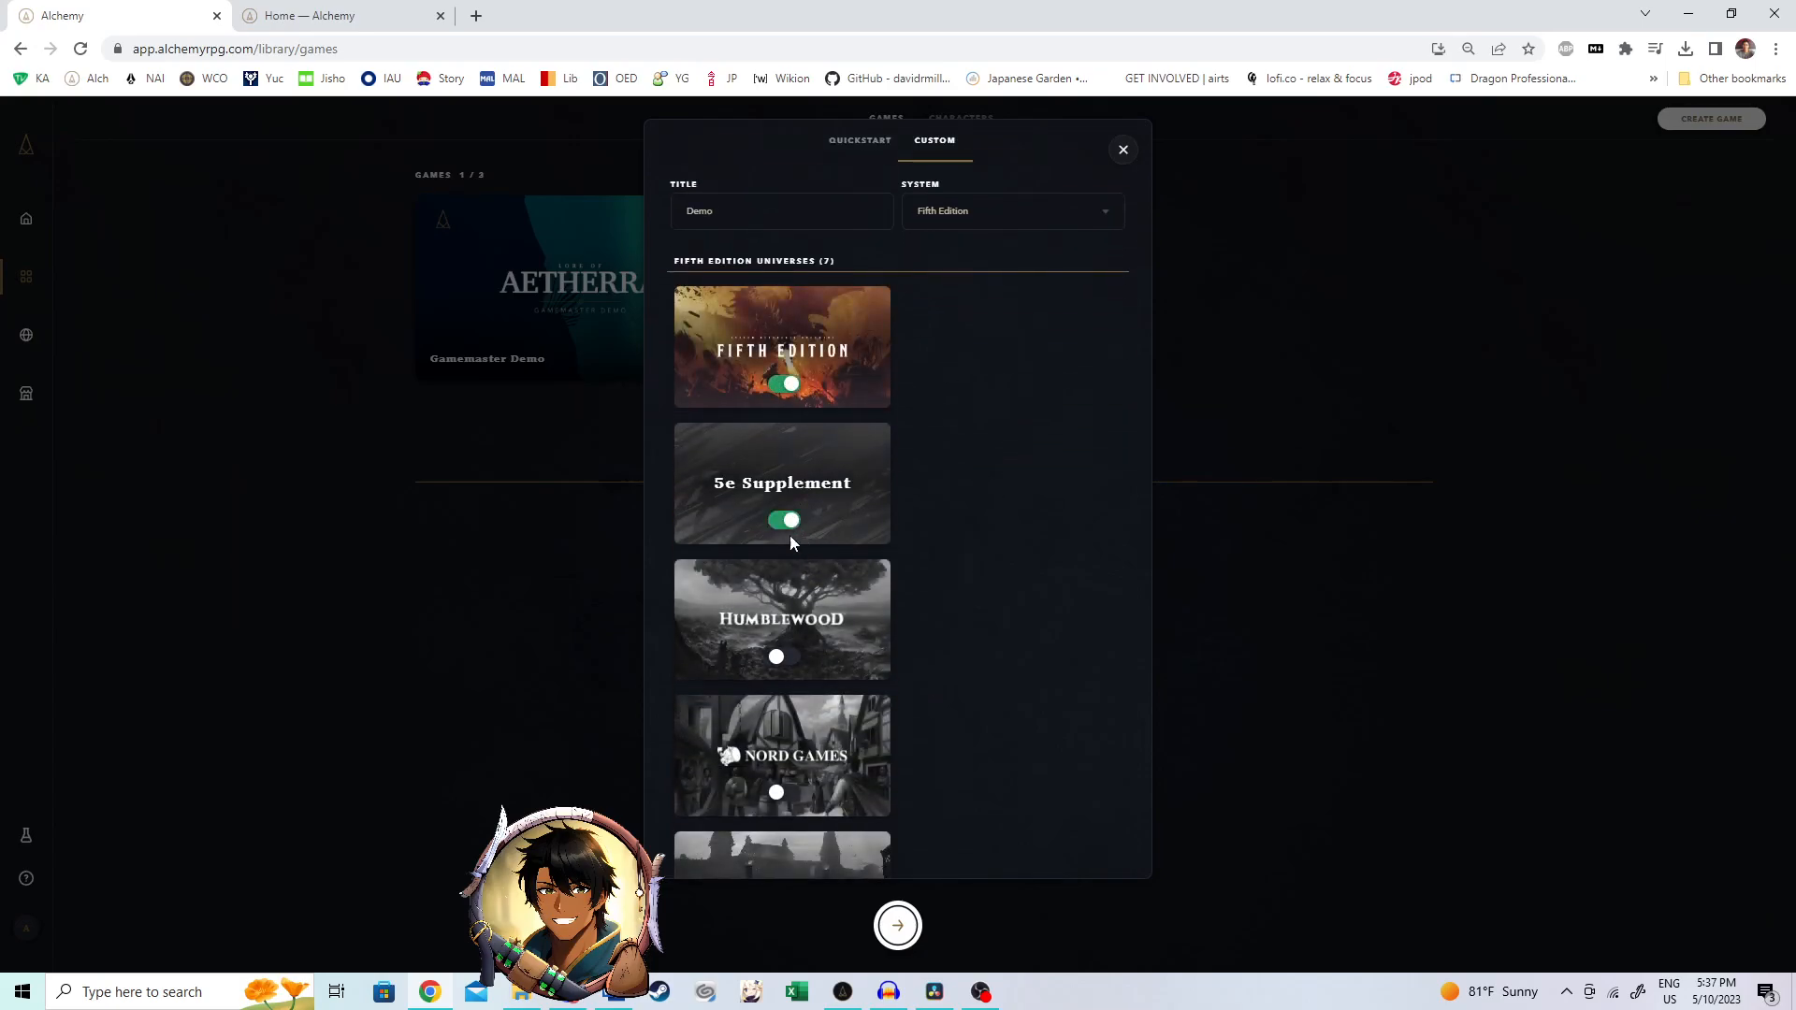
left_click(774, 657)
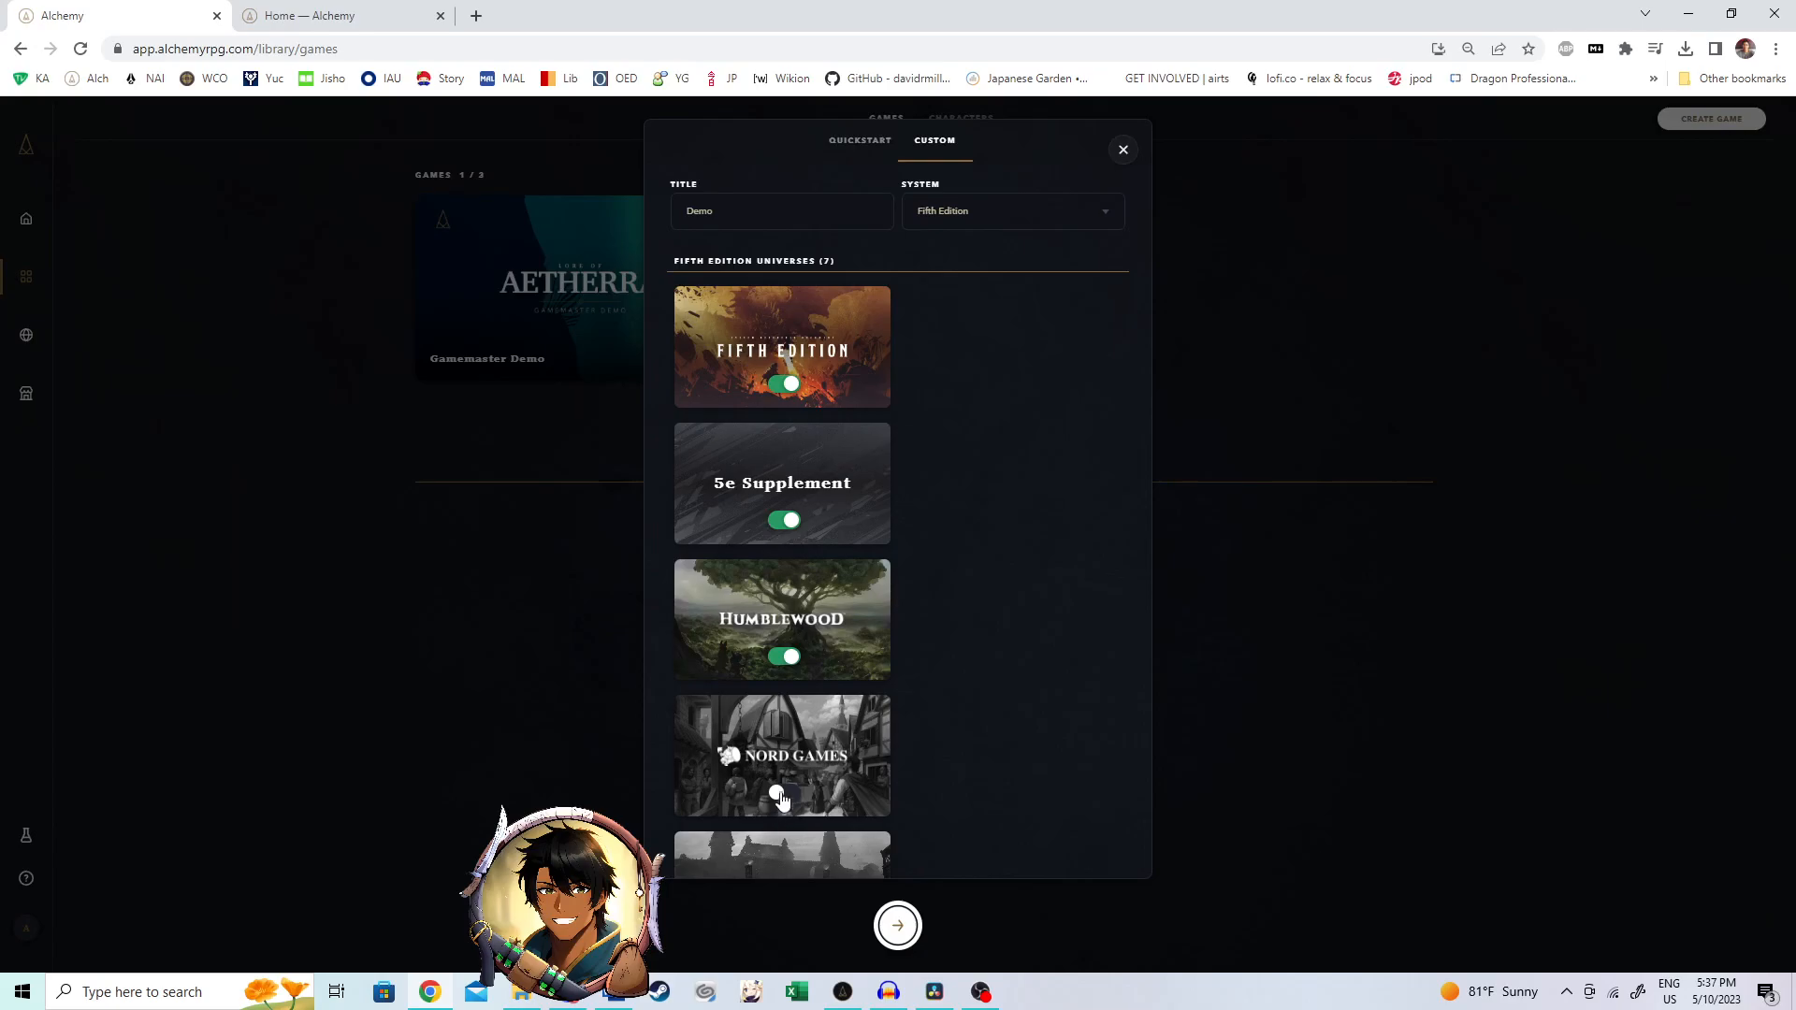
scroll("down", 3)
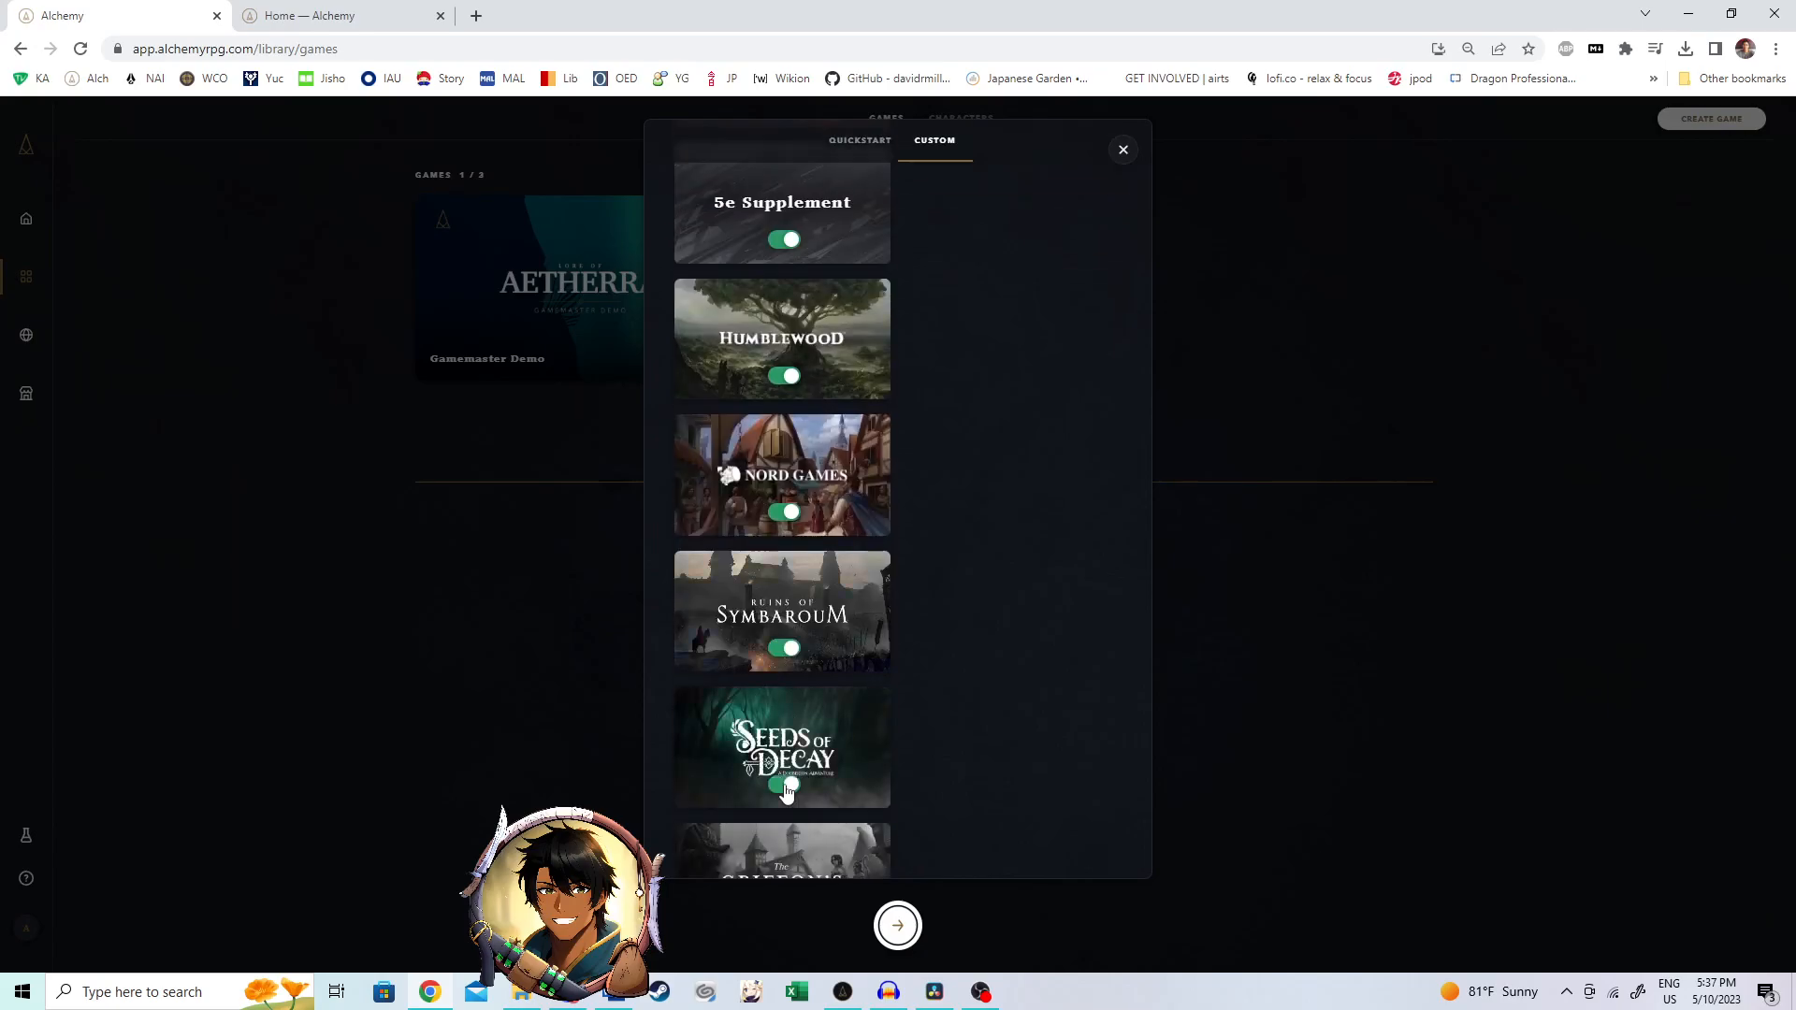
scroll("down", 3)
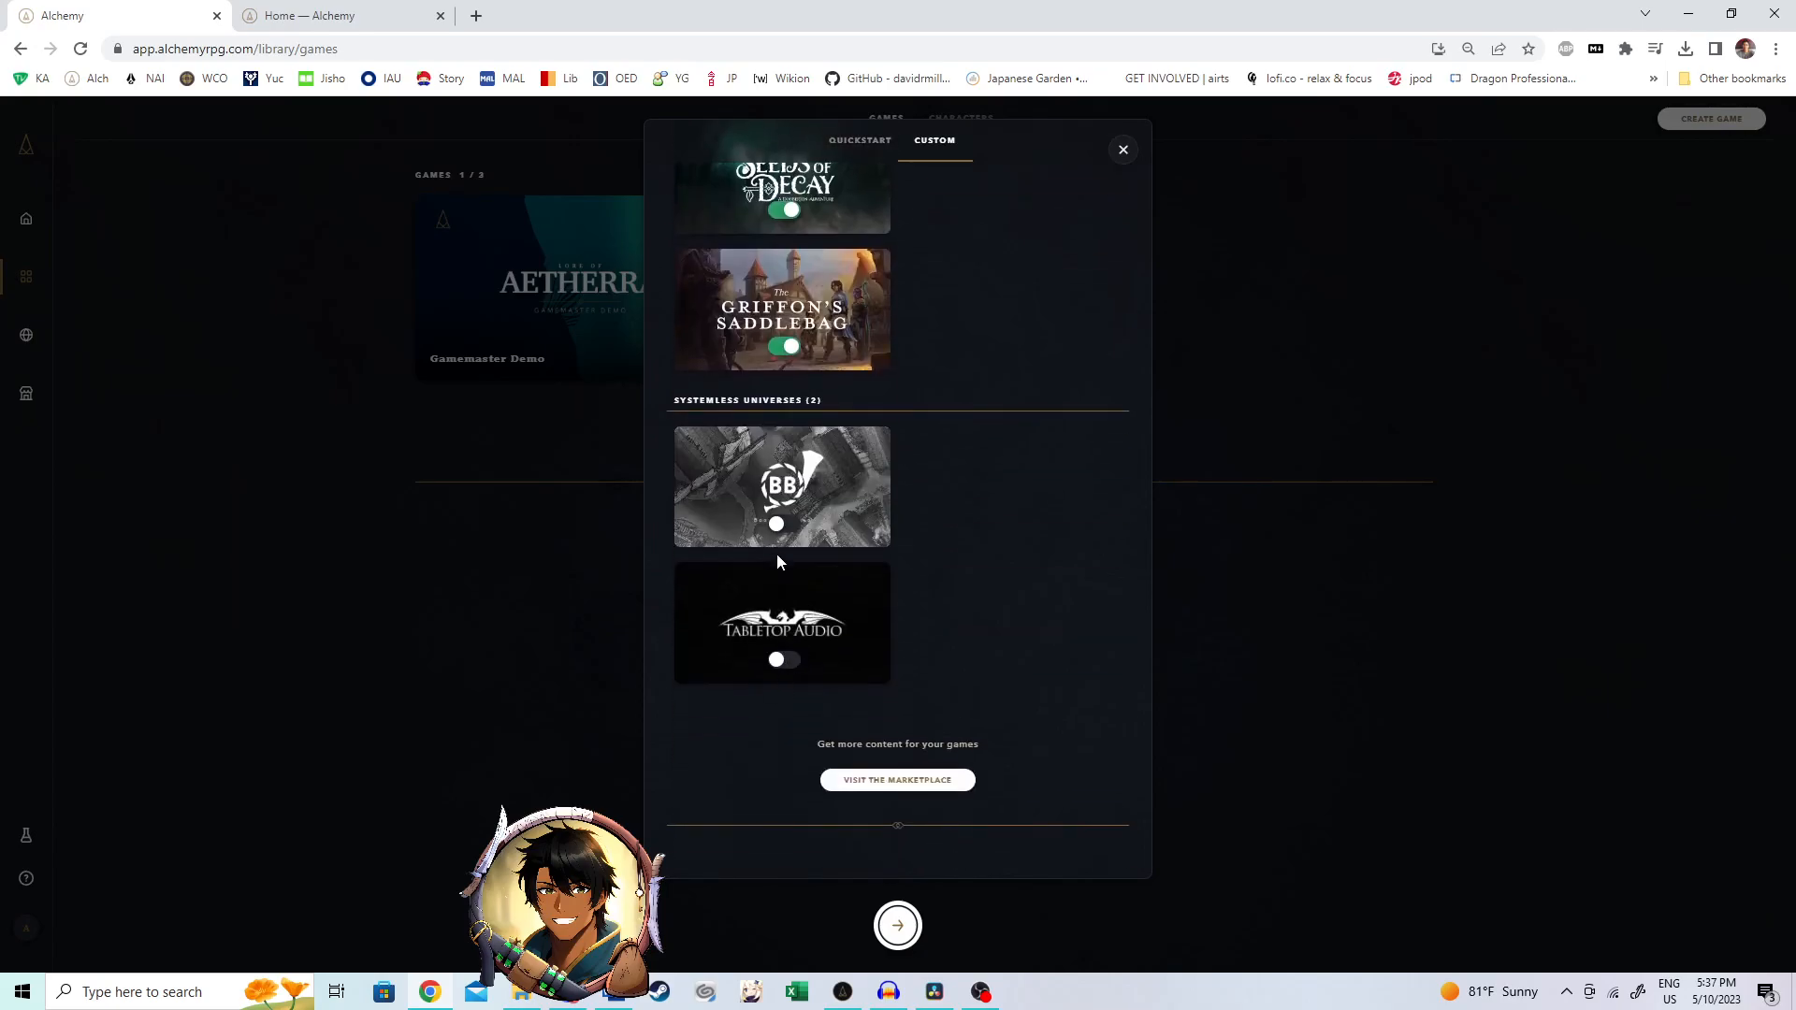
left_click(788, 523)
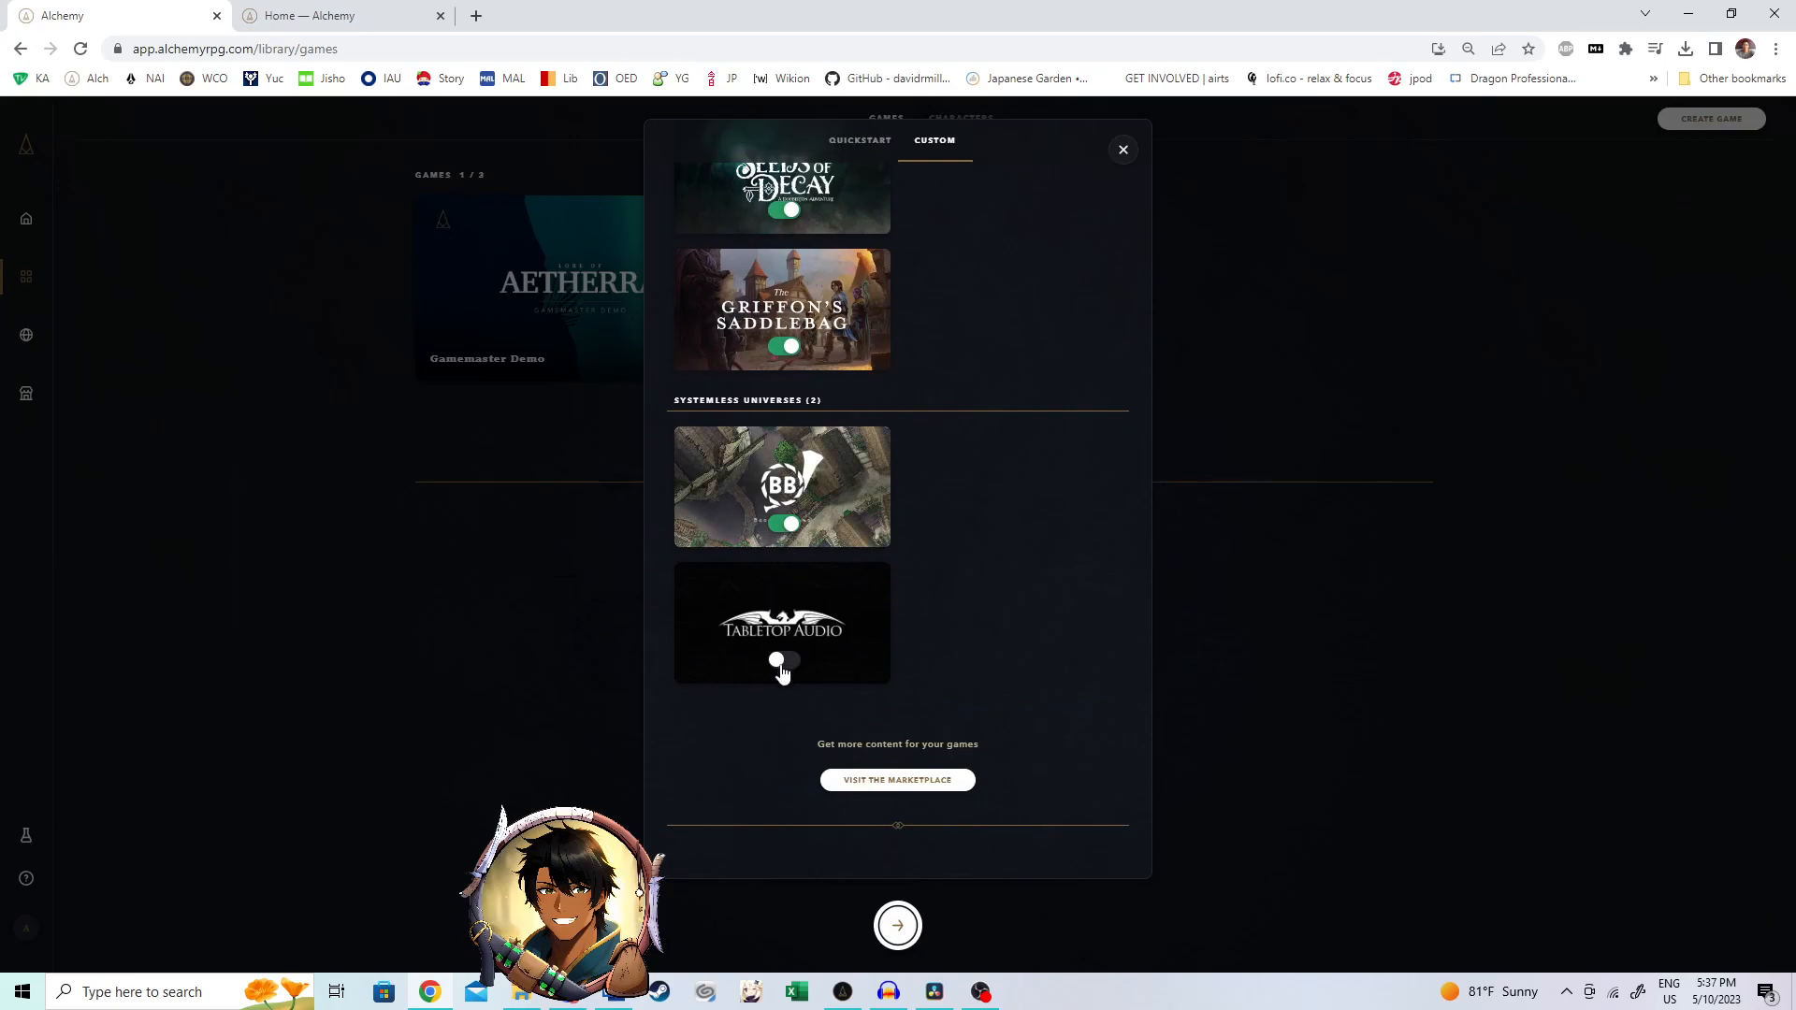
left_click(782, 658)
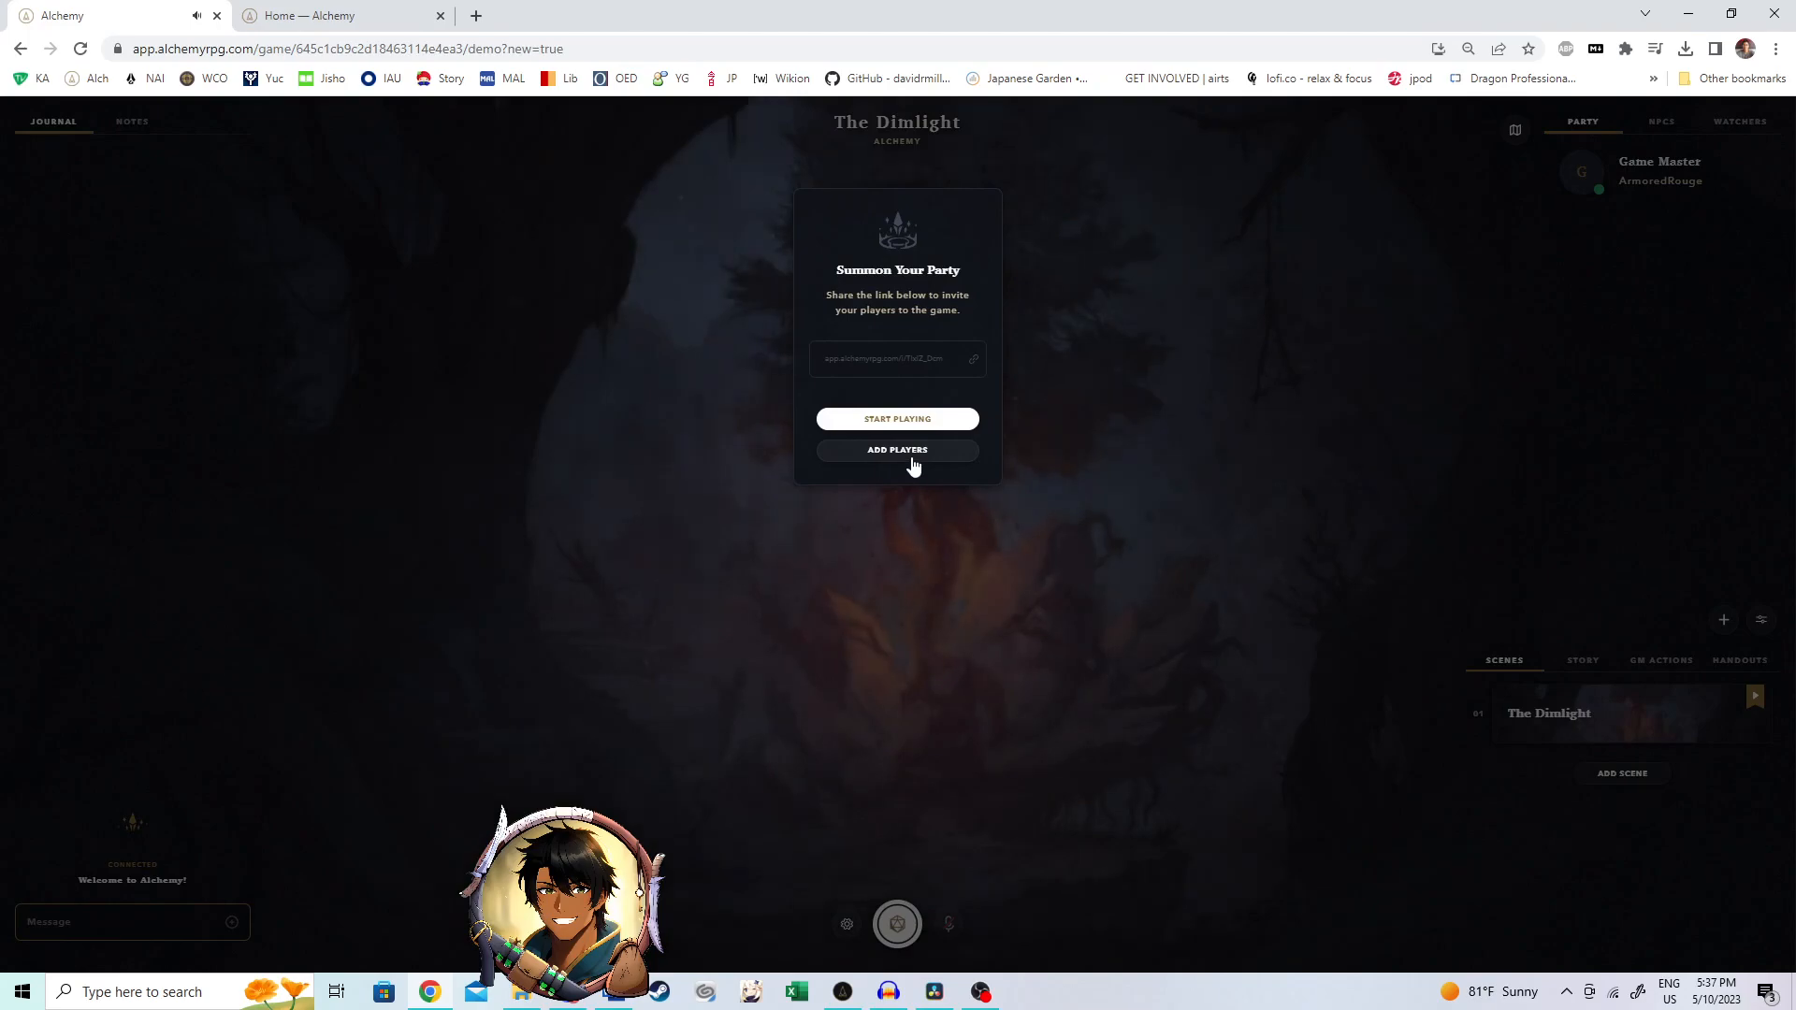
mouse_move(896, 419)
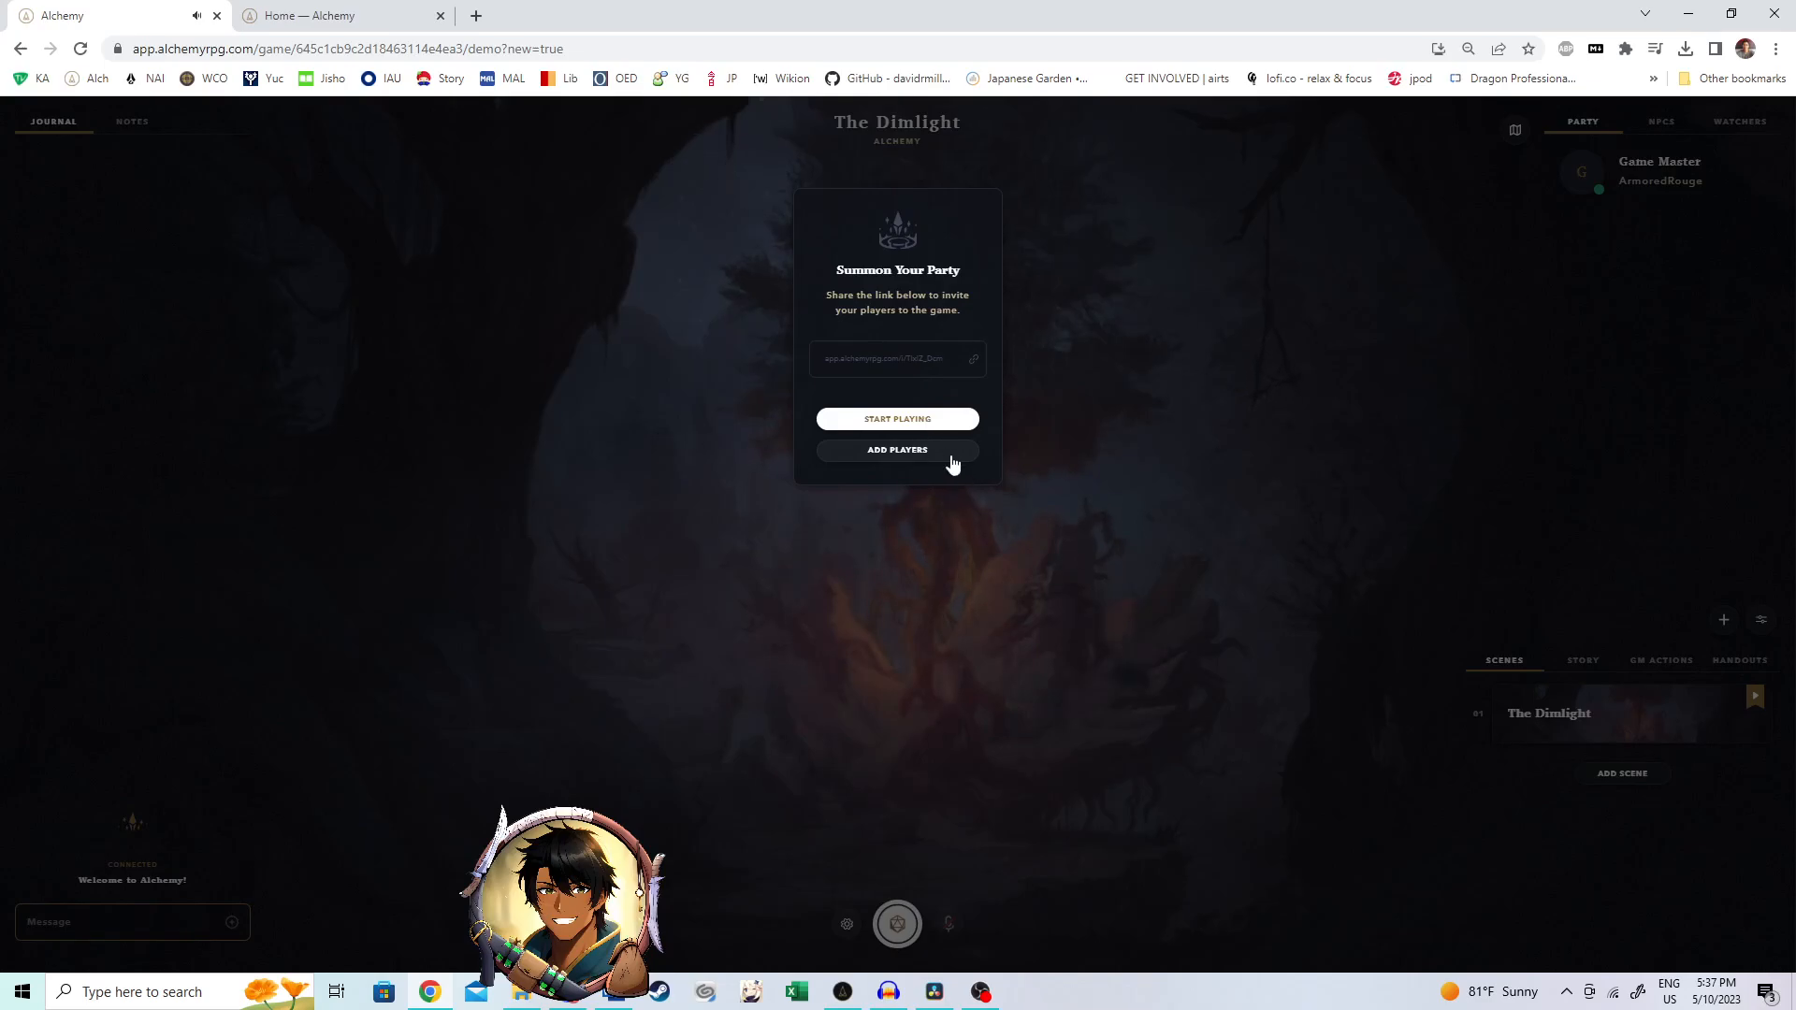
- Start playing without inviting players and read The Dimlight's introductory story notes
left_click(896, 417)
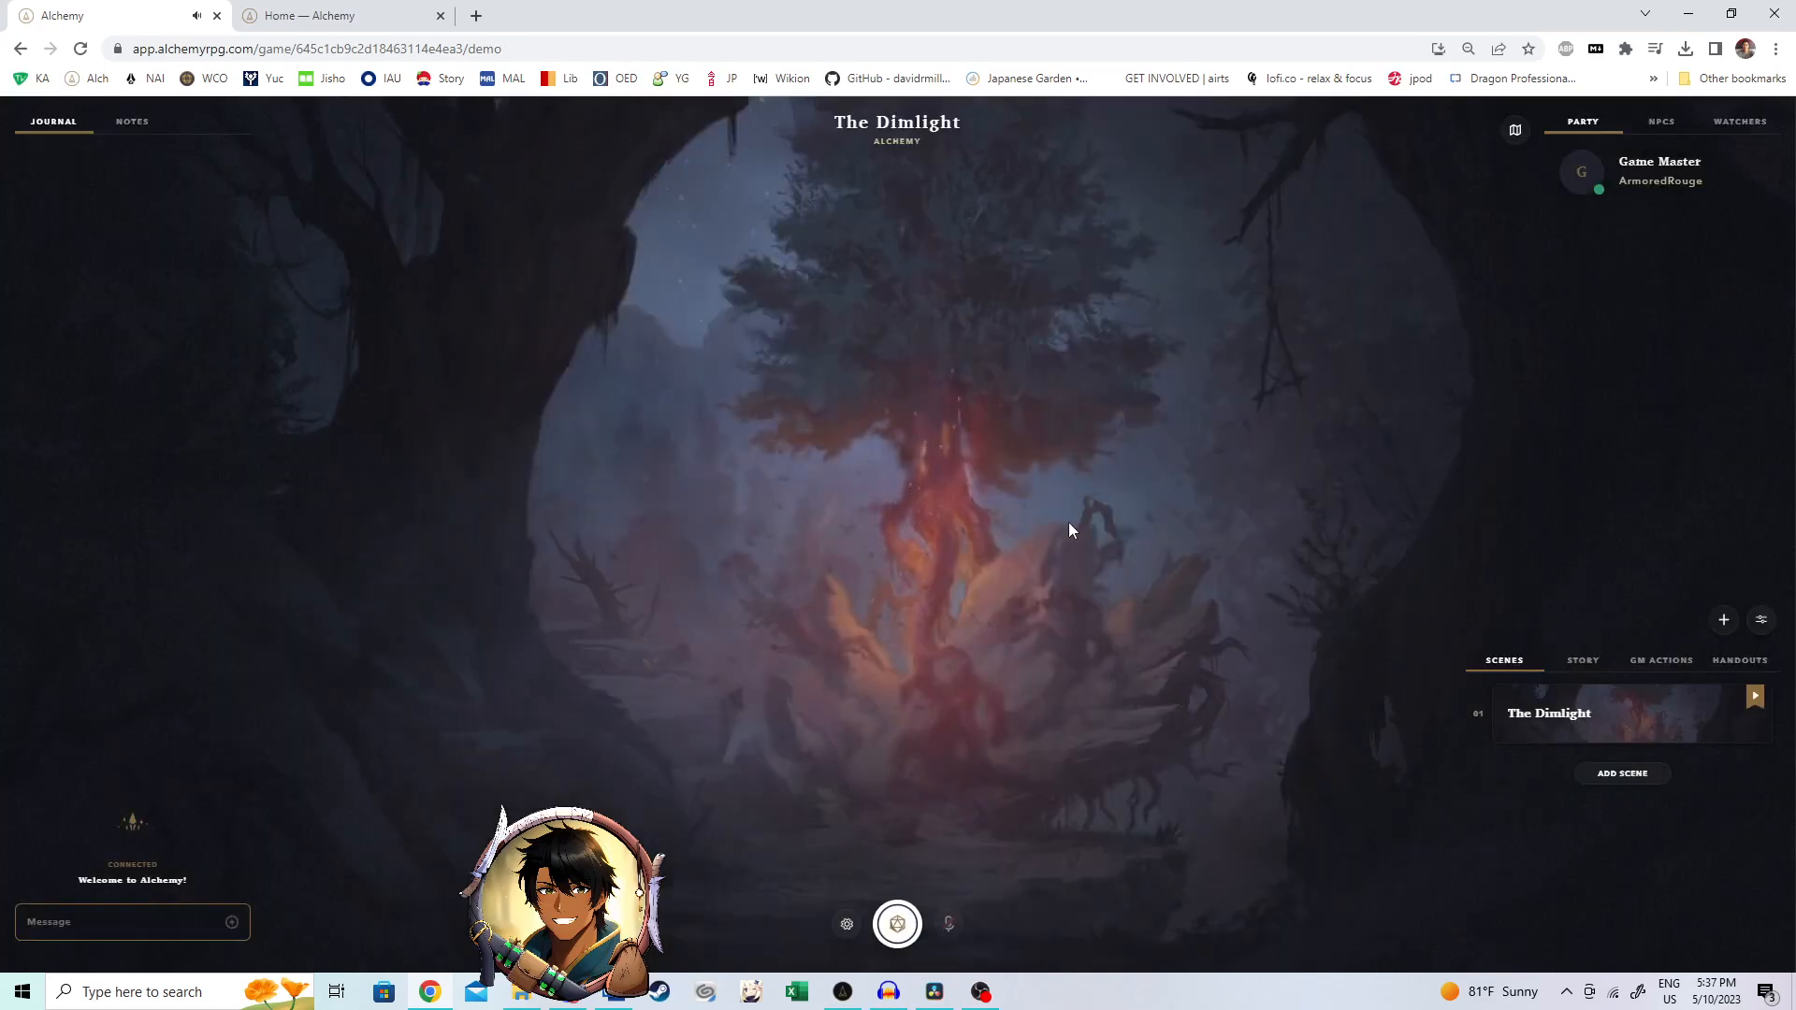
left_click(1580, 713)
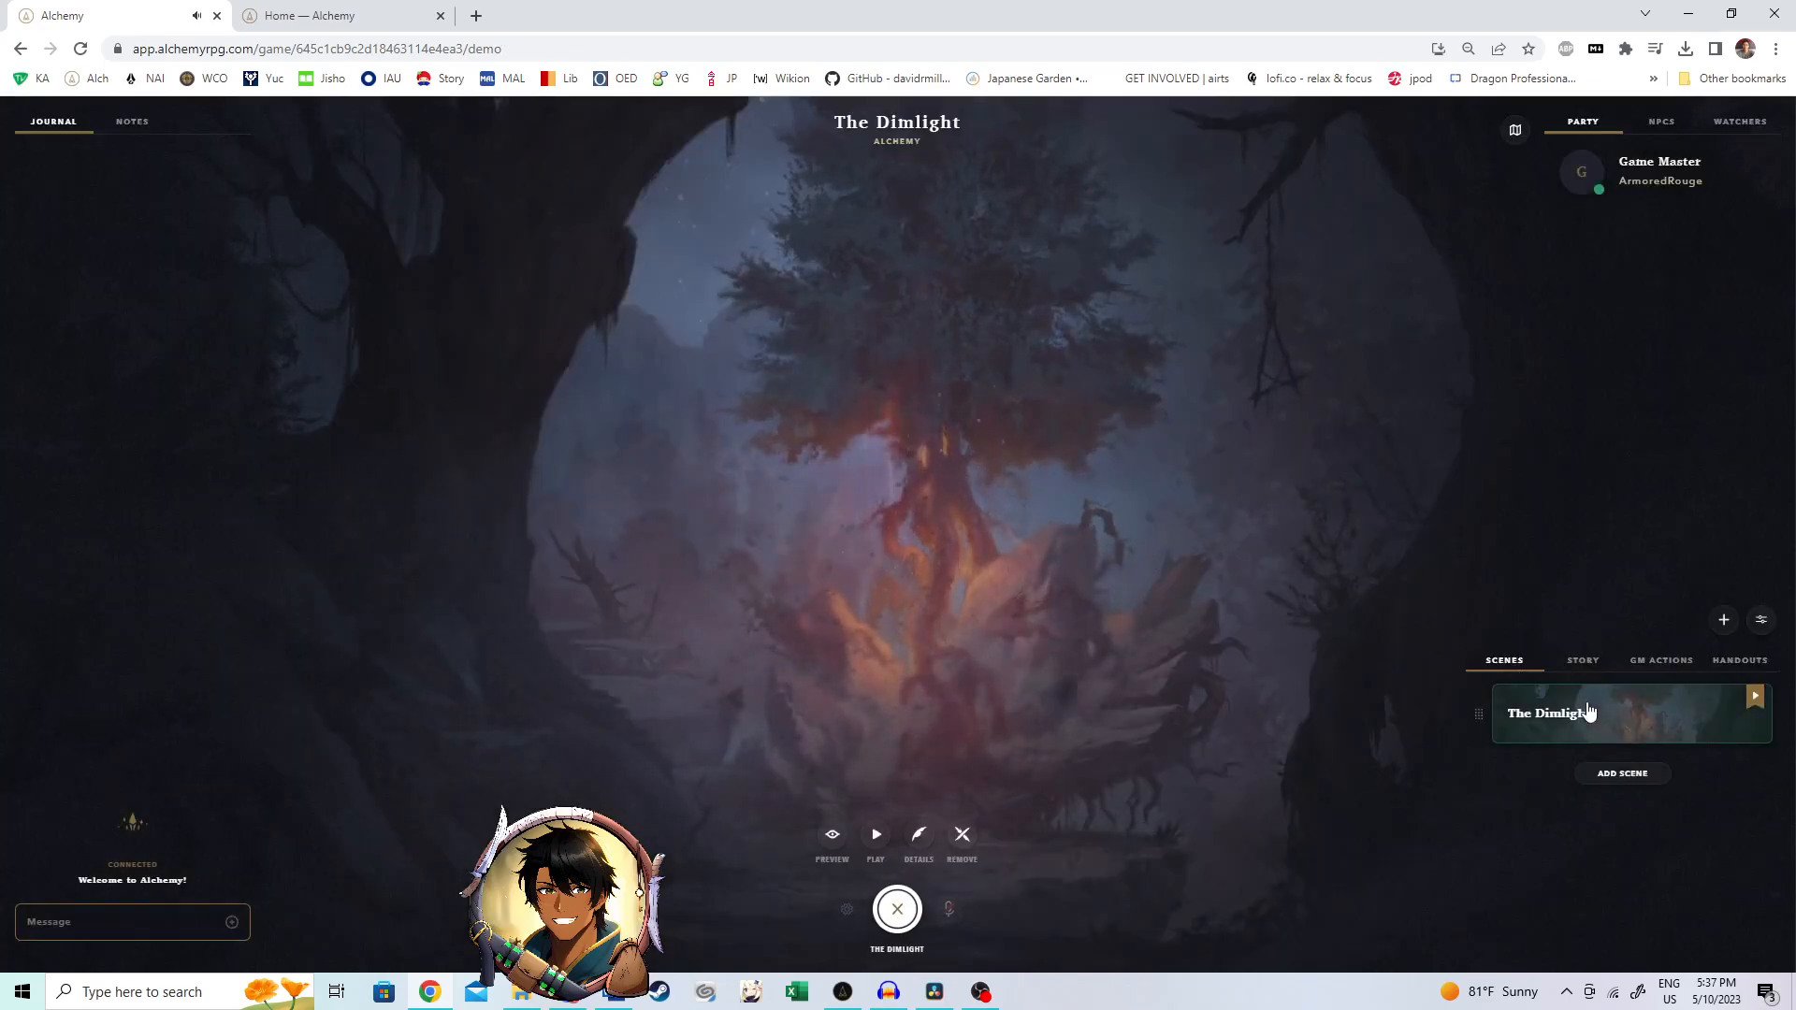
left_click(1583, 660)
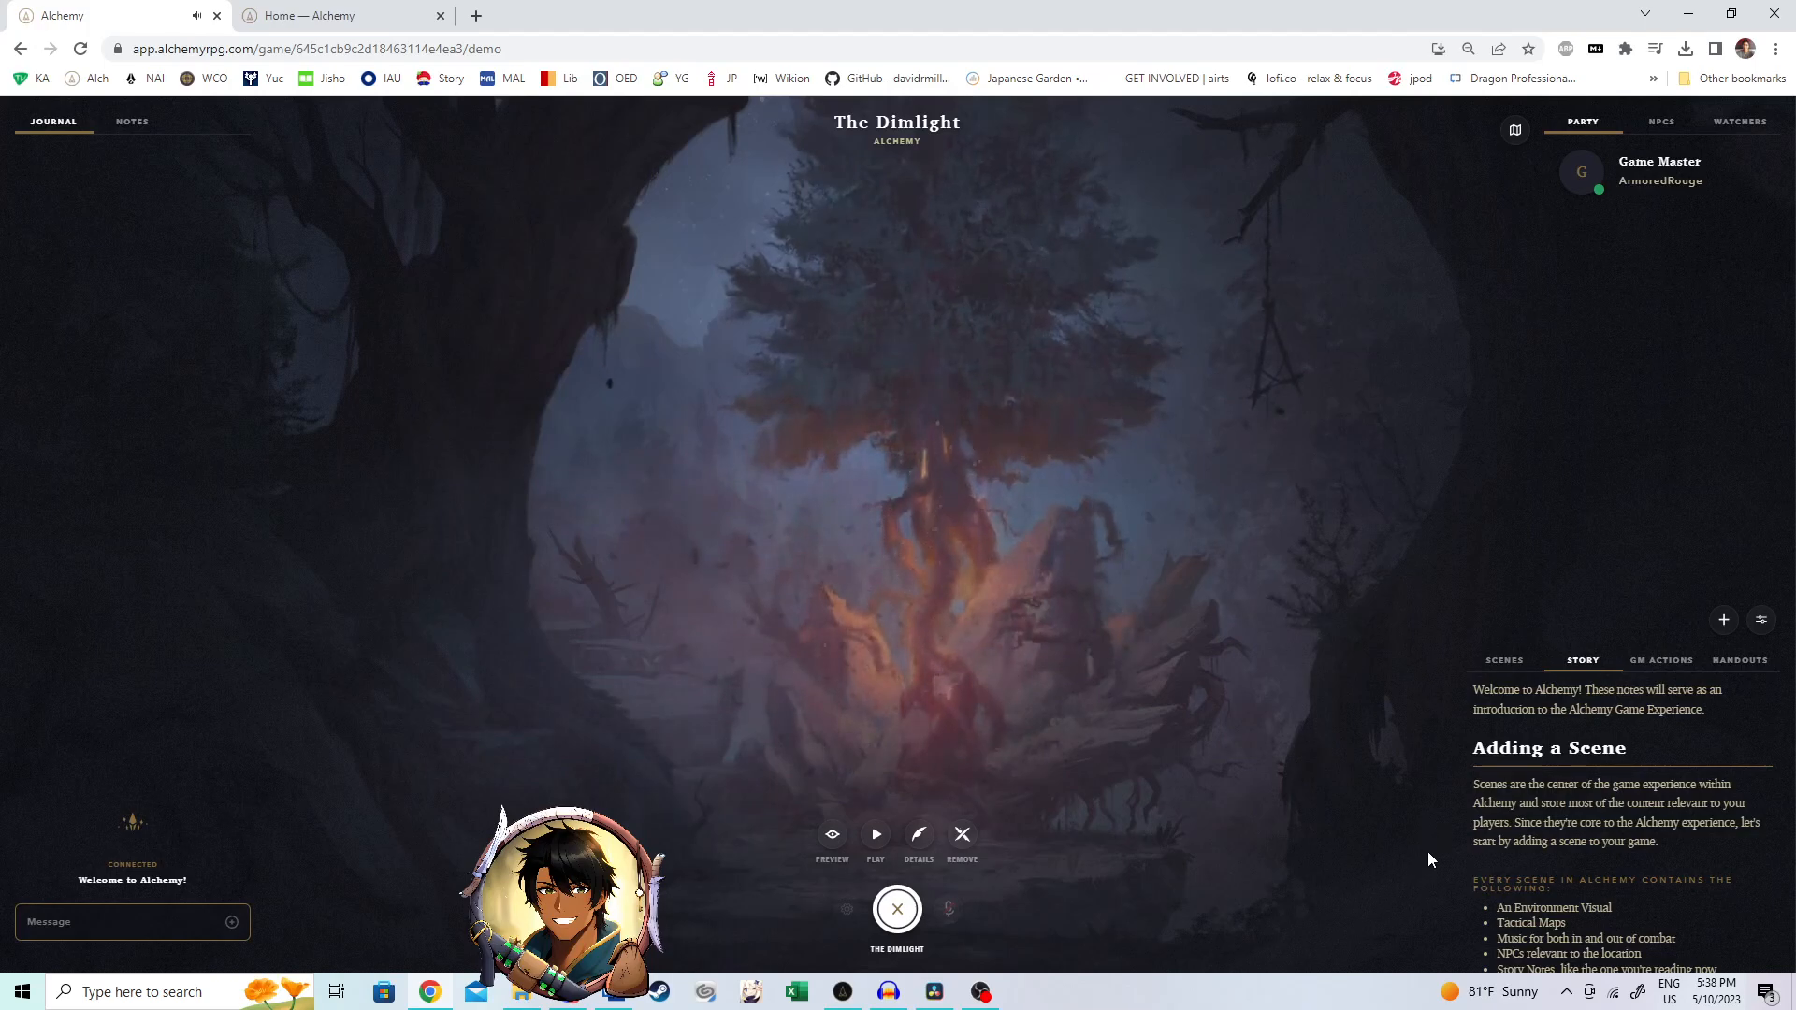
scroll("down", 3)
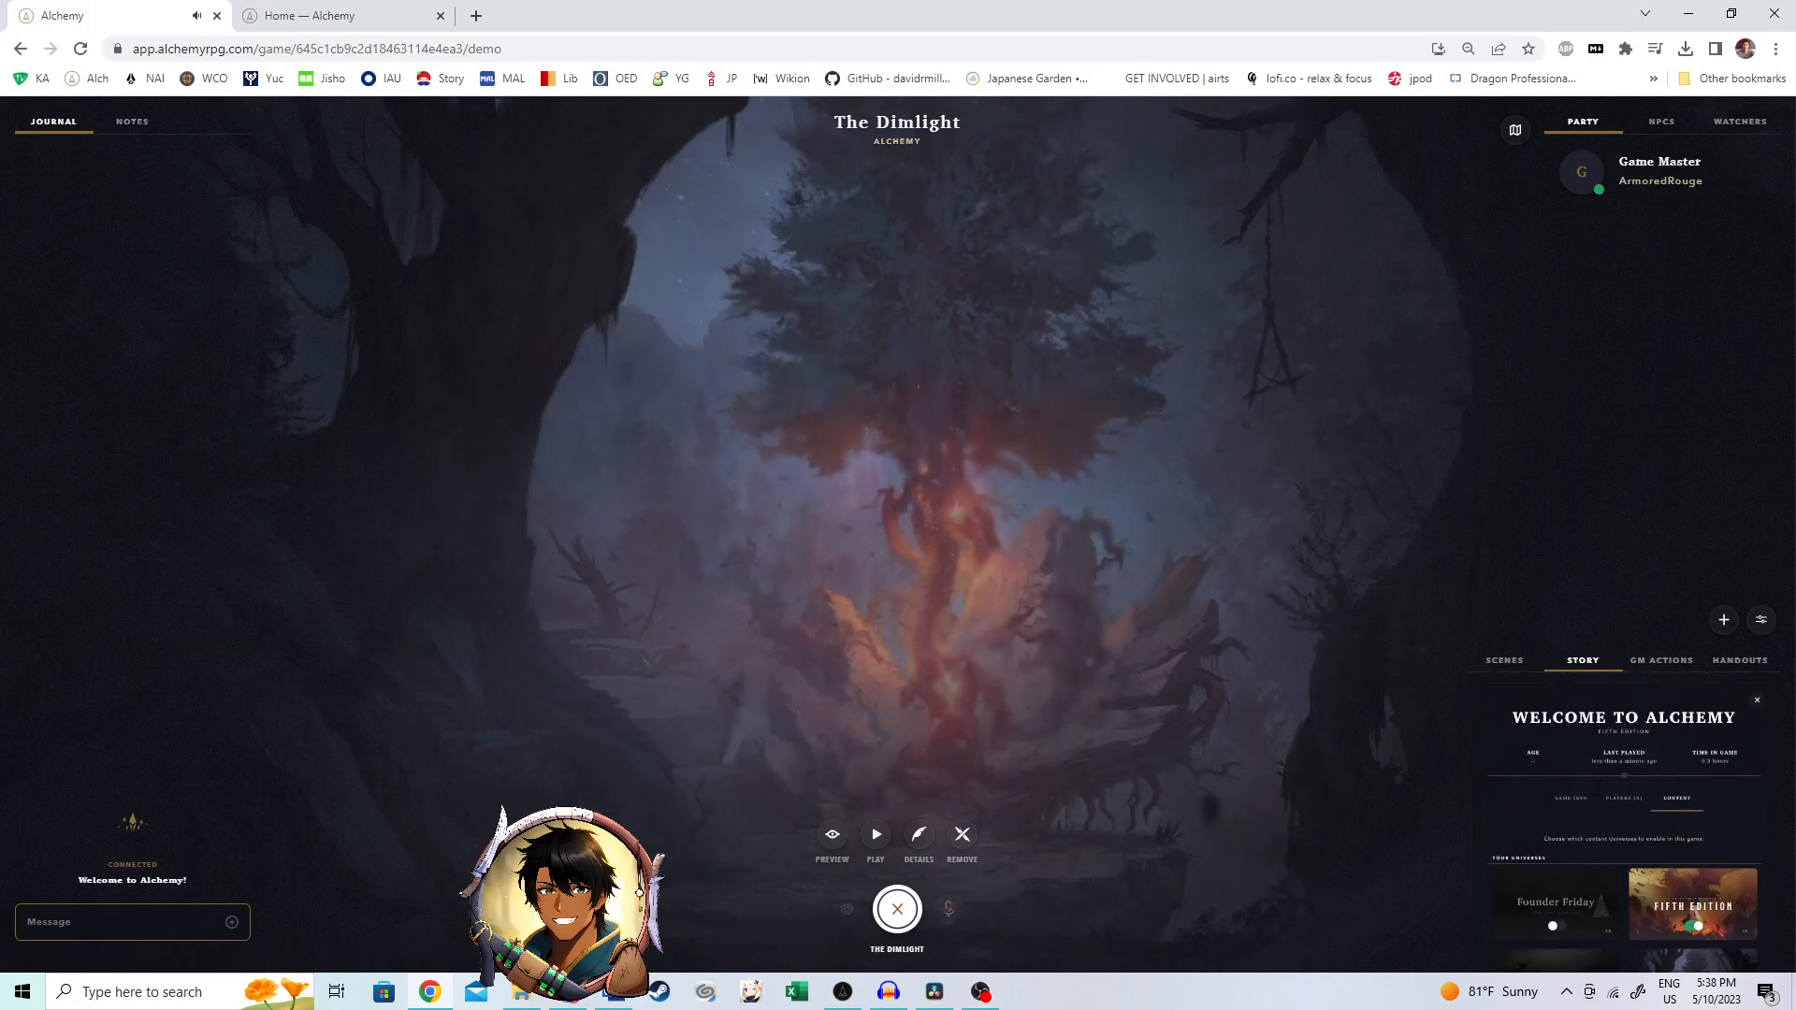
scroll("down", 3)
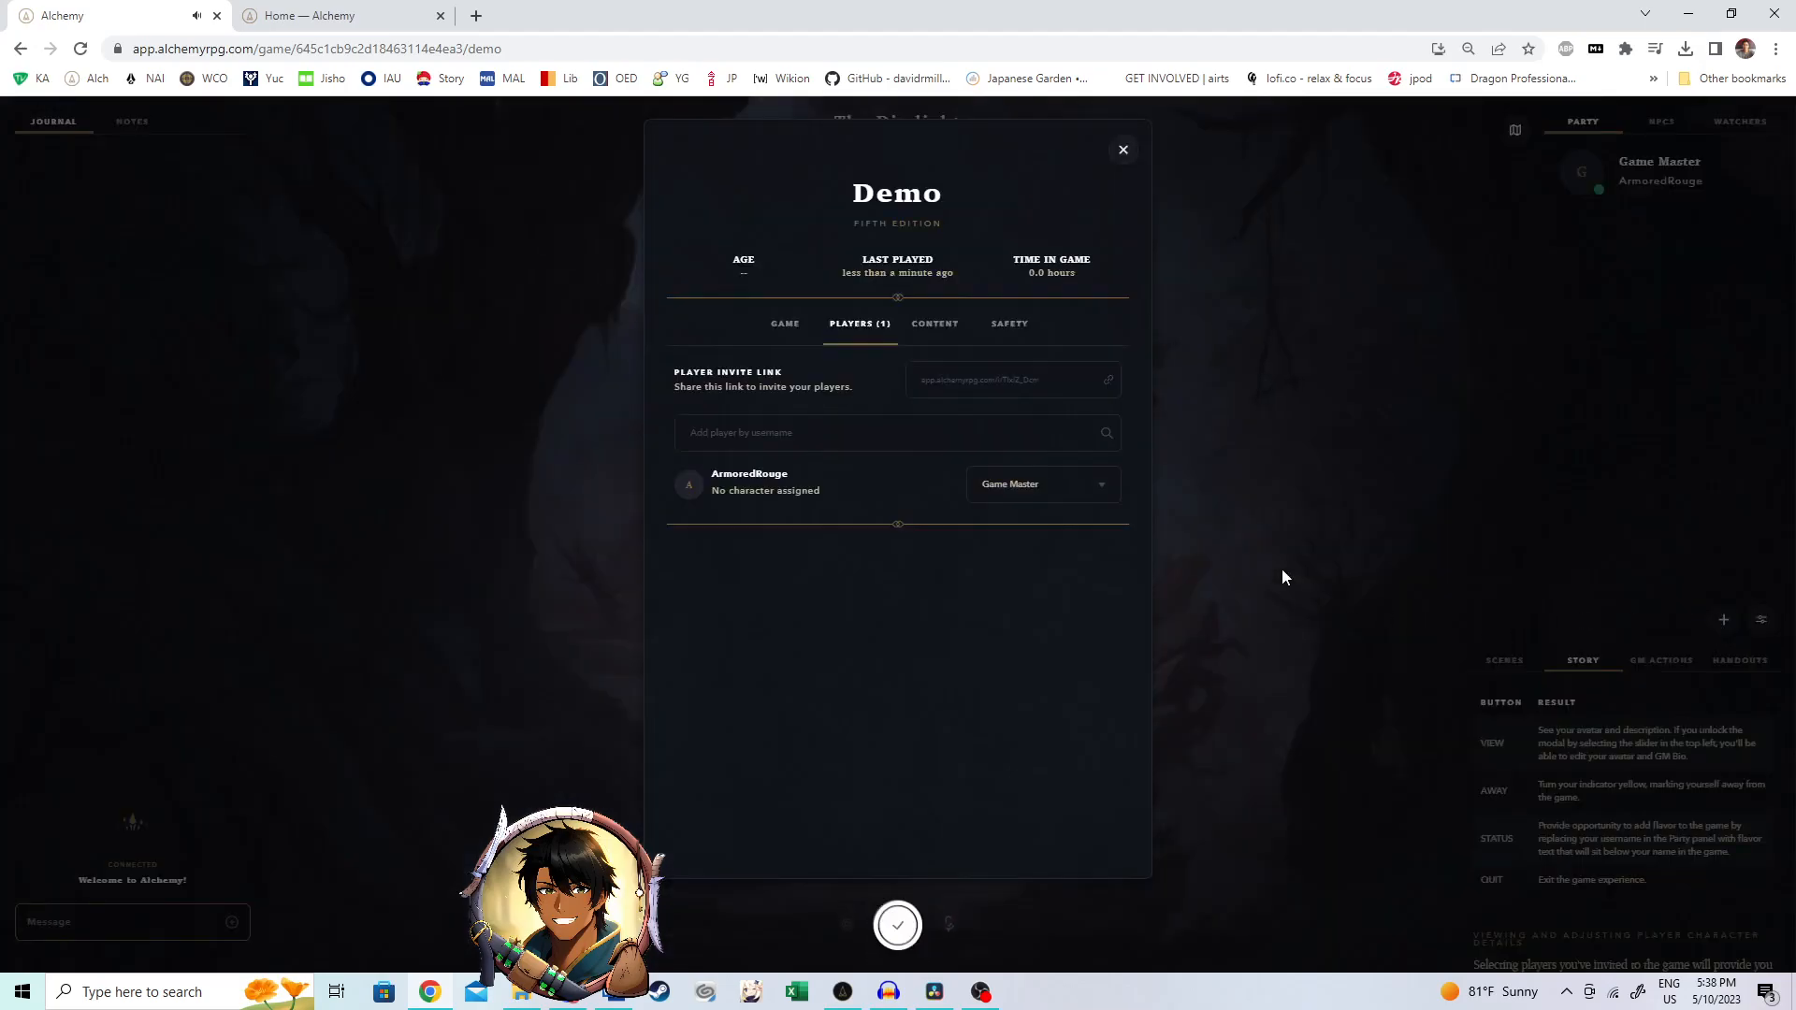
mouse_move(783, 333)
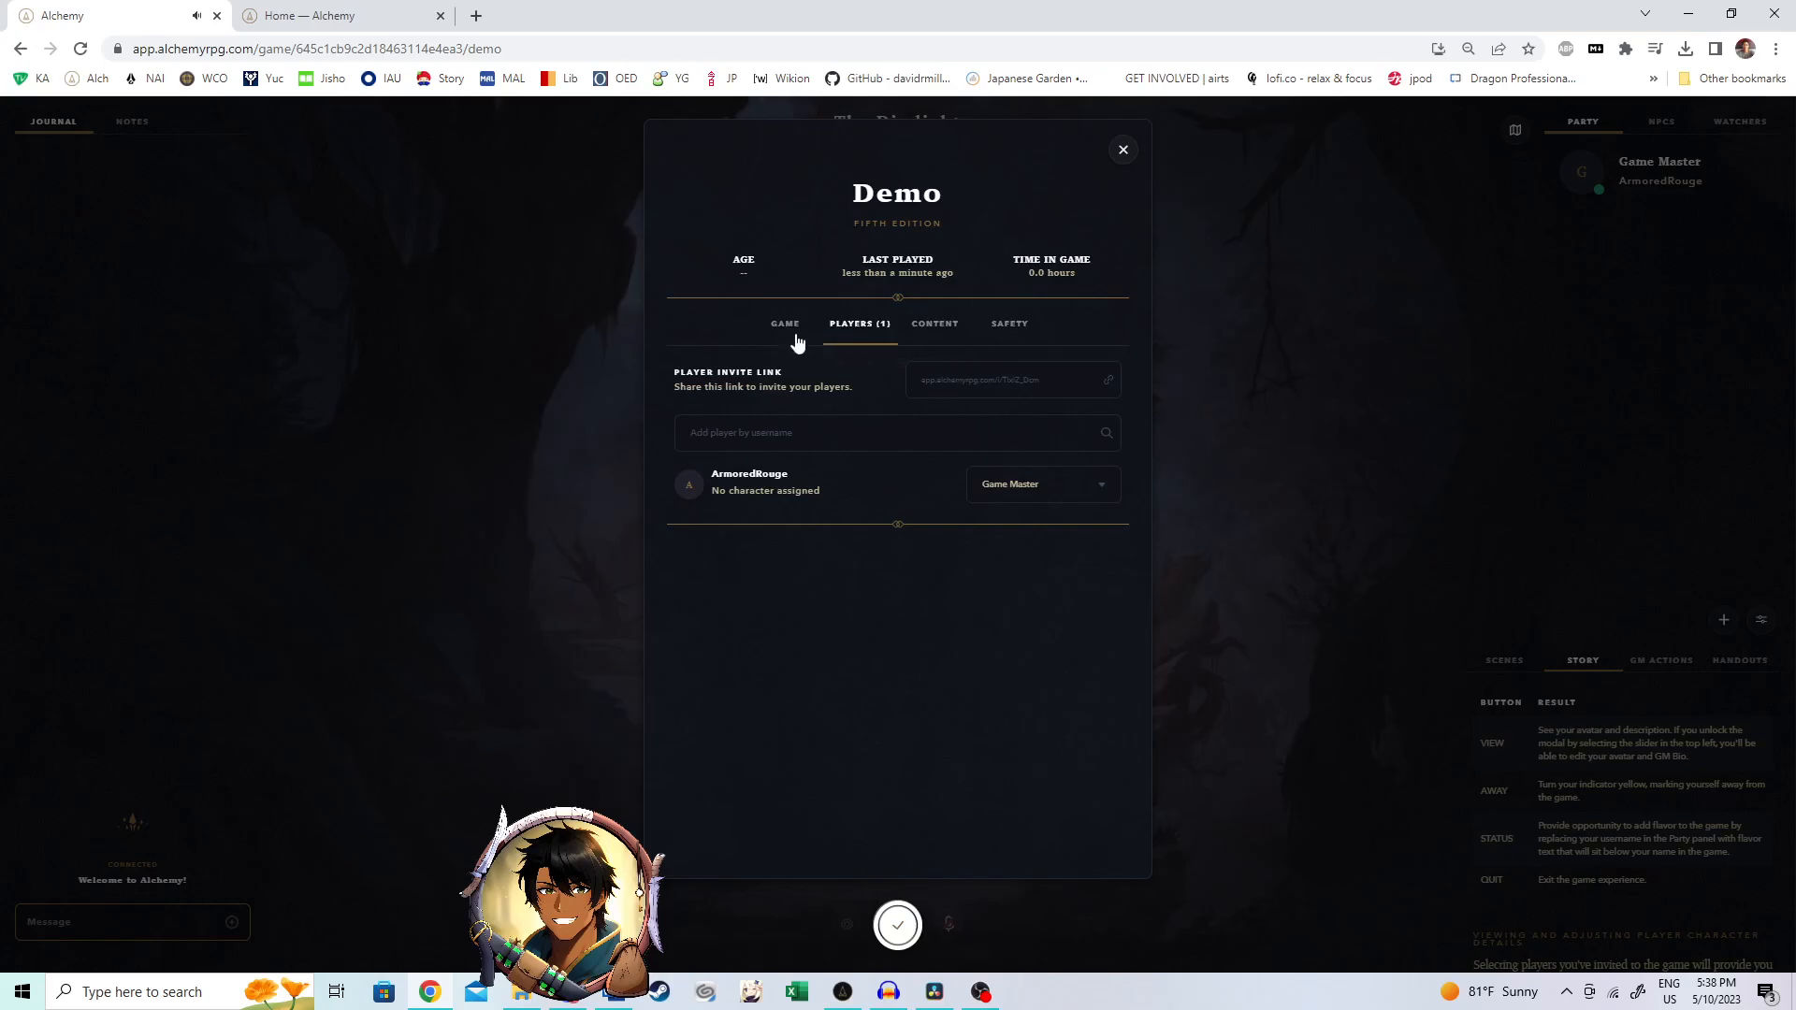
- Review the game's Content universes in settings and close the dialog
left_click(934, 323)
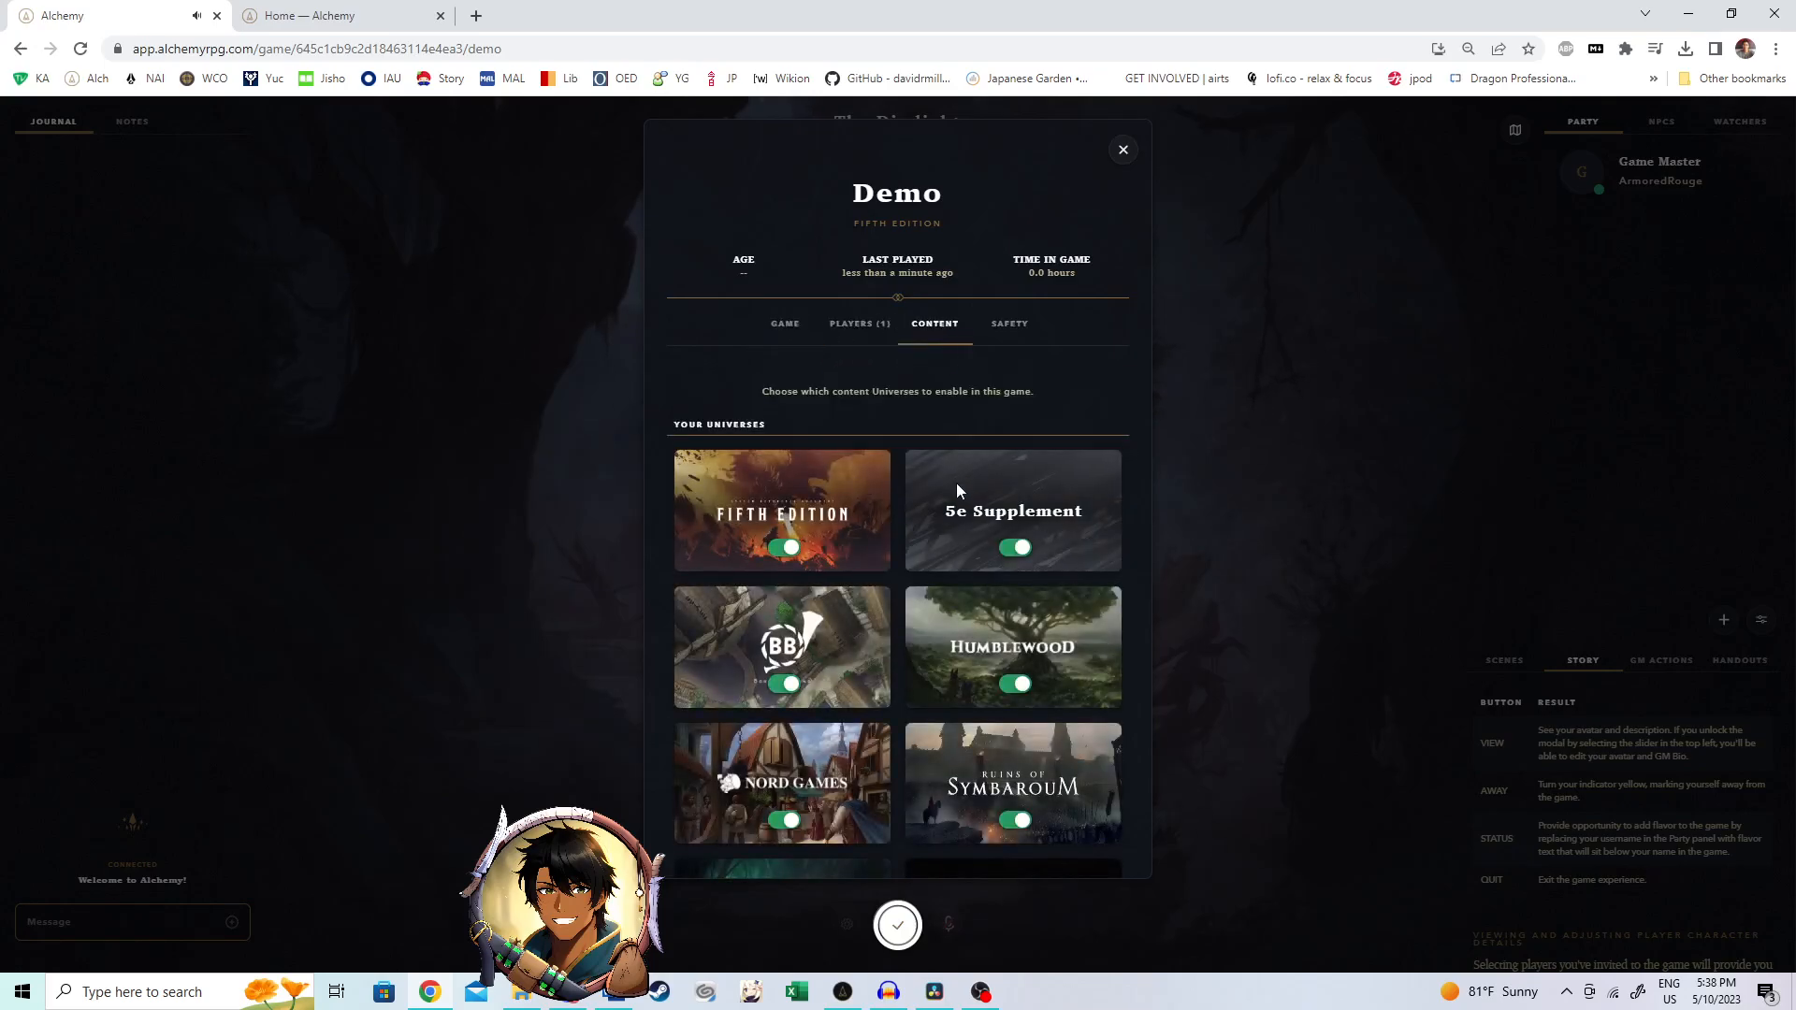
mouse_move(978, 420)
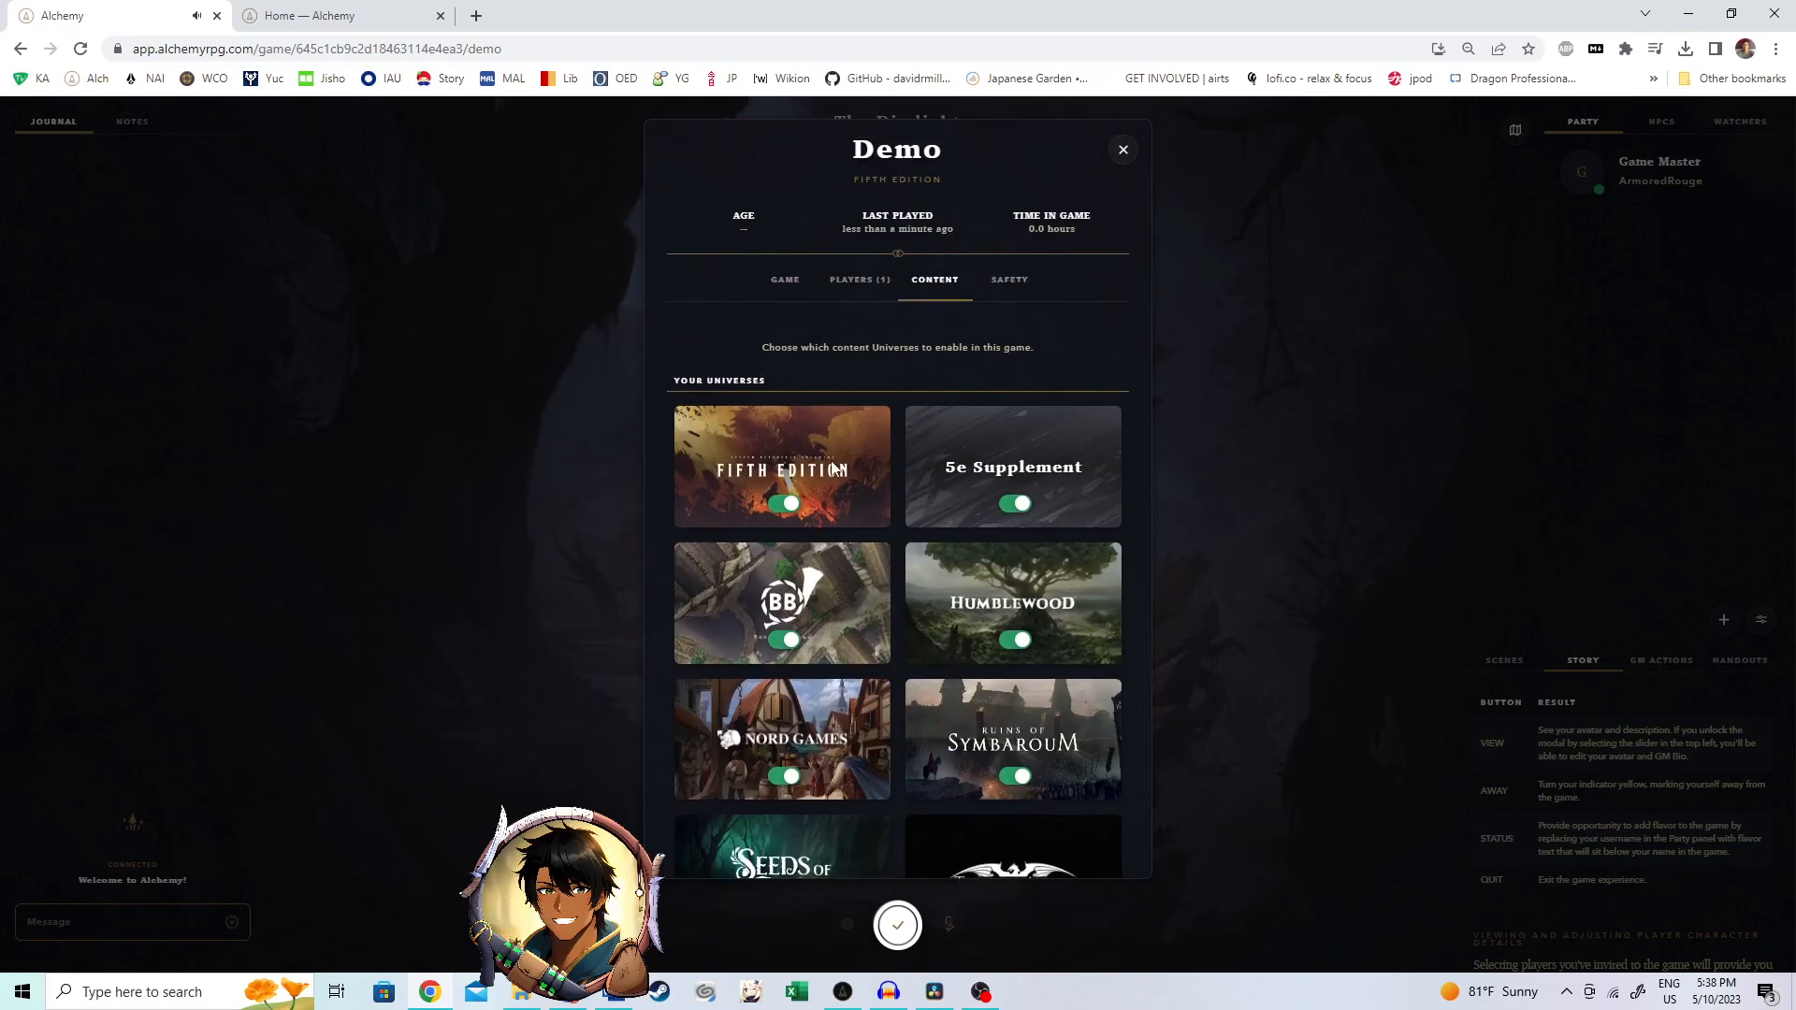
mouse_move(1130, 200)
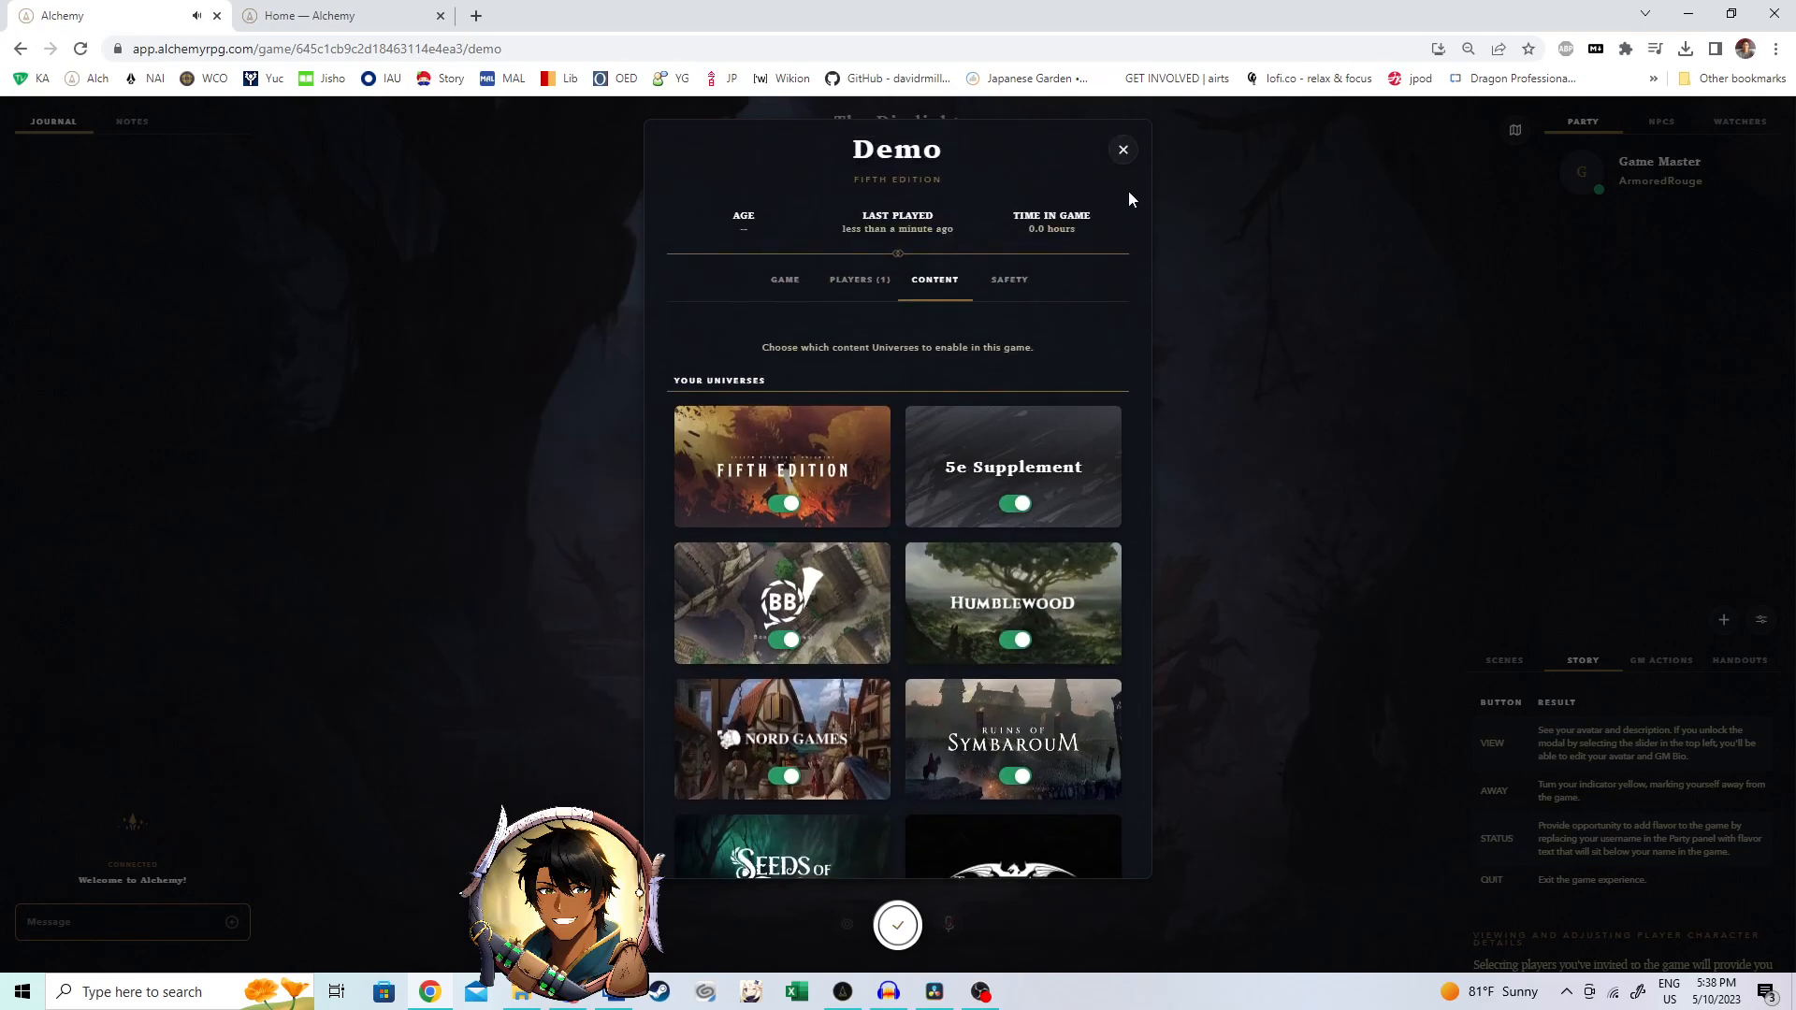
left_click(1120, 150)
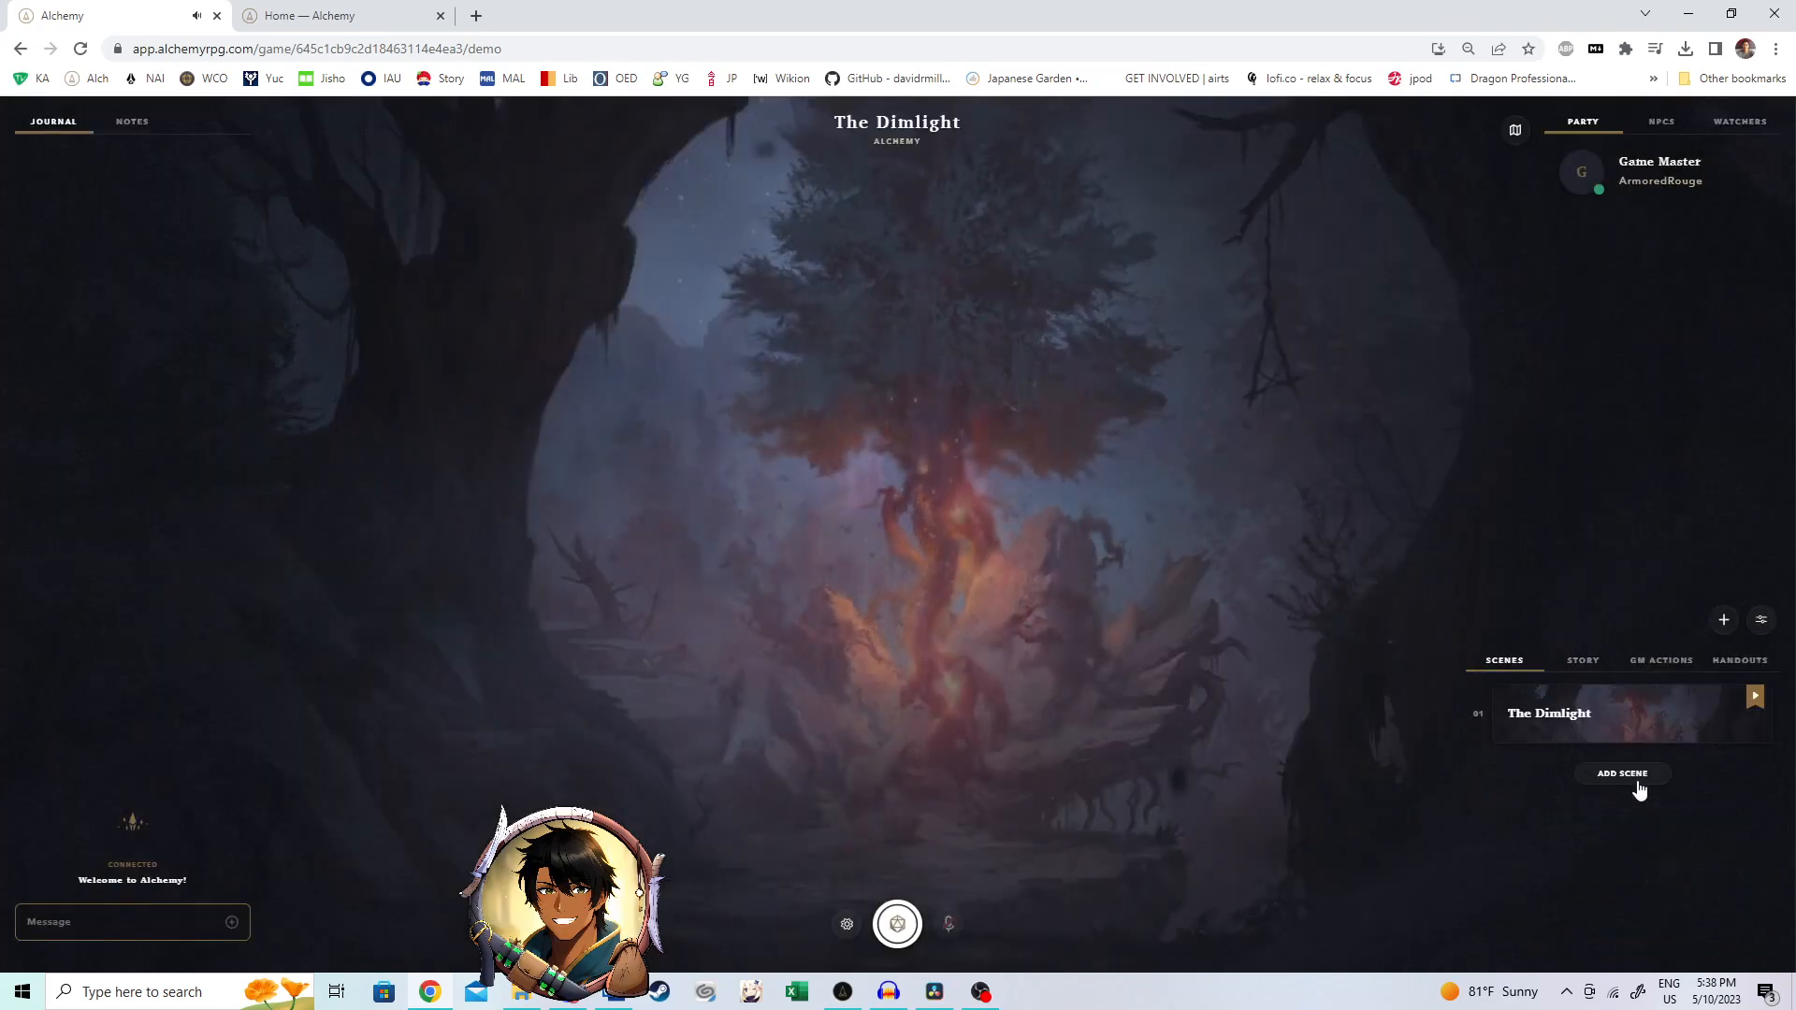
- Pick The Sinking Mountaintop Port from the Ancora Bay Port Setting scenes to add
left_click(1622, 772)
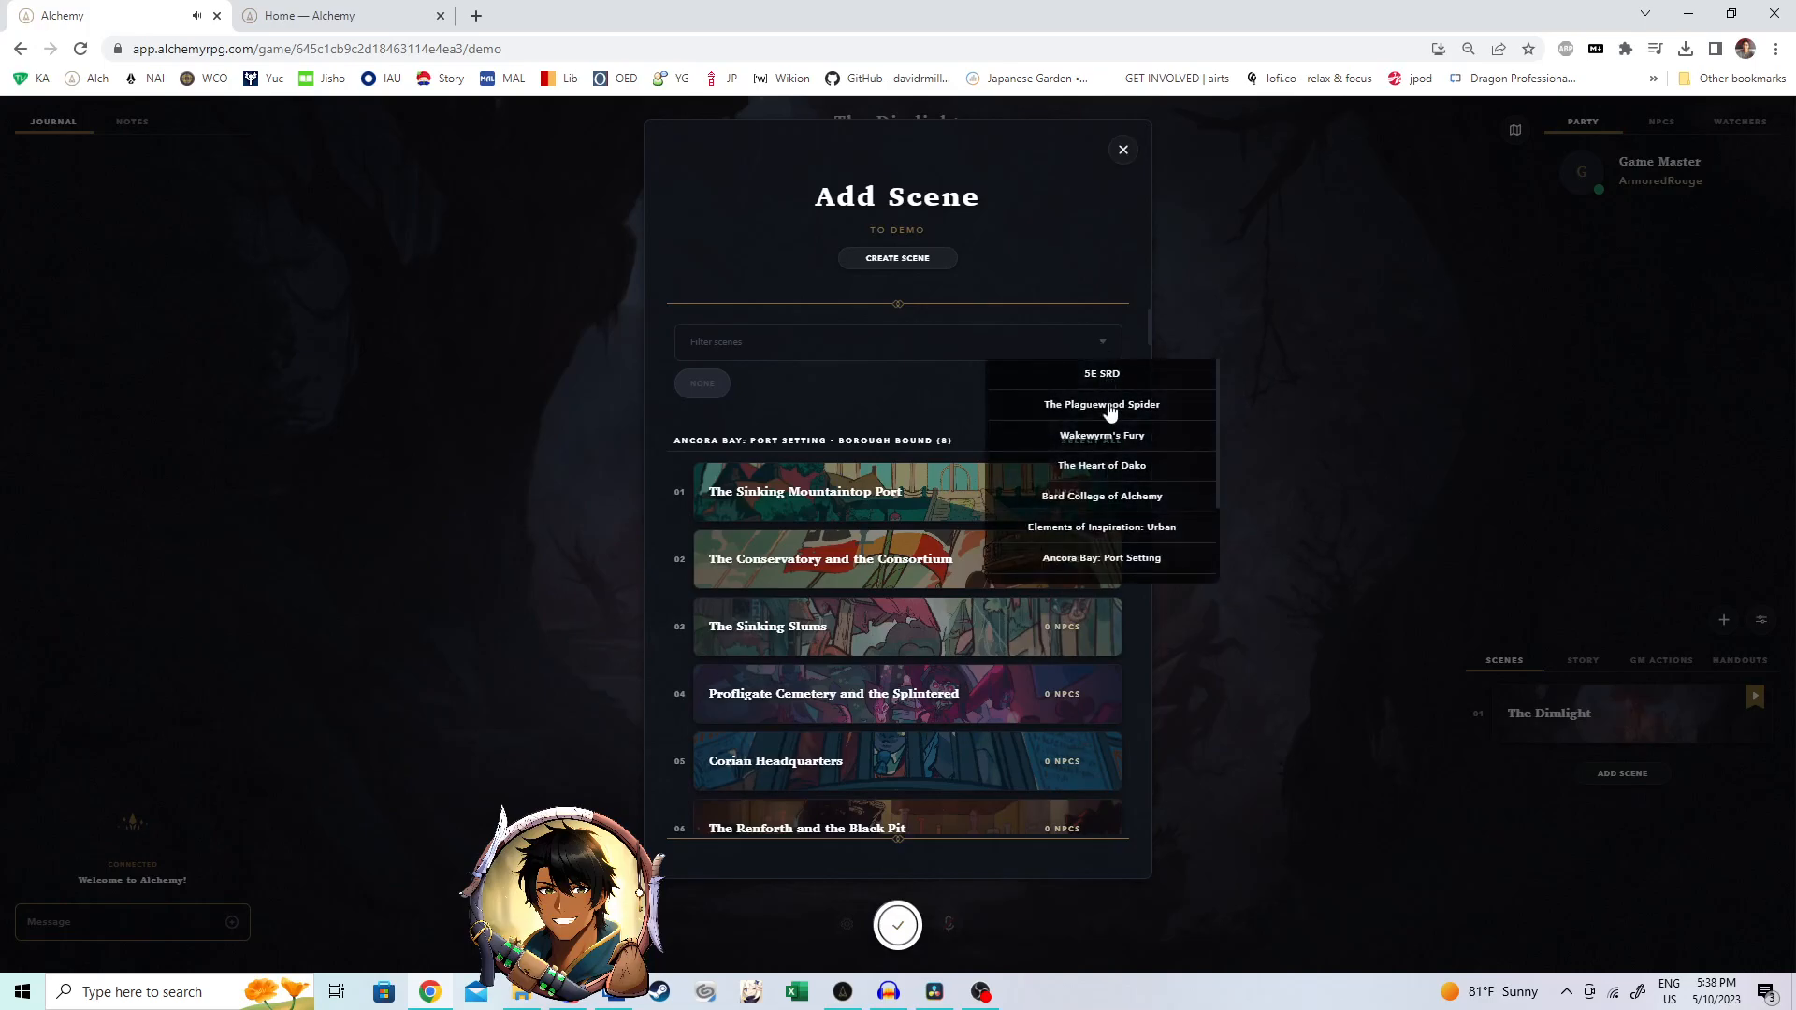
scroll("down", 3)
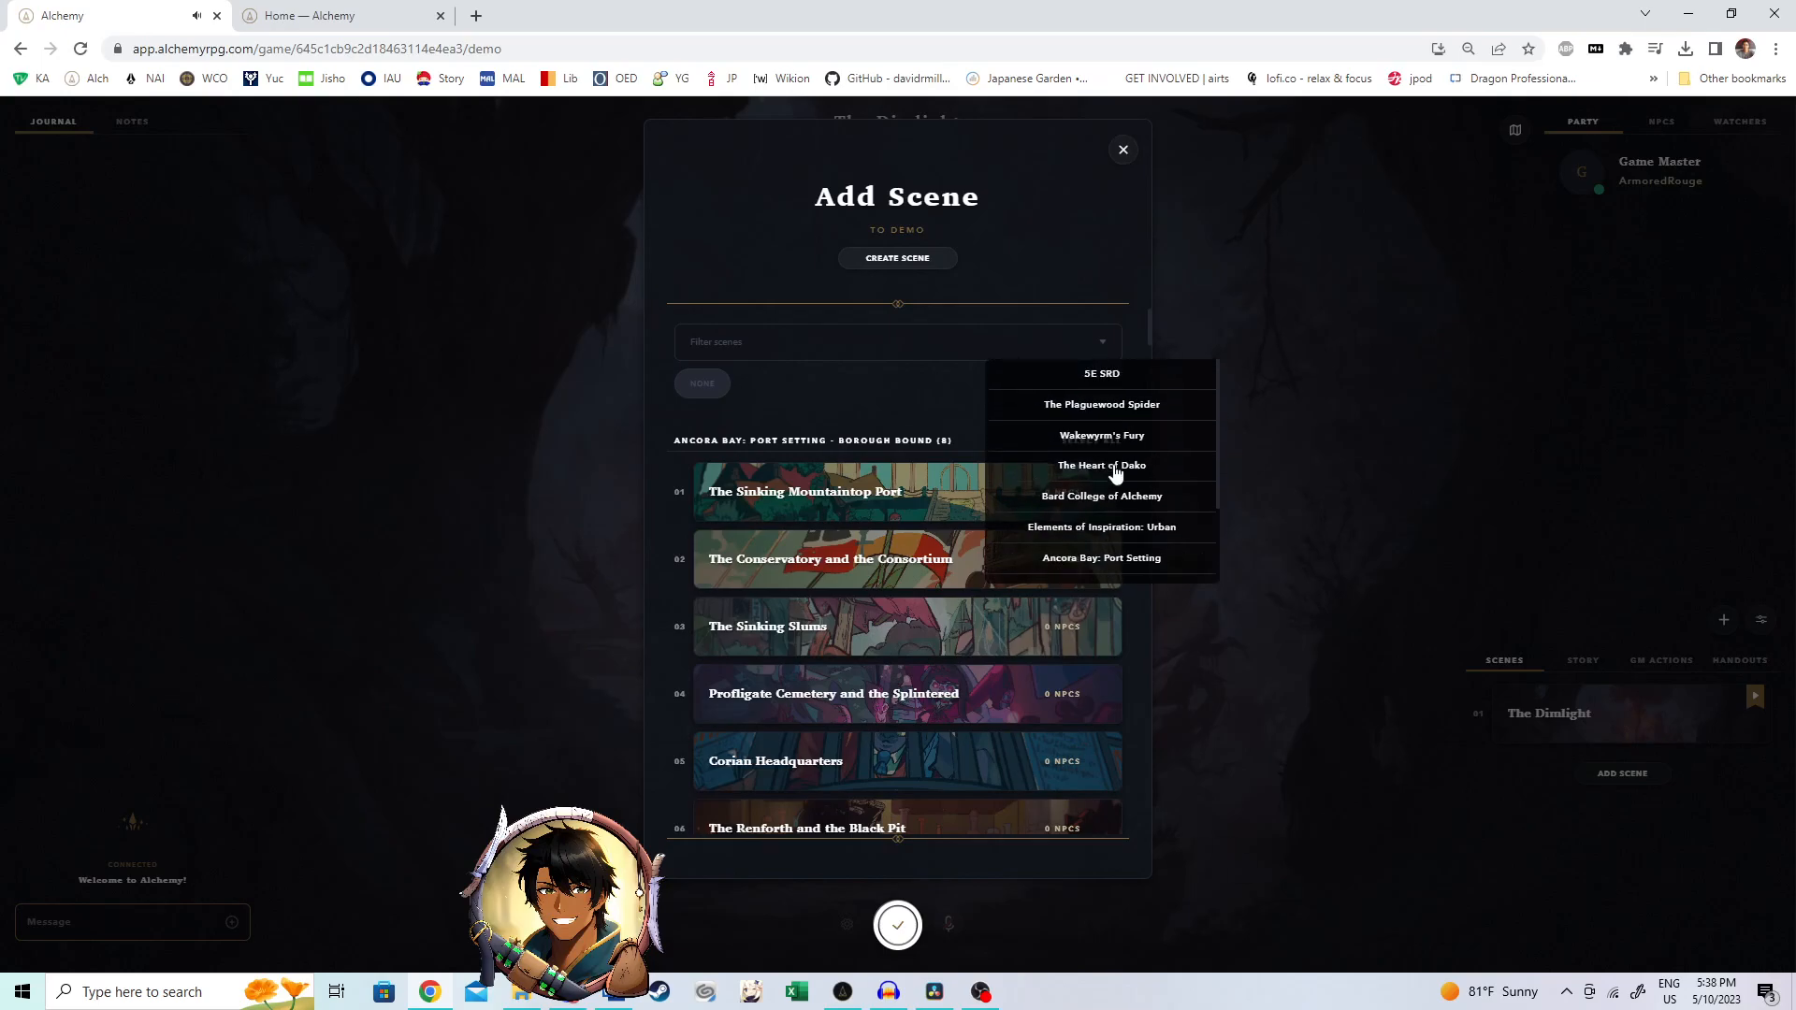
scroll("down", 3)
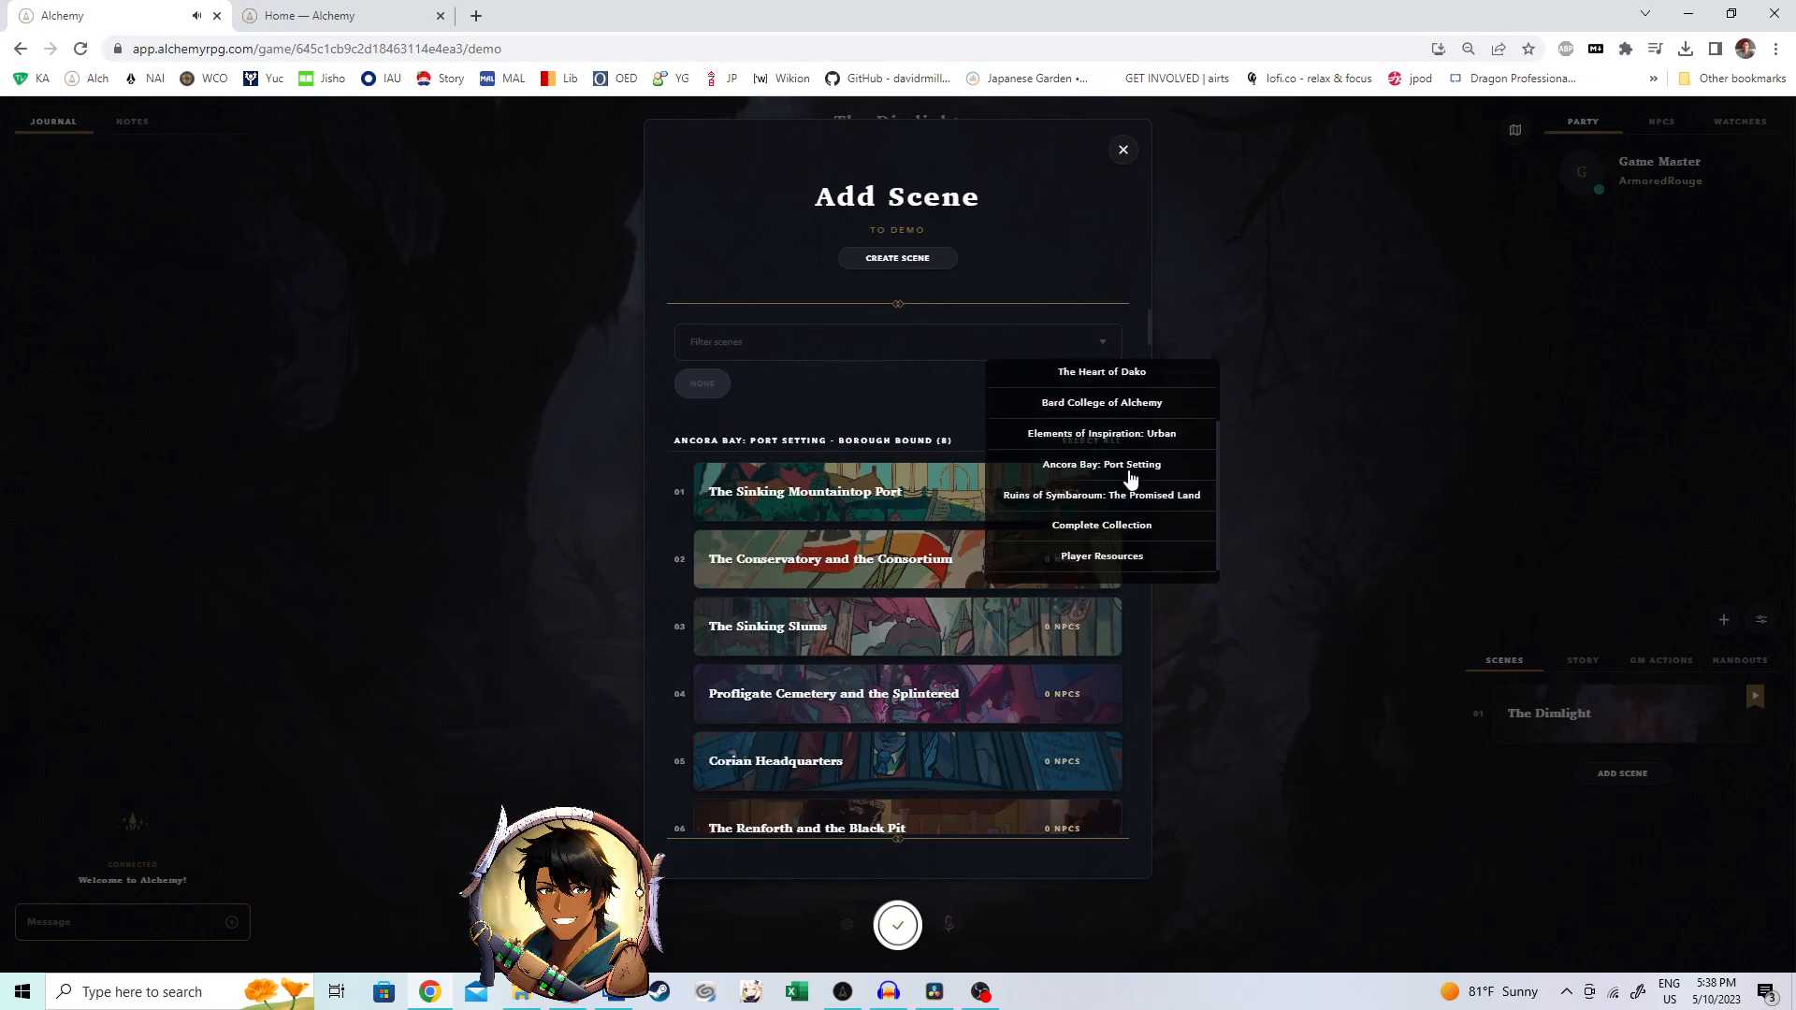
scroll("up", 3)
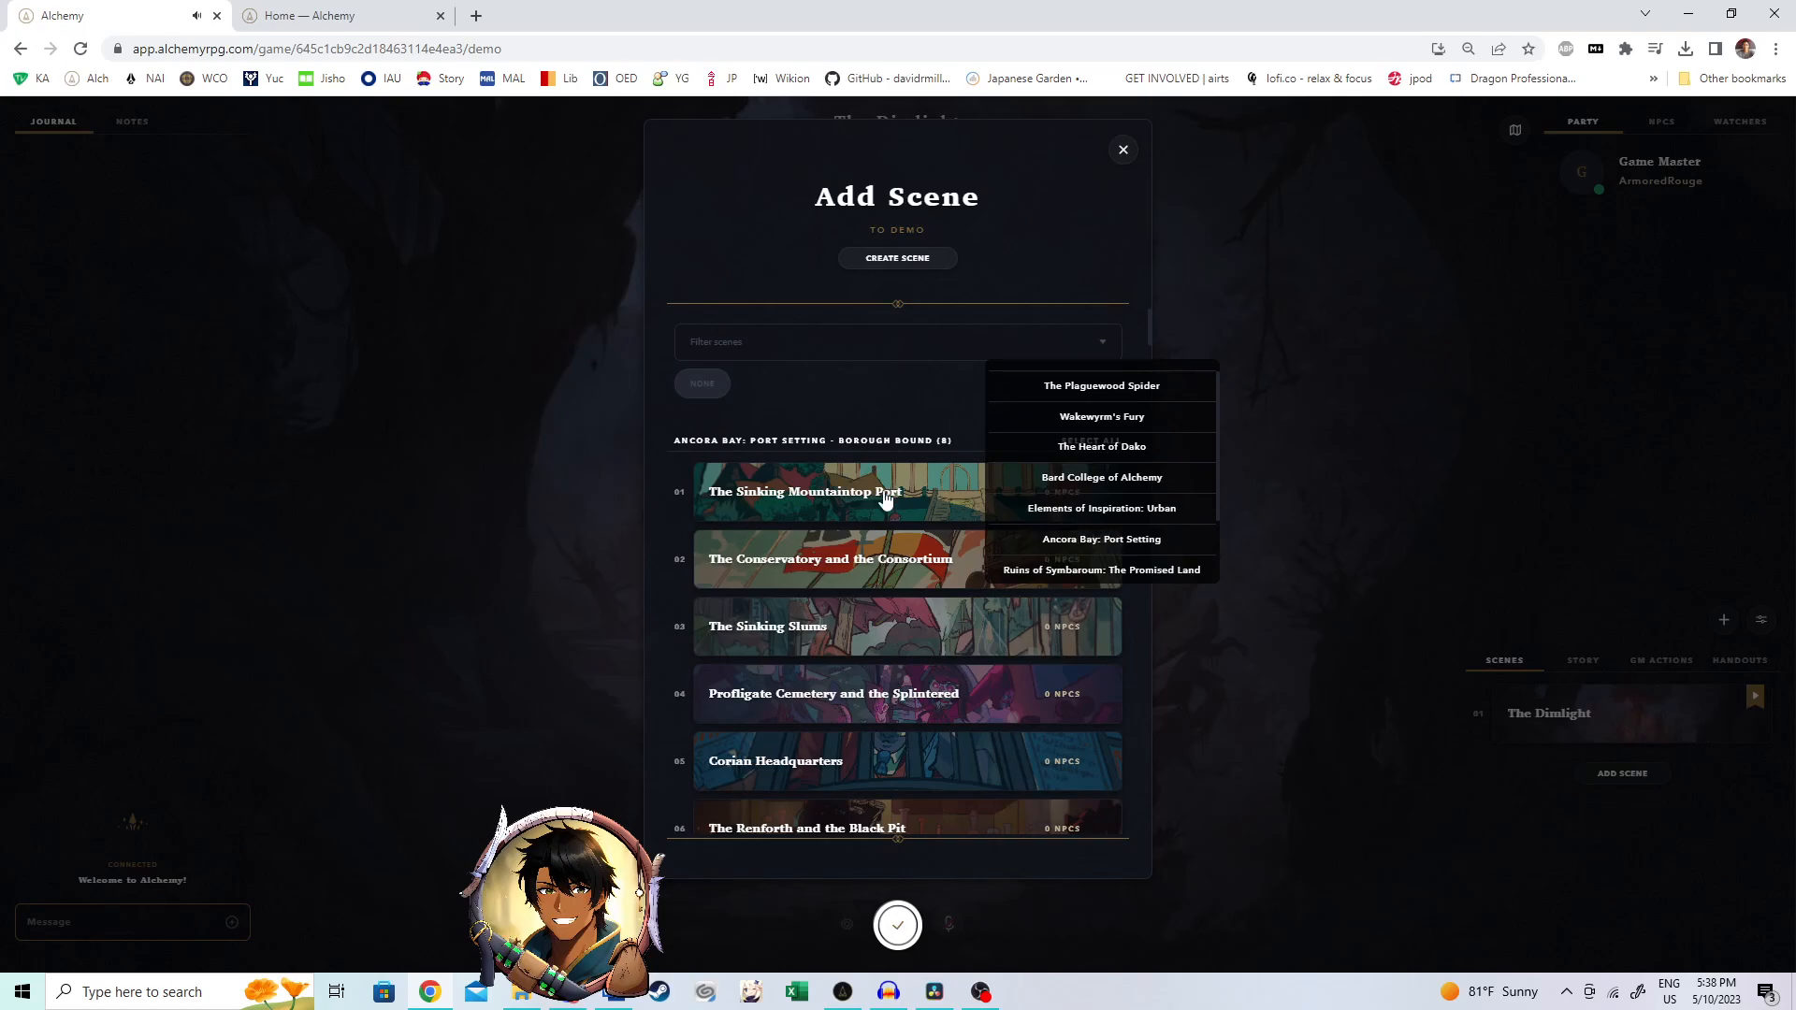
left_click(803, 492)
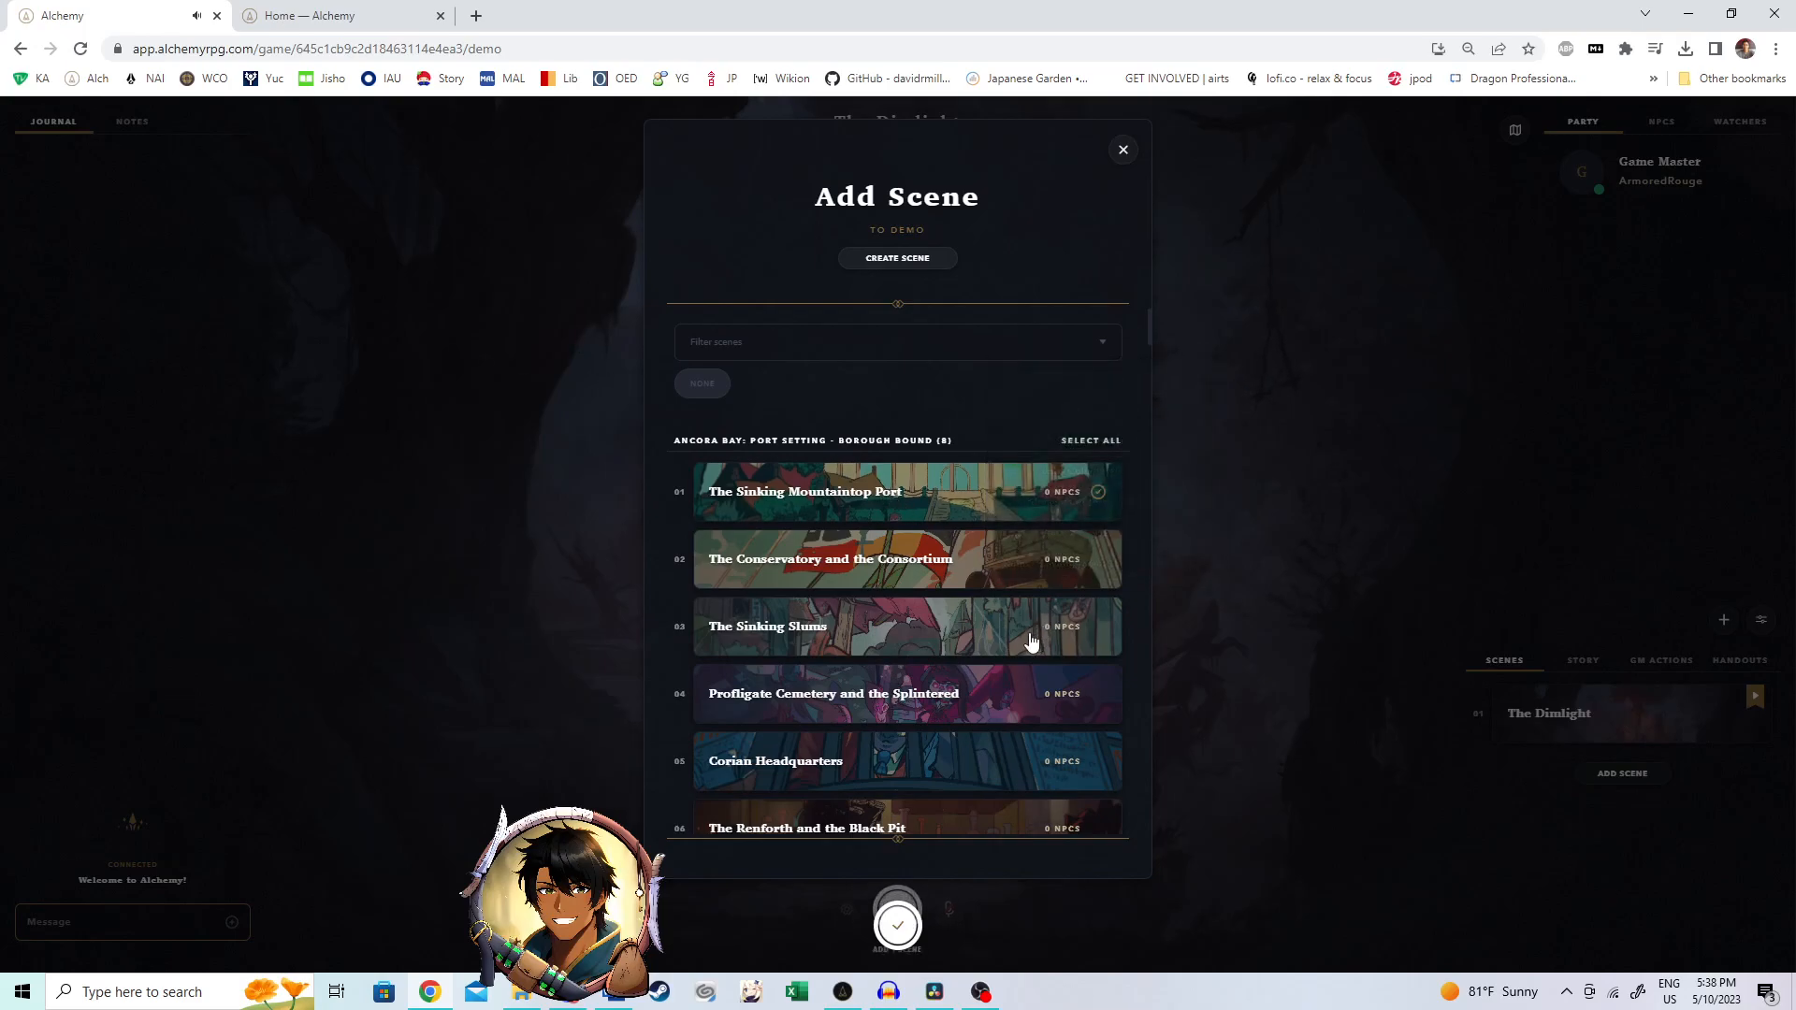
mouse_move(935, 741)
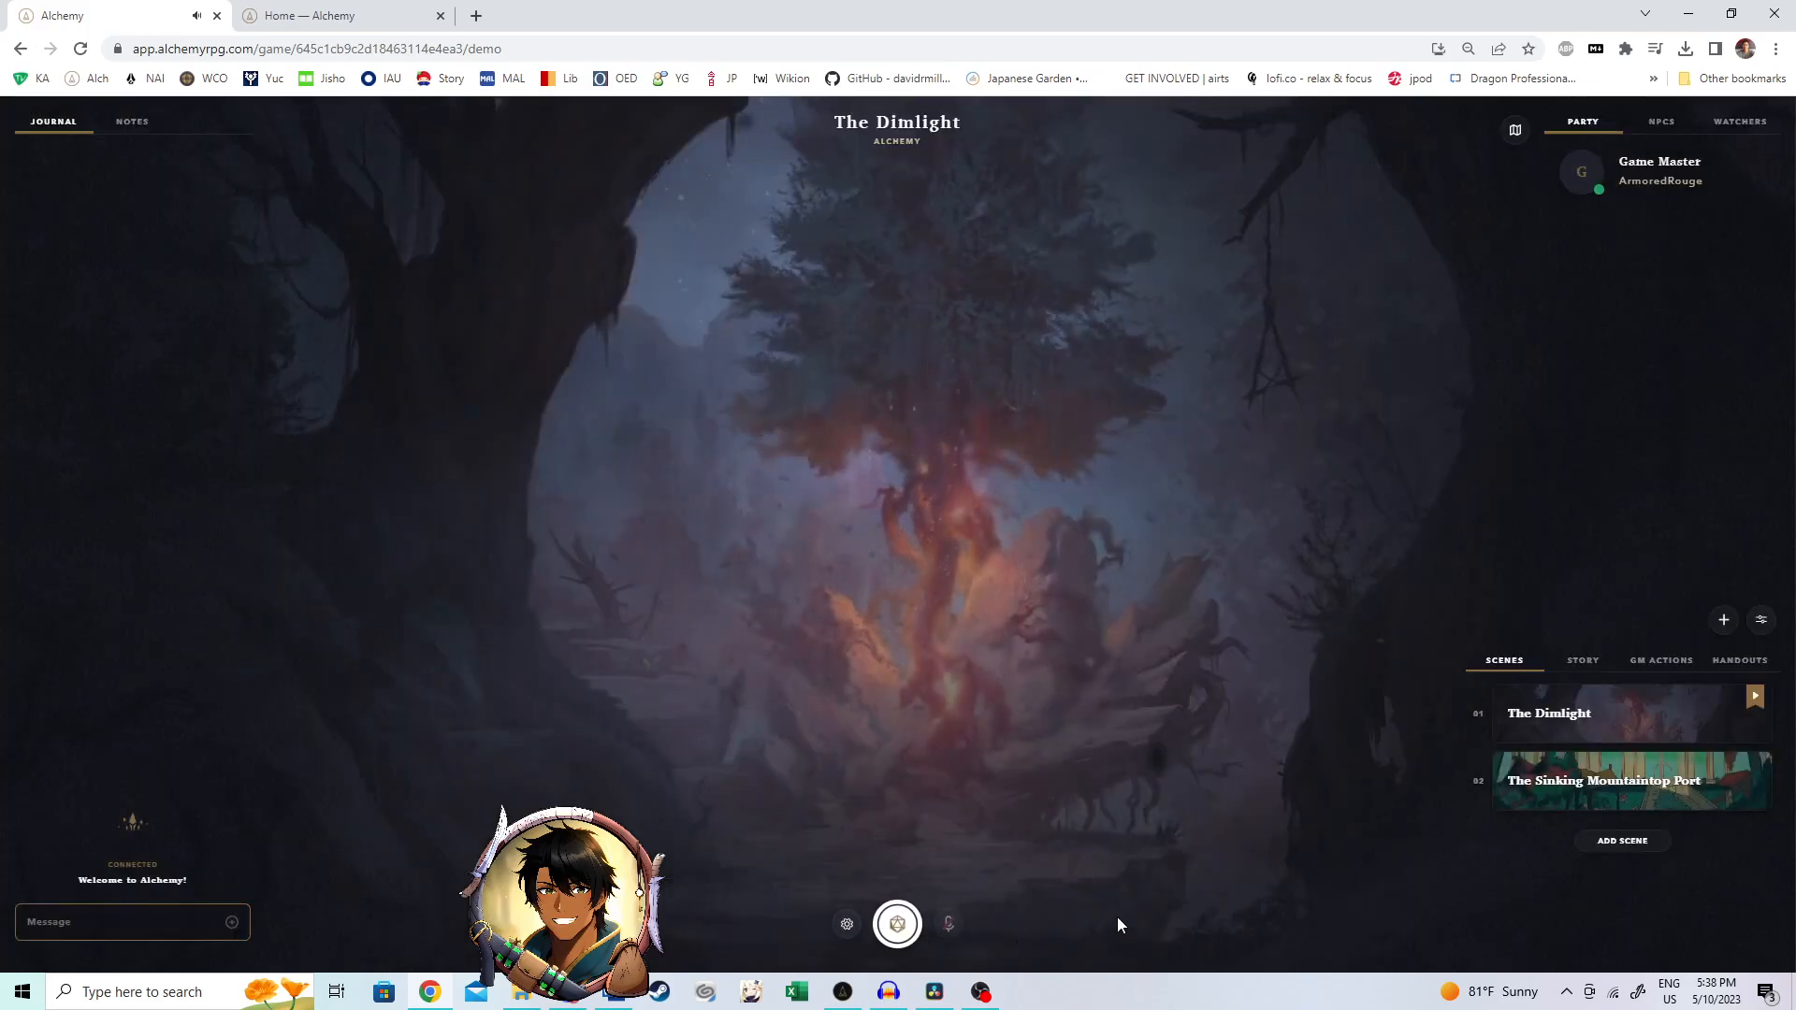
- Play The Sinking Mountaintop Port scene so its harbour artwork fills the table
left_click(1603, 780)
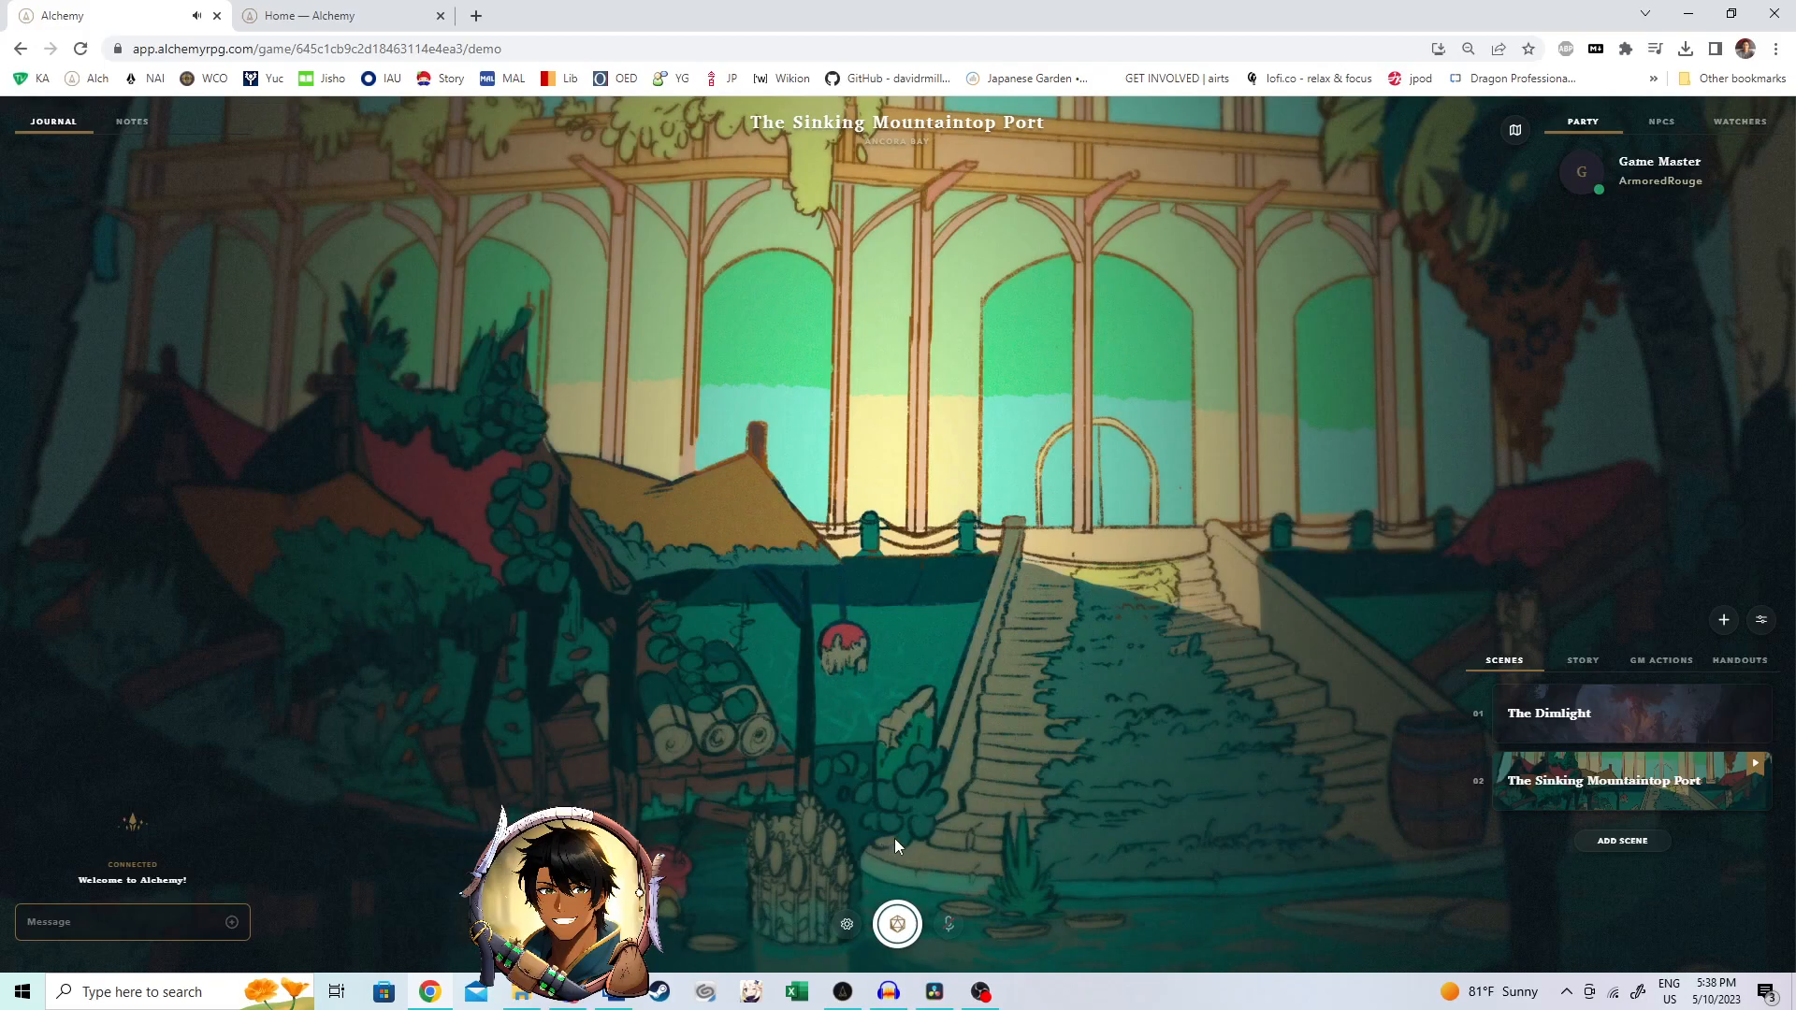
mouse_move(1764, 629)
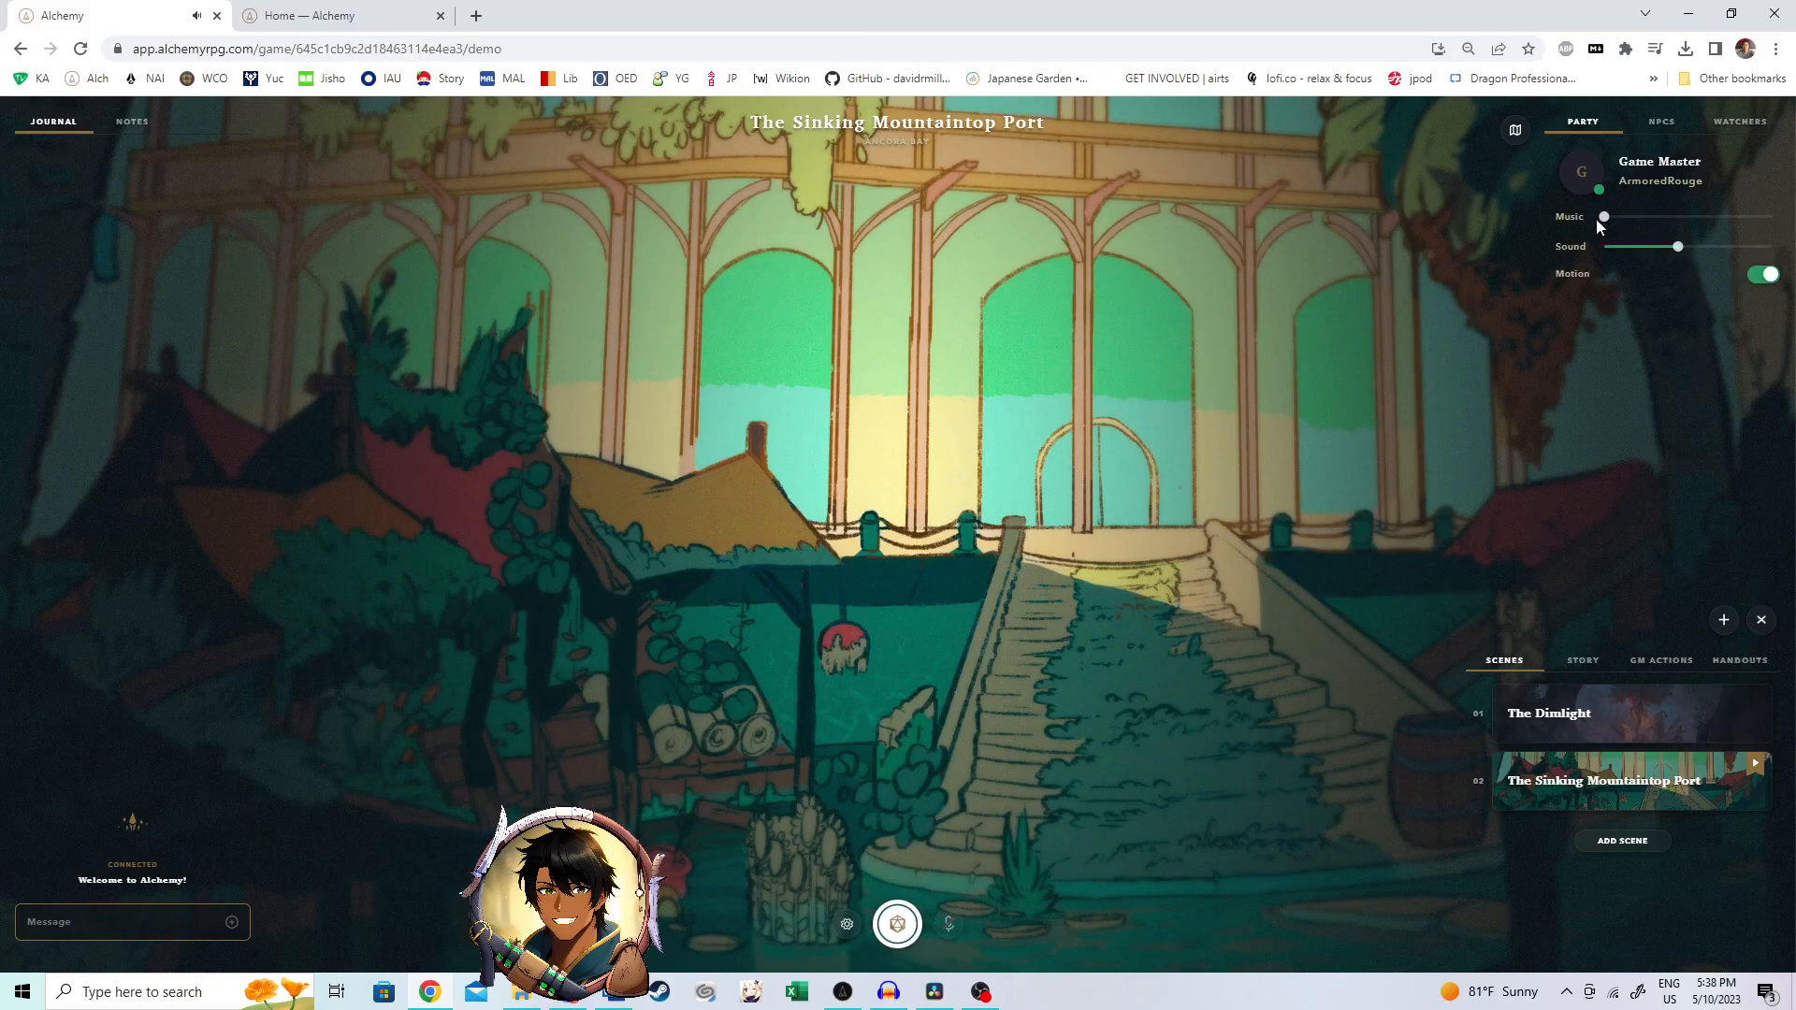
mouse_move(1380, 430)
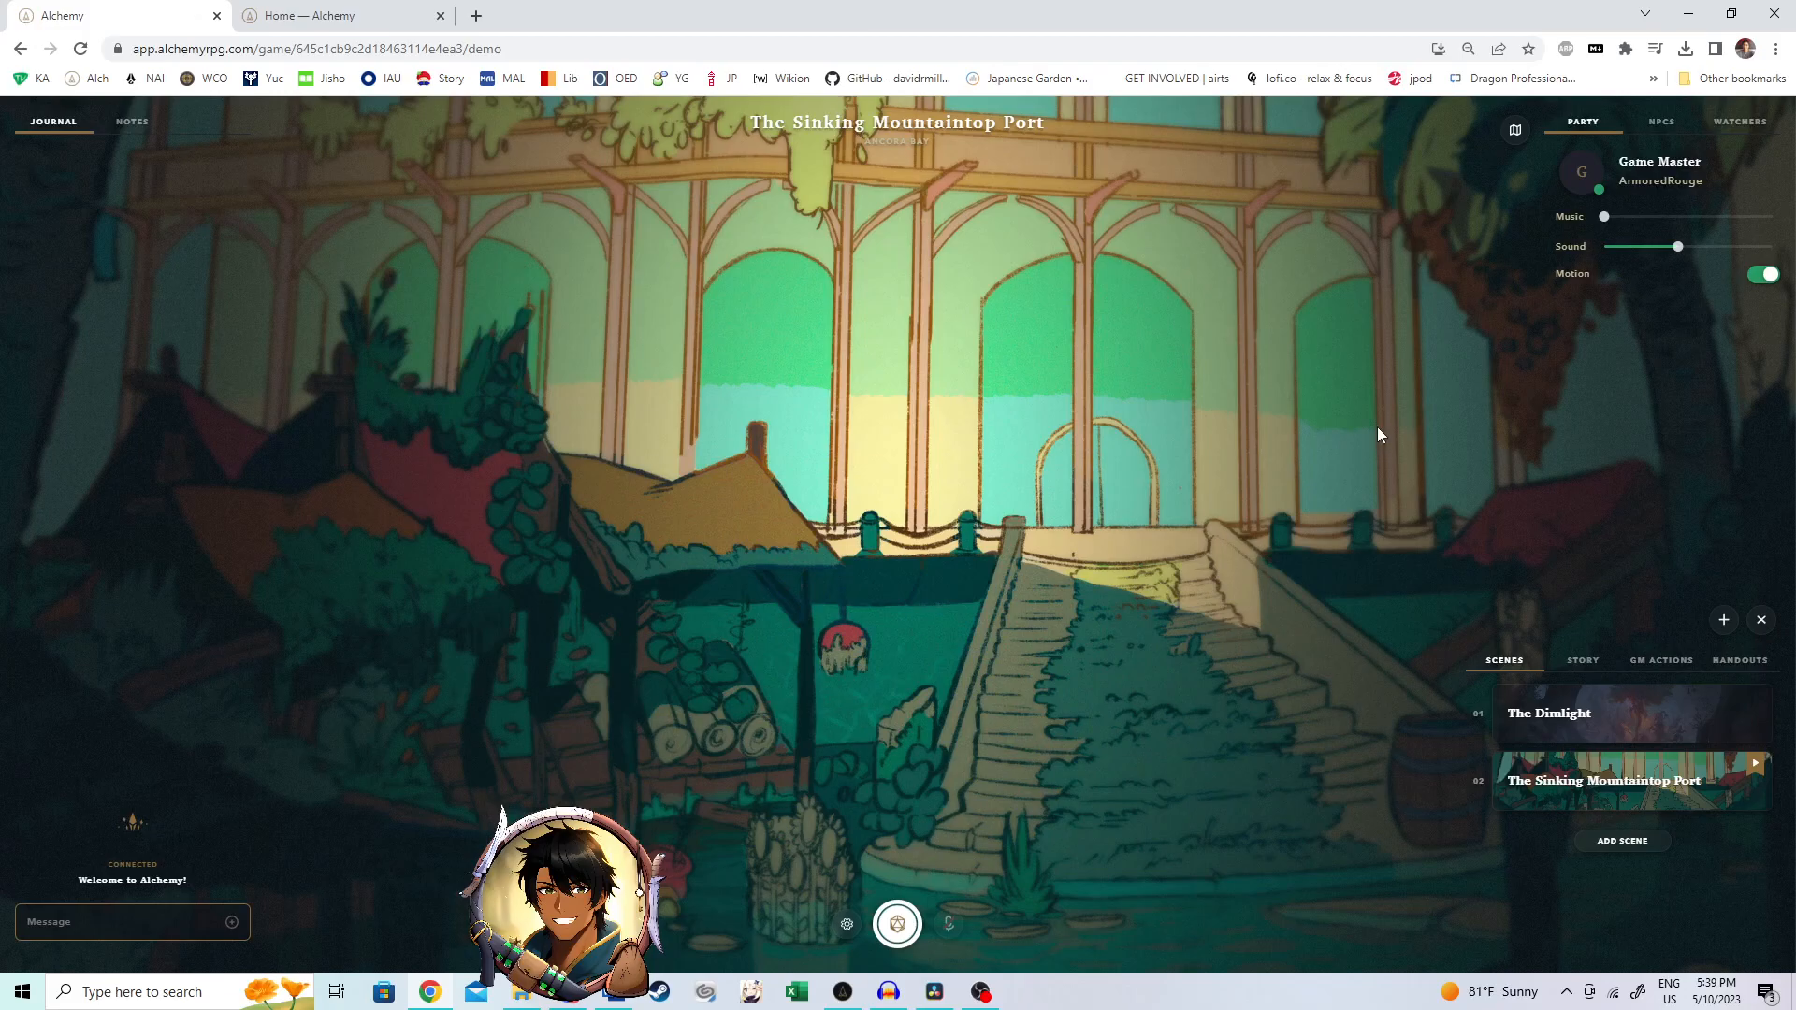
mouse_move(1386, 453)
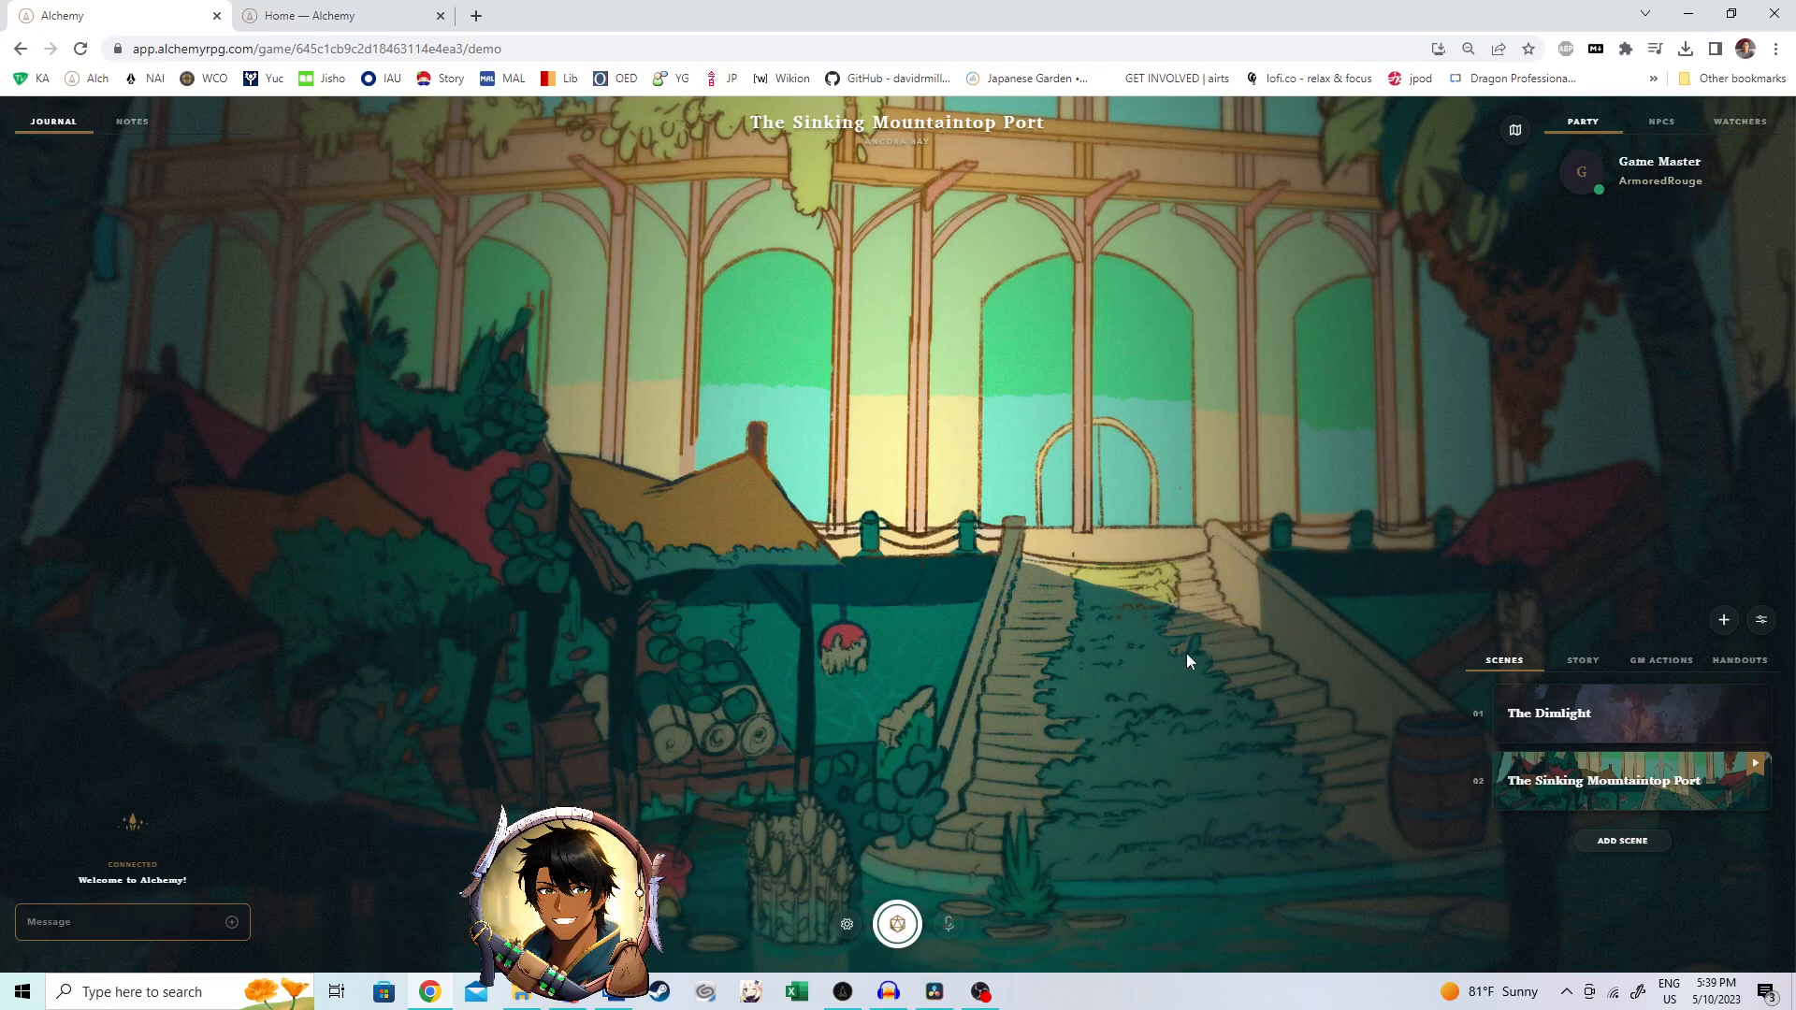
mouse_move(1085, 604)
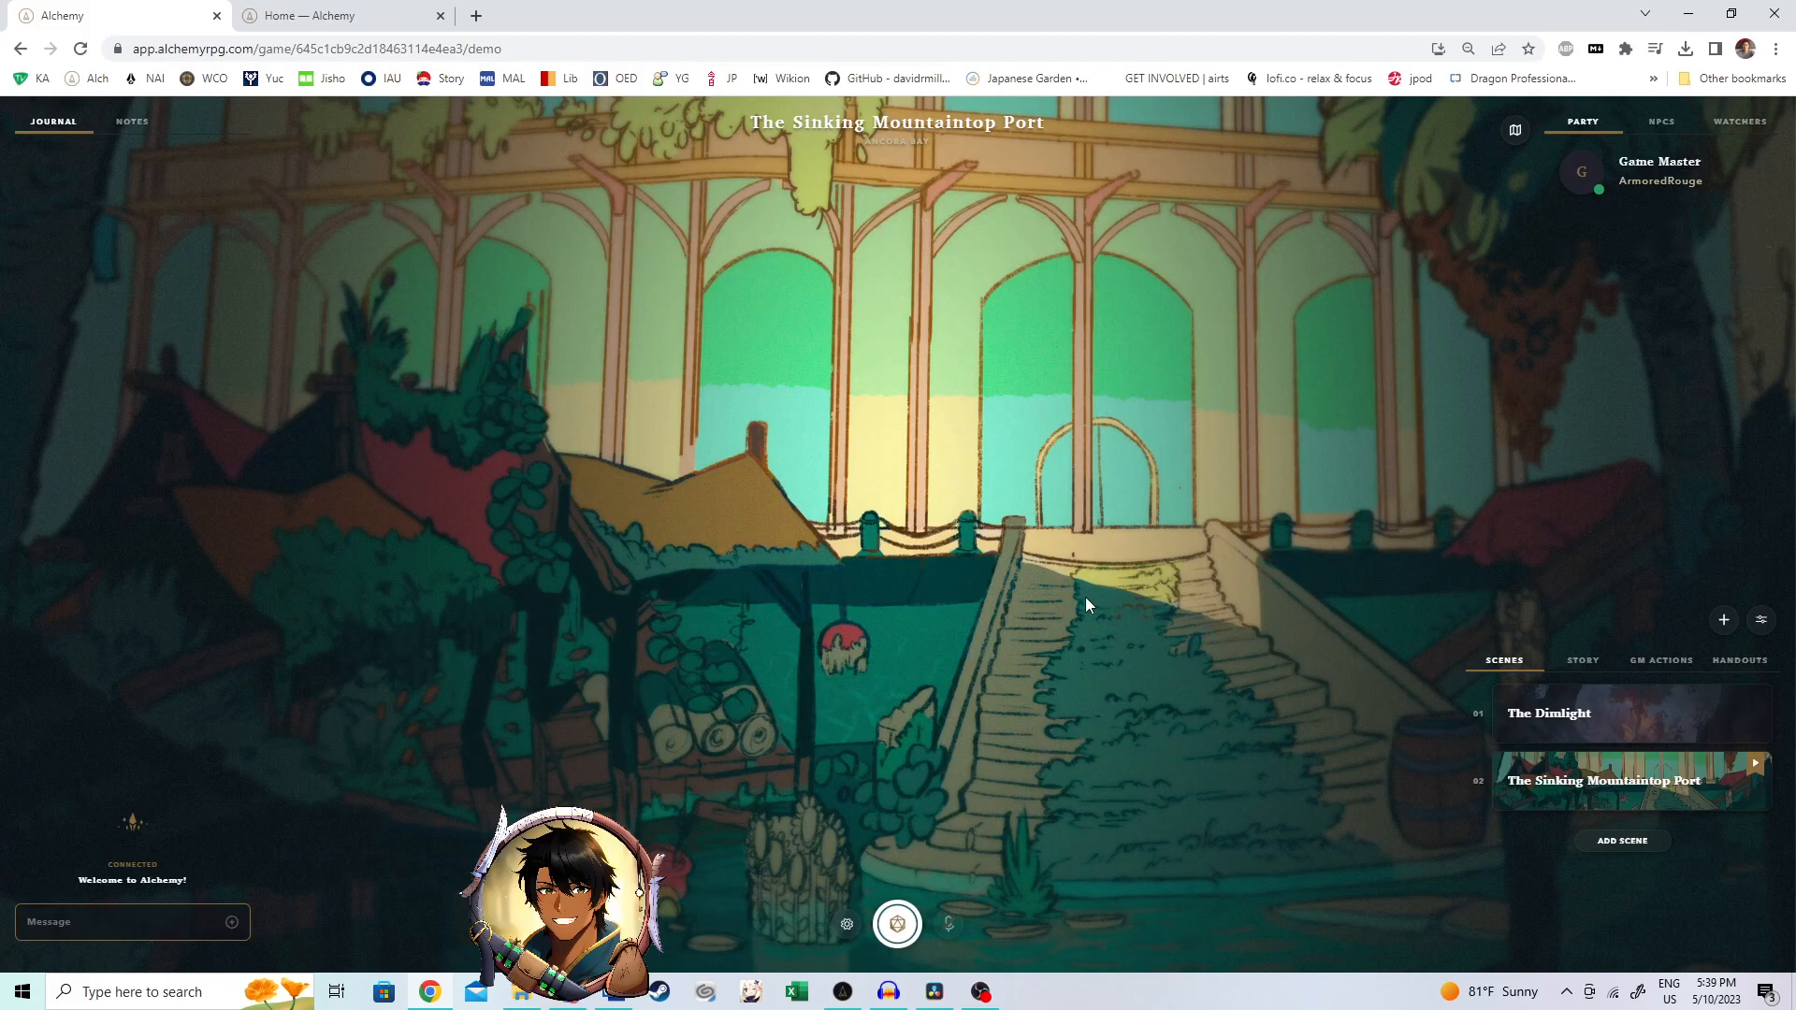
mouse_move(916, 820)
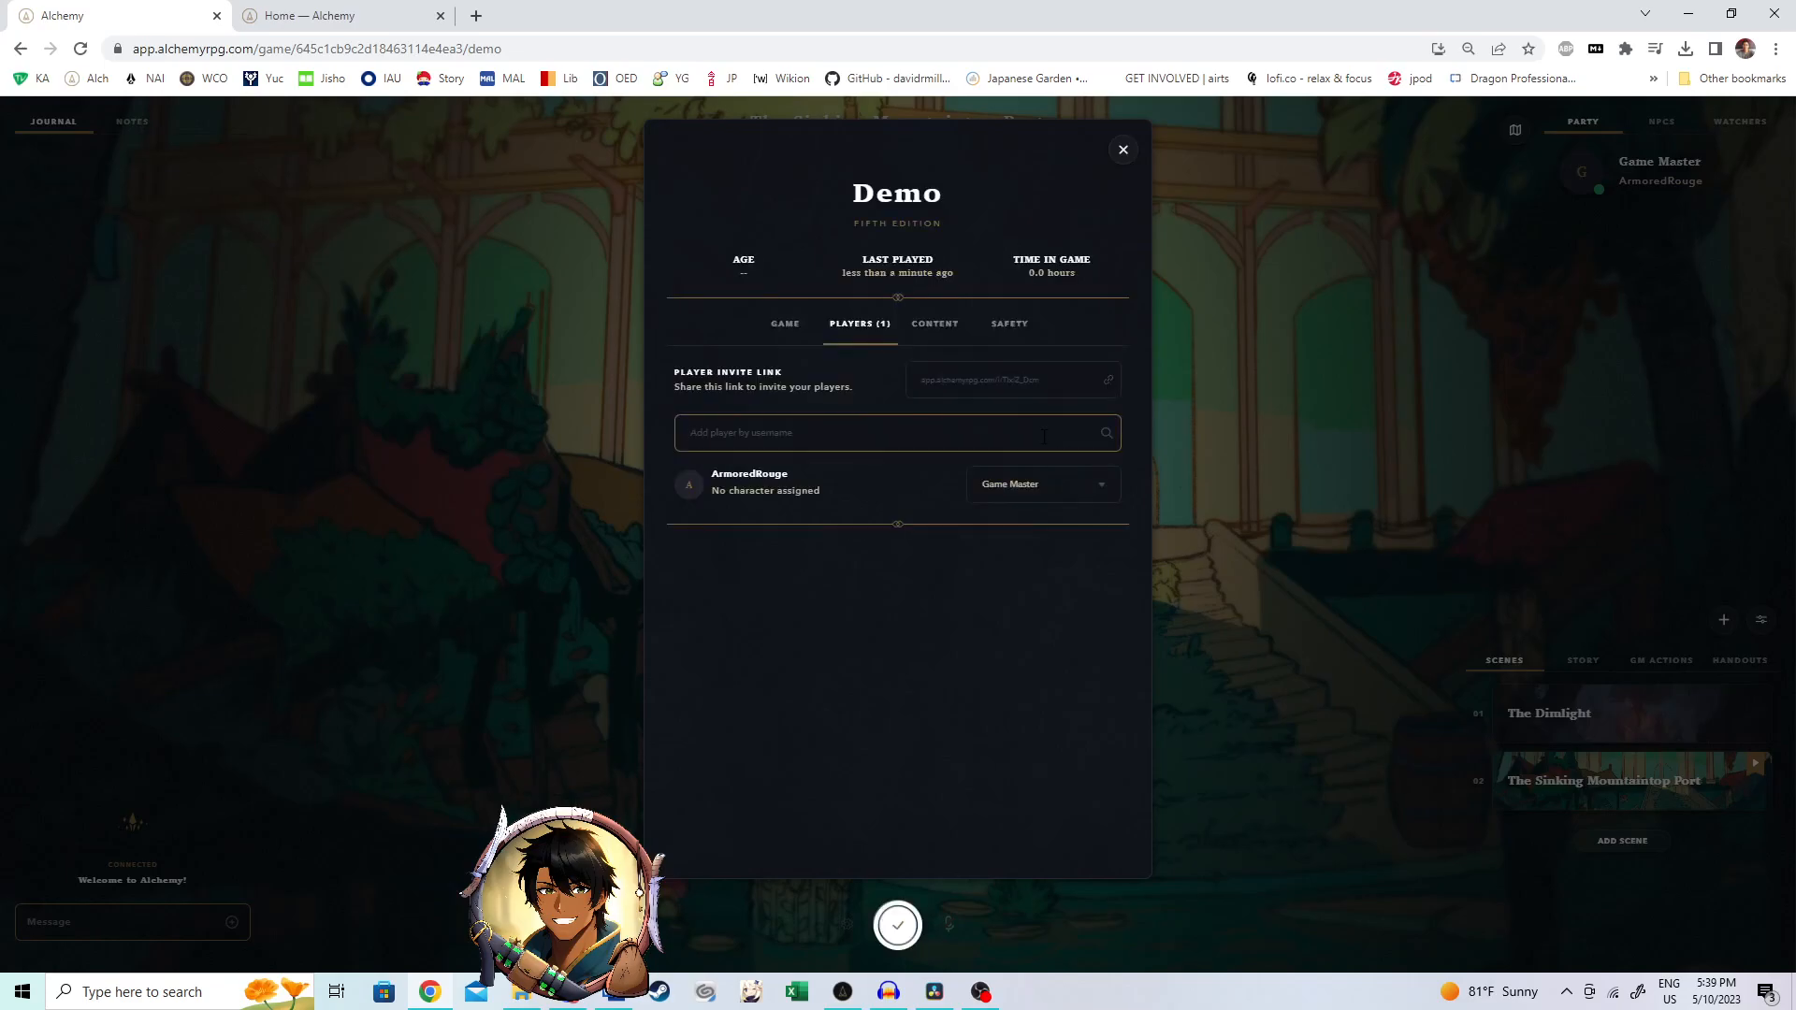
type("ArmoredR")
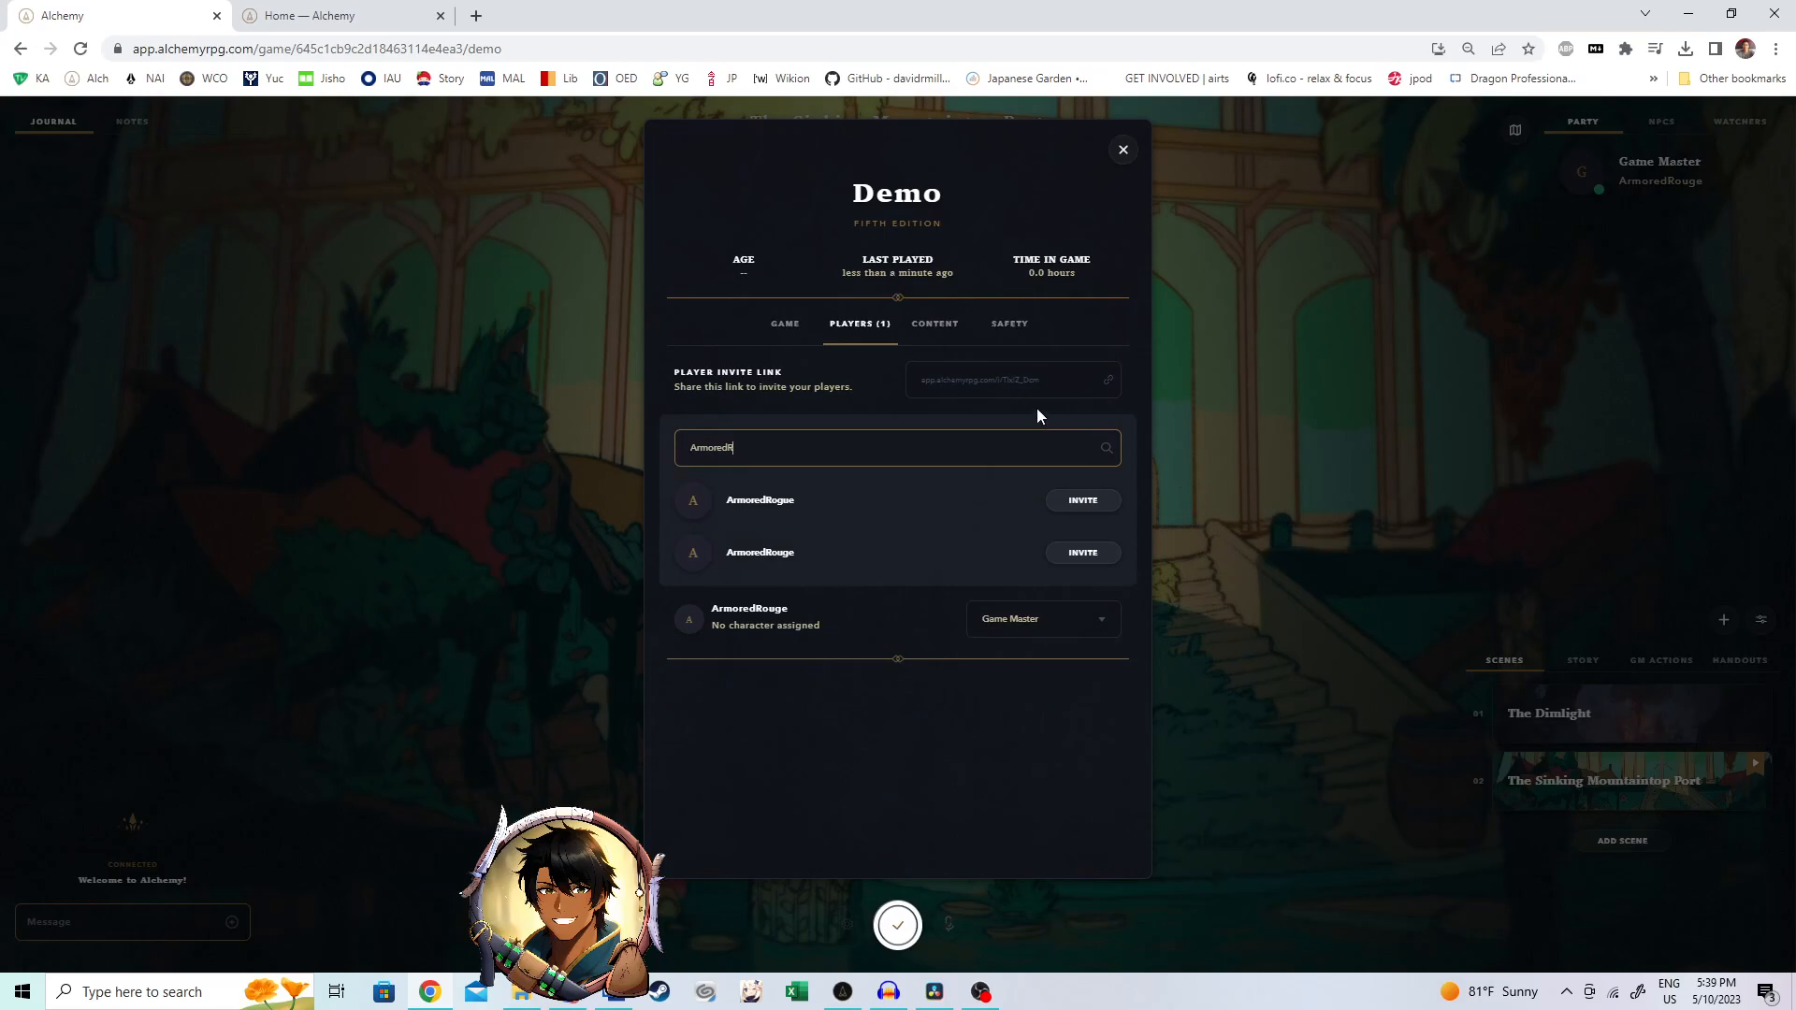
mouse_move(1077, 512)
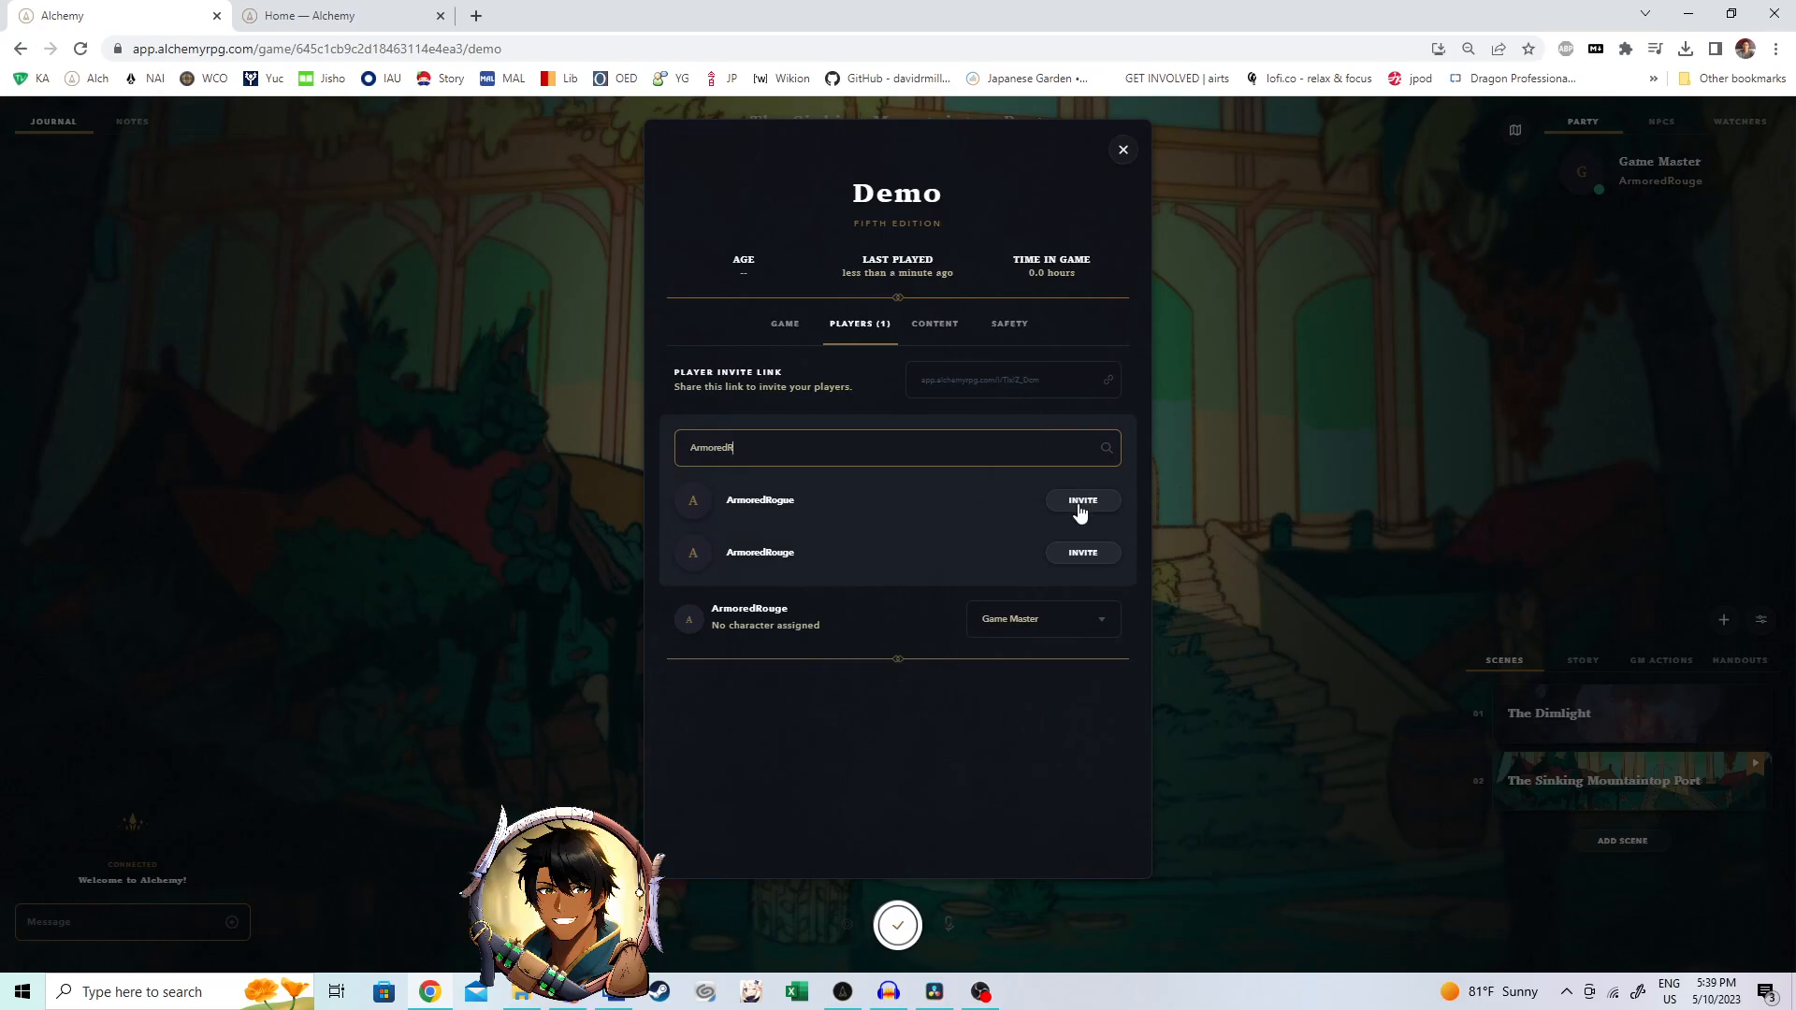
left_click(1082, 502)
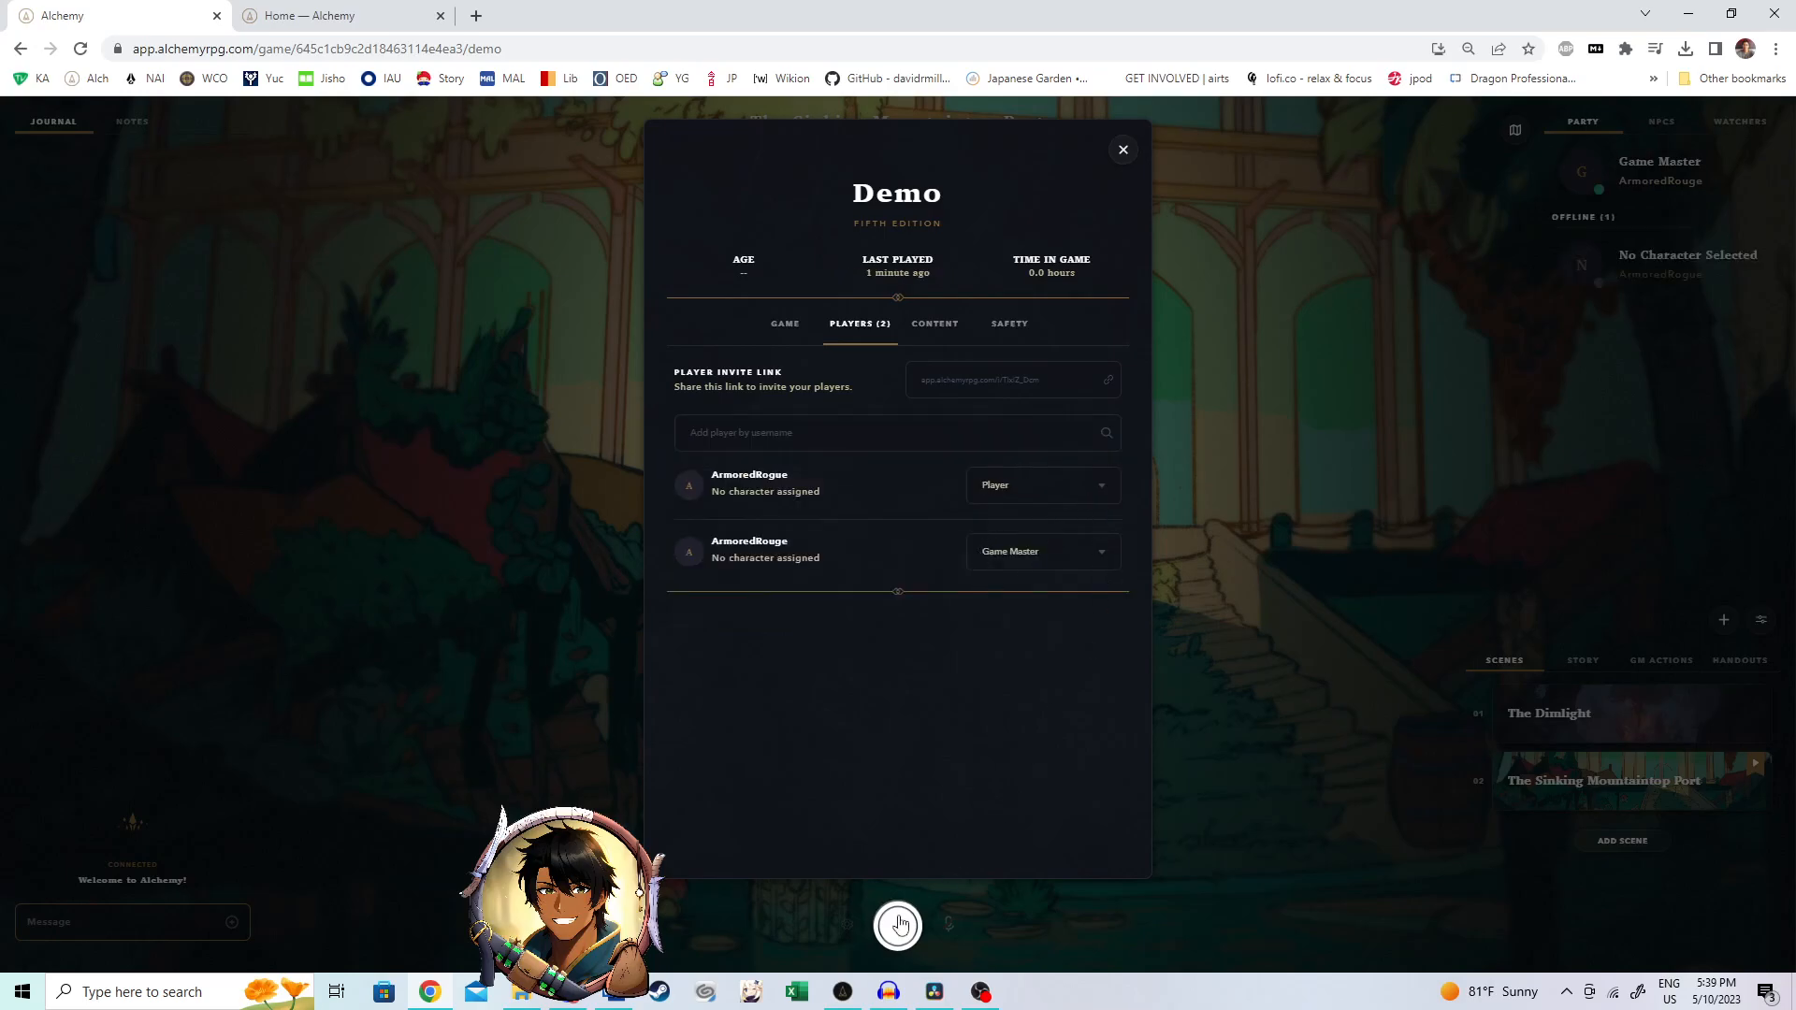
left_click(1120, 149)
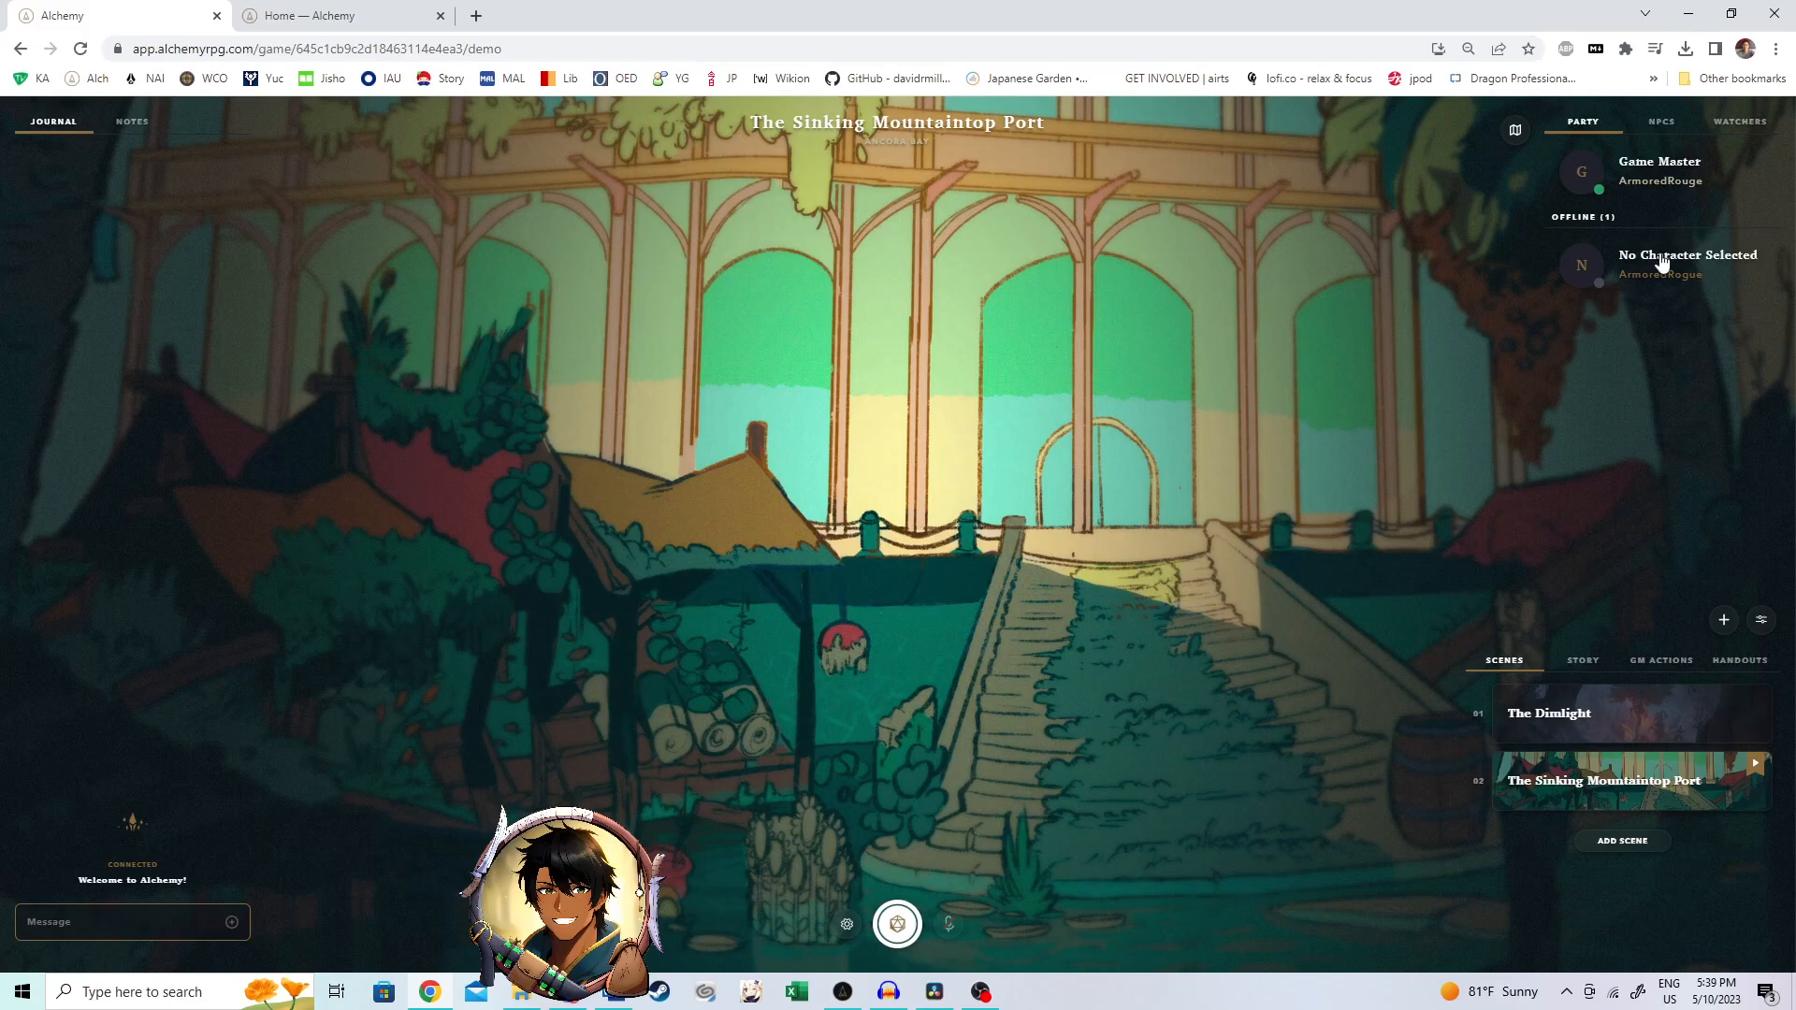
left_click(1685, 264)
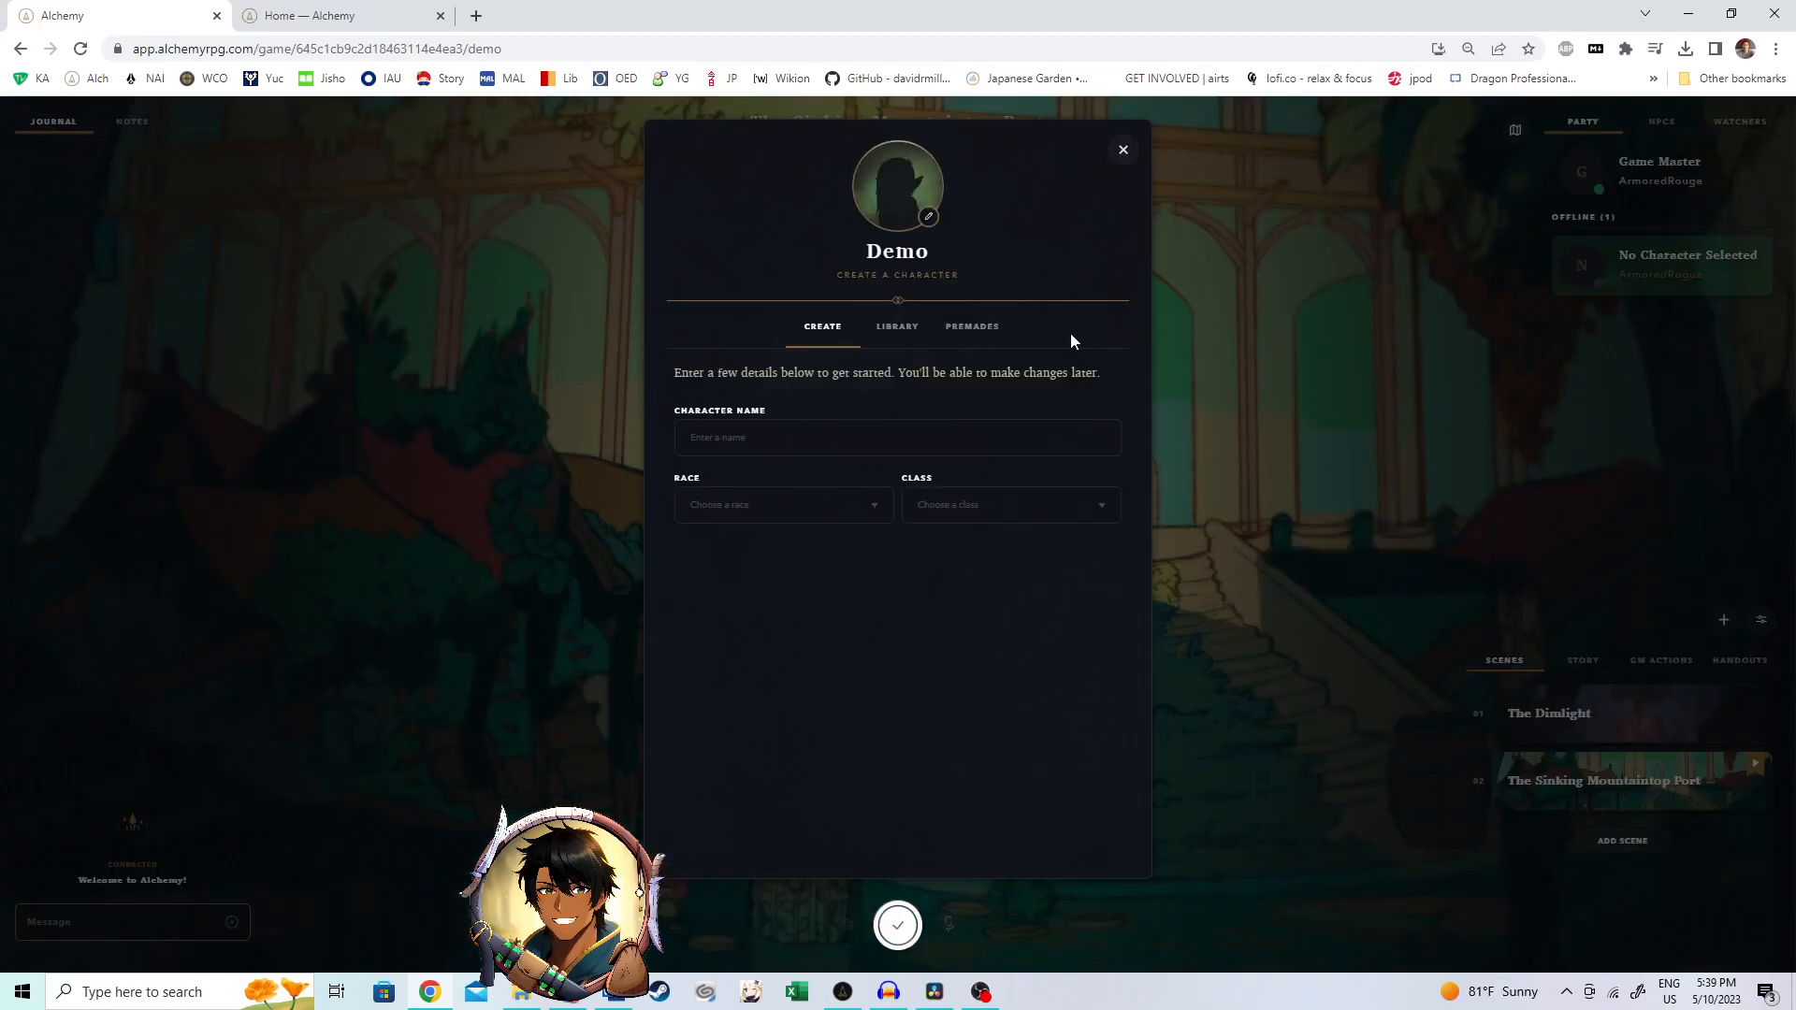
left_click(971, 325)
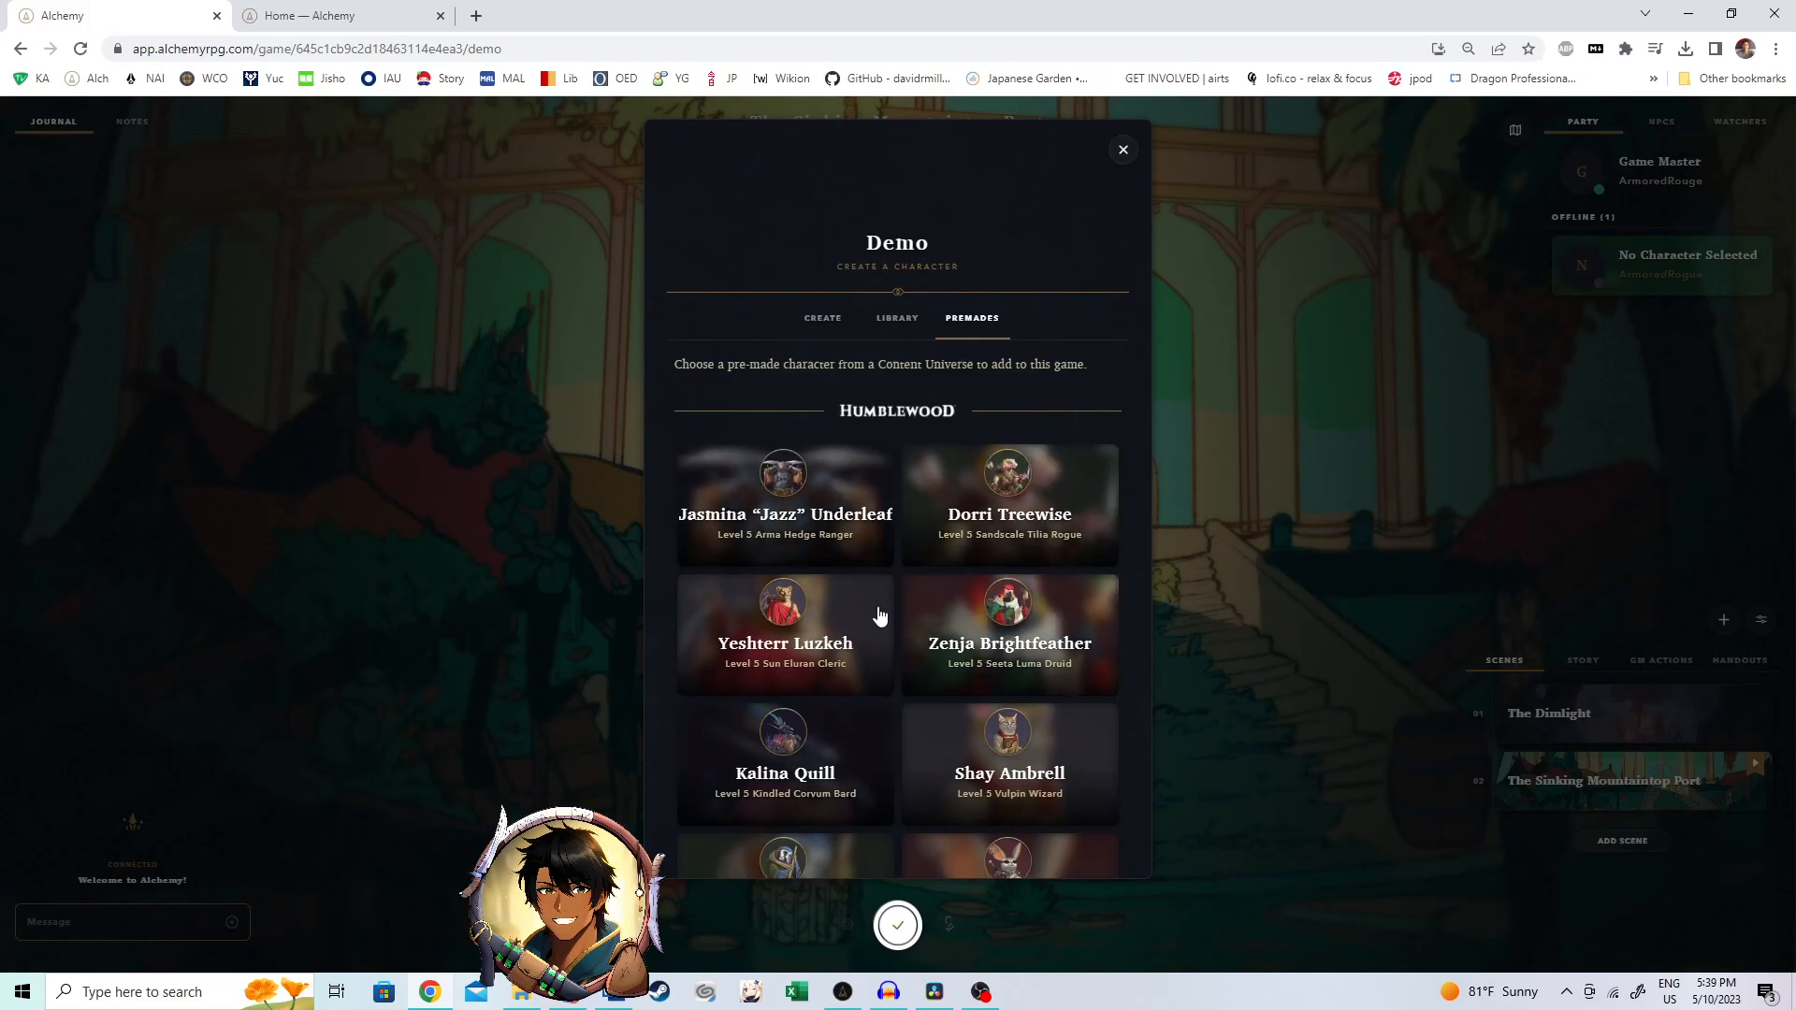
scroll("down", 3)
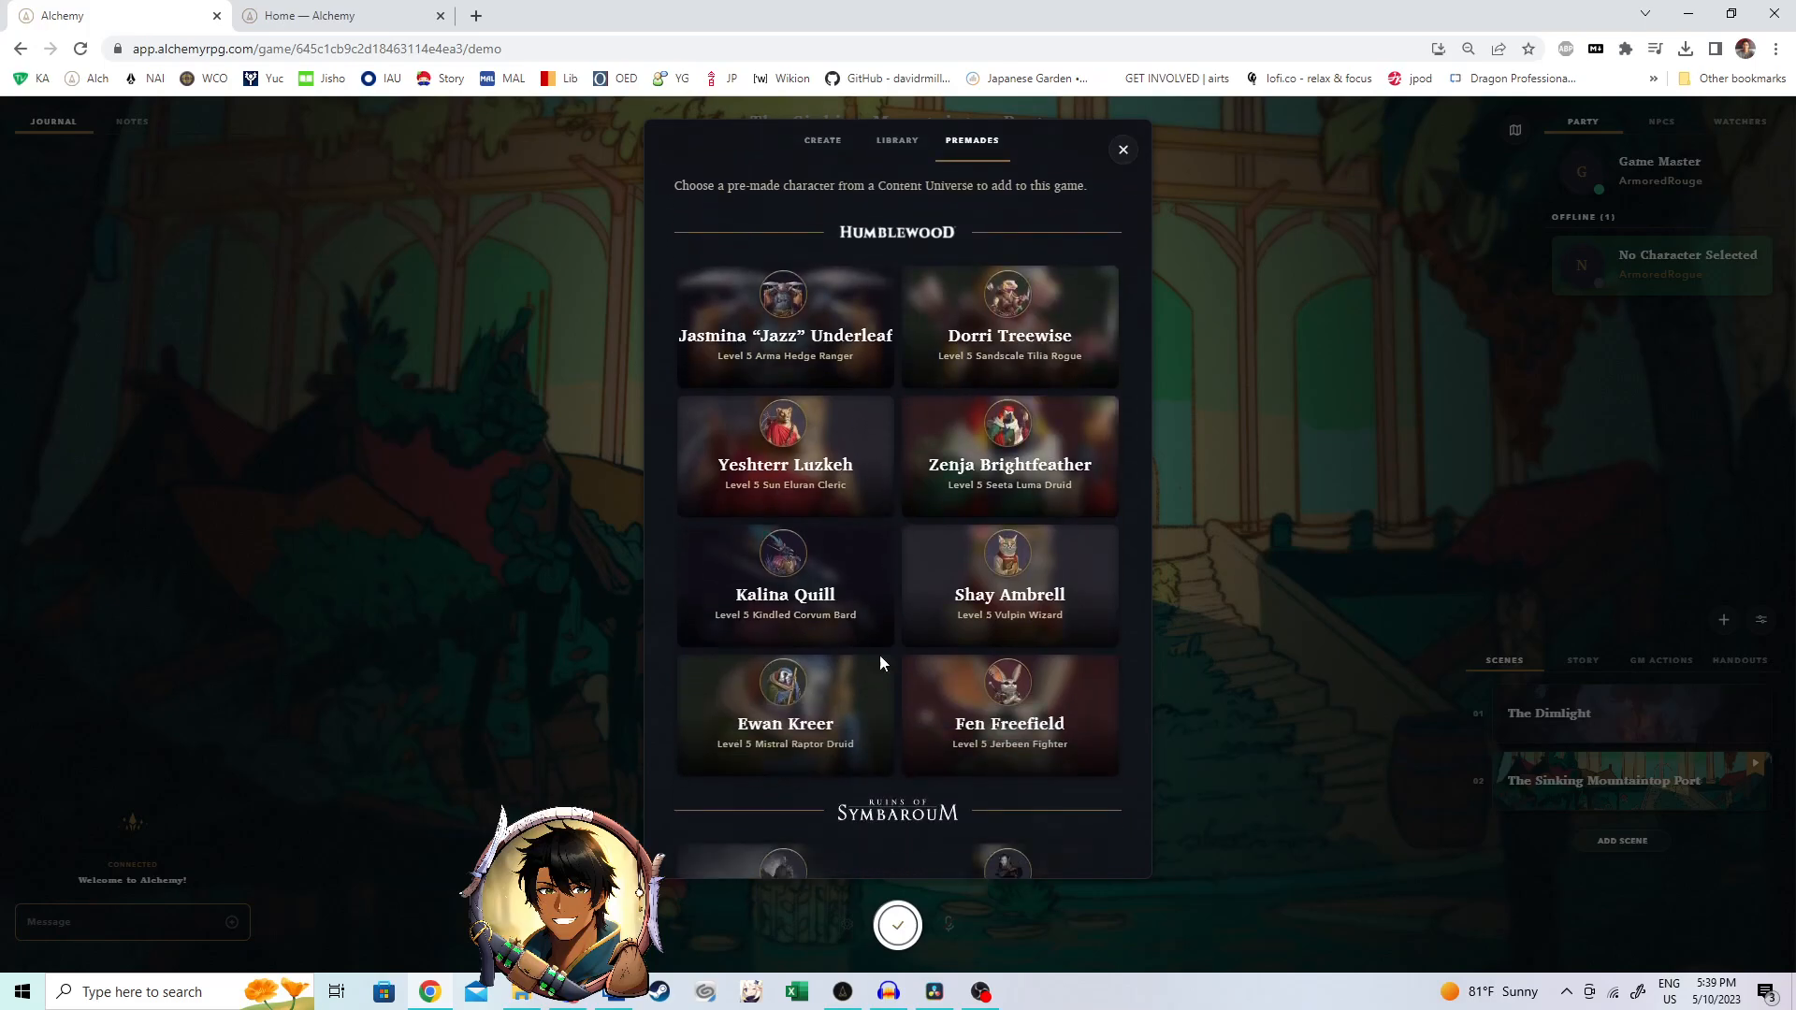
scroll("down", 3)
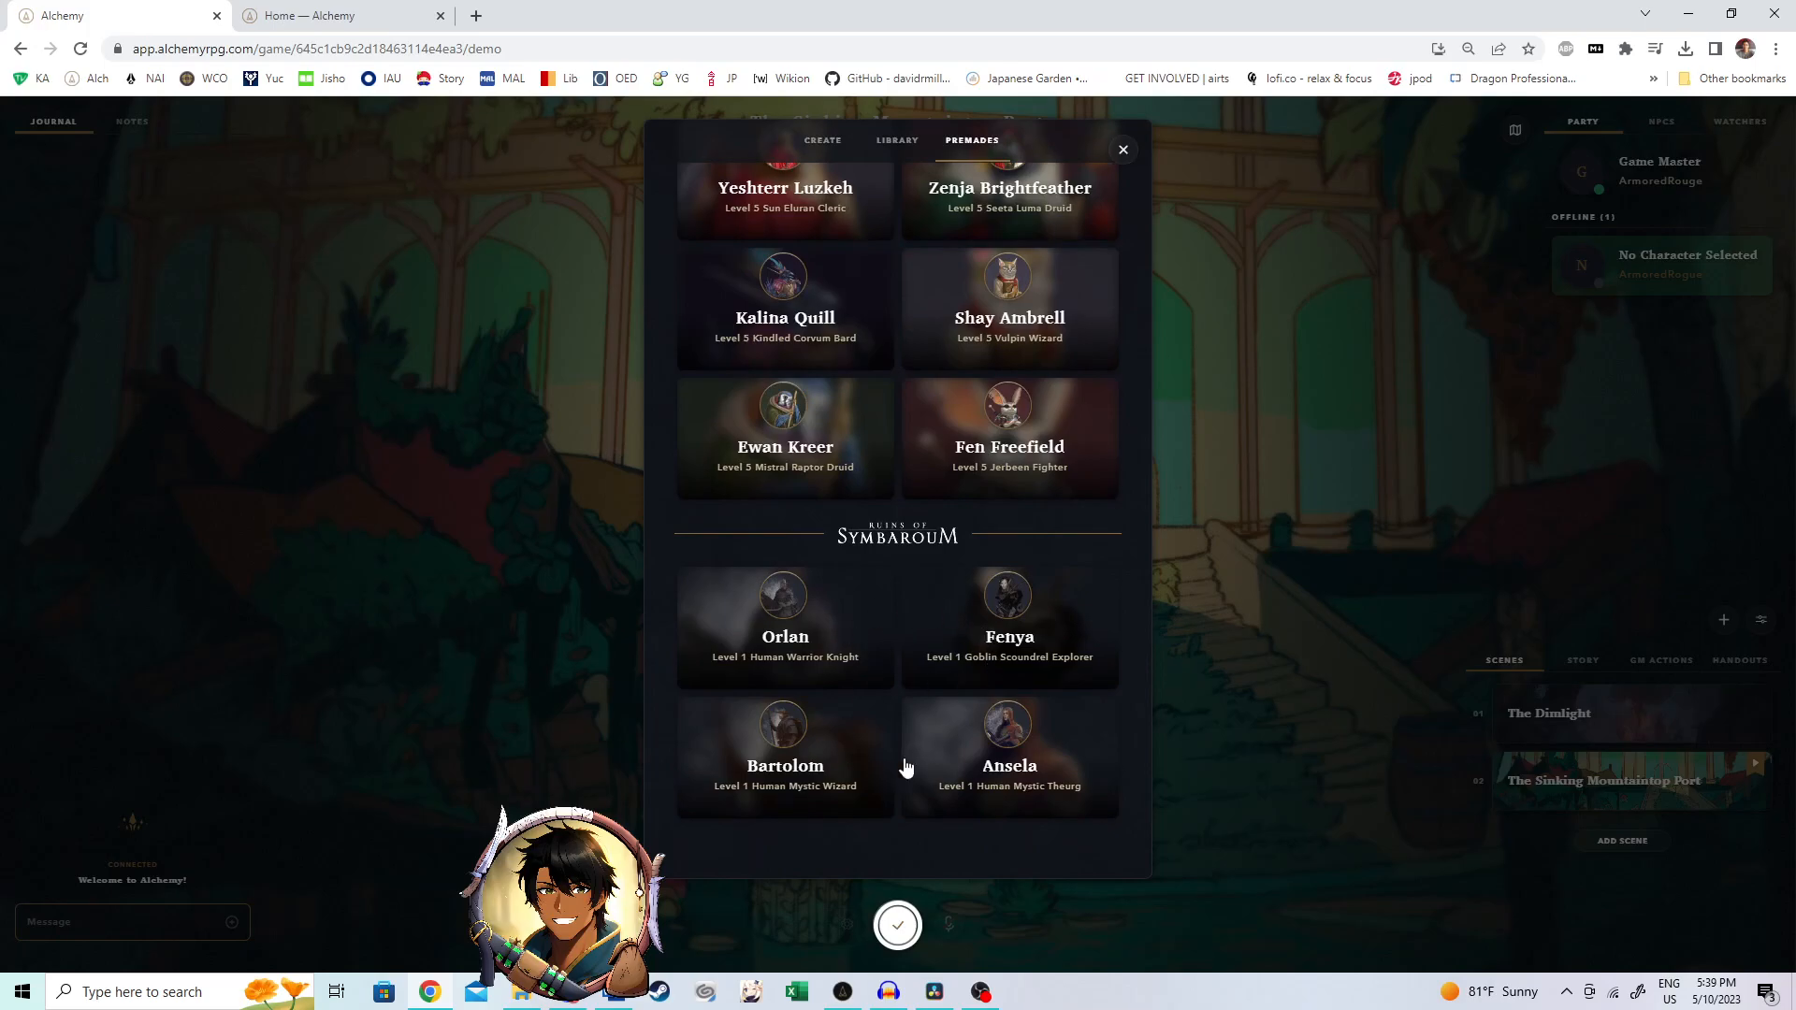
mouse_move(911, 726)
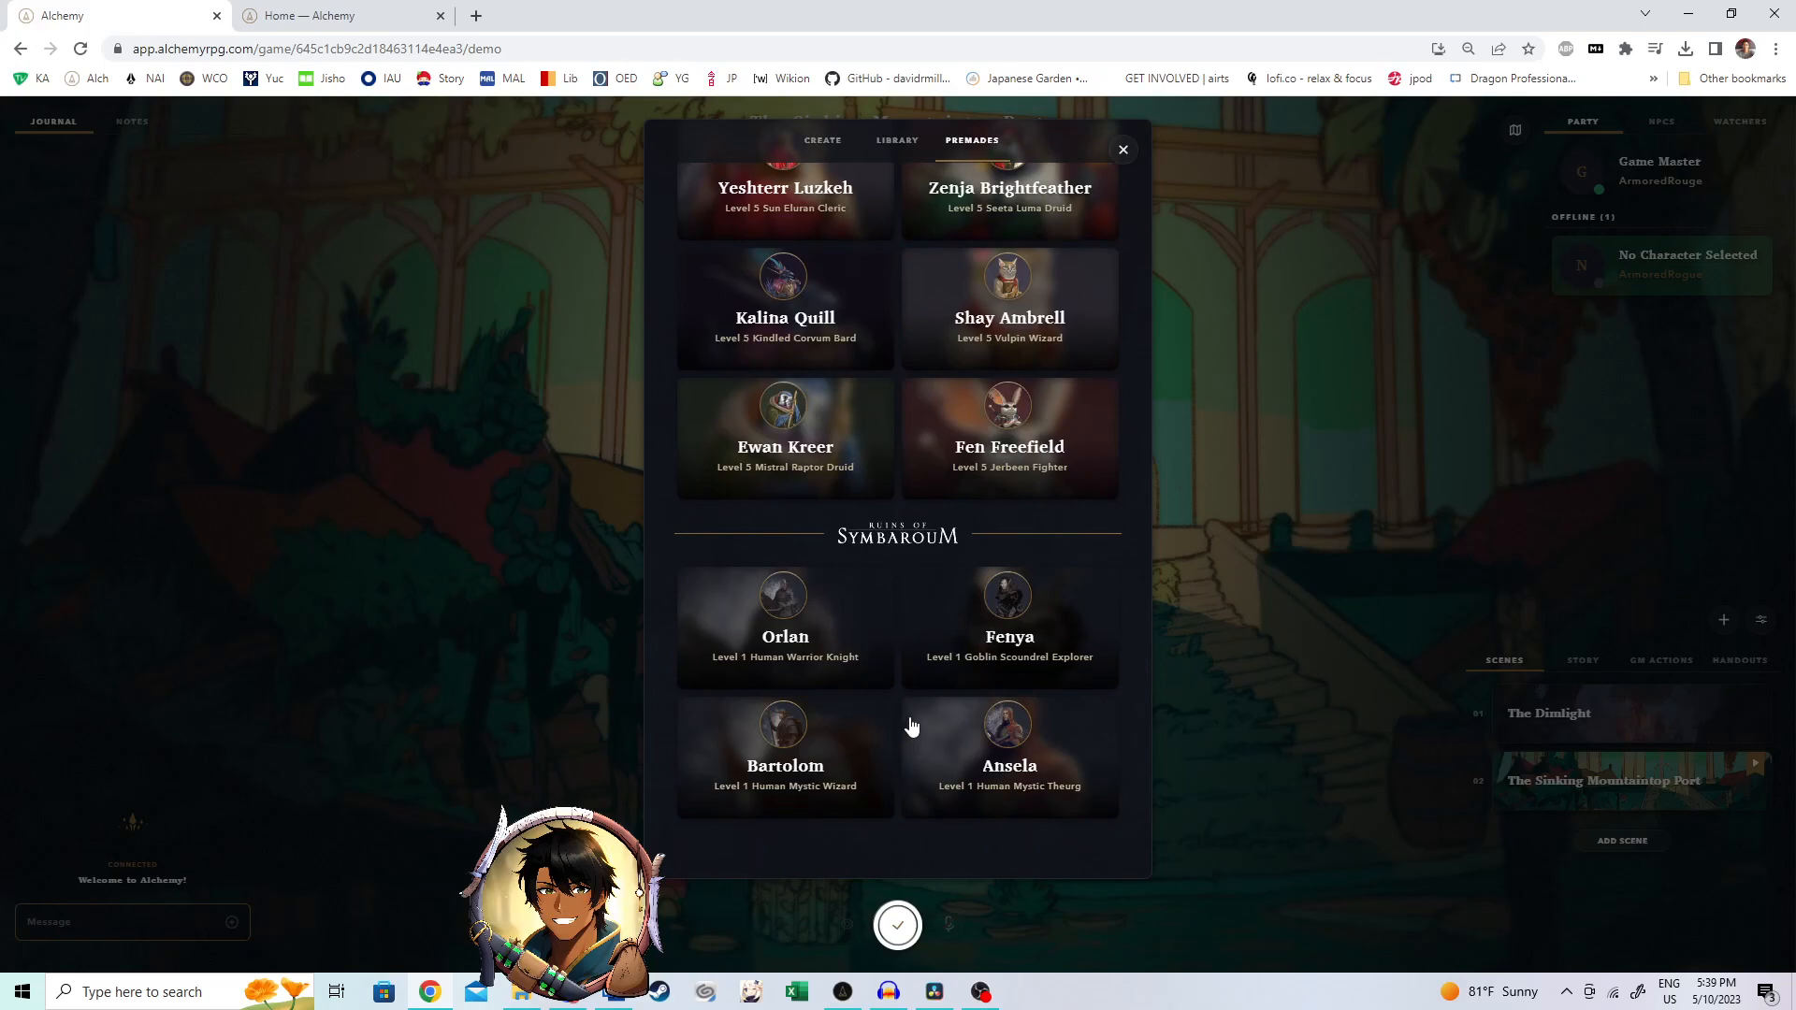
mouse_move(948, 789)
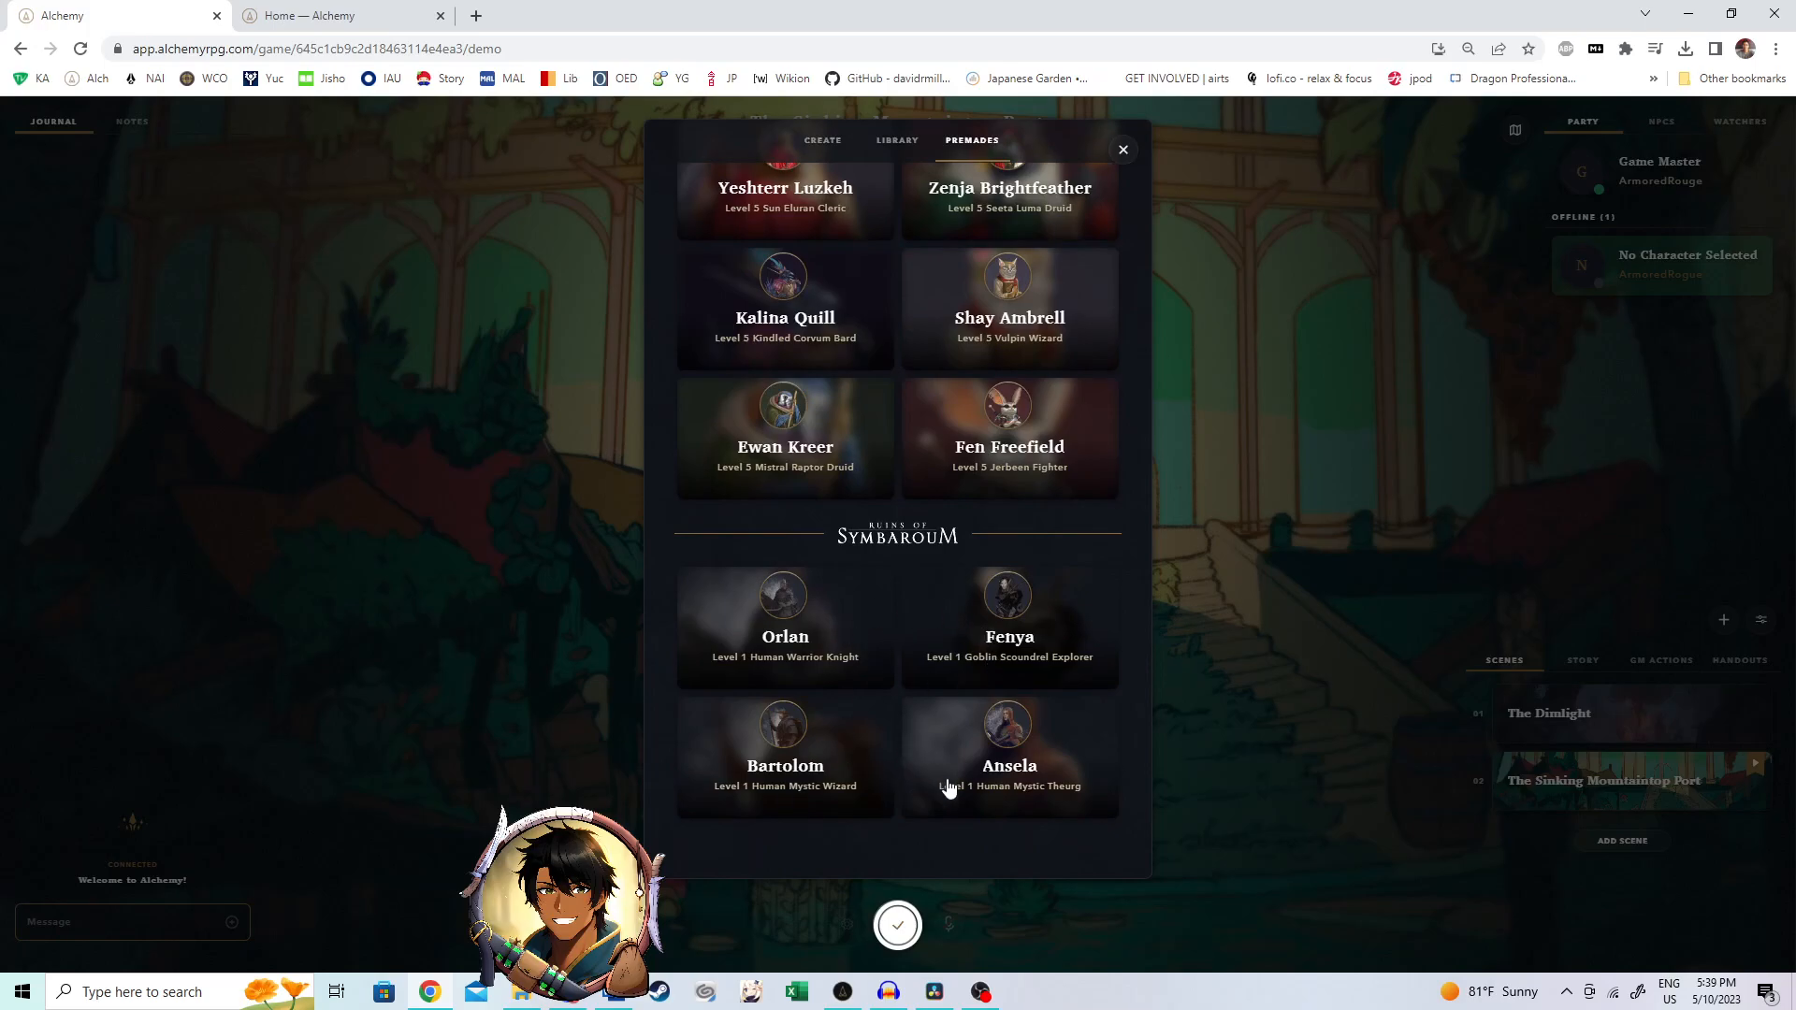
scroll("up", 3)
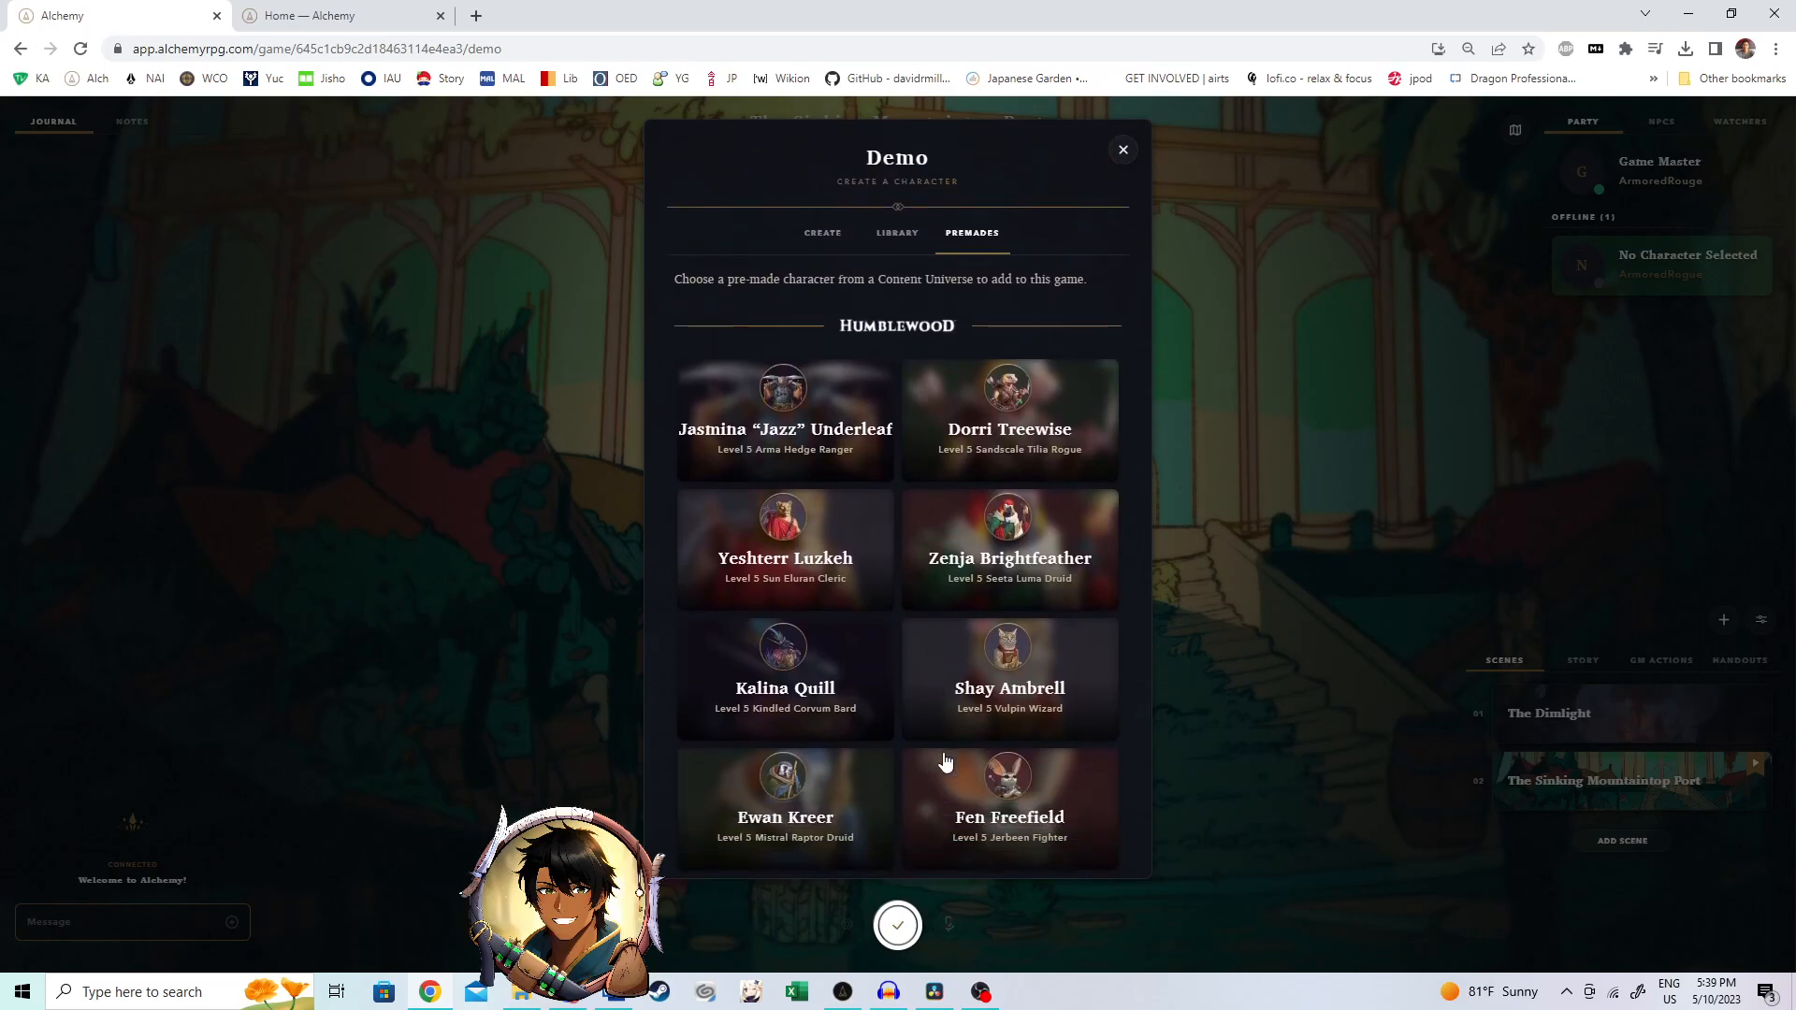
scroll("down", 3)
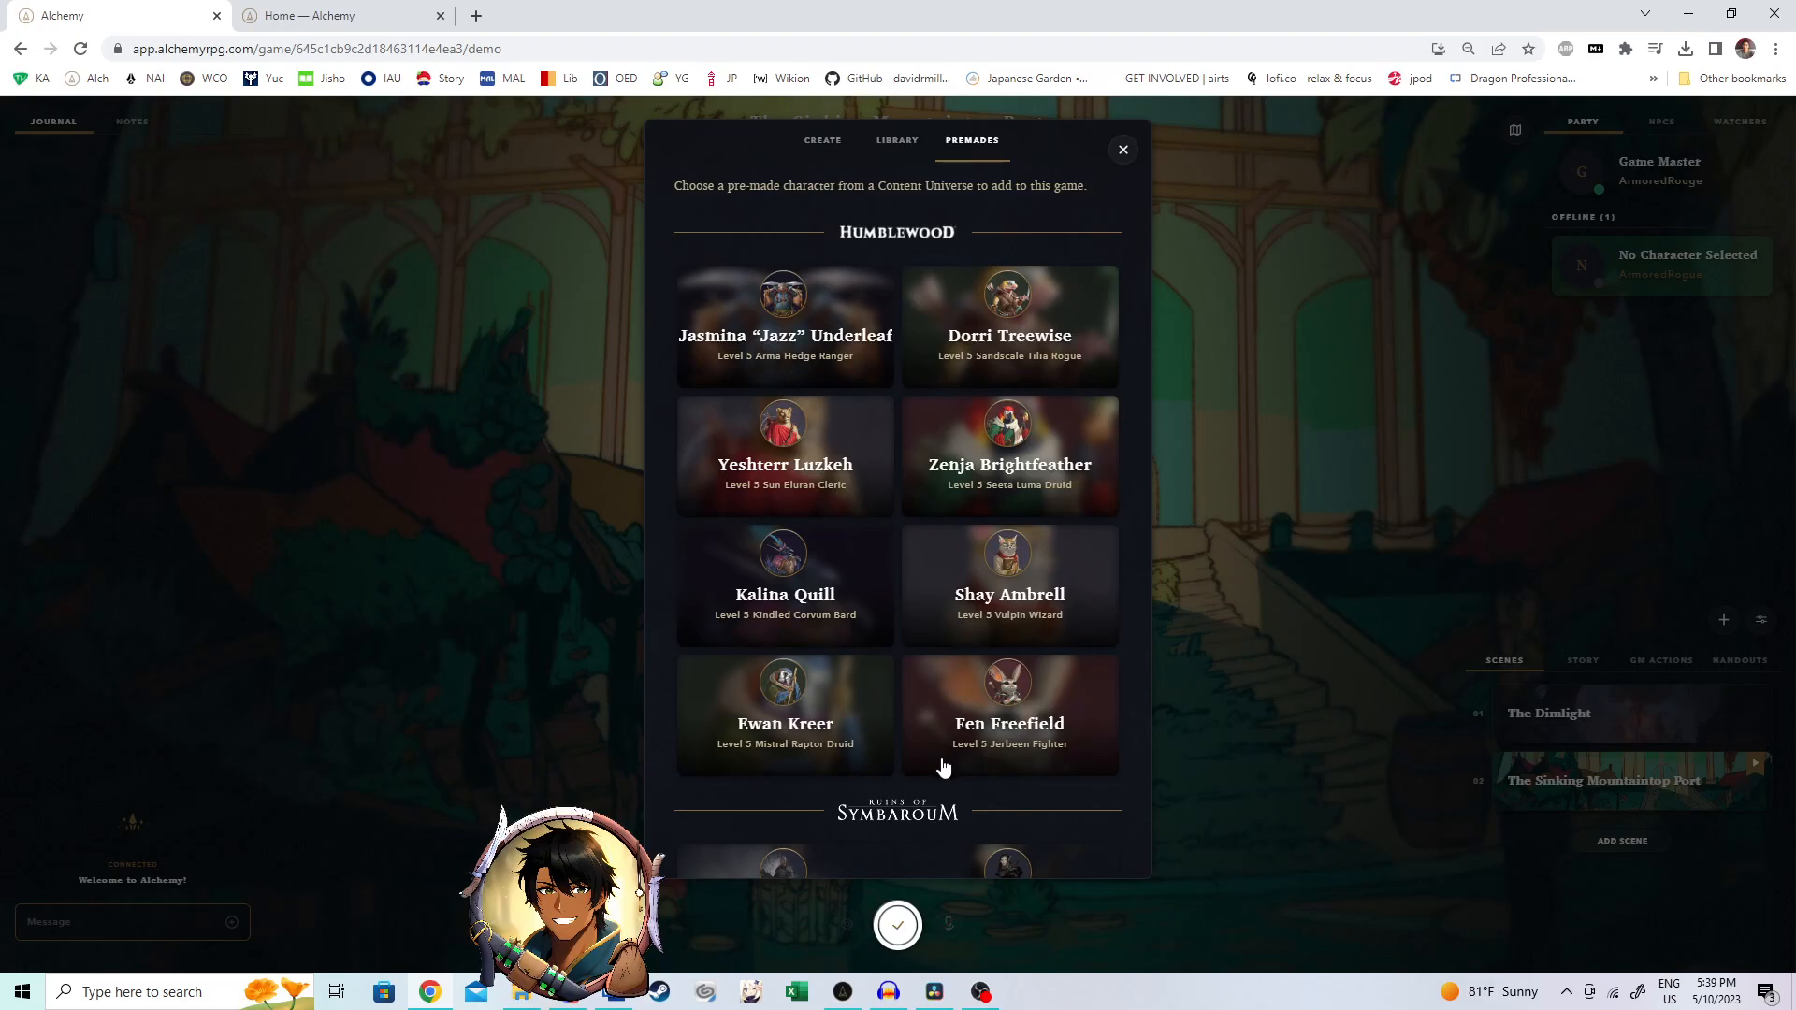
mouse_move(939, 479)
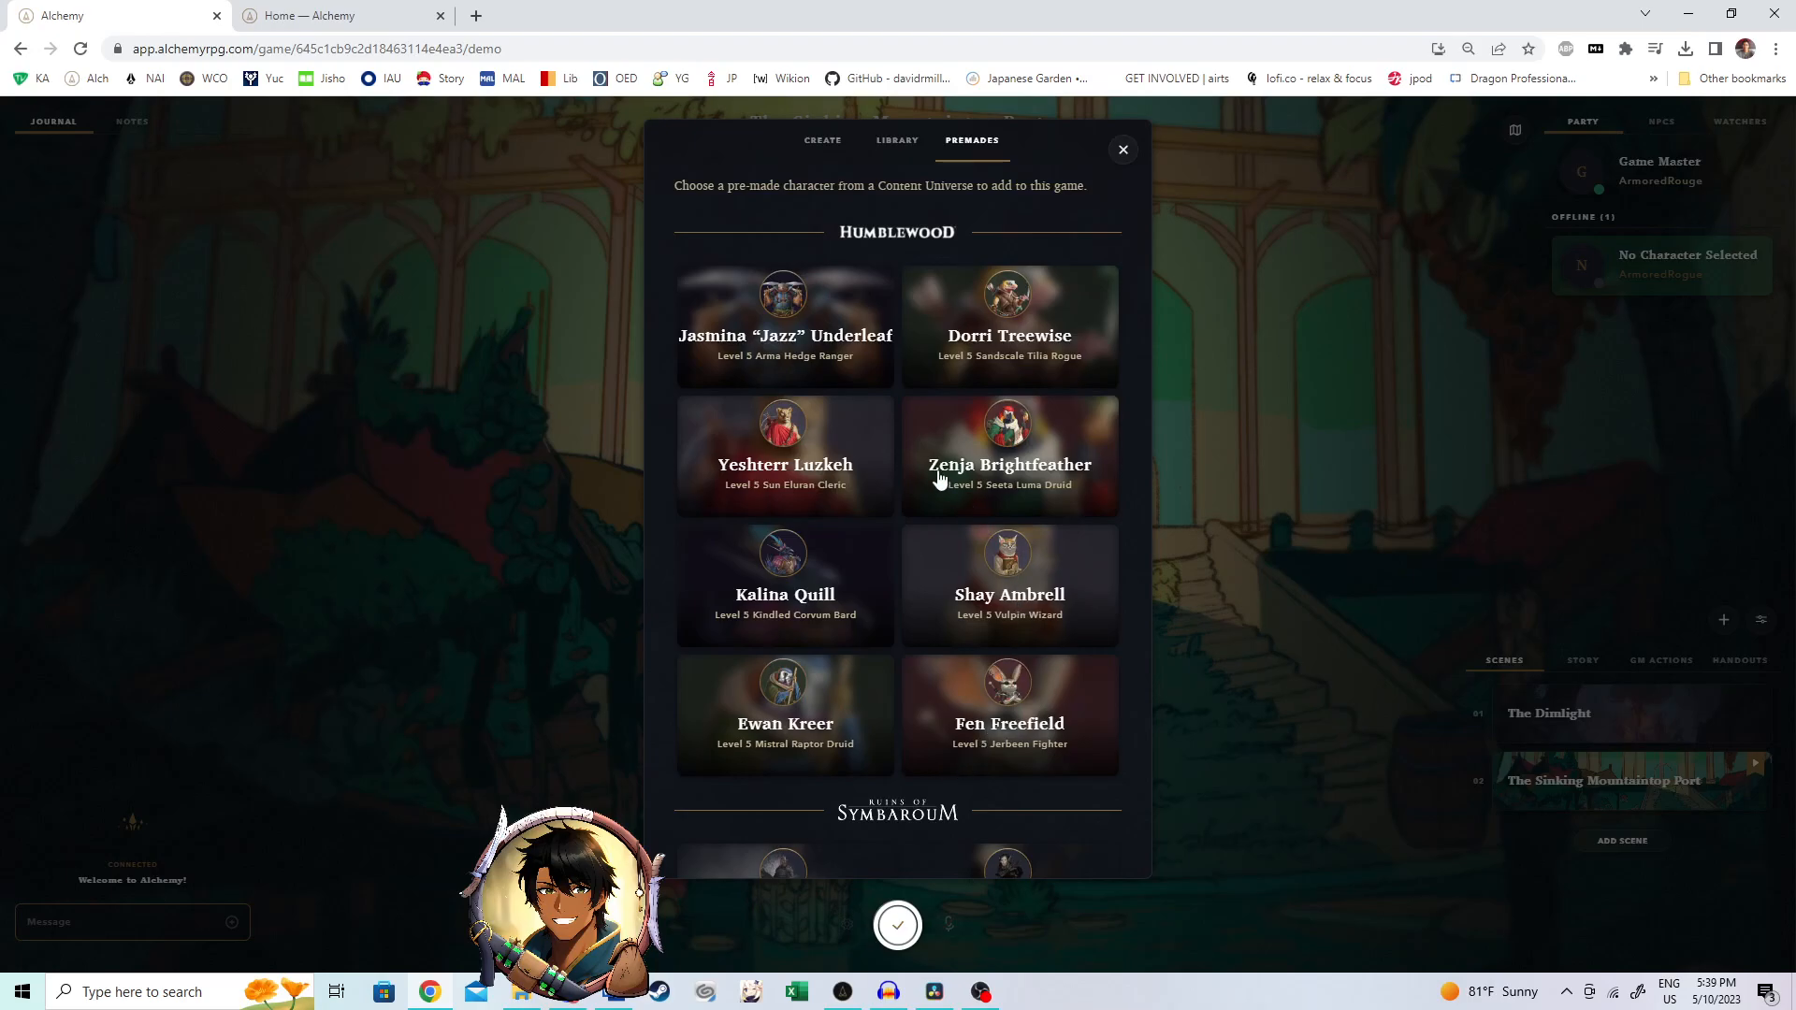
mouse_move(881, 606)
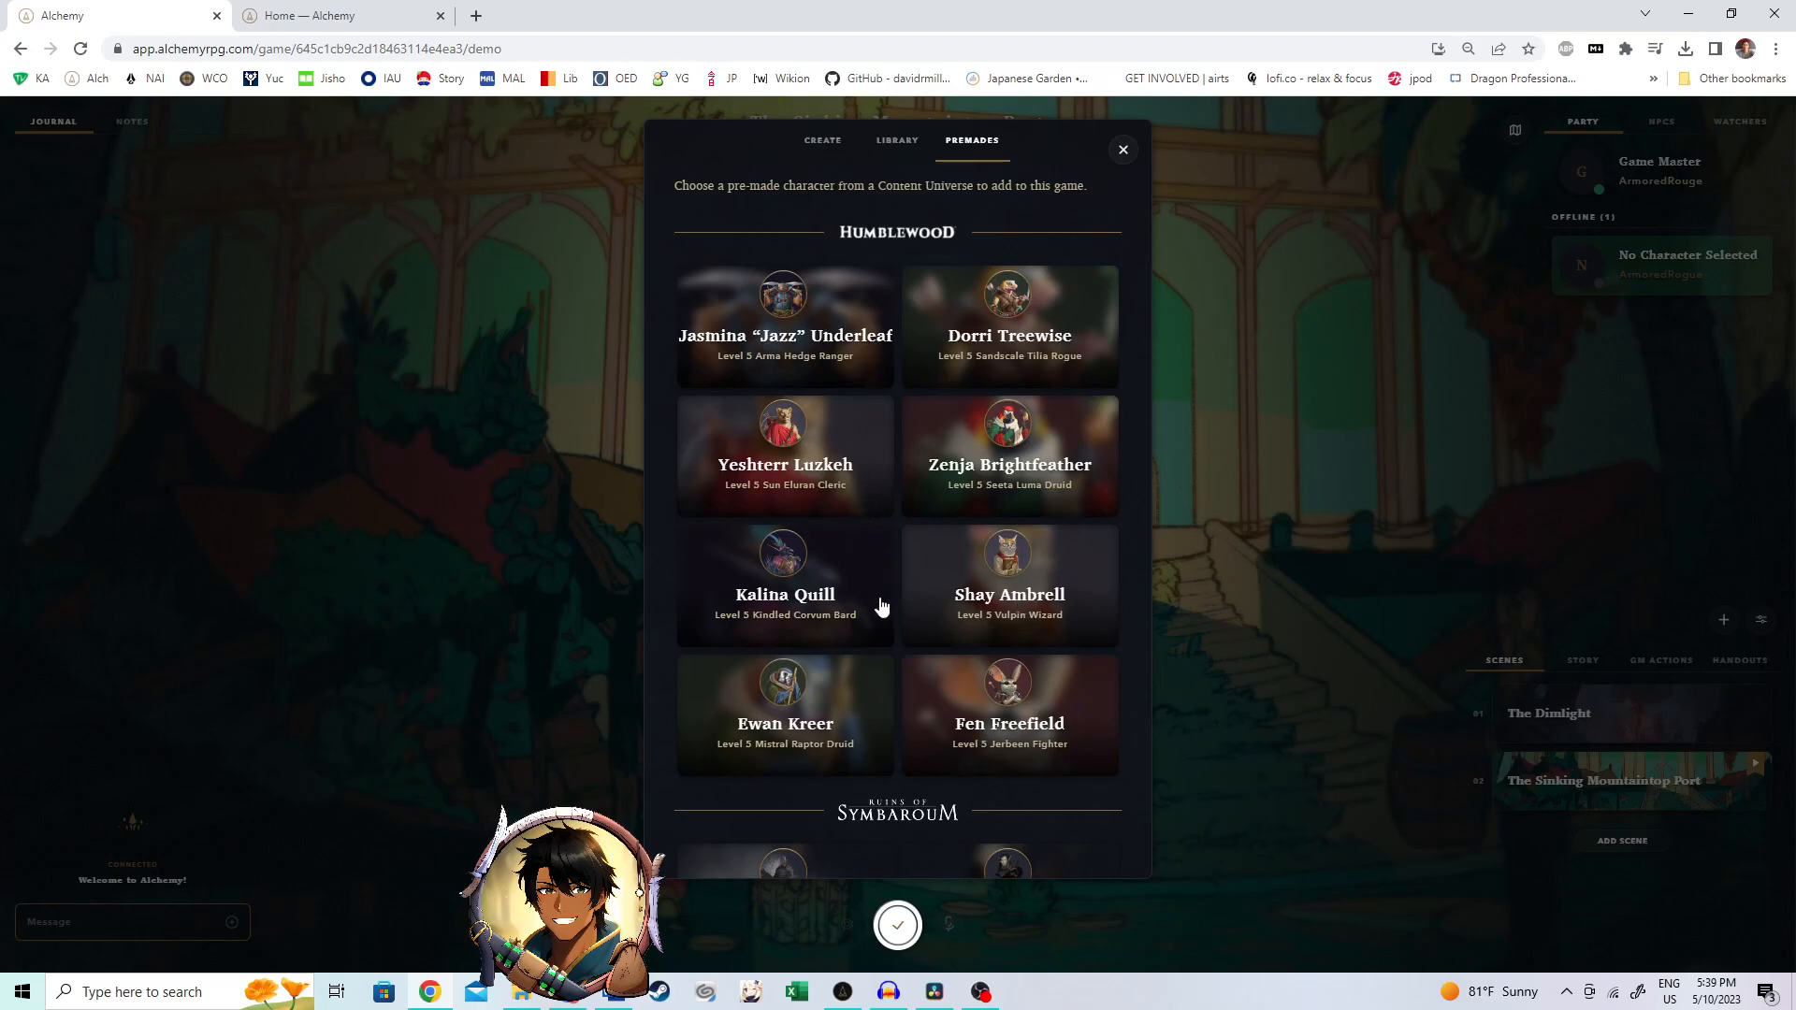
mouse_move(1089, 492)
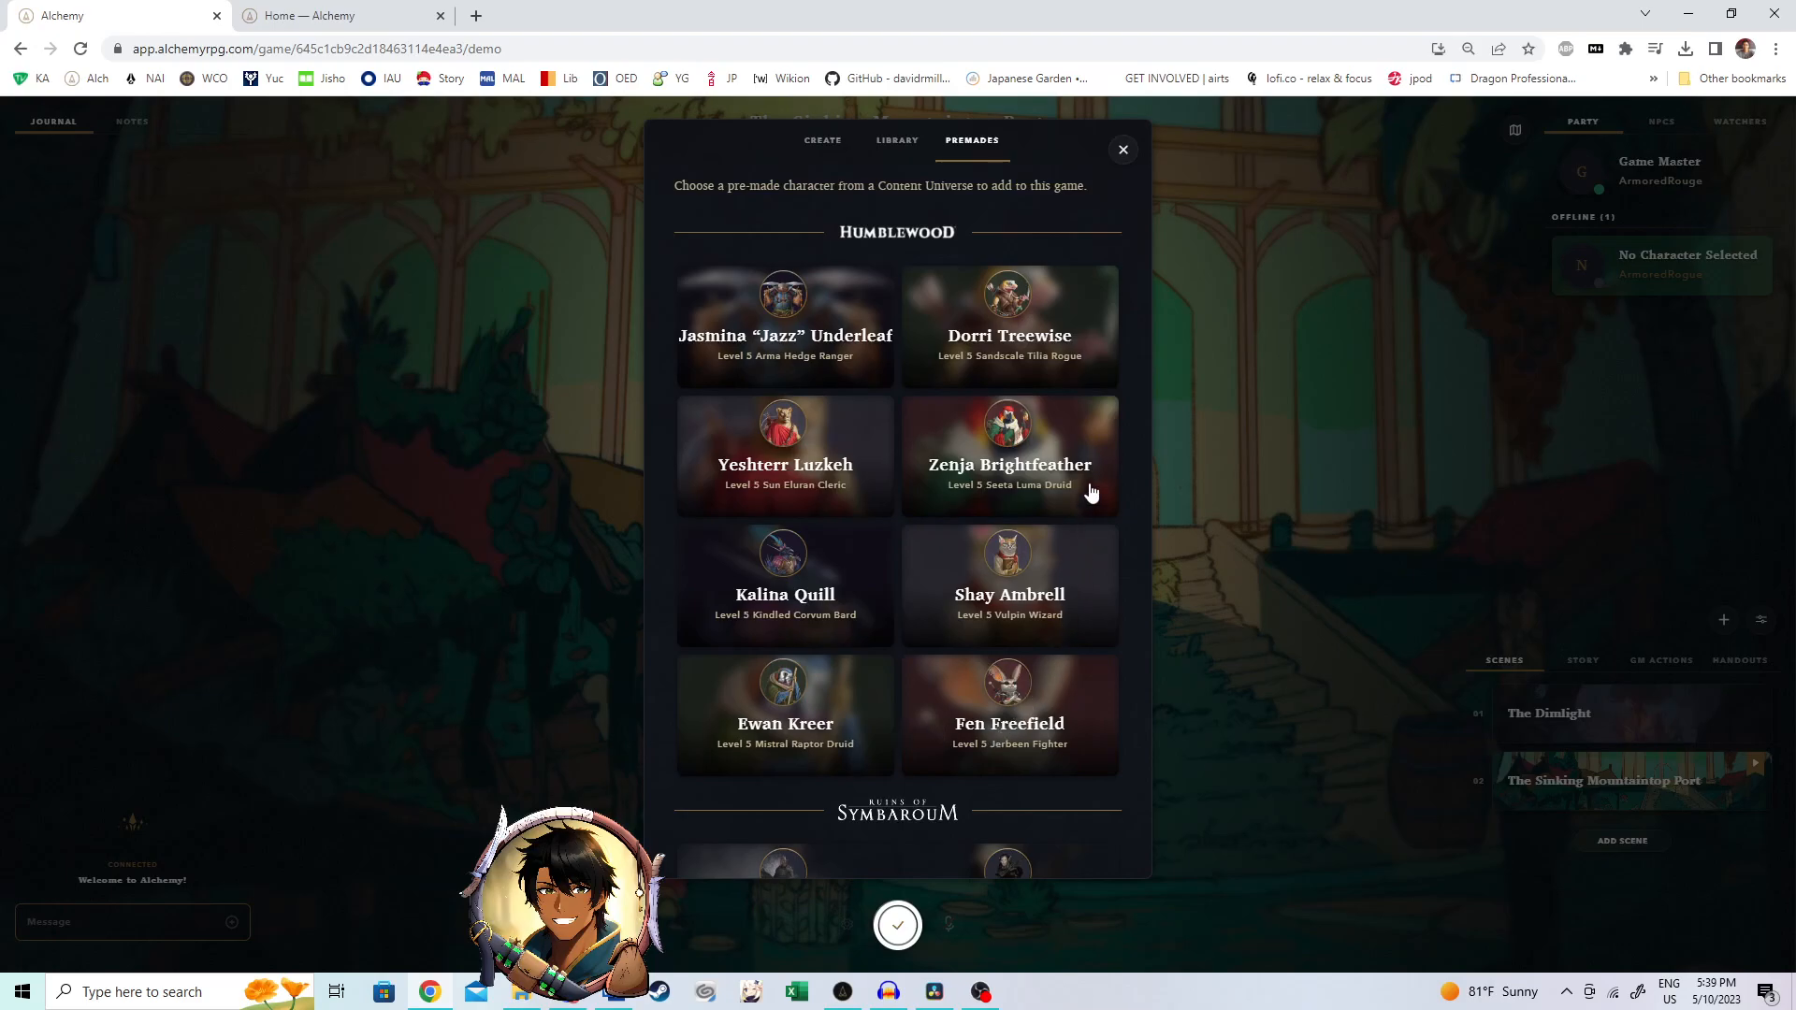
mouse_move(1042, 430)
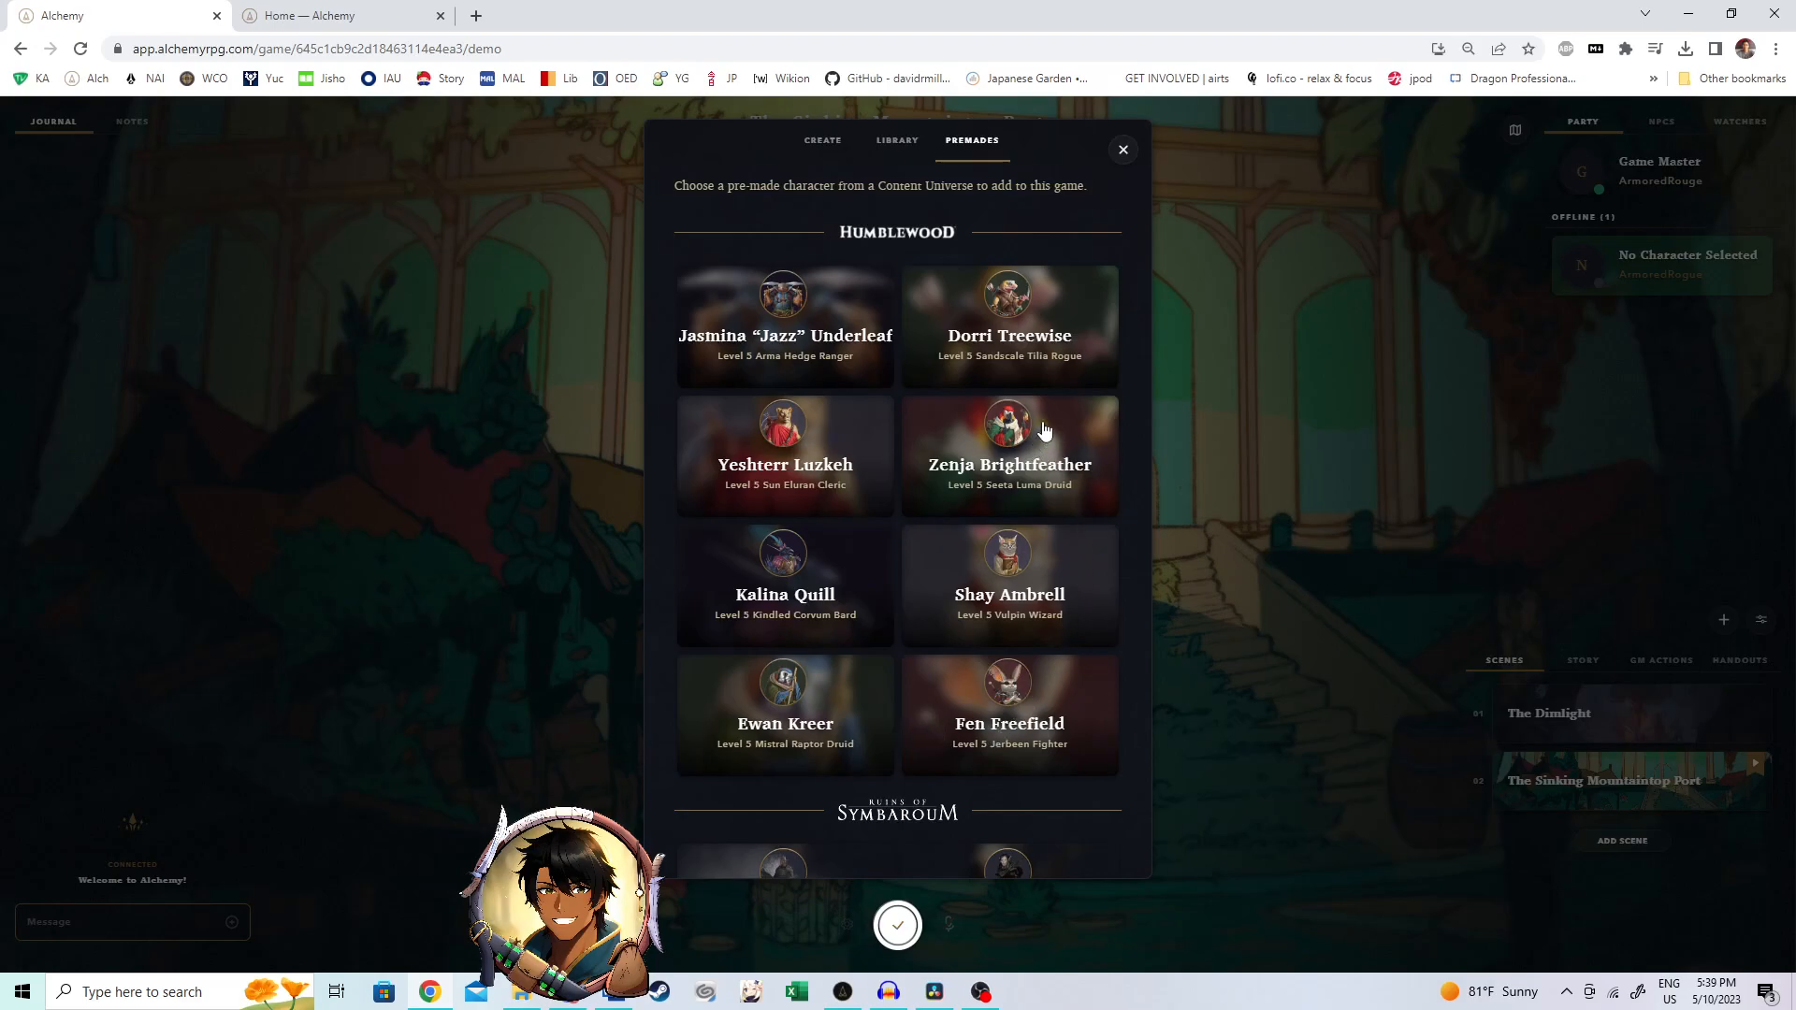
mouse_move(1052, 415)
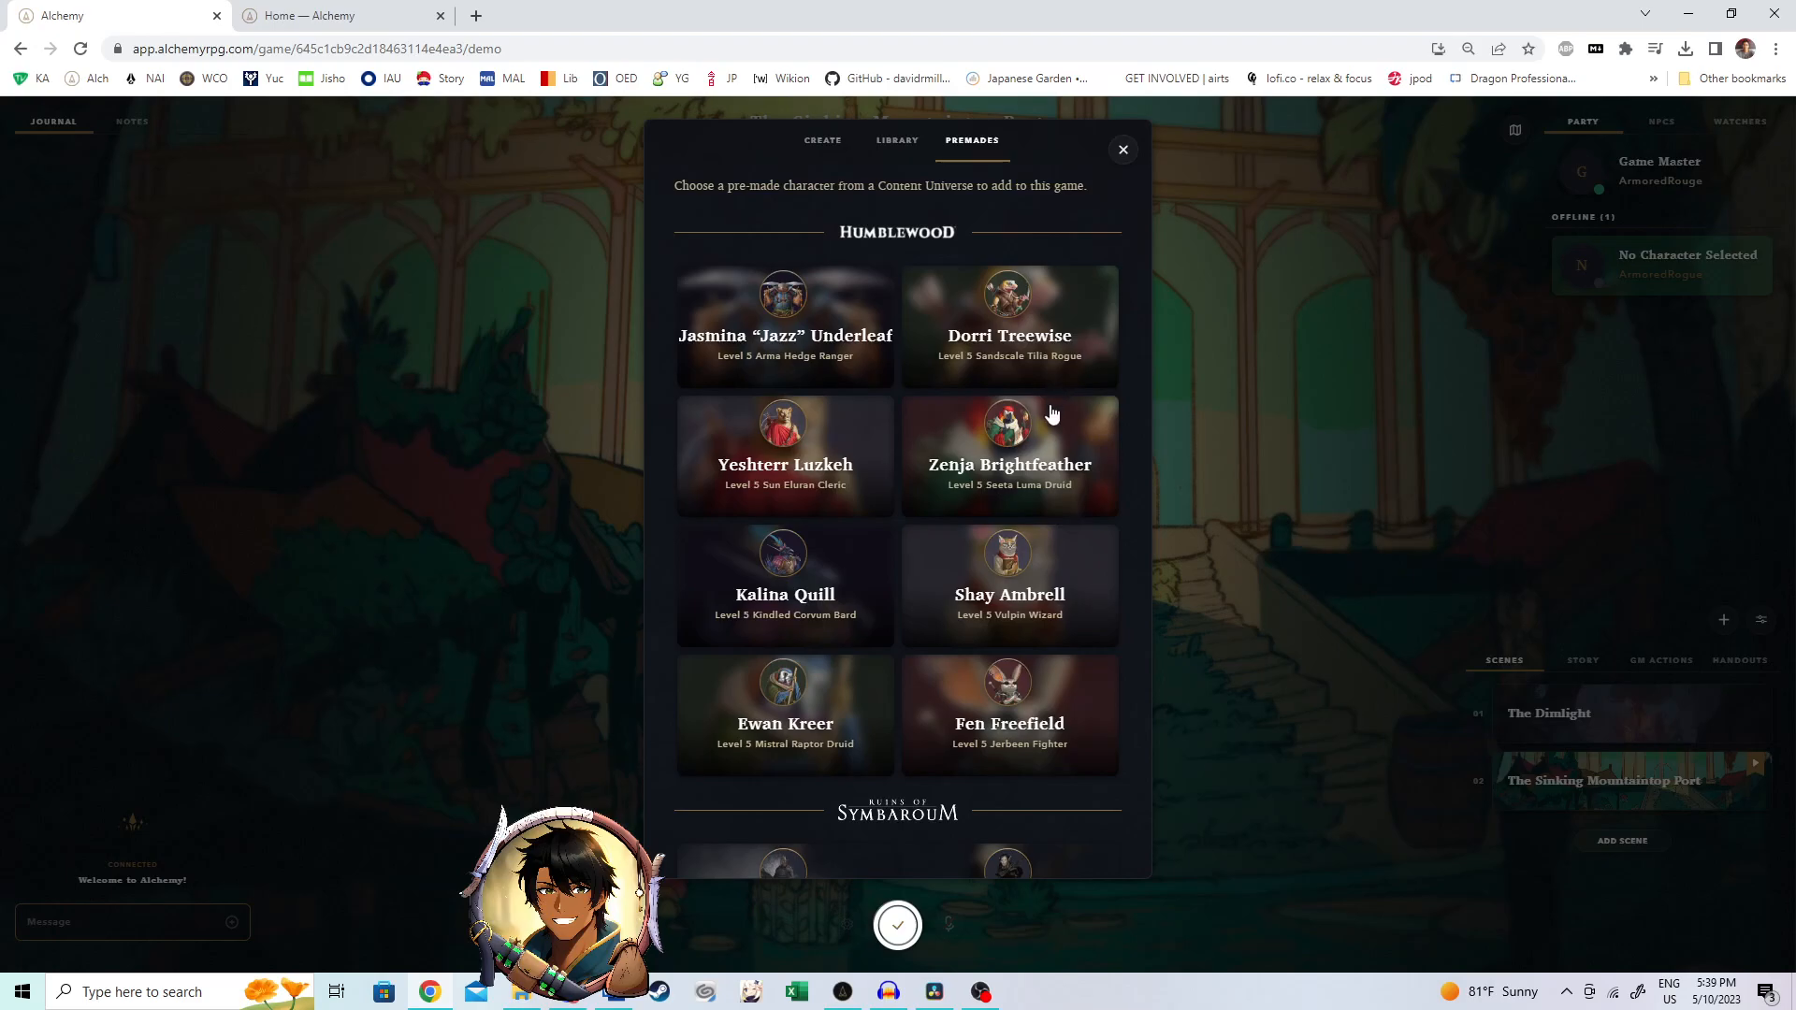
mouse_move(847, 600)
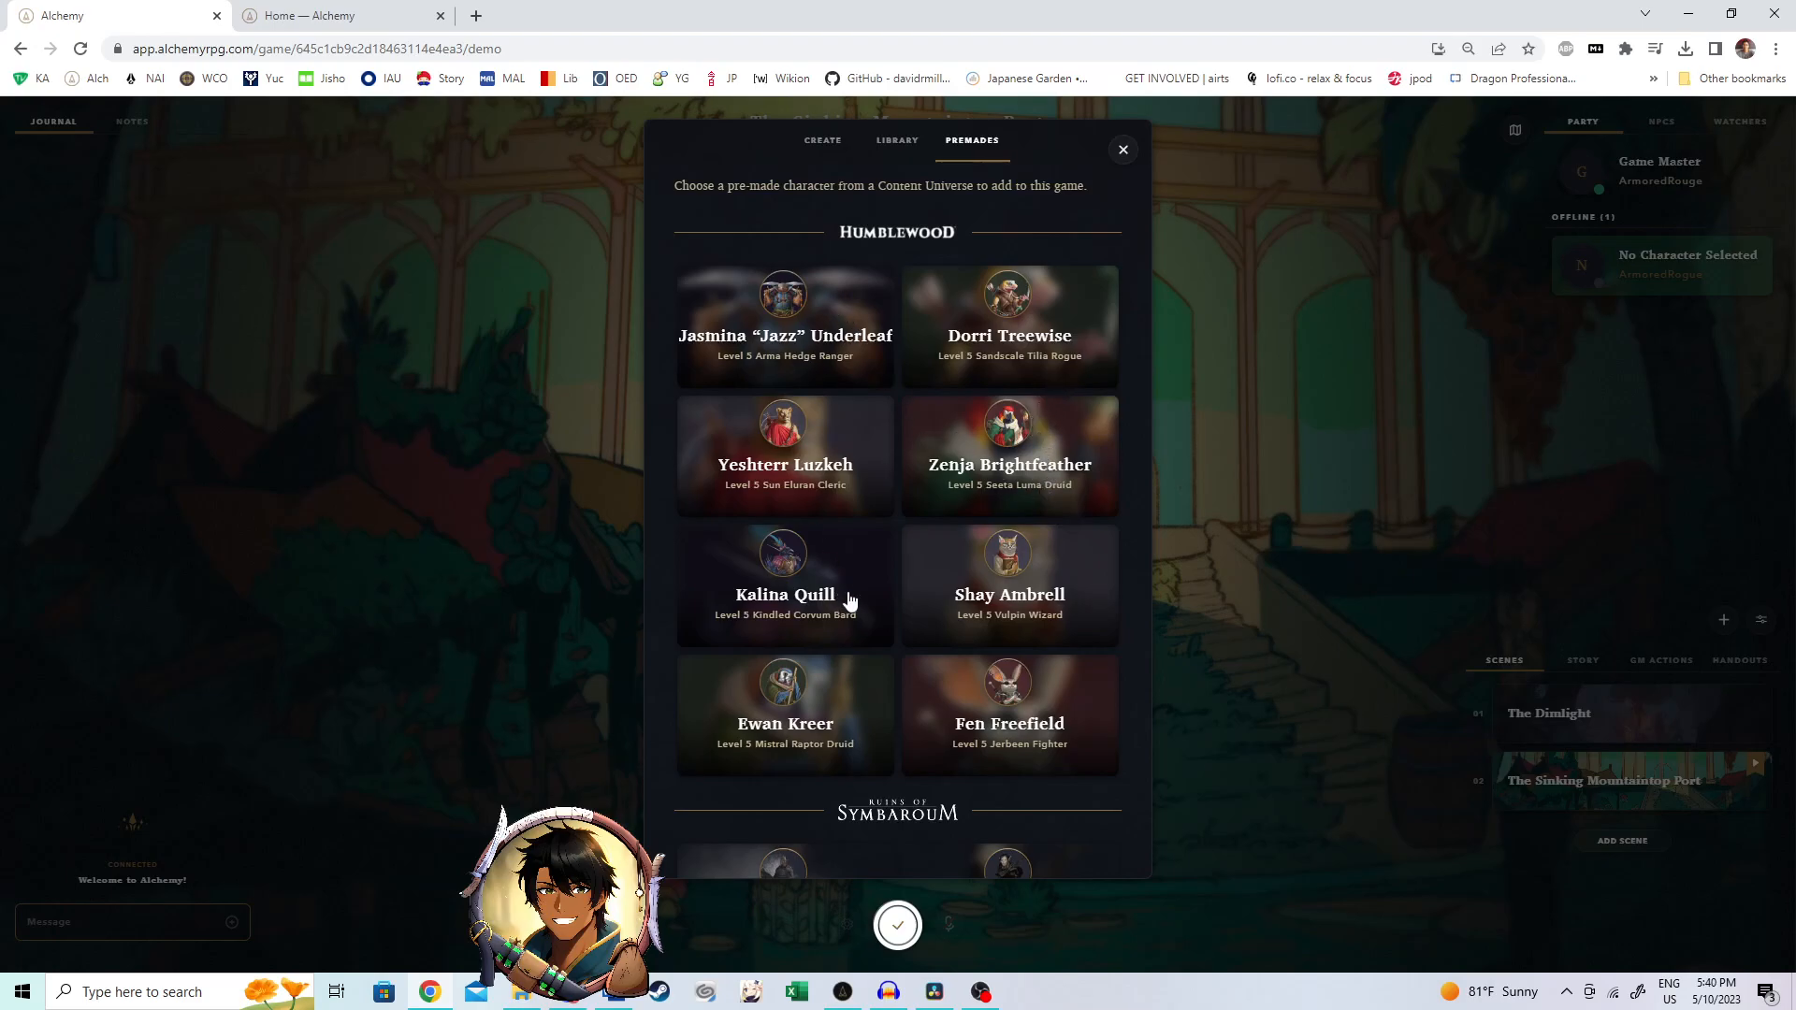
mouse_move(1013, 457)
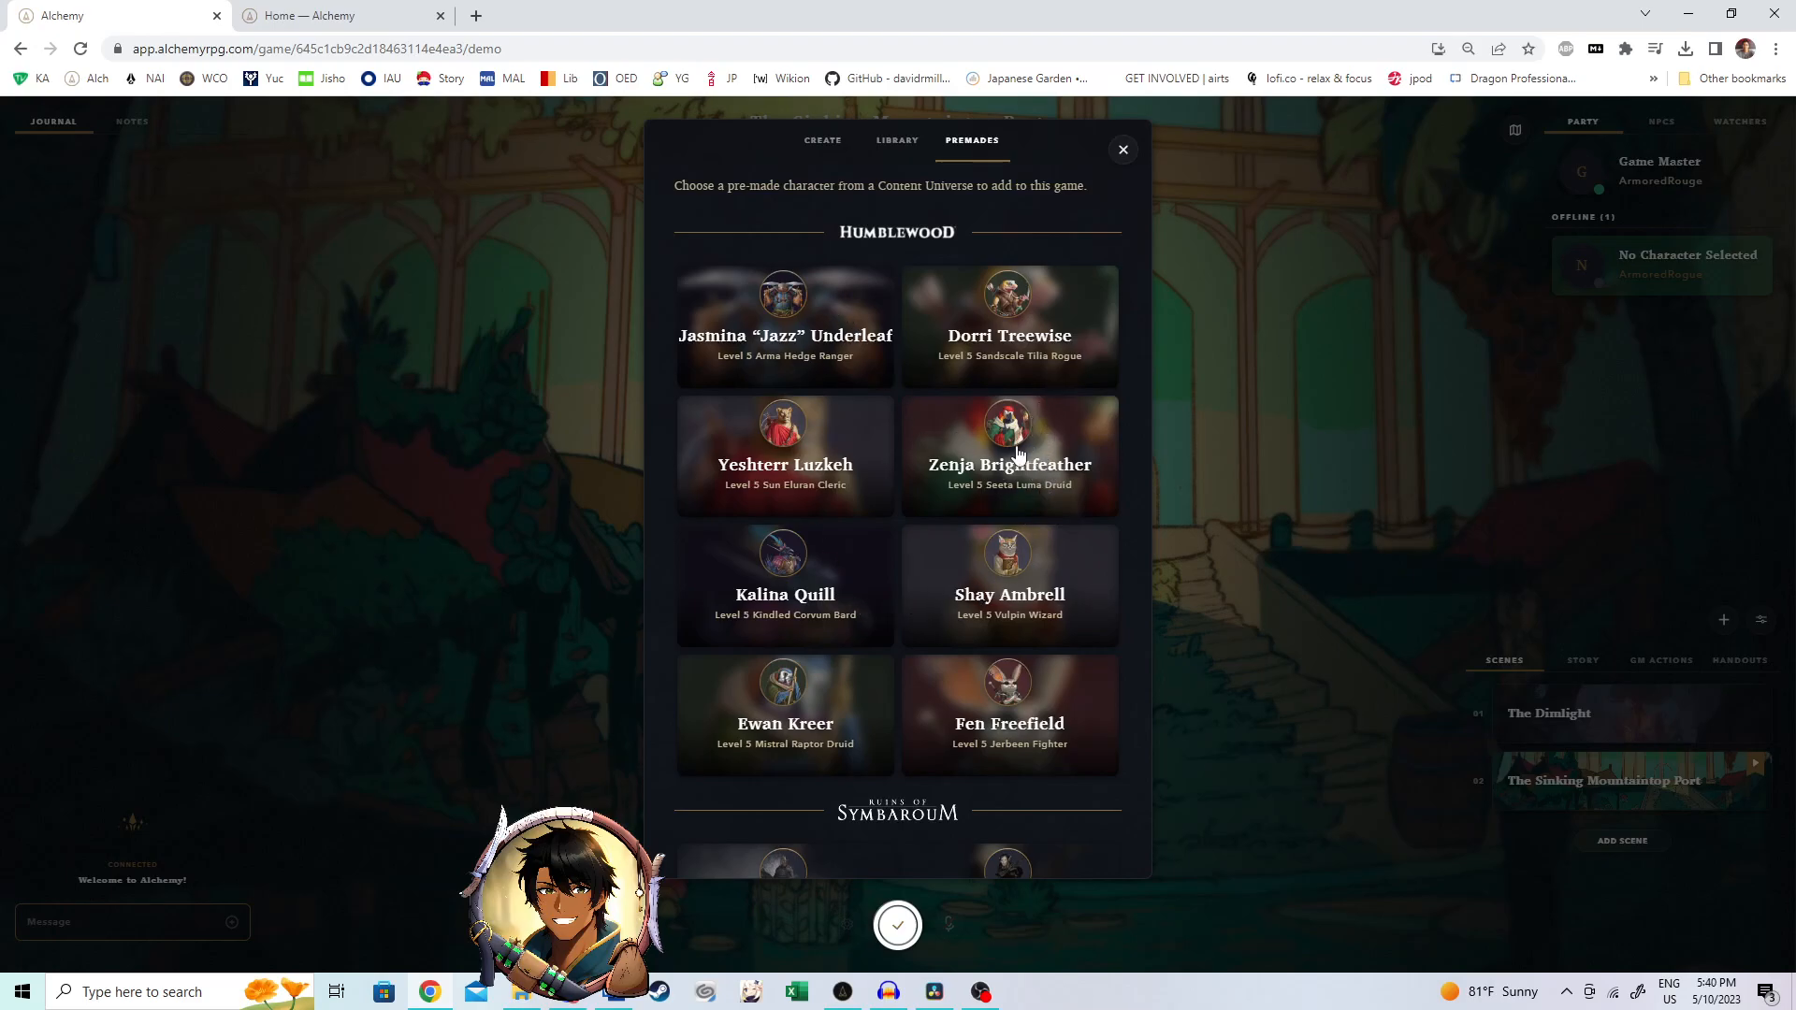
mouse_move(1130, 151)
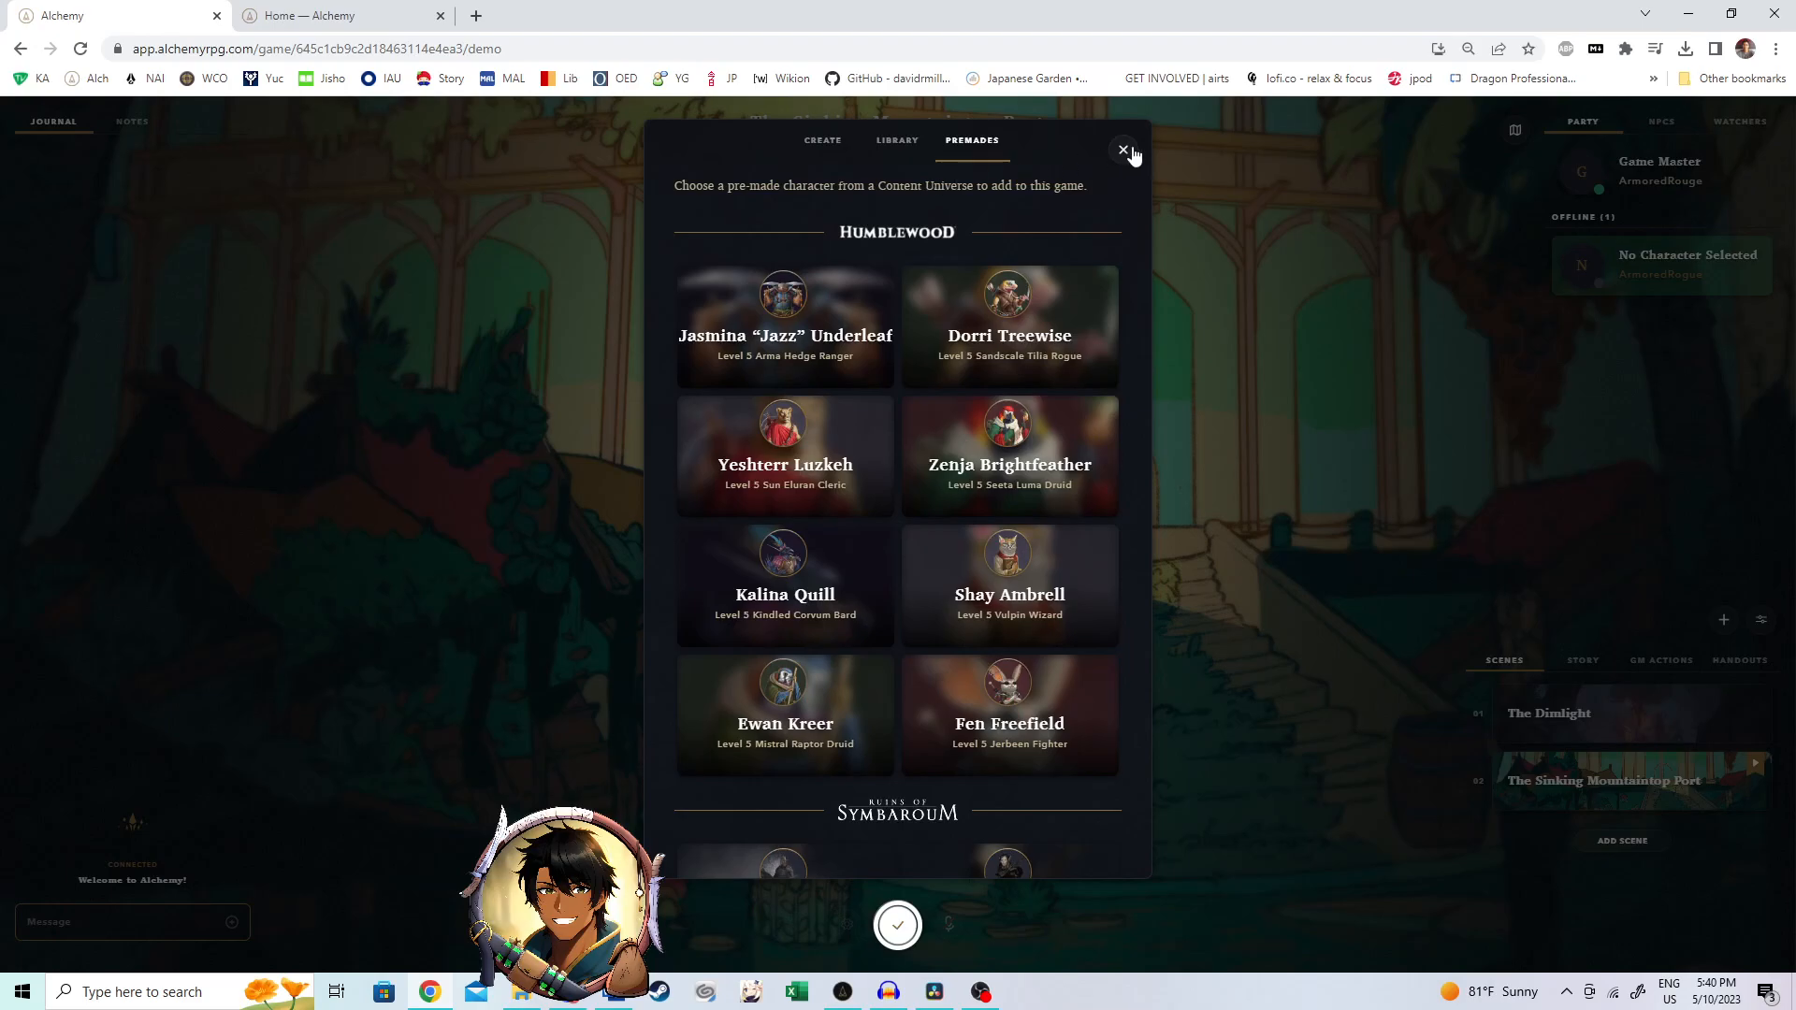
left_click(1120, 150)
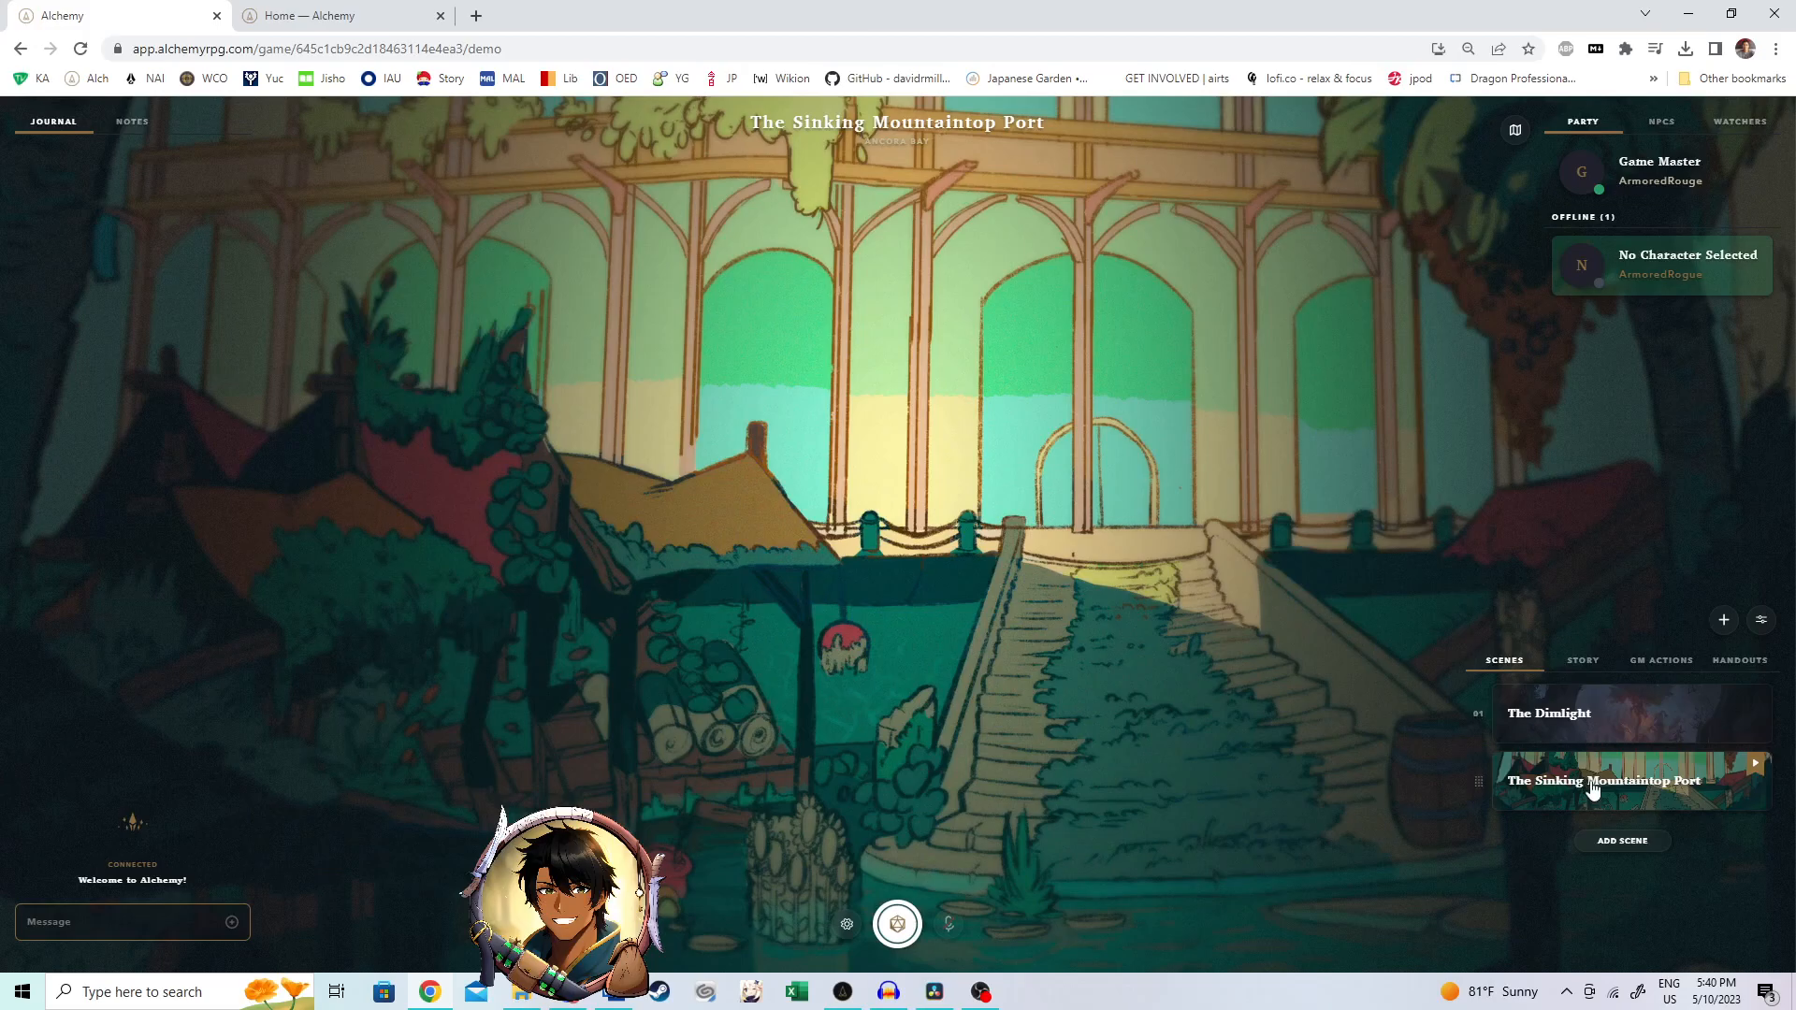
- Browse the Add Scene universe list without adding, then view the Ancora Bay story entry
left_click(1620, 840)
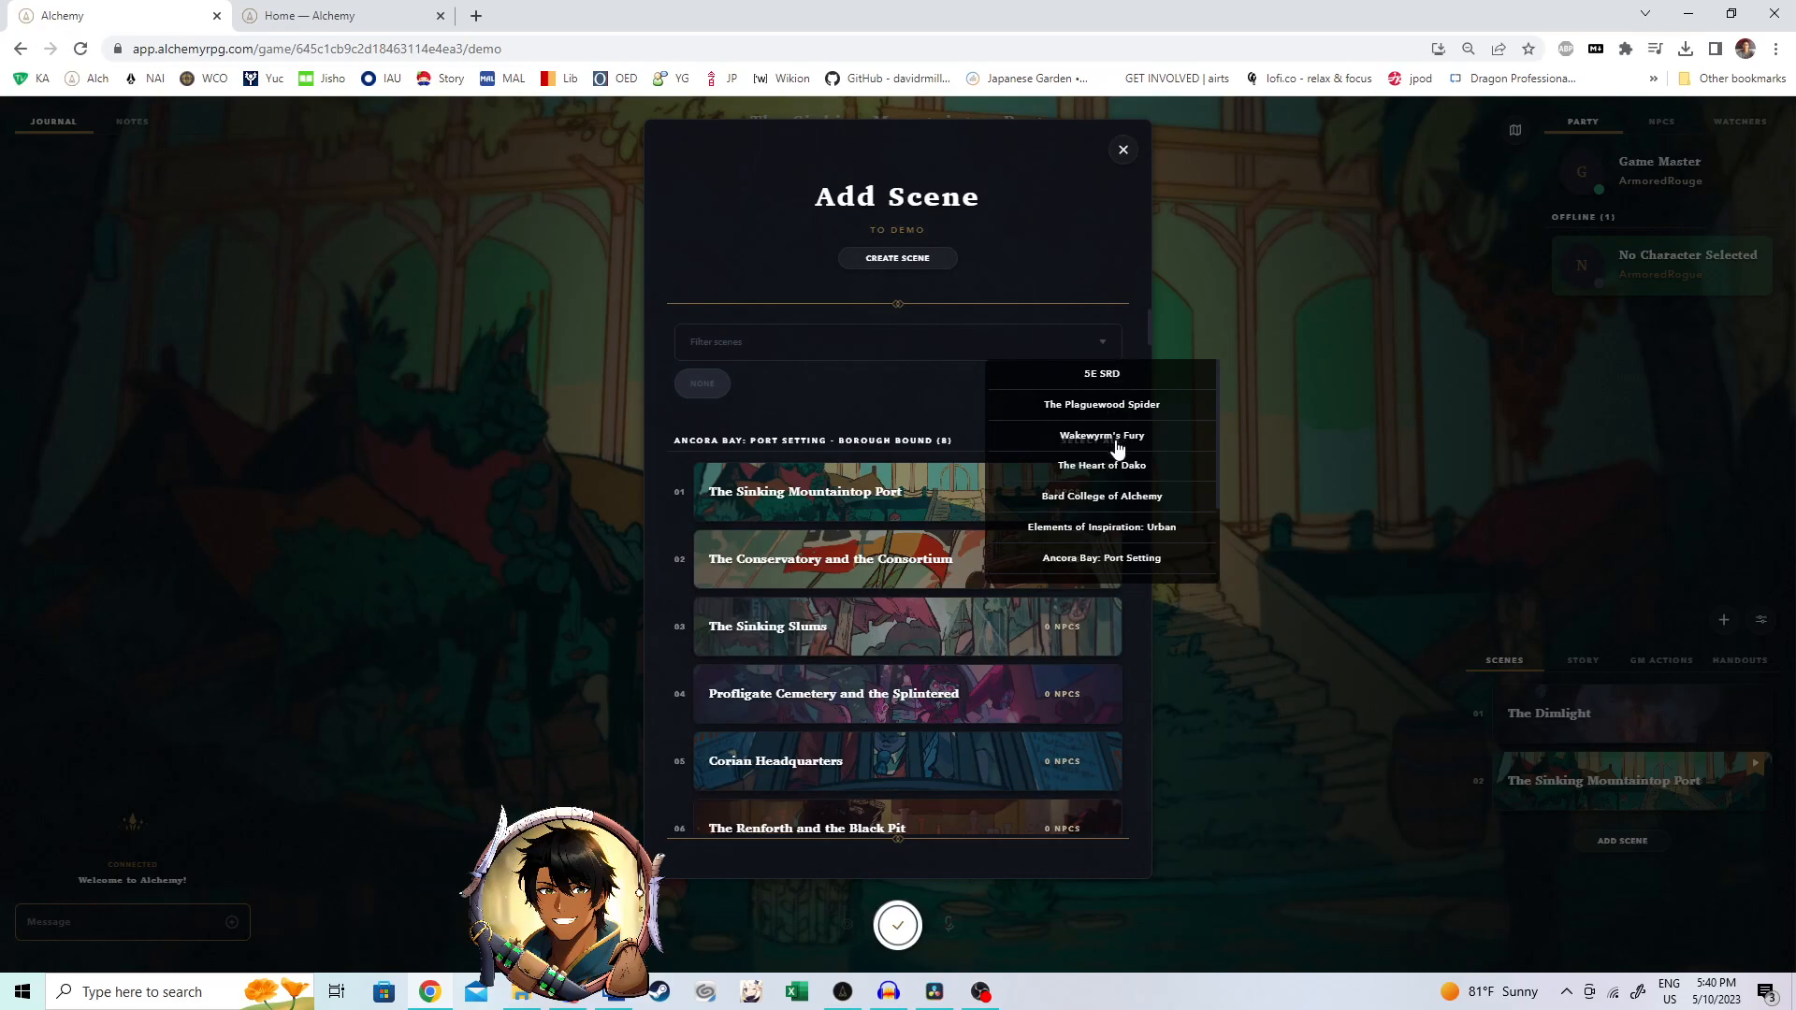
scroll("down", 3)
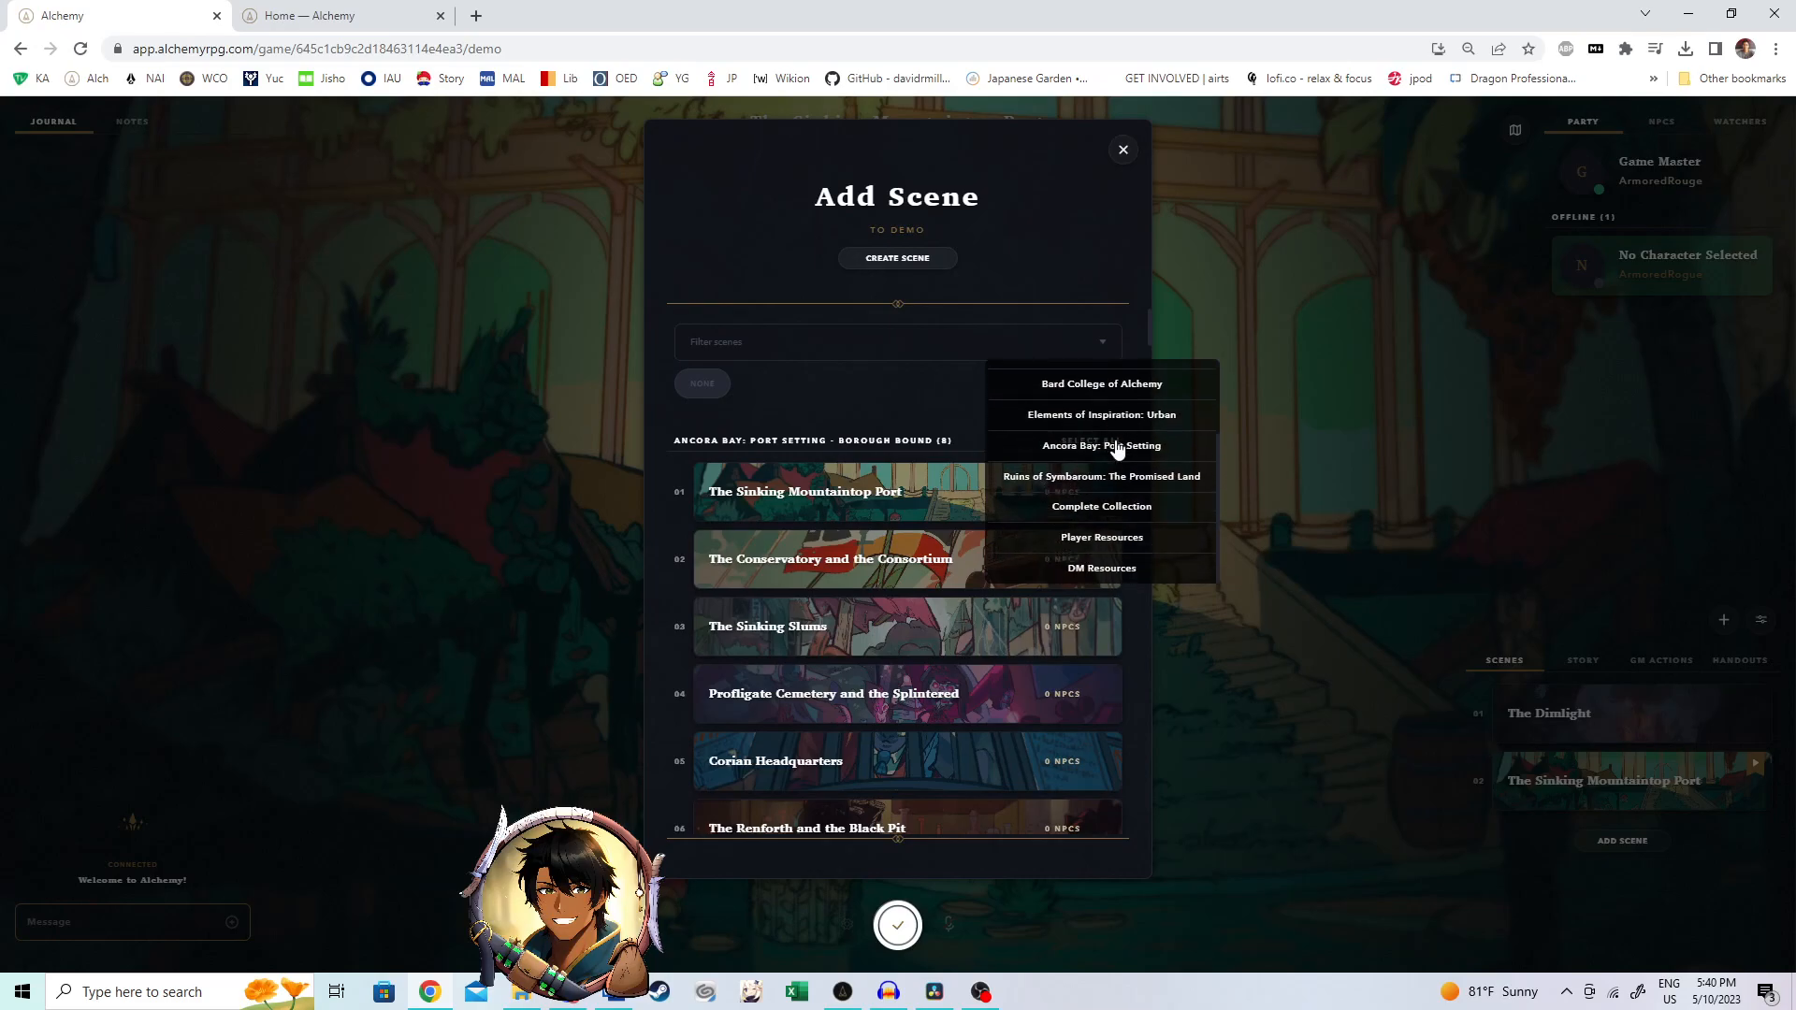
left_click(1123, 150)
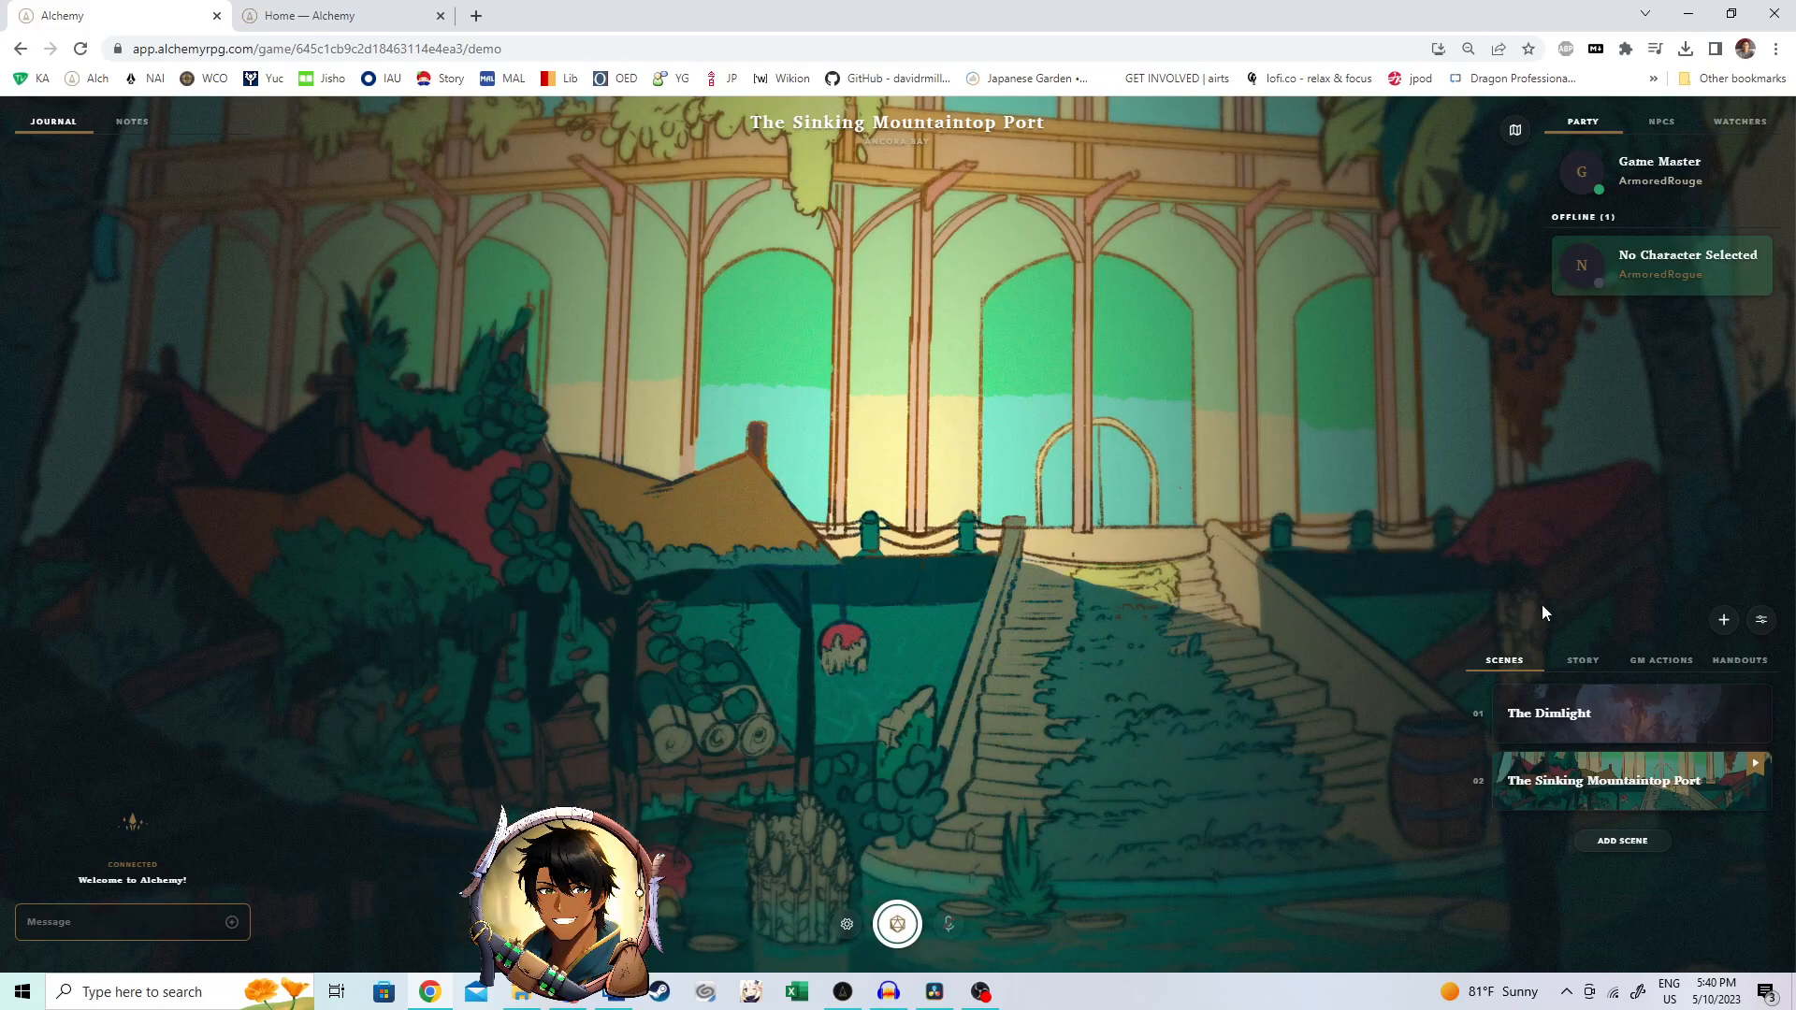
left_click(1582, 660)
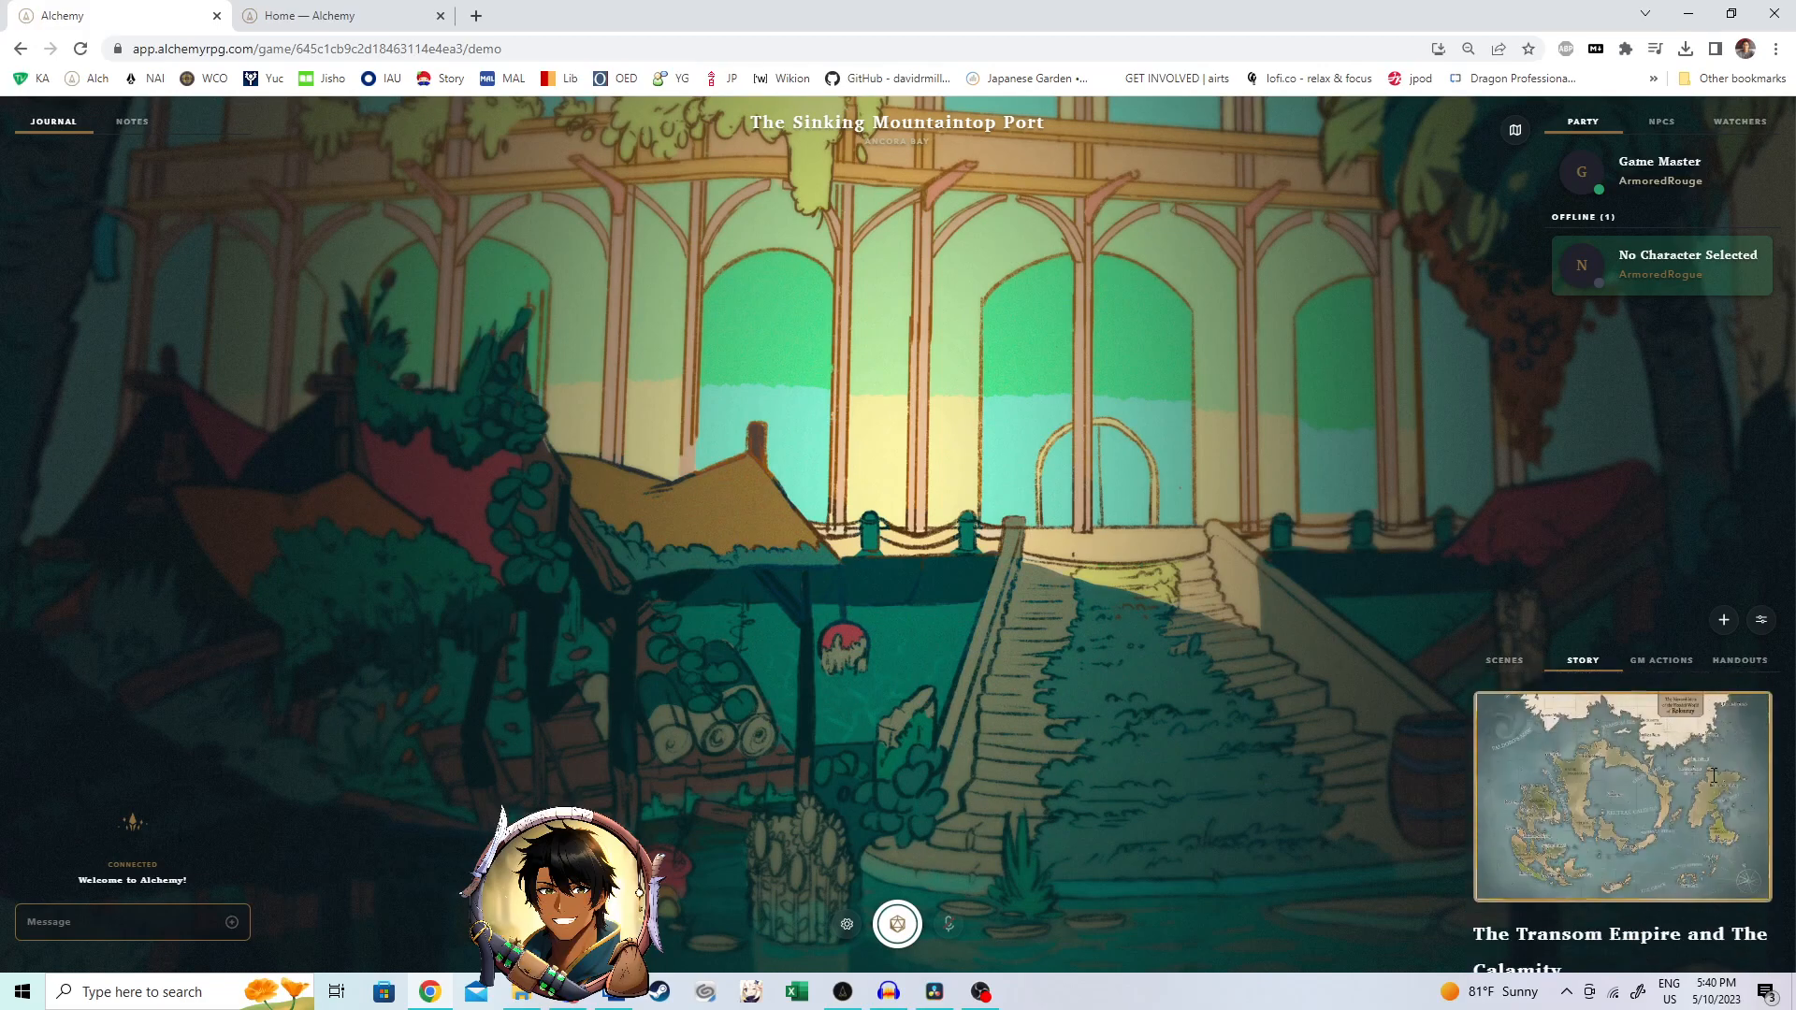
scroll("down", 3)
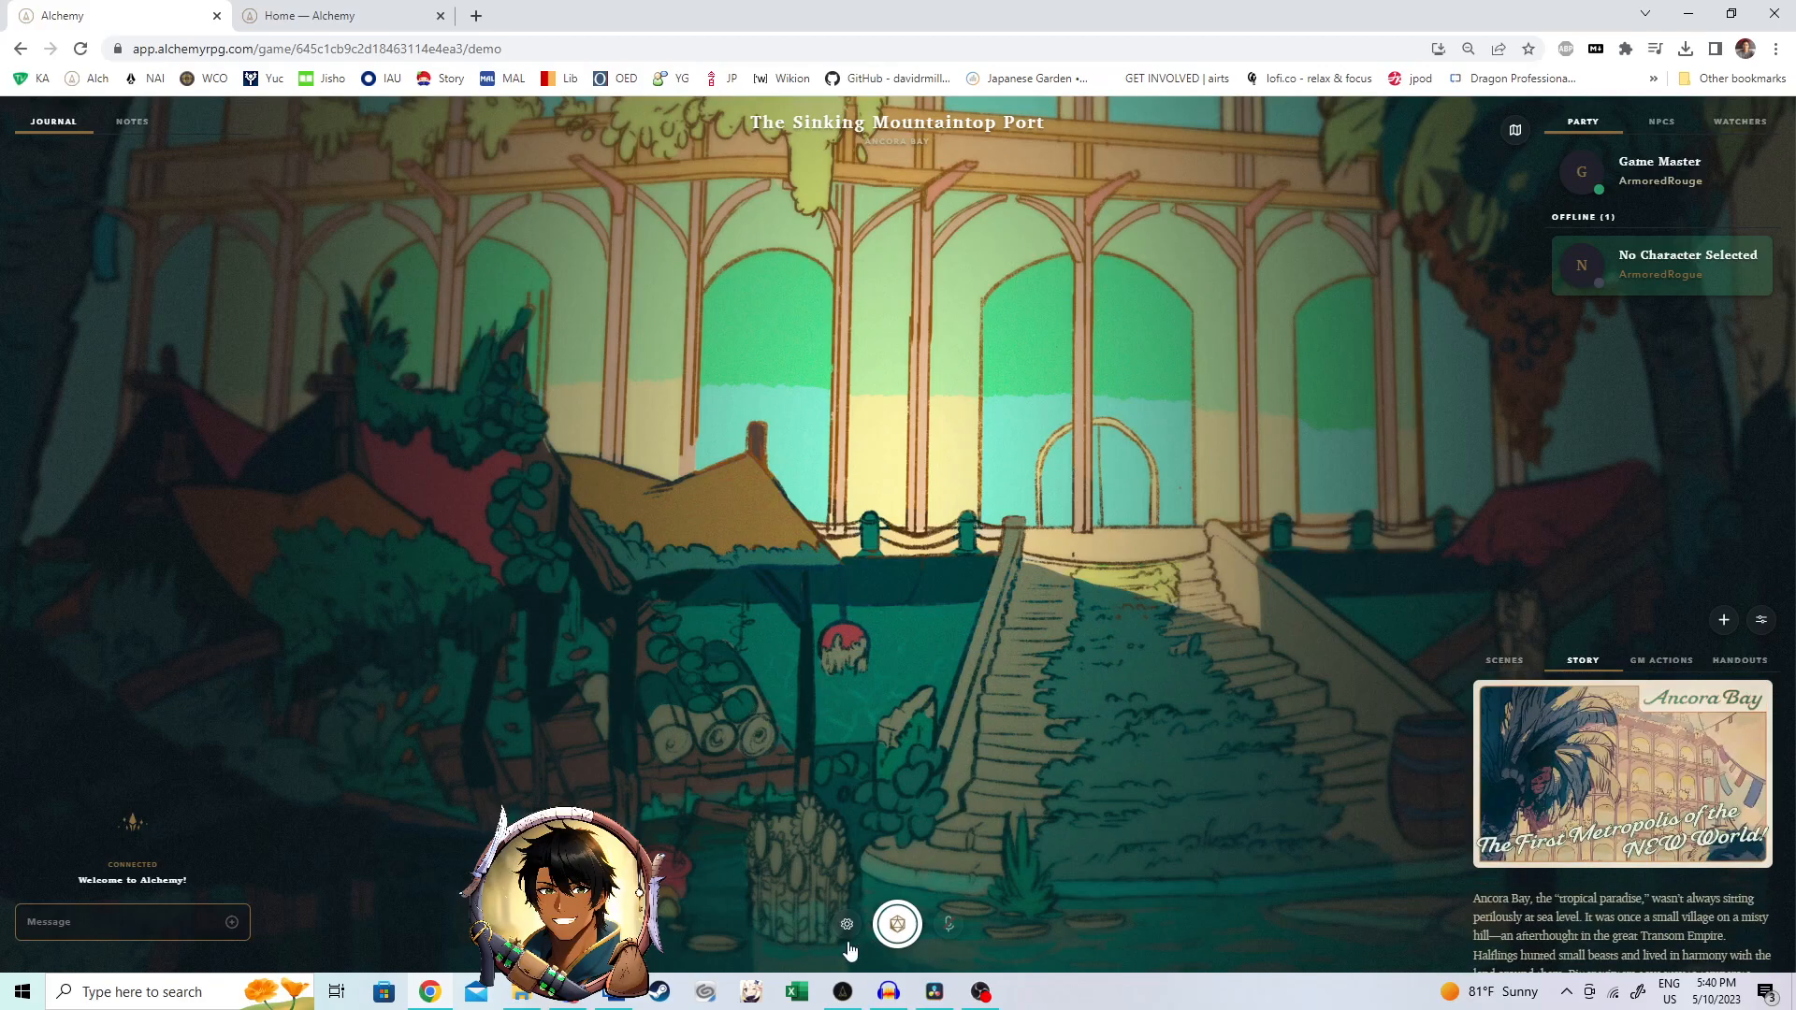
mouse_move(1521, 662)
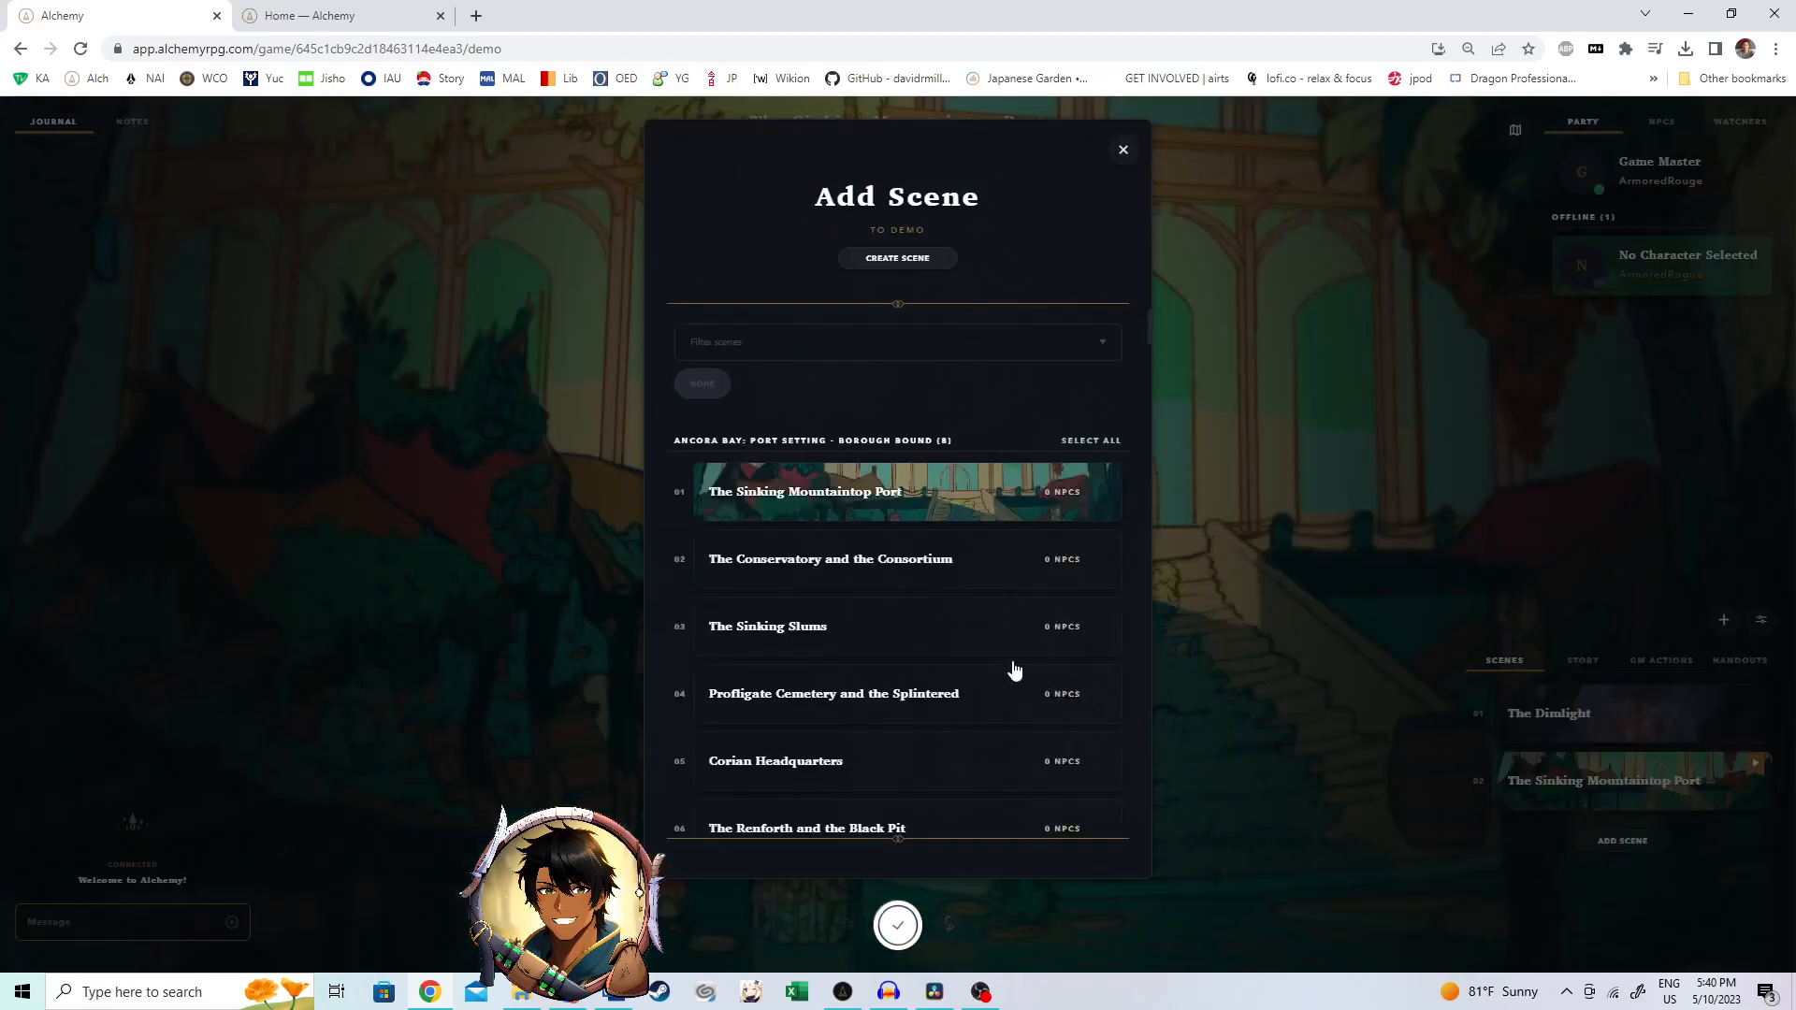
- Filter the Add Scene sources to Wakewyrm's Fury to add its scene
scroll("down", 3)
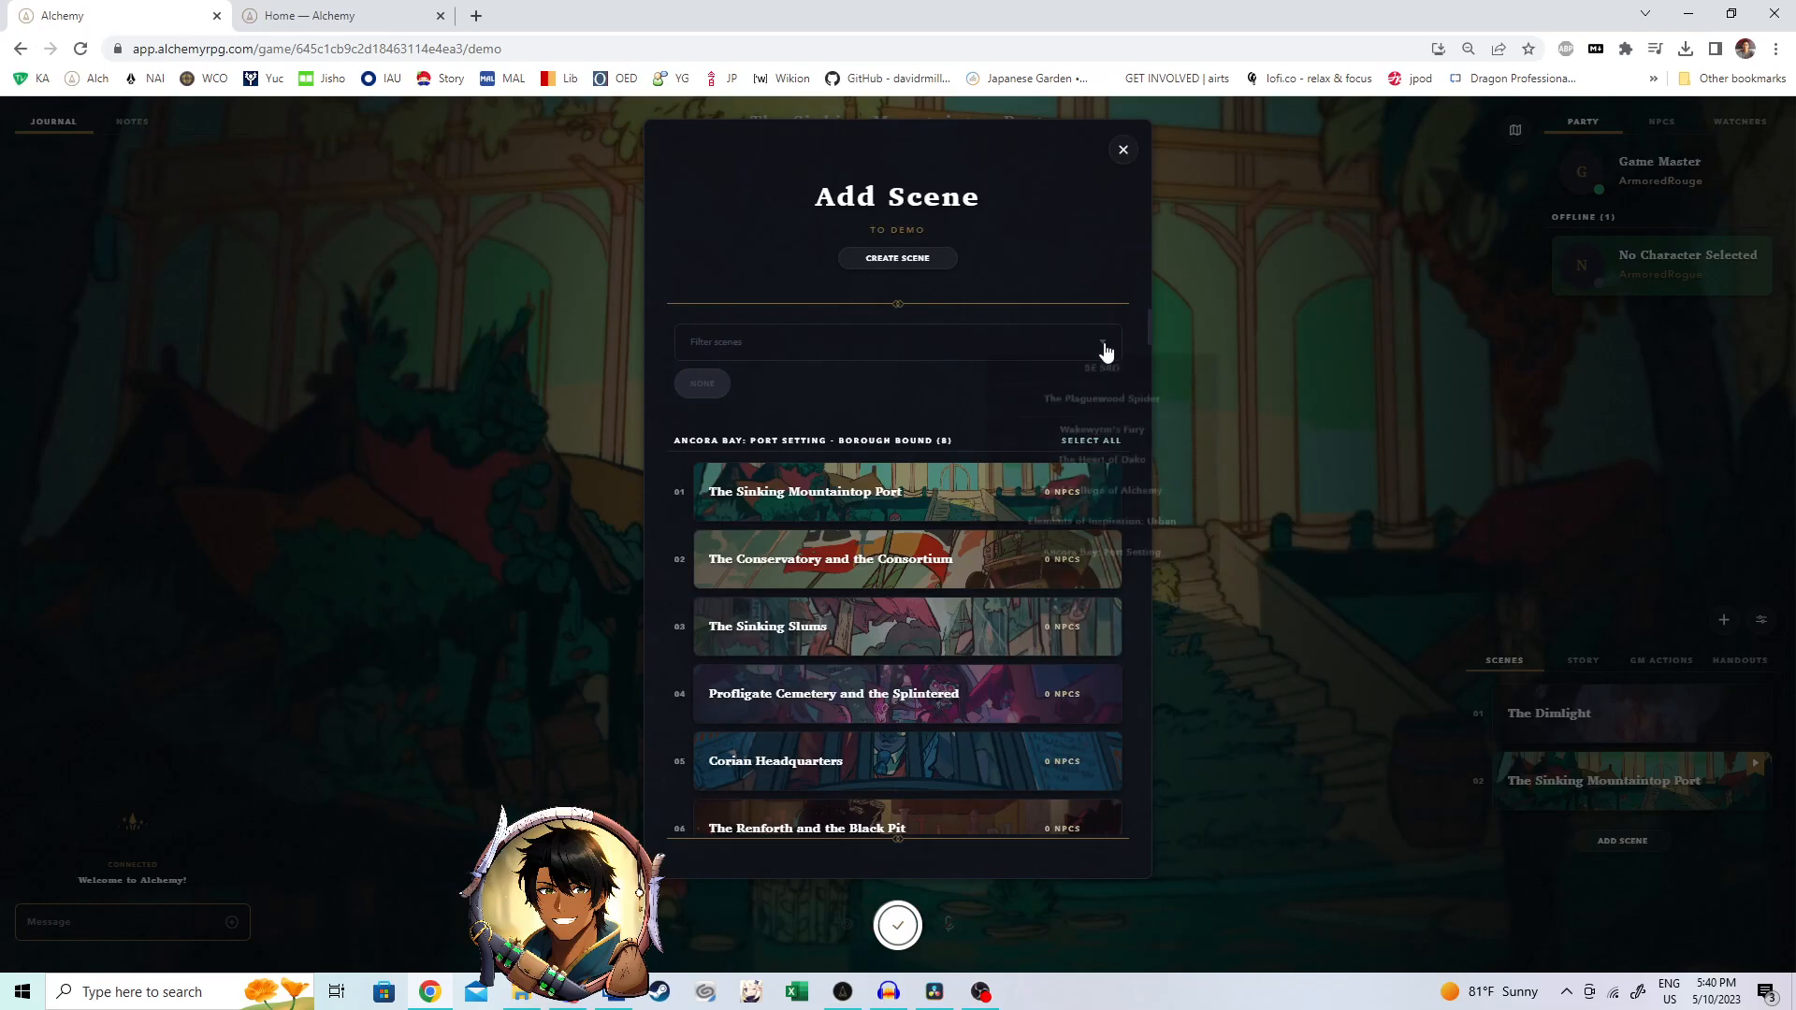
left_click(1098, 436)
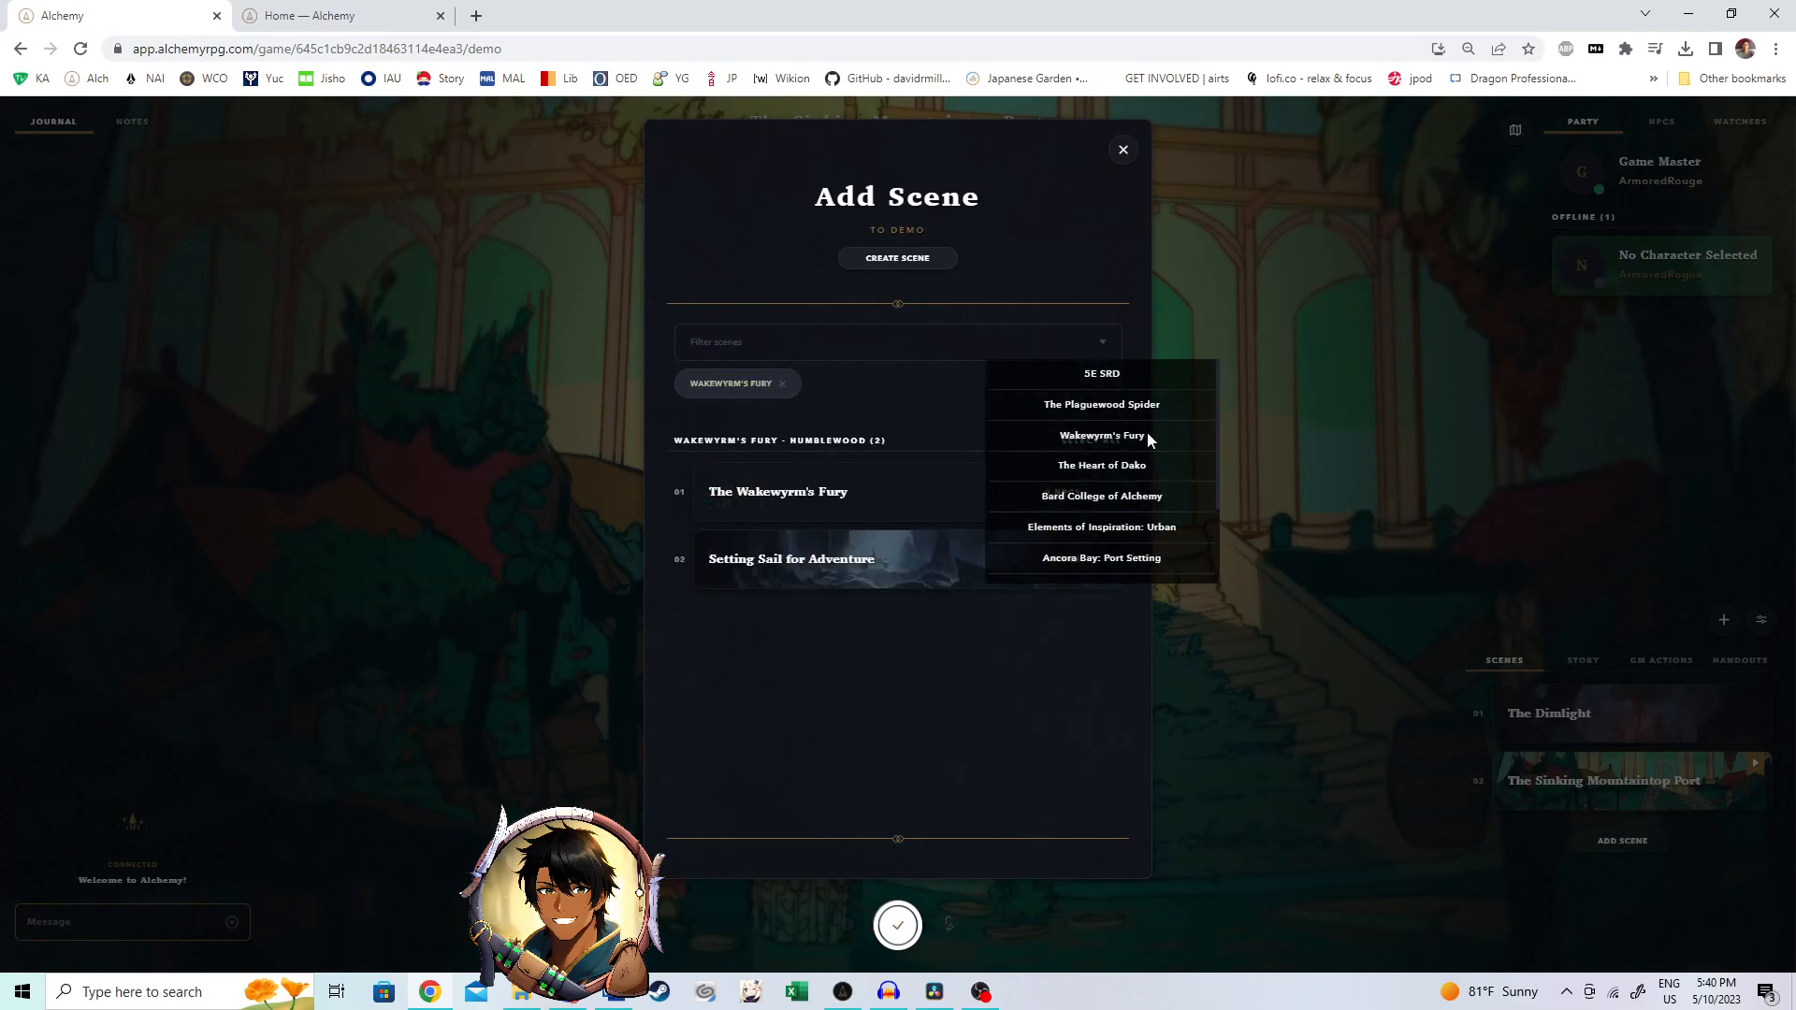
left_click(1100, 436)
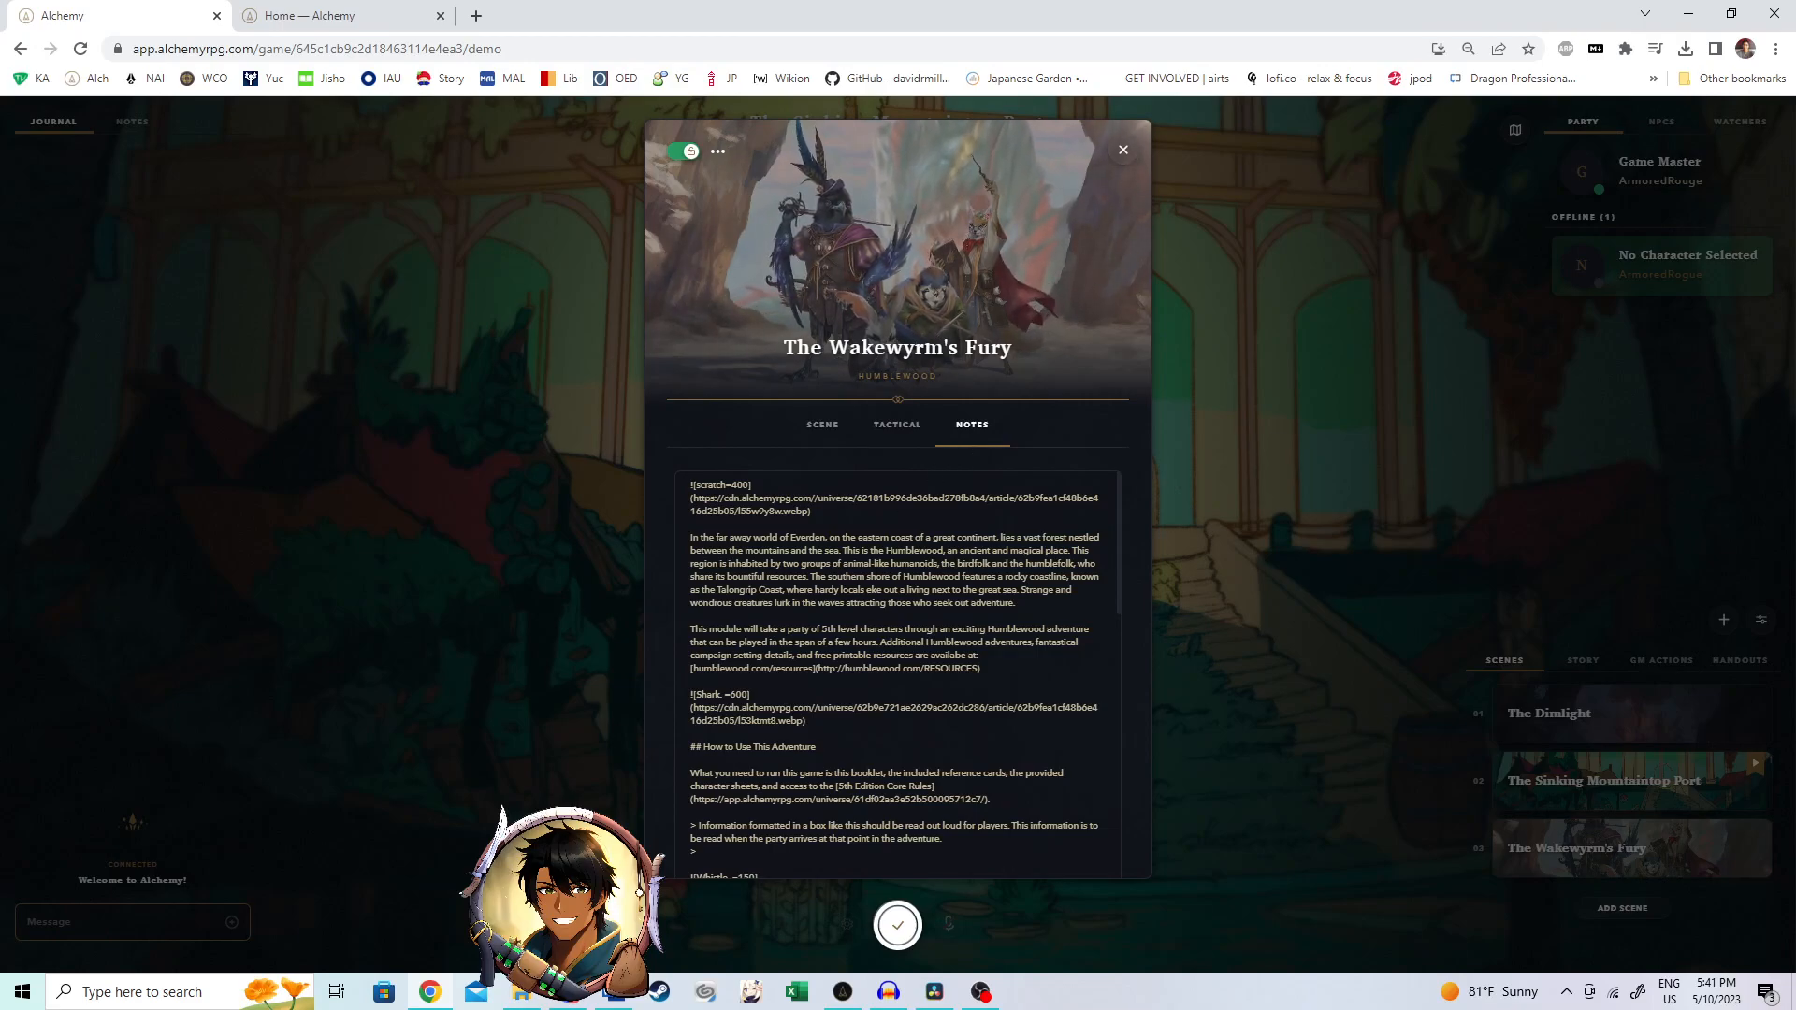
- Bring up The Sinking Mountaintop Port scene details and its Notes
scroll("down", 3)
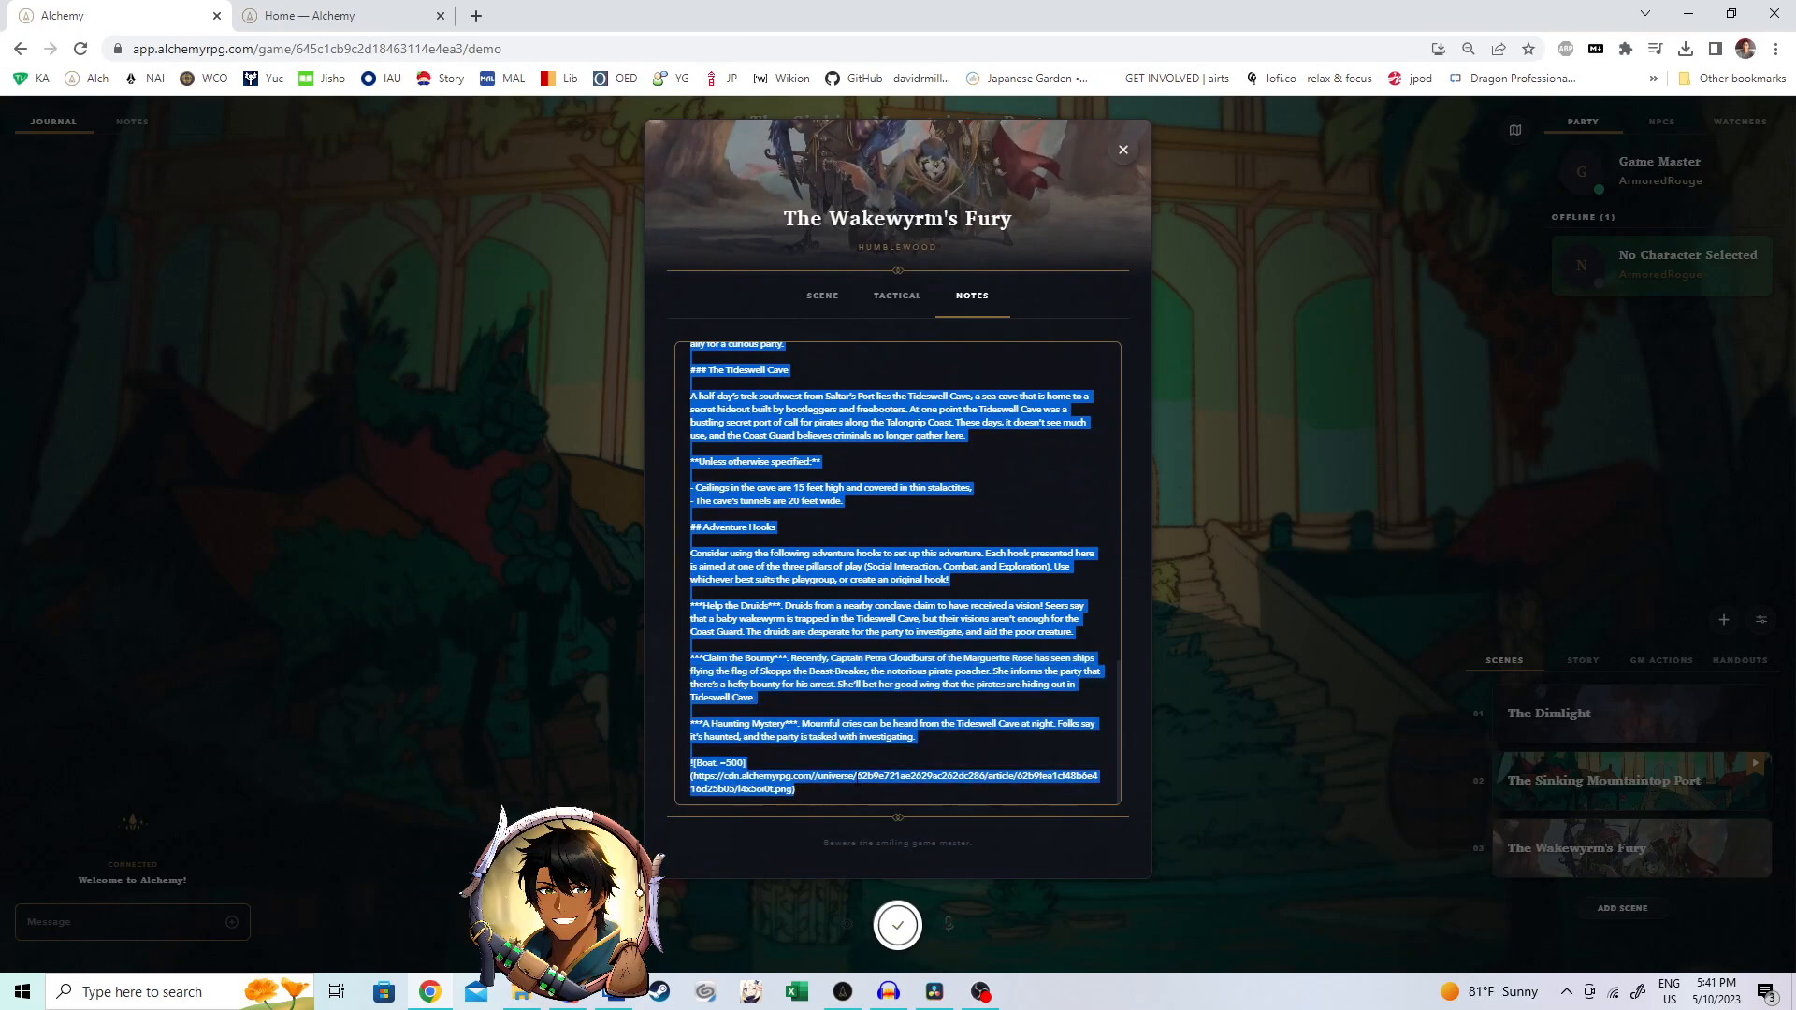
mouse_move(1122, 150)
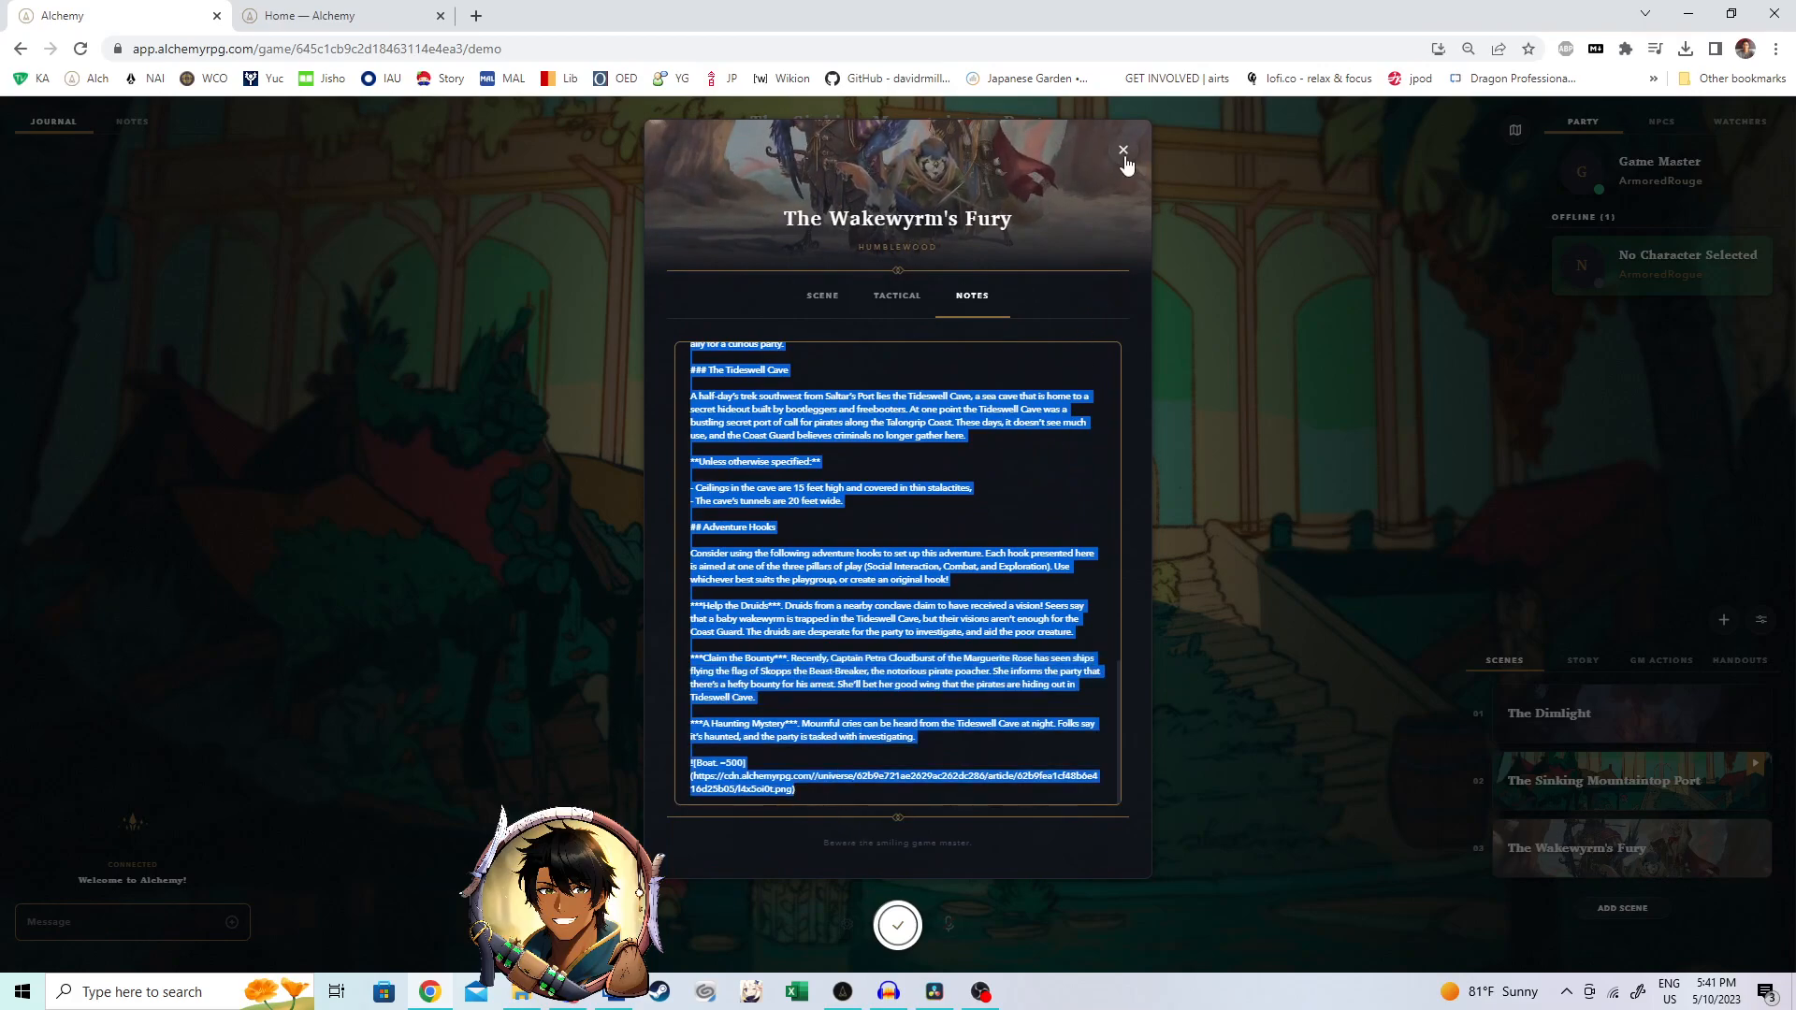
left_click(1120, 149)
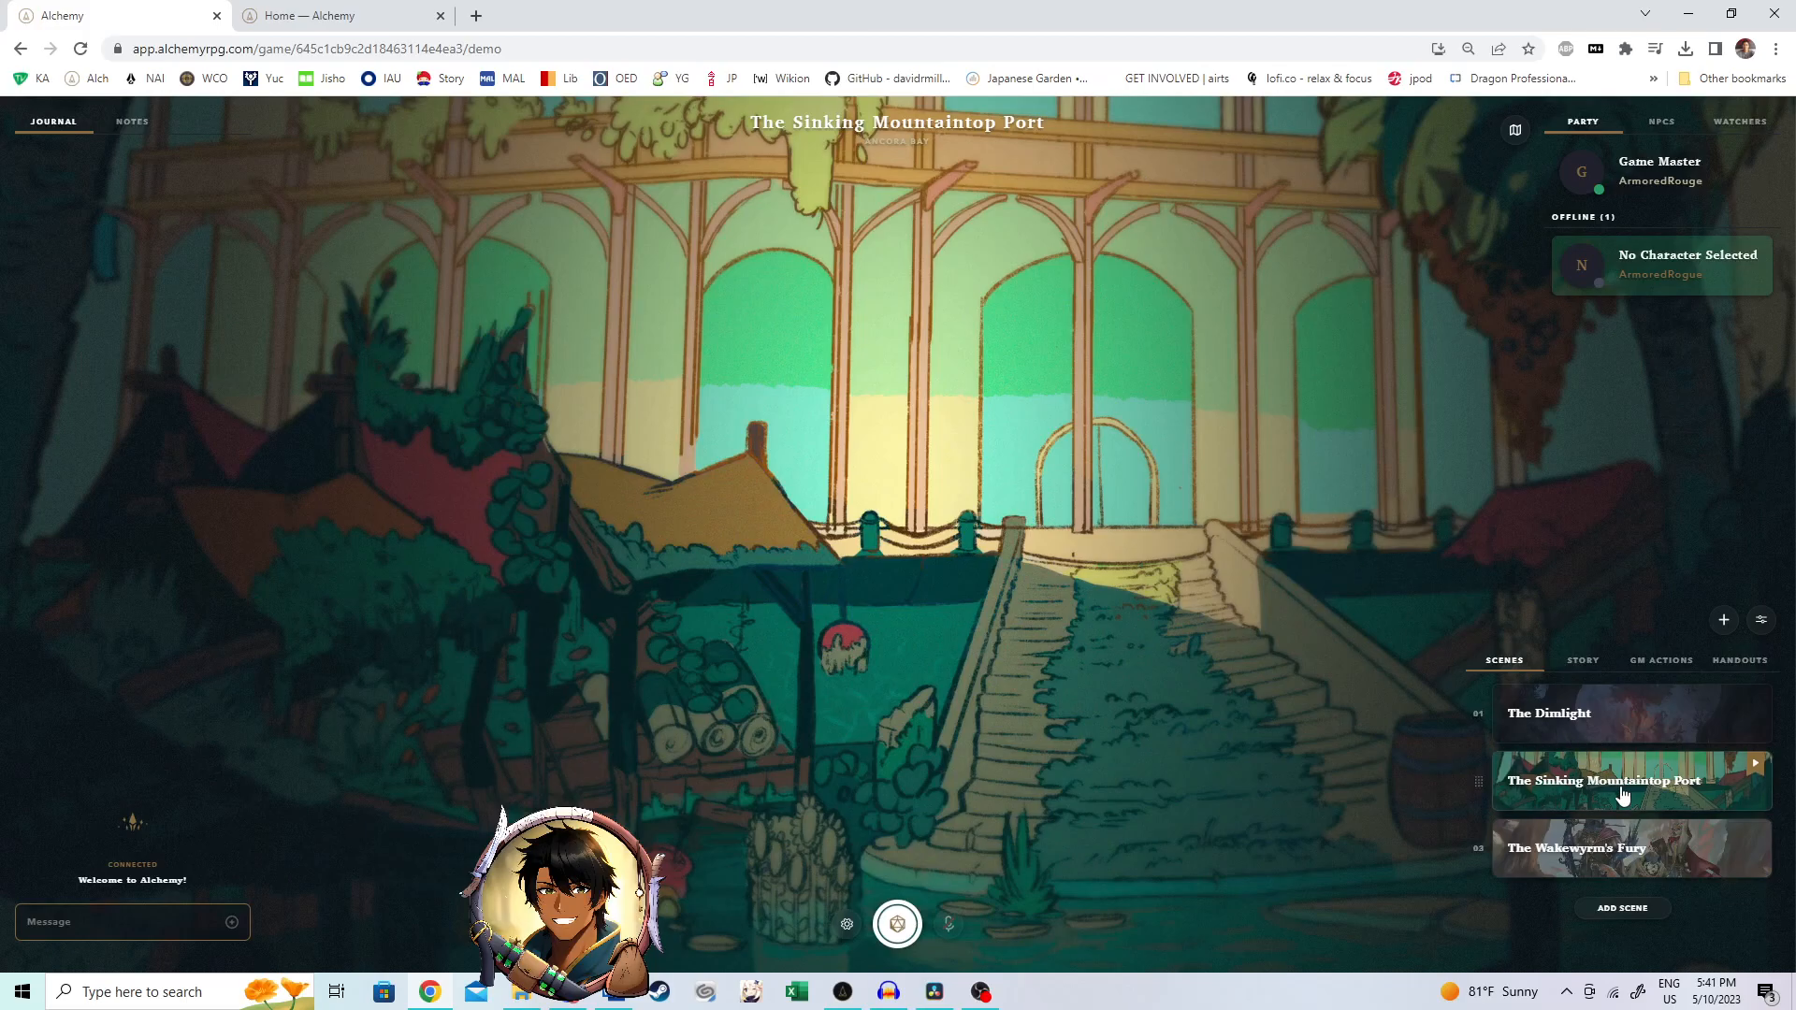
left_click(1603, 780)
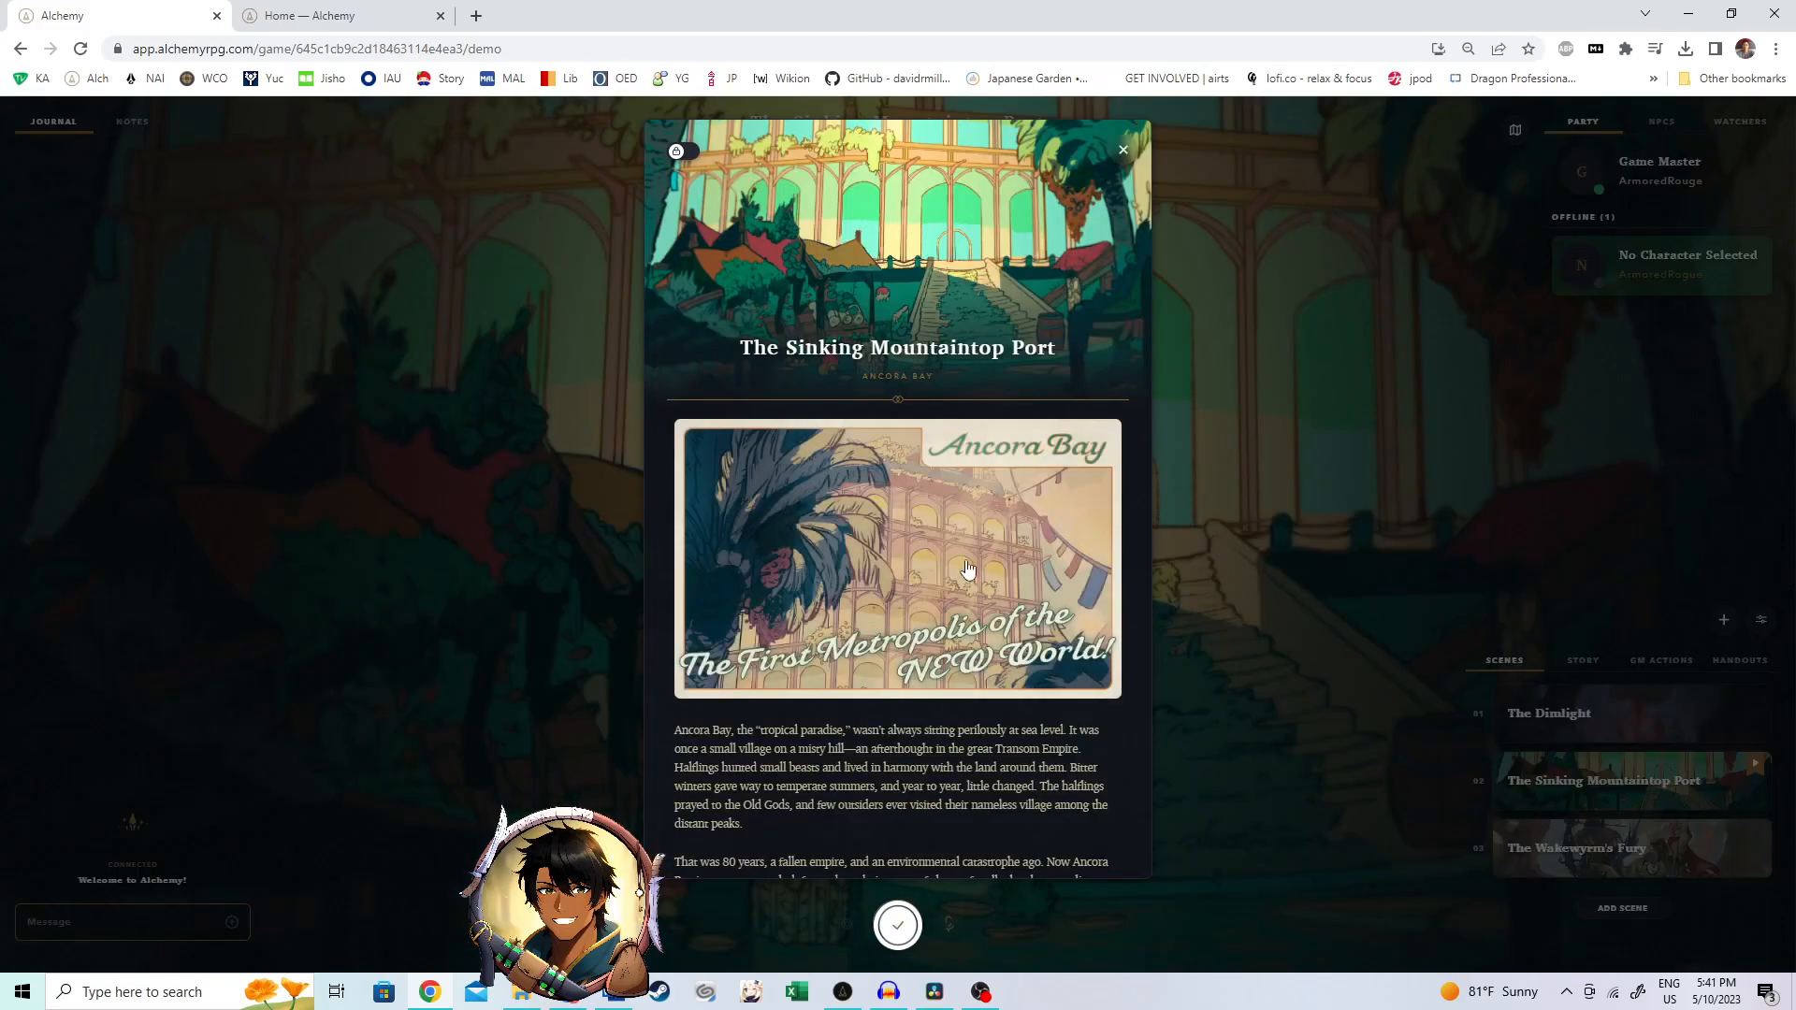
left_click(971, 425)
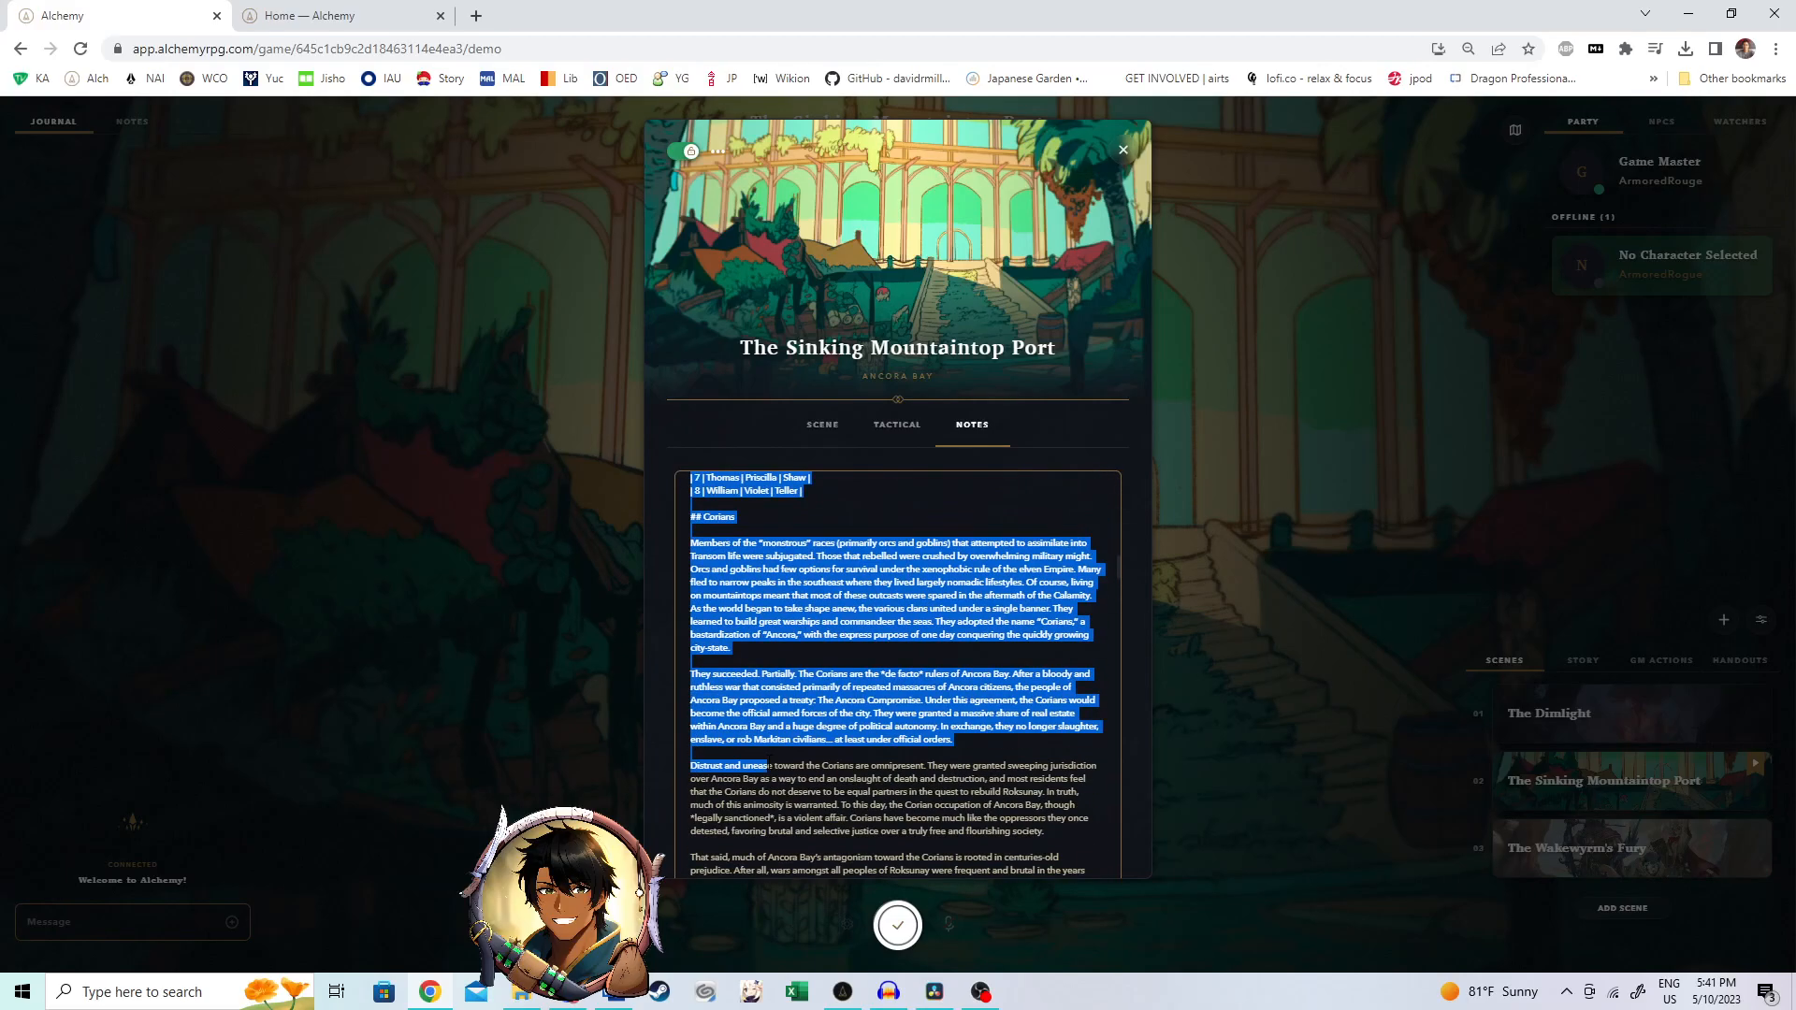
- Browse through the scene notes, then leave them for the adventure's Story panel
scroll("down", 3)
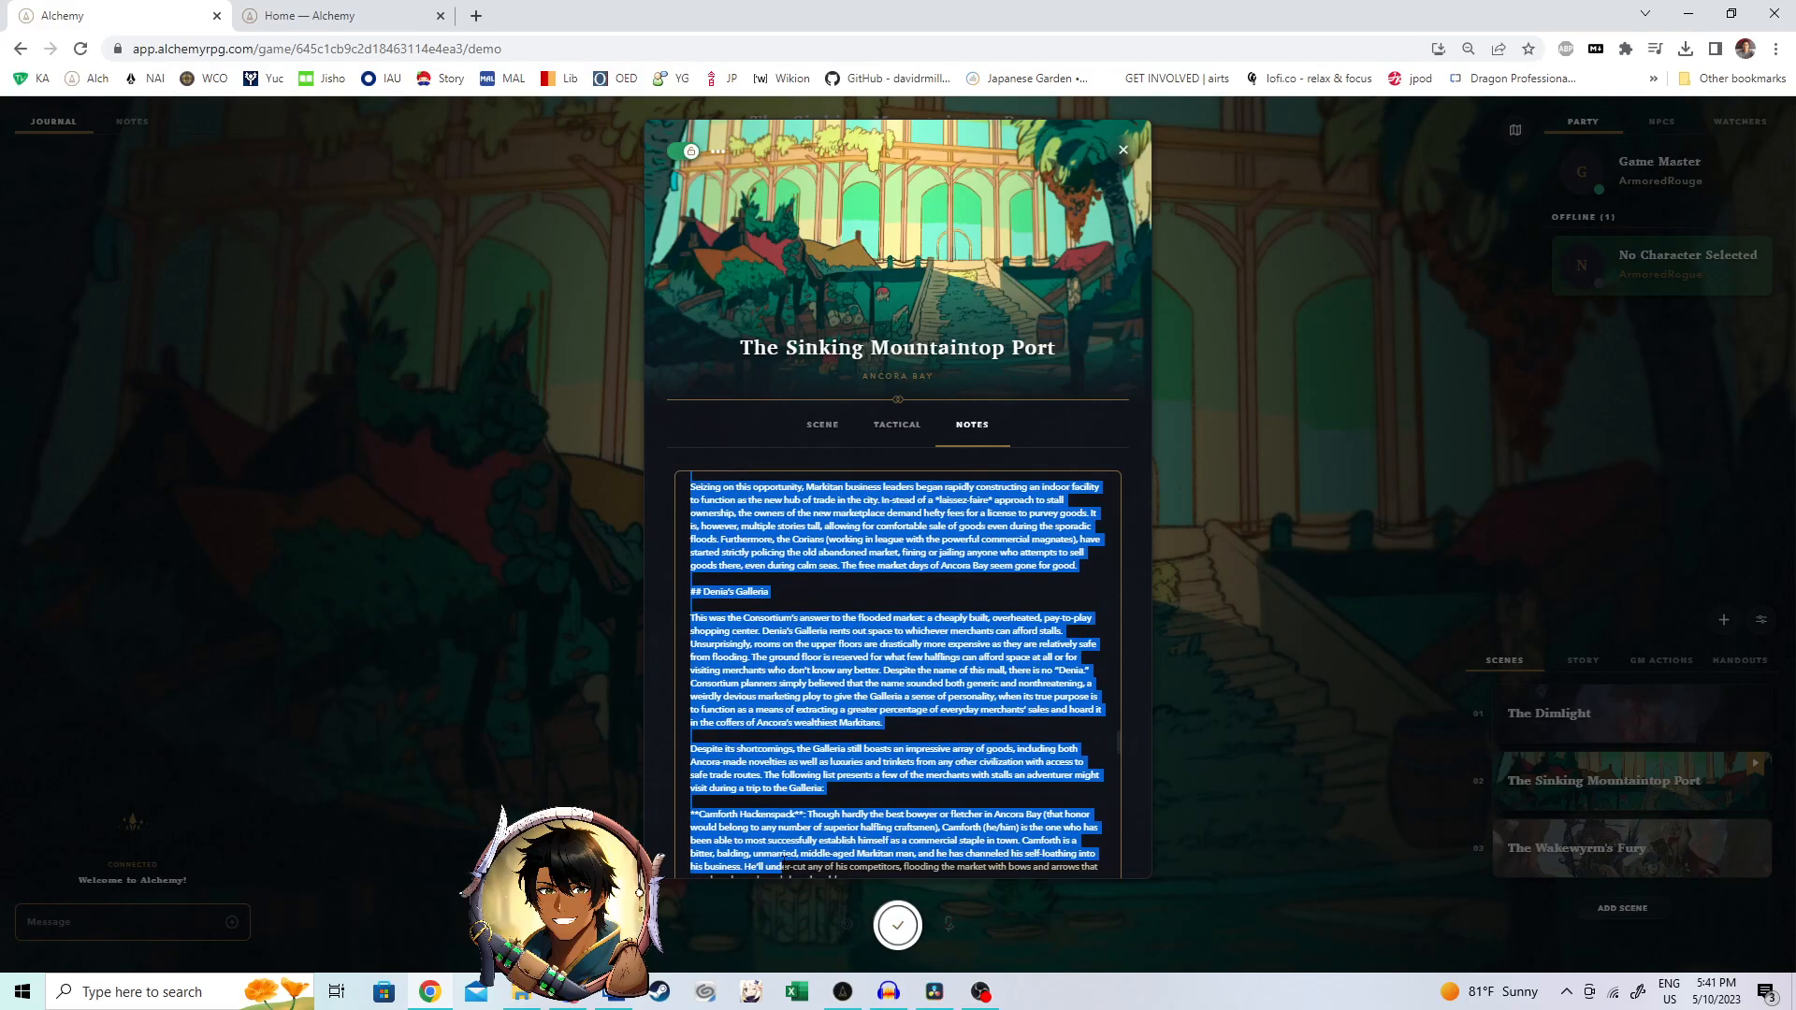
scroll("down", 3)
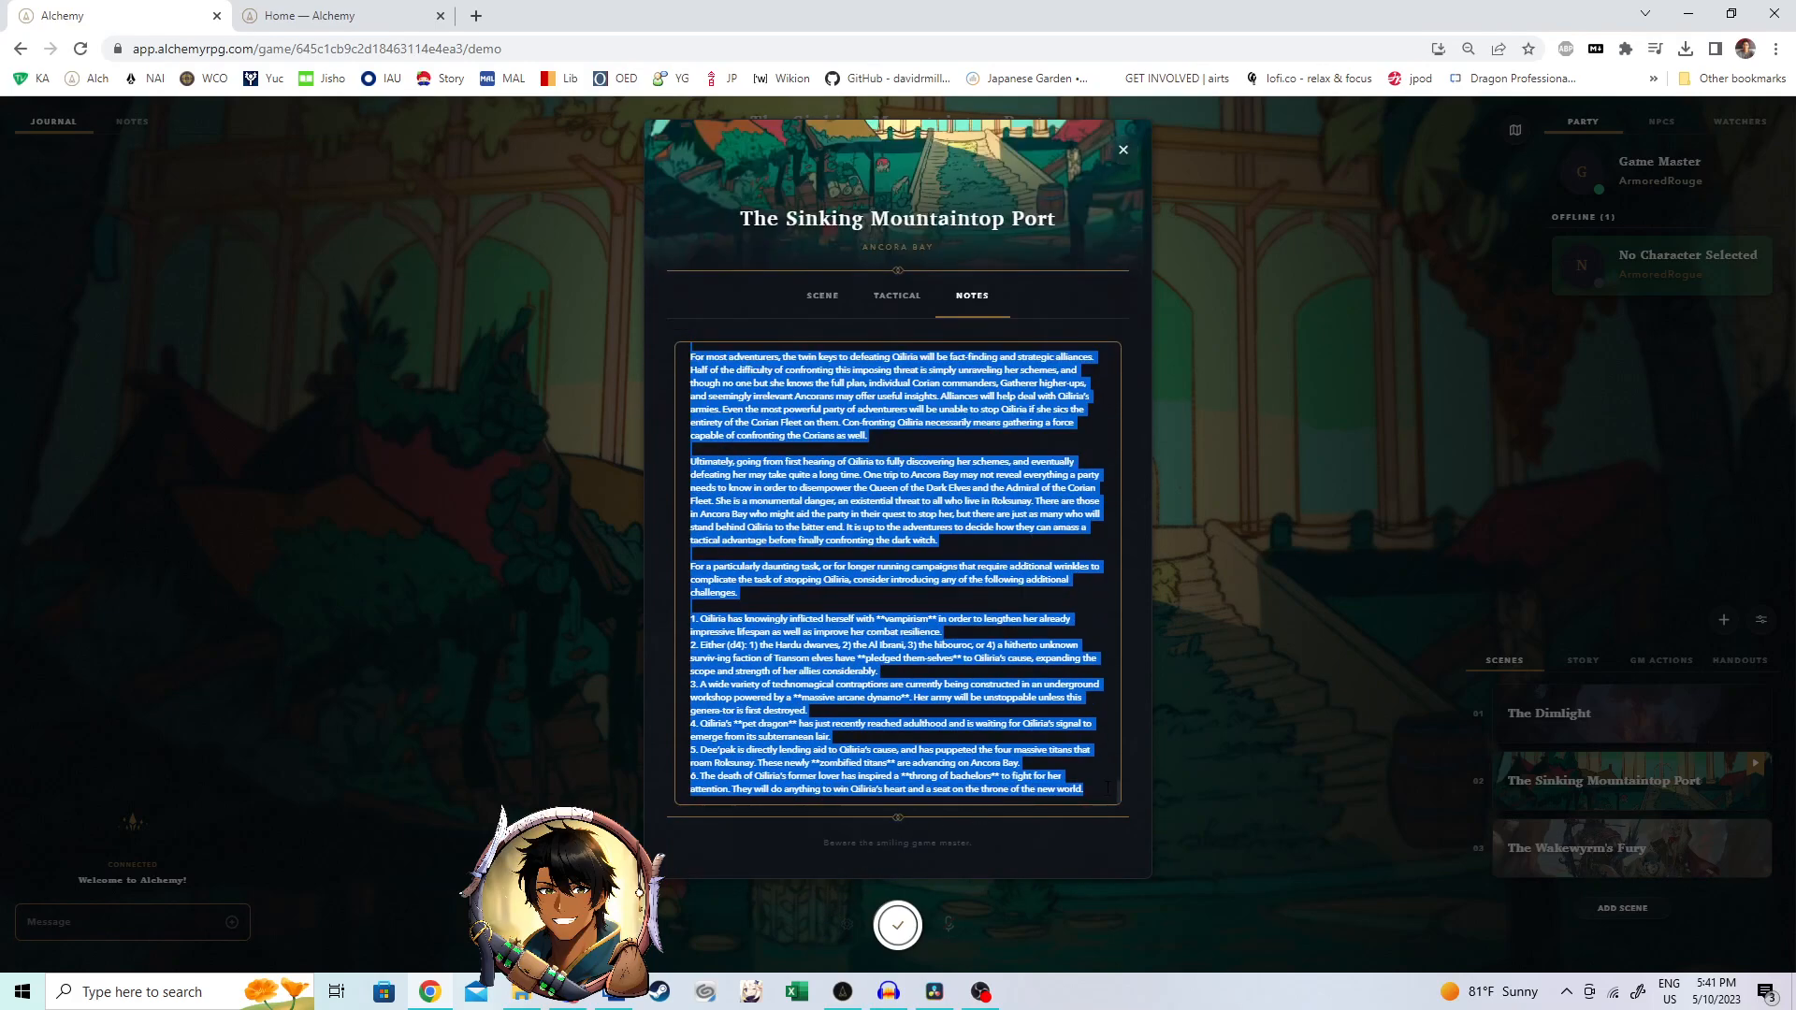
scroll("down", 3)
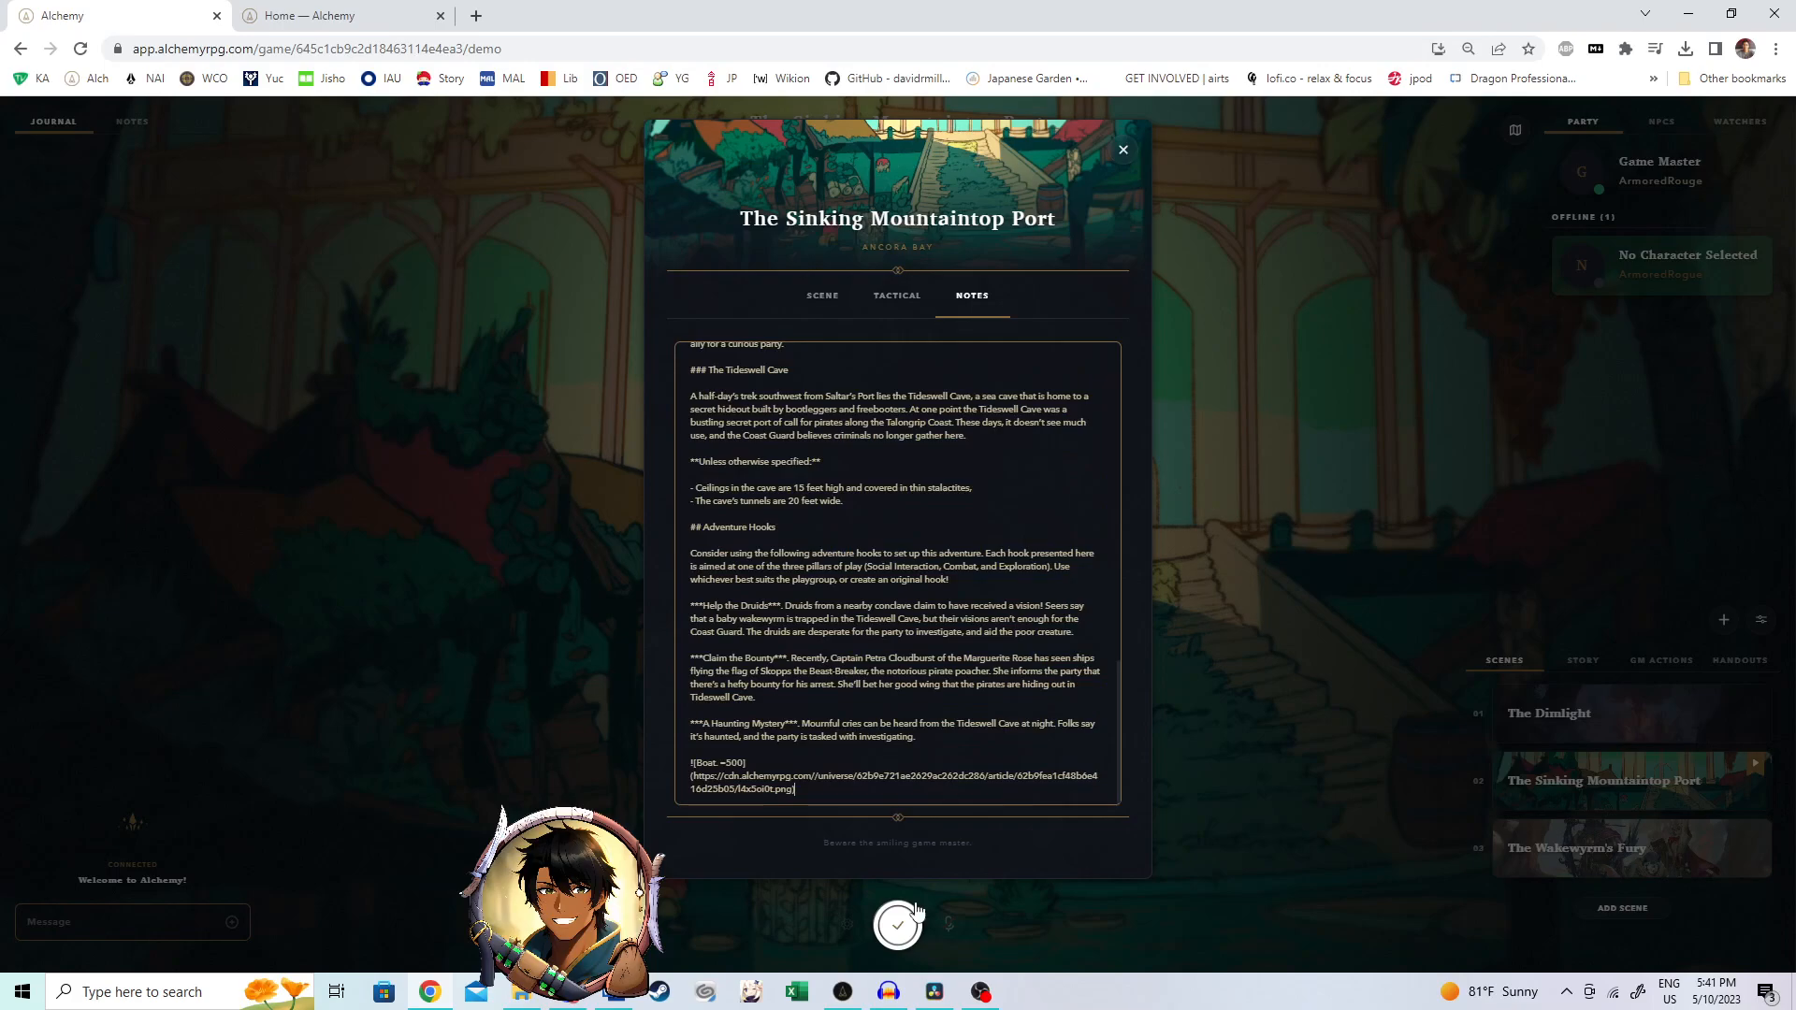
scroll("up", 3)
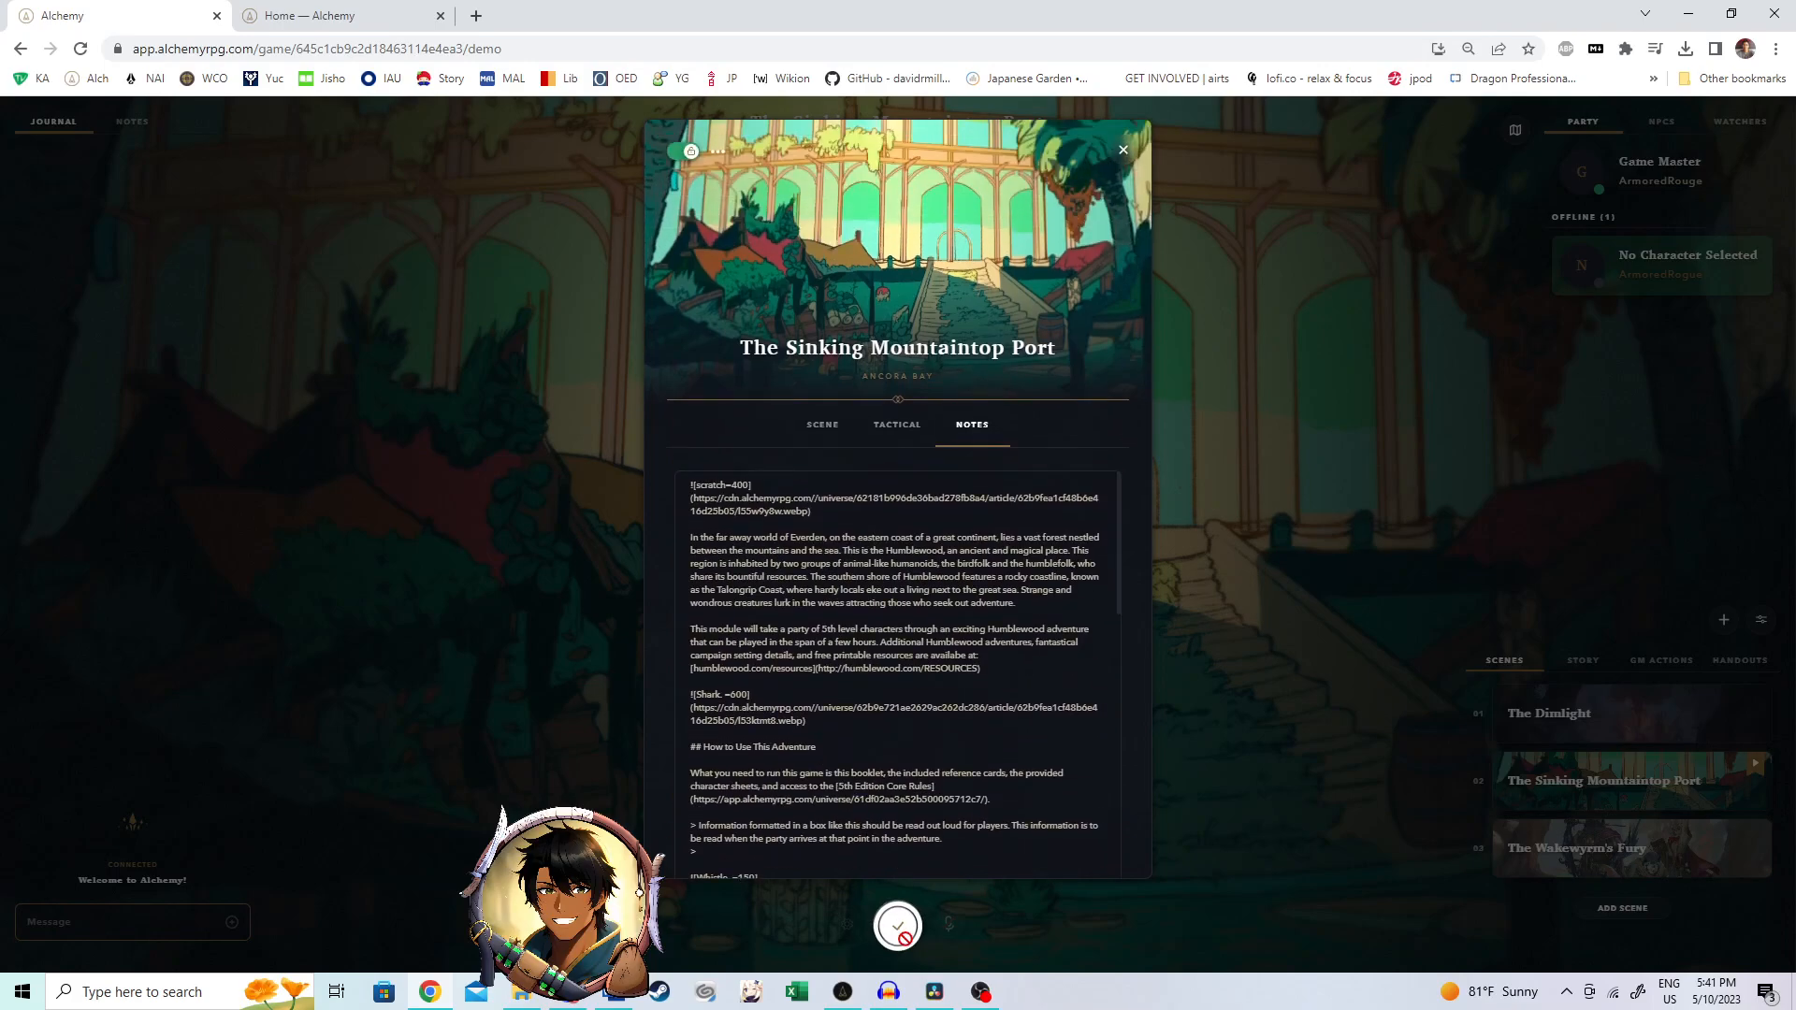
left_click(1121, 149)
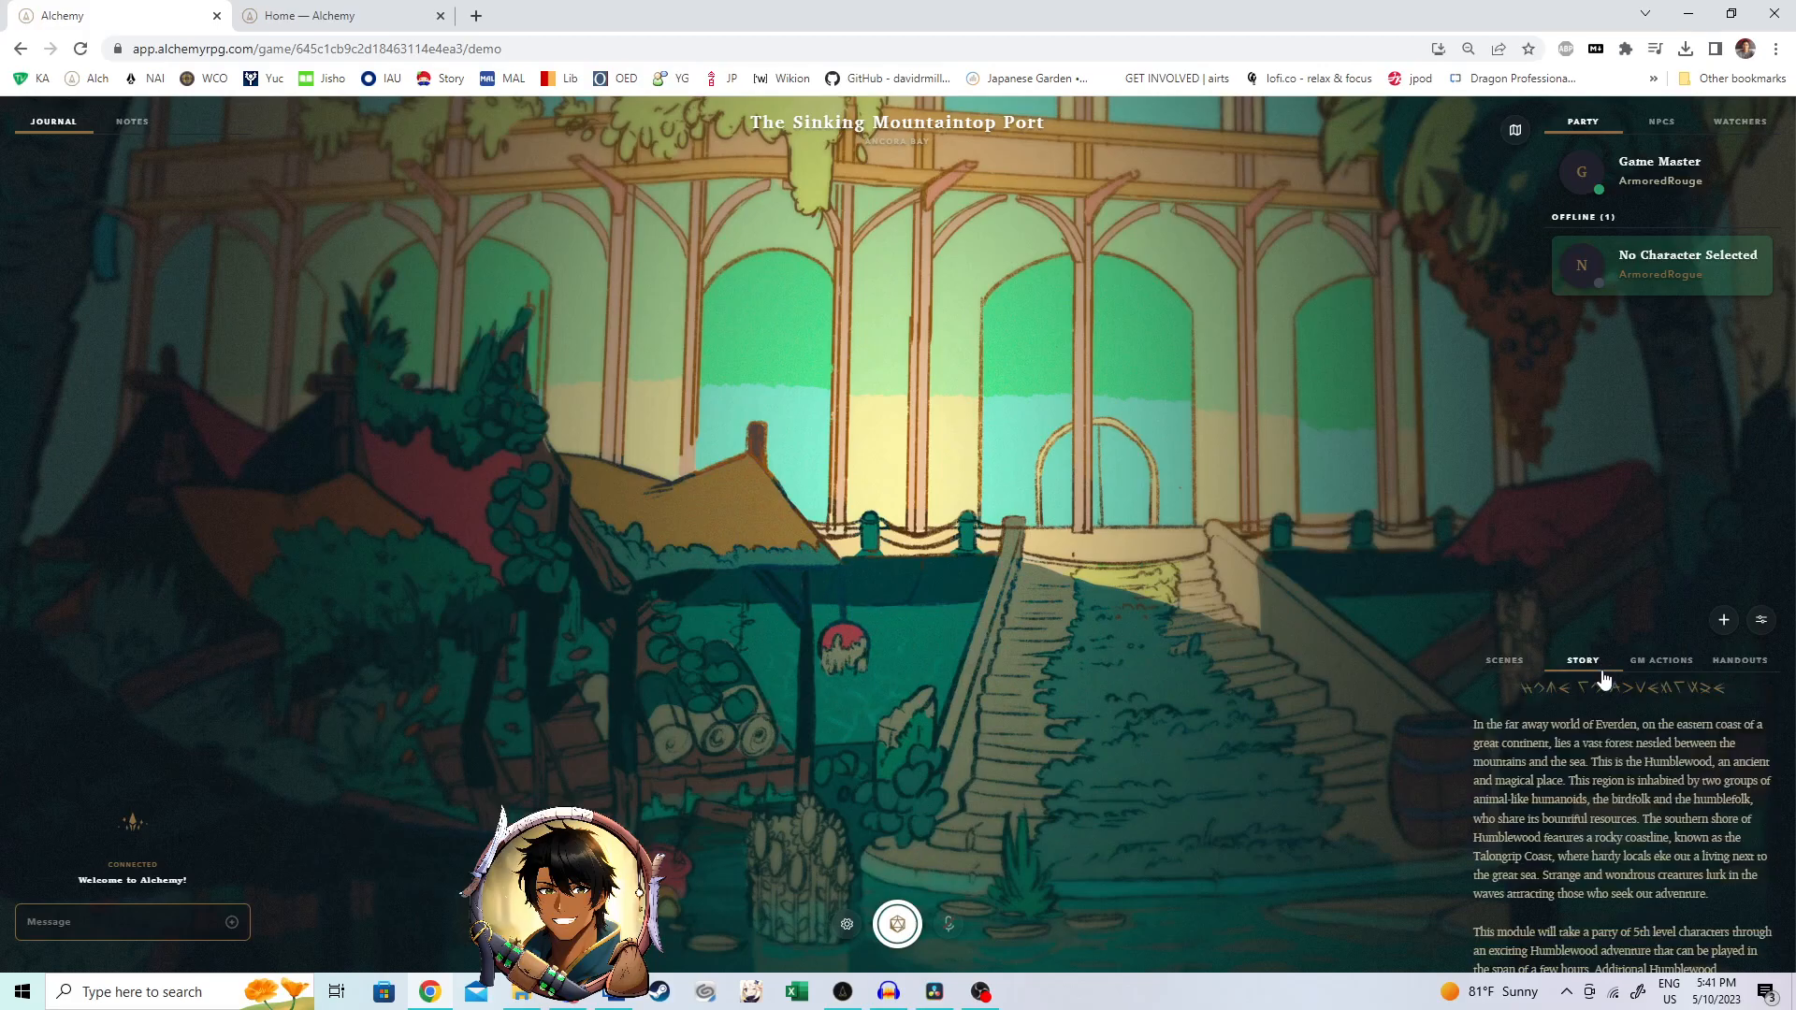
- Read down the Humblewood story text and return to the Scenes list
scroll("down", 3)
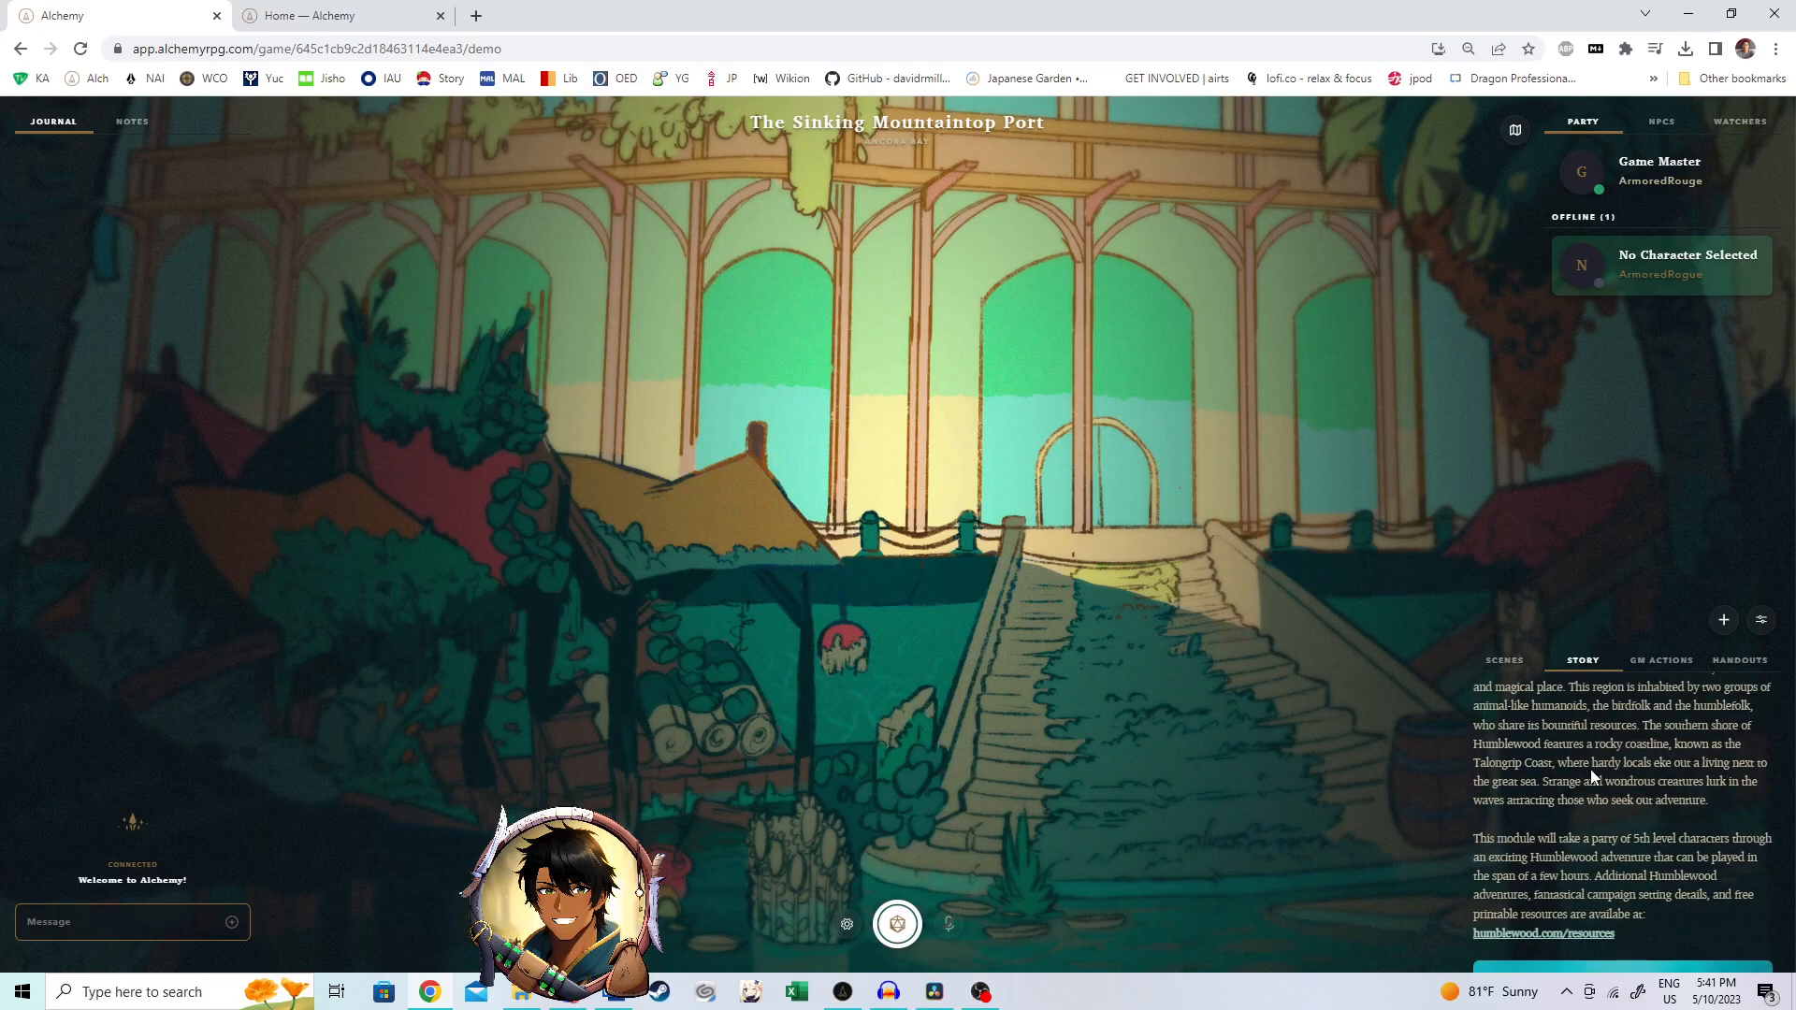
scroll("down", 3)
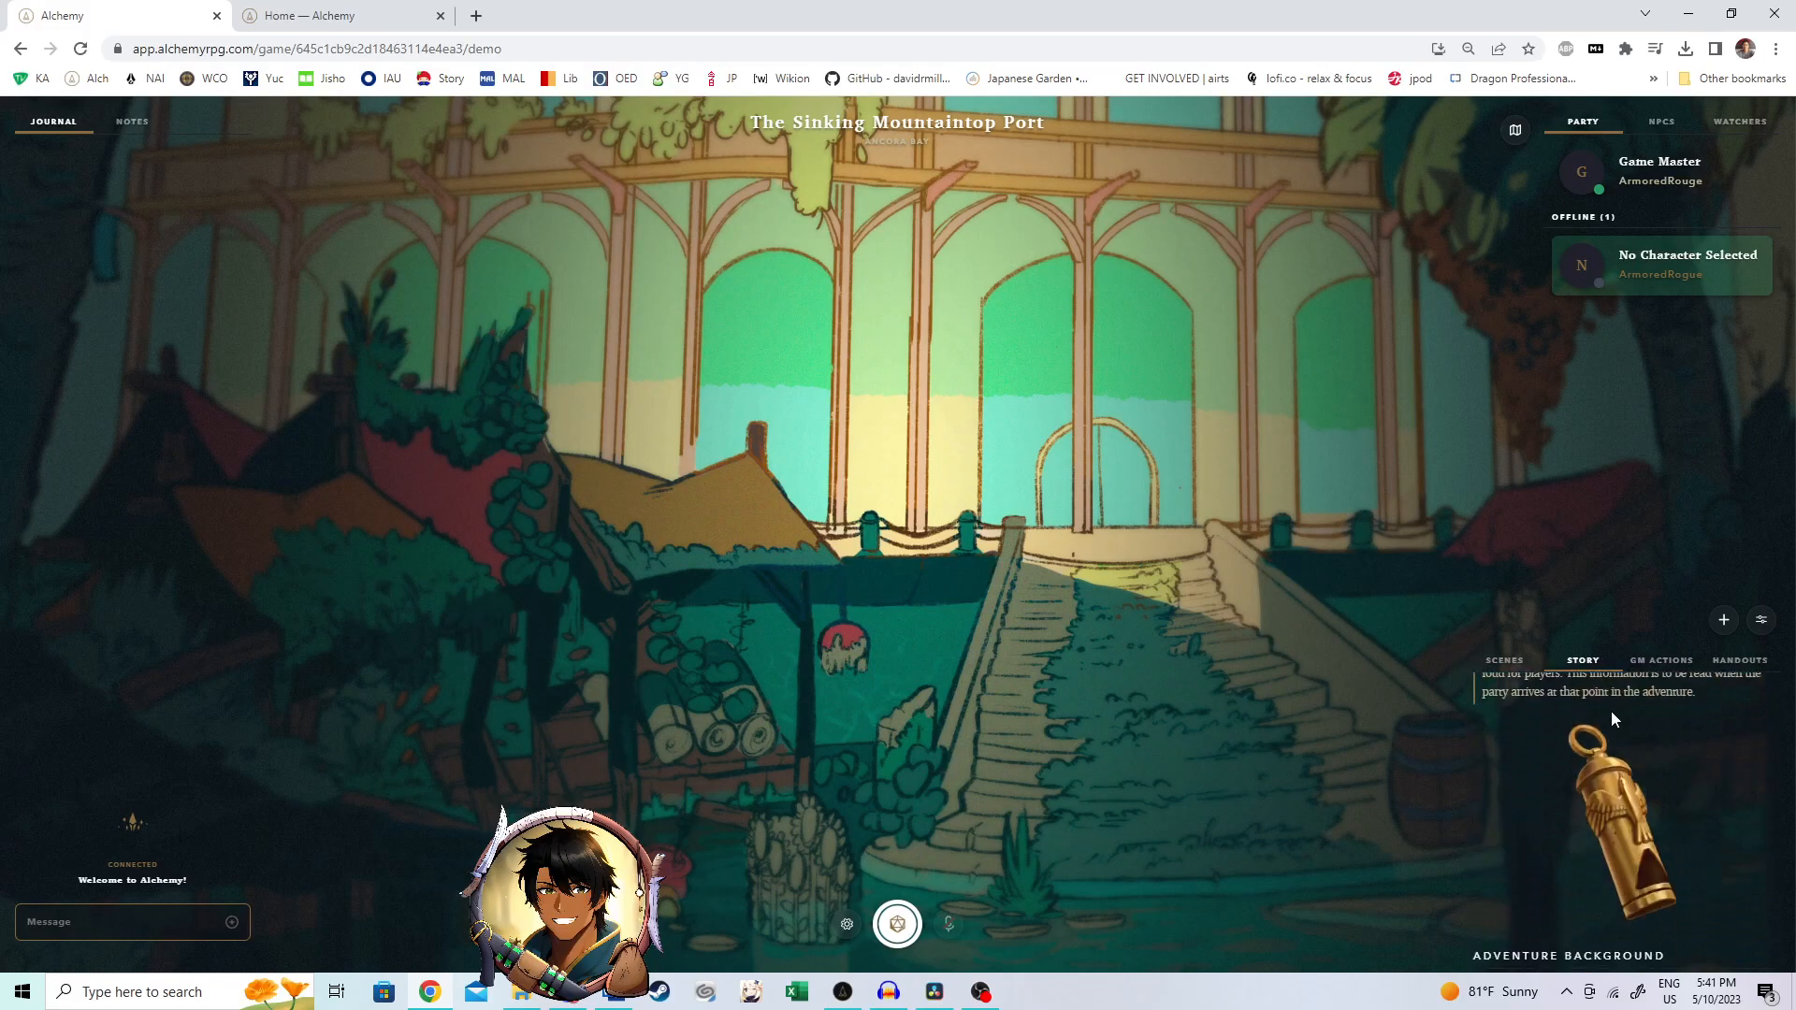
scroll("down", 3)
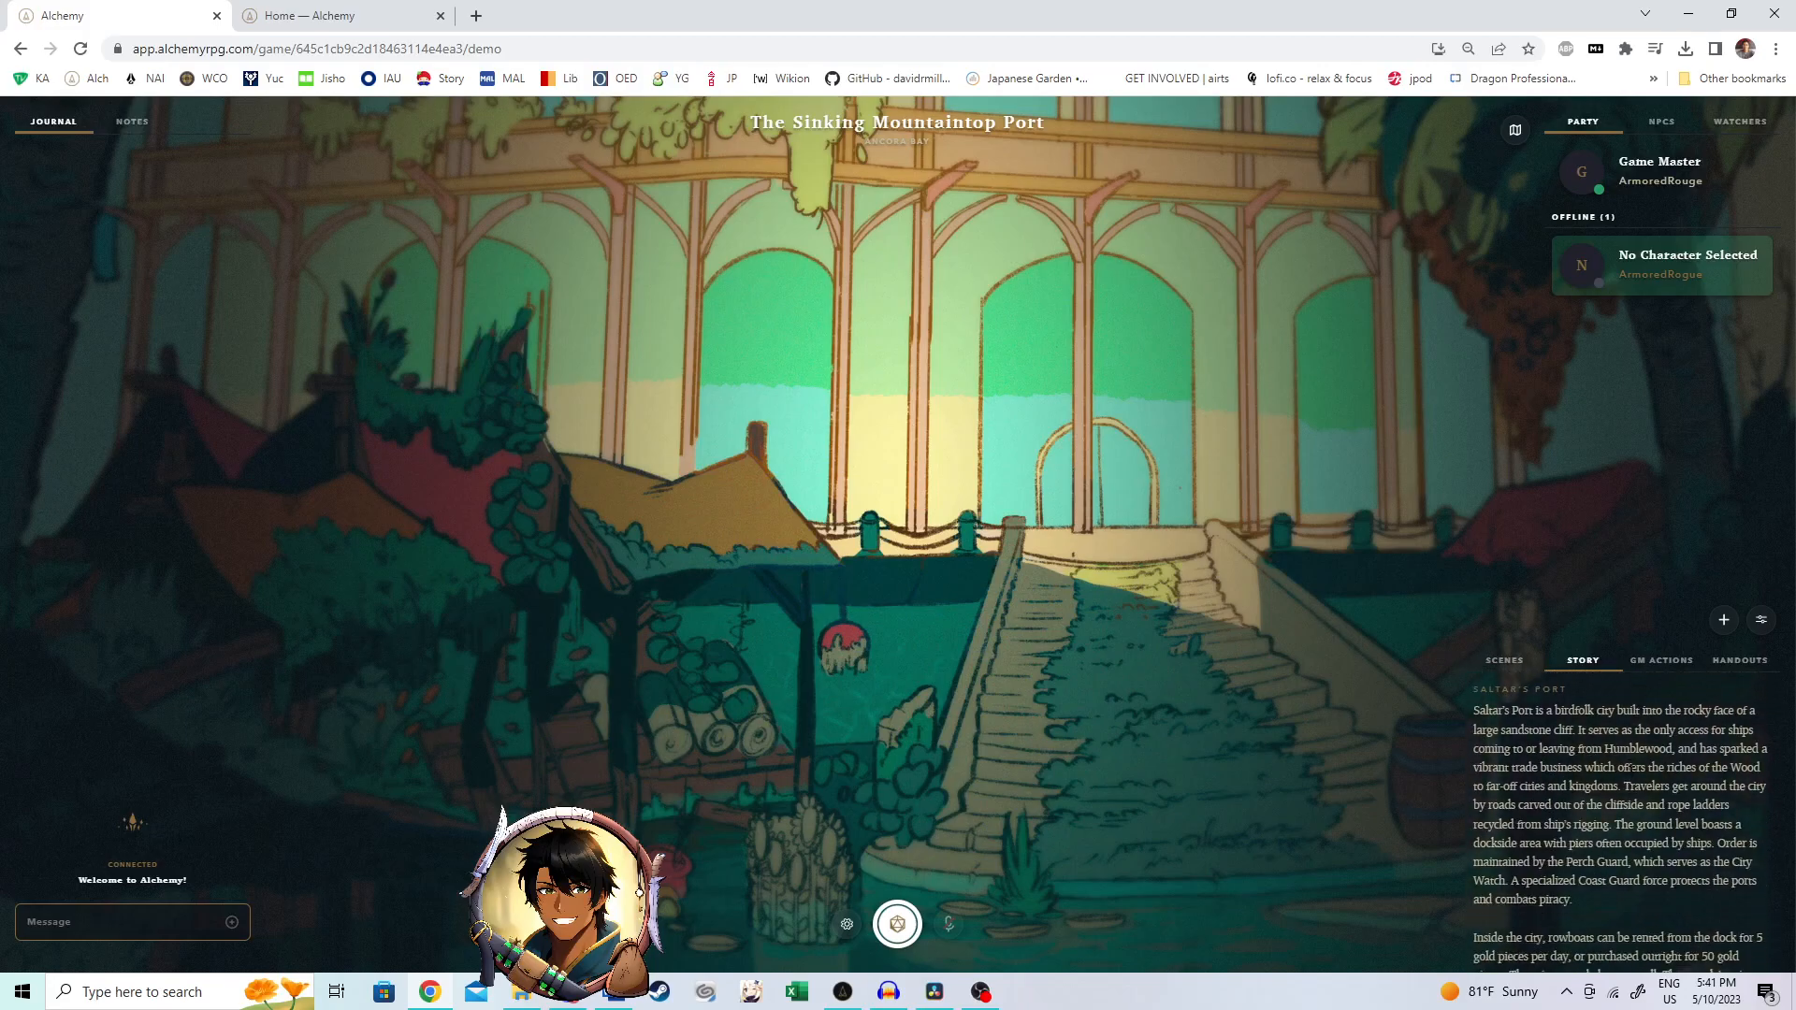
mouse_move(1167, 679)
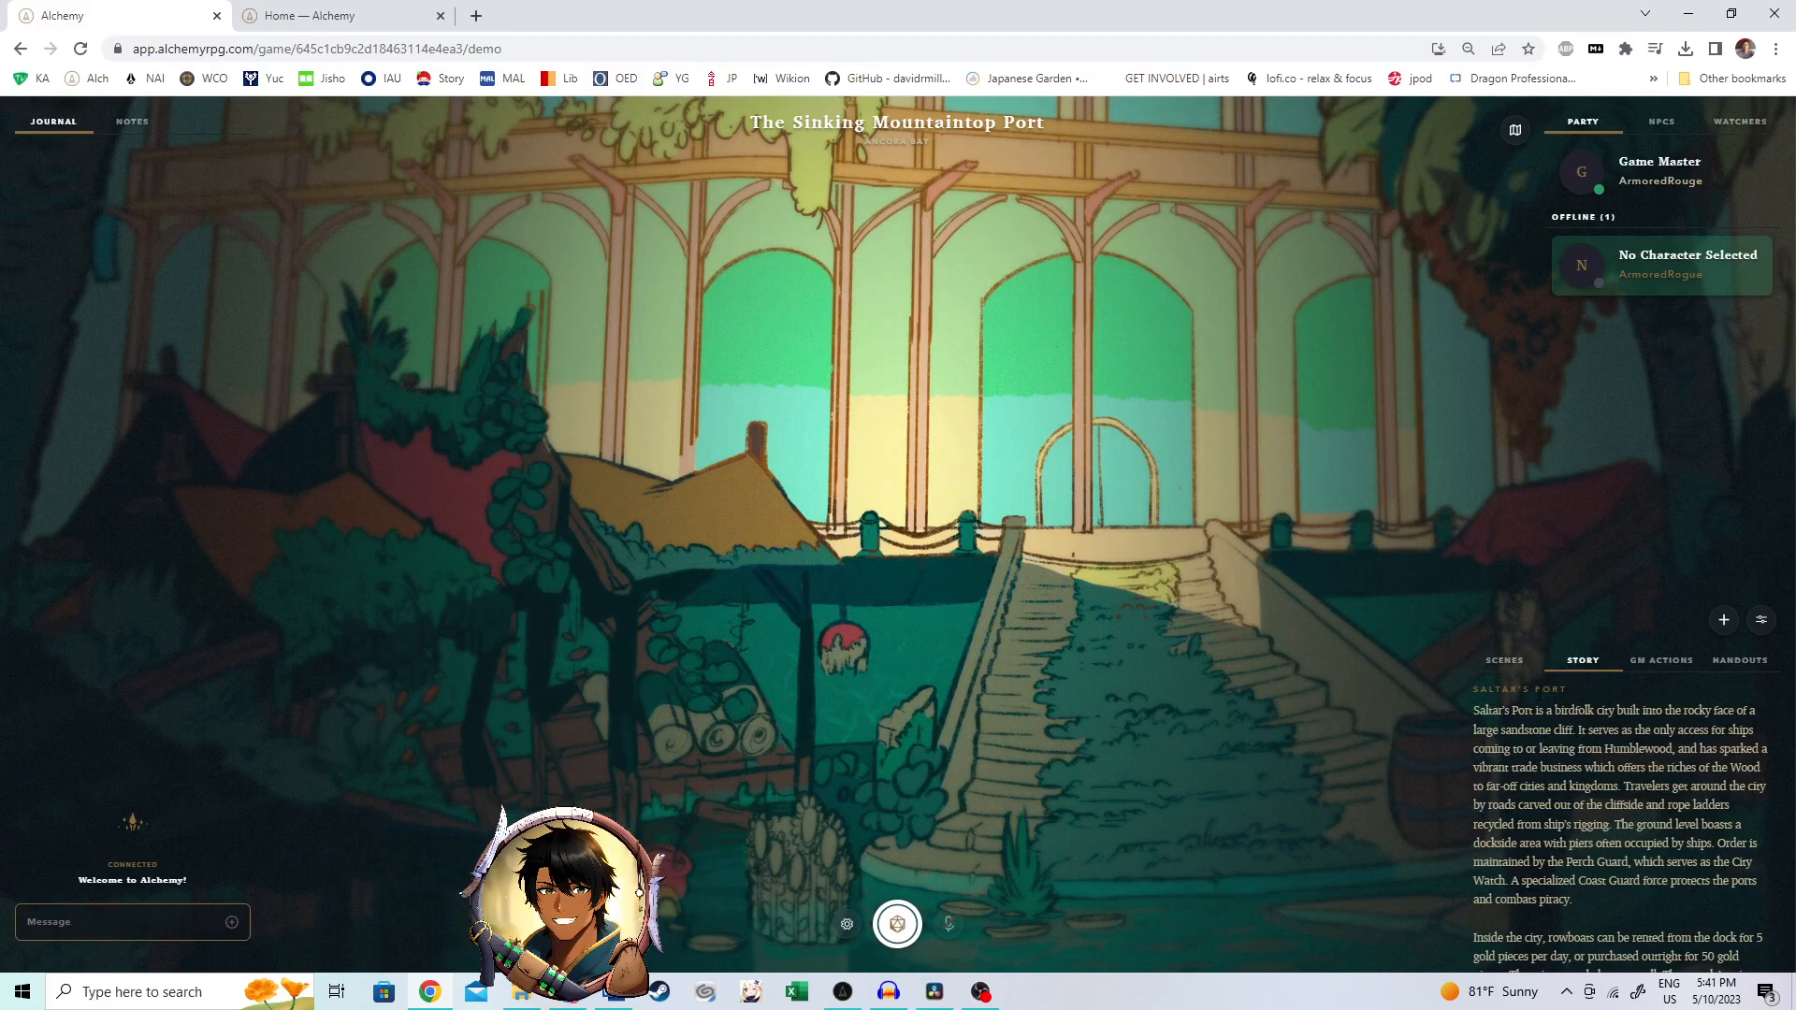
double_click(1551, 688)
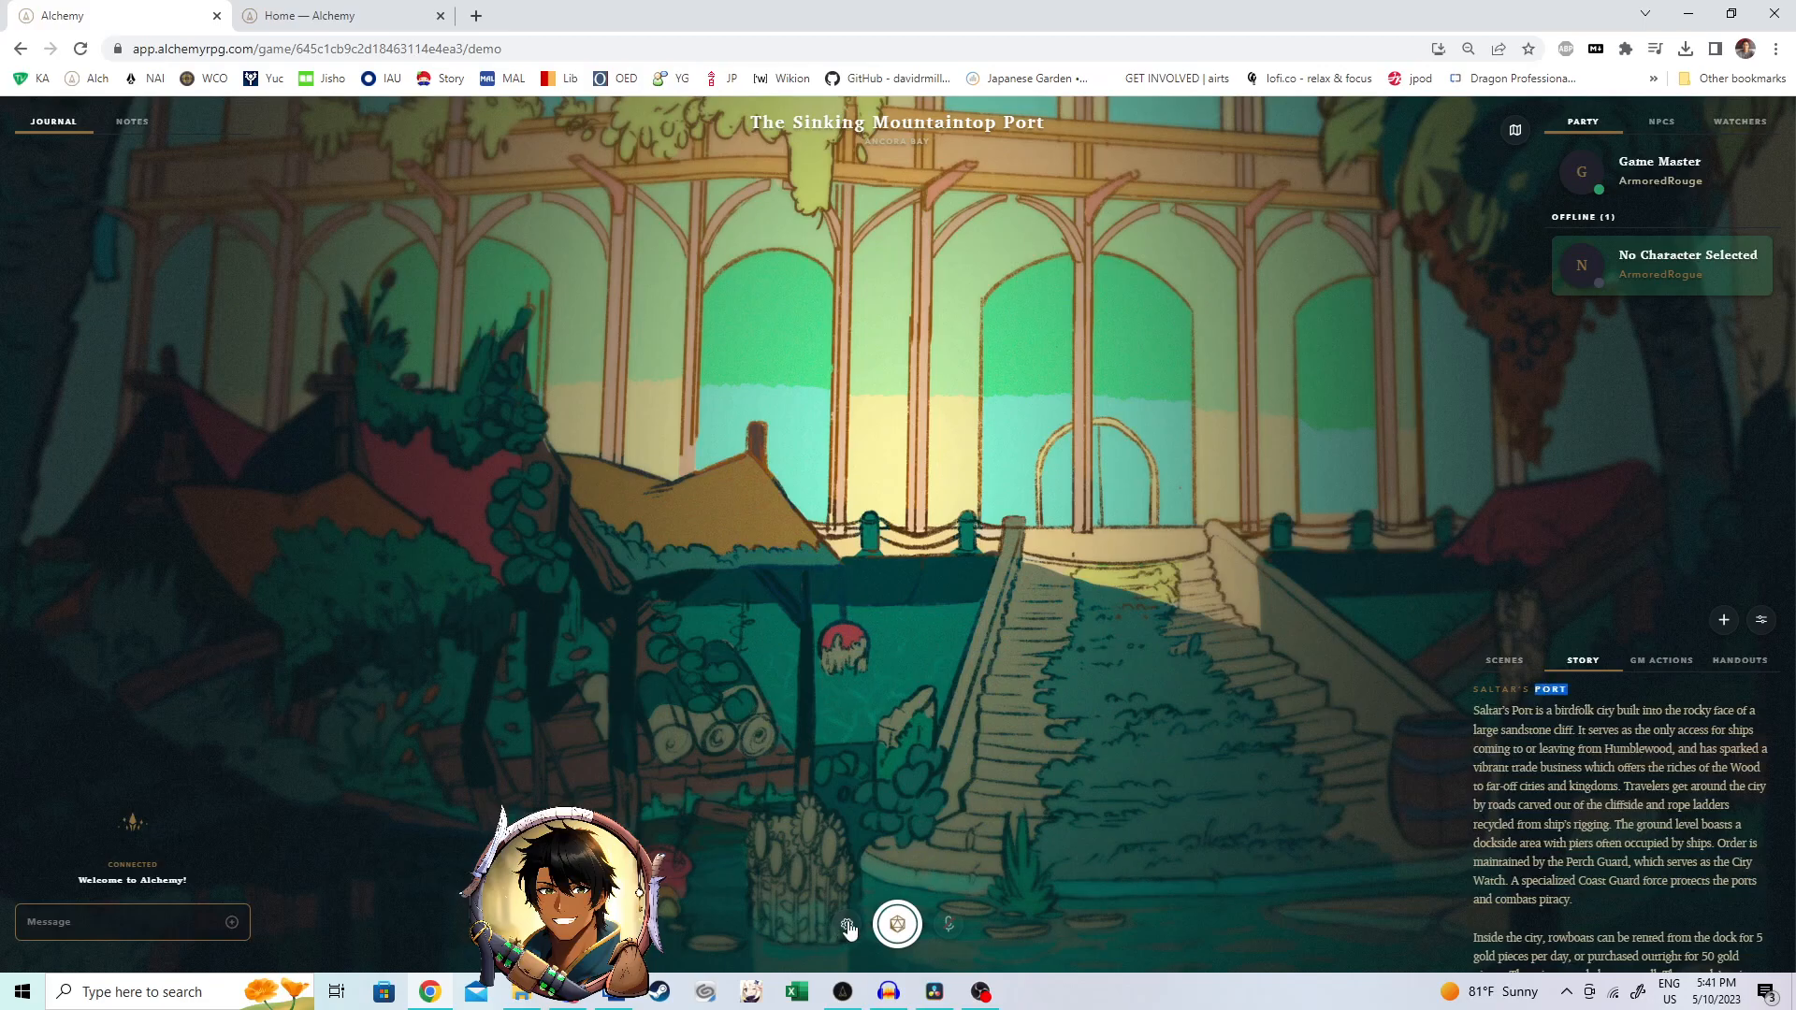
left_click(1504, 661)
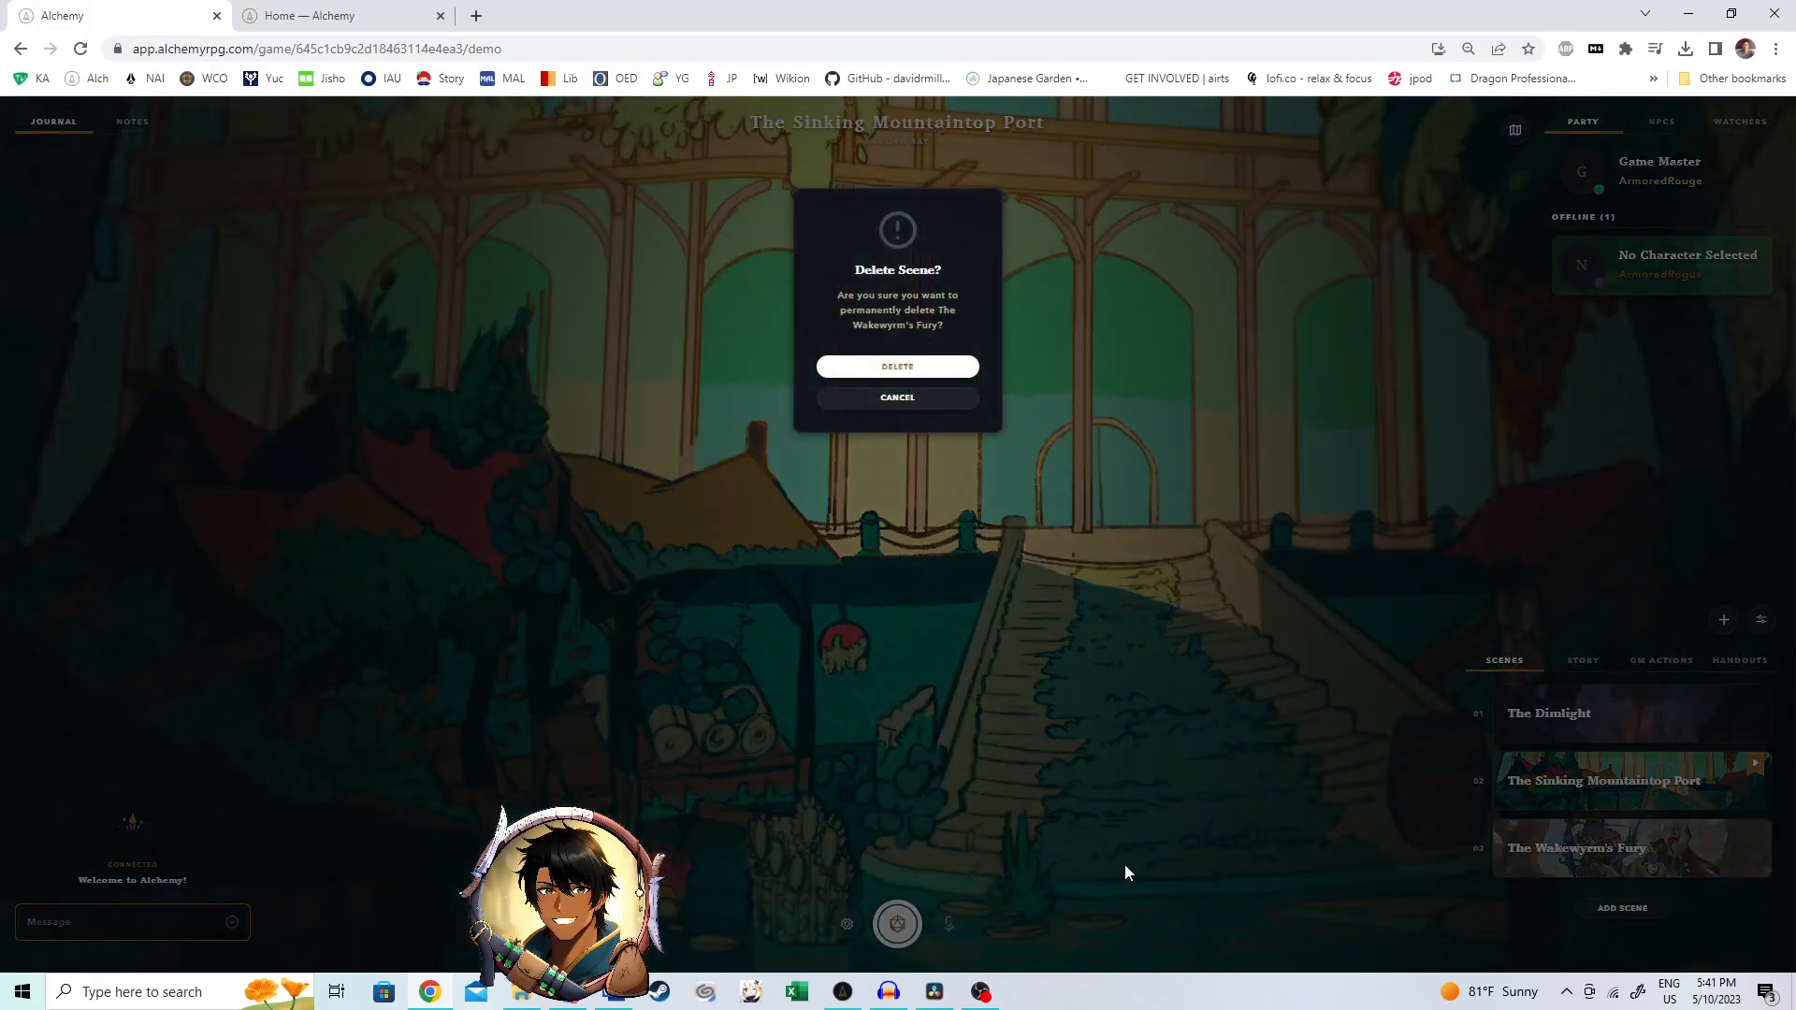
- Permanently delete The Wakewyrm's Fury scene, leaving two scenes
left_click(896, 365)
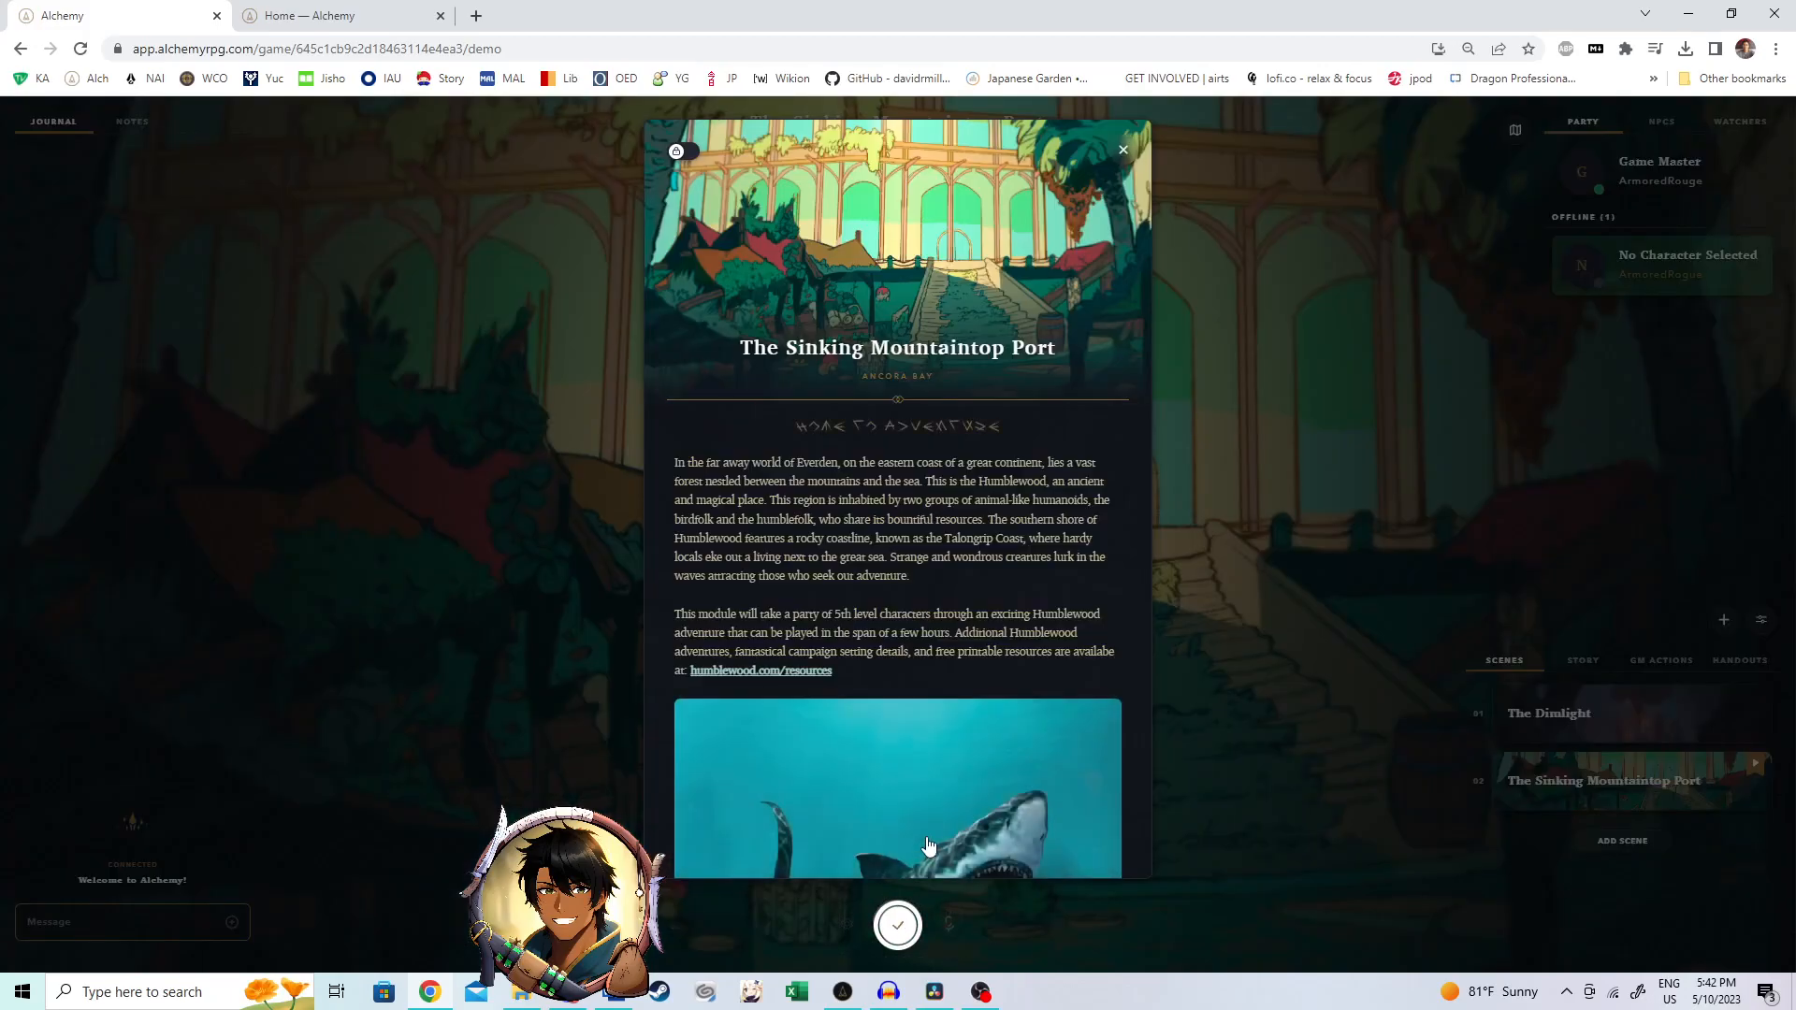
- Choose Tavern Music from the tavern-filtered tracks as the scene's background music
left_click(971, 425)
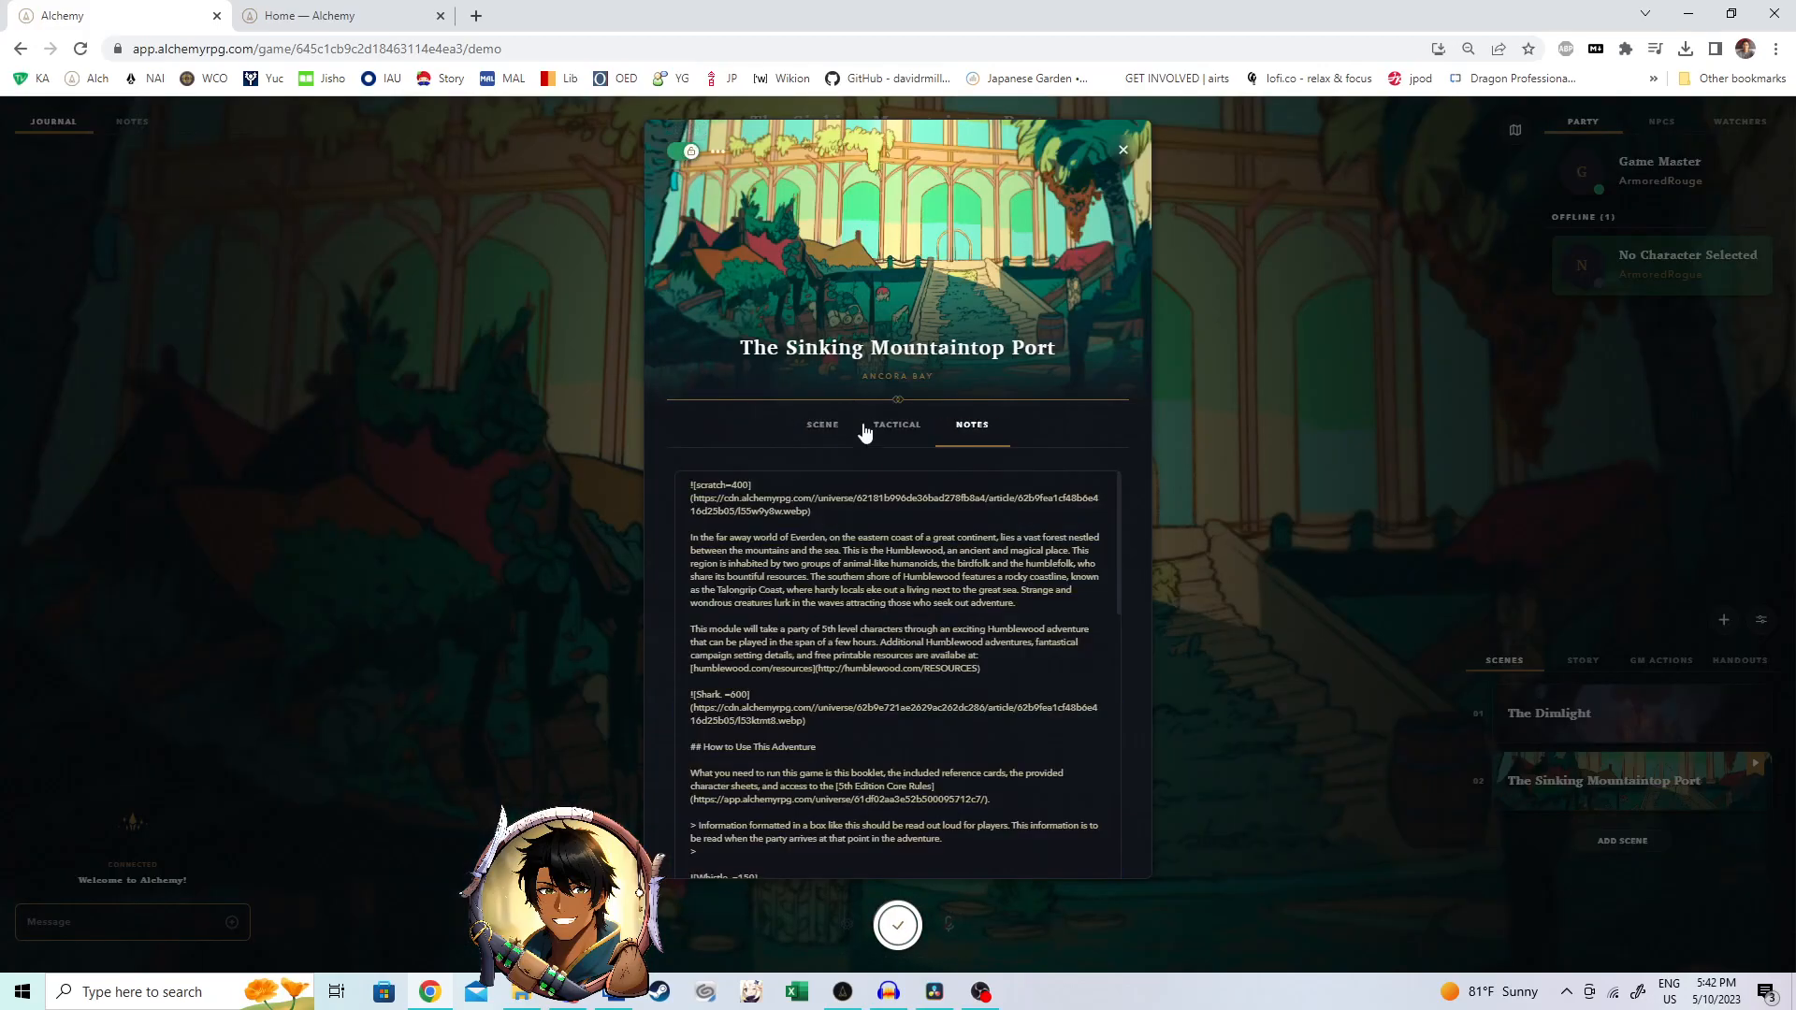
left_click(821, 425)
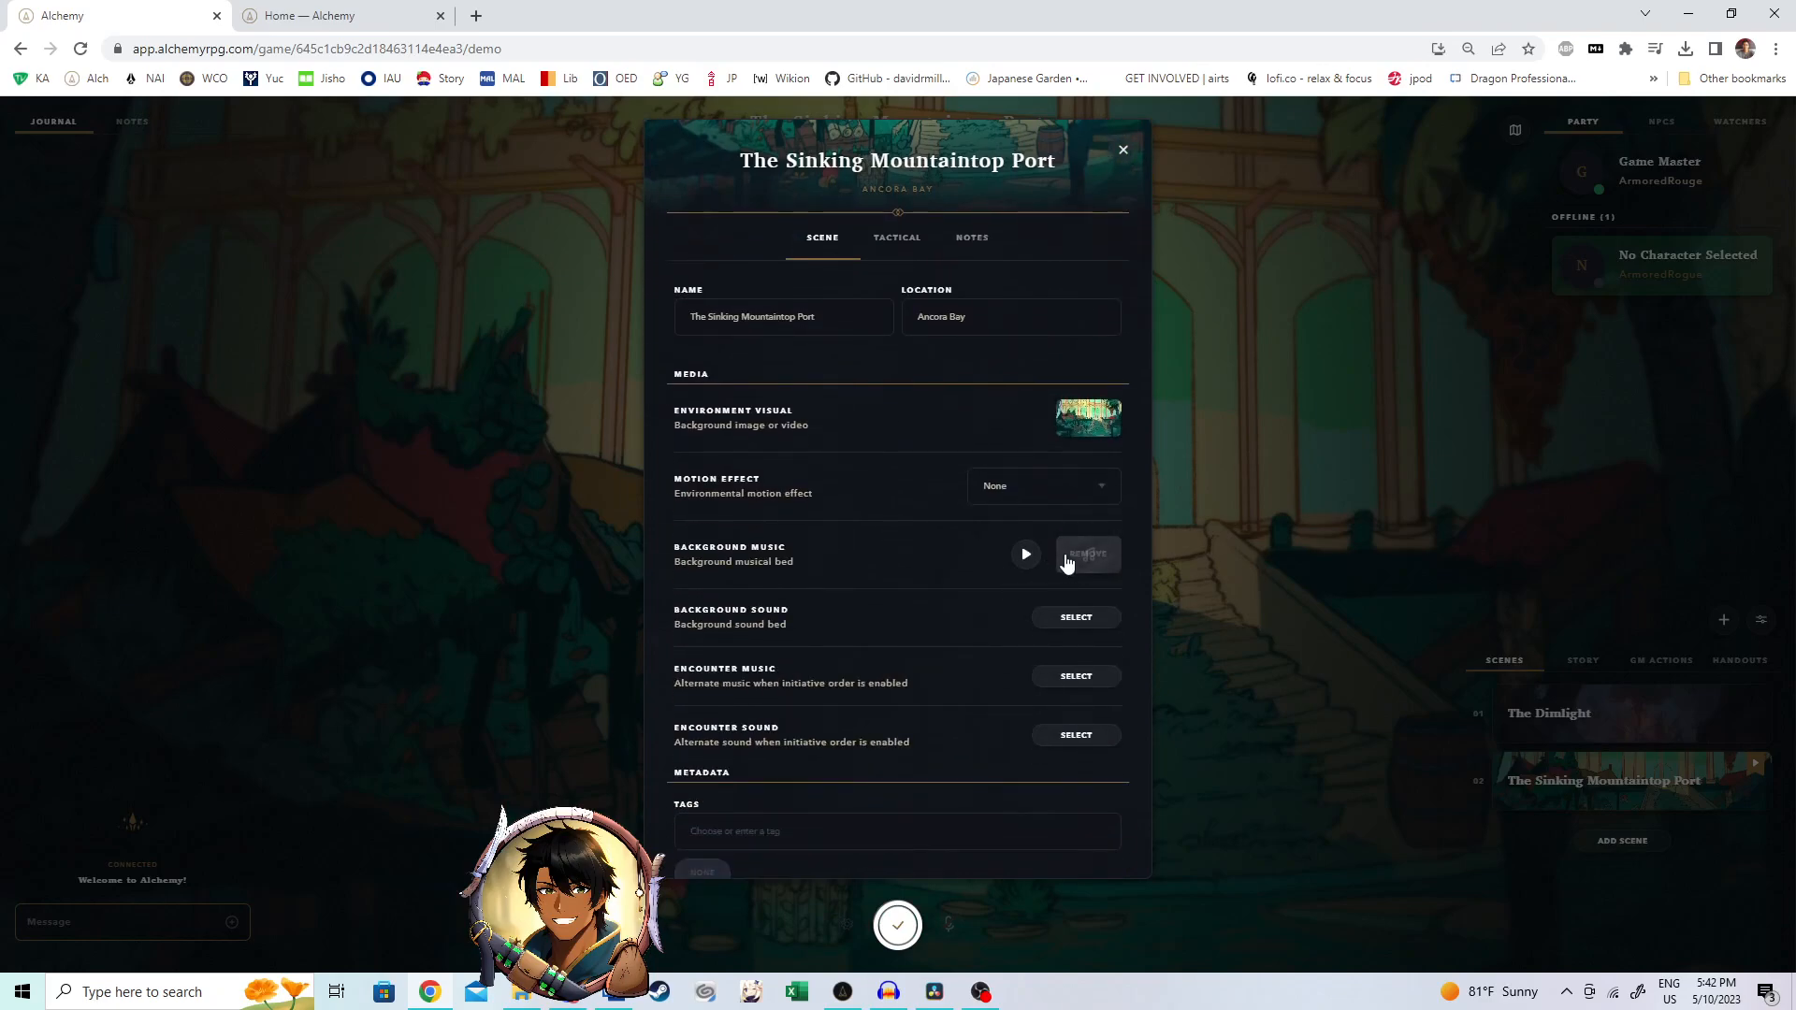
left_click(1074, 553)
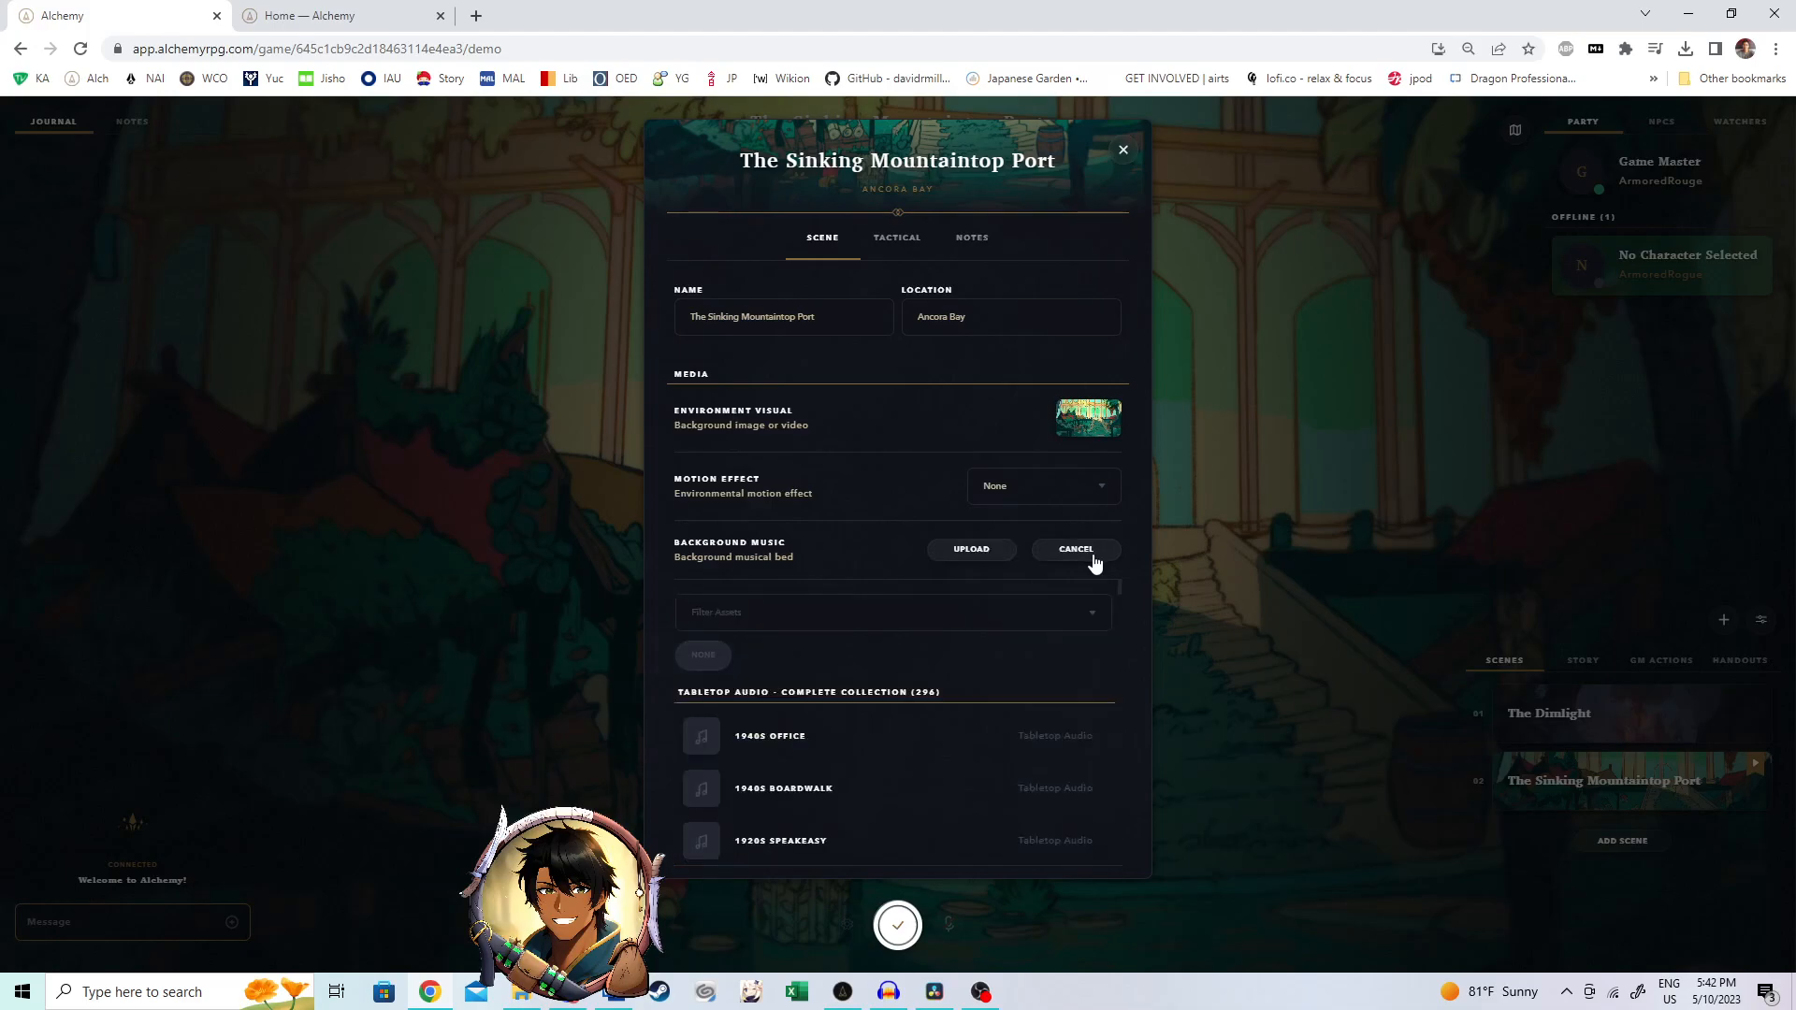
left_click(894, 611)
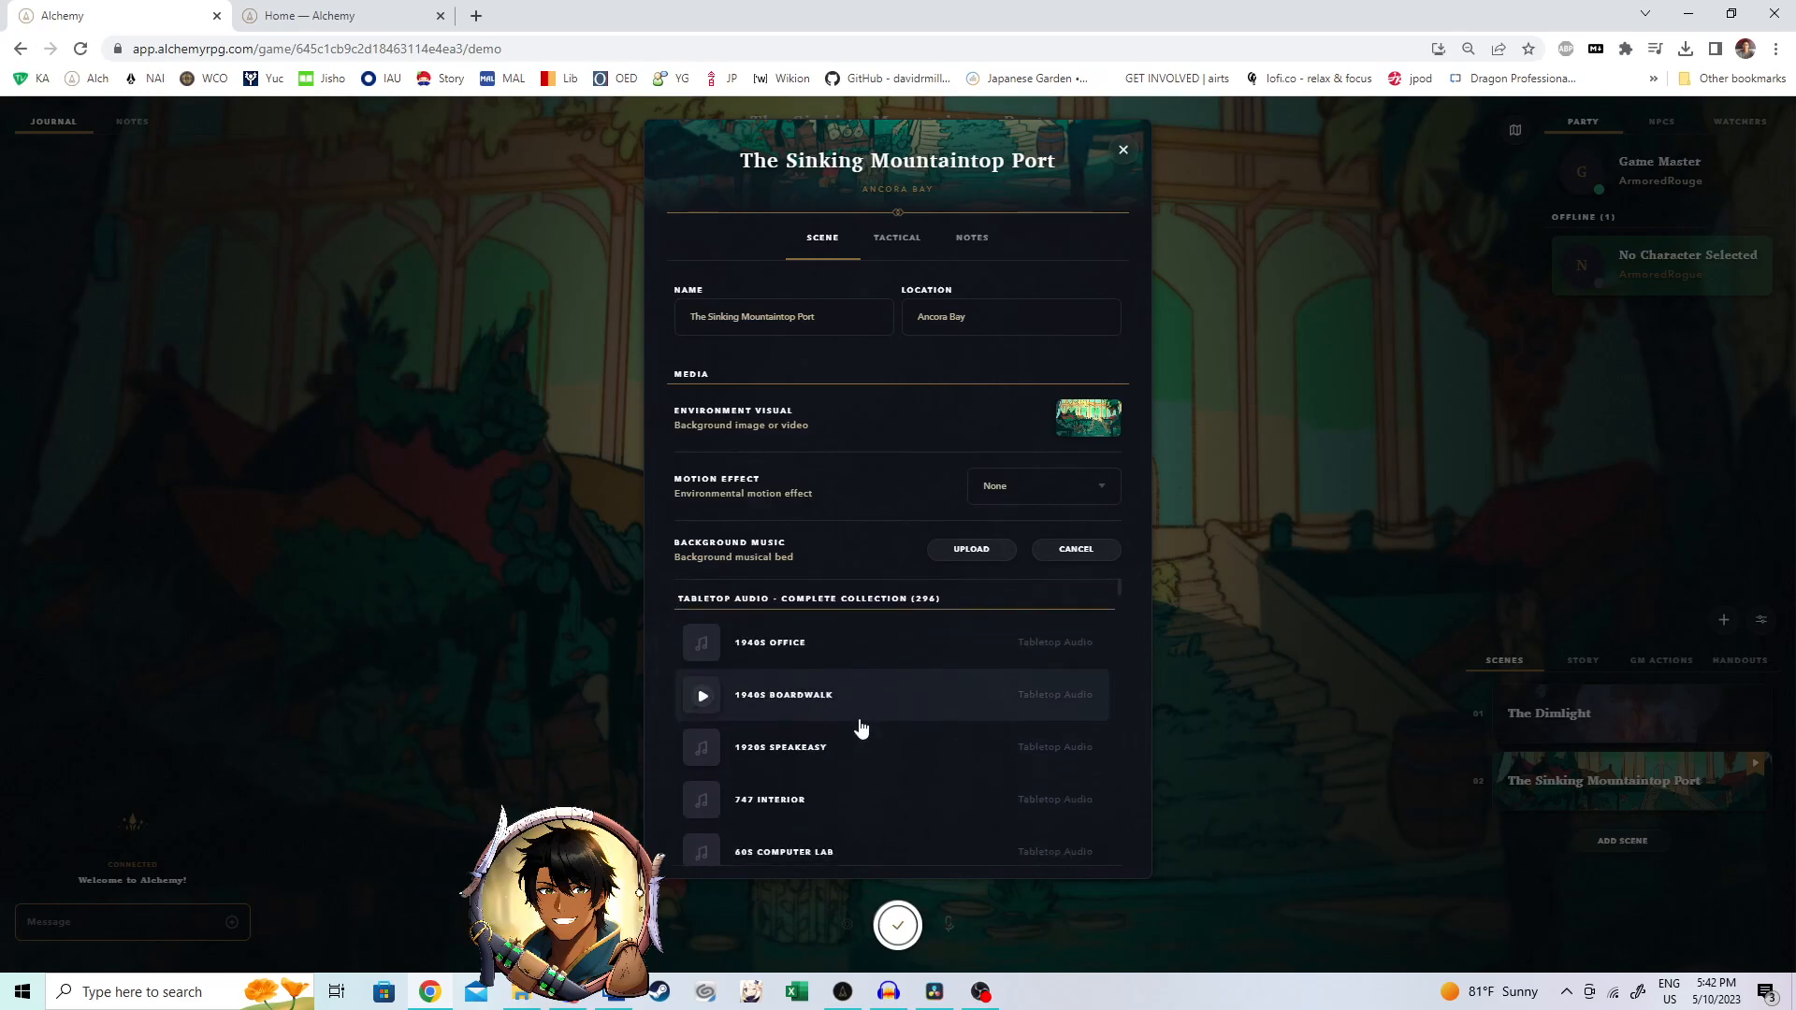
scroll("down", 3)
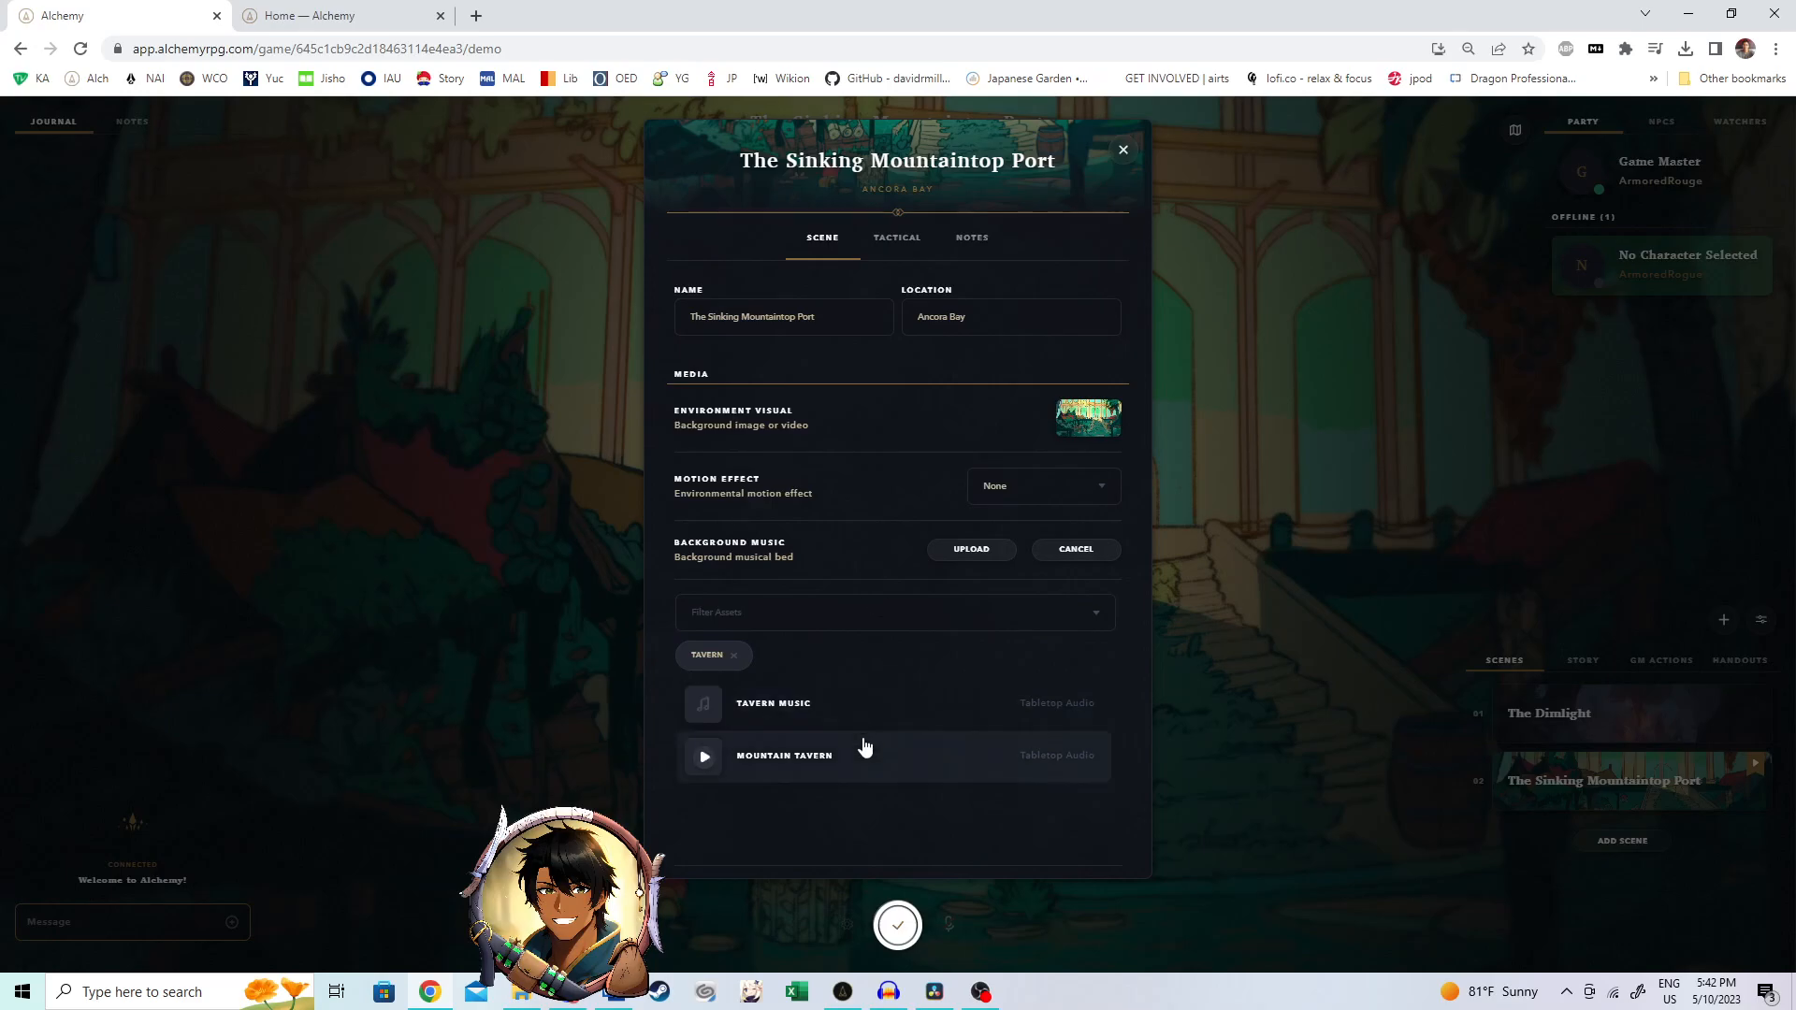
mouse_move(878, 754)
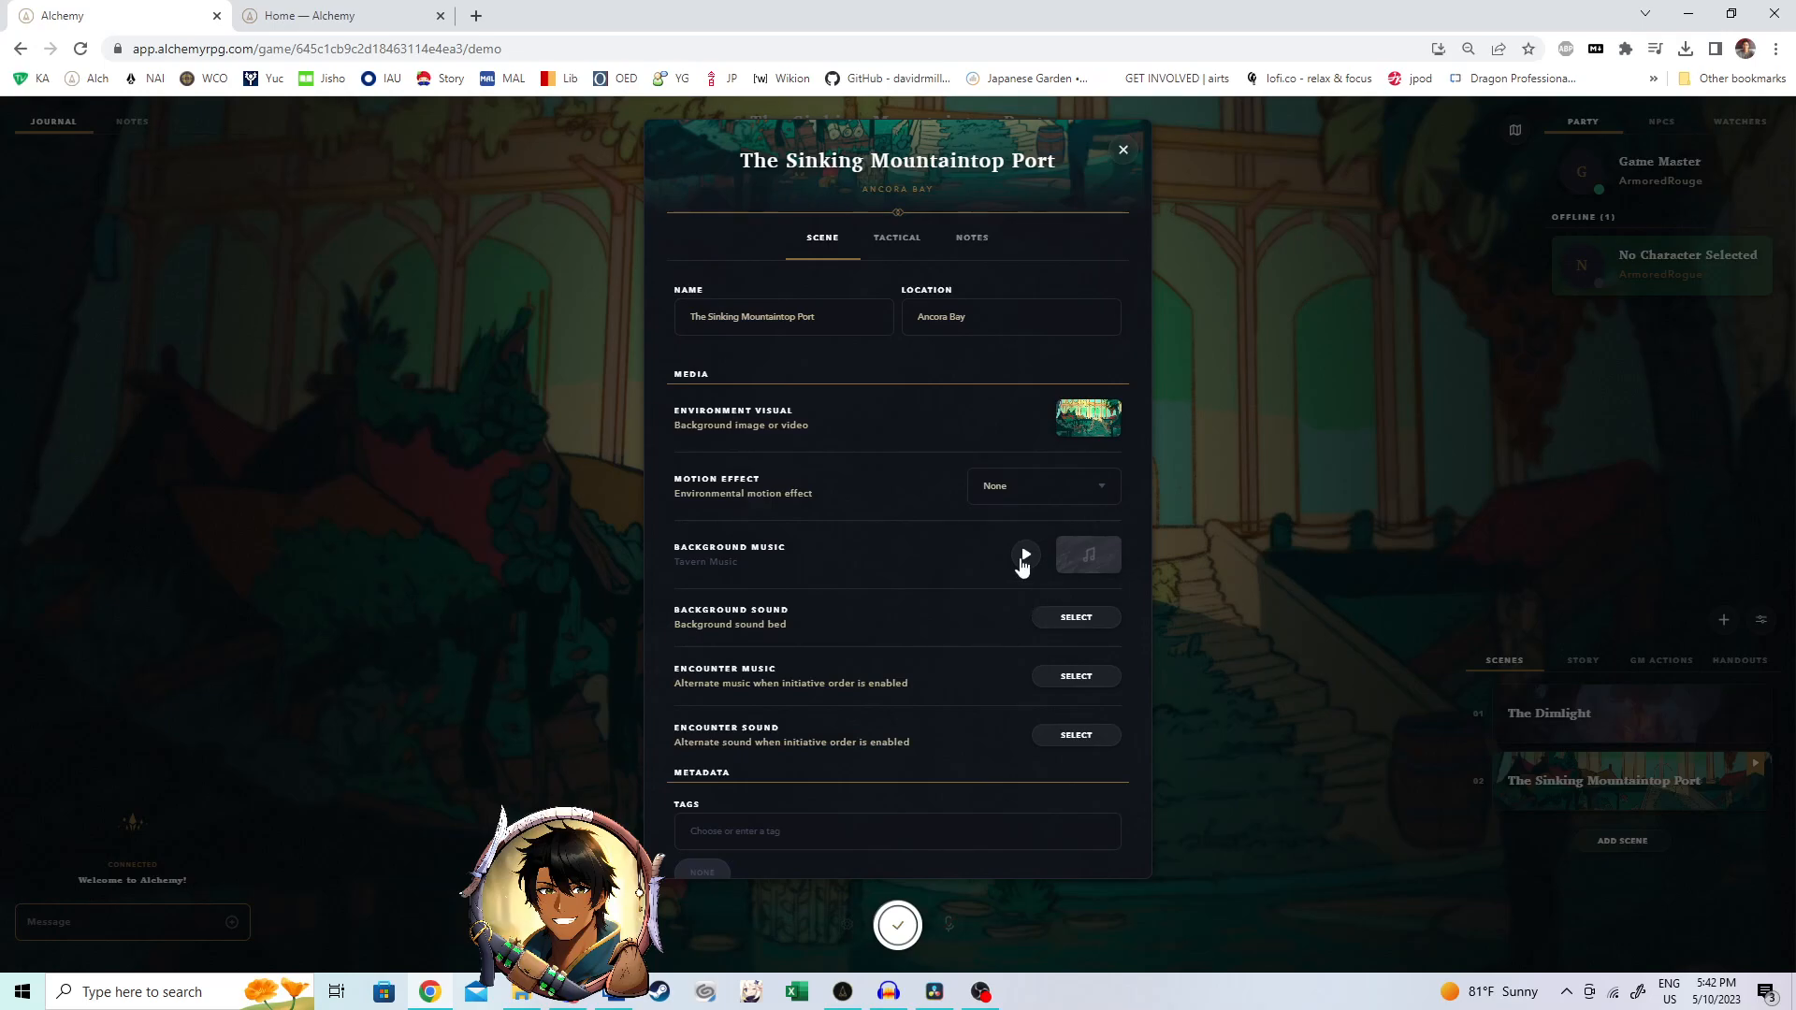
- Preview the Tavern Music track and stop the preview
left_click(1023, 558)
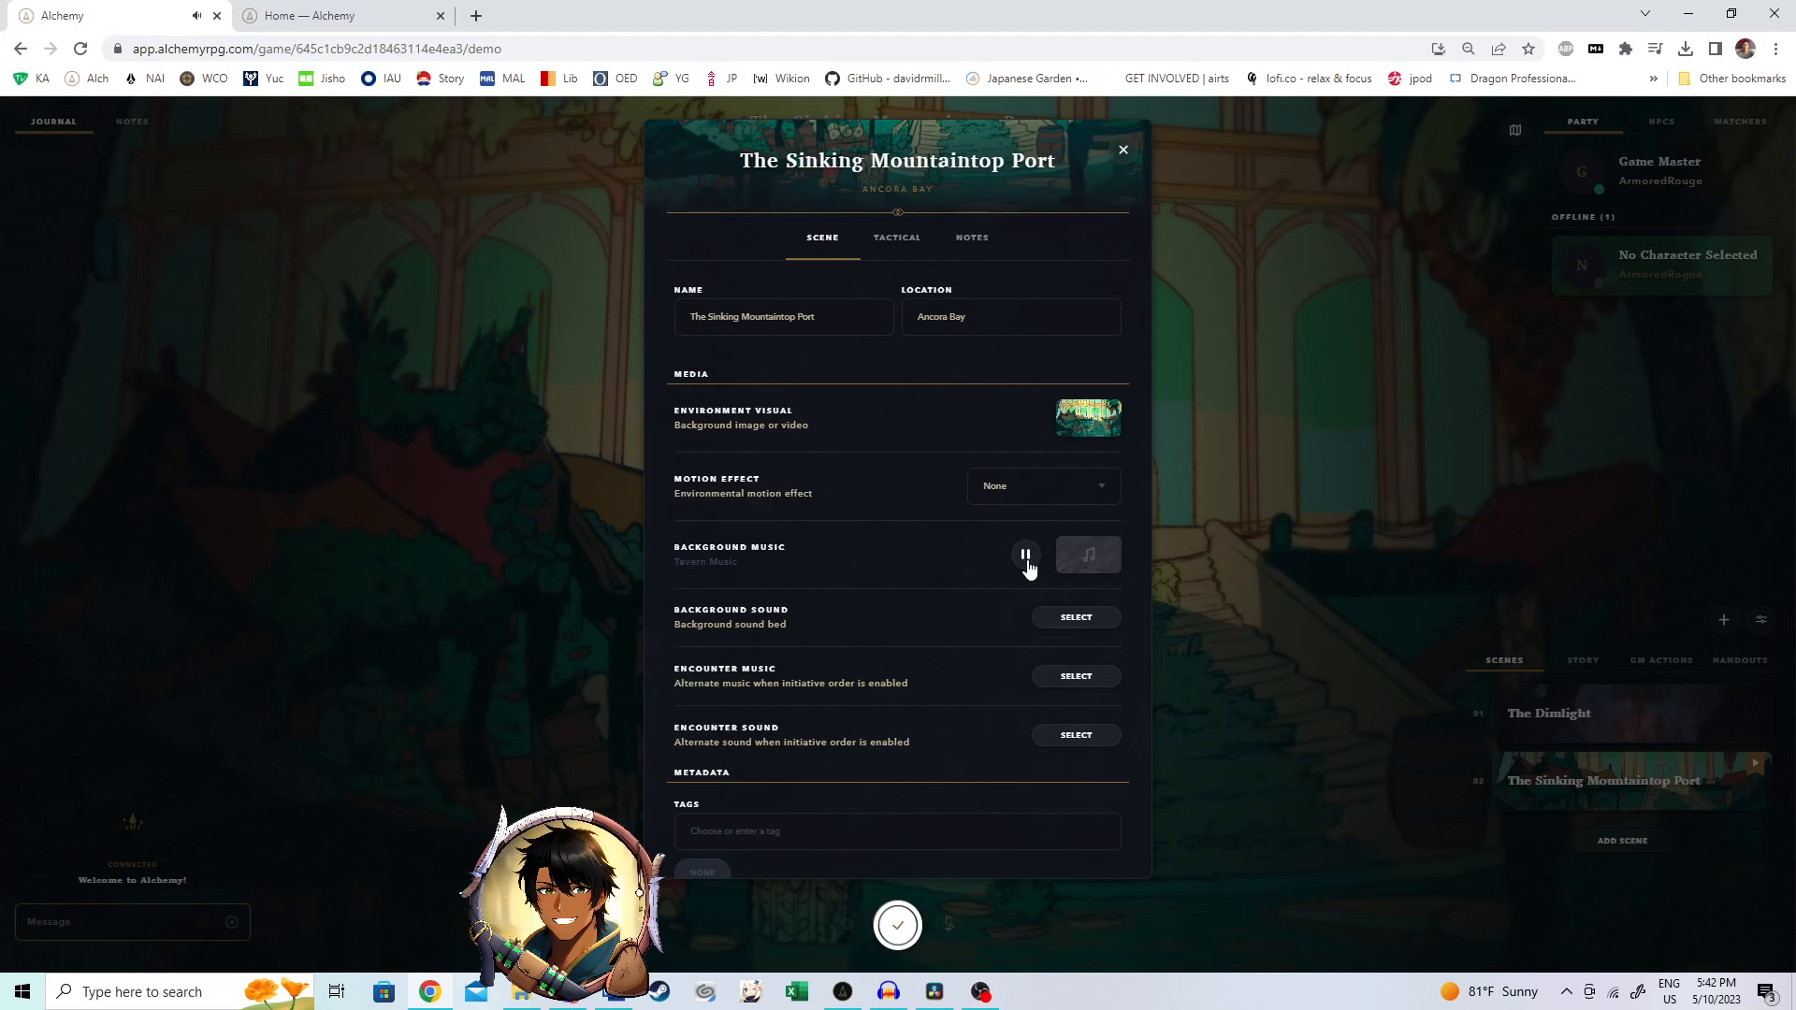
left_click(1025, 554)
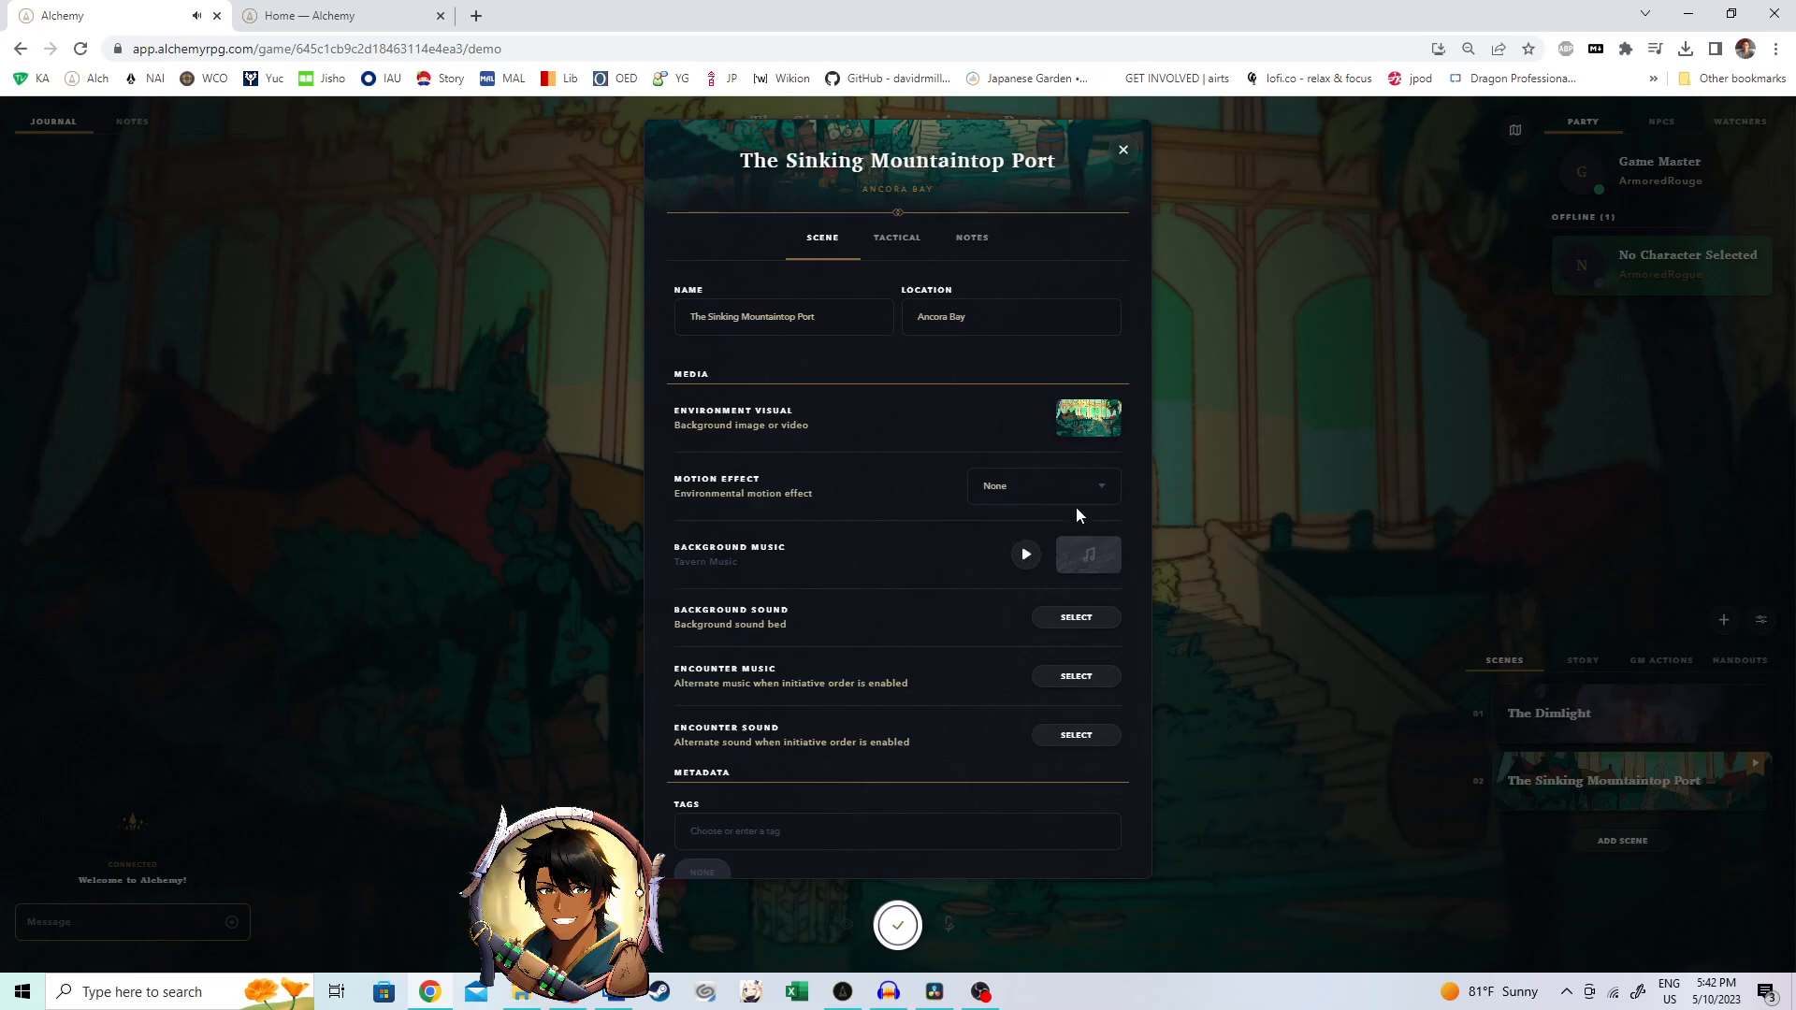
- Pick DEF / Light Rays from the Motion Effect list for the scene
left_click(1039, 486)
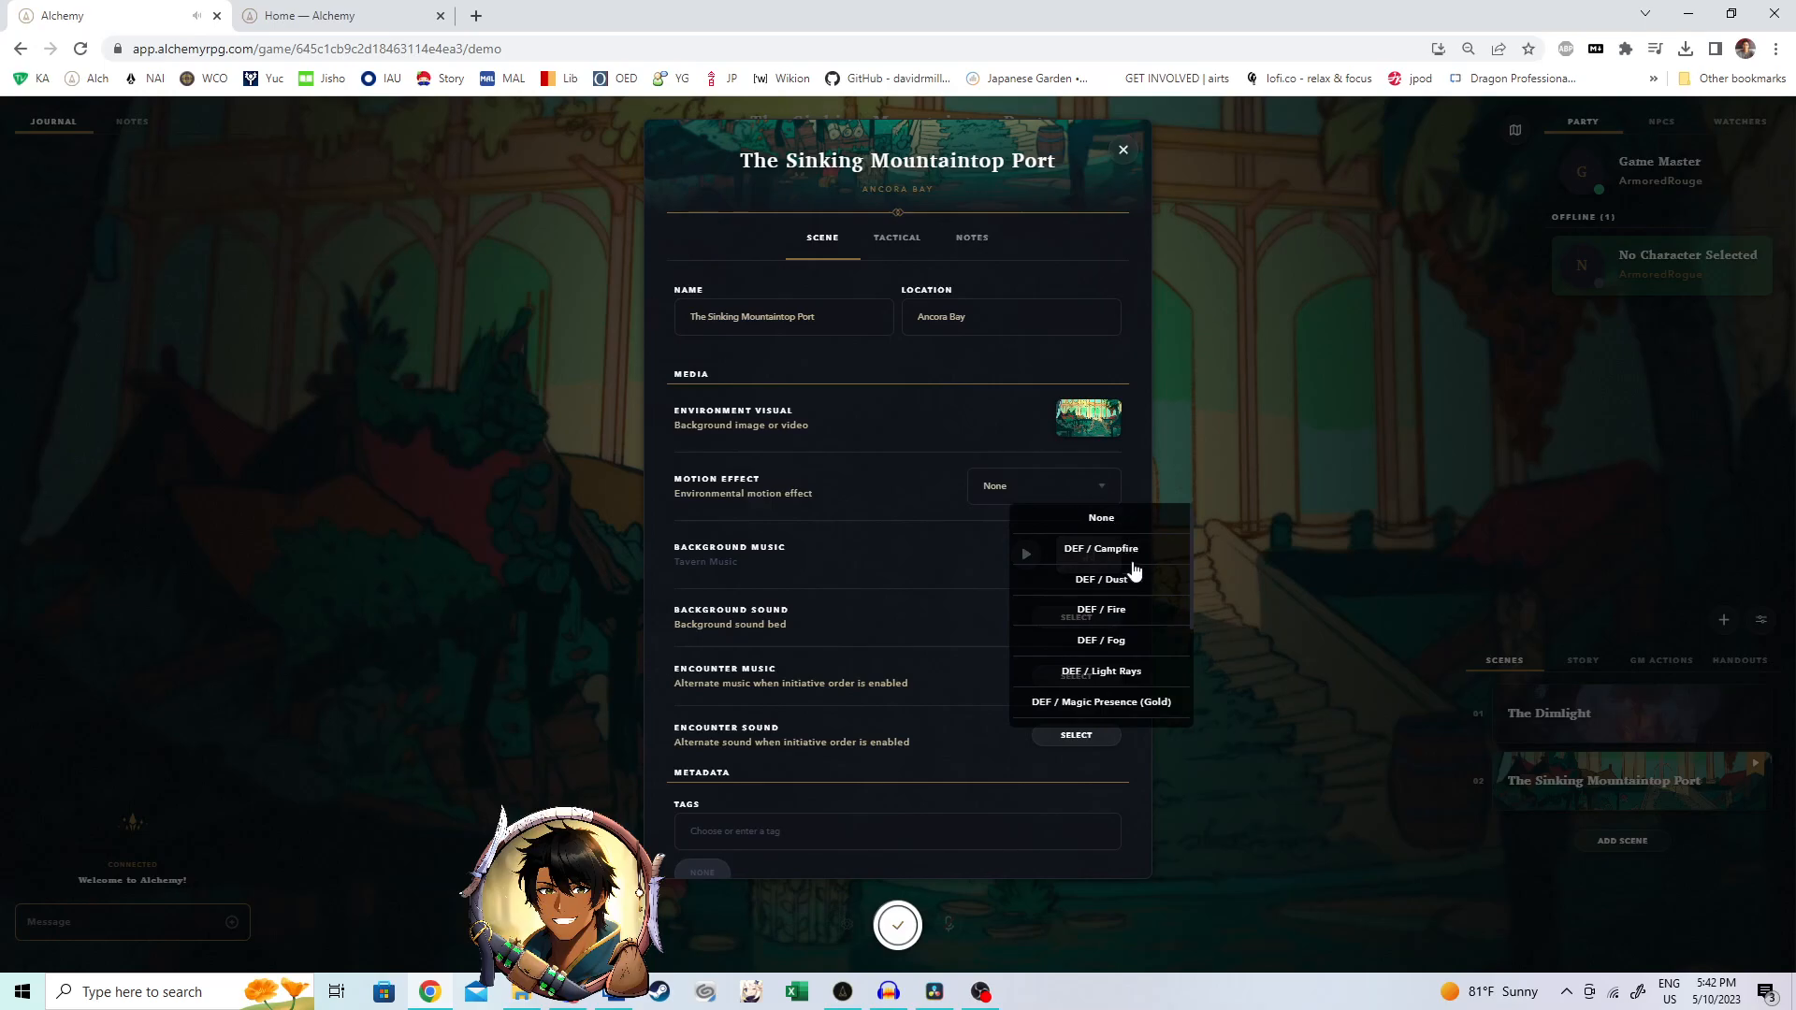
scroll("down", 3)
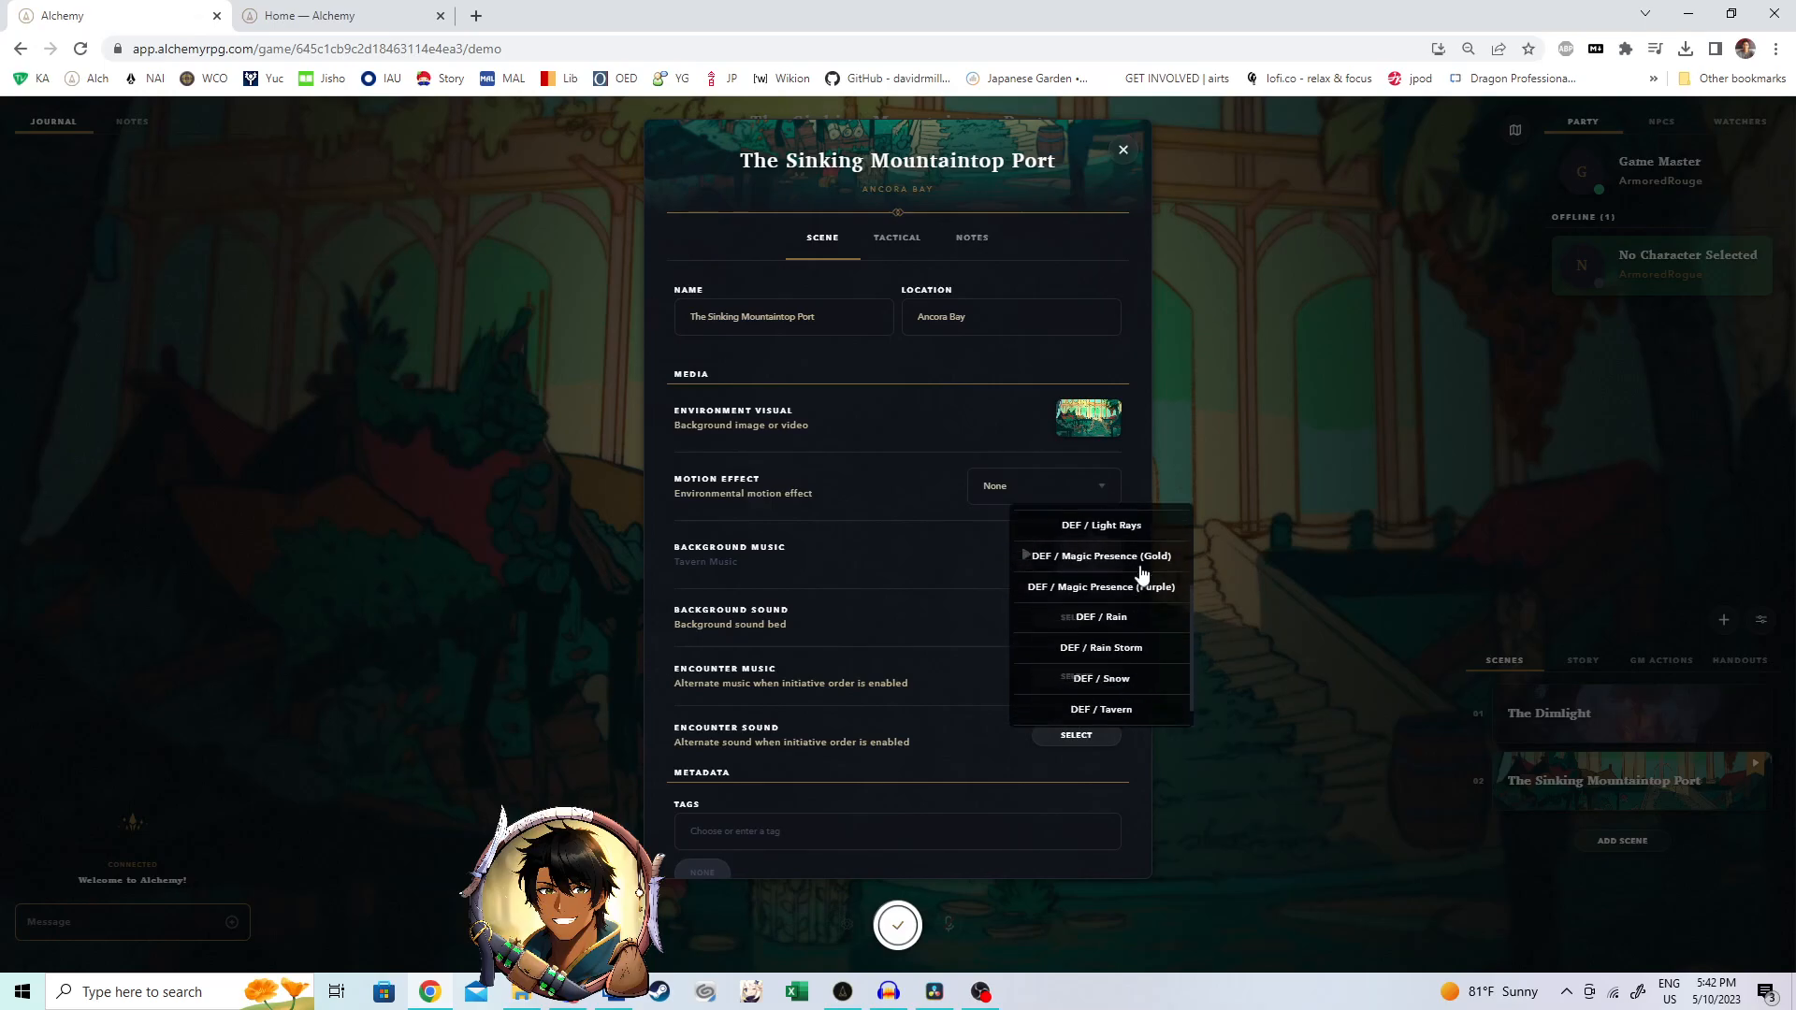
left_click(1098, 523)
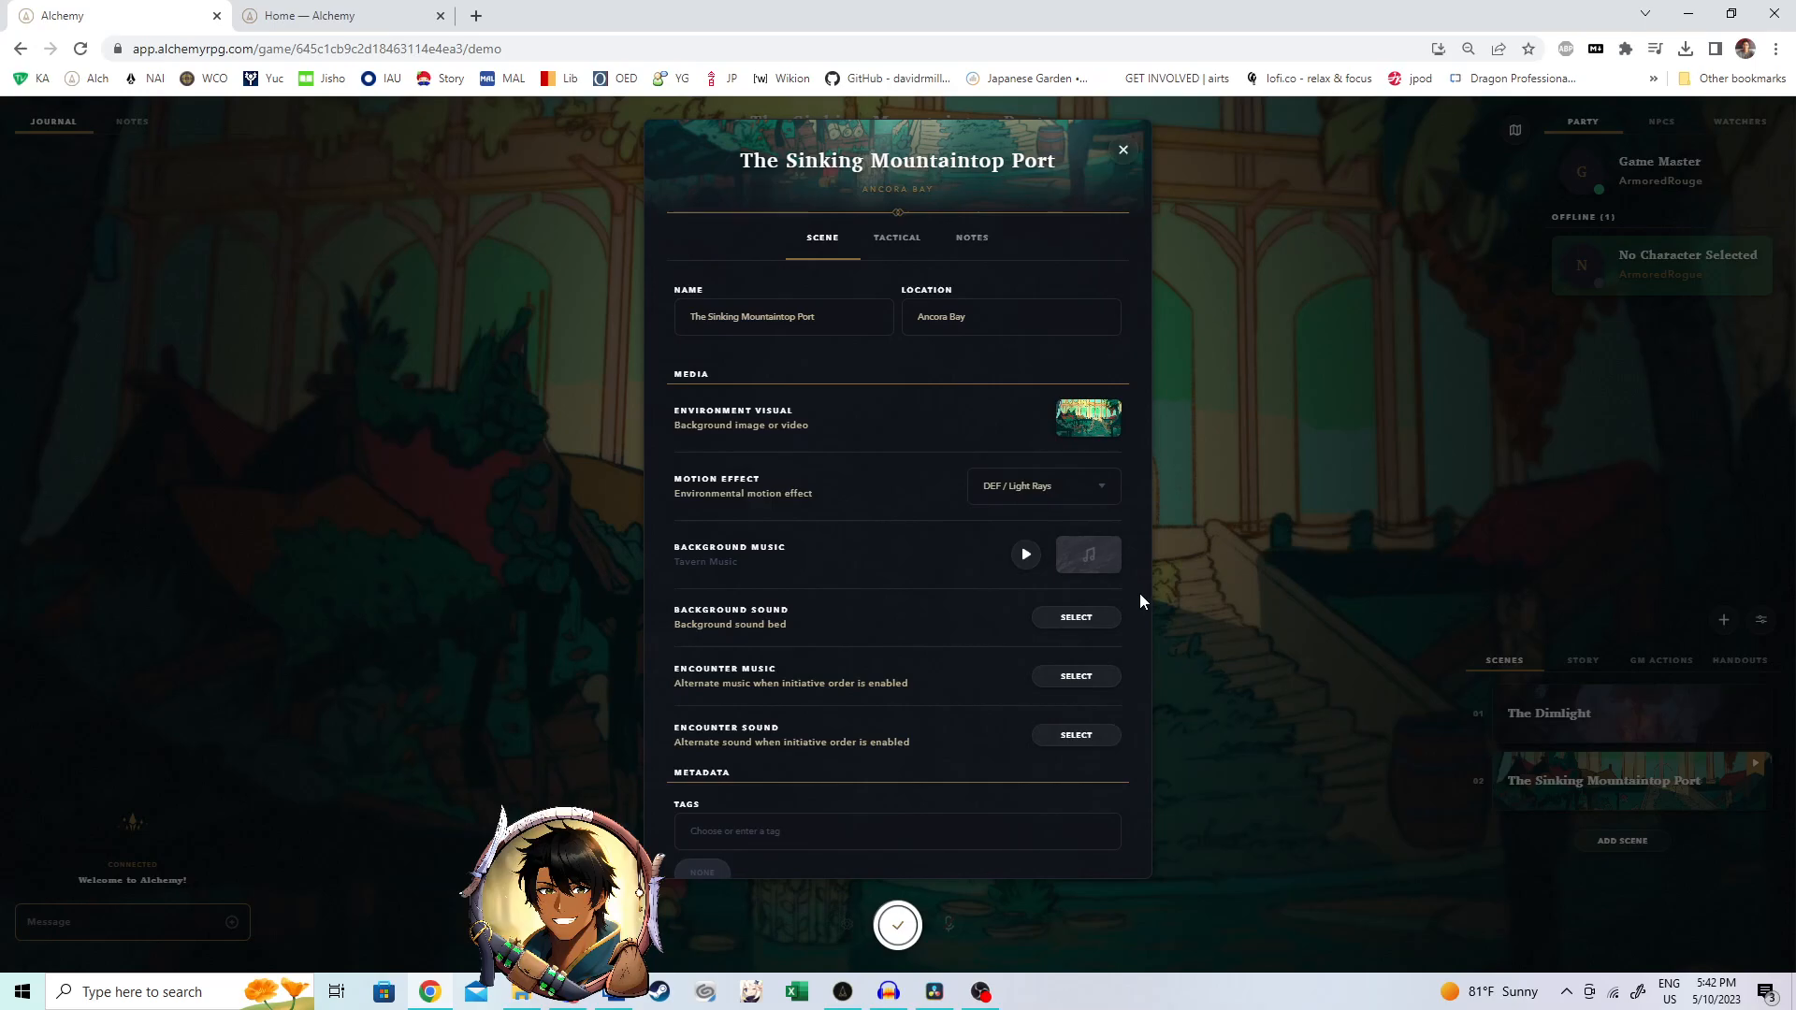
mouse_move(1126, 642)
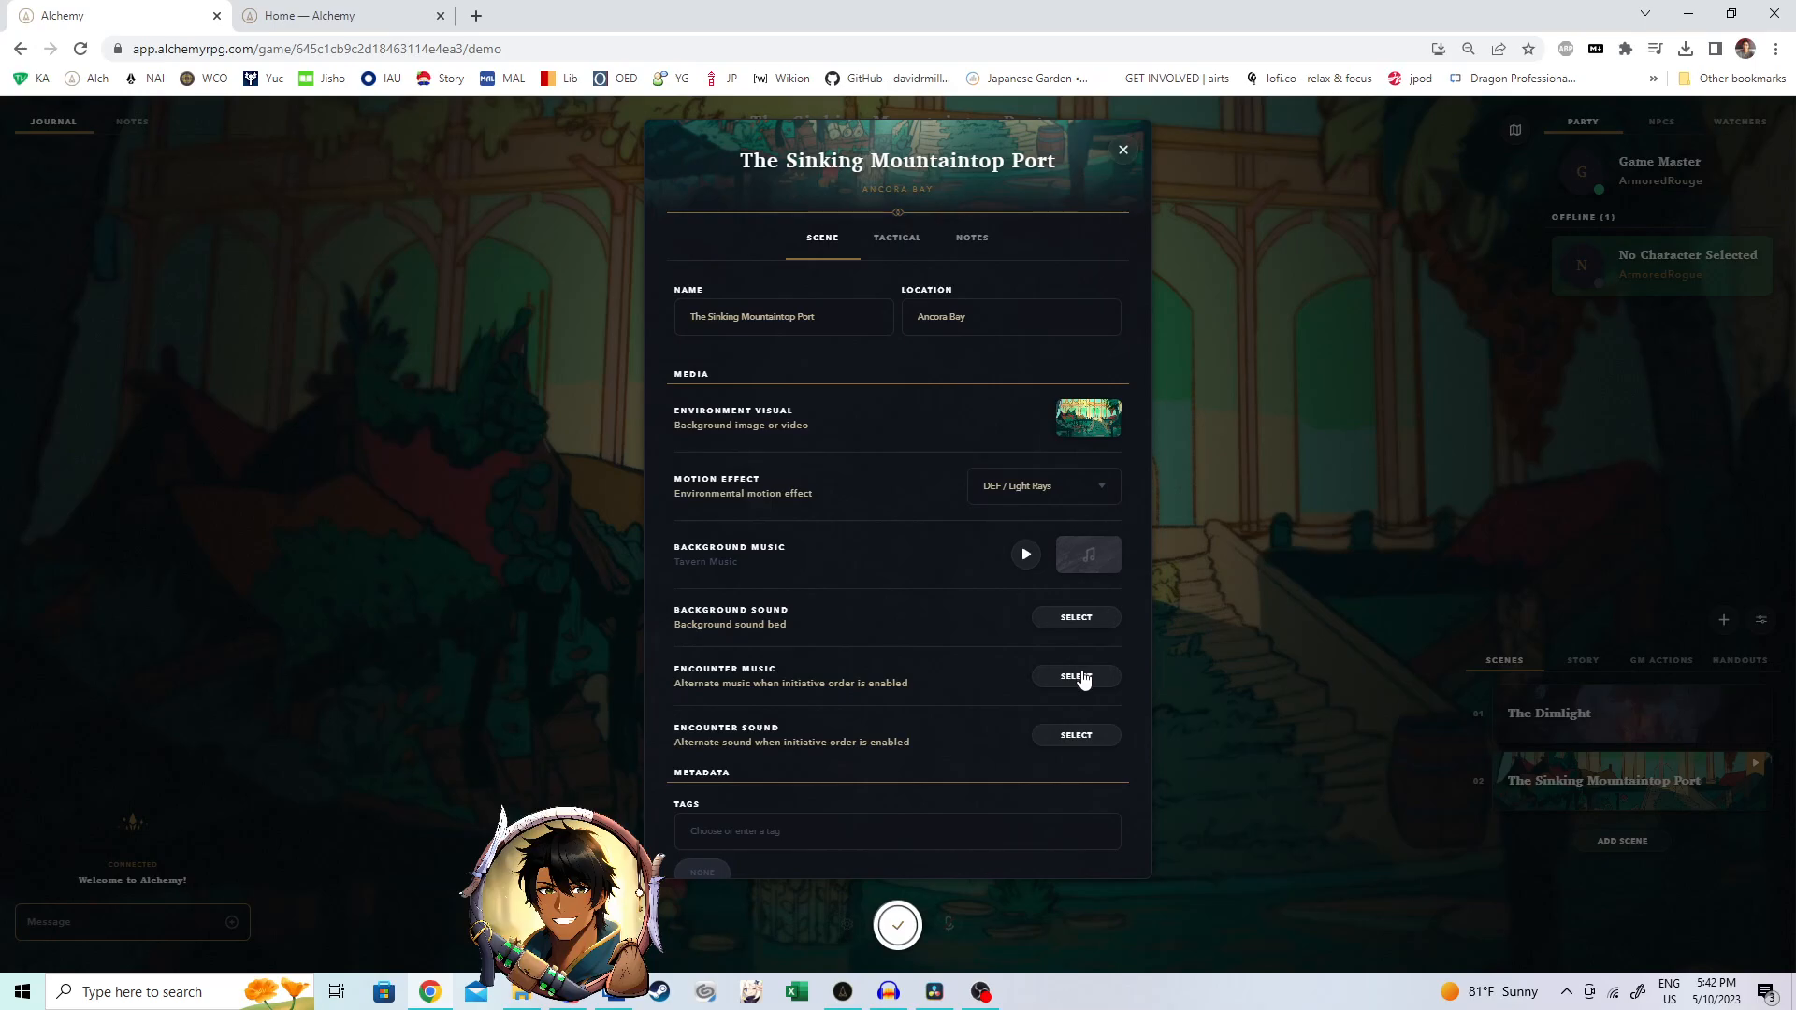
mouse_move(1025, 715)
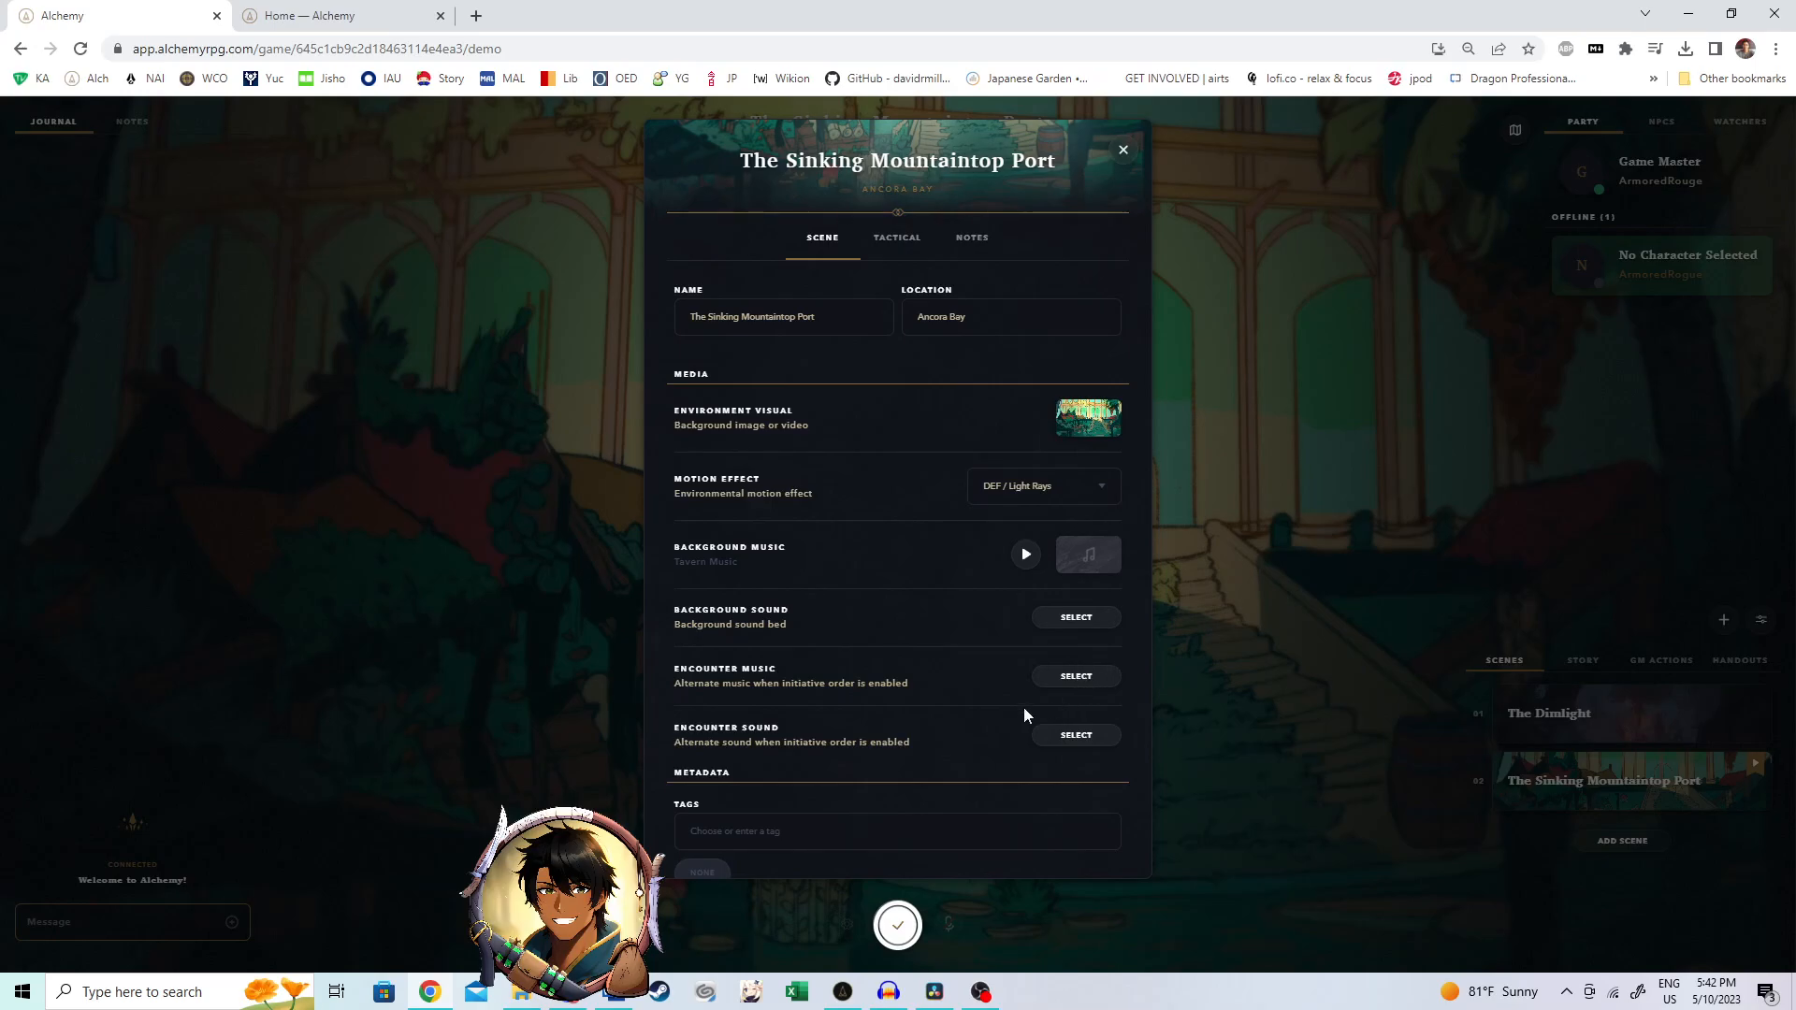
mouse_move(1025, 698)
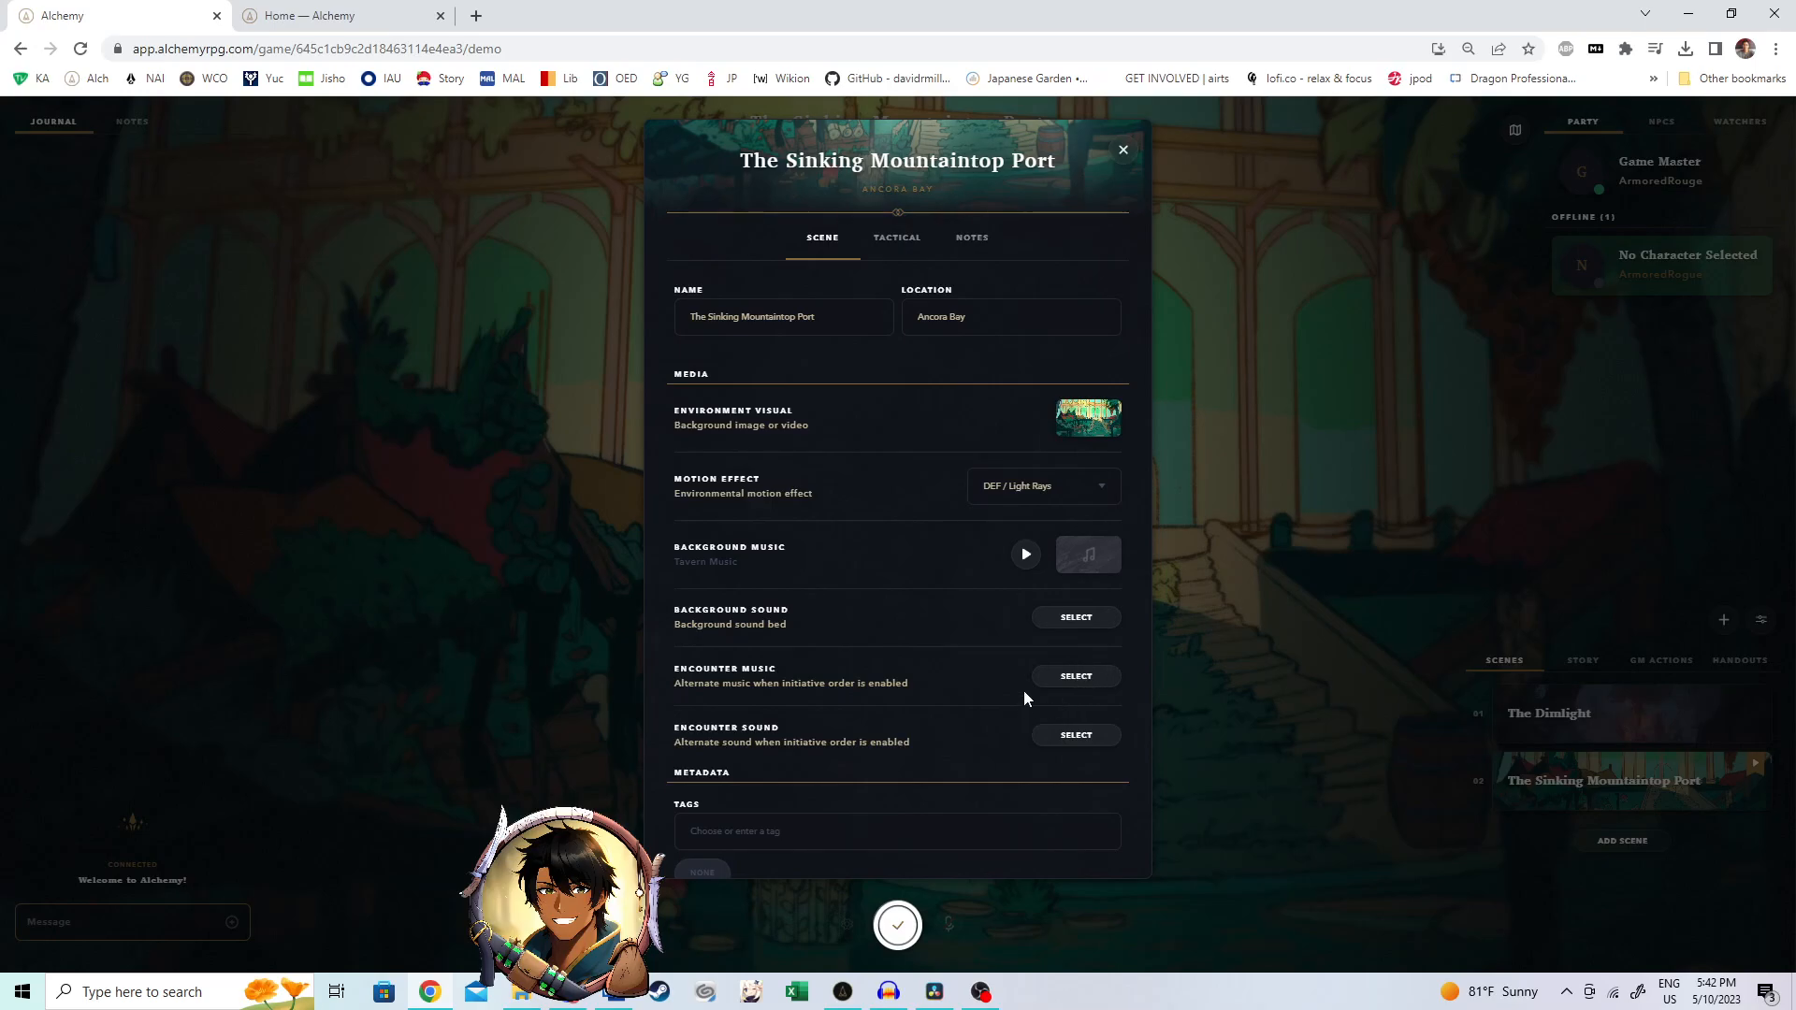
scroll("down", 3)
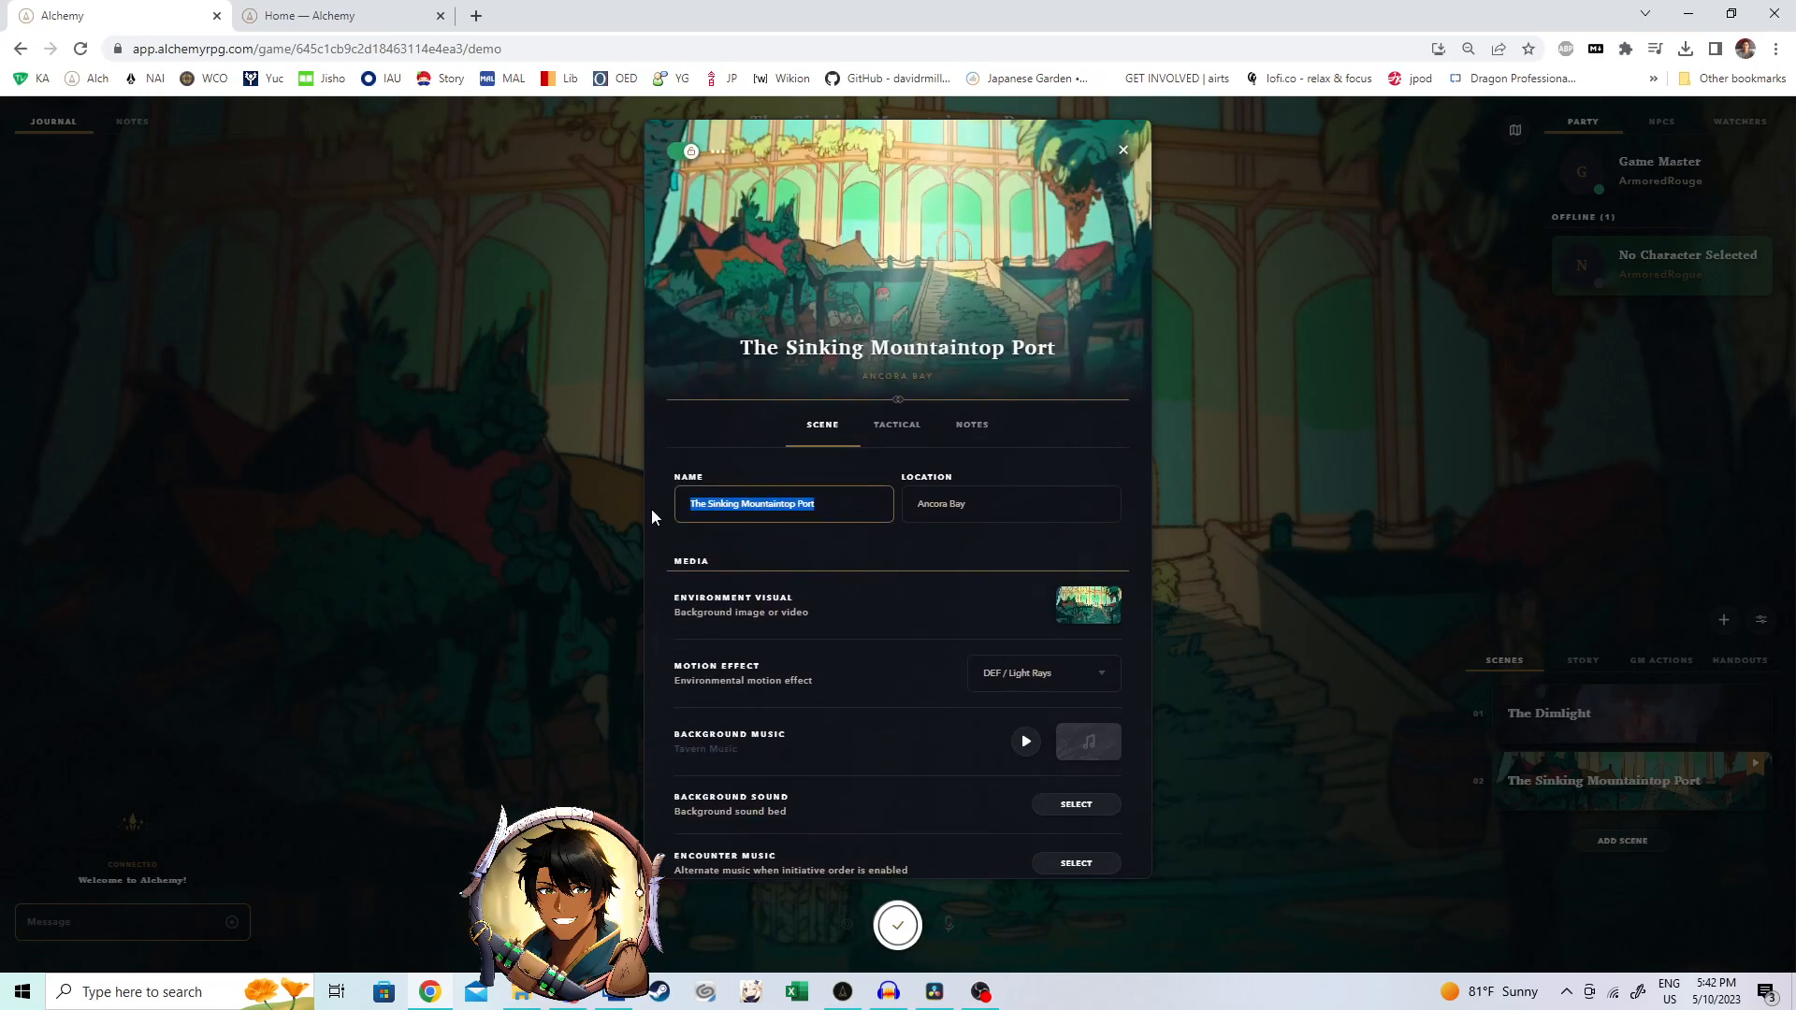
- Name the scene Saltars Port and set its location to Humblewood
type("s")
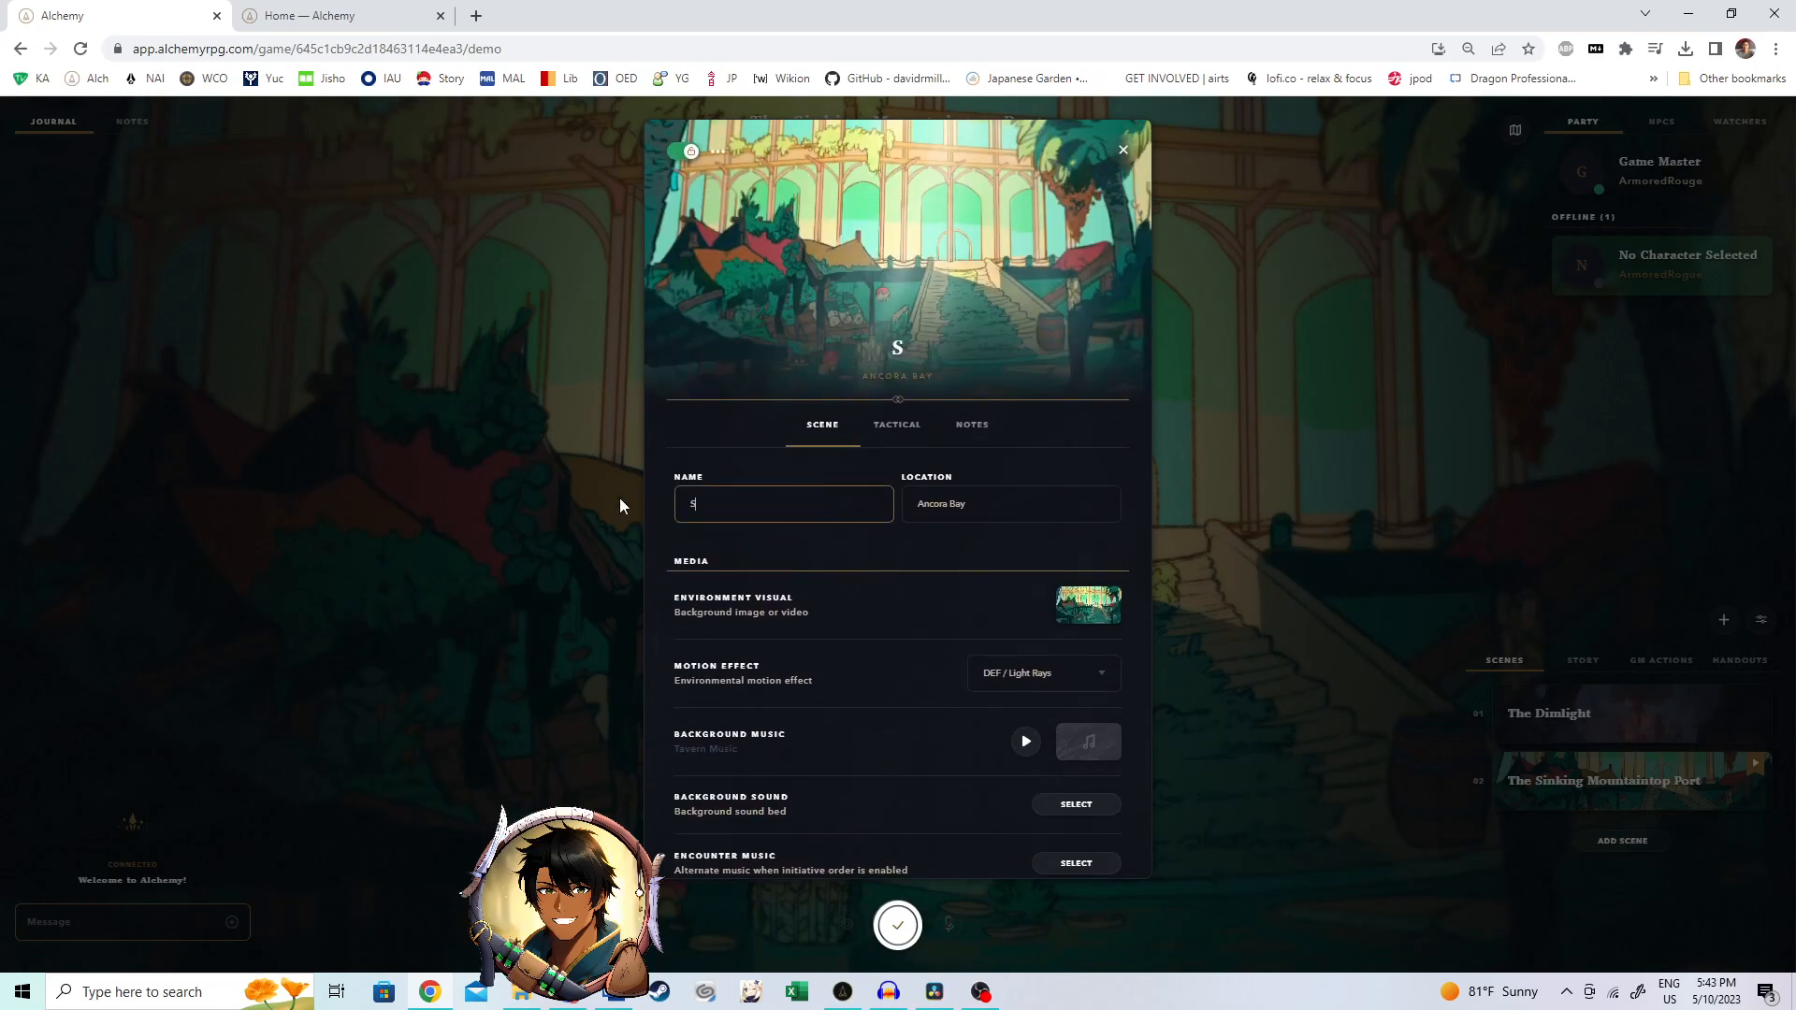
type("ltars Port")
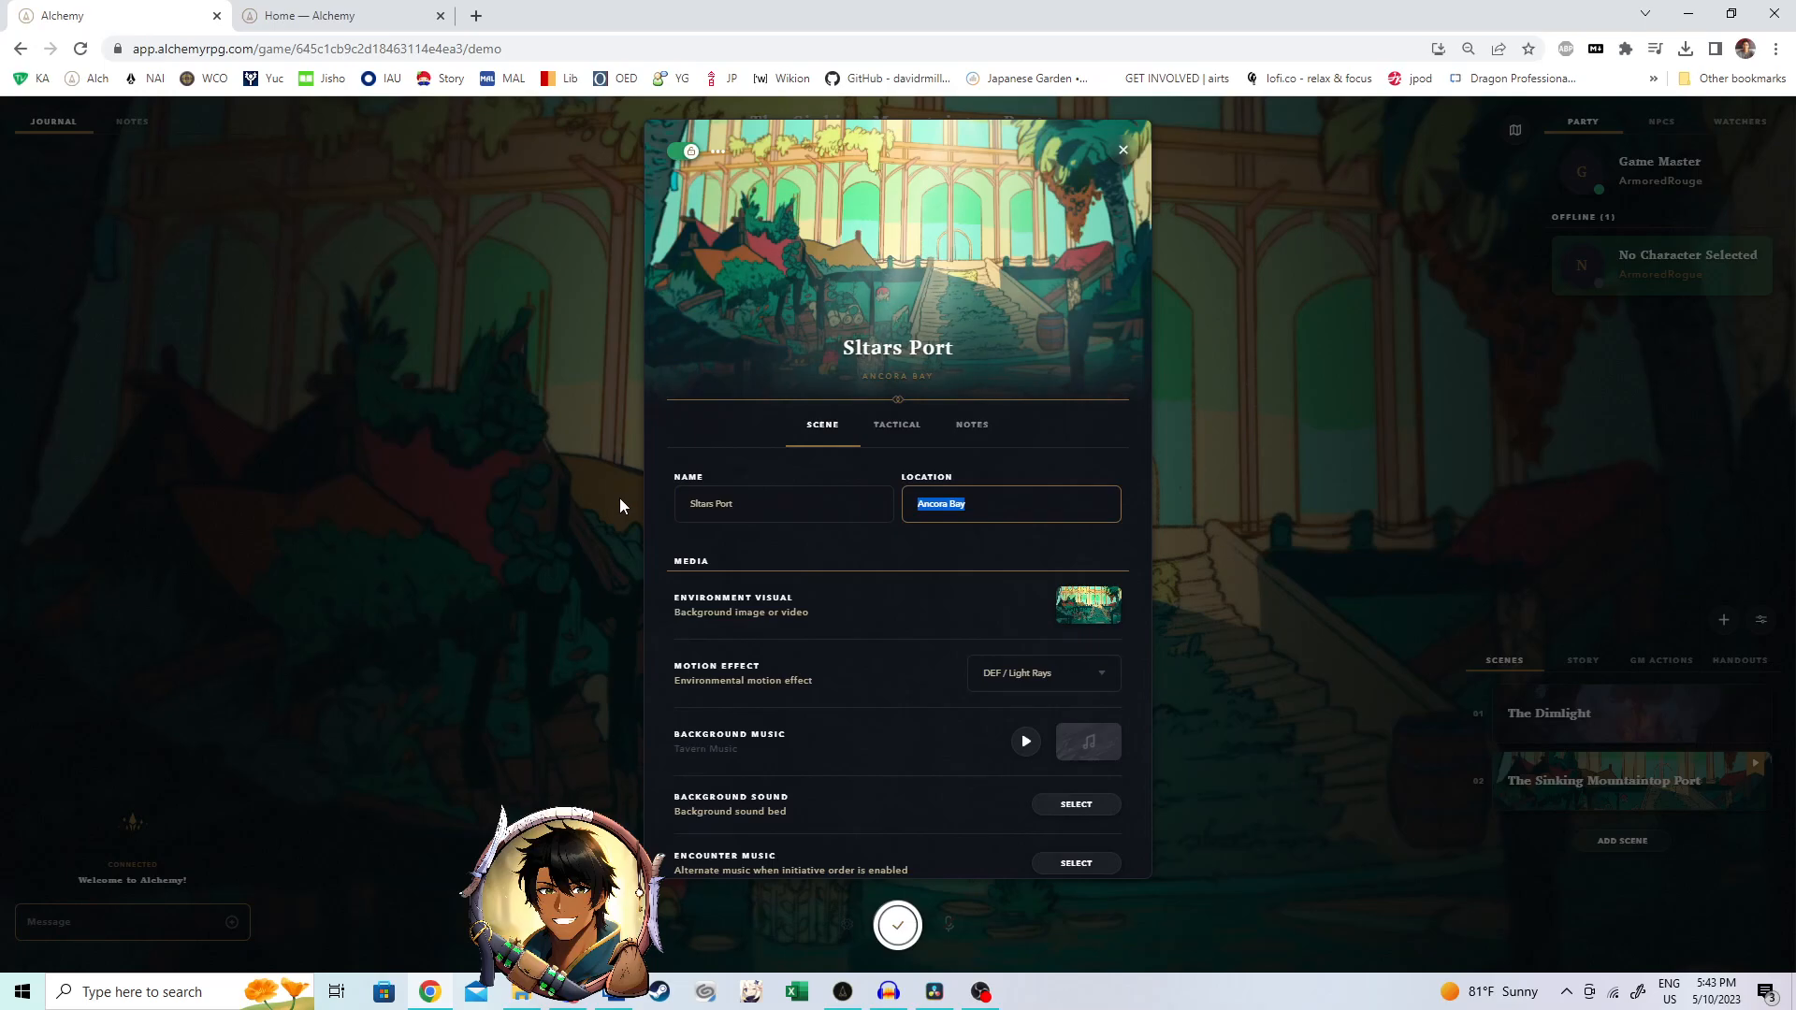
type("Saltars")
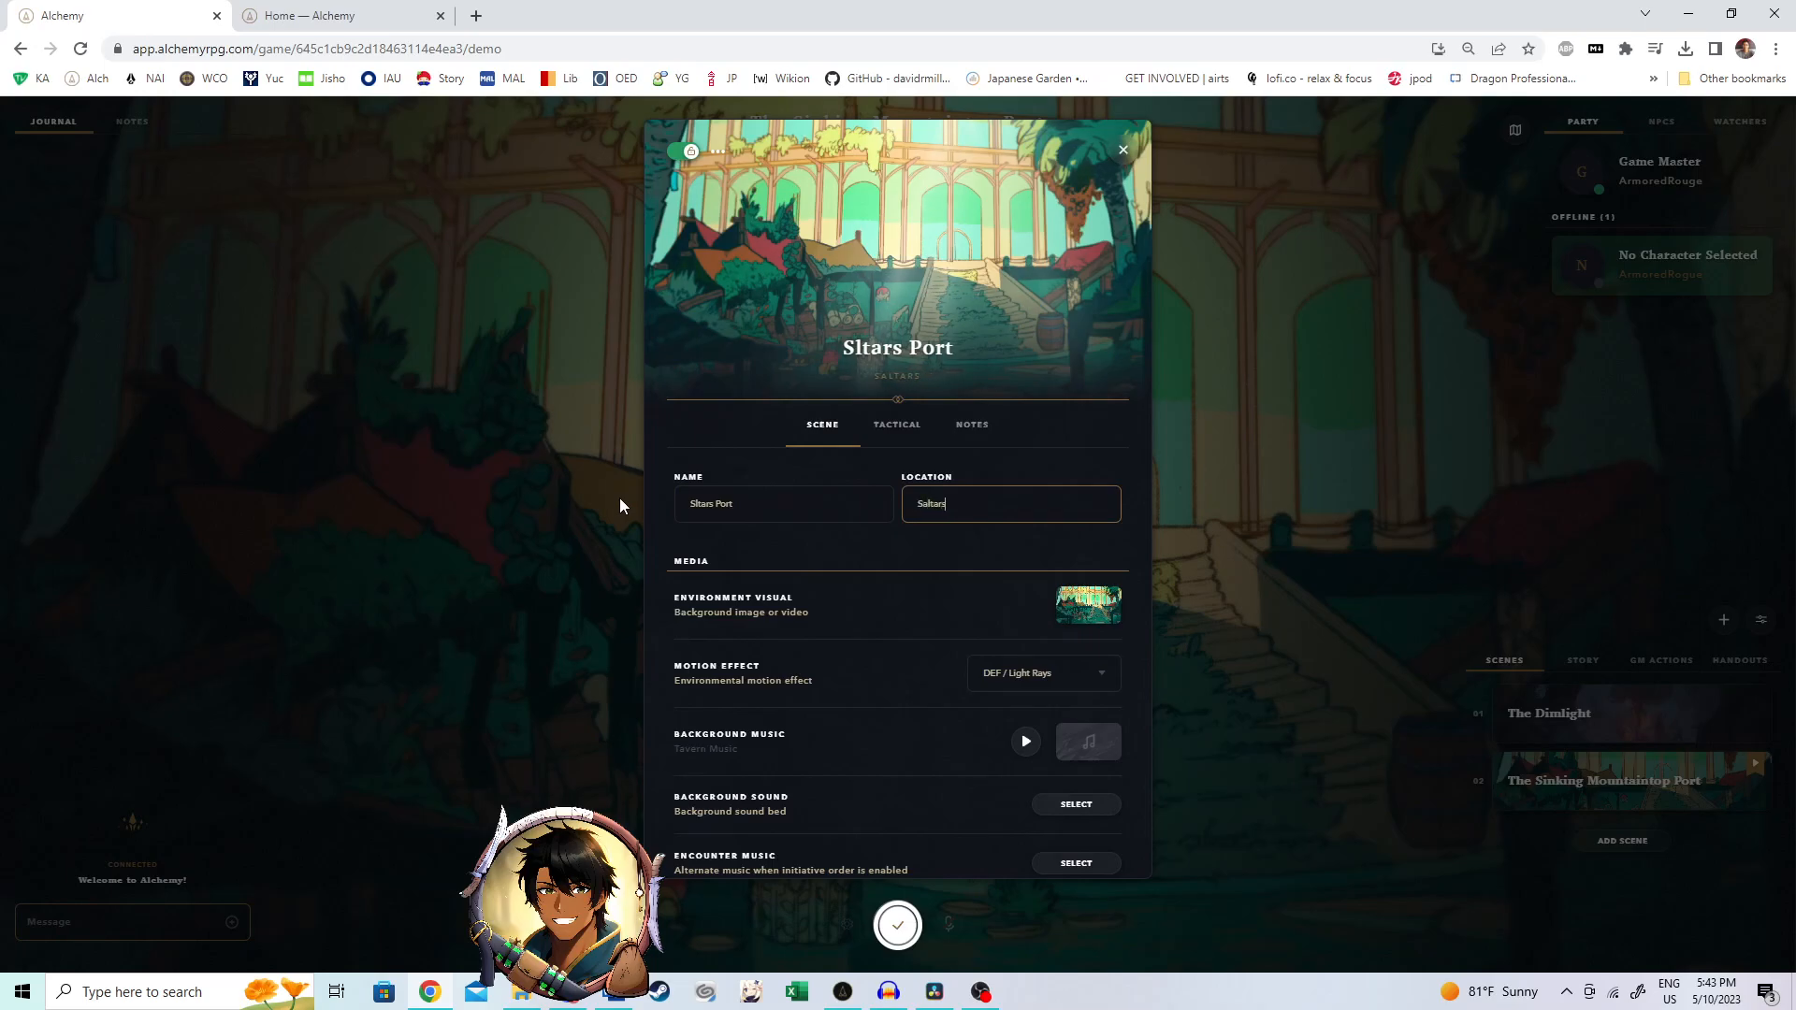
type("Port")
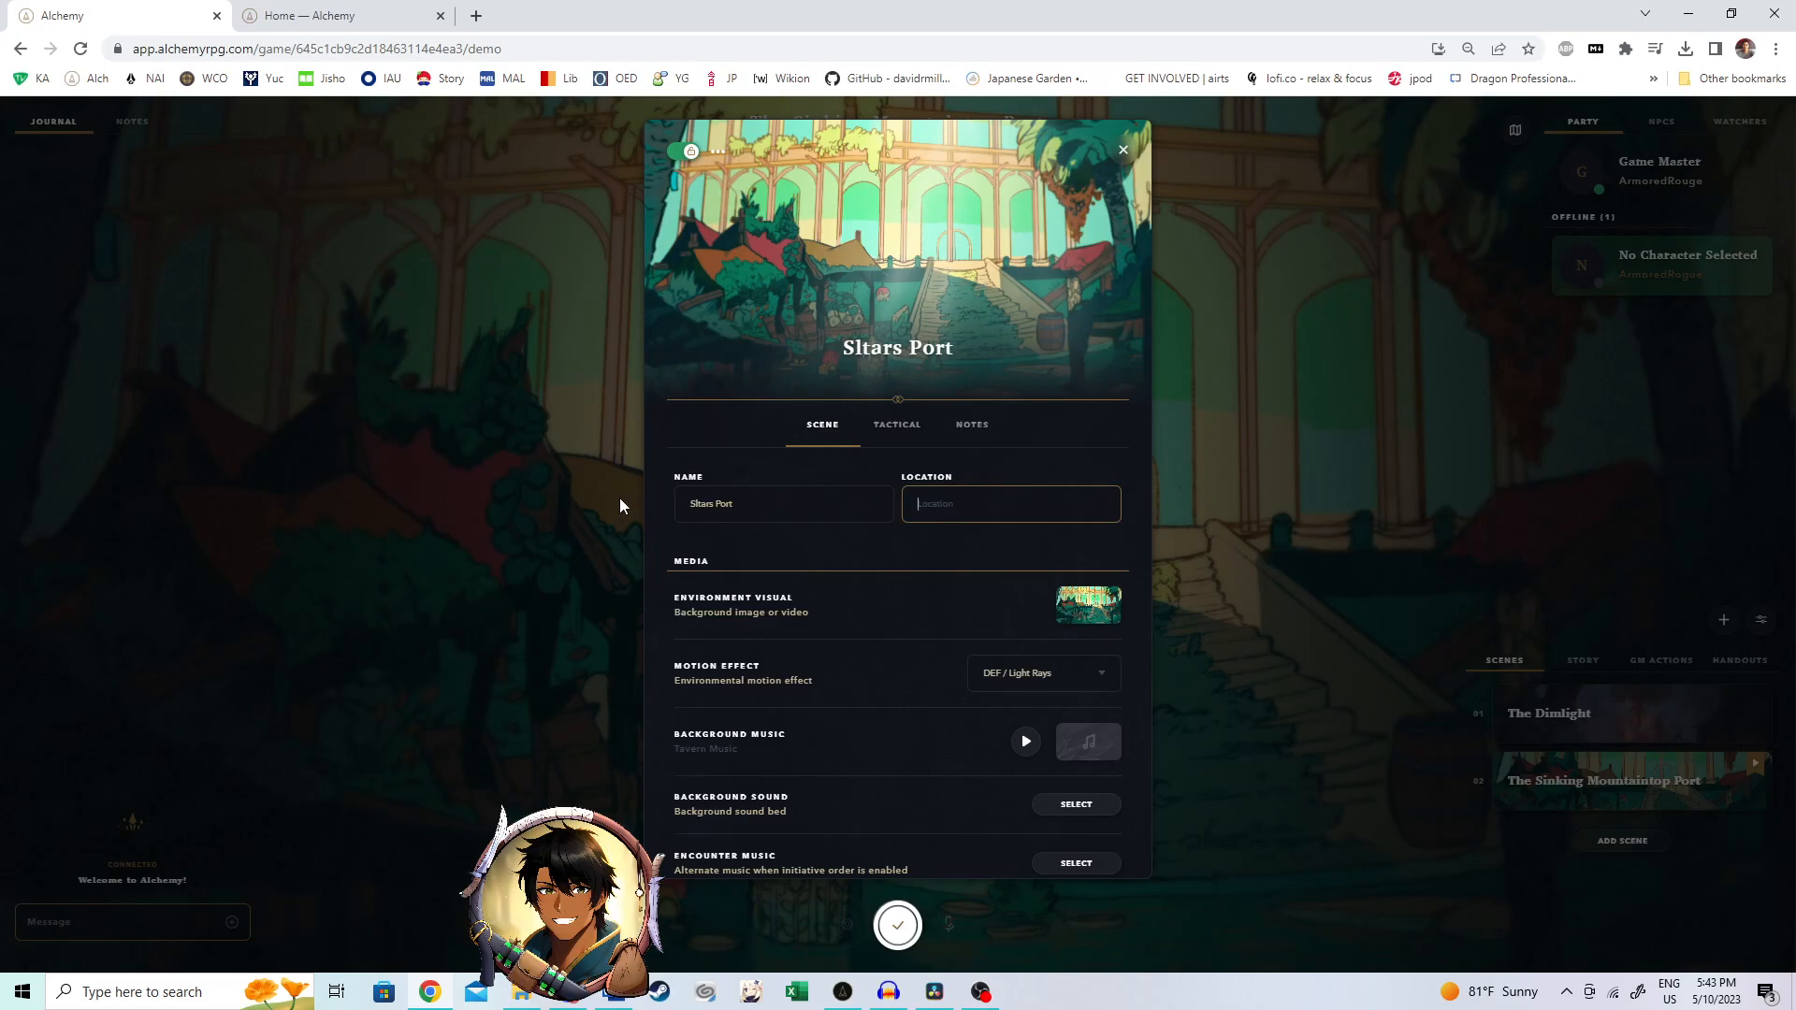
type("Humble")
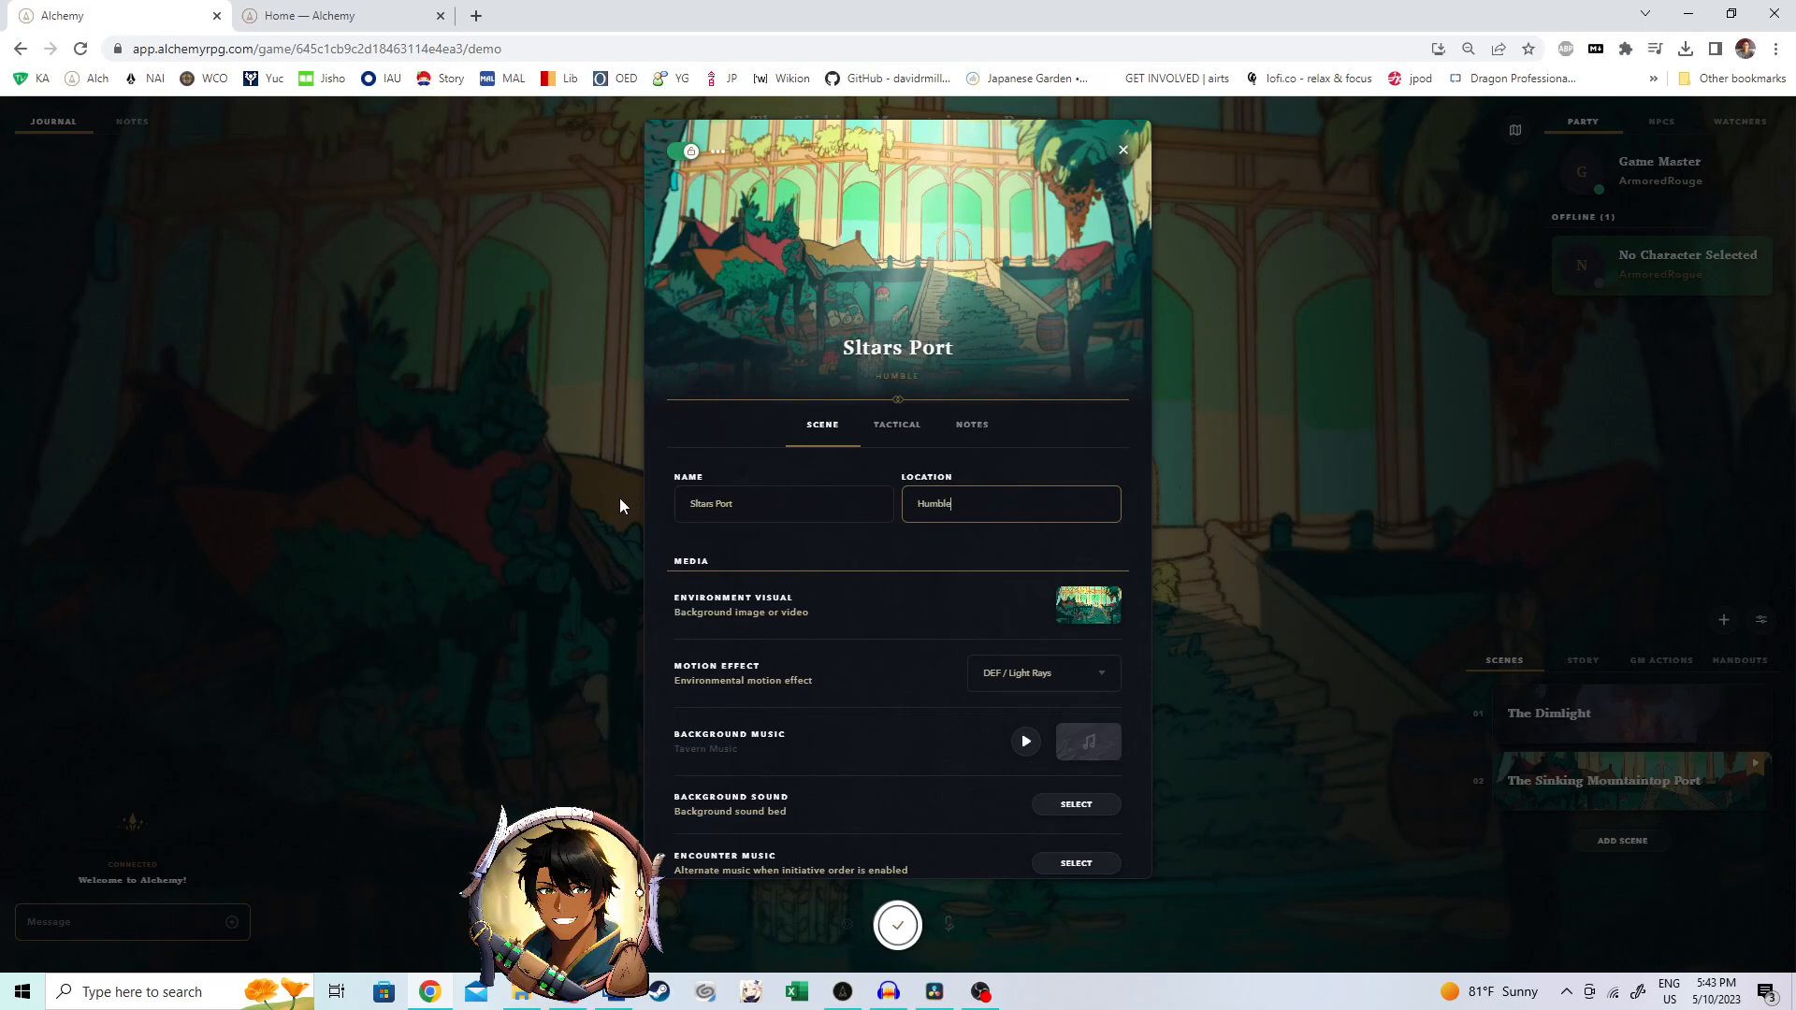
type("wood")
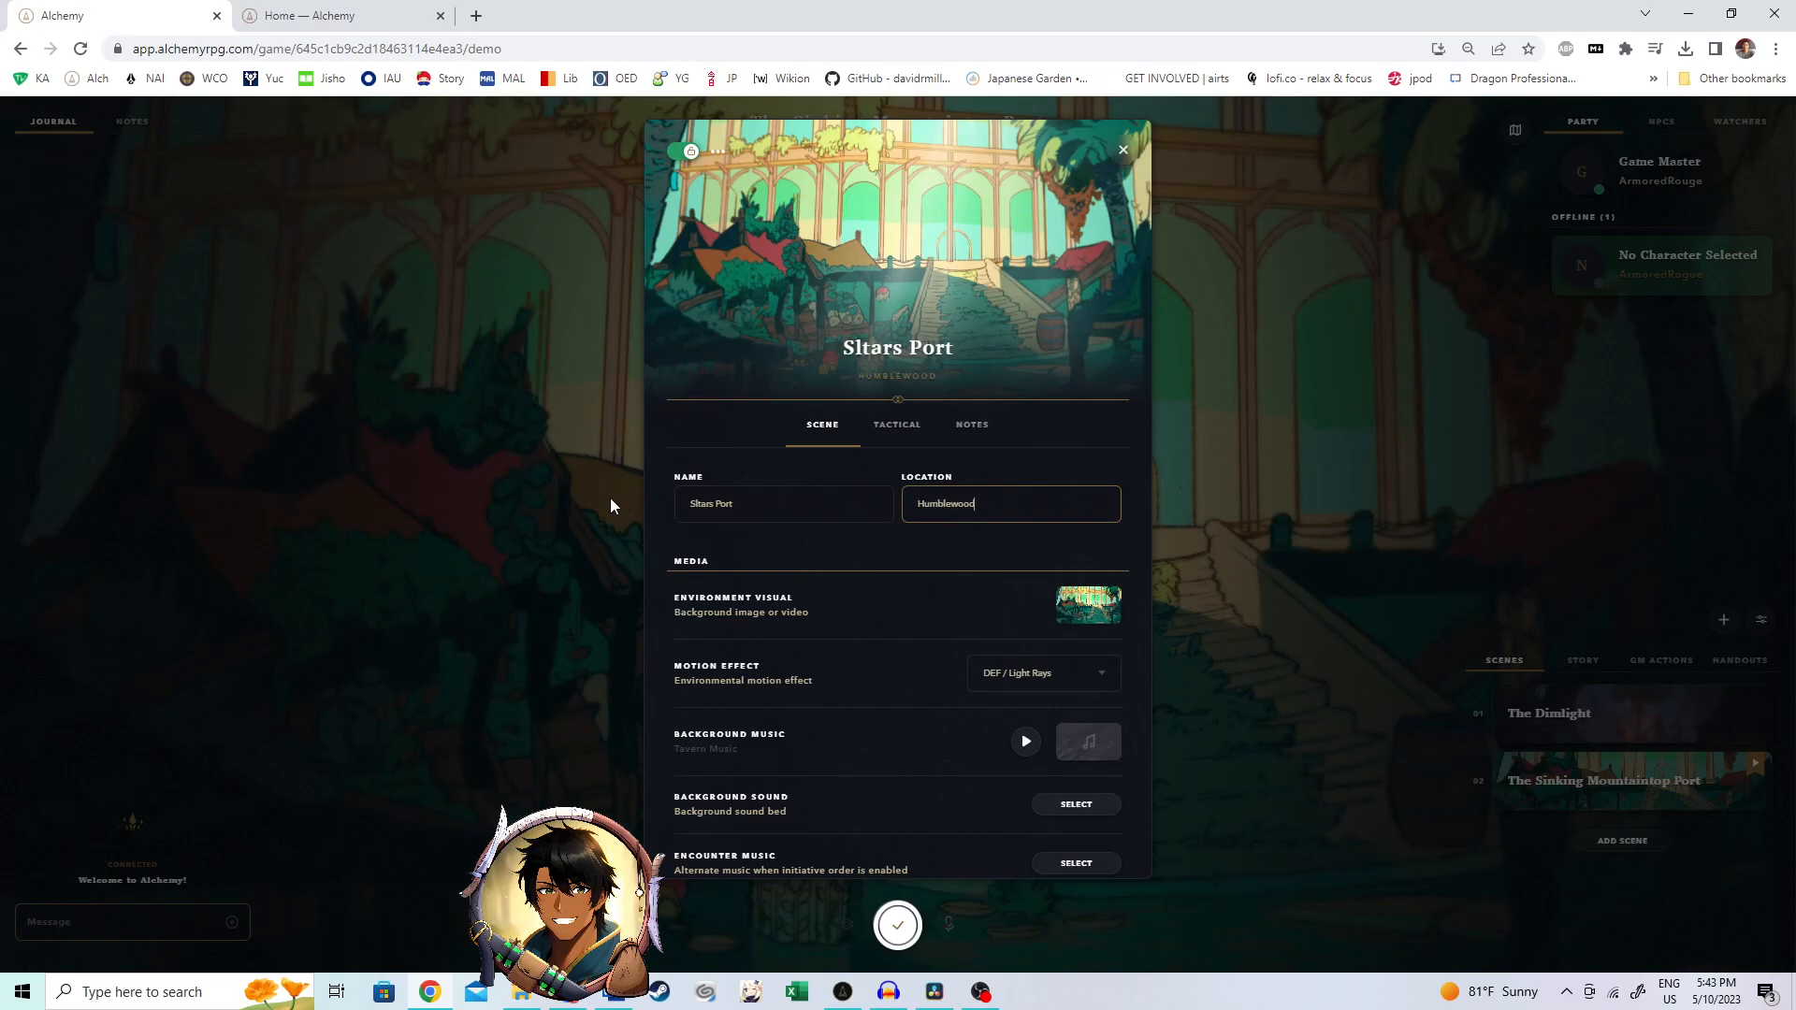
left_click(784, 503)
type("a")
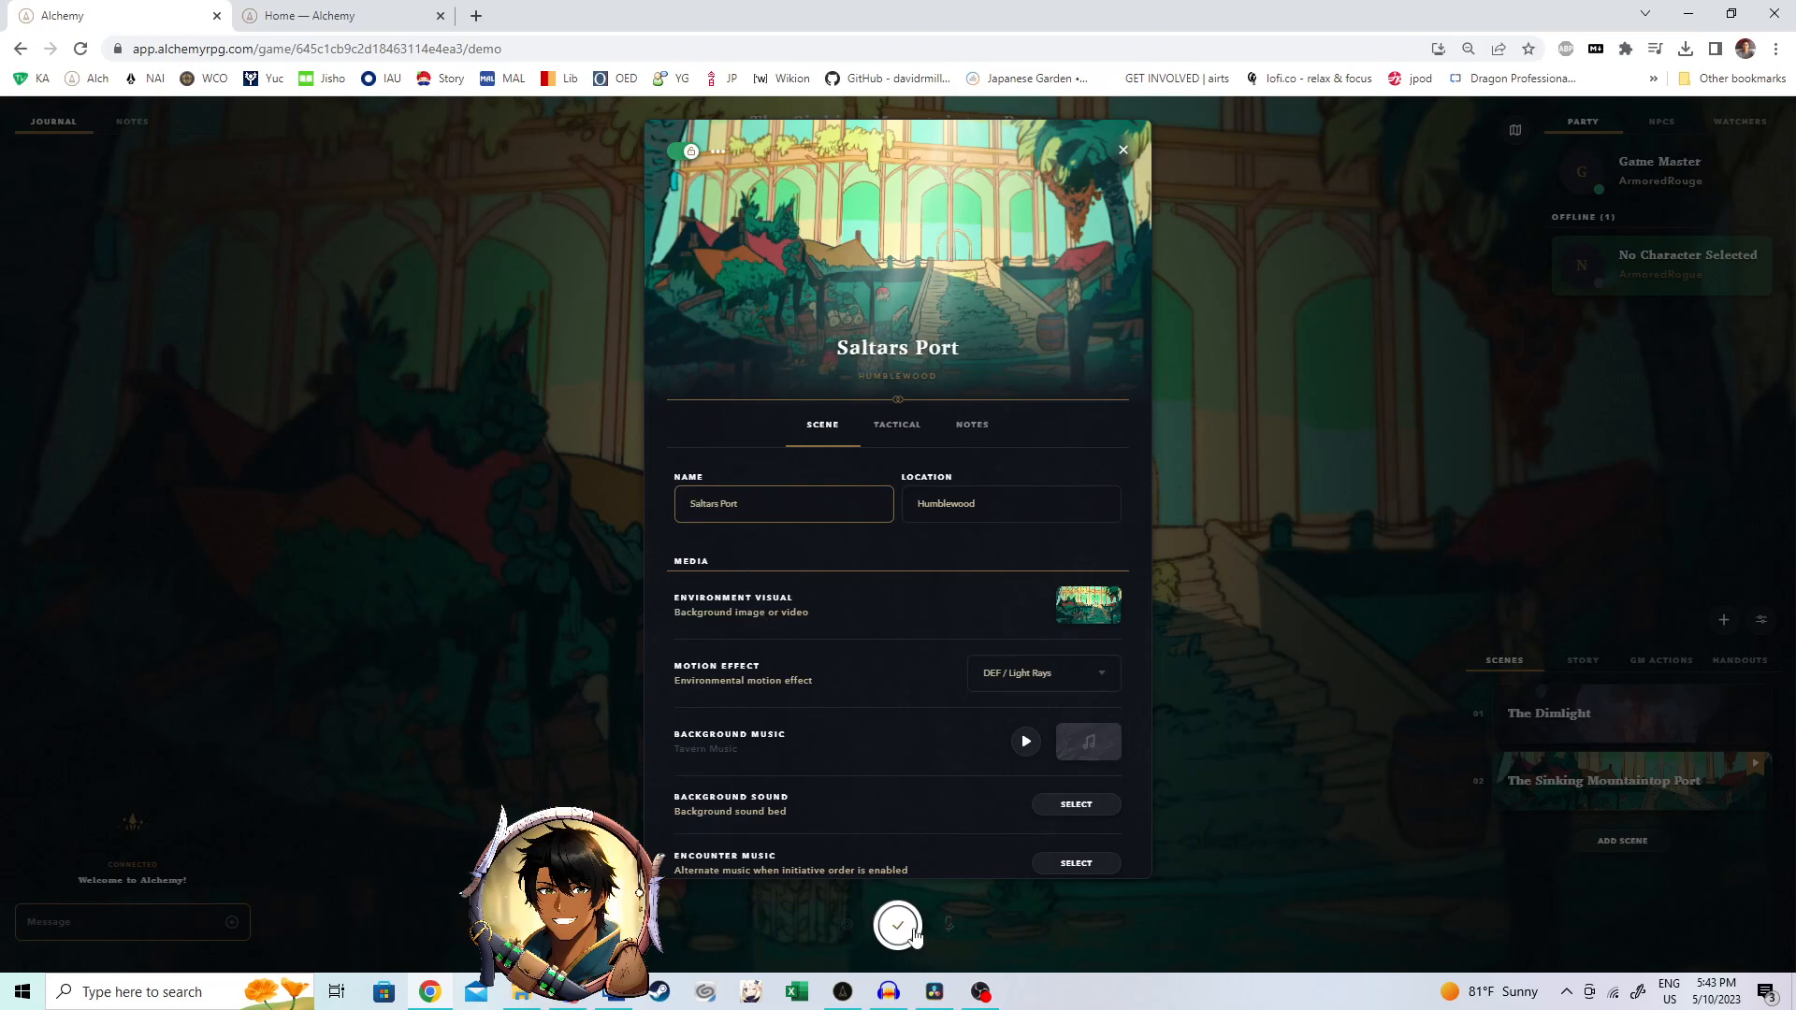
- Save the scene edits so Saltars Port becomes the active scene
left_click(1120, 149)
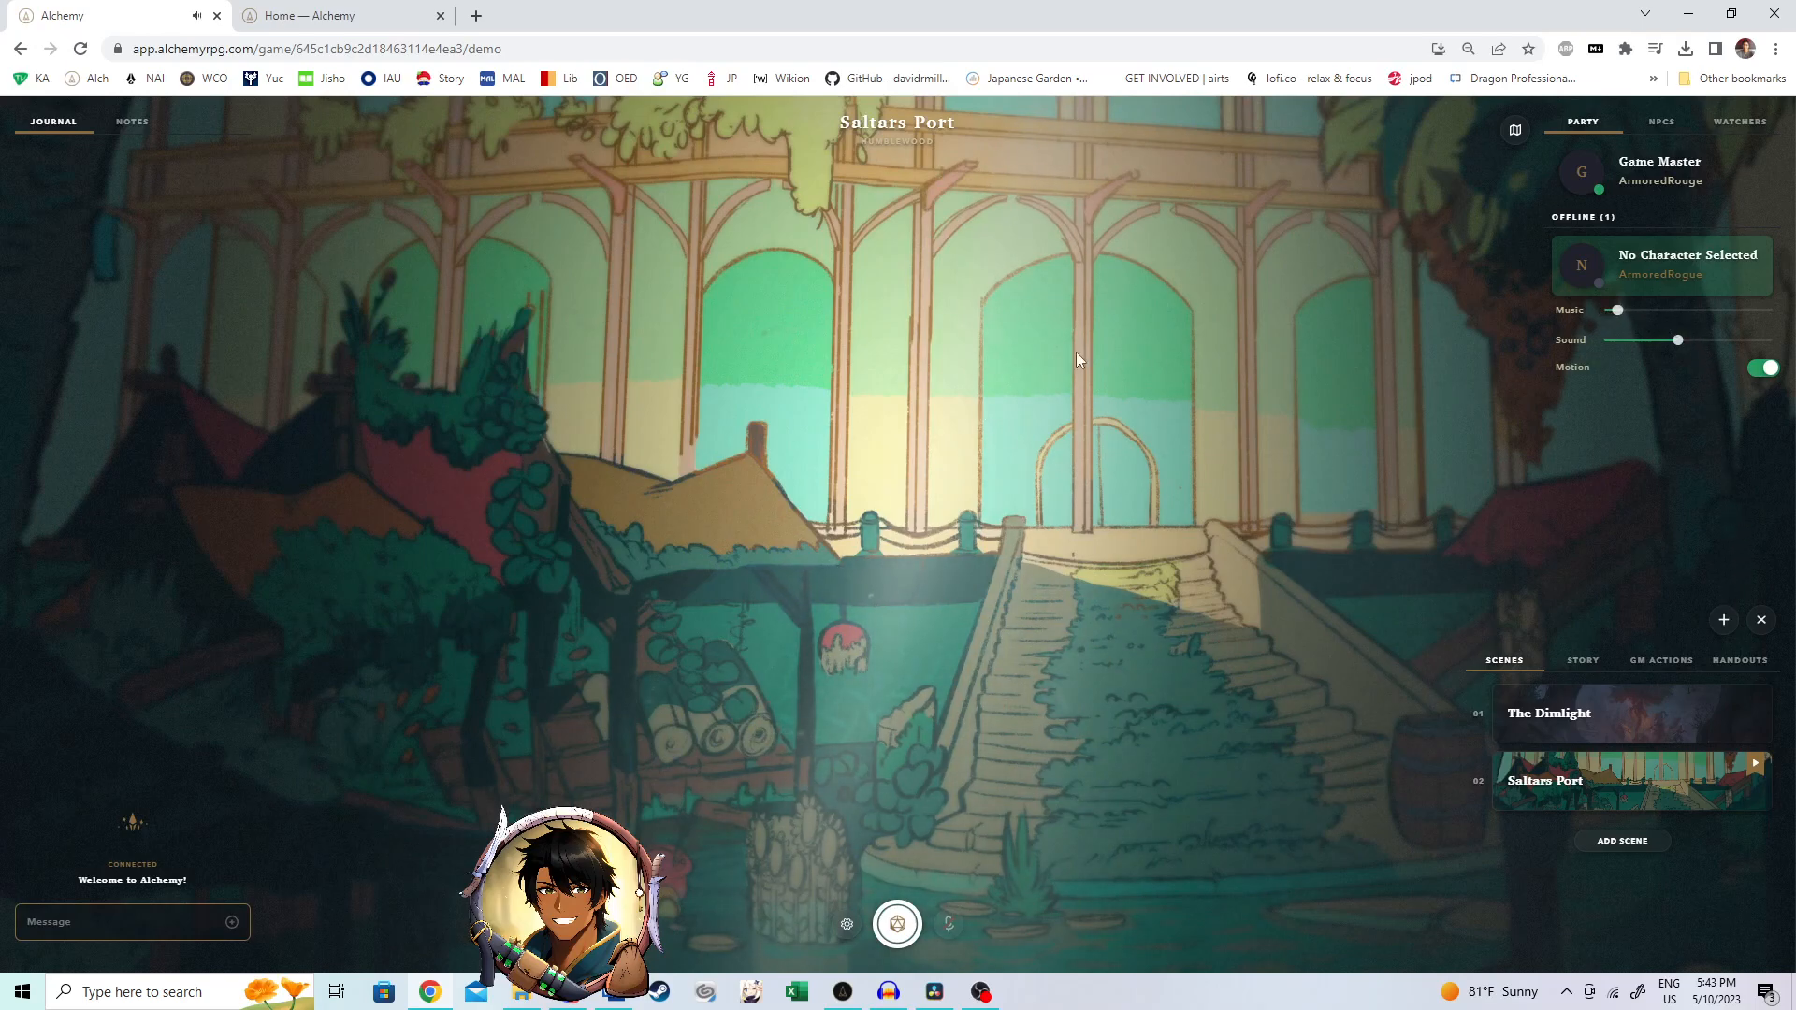
mouse_move(1620, 675)
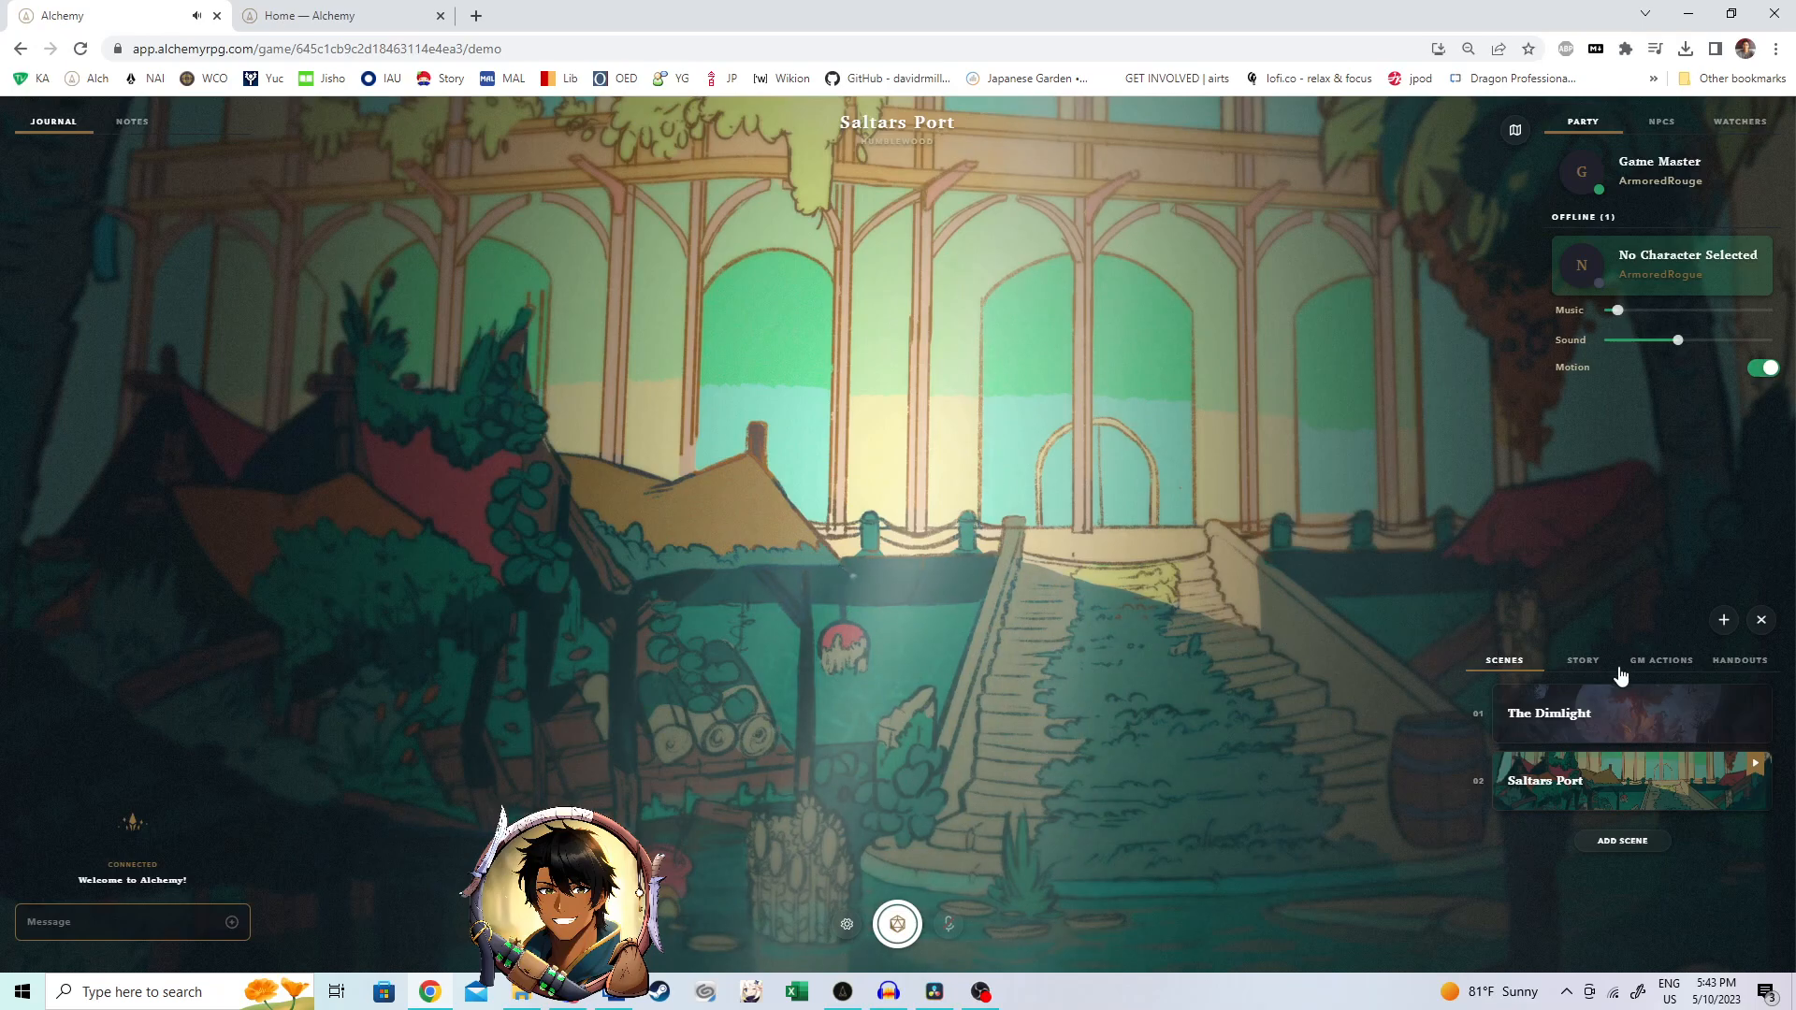
- Look over the scene's GM Actions, Story and NPCs panels
left_click(1659, 660)
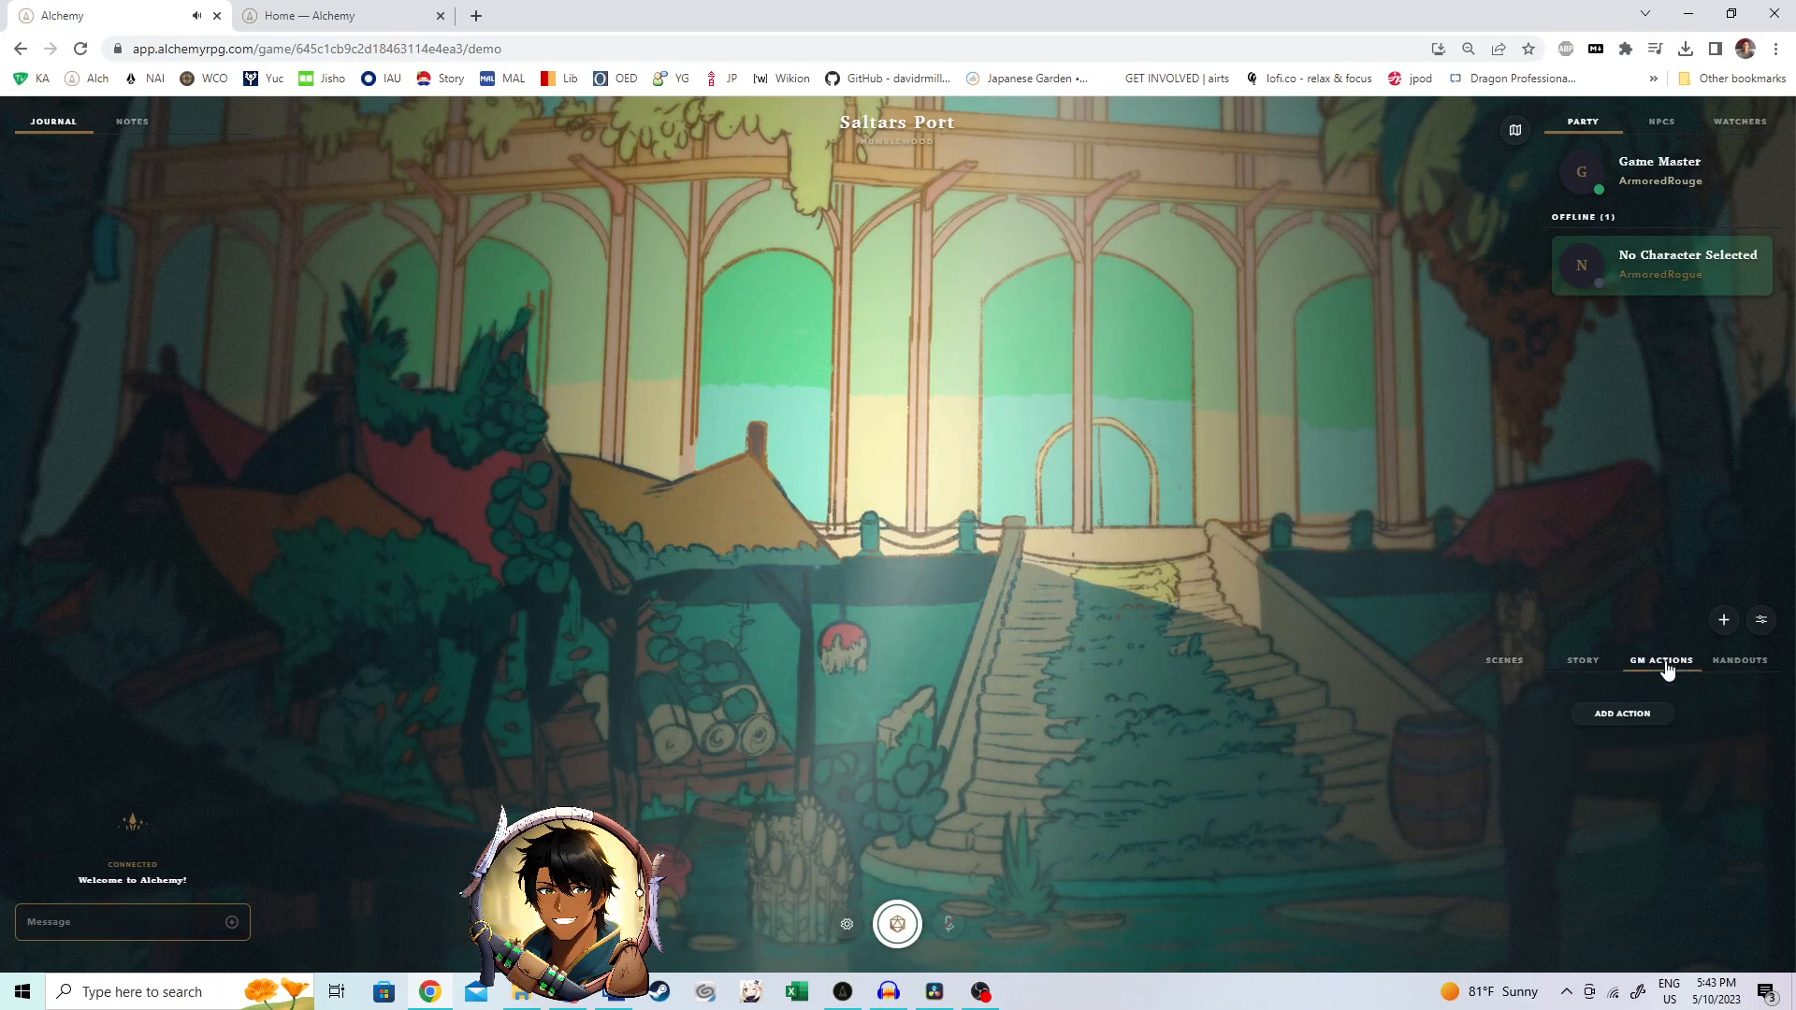
mouse_move(1596, 677)
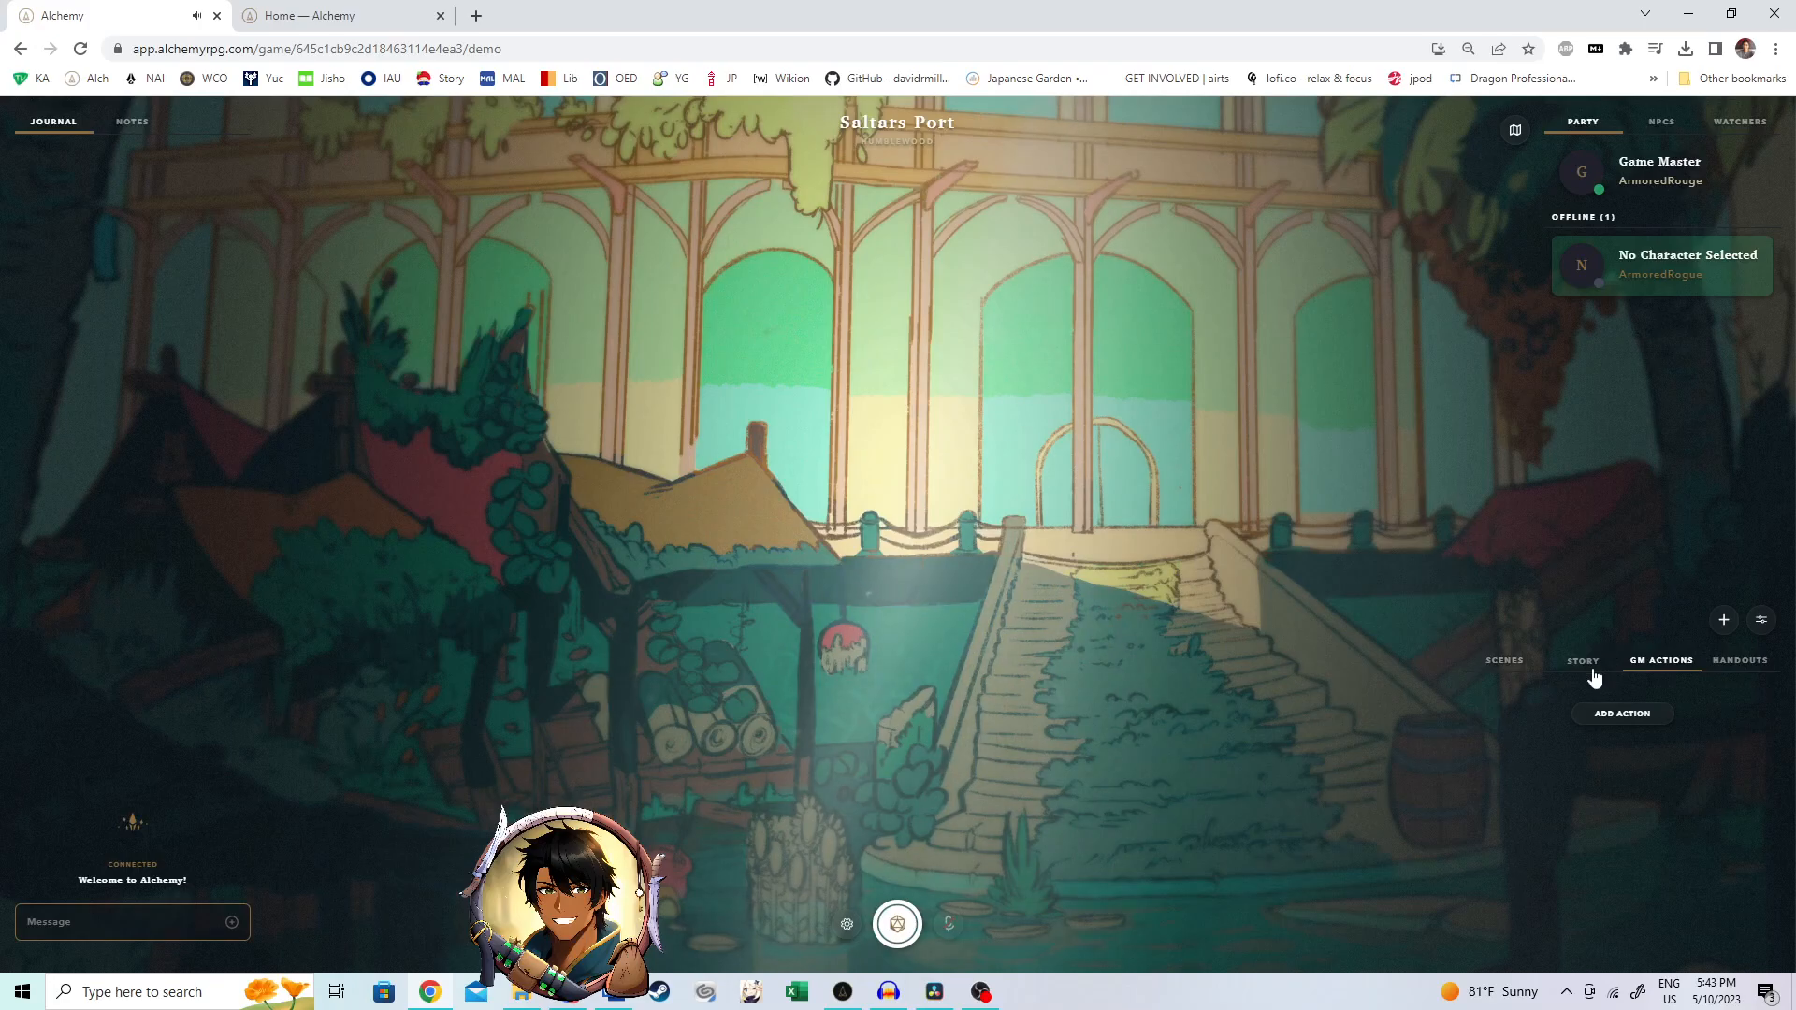
left_click(1583, 660)
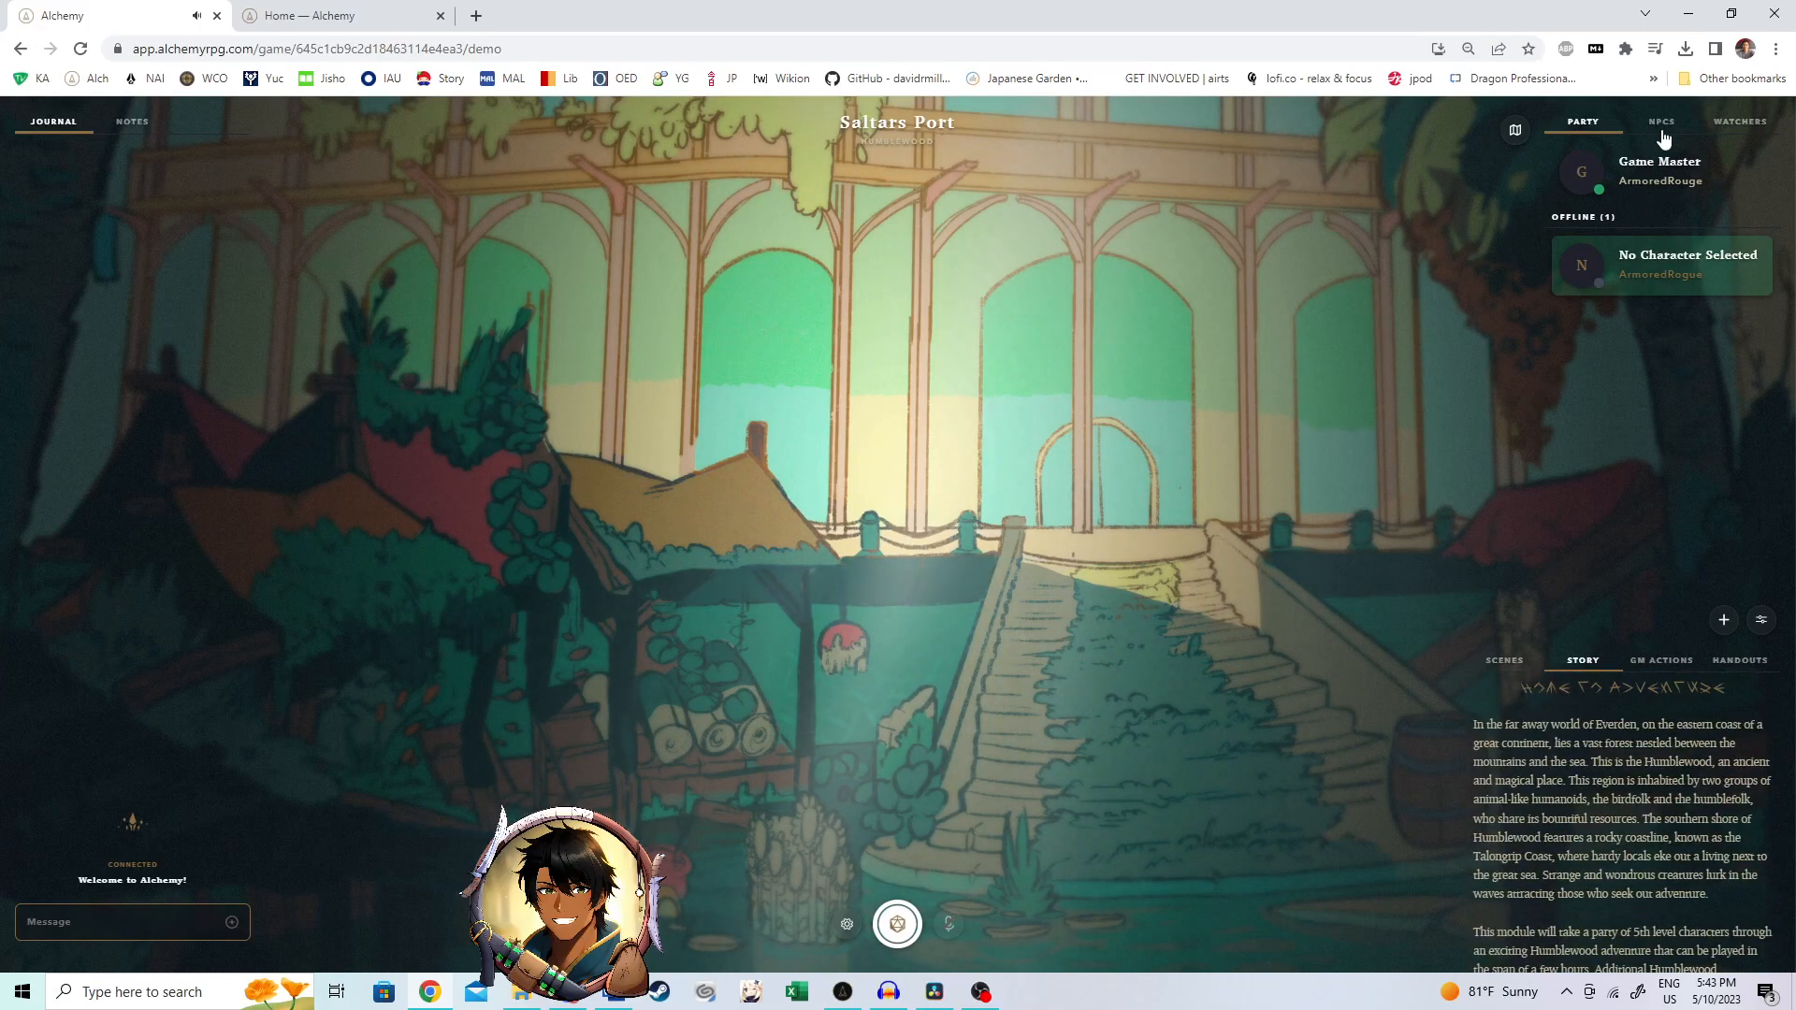
left_click(1661, 122)
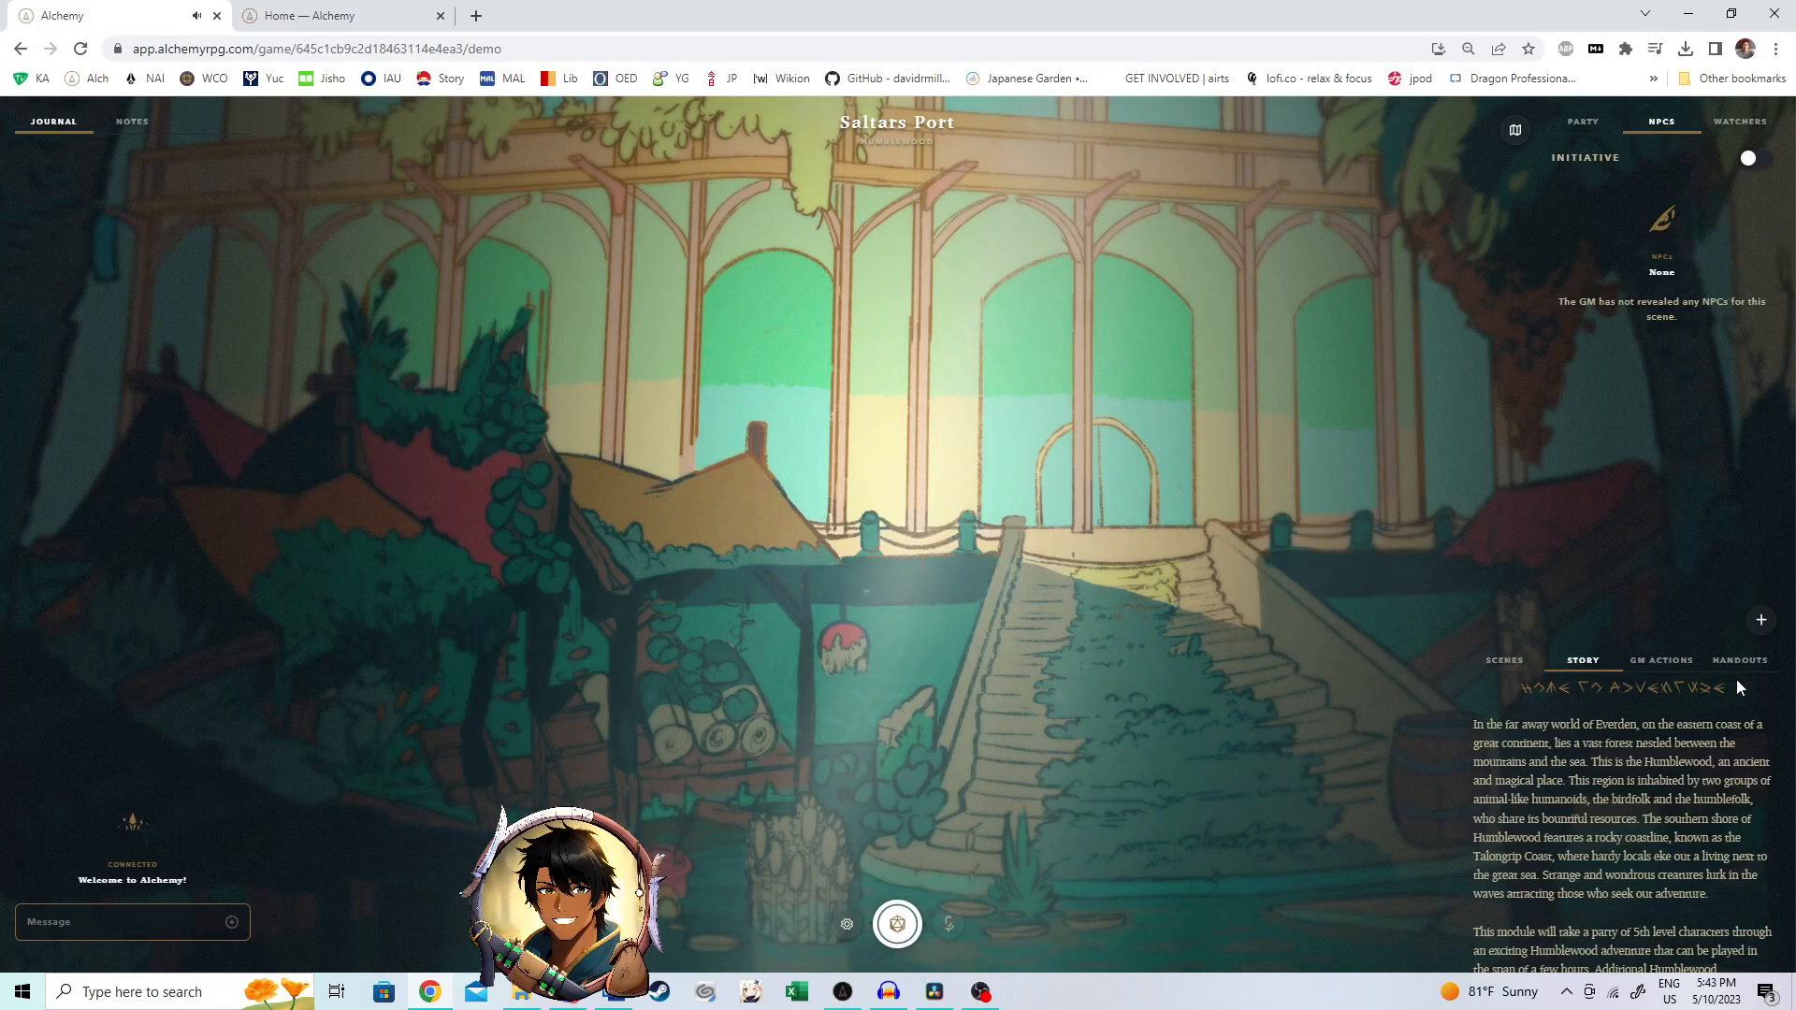
- View the empty Handouts panel and dismiss the Add Handout dialog unused
left_click(1737, 660)
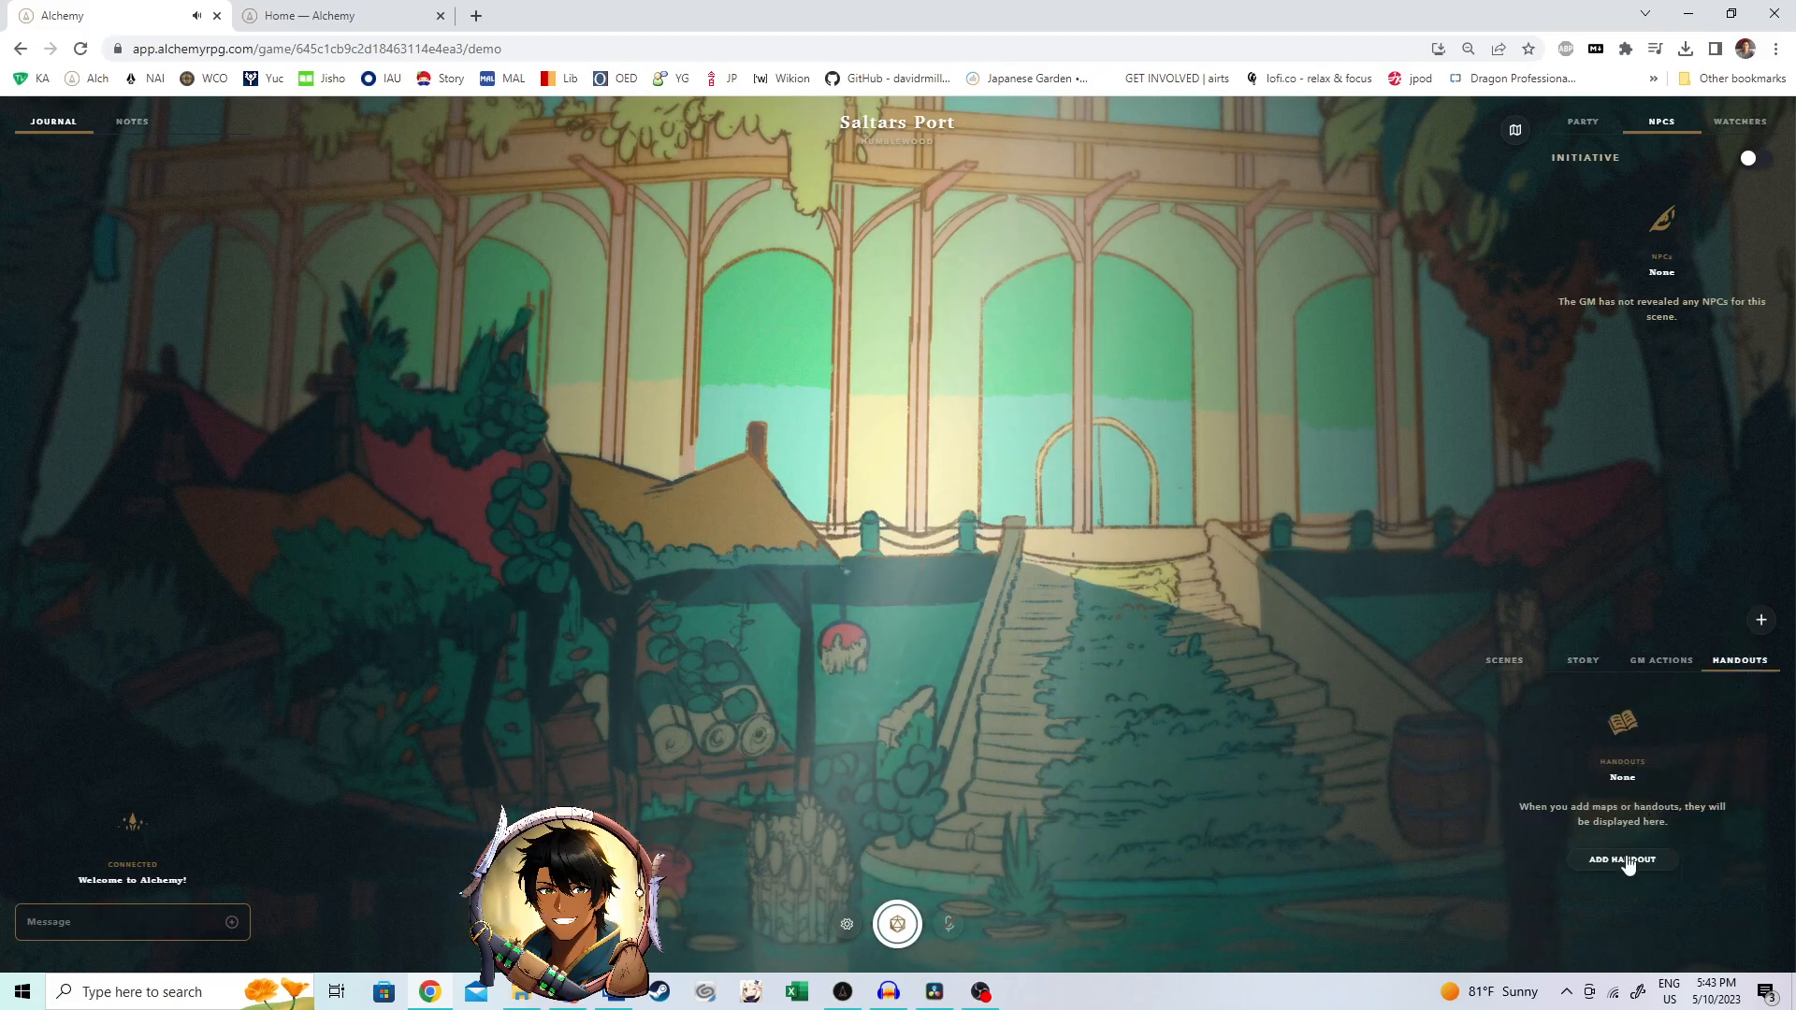
left_click(1621, 858)
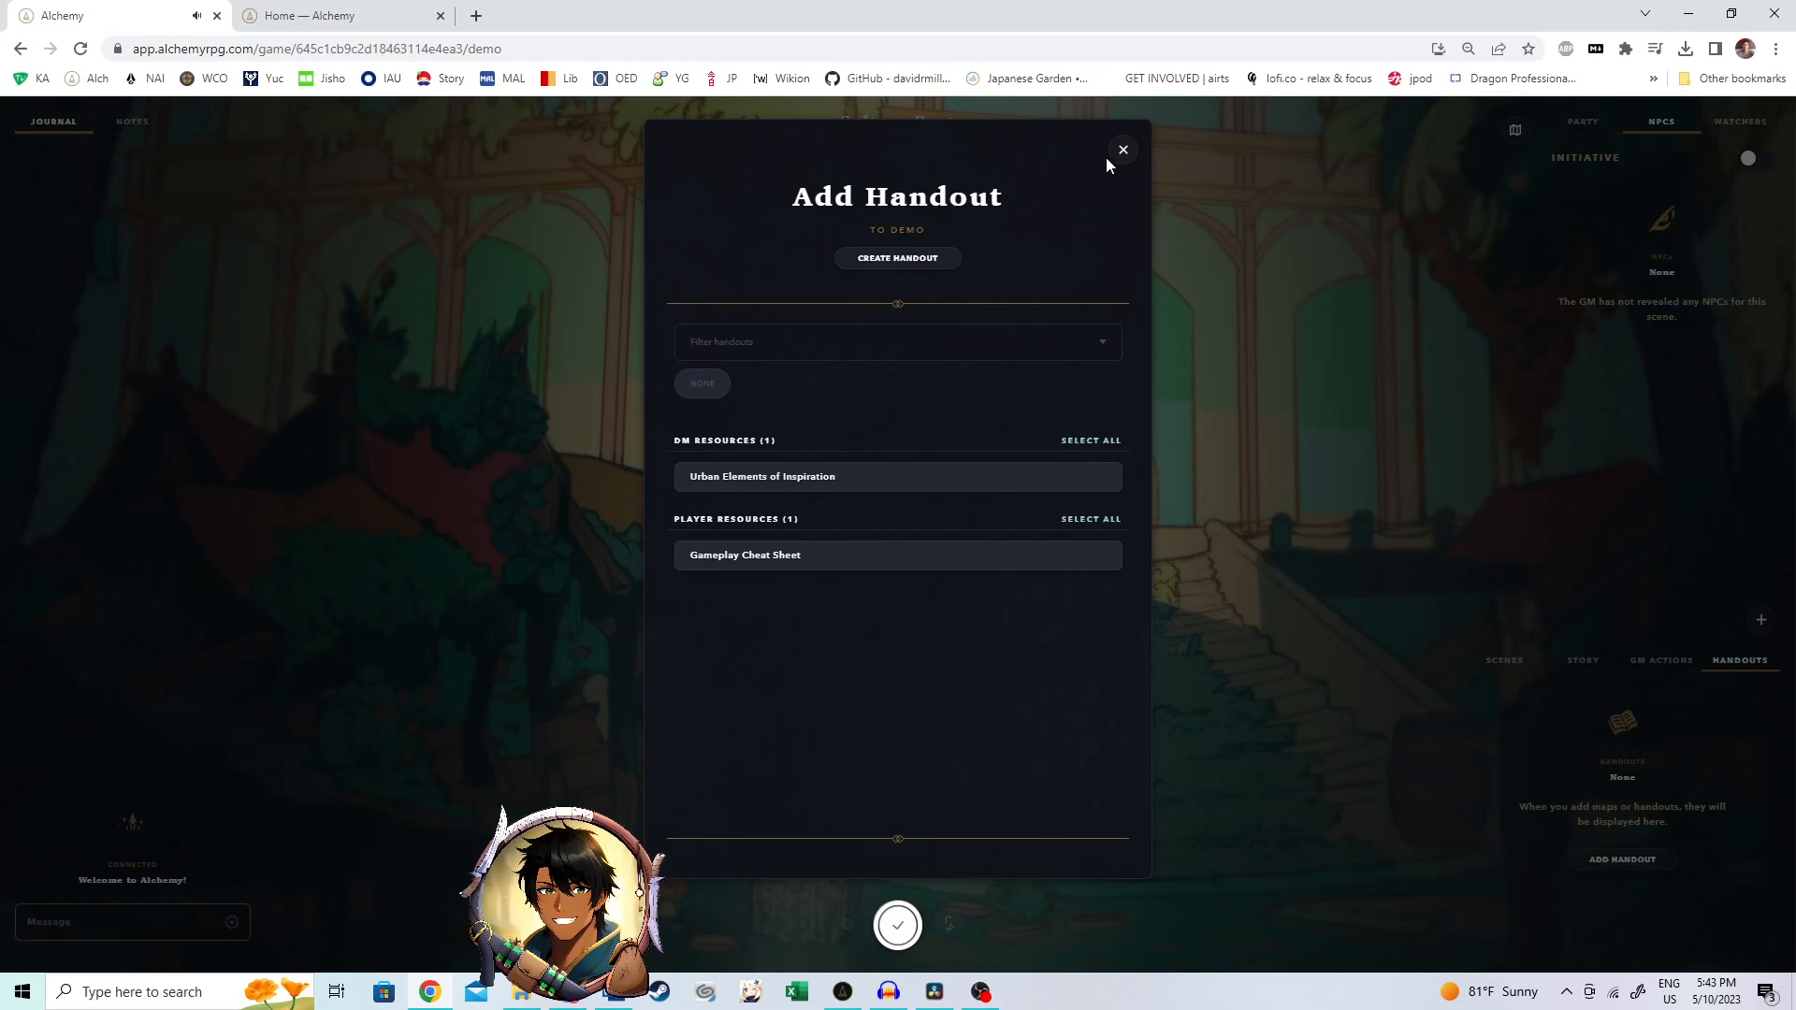
left_click(1122, 150)
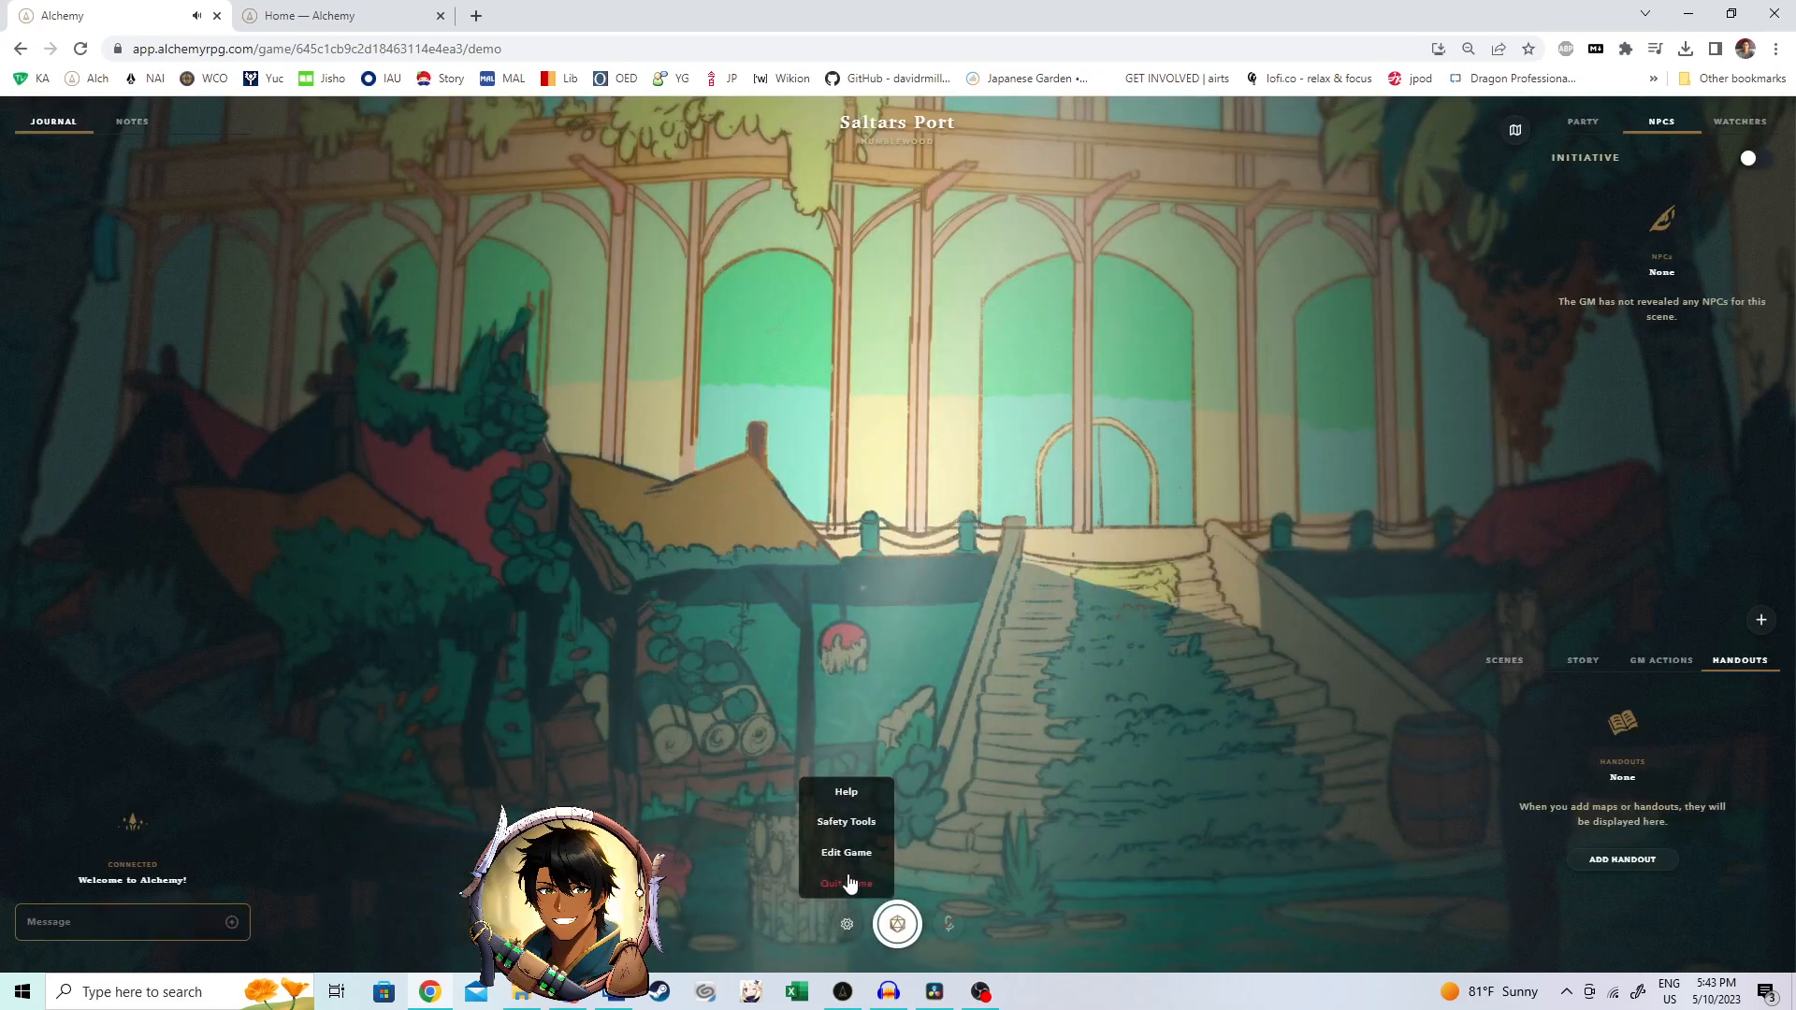
left_click(845, 853)
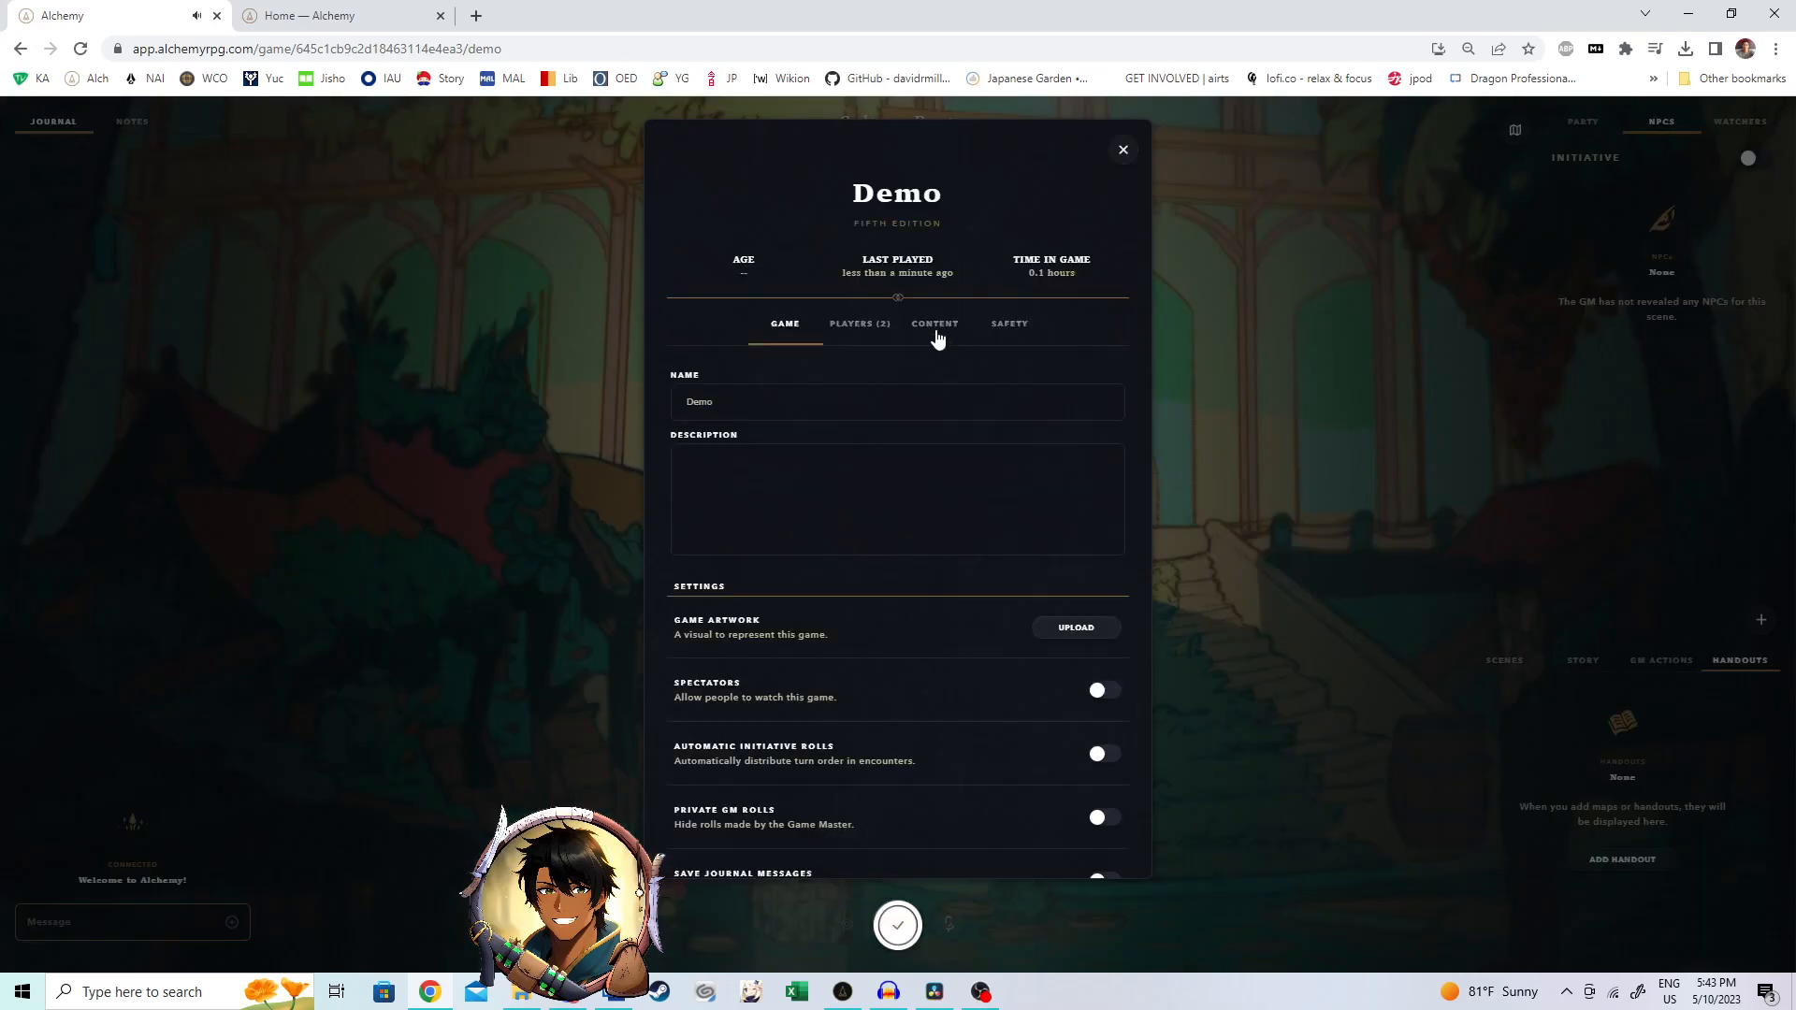
left_click(935, 323)
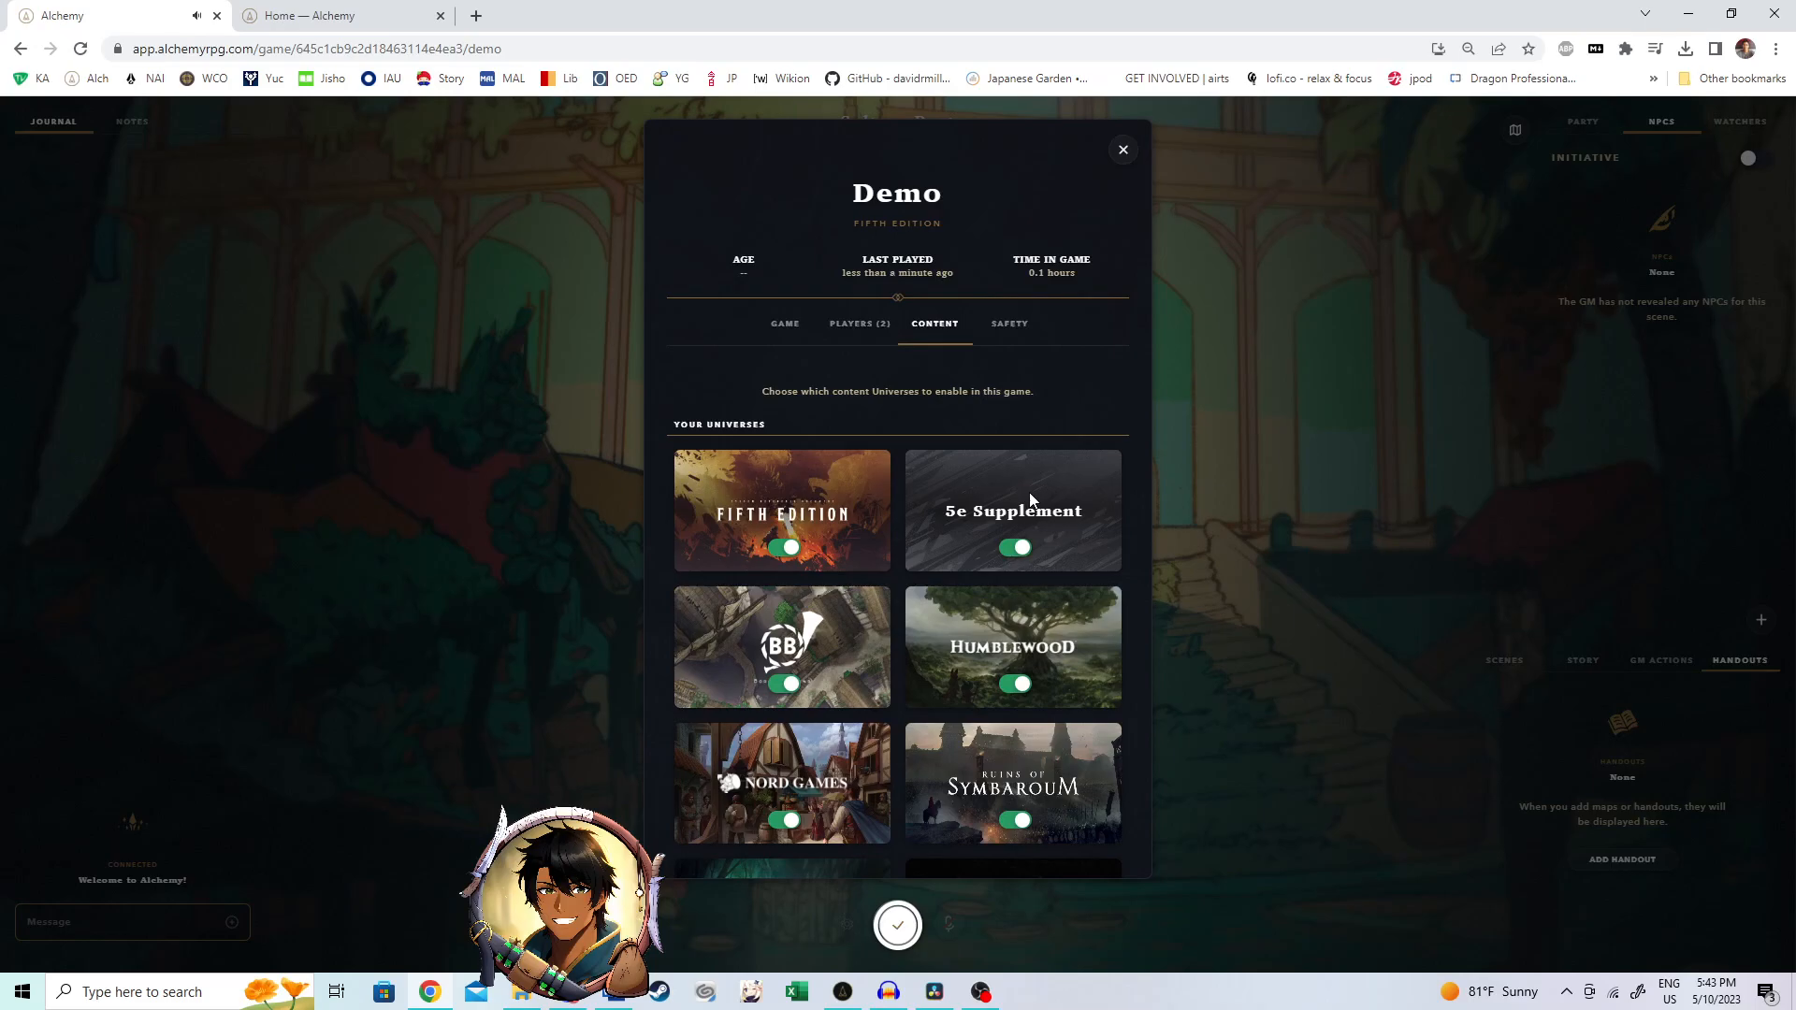
mouse_move(1029, 506)
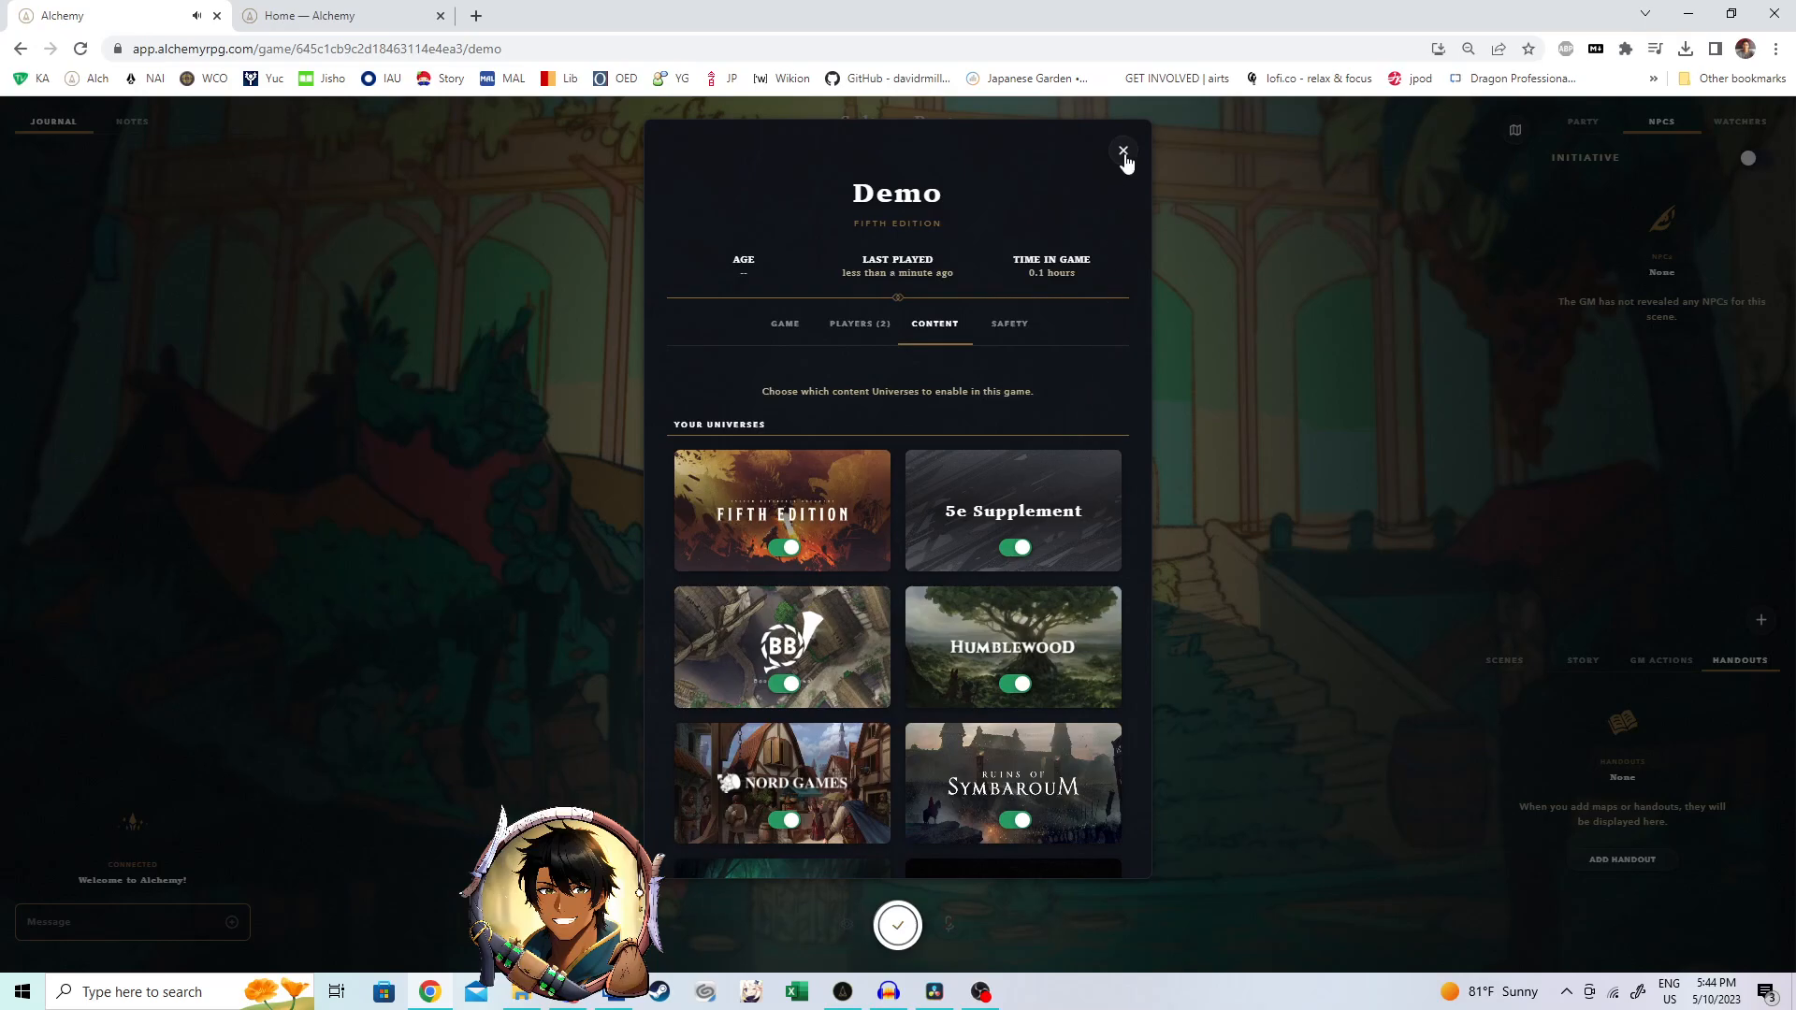
left_click(1123, 150)
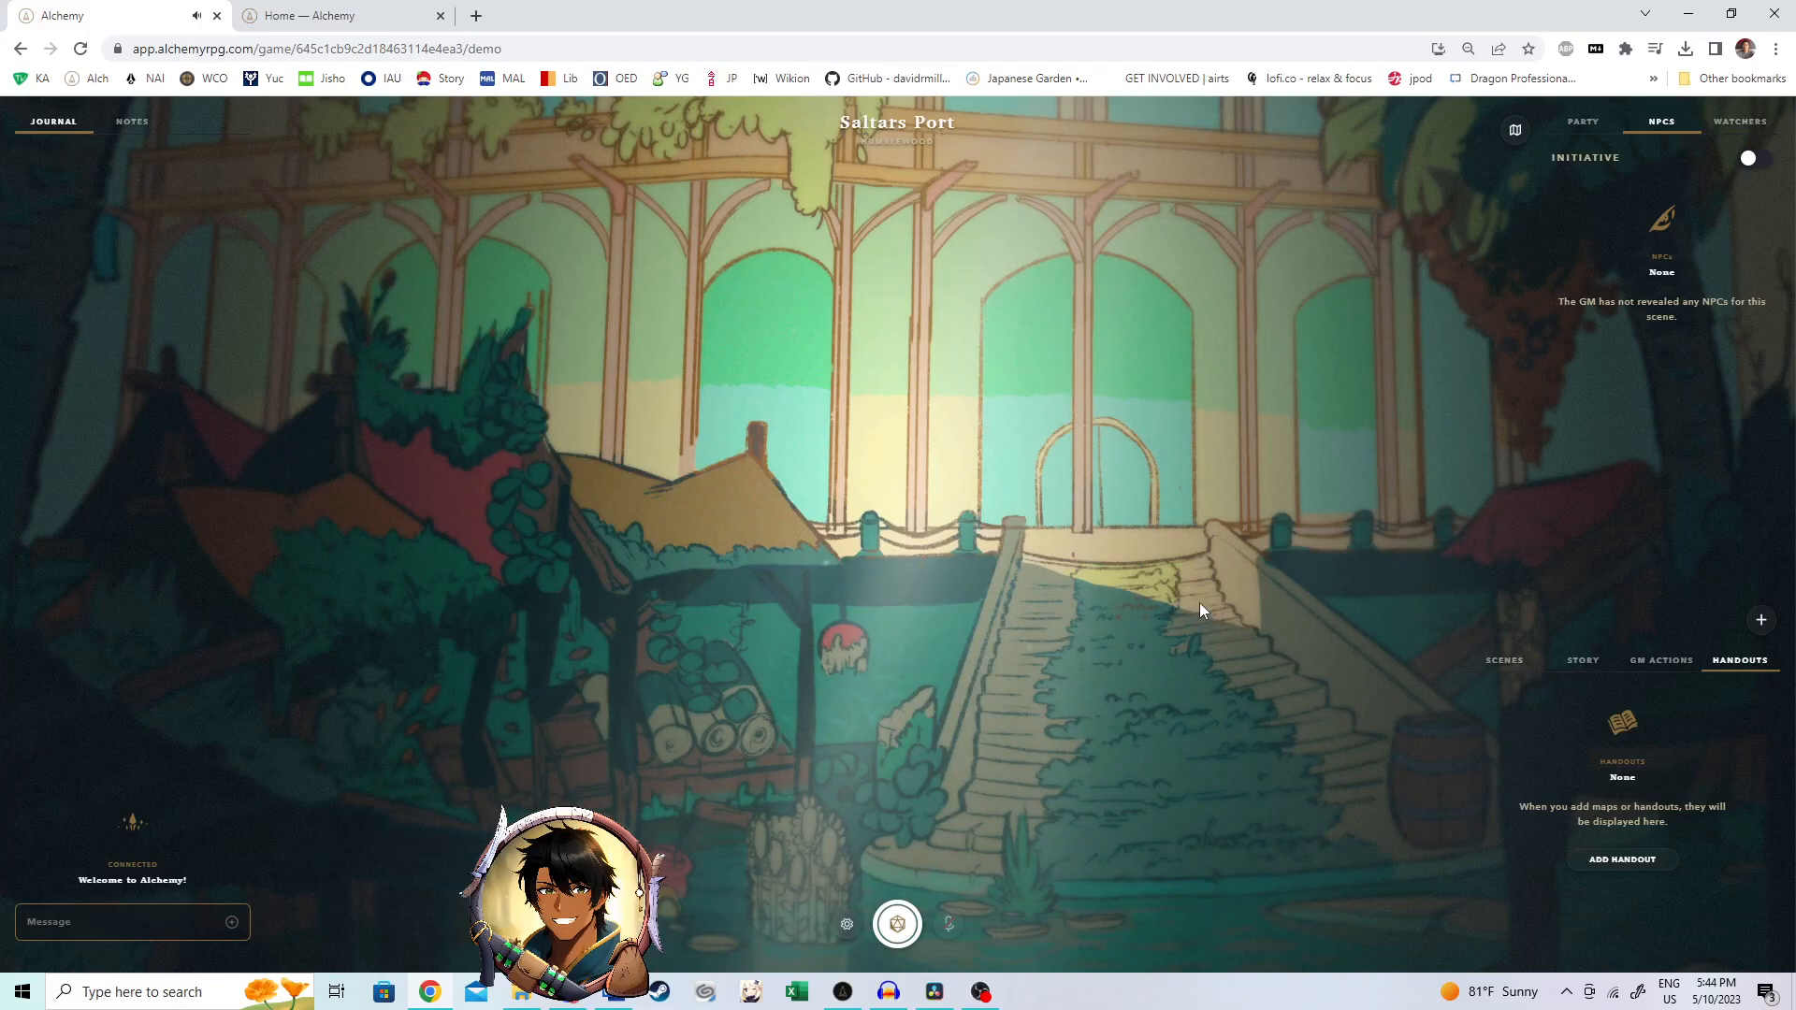
- Bring up the Add Handout list showing Gameplay Cheat Sheet under Player Resources
left_click(1620, 858)
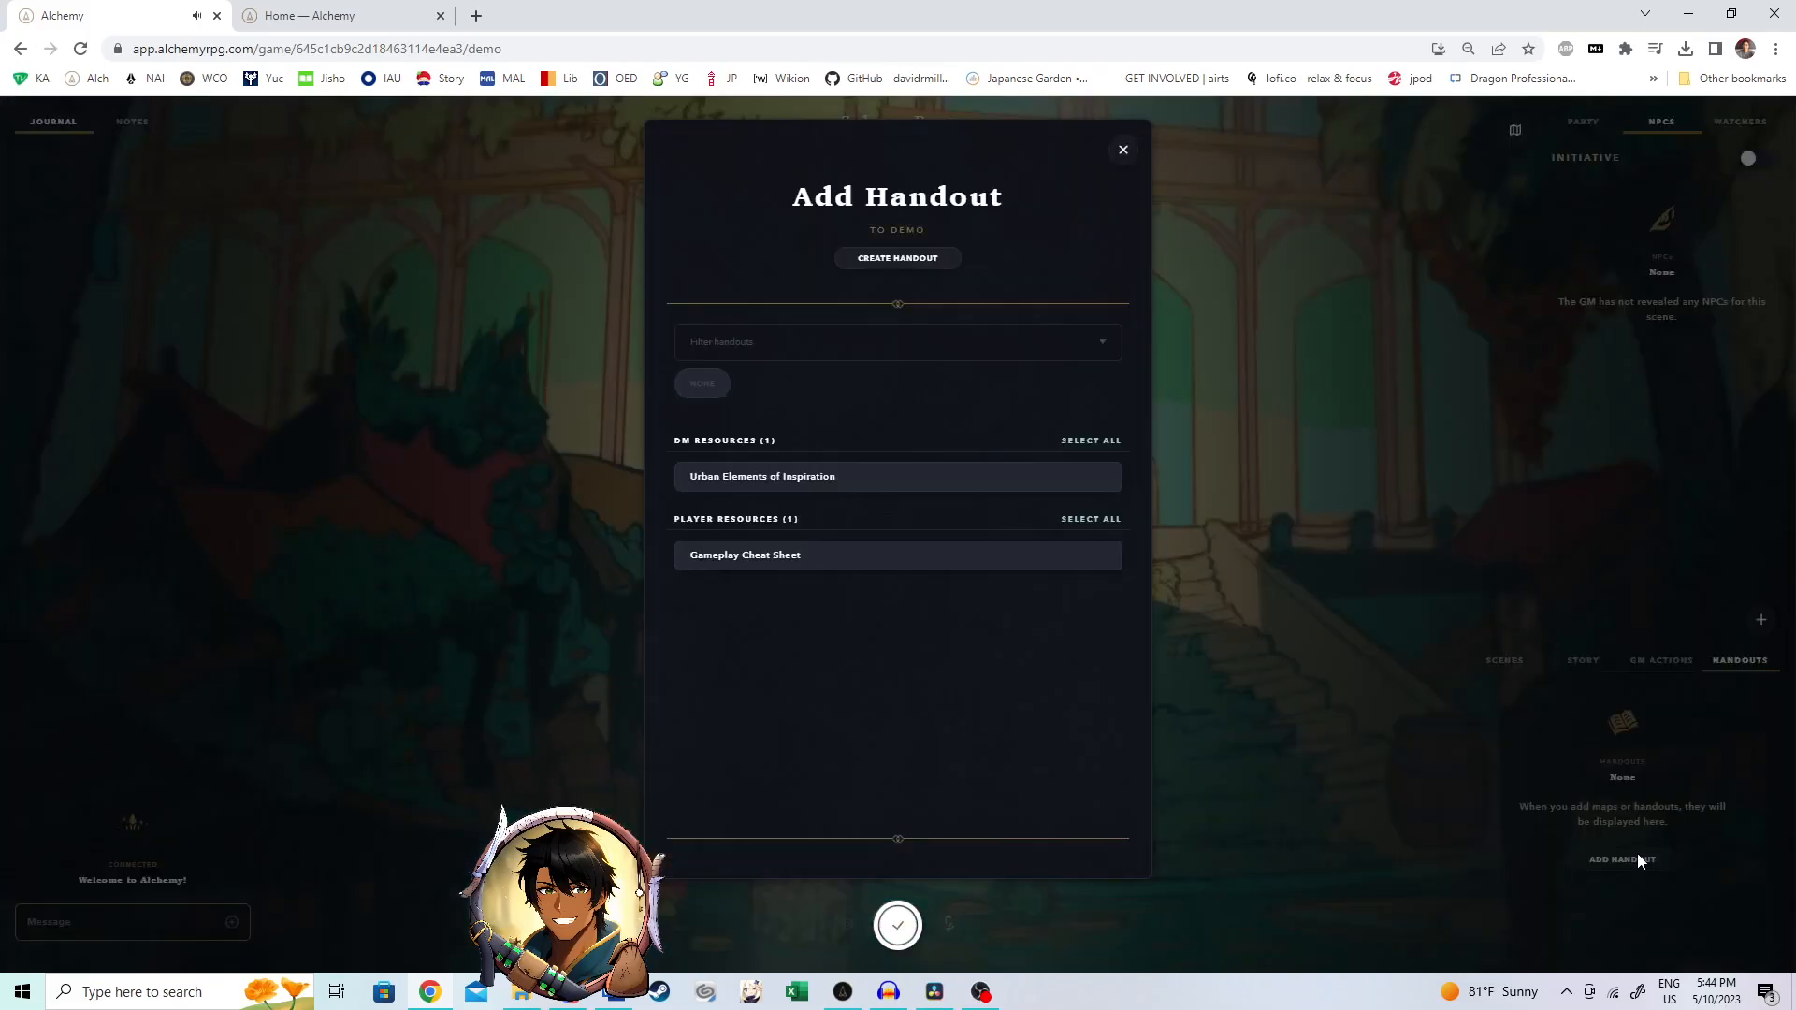
mouse_move(926, 595)
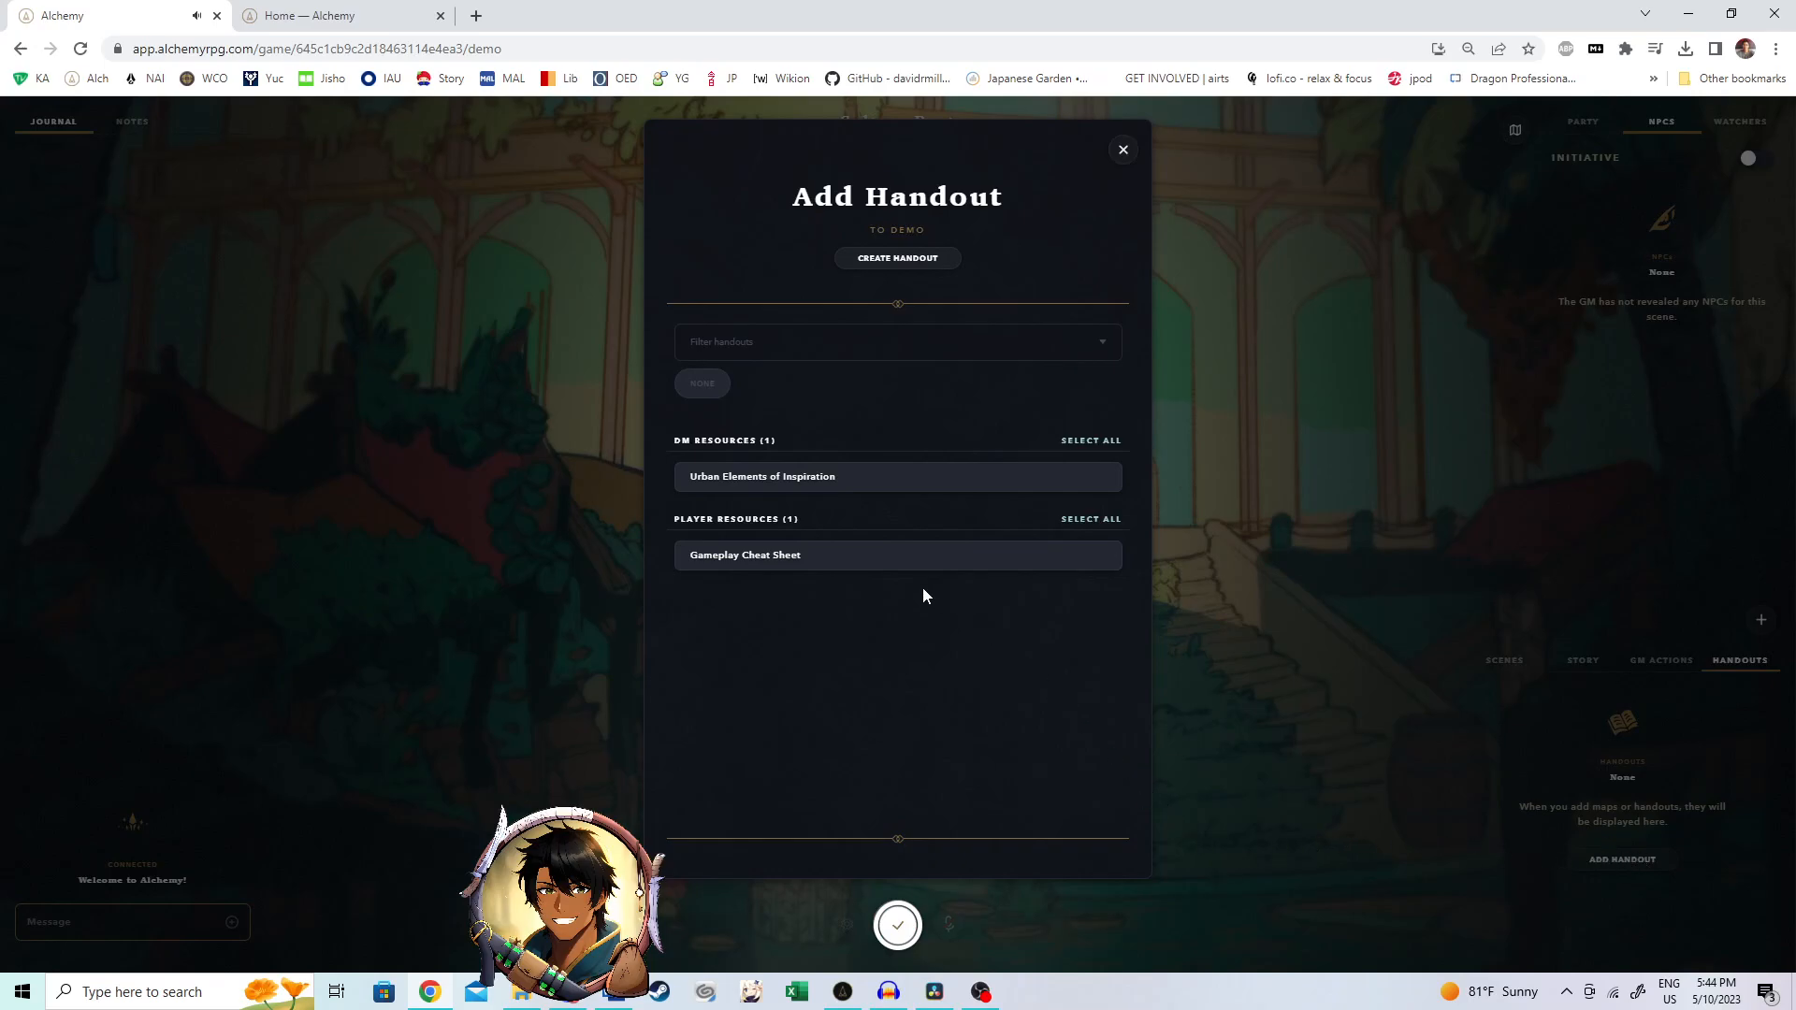
mouse_move(895, 556)
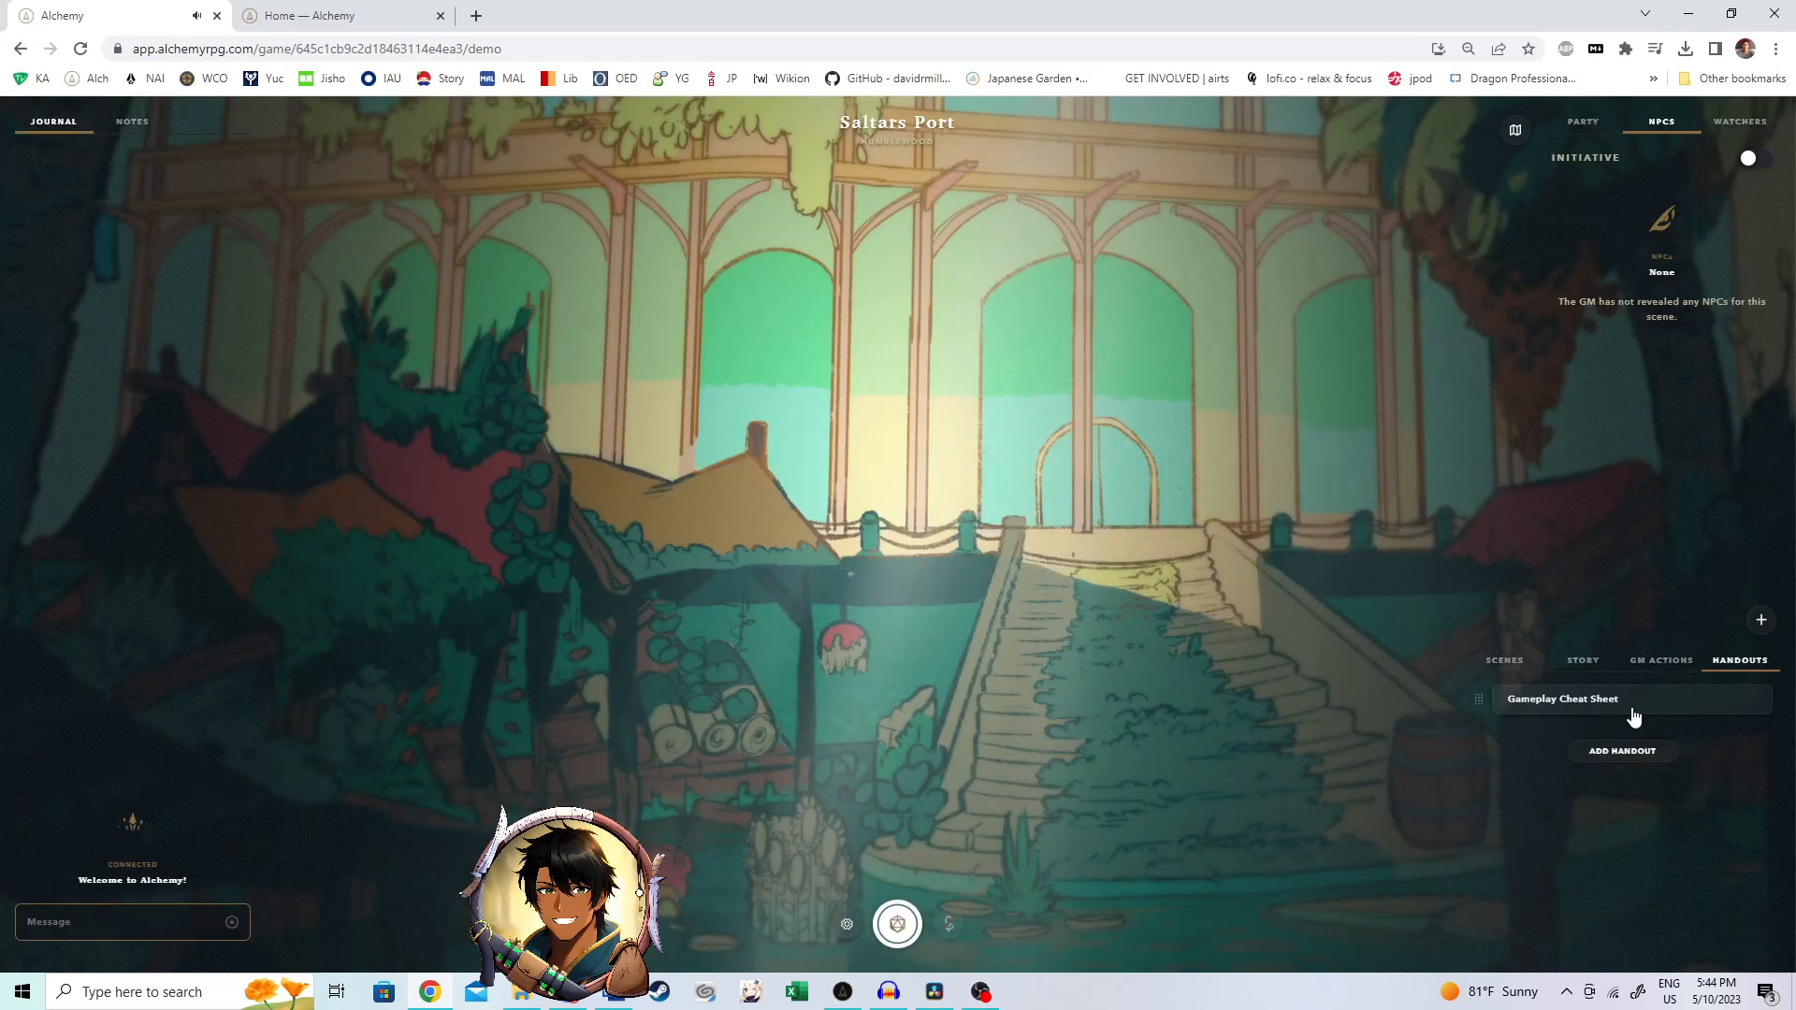
- Read the opening pages of the Gameplay Cheat Sheet's Combat Action Basics
left_click(1560, 697)
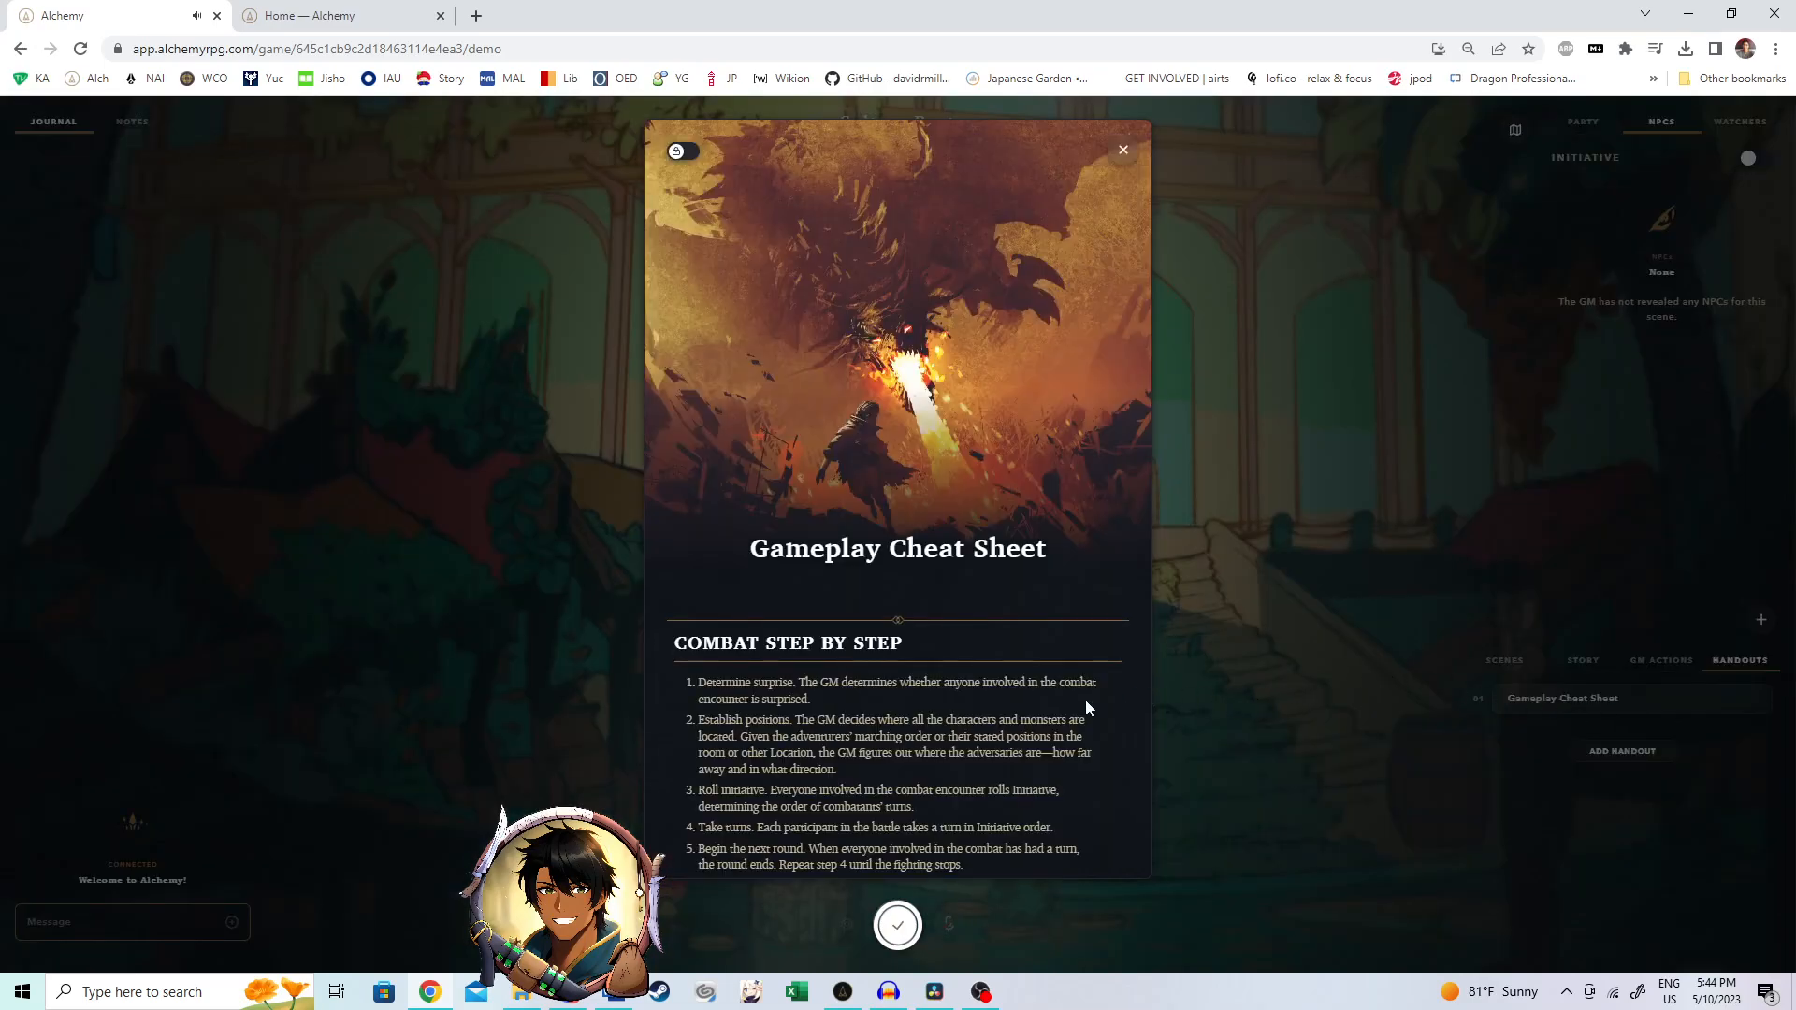
scroll("down", 3)
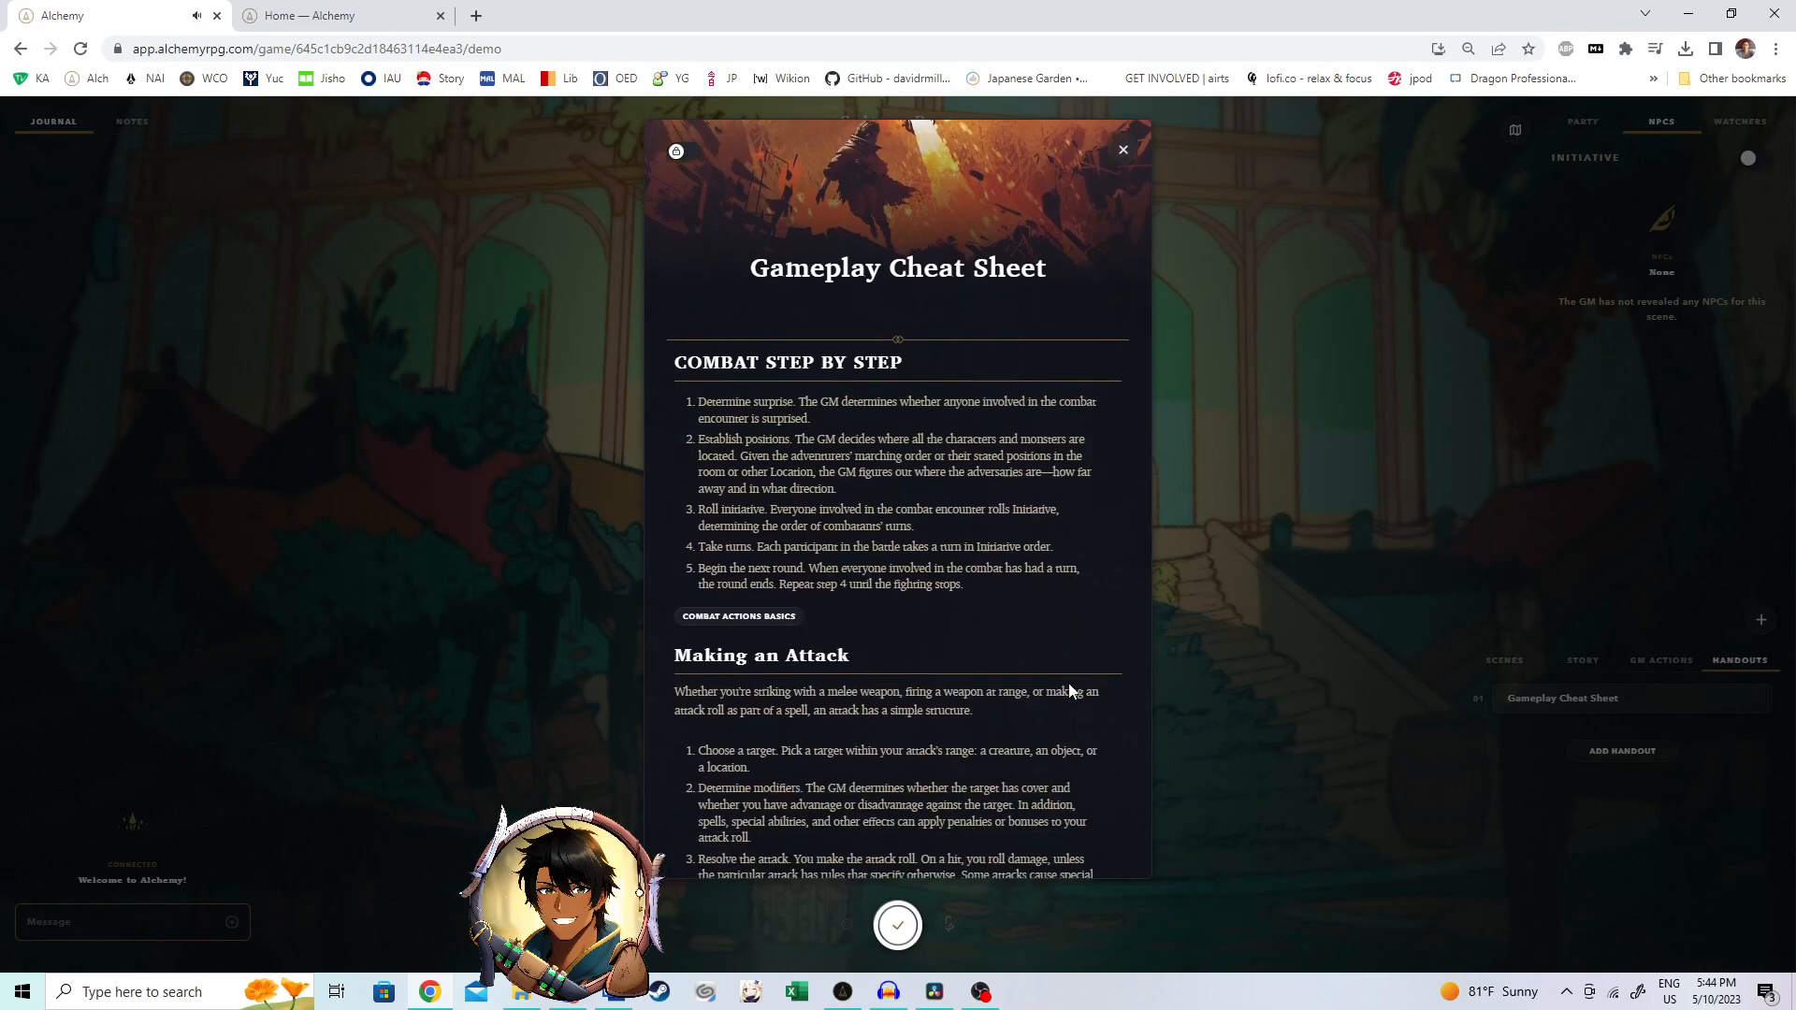
mouse_move(664, 384)
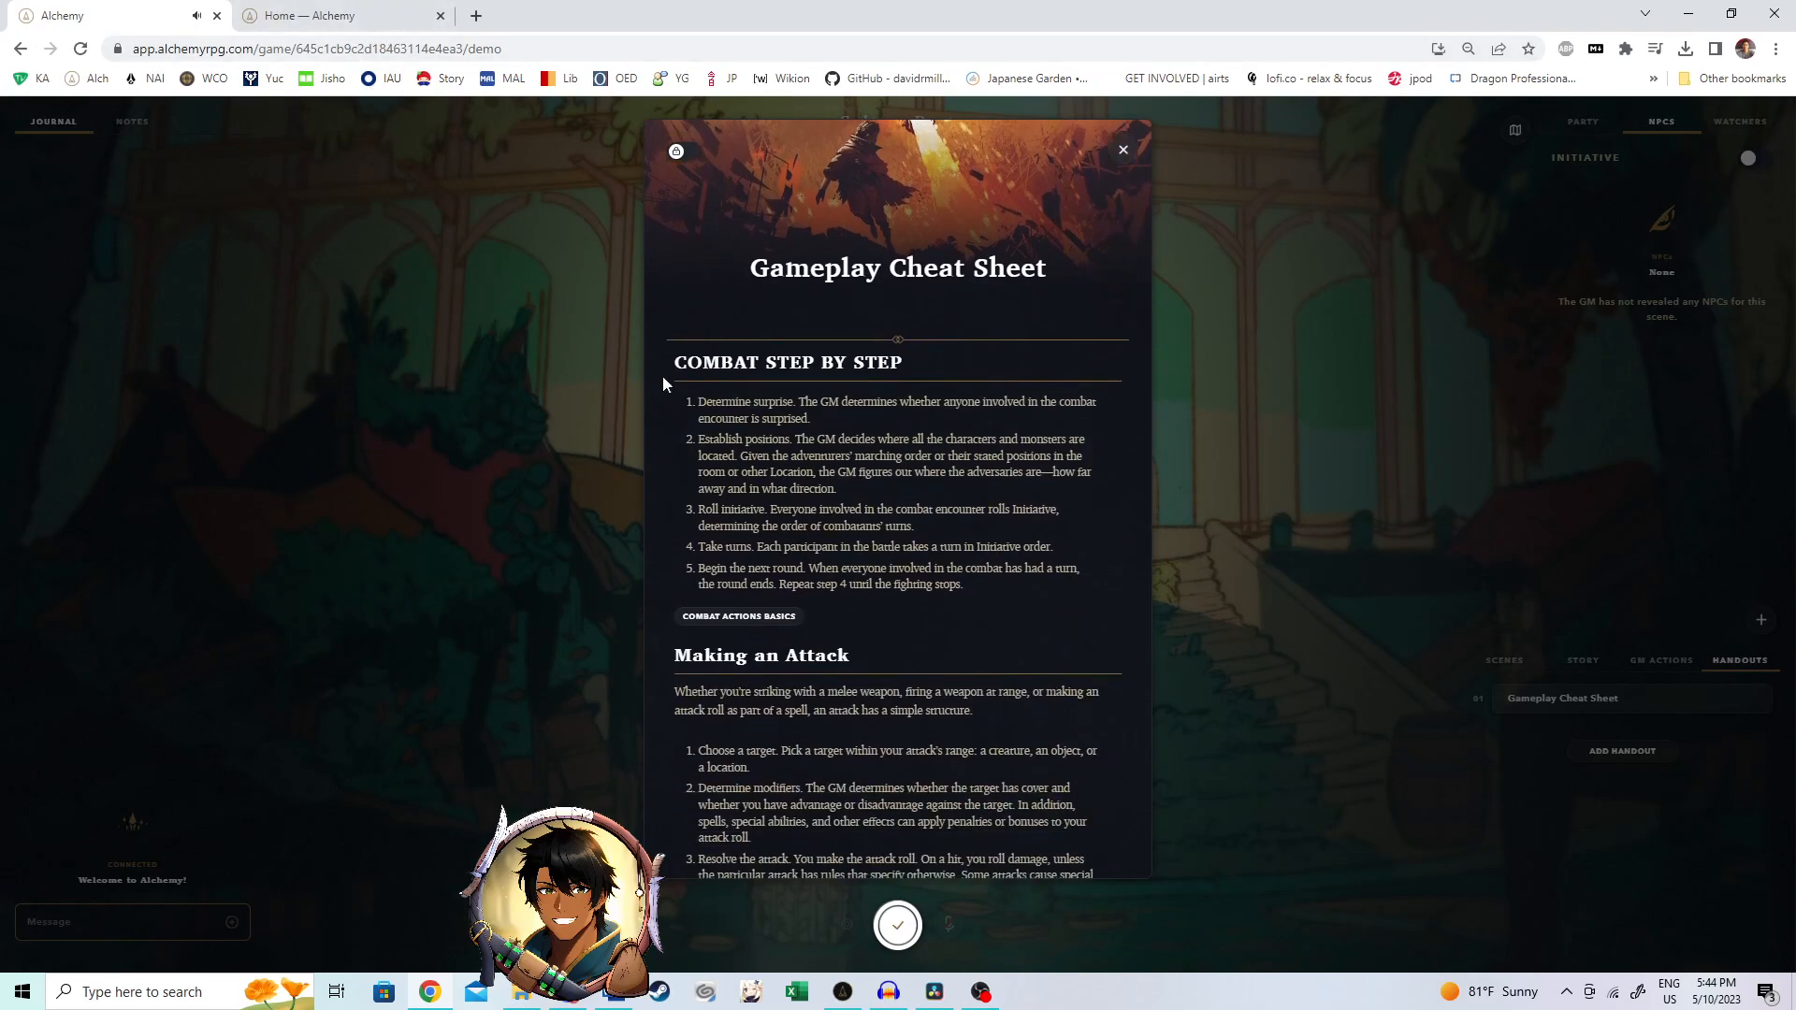
mouse_move(840, 489)
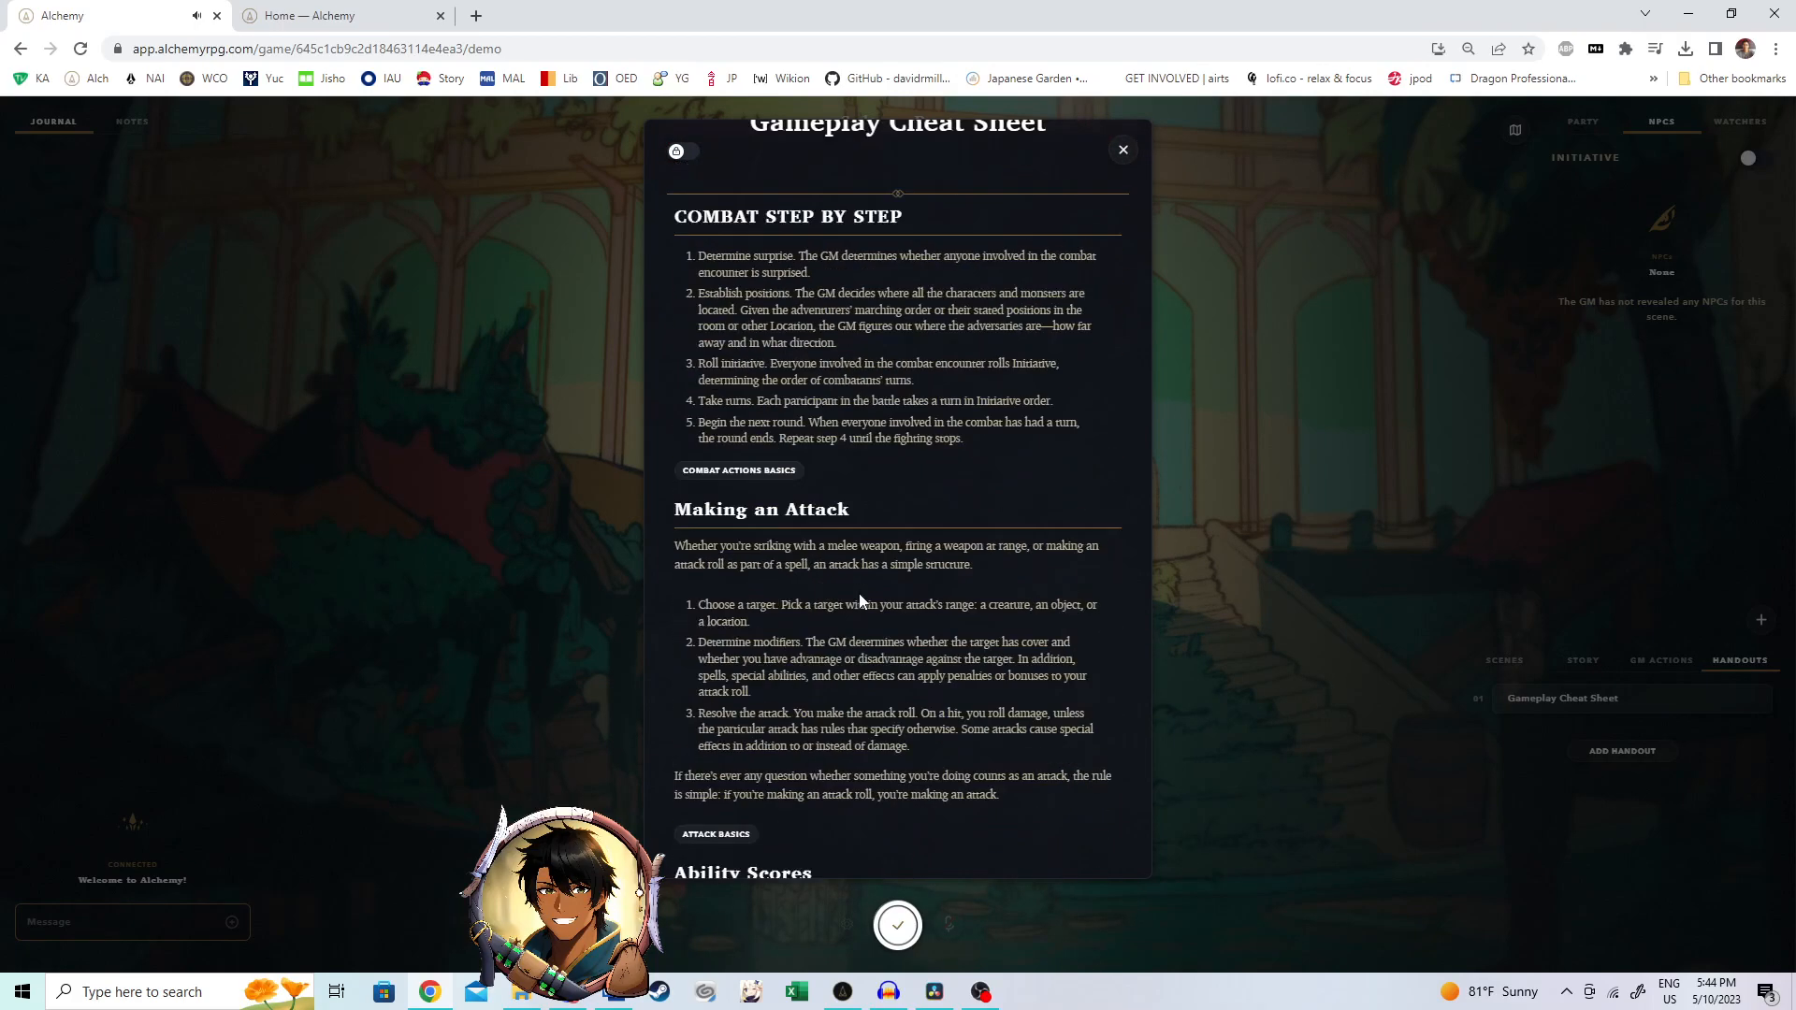
scroll("up", 3)
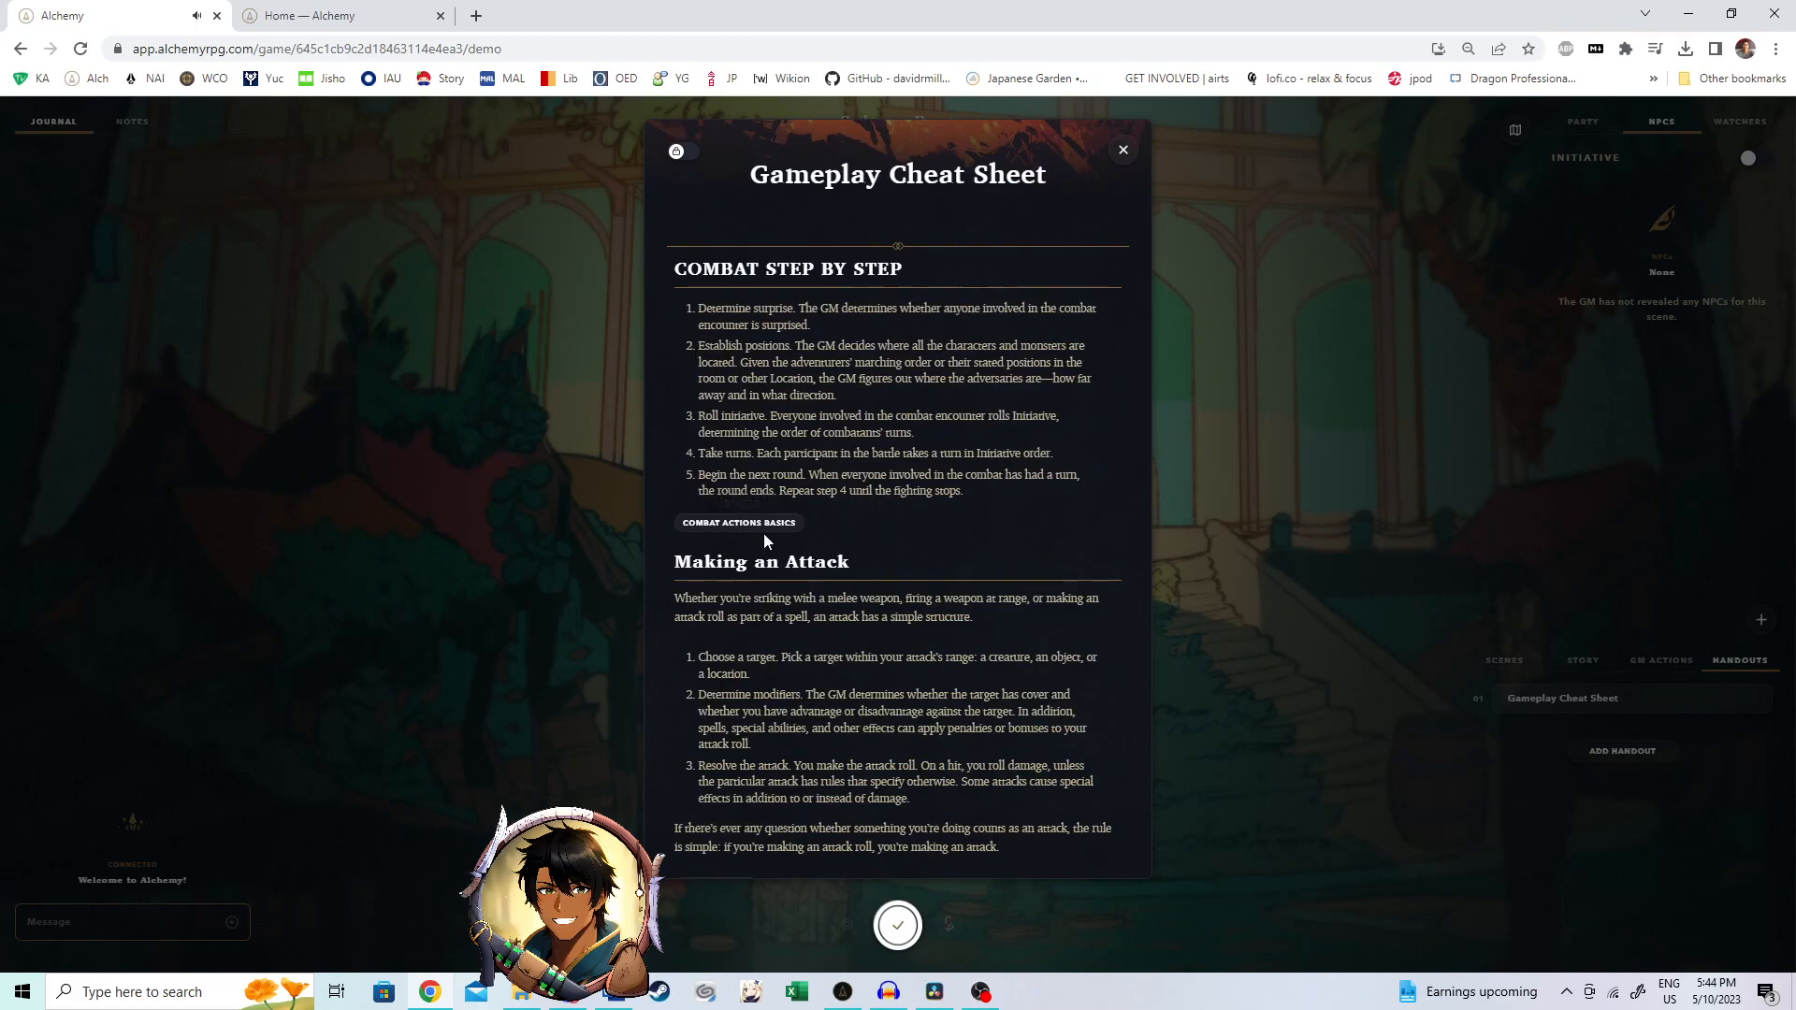
scroll("down", 3)
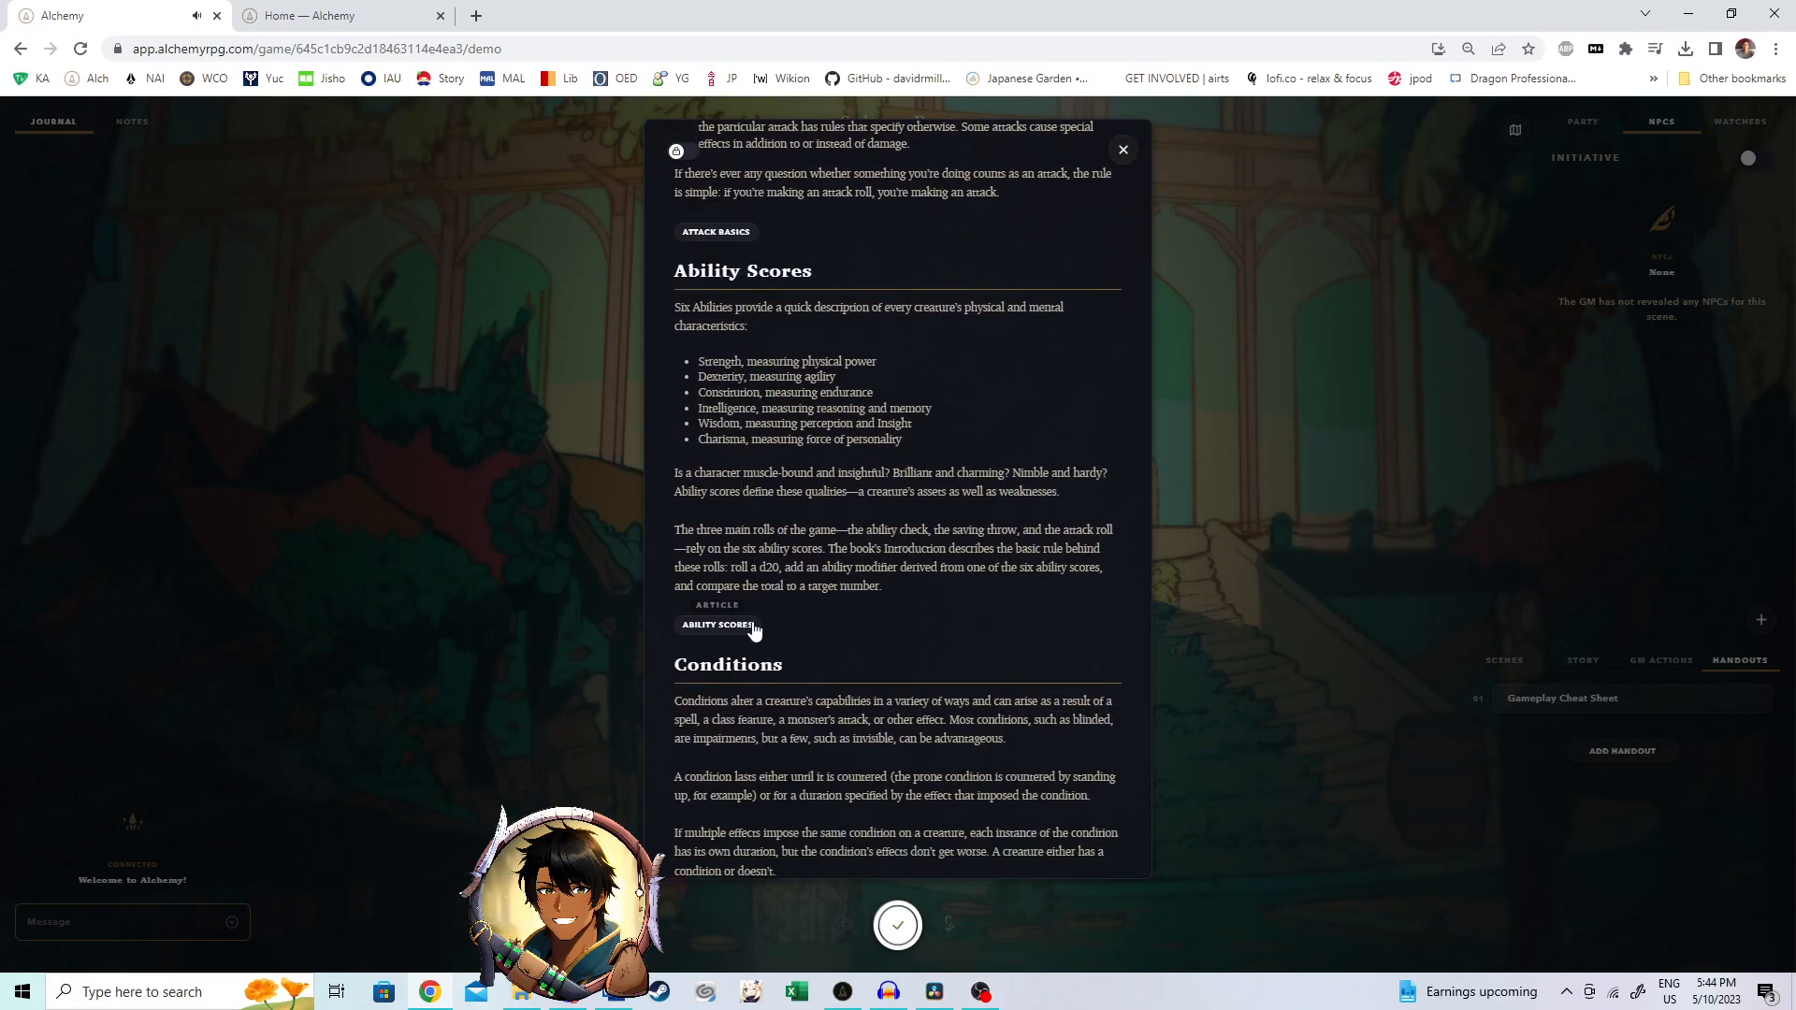
left_click(1560, 697)
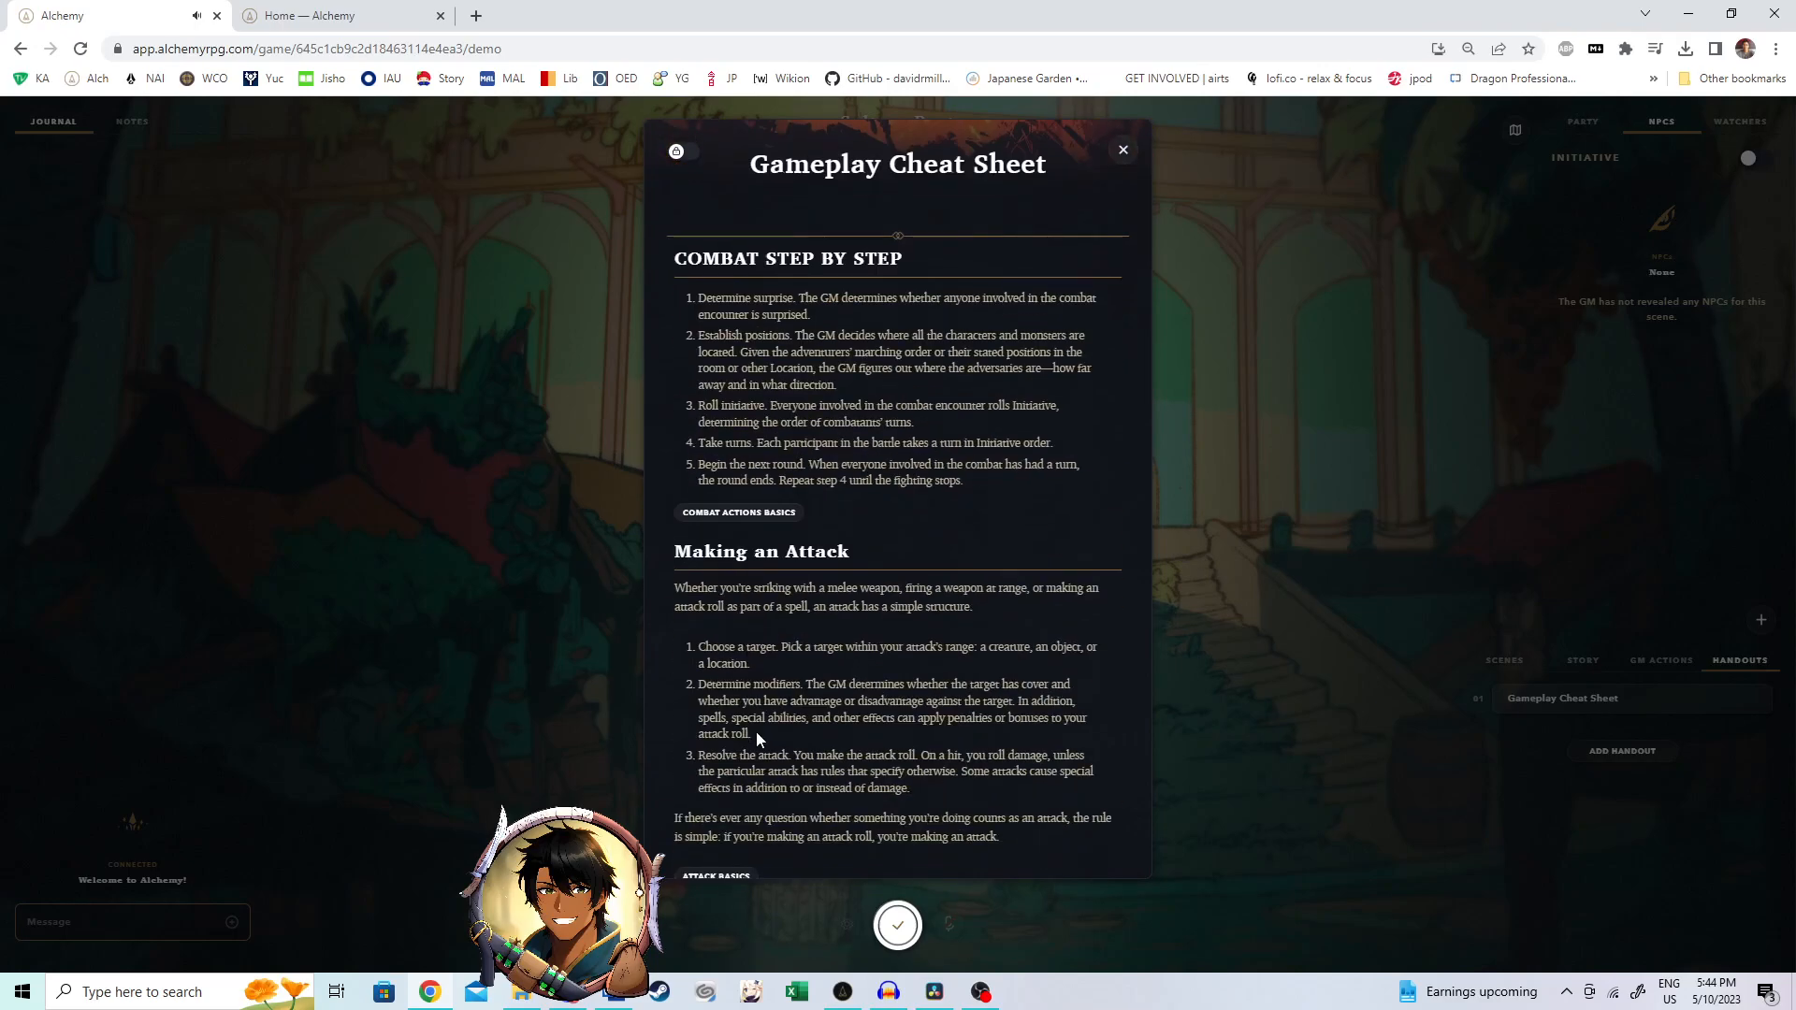
mouse_move(736, 527)
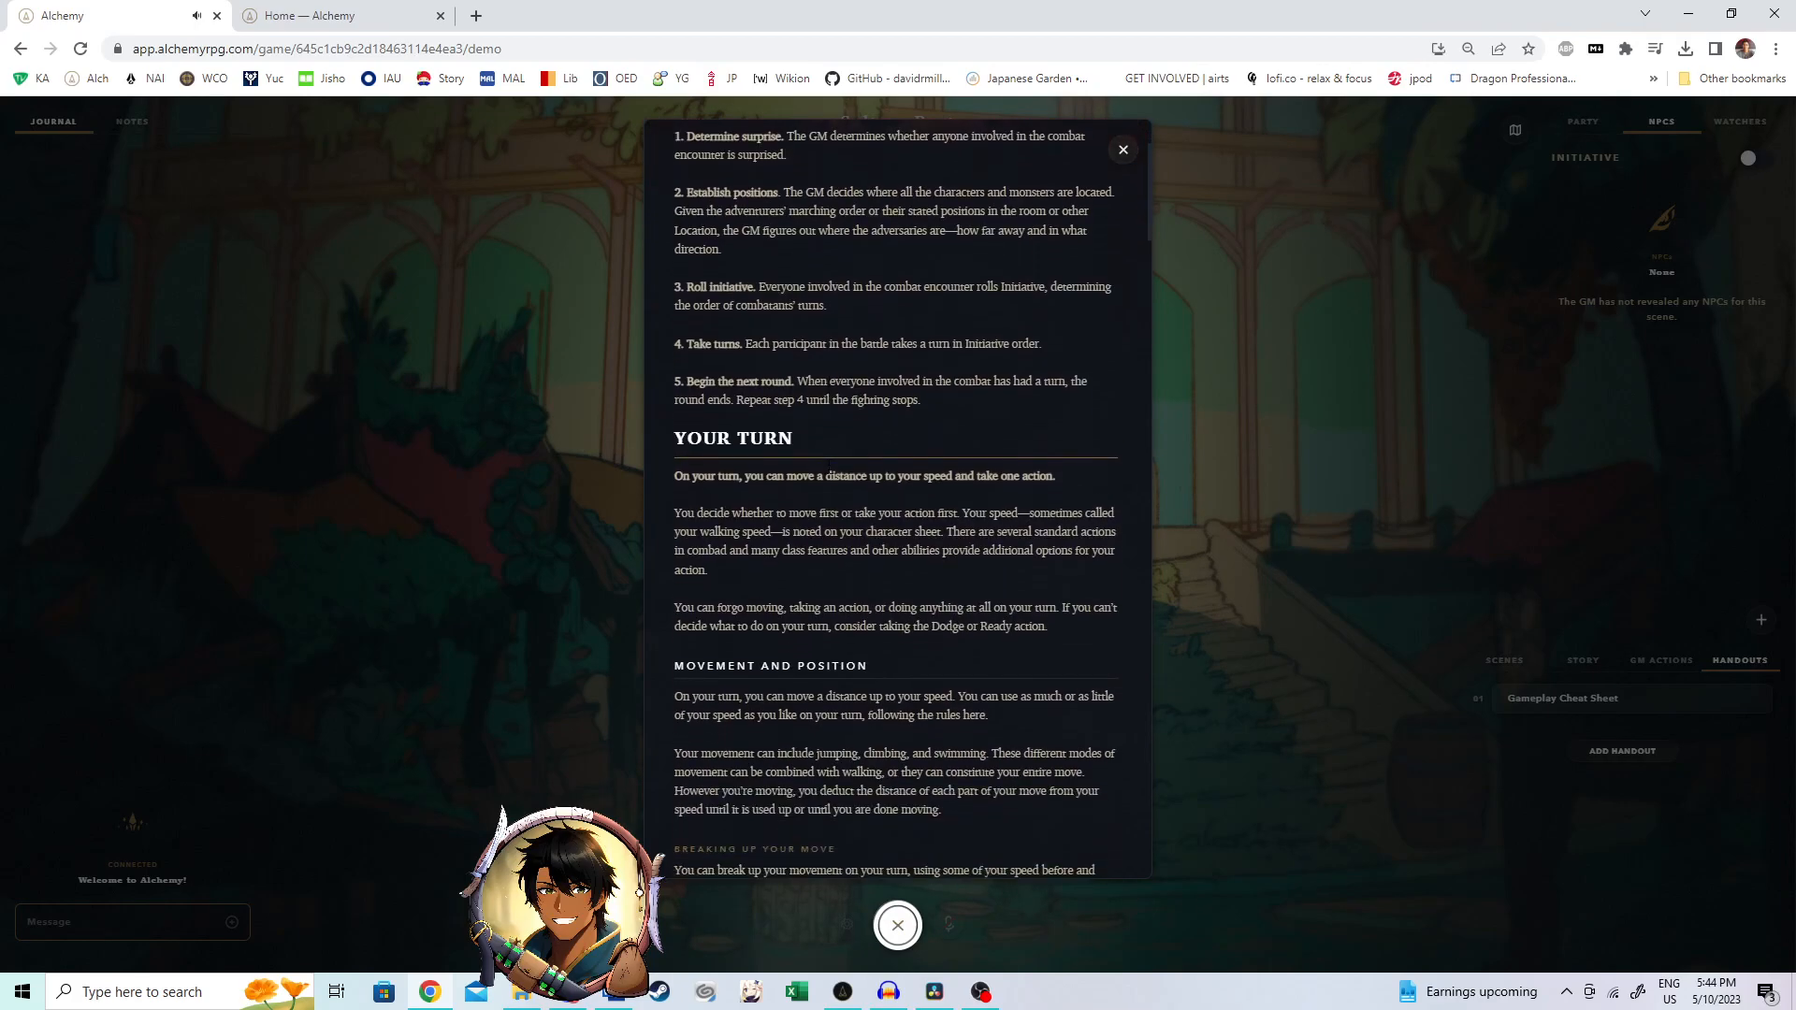
- Scroll through the rest of Combat Action Basics and close it back to Saltars Port
scroll("down", 3)
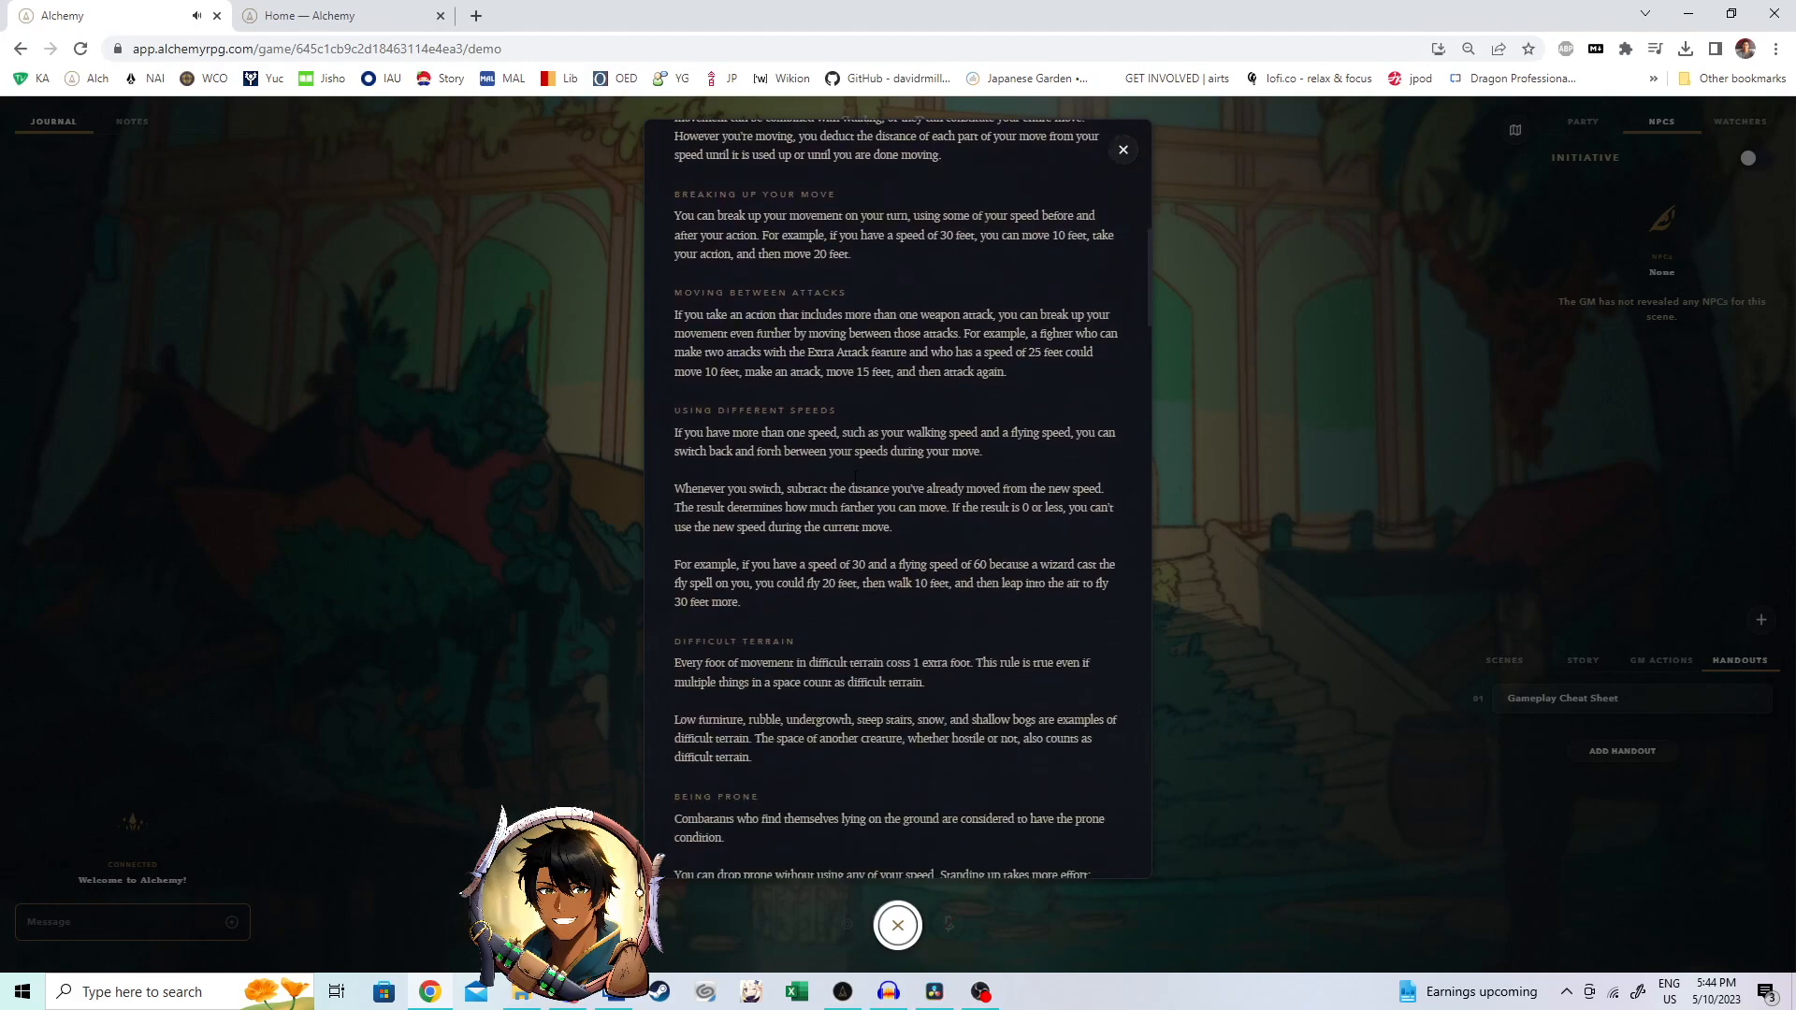
scroll("down", 3)
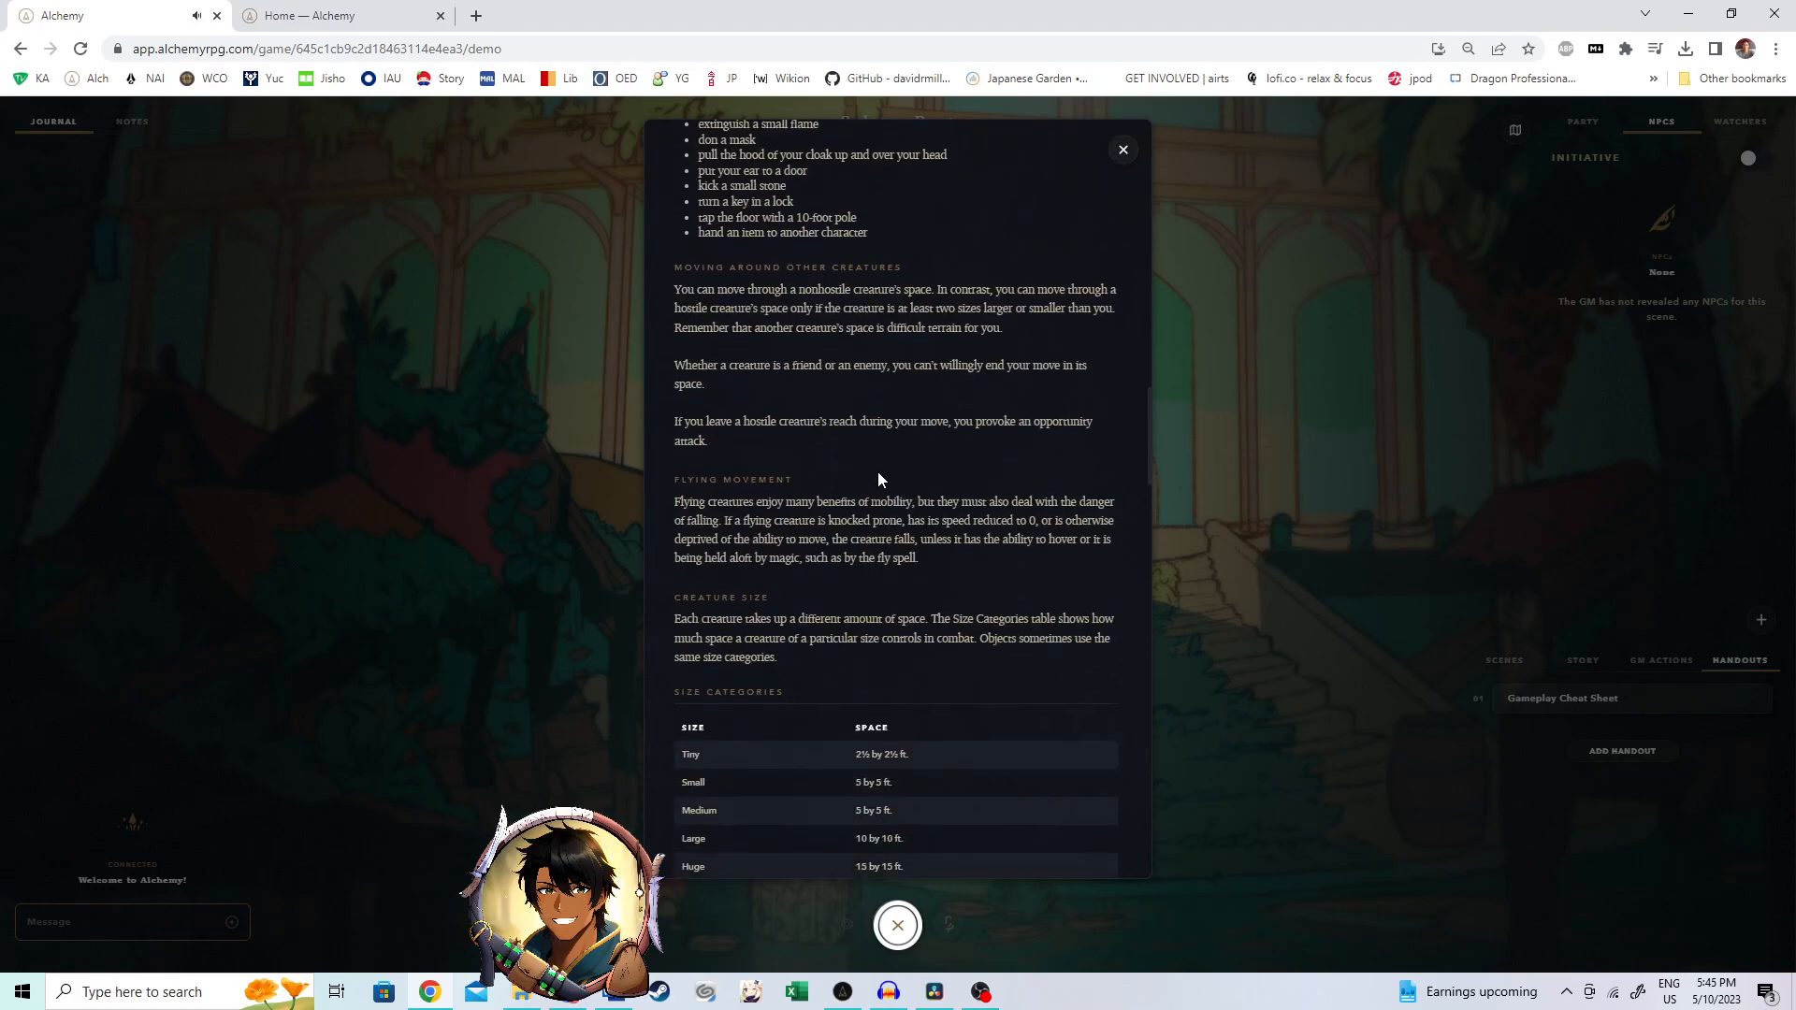
scroll("up", 3)
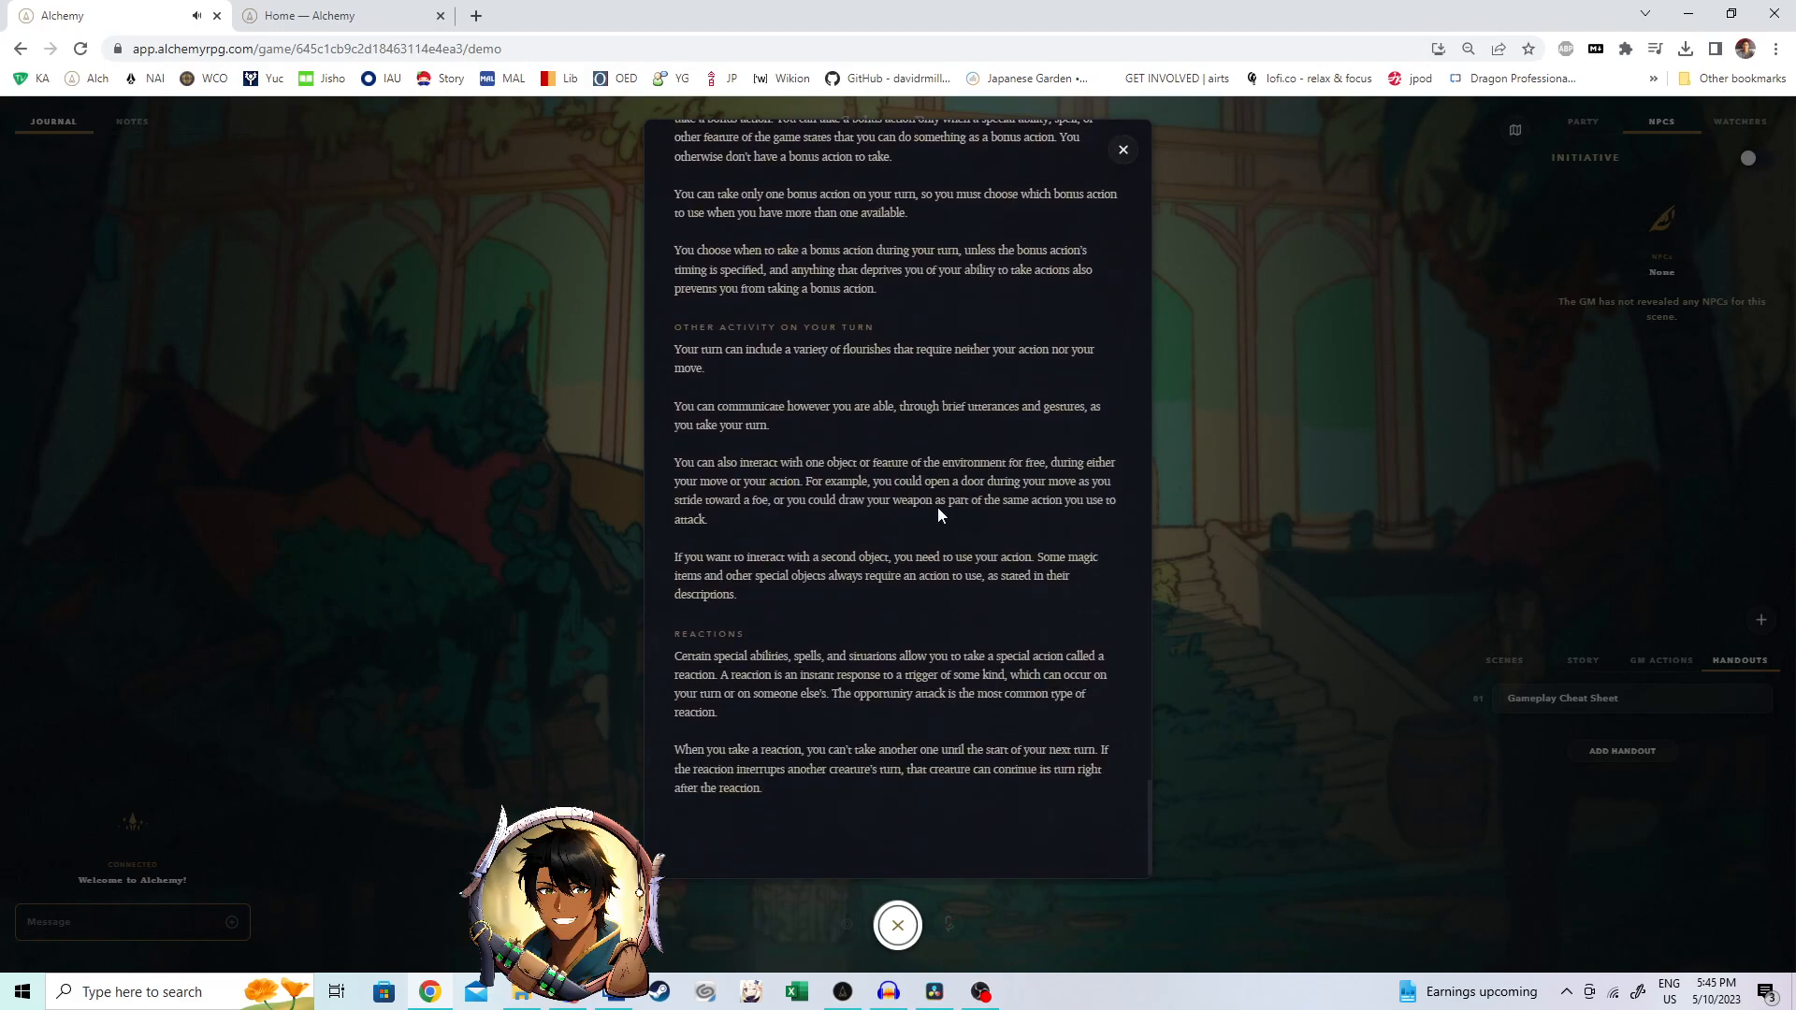
mouse_move(866, 793)
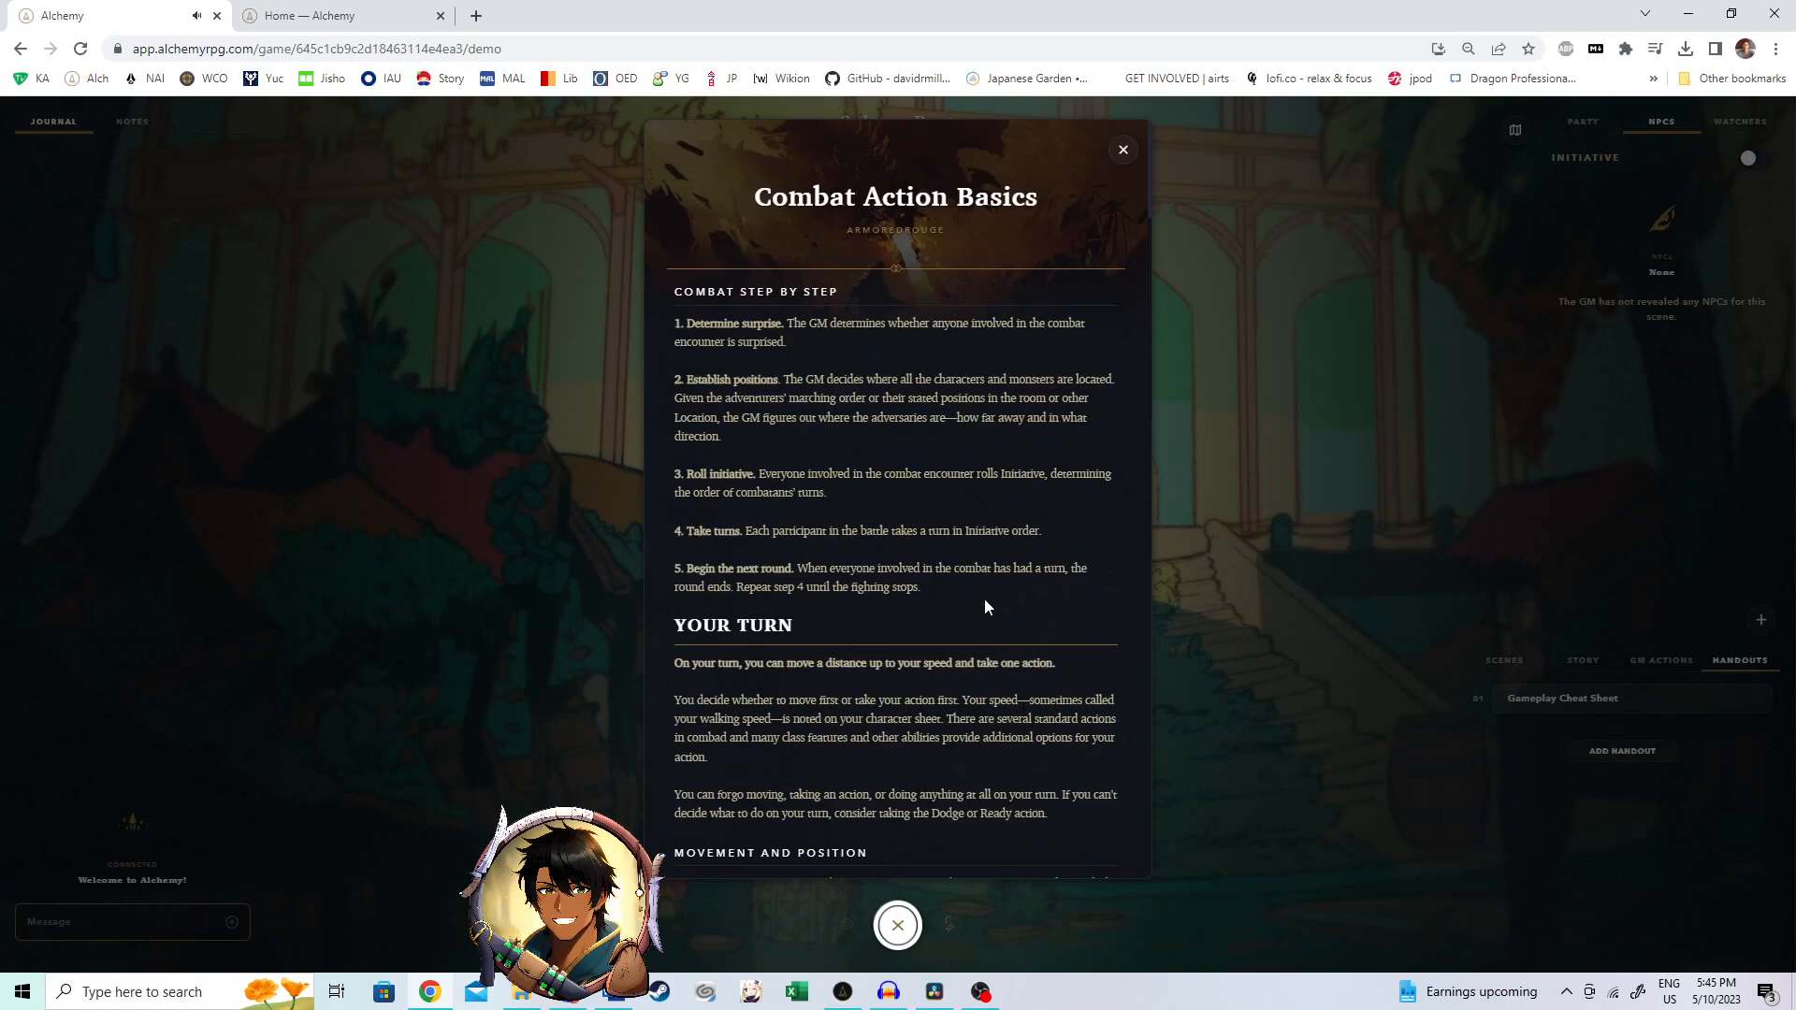
scroll("down", 3)
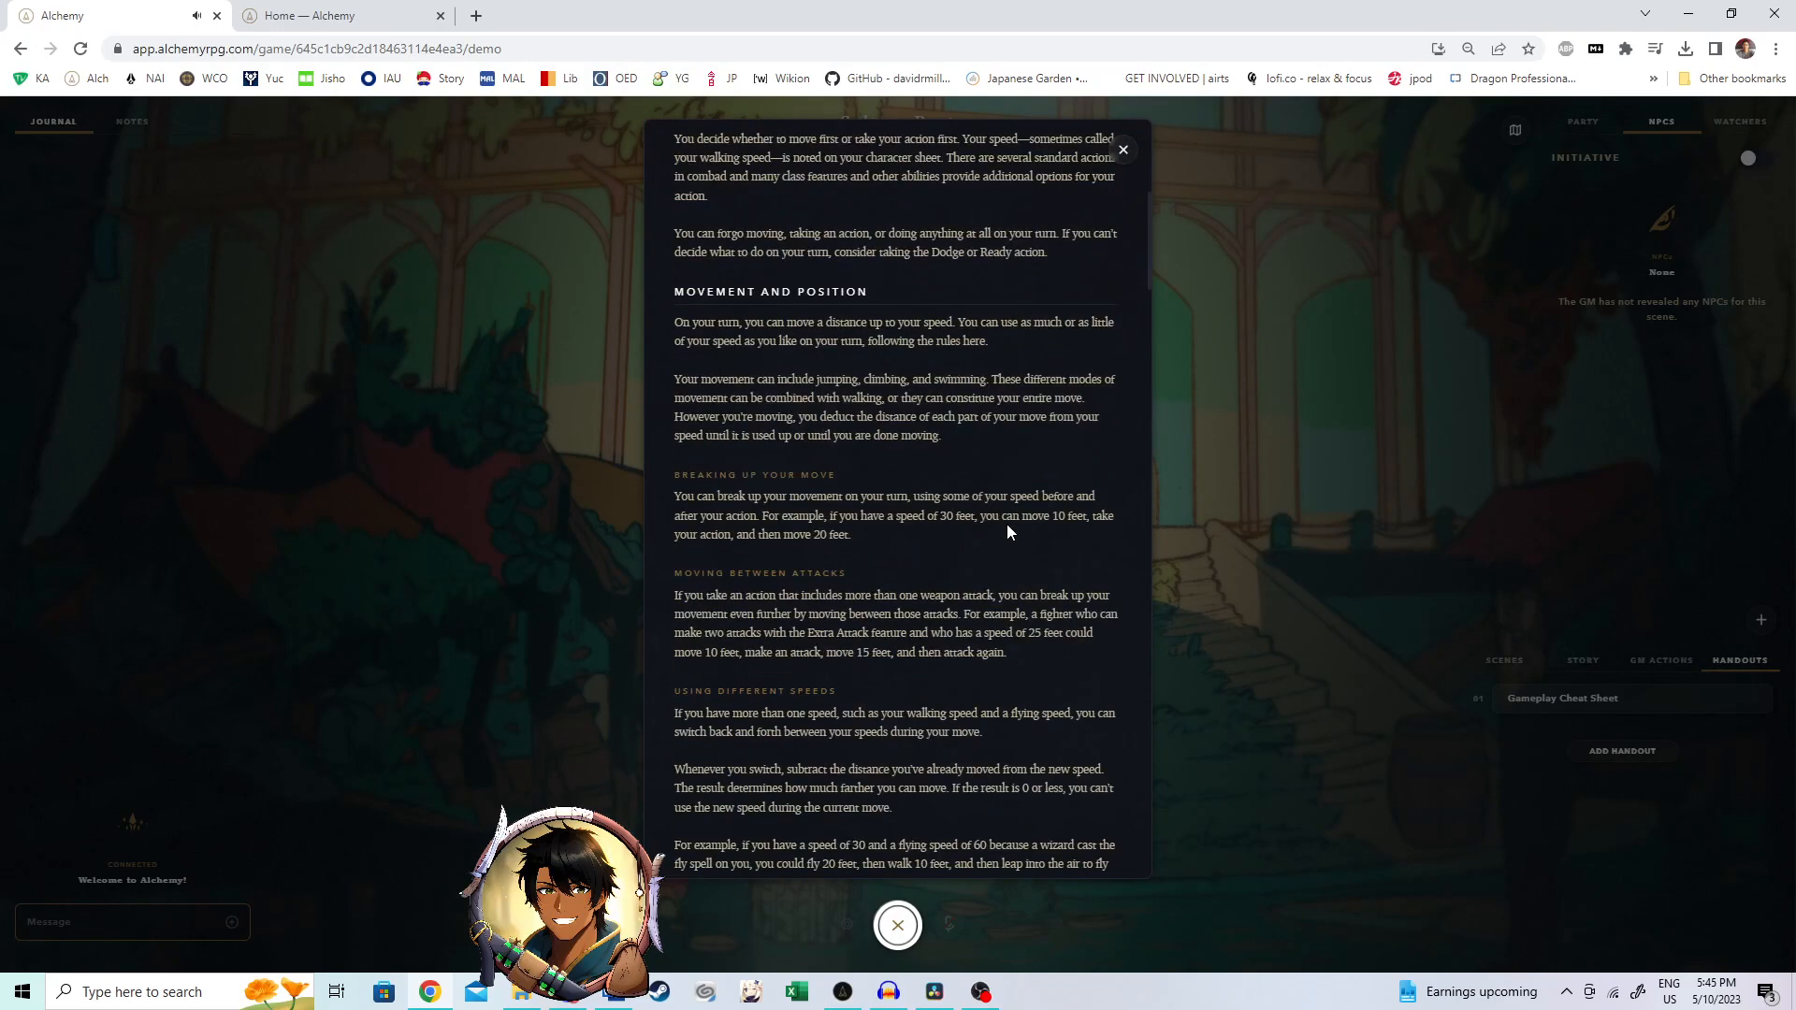
scroll("down", 3)
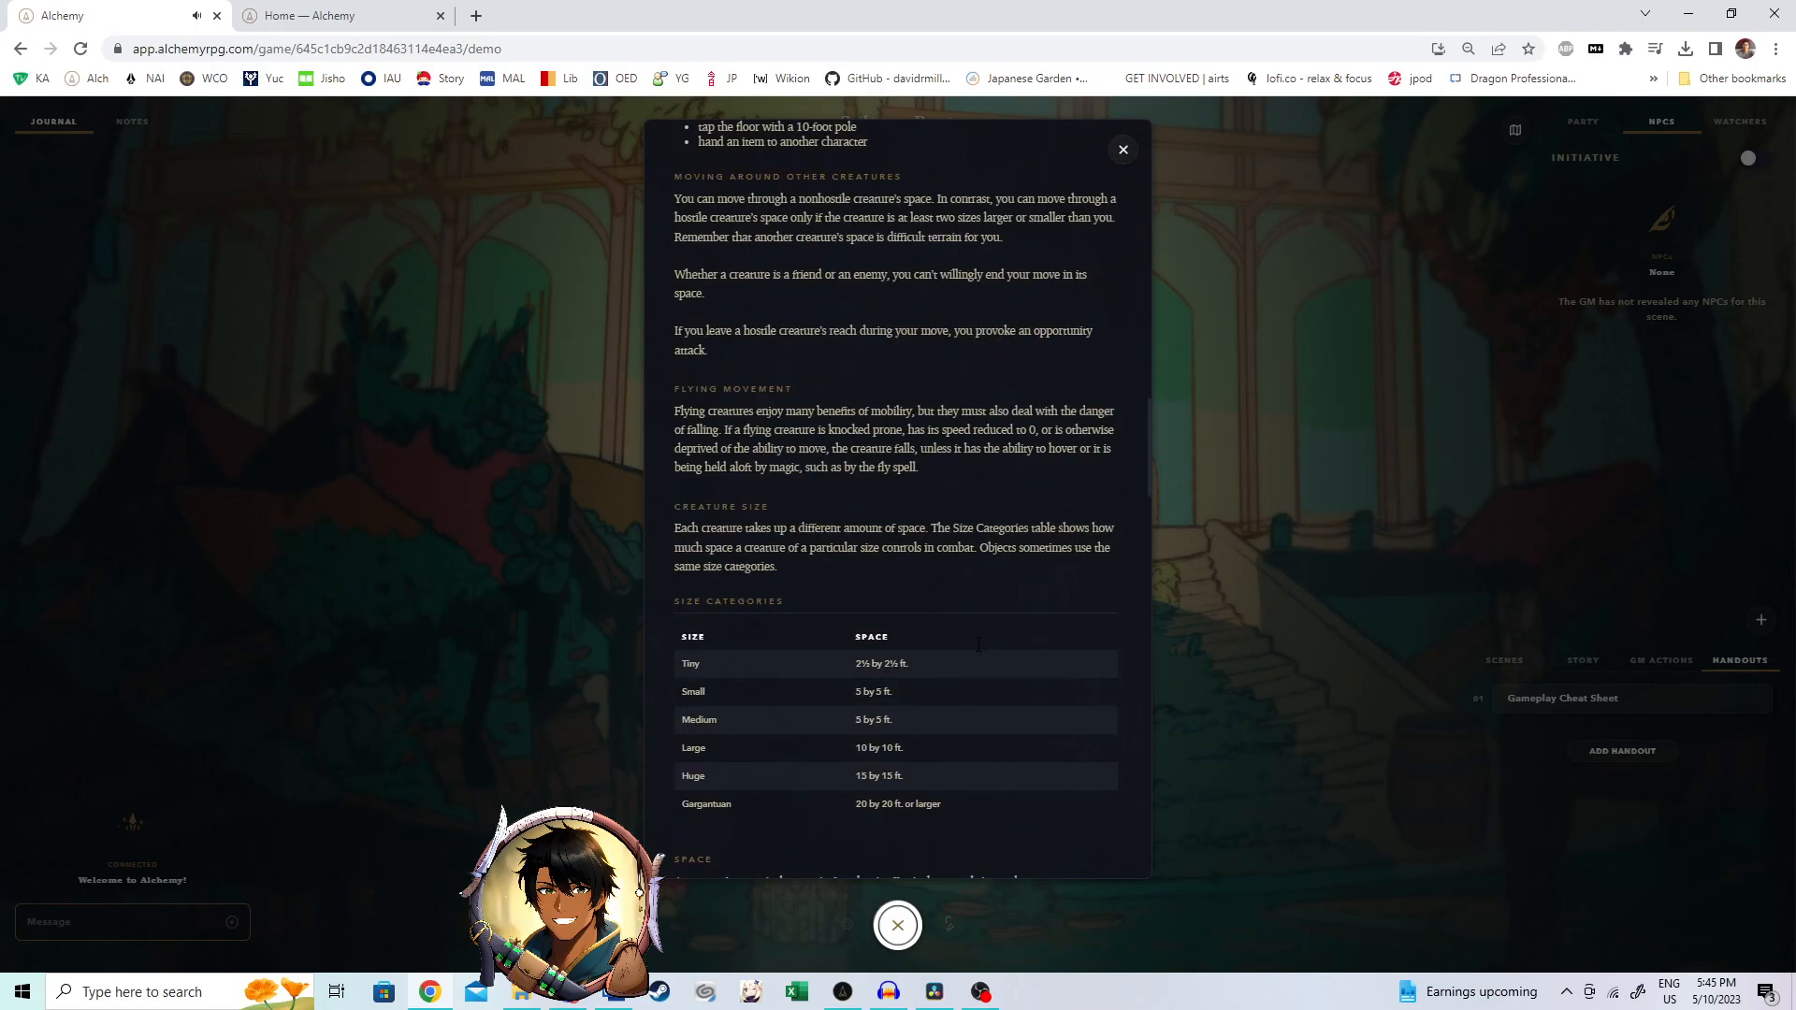
scroll("up", 3)
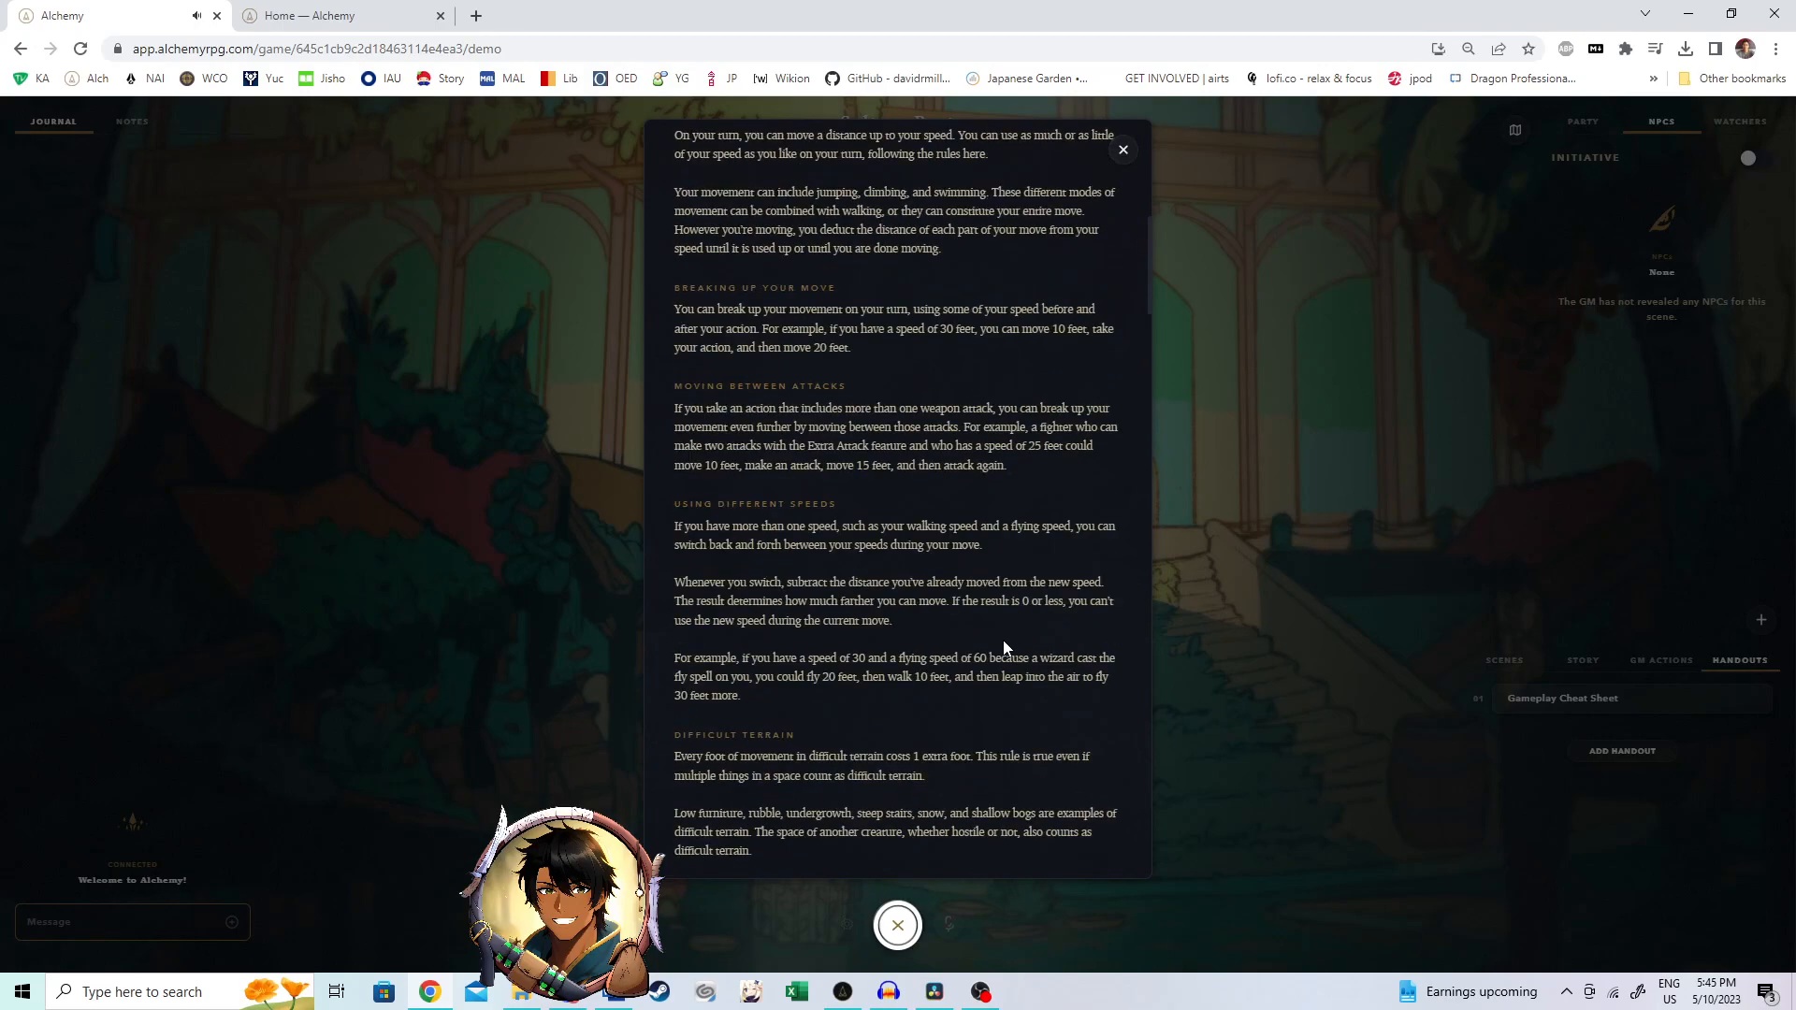
scroll("up", 3)
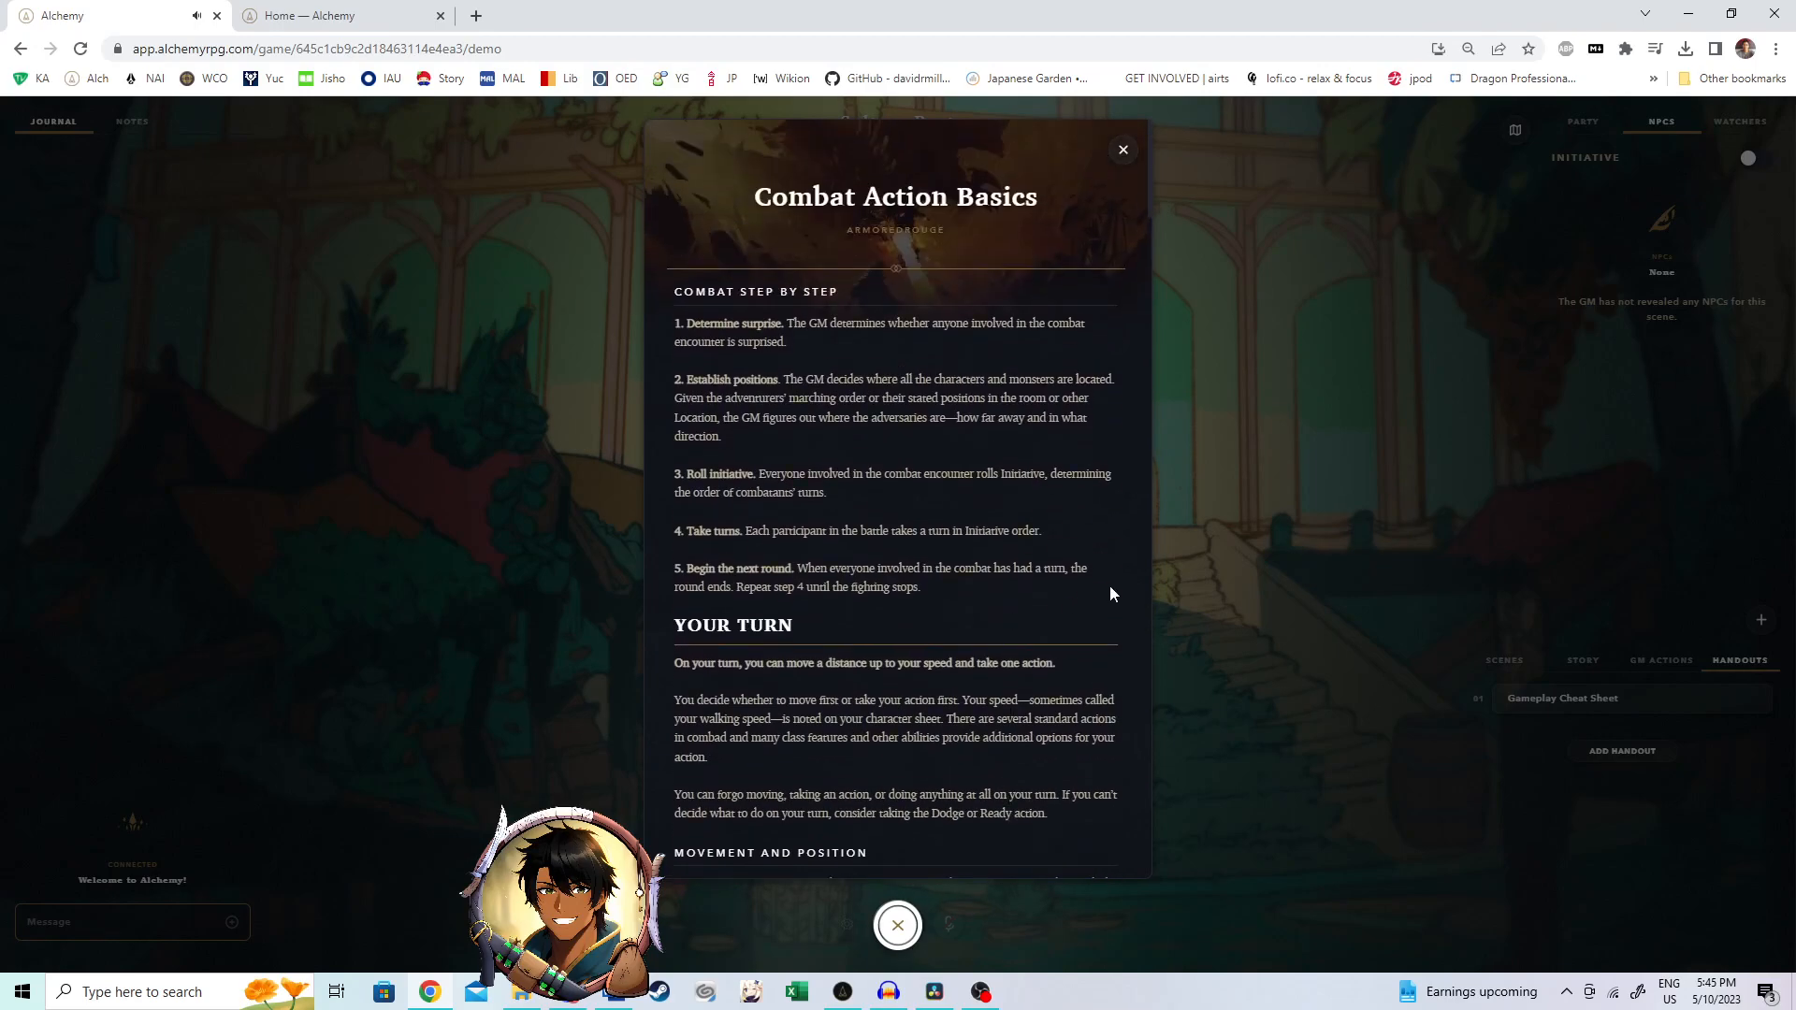
mouse_move(1094, 550)
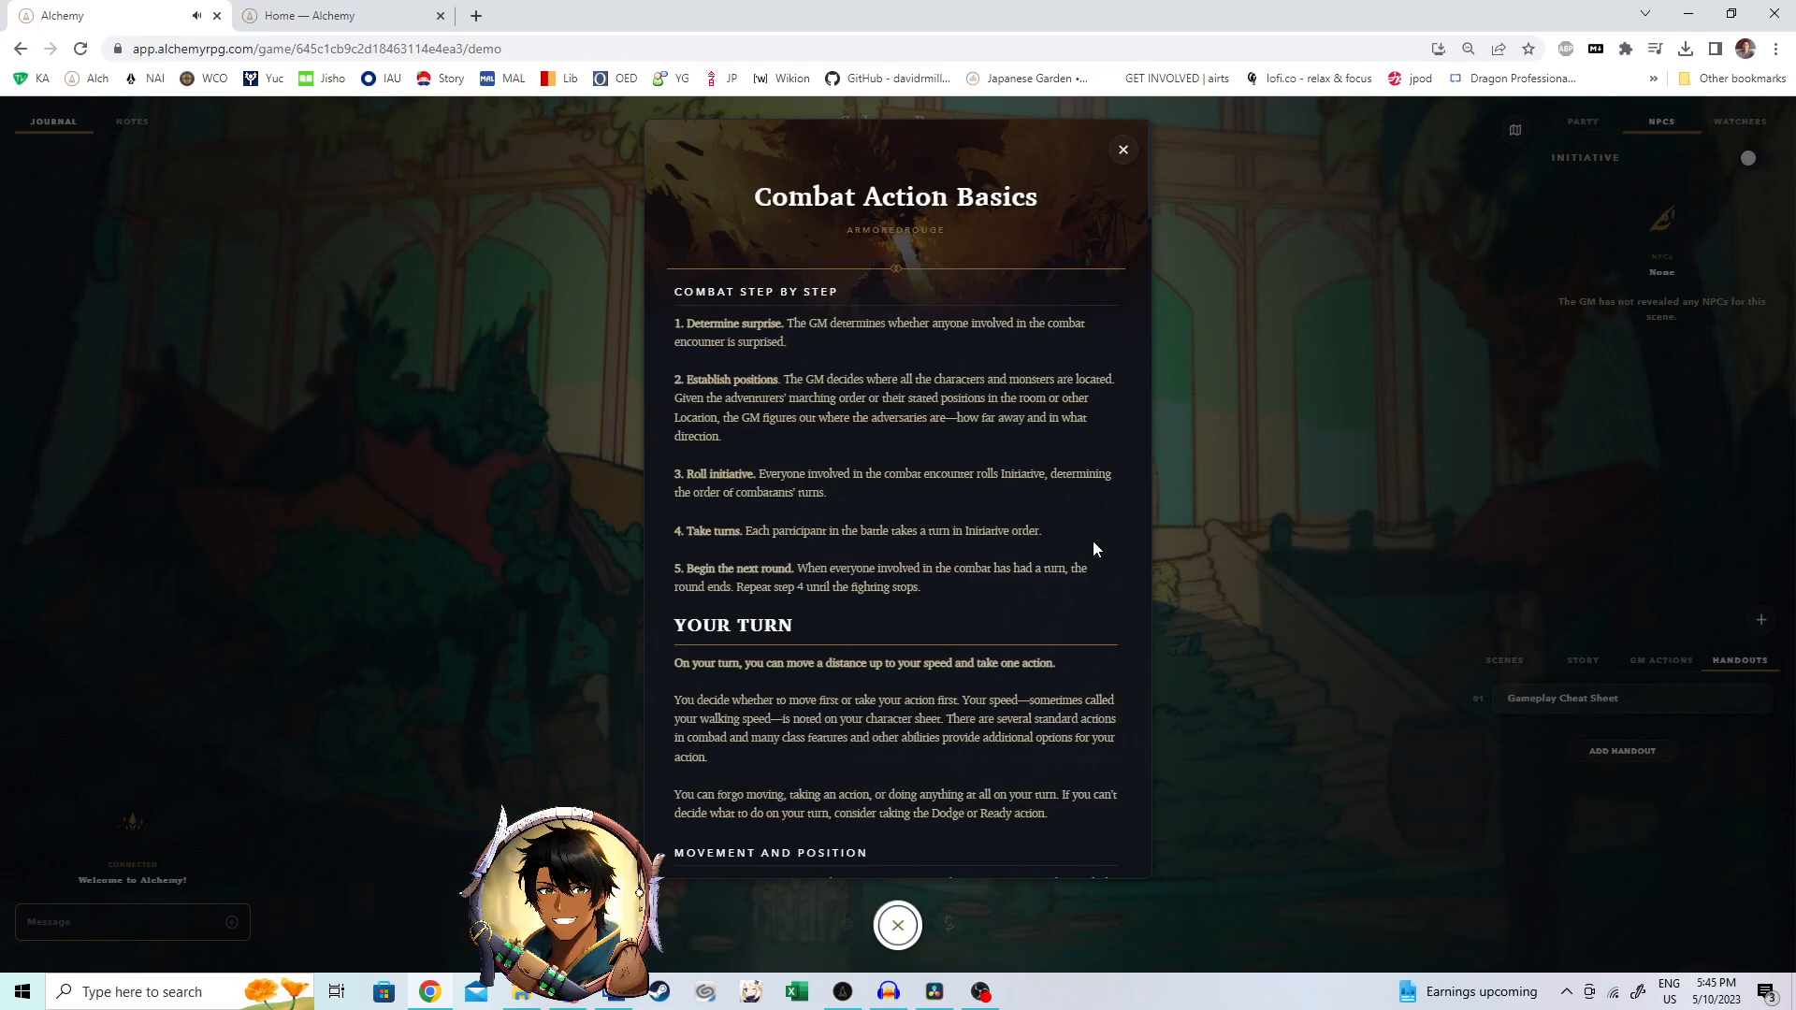
scroll("down", 3)
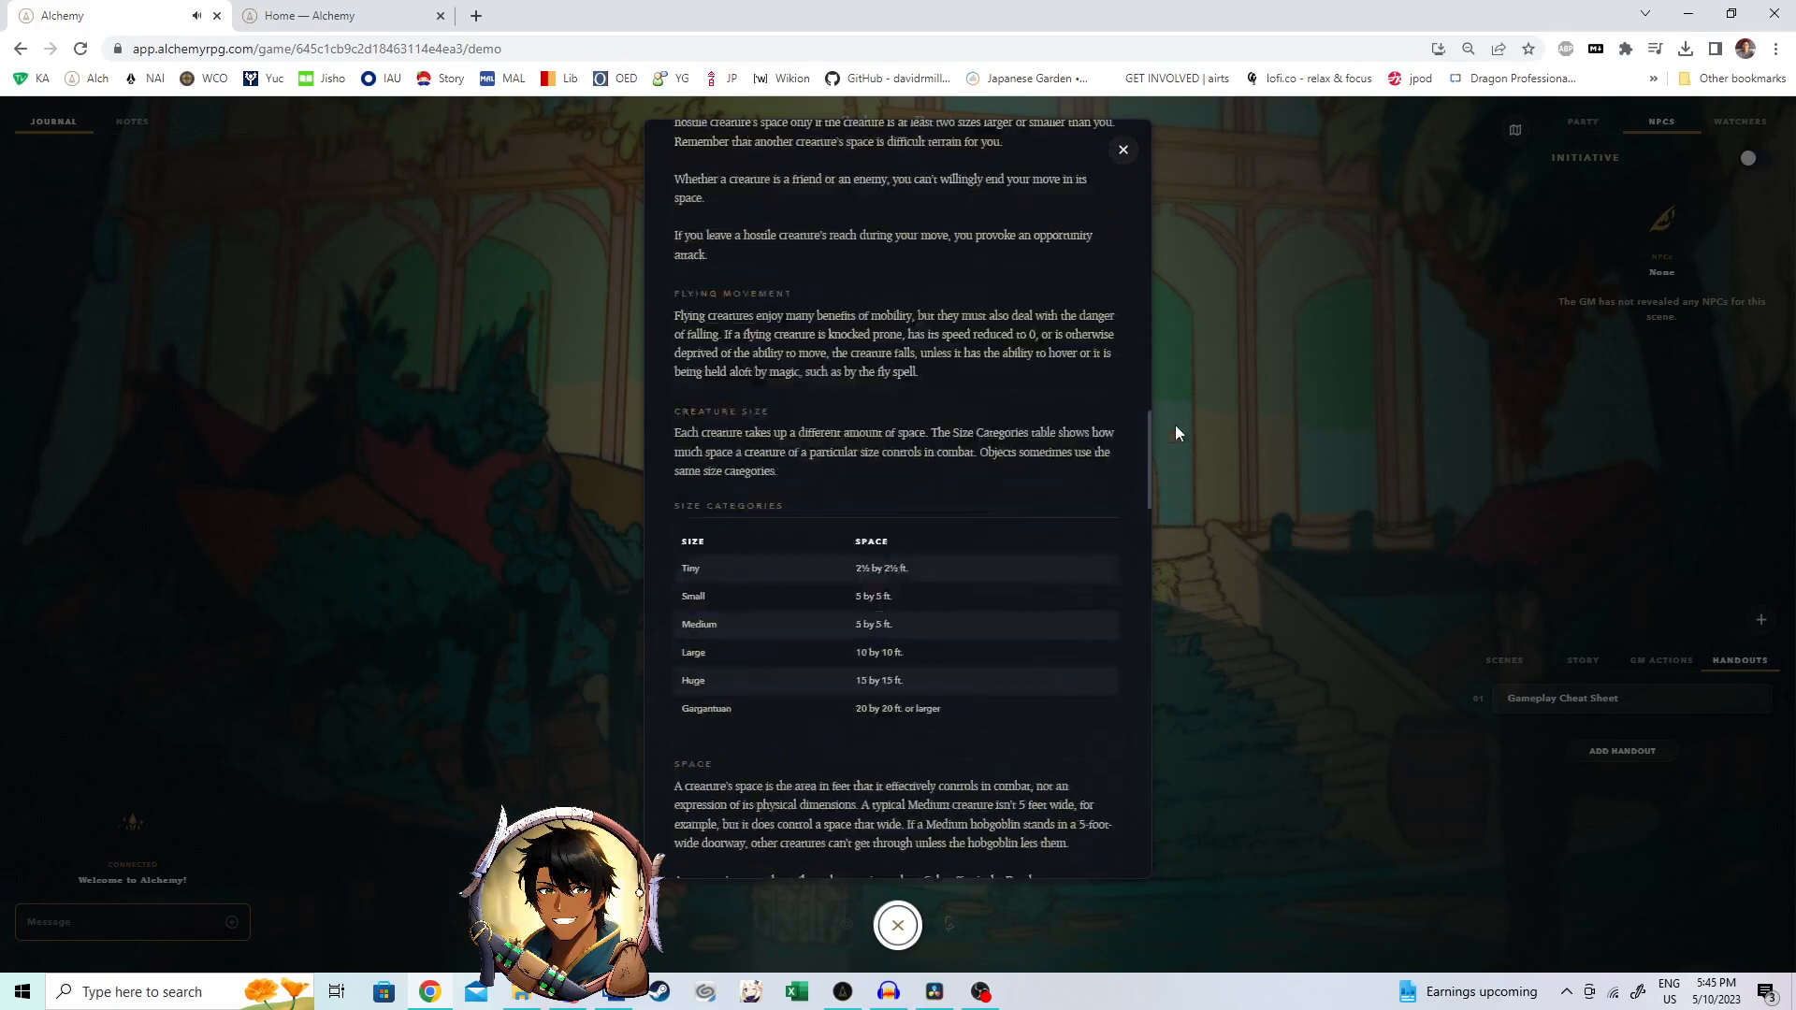
left_click(1120, 150)
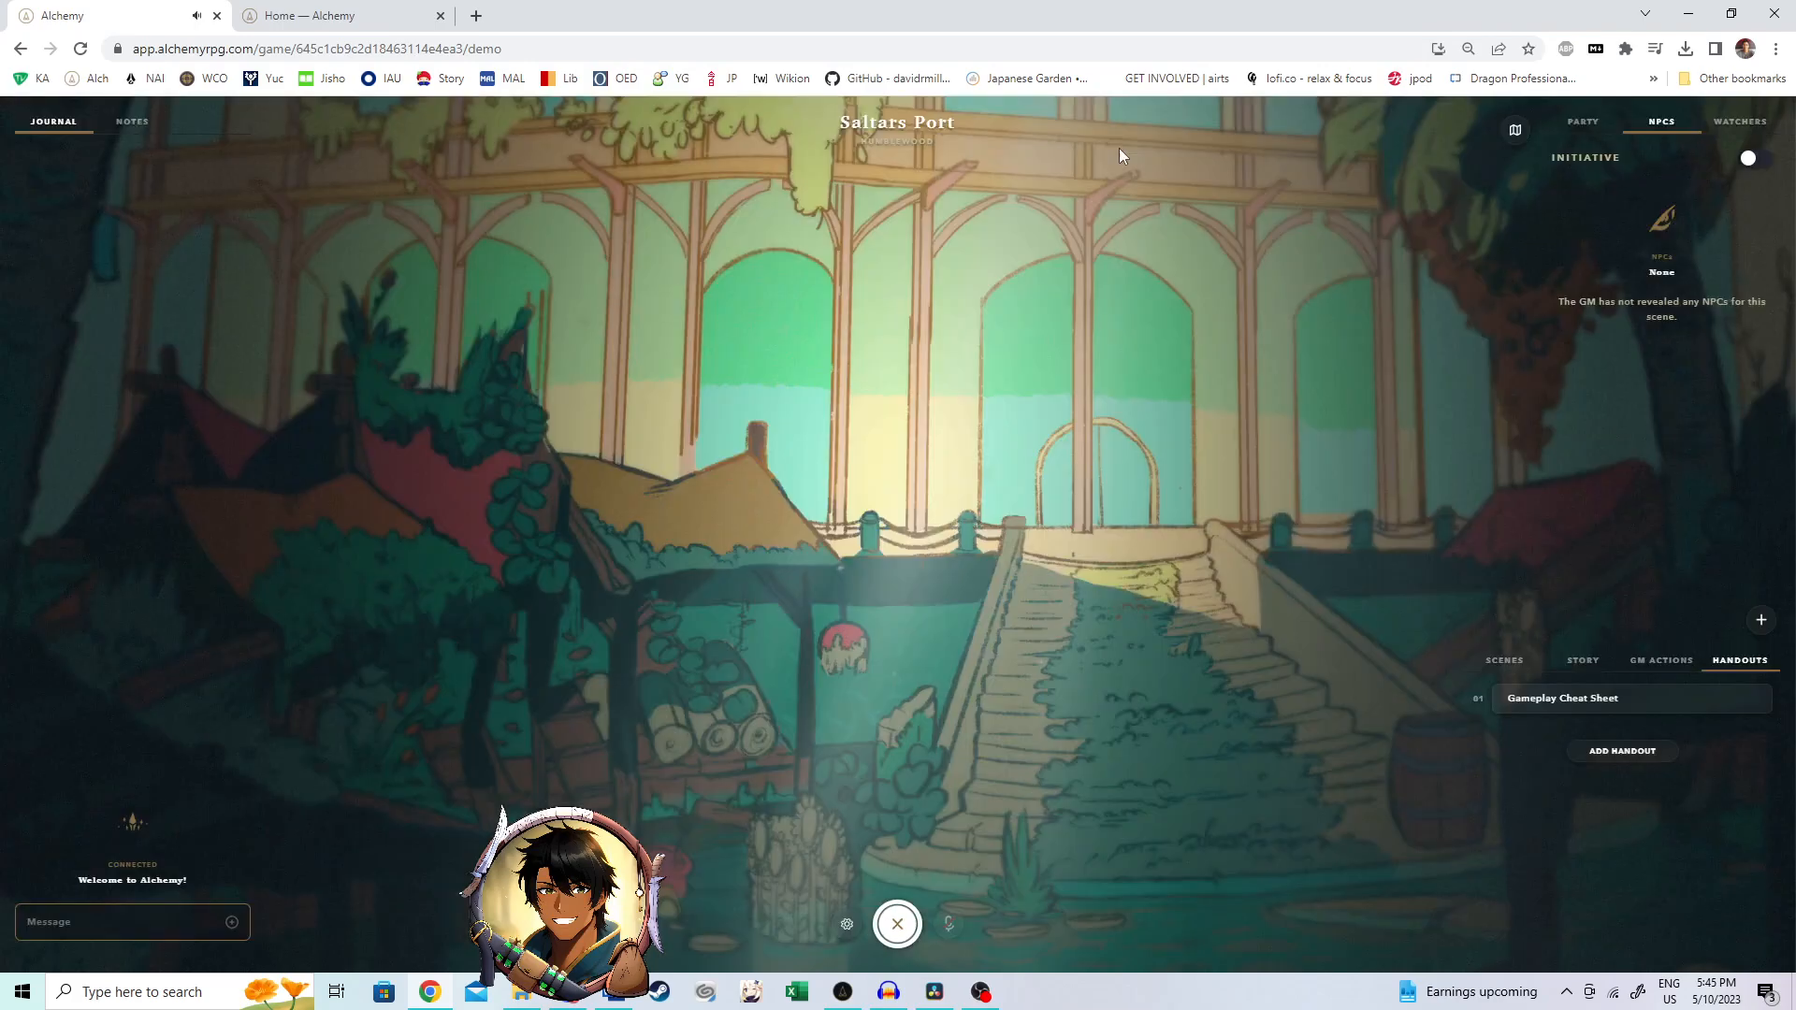
left_click(1560, 698)
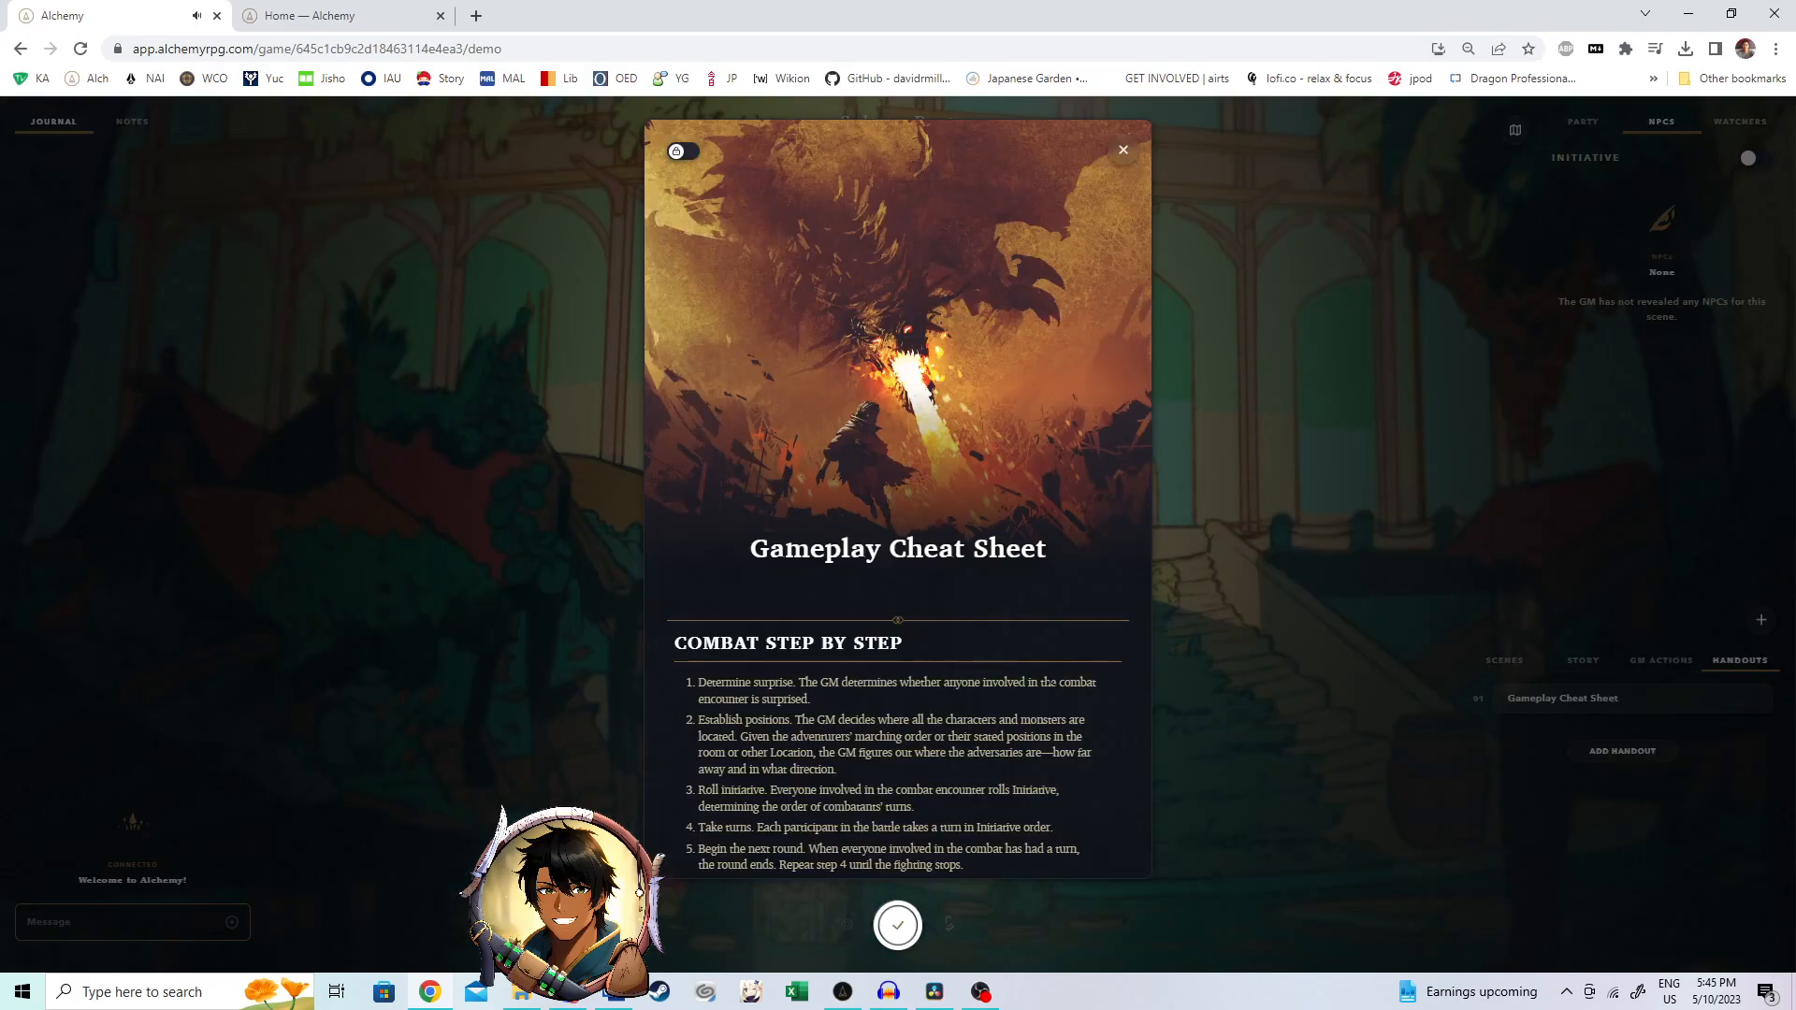
scroll("down", 3)
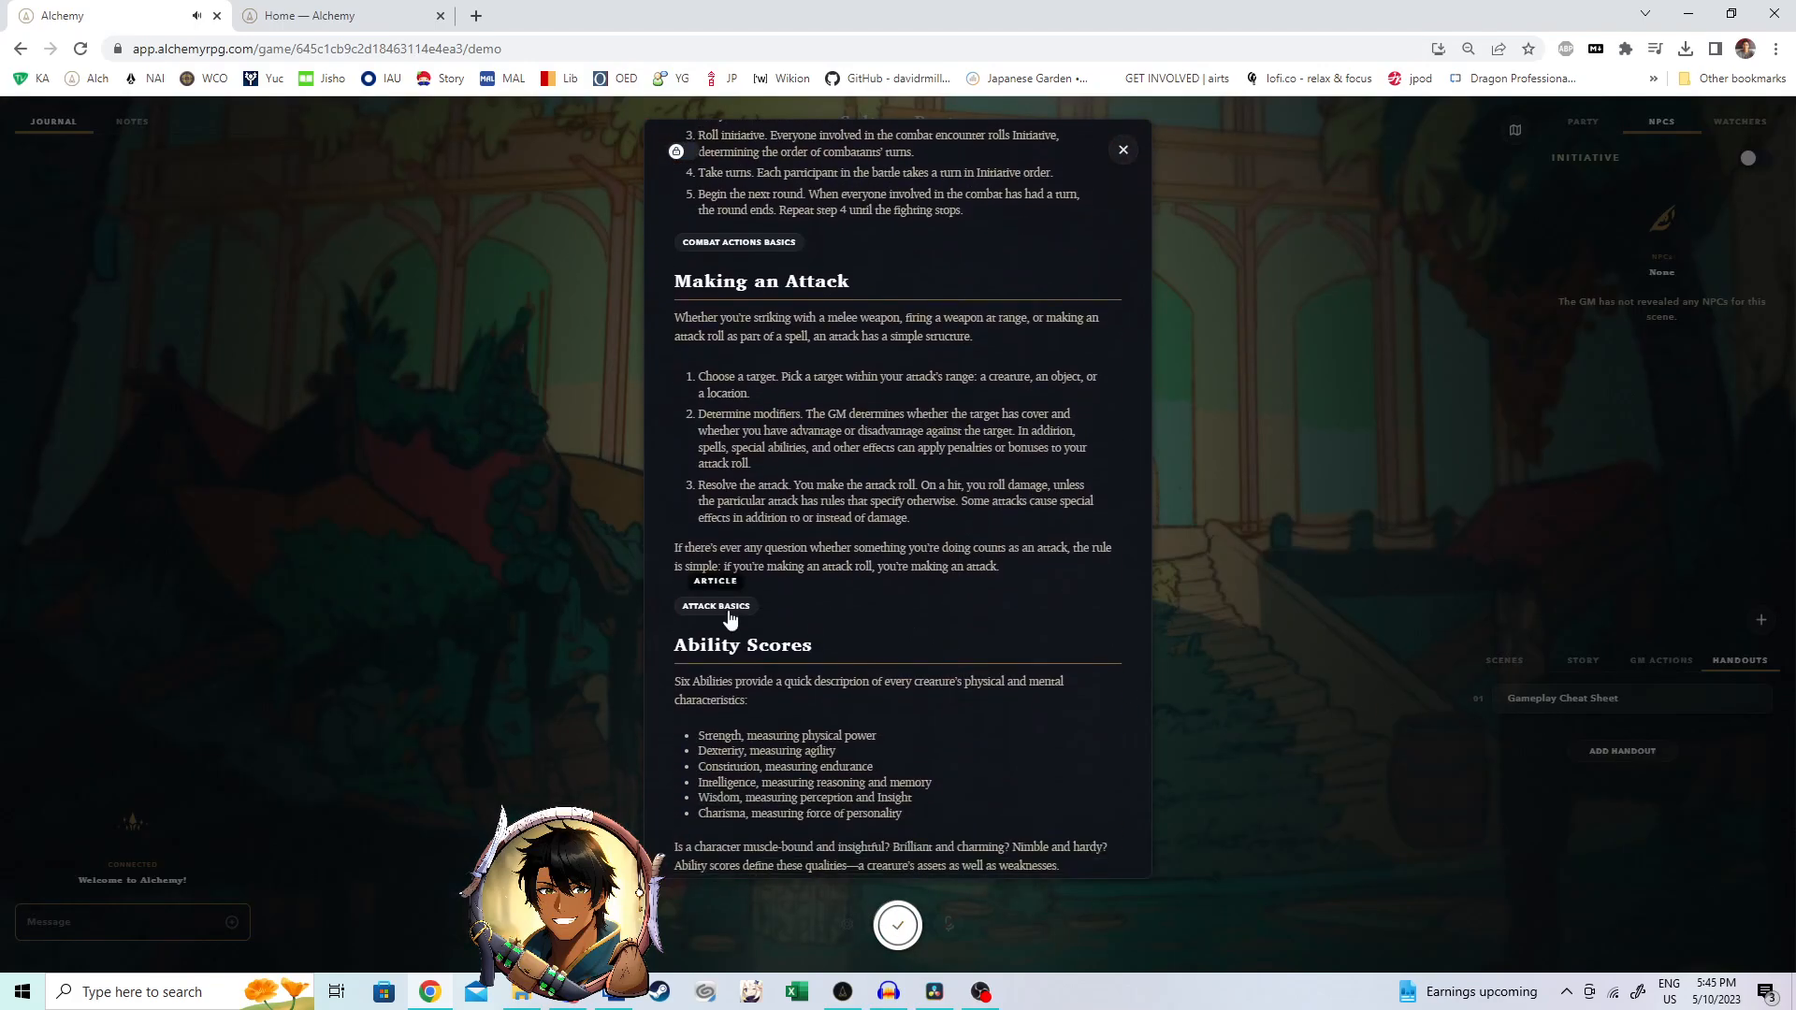
left_click(716, 606)
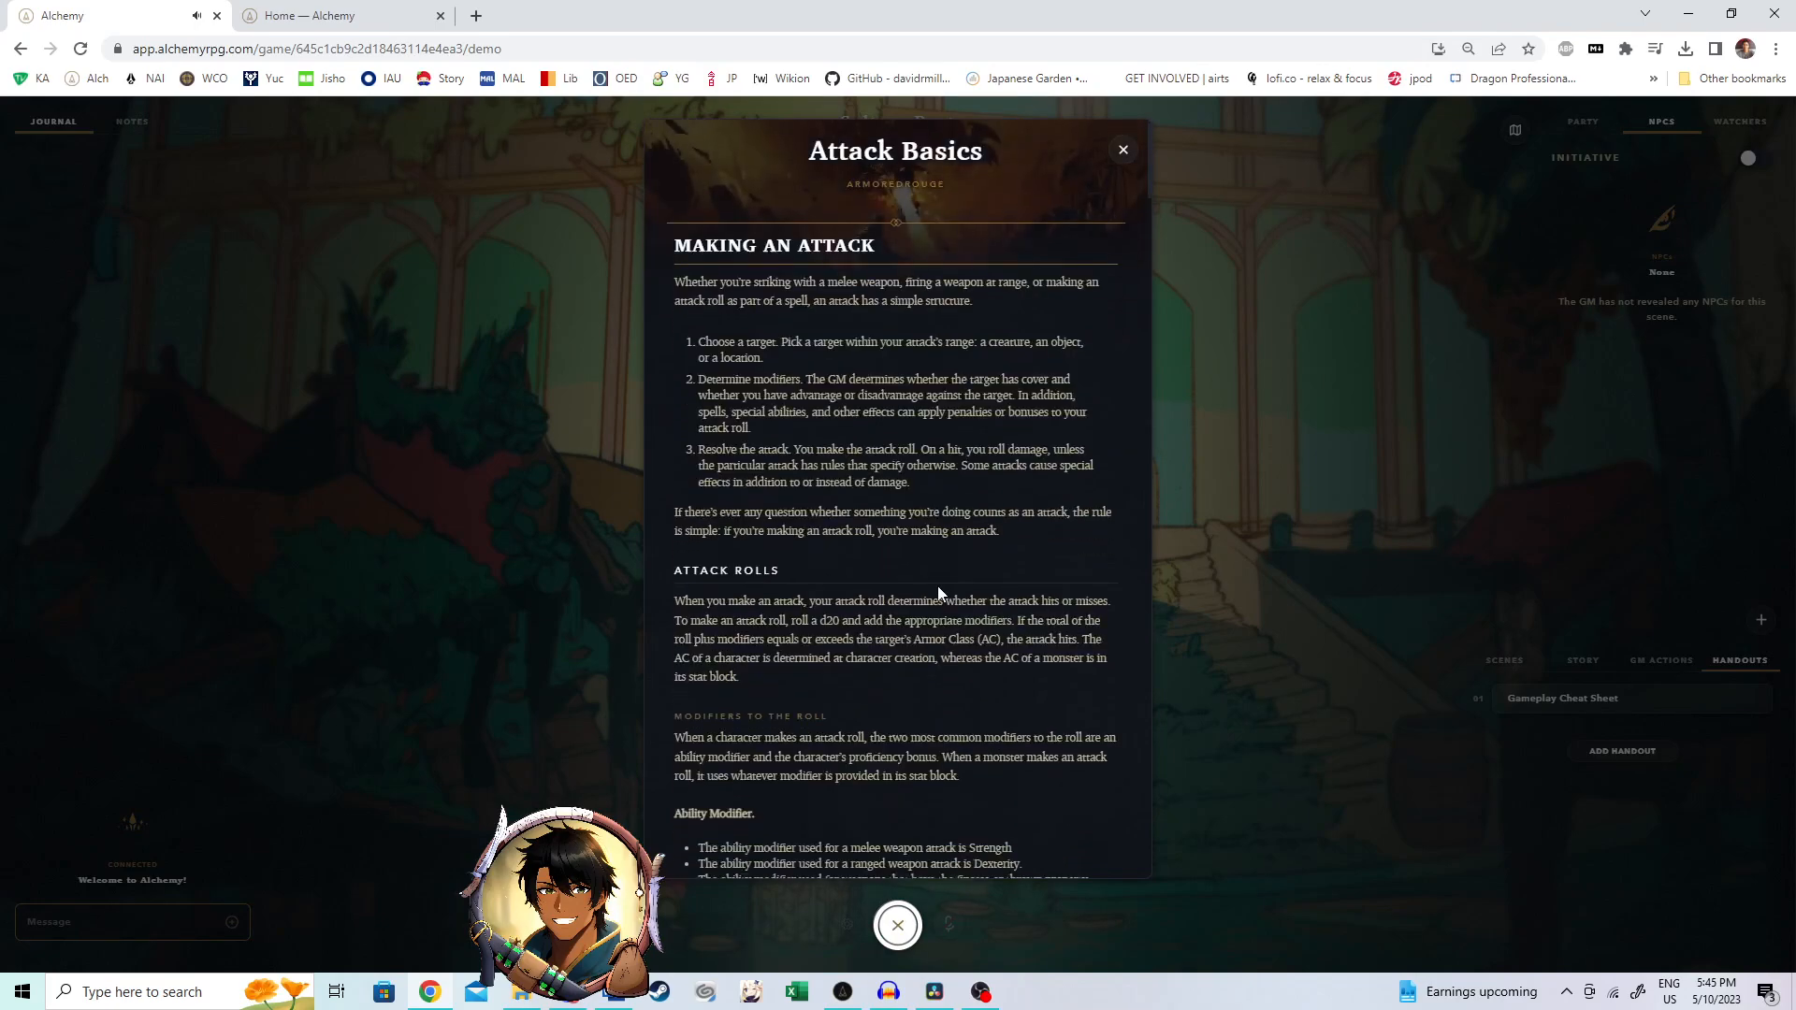
scroll("down", 3)
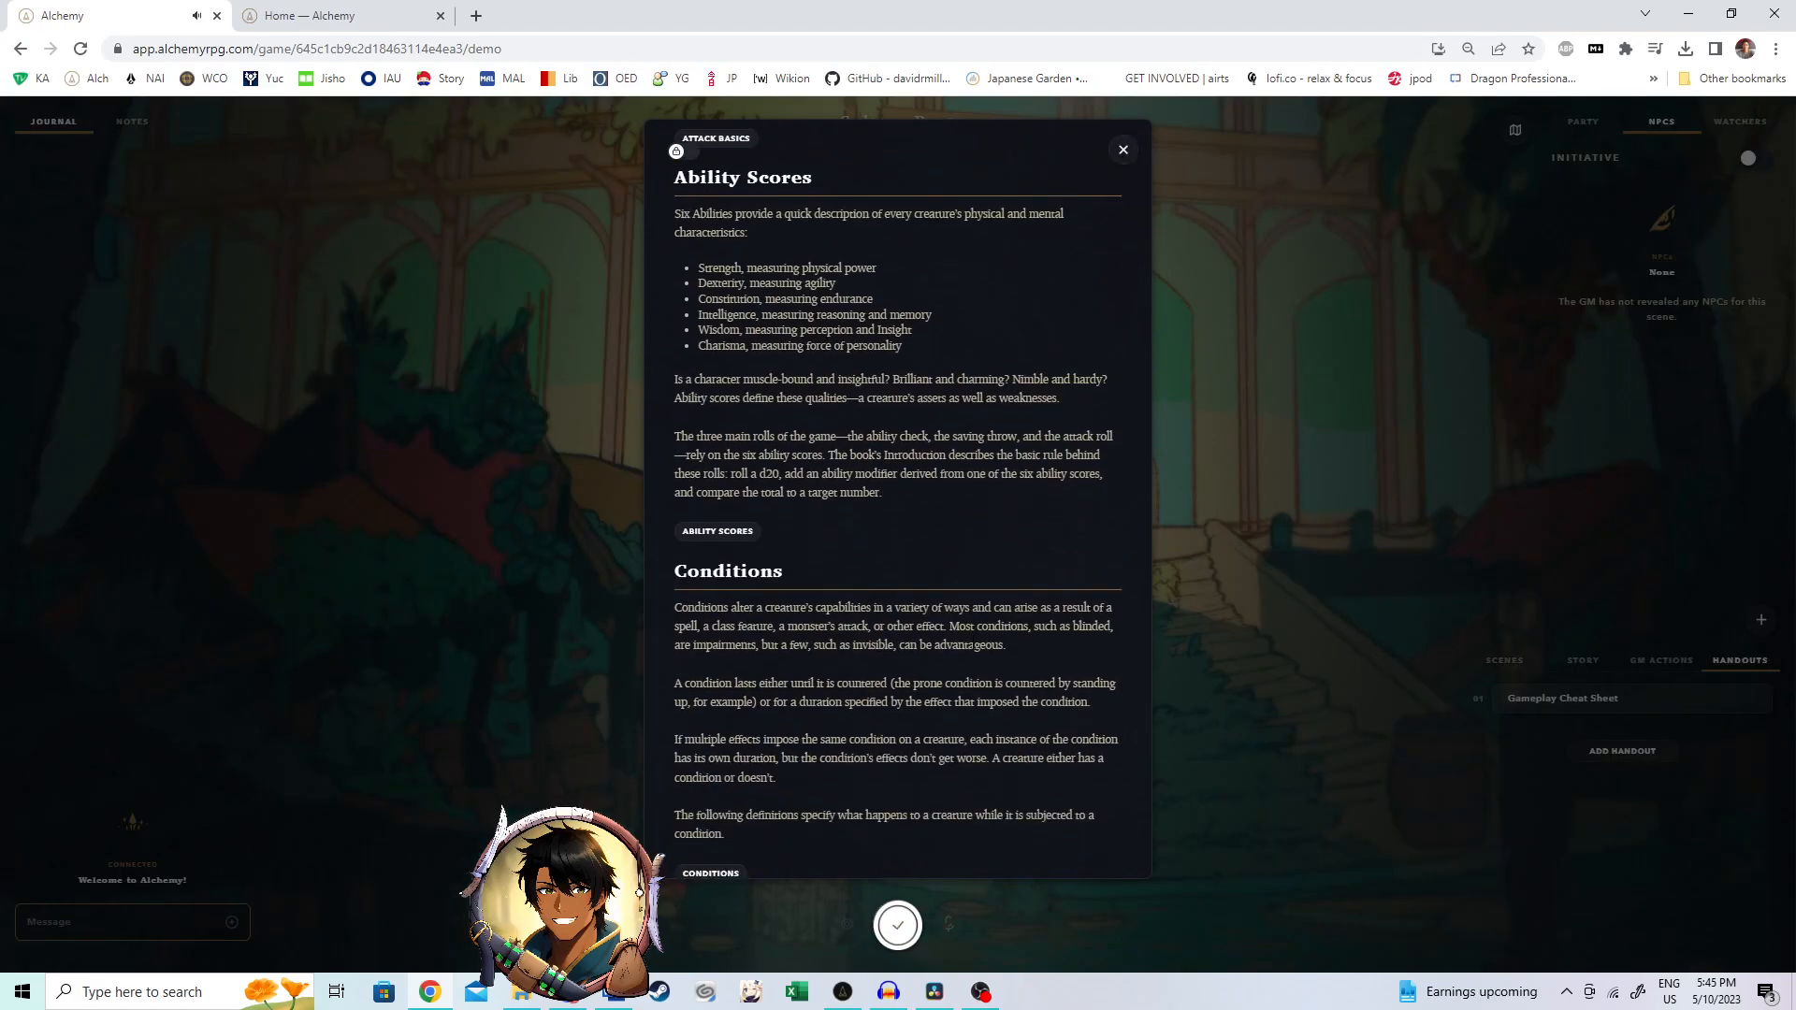
scroll("down", 3)
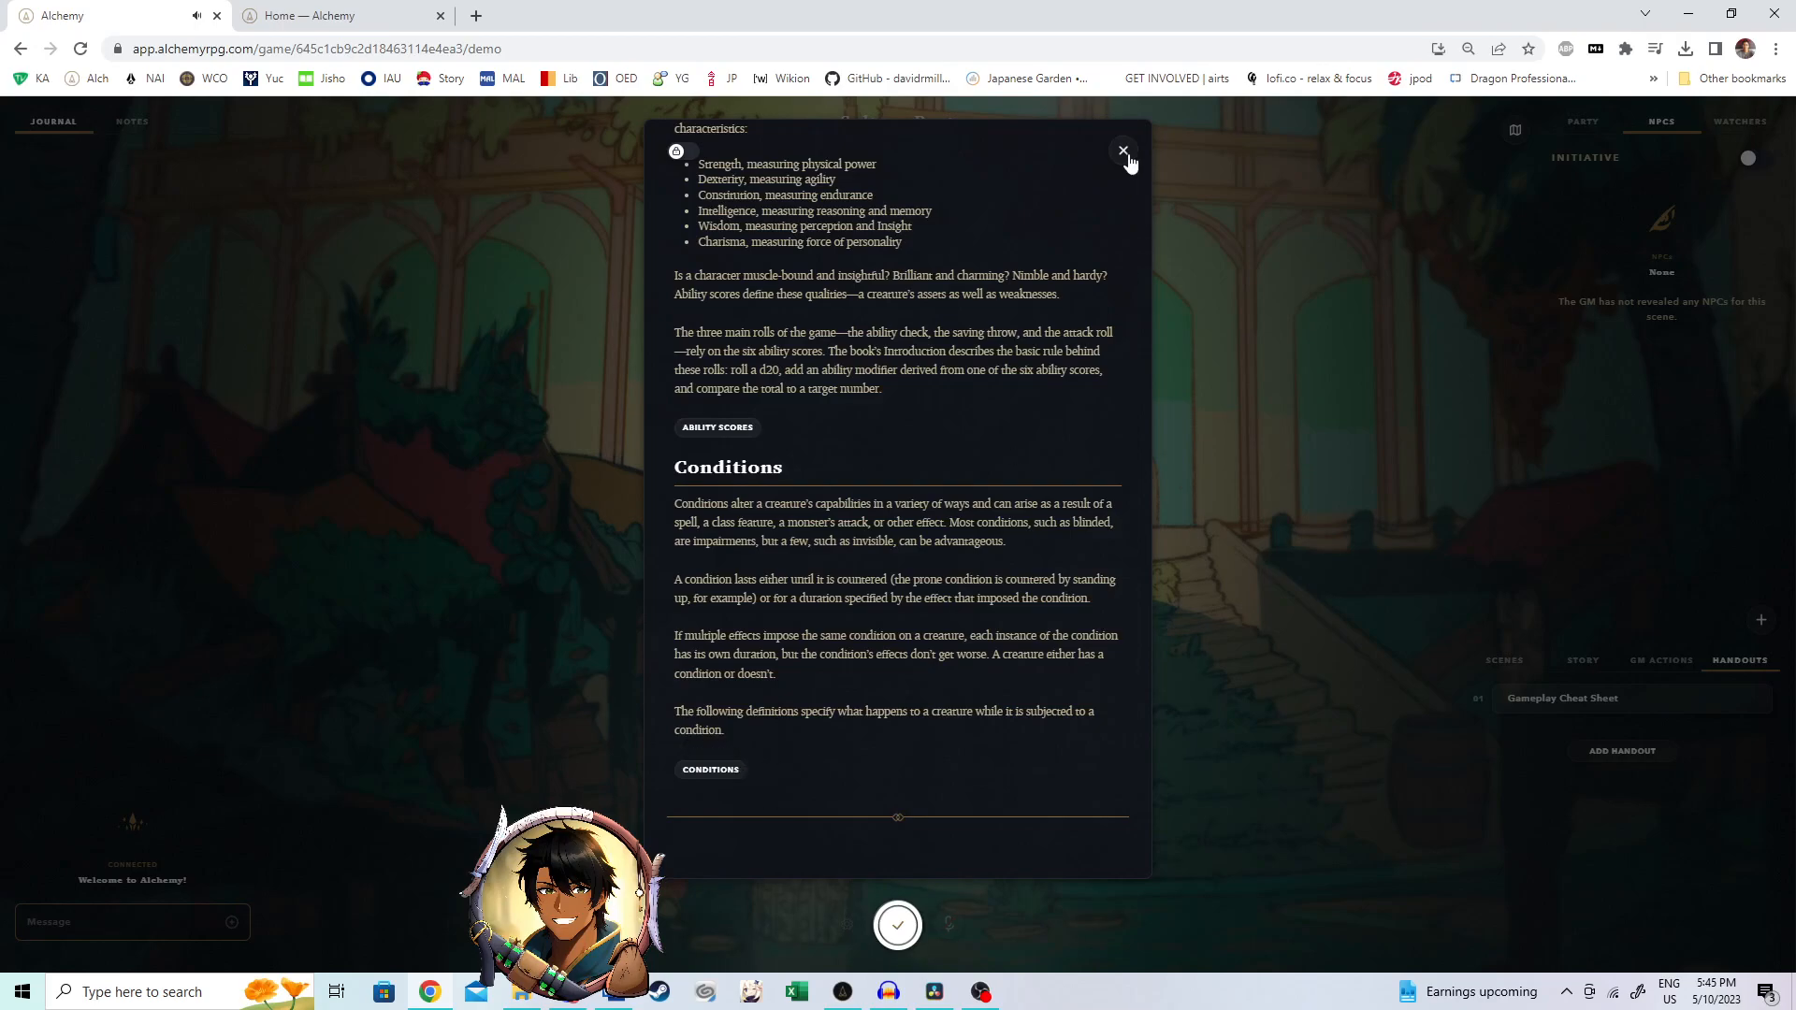
left_click(1123, 150)
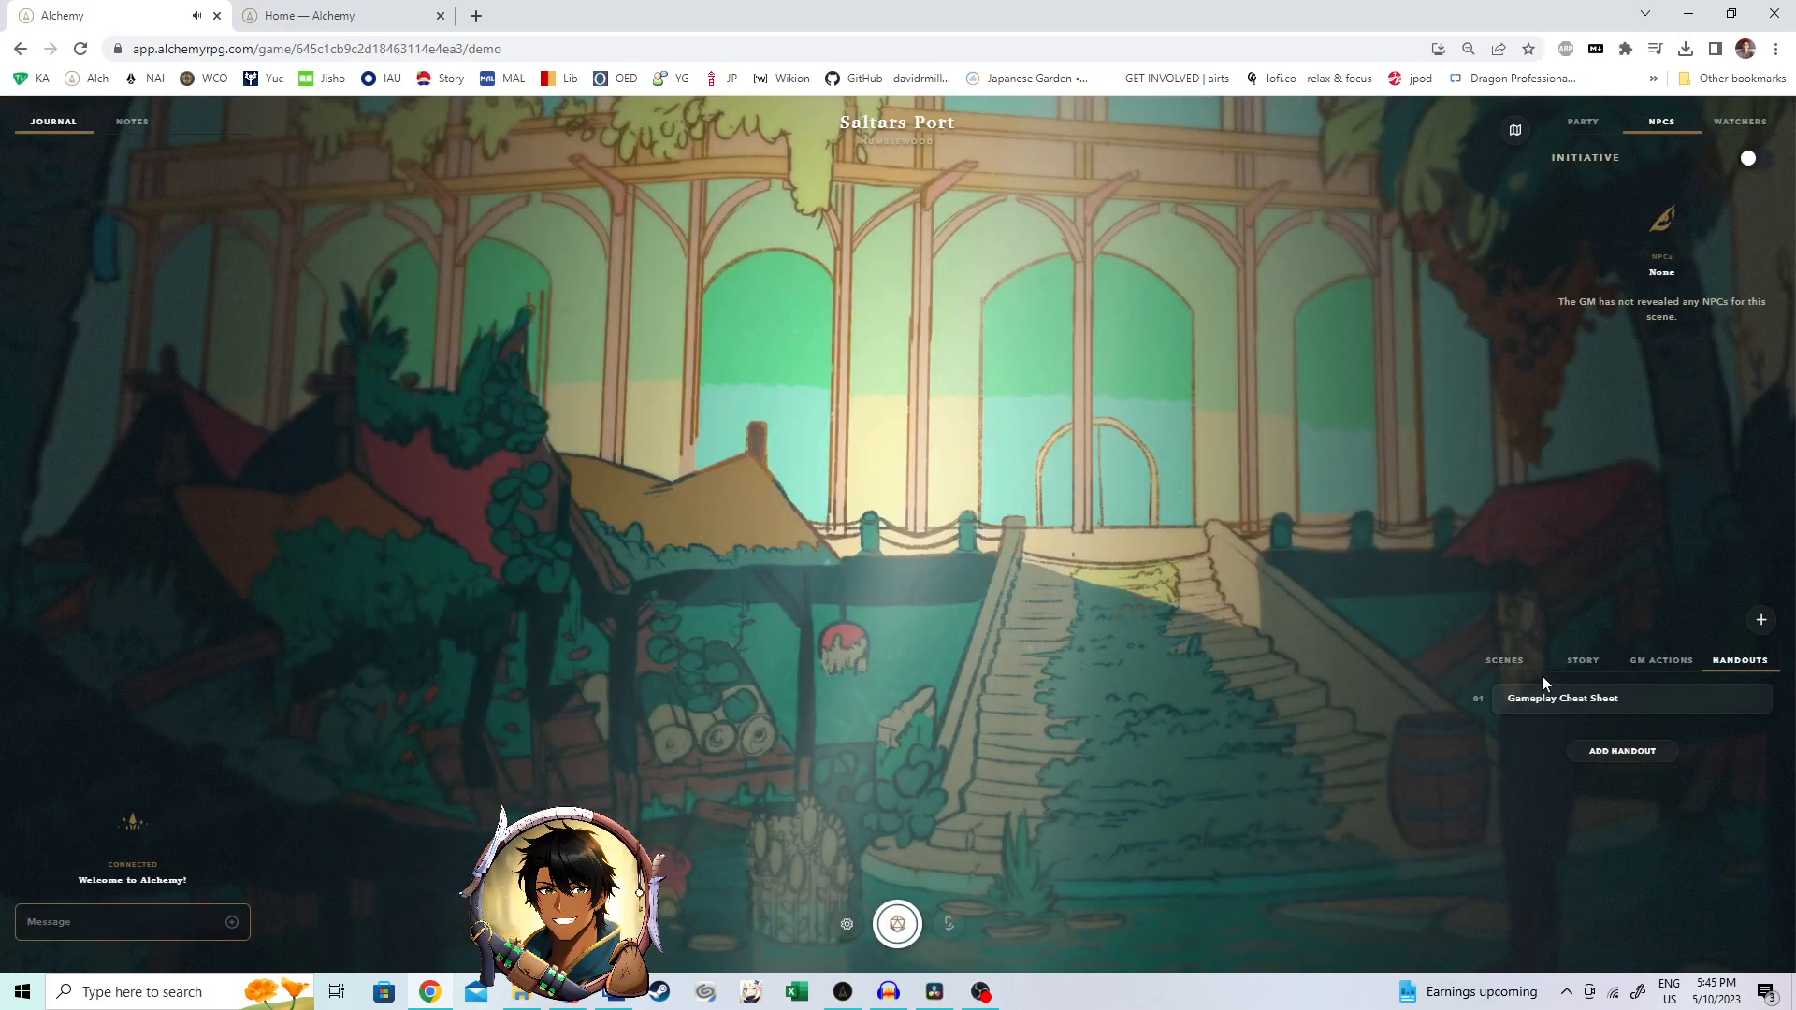
- Share the Gameplay Cheat Sheet with the ArmoredRogue player and save the handout settings
left_click(1561, 698)
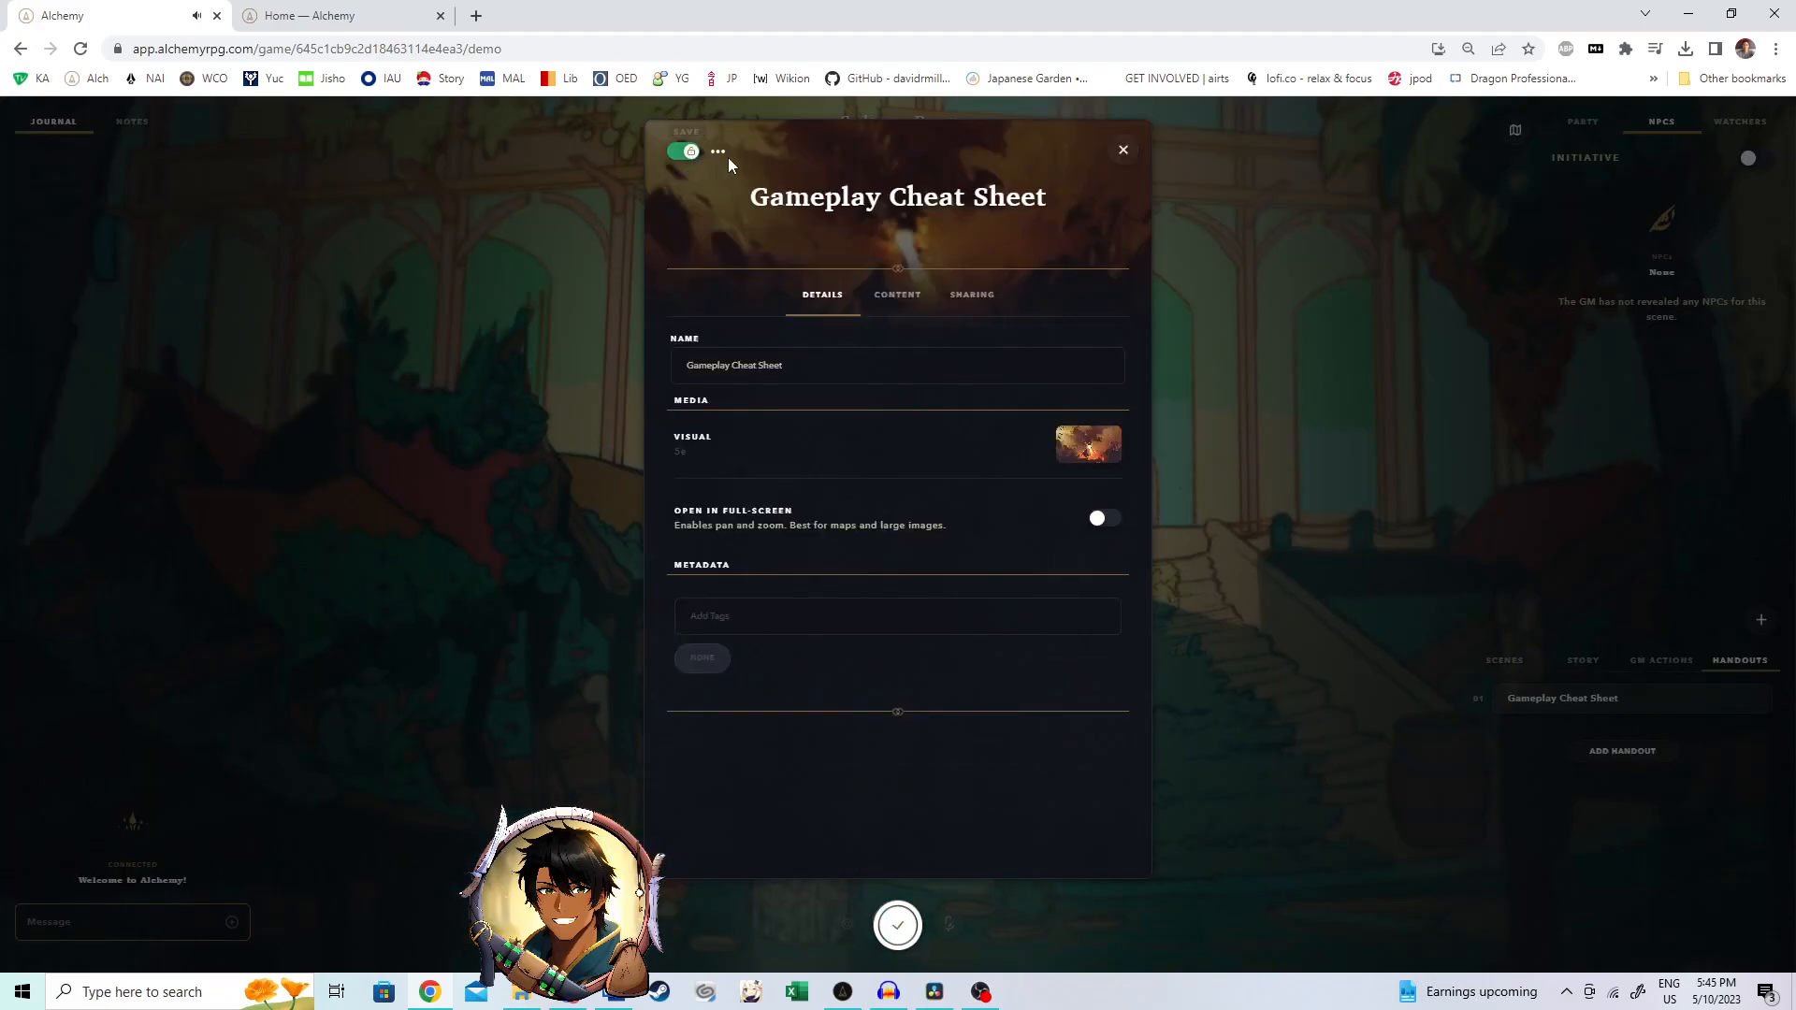
left_click(971, 294)
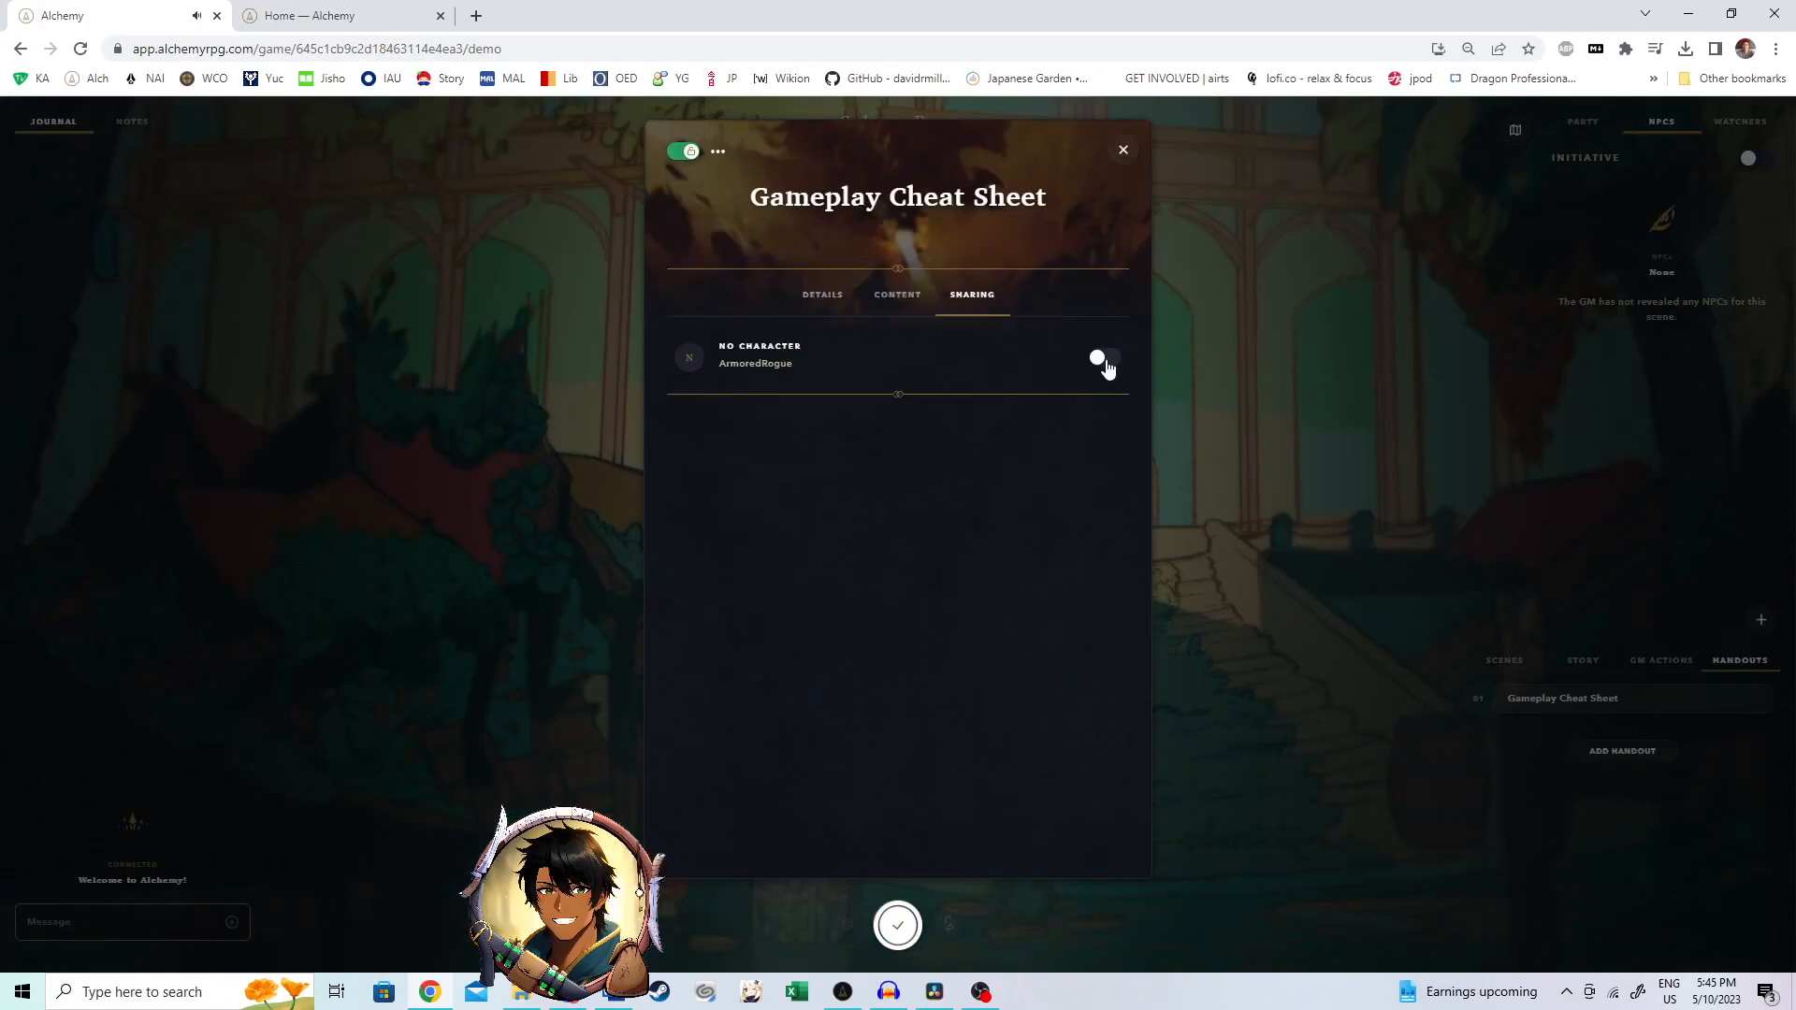
left_click(1100, 361)
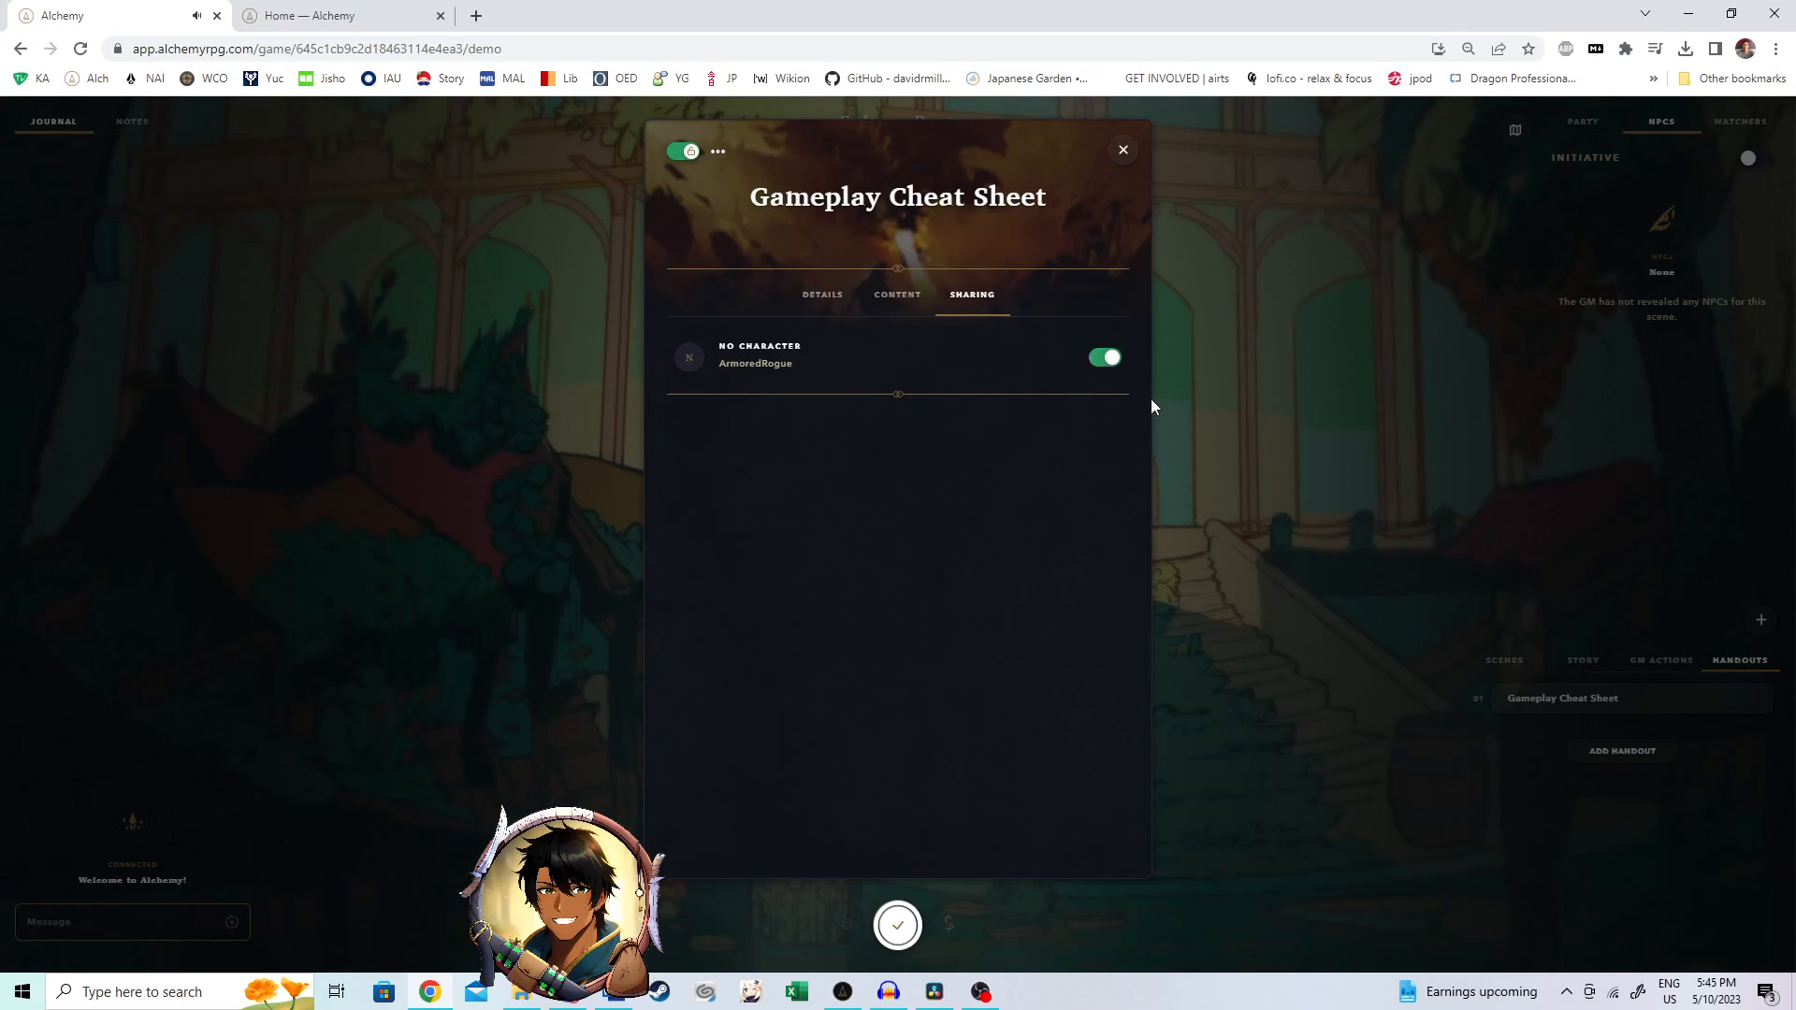
mouse_move(949, 453)
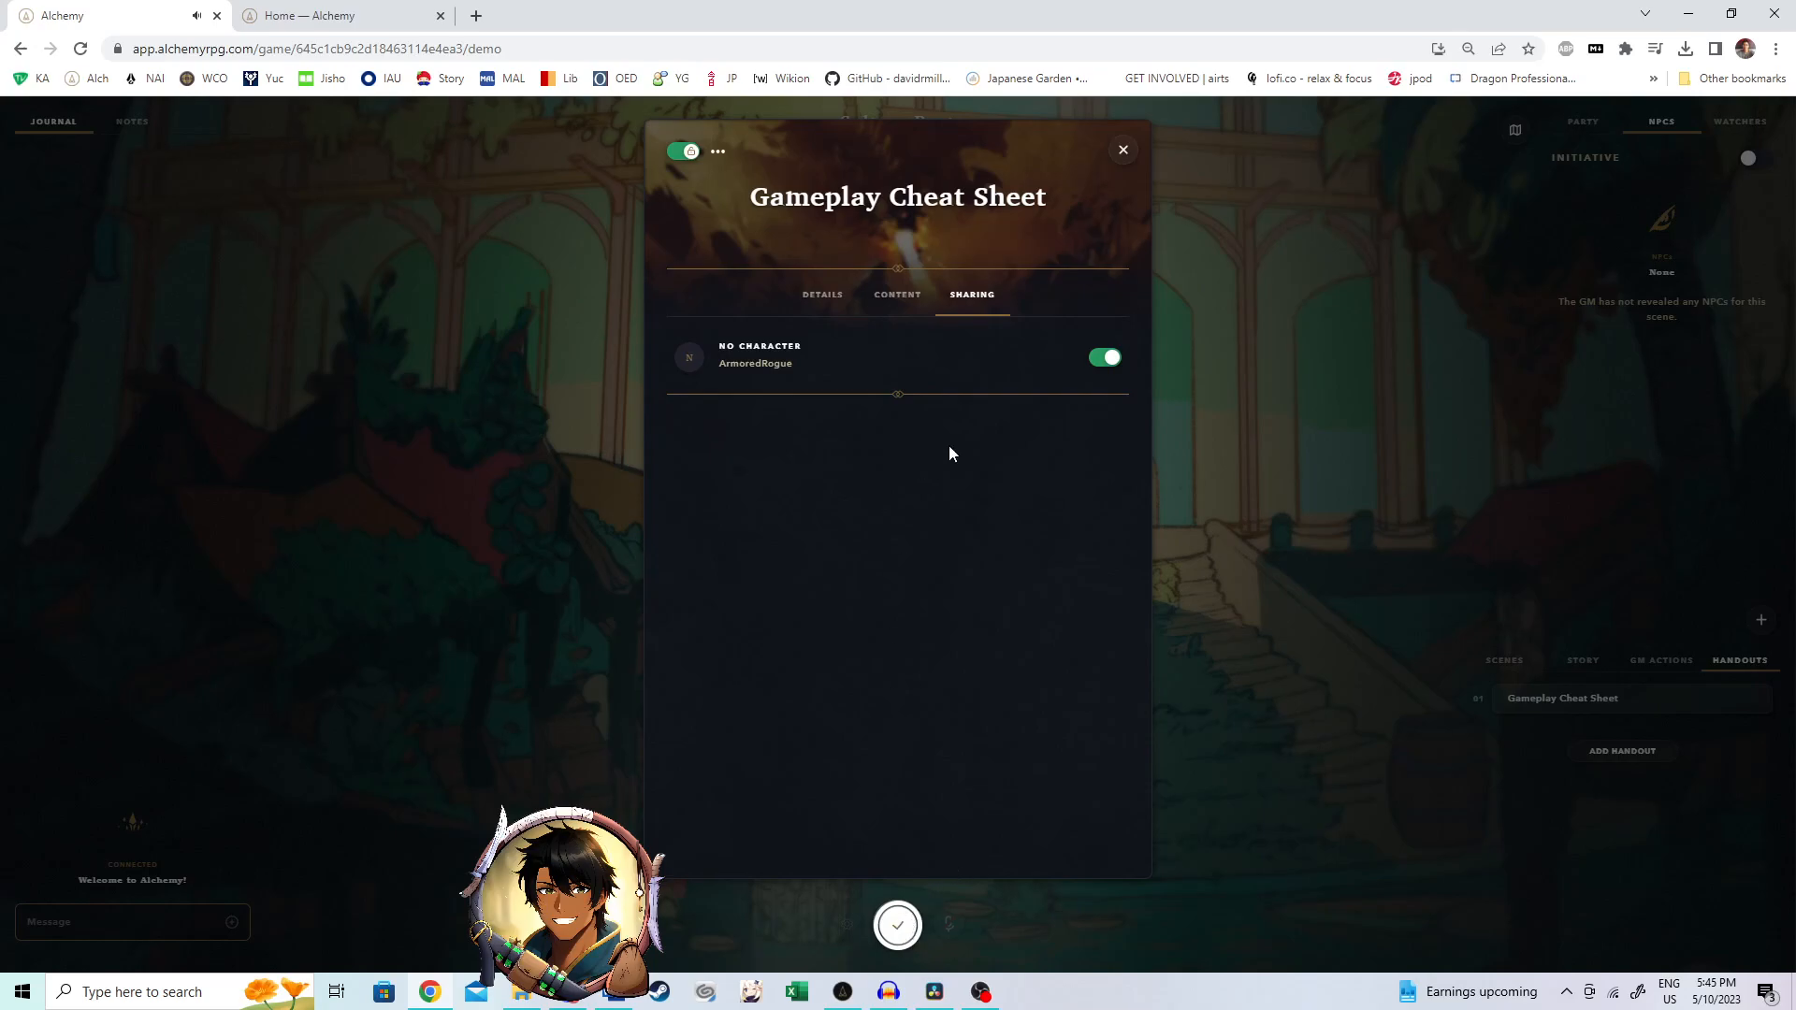
mouse_move(1122, 284)
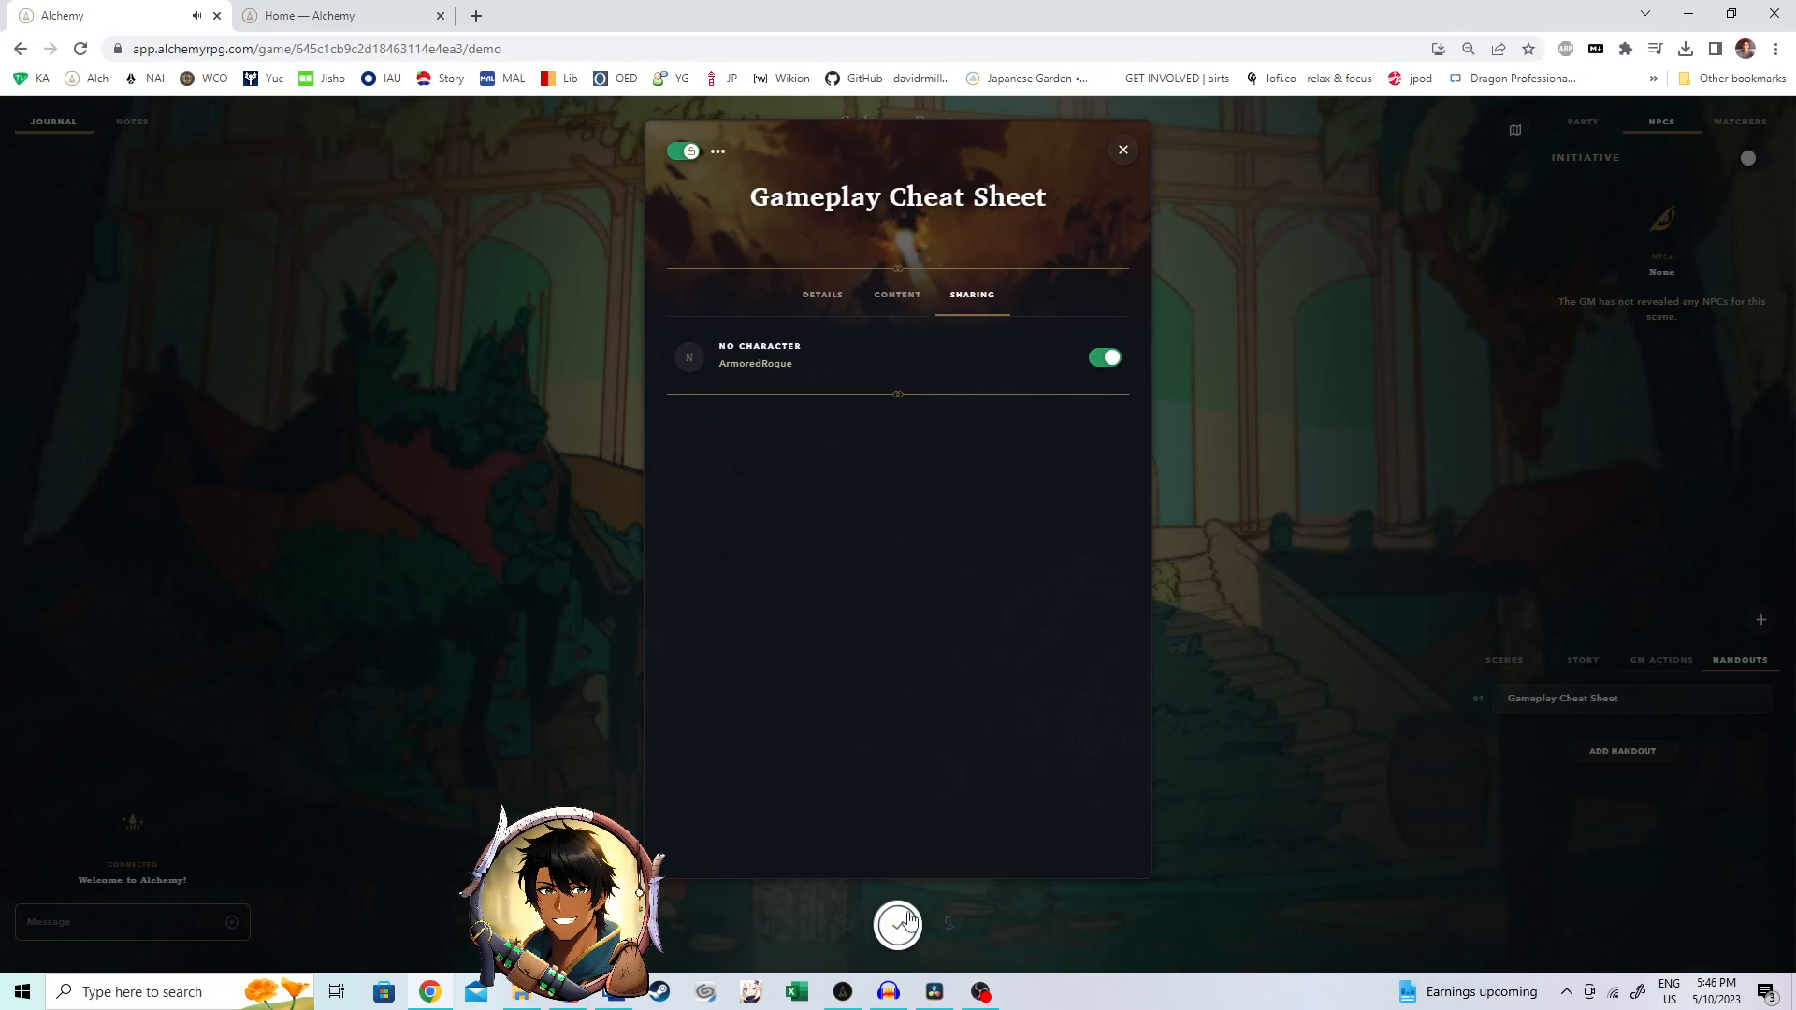
left_click(1122, 149)
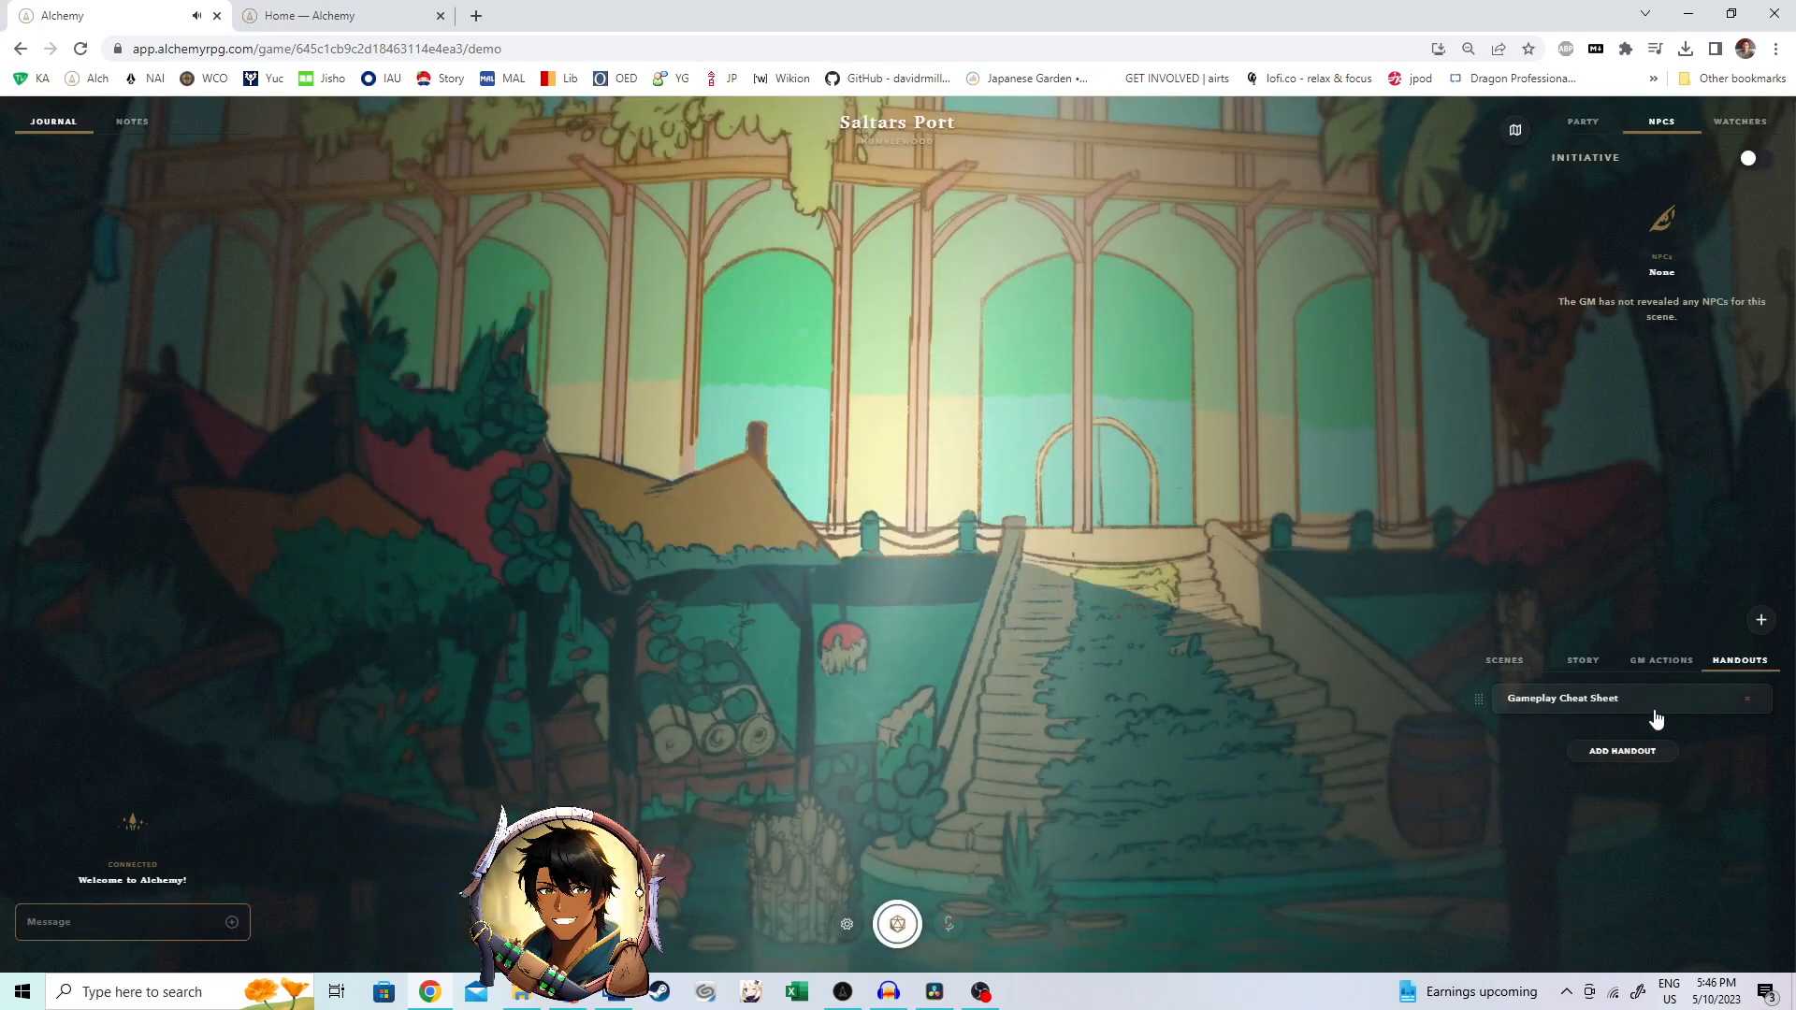
left_click(1622, 750)
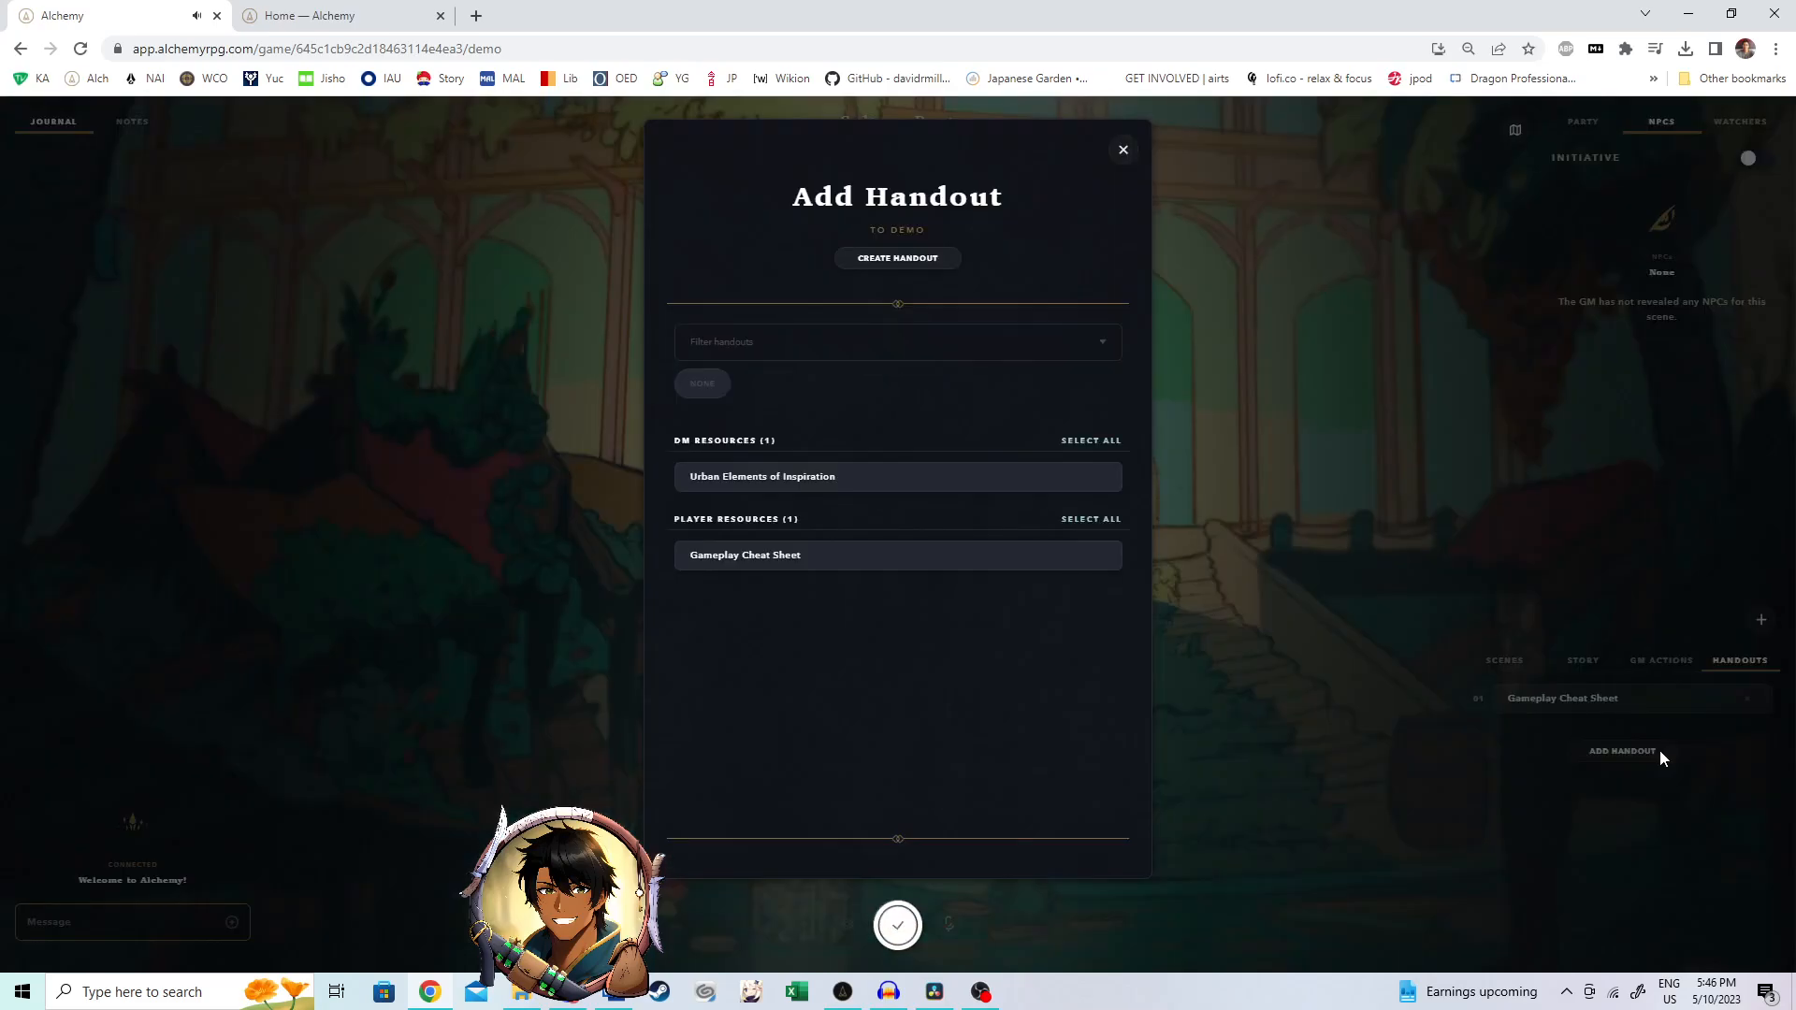
mouse_move(911, 604)
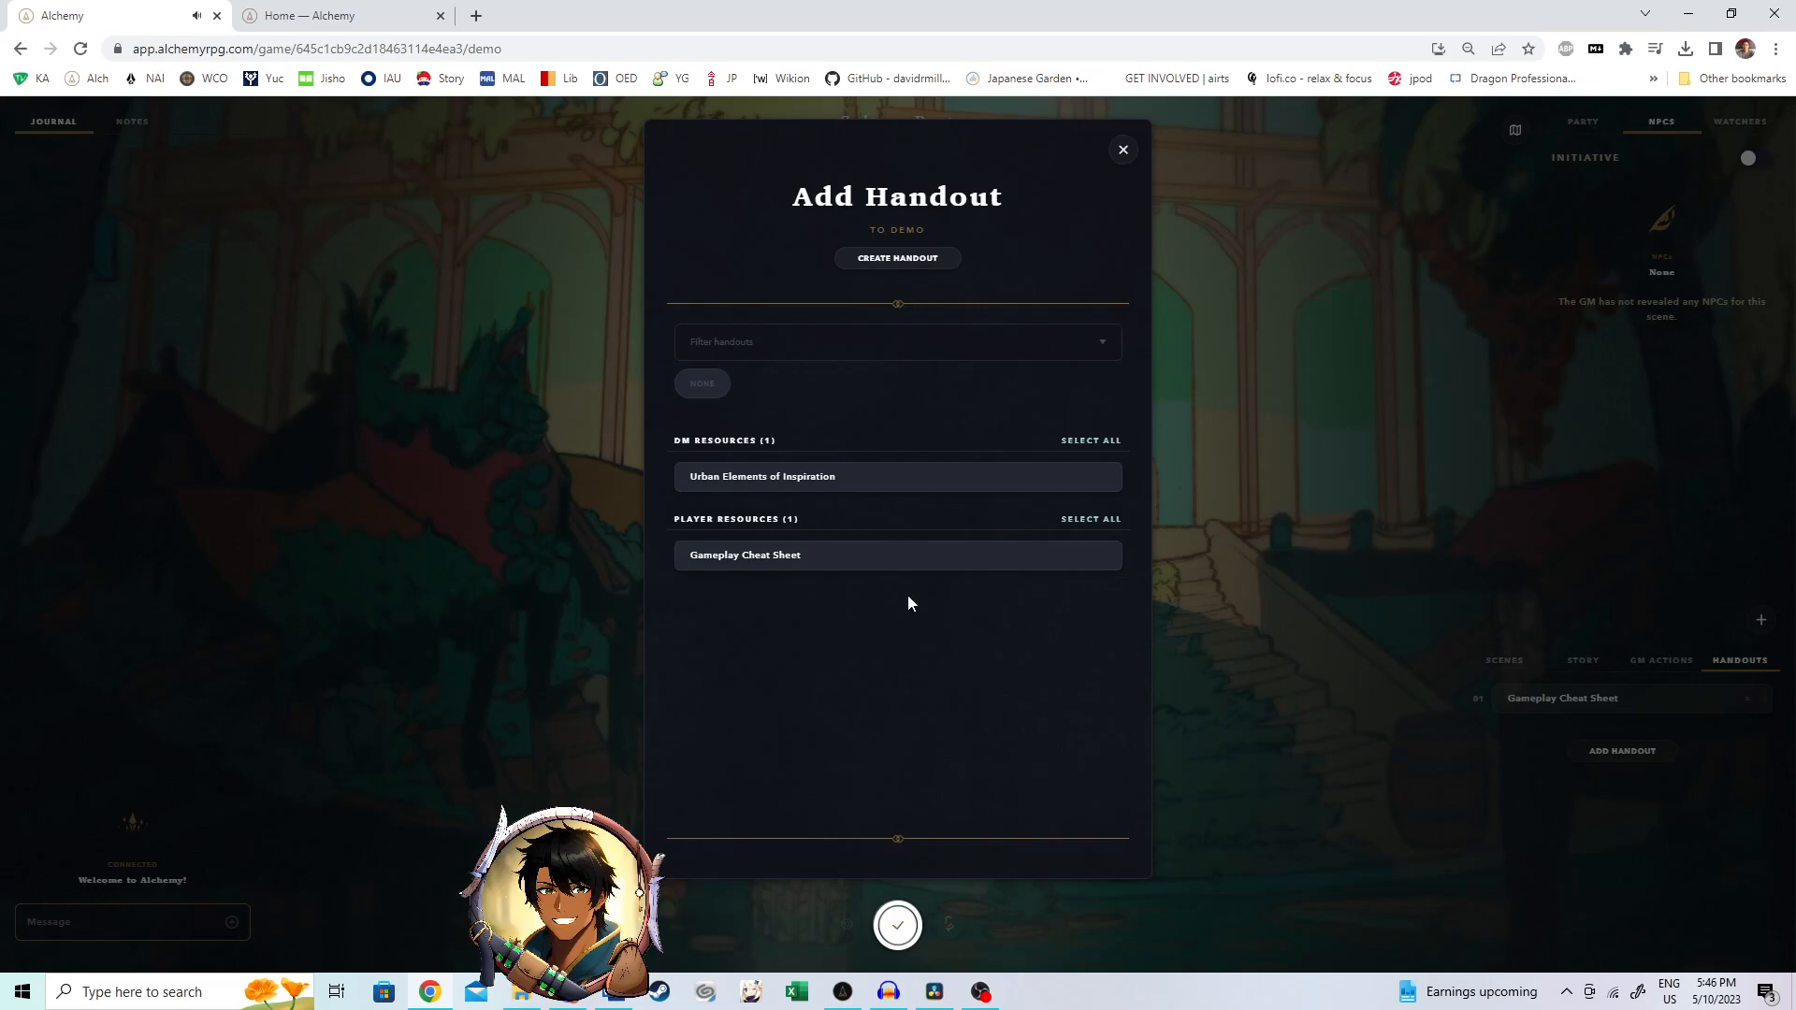
- Add Urban Elements of Inspiration as a handout, view its roll table, then return to the game menu
left_click(896, 477)
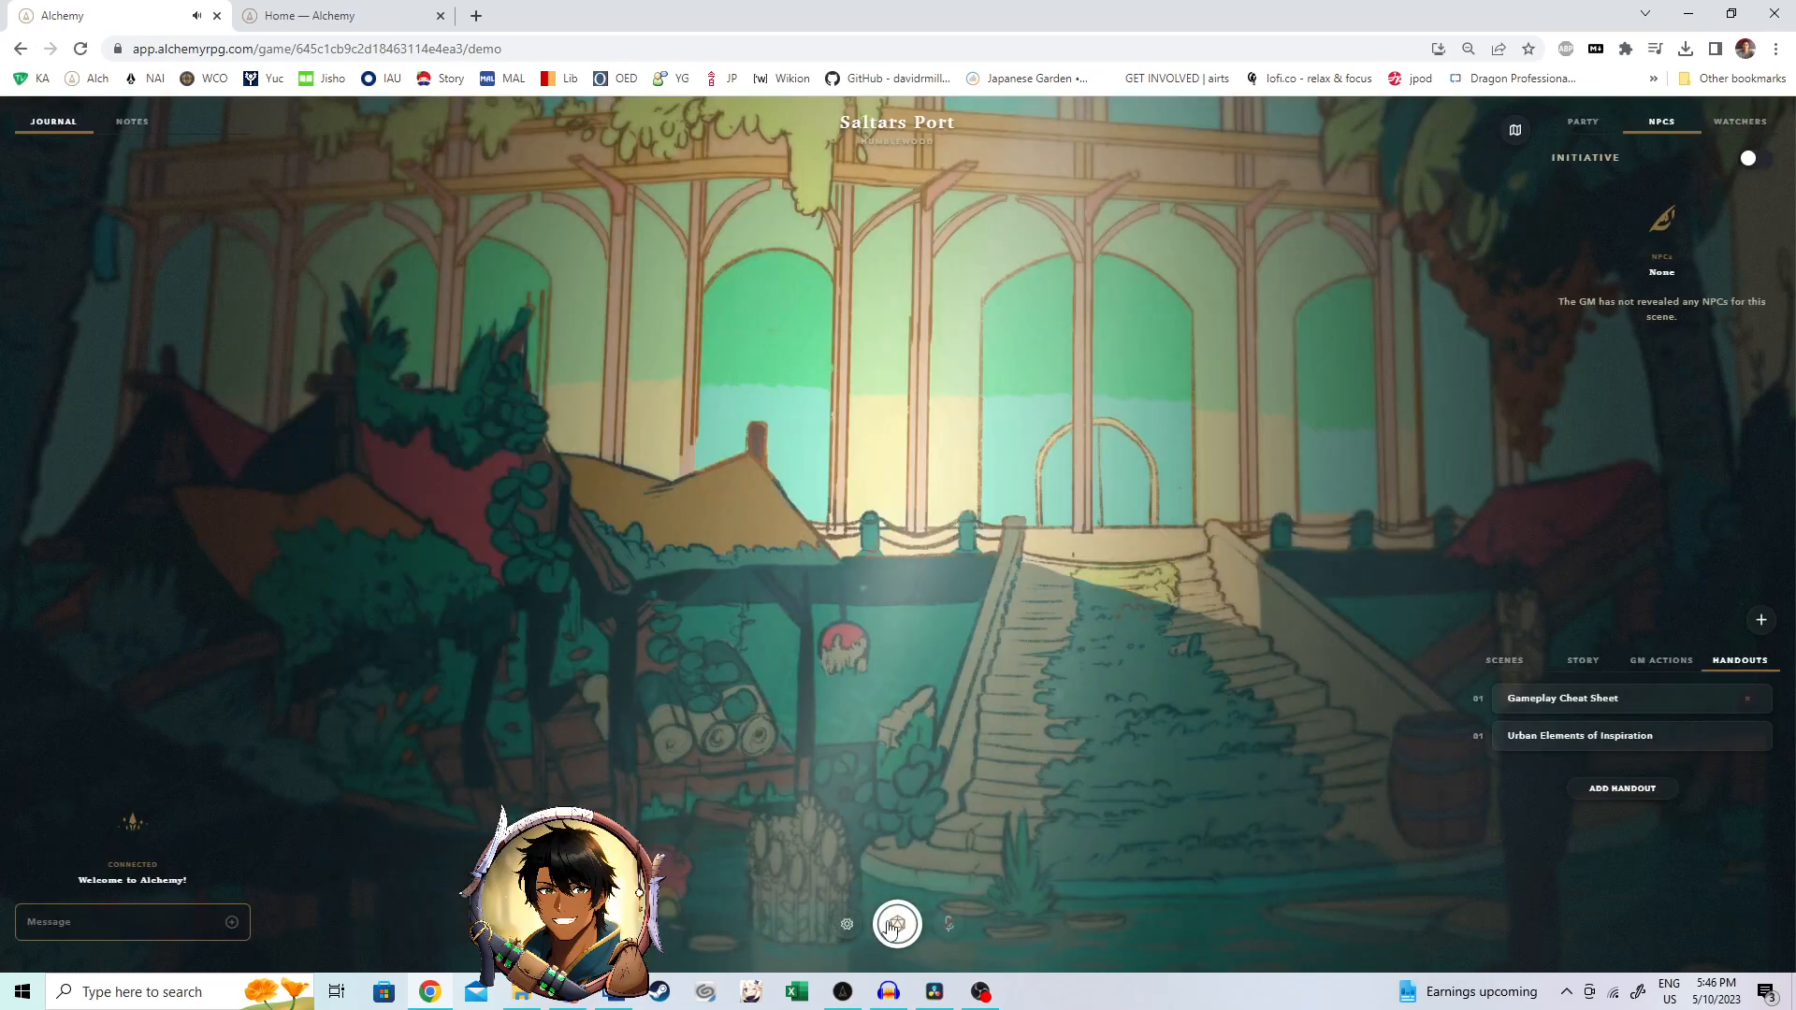
left_click(896, 924)
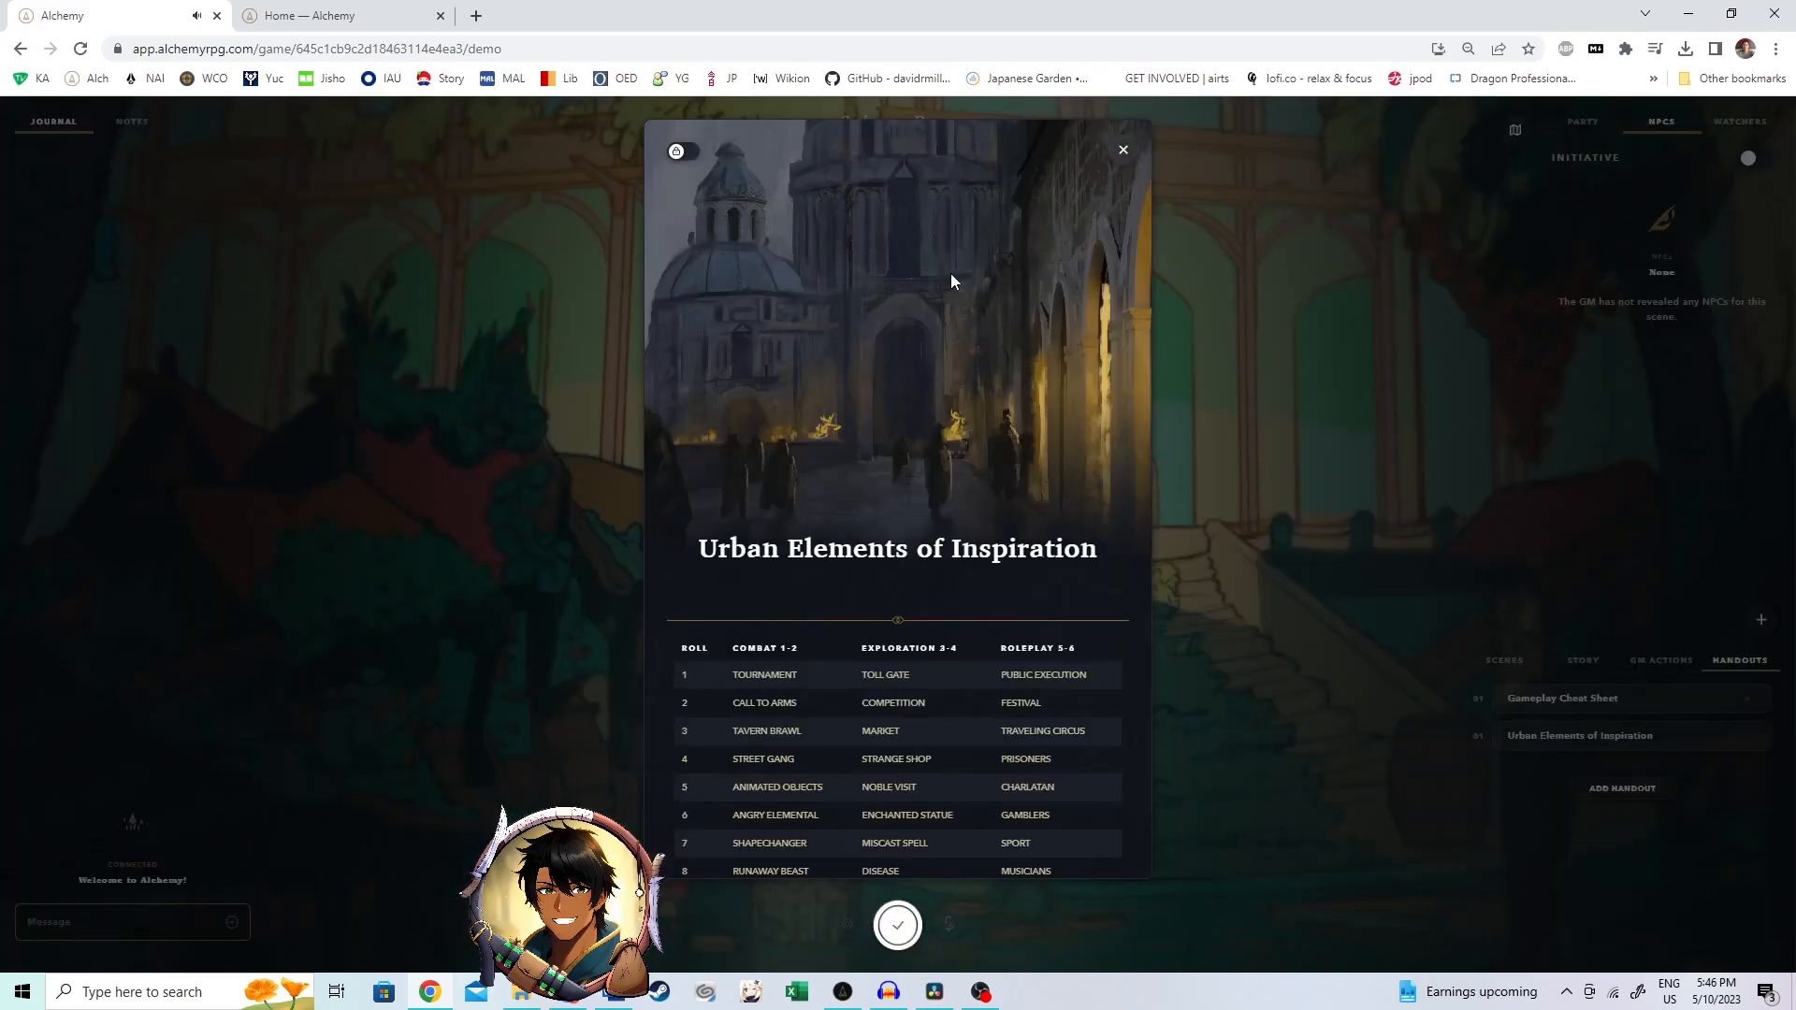
left_click(1120, 149)
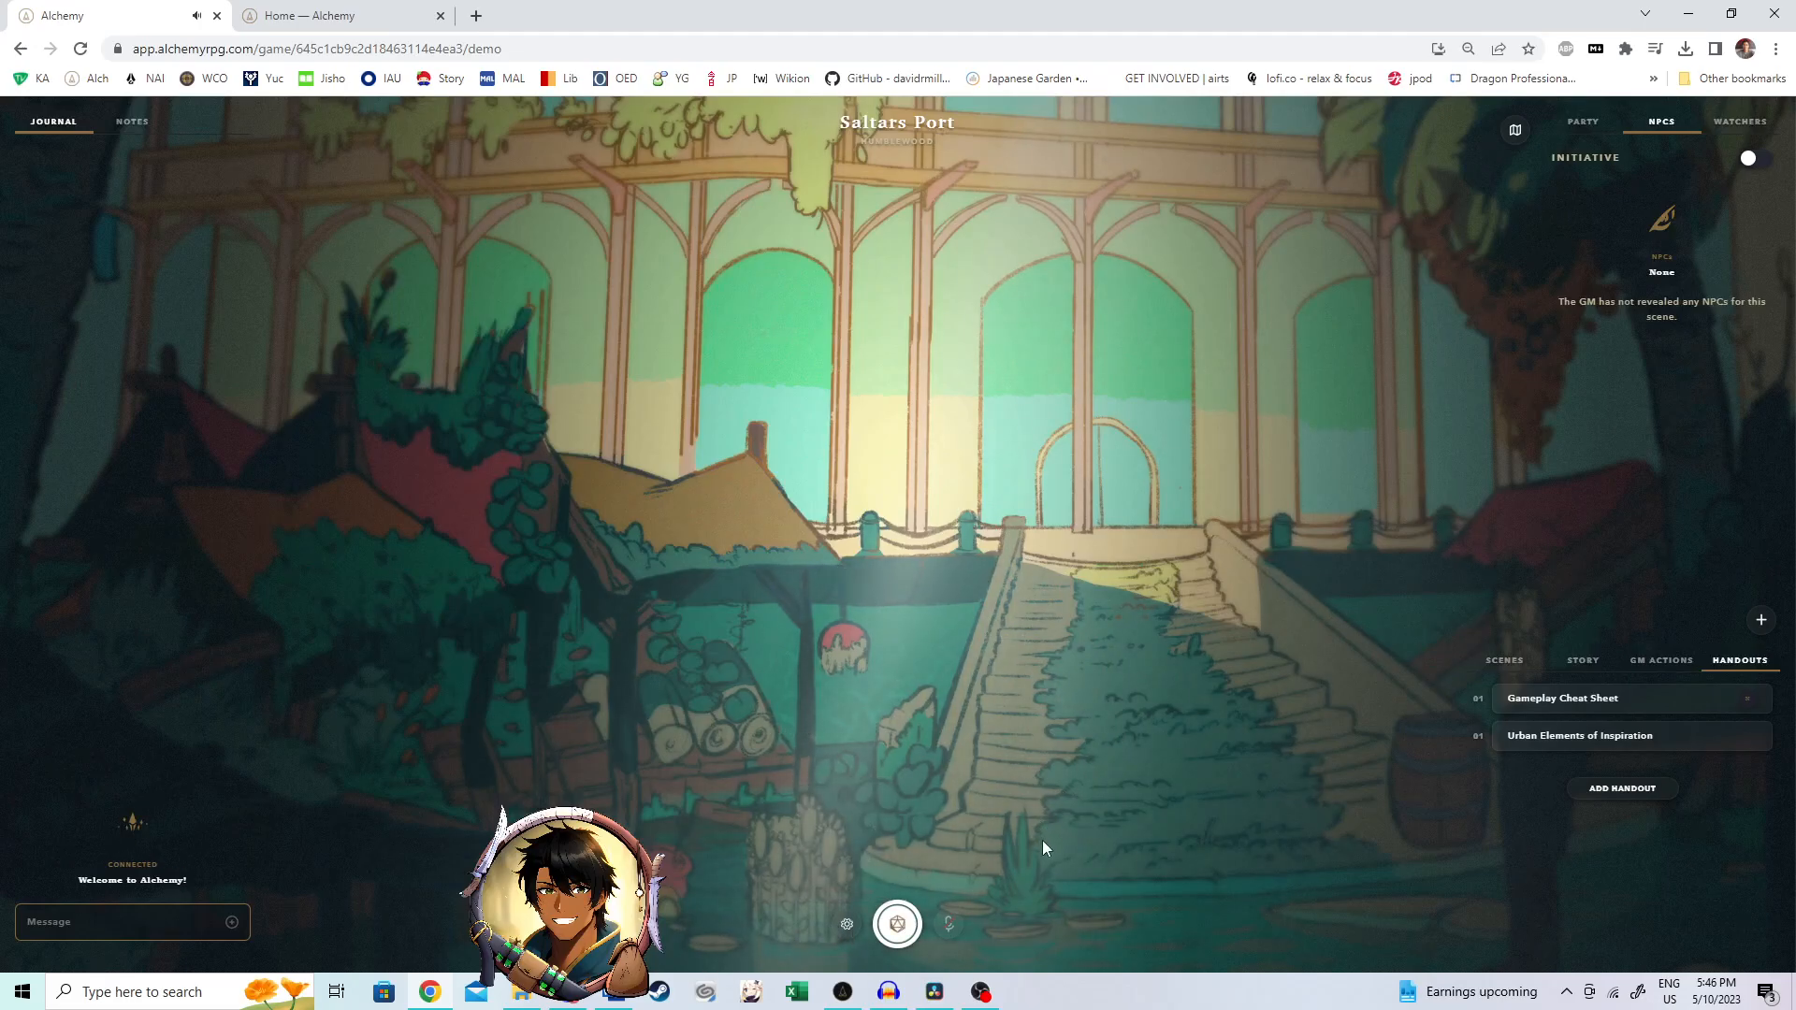
mouse_move(1039, 853)
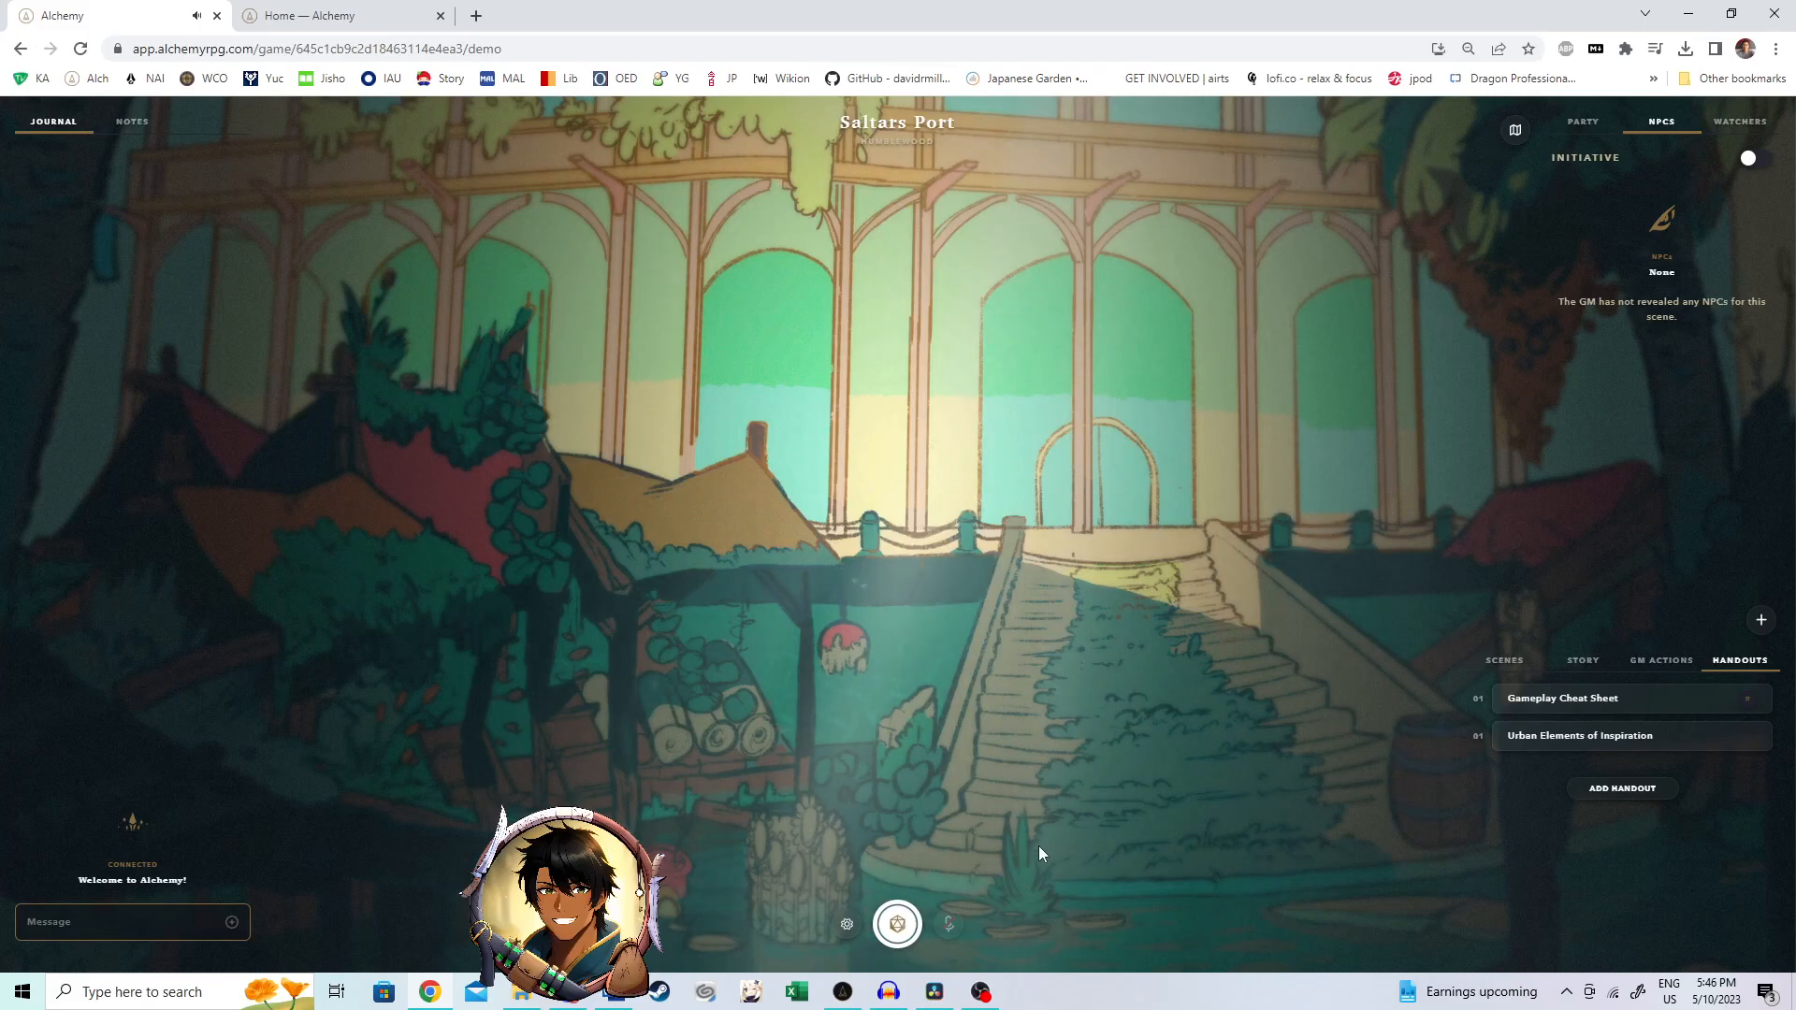
mouse_move(847, 875)
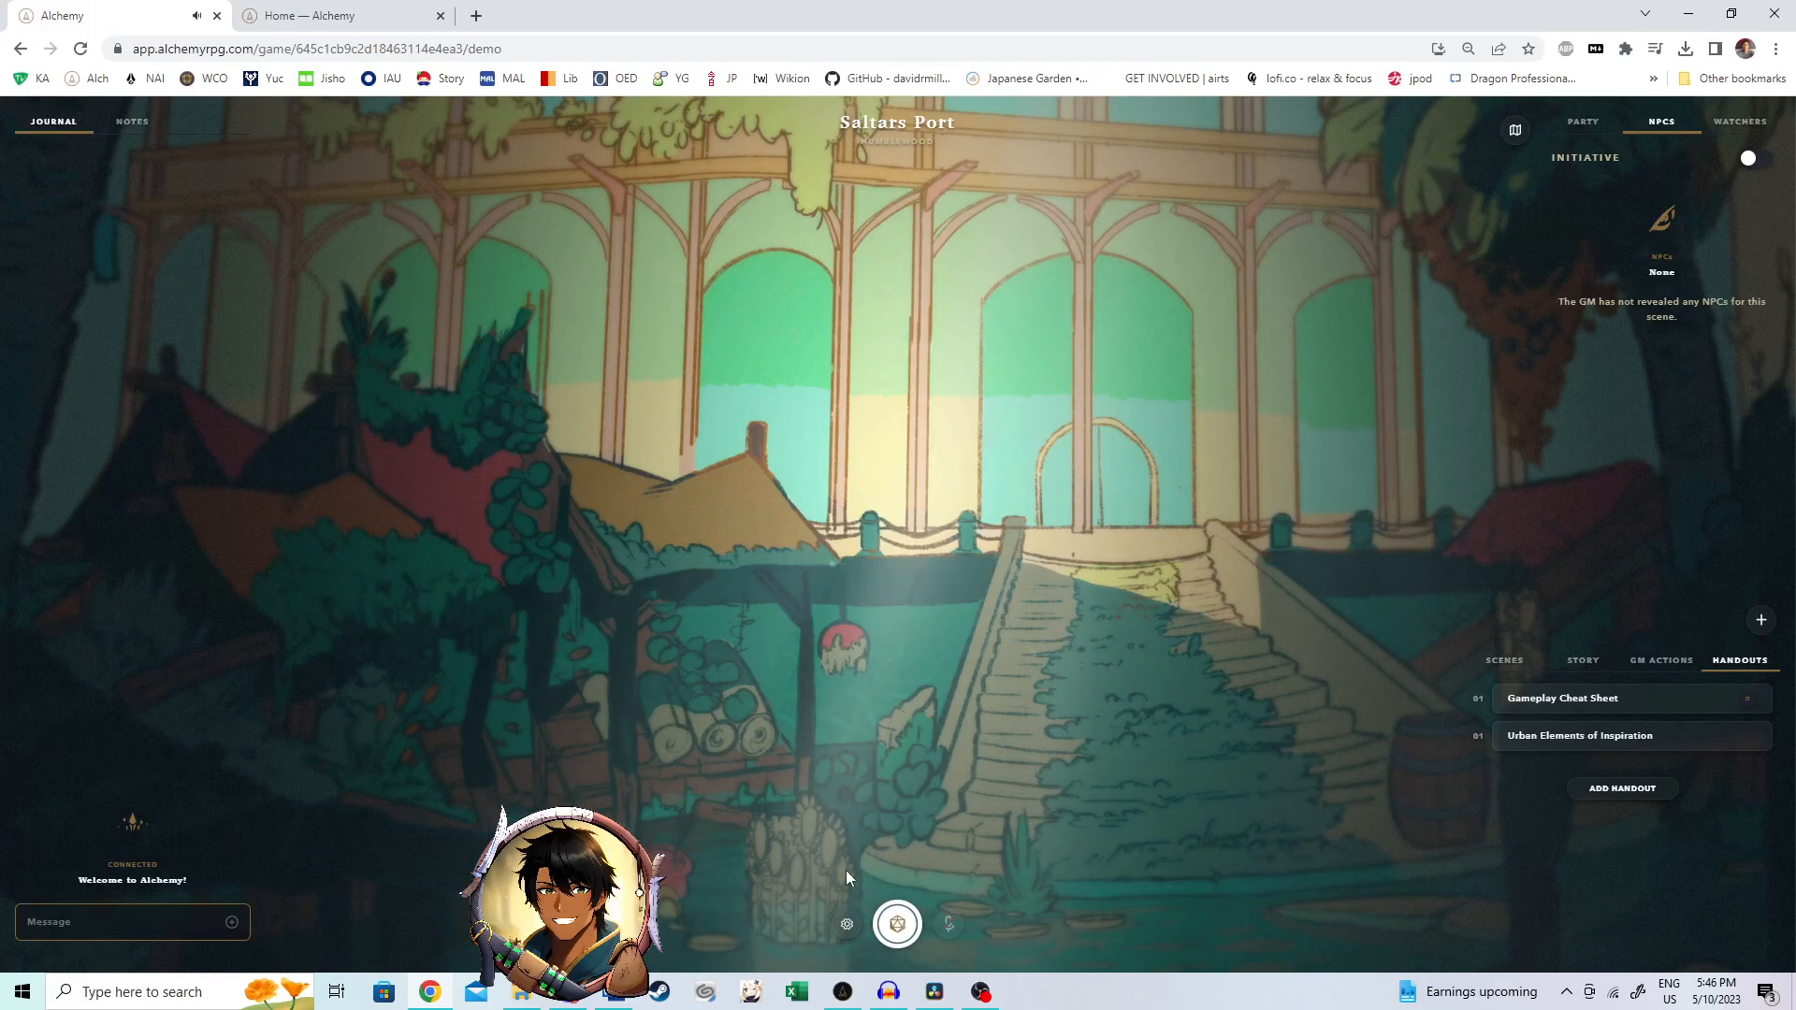
left_click(845, 924)
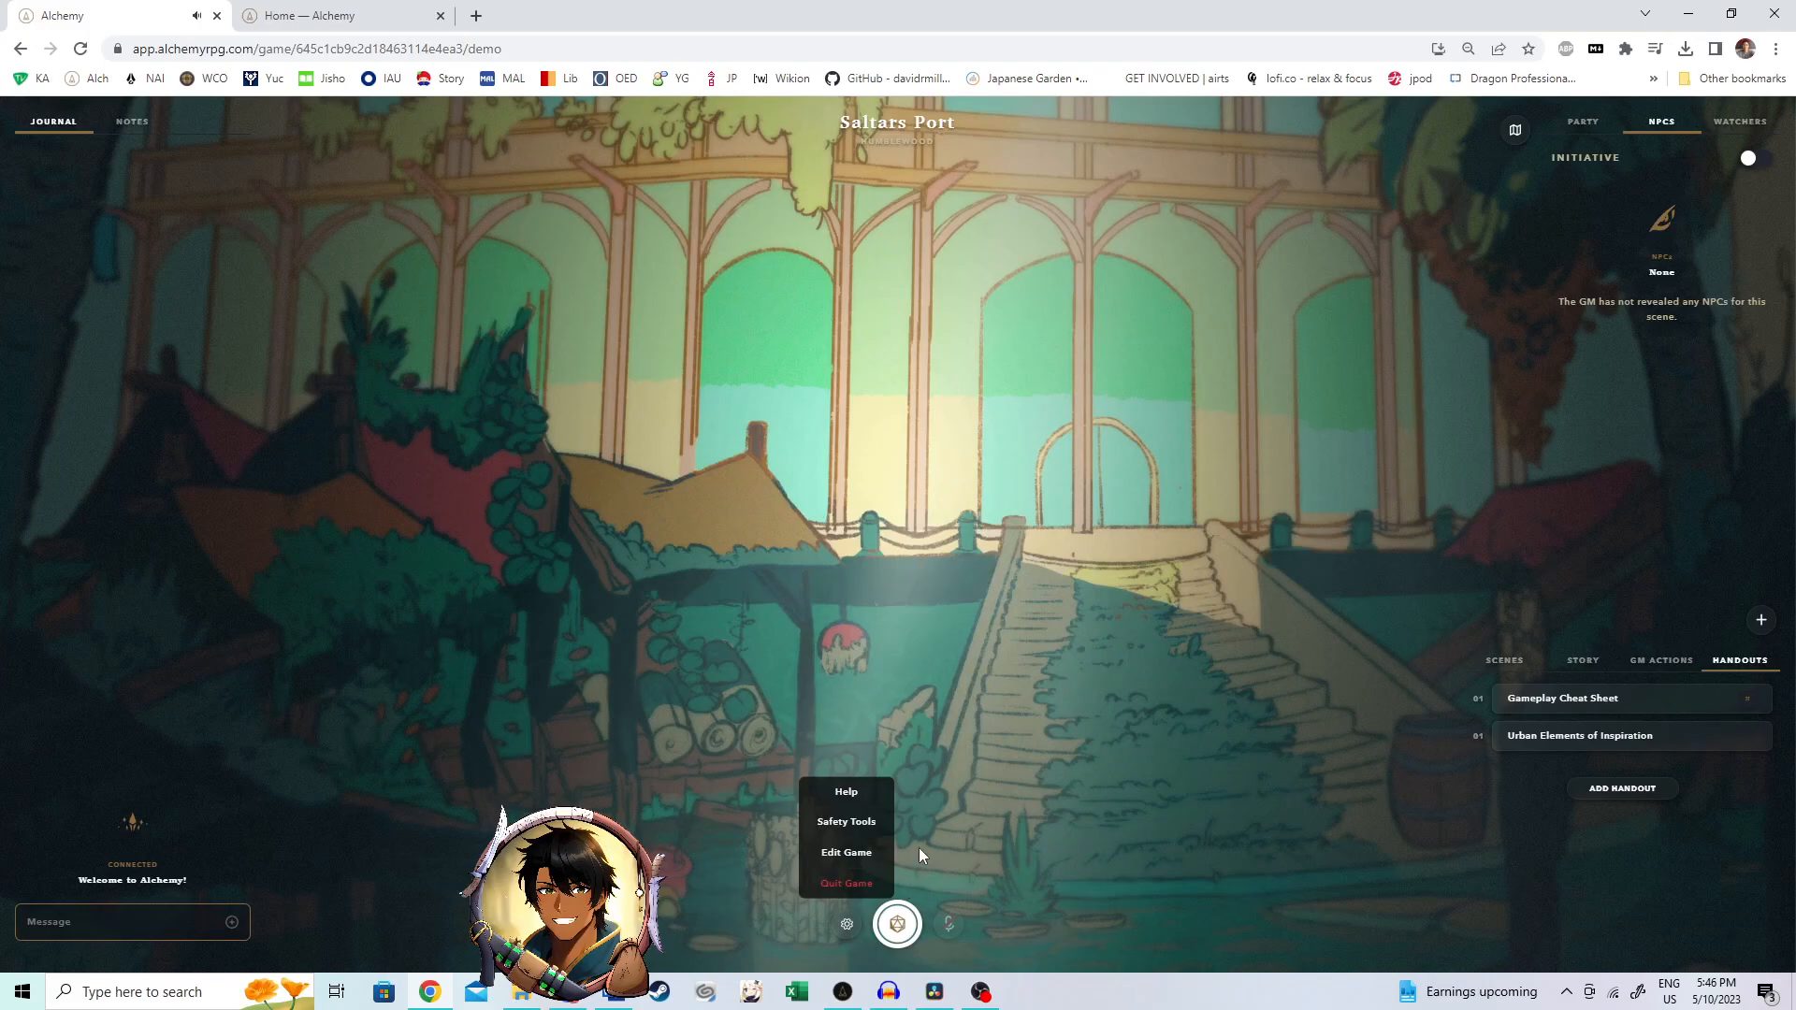
- Browse the Add Scene library filtered to Elements of Inspiration: Urban, then close it without adding
left_click(1503, 660)
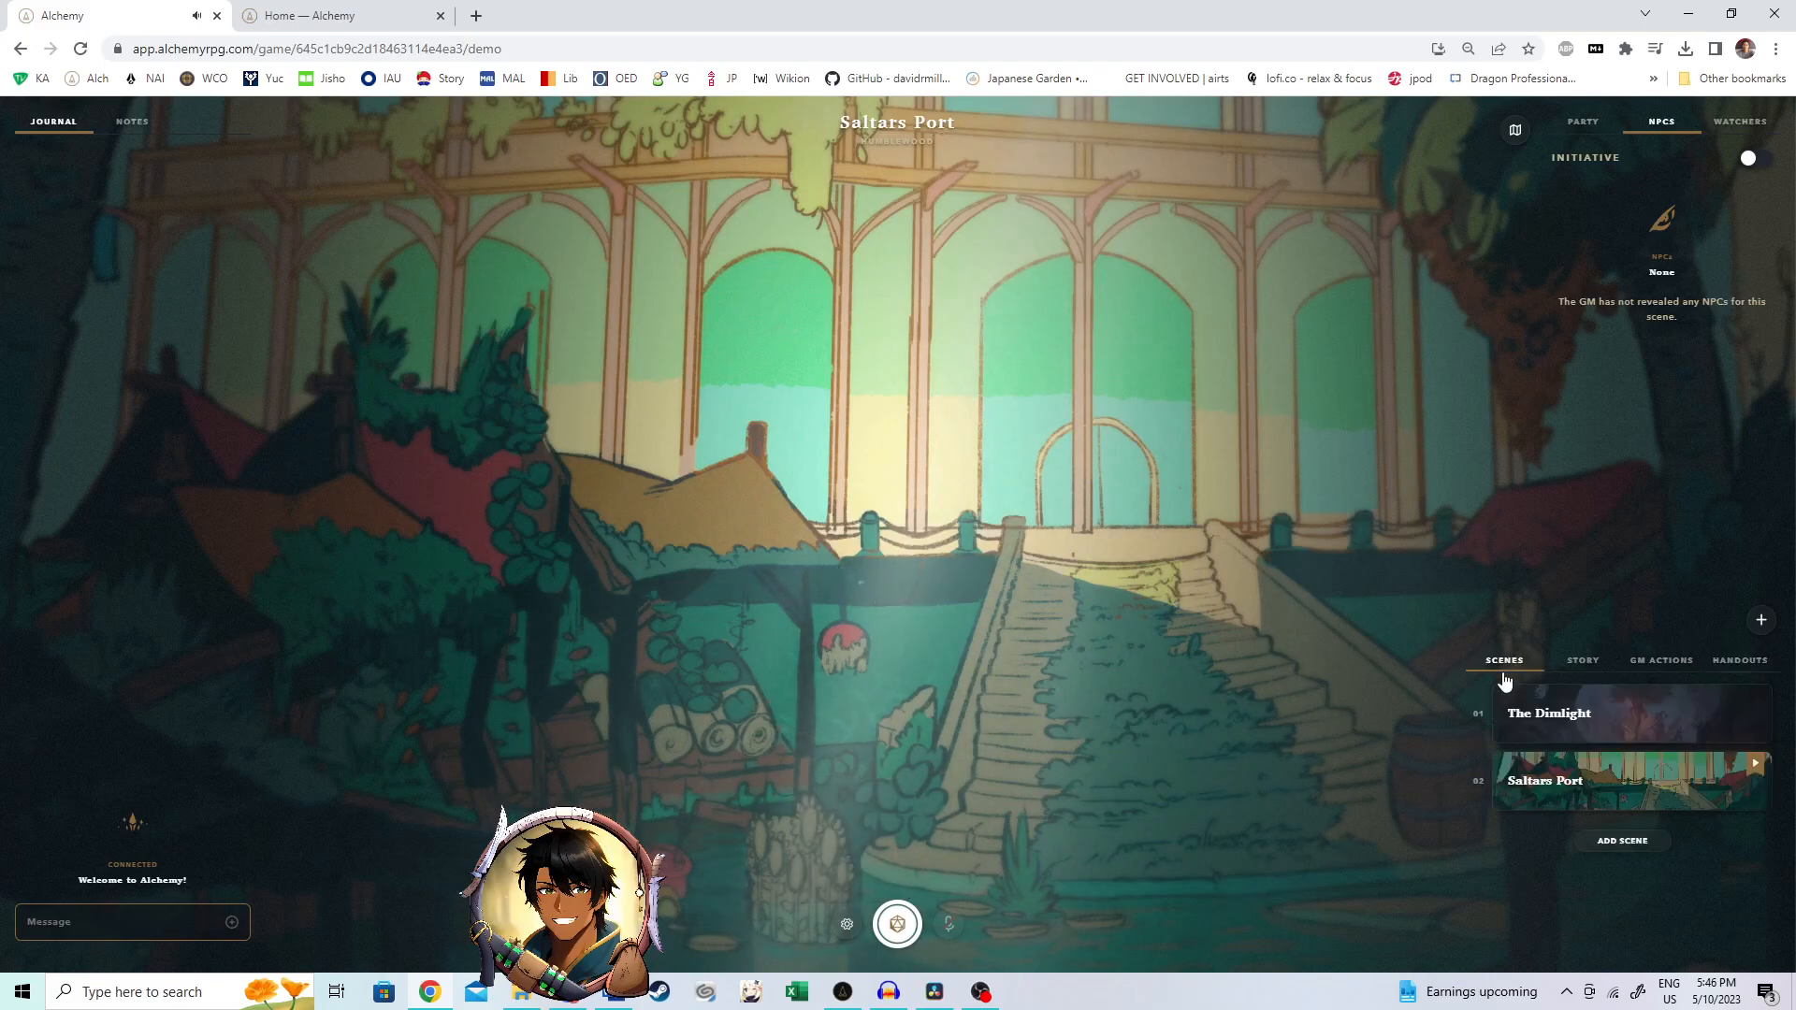
left_click(1620, 840)
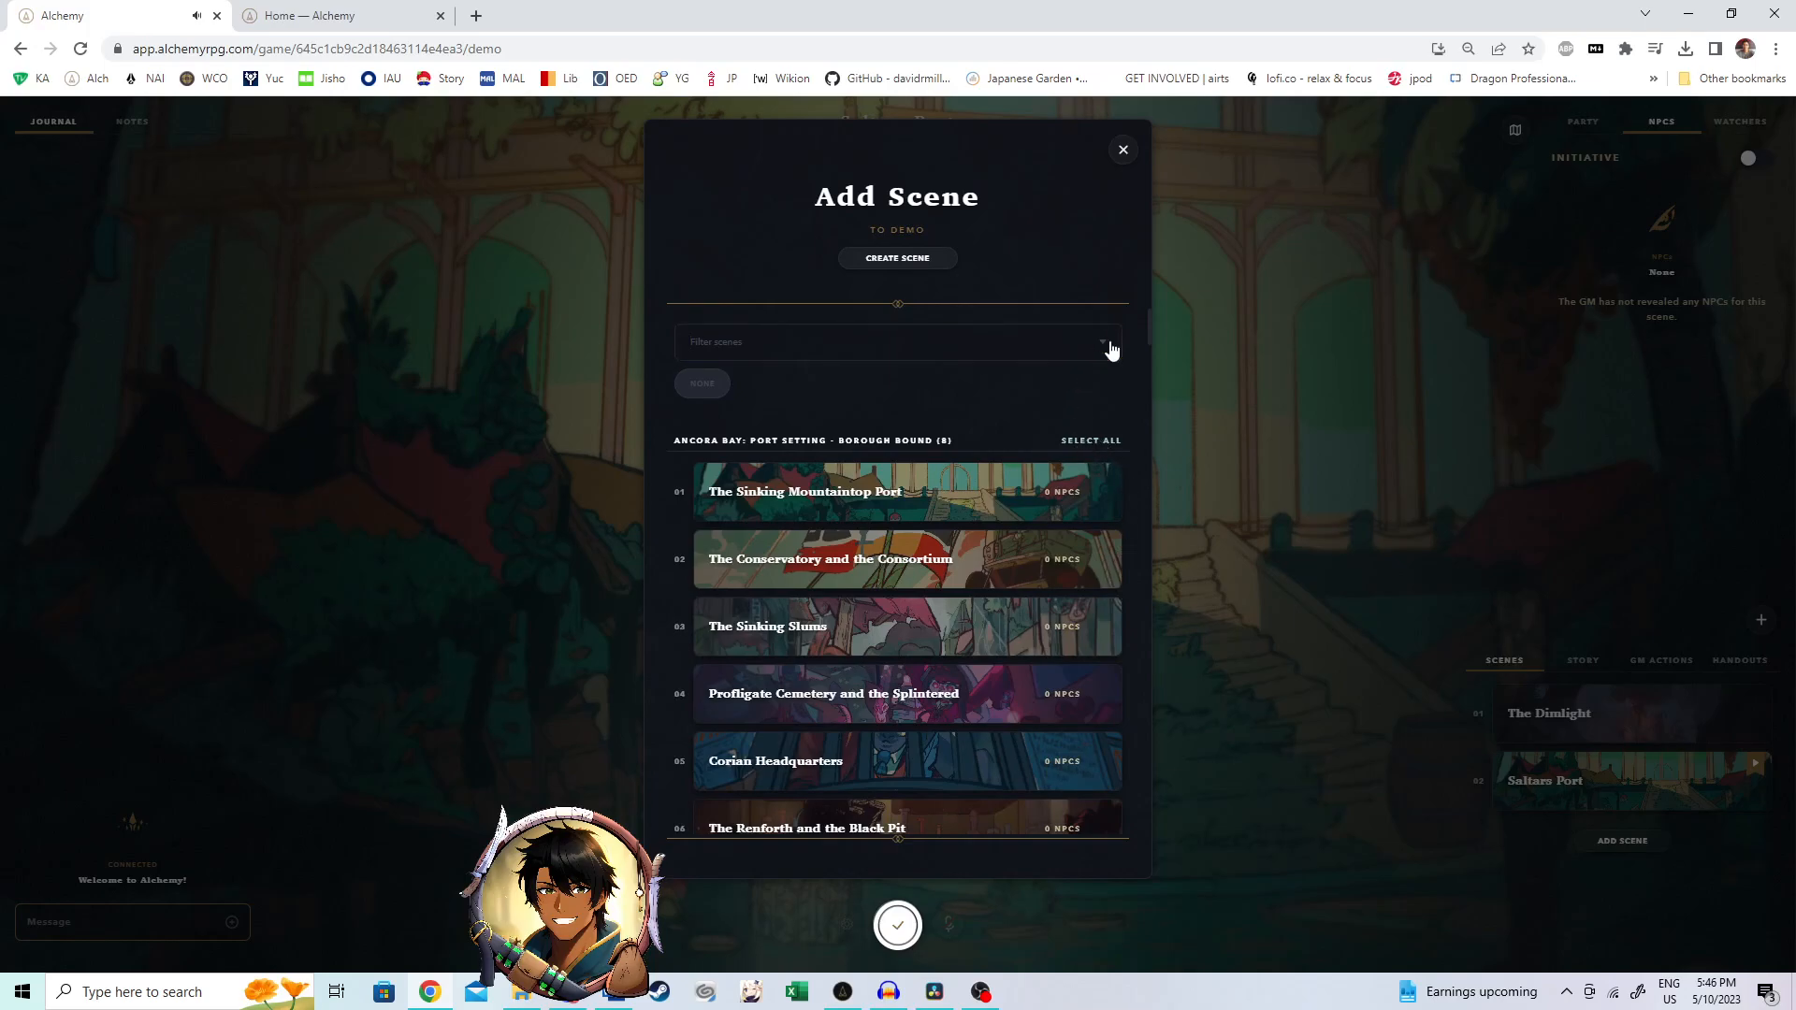
left_click(1104, 340)
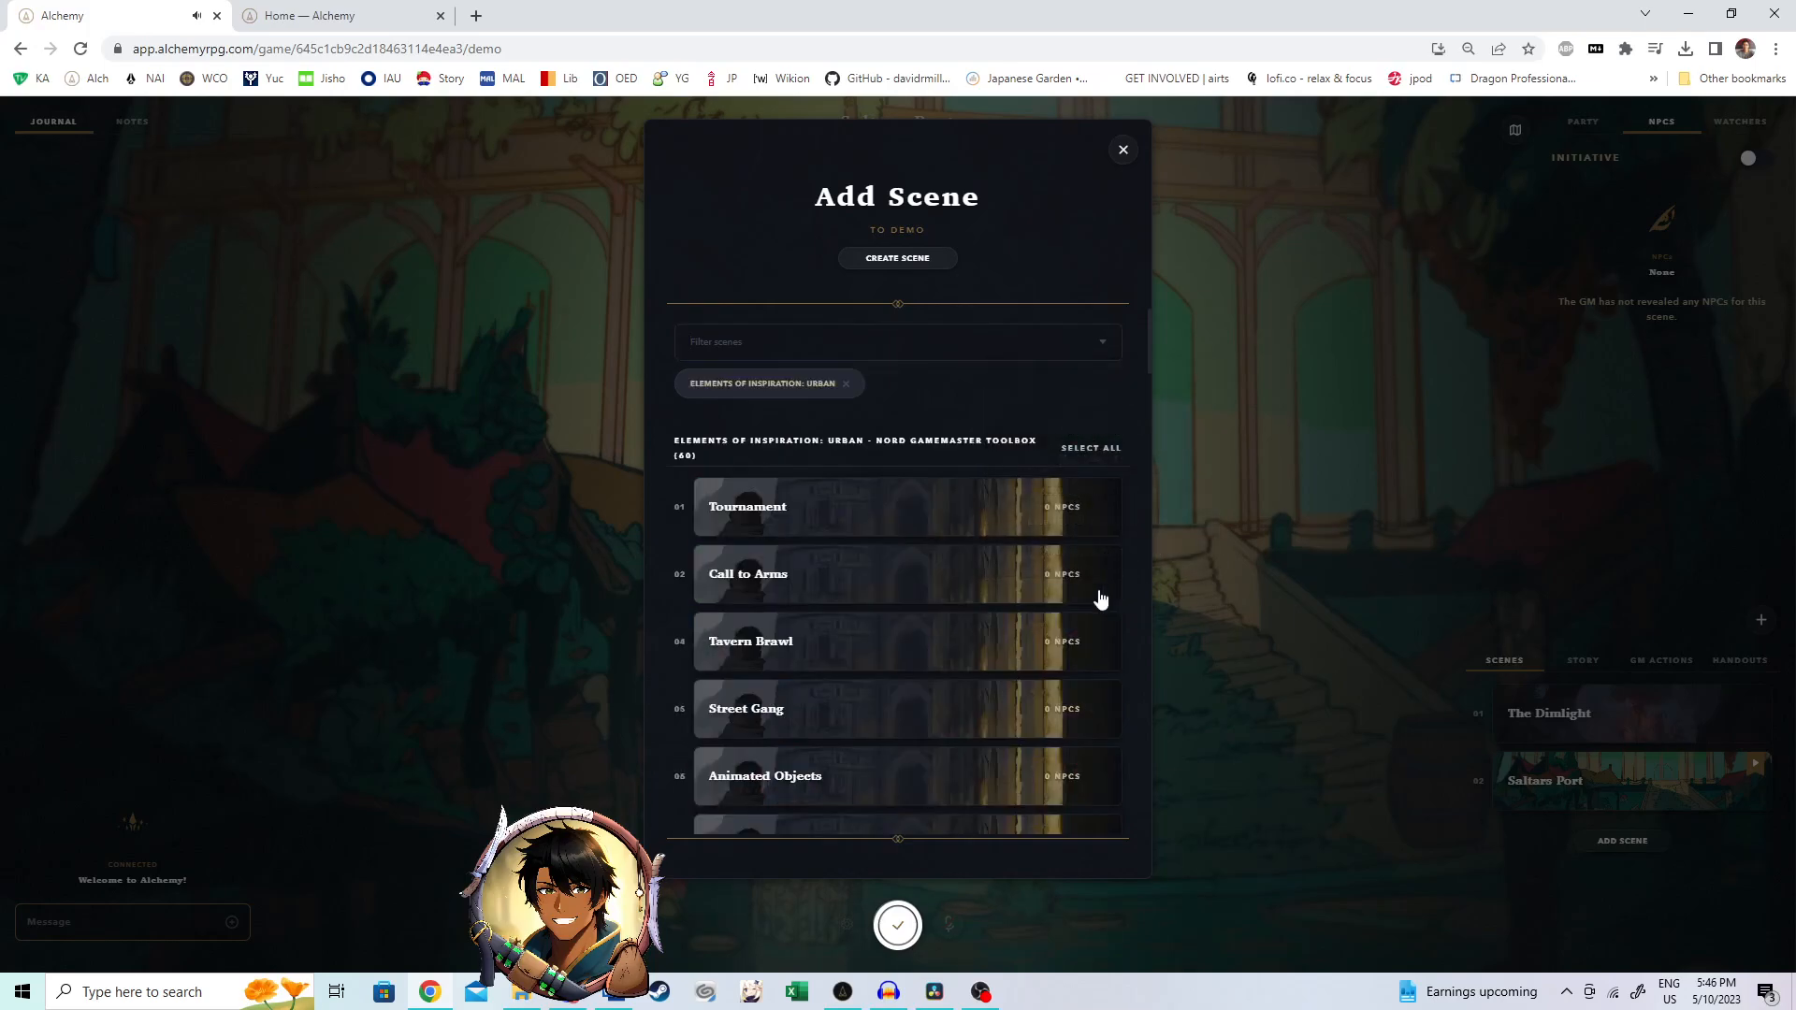
scroll("down", 3)
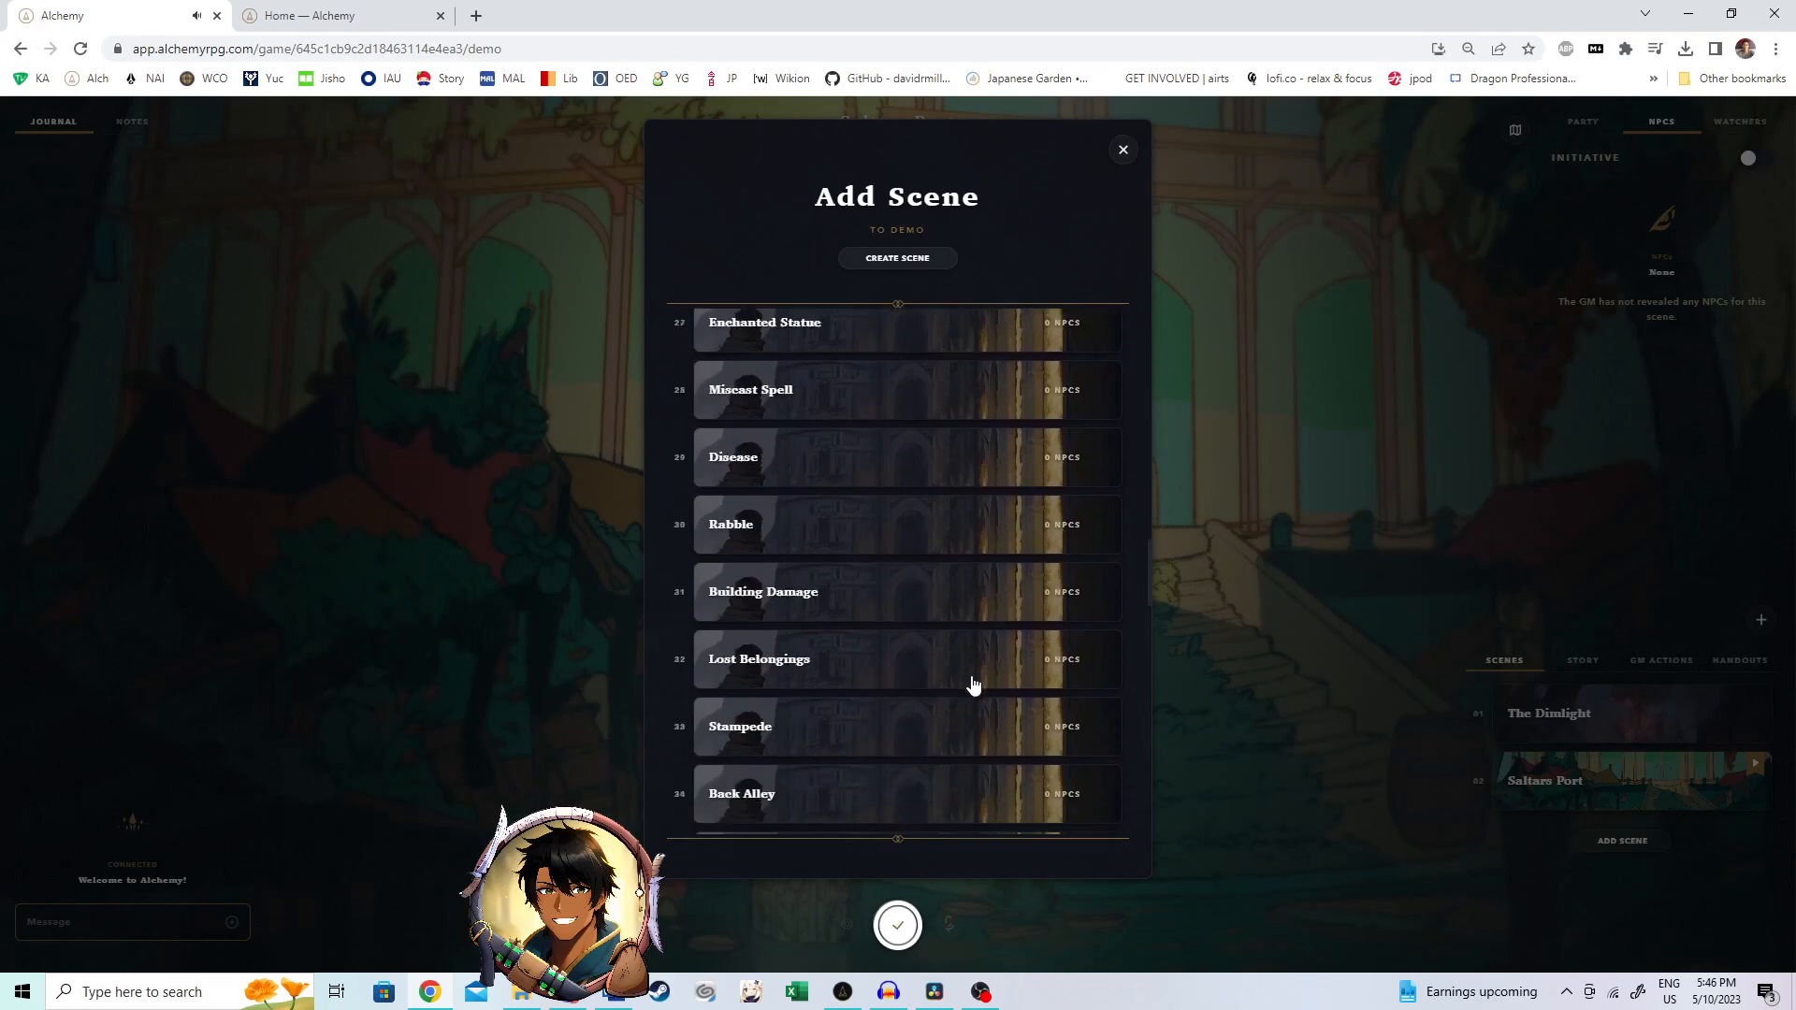
scroll("down", 3)
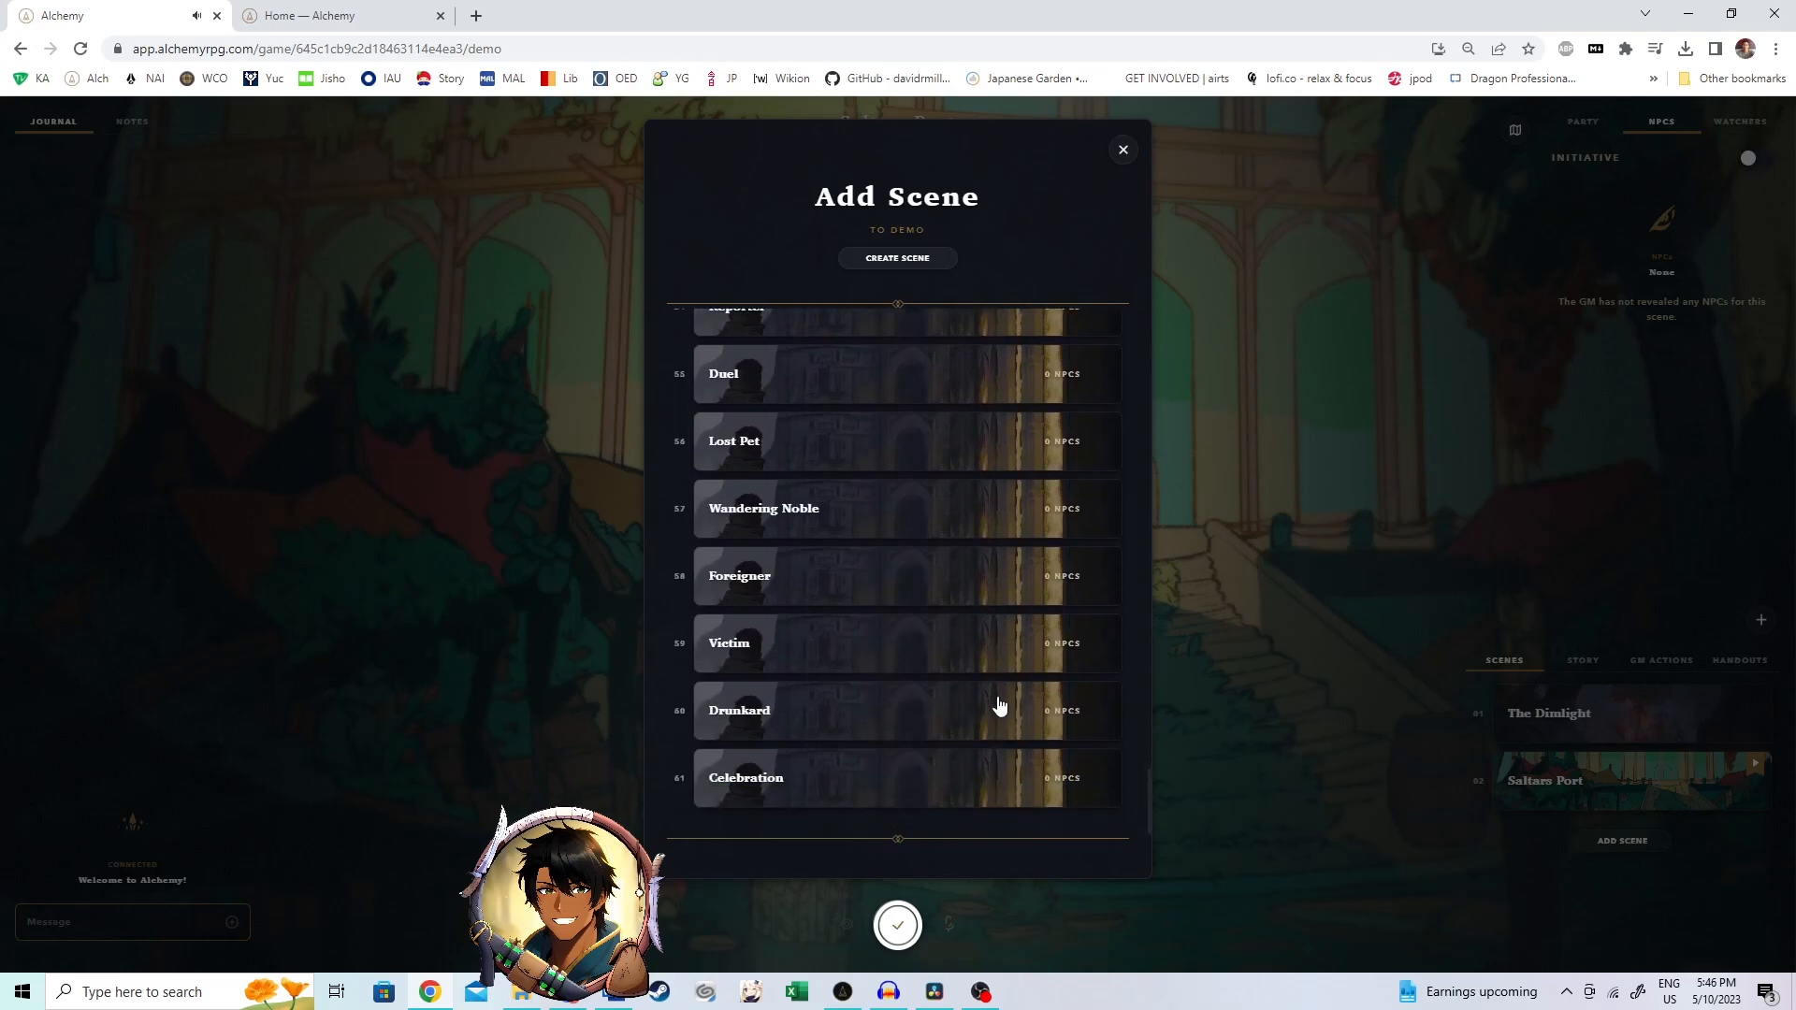
mouse_move(1096, 291)
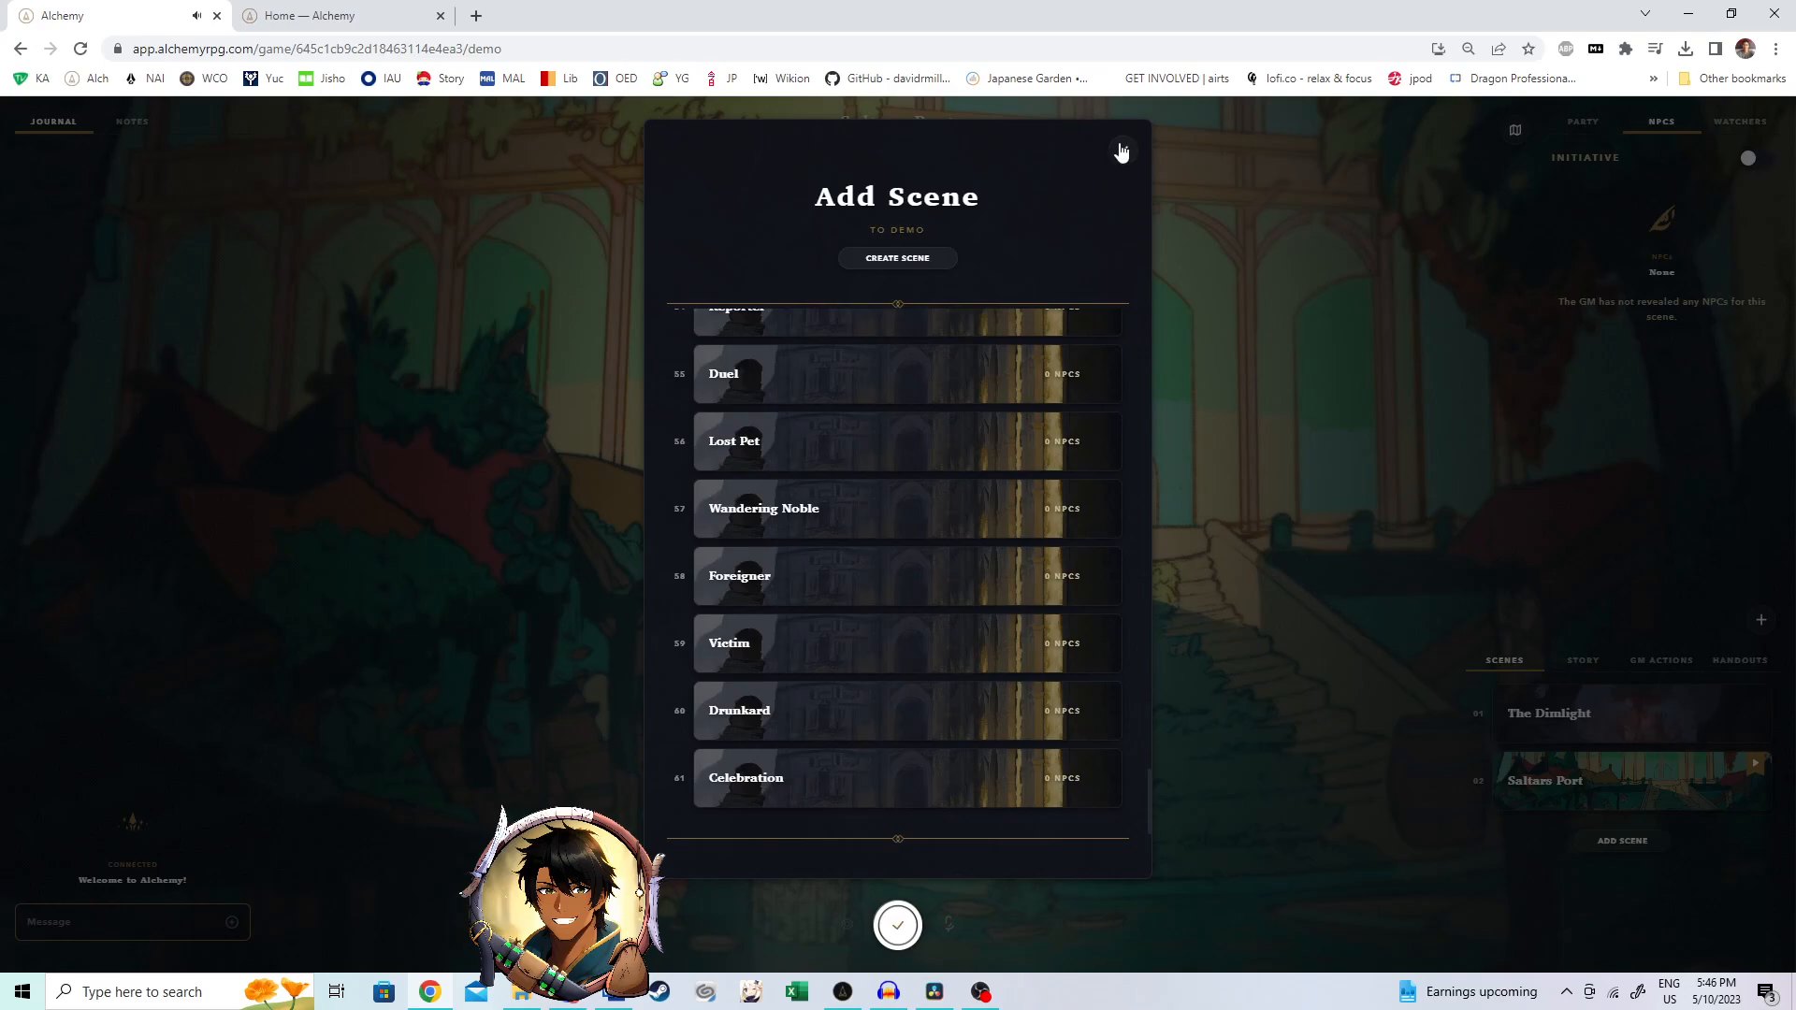
left_click(1120, 151)
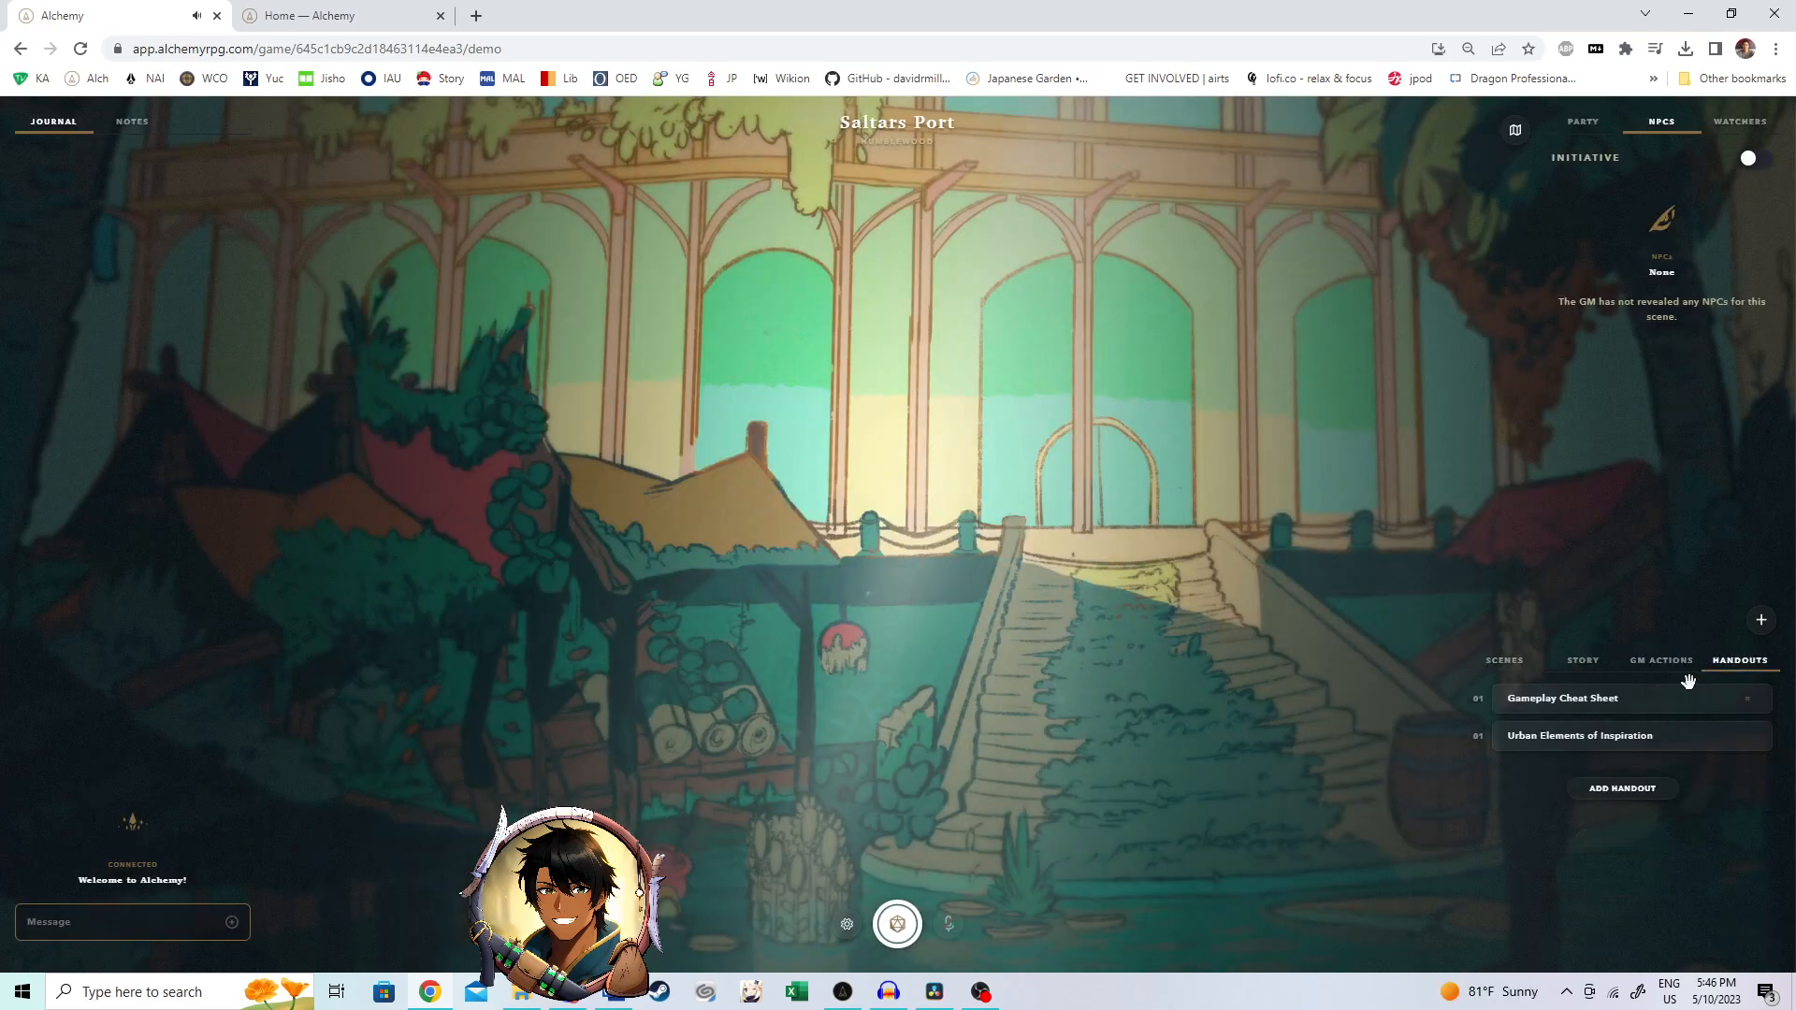
- Reopen the Urban Elements of Inspiration handout, browse its roll table and open the Exploration 1-10 article
left_click(1579, 735)
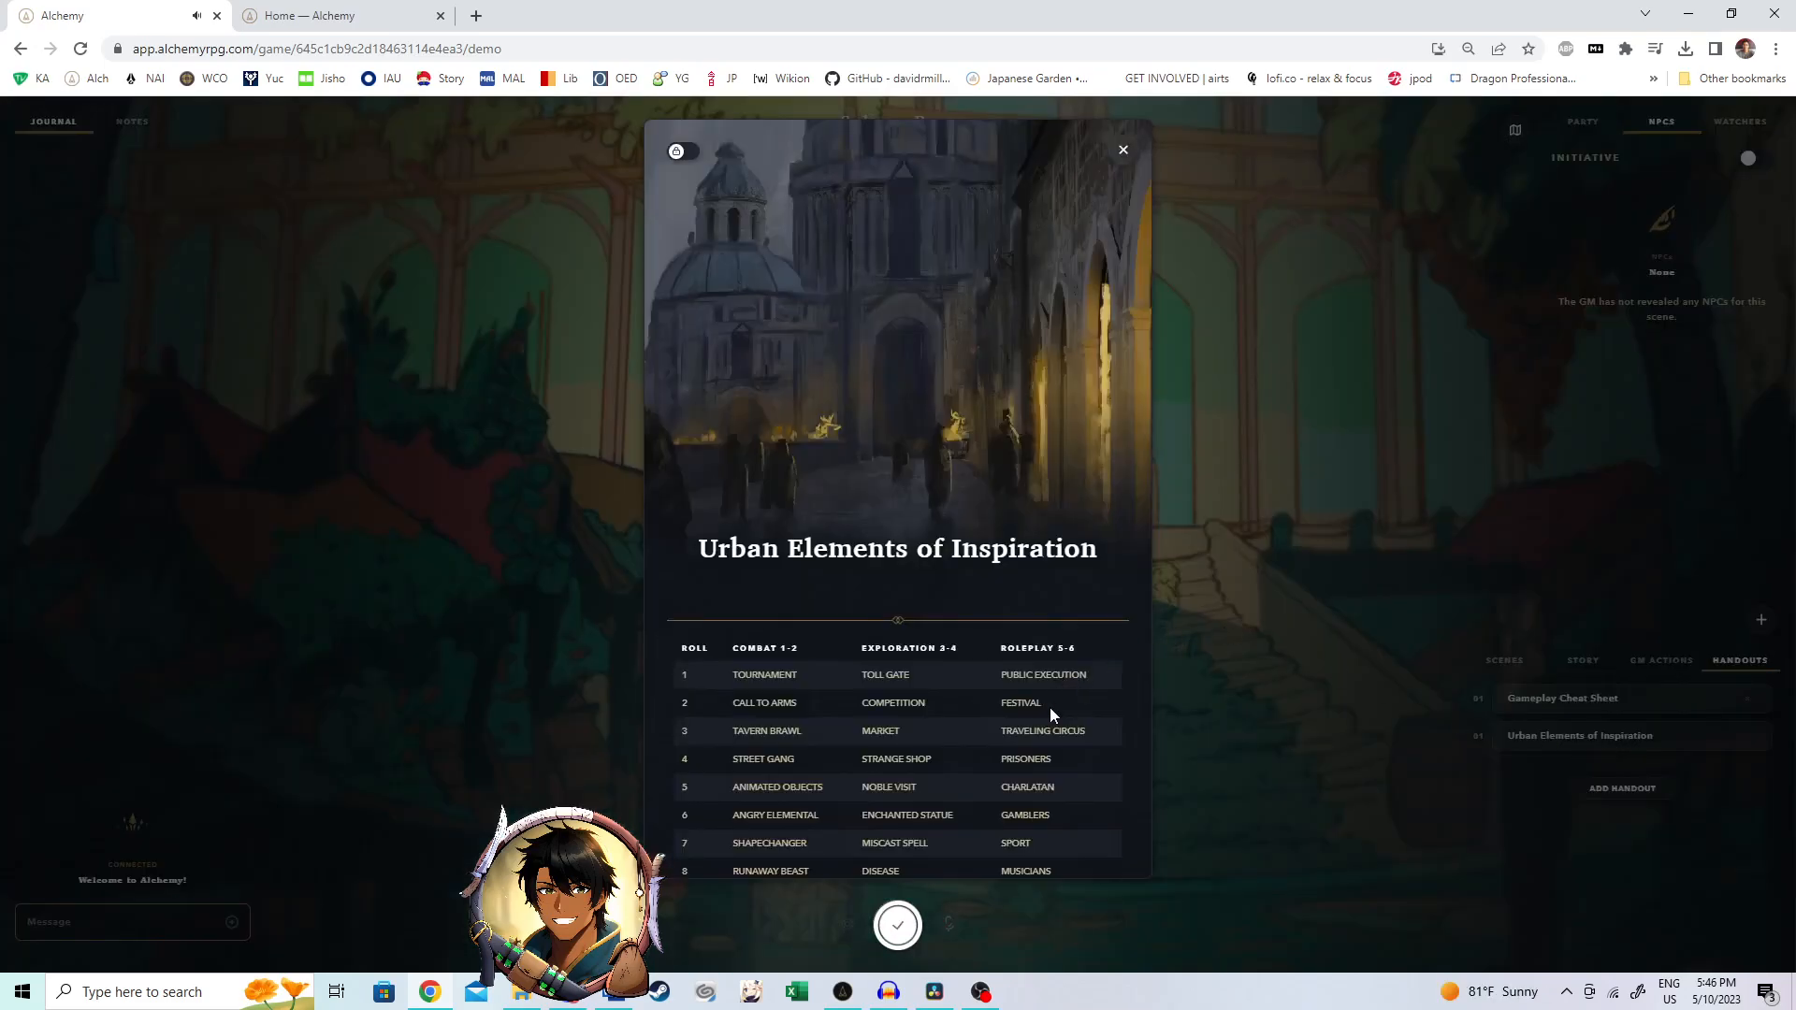
scroll("down", 3)
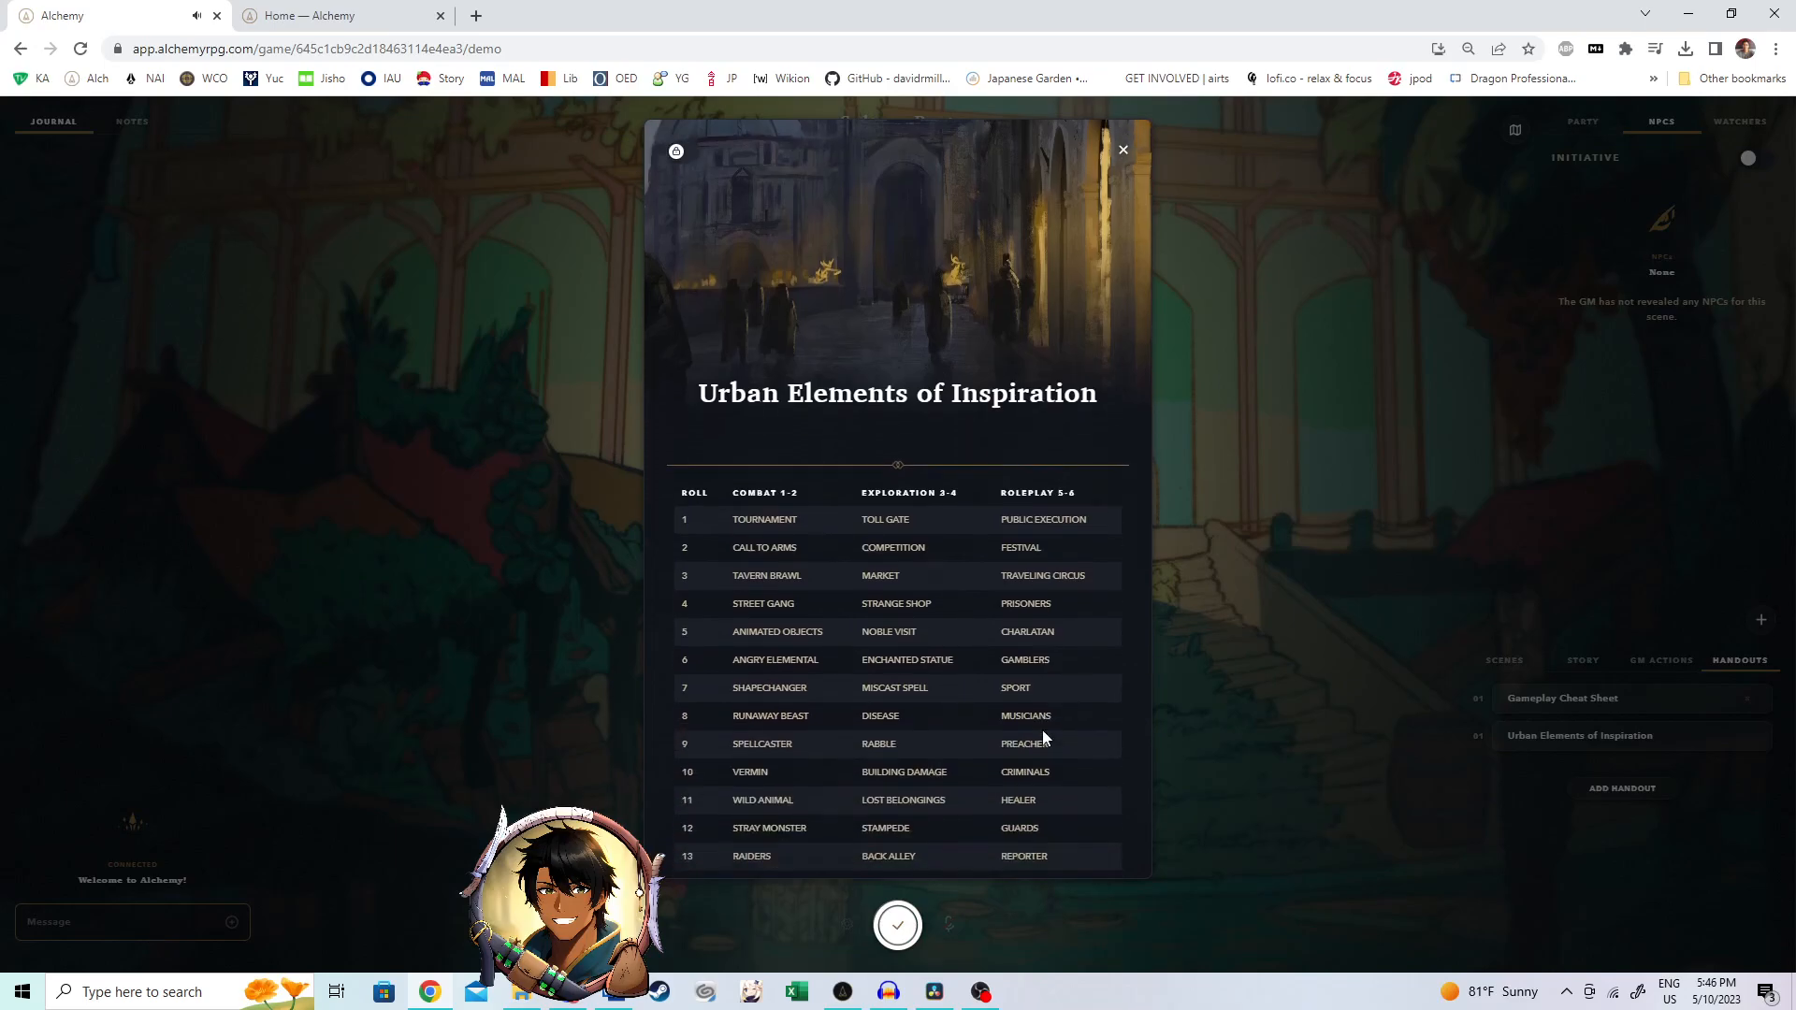
scroll("down", 3)
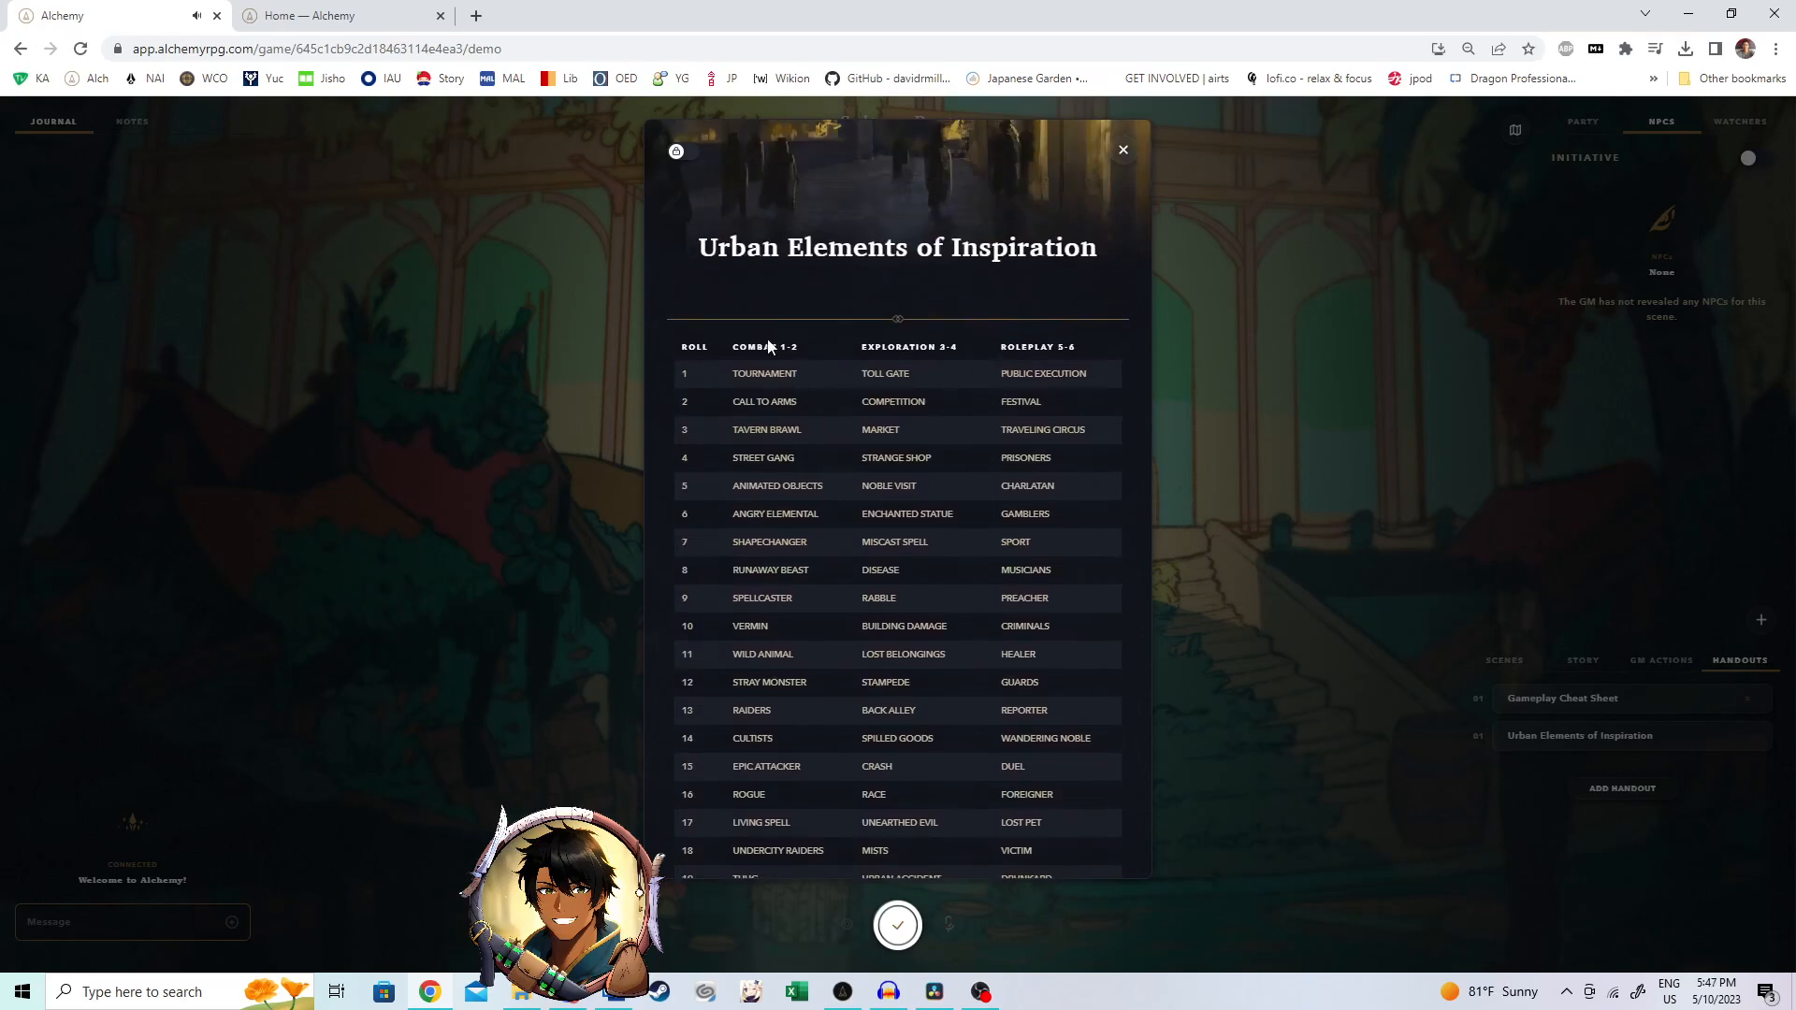
mouse_move(1083, 394)
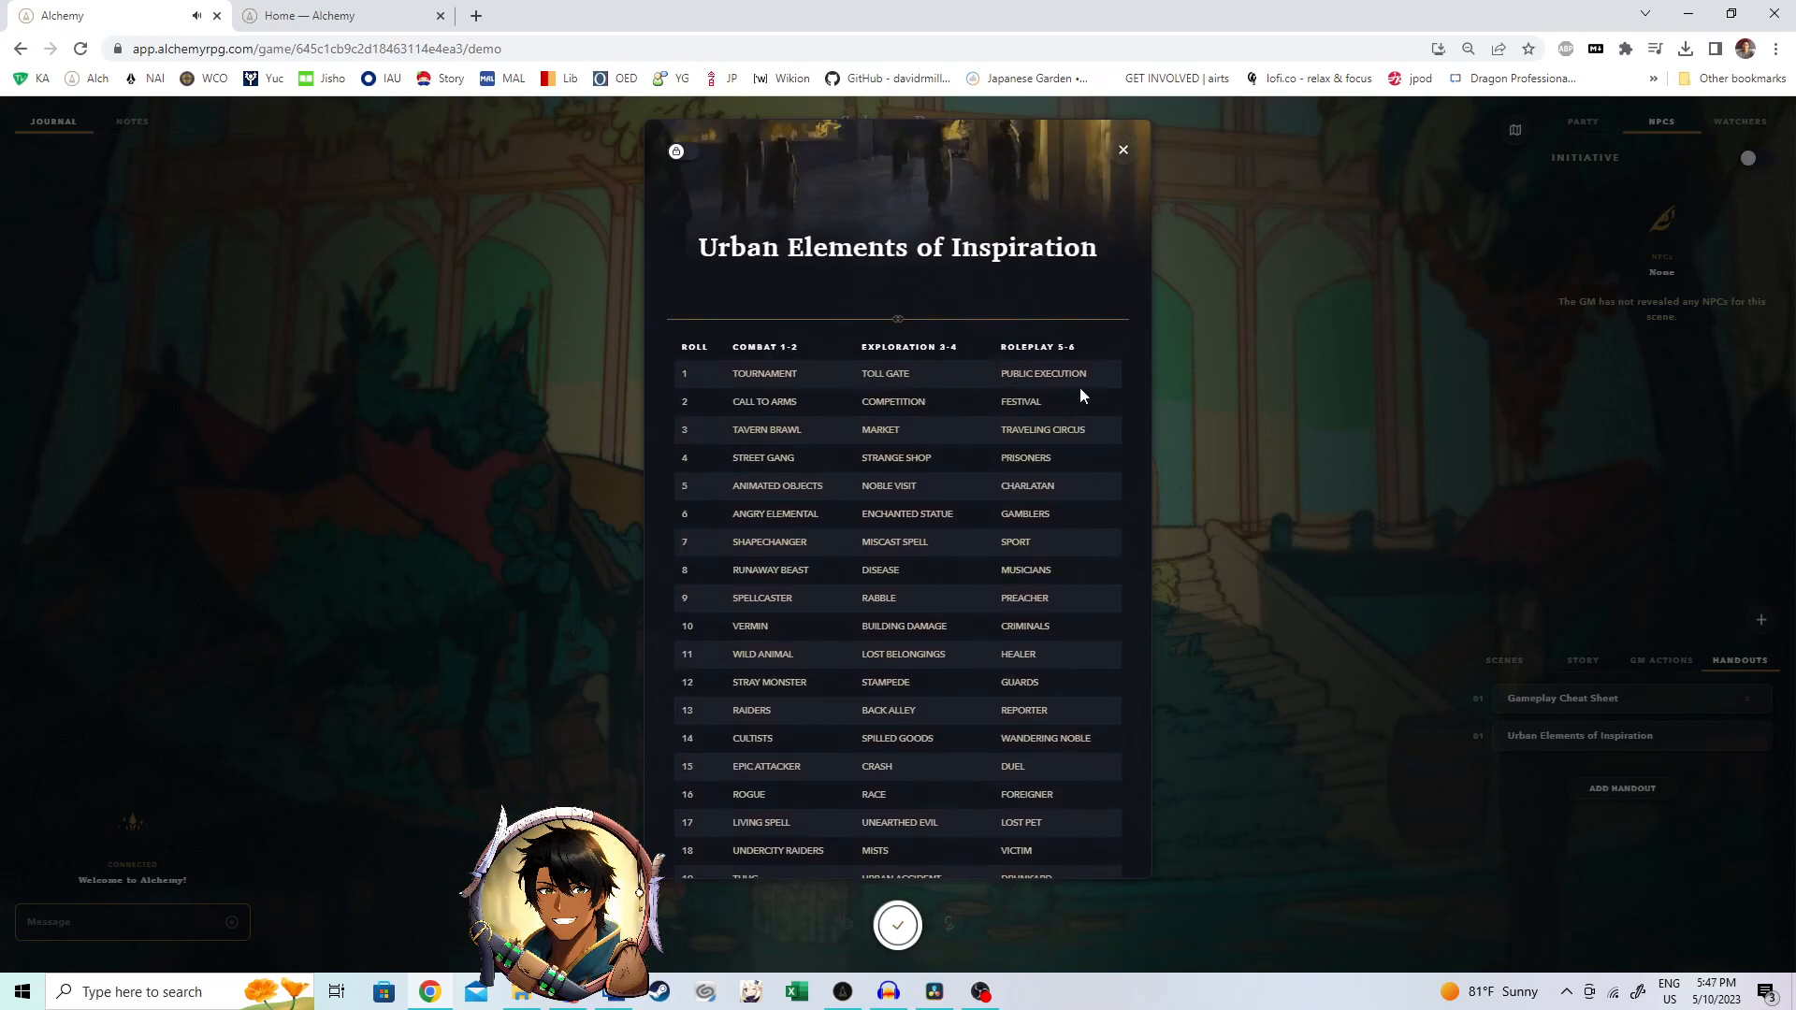
mouse_move(946, 529)
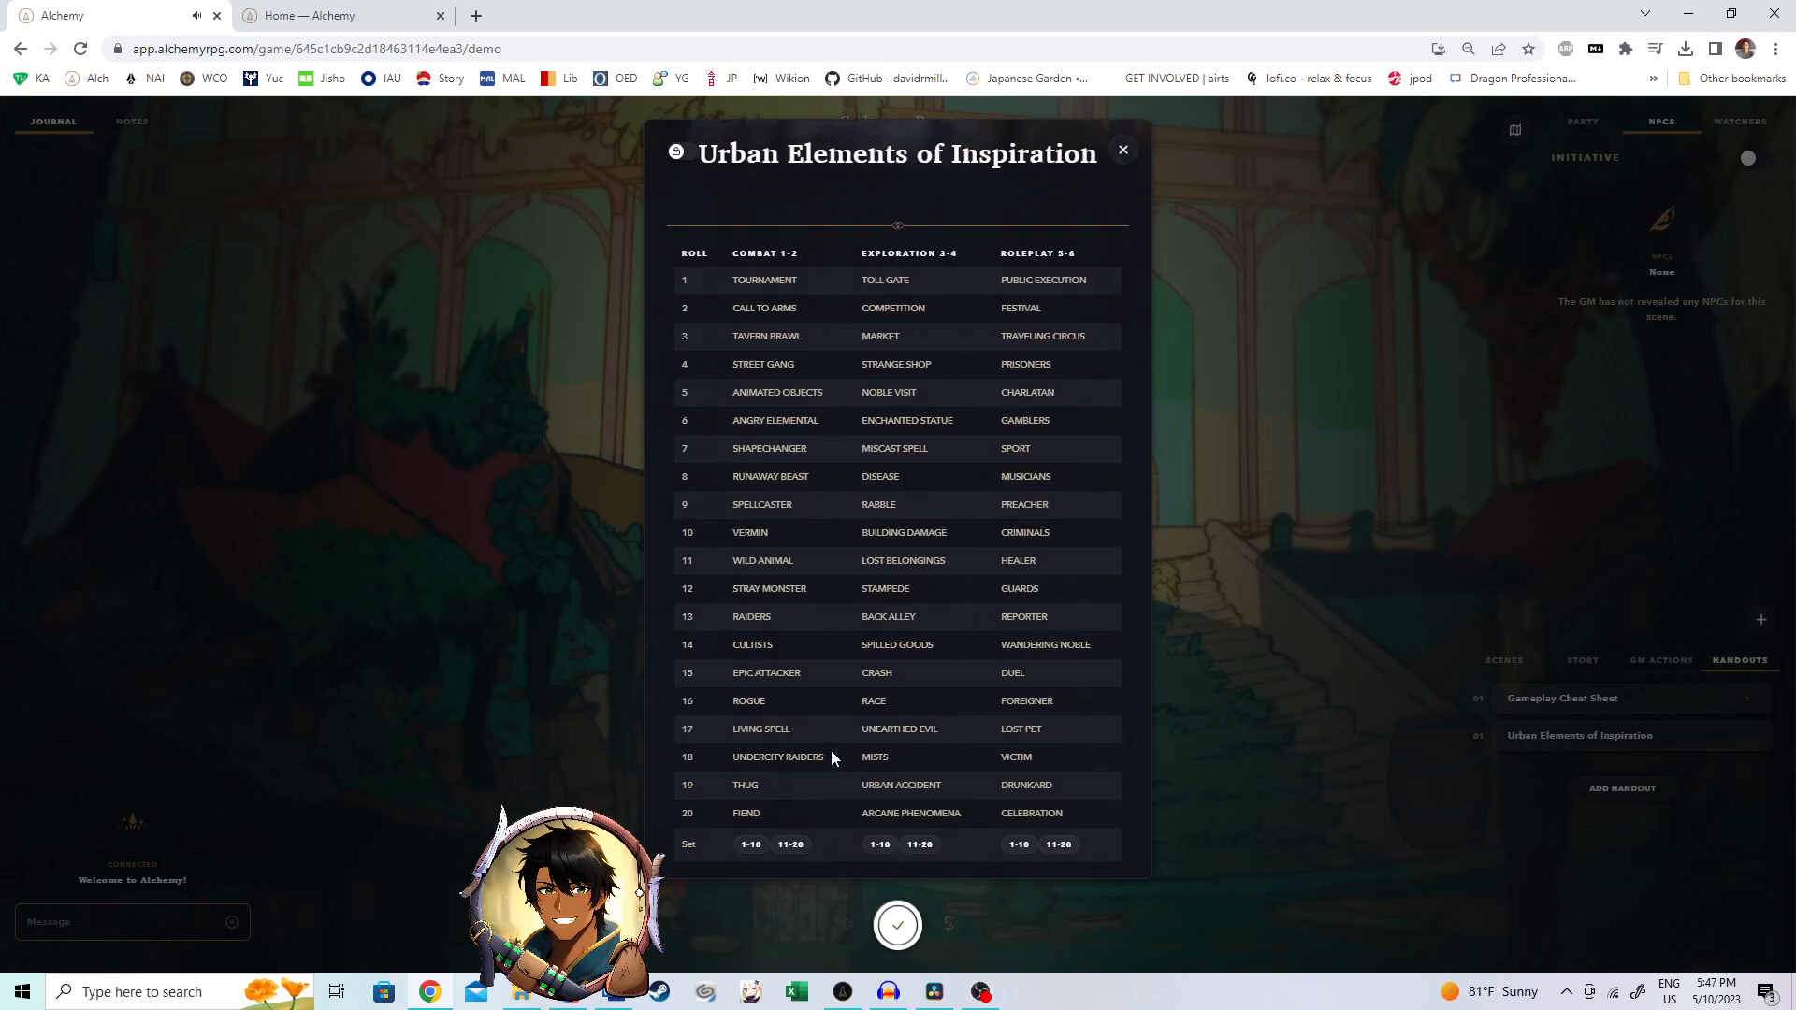
mouse_move(847, 743)
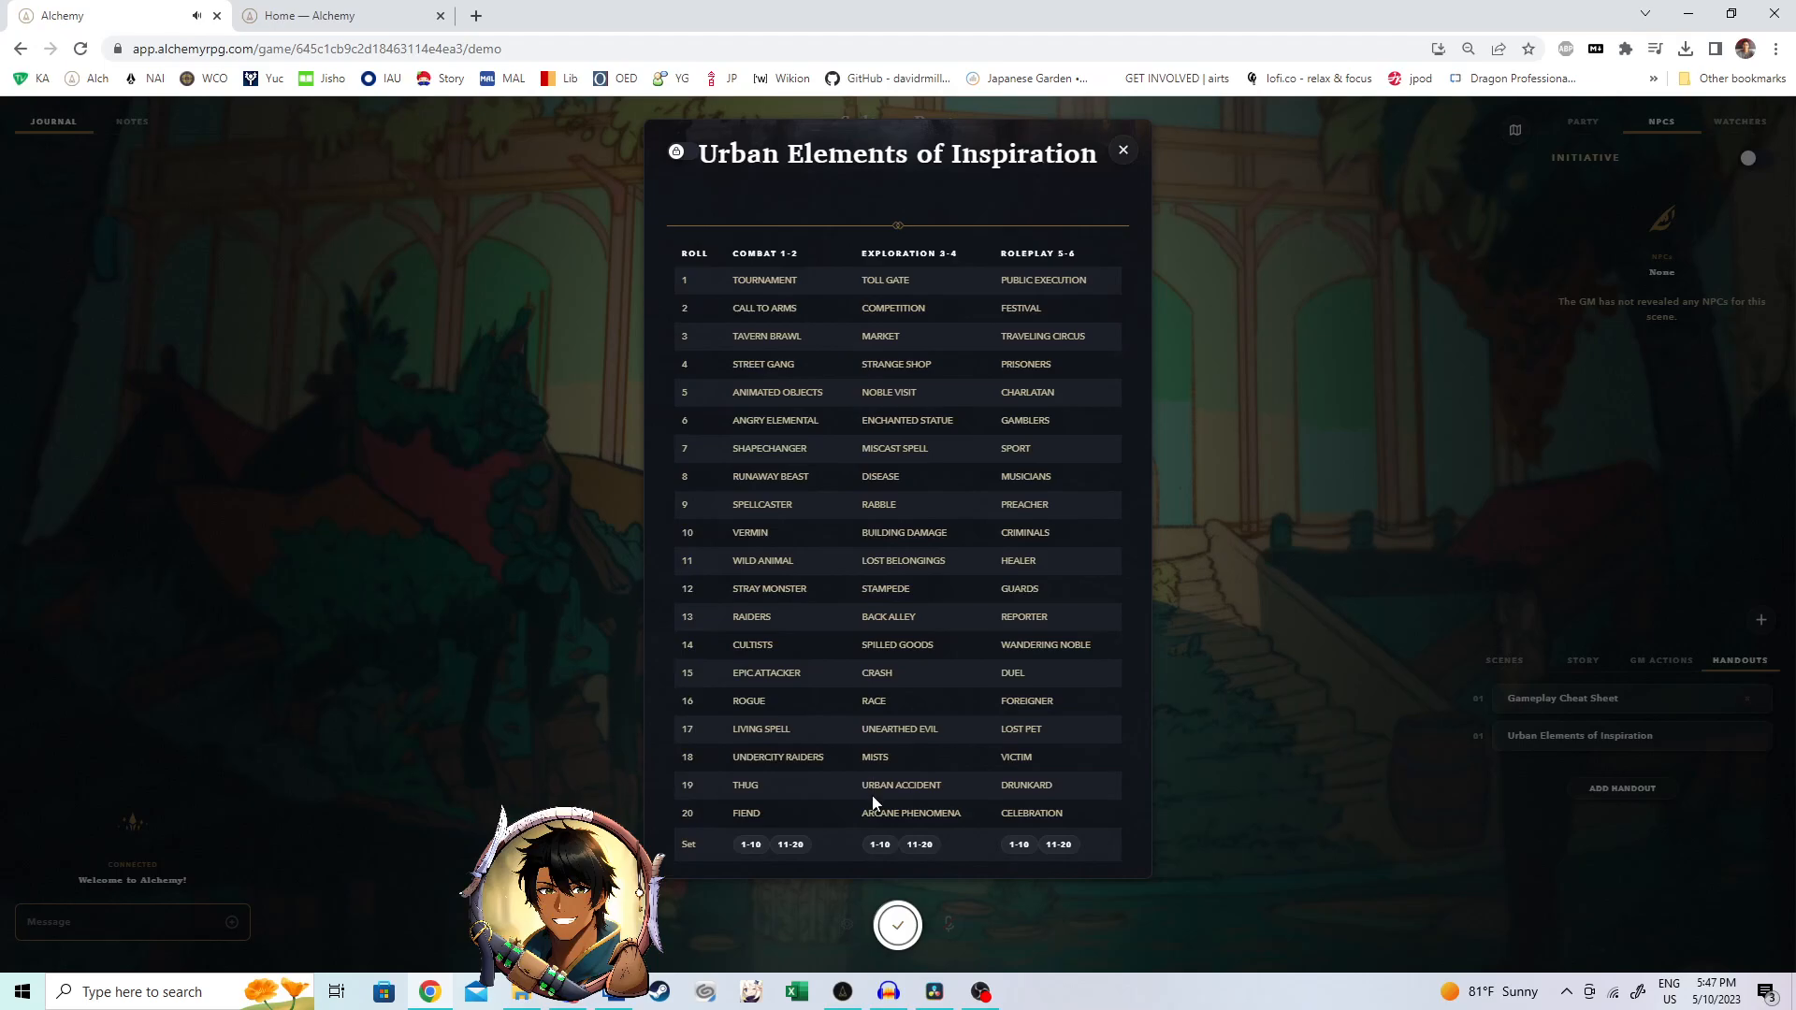
mouse_move(982, 707)
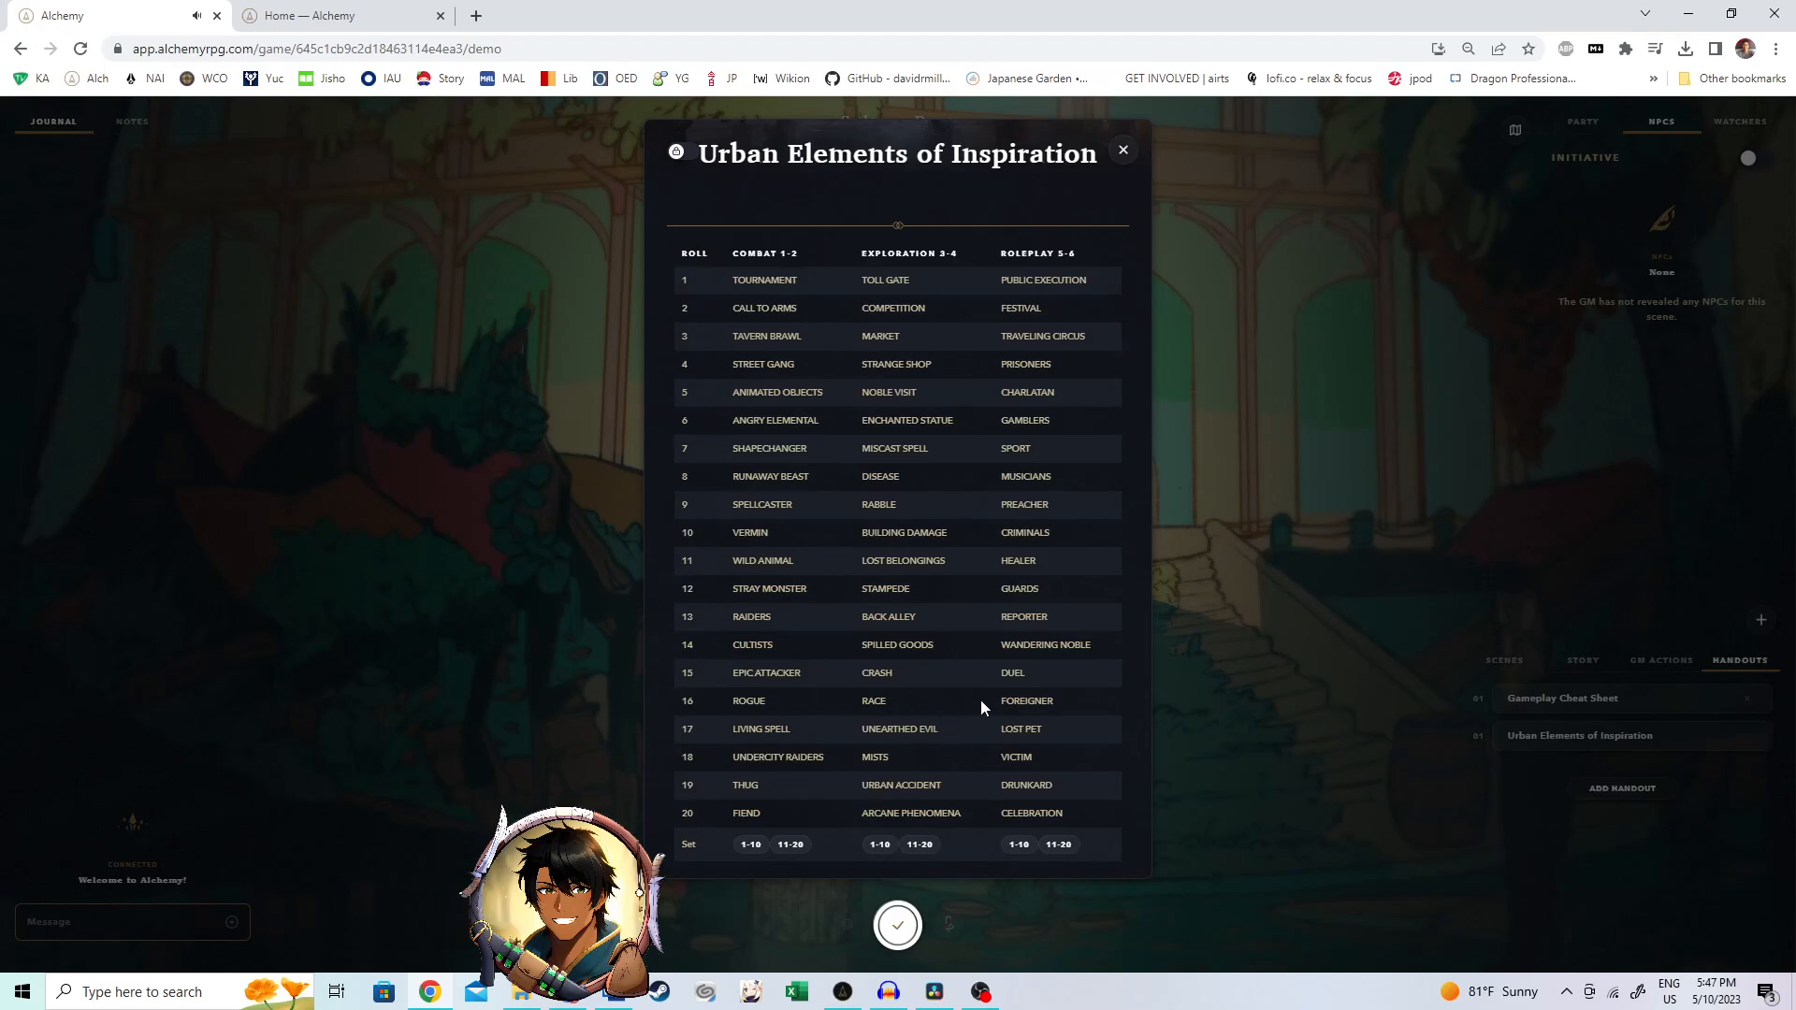
mouse_move(952, 707)
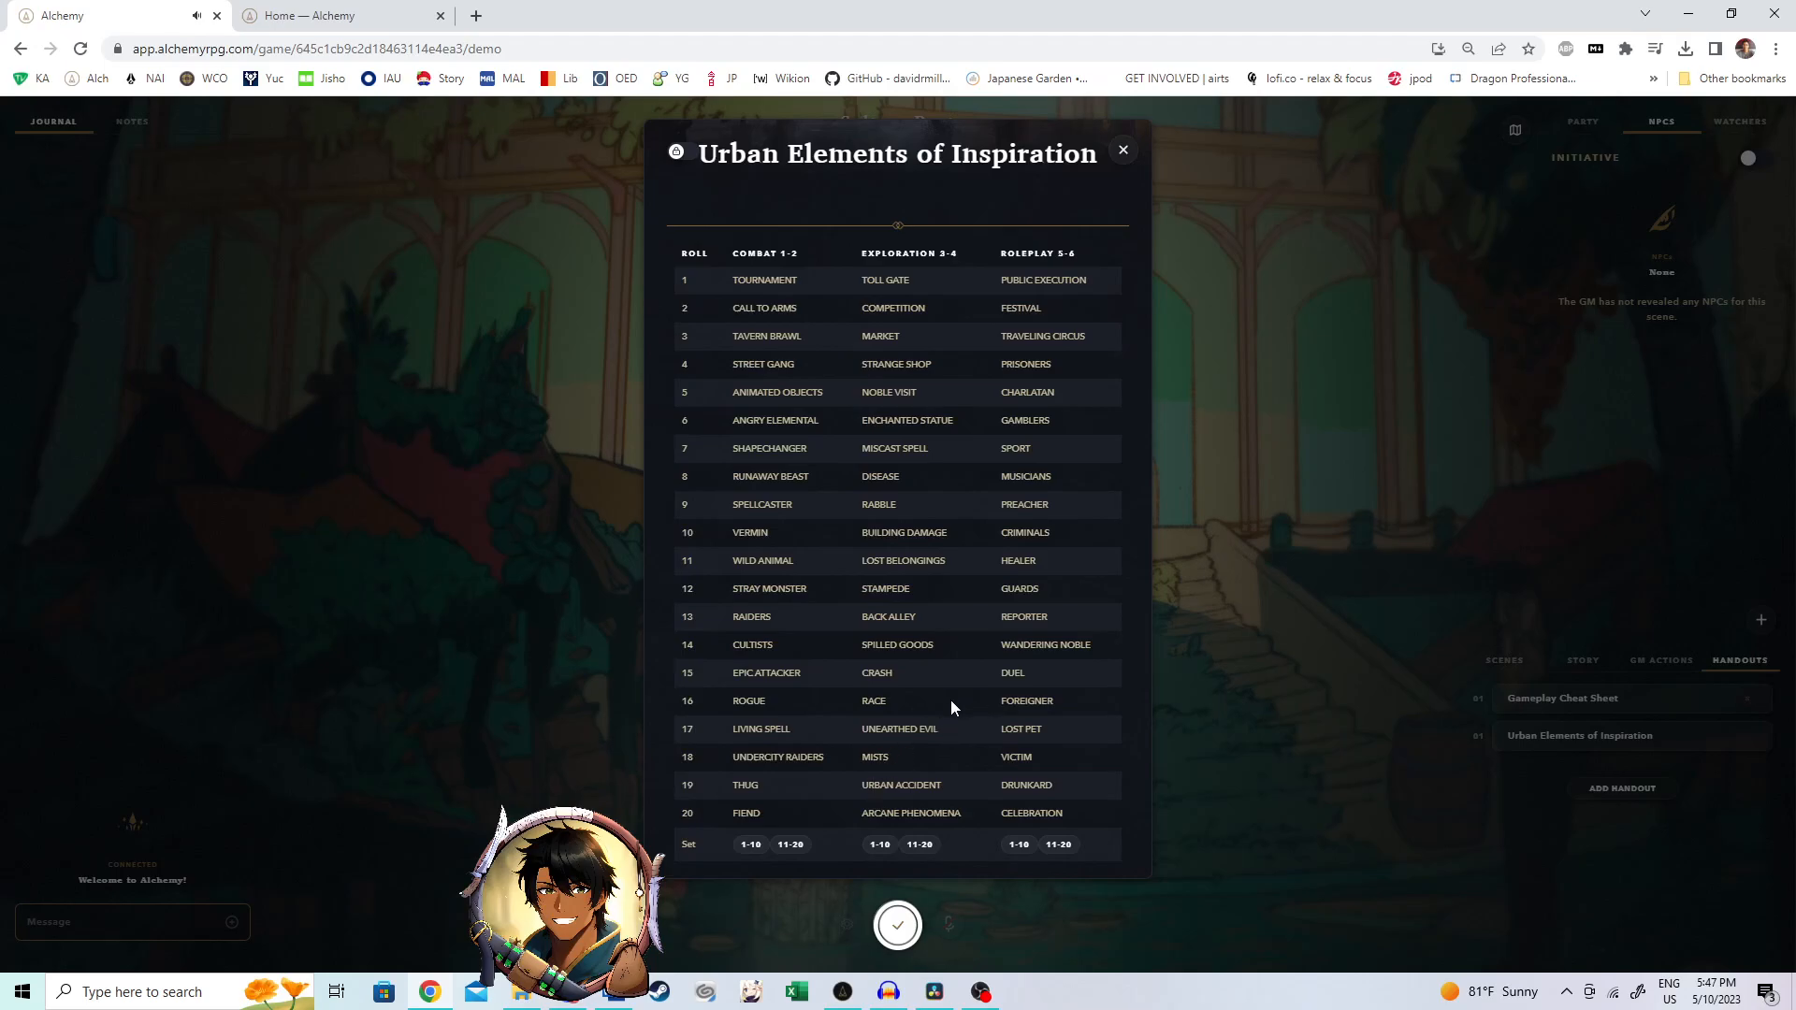
mouse_move(939, 740)
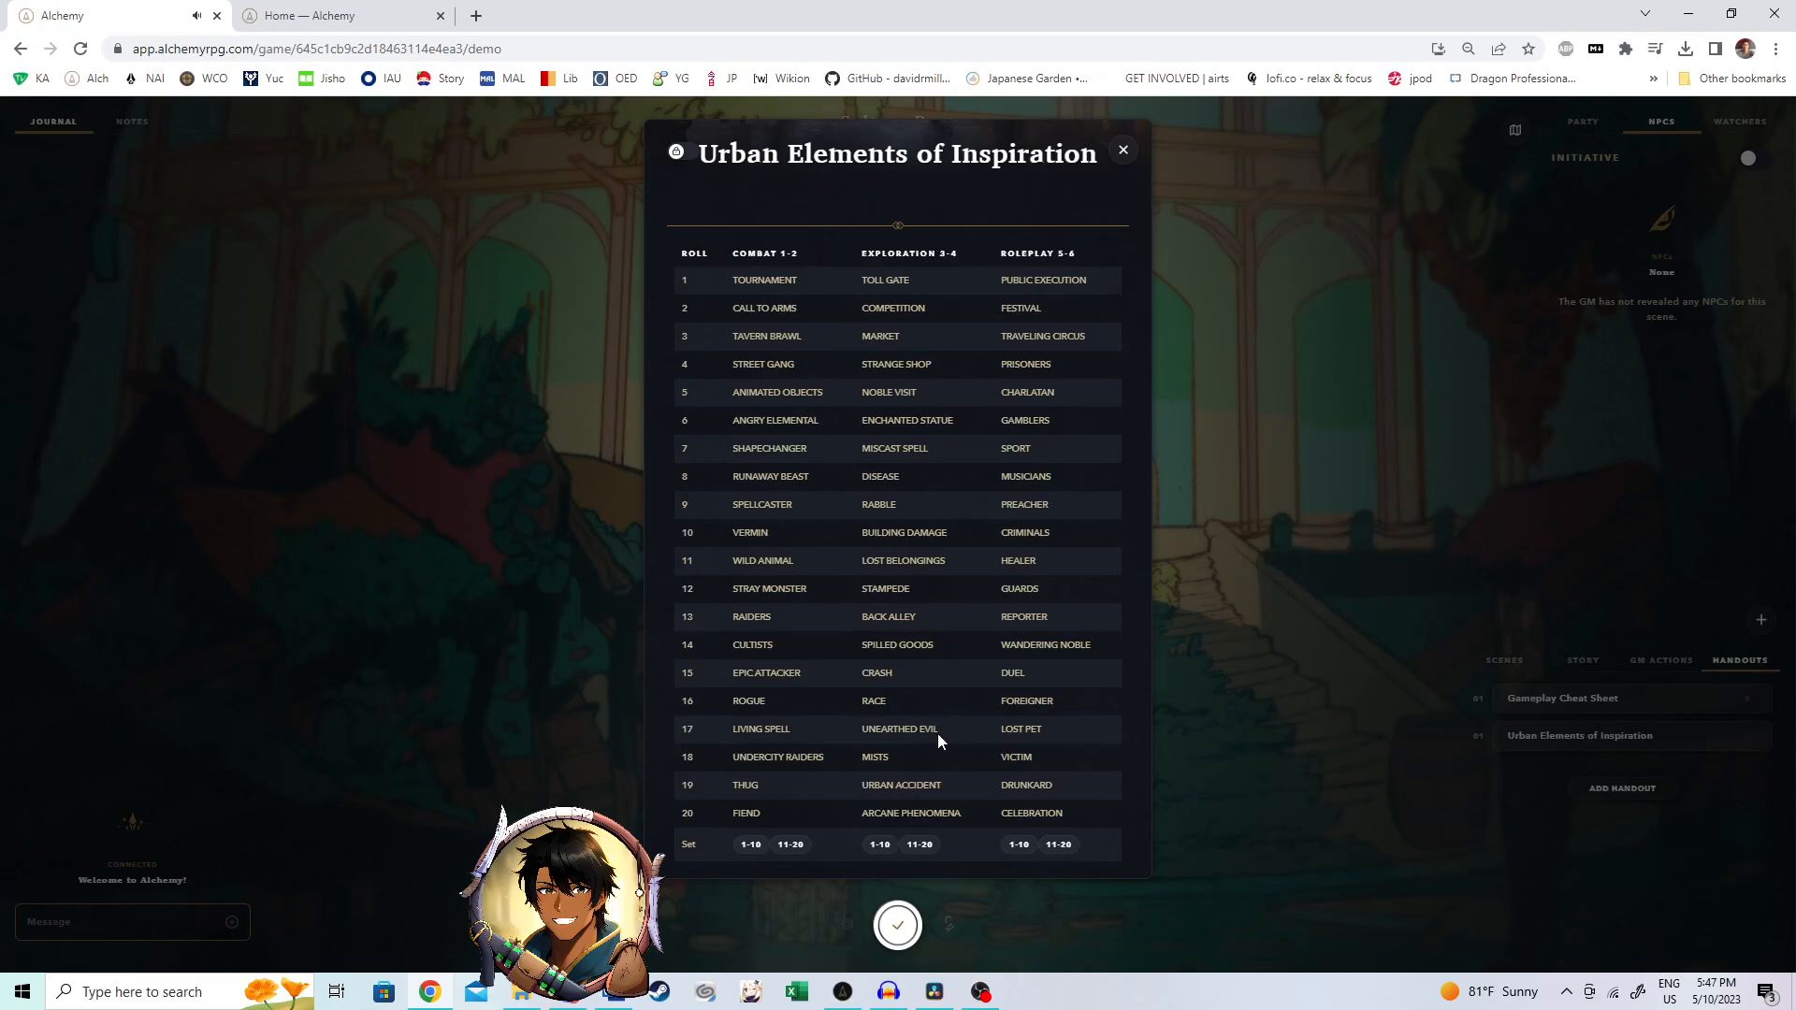
scroll("up", 3)
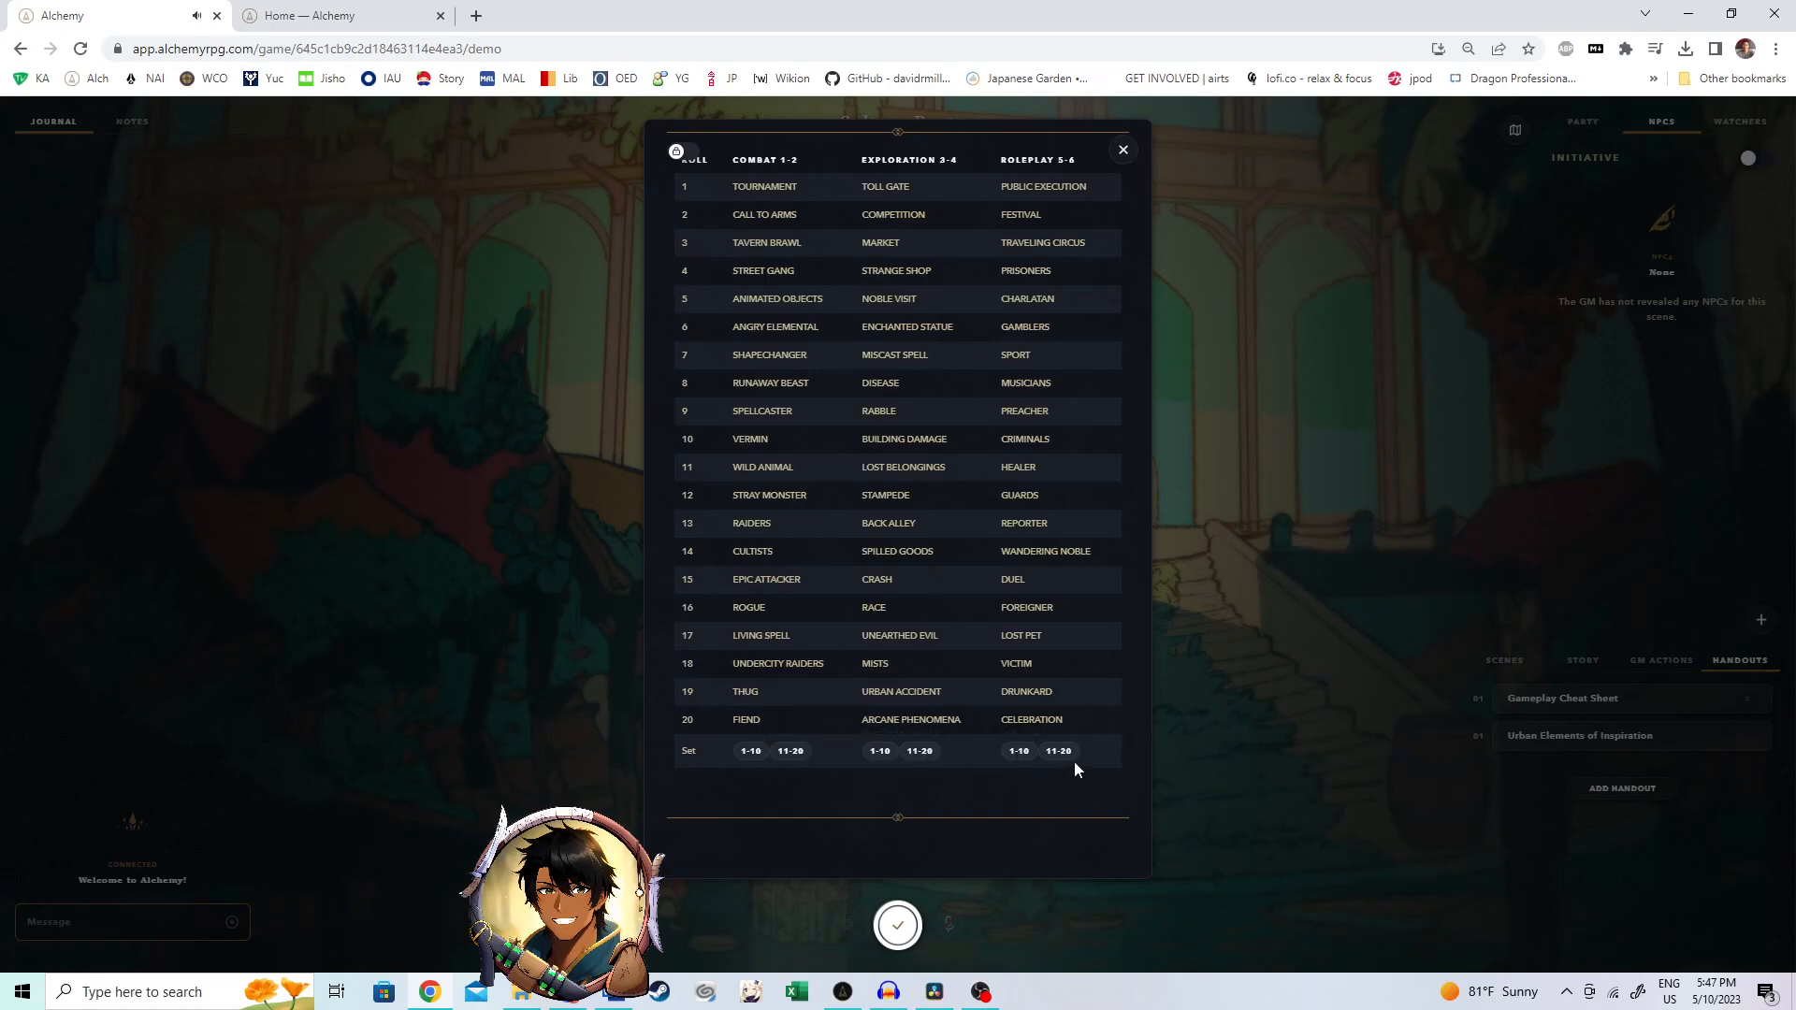
left_click(1579, 735)
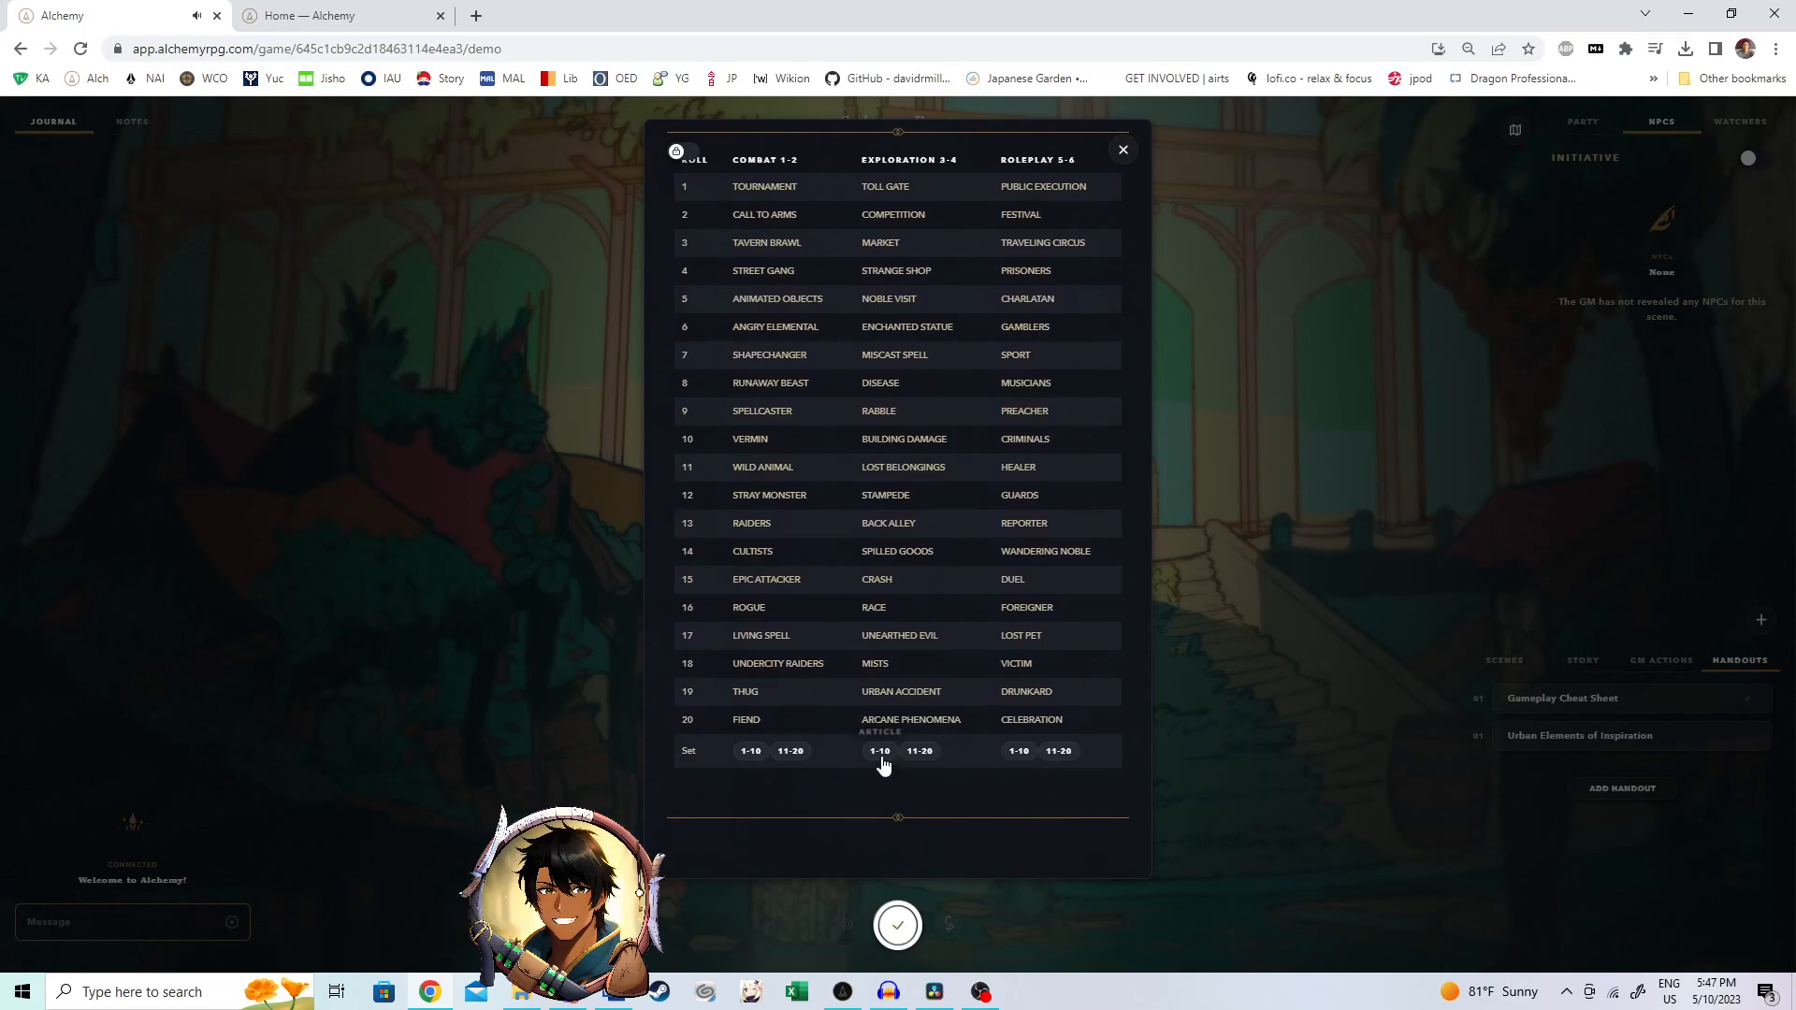
left_click(879, 750)
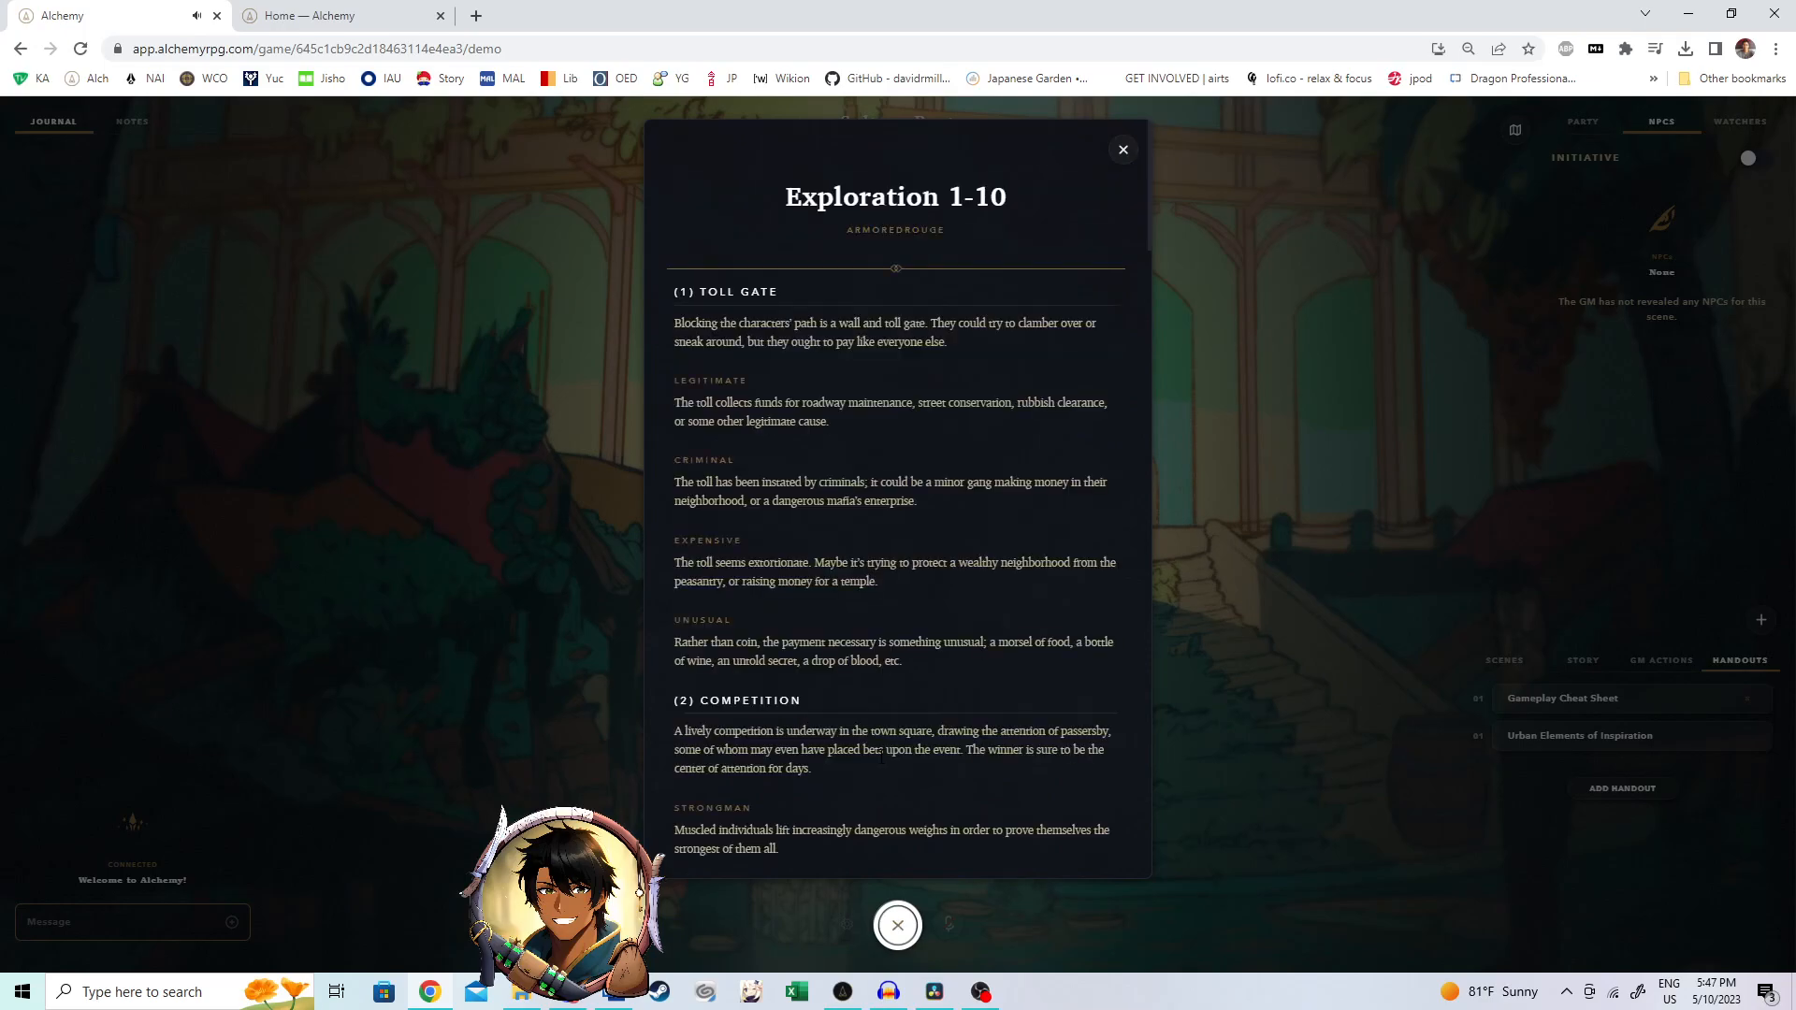
- Read through the Exploration 1-10 article and close it to return to the Saltars Port scene
scroll("down", 3)
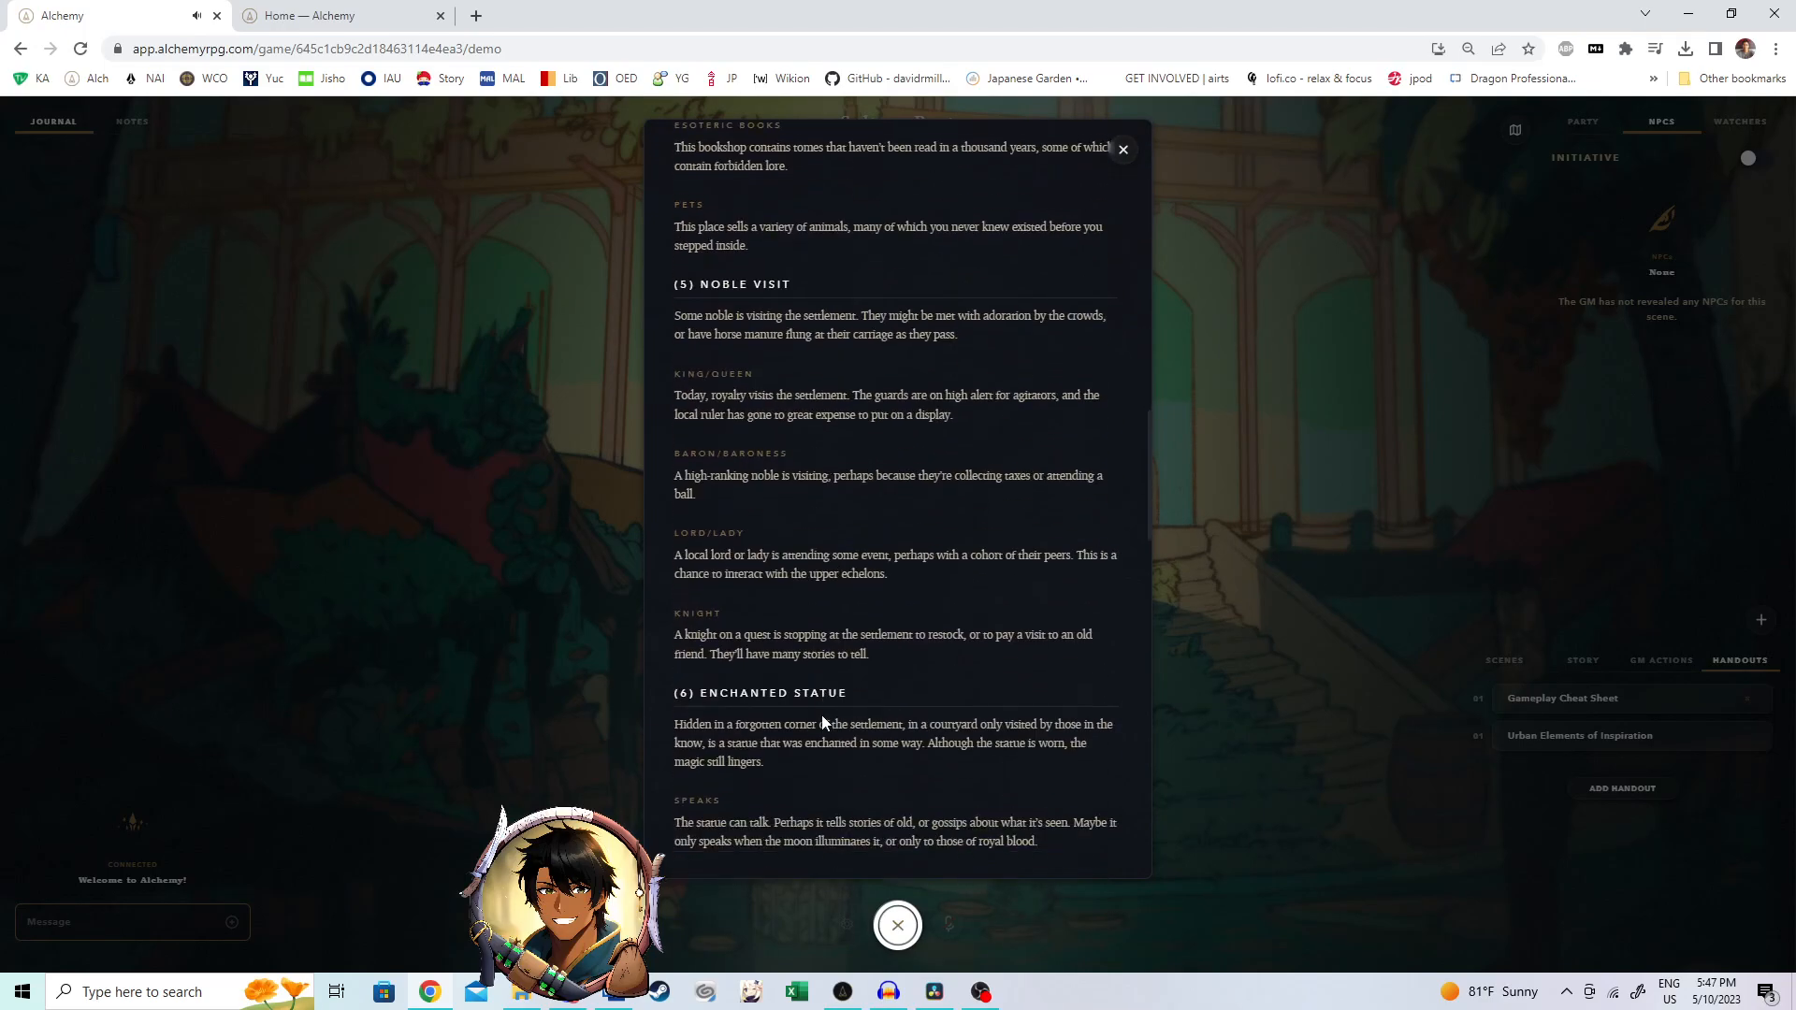
scroll("down", 3)
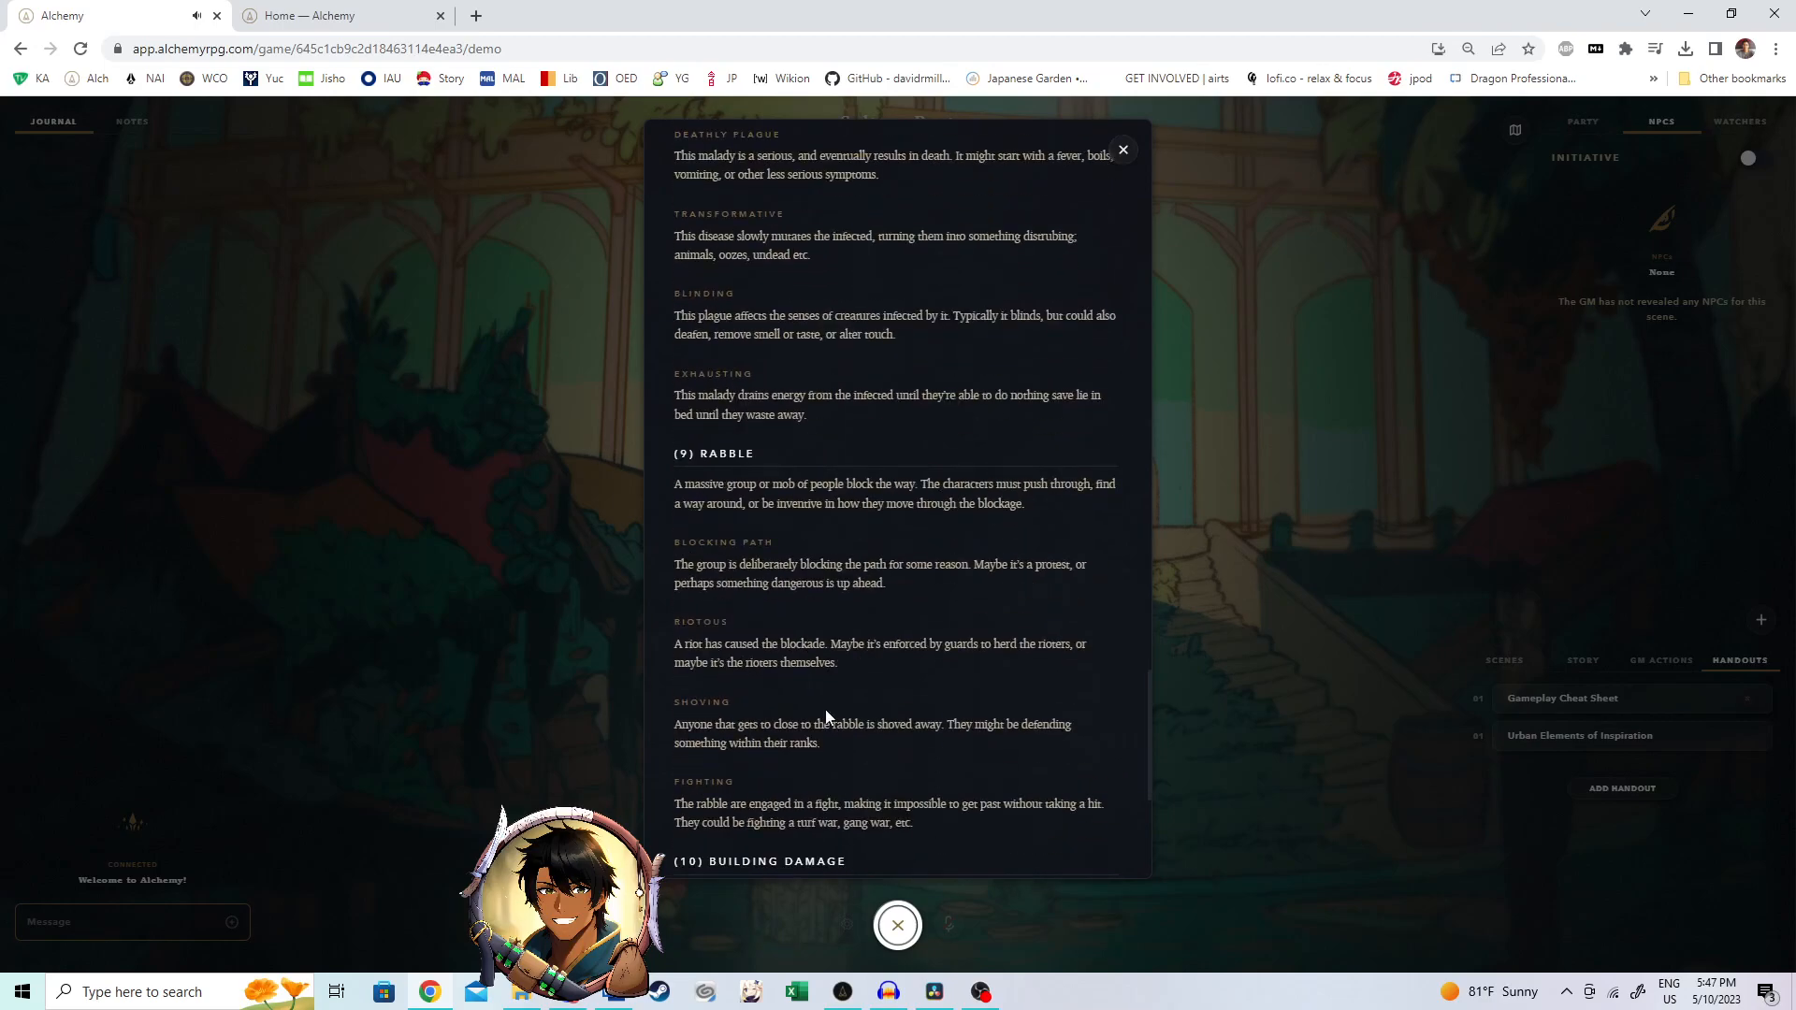
scroll("up", 3)
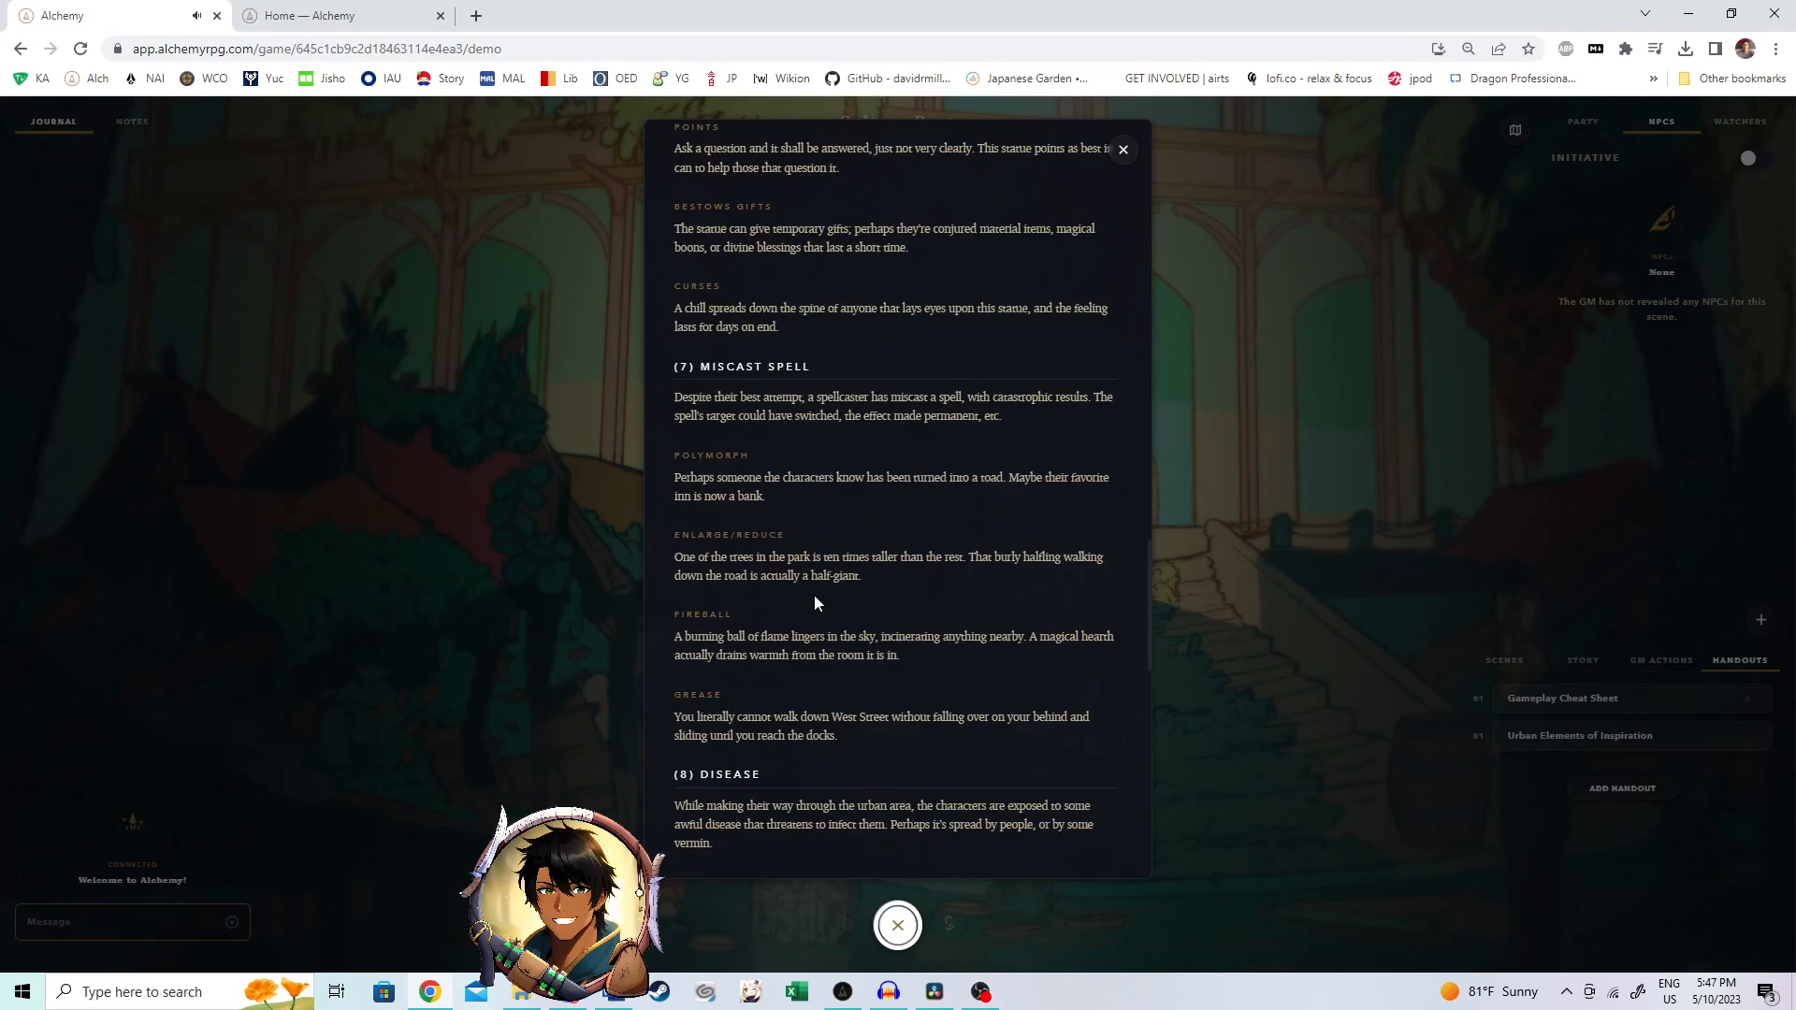
mouse_move(710, 653)
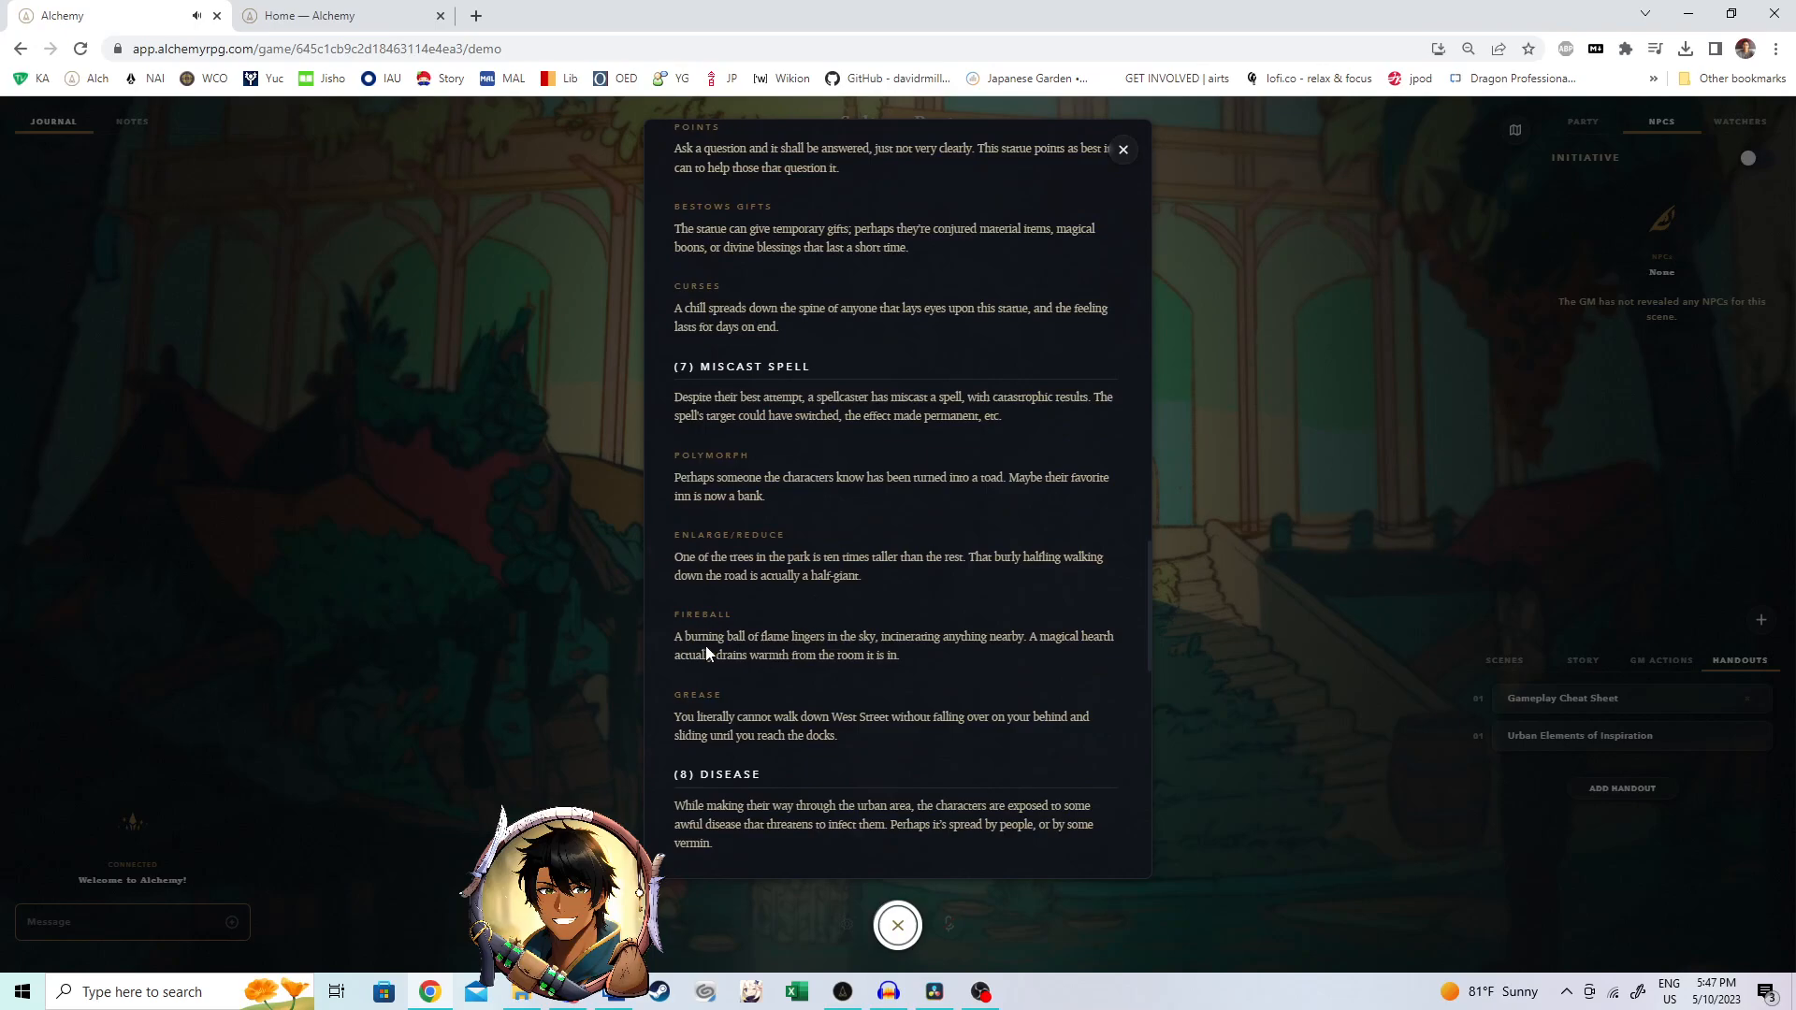
mouse_move(793, 651)
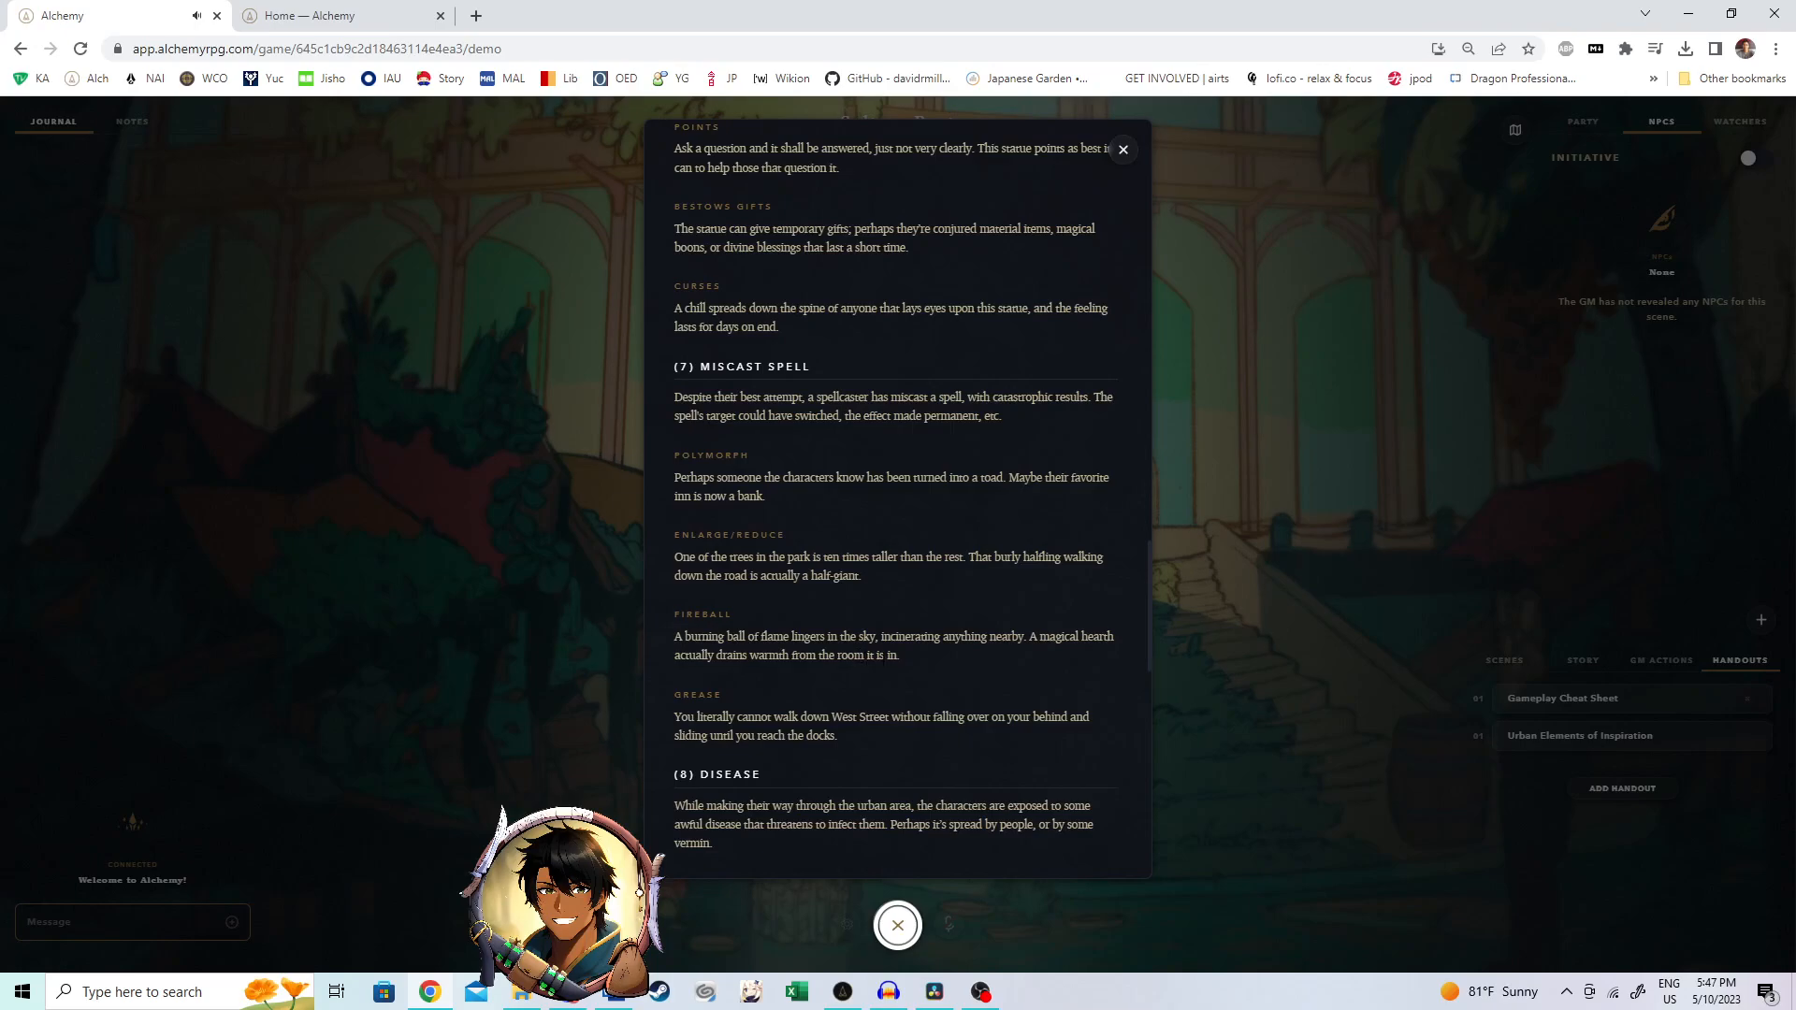
mouse_move(1085, 654)
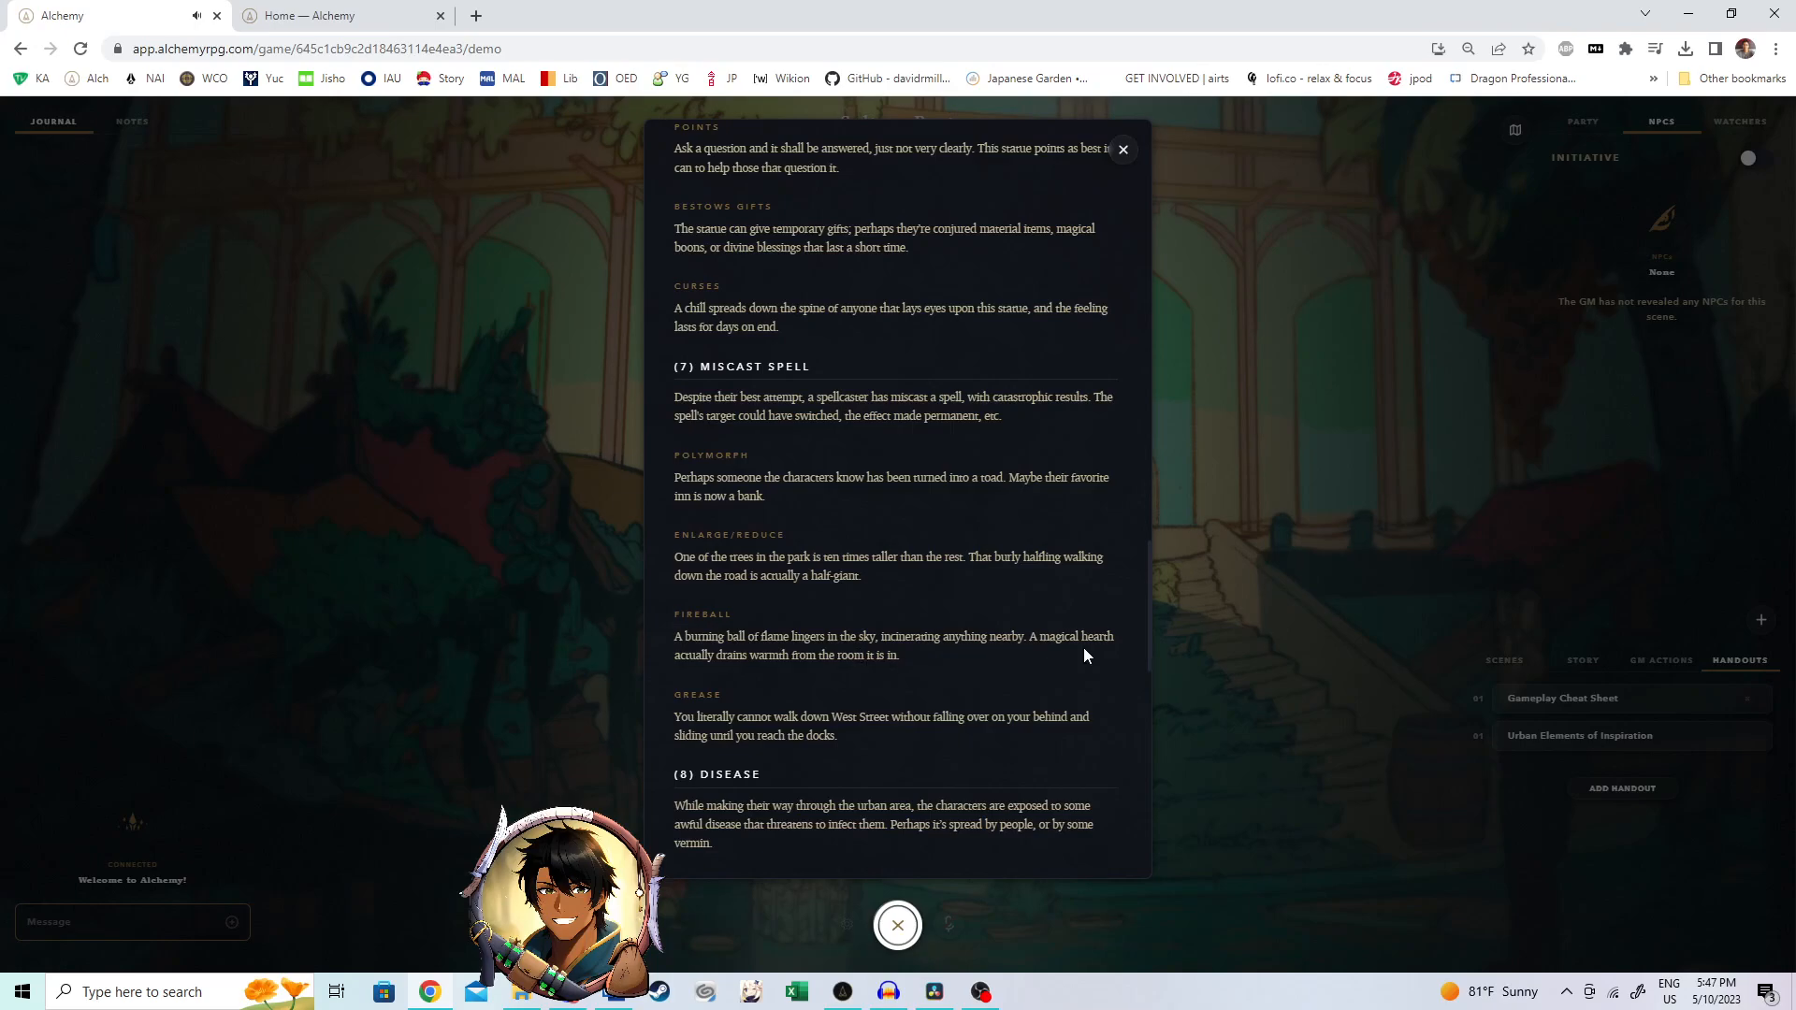
mouse_move(881, 685)
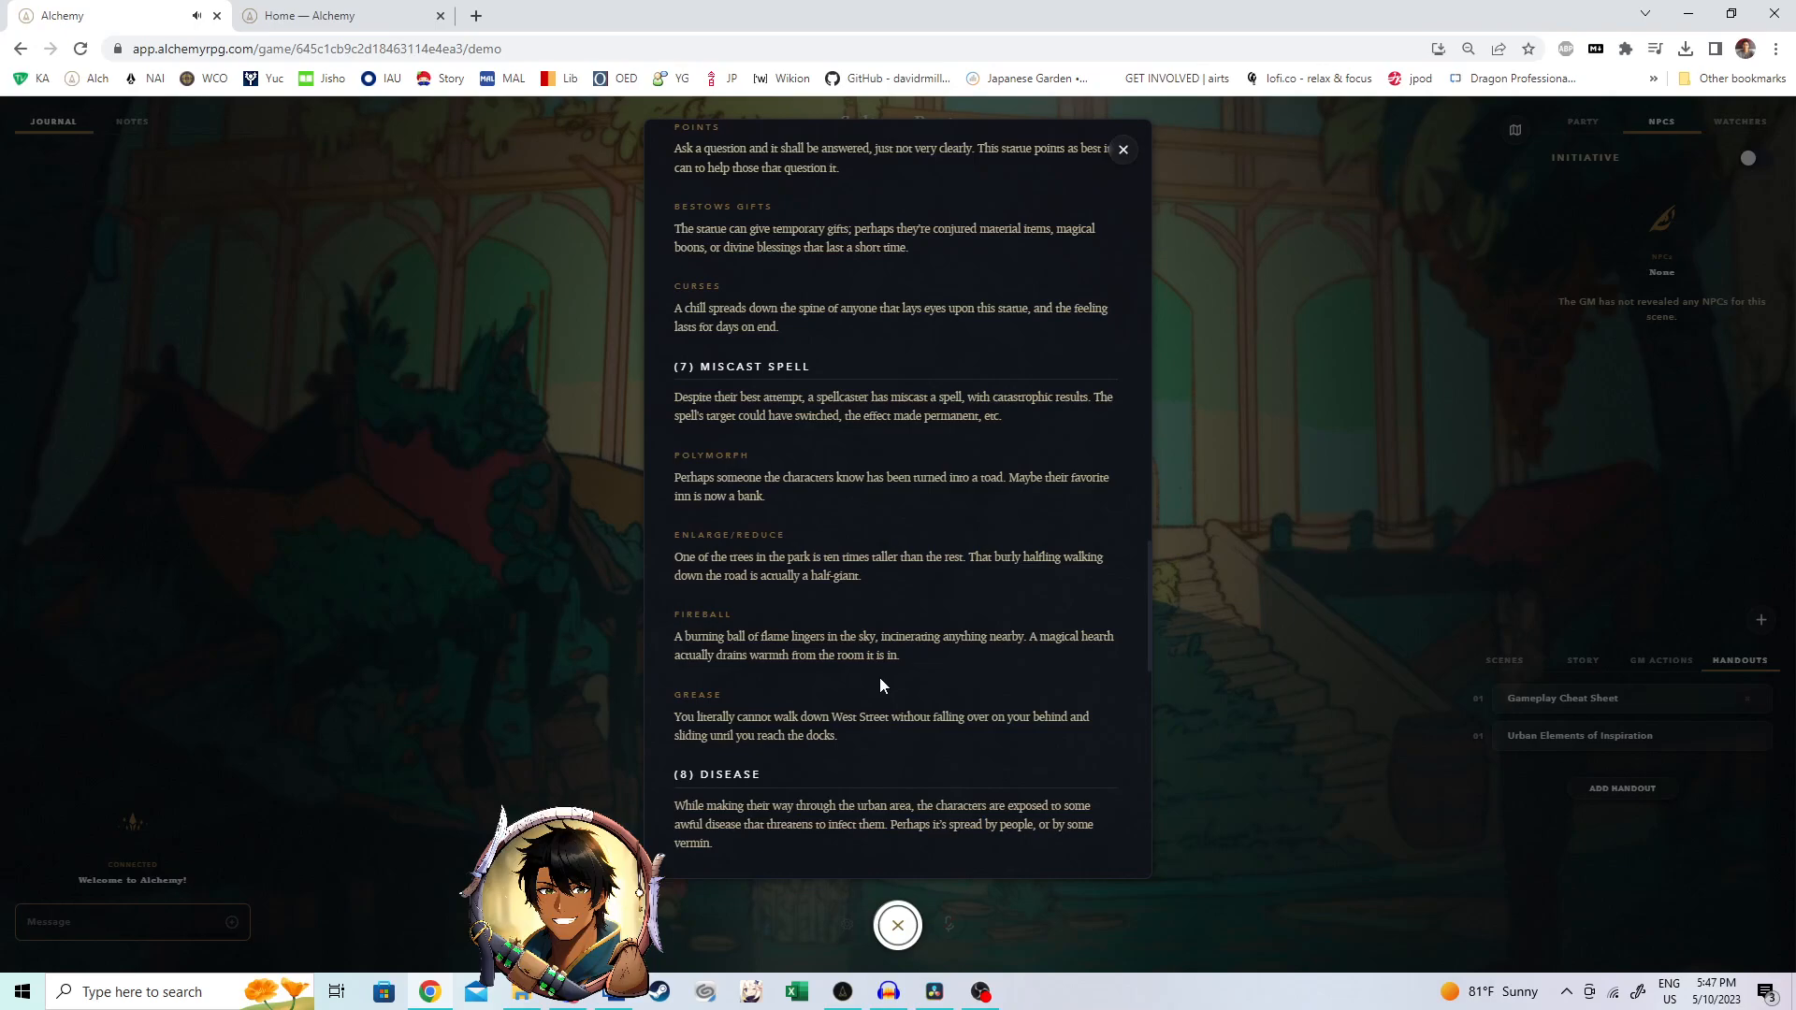
mouse_move(860, 694)
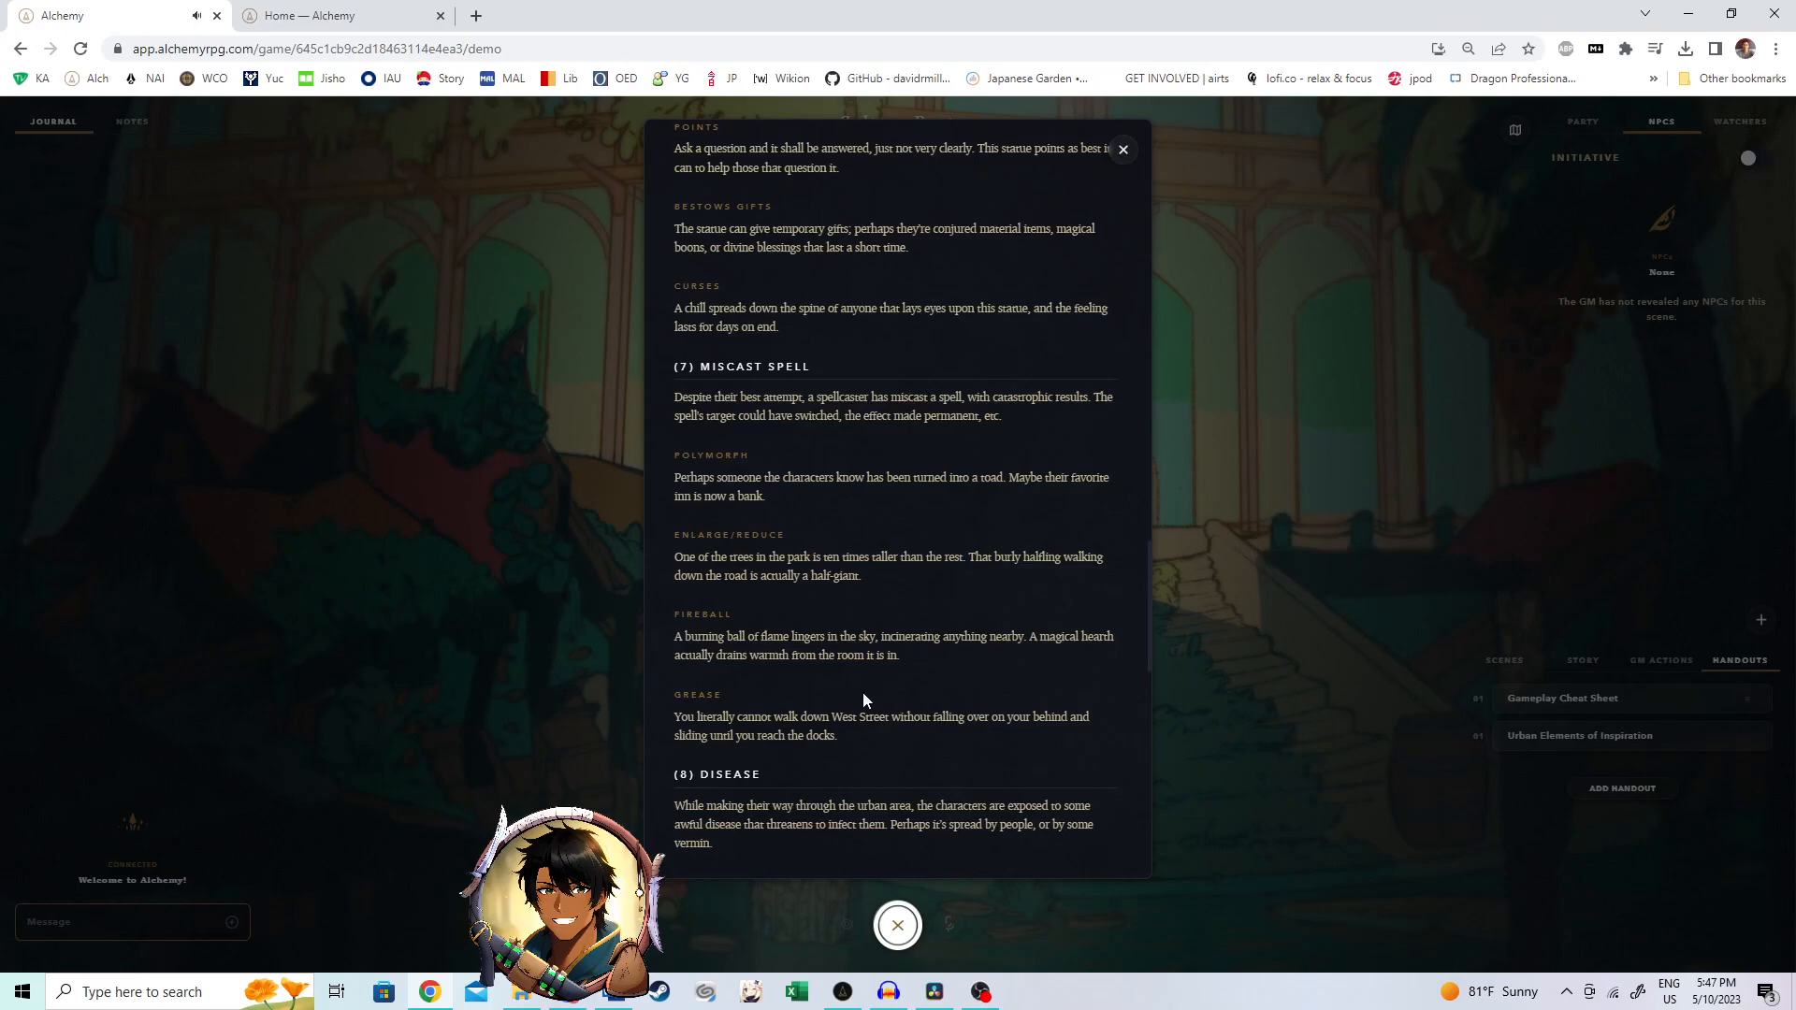
left_click(1123, 150)
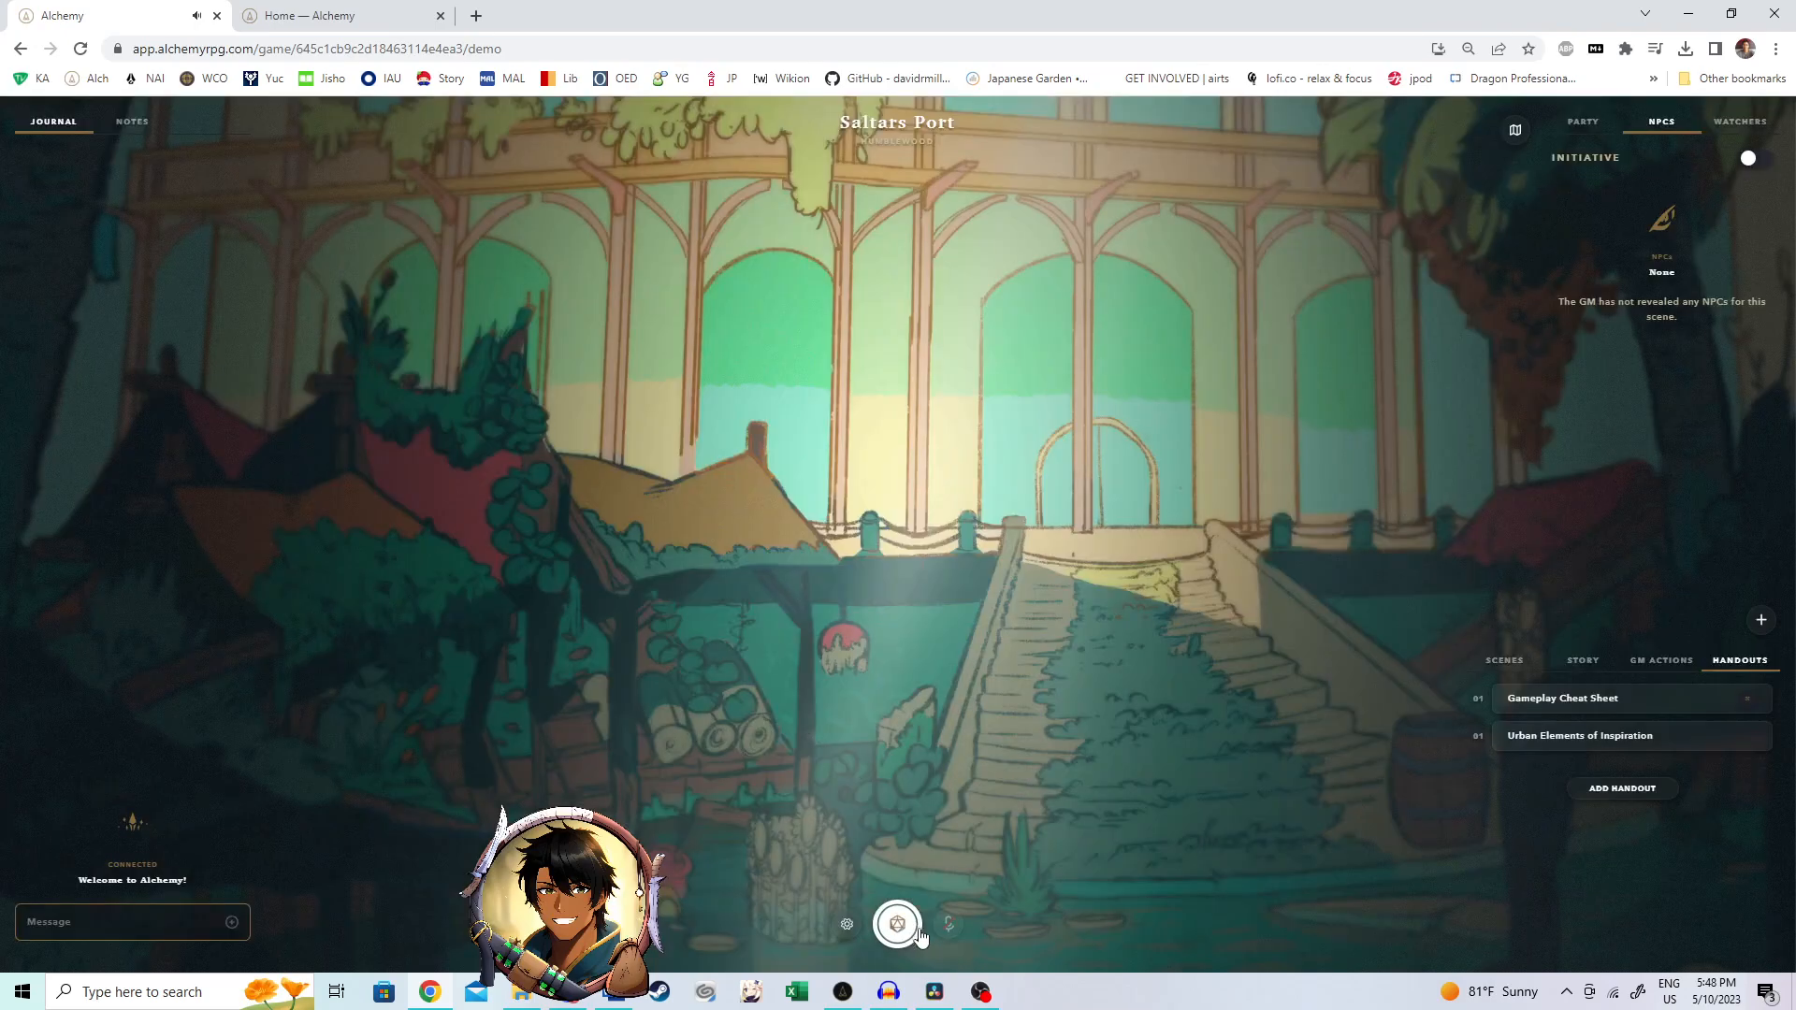
mouse_move(1289, 739)
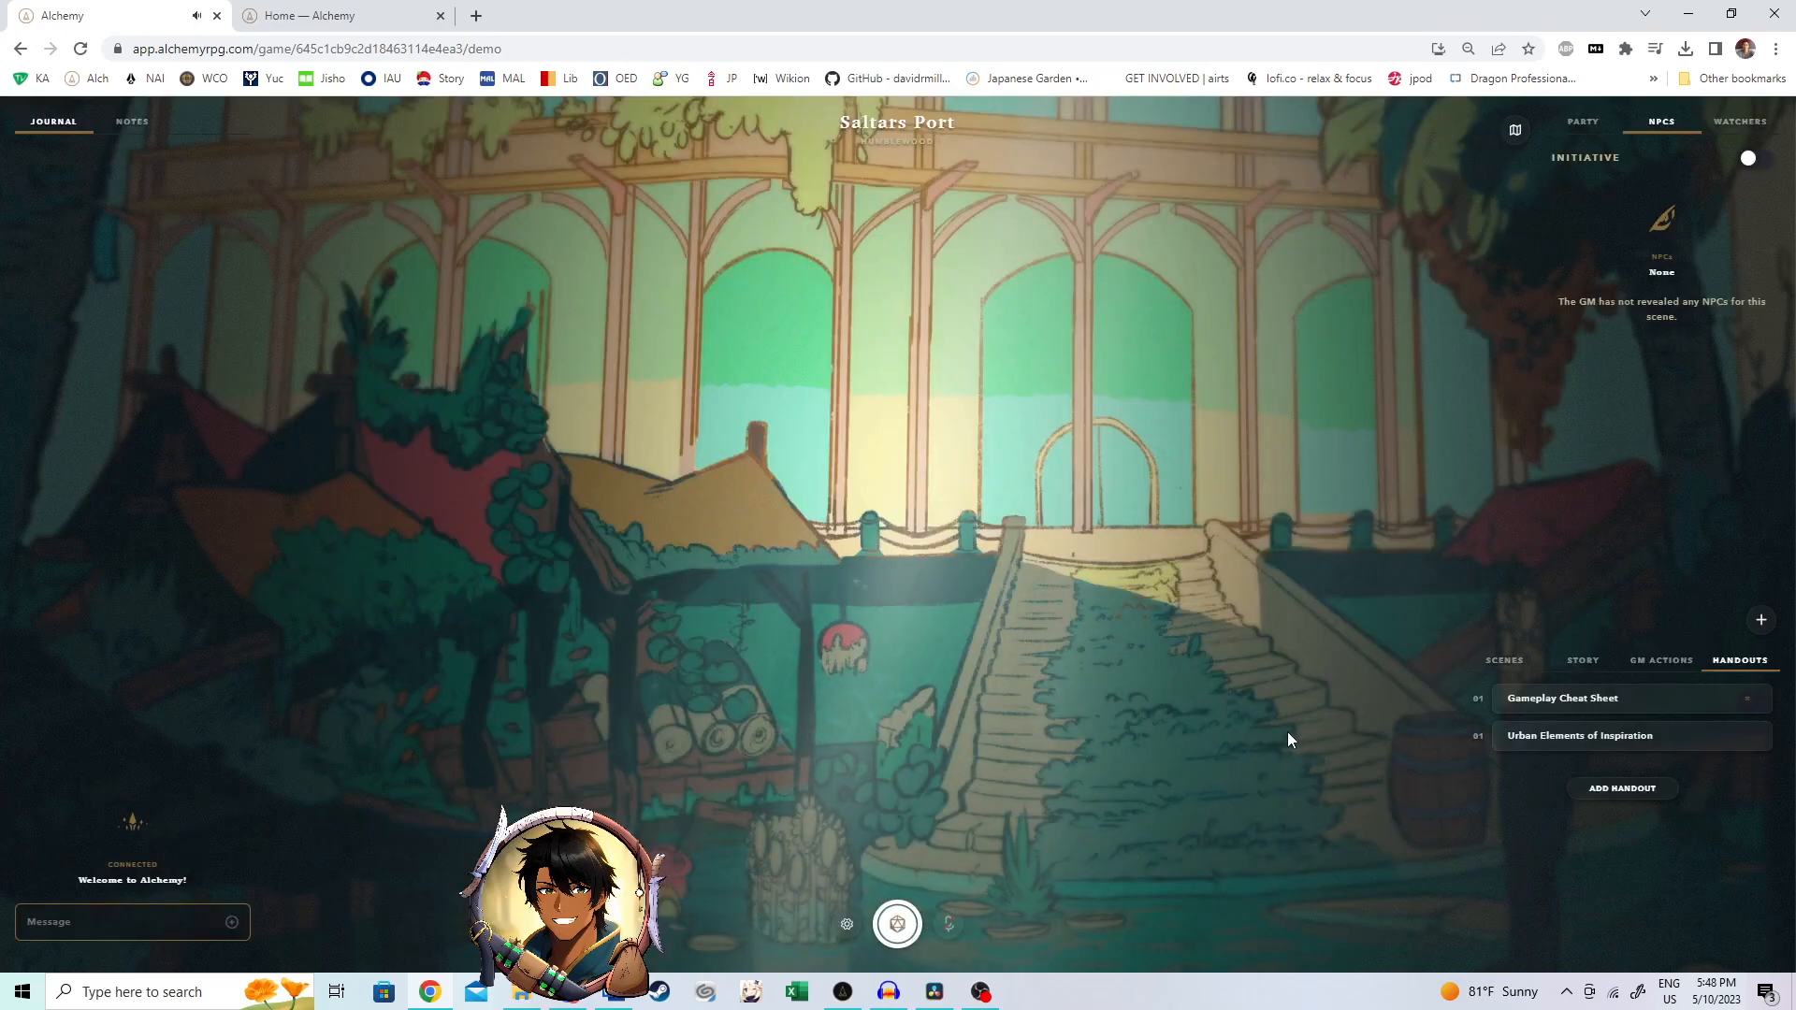
mouse_move(1573, 756)
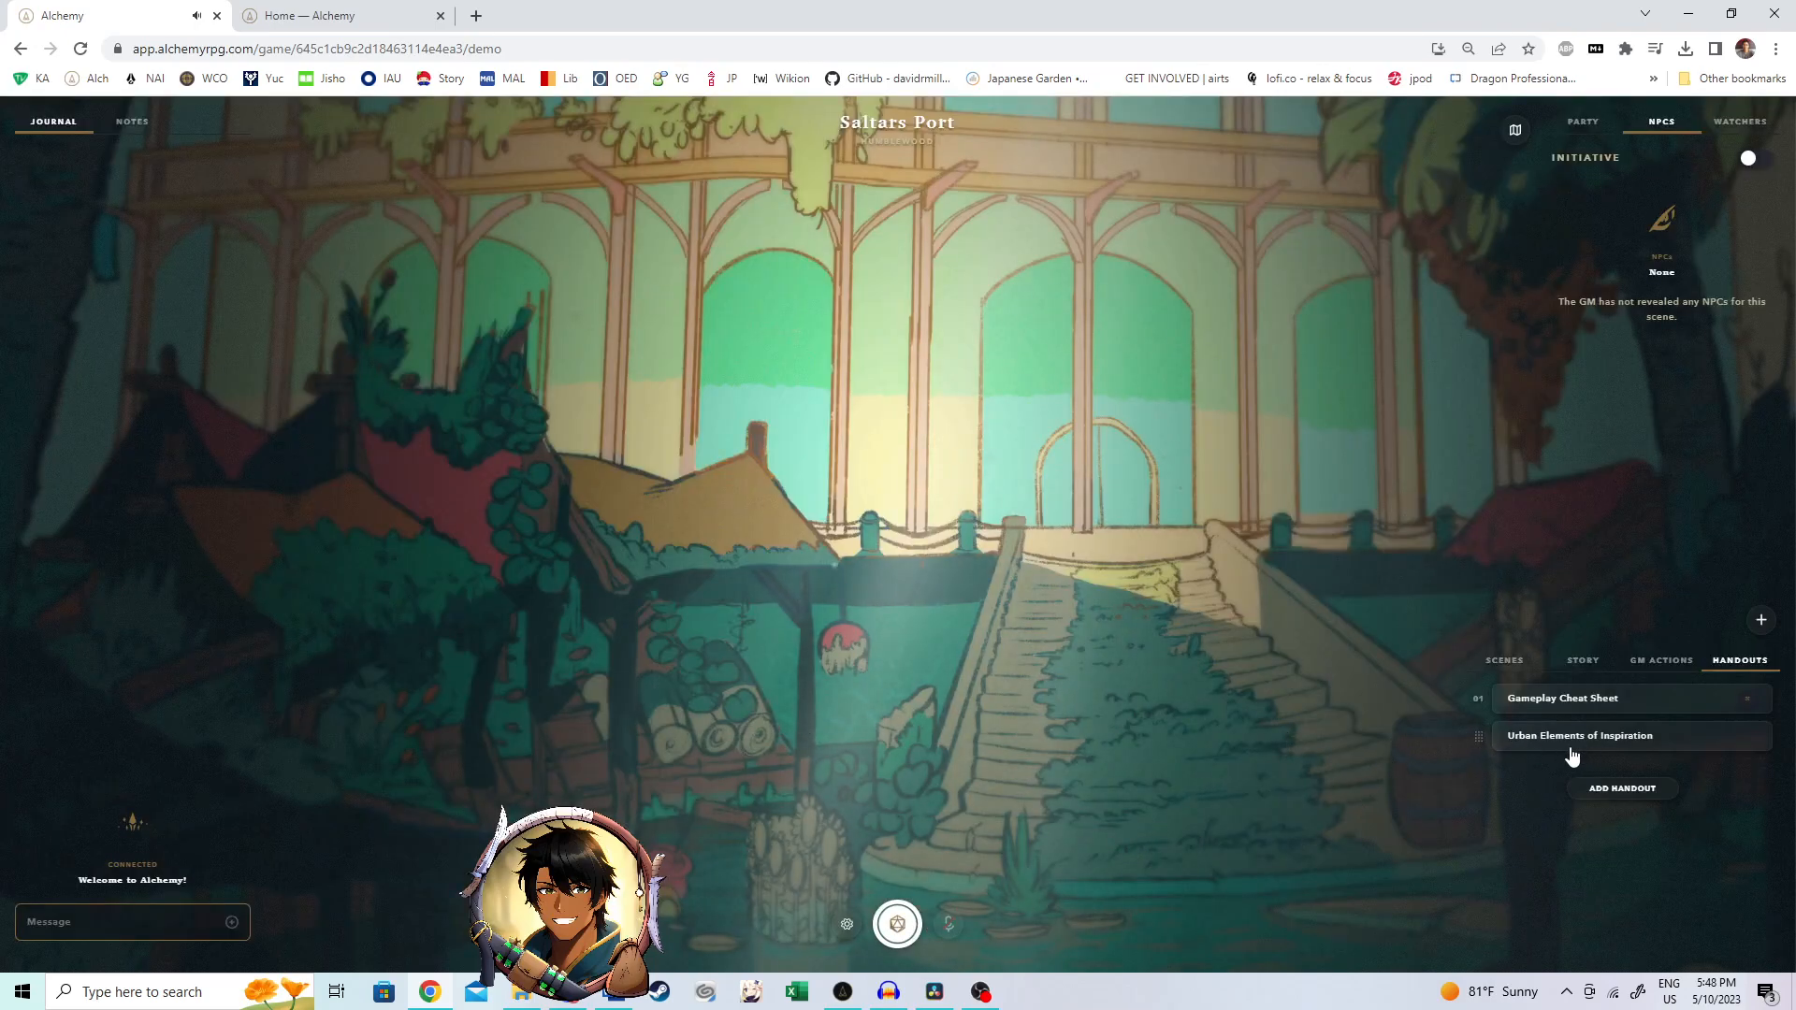
- Start a new GM action from the GM Actions panel
left_click(1661, 661)
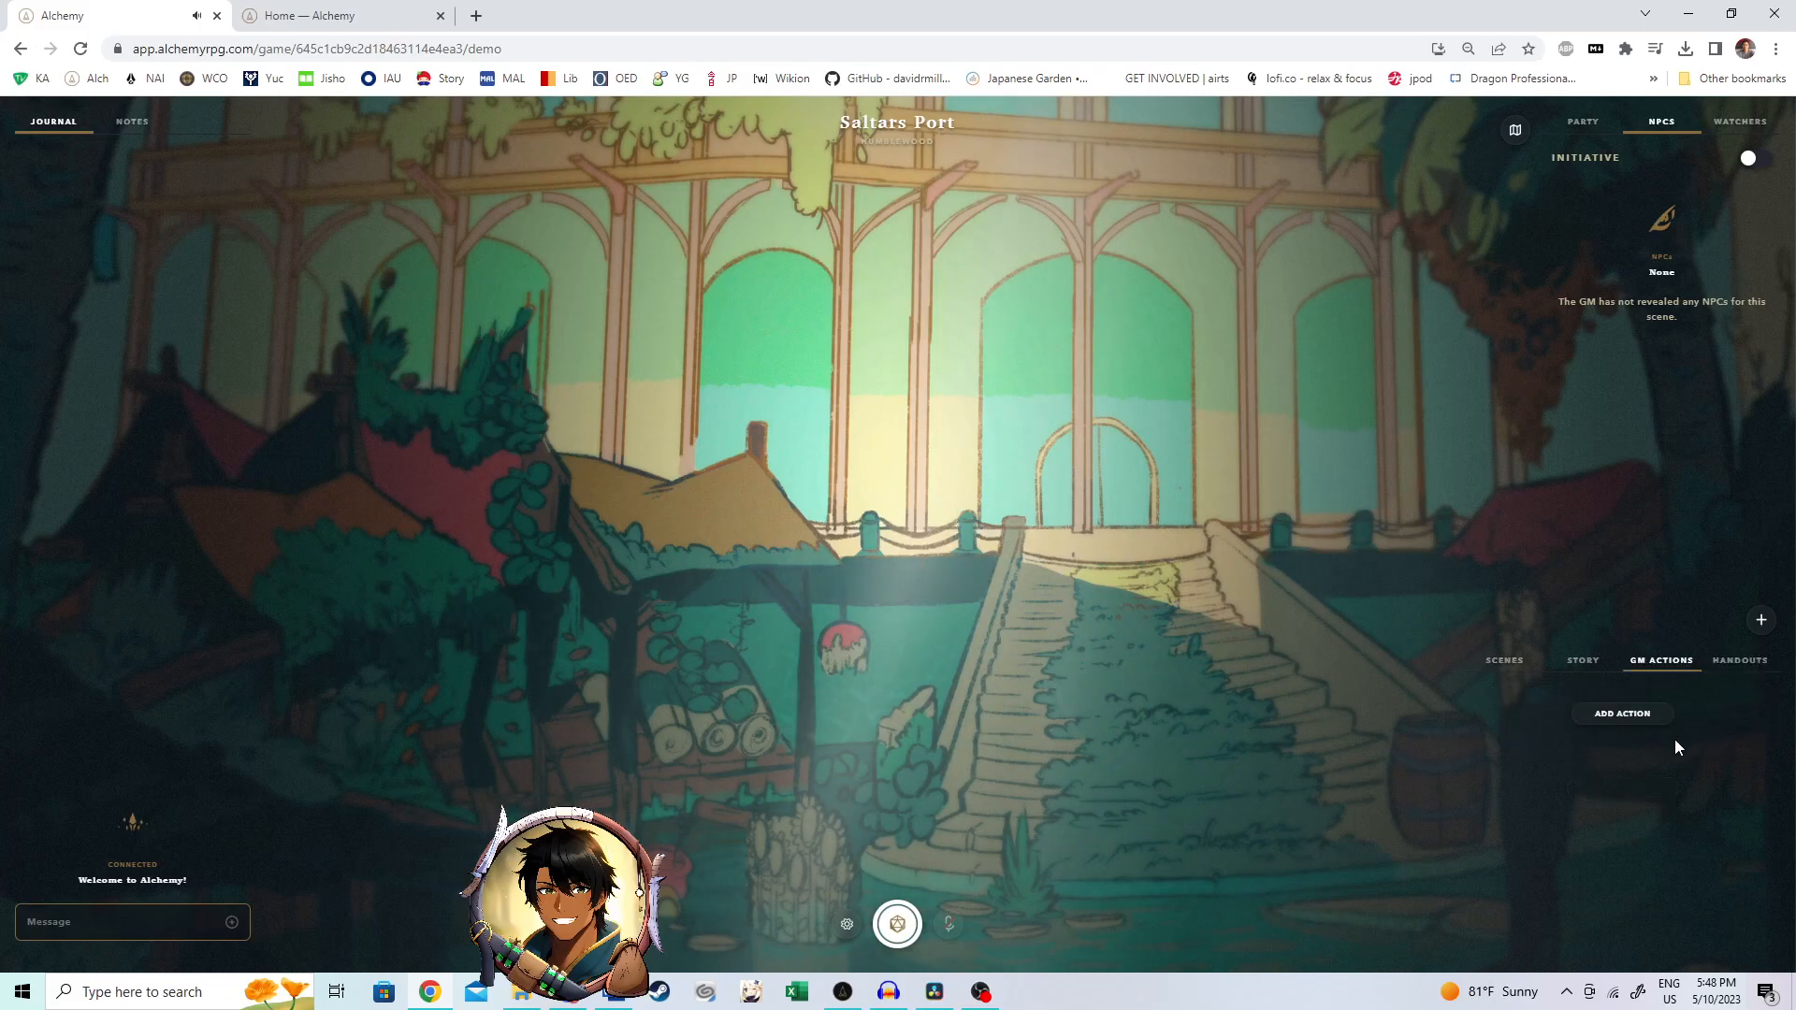
left_click(1622, 713)
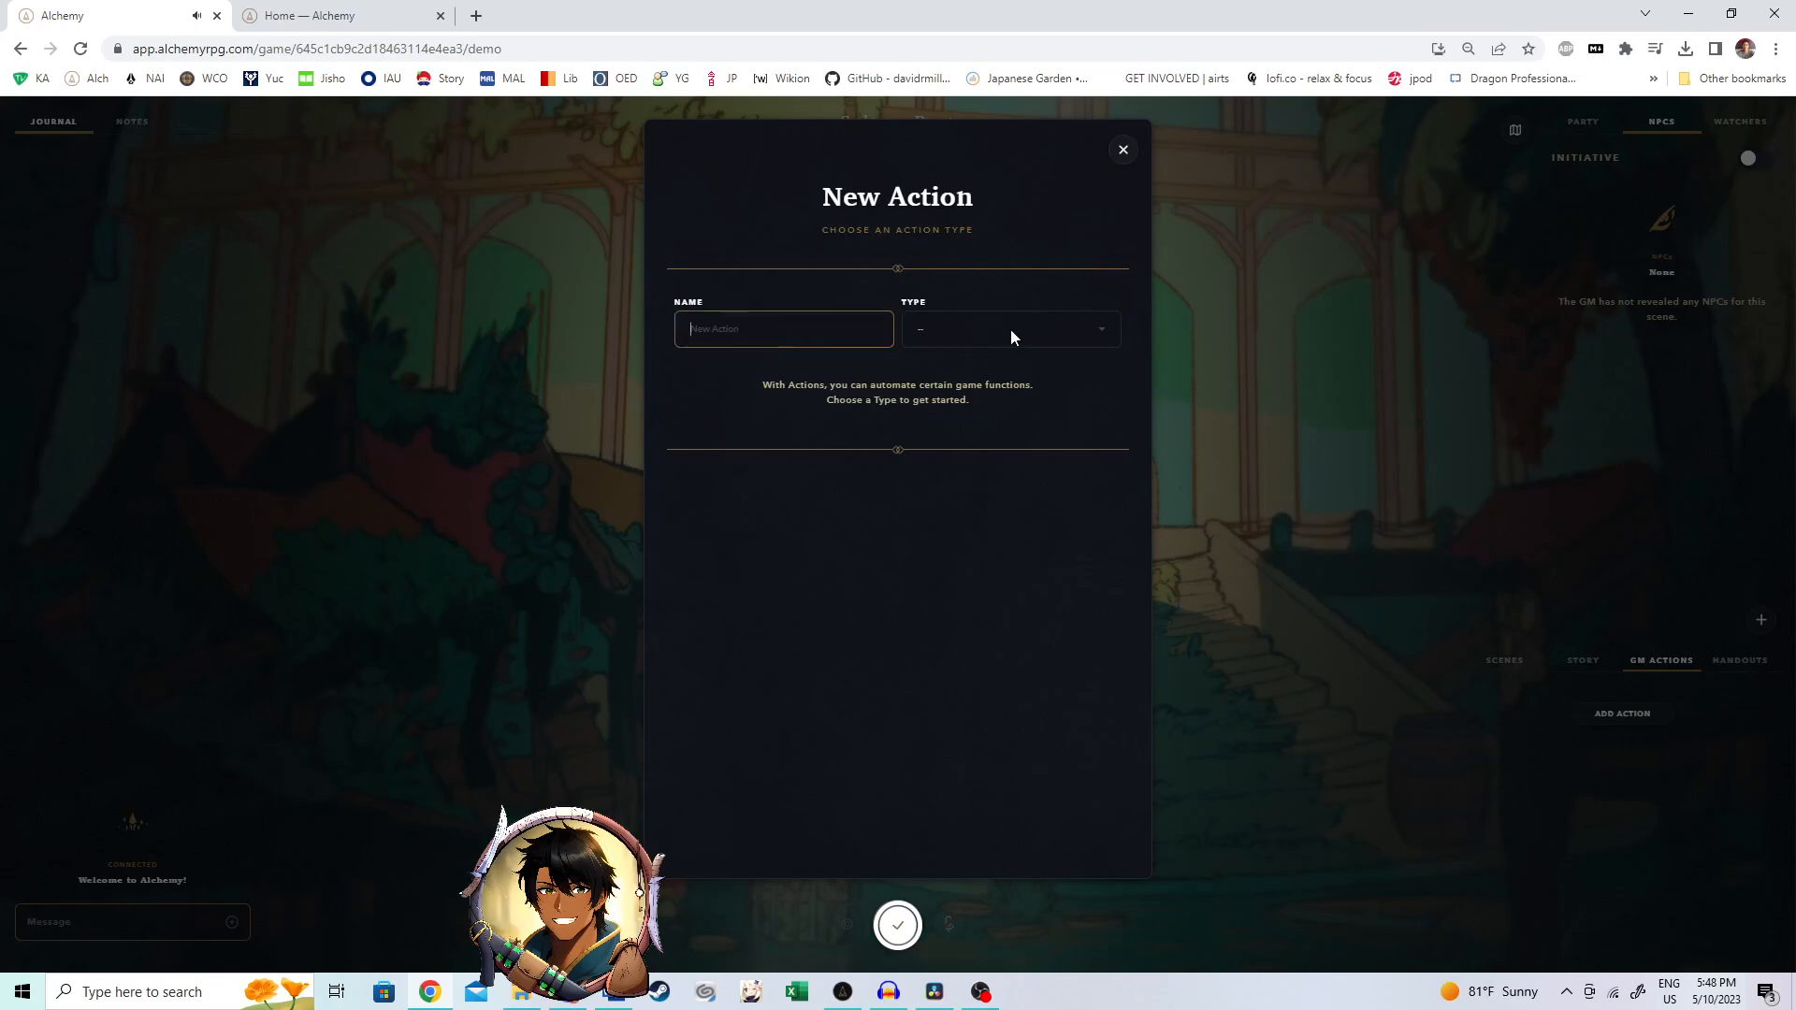
- Name the action Elements of Inspiration and give it a first /roll command with 1d6
type("Elements of I")
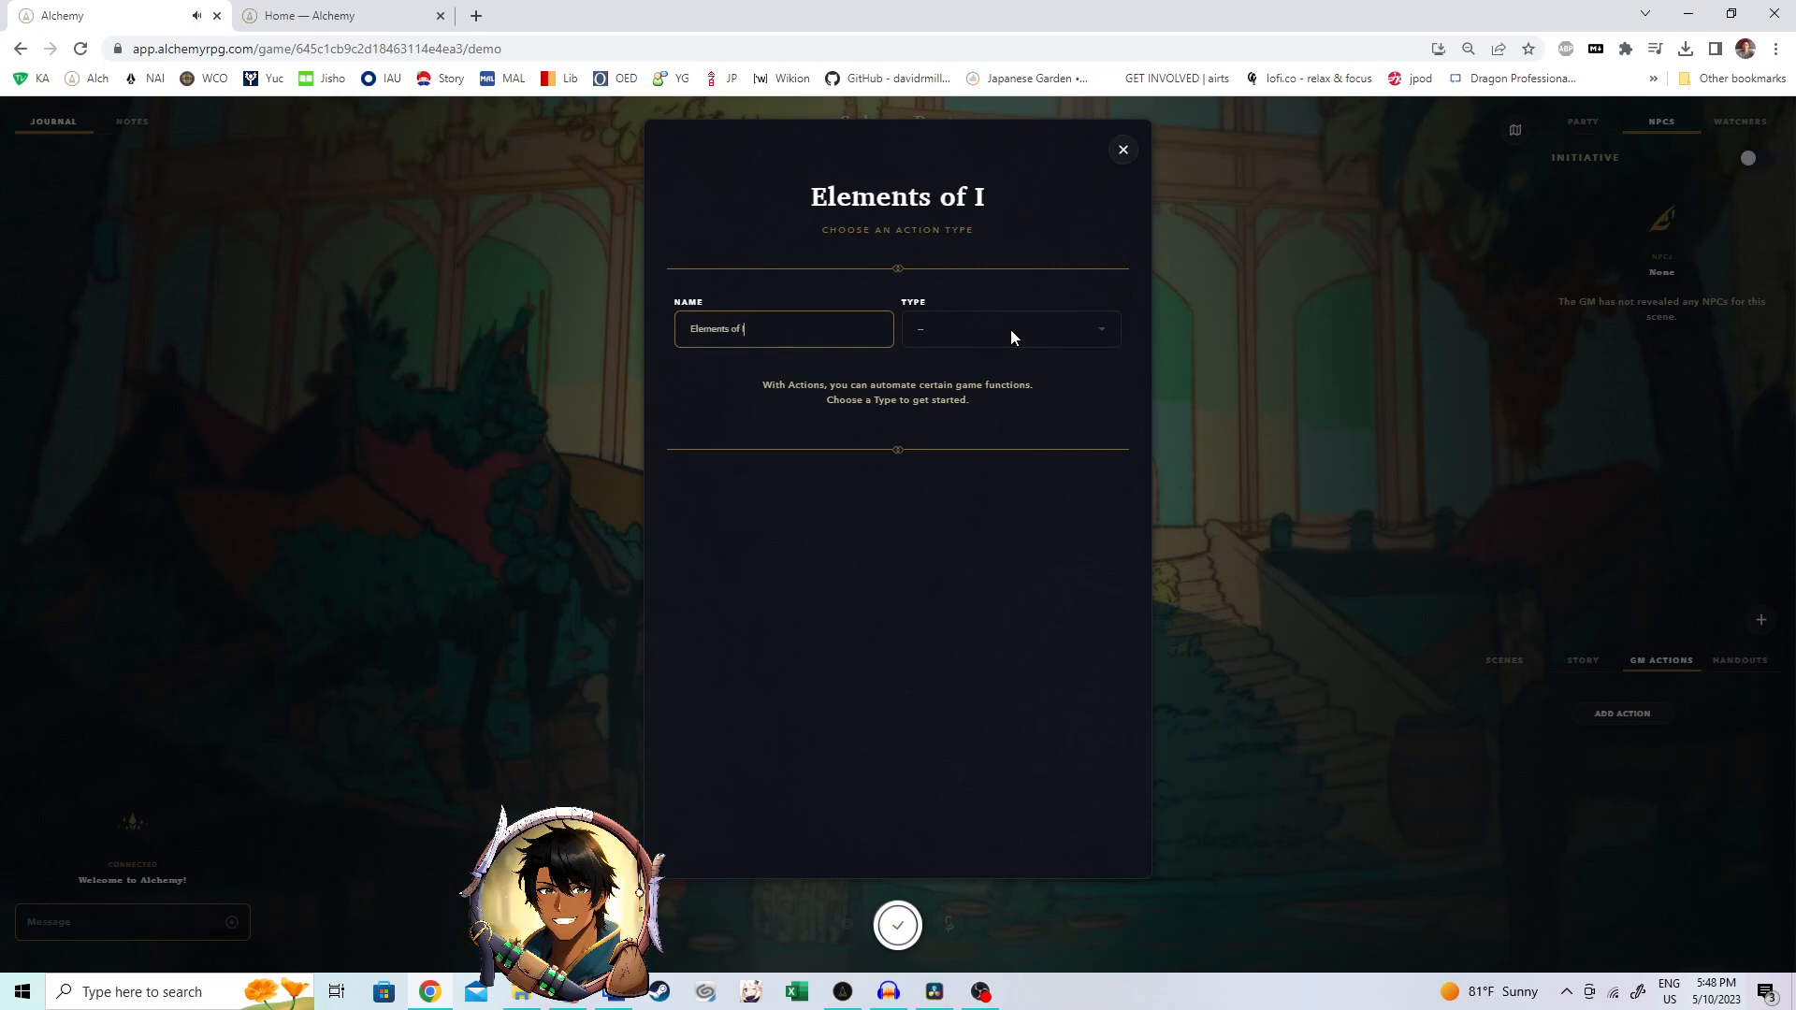
type("nspira")
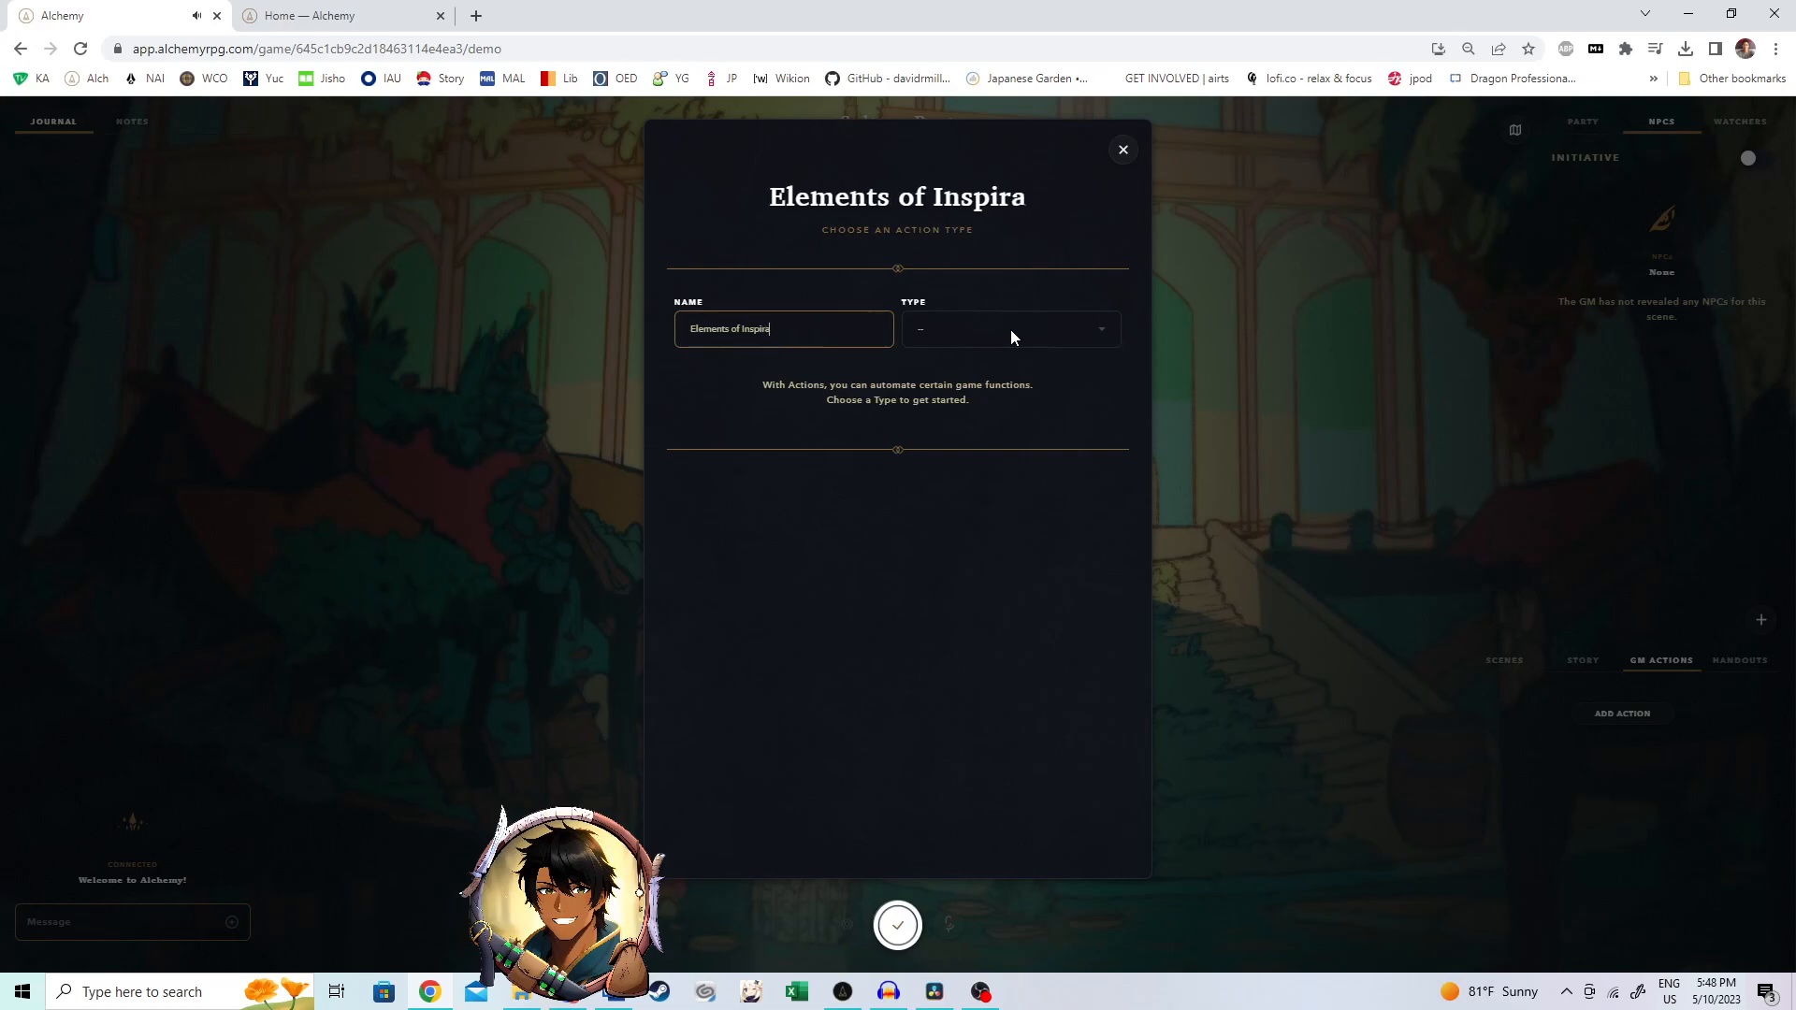
type("tion")
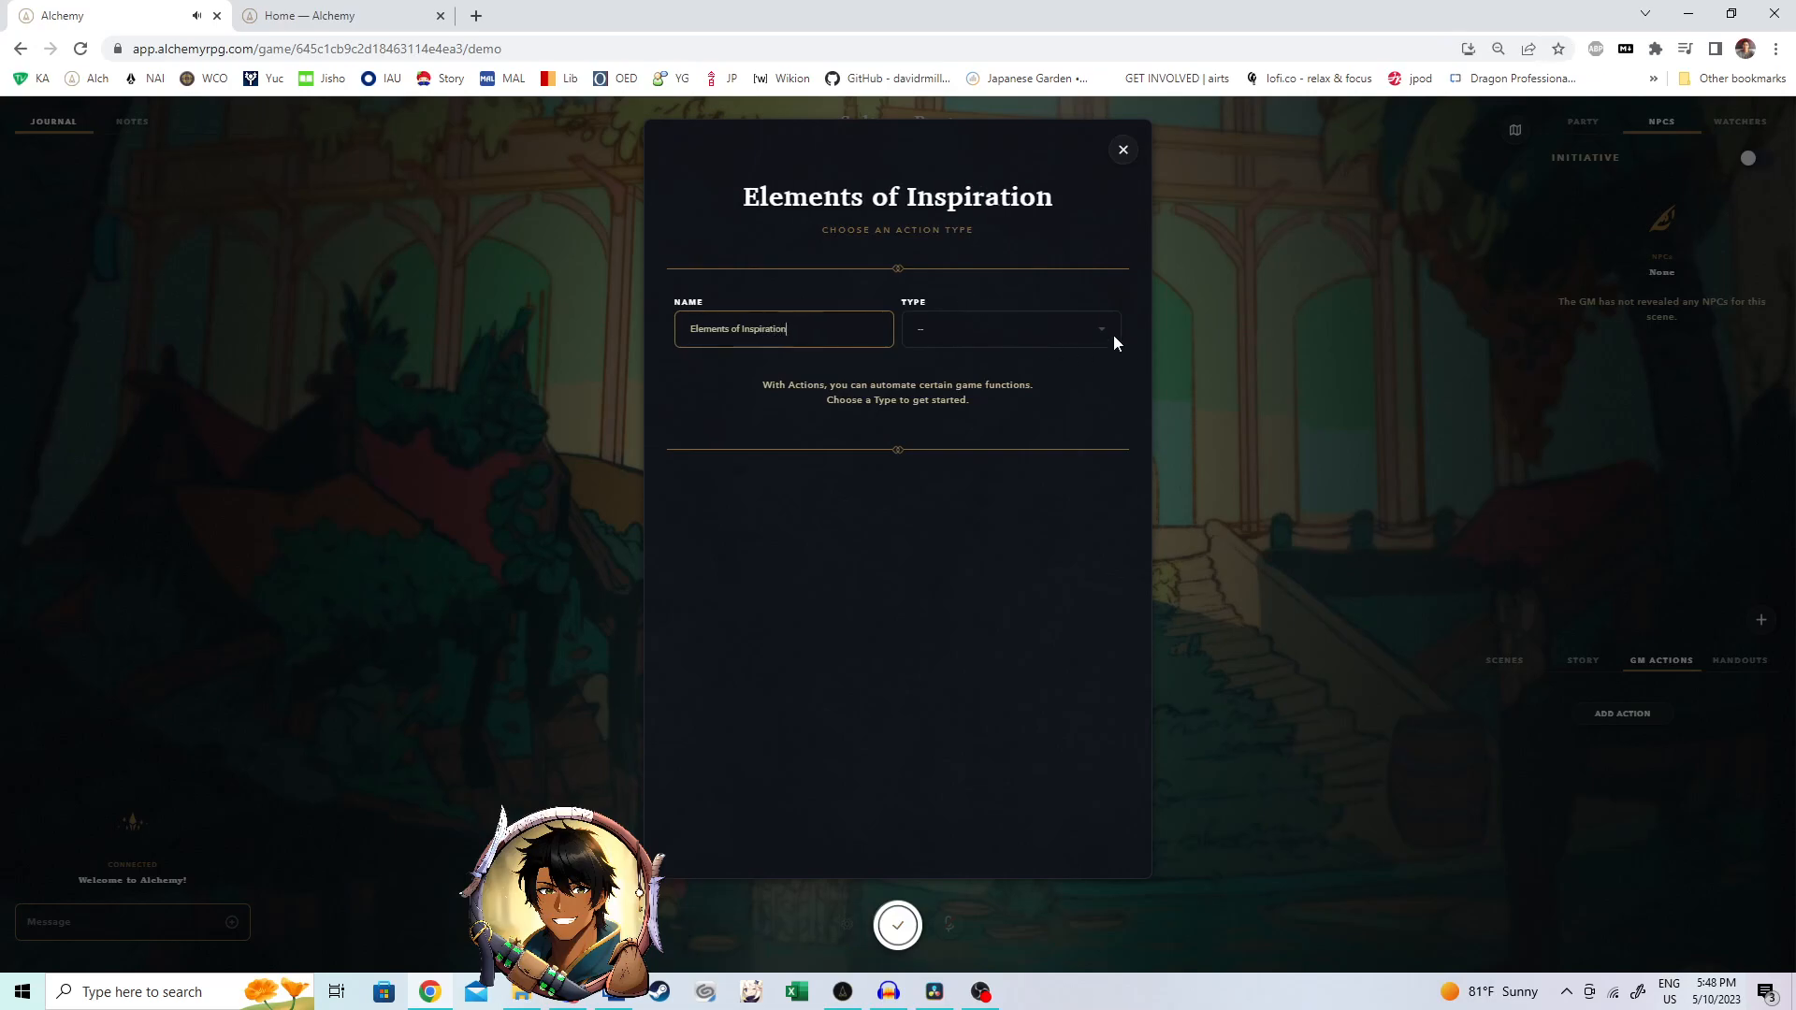
left_click(1008, 330)
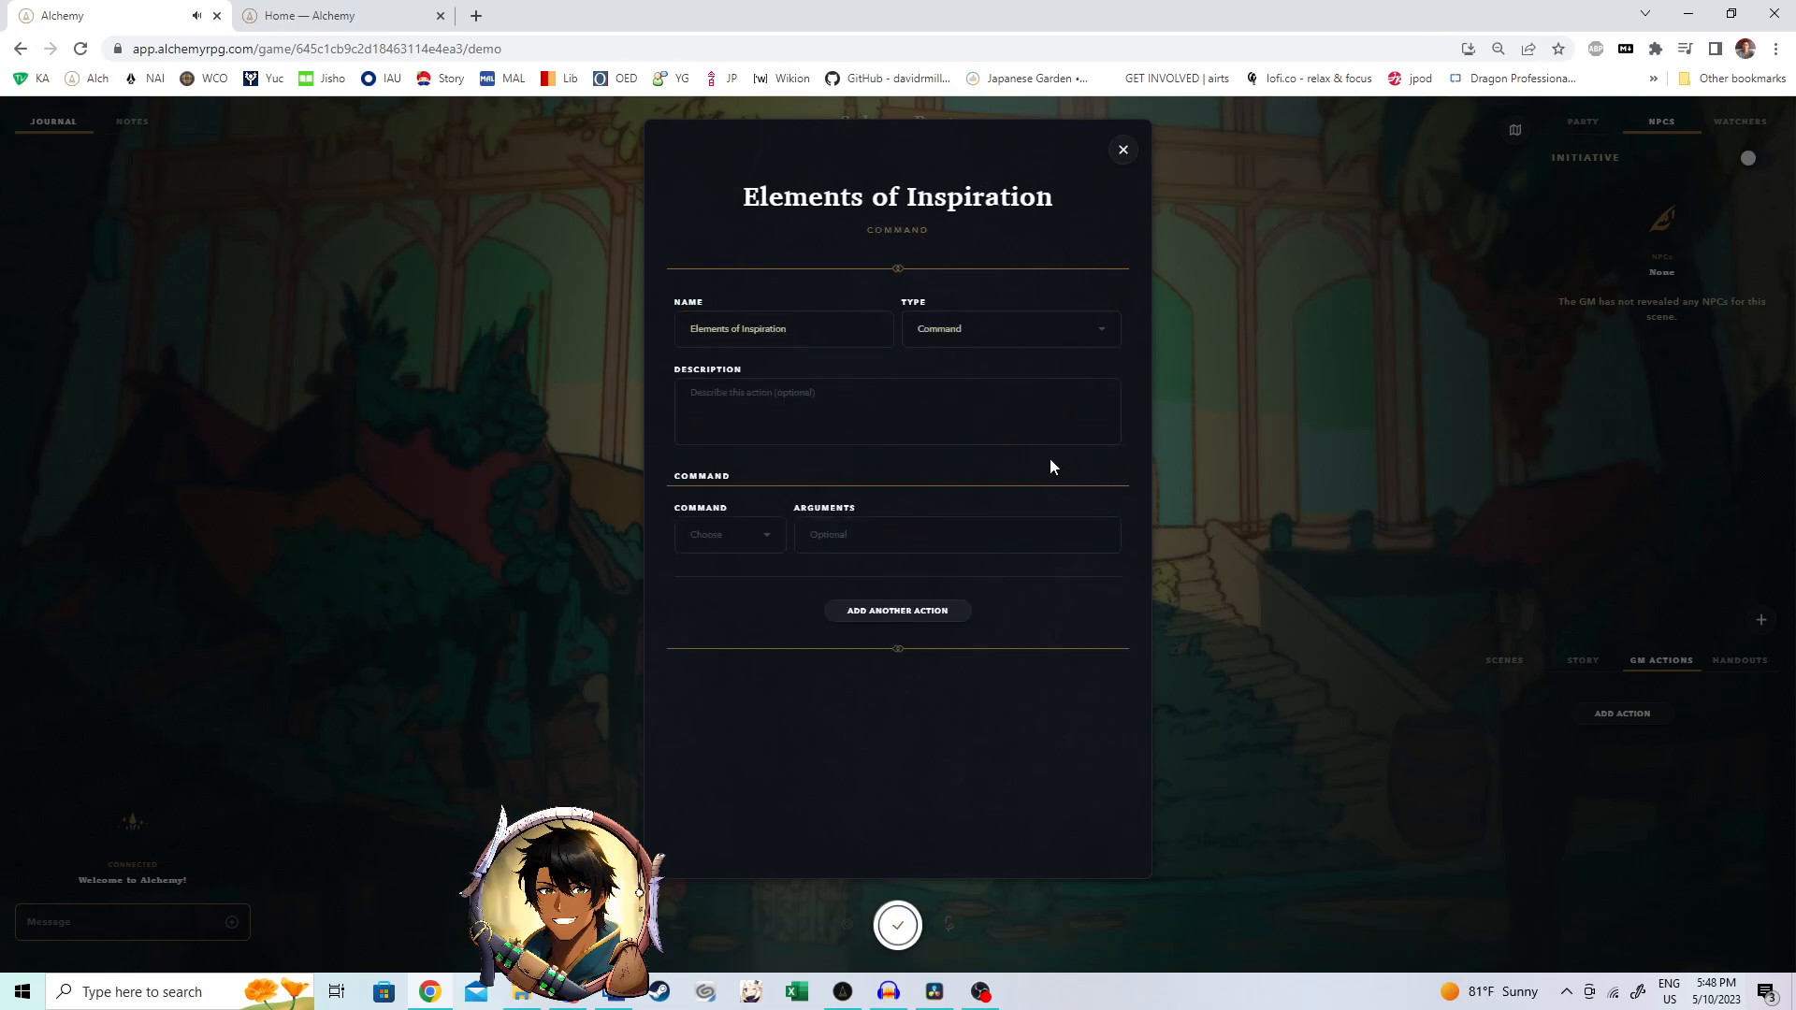
left_click(728, 533)
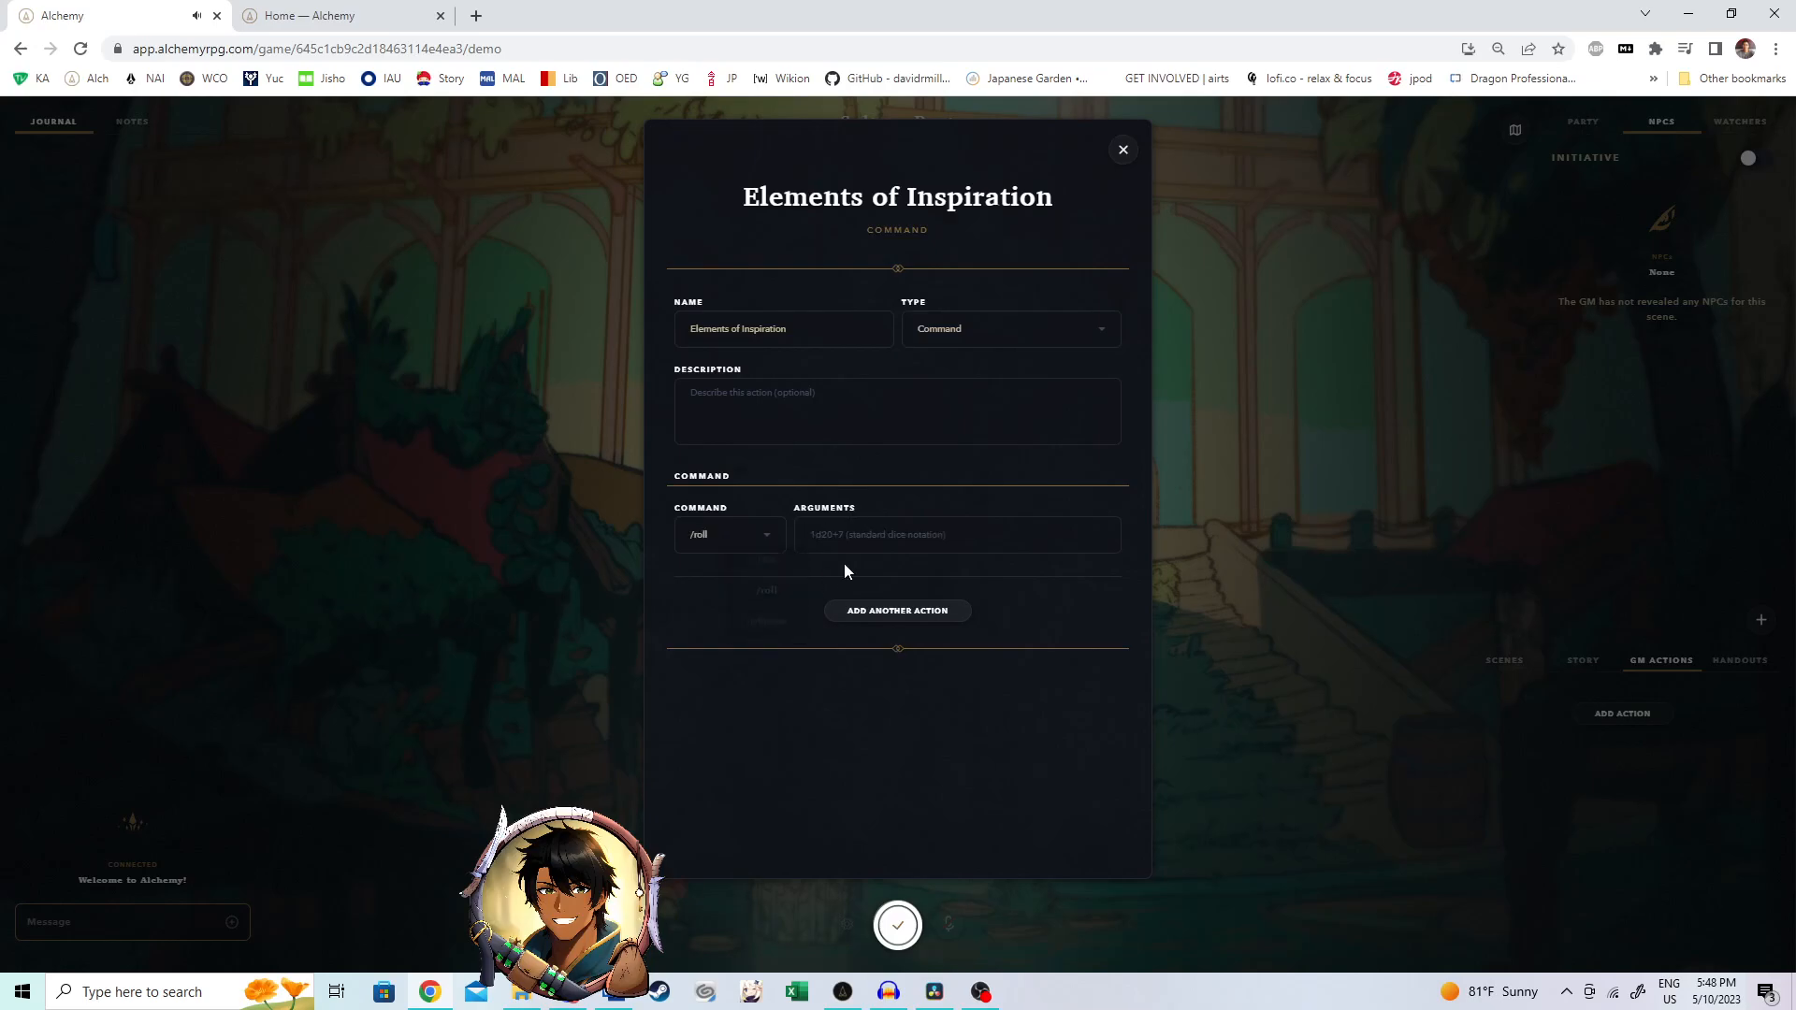
left_click(956, 533)
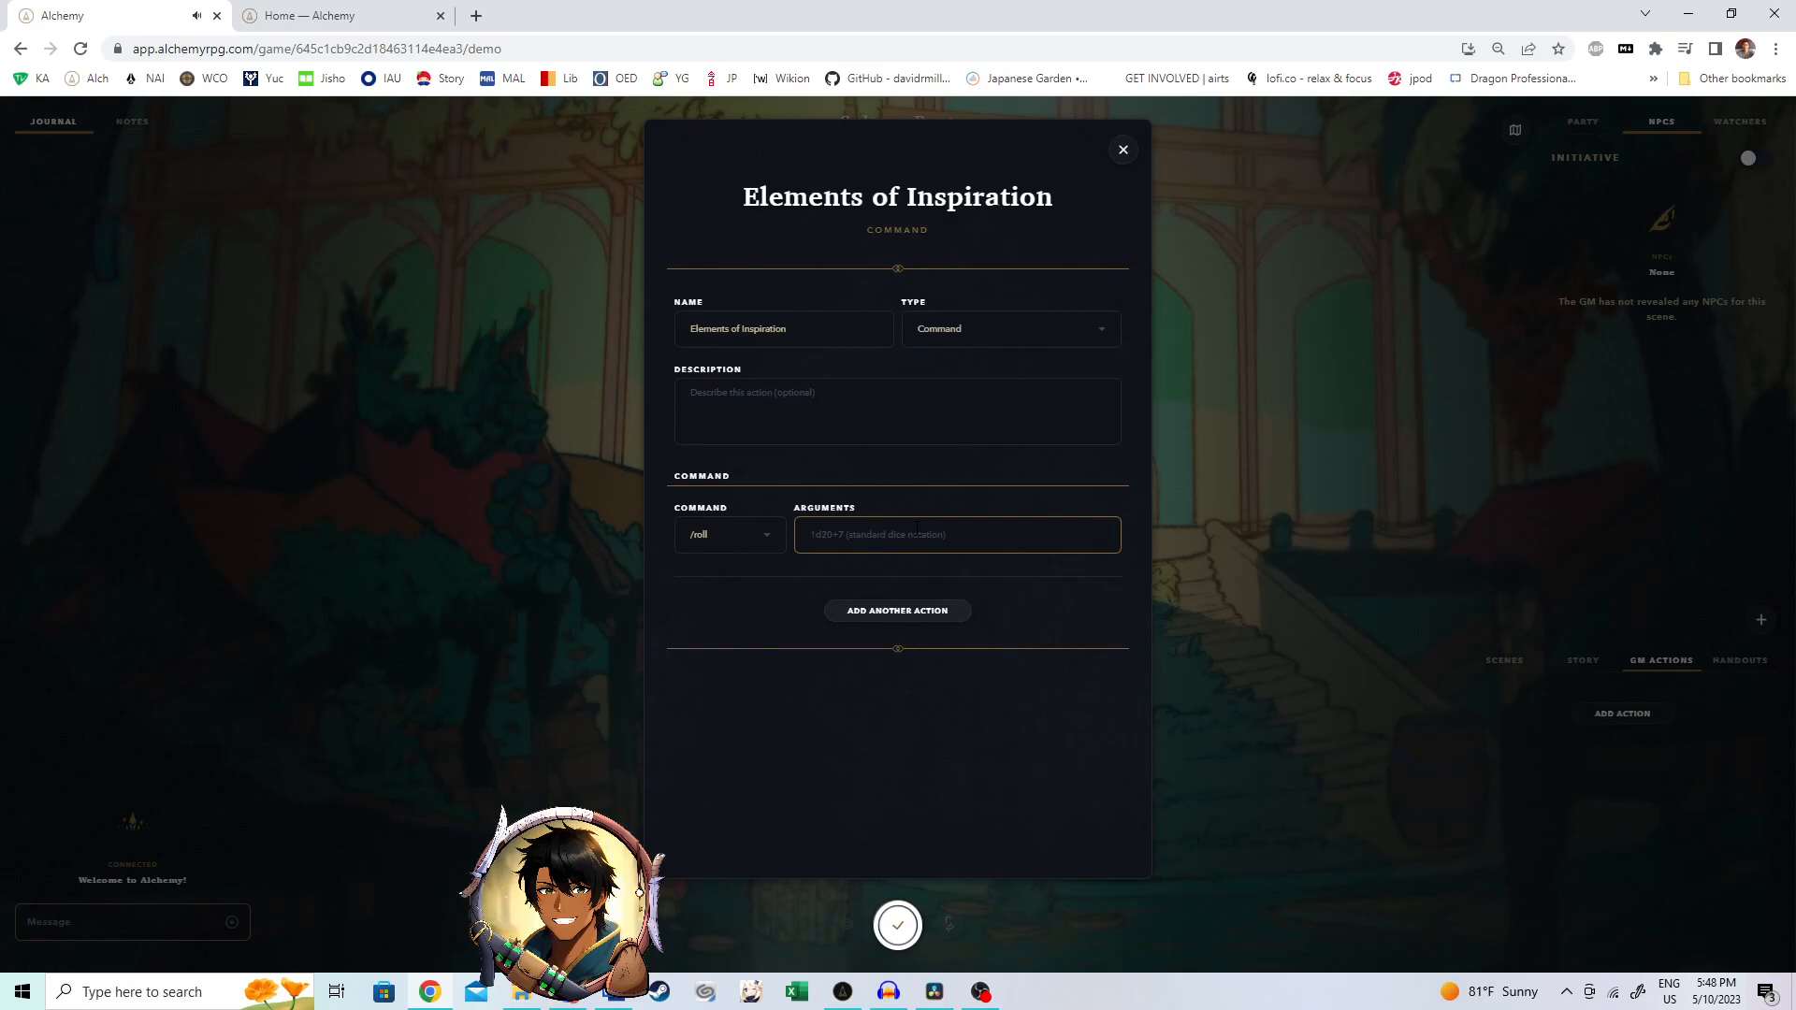
type("1d6")
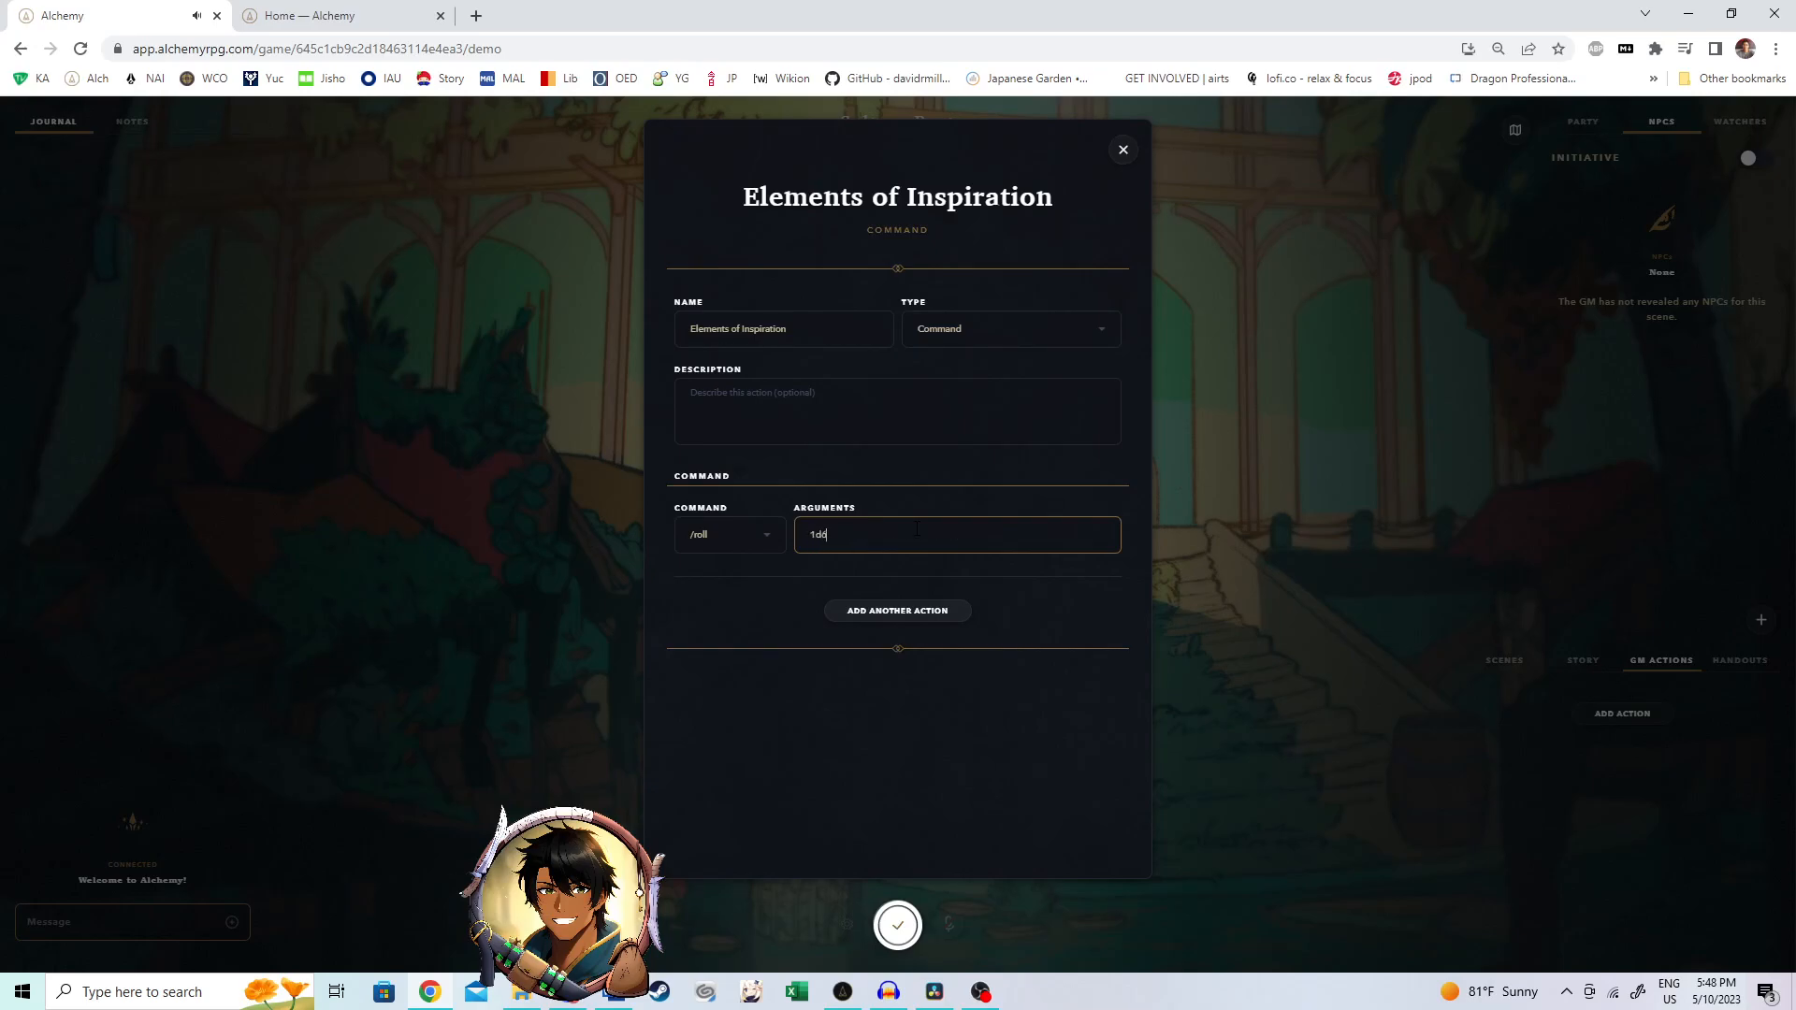
- Add a second /roll command with argument 1d20
left_click(896, 610)
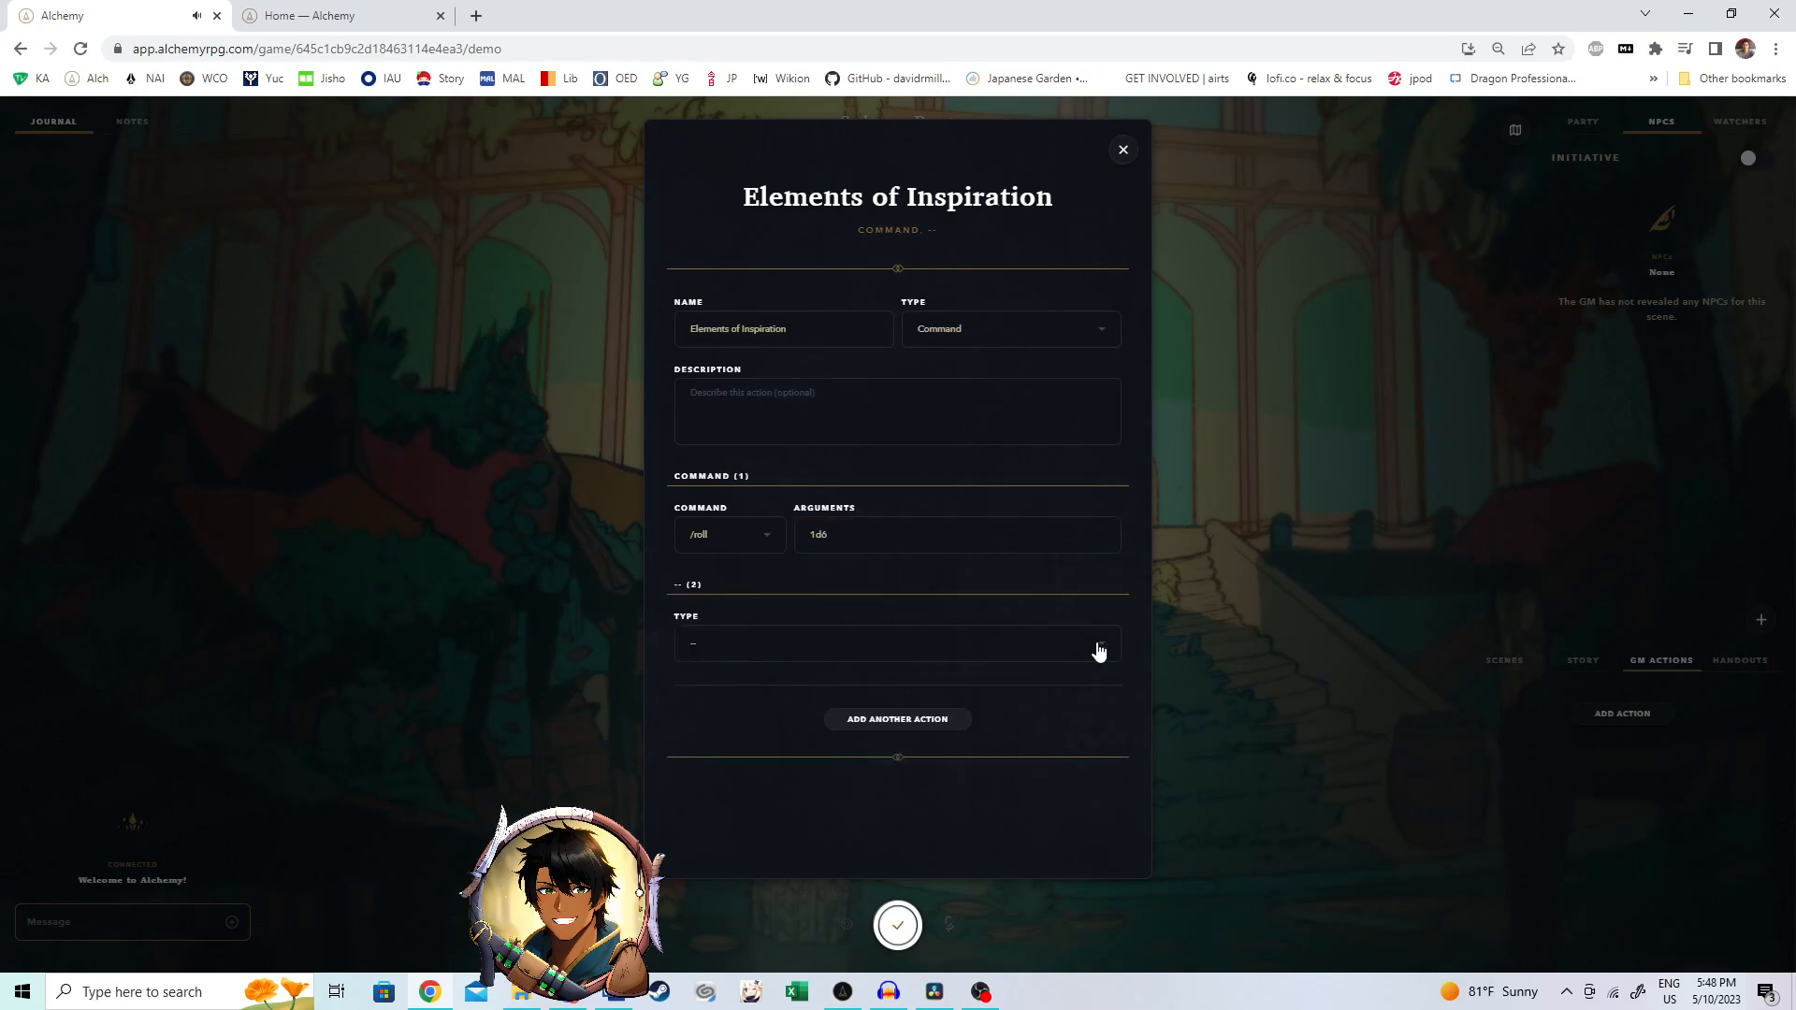
left_click(896, 642)
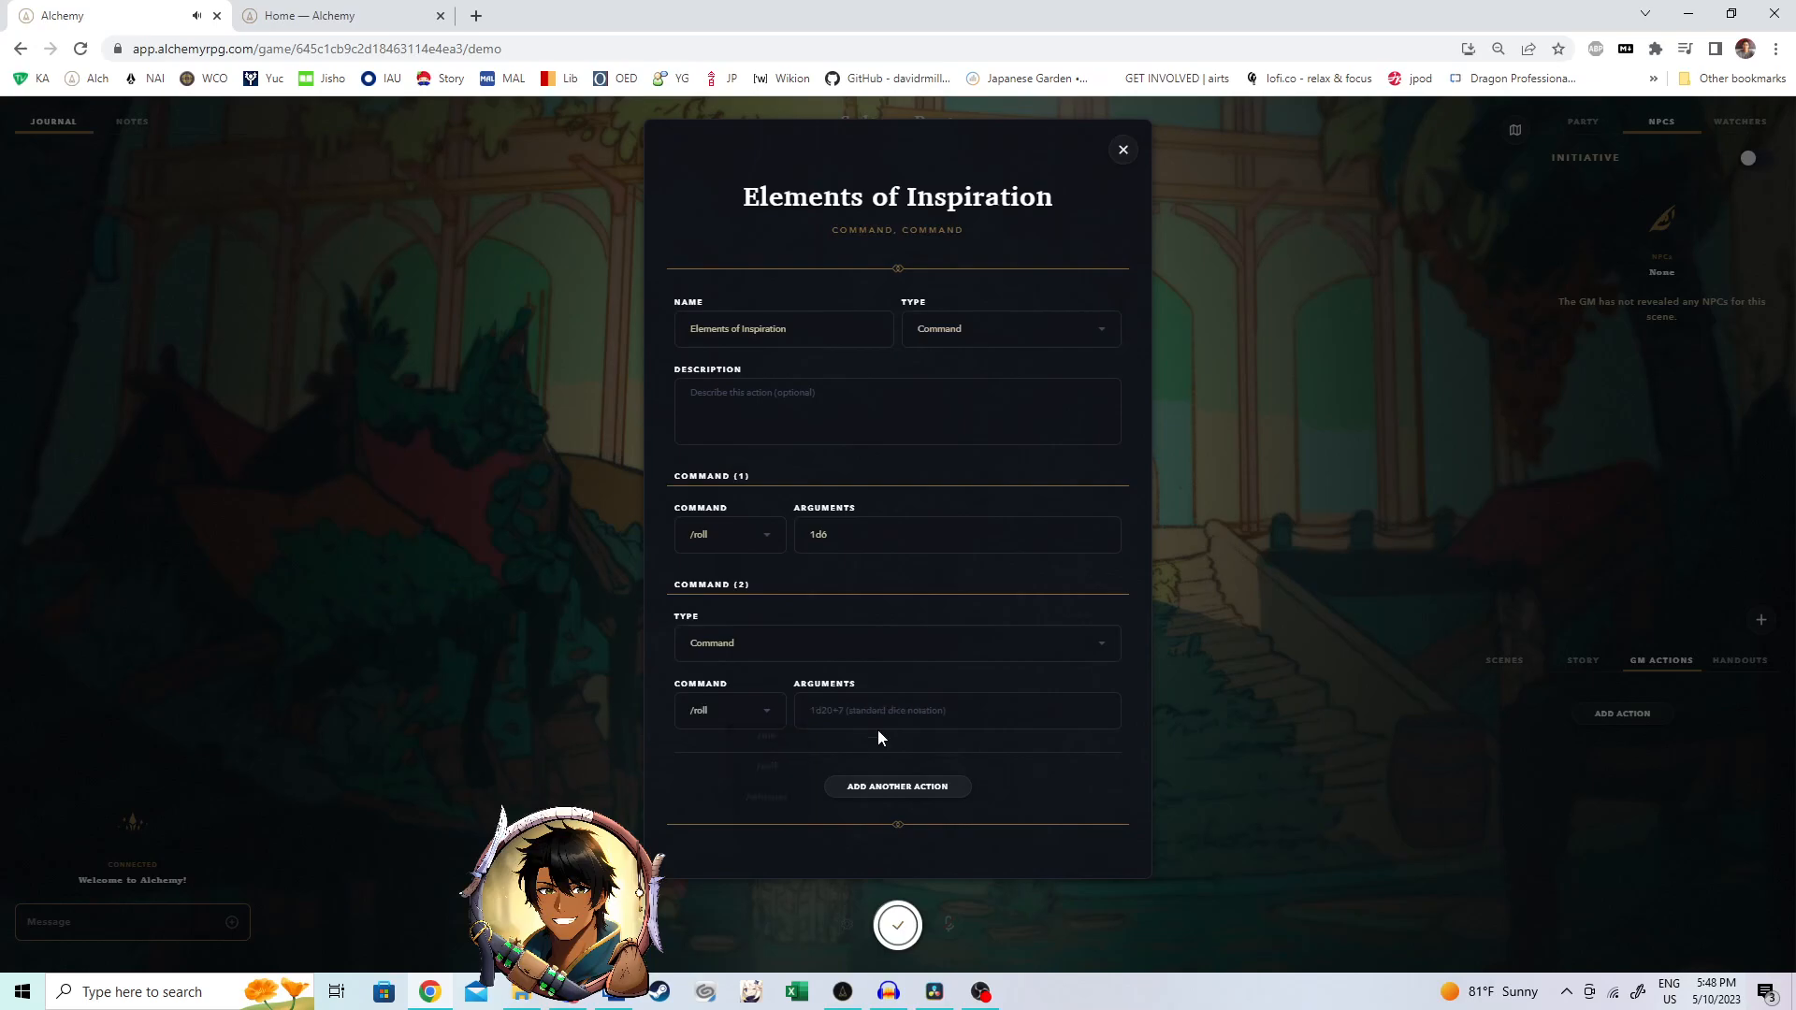
left_click(956, 711)
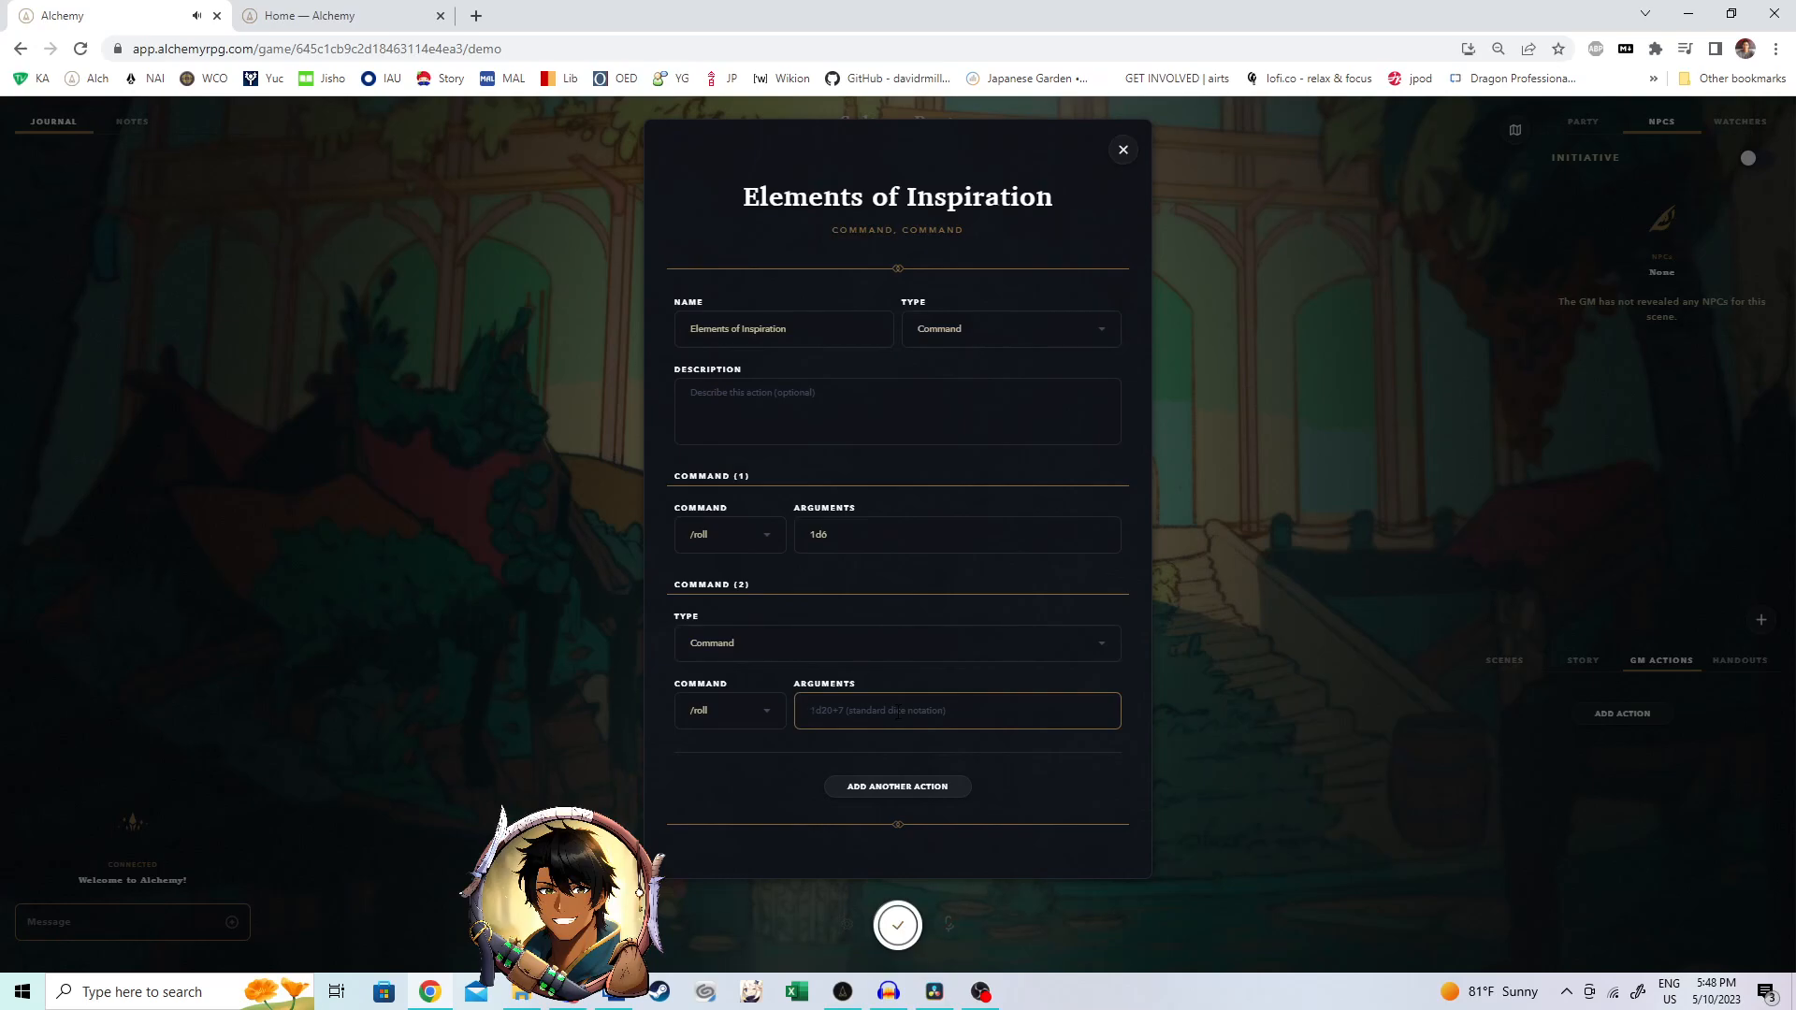
left_click(956, 711)
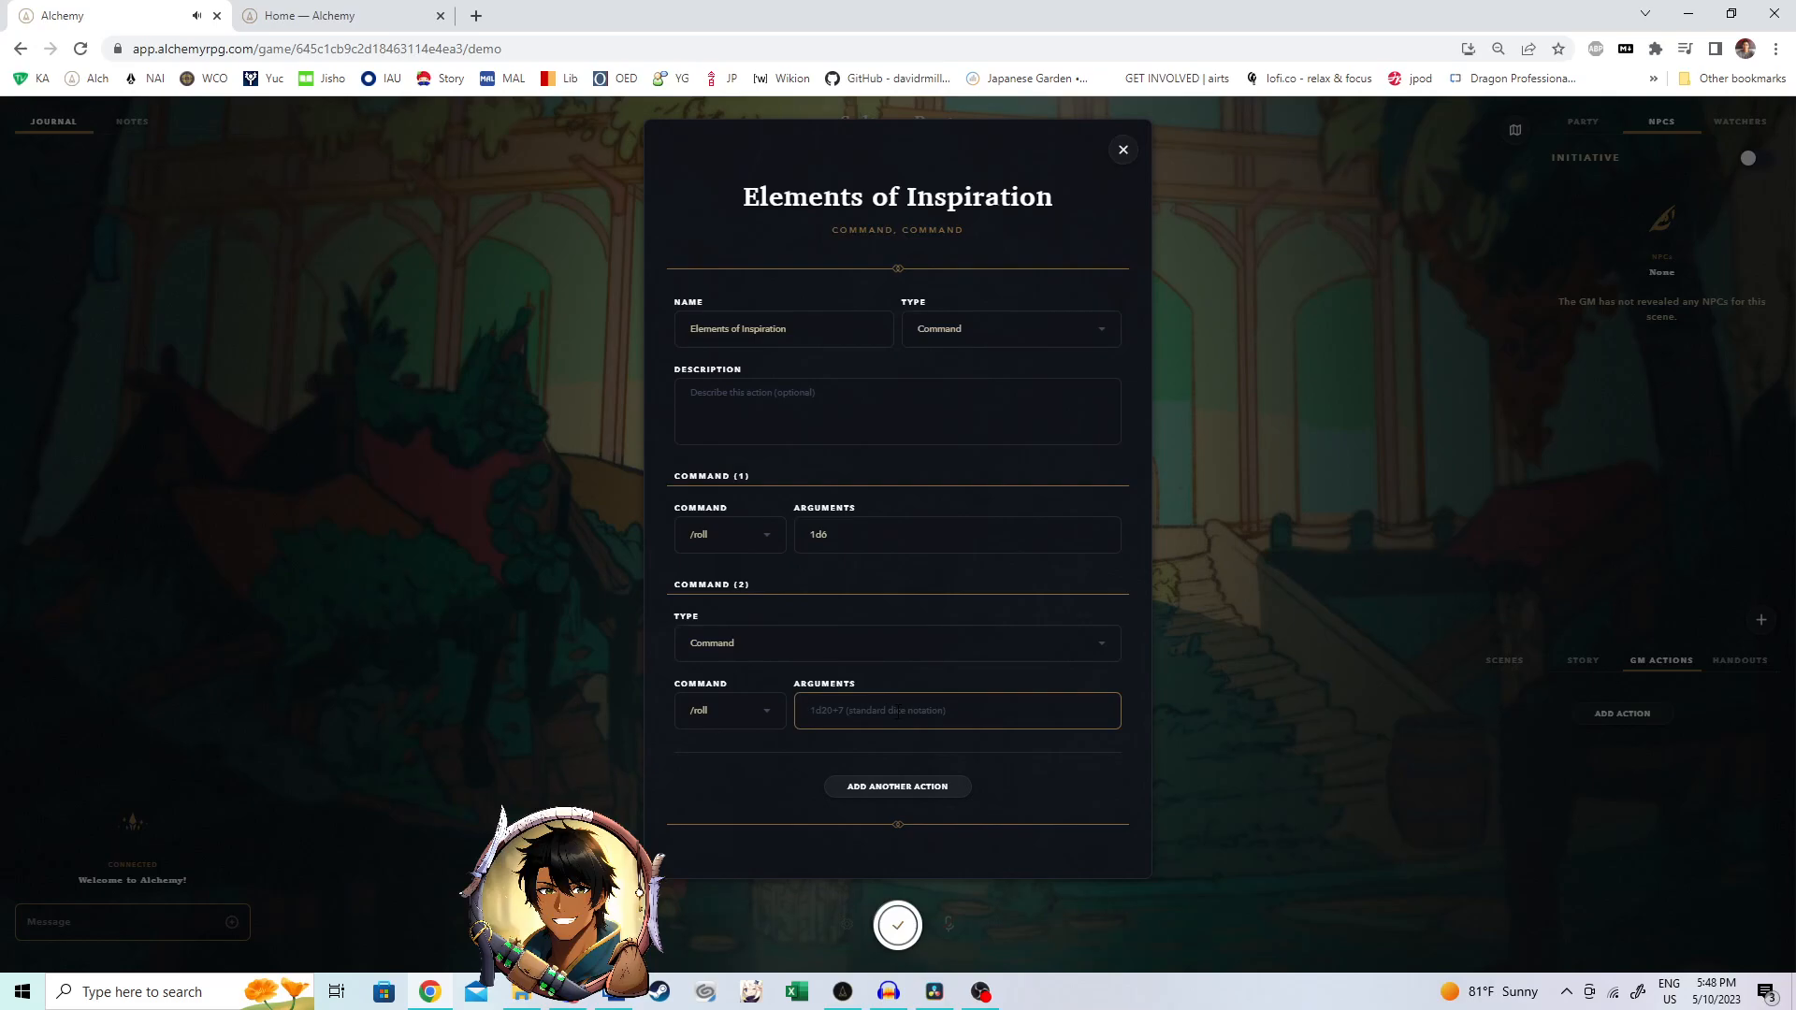
type("1")
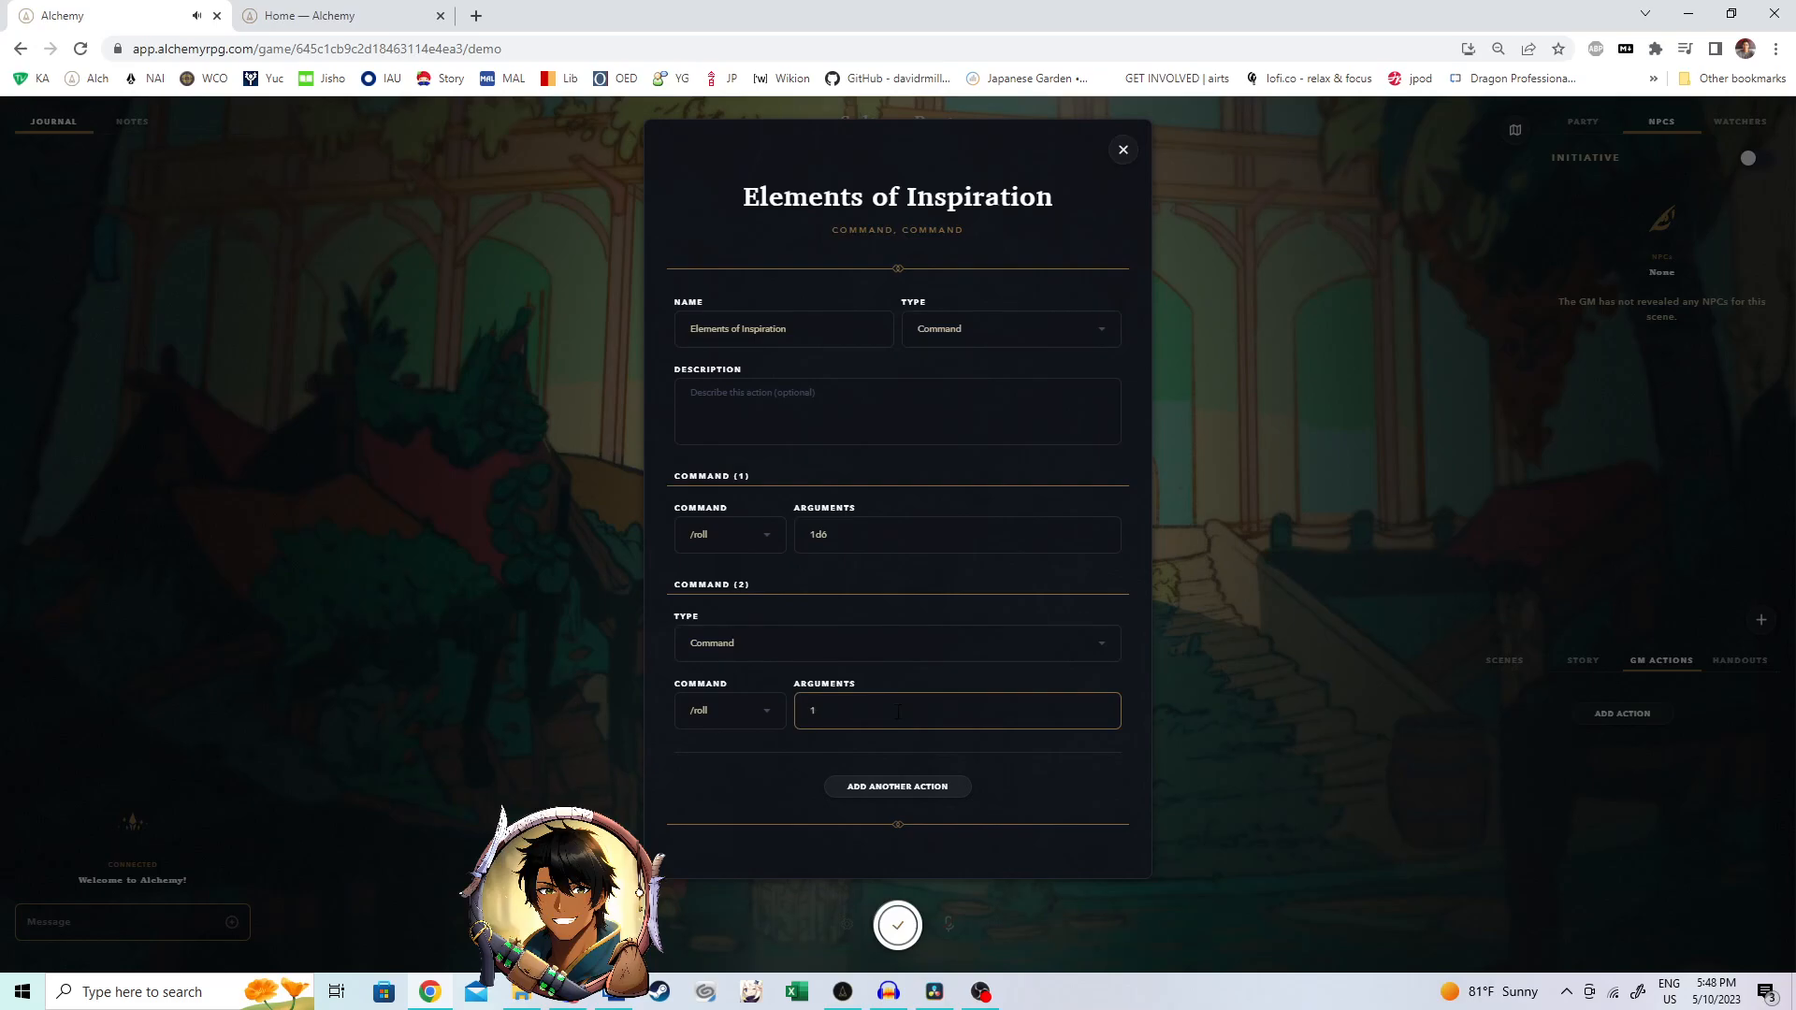
type("d20")
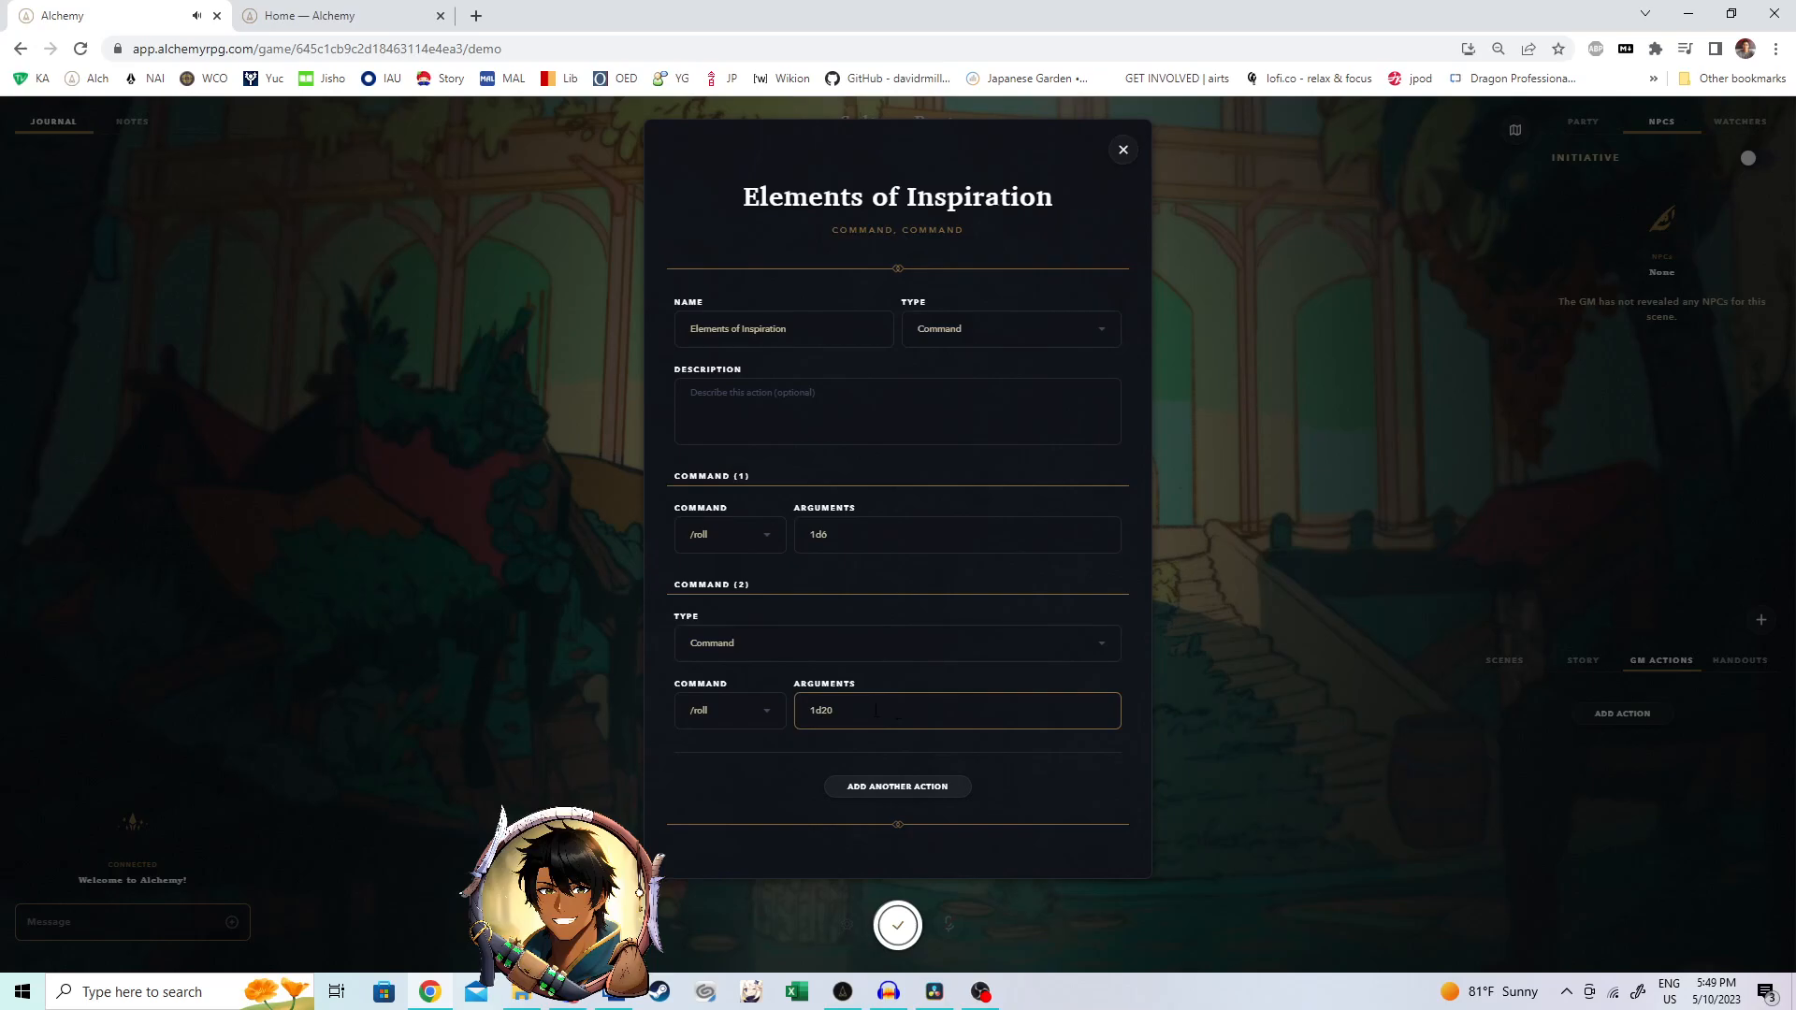
- Add a third /roll command with 1d4 and save the Elements of Inspiration action
left_click(897, 785)
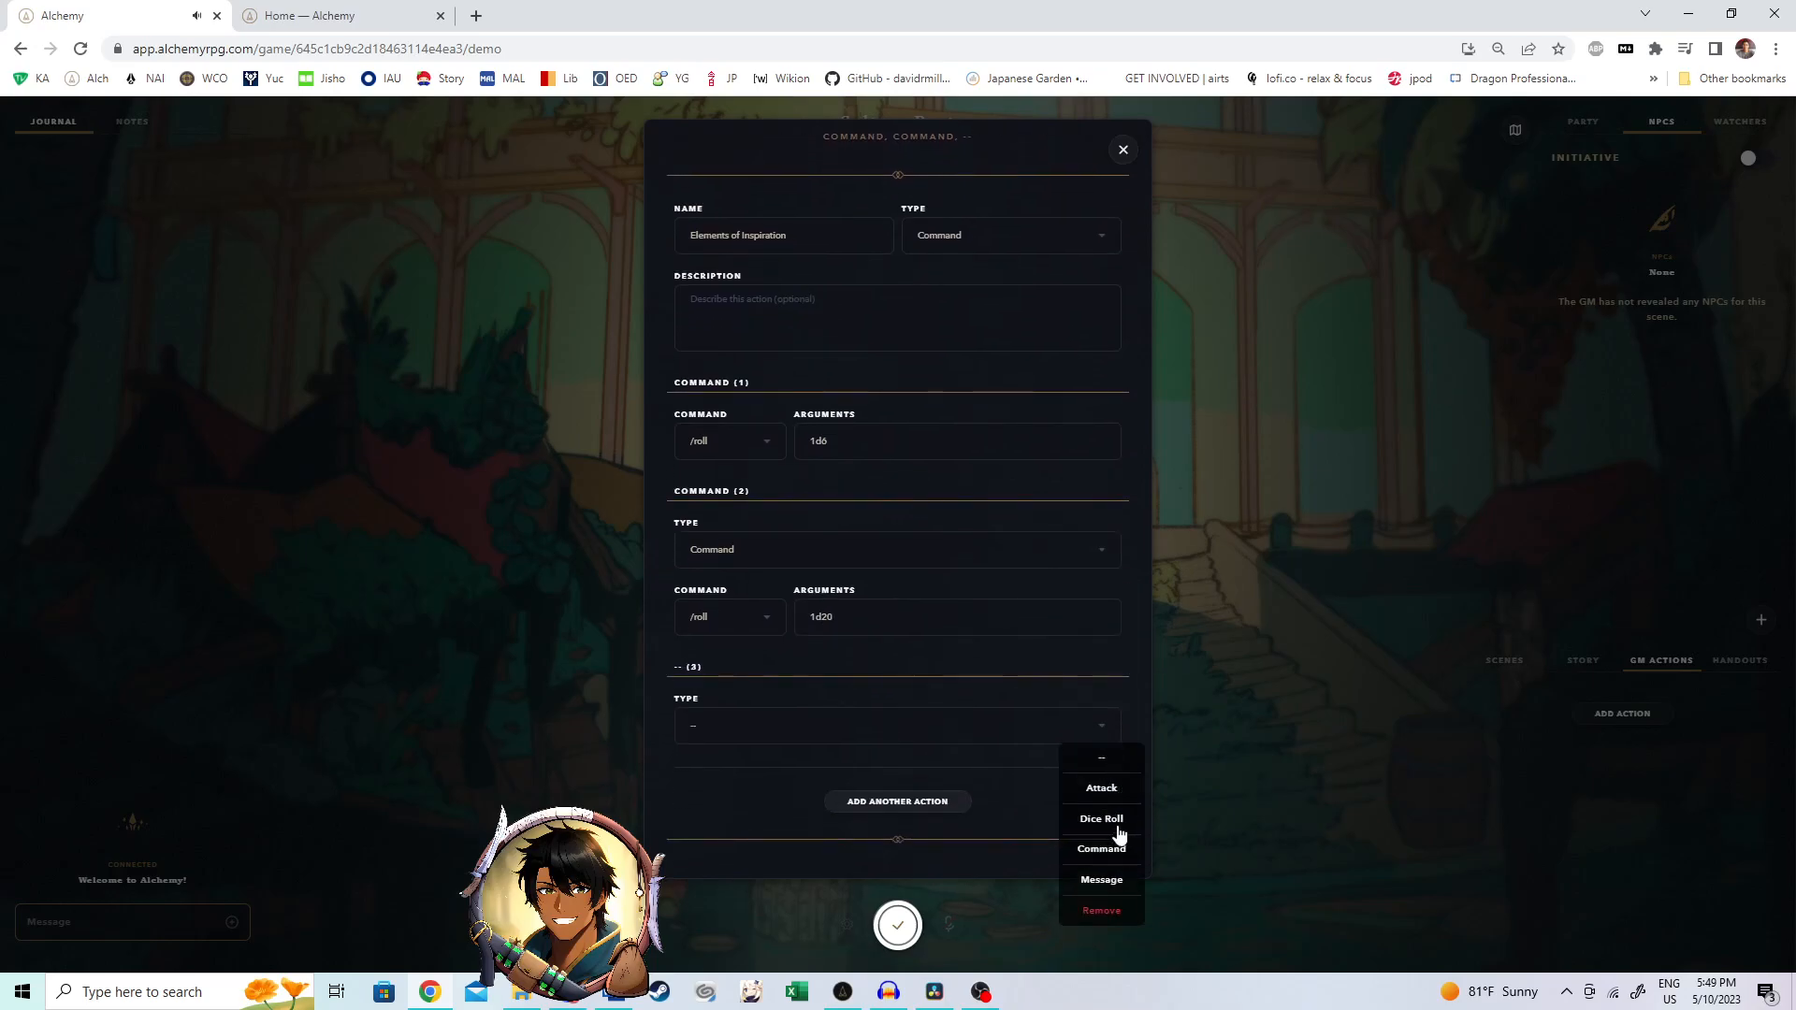
left_click(1100, 817)
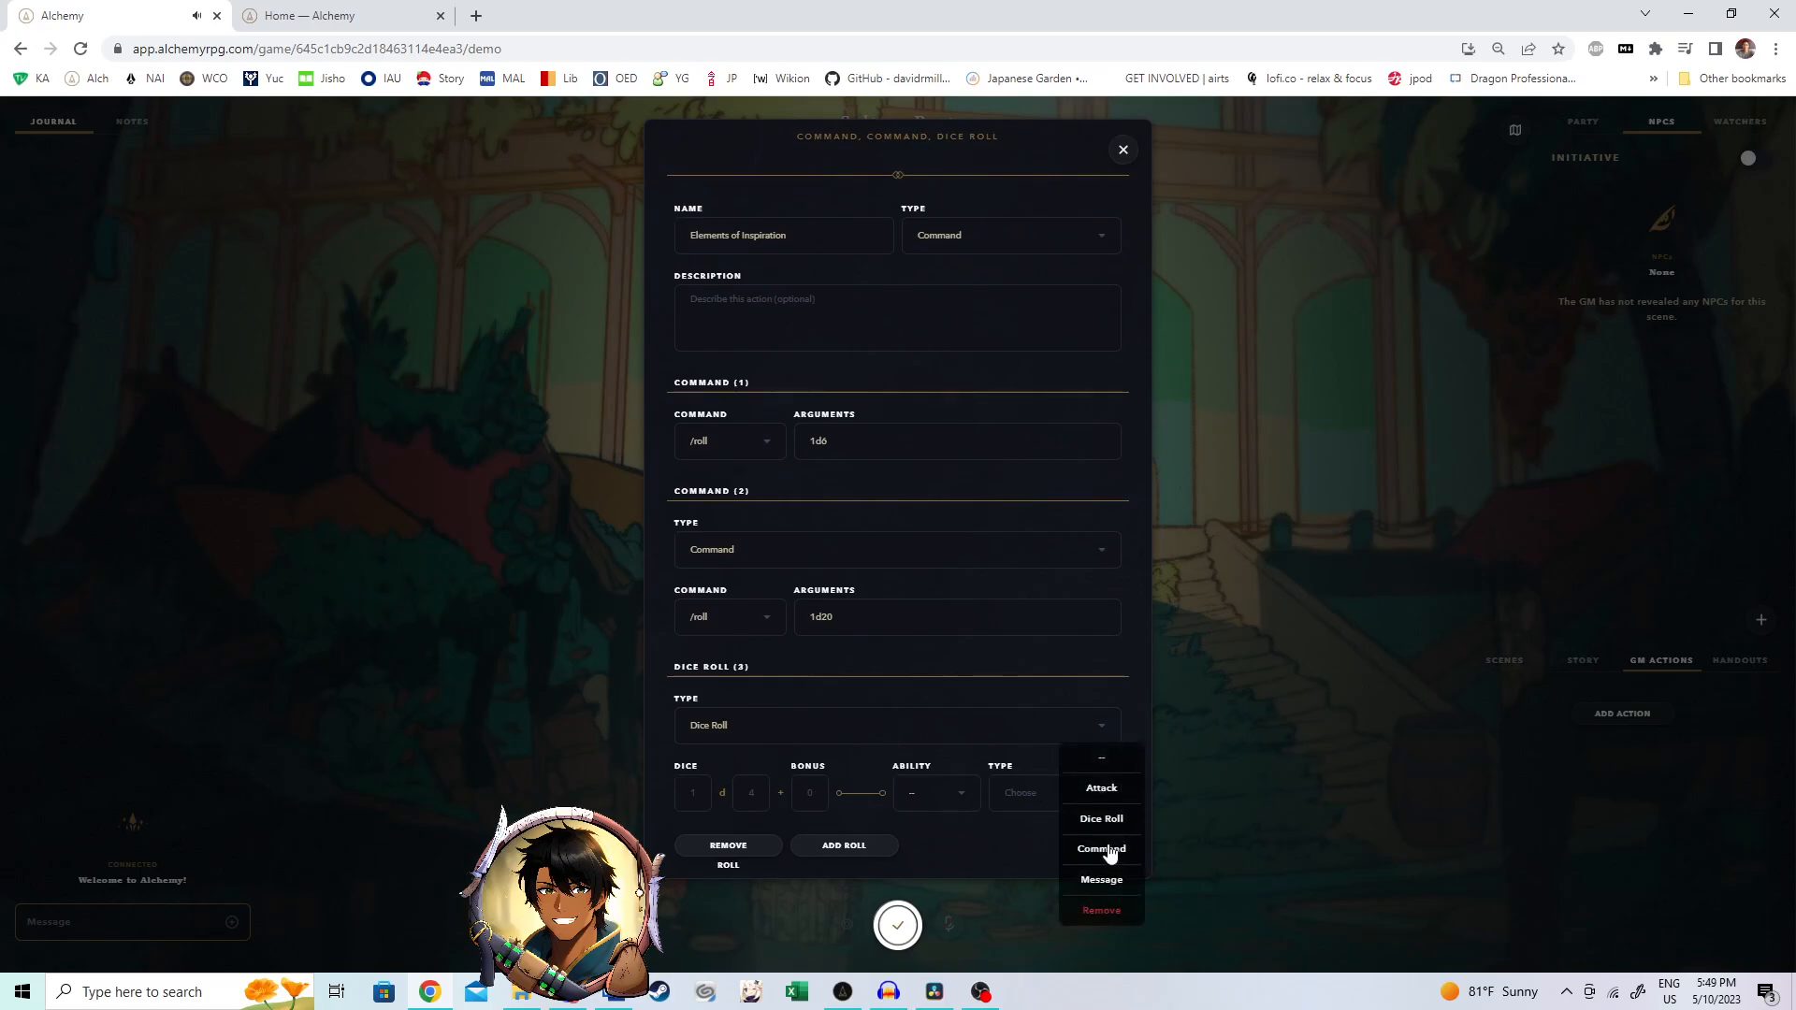
left_click(1099, 850)
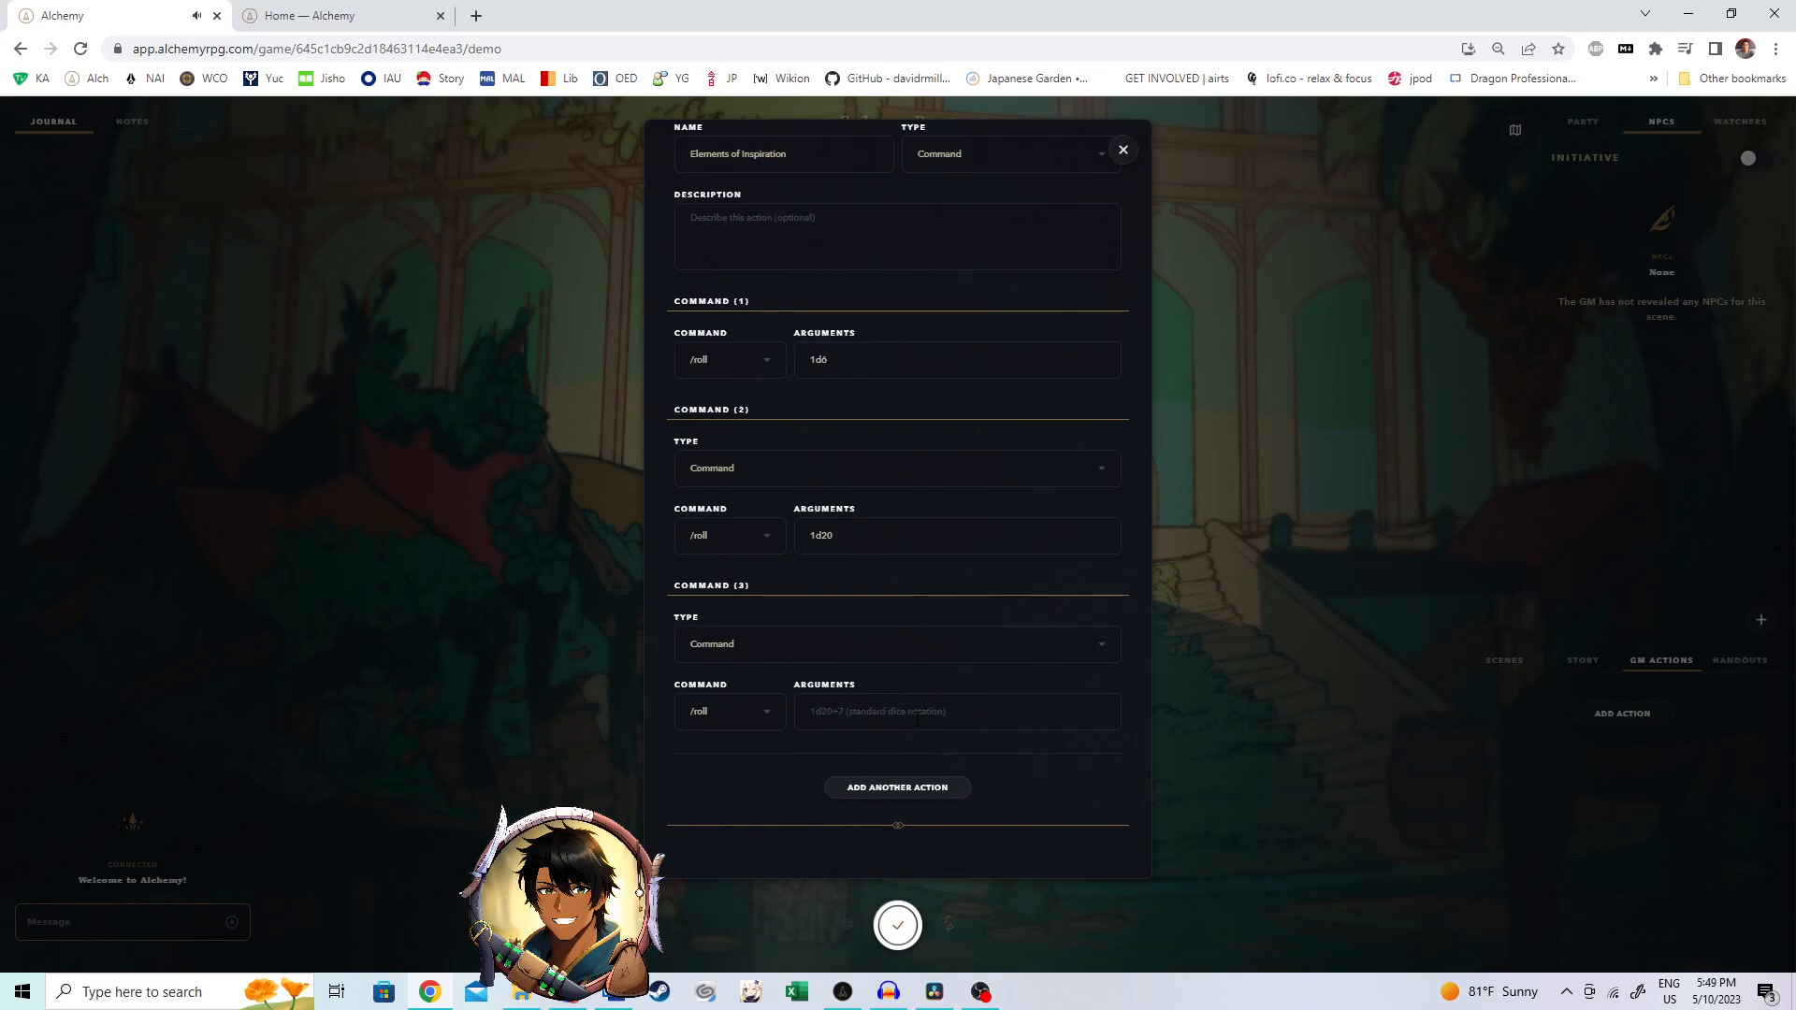
type("1")
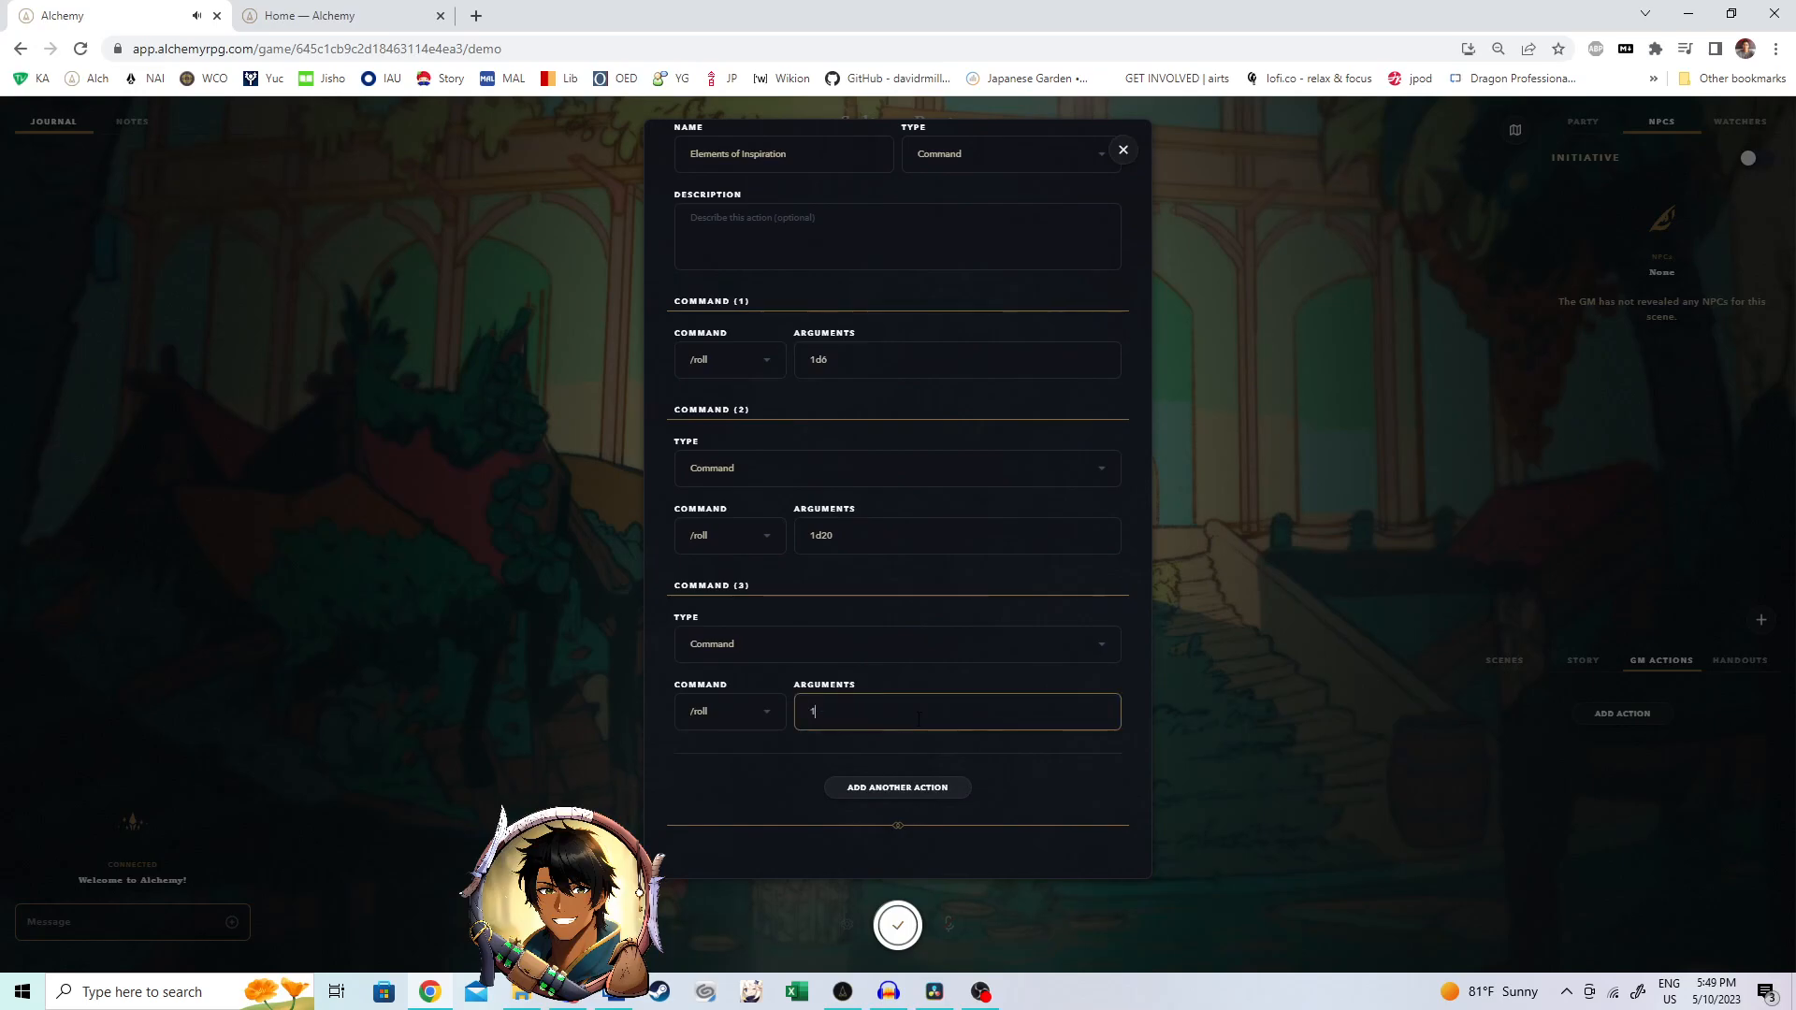
type("d4")
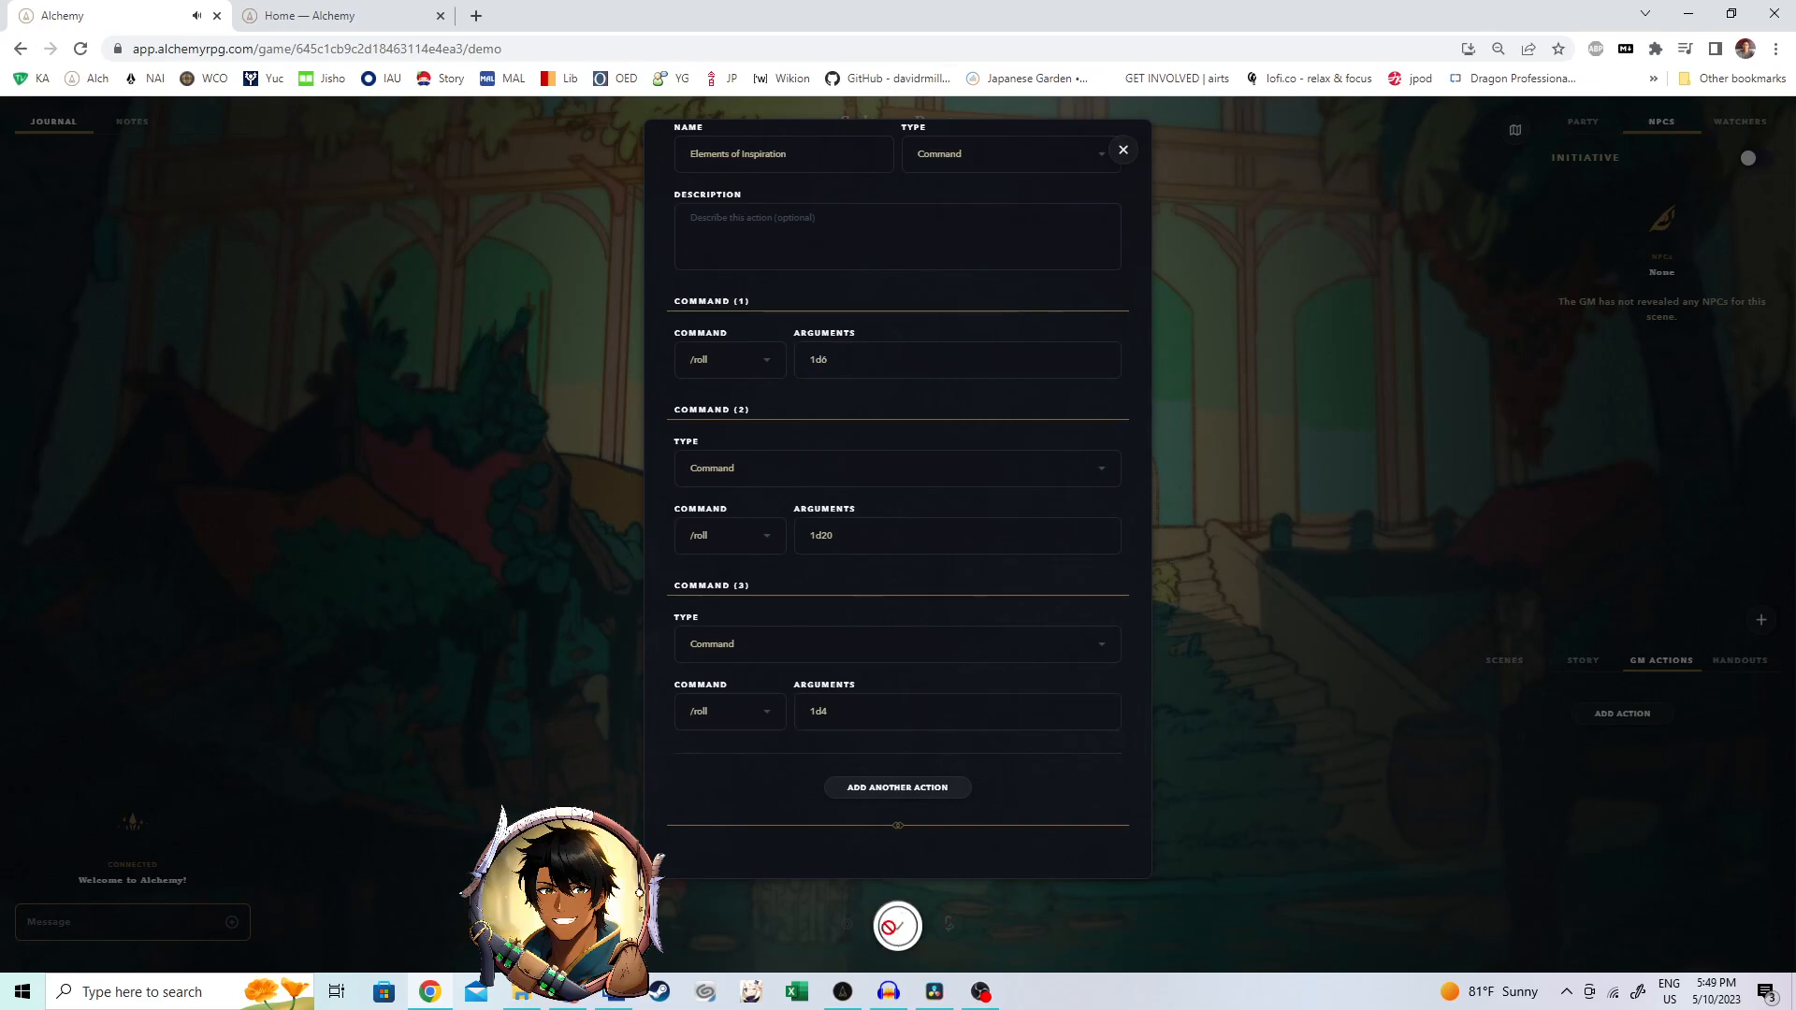
left_click(1120, 150)
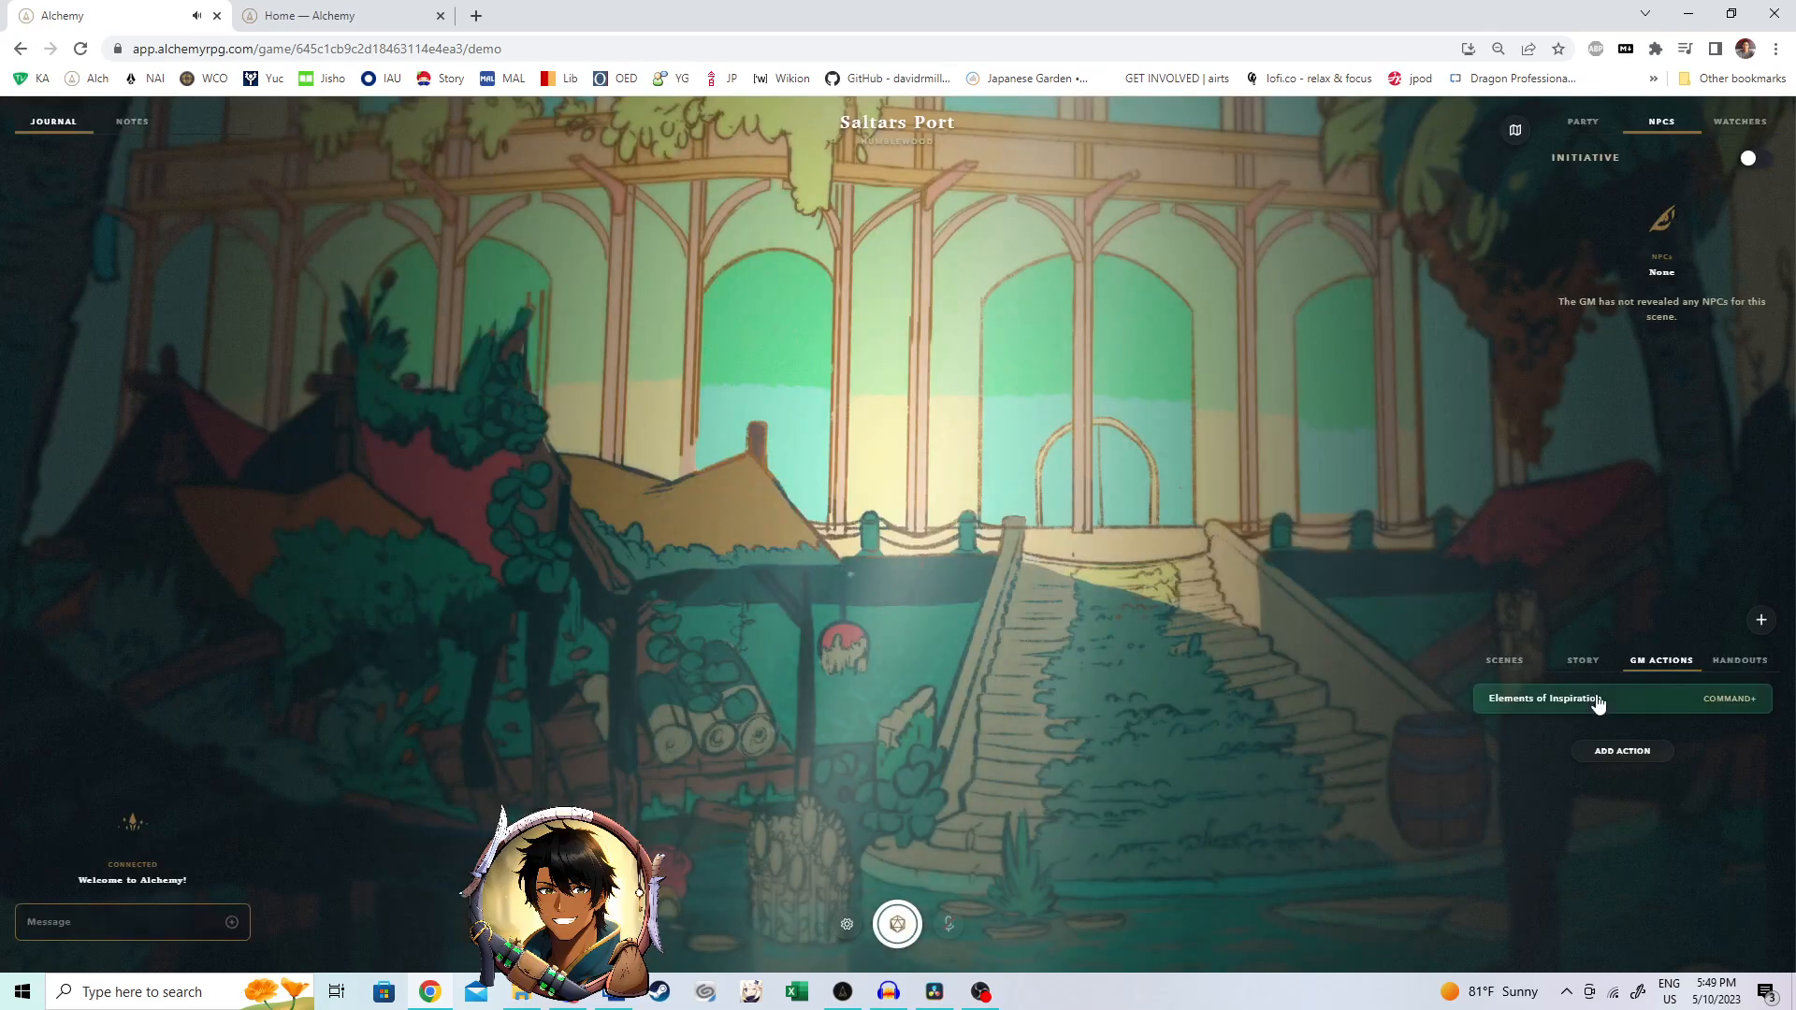
- Run Elements of Inspiration, posting rolls 1, 7 and 4, then view the party and game options
left_click(1549, 697)
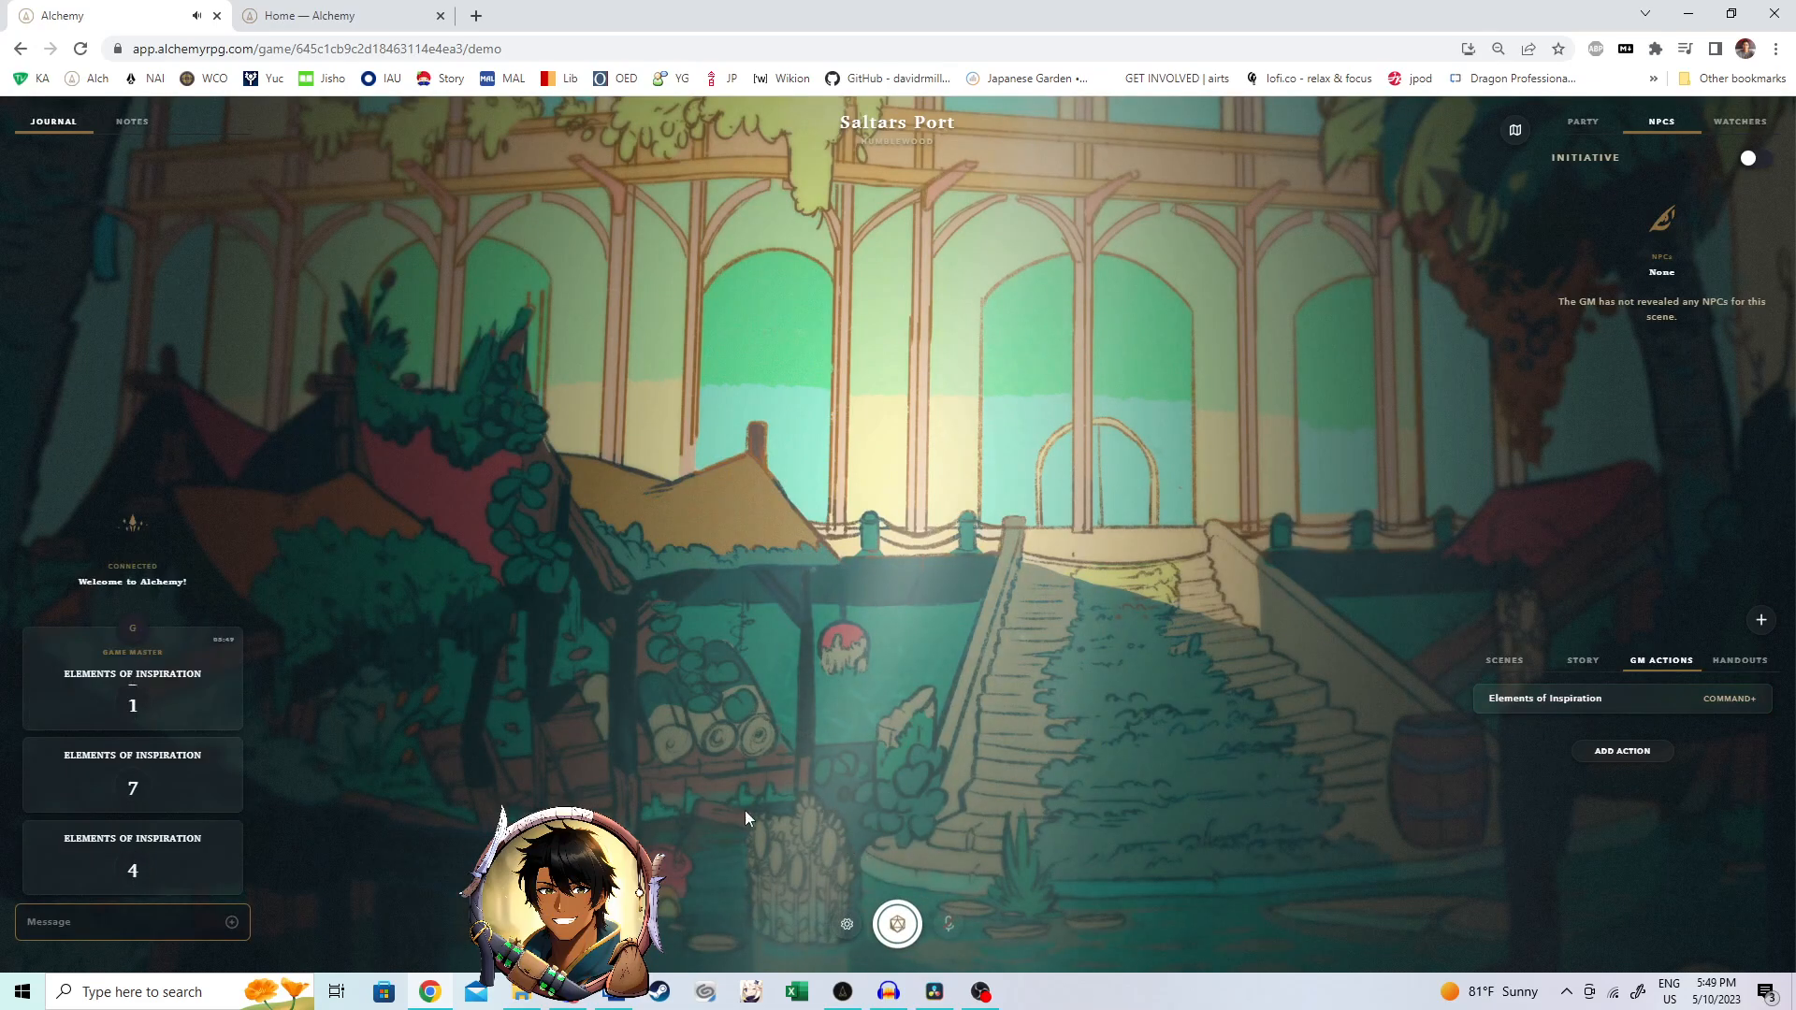
mouse_move(355, 780)
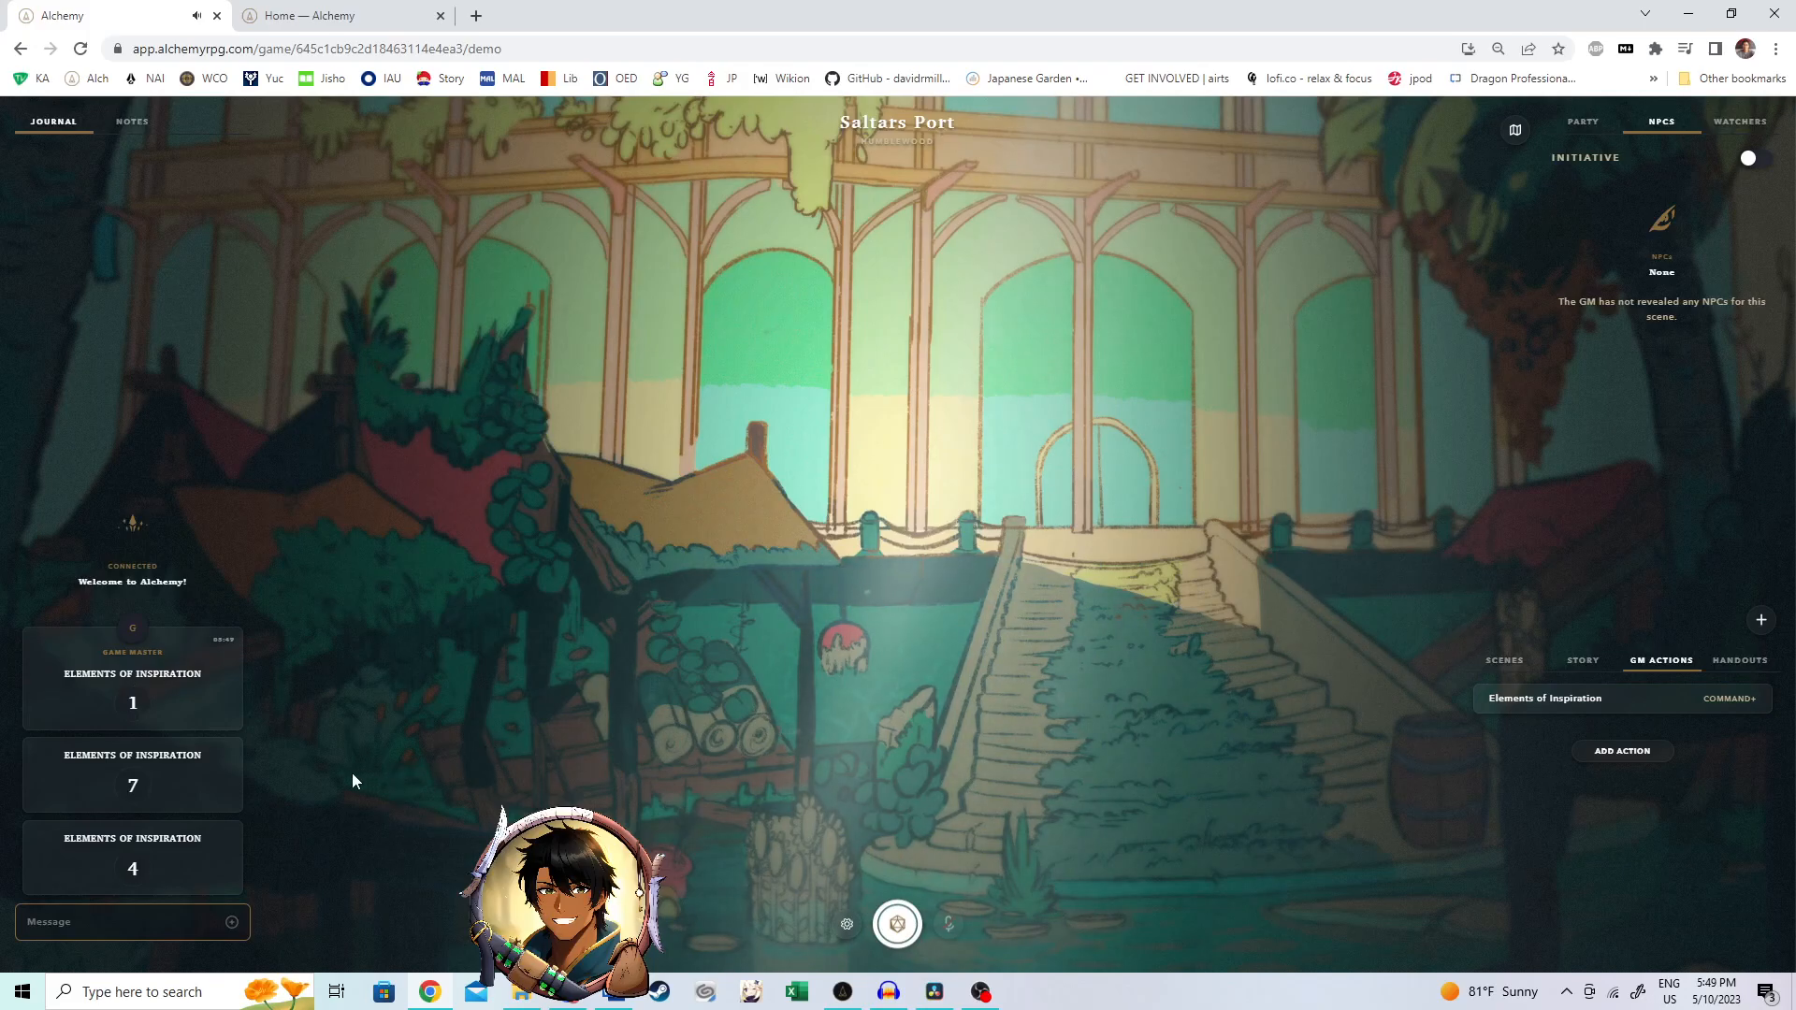
mouse_move(1558, 134)
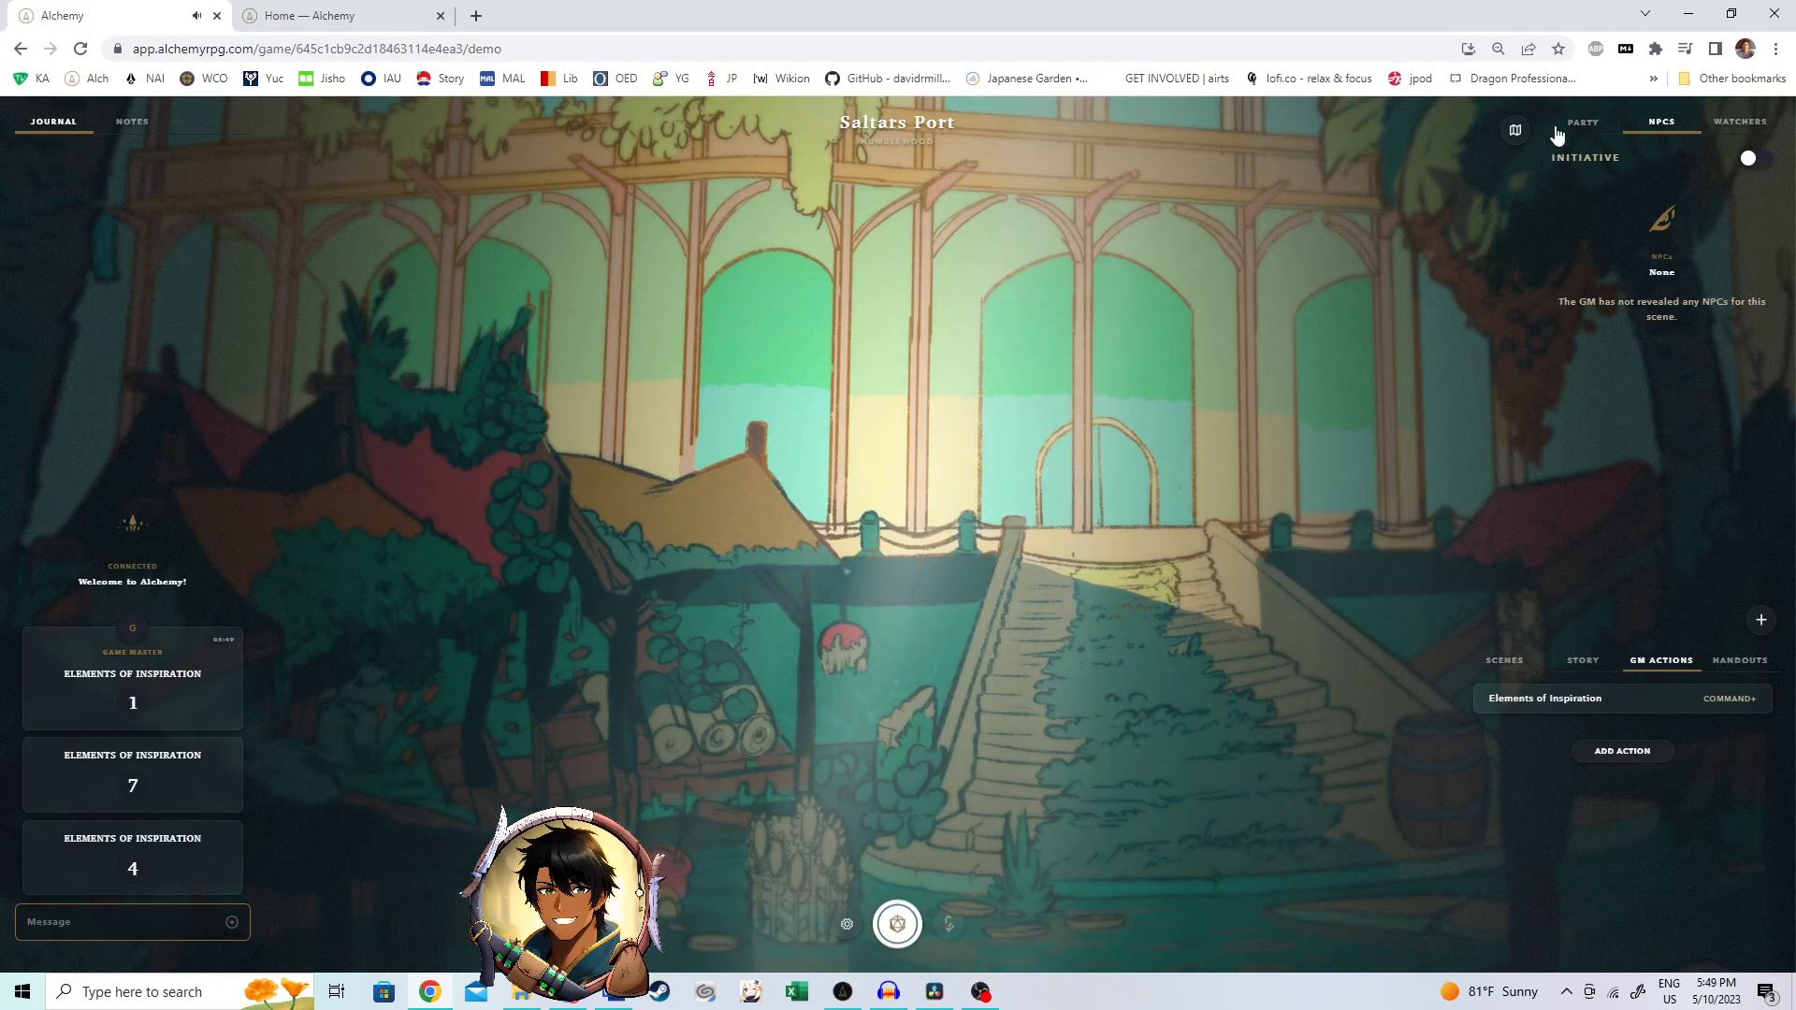
left_click(1582, 123)
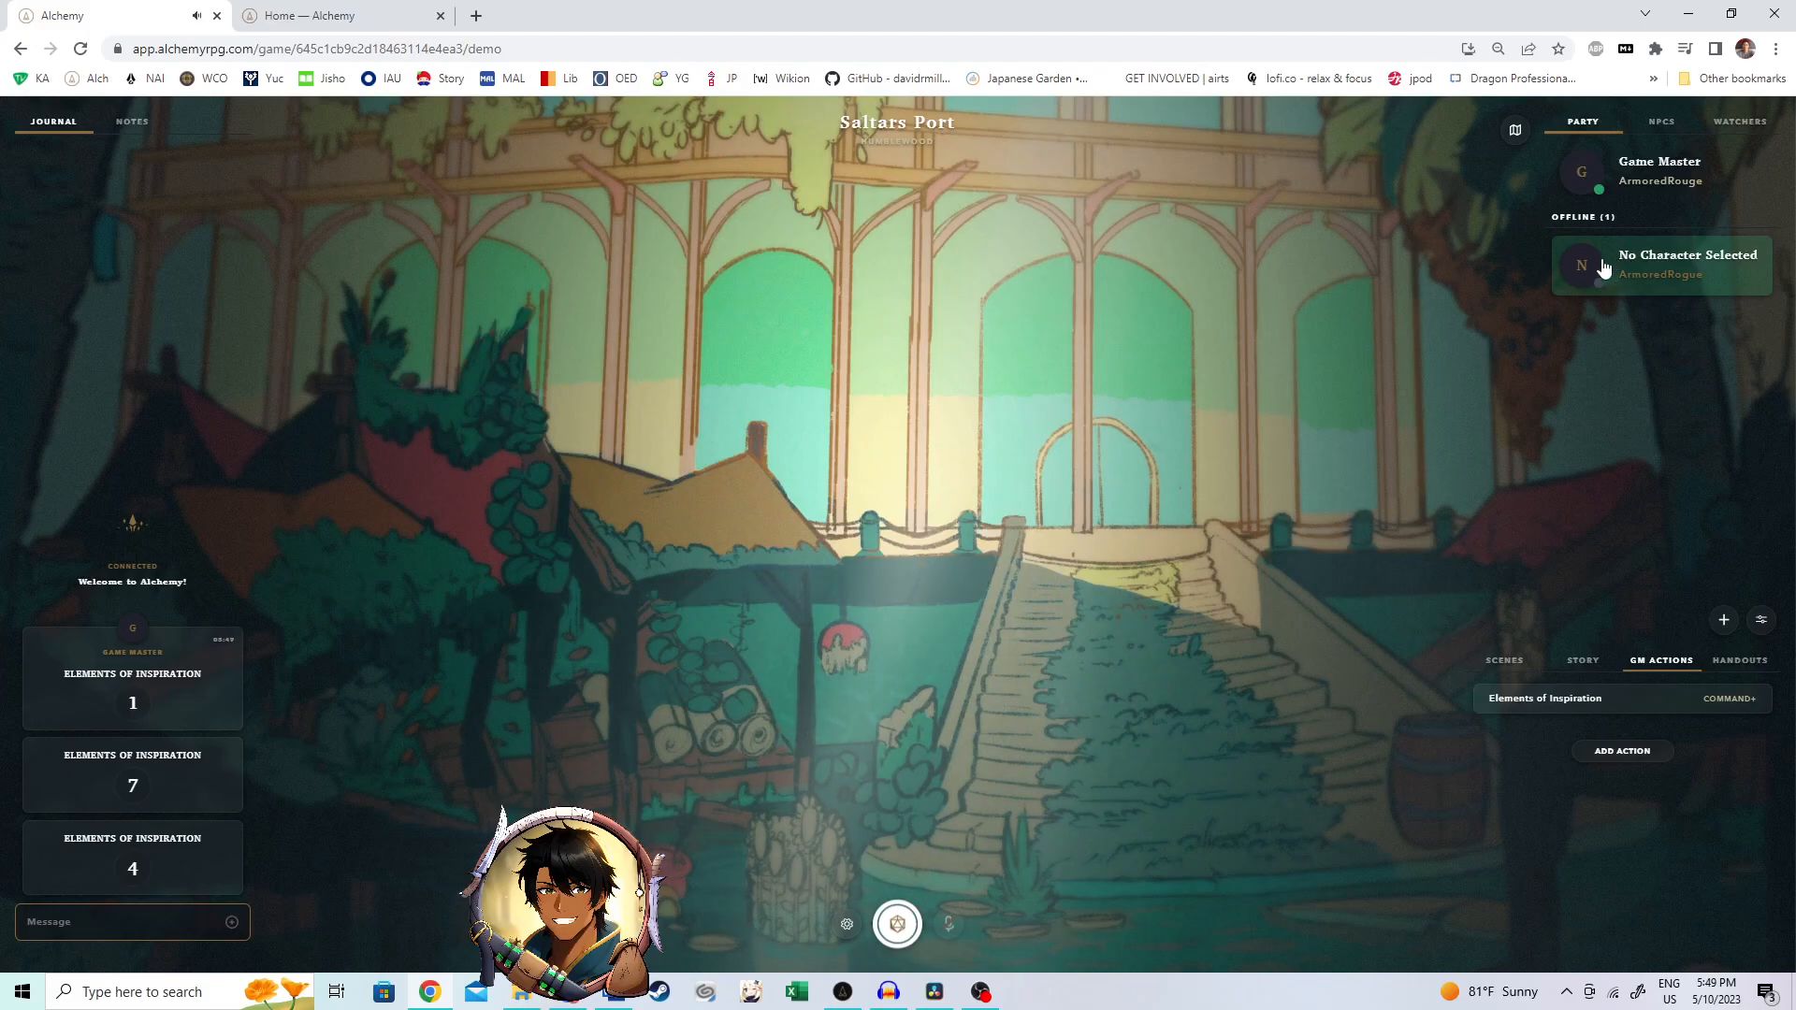
left_click(845, 924)
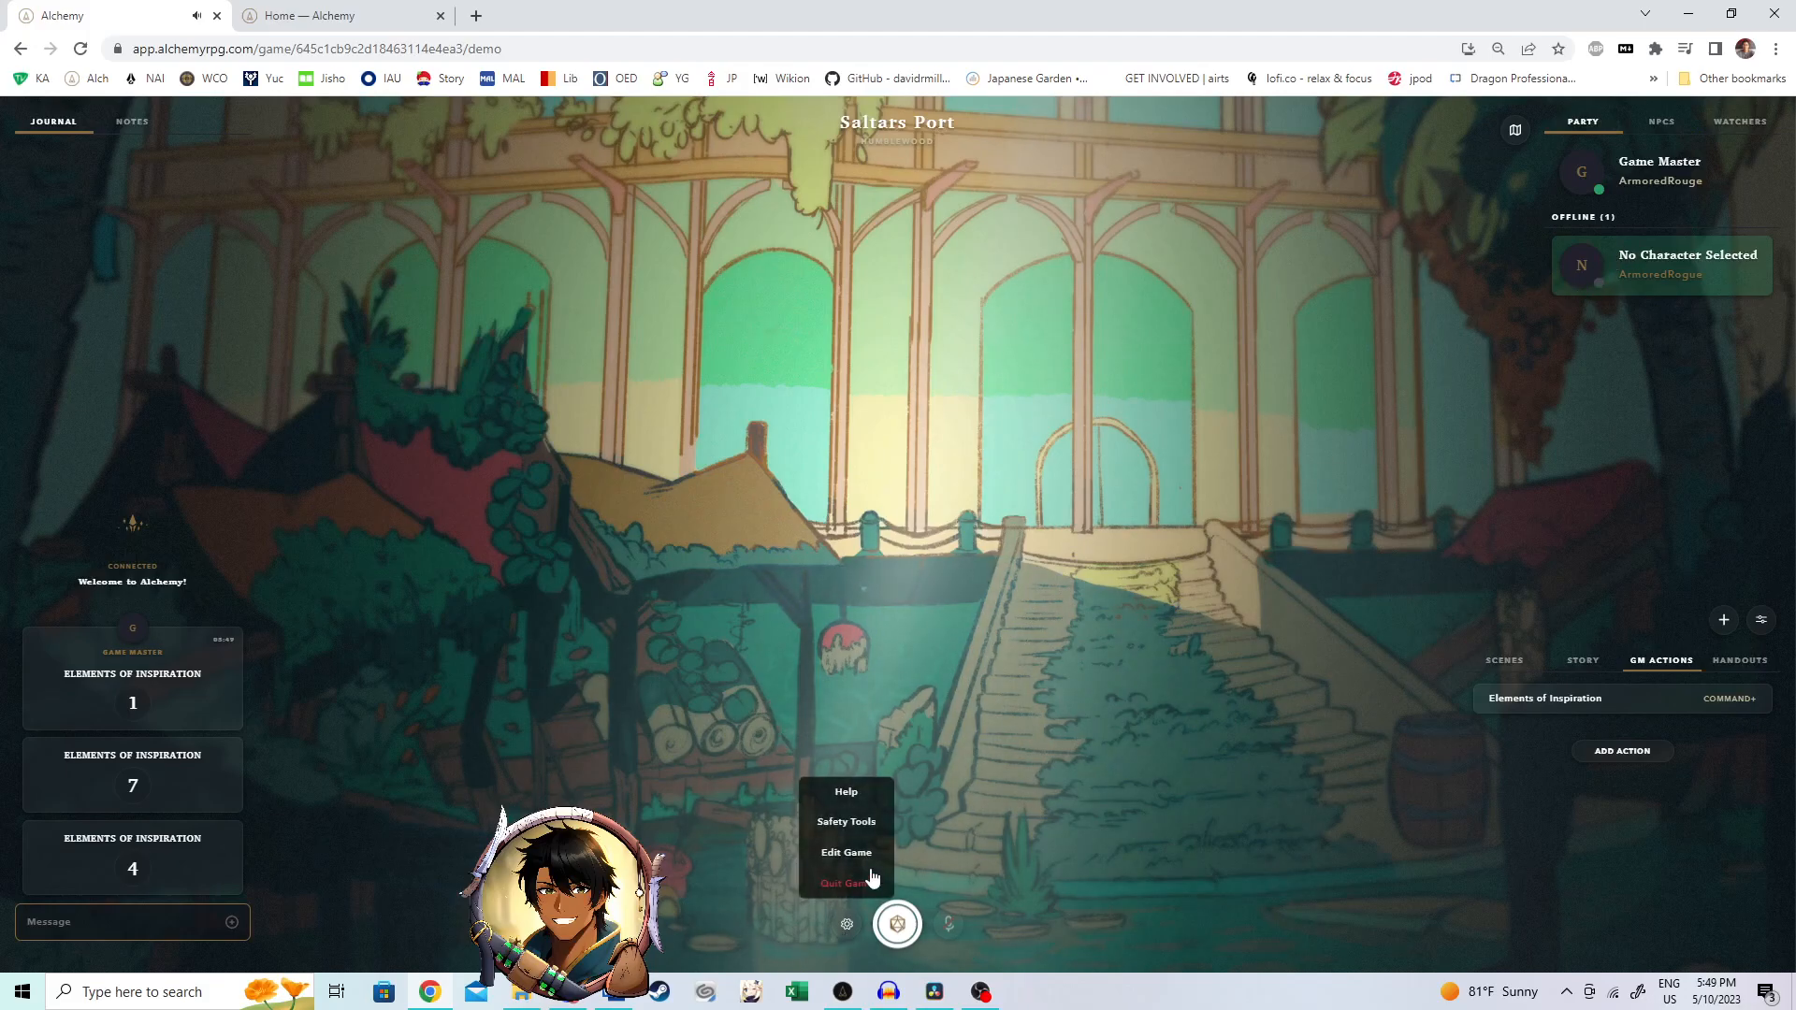
- Enable Private GM Rolls in the game settings and roll Elements of Inspiration again for 3, 10 and 1
left_click(845, 853)
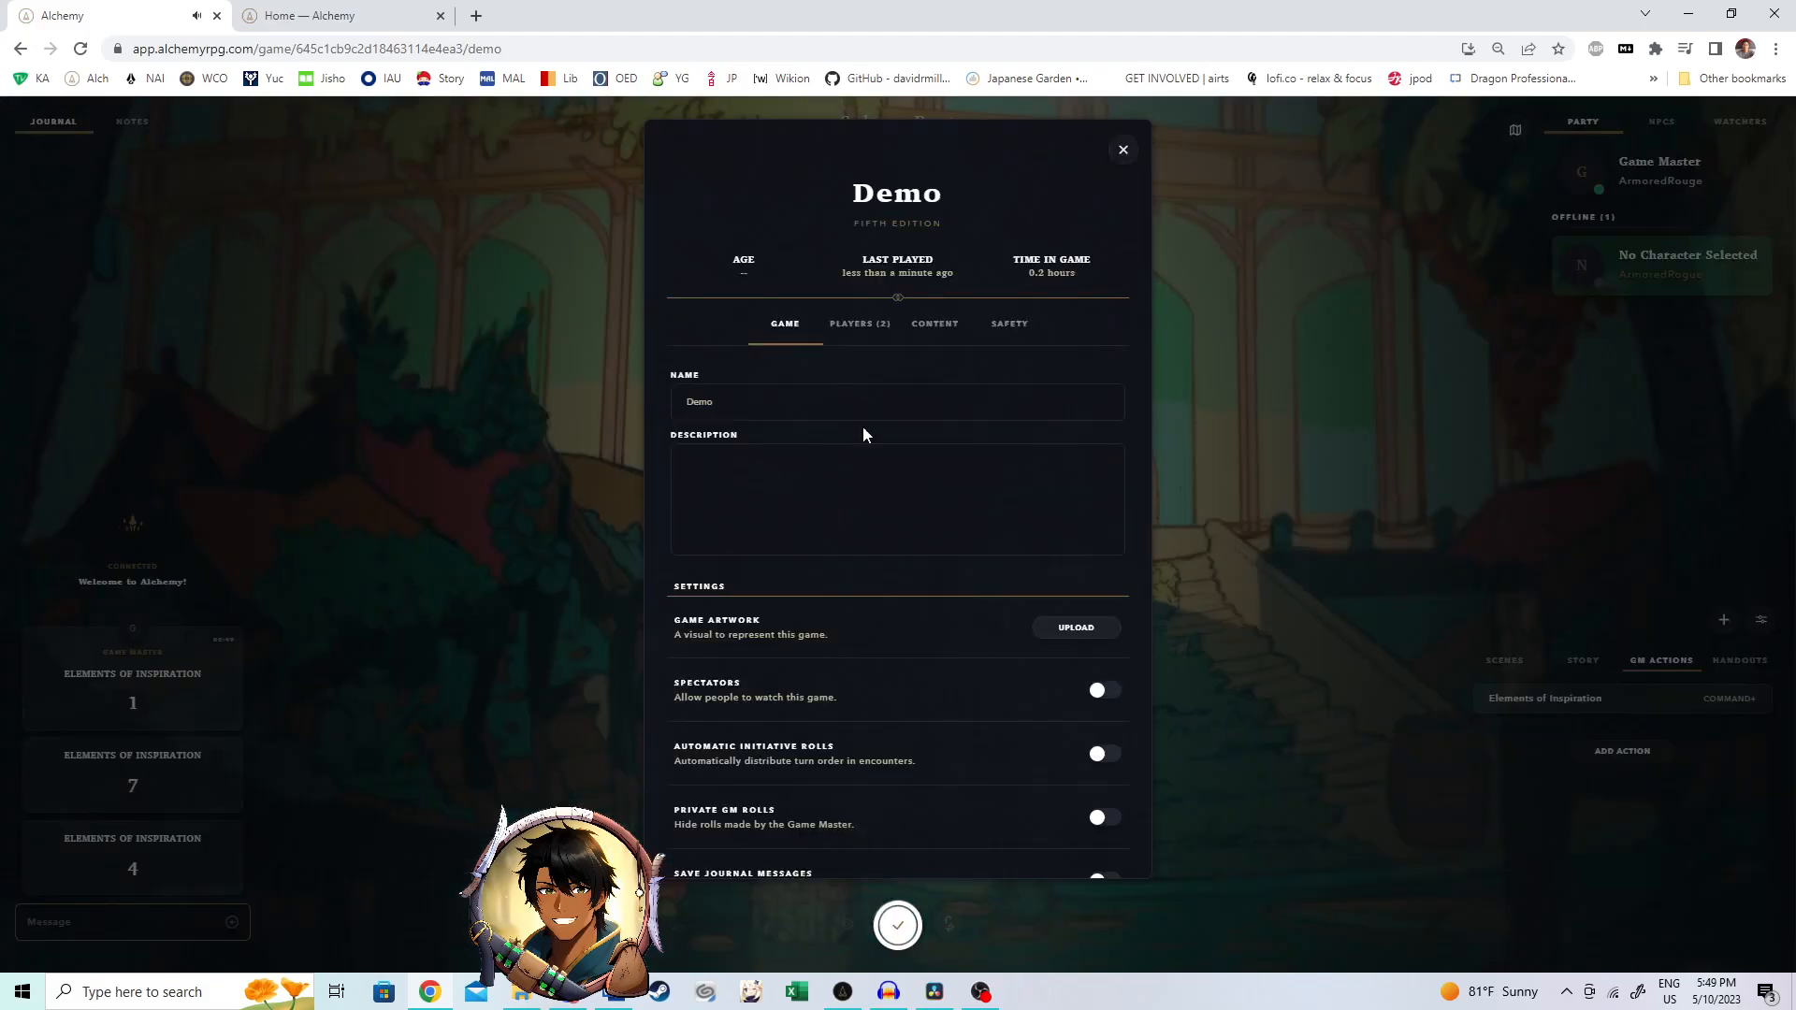
scroll("down", 3)
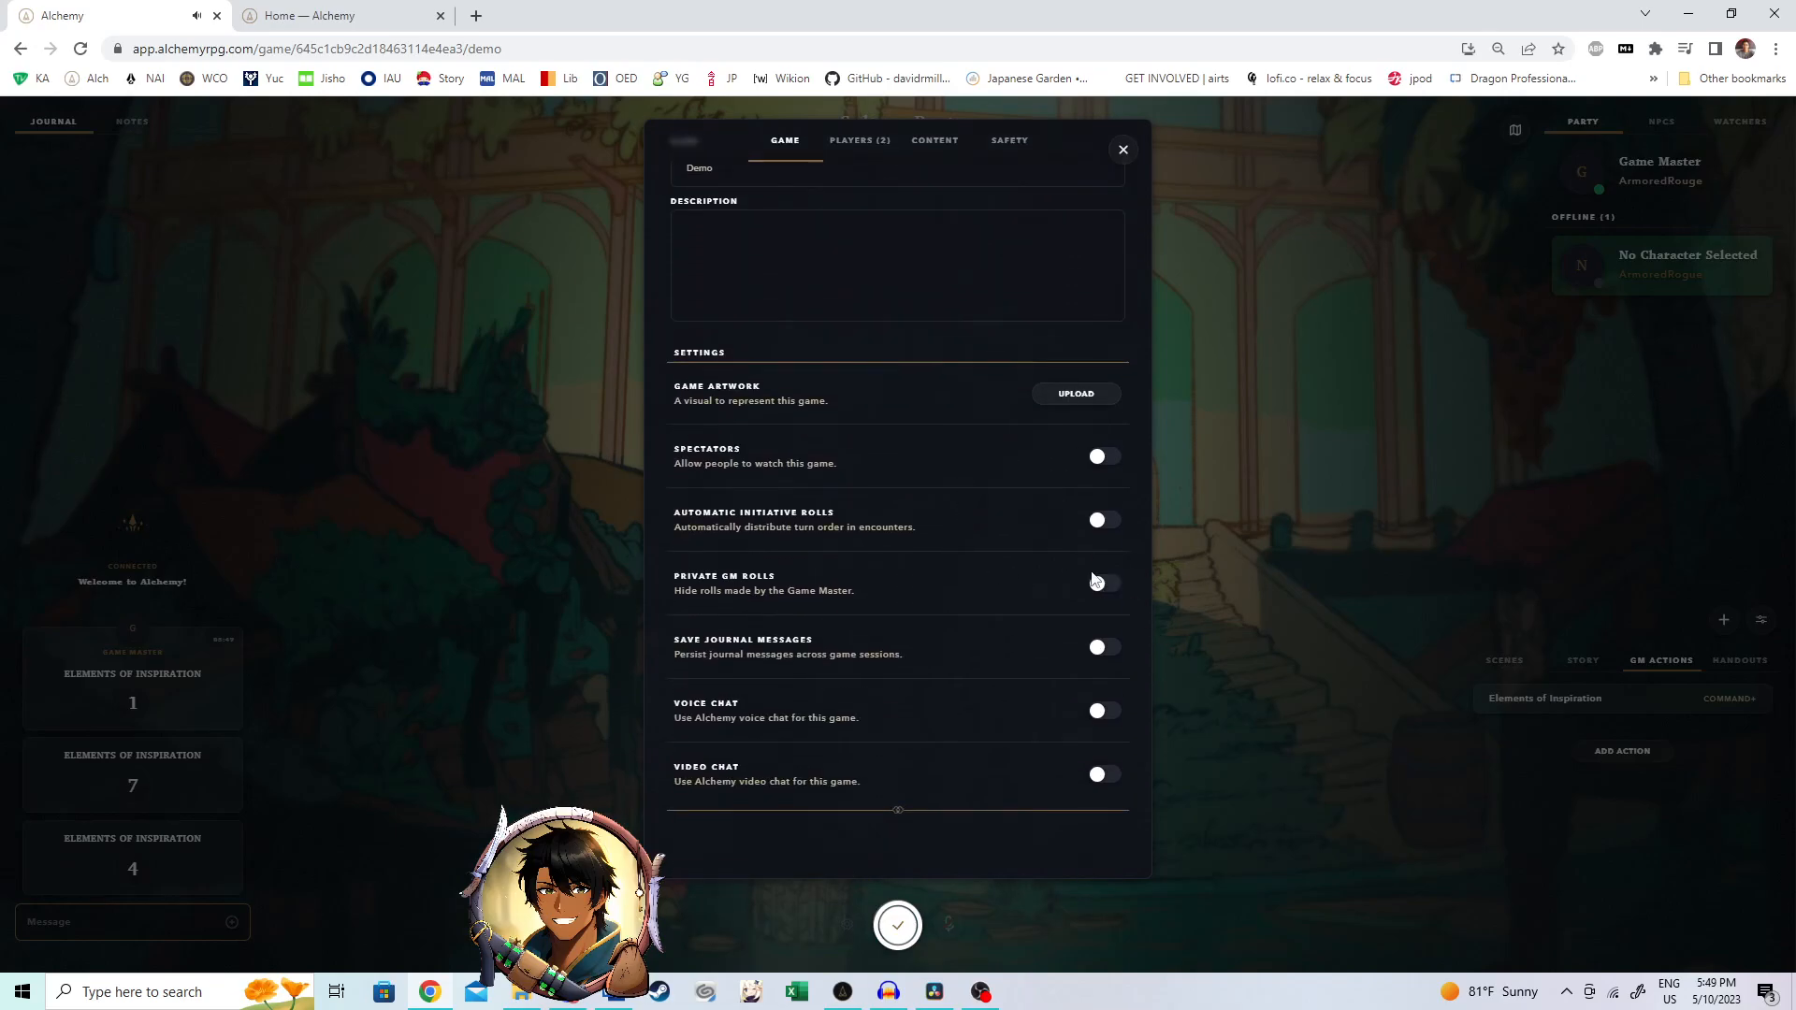
left_click(1103, 584)
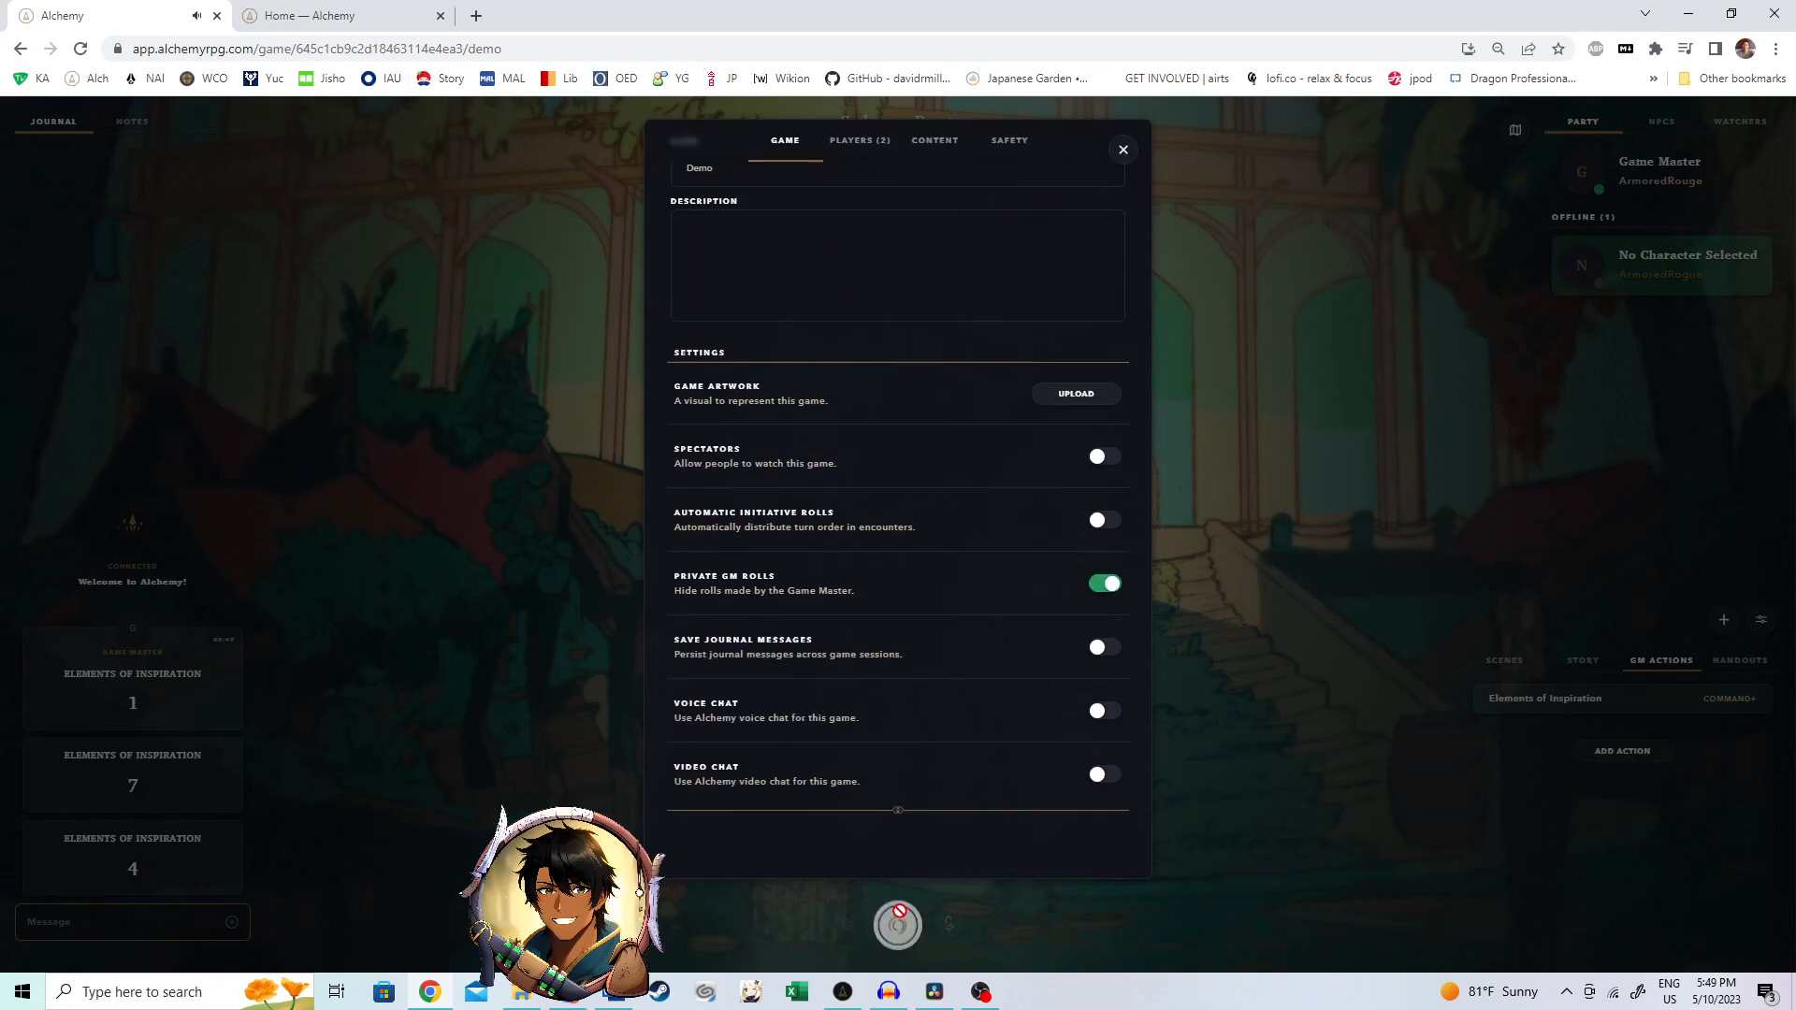
left_click(1123, 149)
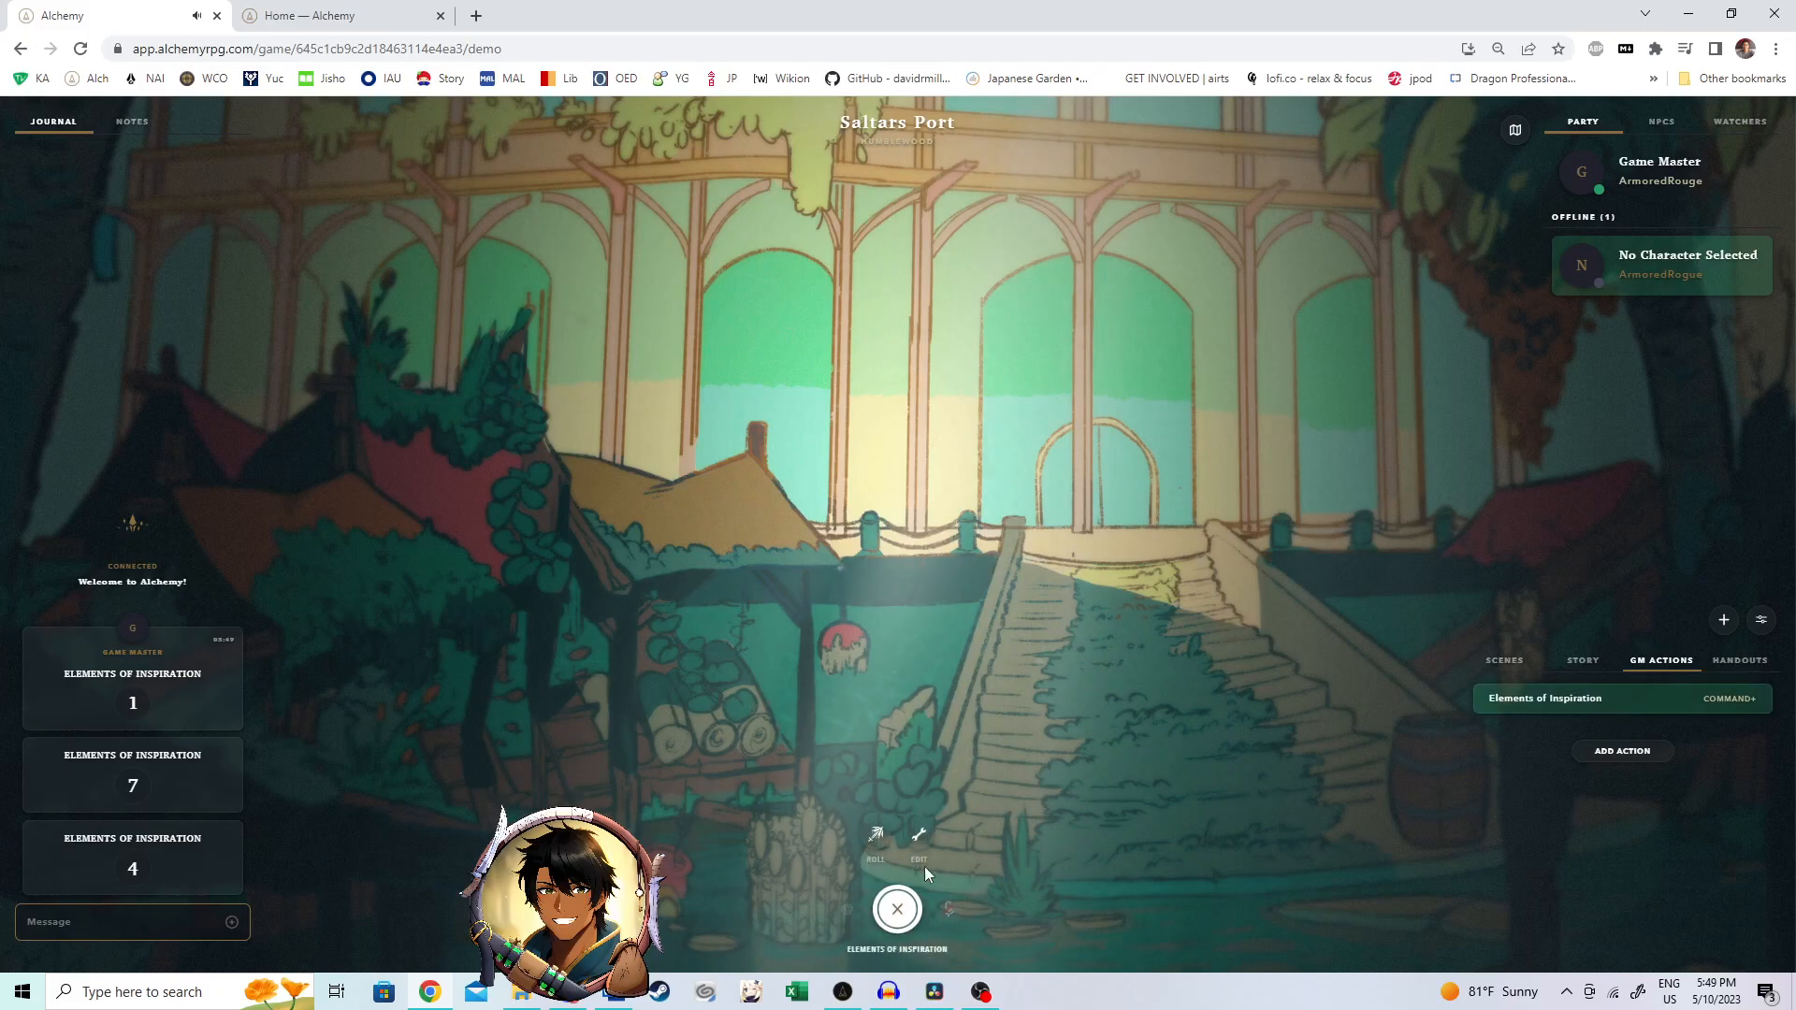
left_click(875, 847)
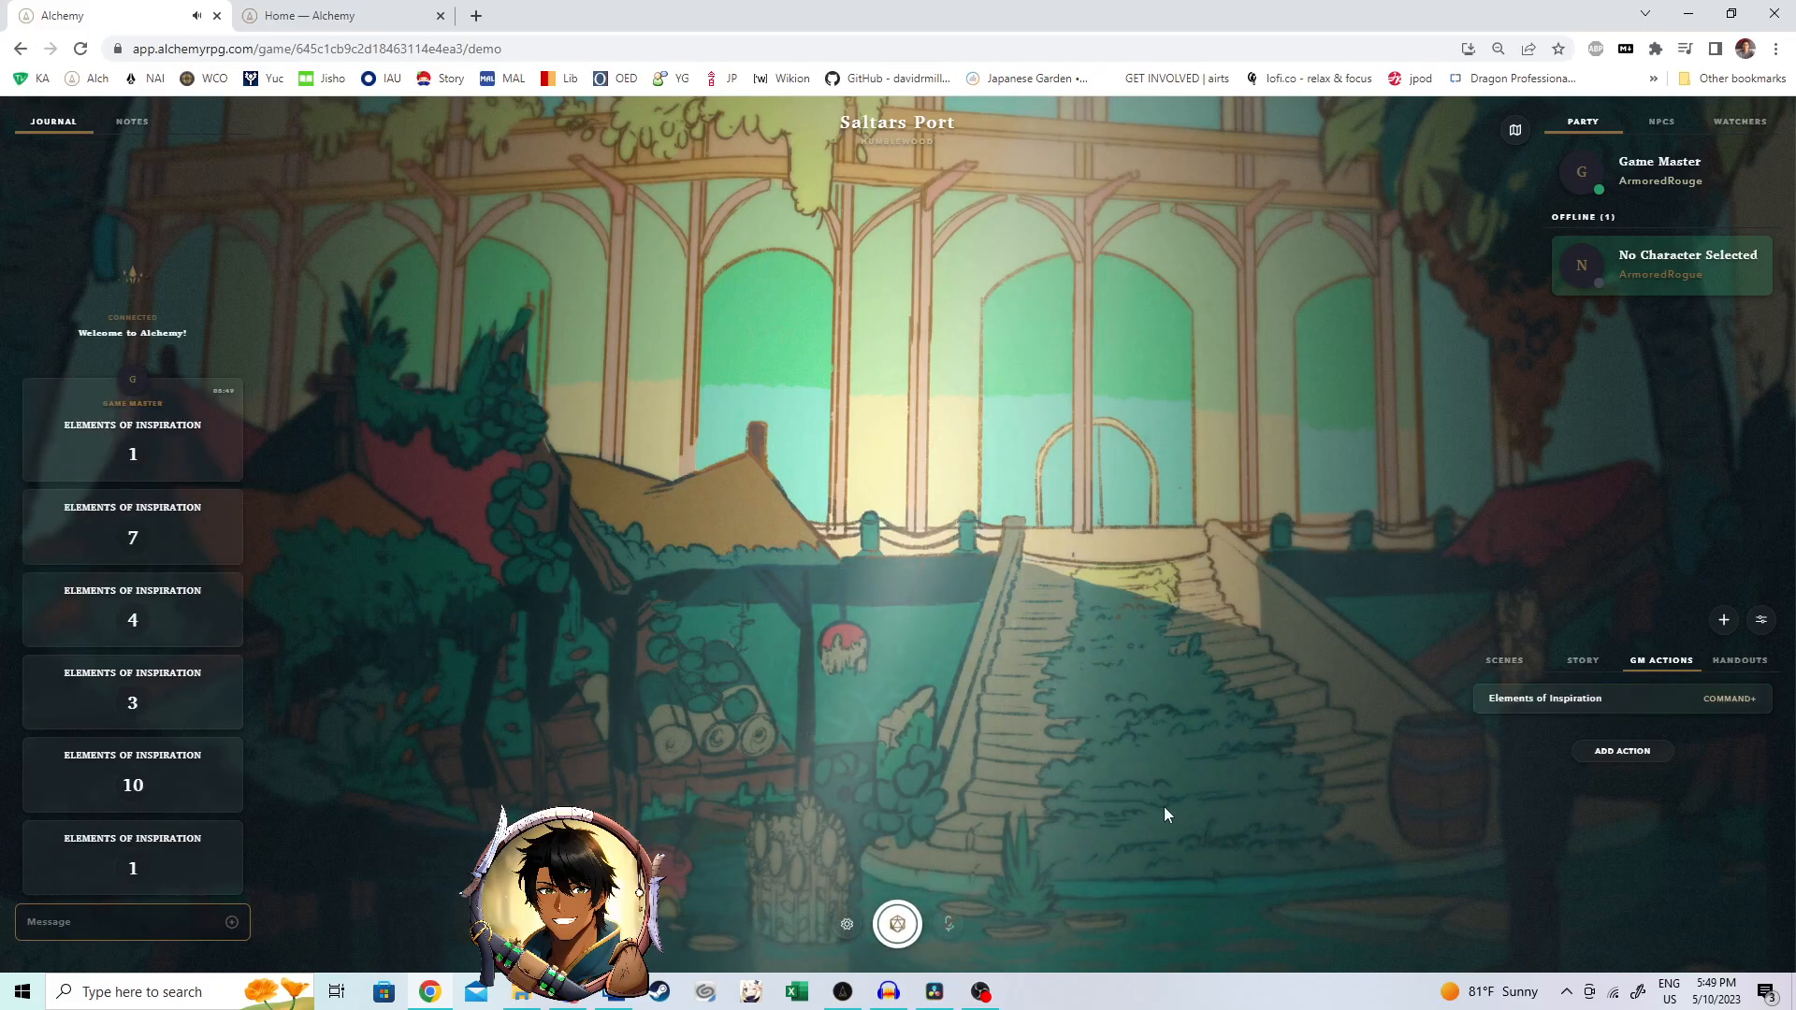
mouse_move(929, 907)
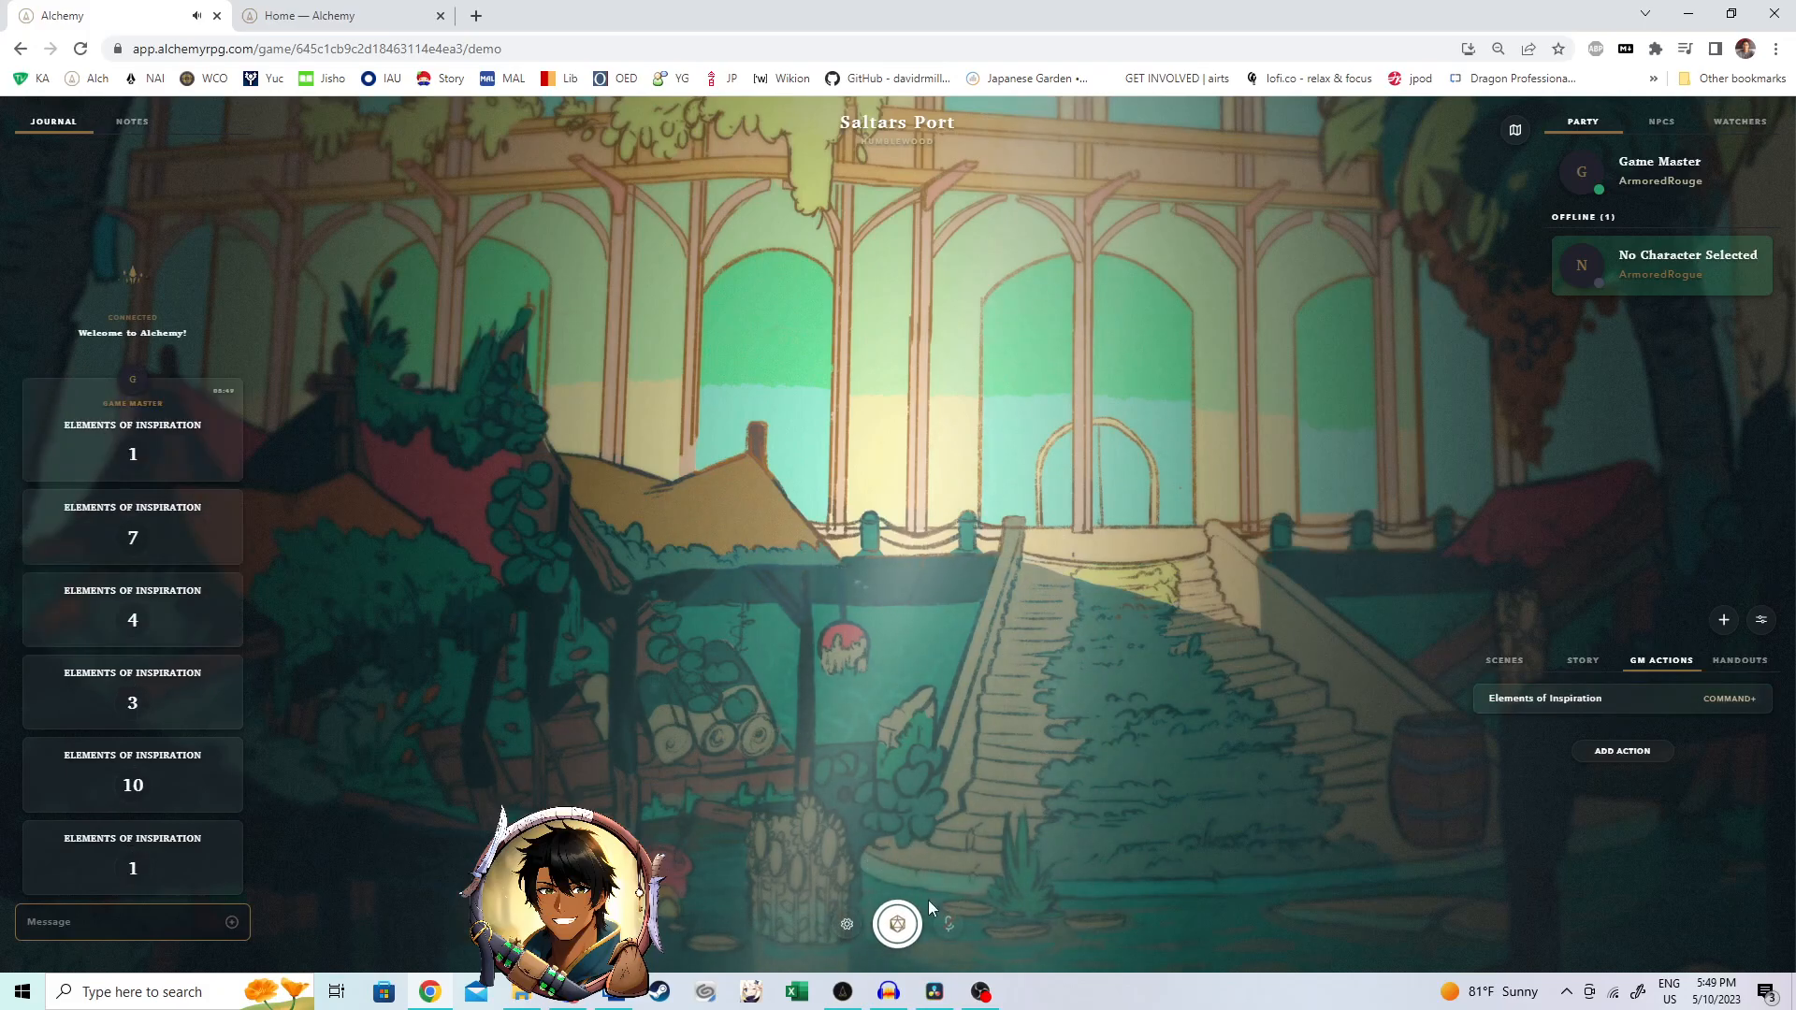
- Recheck the private-rolls setting, then show the adventure's story text and the game options
left_click(846, 922)
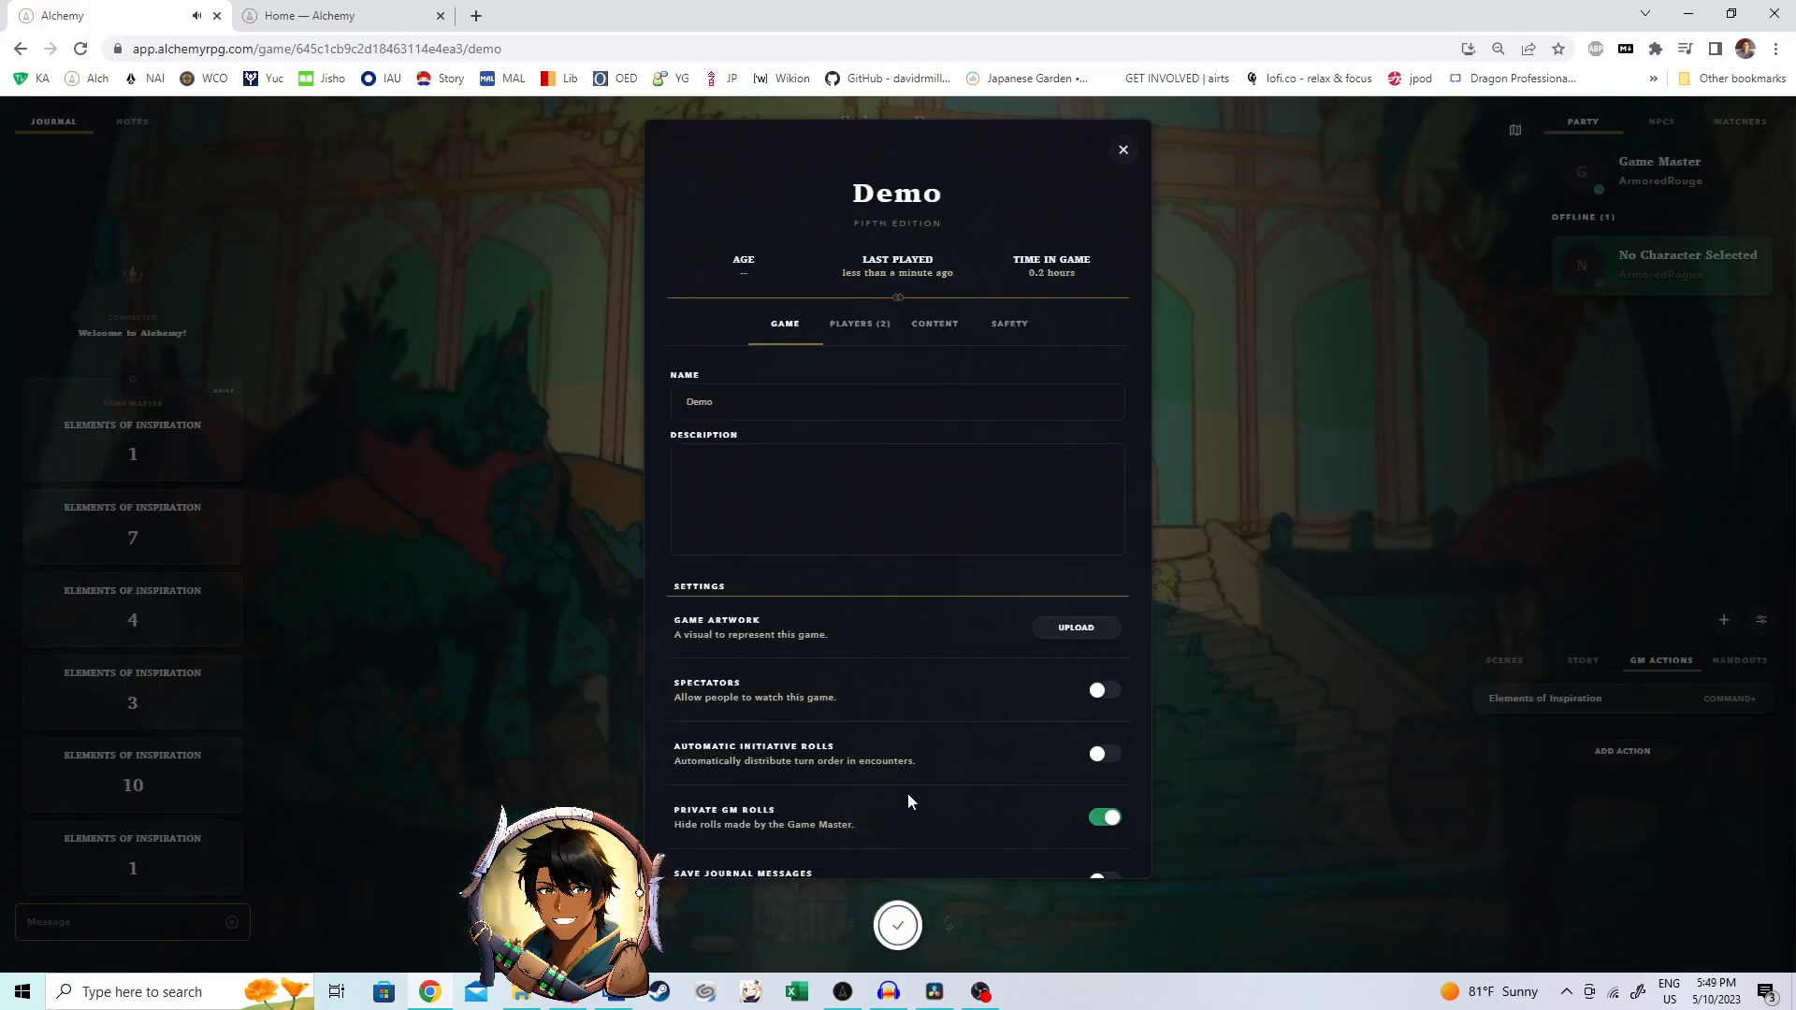
scroll("down", 3)
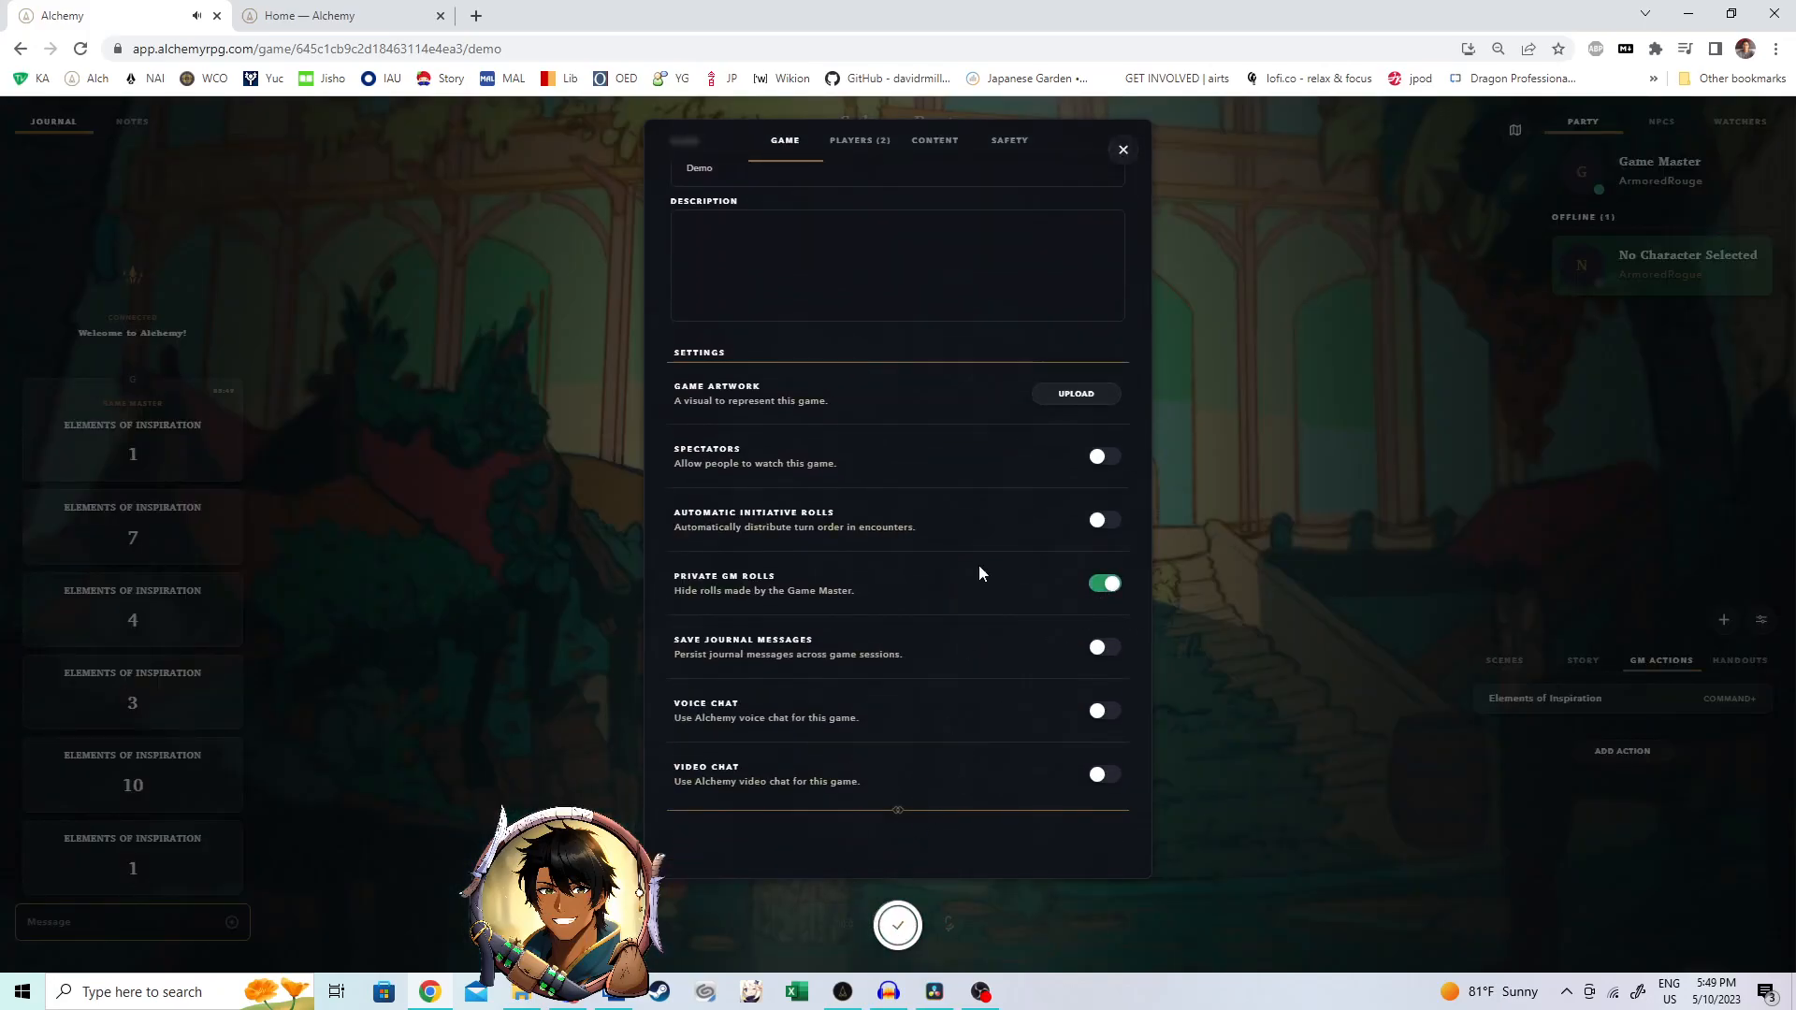
mouse_move(1023, 628)
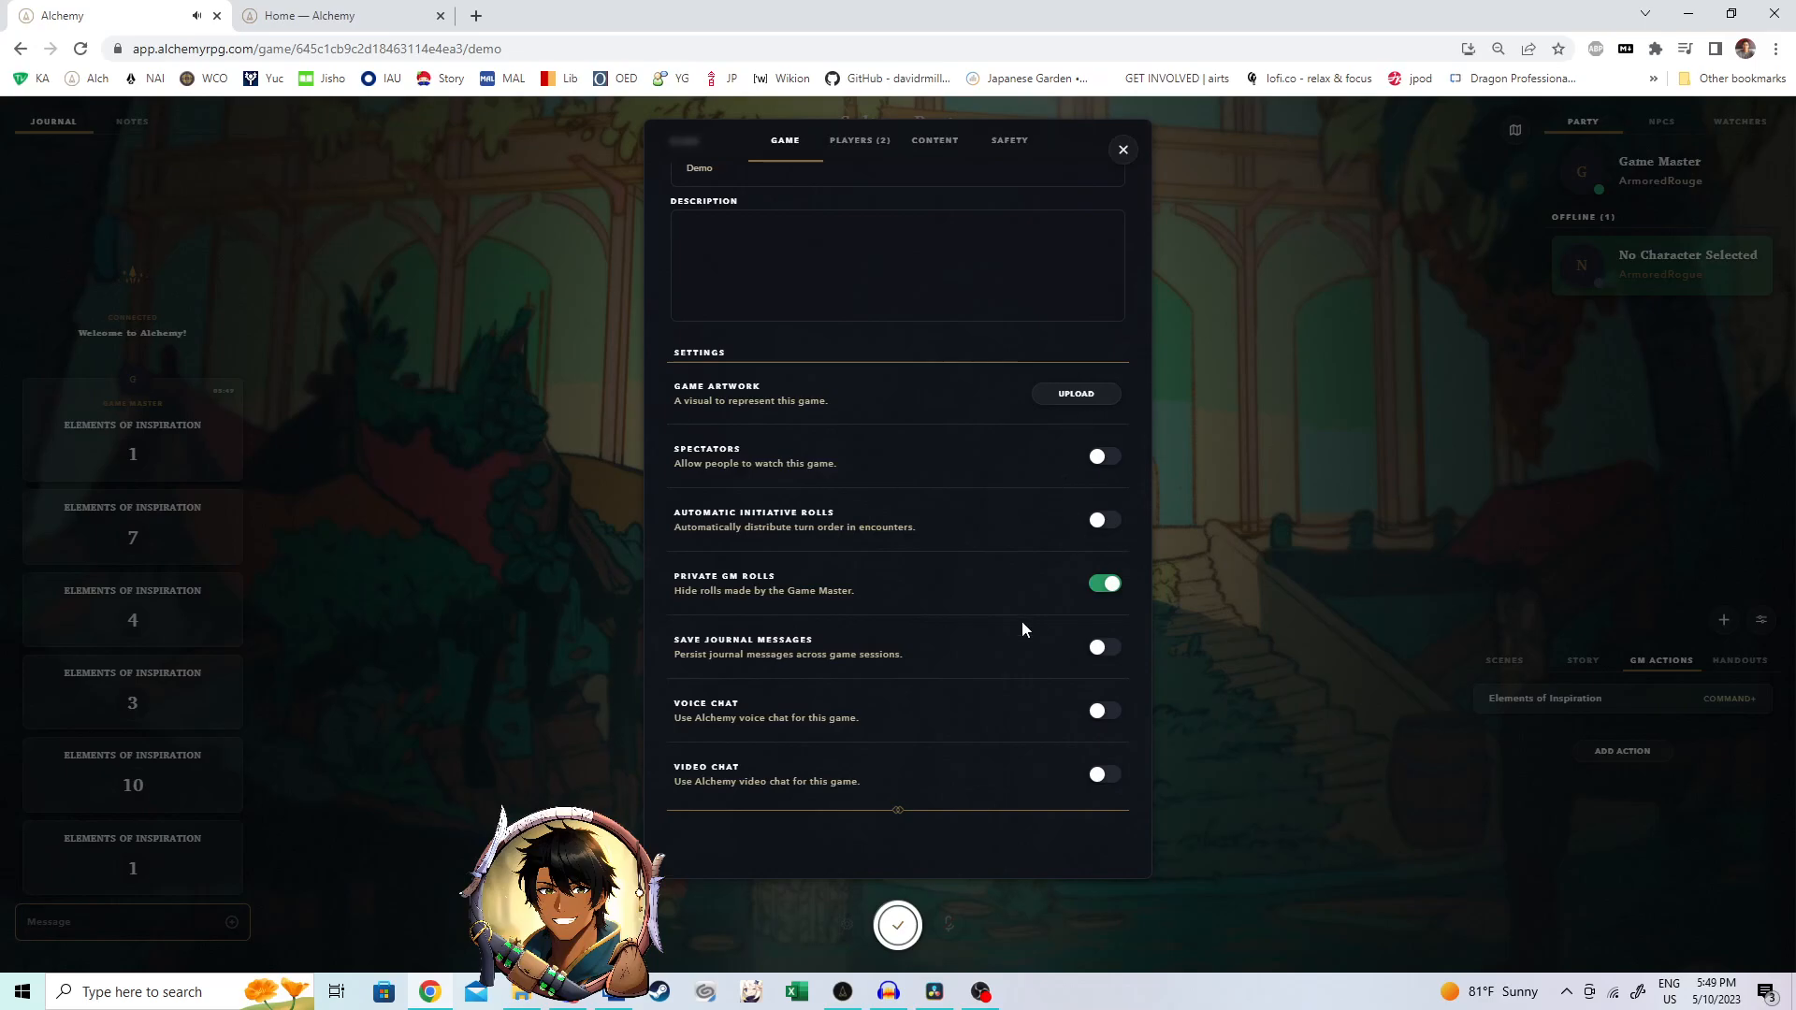
left_click(1121, 150)
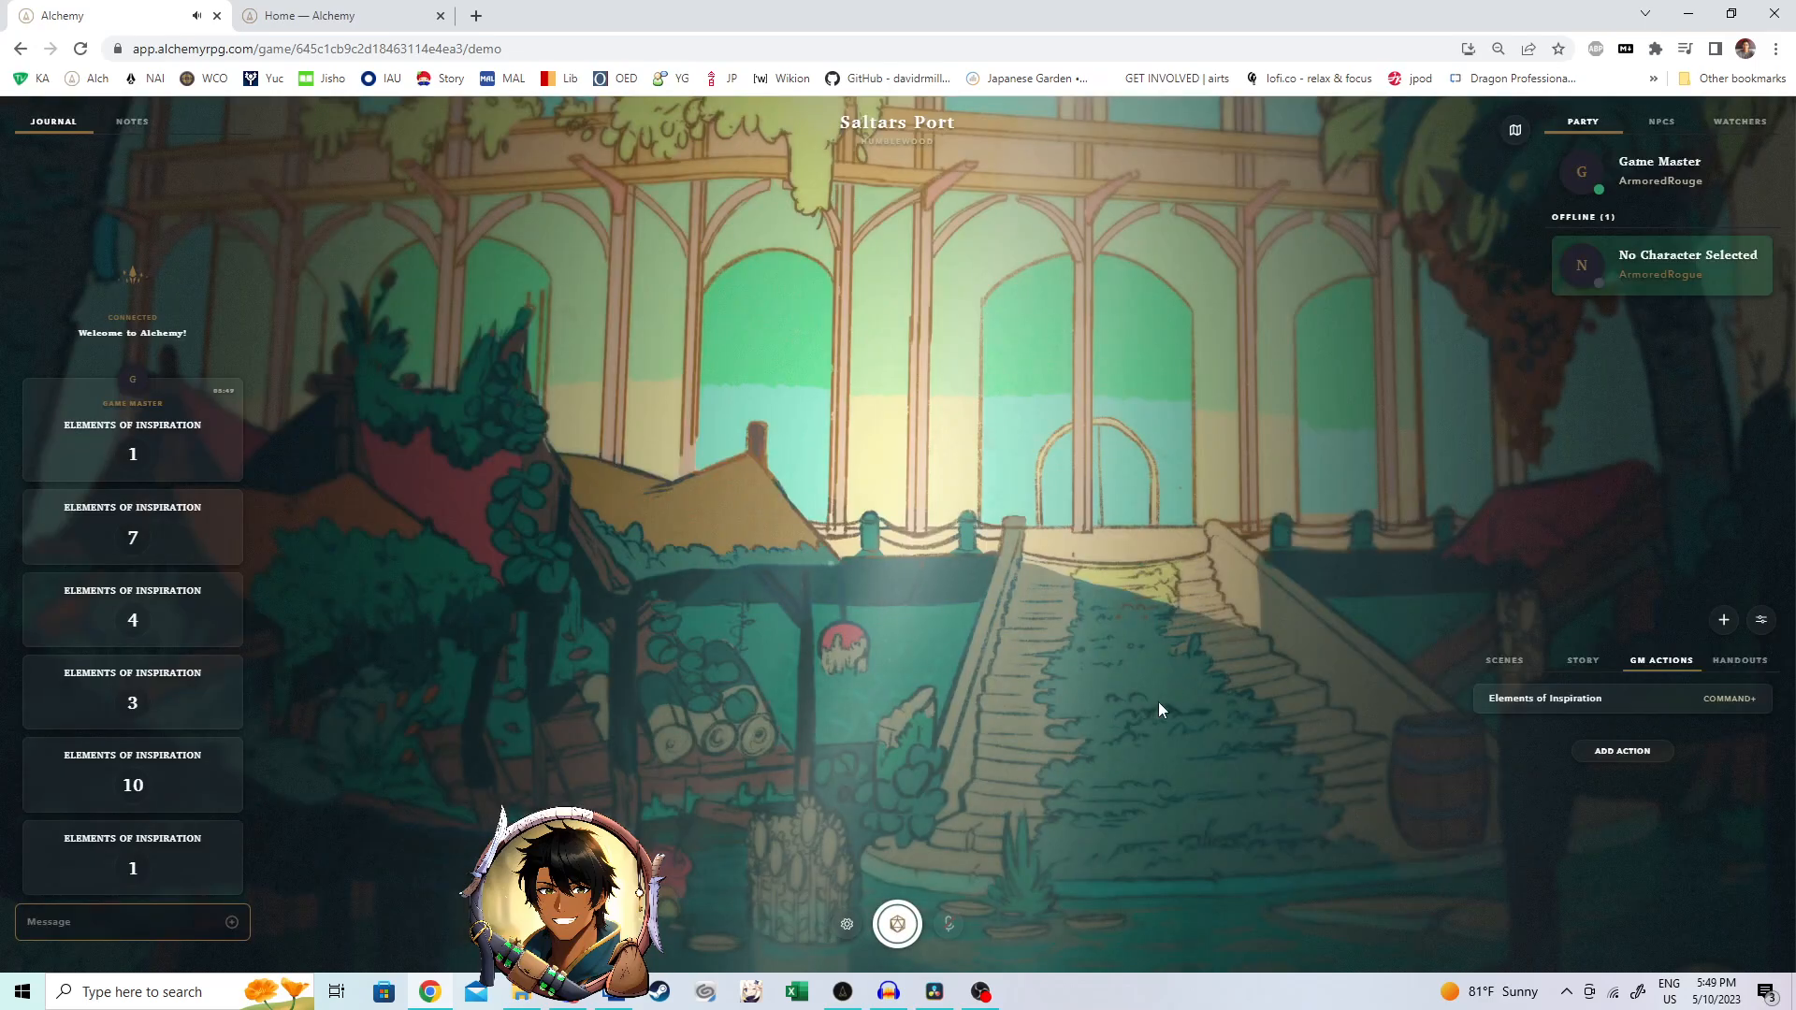
left_click(1582, 660)
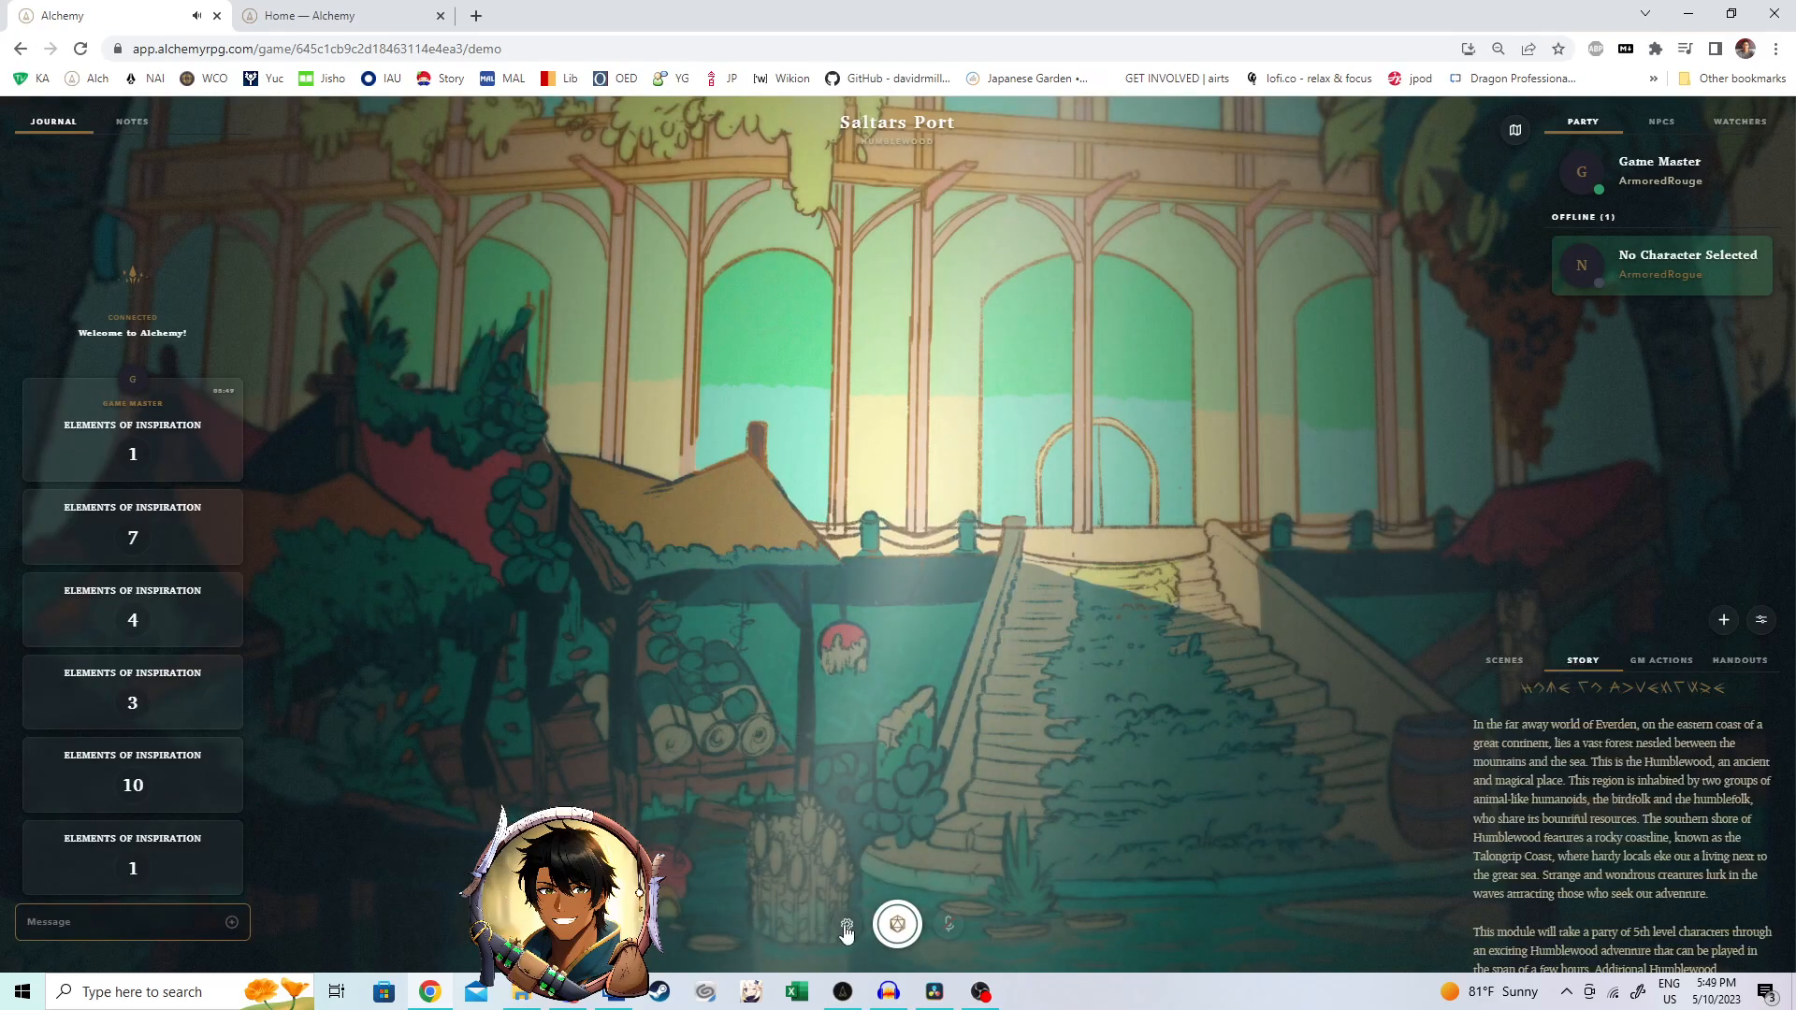
left_click(845, 924)
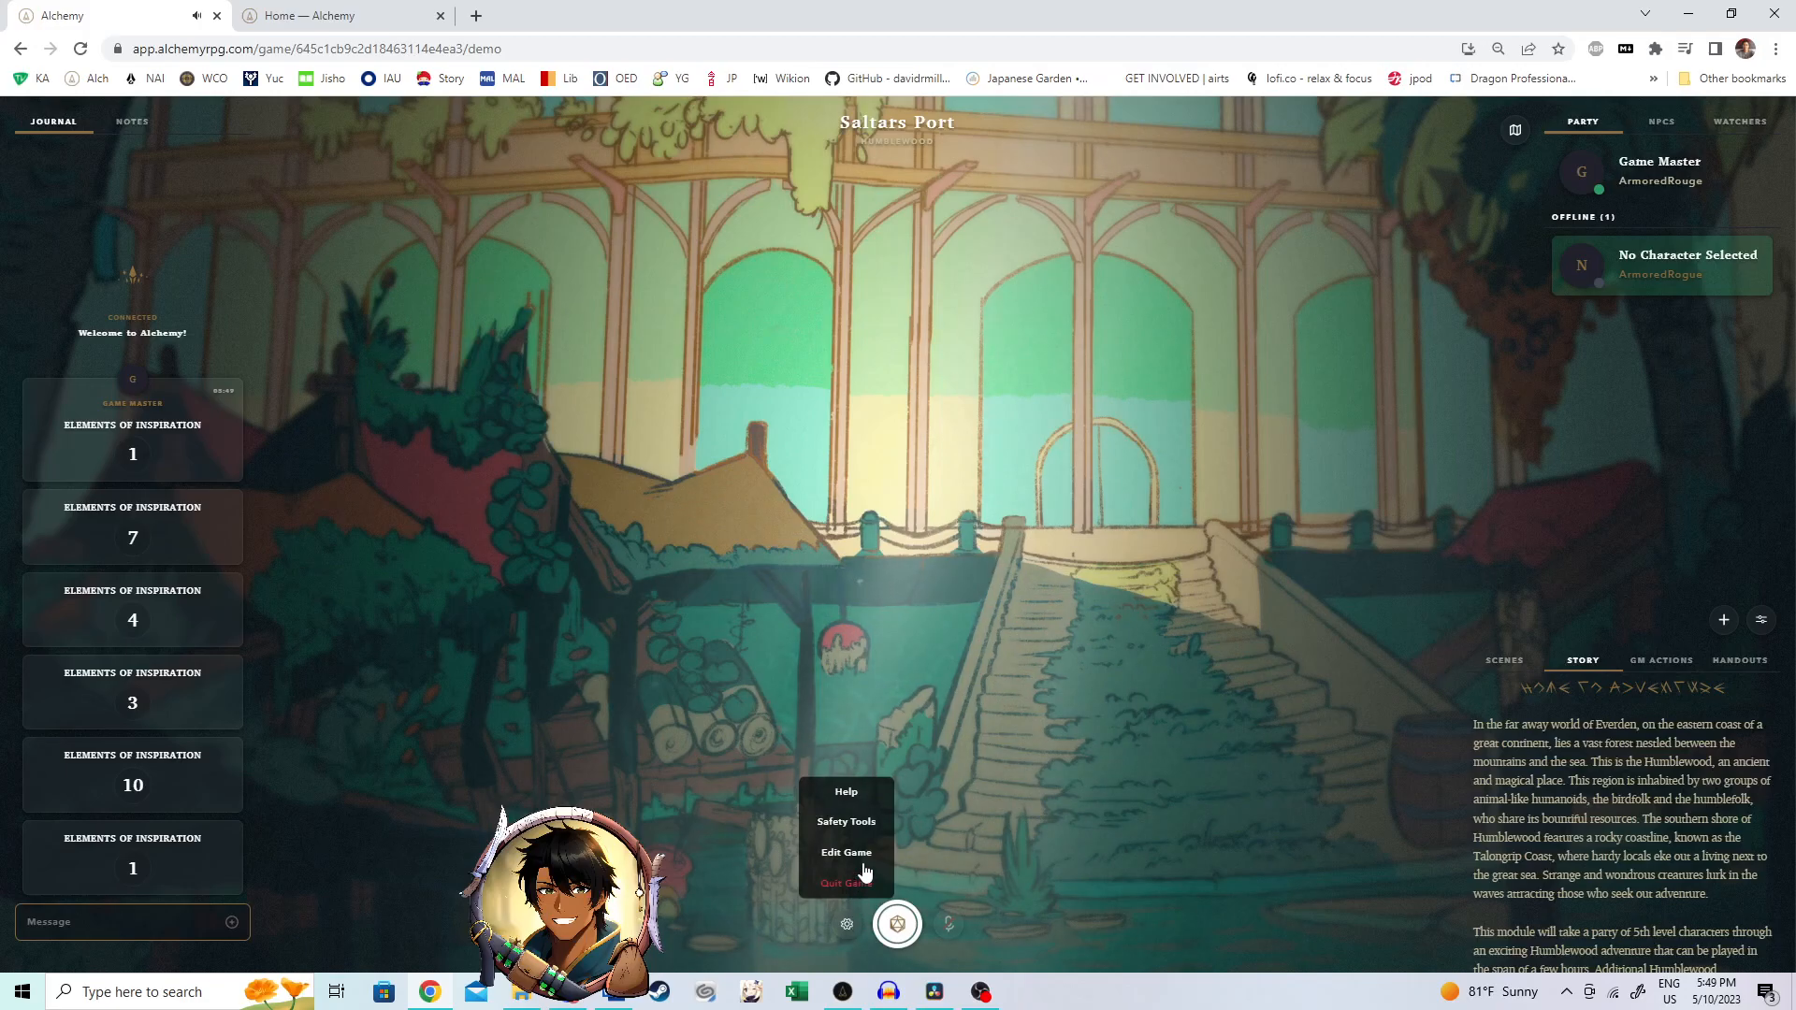
- Reopen the Demo game from Recent Games and make Saltars Port the active scene
left_click(846, 881)
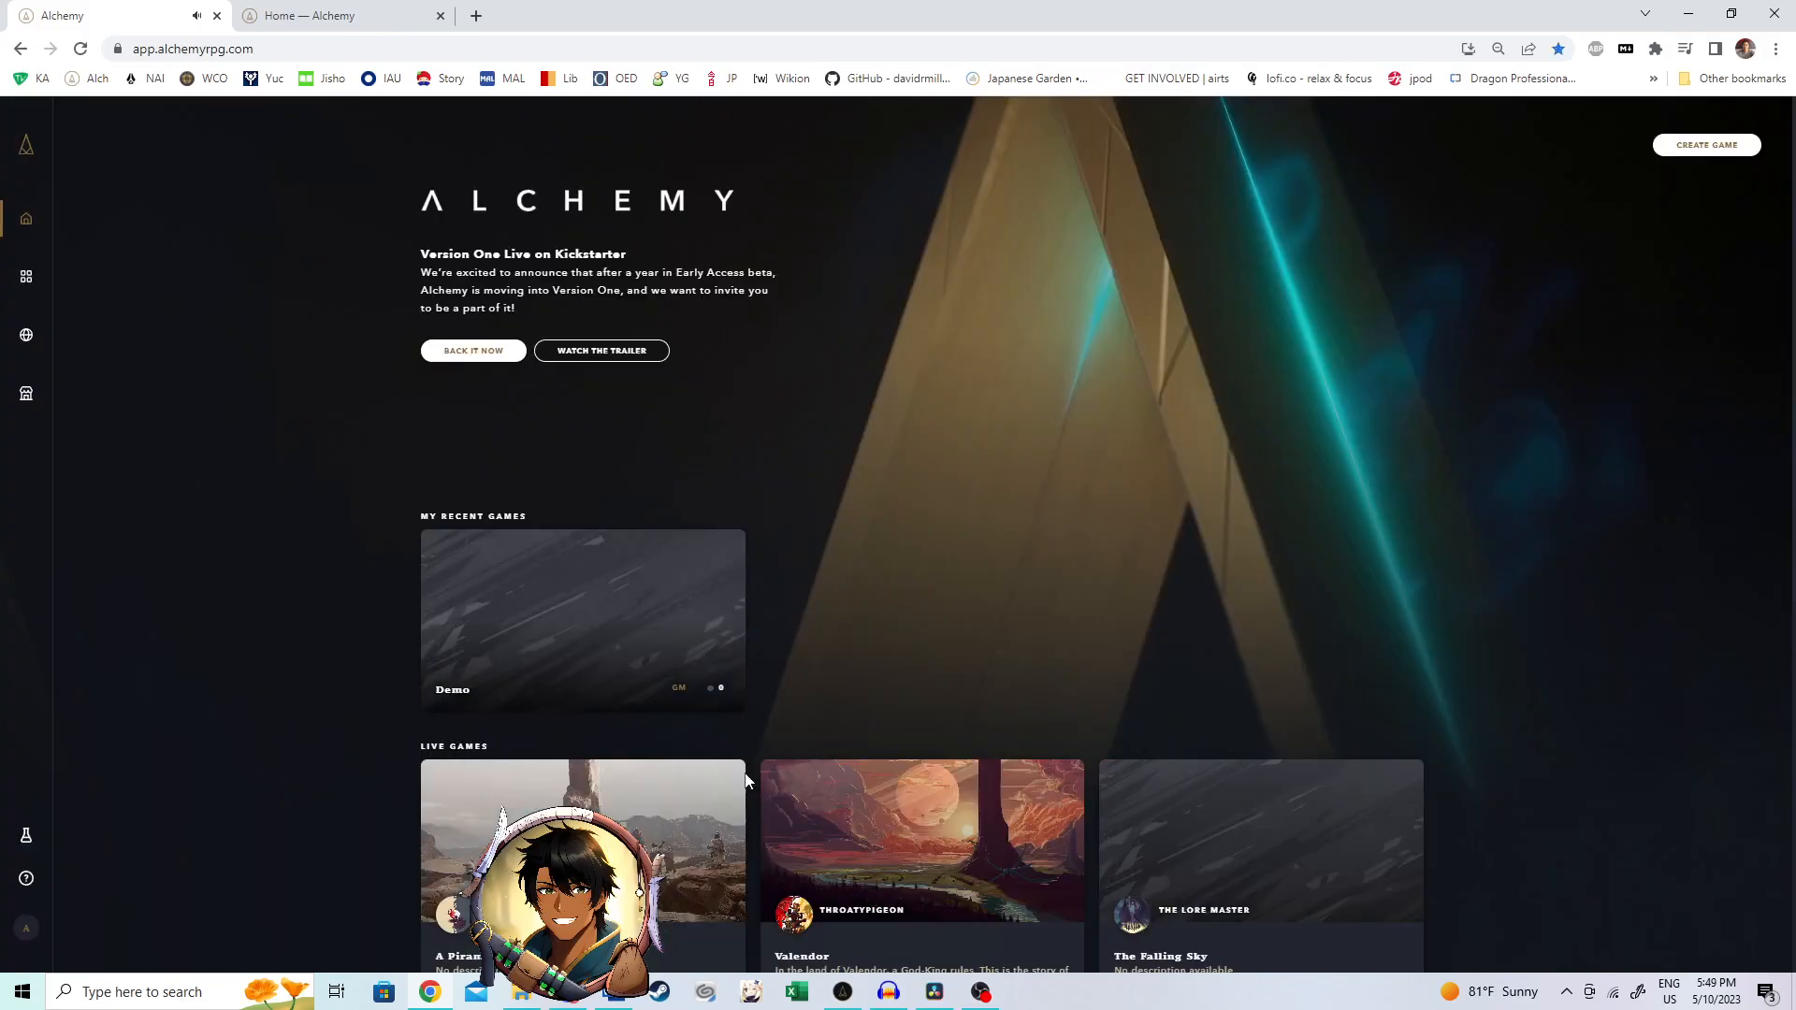
left_click(581, 619)
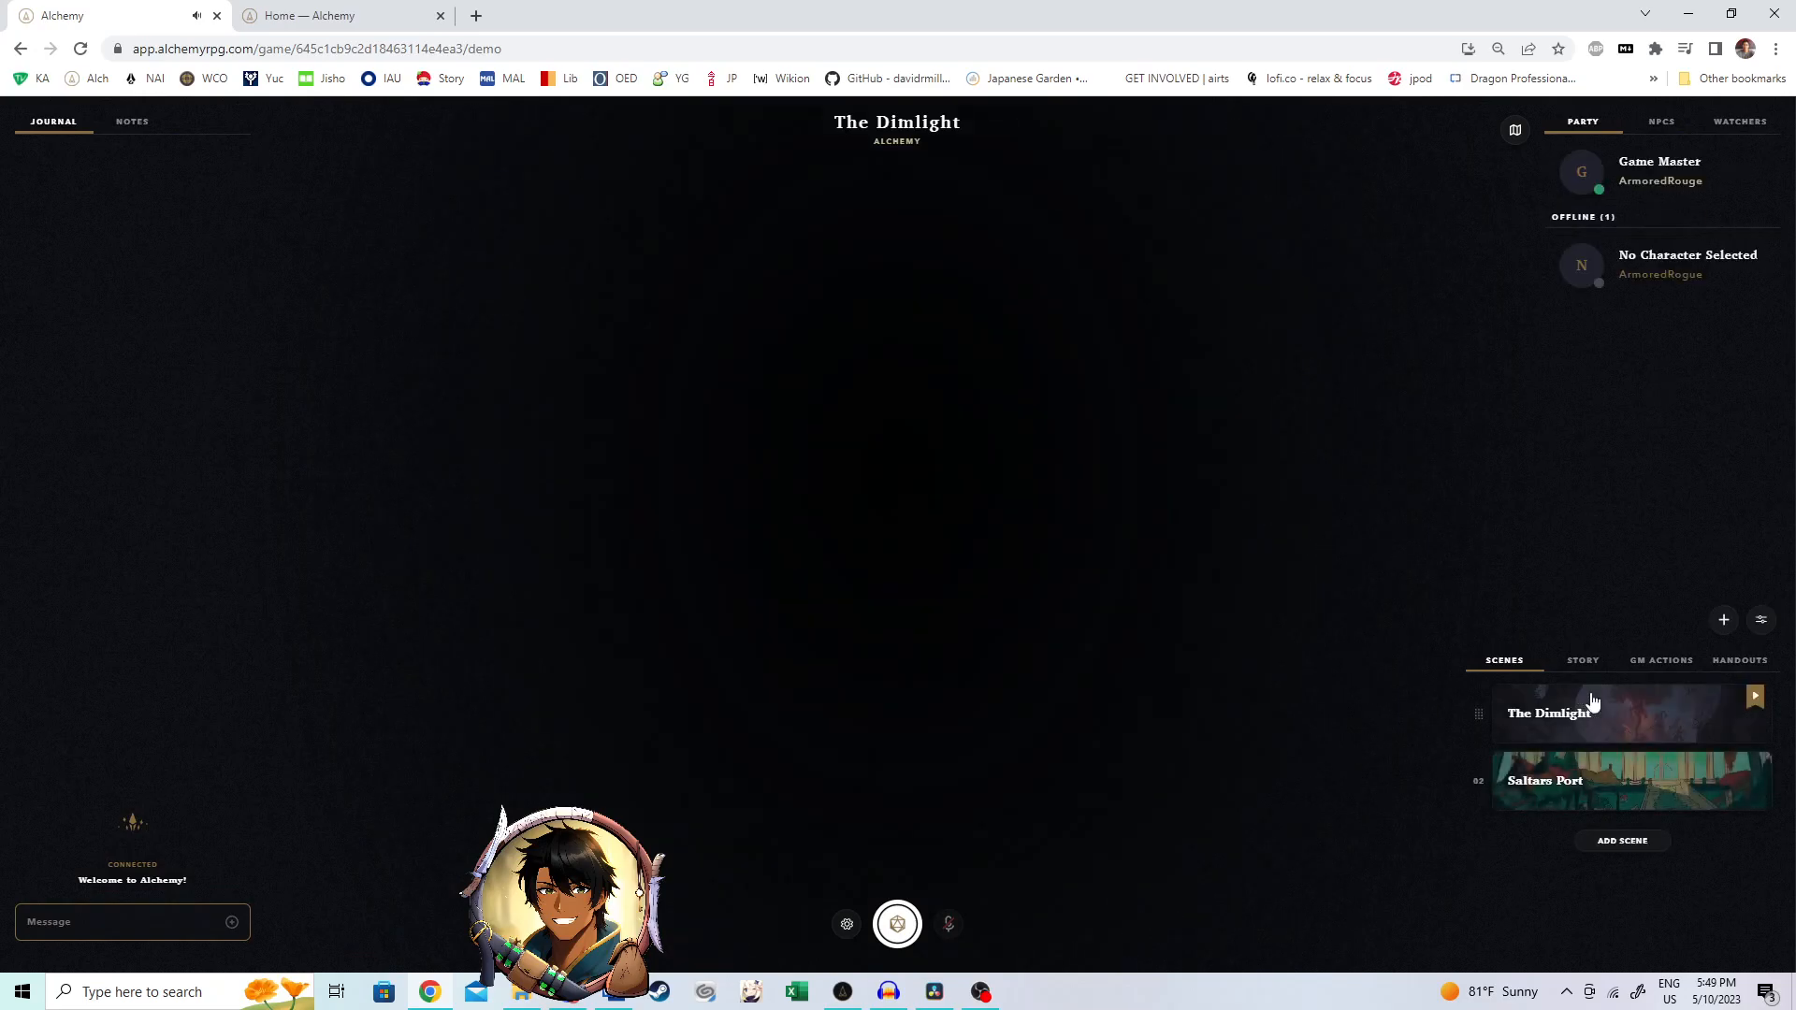
left_click(1659, 660)
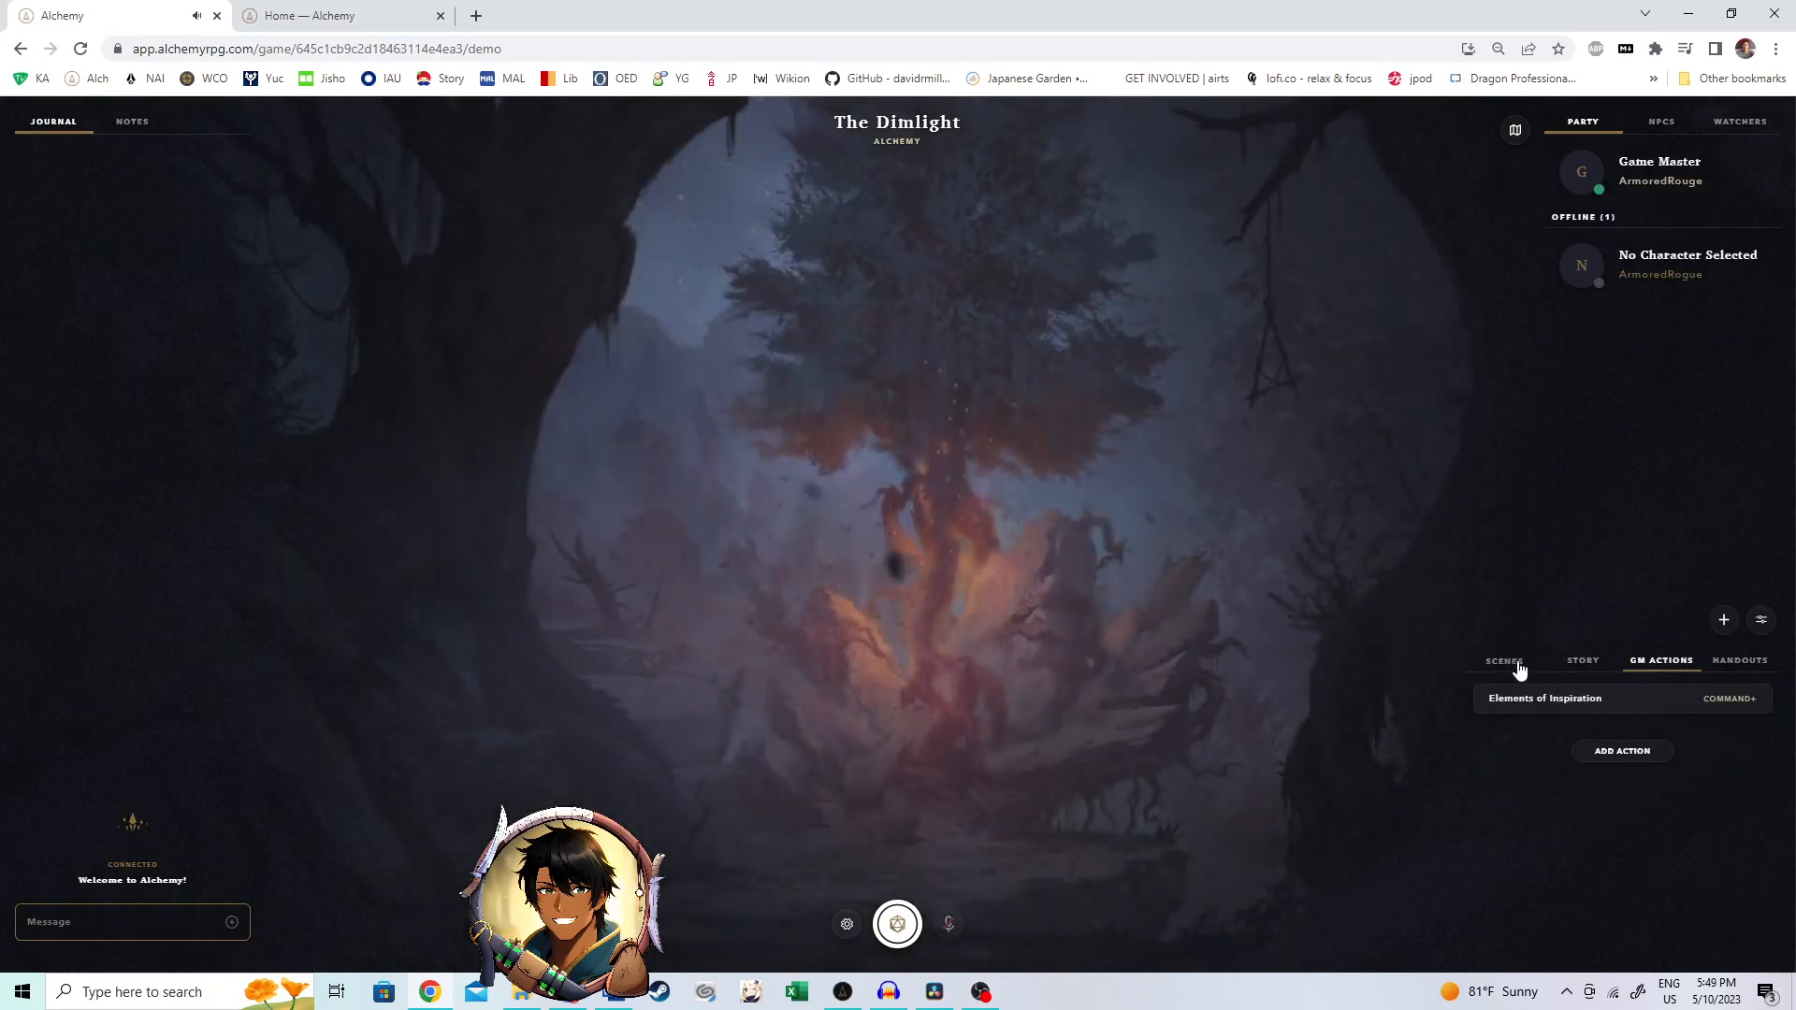
left_click(1504, 660)
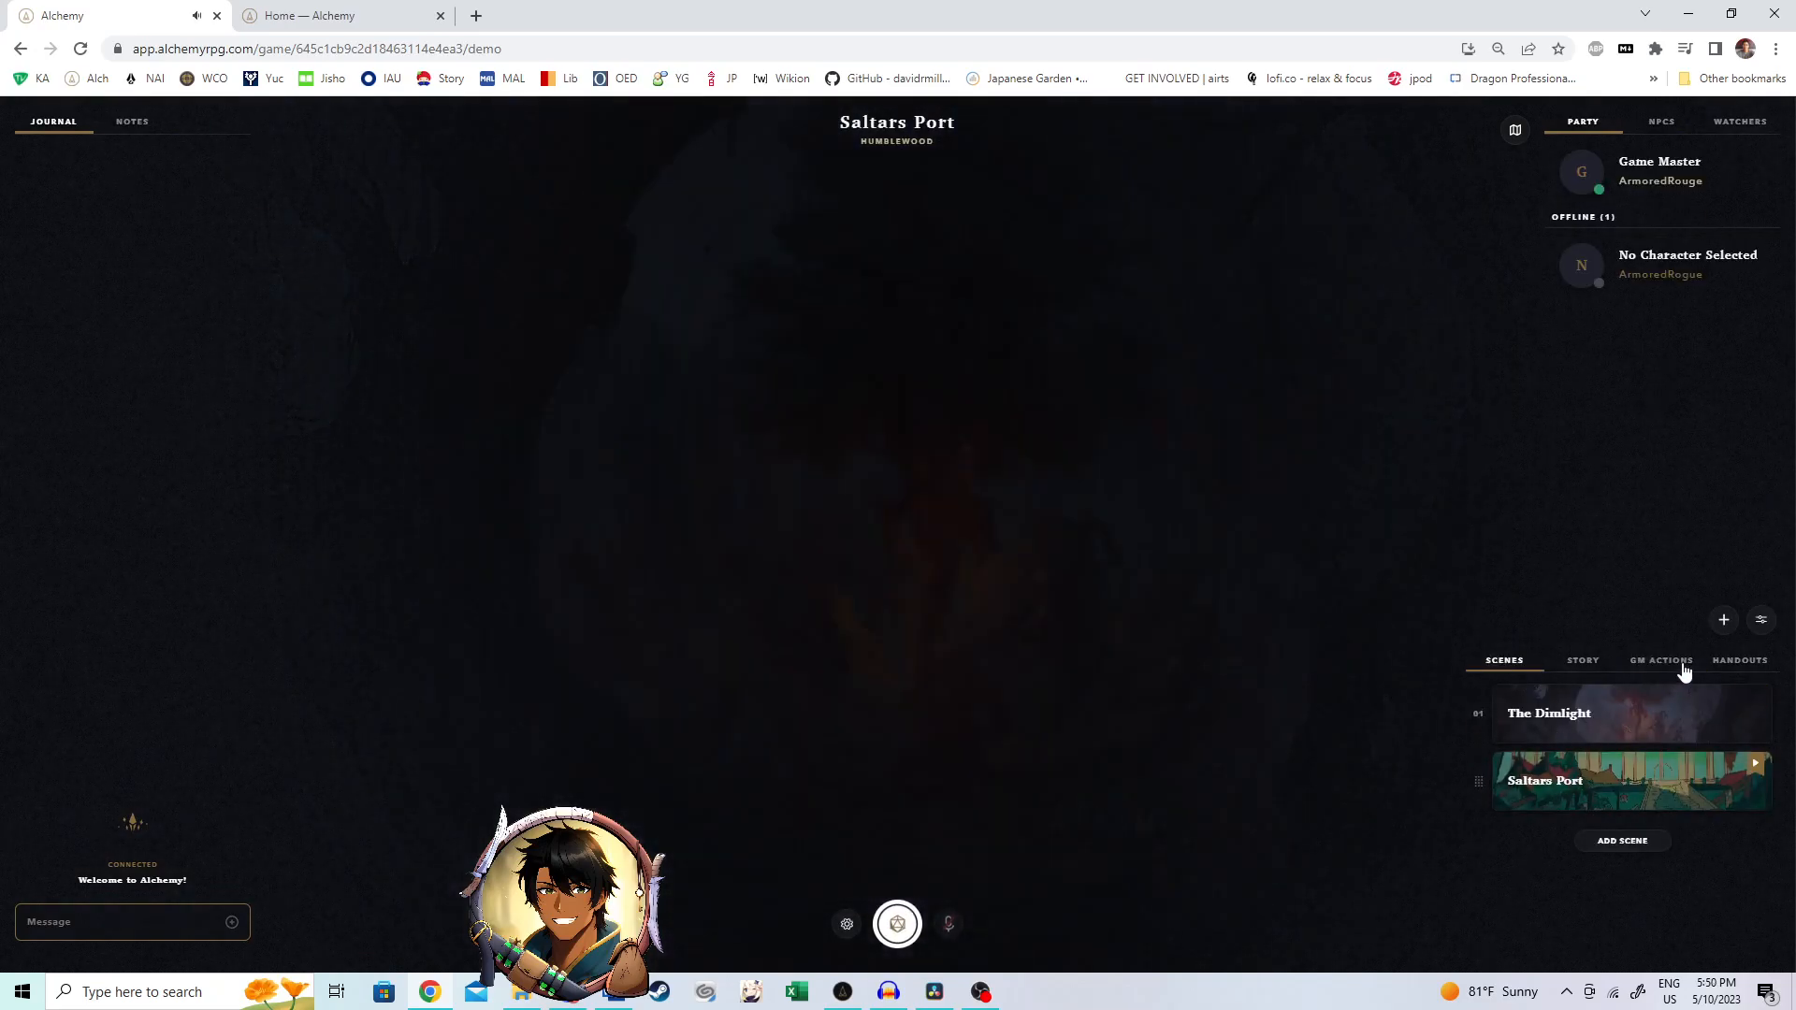
- Roll Elements of Inspiration a third time for 6, 18 and 3, then show the handouts
left_click(1661, 660)
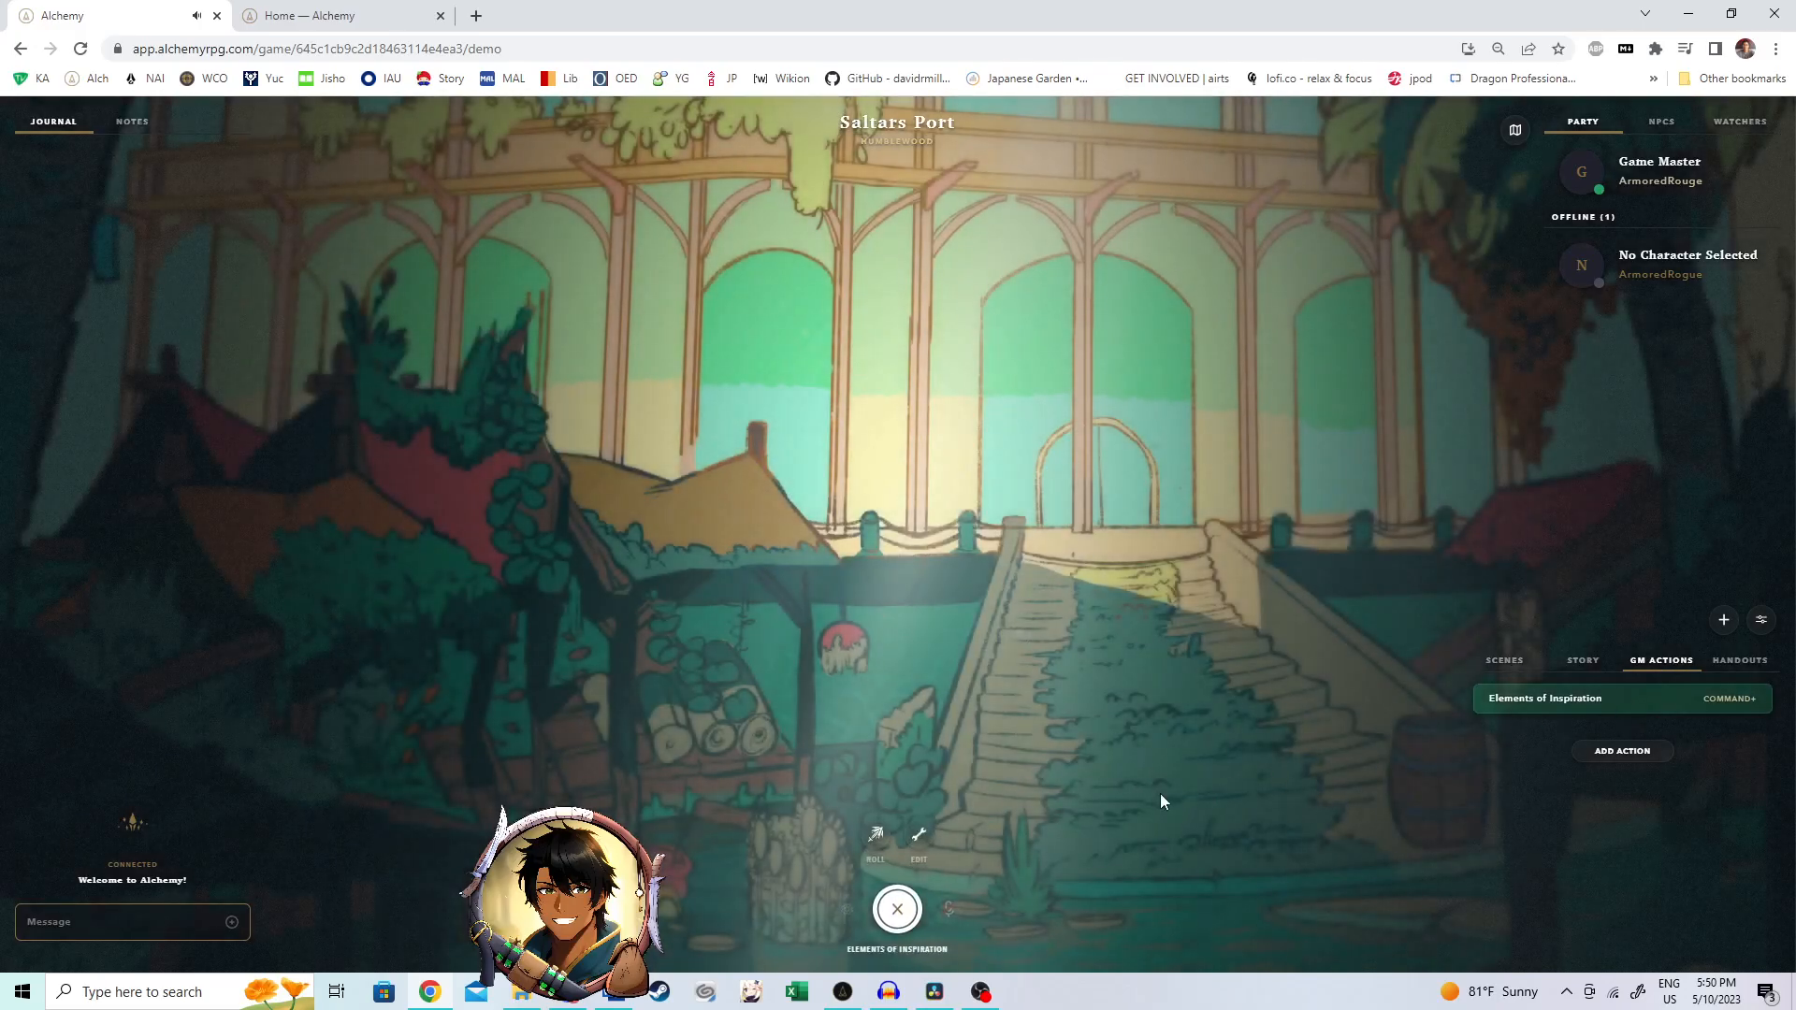
left_click(875, 836)
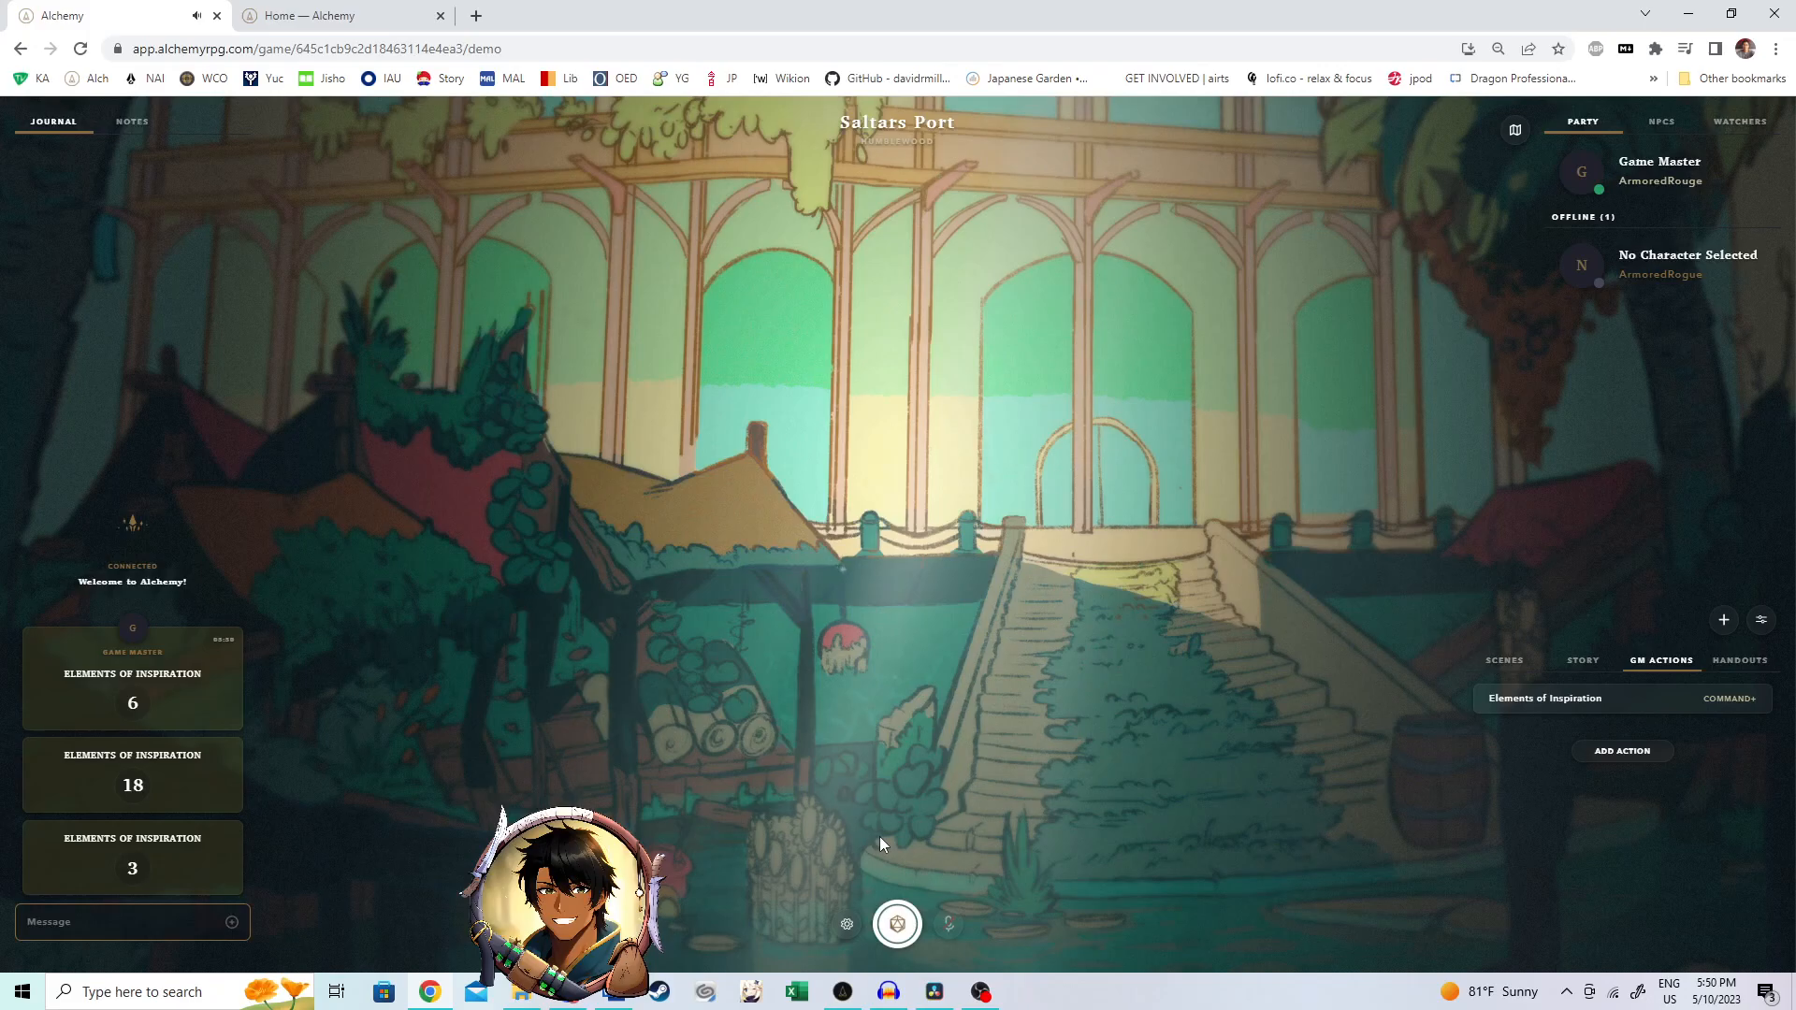
mouse_move(385, 845)
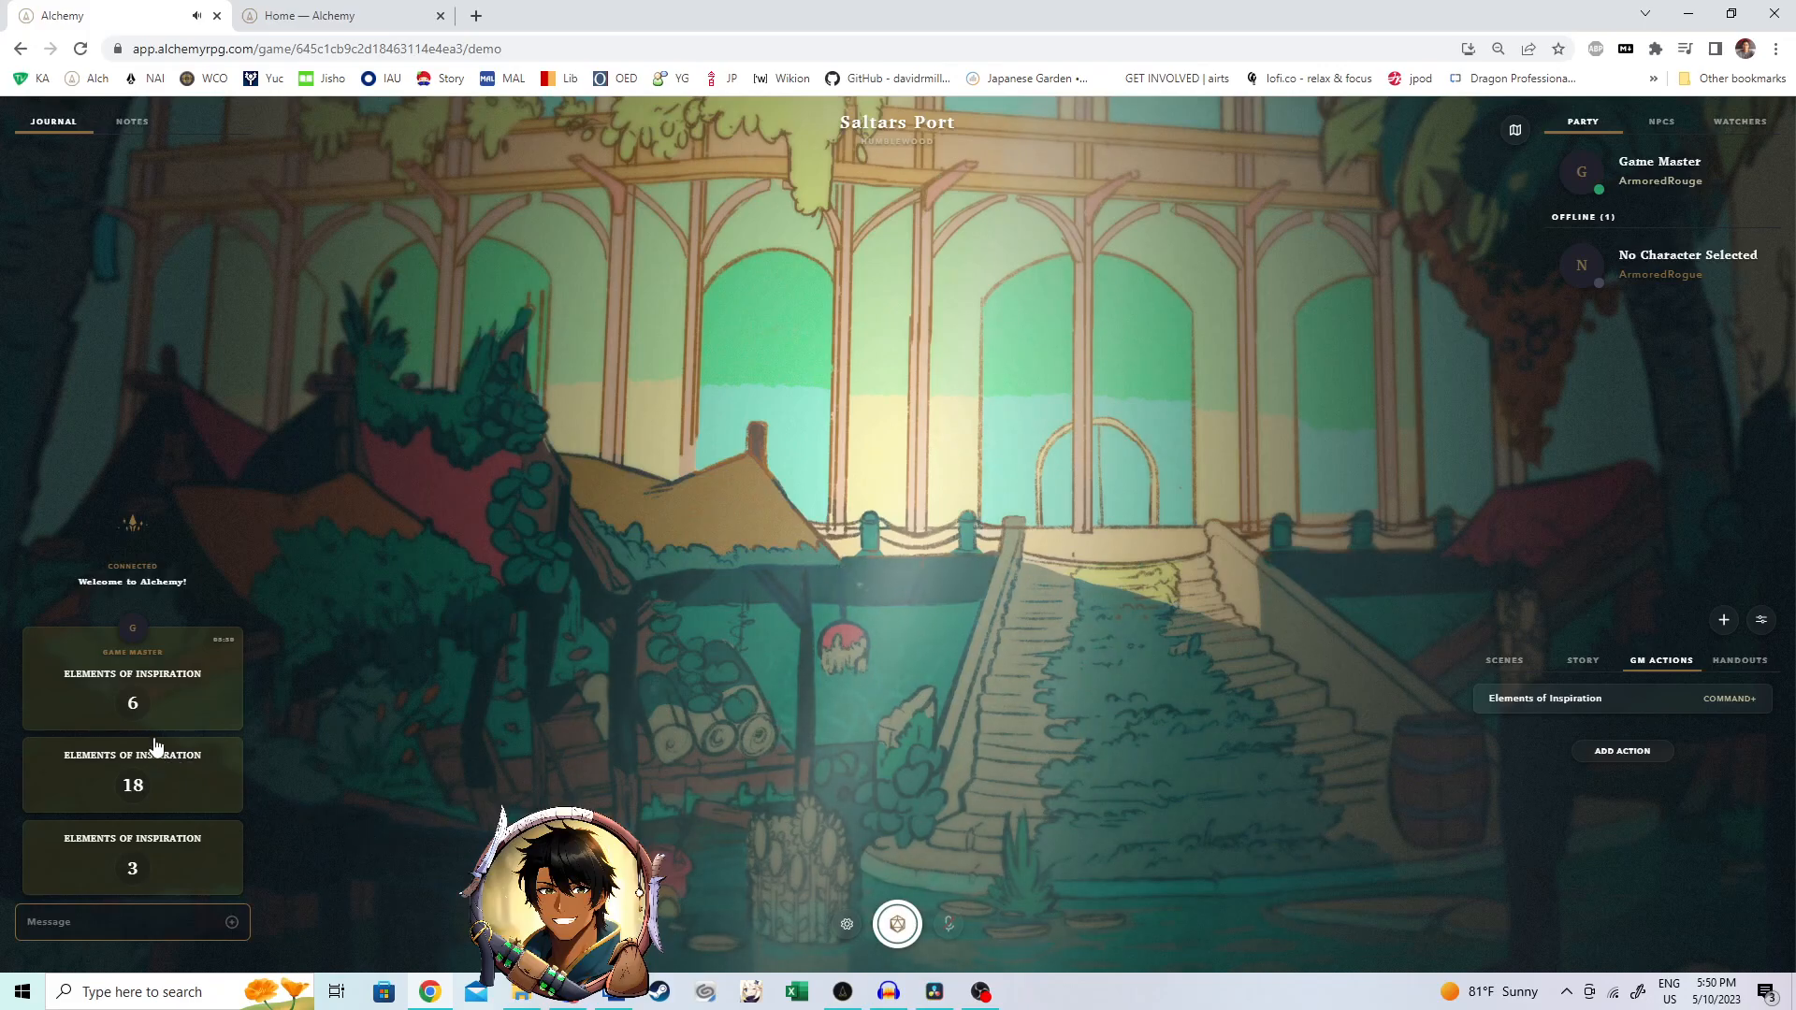
mouse_move(1659, 660)
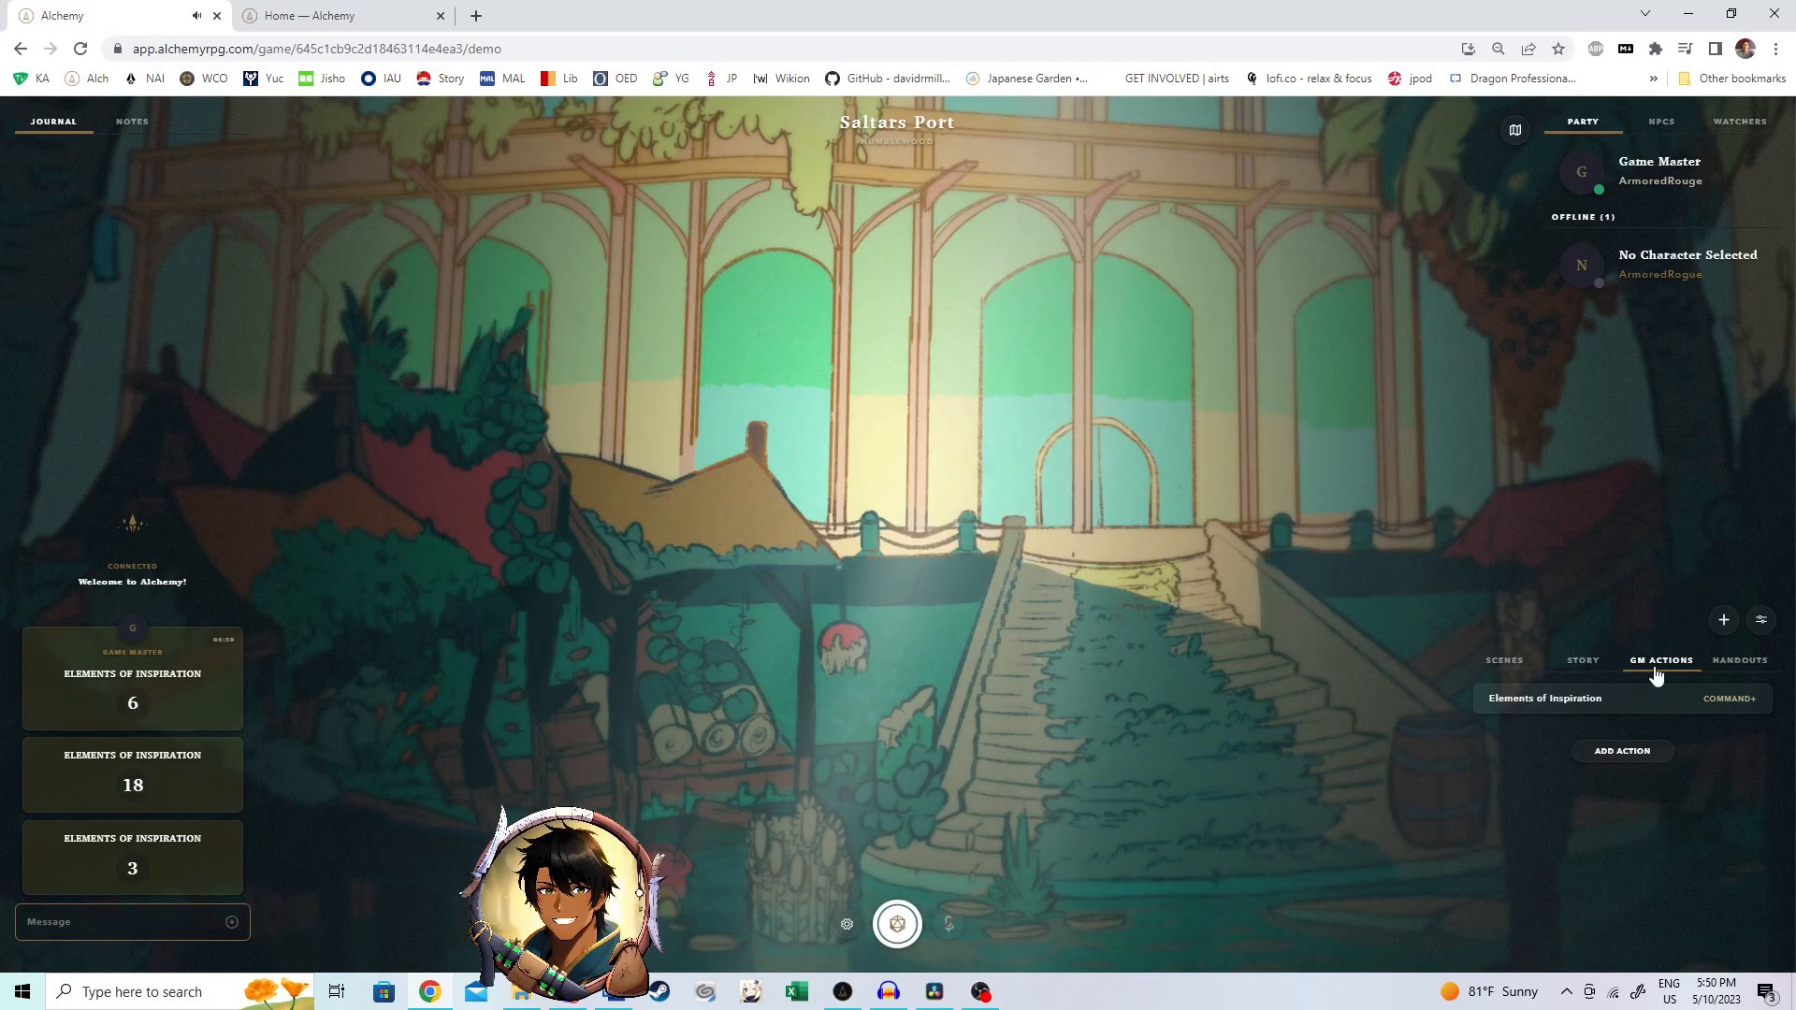
left_click(1738, 660)
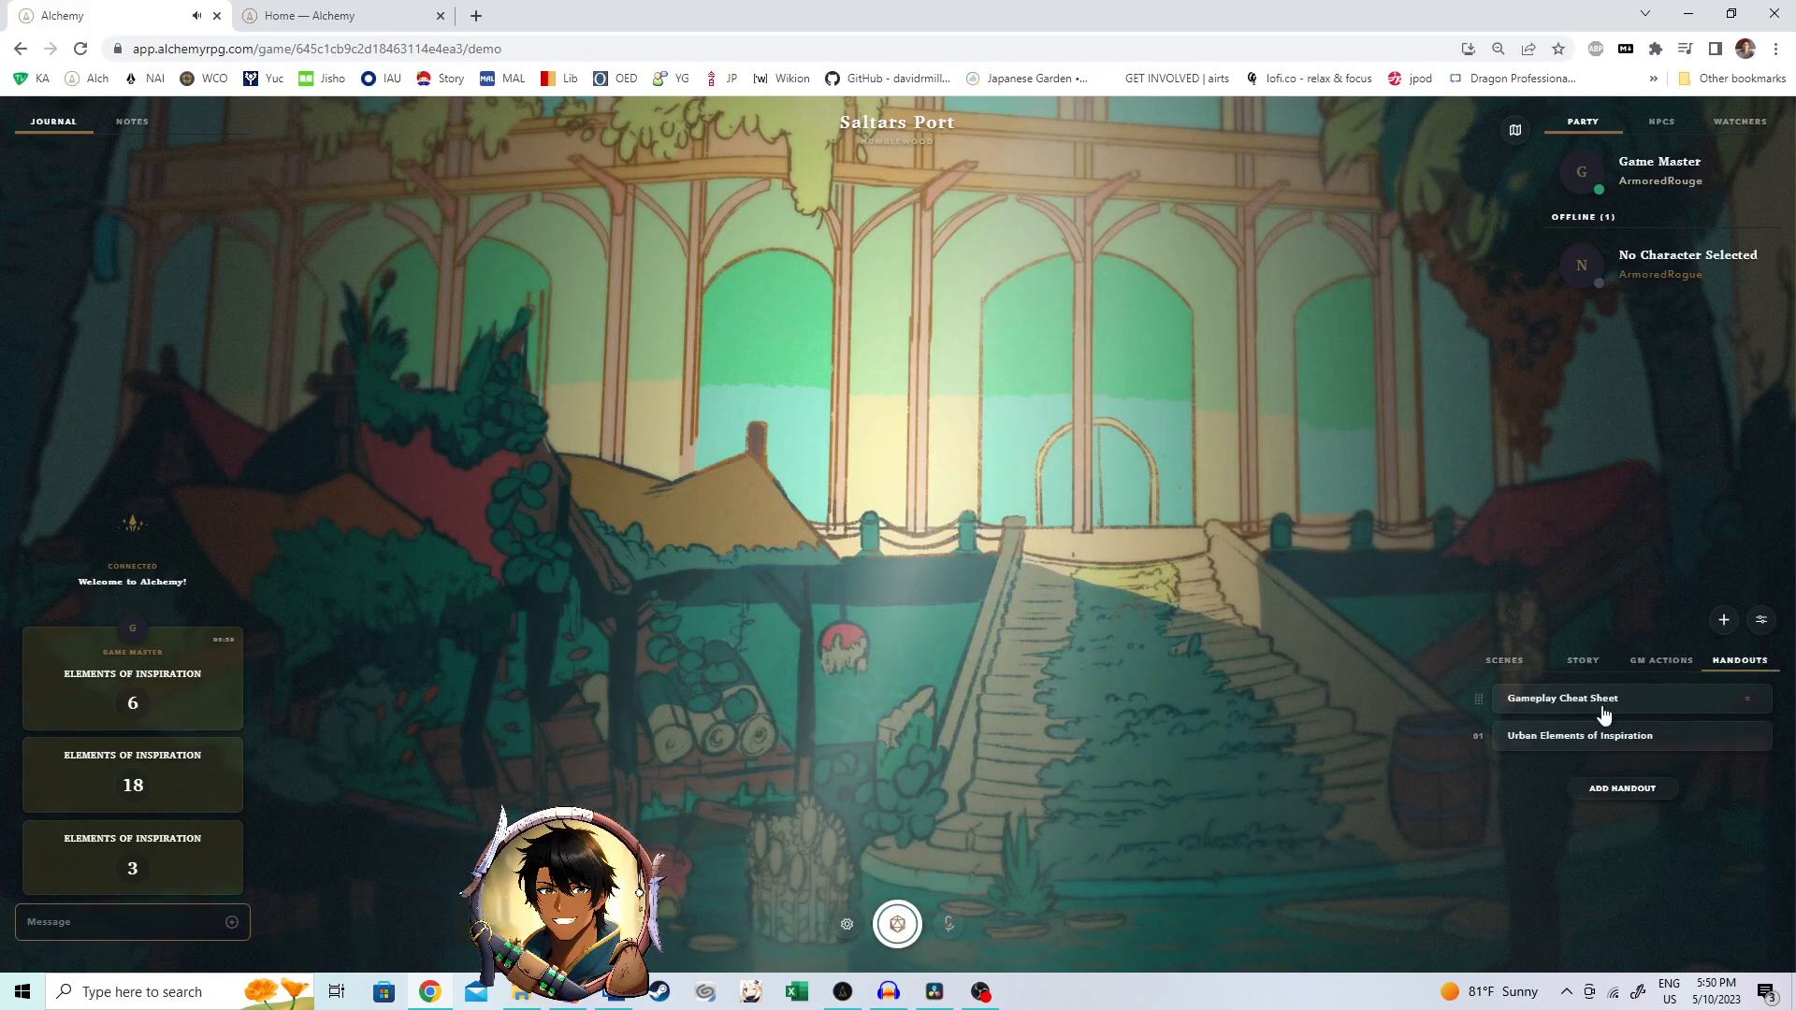
left_click(1578, 735)
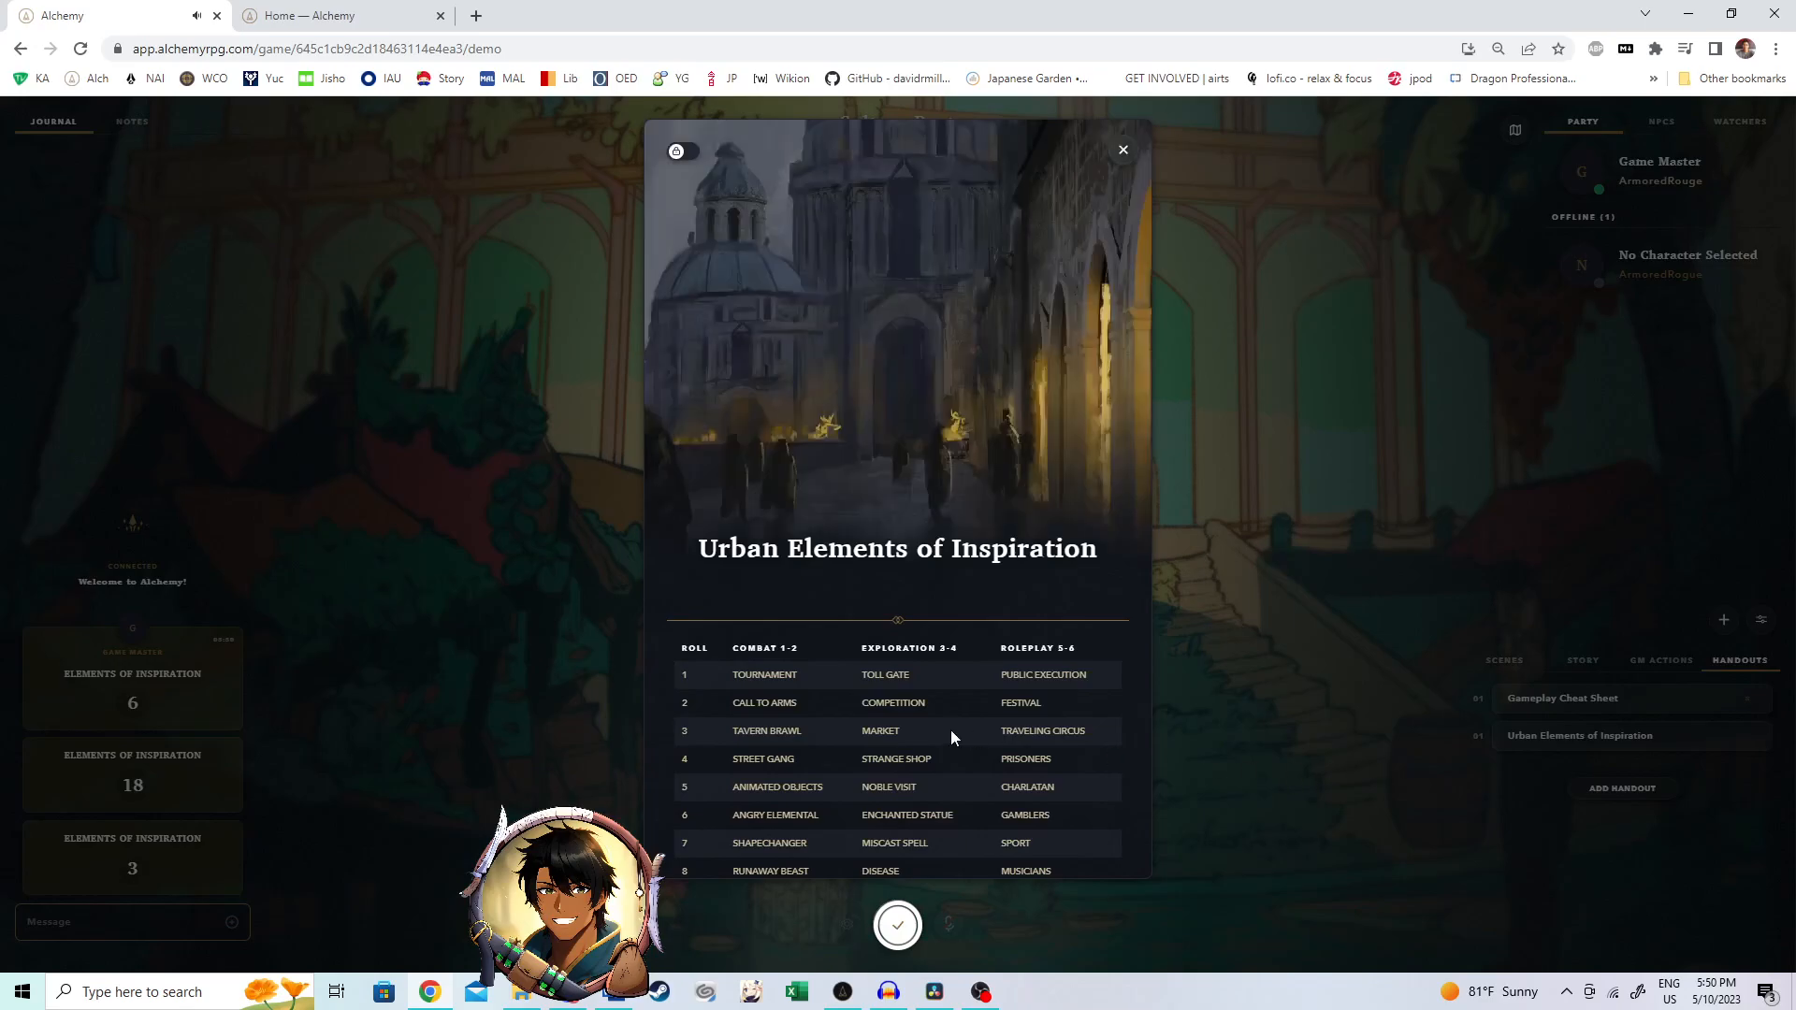
scroll("down", 3)
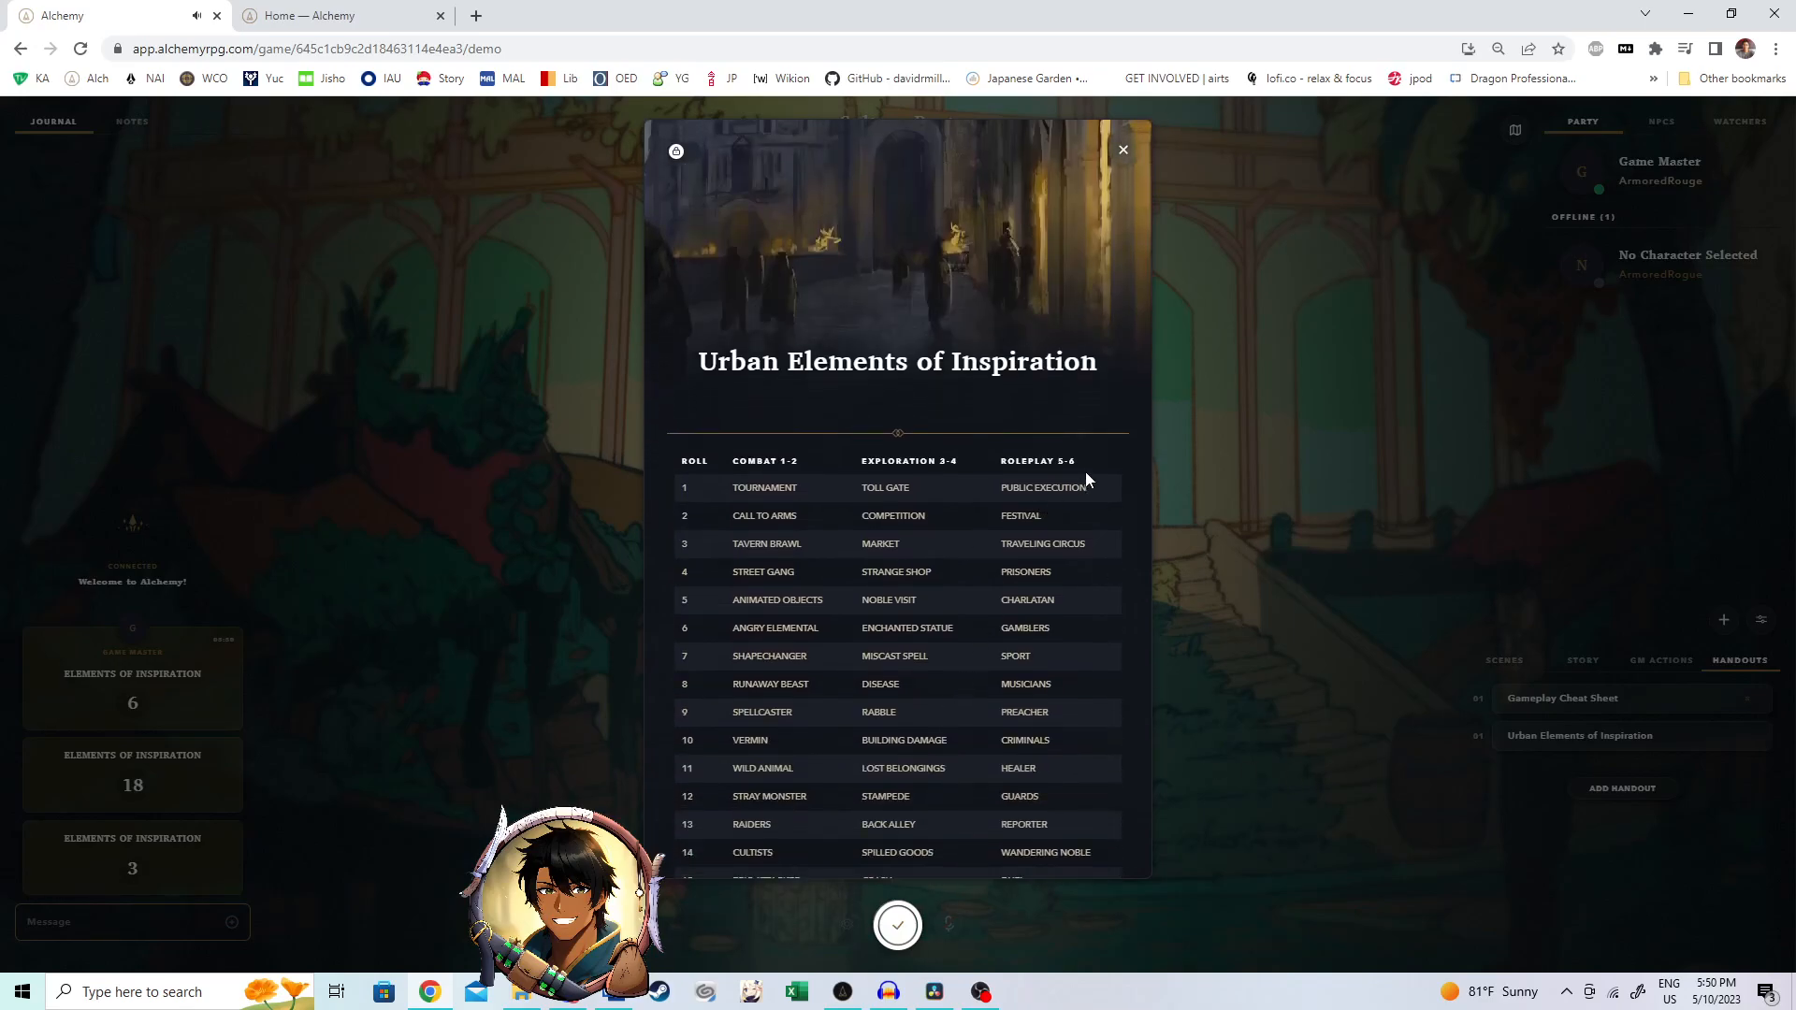
scroll("down", 3)
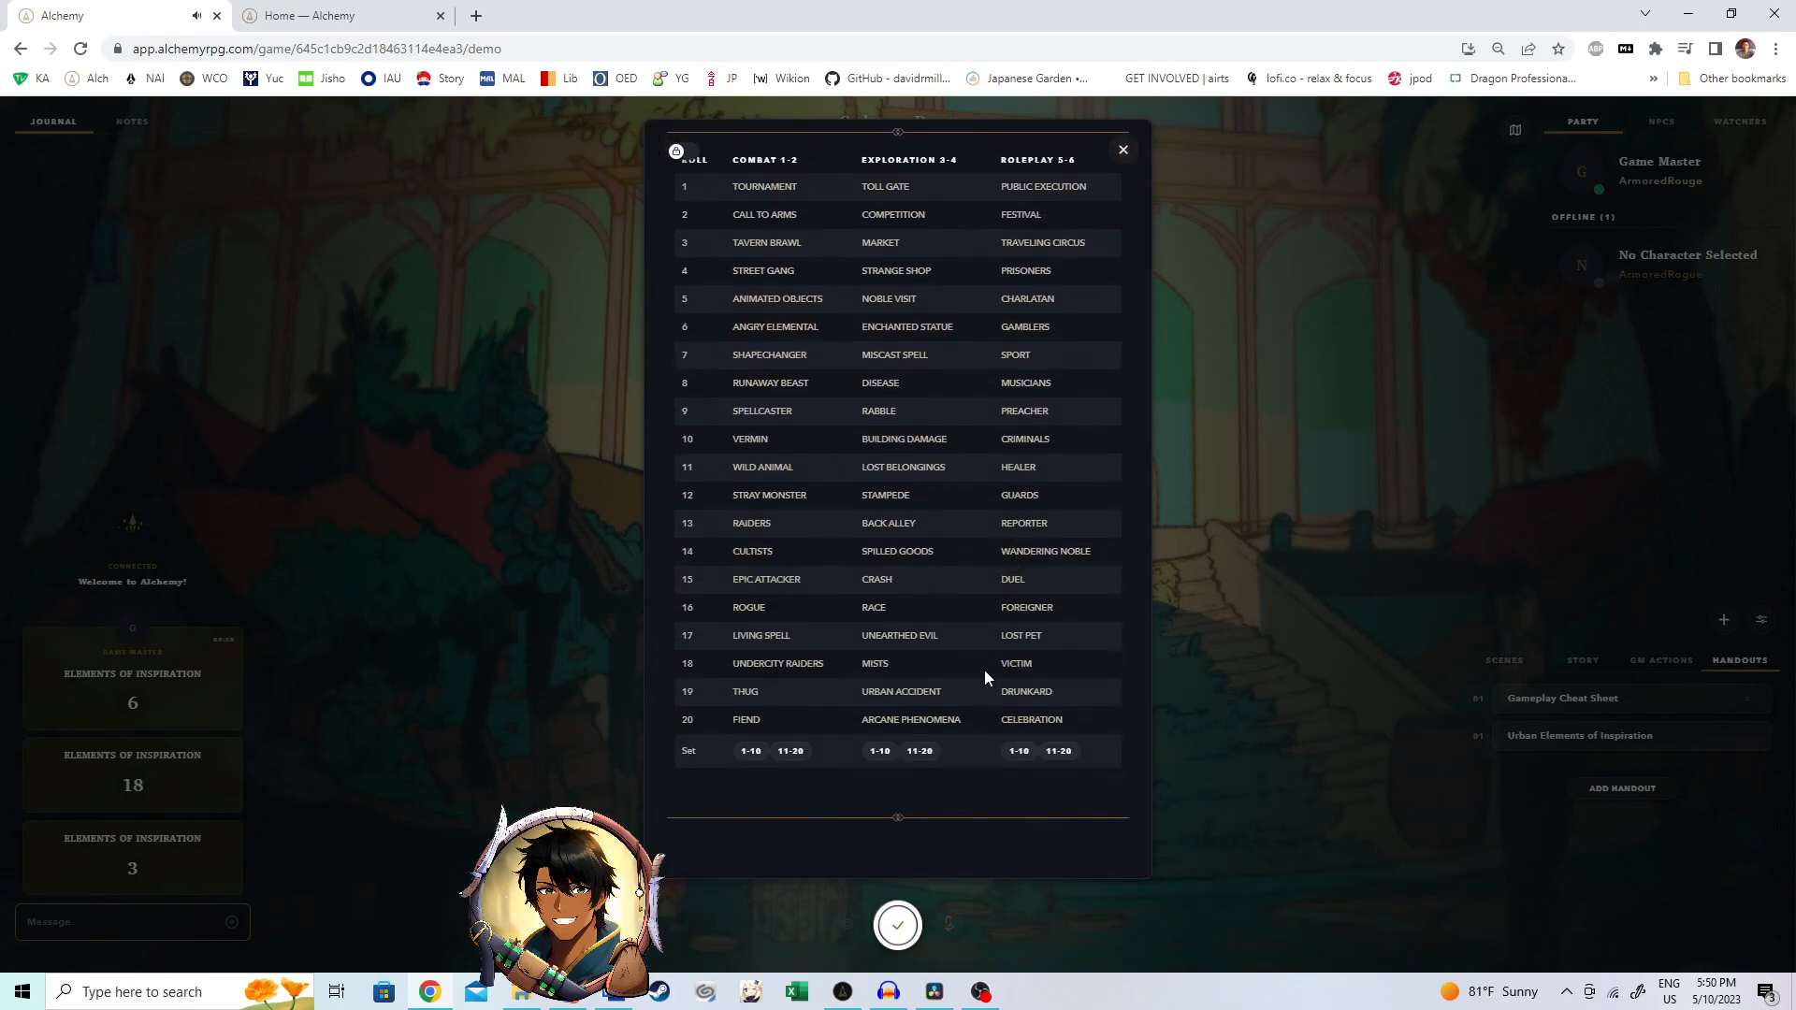
left_click(1058, 750)
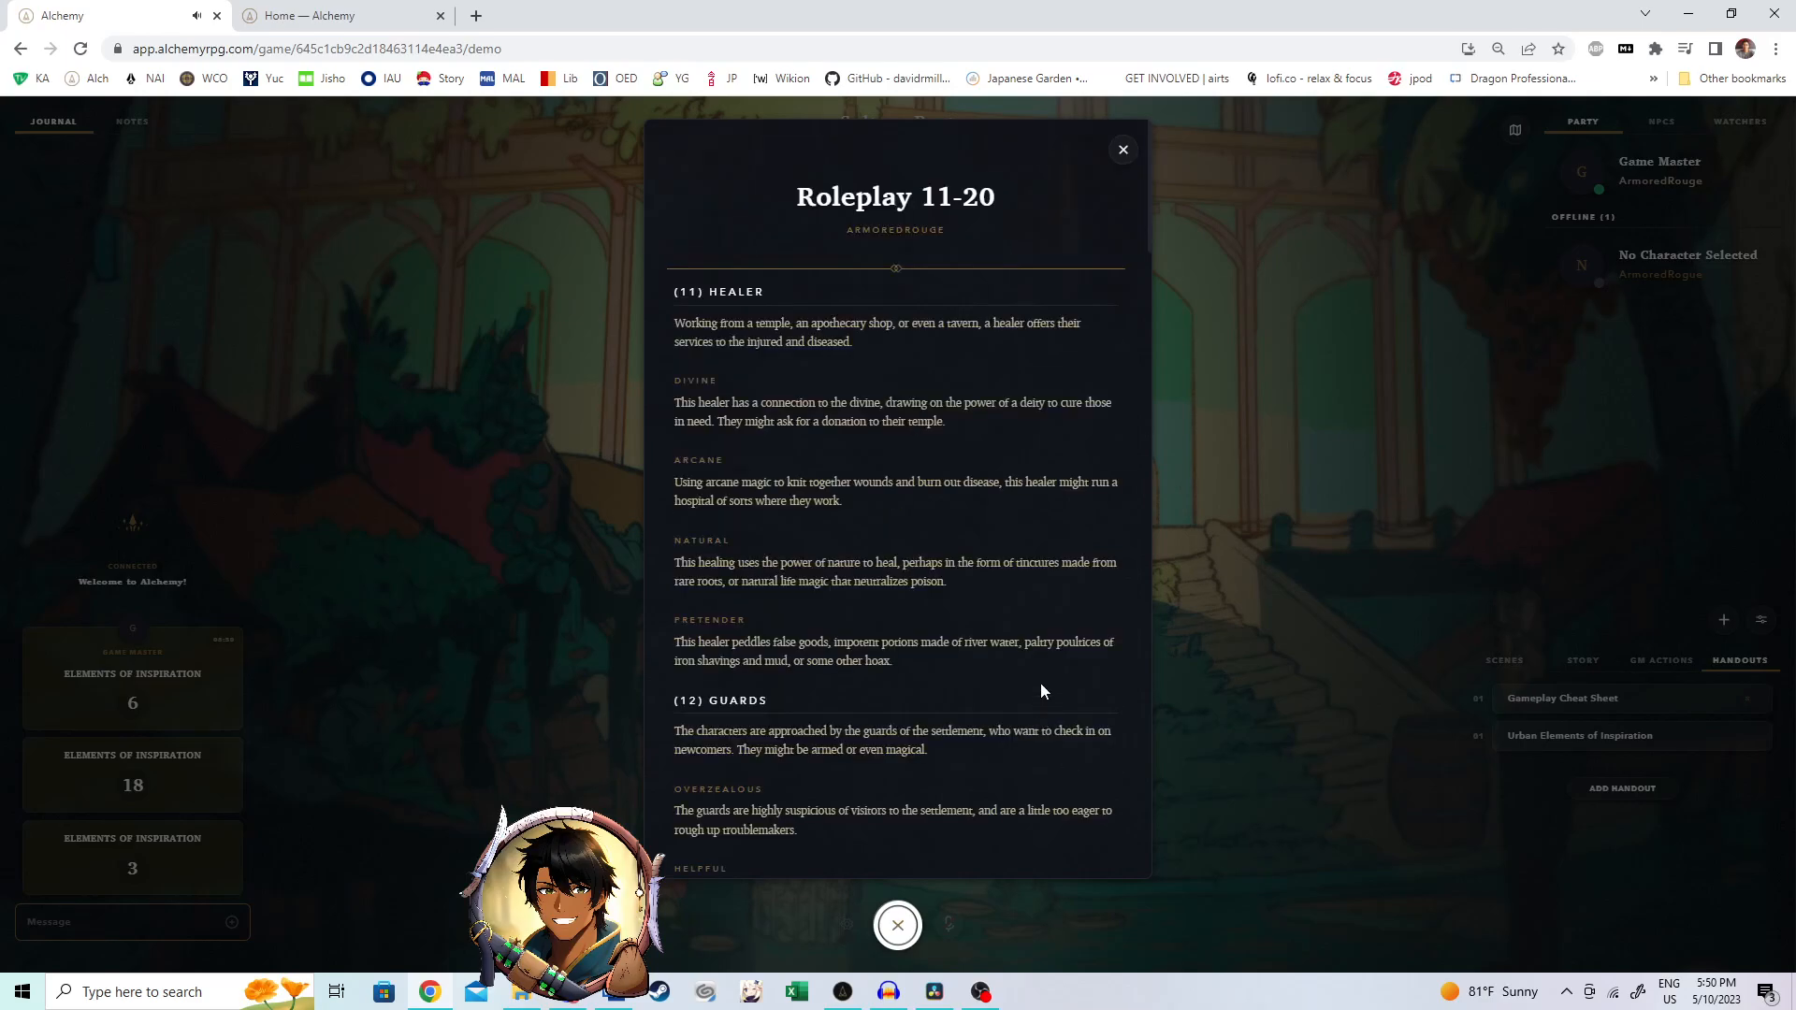
scroll("down", 3)
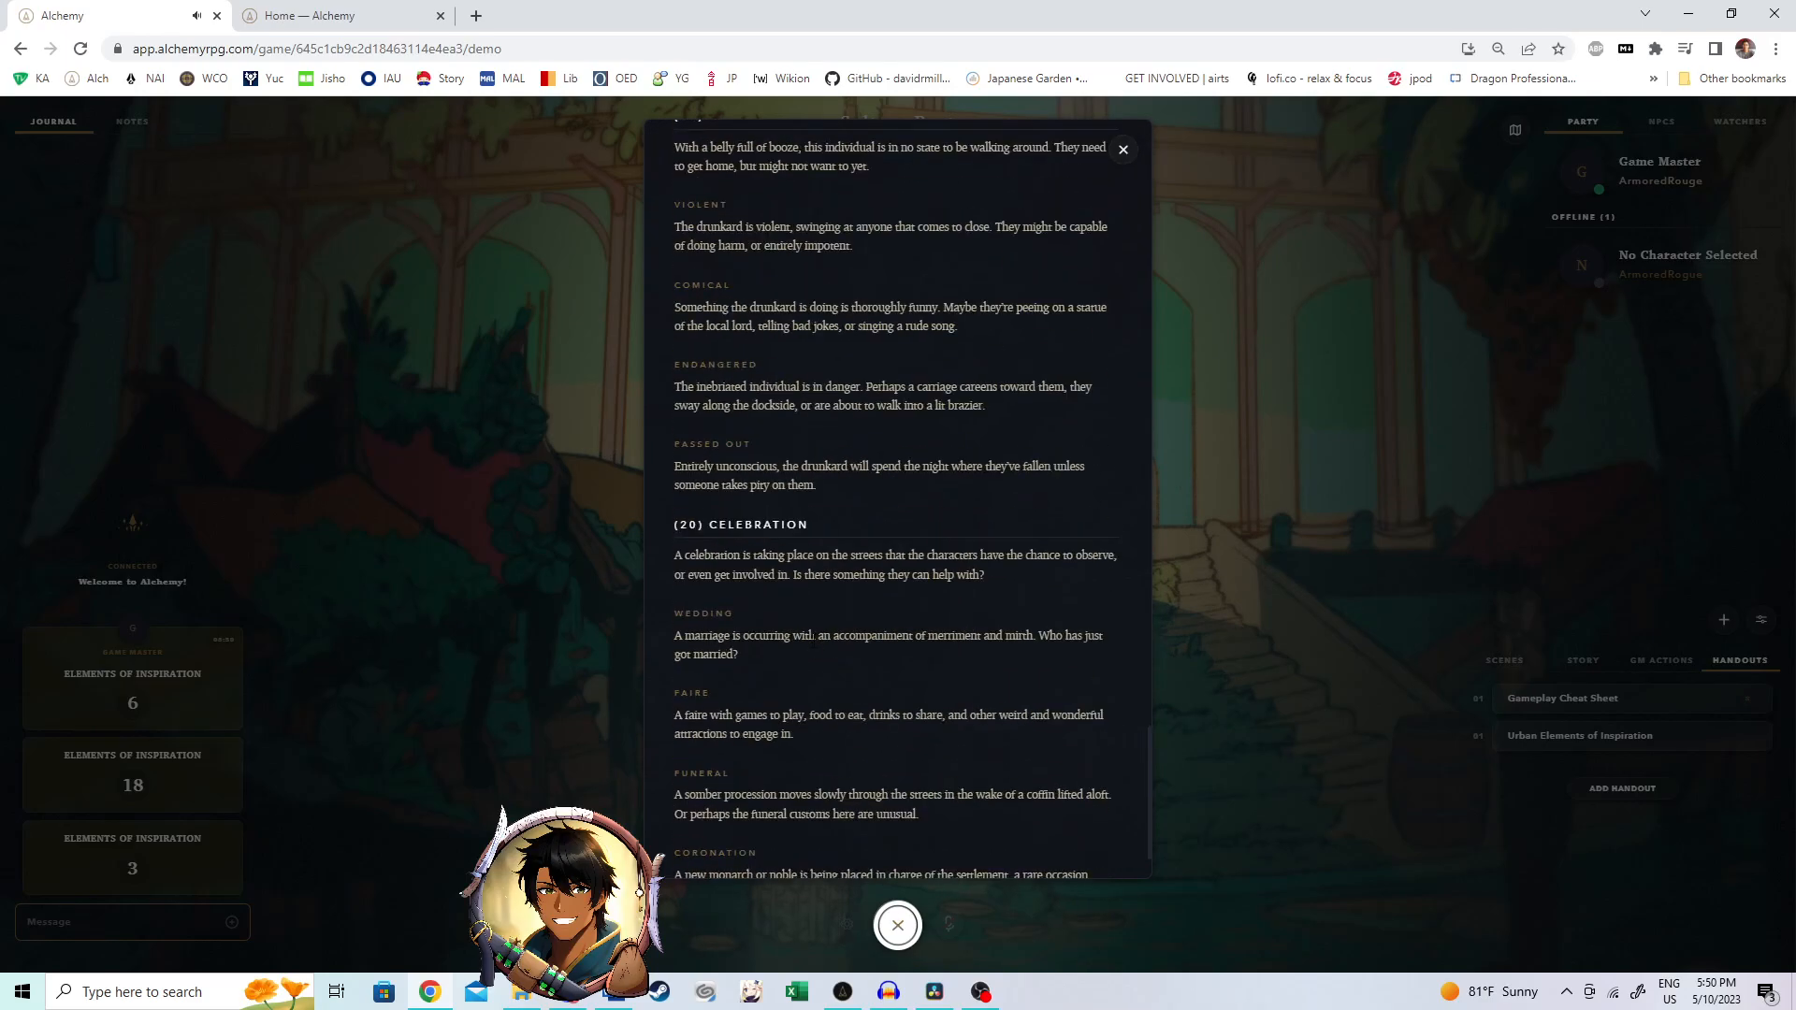
scroll("up", 3)
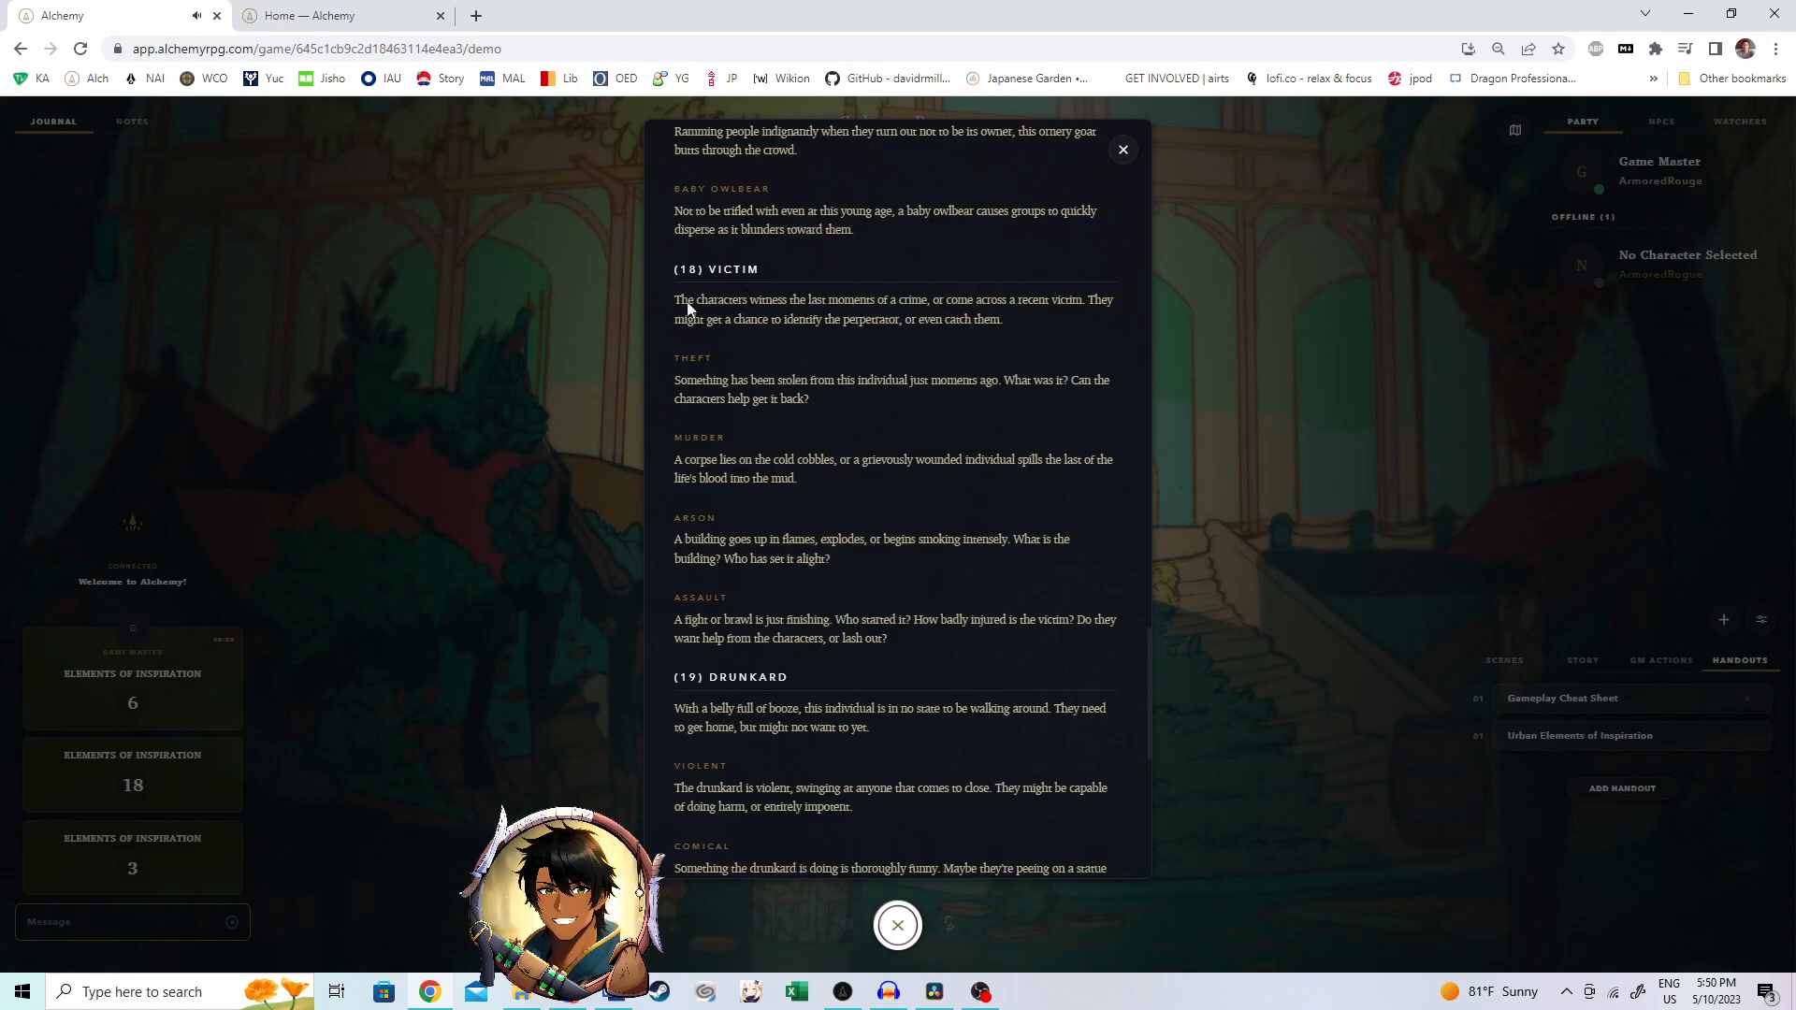
mouse_move(742, 459)
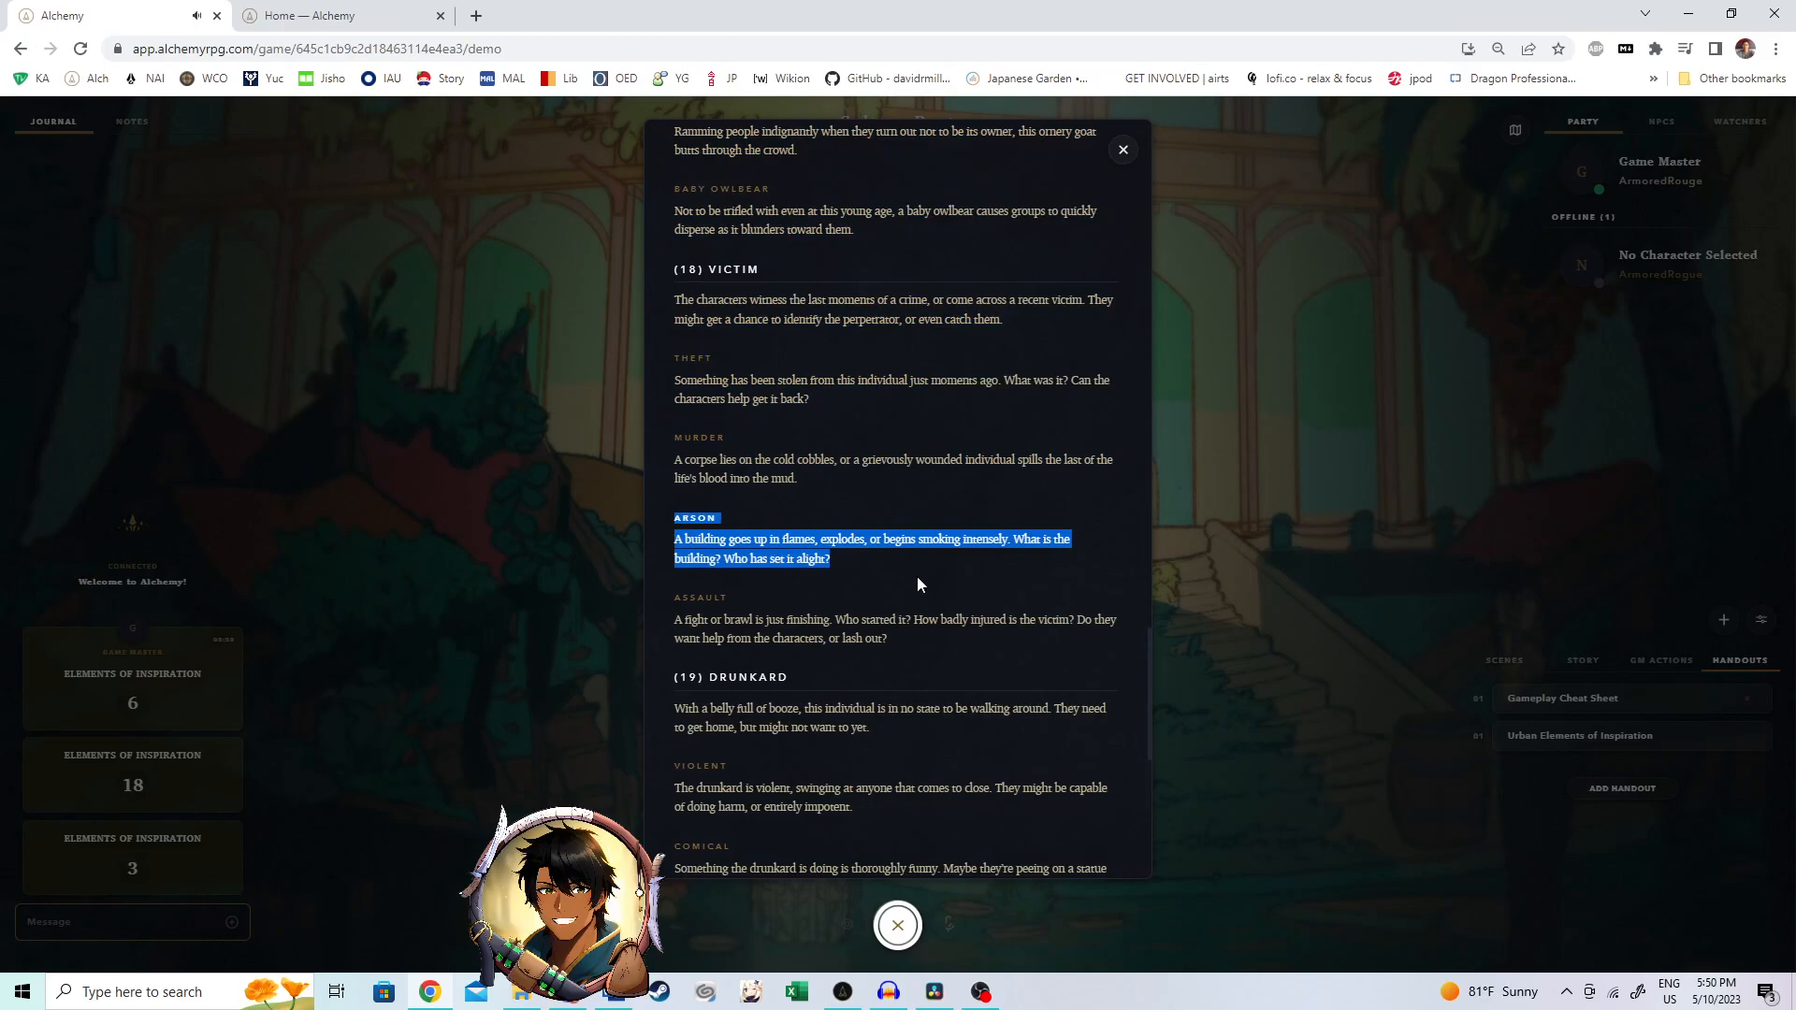
left_click(905, 568)
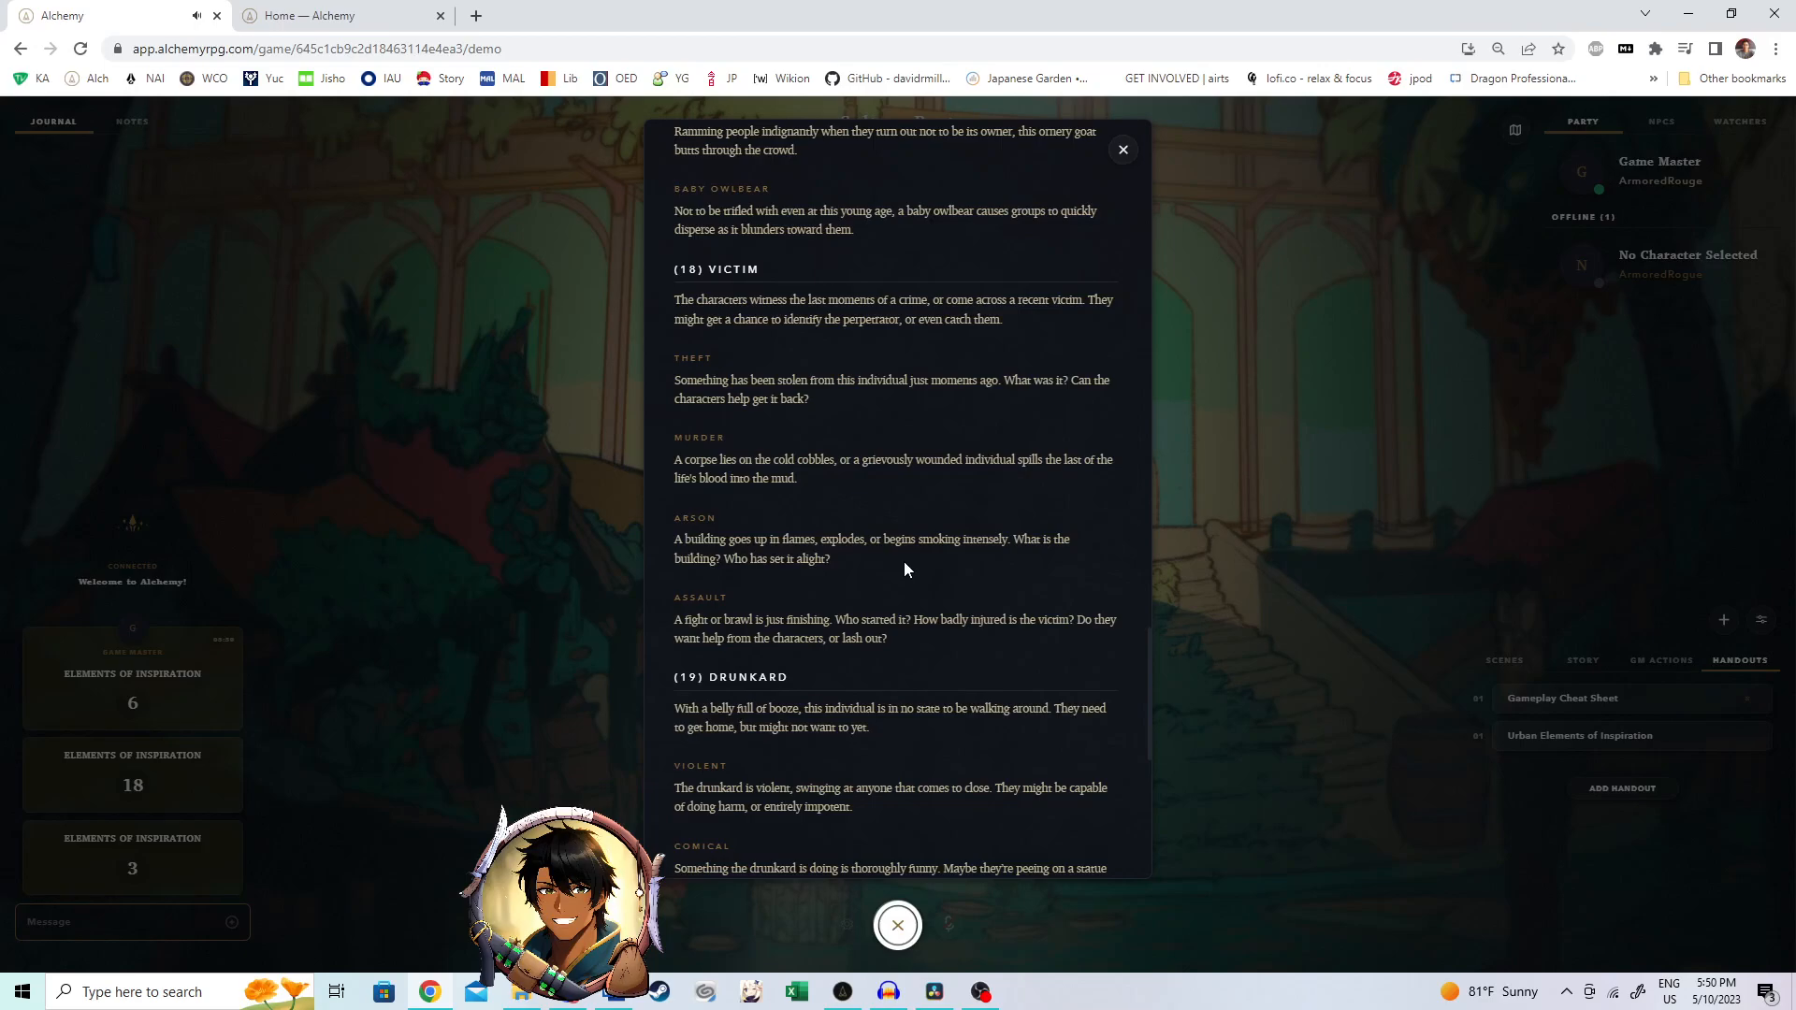
left_click(1123, 150)
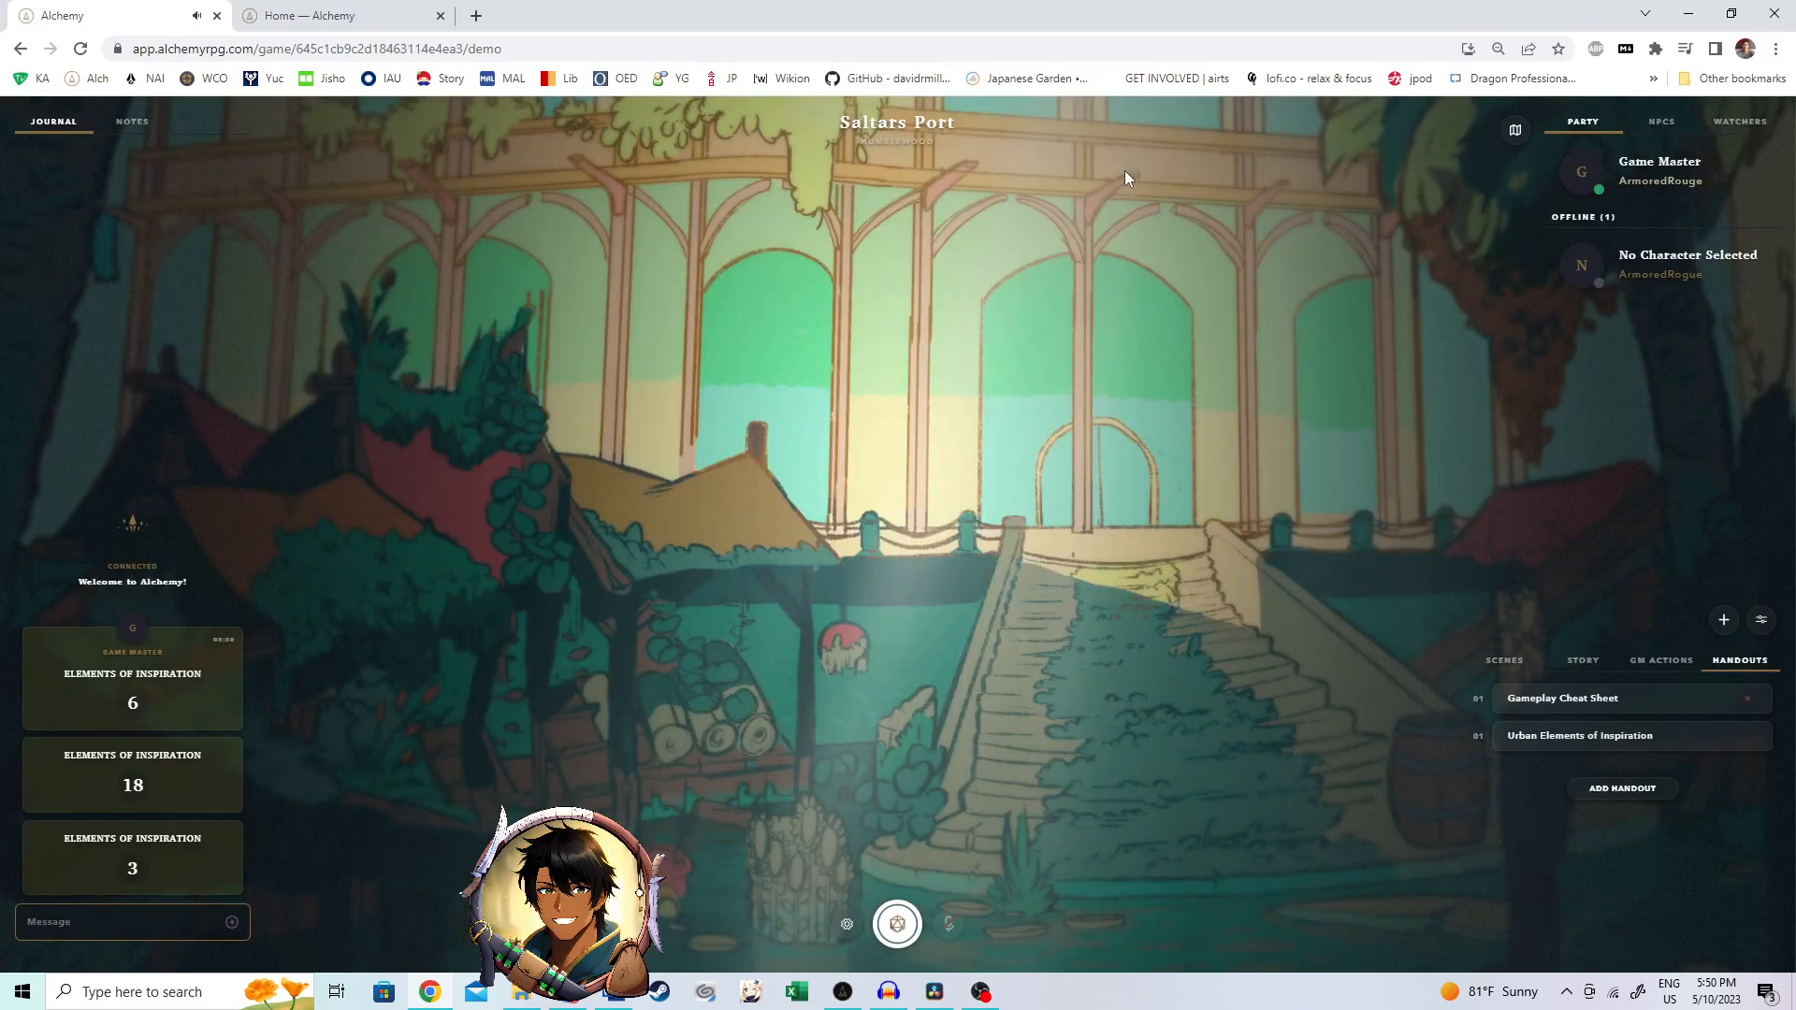
mouse_move(1203, 179)
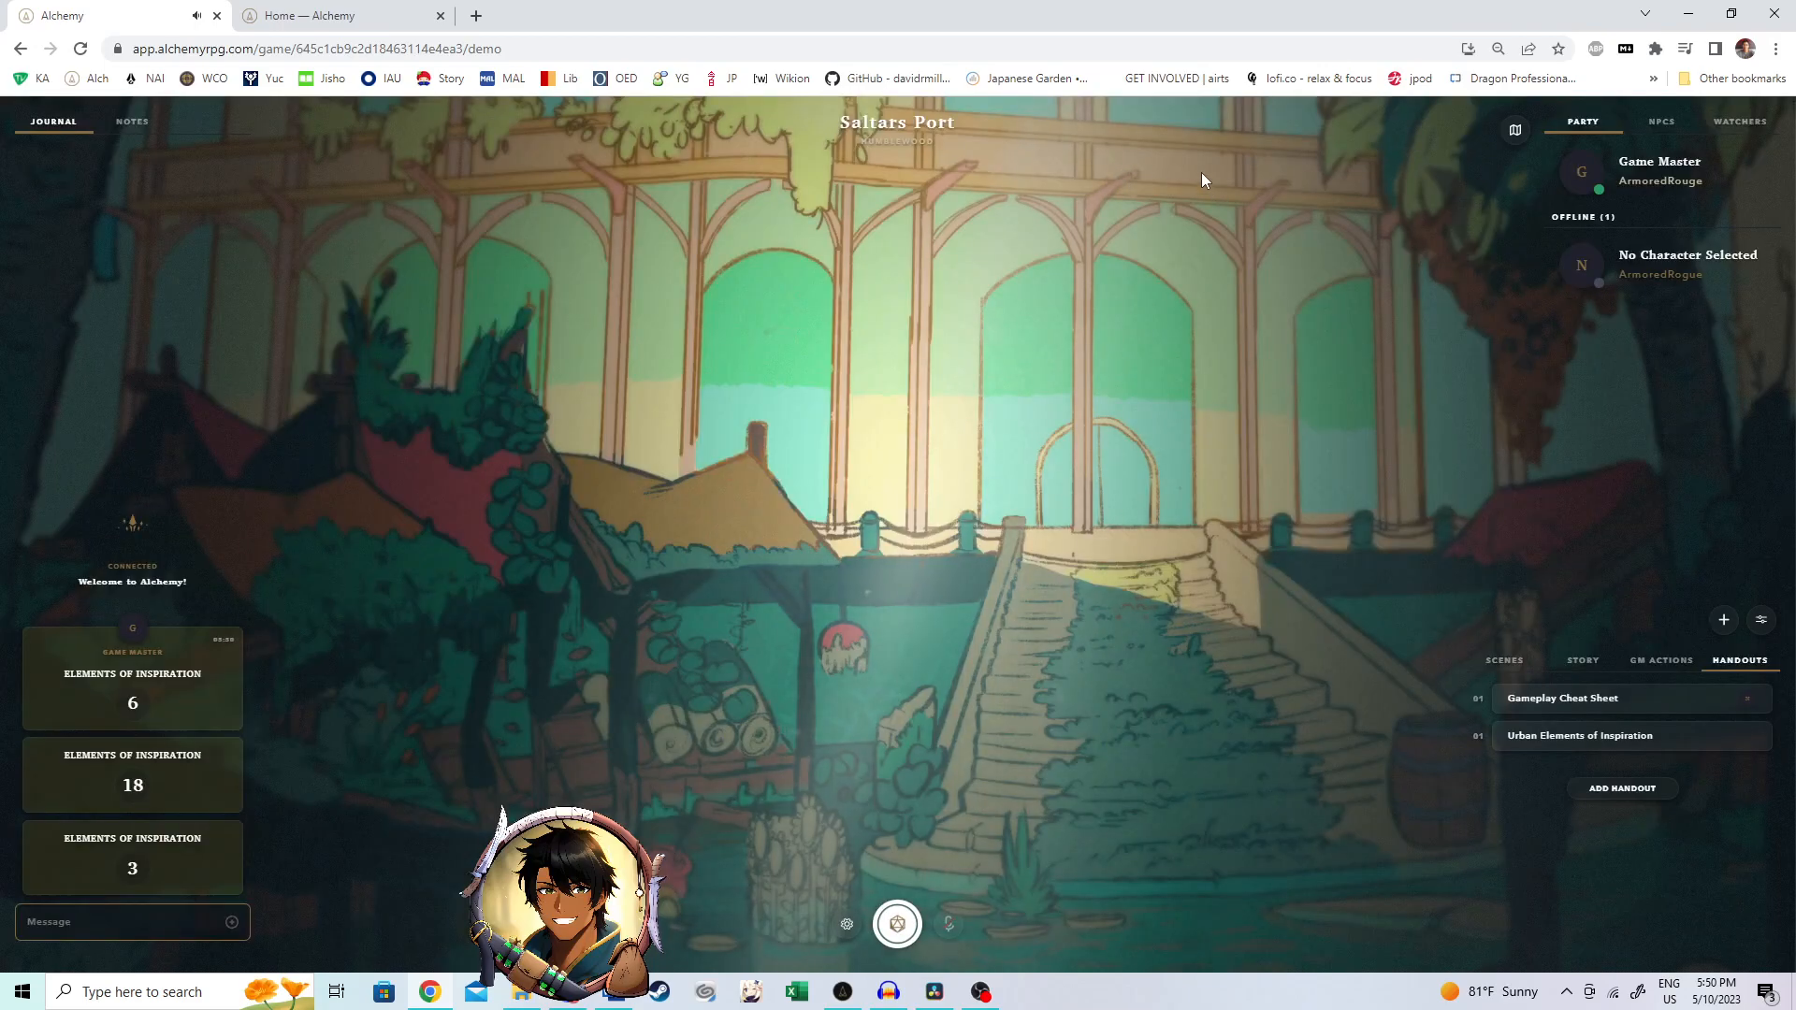
mouse_move(1614, 454)
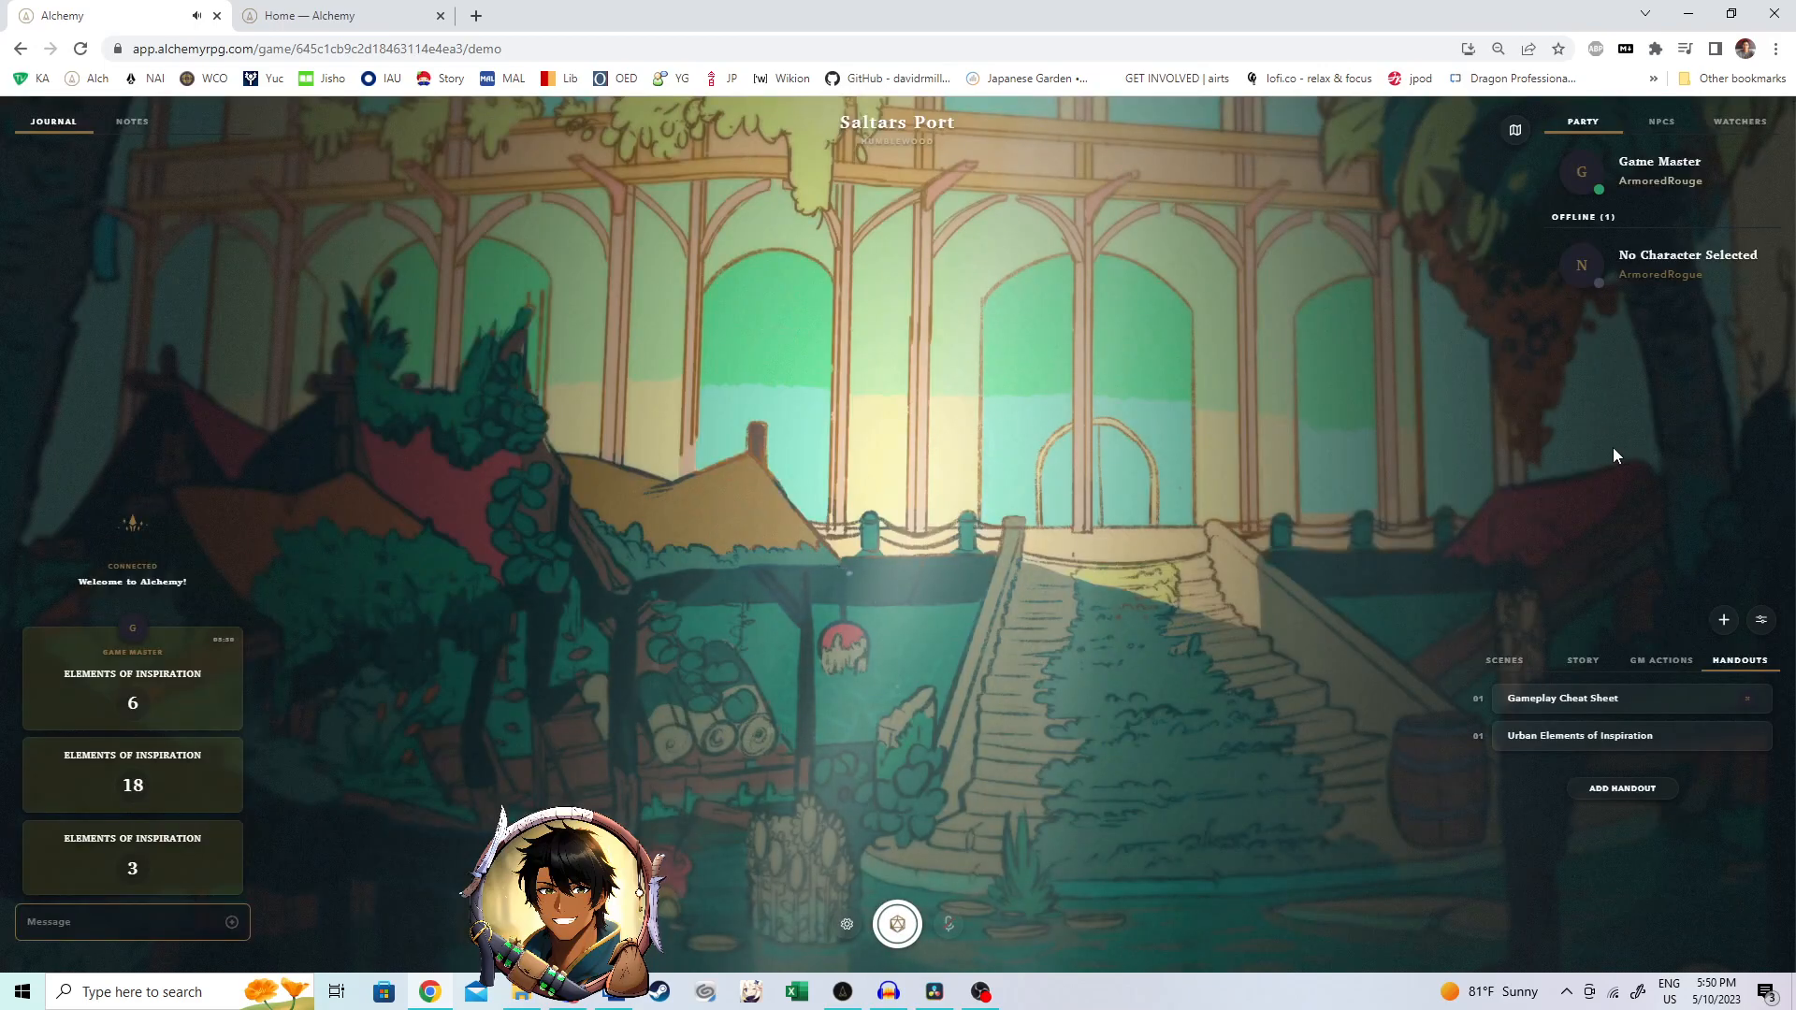
- Glance at the story text, then open the character creator from 'No Character Selected'
left_click(1583, 660)
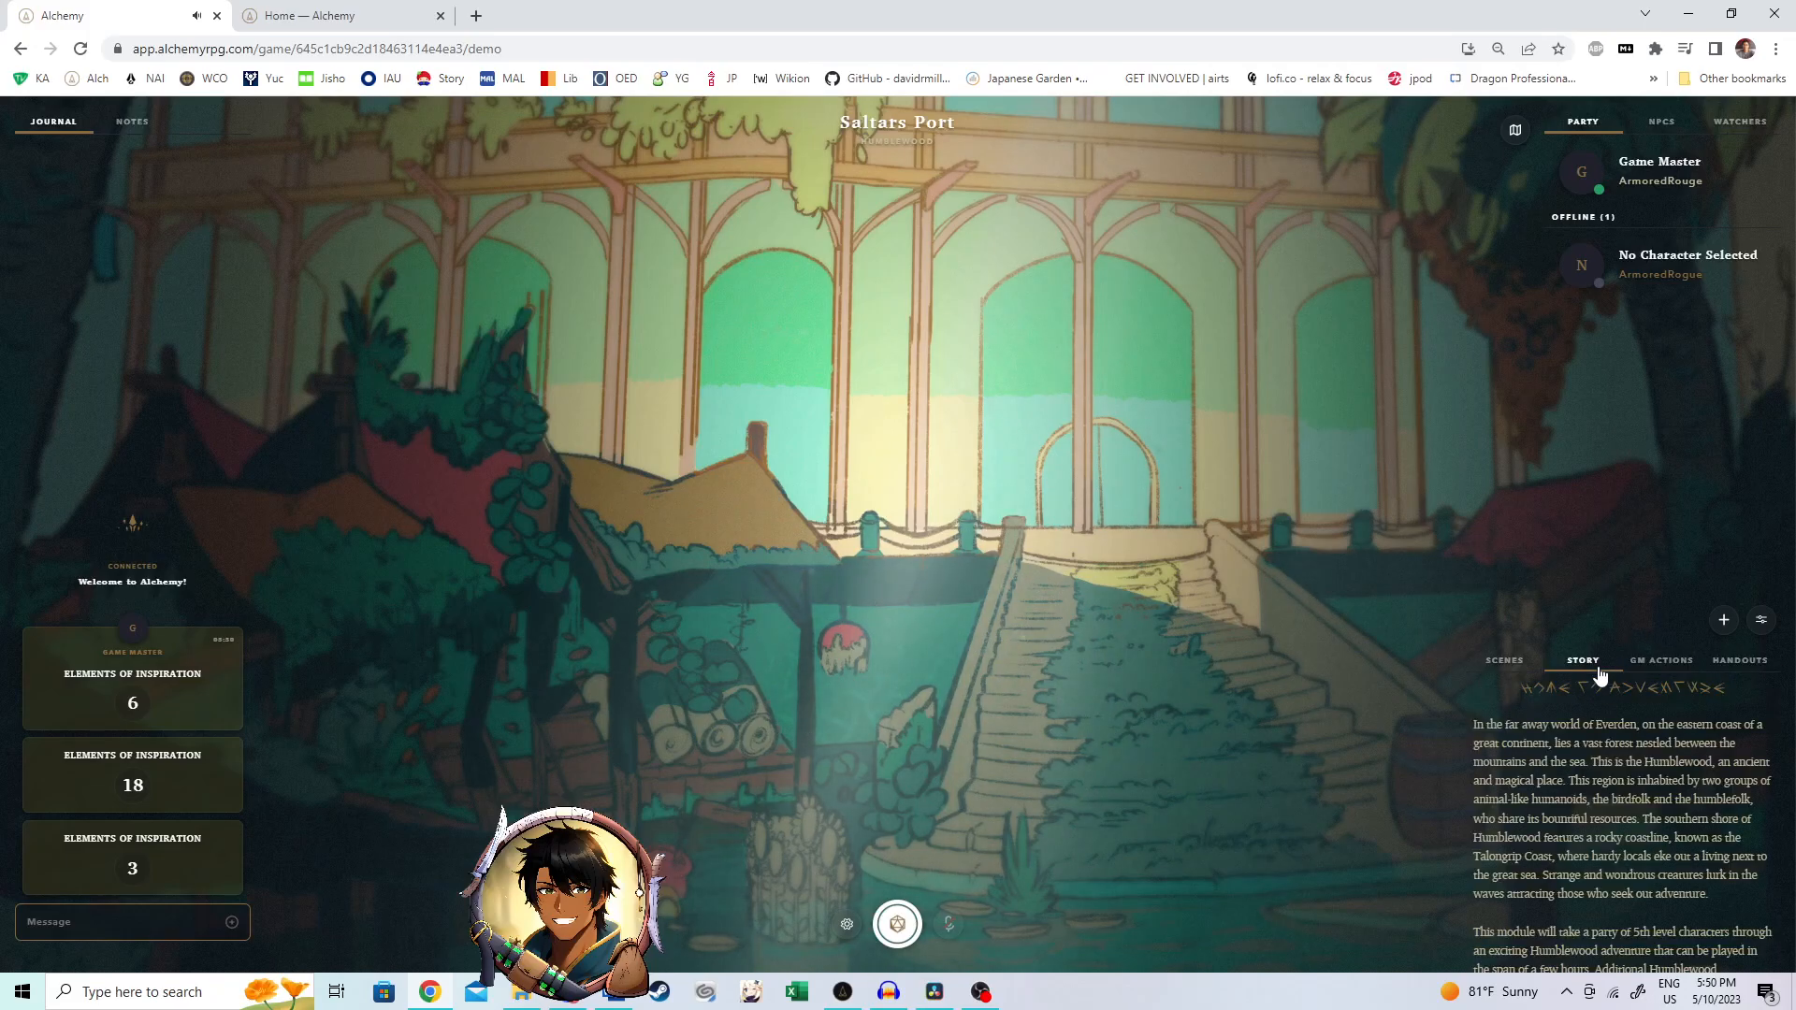
left_click(1737, 660)
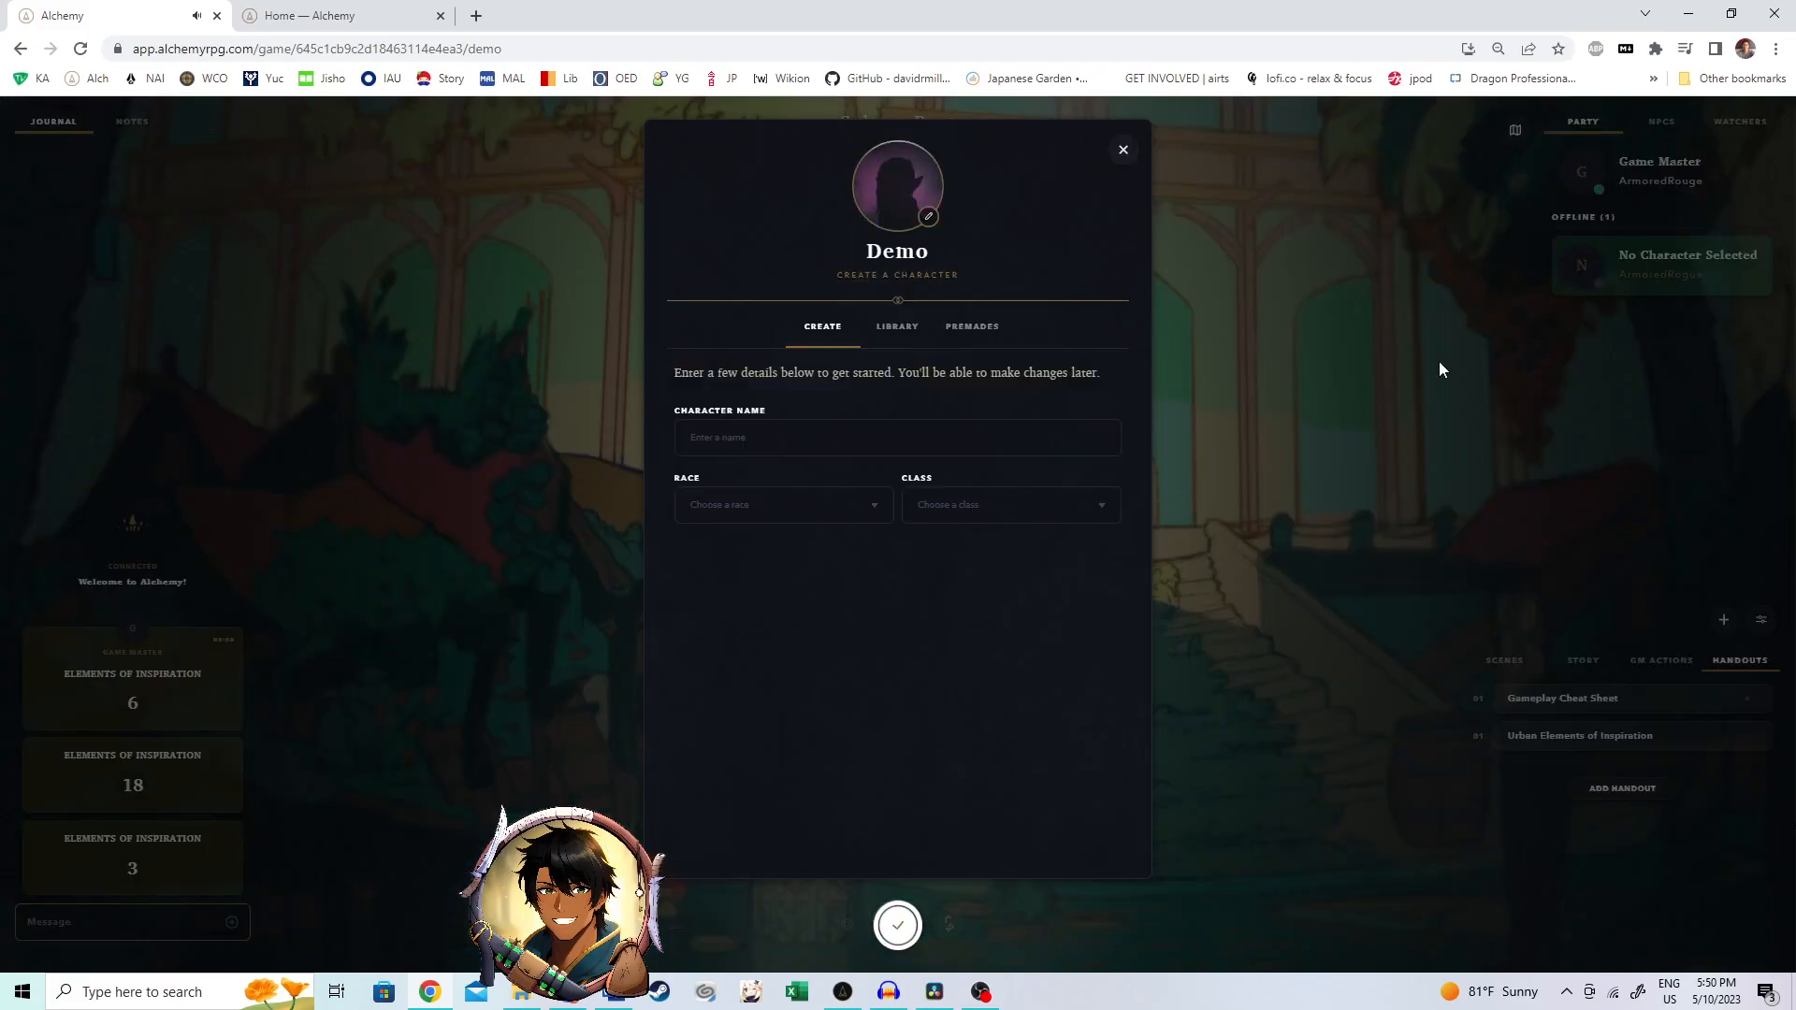
- Choose the Humblewood premade Shay Ambrell, Level 5 Vulpin Wizard, as the player character
left_click(971, 325)
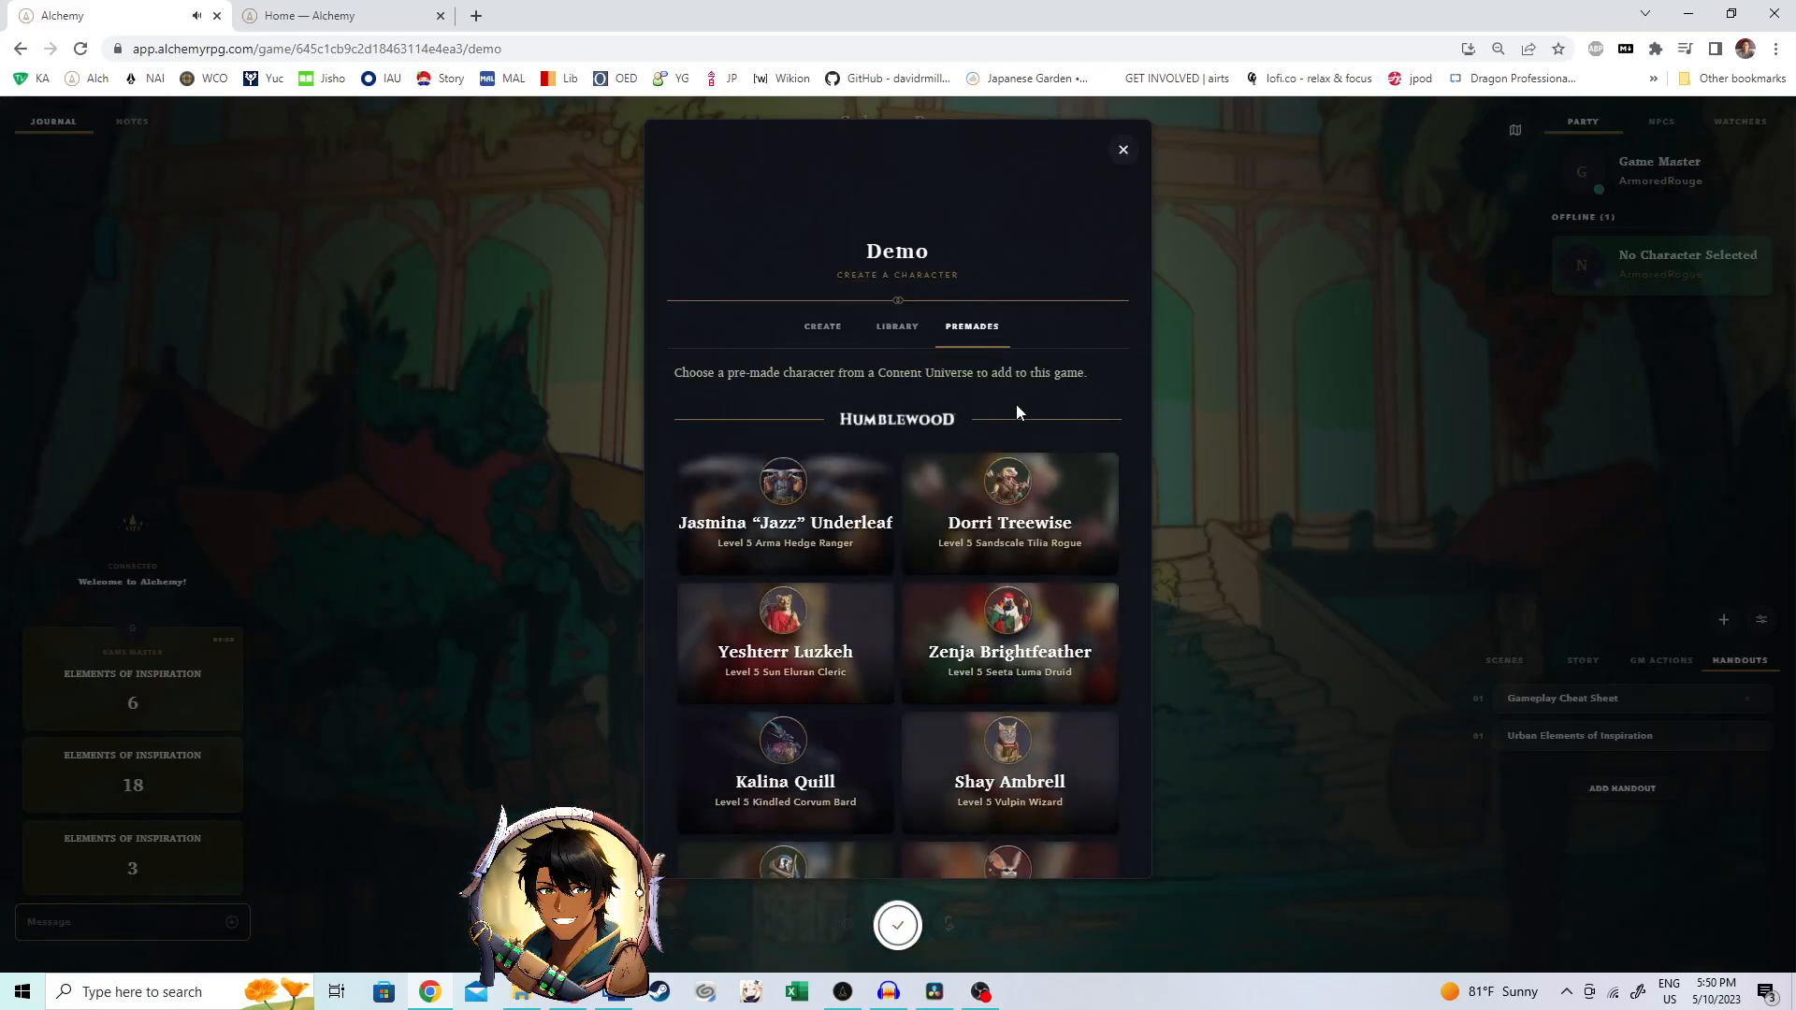
scroll("down", 3)
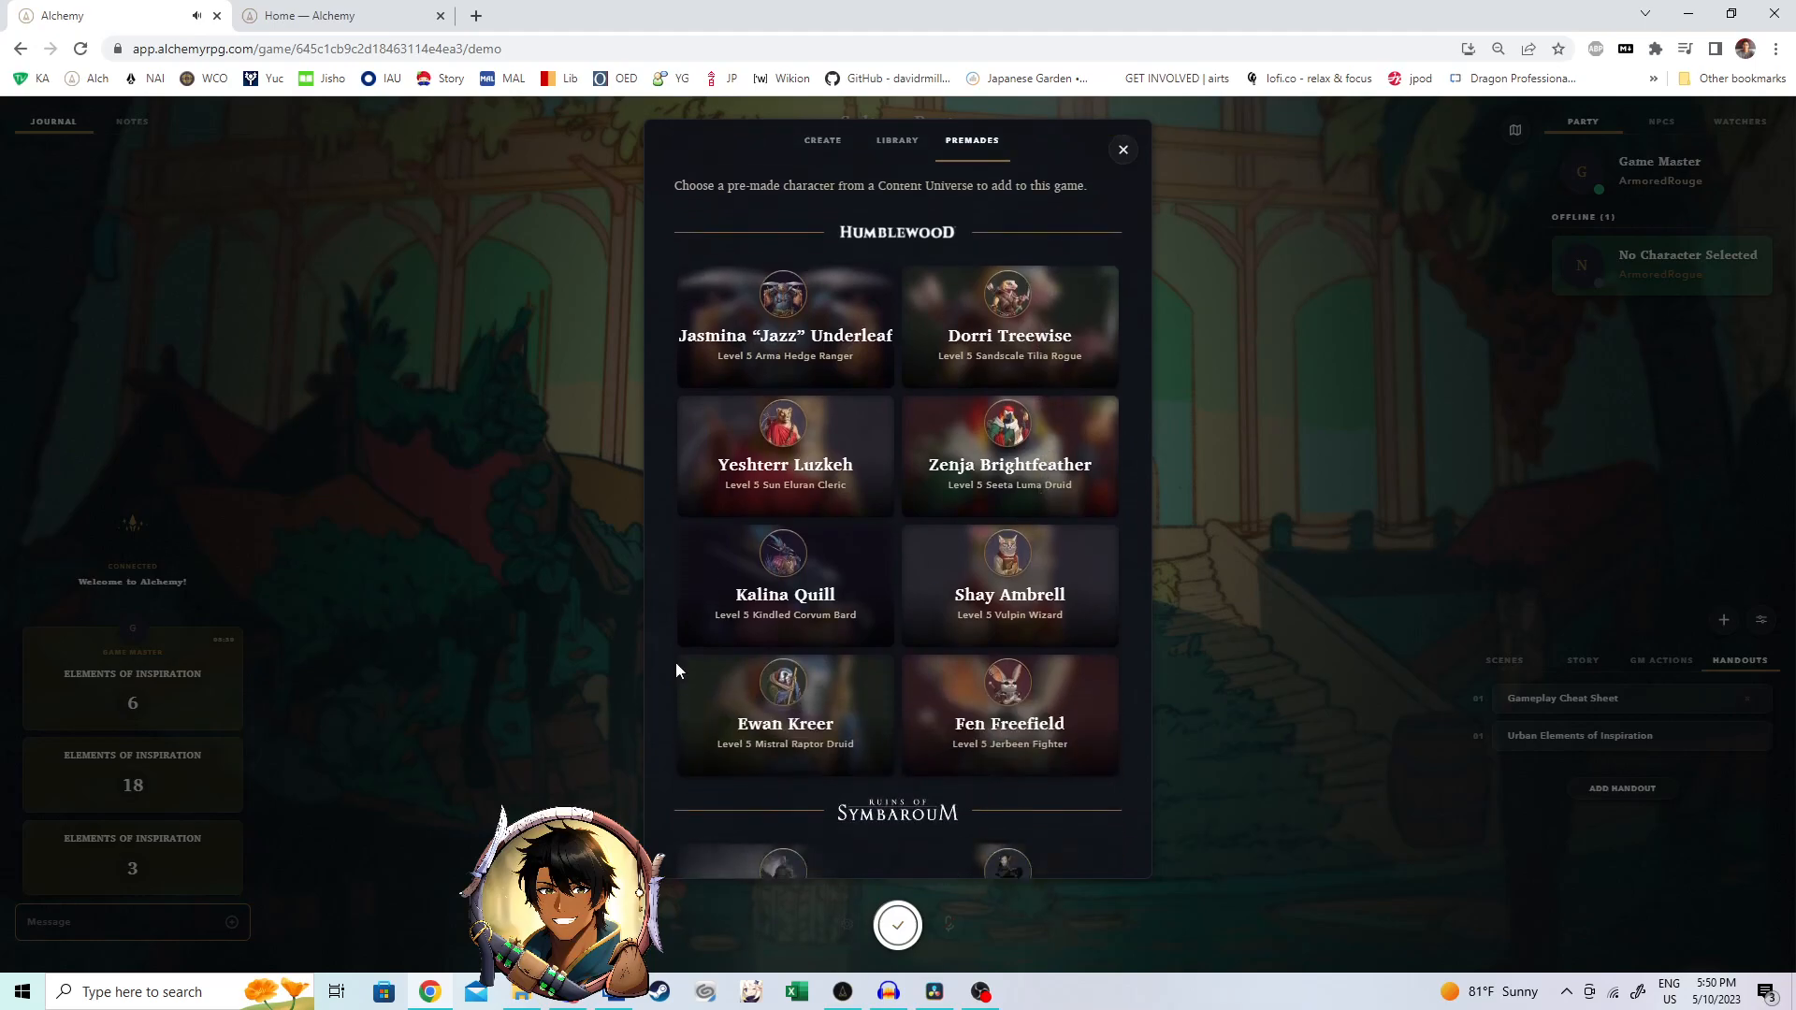
left_click(1120, 150)
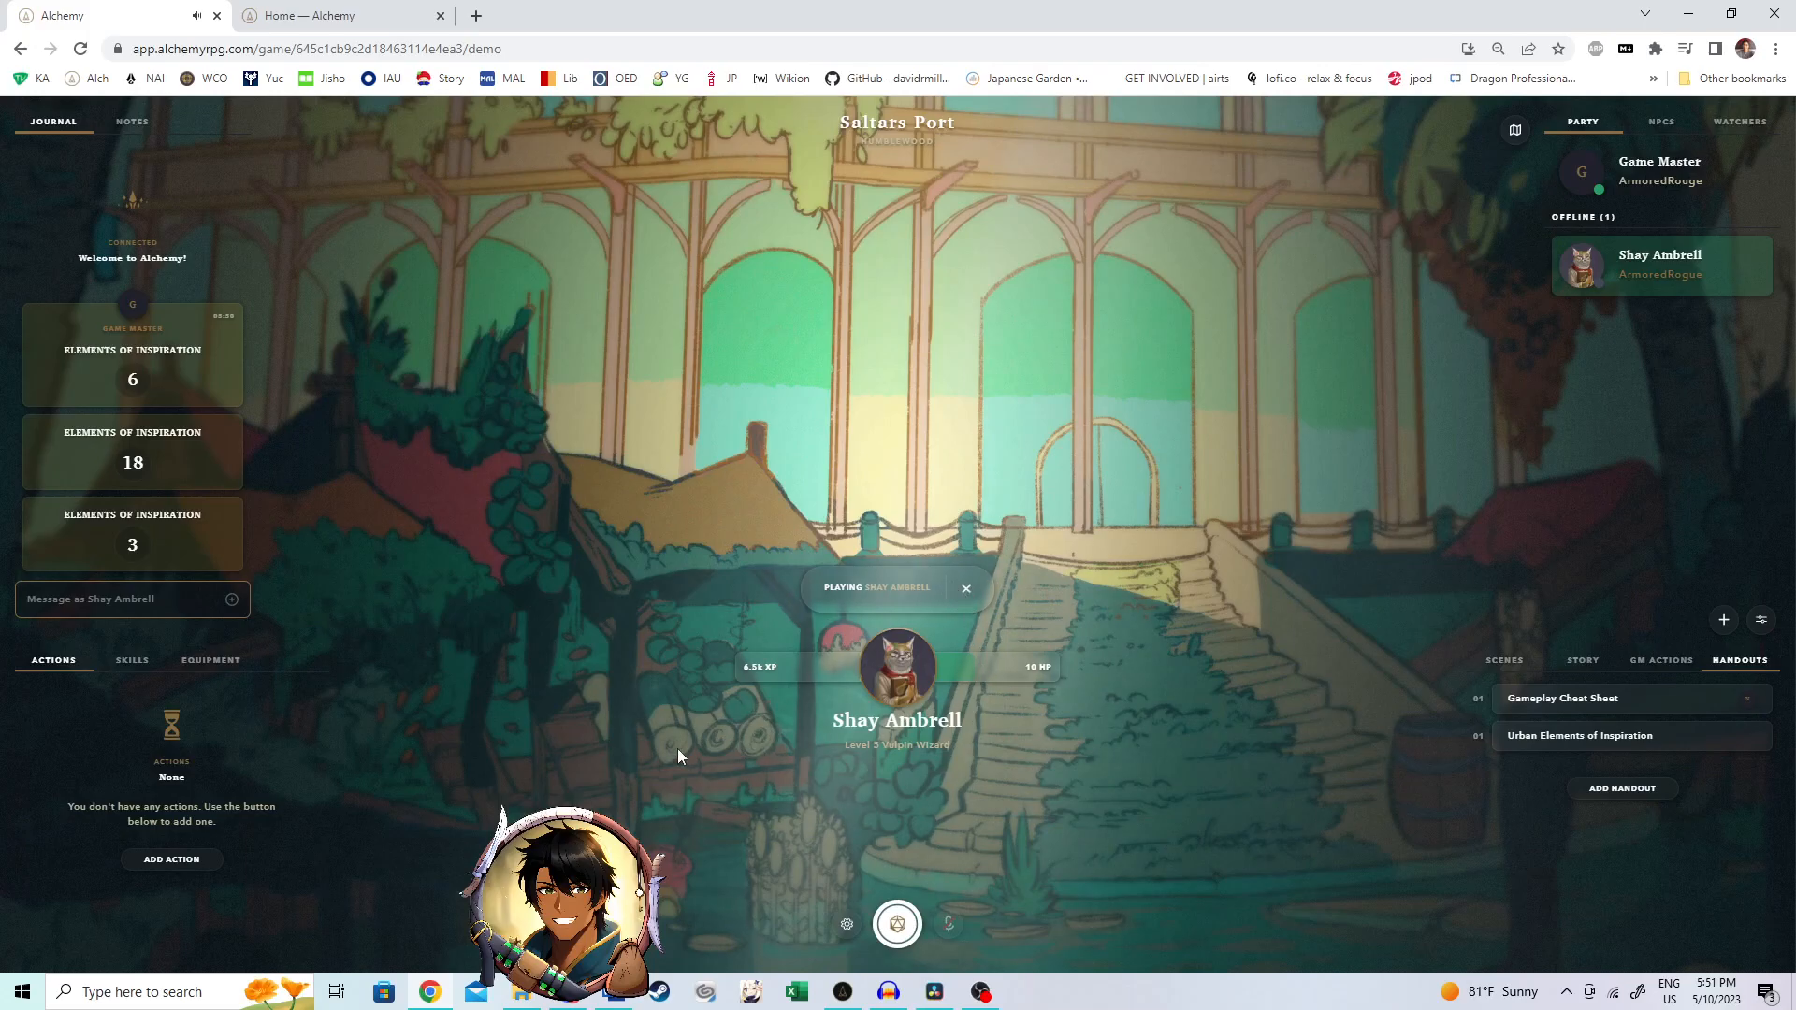
mouse_move(198, 690)
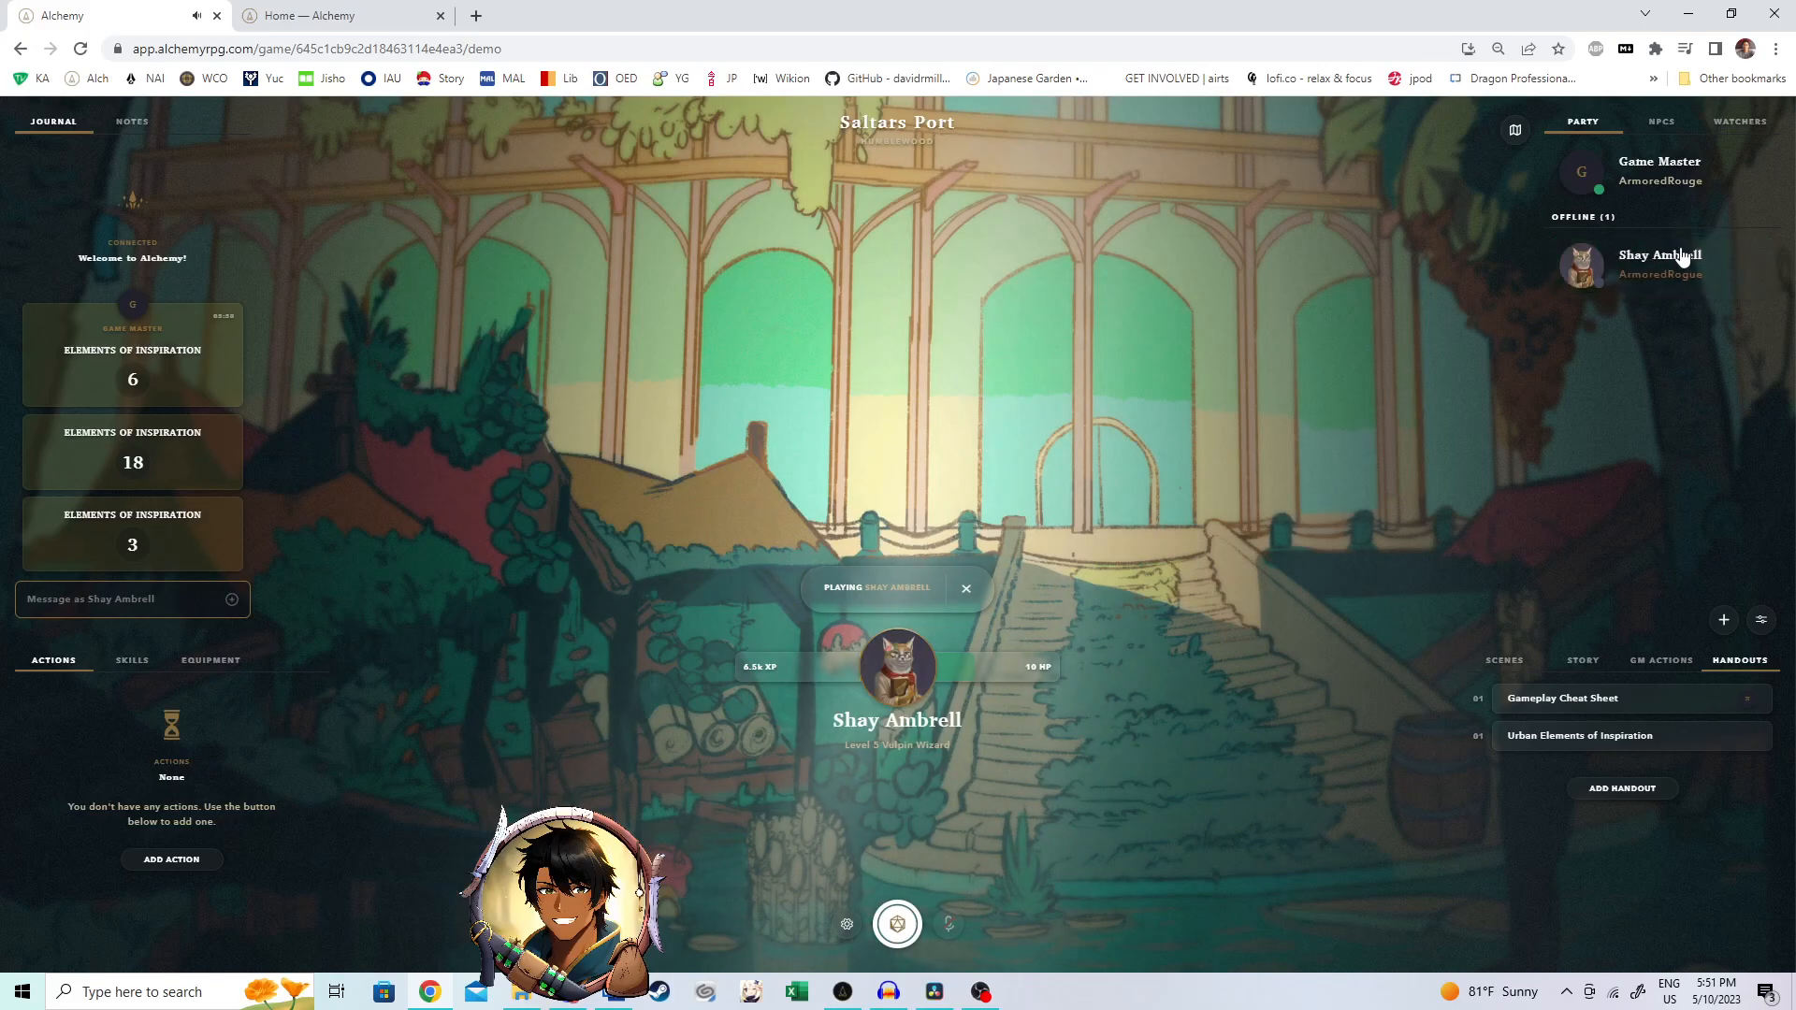
- Browse Shay Ambrell's skills and check the Acrobatics roll options
left_click(896, 923)
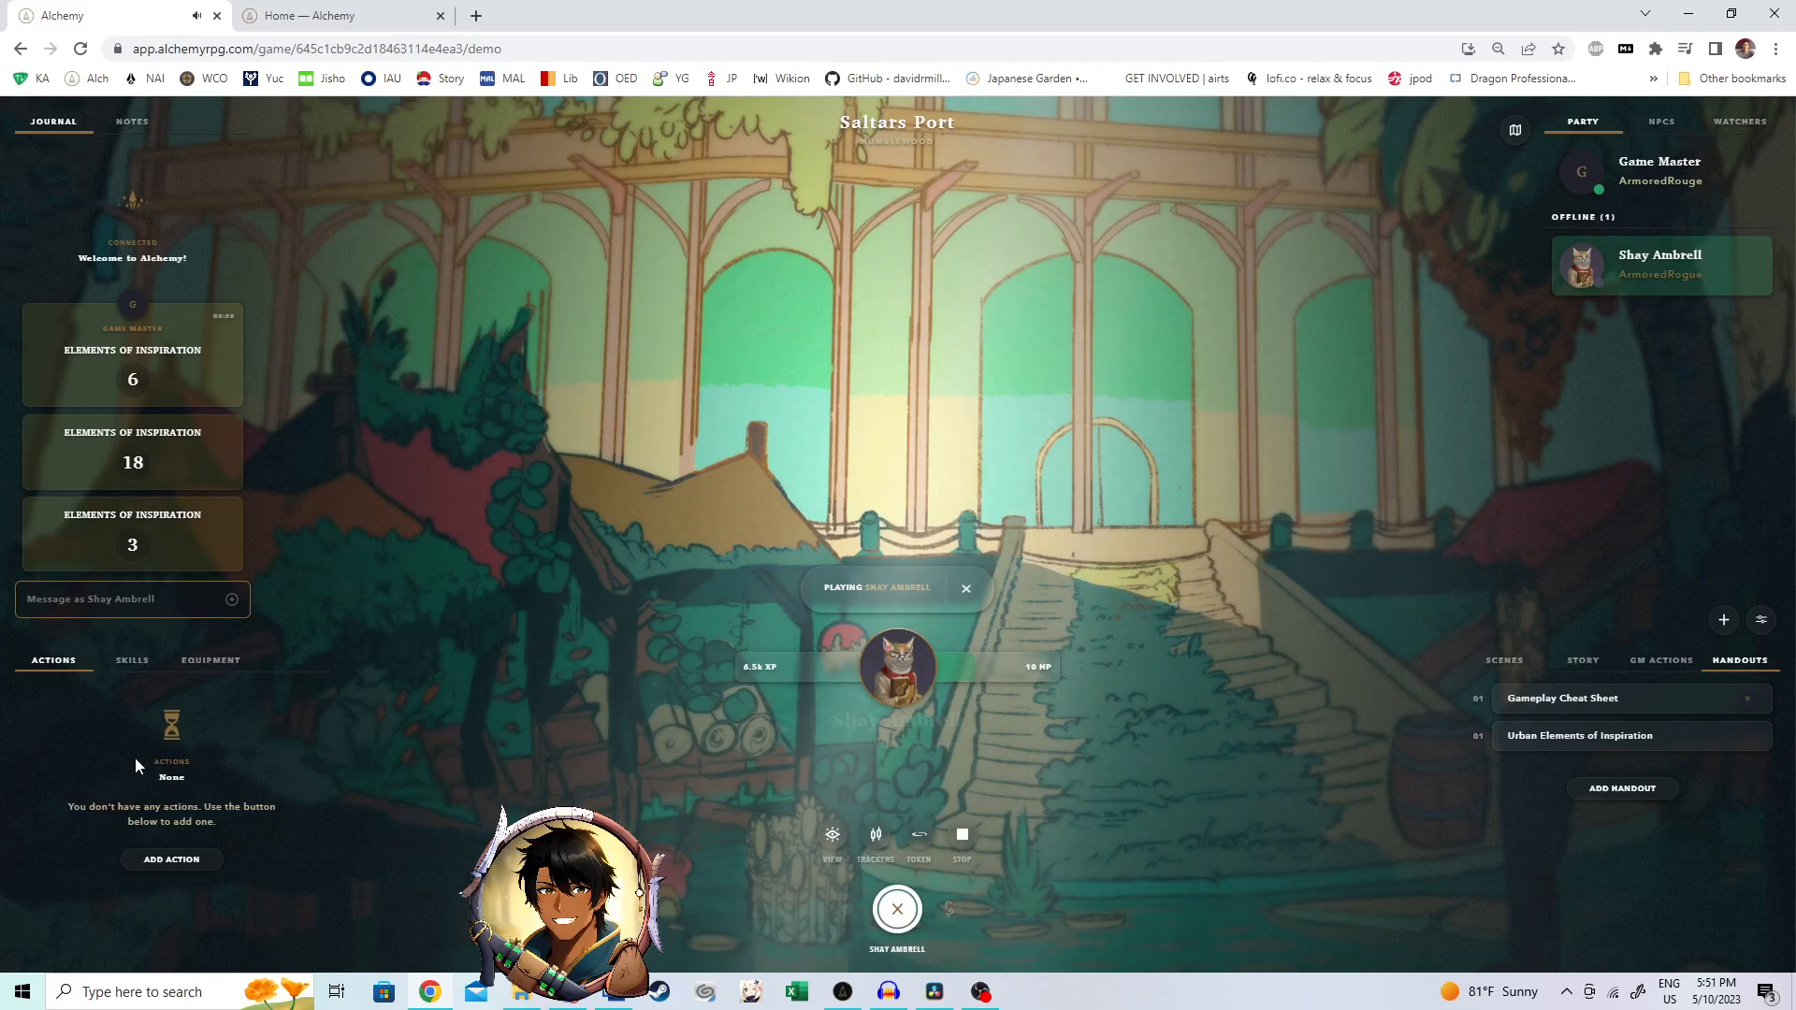
mouse_move(137, 810)
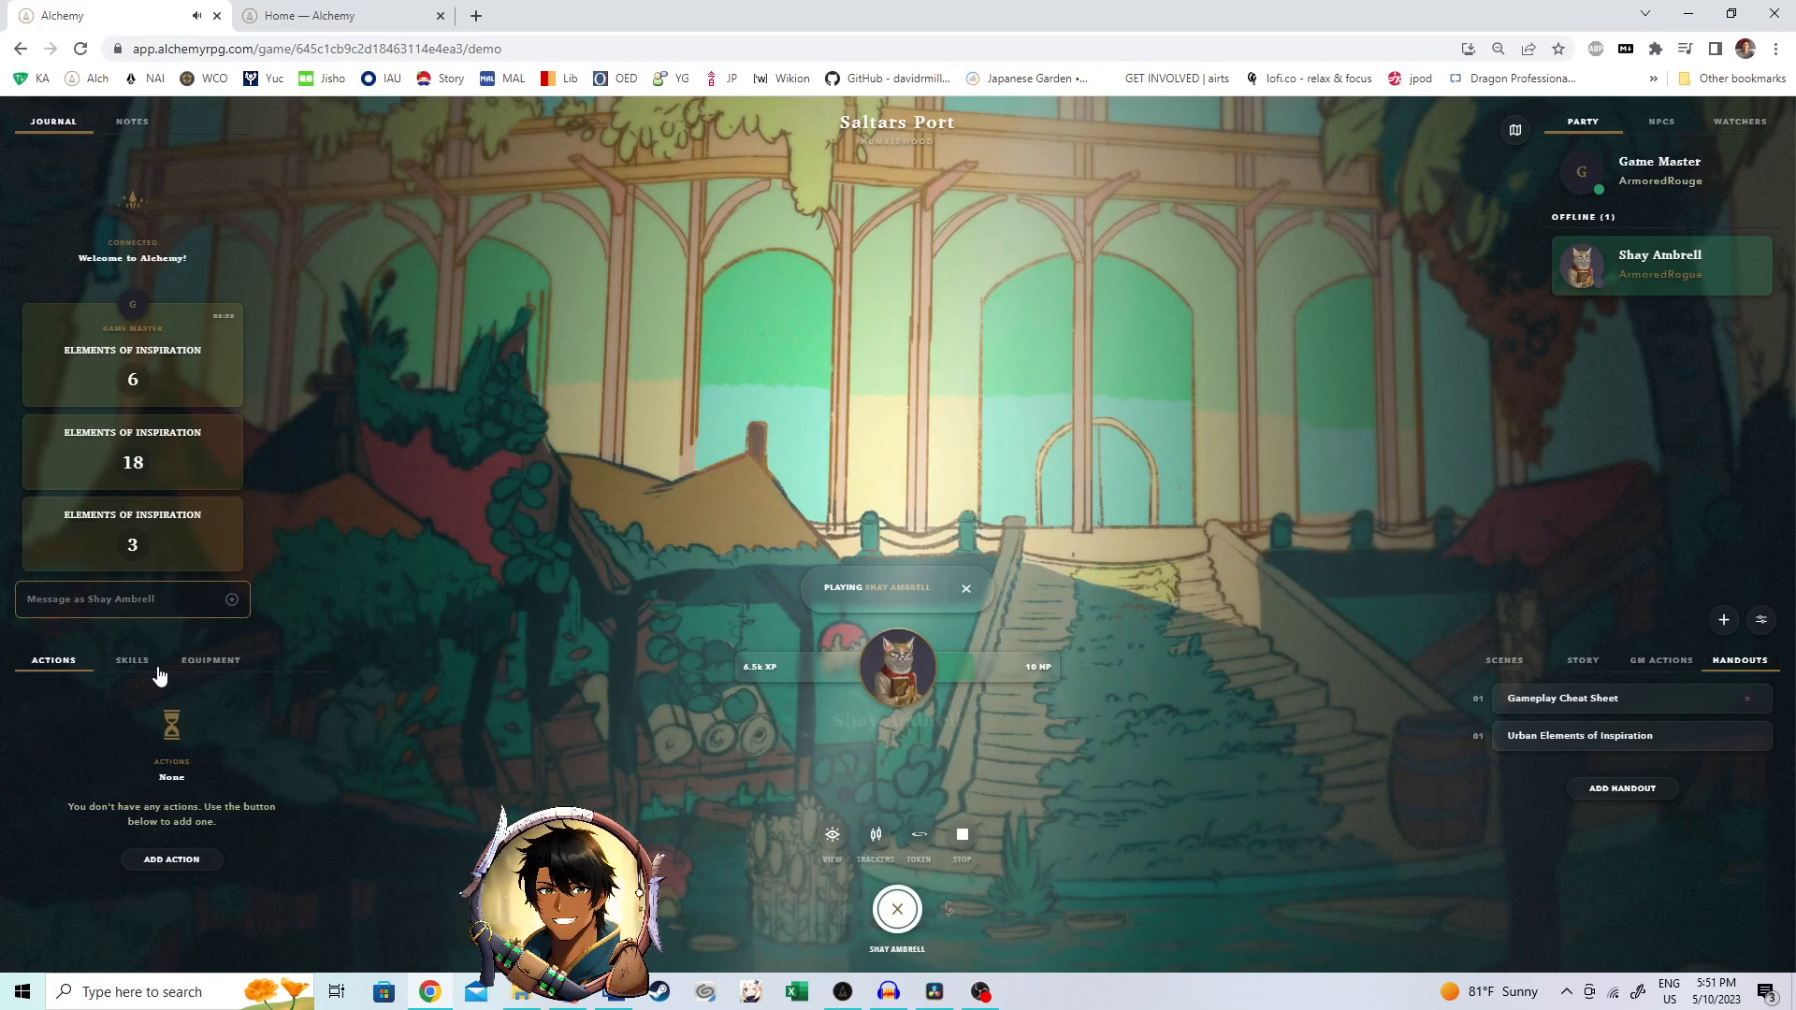
left_click(131, 660)
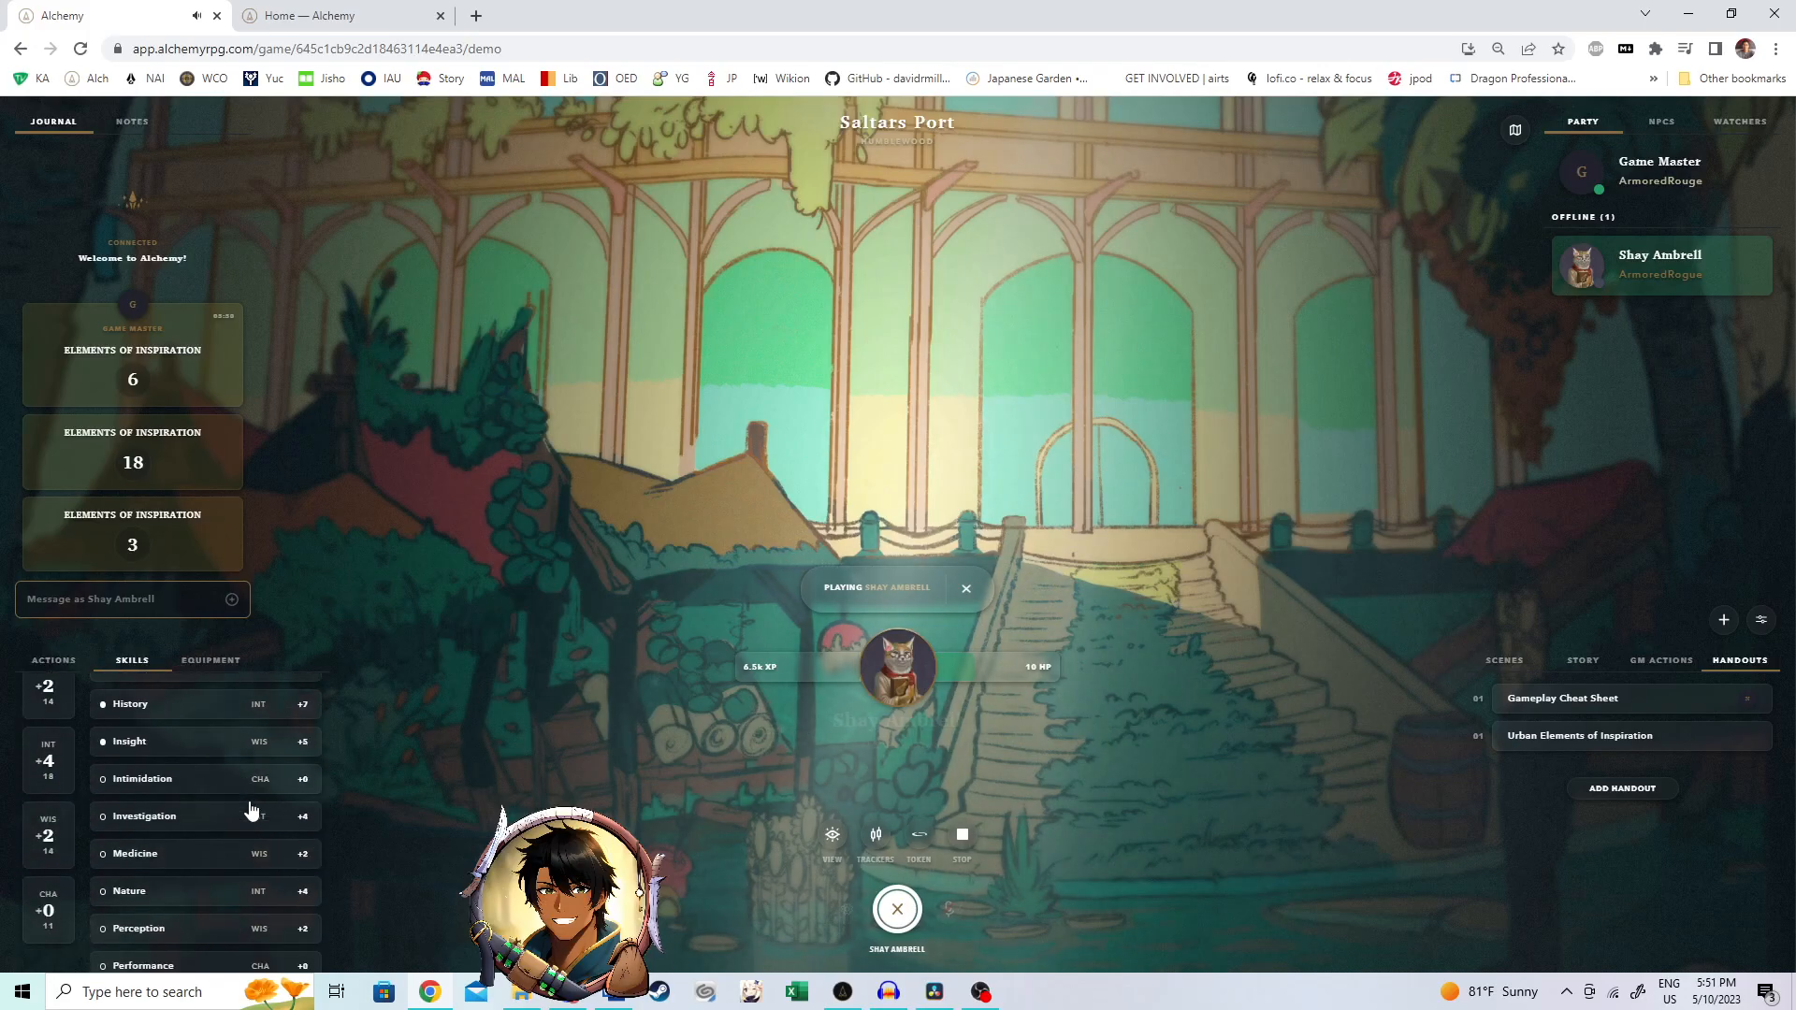
scroll("up", 3)
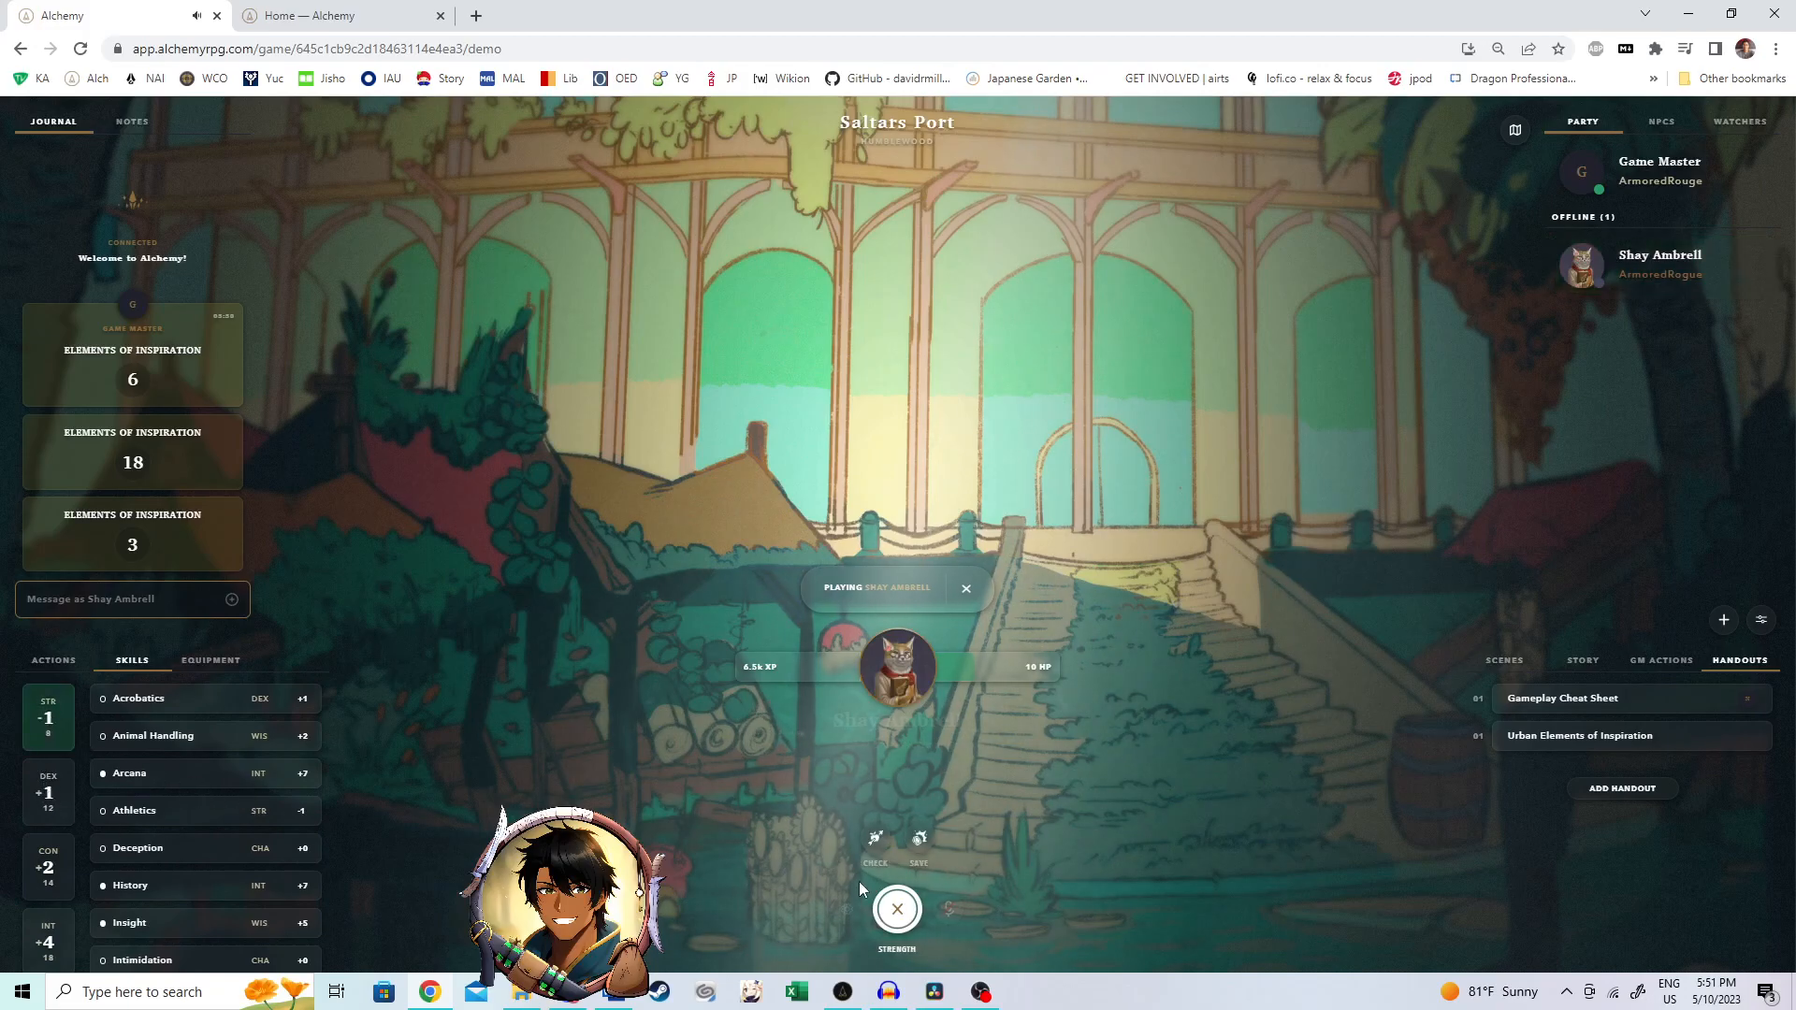
left_click(138, 698)
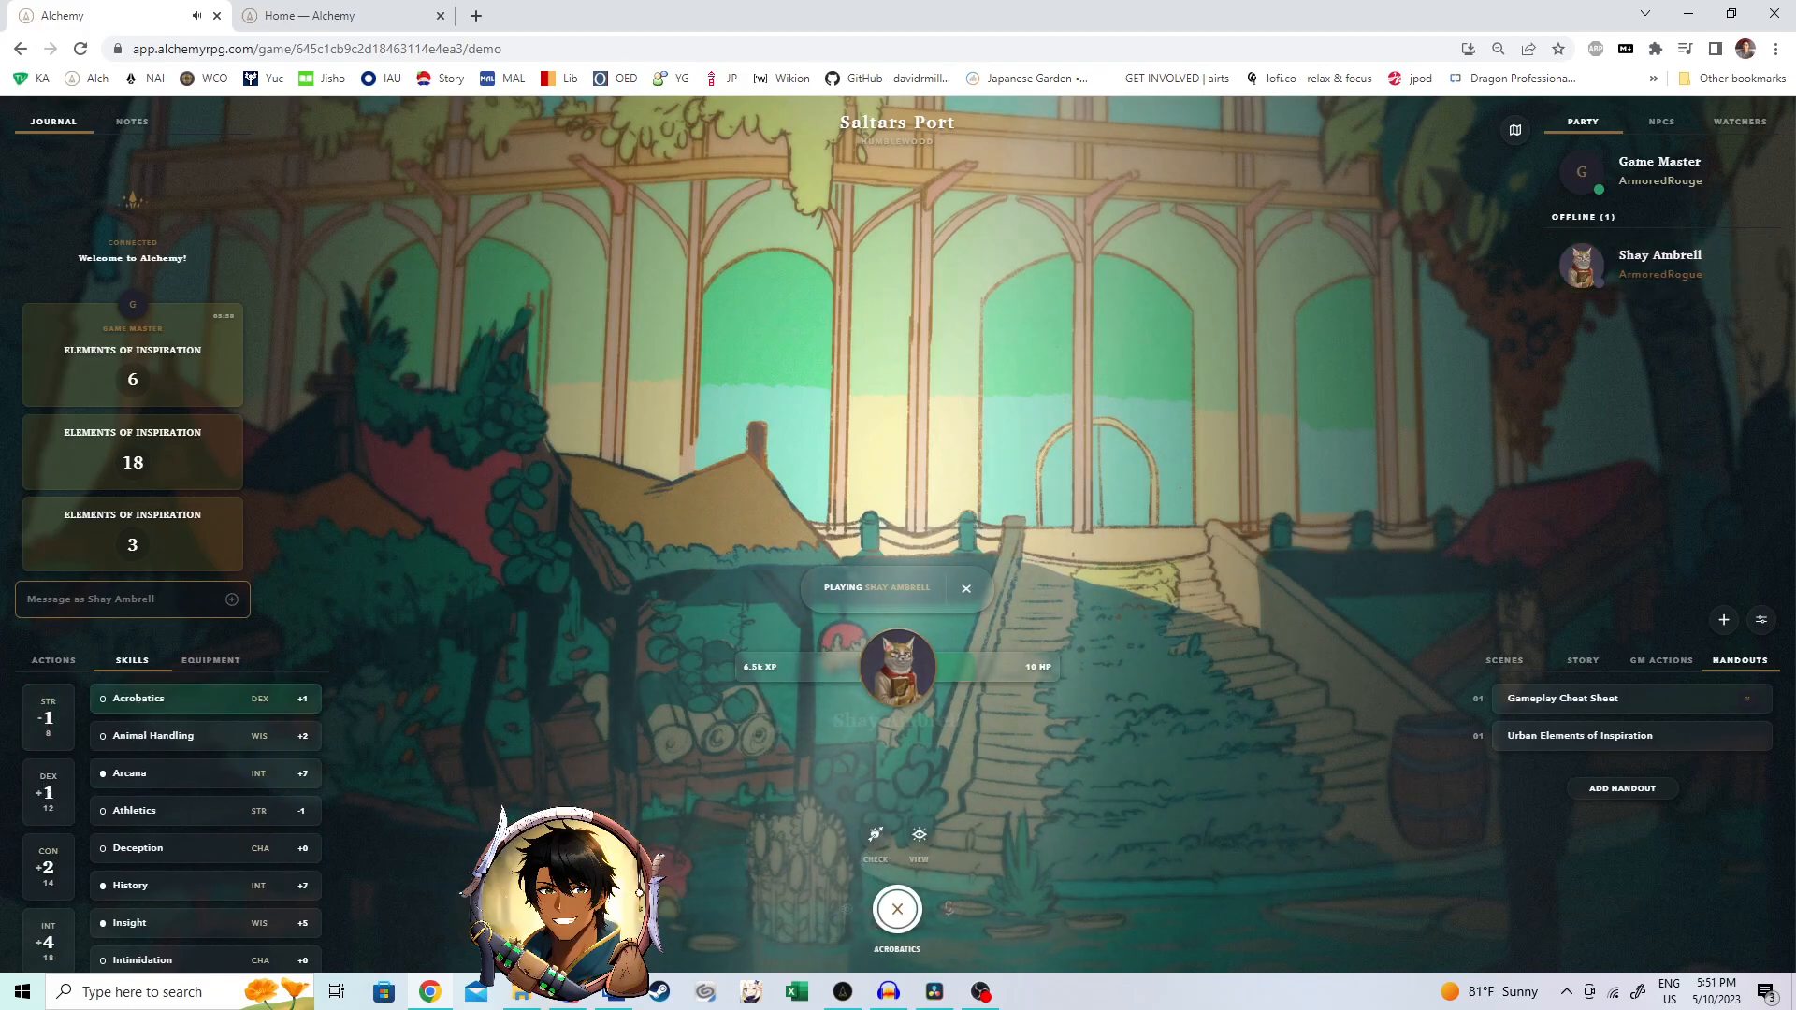
mouse_move(218, 715)
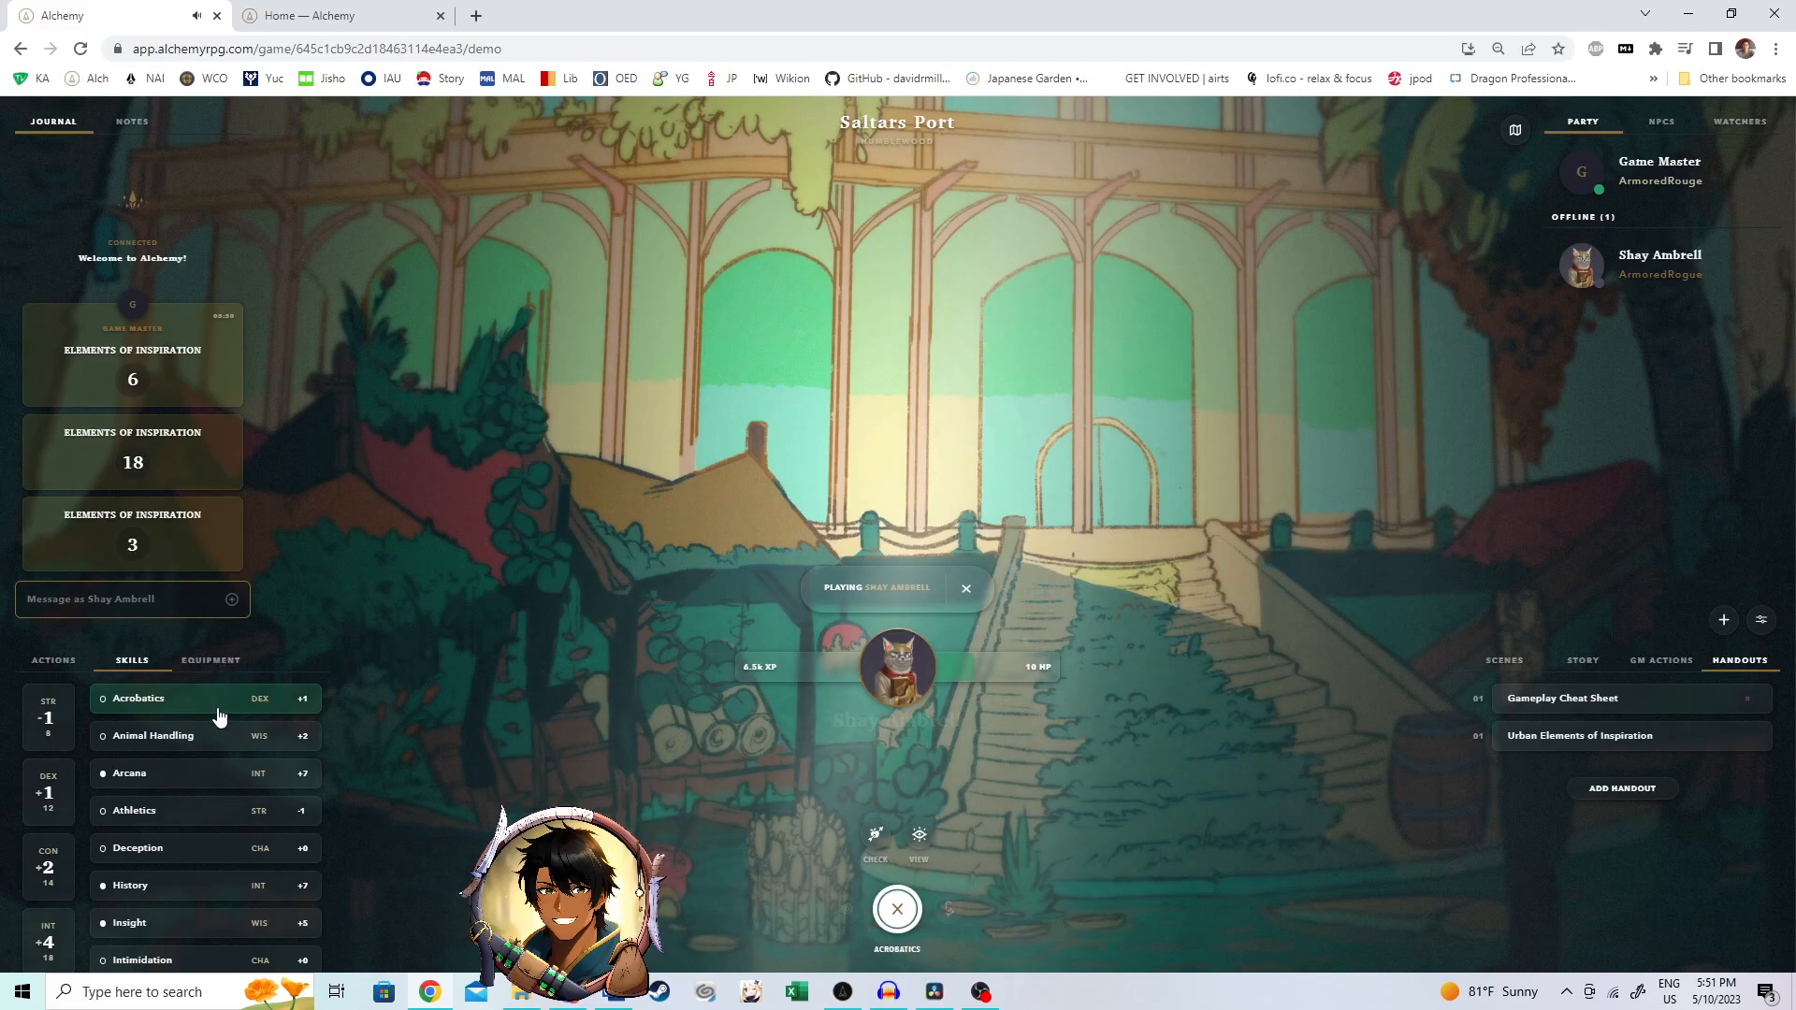
- Browse Shay Ambrell's equipment list from Wand down to Incense
left_click(212, 660)
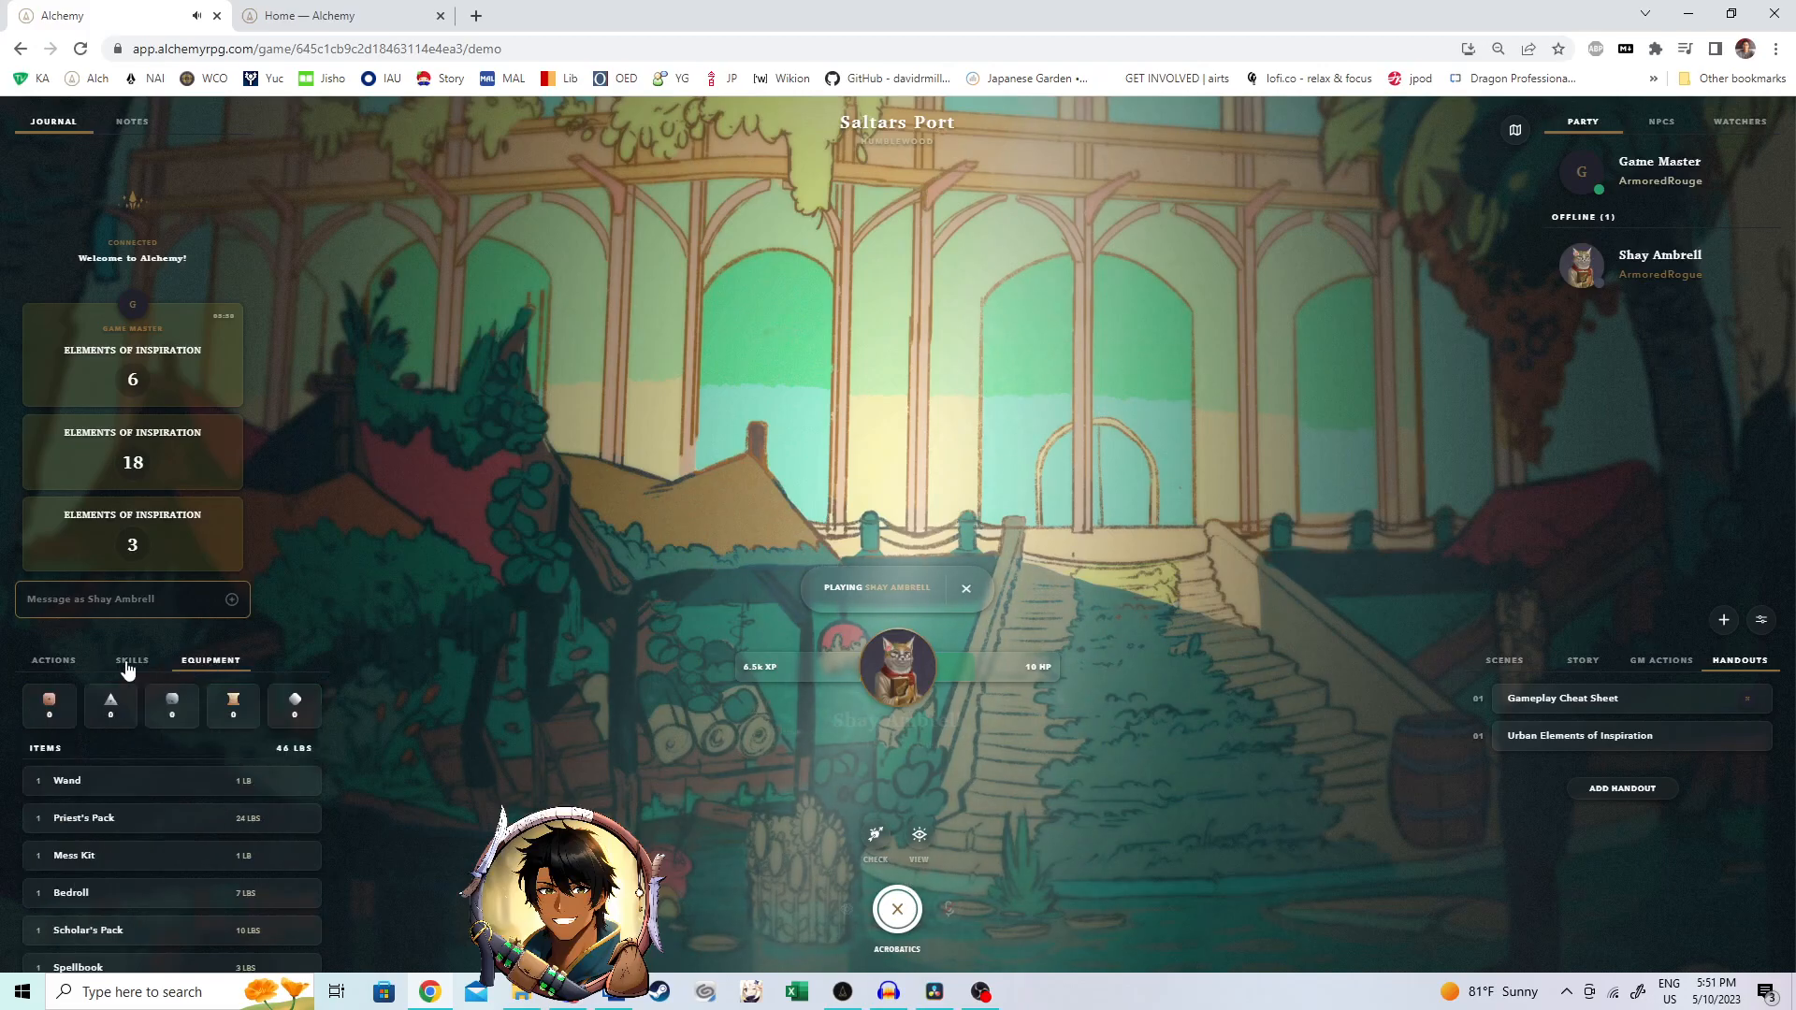
scroll("down", 3)
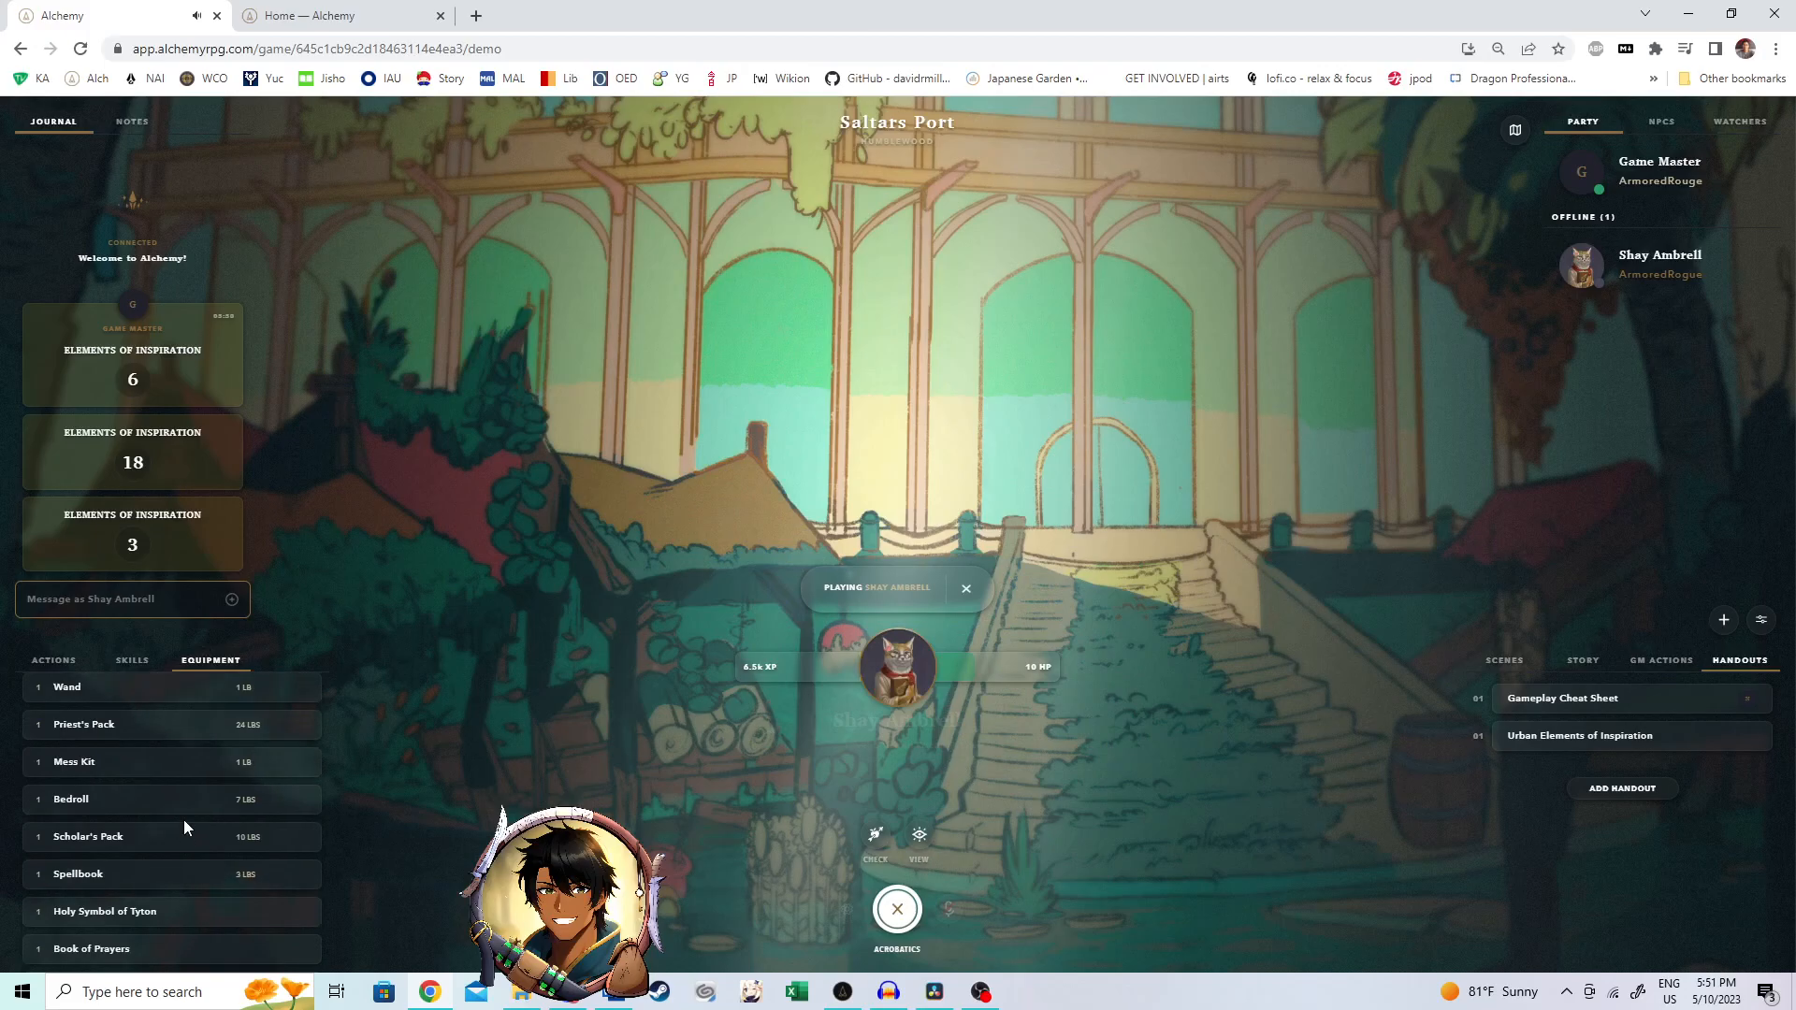
scroll("down", 3)
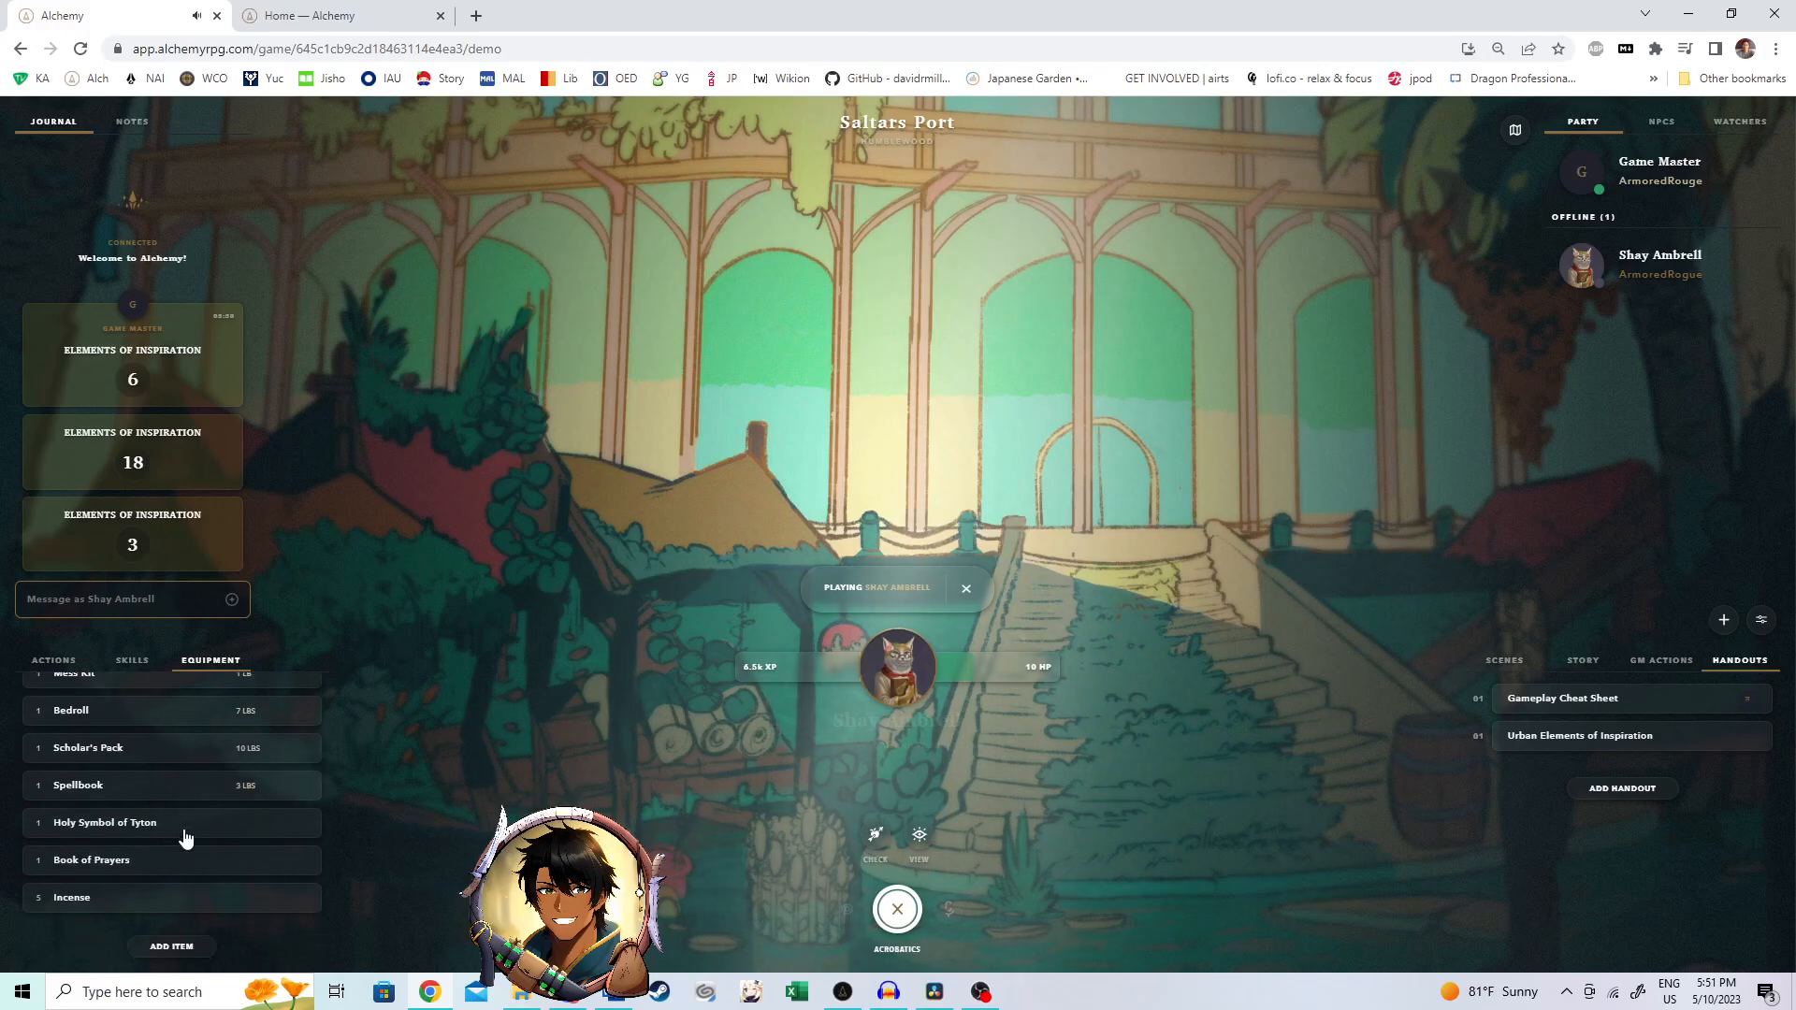
scroll("up", 3)
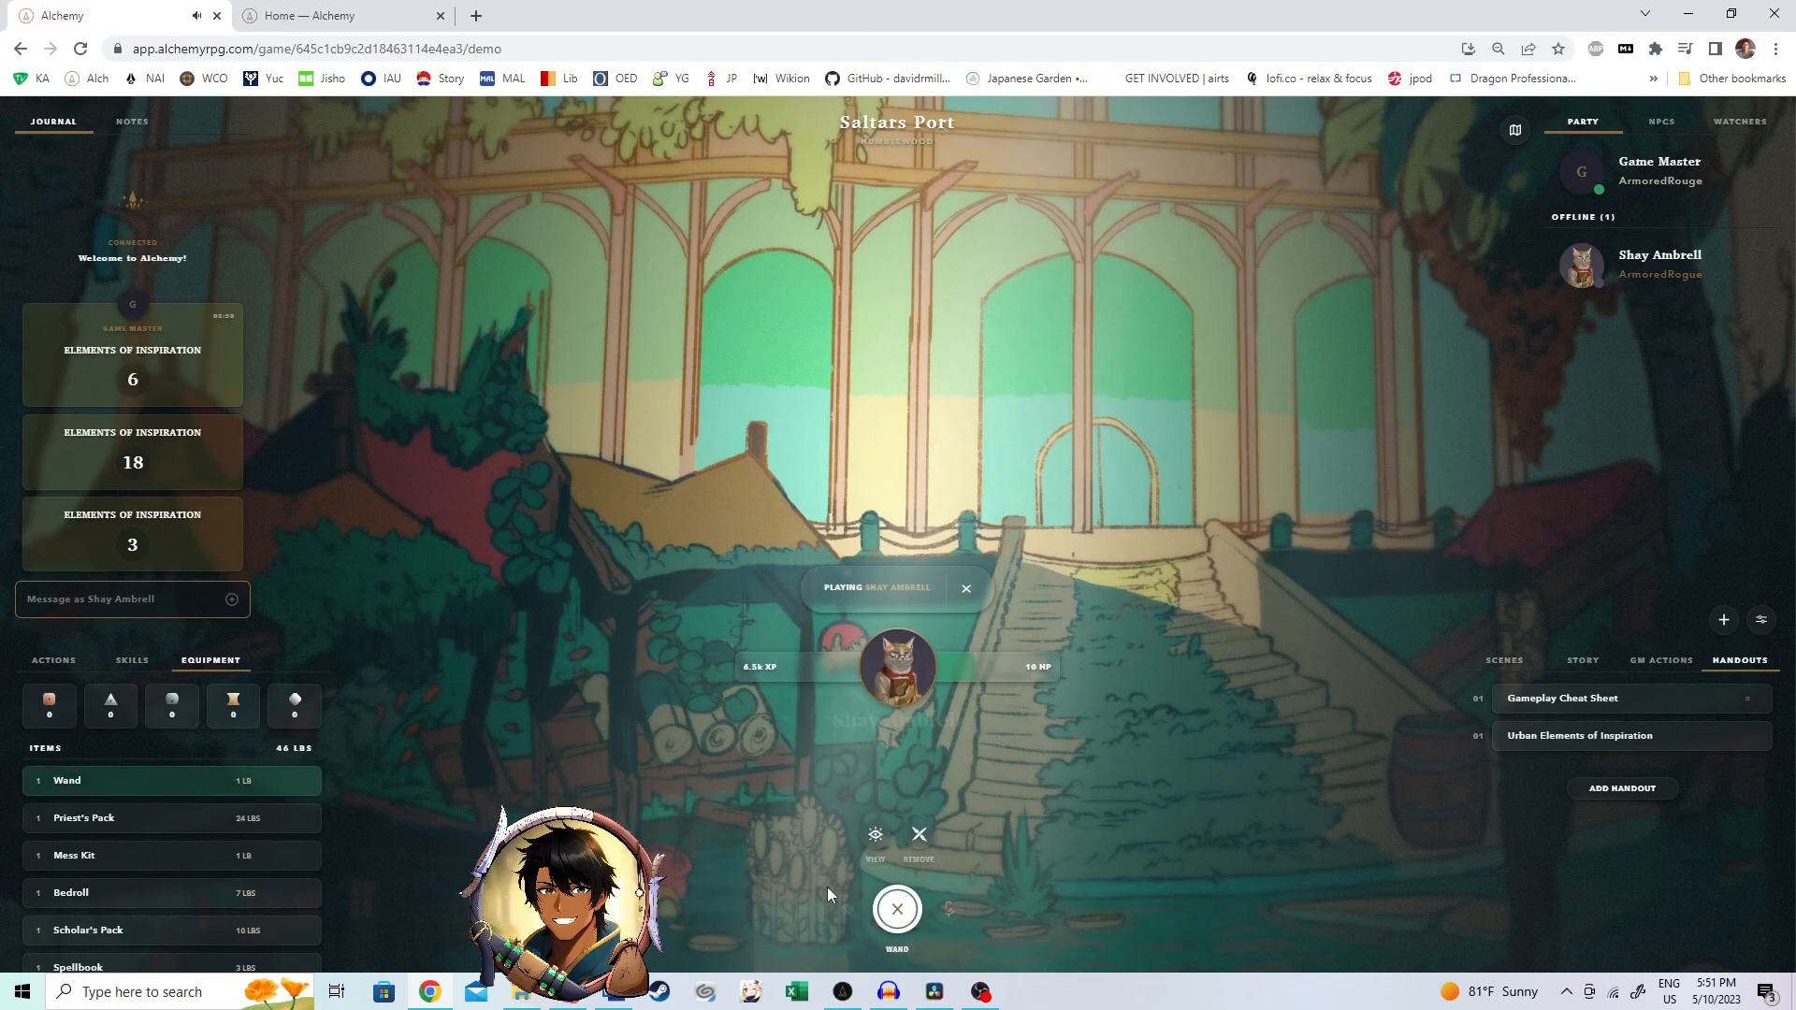
scroll("down", 3)
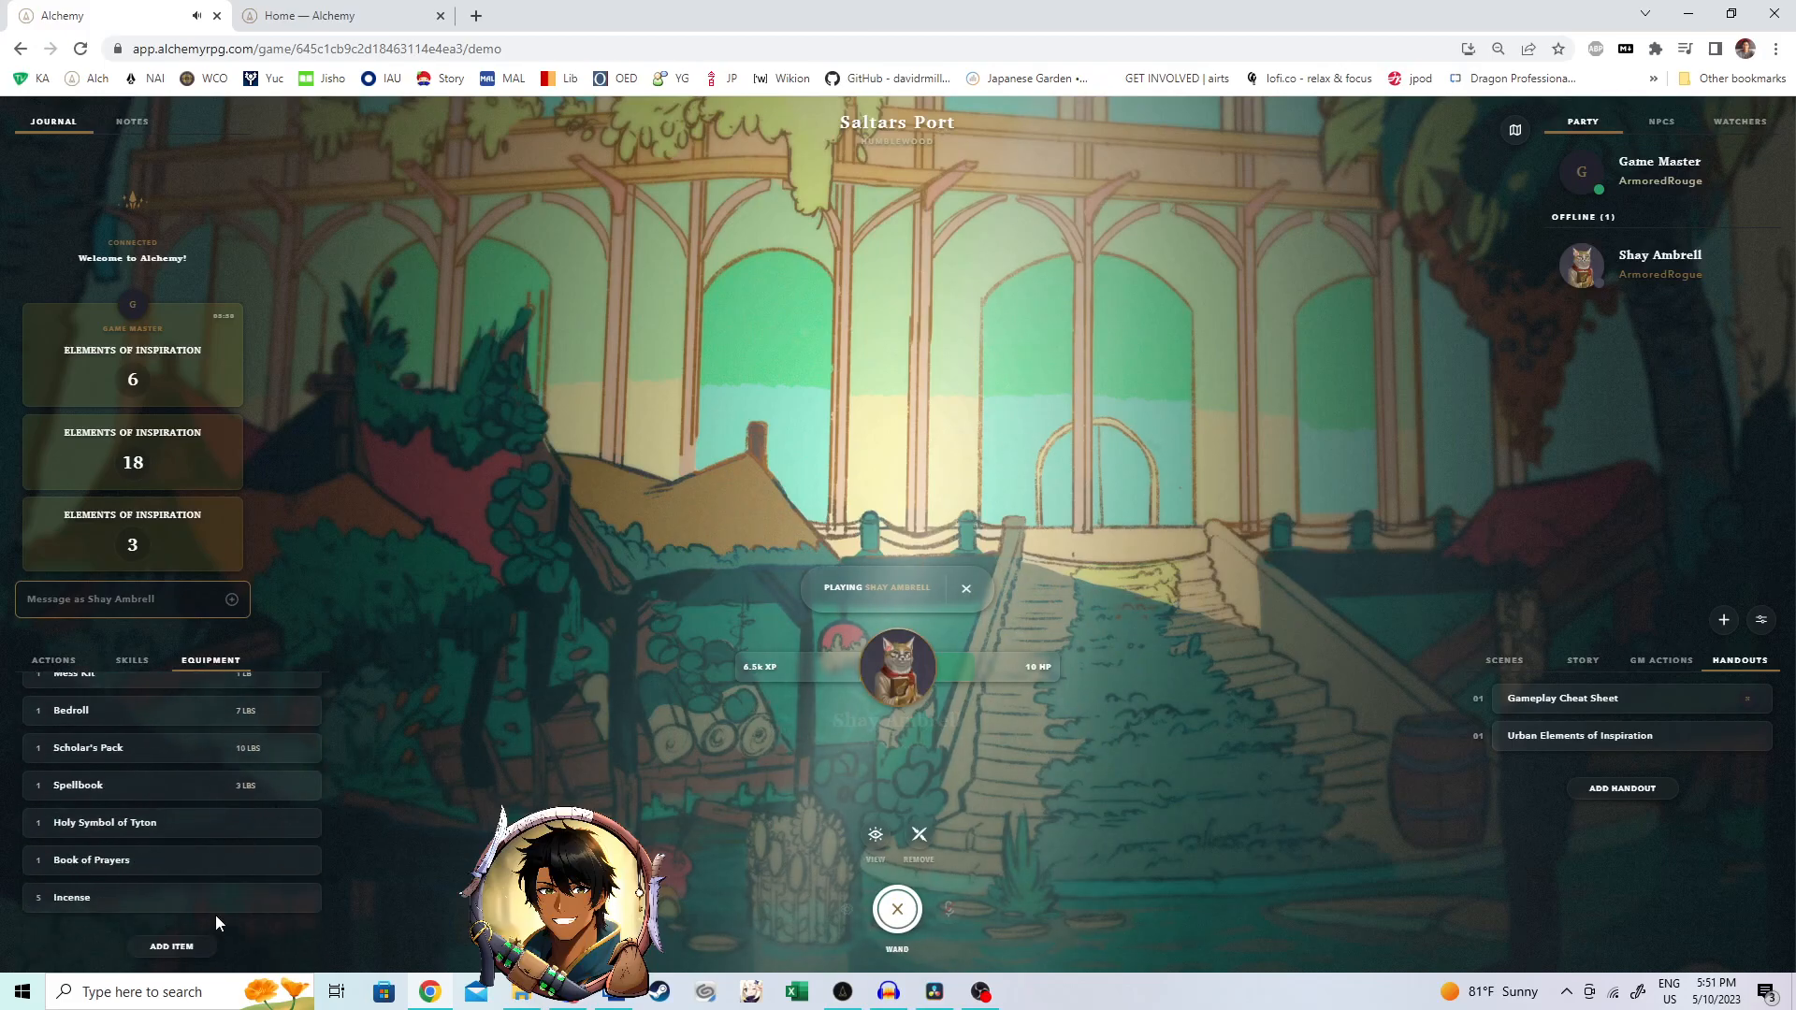
- Add a Staff of Thunder and Lightning to Shay Ambrell's equipment, filtering items by 'sta'
left_click(173, 946)
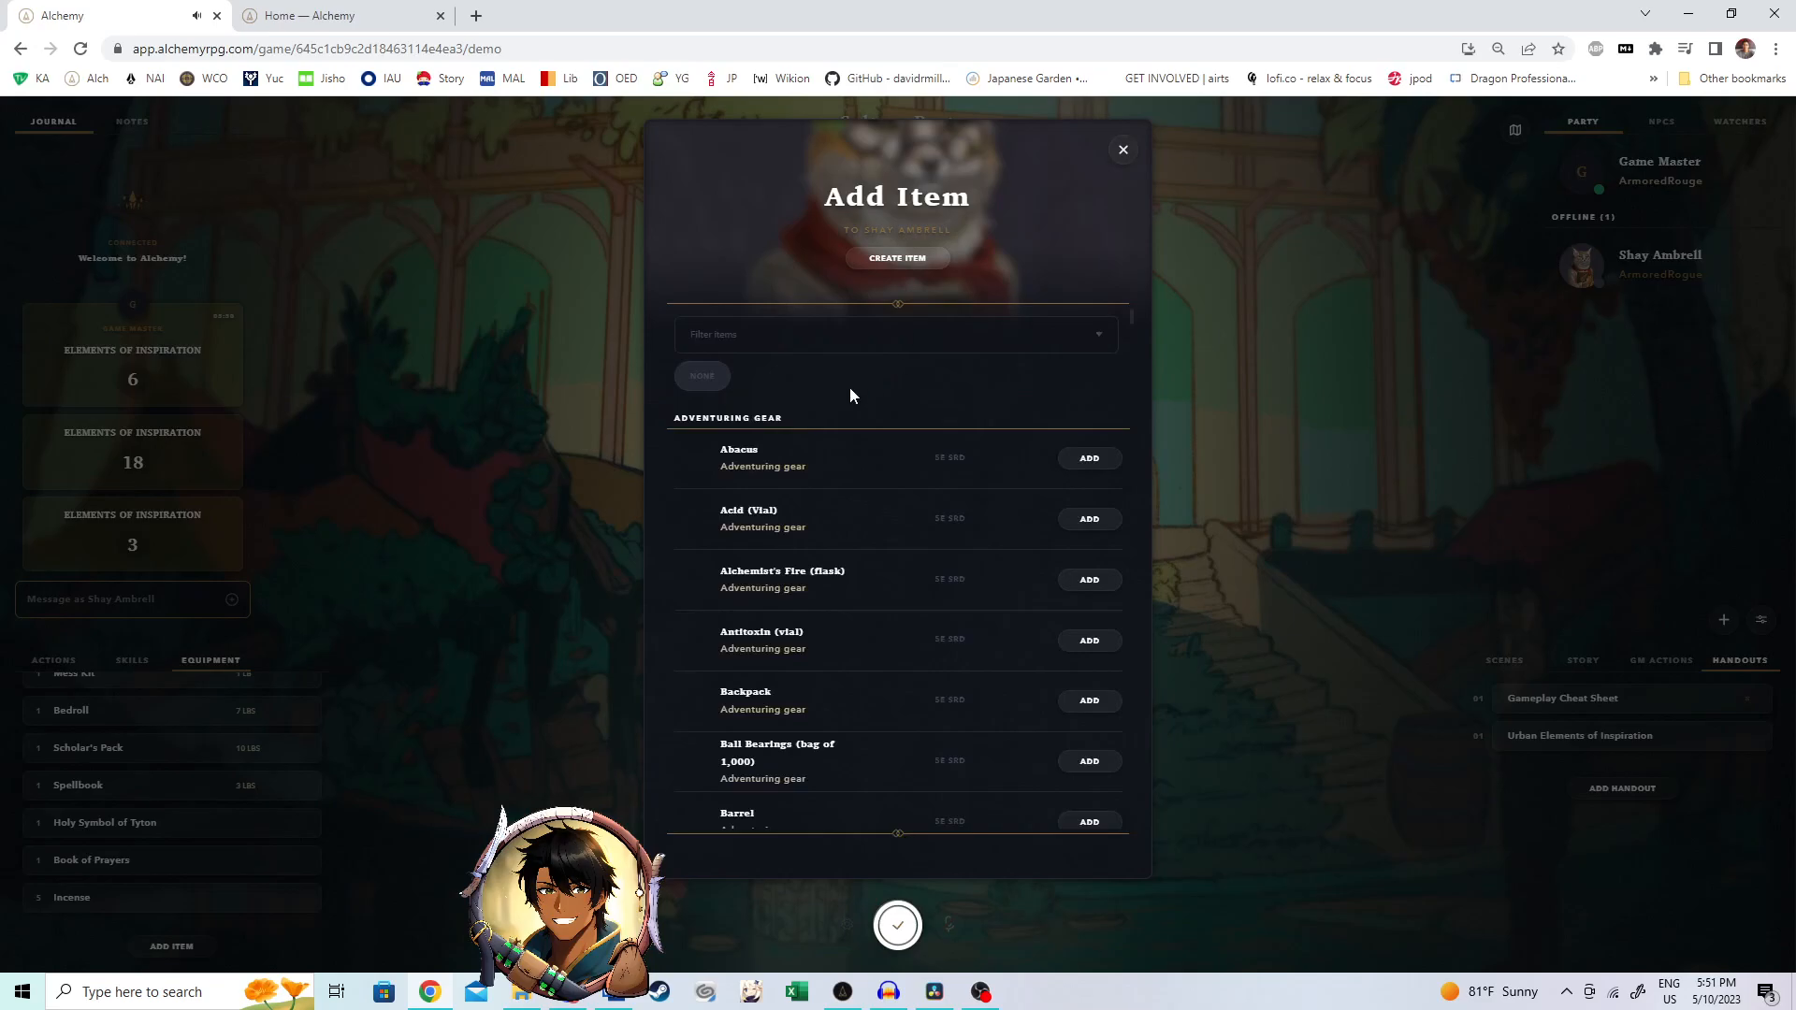
left_click(896, 333)
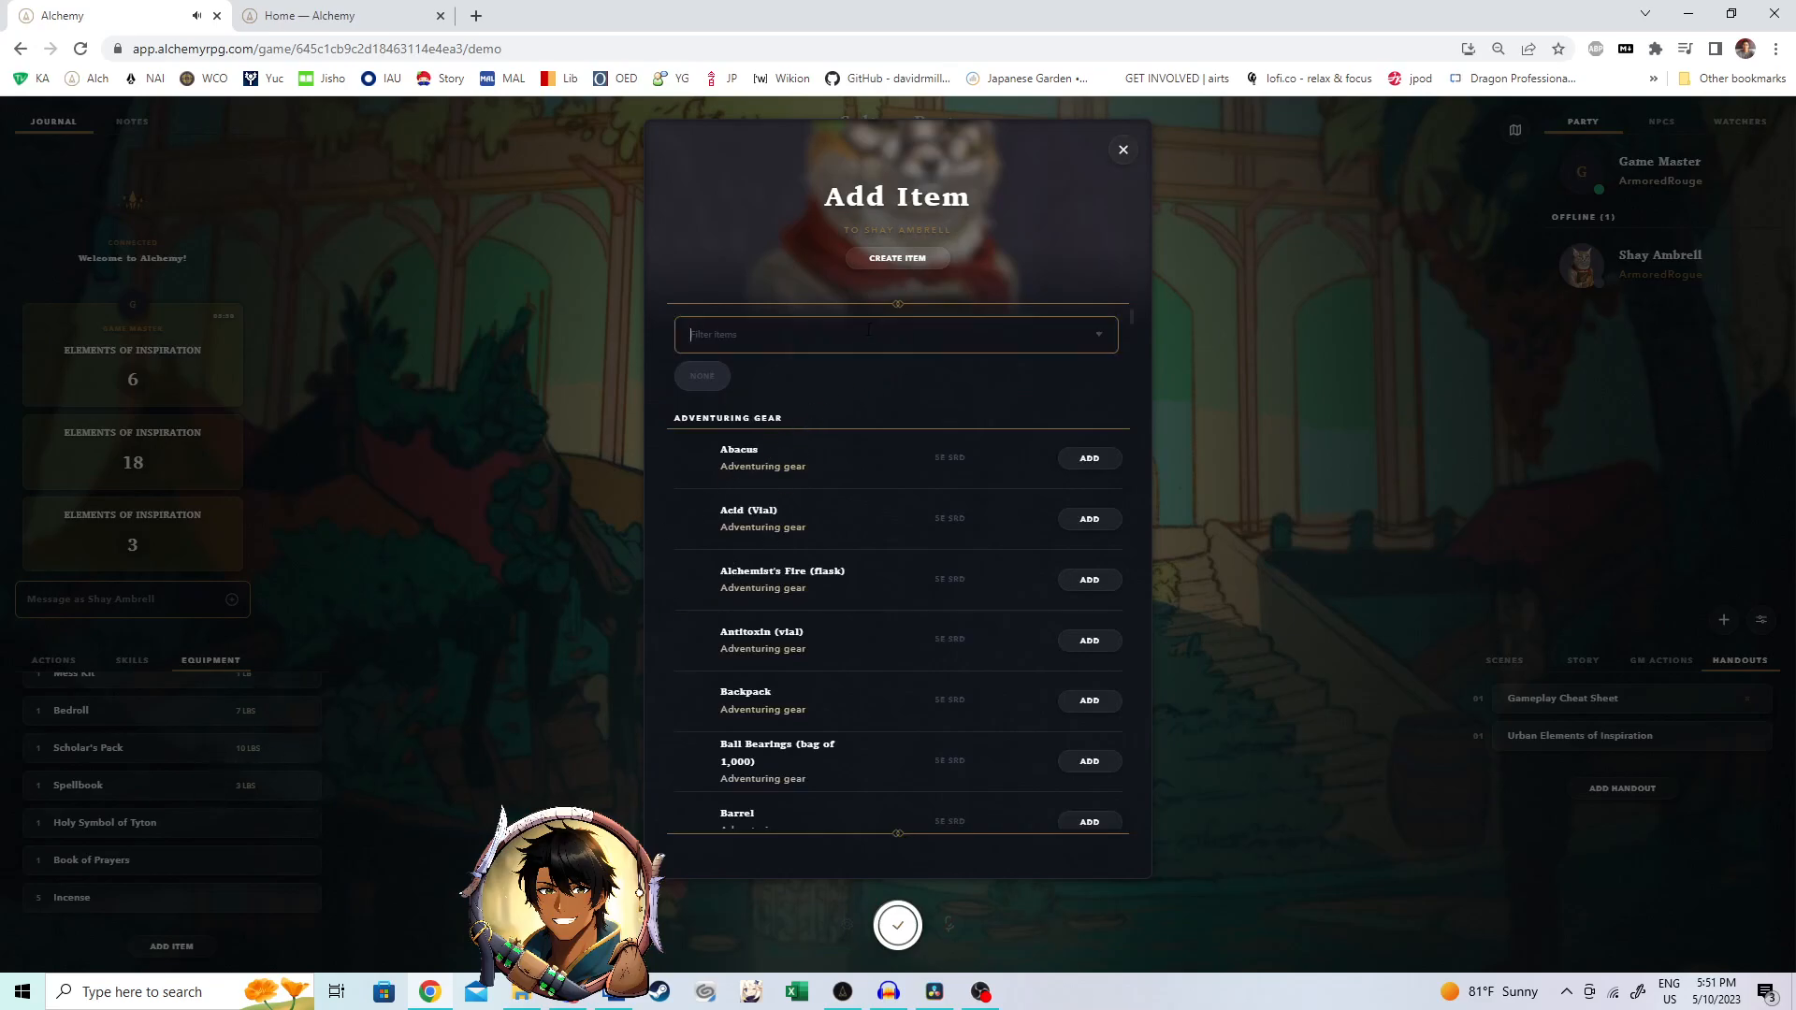
type("sta")
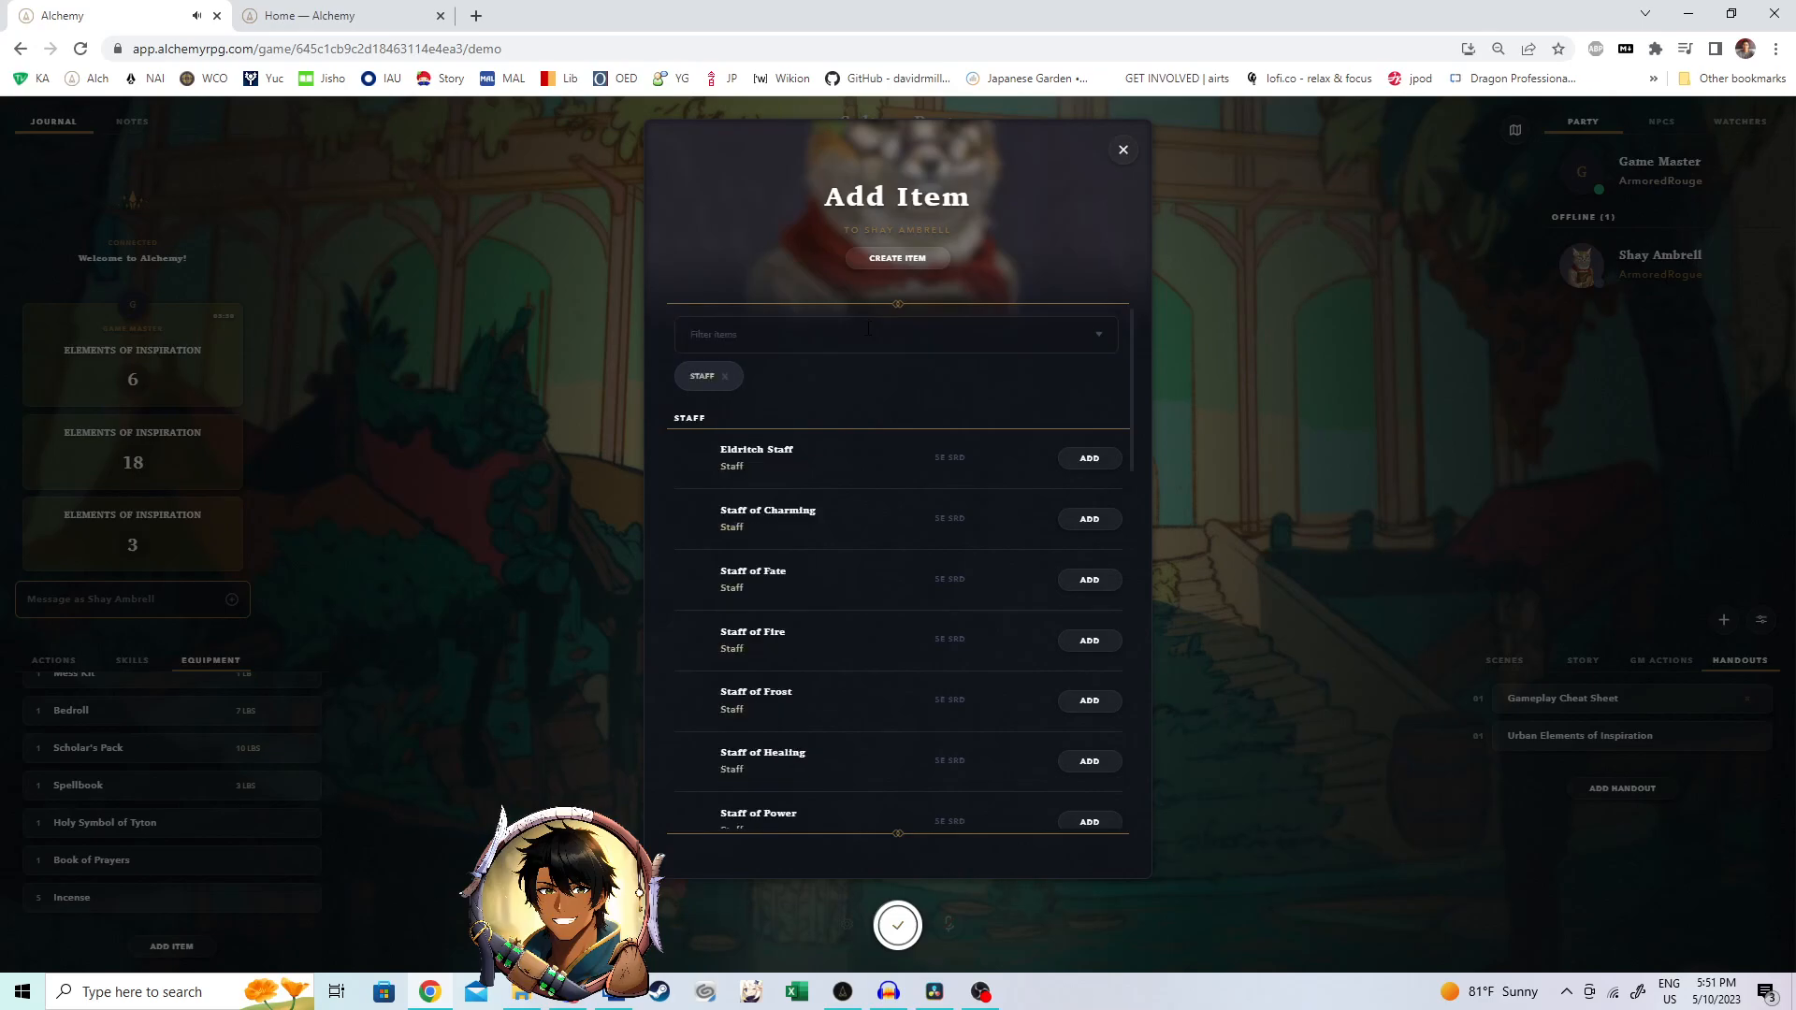
scroll("down", 3)
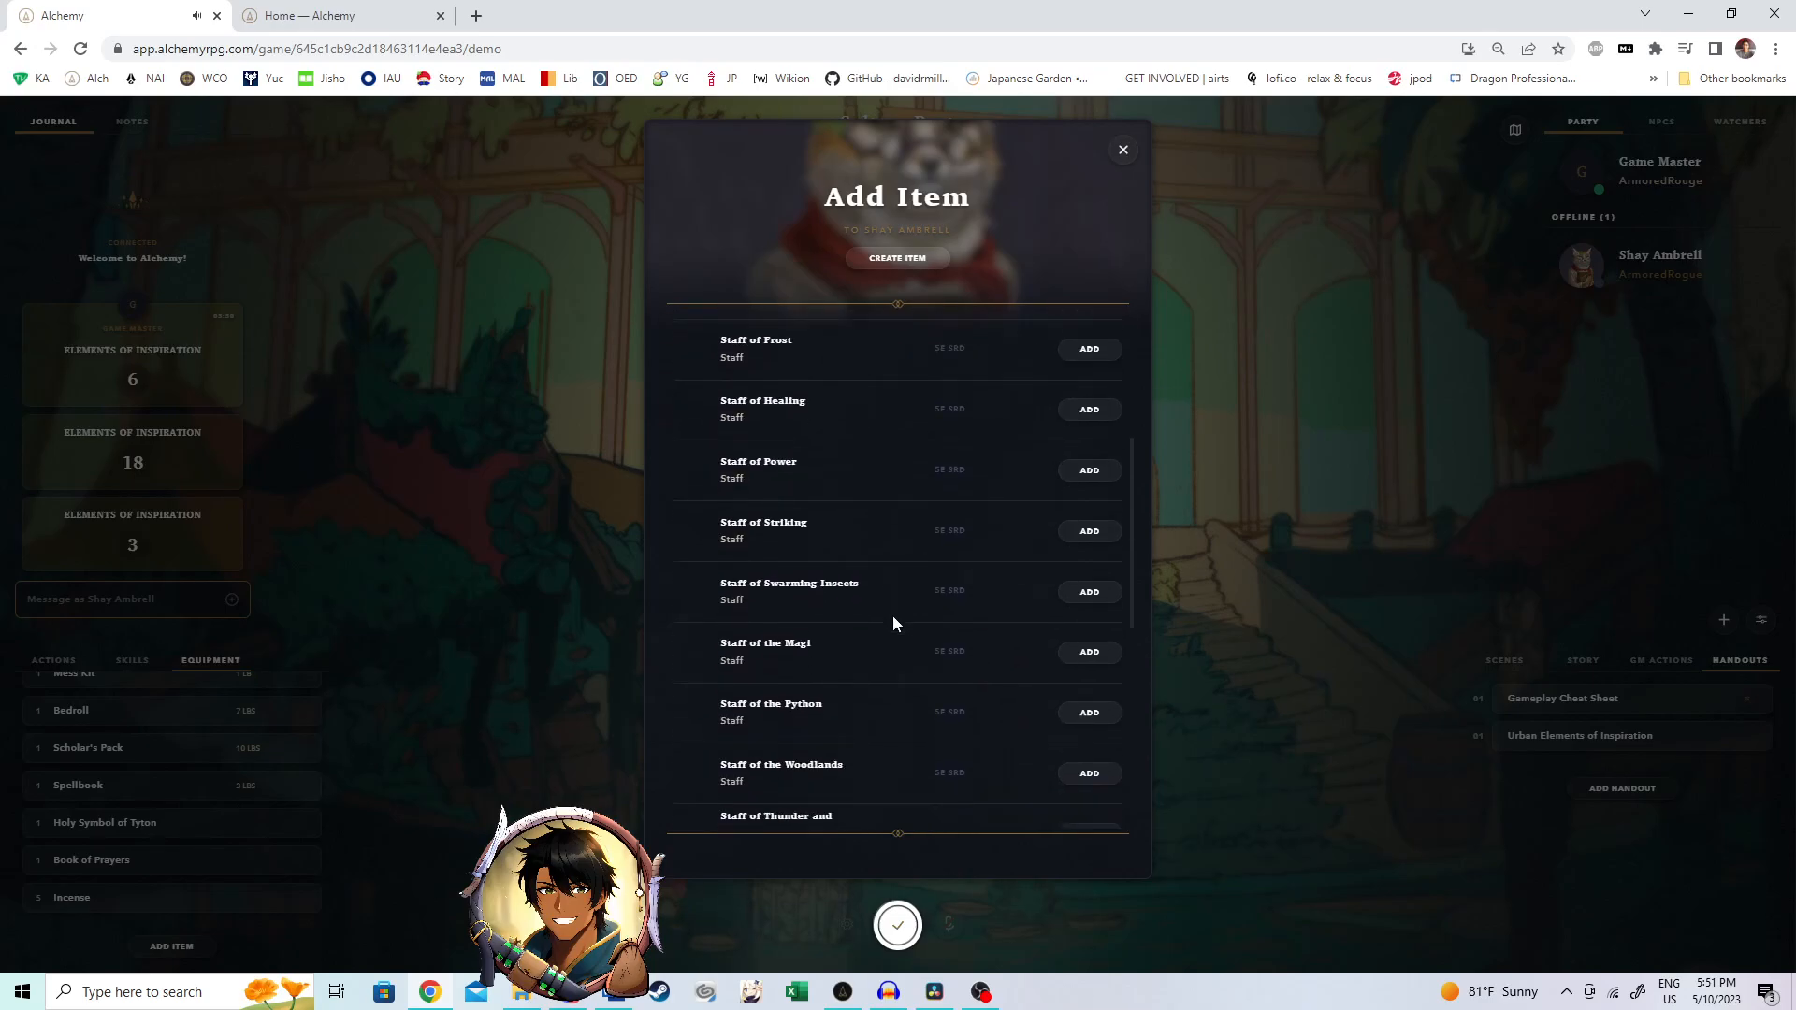
scroll("down", 3)
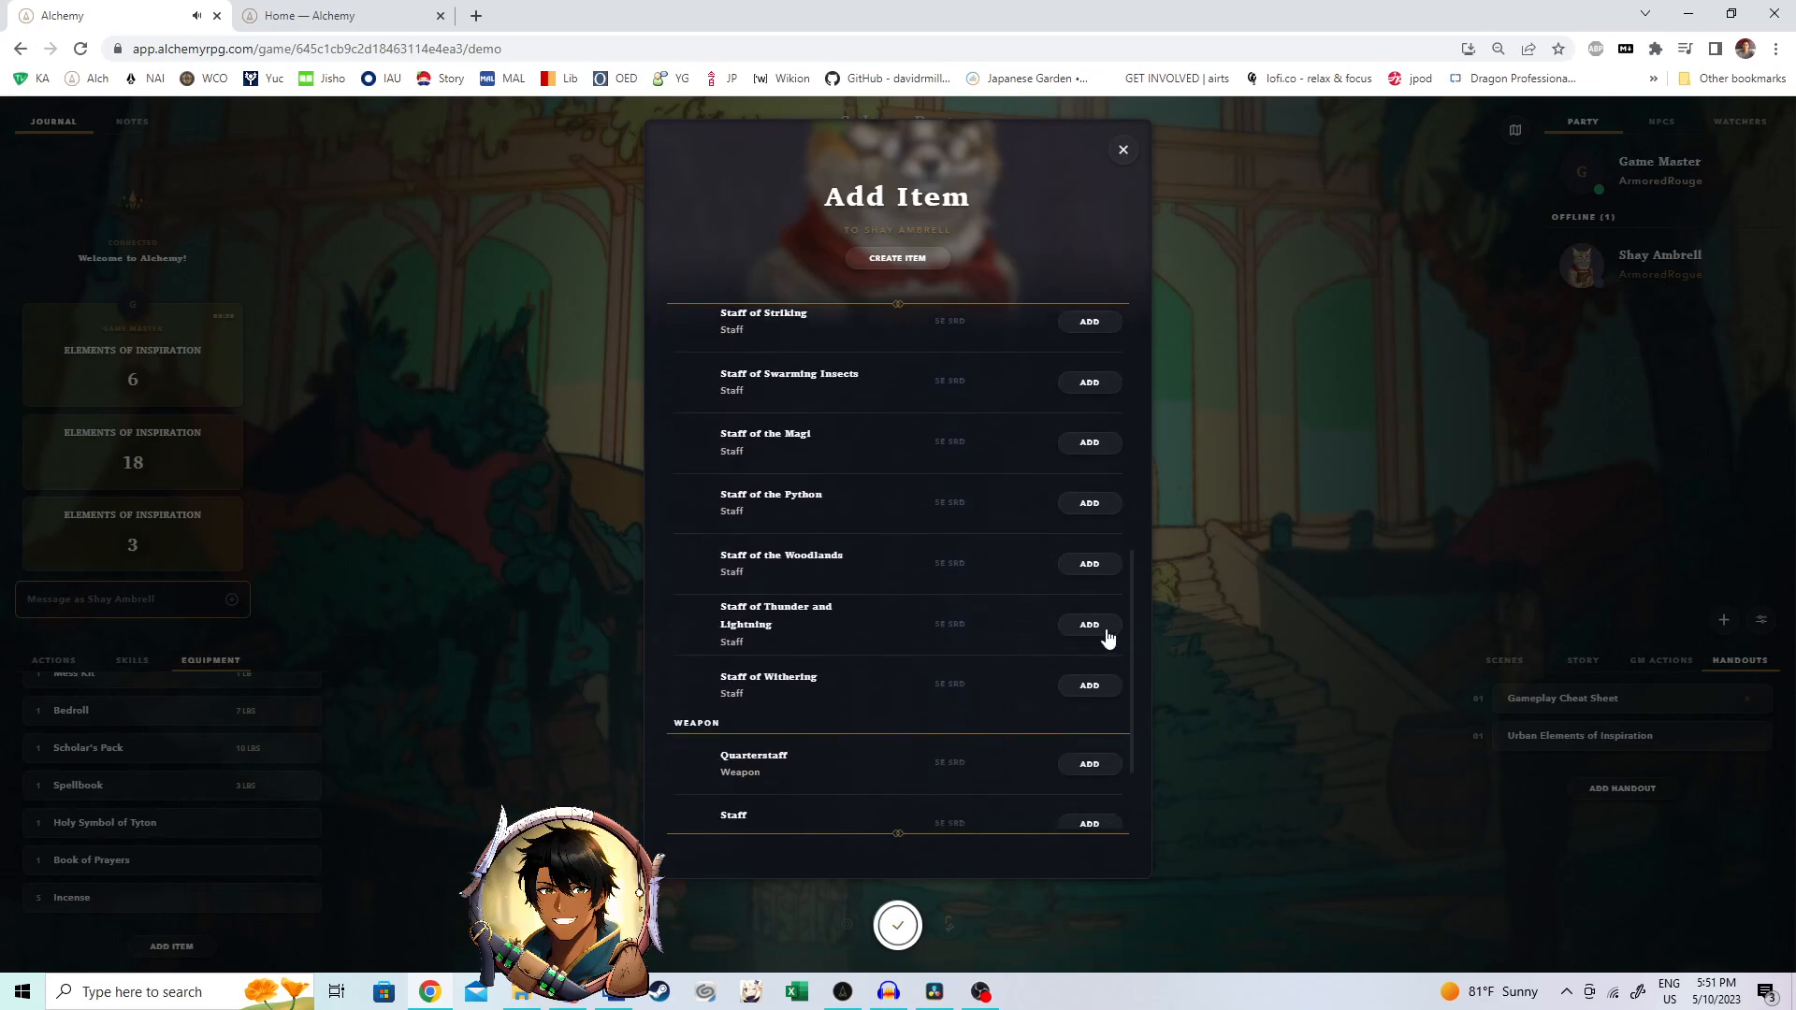
left_click(1088, 625)
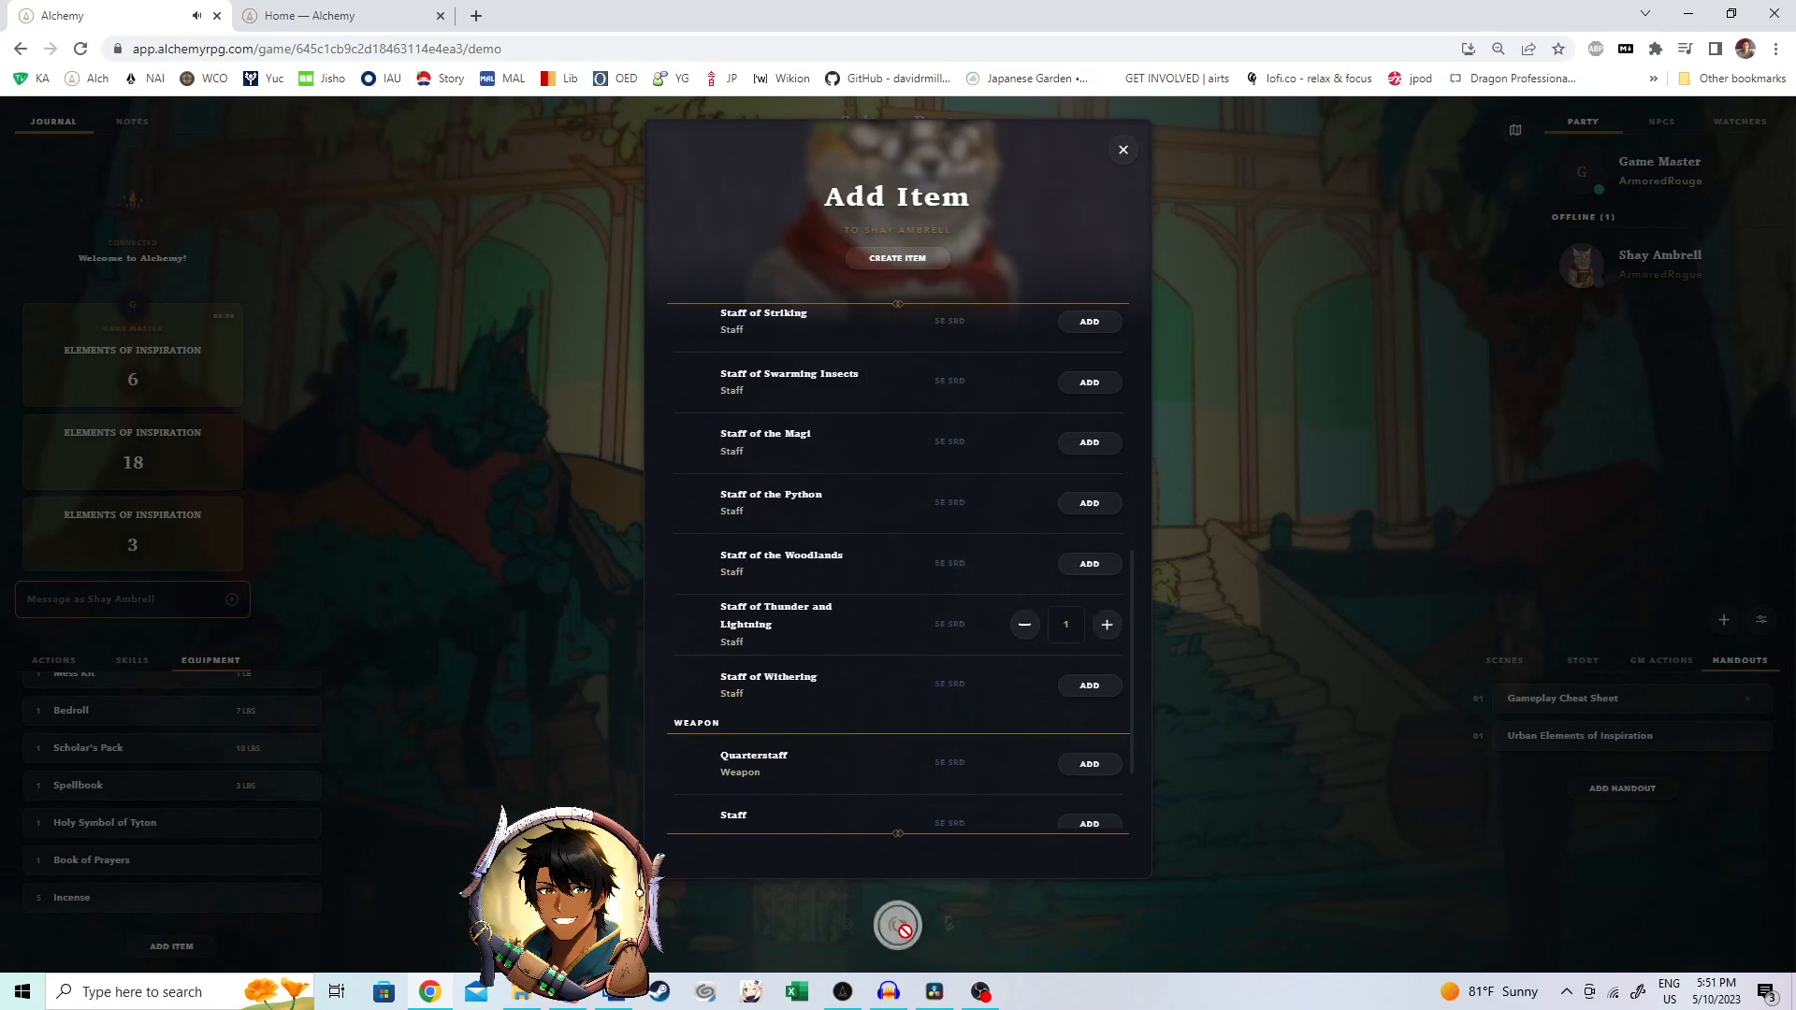
left_click(1121, 149)
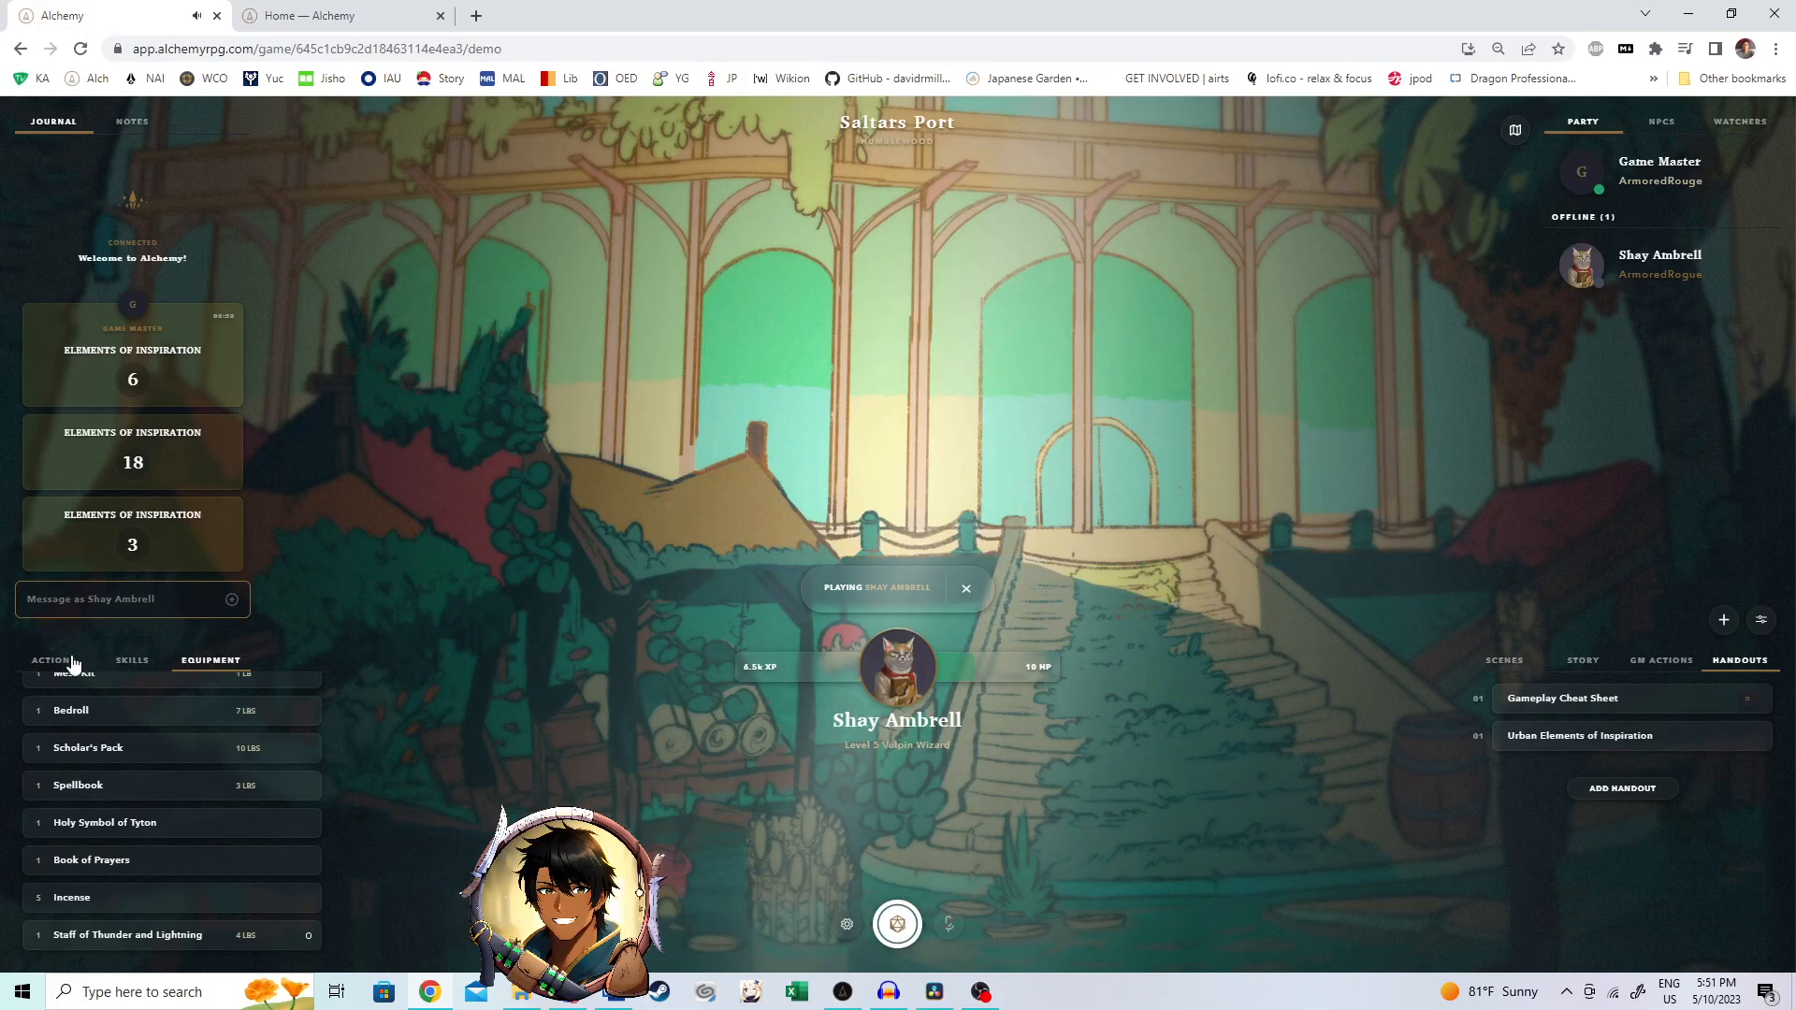
- Roll the staff's 1H and 2H attacks into the journal and view the staff's details
left_click(53, 660)
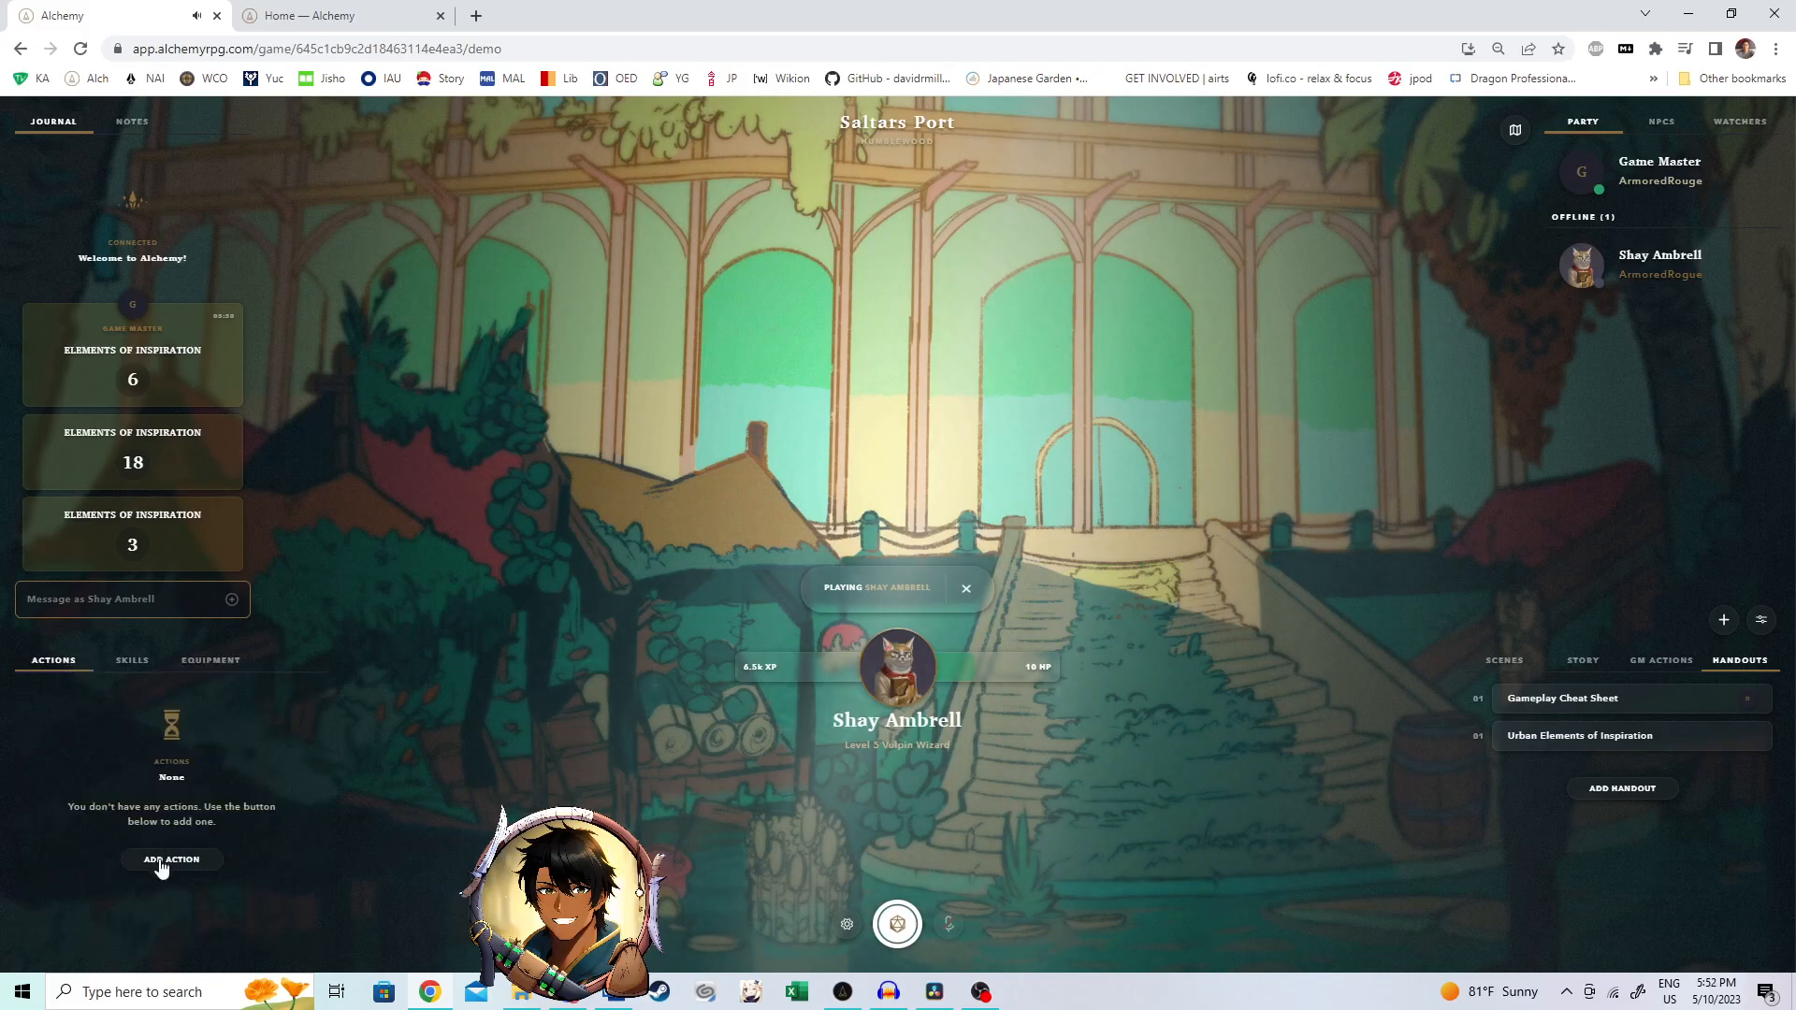
mouse_move(204, 671)
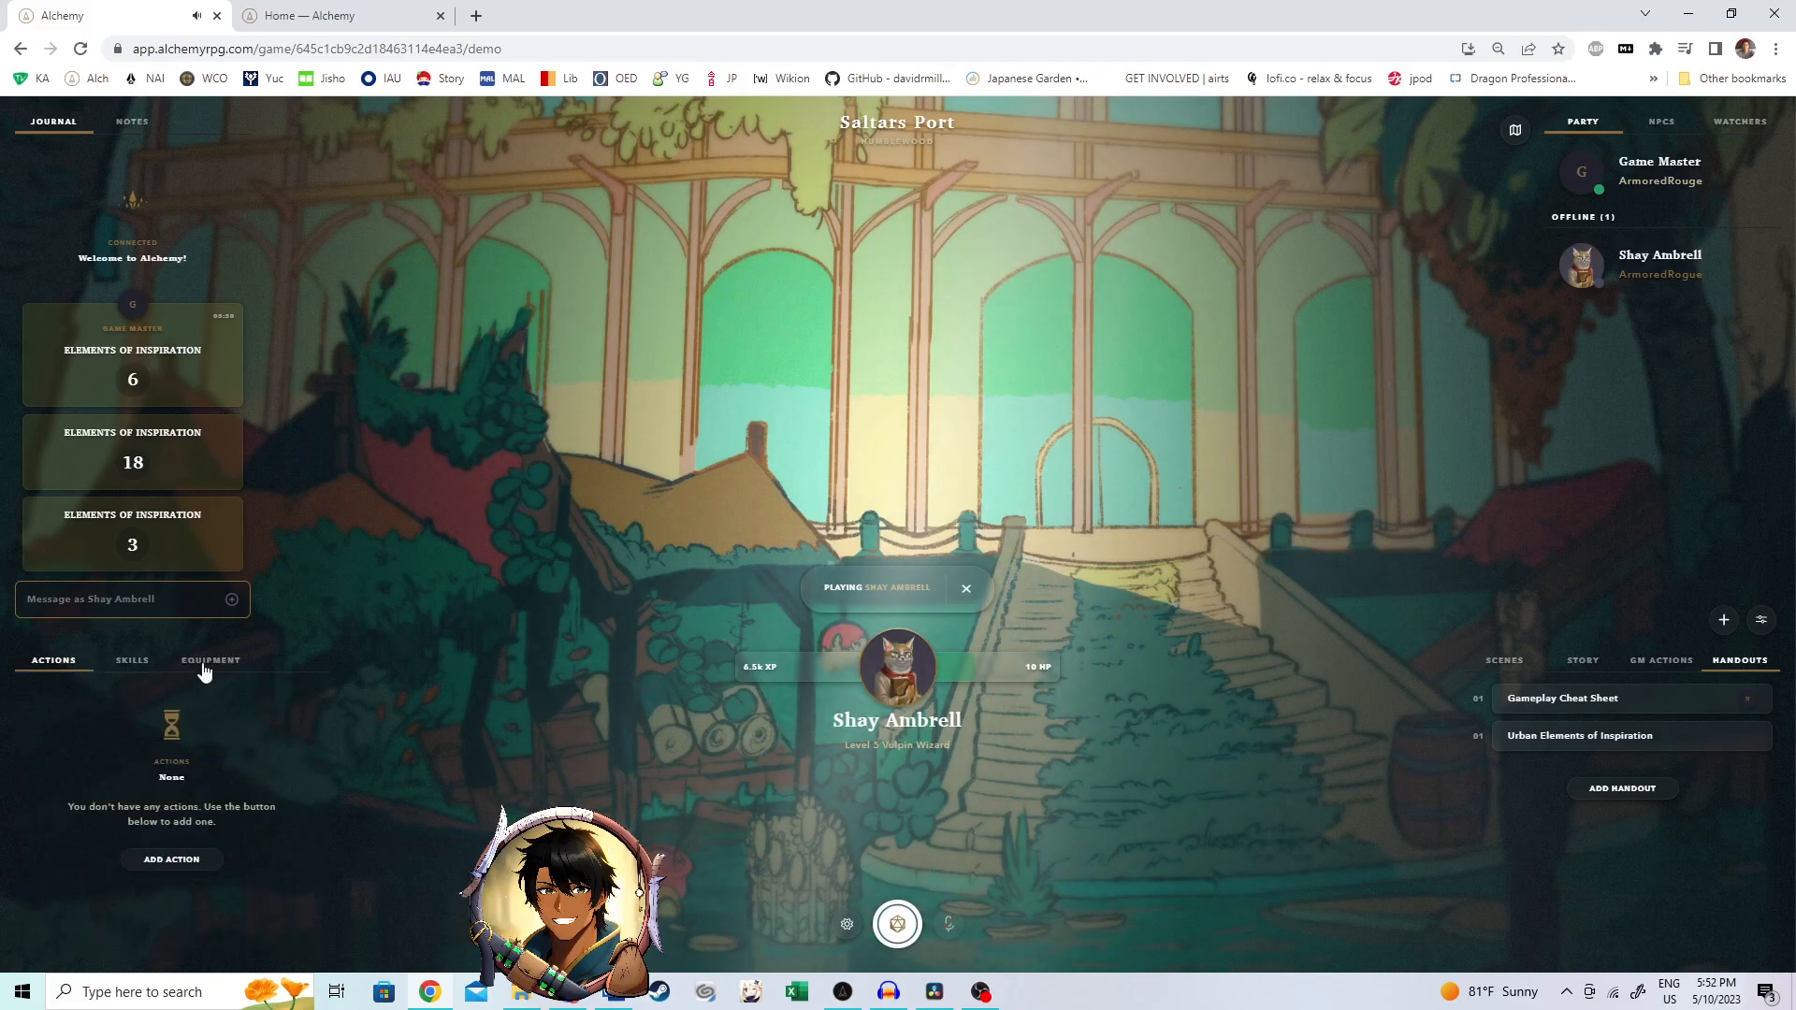
left_click(212, 660)
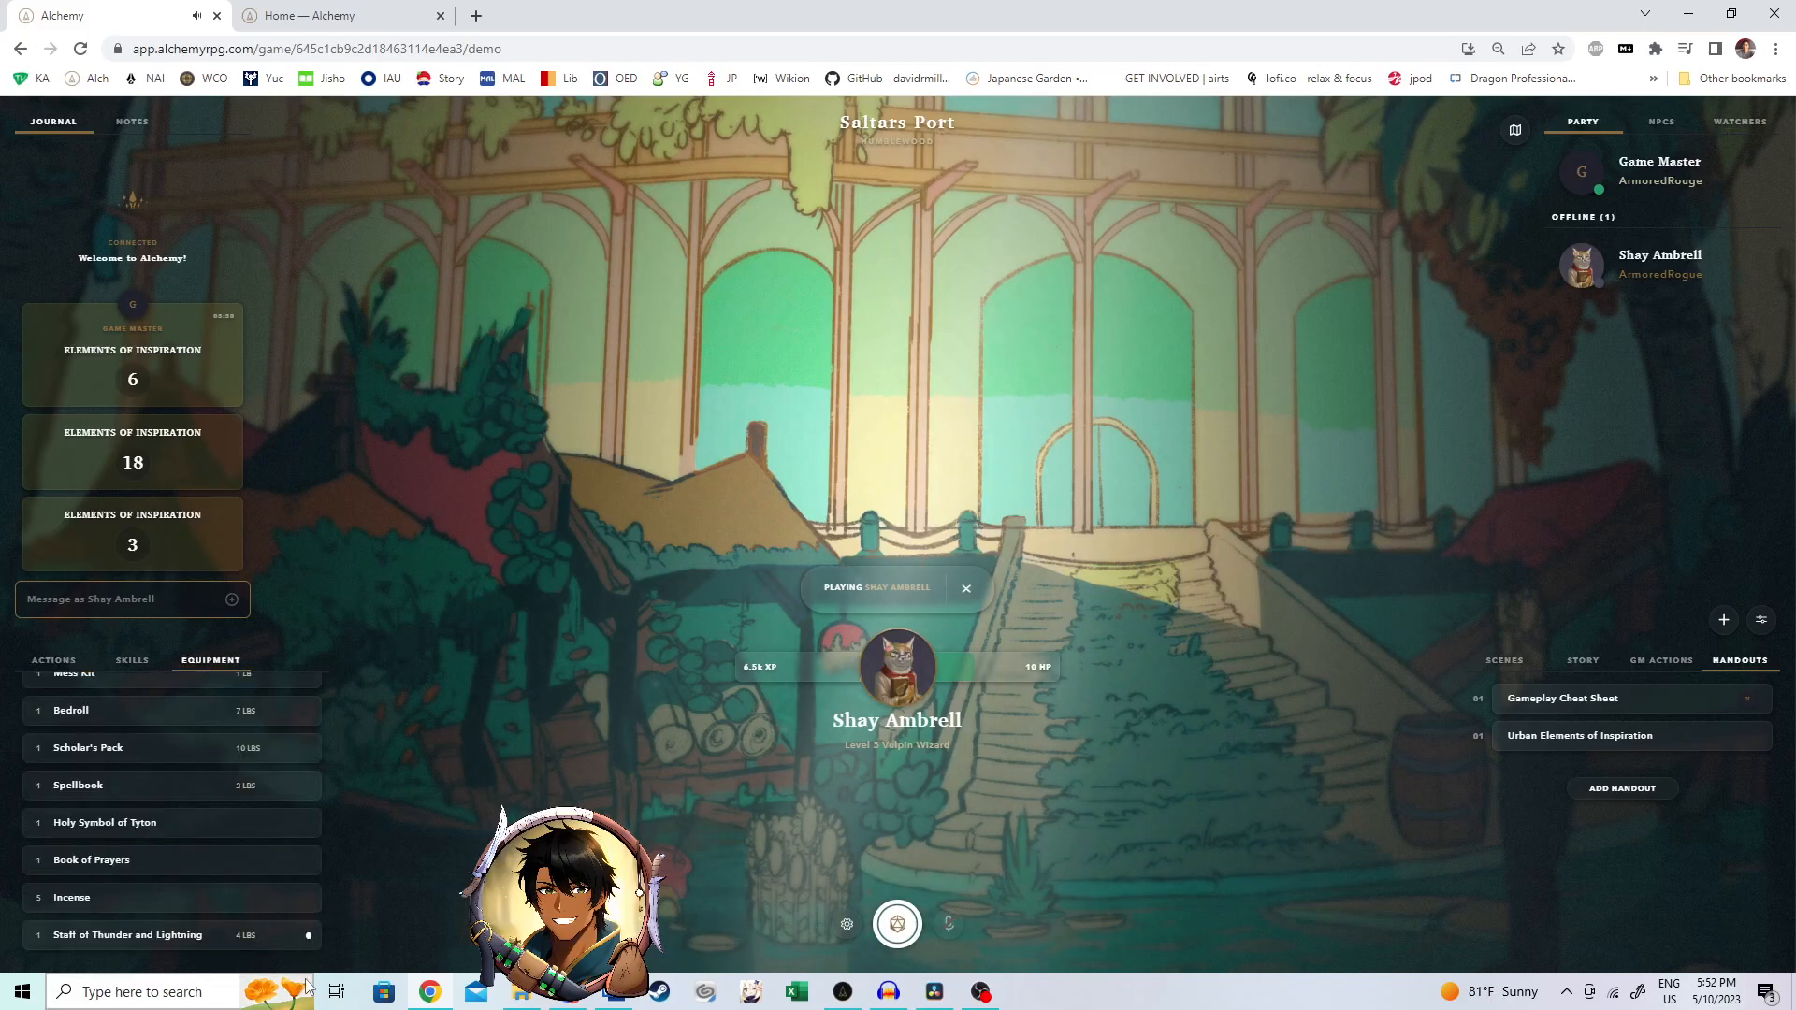
mouse_move(778, 243)
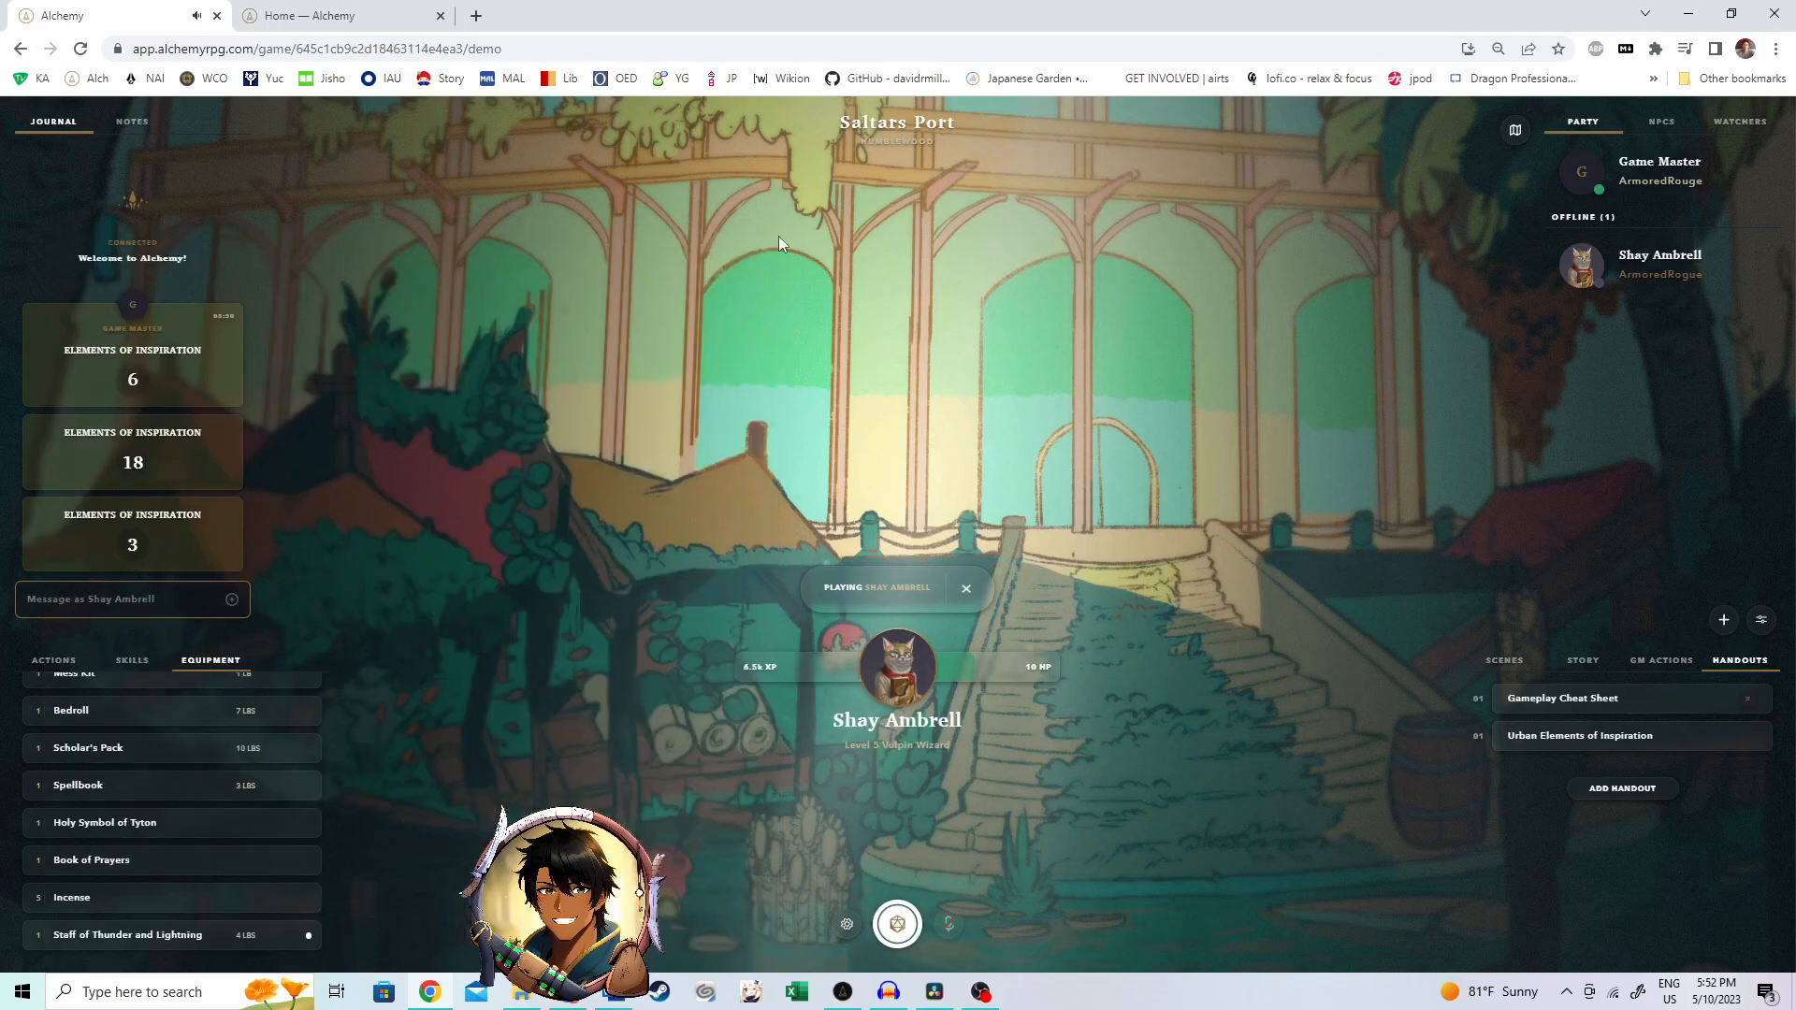
left_click(52, 660)
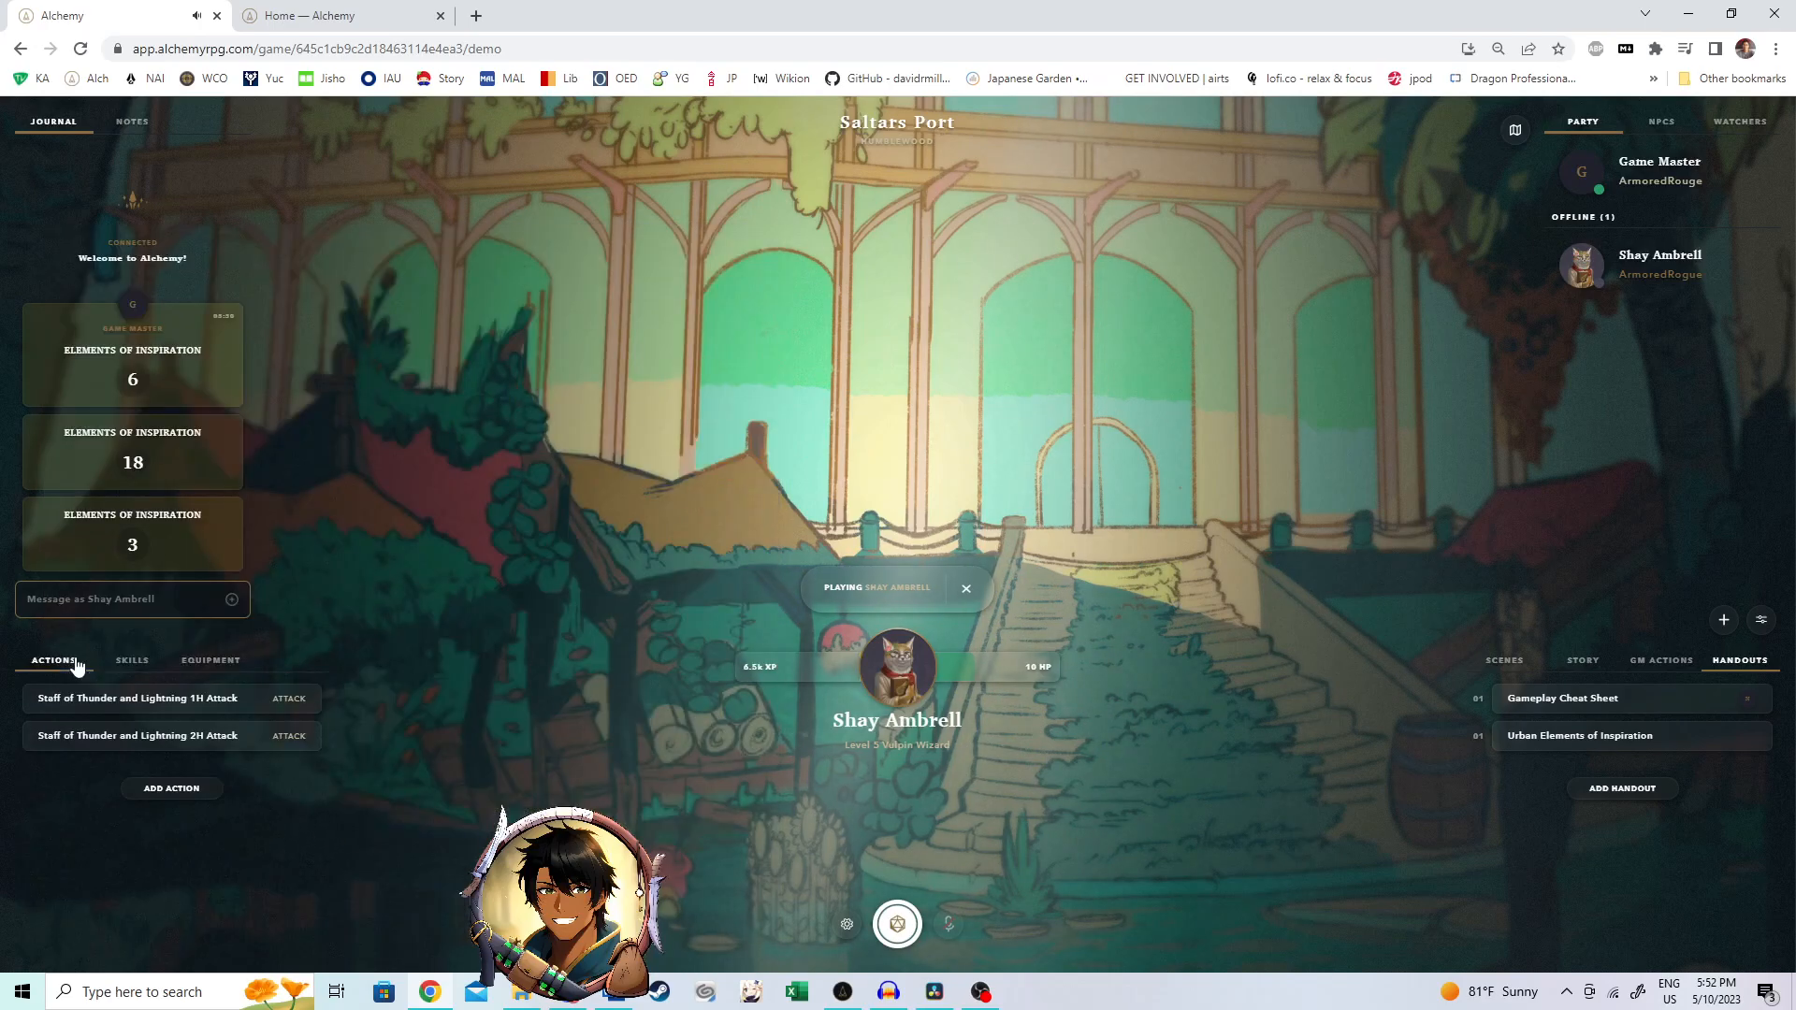
mouse_move(195, 711)
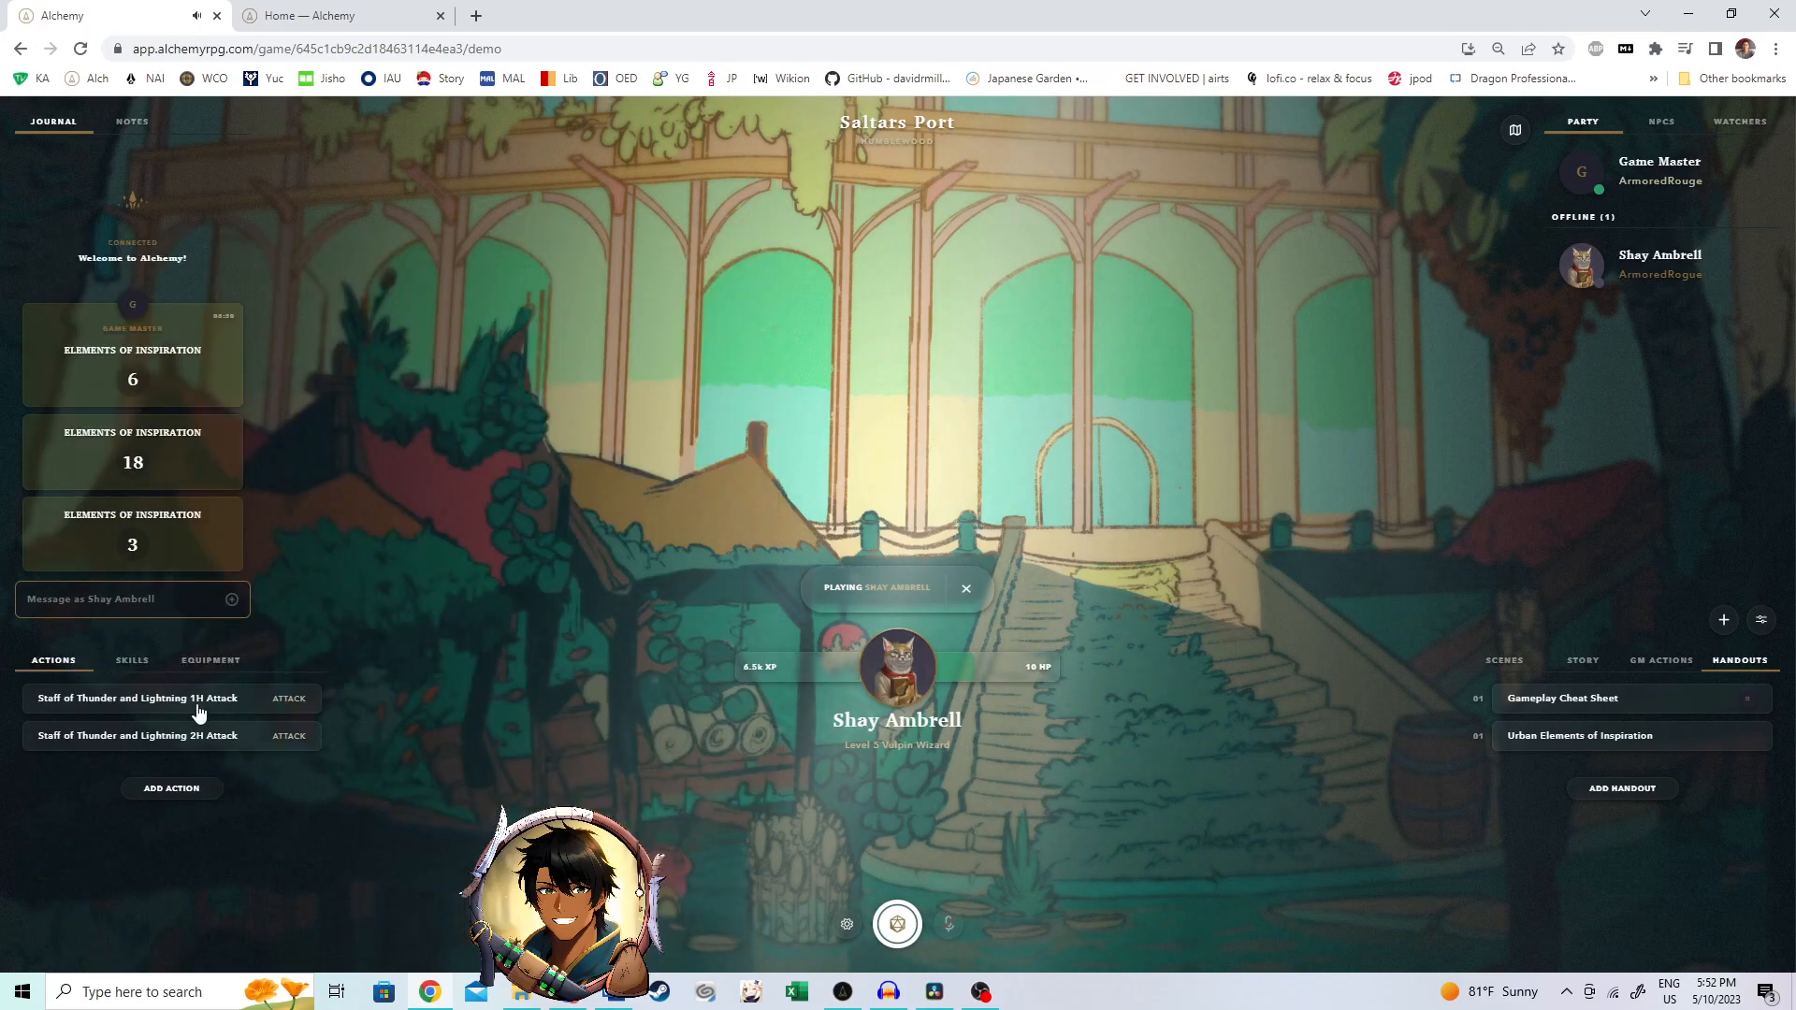
mouse_move(221, 681)
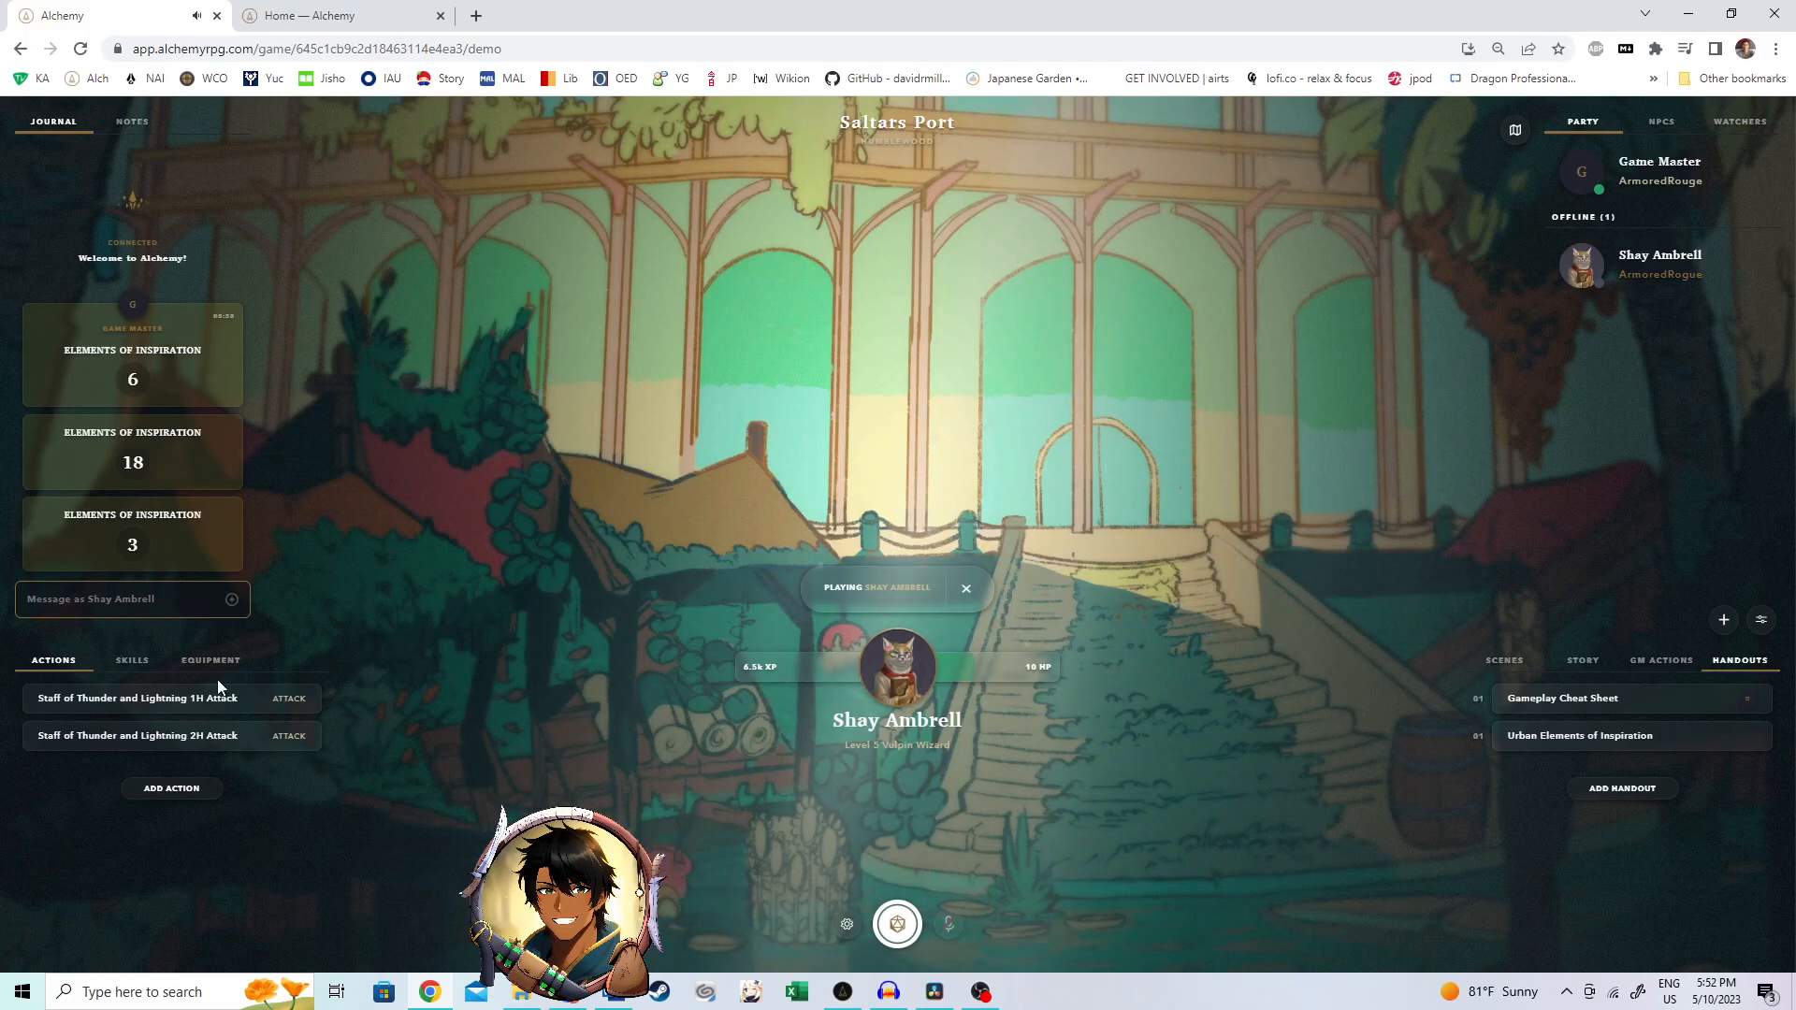
mouse_move(424, 763)
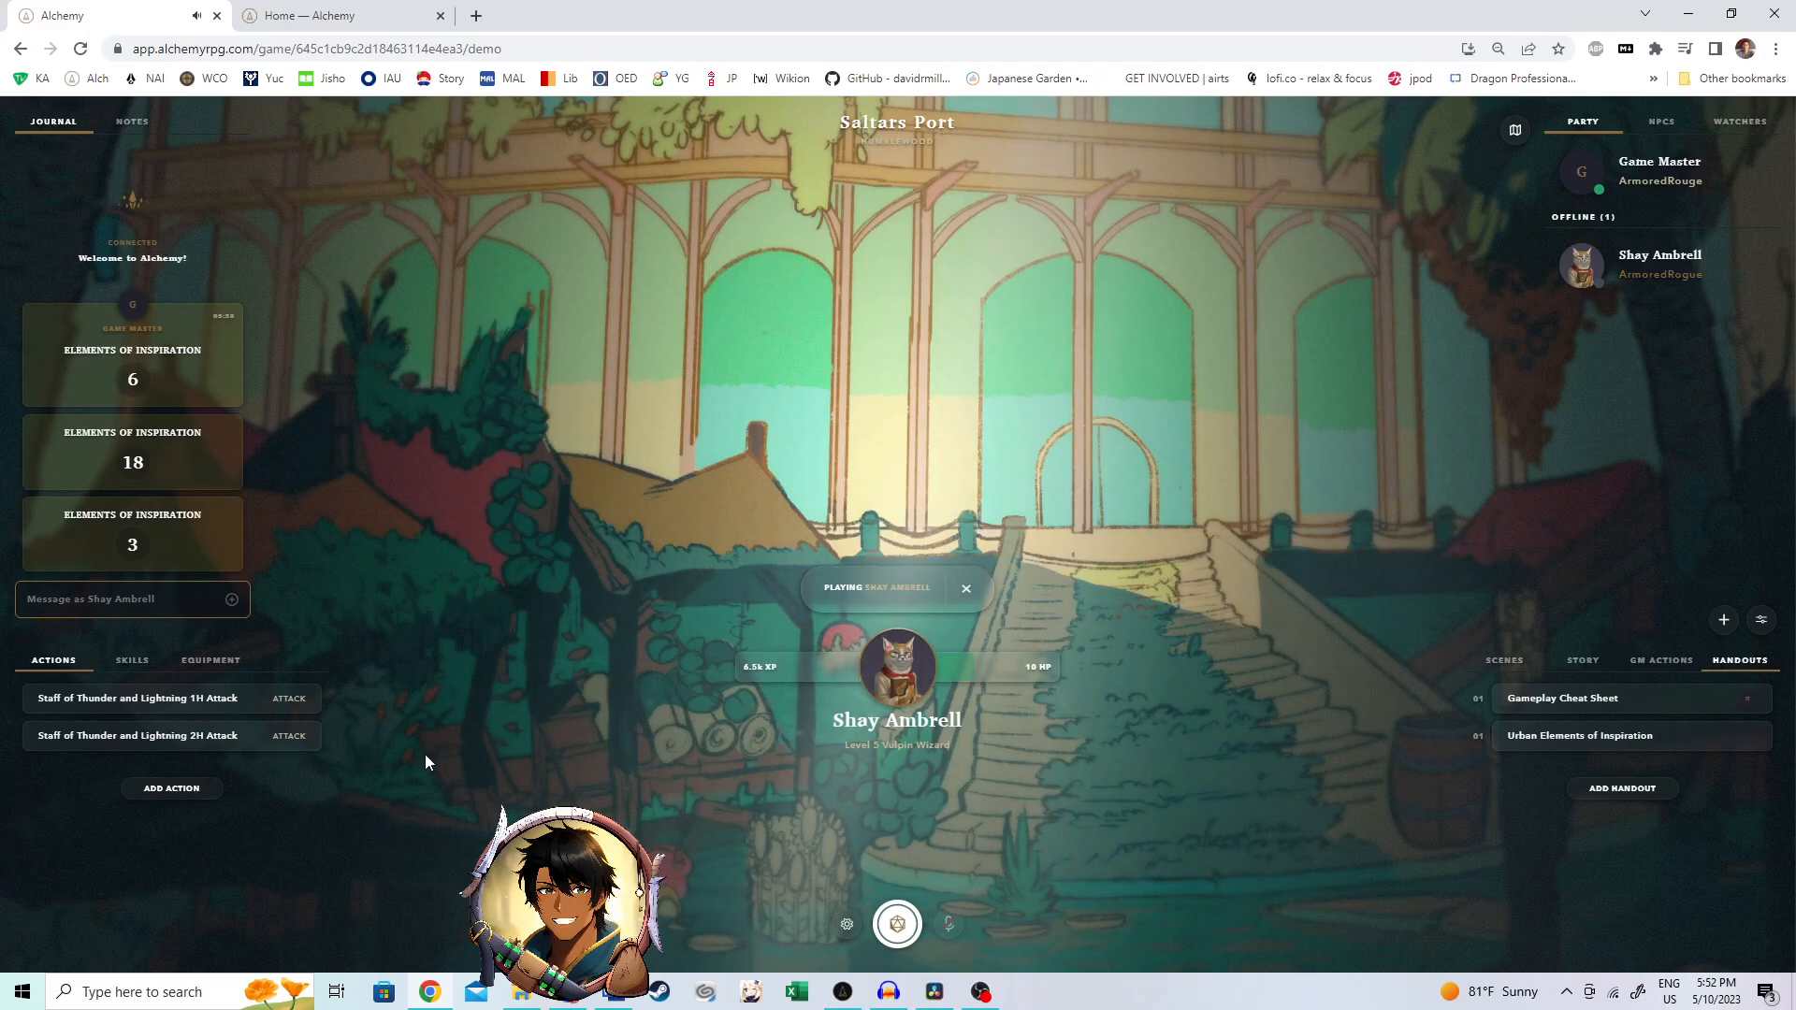
left_click(137, 697)
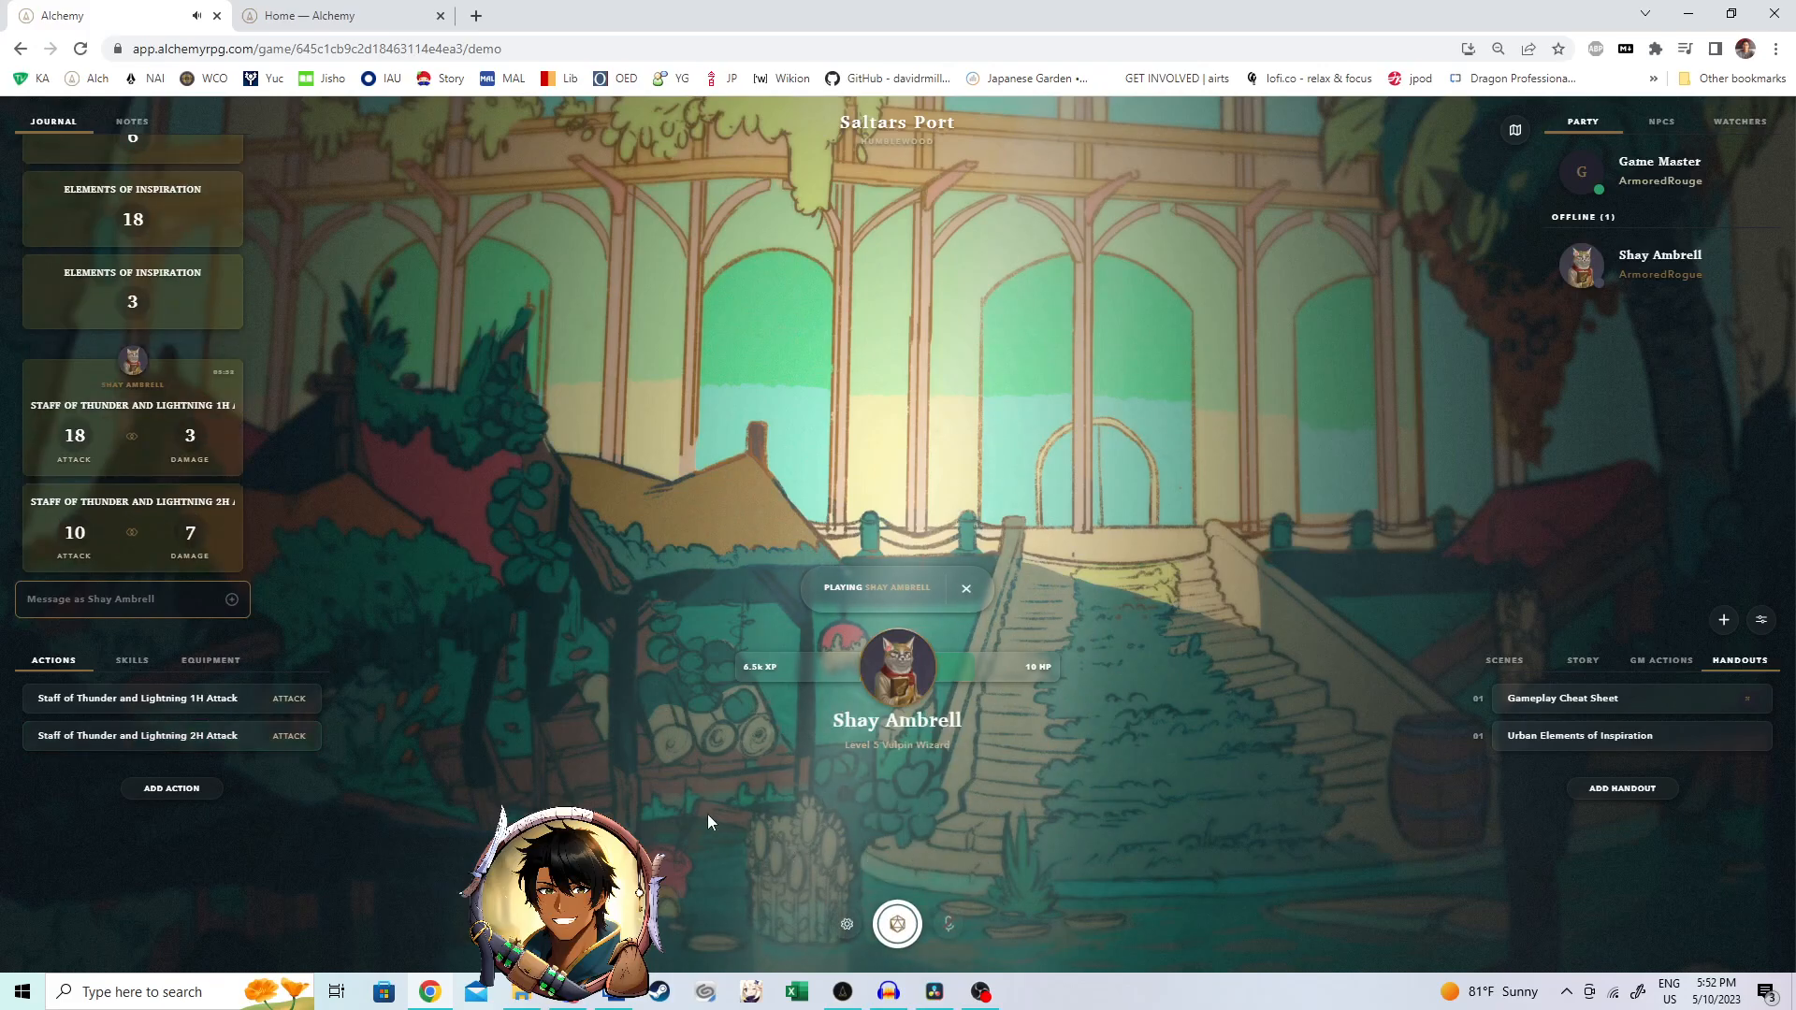
left_click(211, 660)
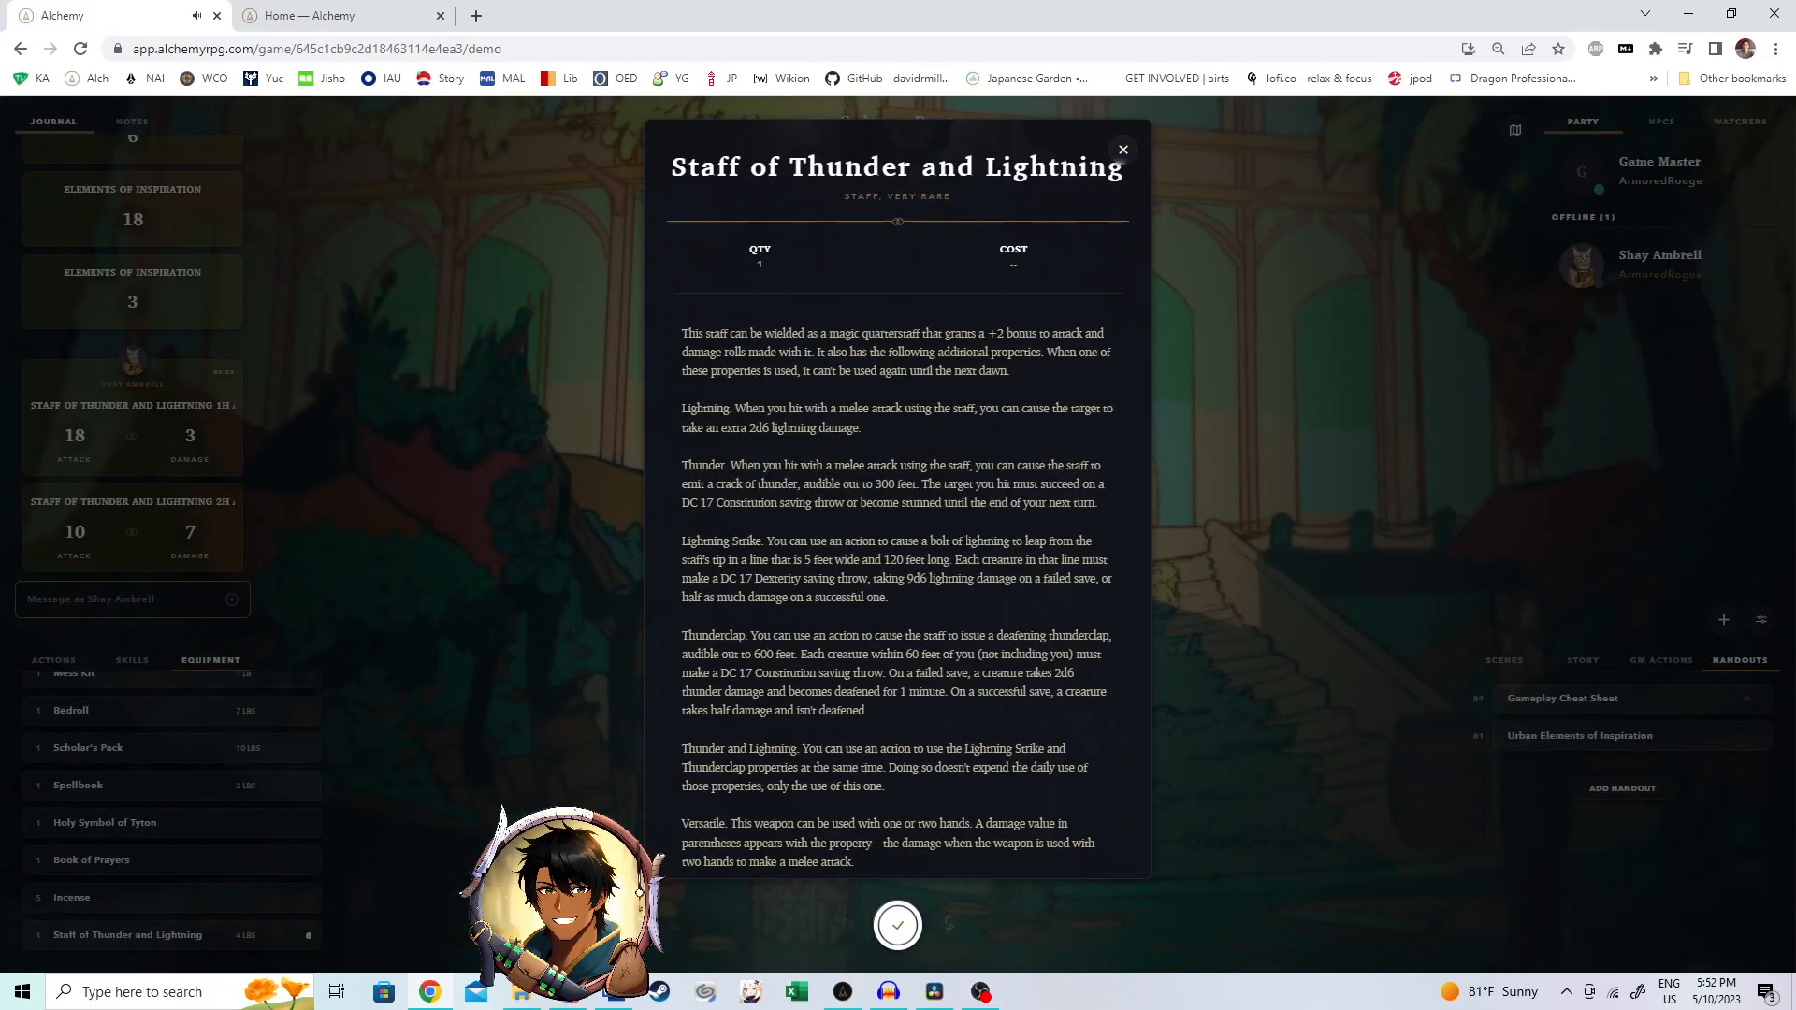
- Review the staff's item settings: very rare, major, requiring attunement
scroll("down", 3)
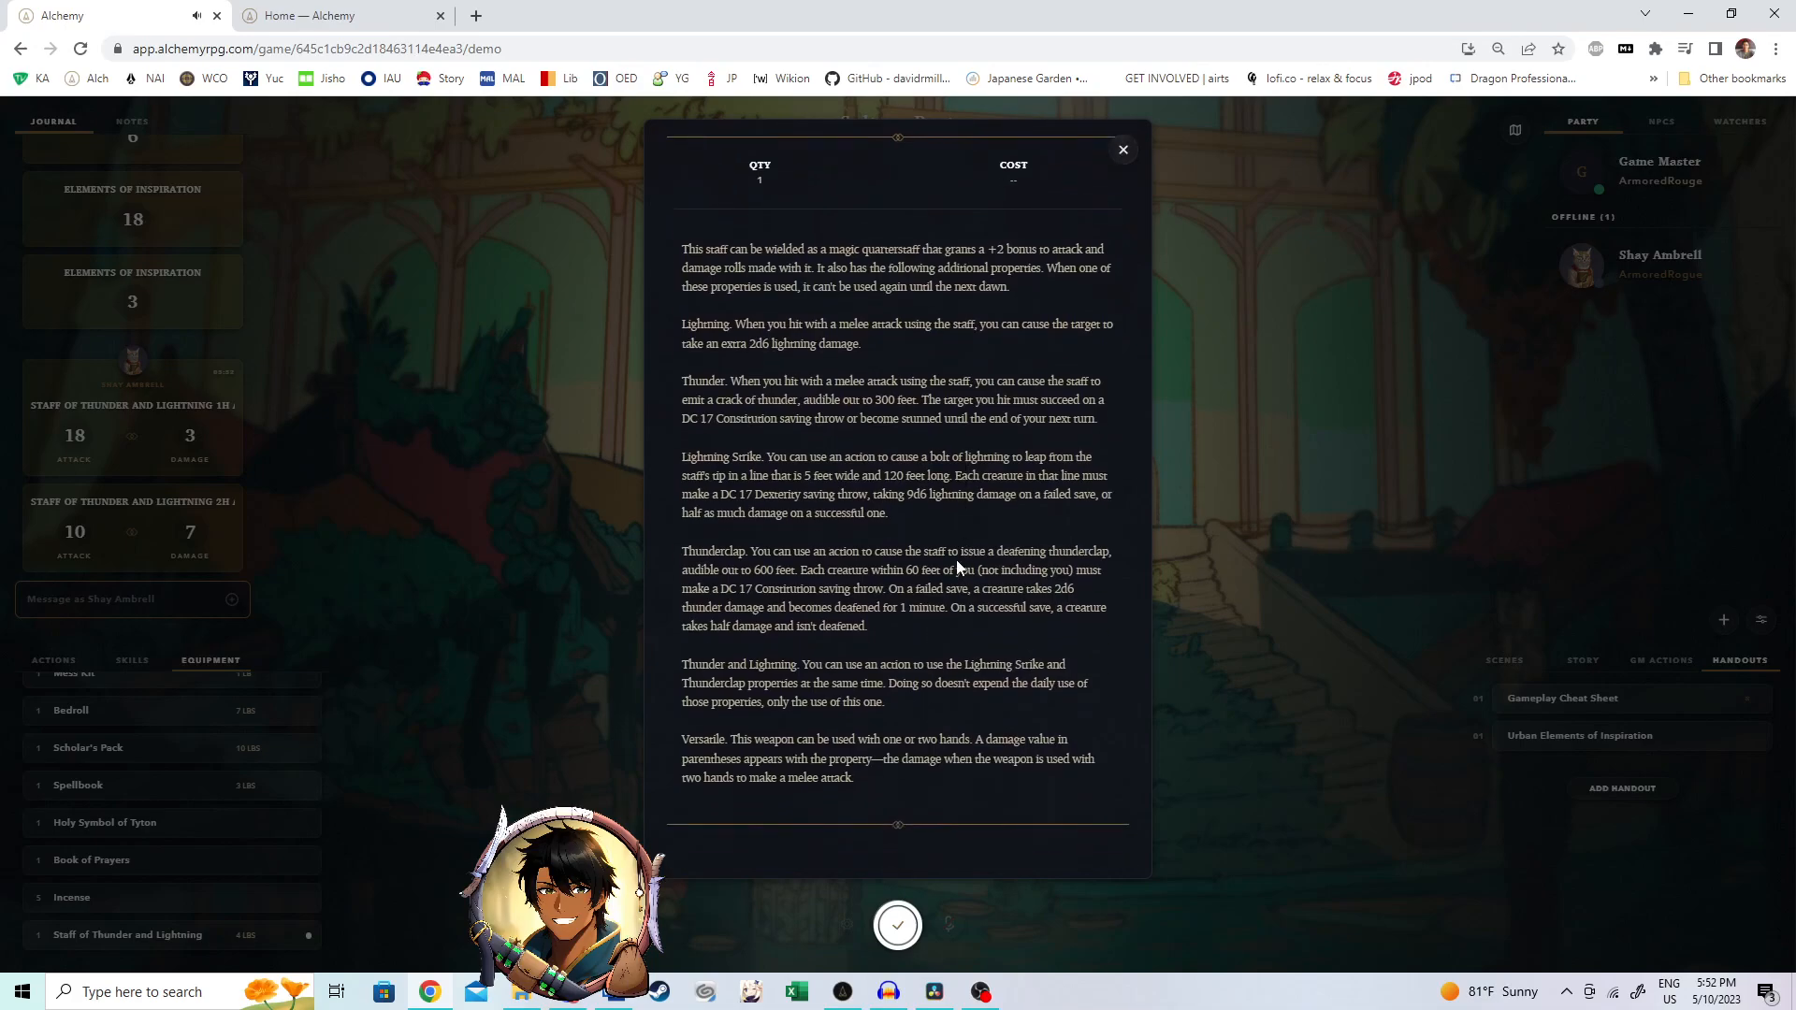
scroll("up", 3)
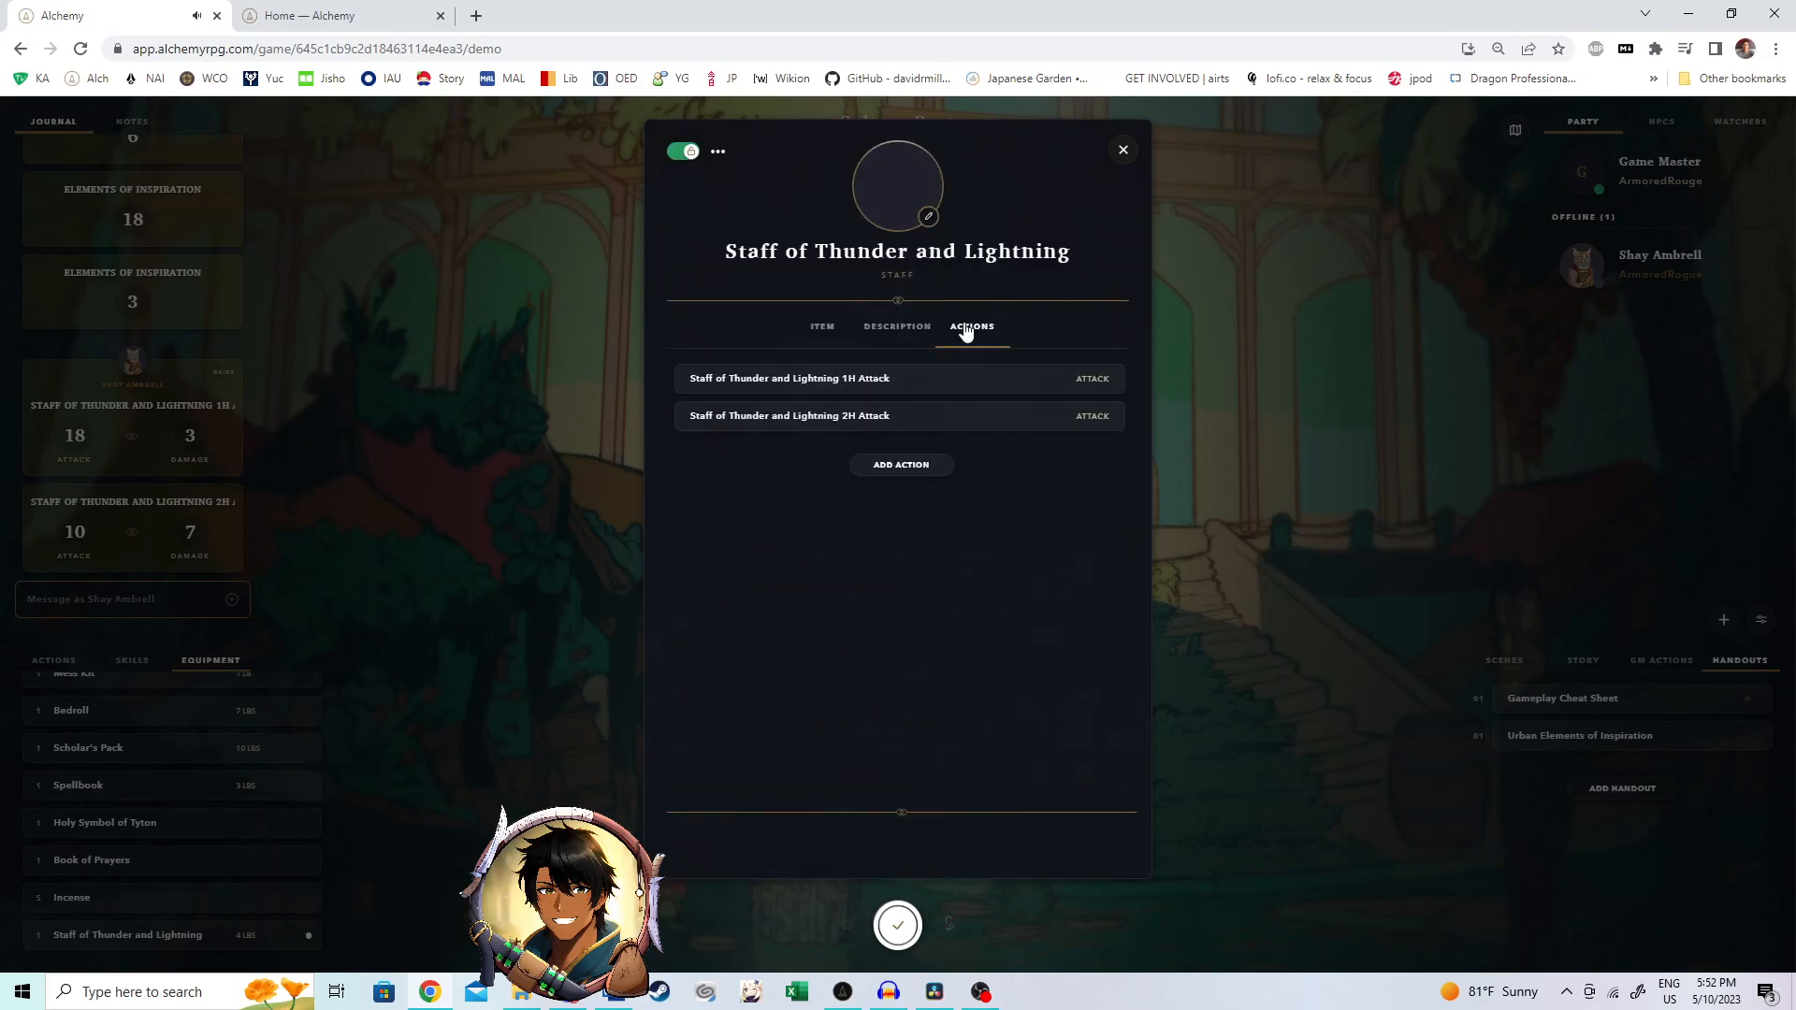
mouse_move(967, 436)
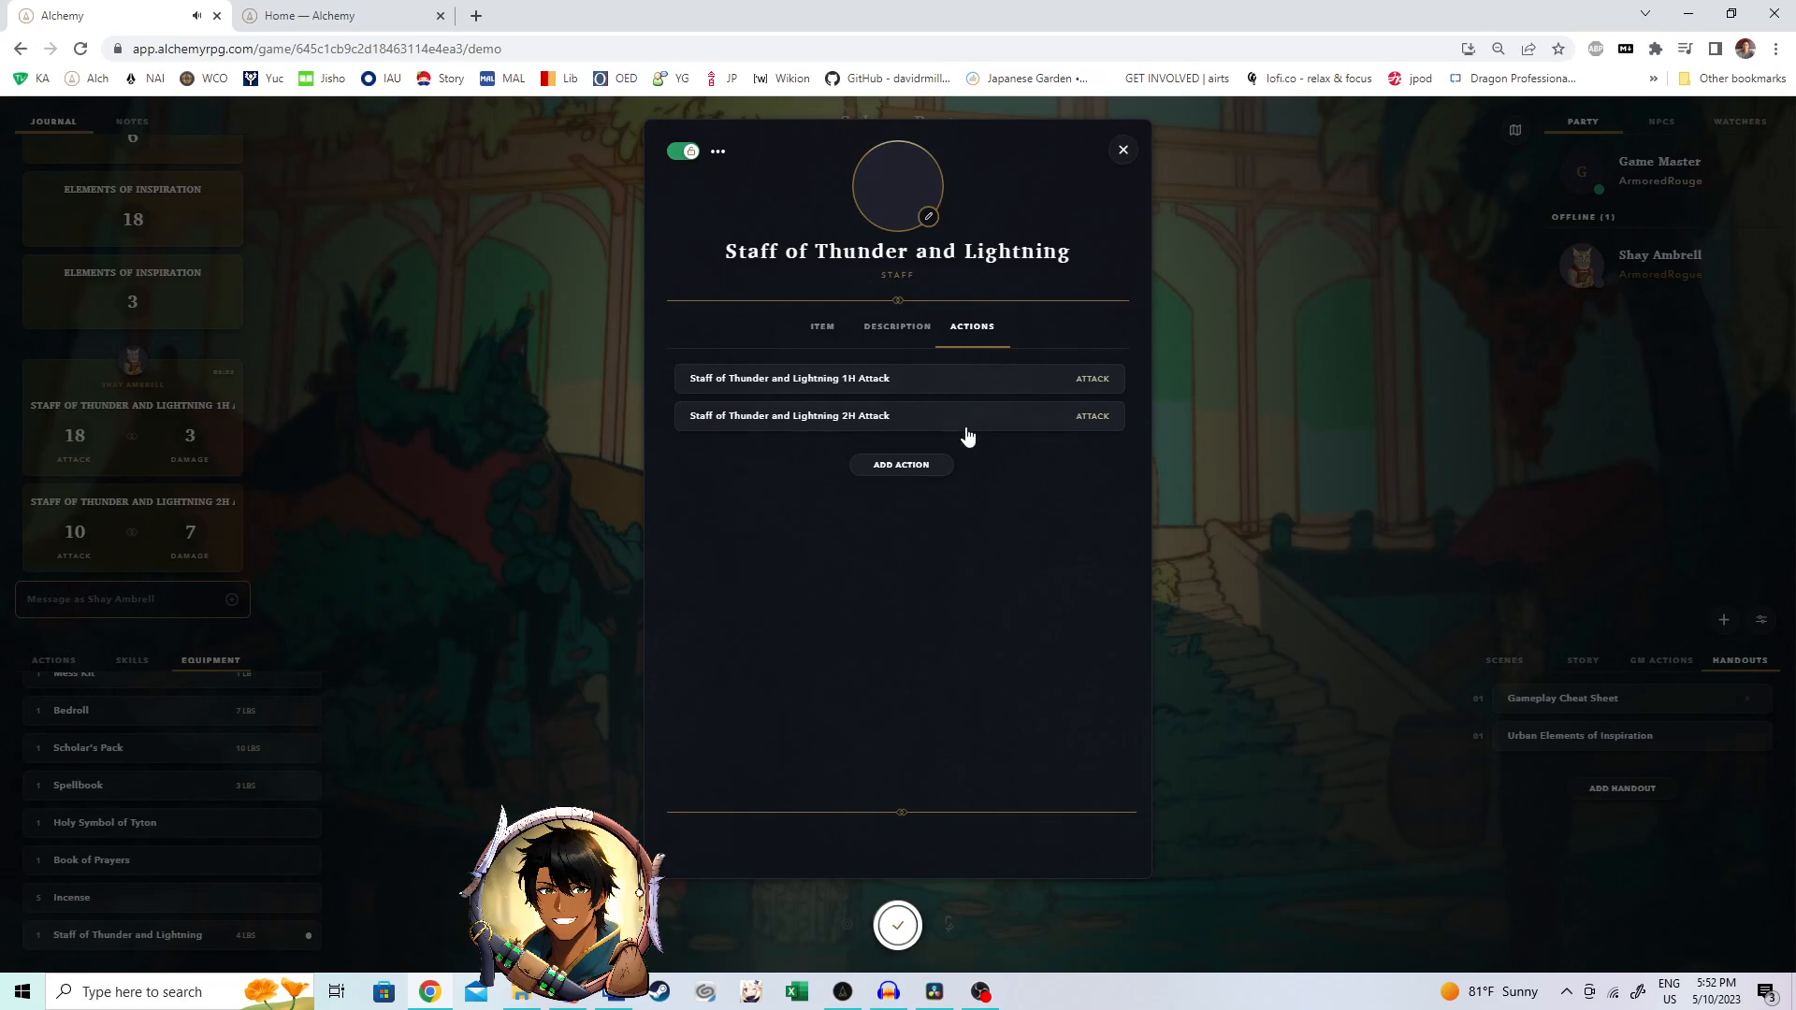
left_click(821, 325)
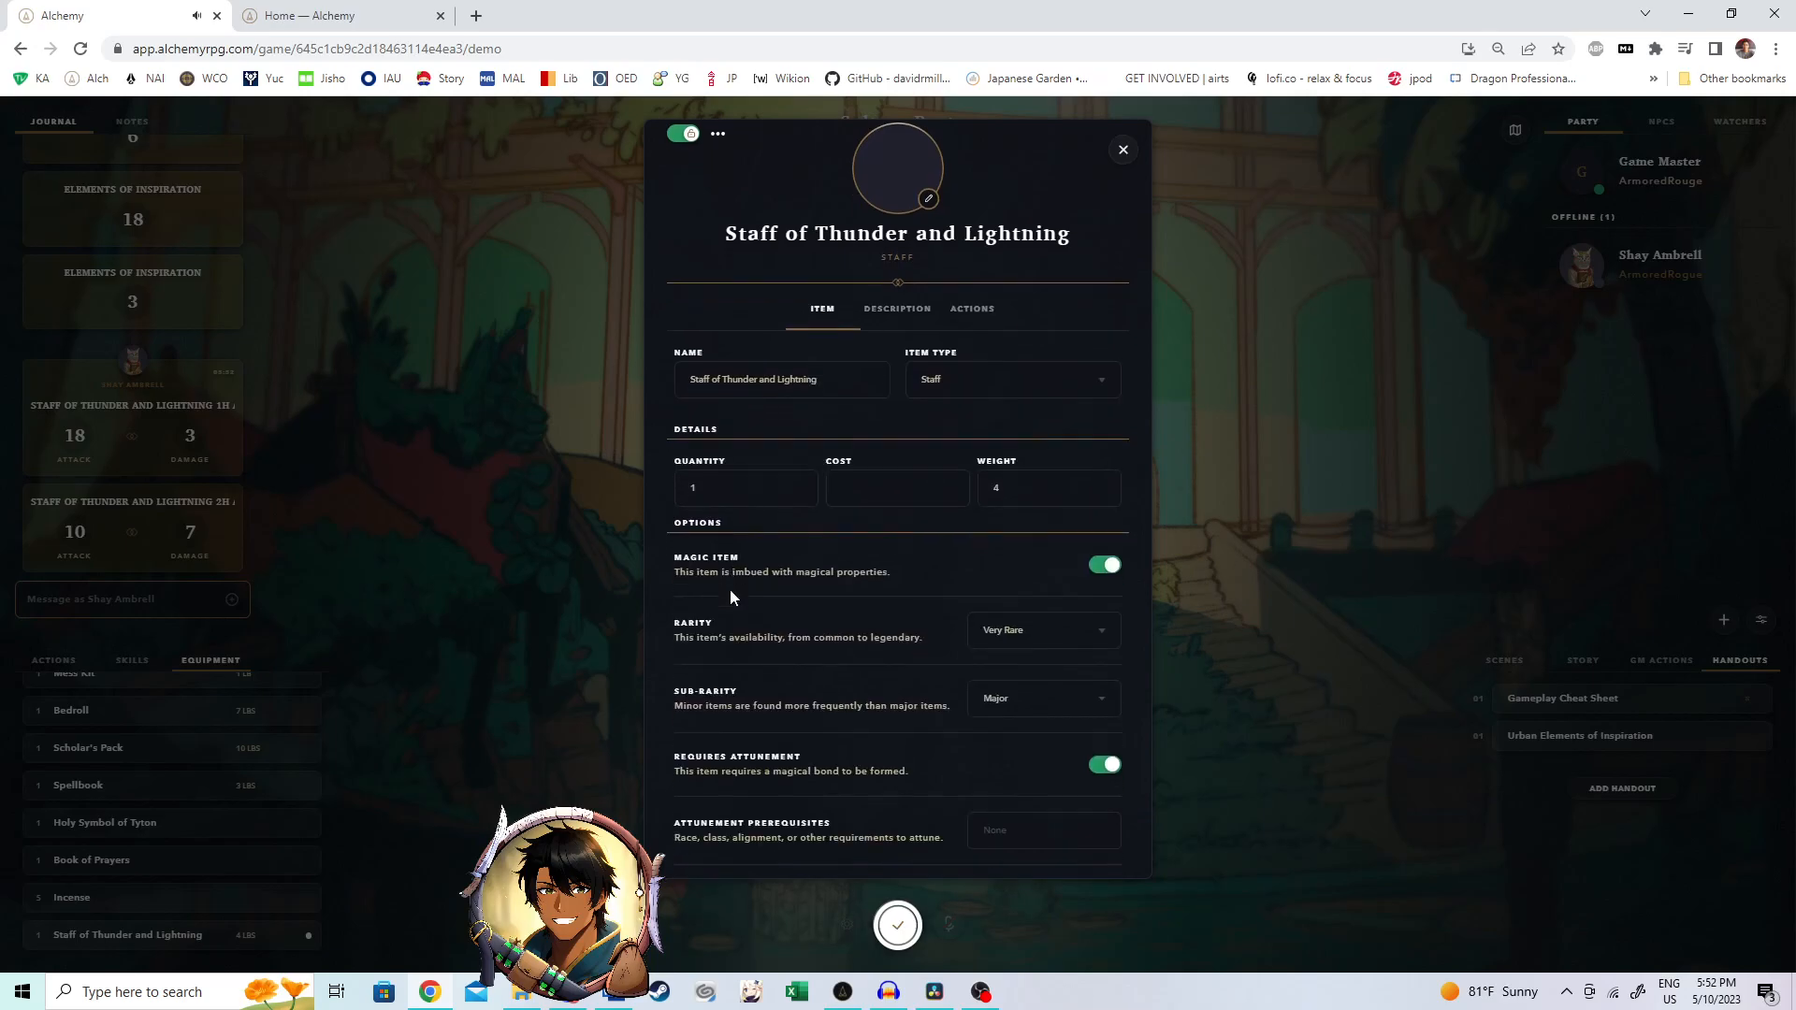
scroll("up", 3)
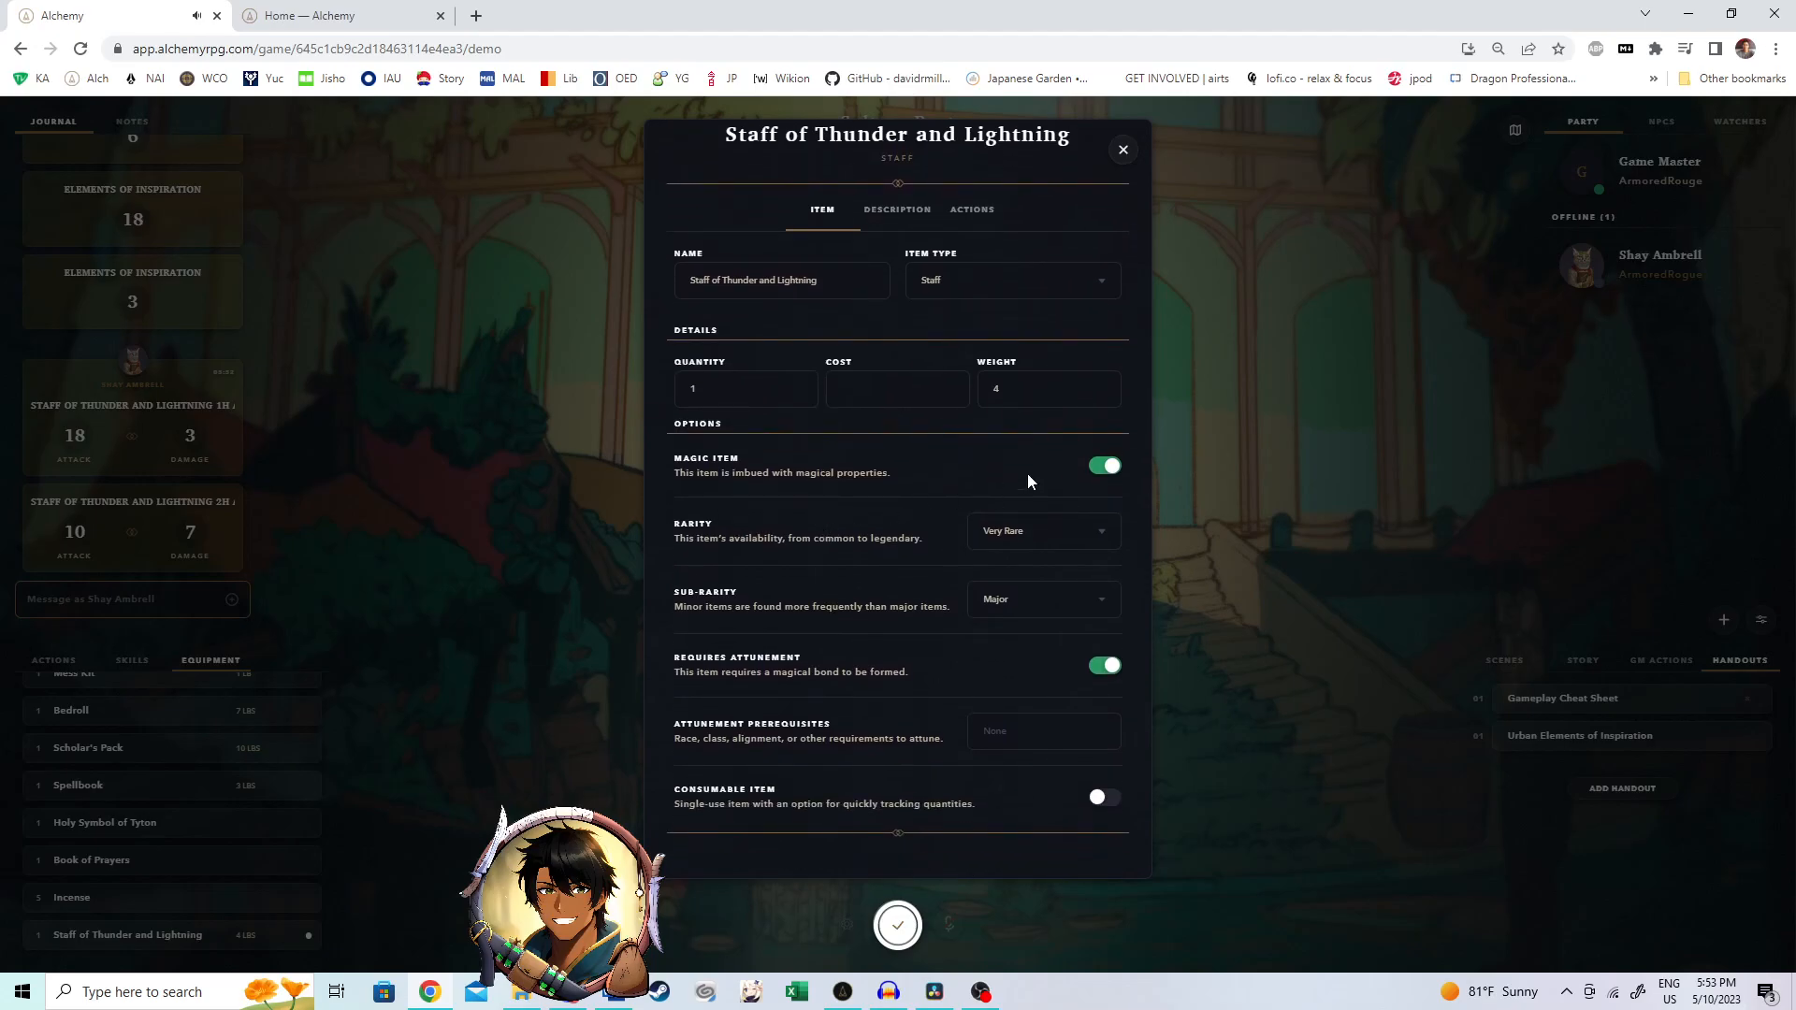
mouse_move(1053, 589)
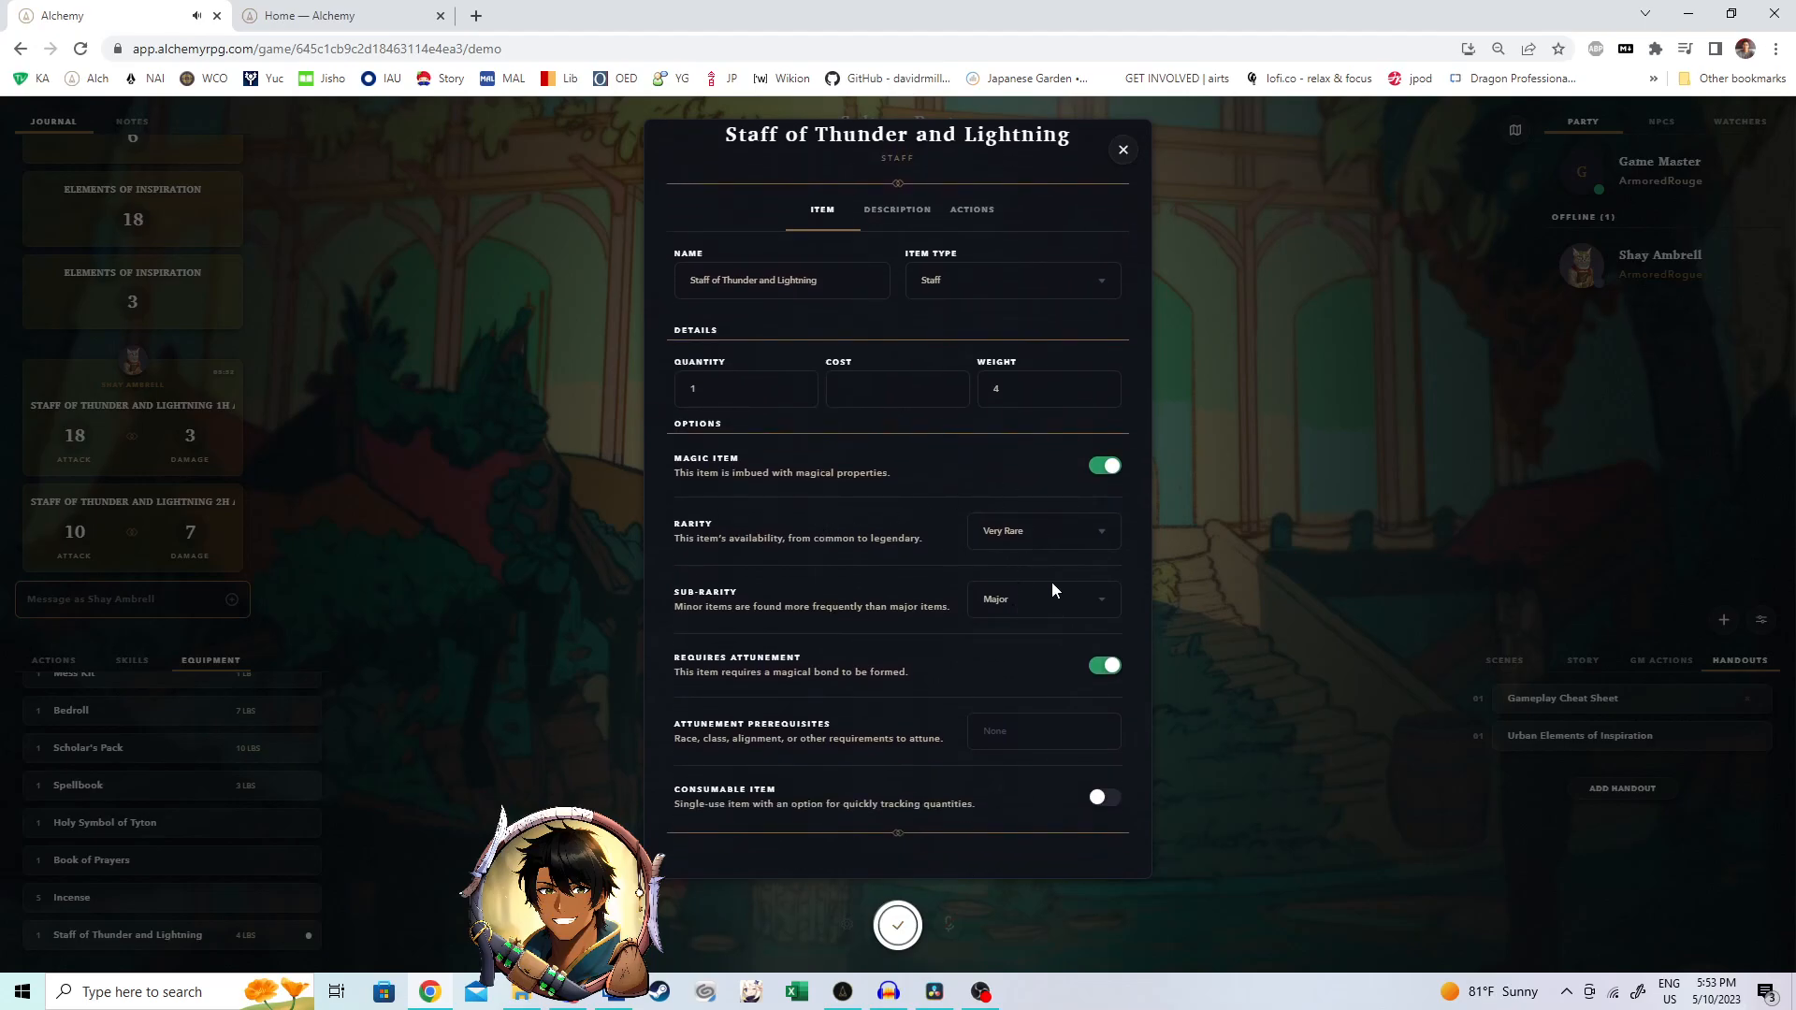
- Check the attunement prerequisites field and return to the staff's description text
left_click(1041, 732)
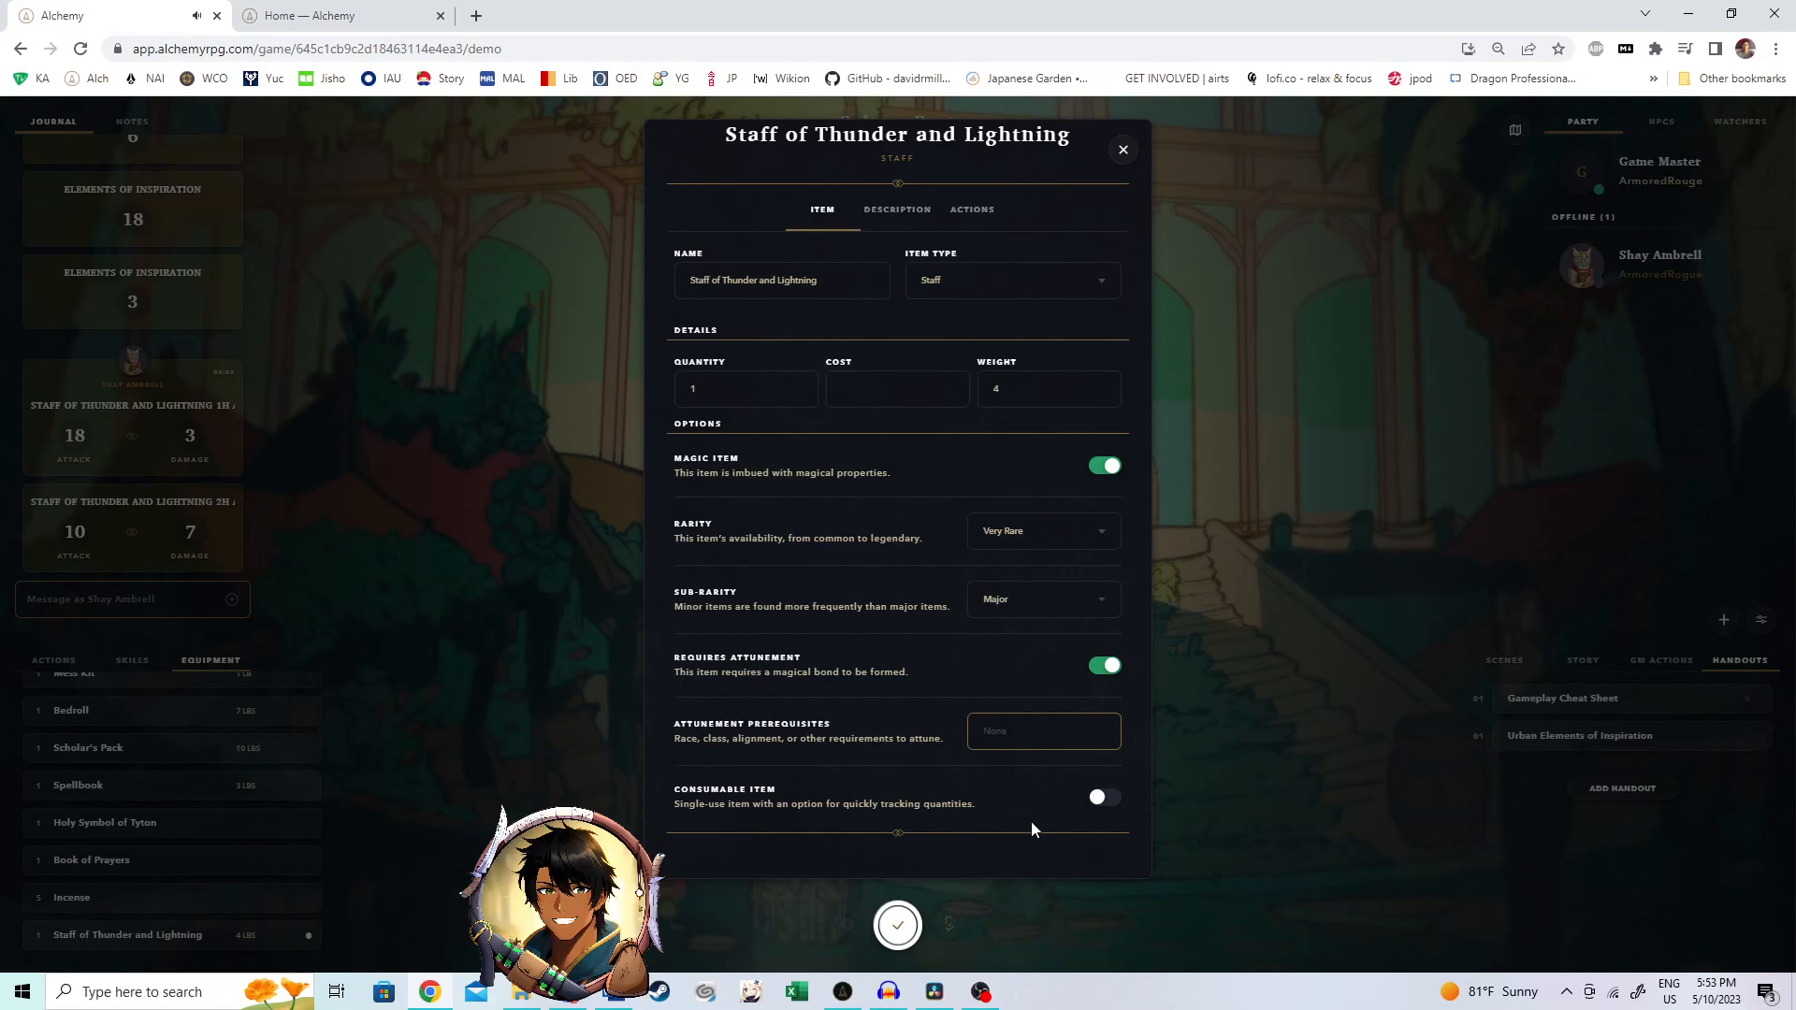
mouse_move(838, 808)
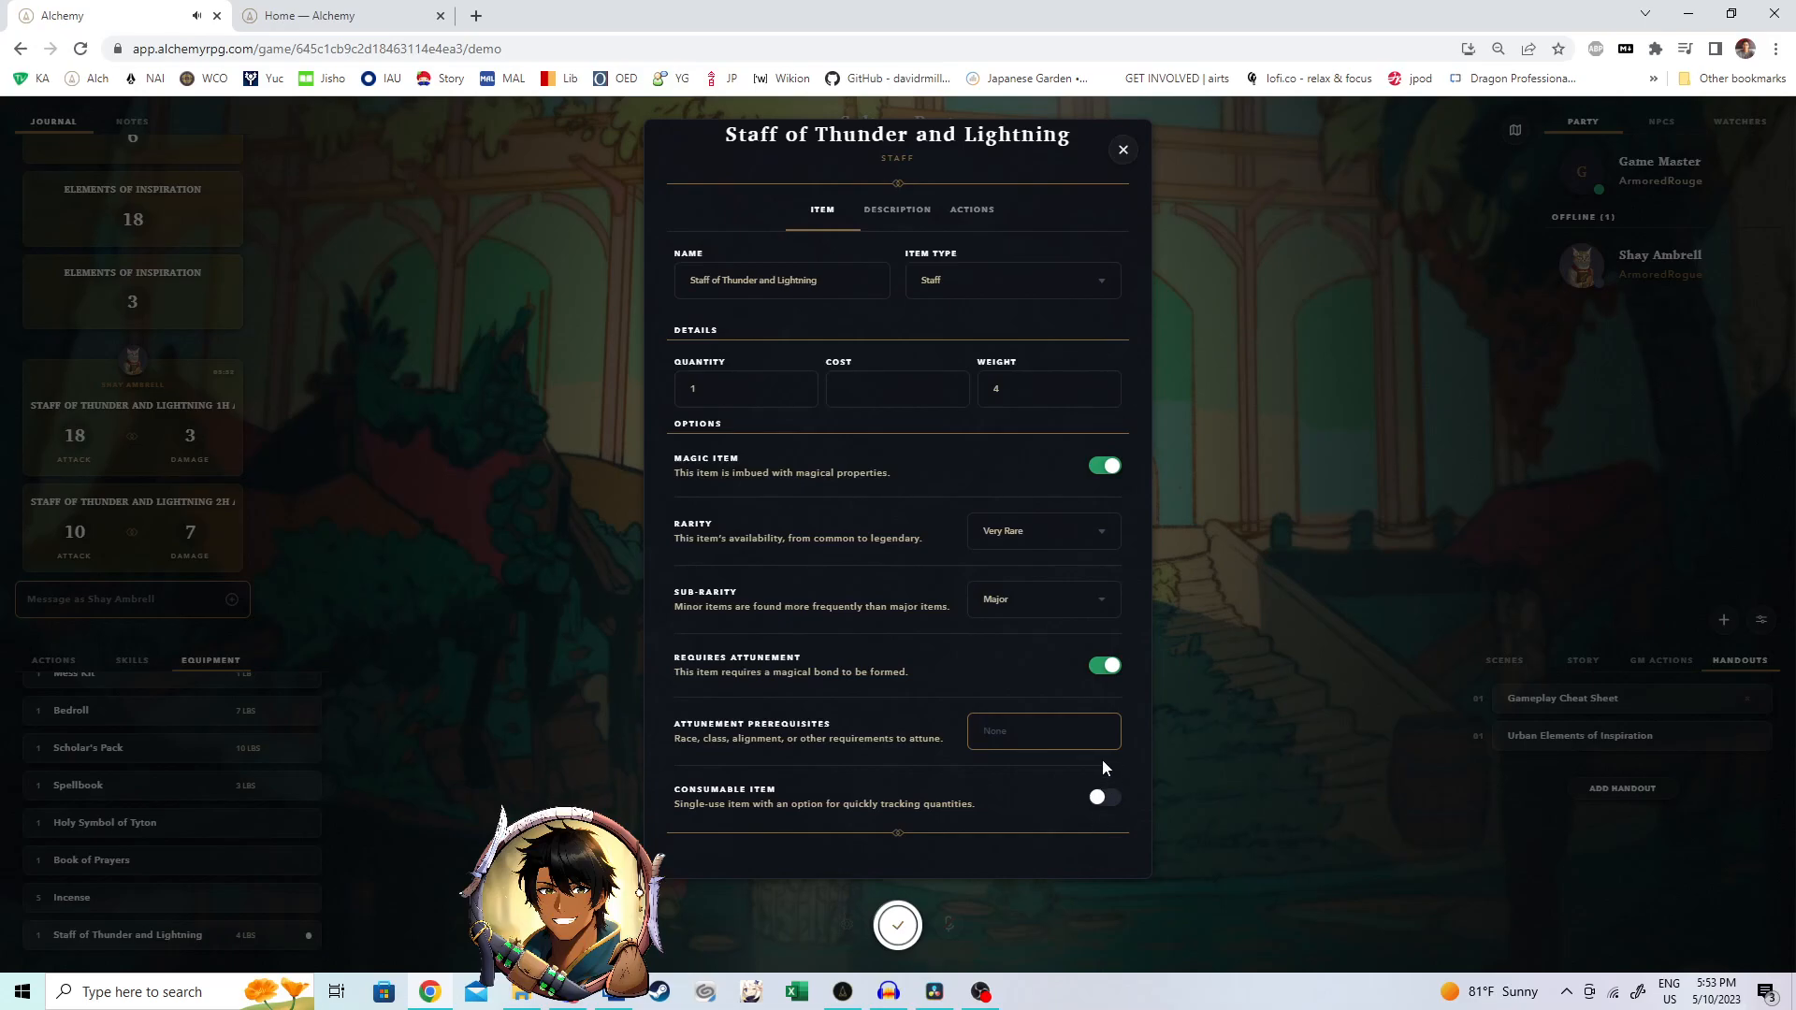
left_click(1042, 731)
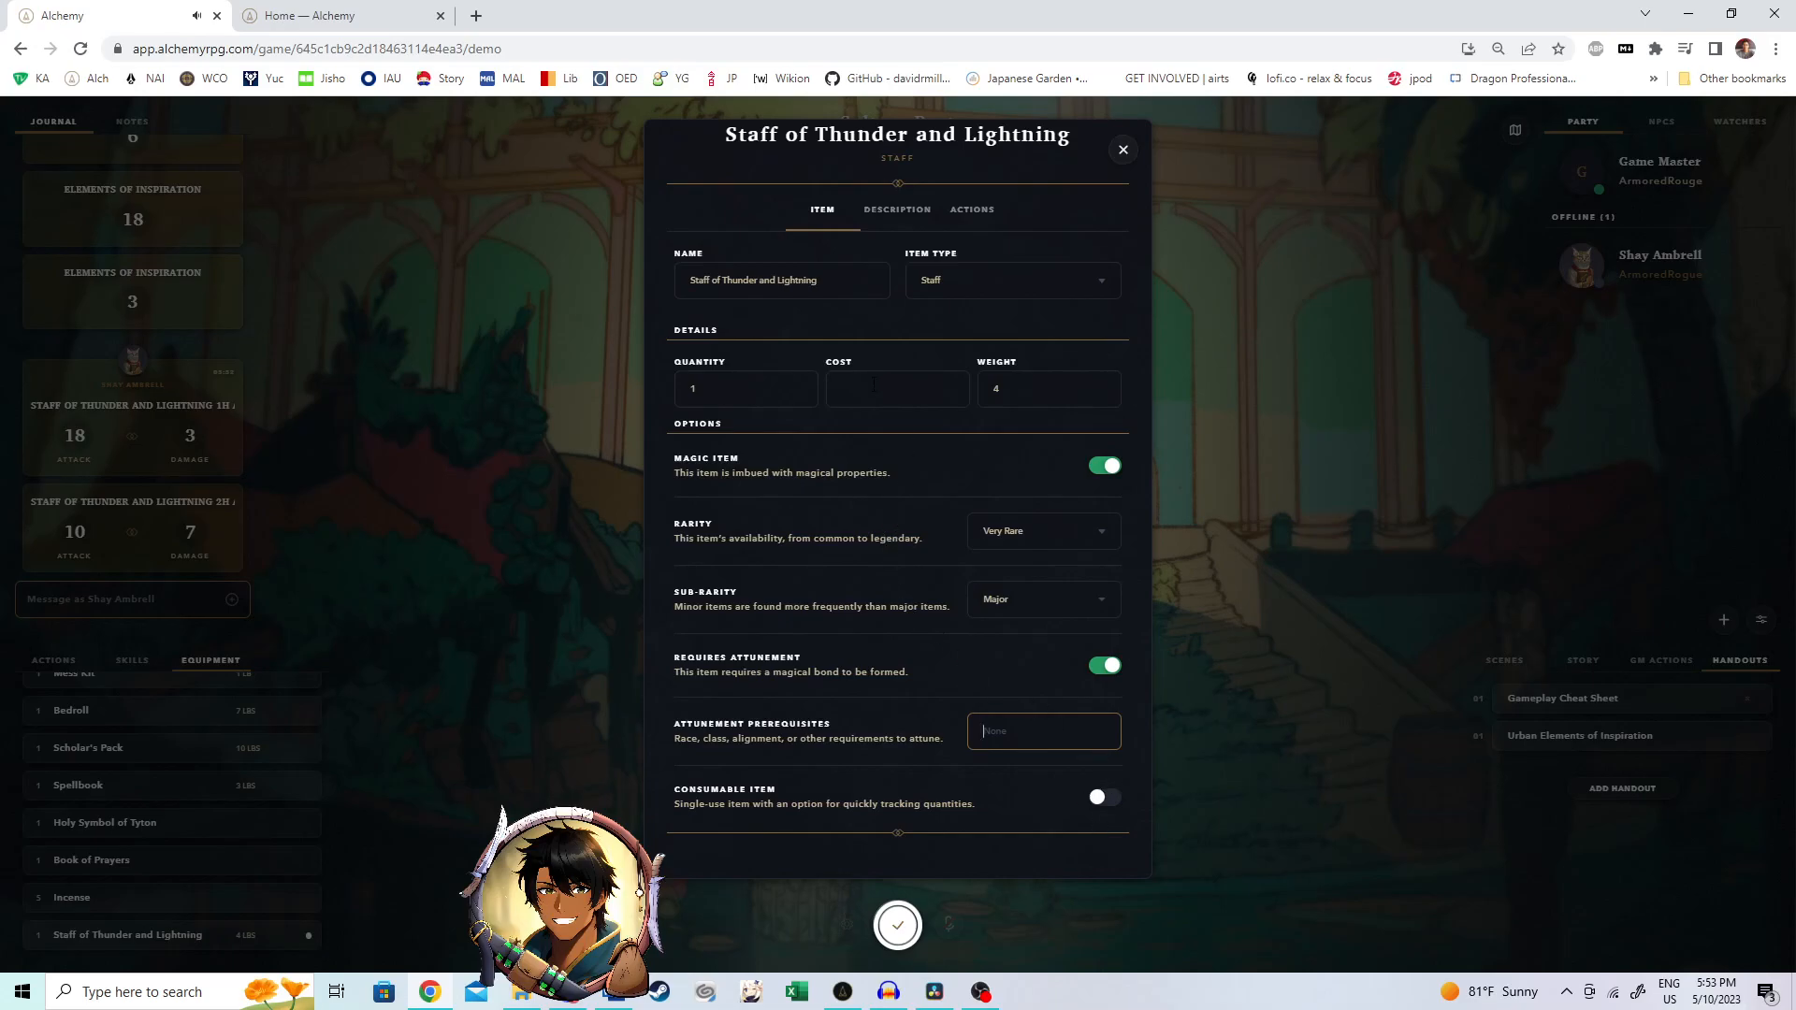
left_click(896, 209)
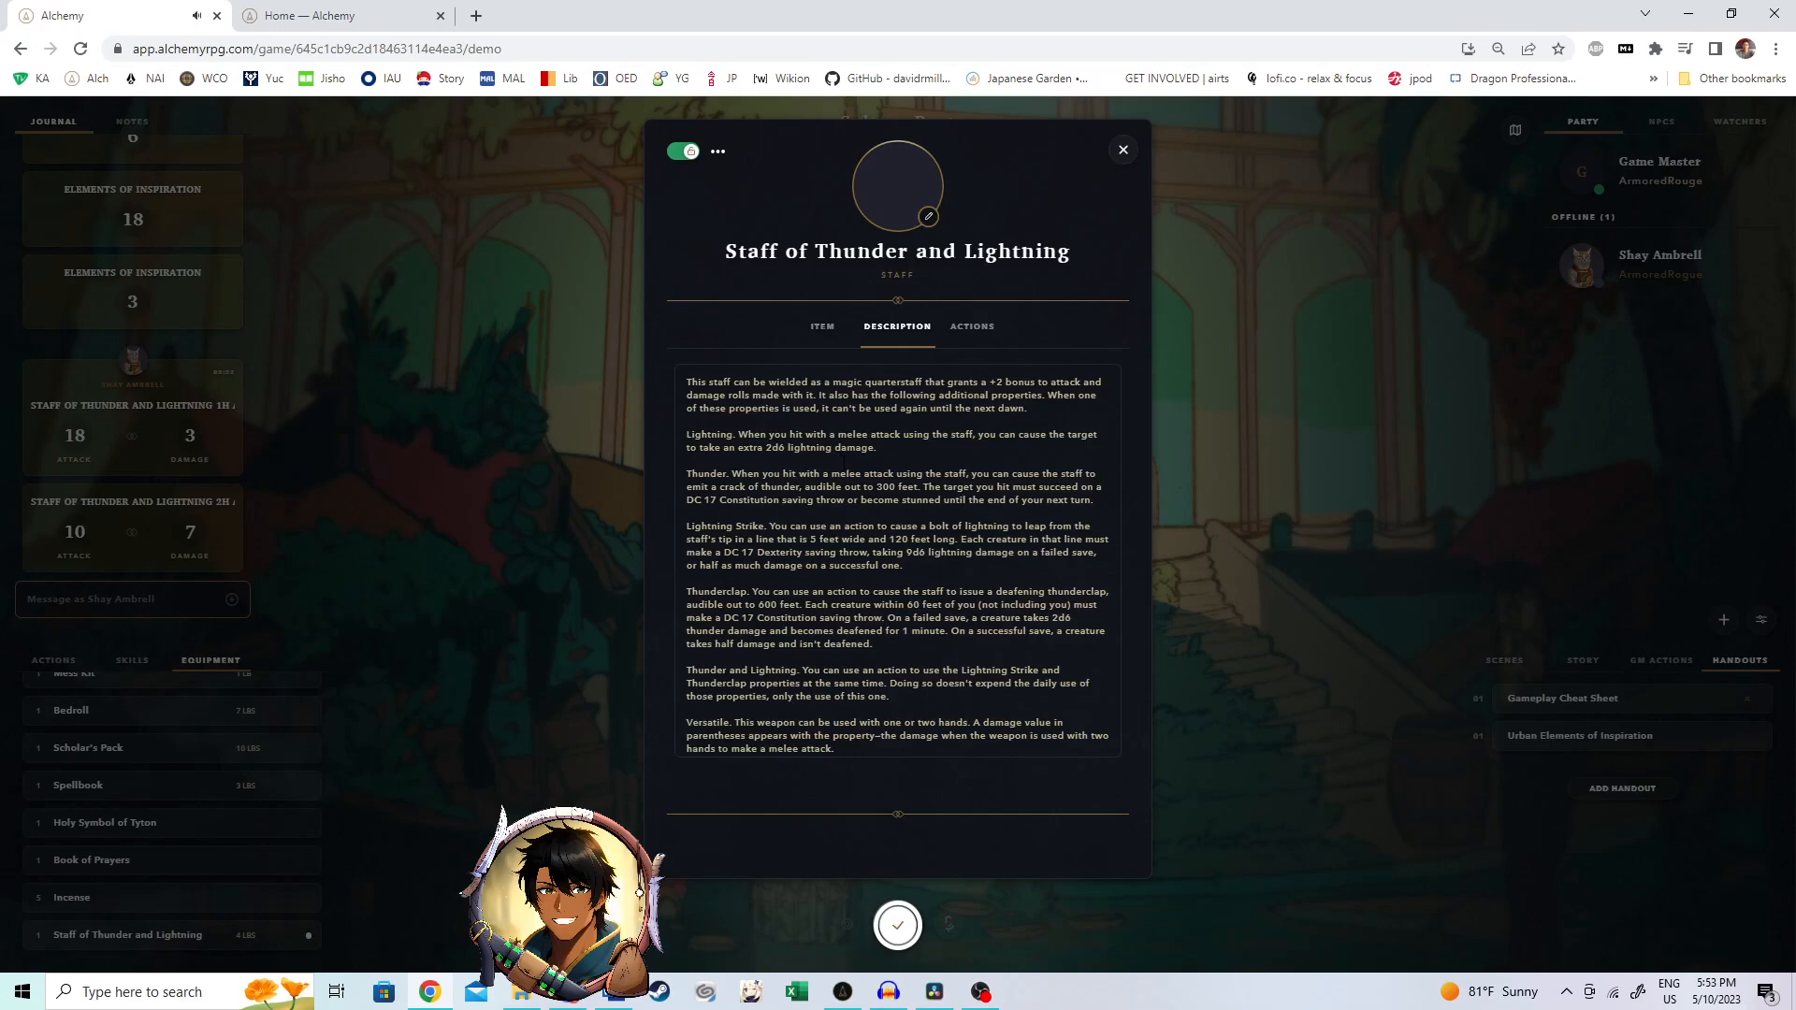
- Show the staff's actions list with its 1H and 2H attacks
left_click(875, 447)
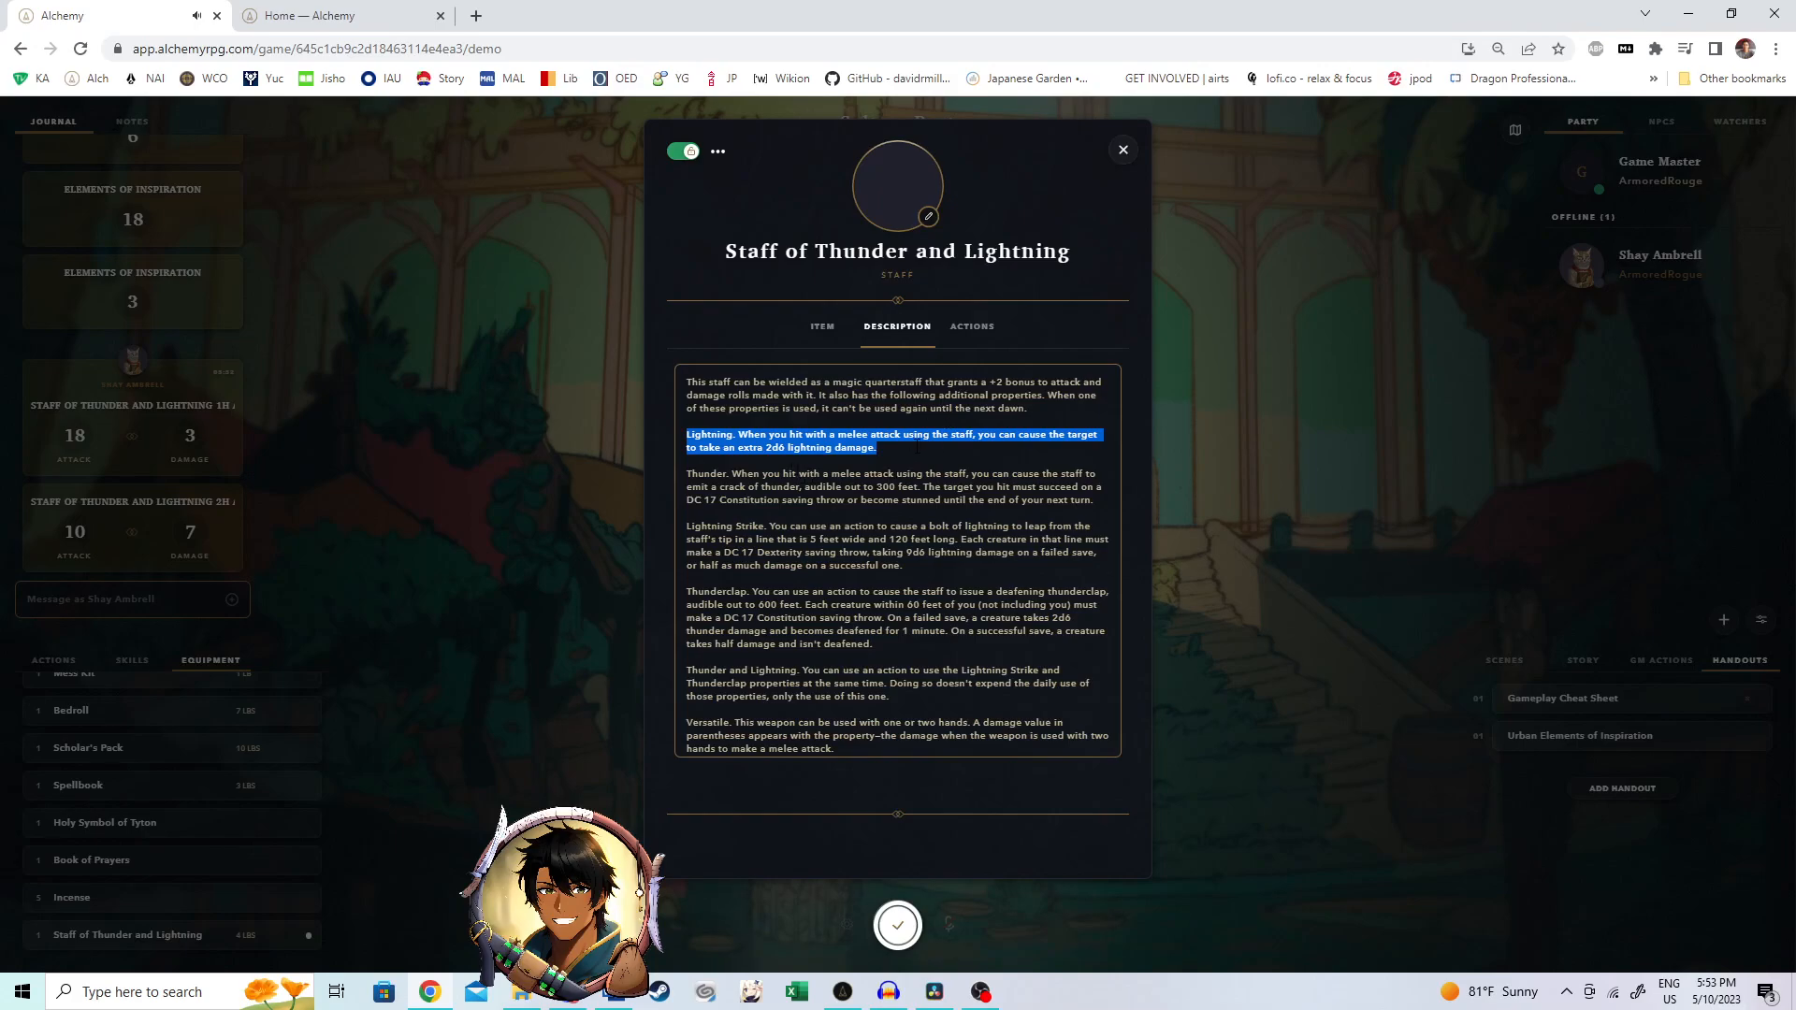
mouse_move(971, 341)
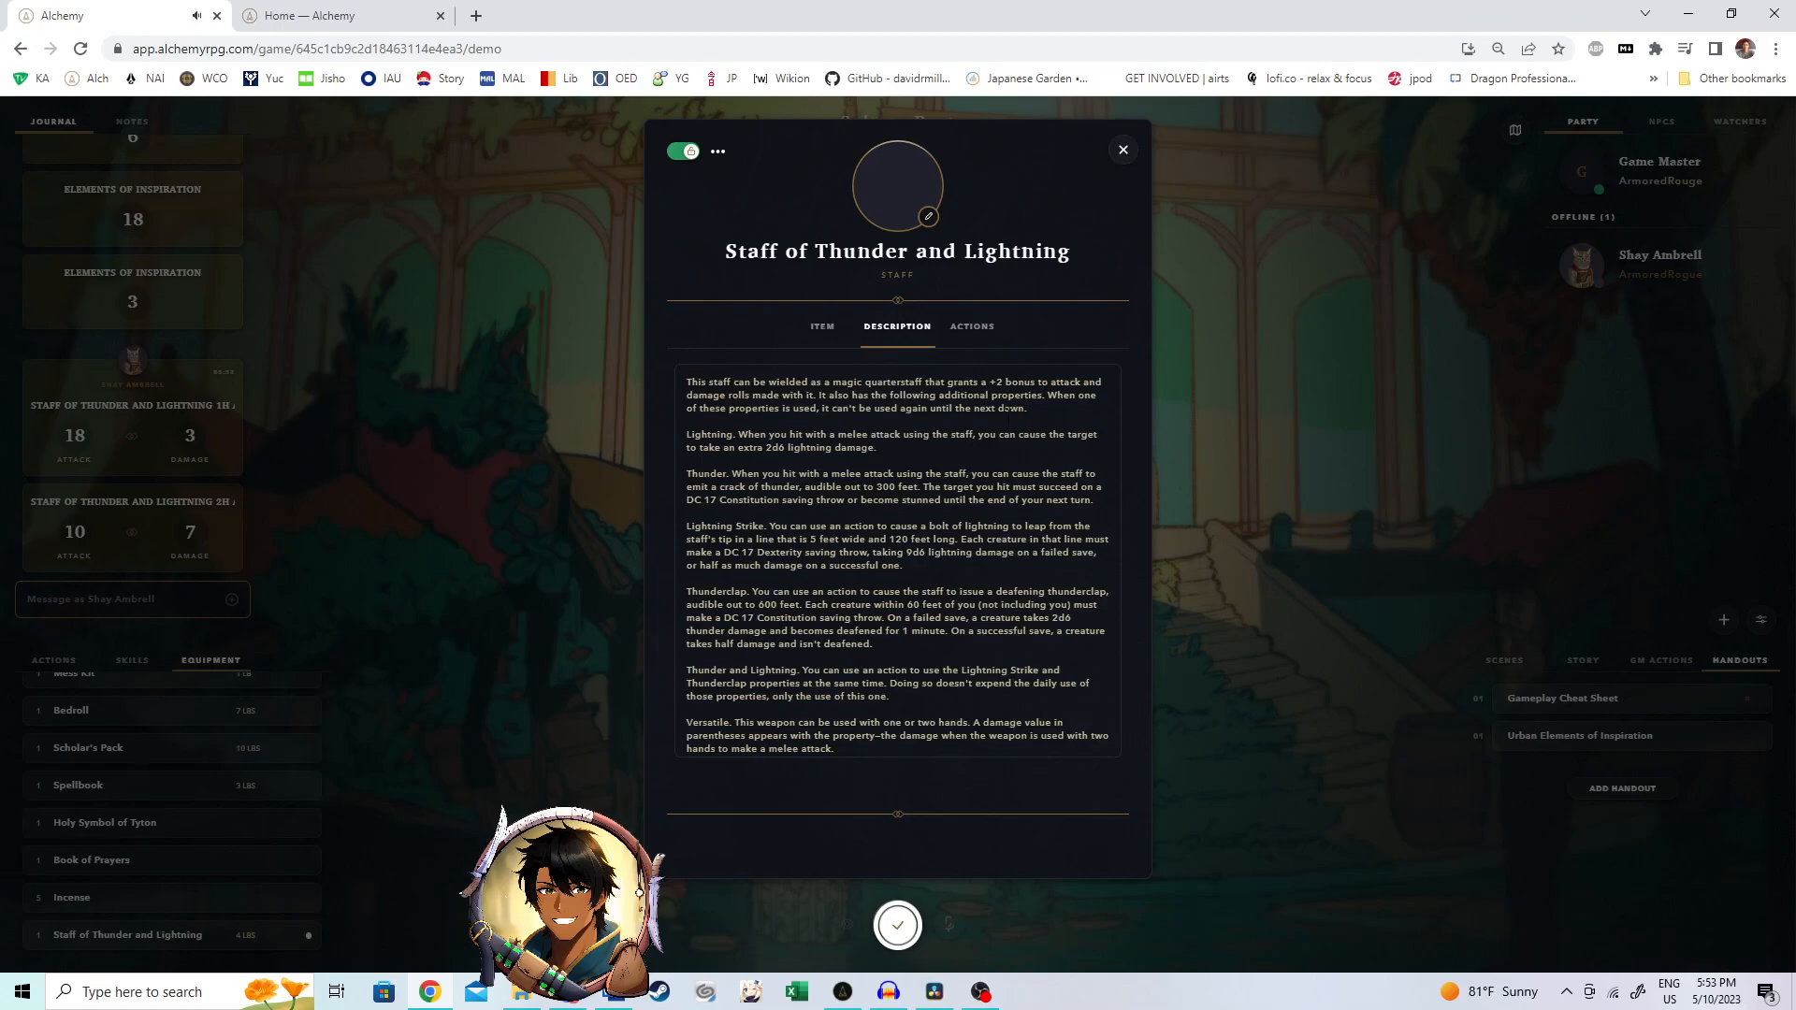
left_click(971, 326)
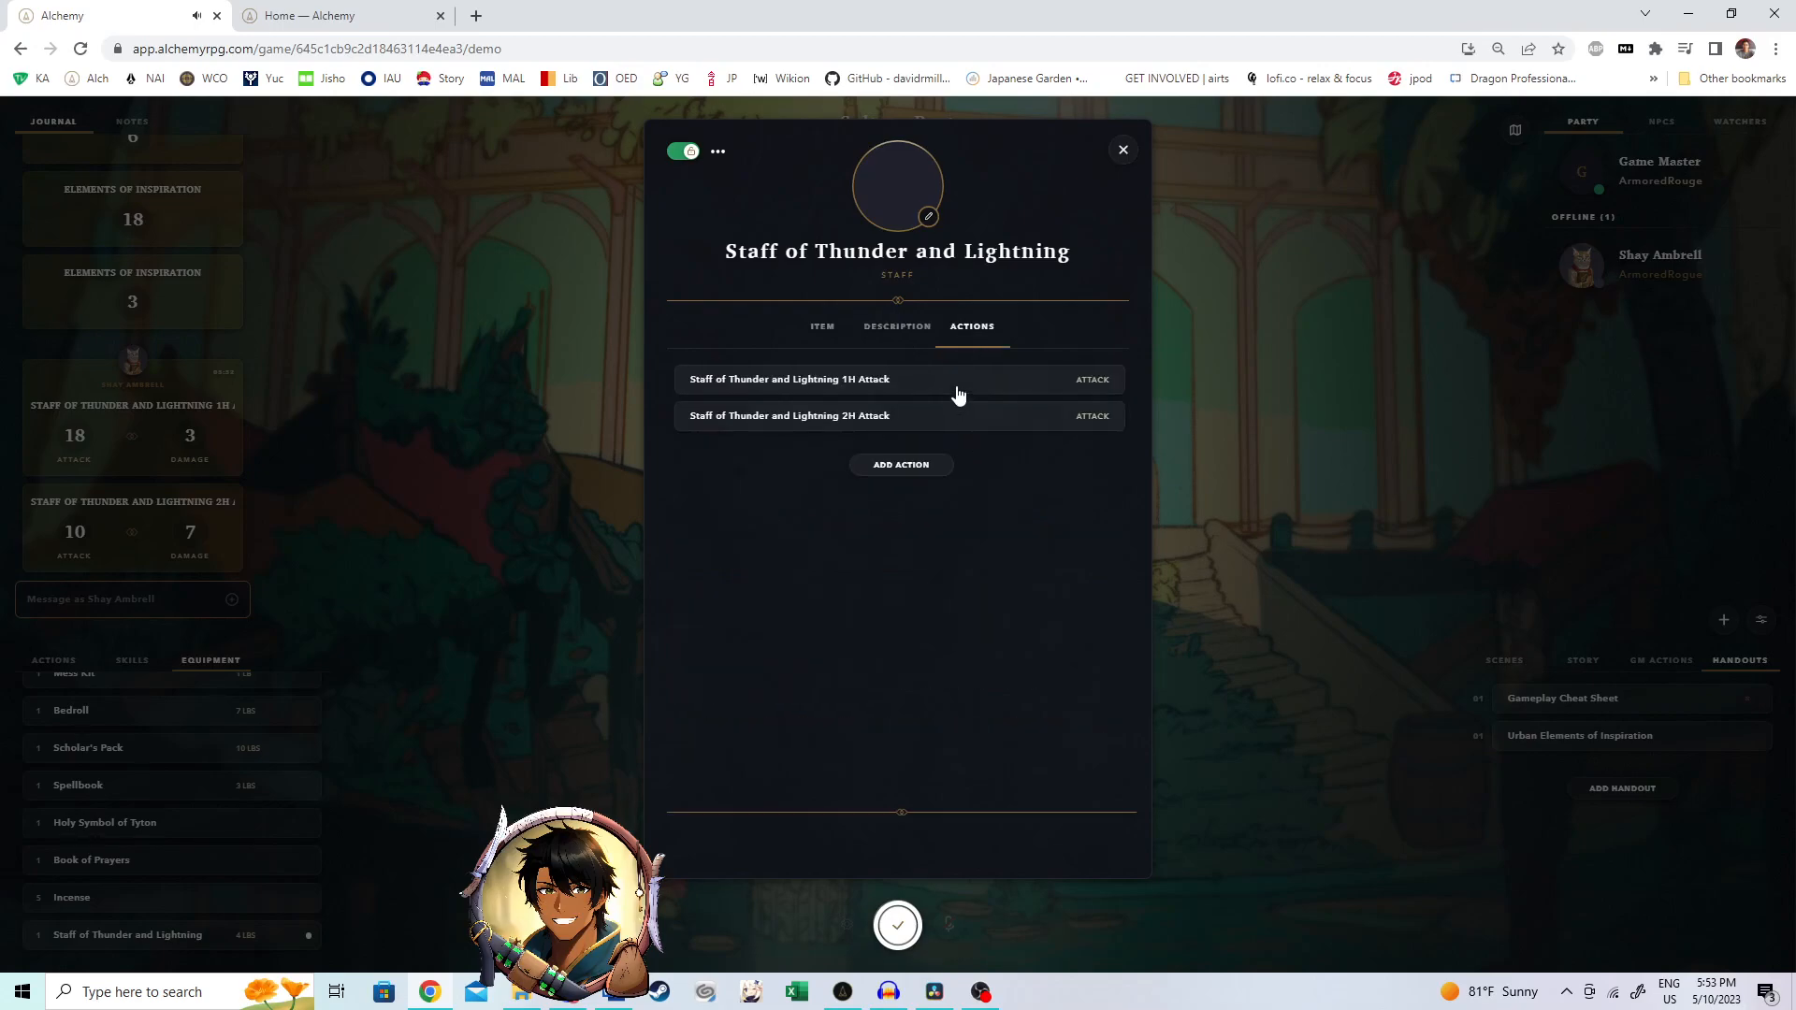
- Review the 1H Attack's settings: +3 to hit and 1d6+2 bludgeoning Strength damage
left_click(787, 380)
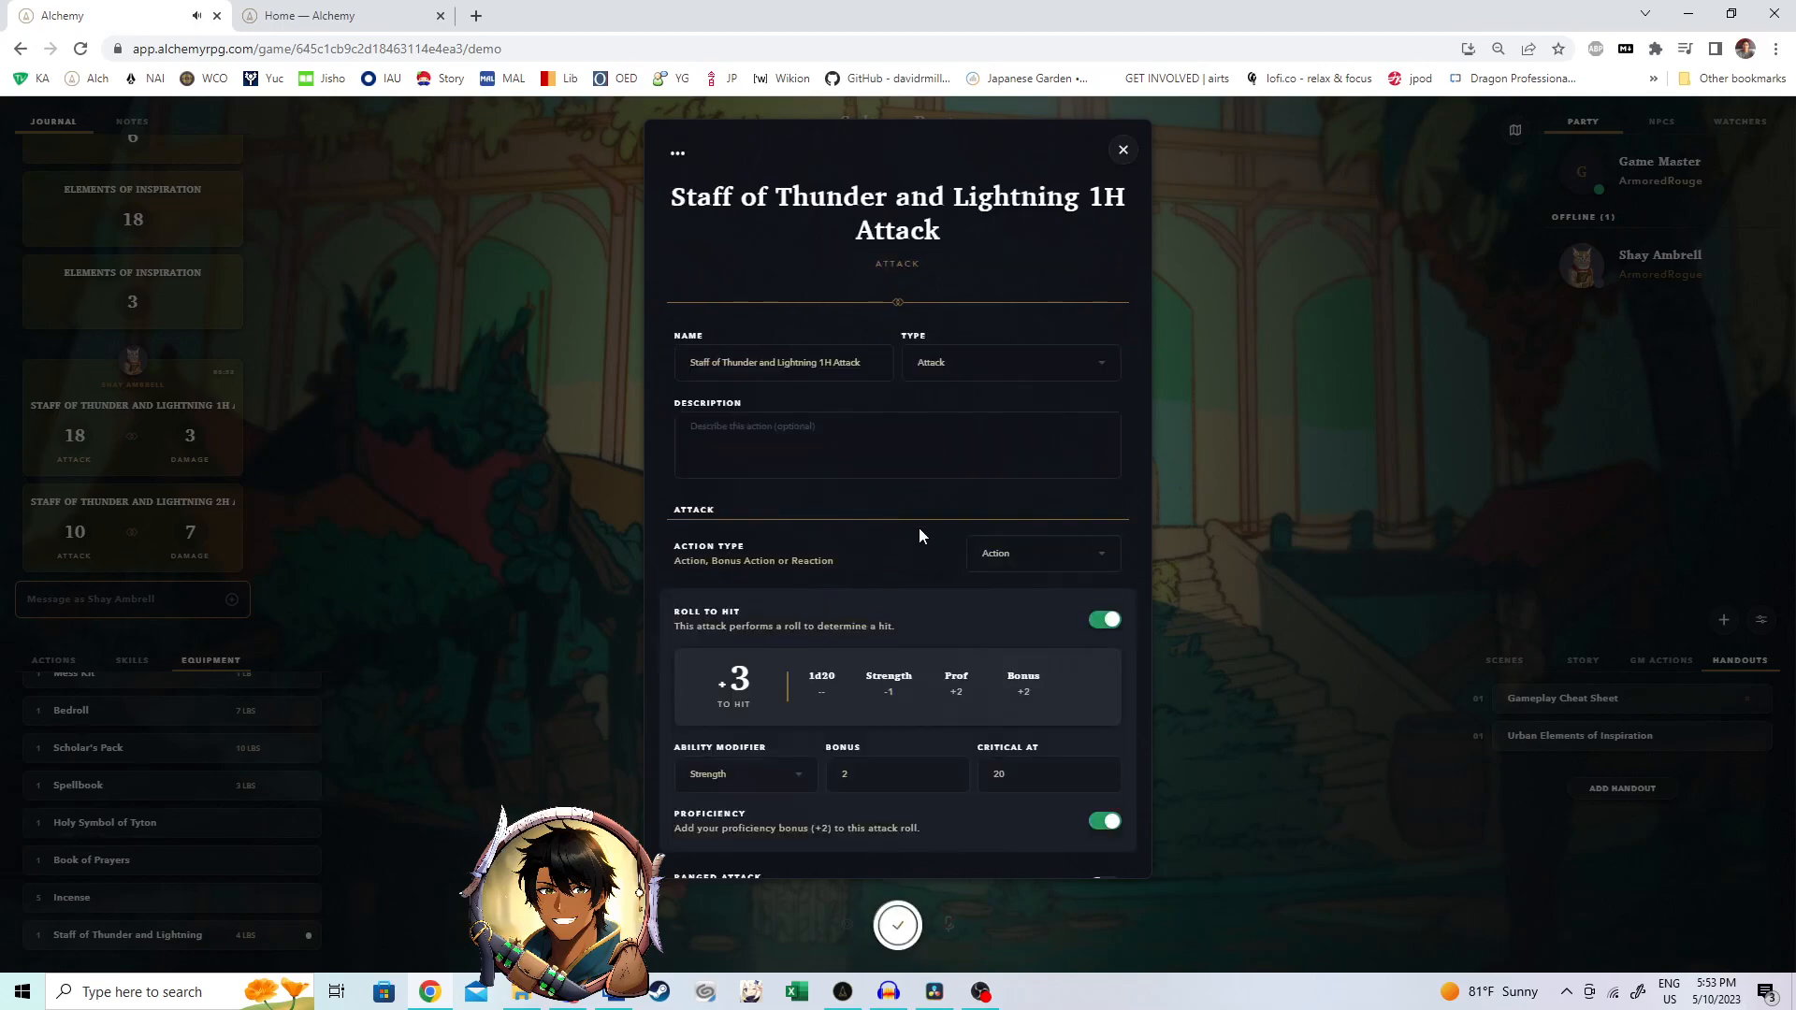
scroll("down", 3)
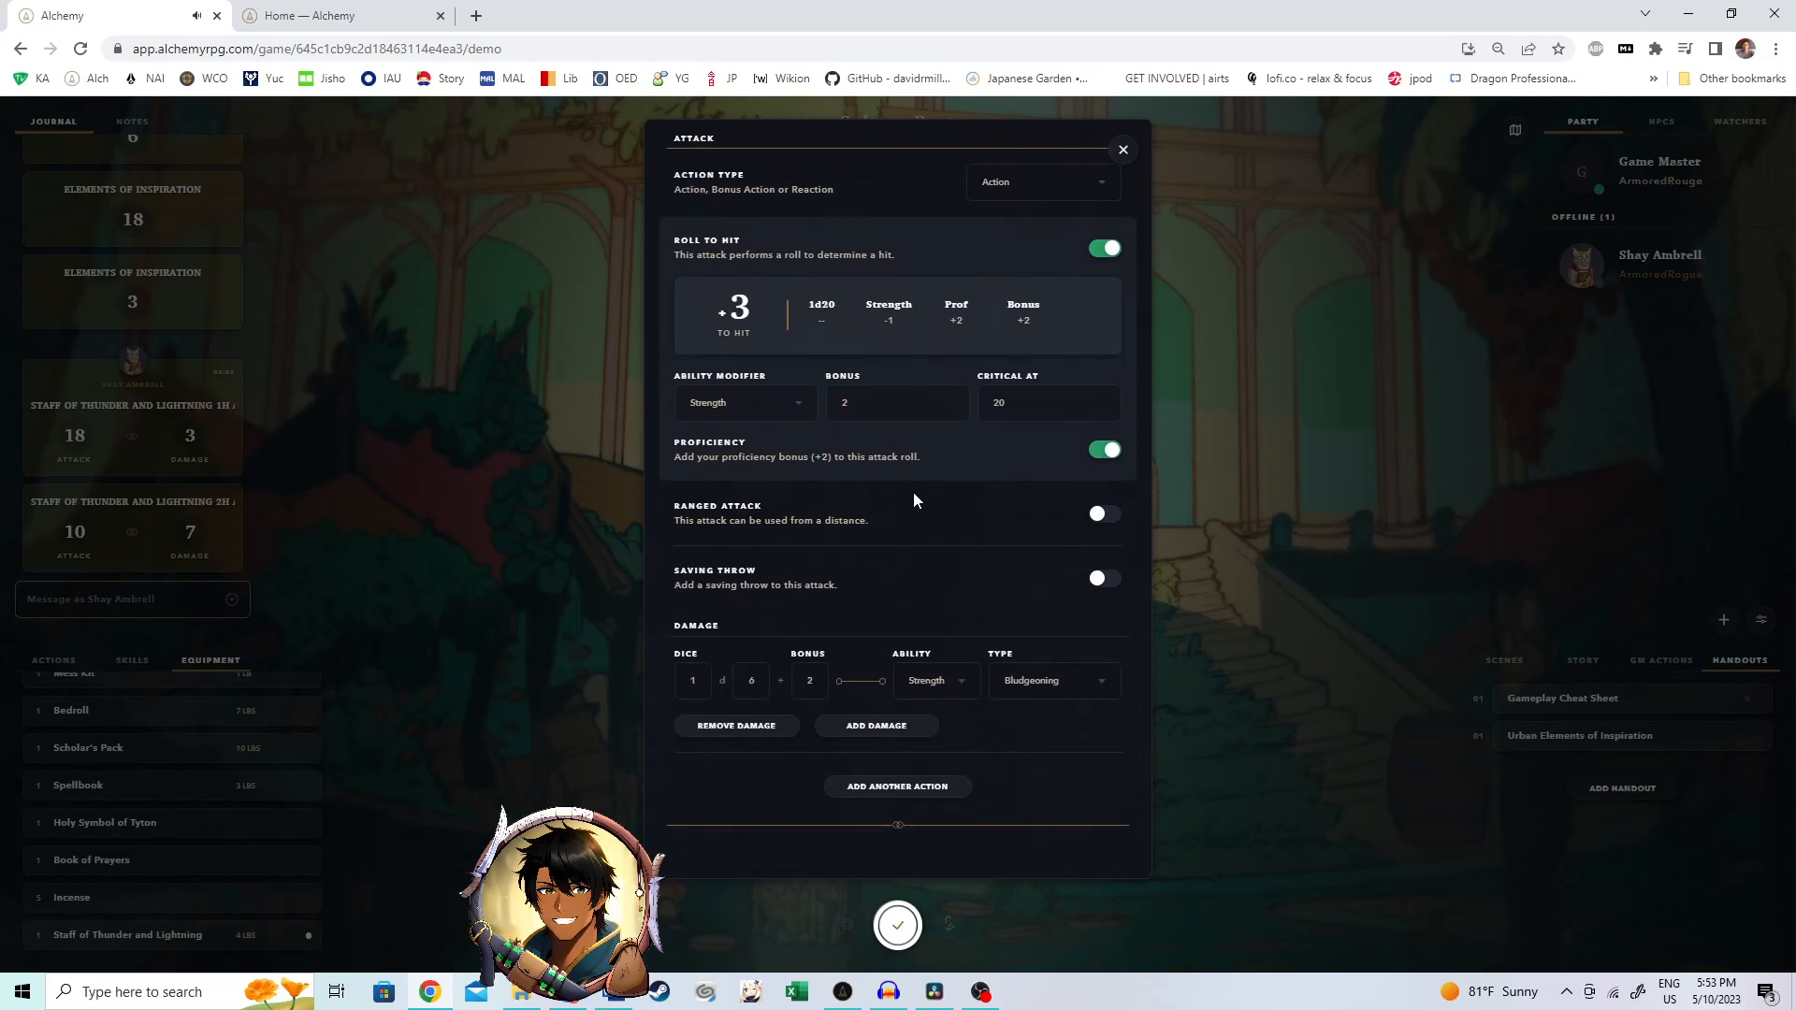
scroll("up", 3)
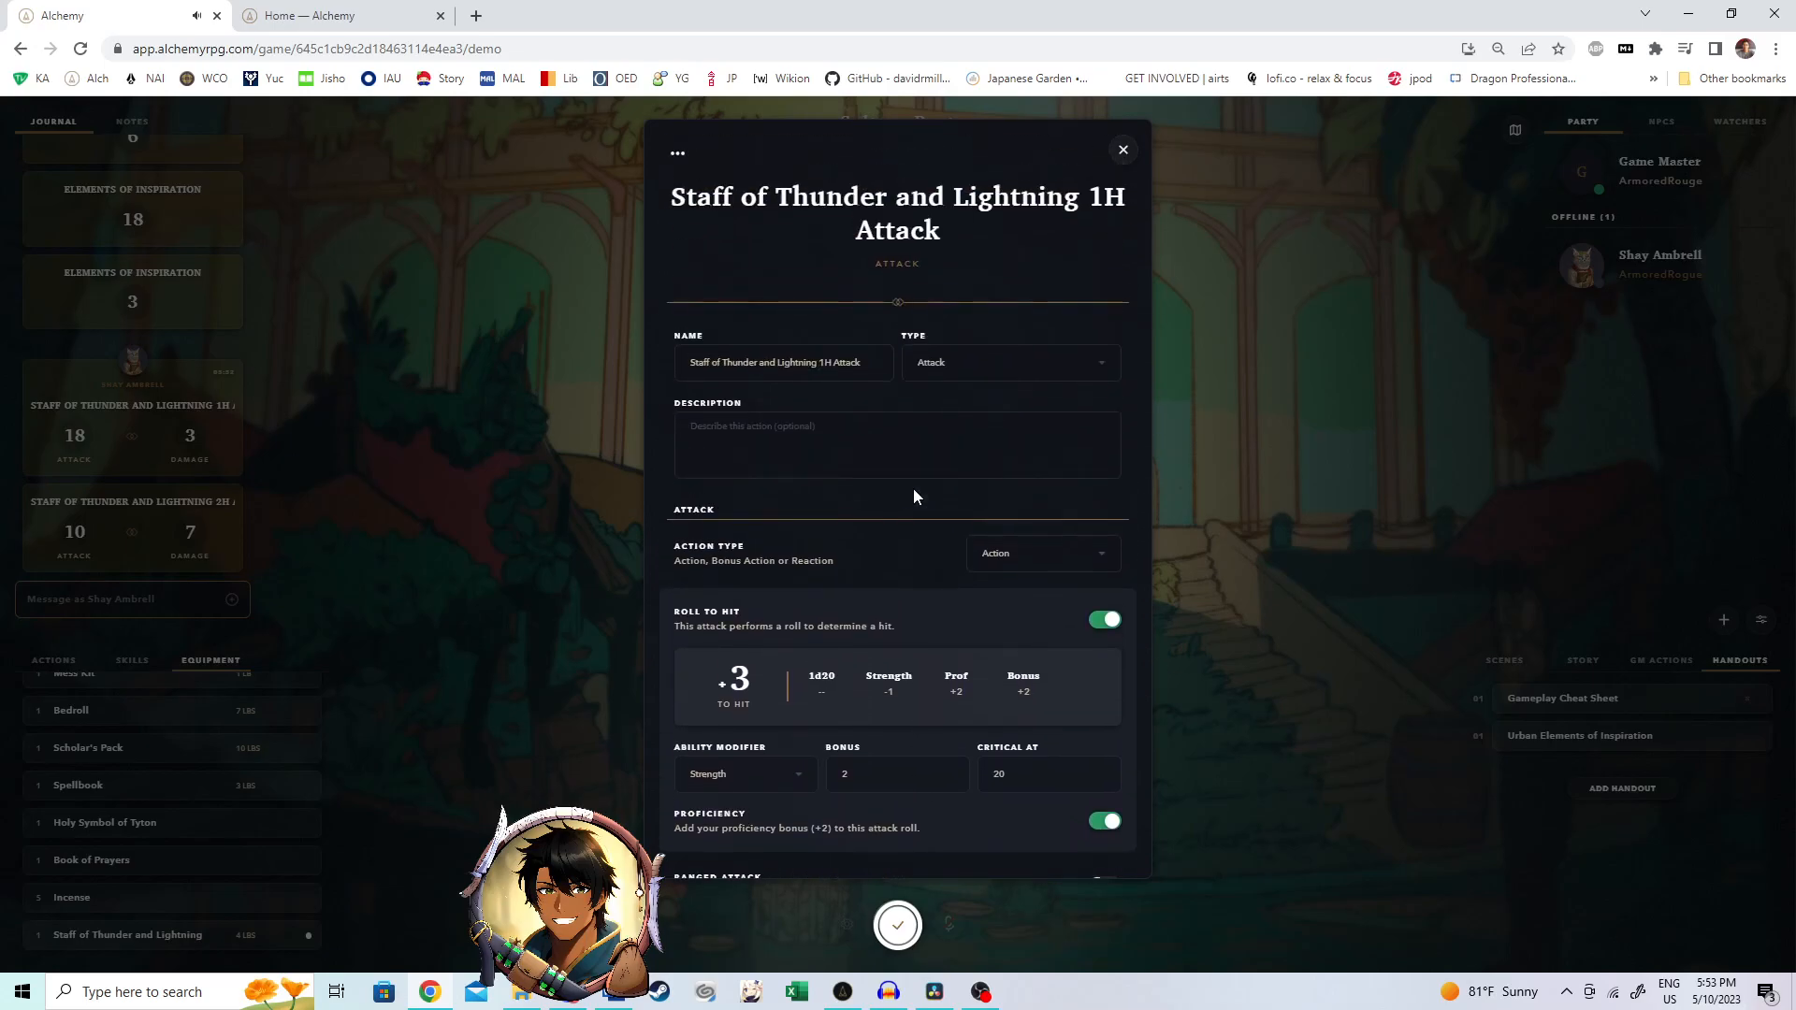
scroll("down", 3)
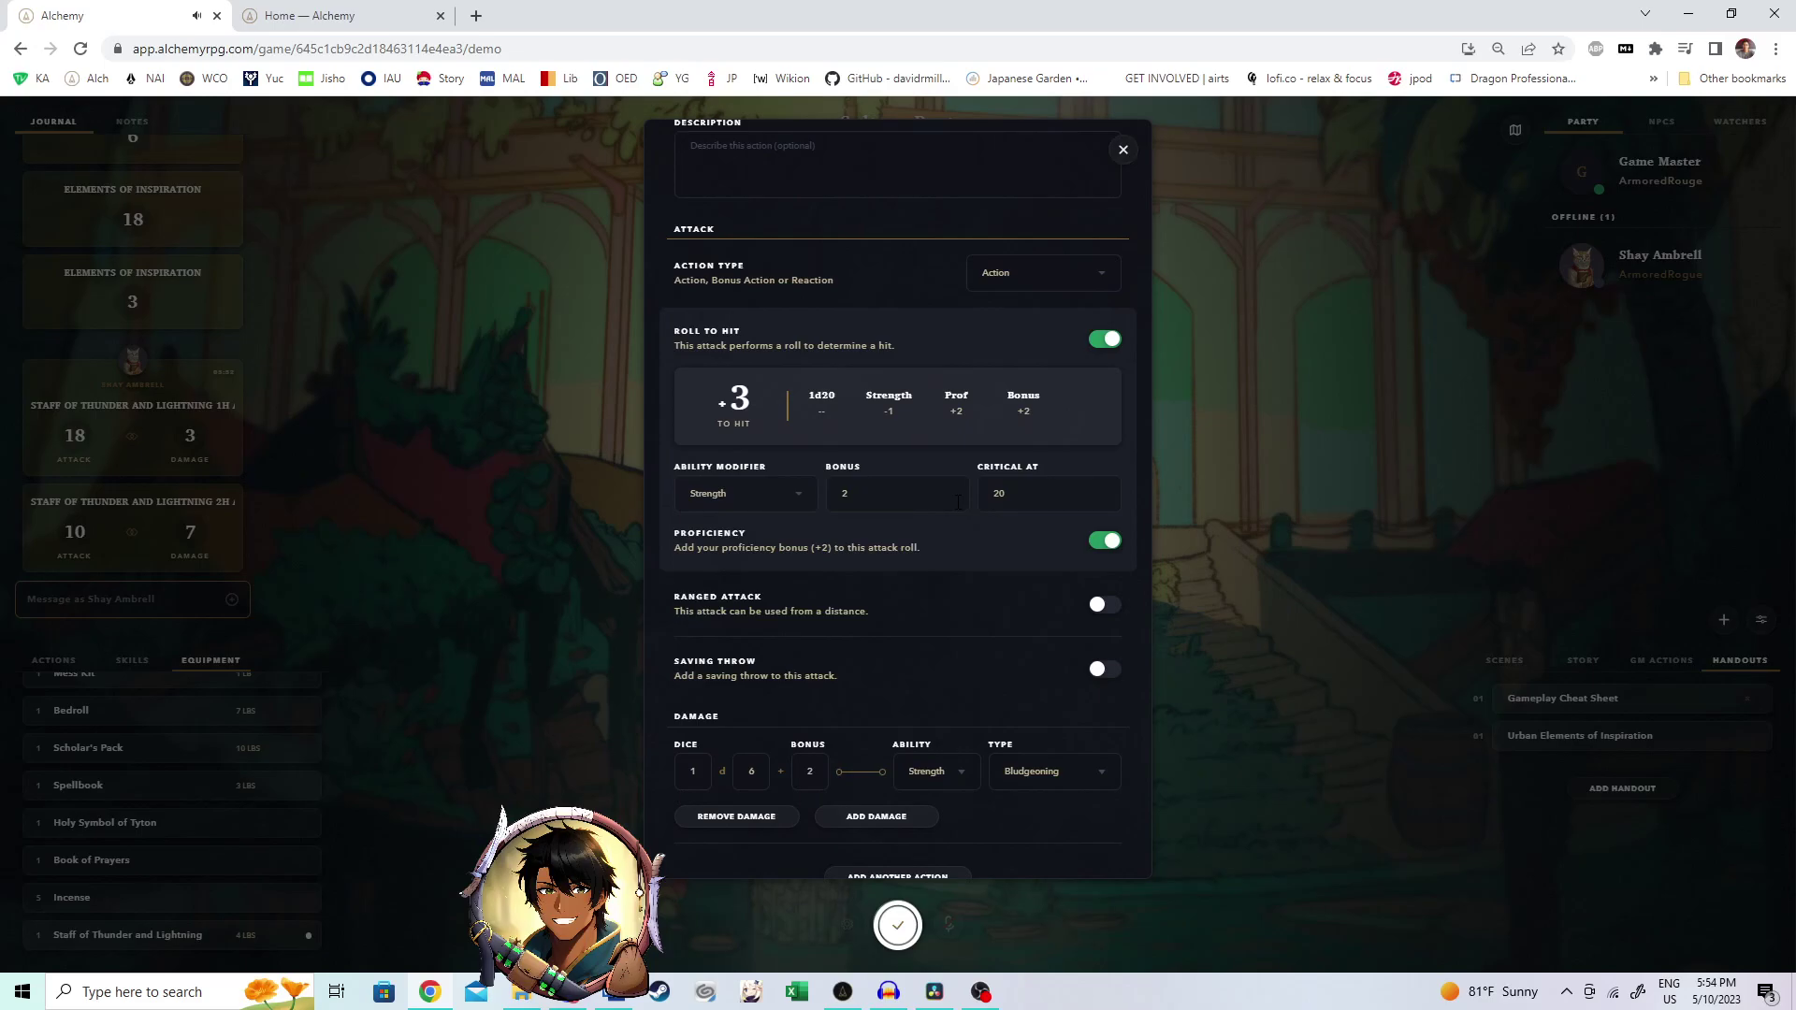
mouse_move(1012, 516)
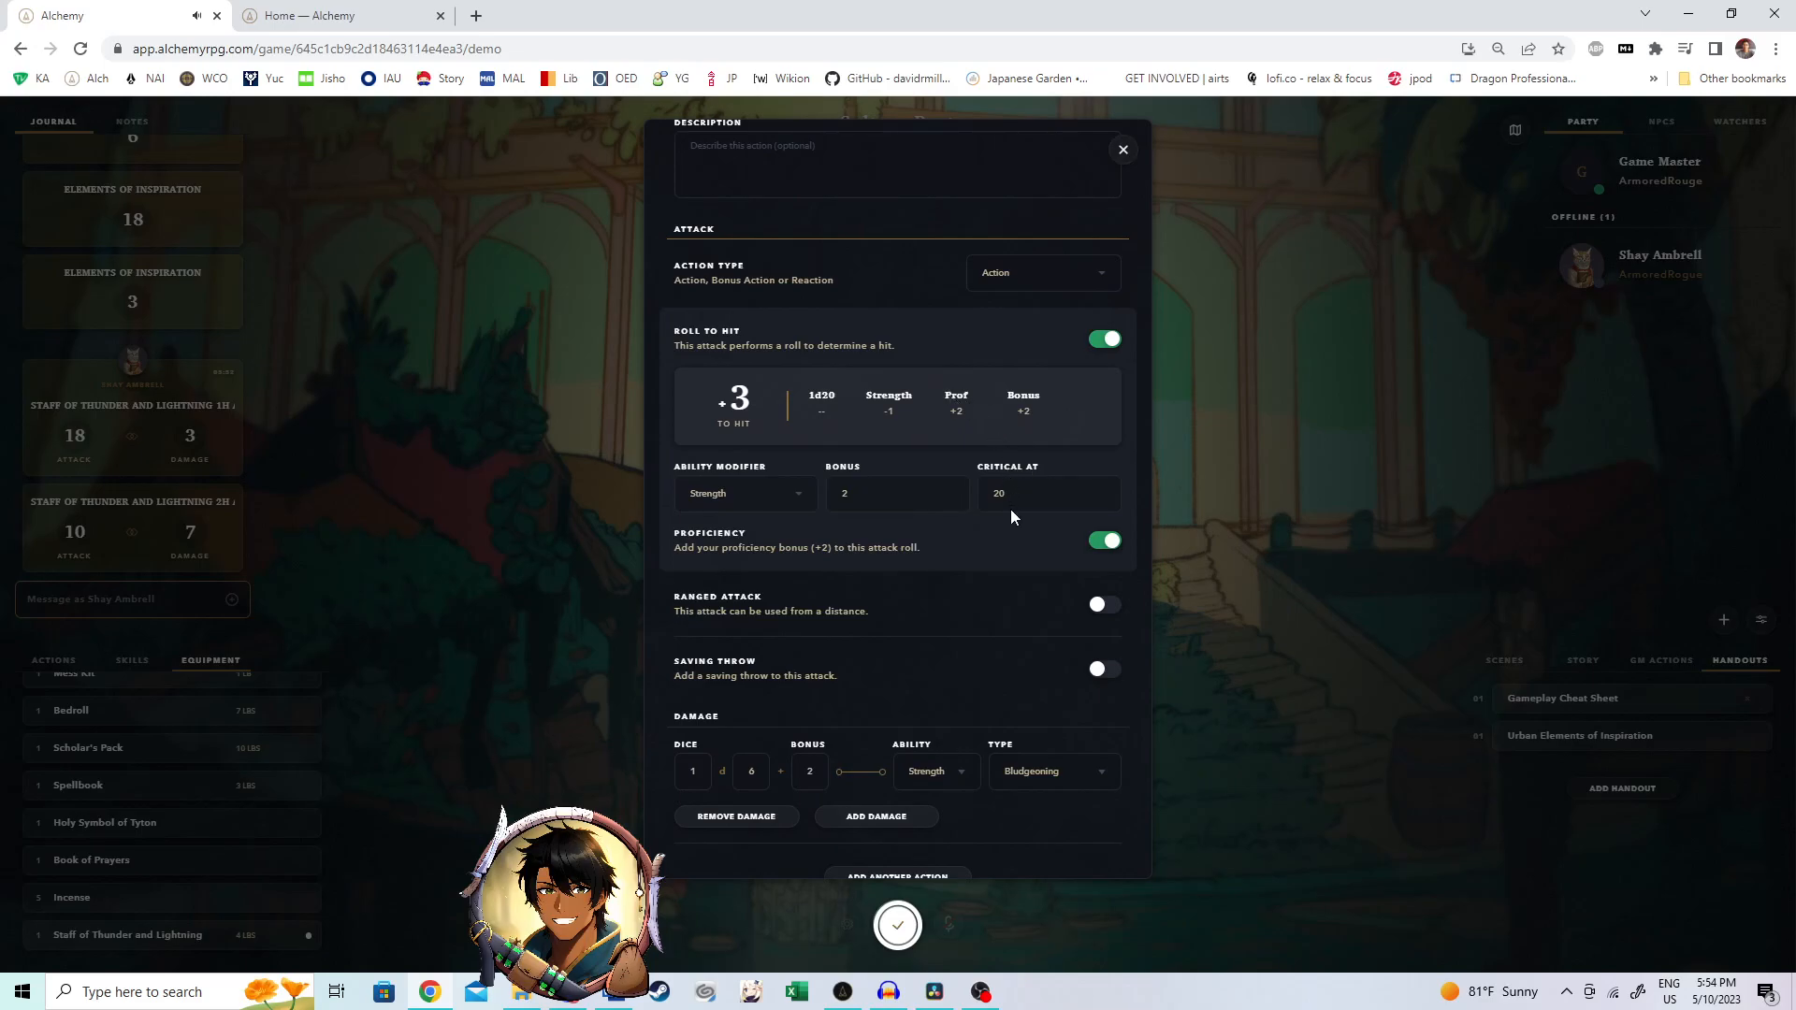
scroll("down", 3)
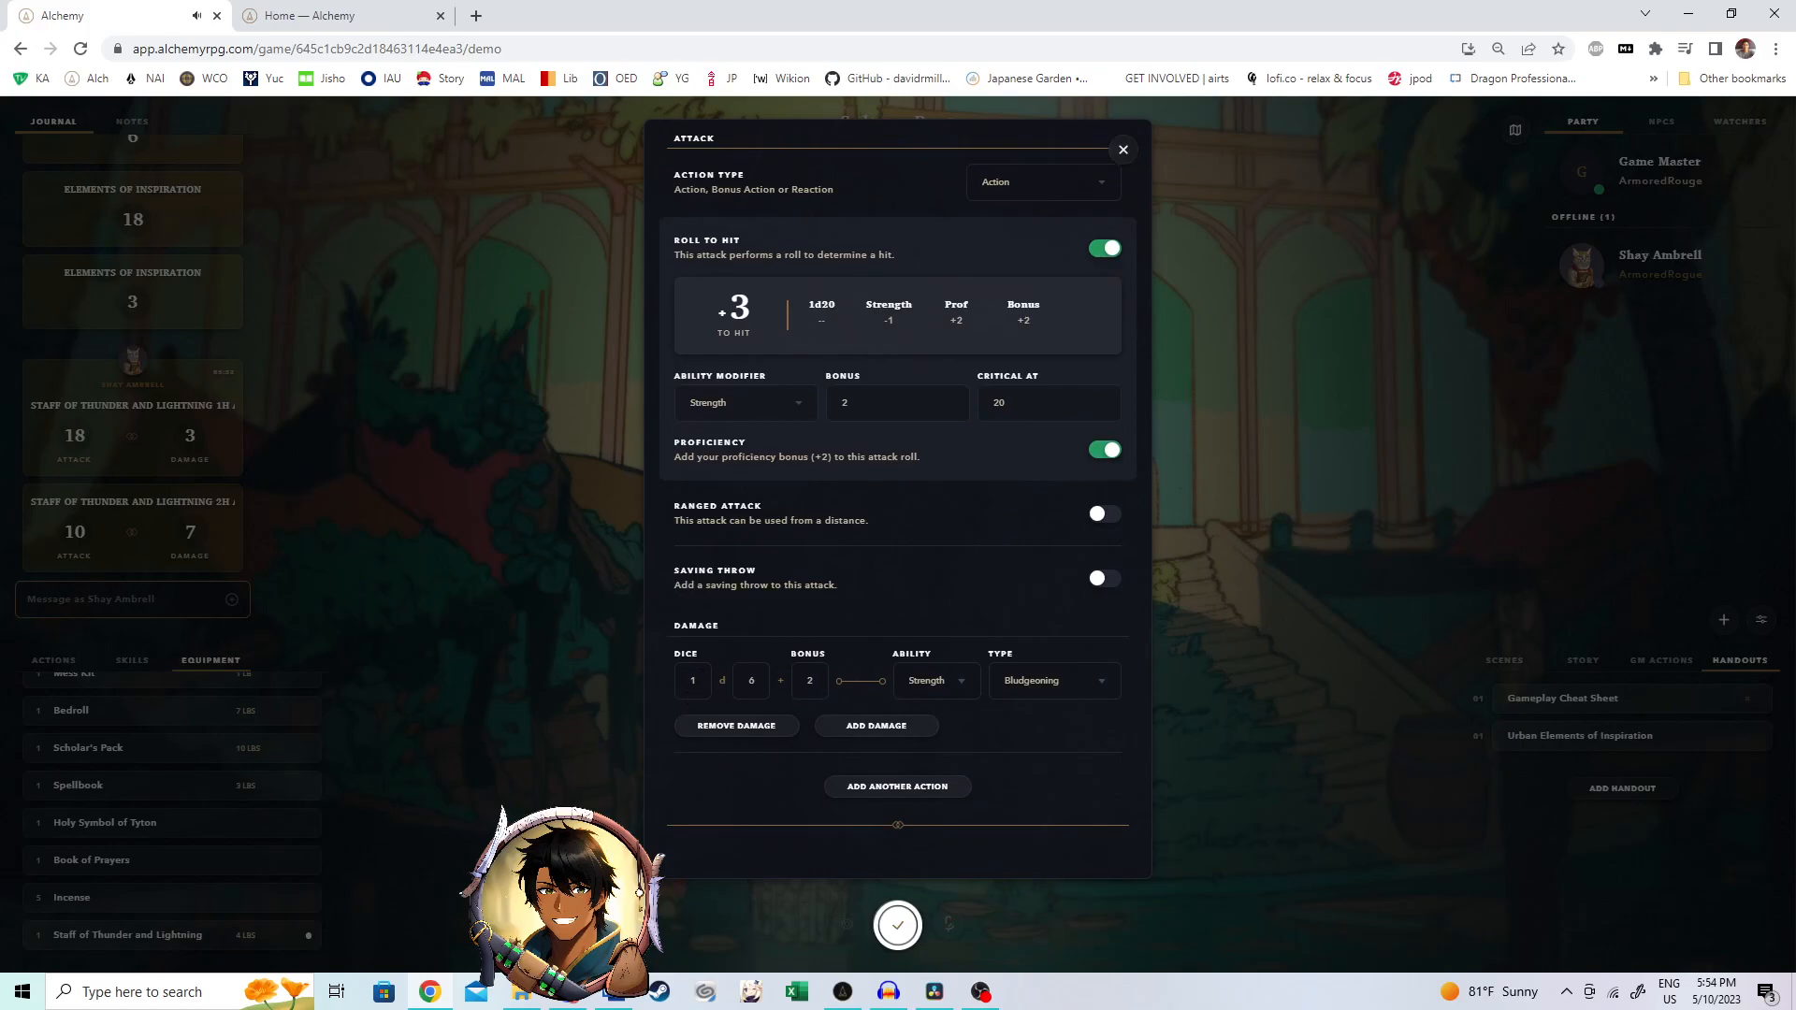
mouse_move(1001, 711)
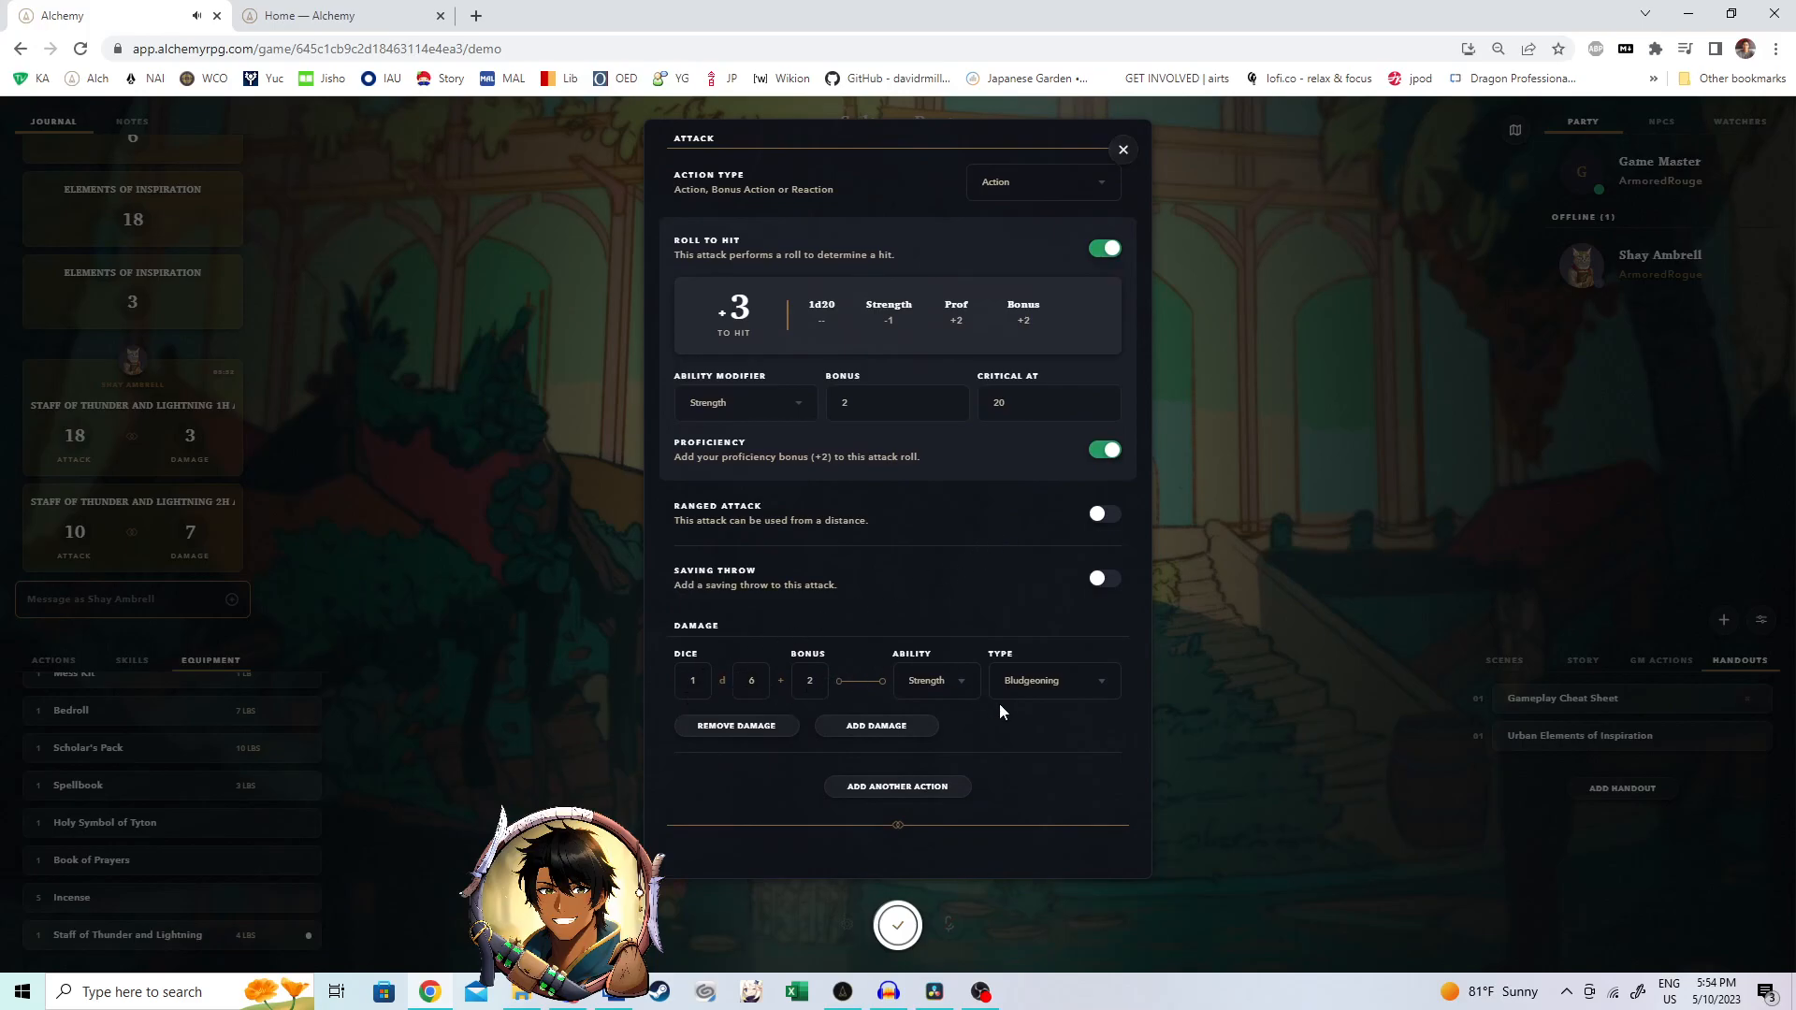
mouse_move(978, 513)
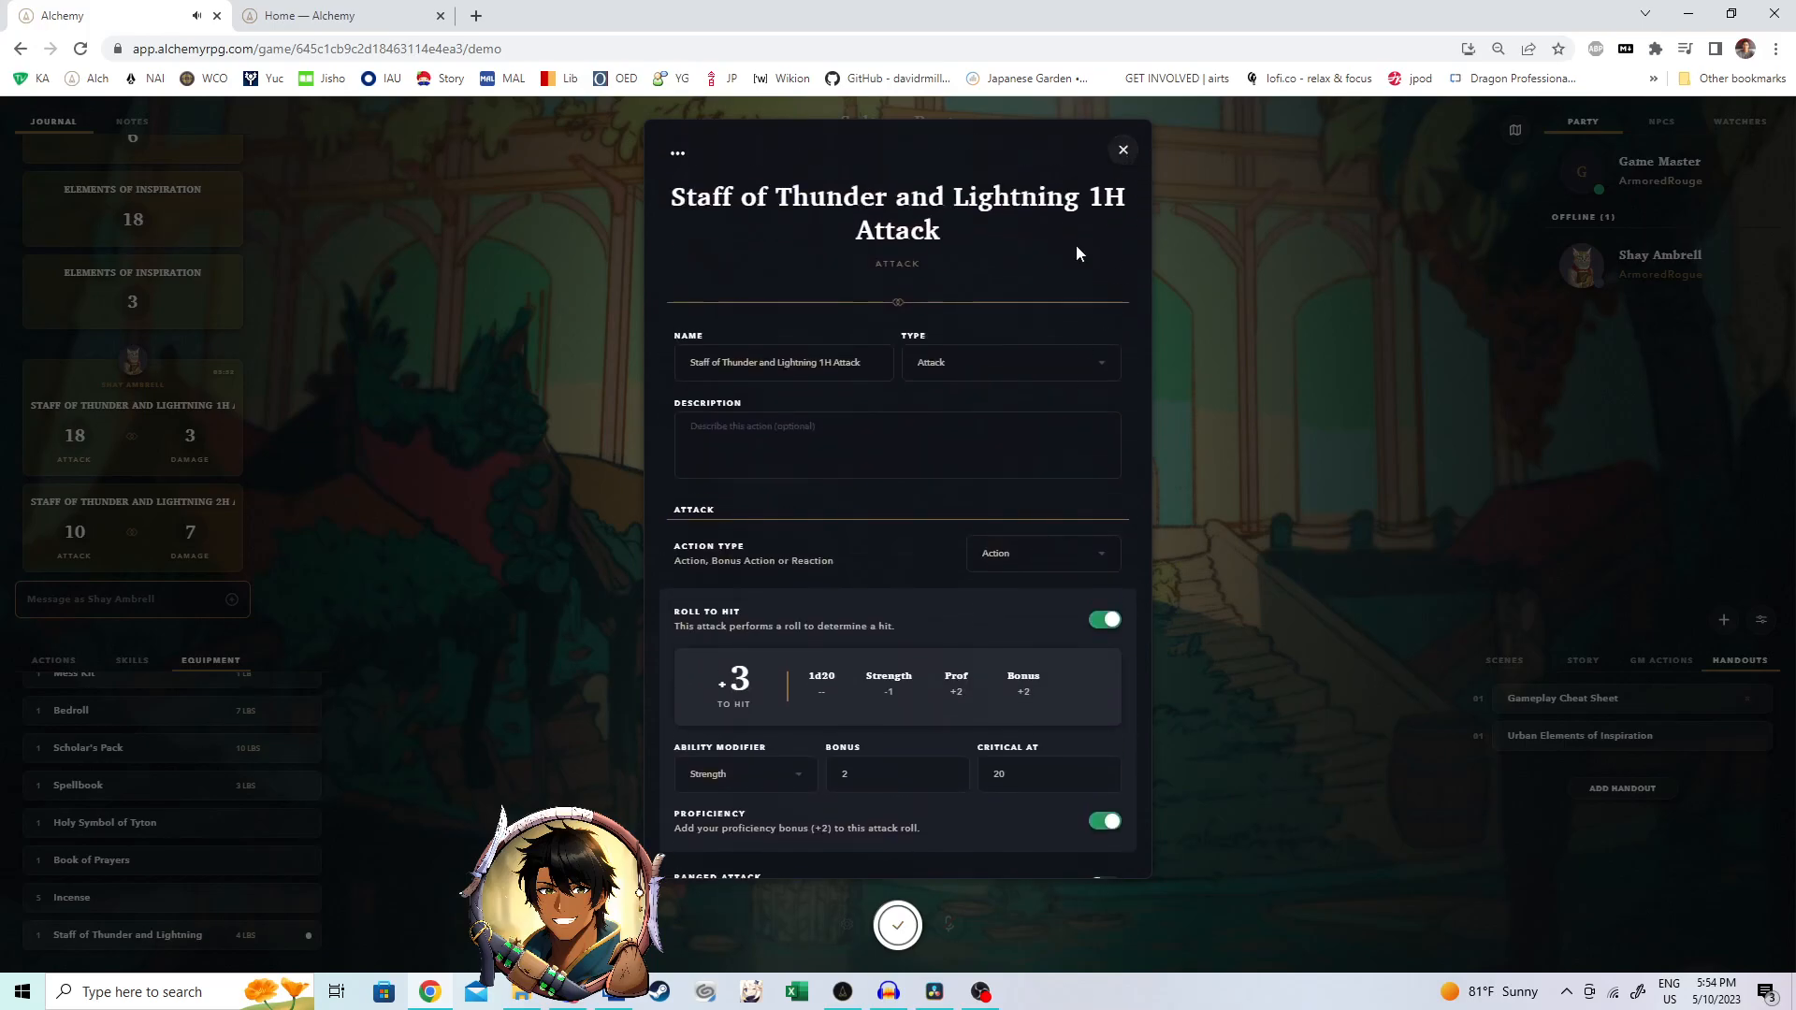
scroll("down", 3)
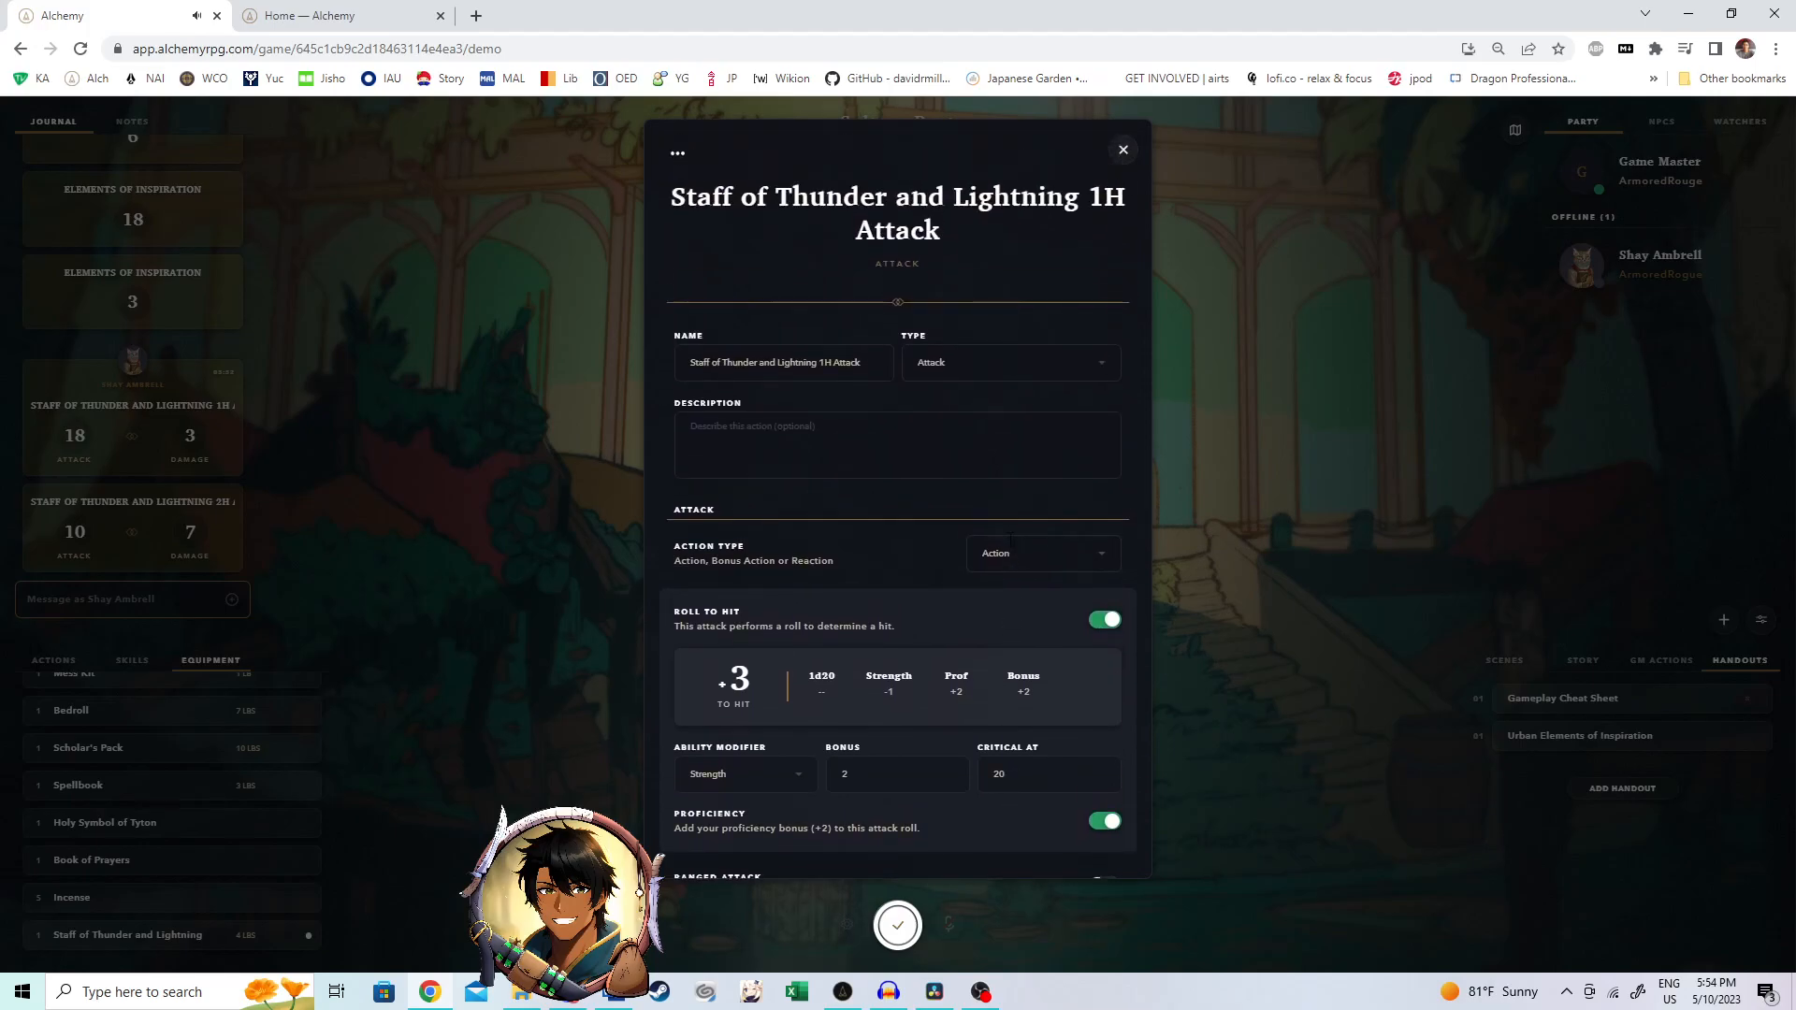
scroll("down", 3)
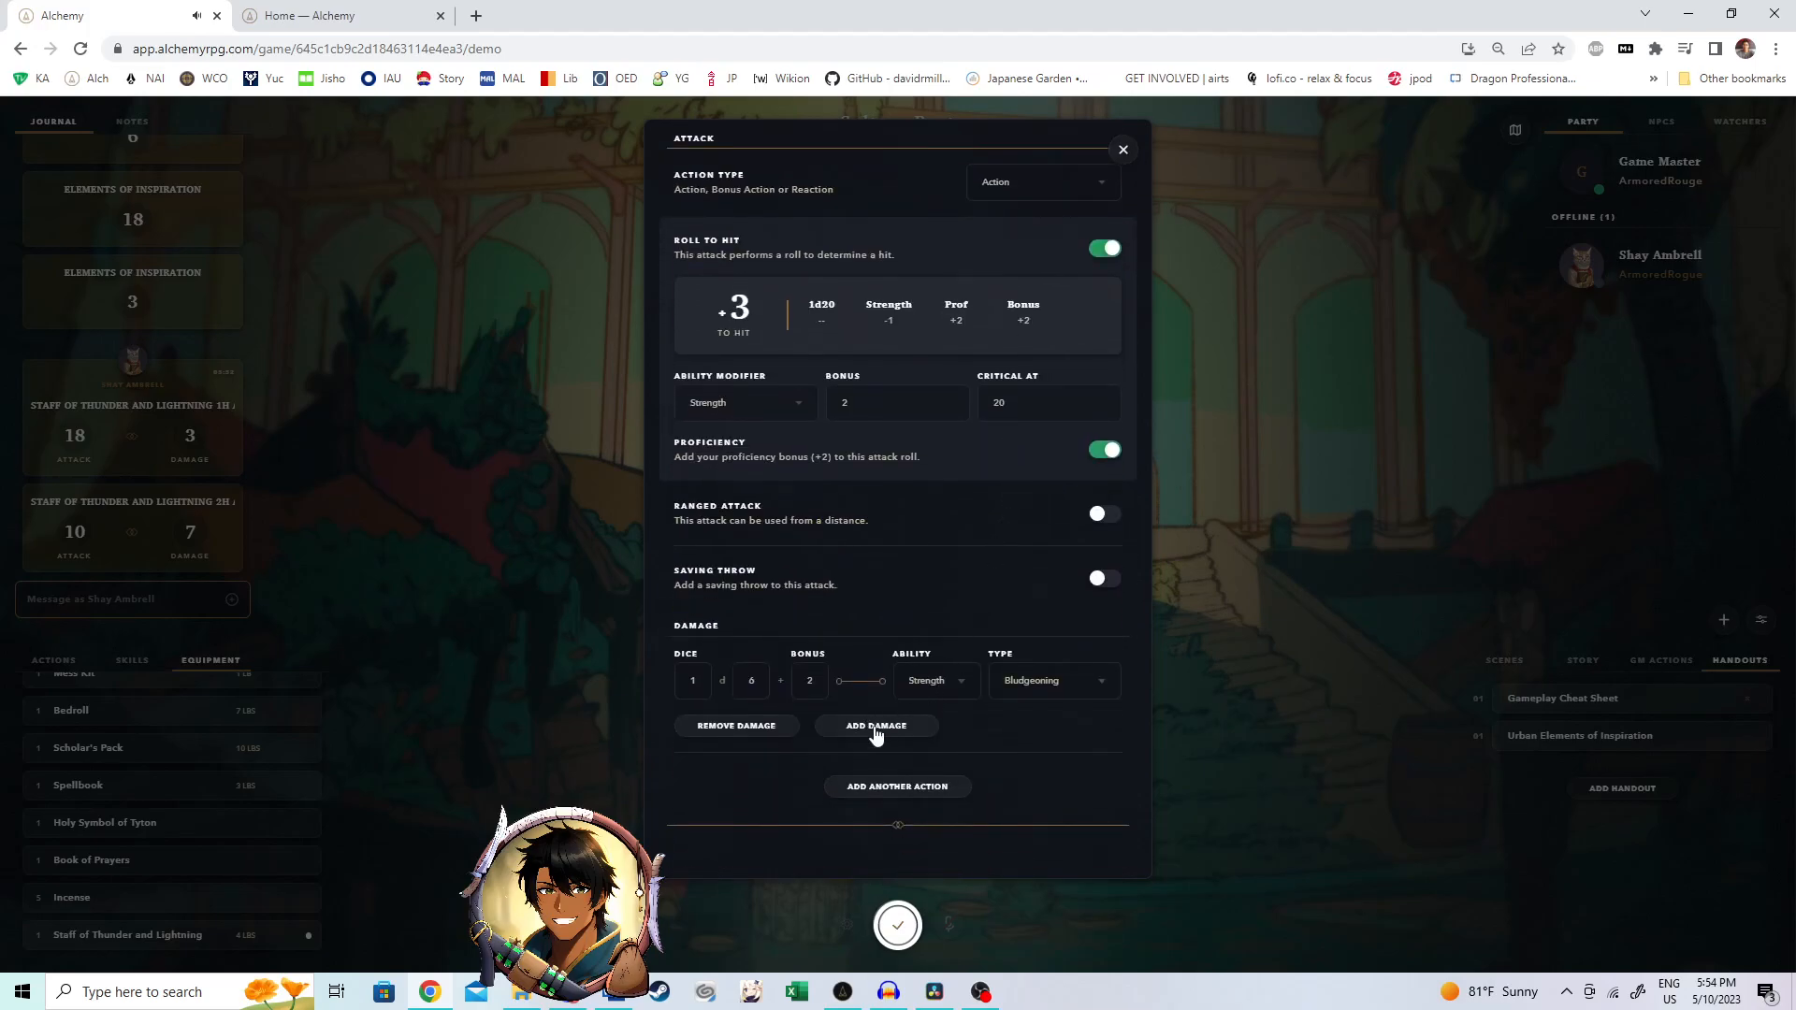
- Add a second 2d6 Lightning damage entry to the 1H Attack
left_click(875, 725)
type("4")
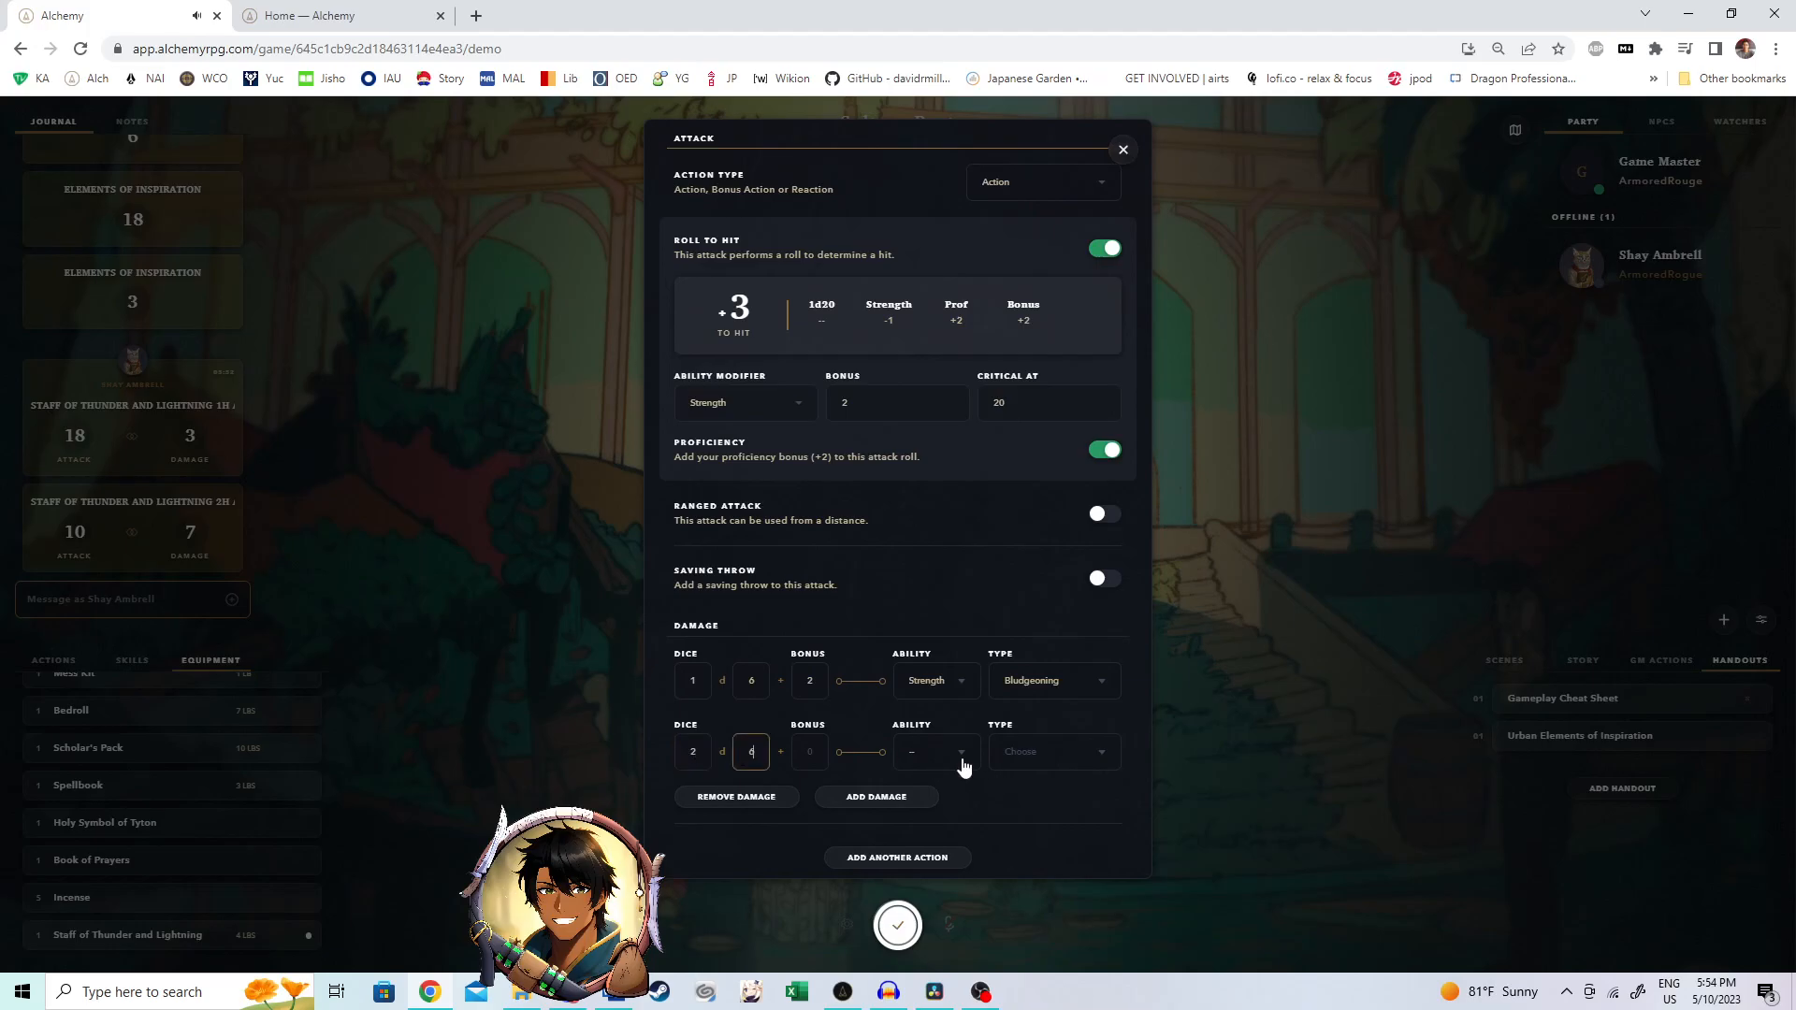
mouse_move(1008, 810)
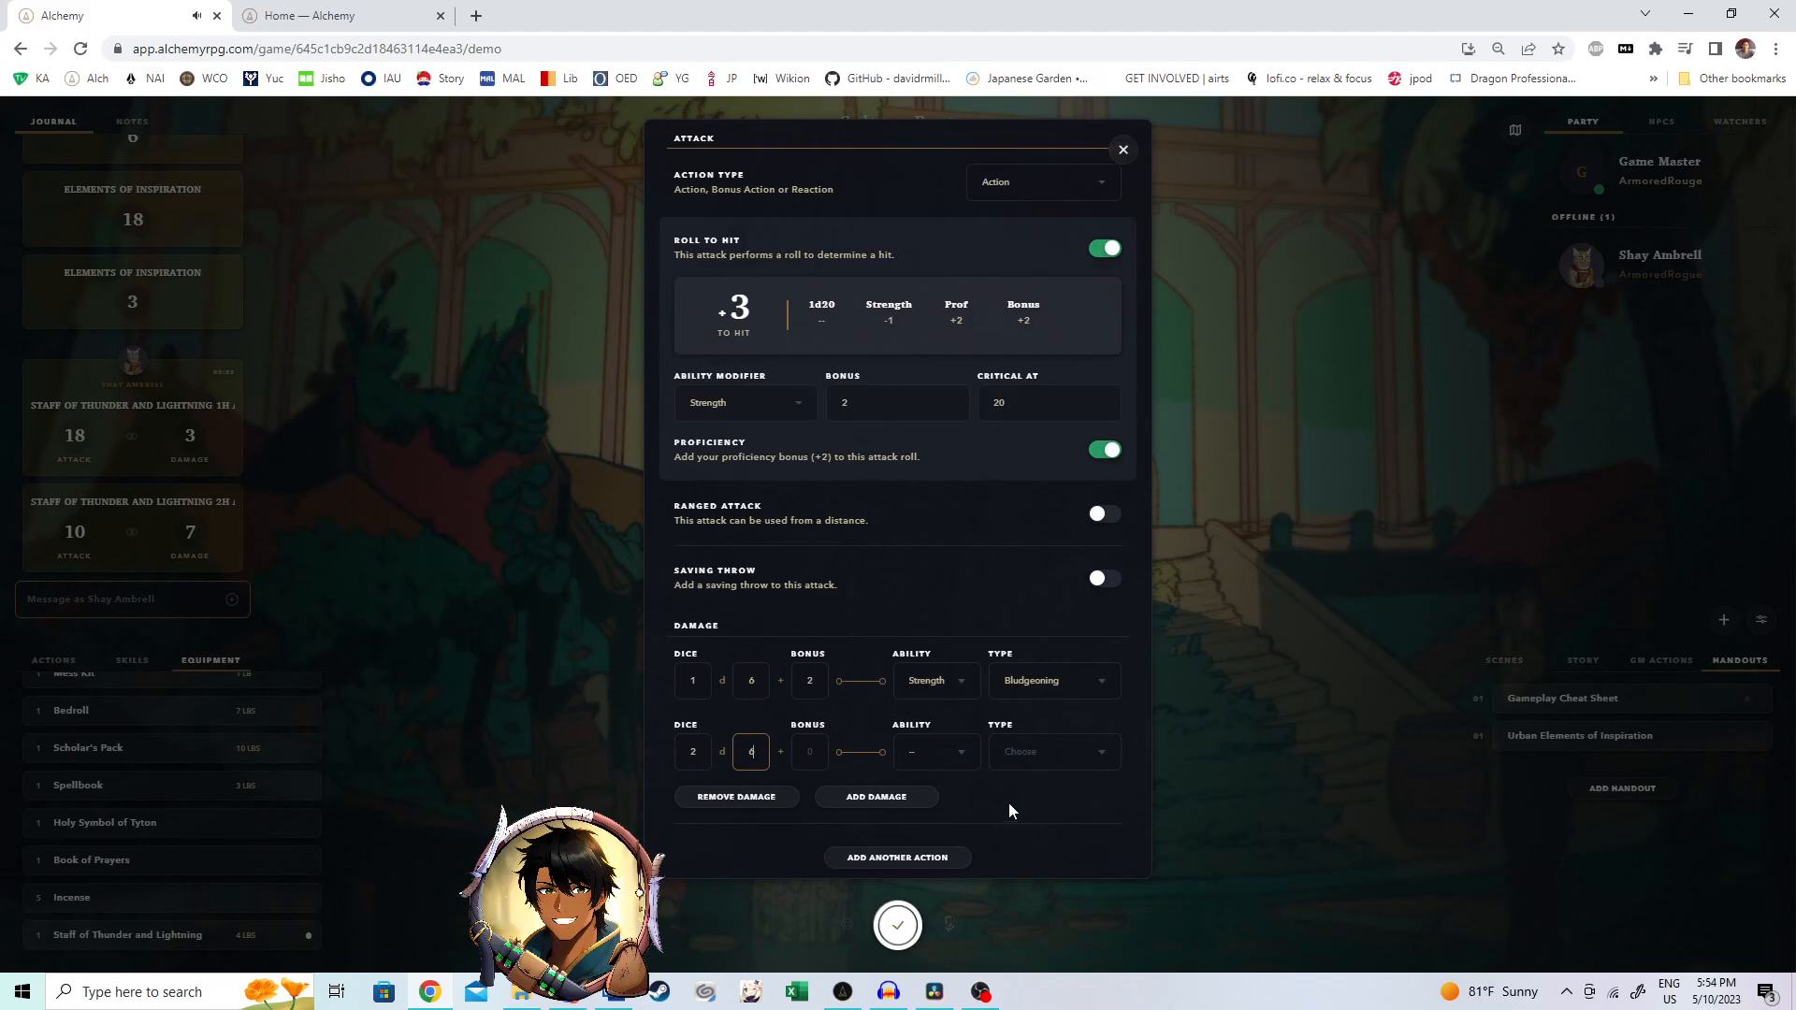
left_click(1050, 751)
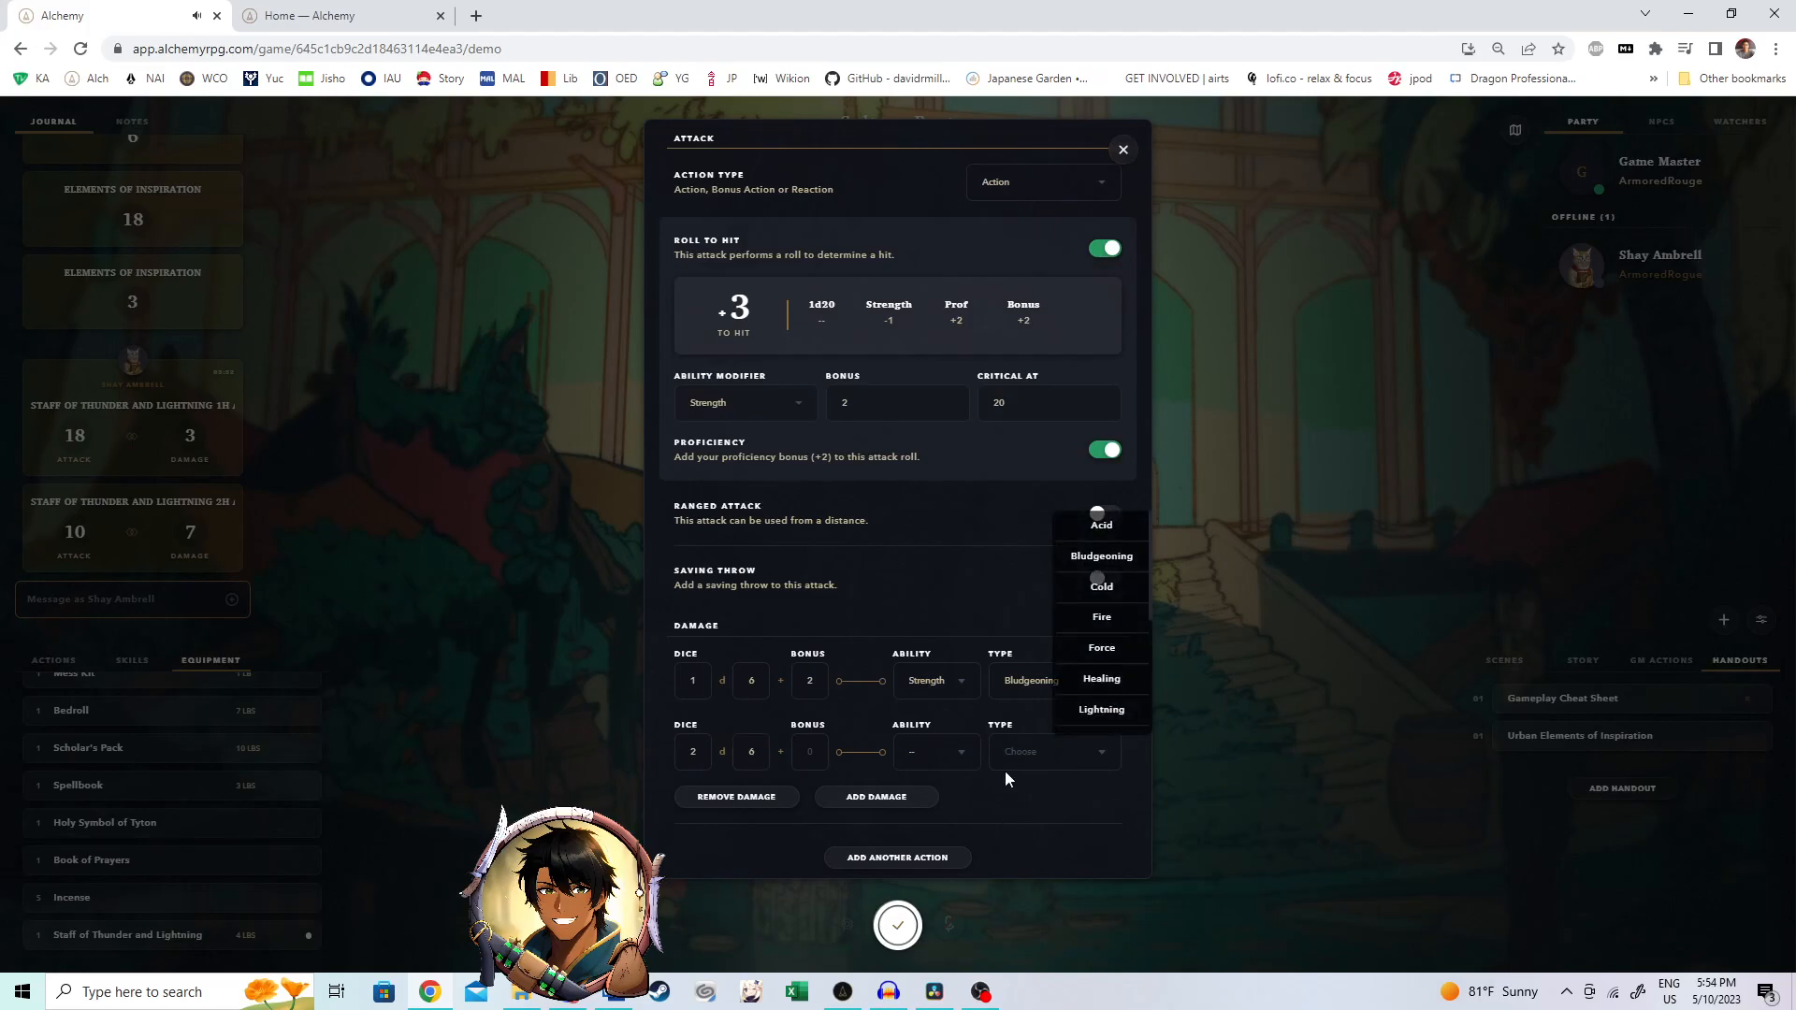
mouse_move(1117, 662)
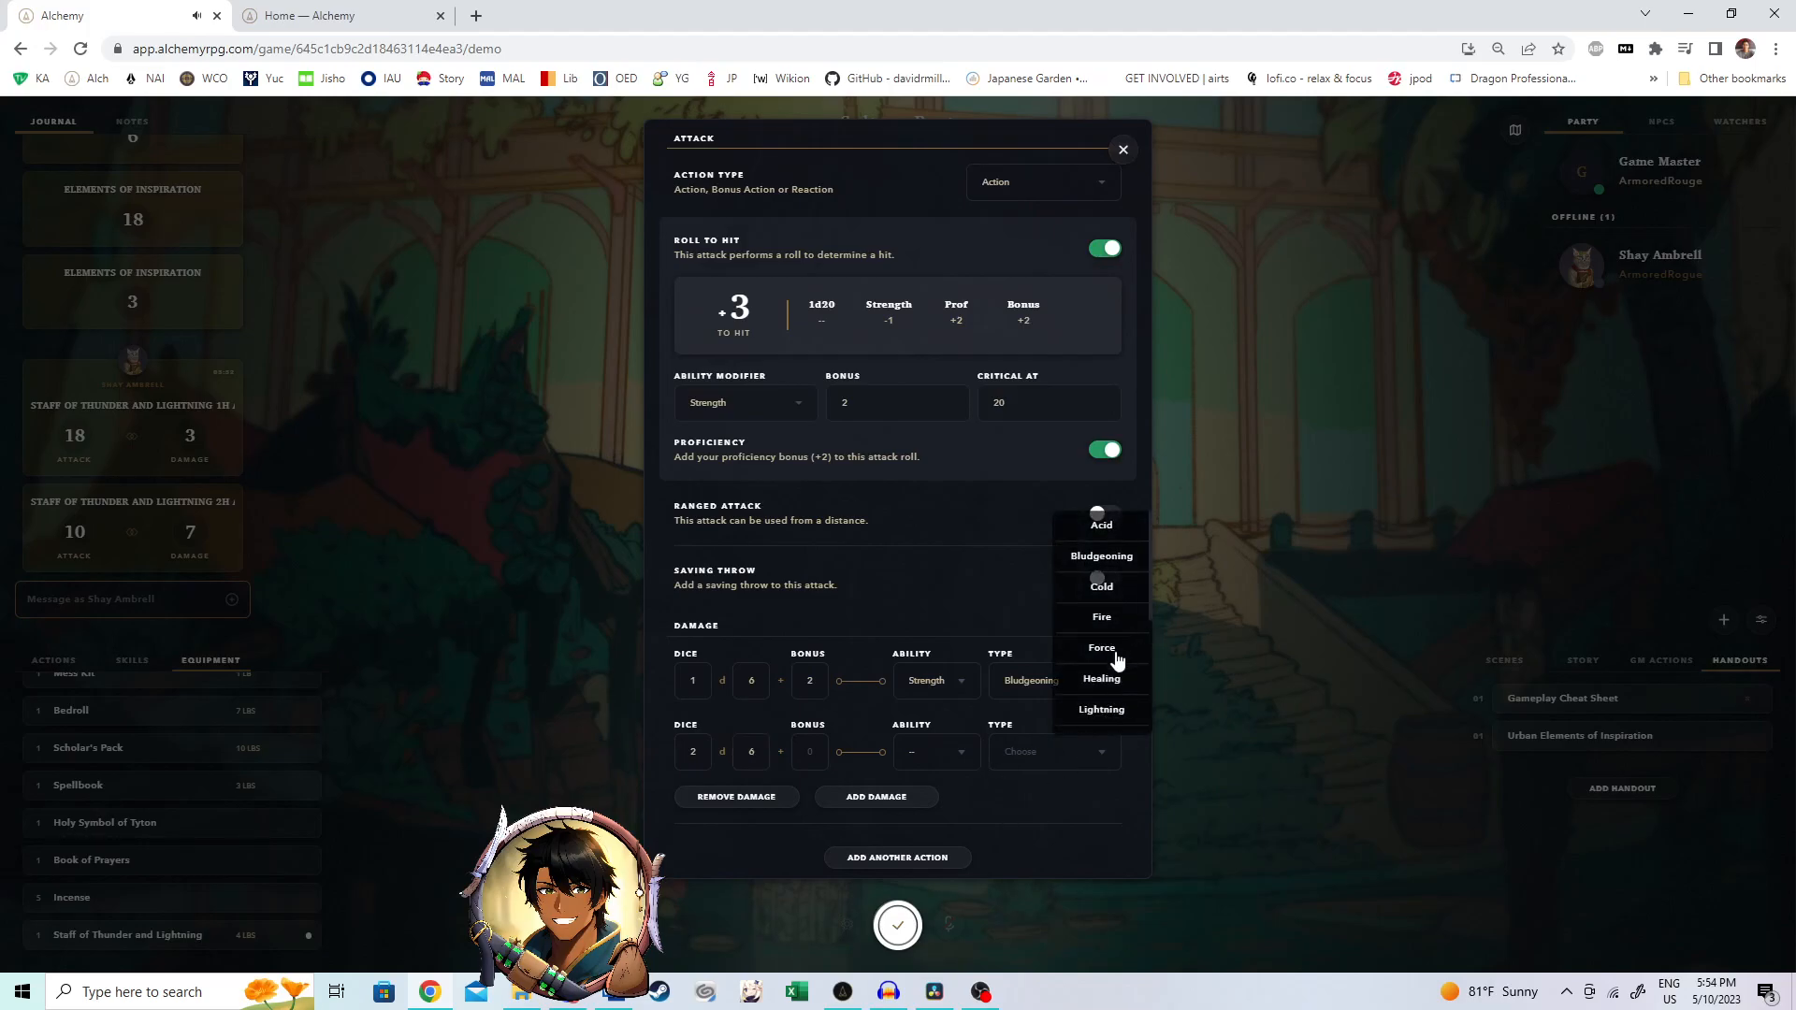
left_click(1100, 709)
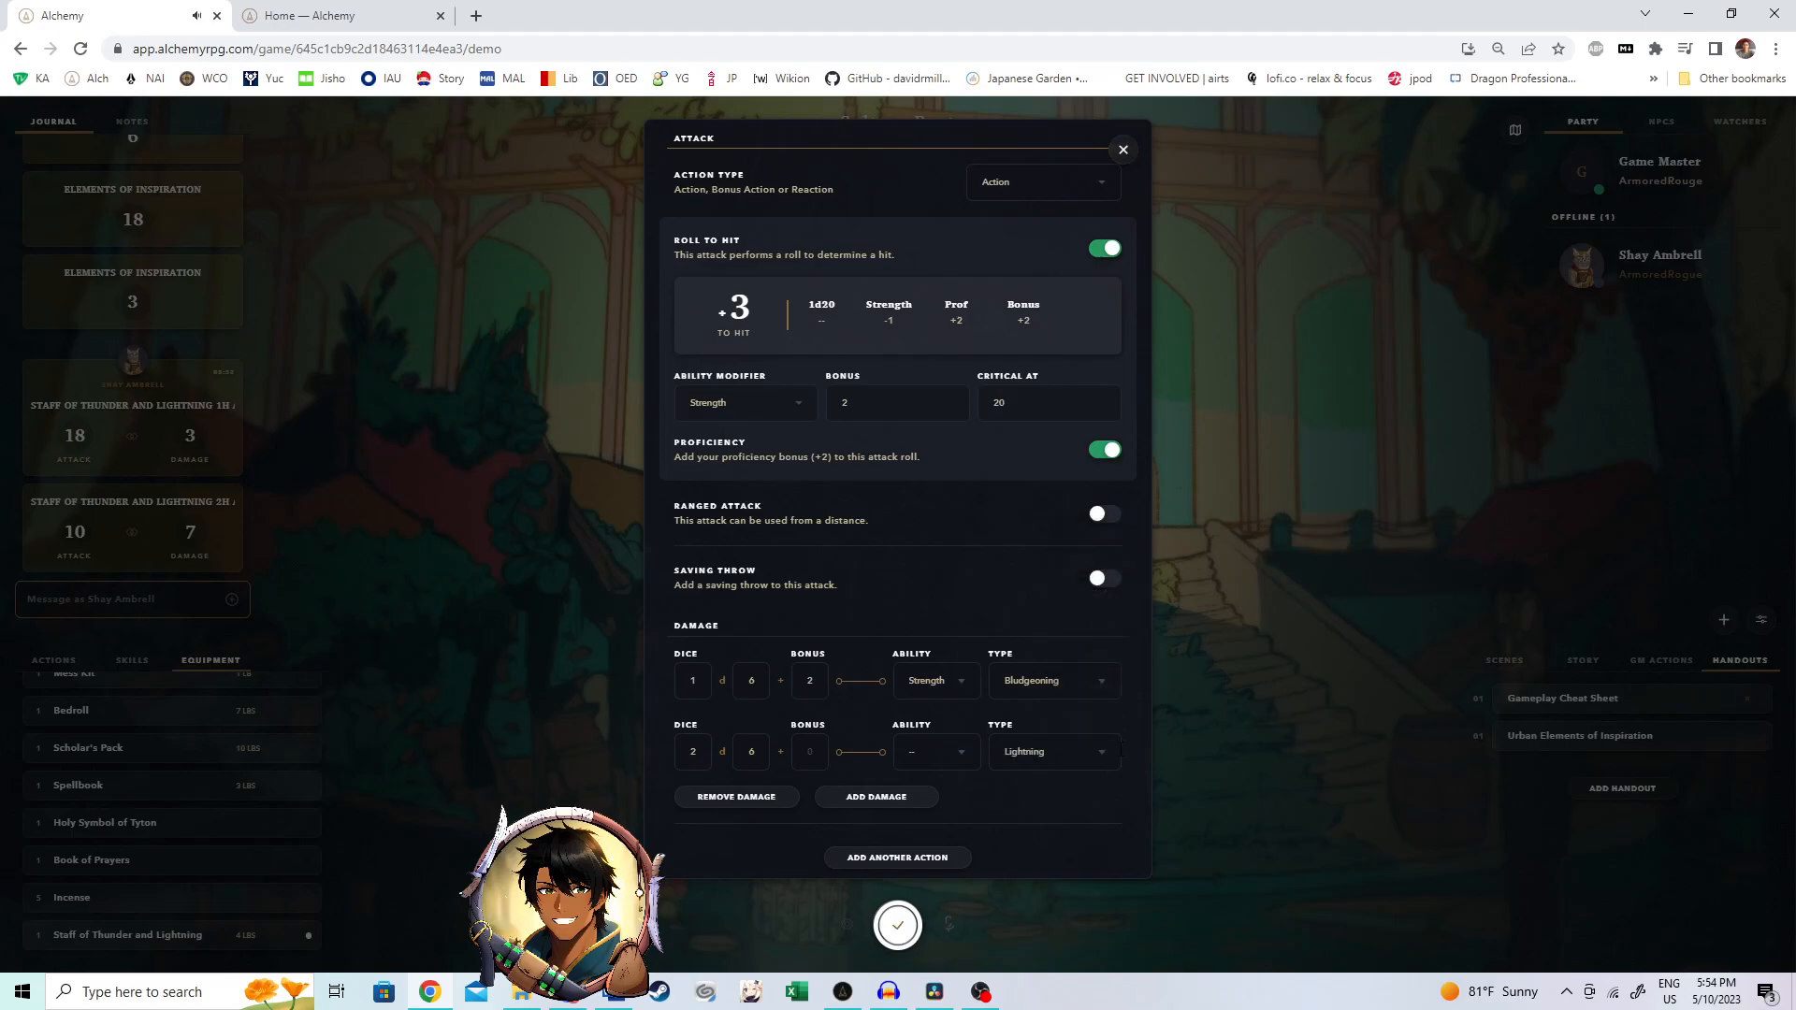
mouse_move(982, 850)
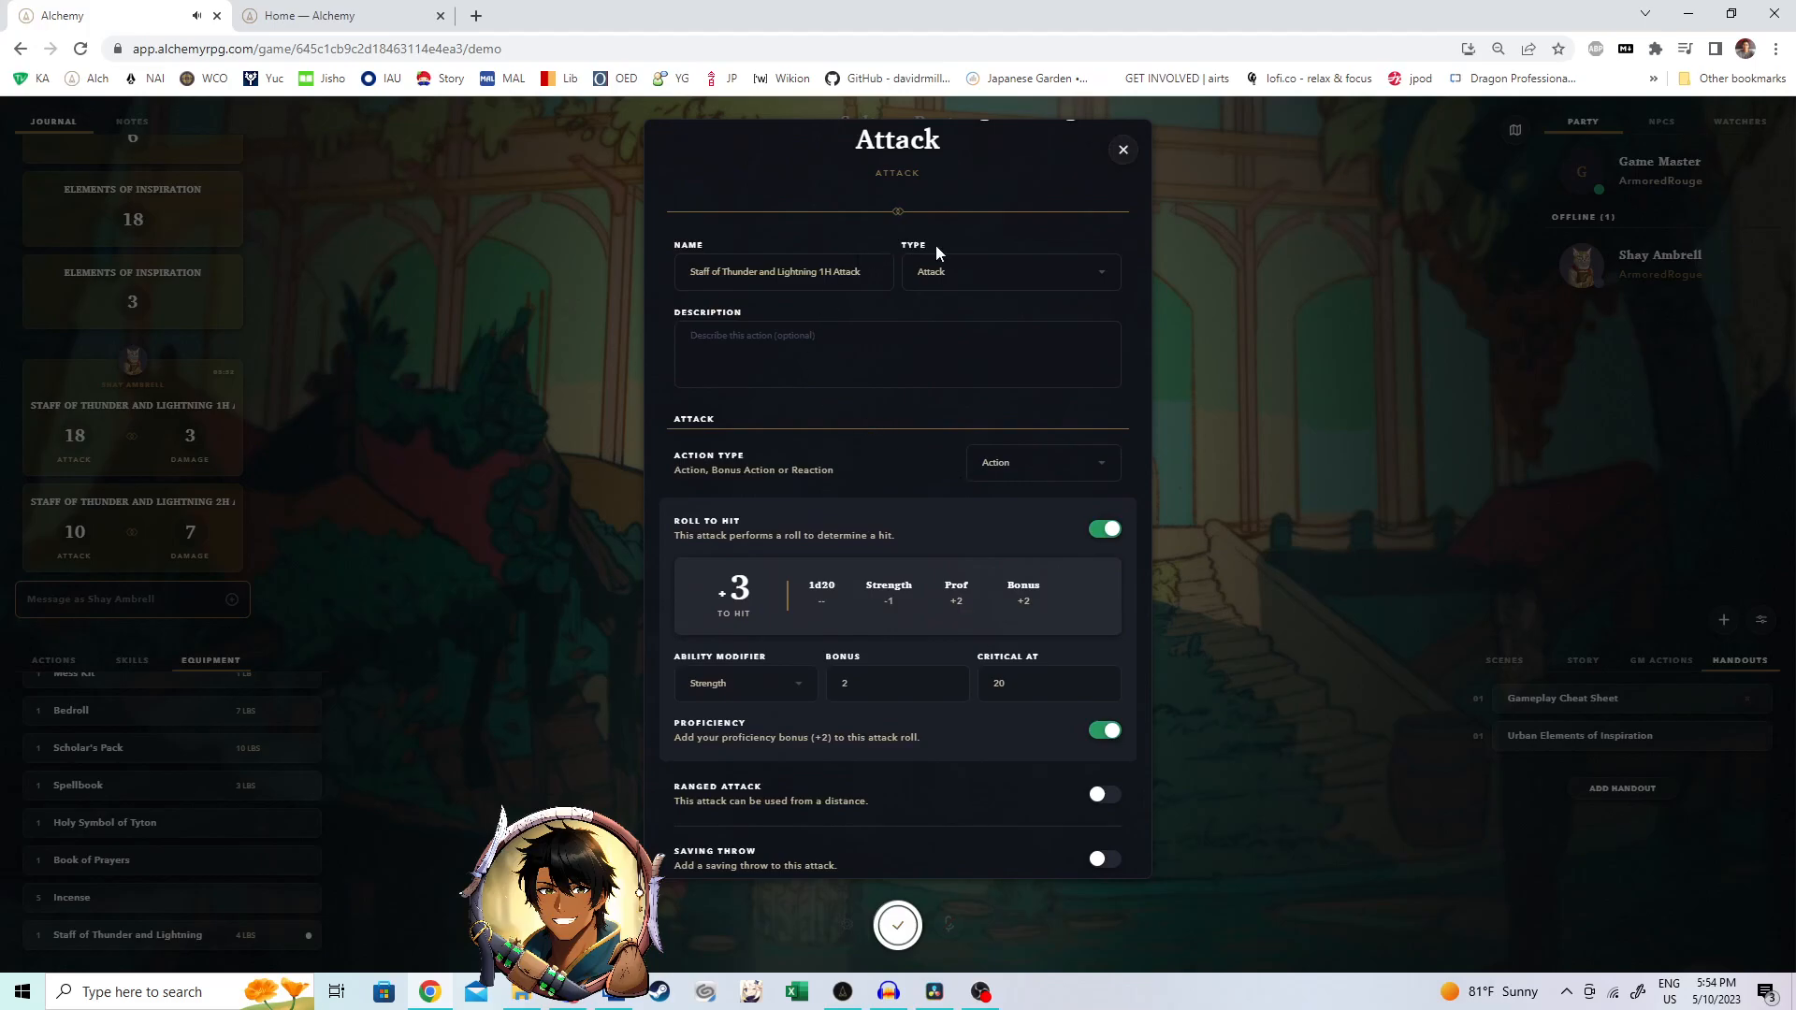
- Rename the attack 'Staff of Thunder and Lightning 1H Attack of Lightning', save it and close the item sheet
left_click(784, 271)
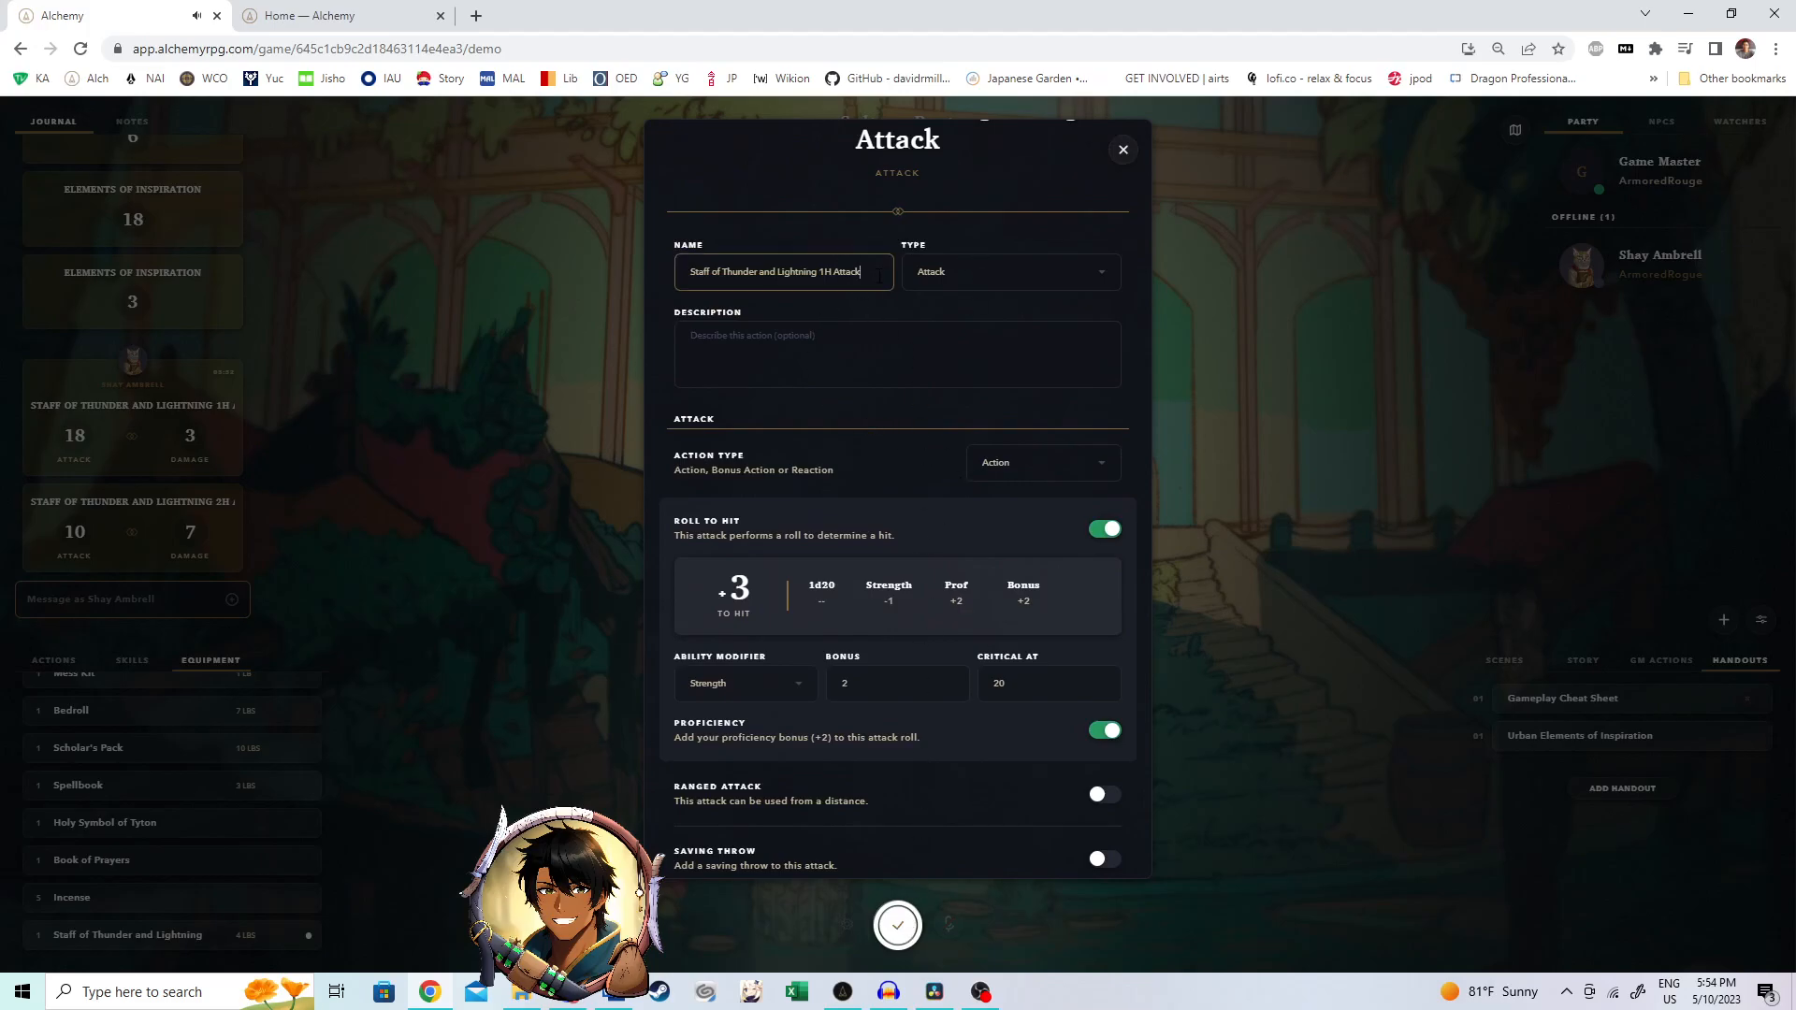
type("po")
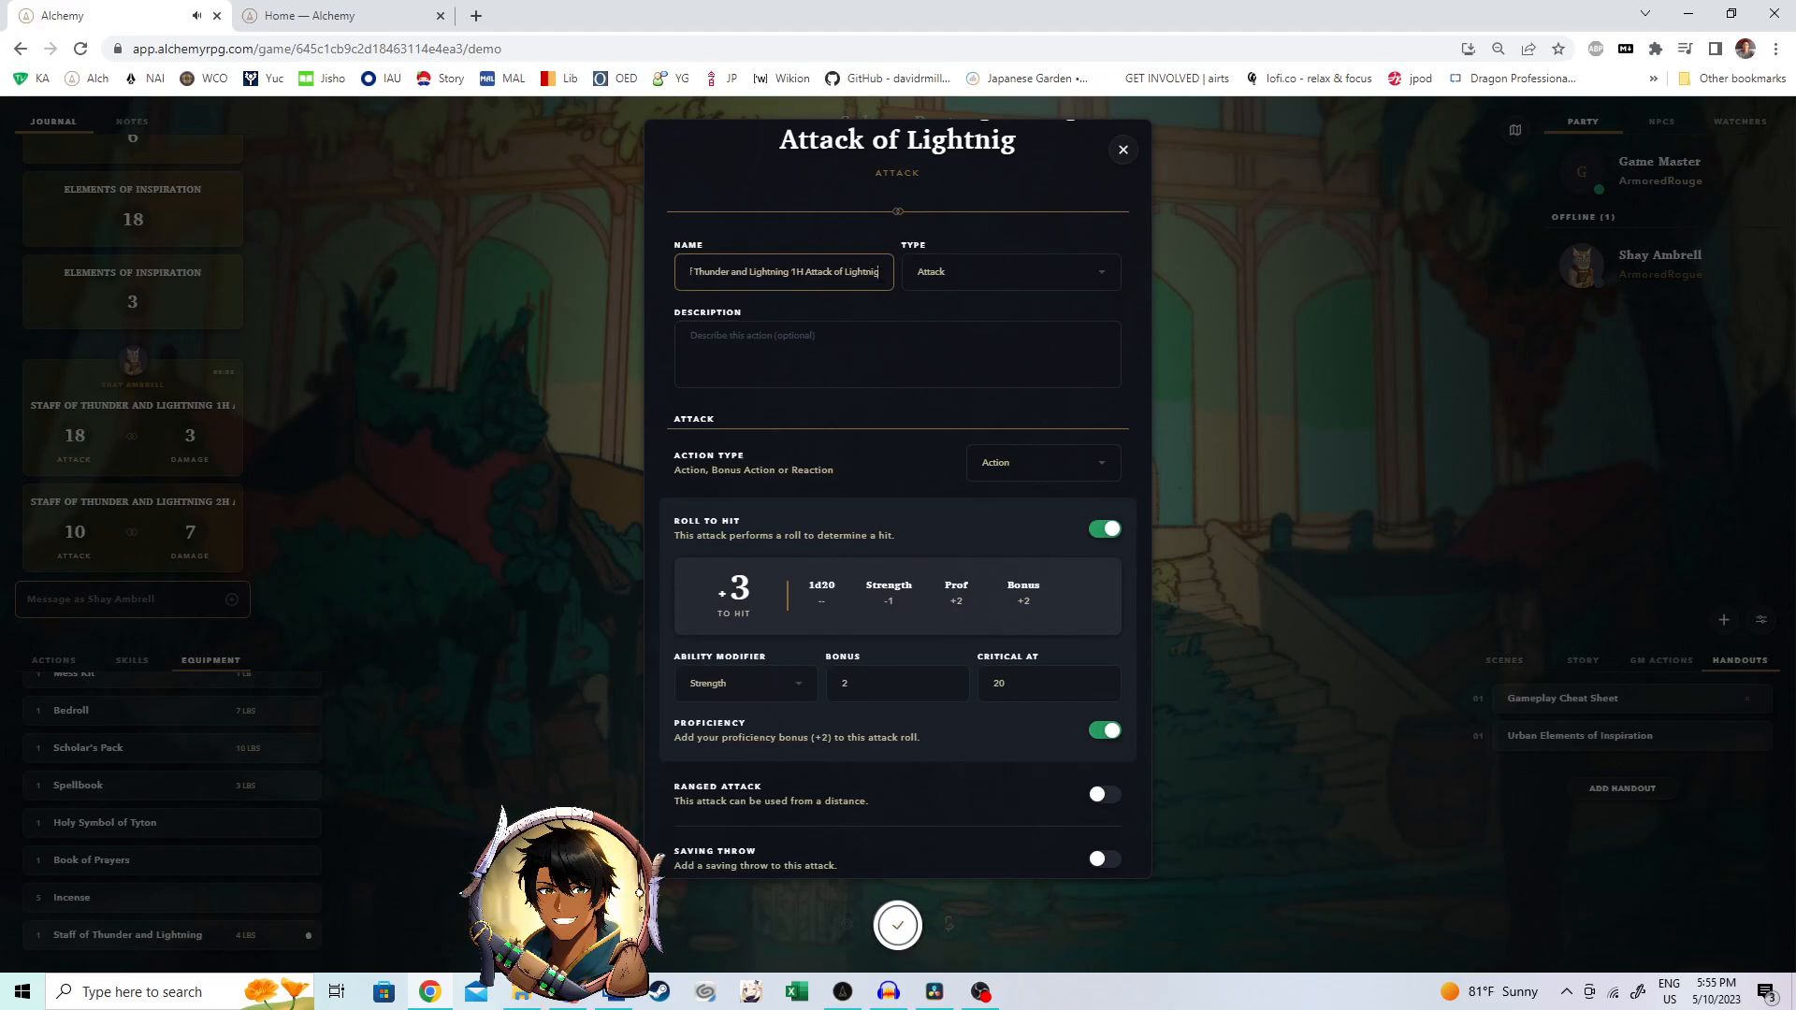
key("backspace")
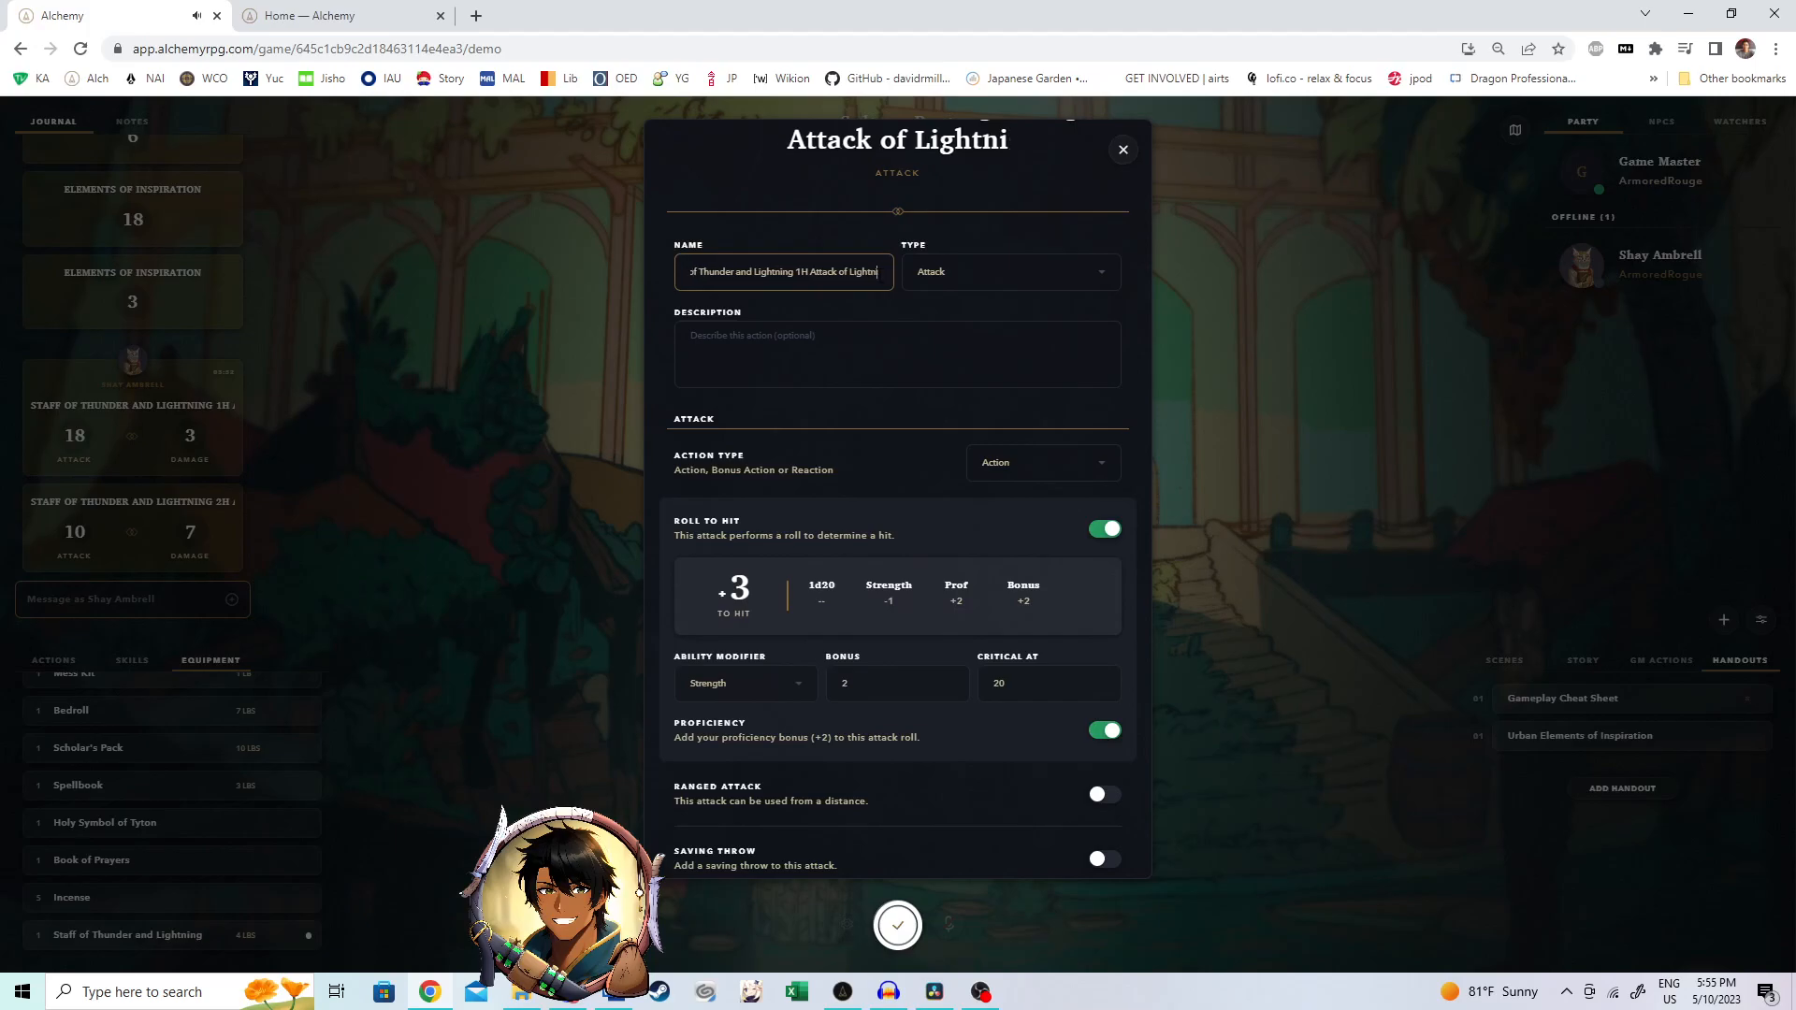
type("ng")
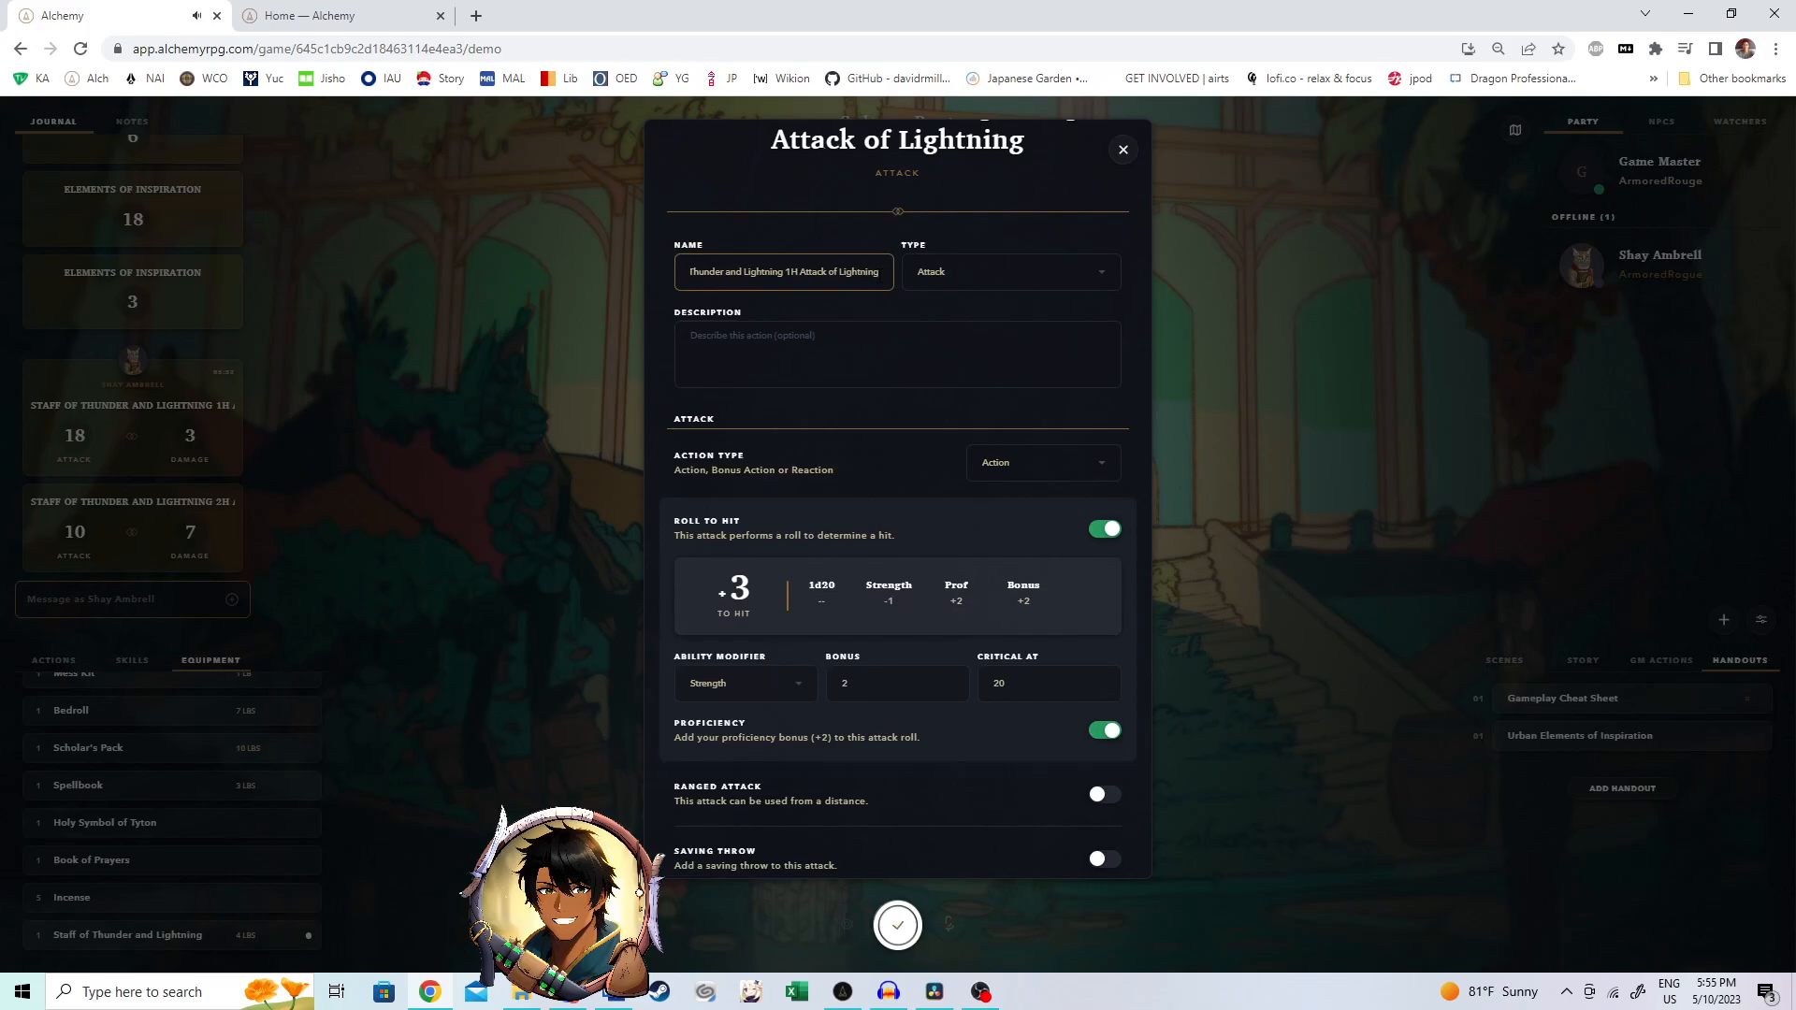
mouse_move(927, 619)
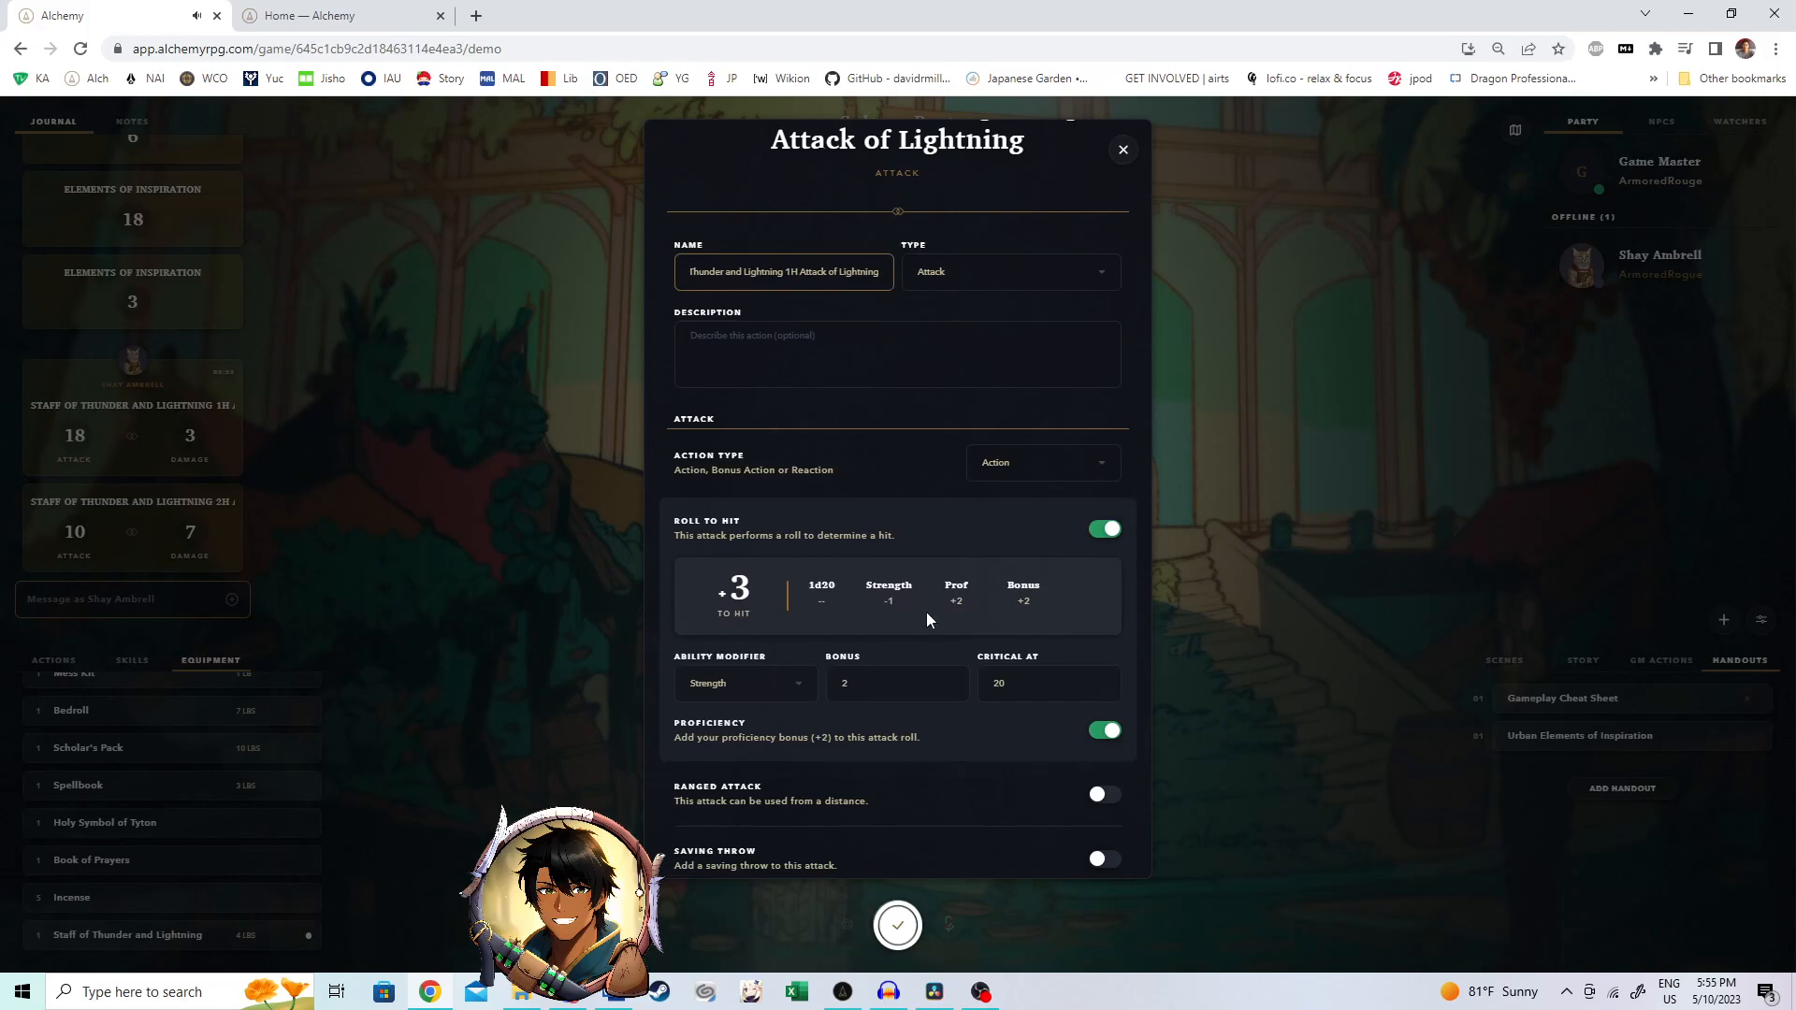
left_click(896, 926)
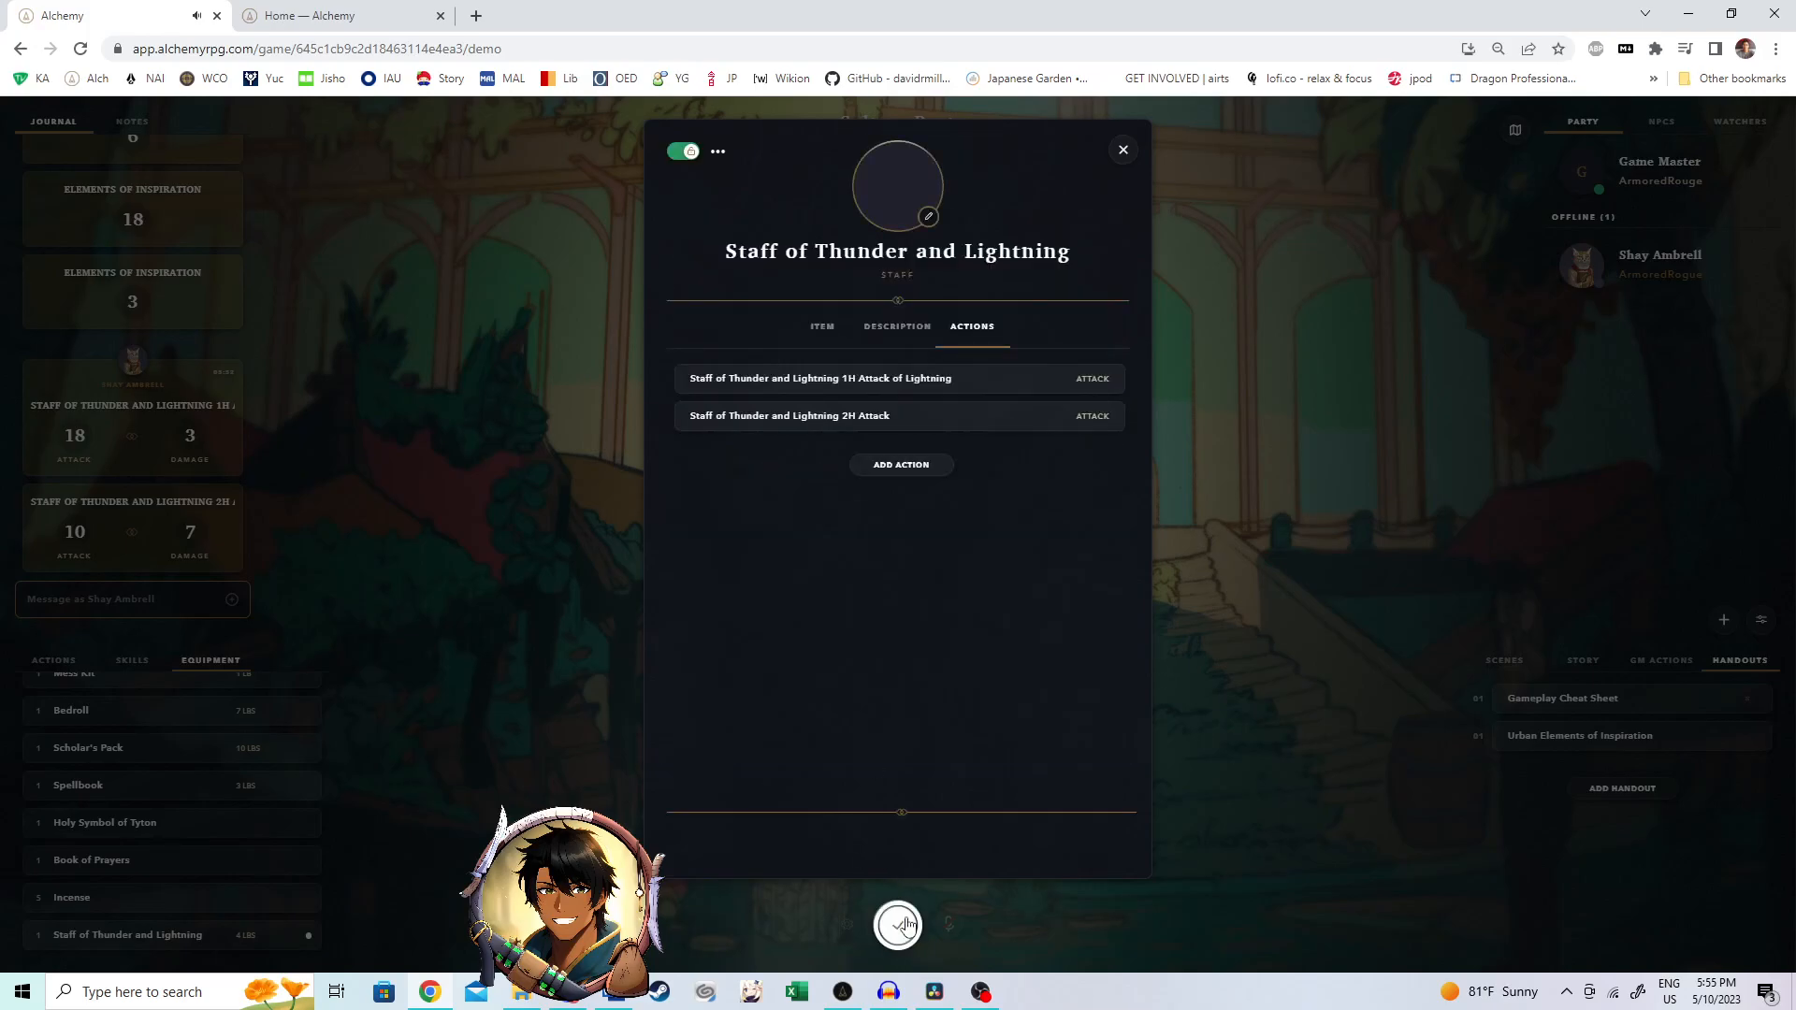
left_click(896, 325)
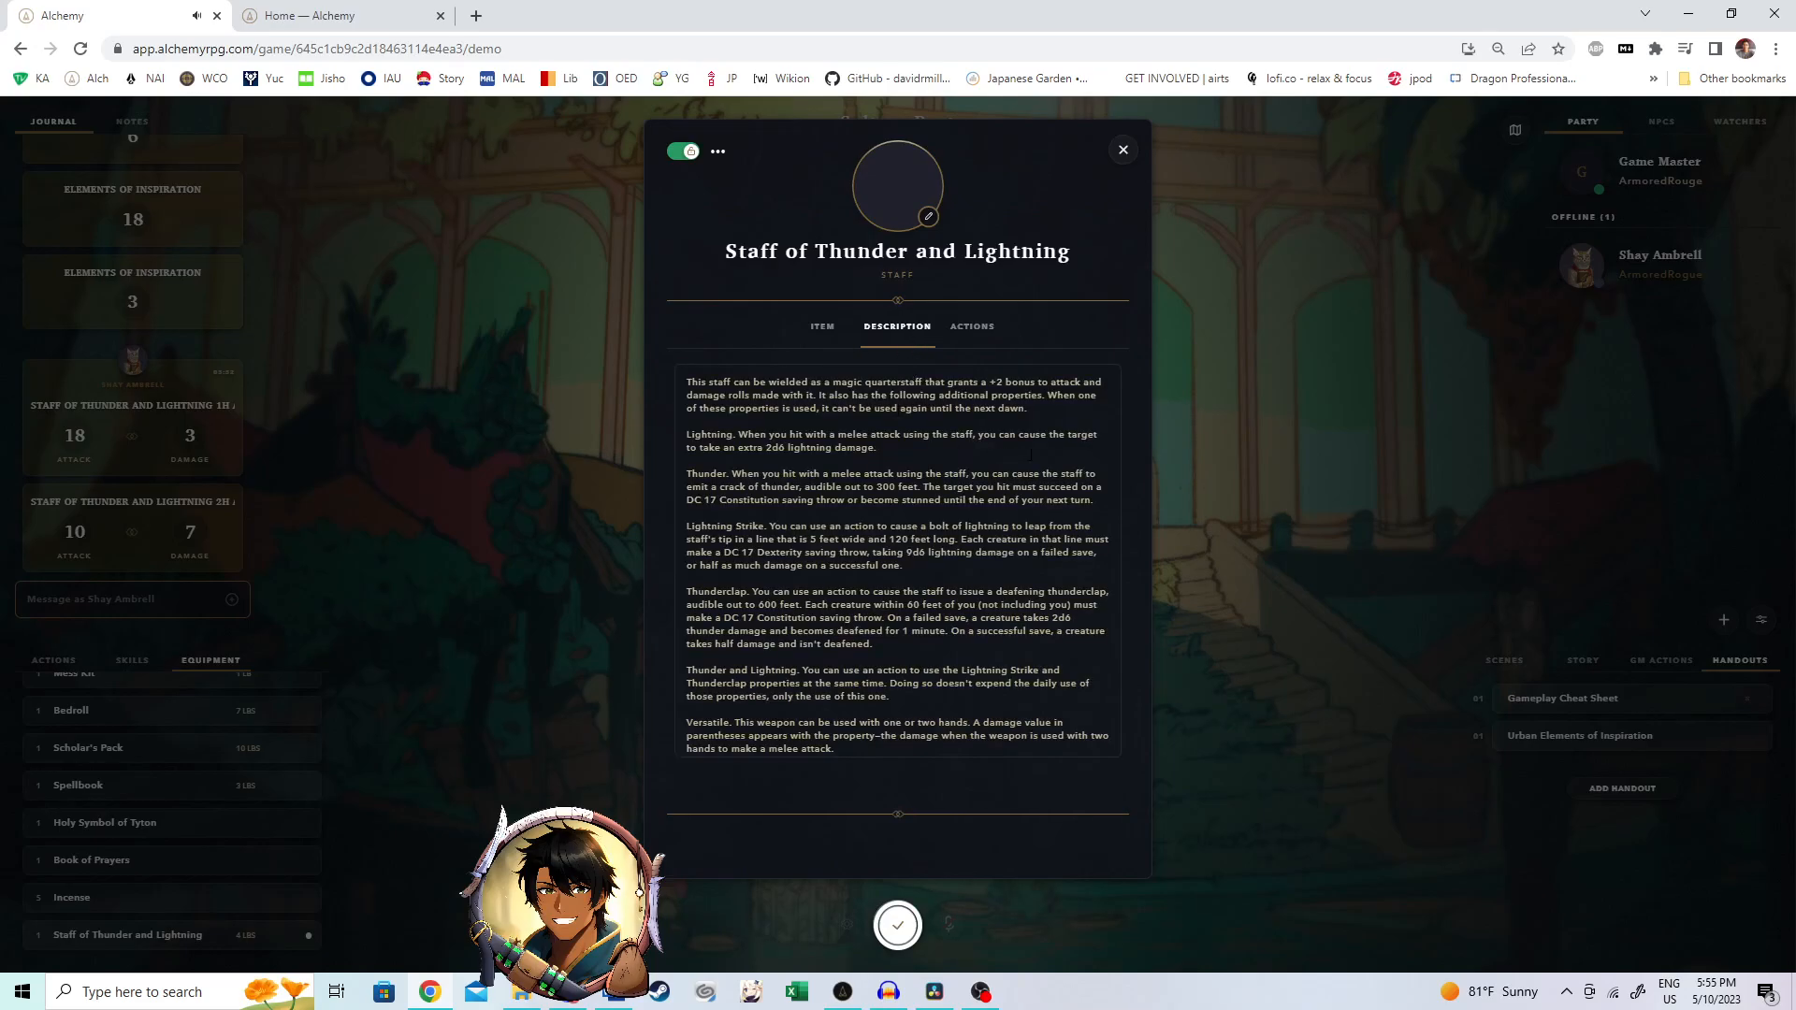
mouse_move(1120, 150)
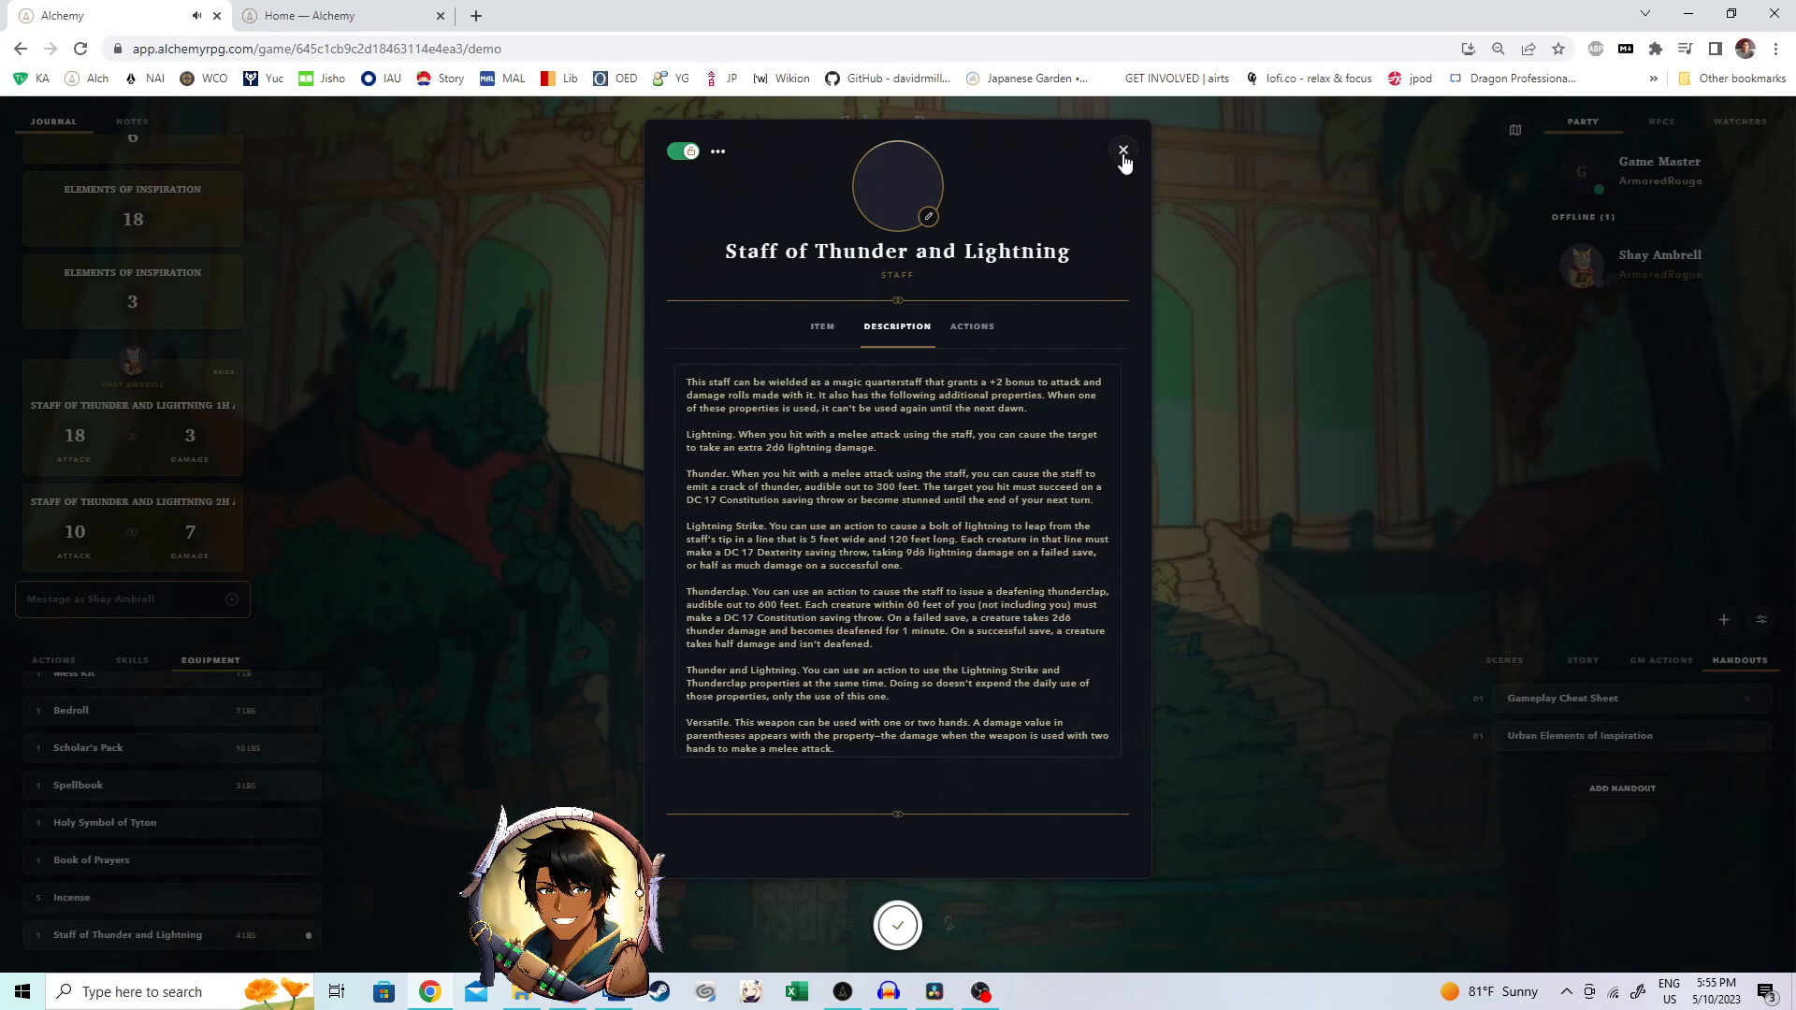
left_click(1120, 150)
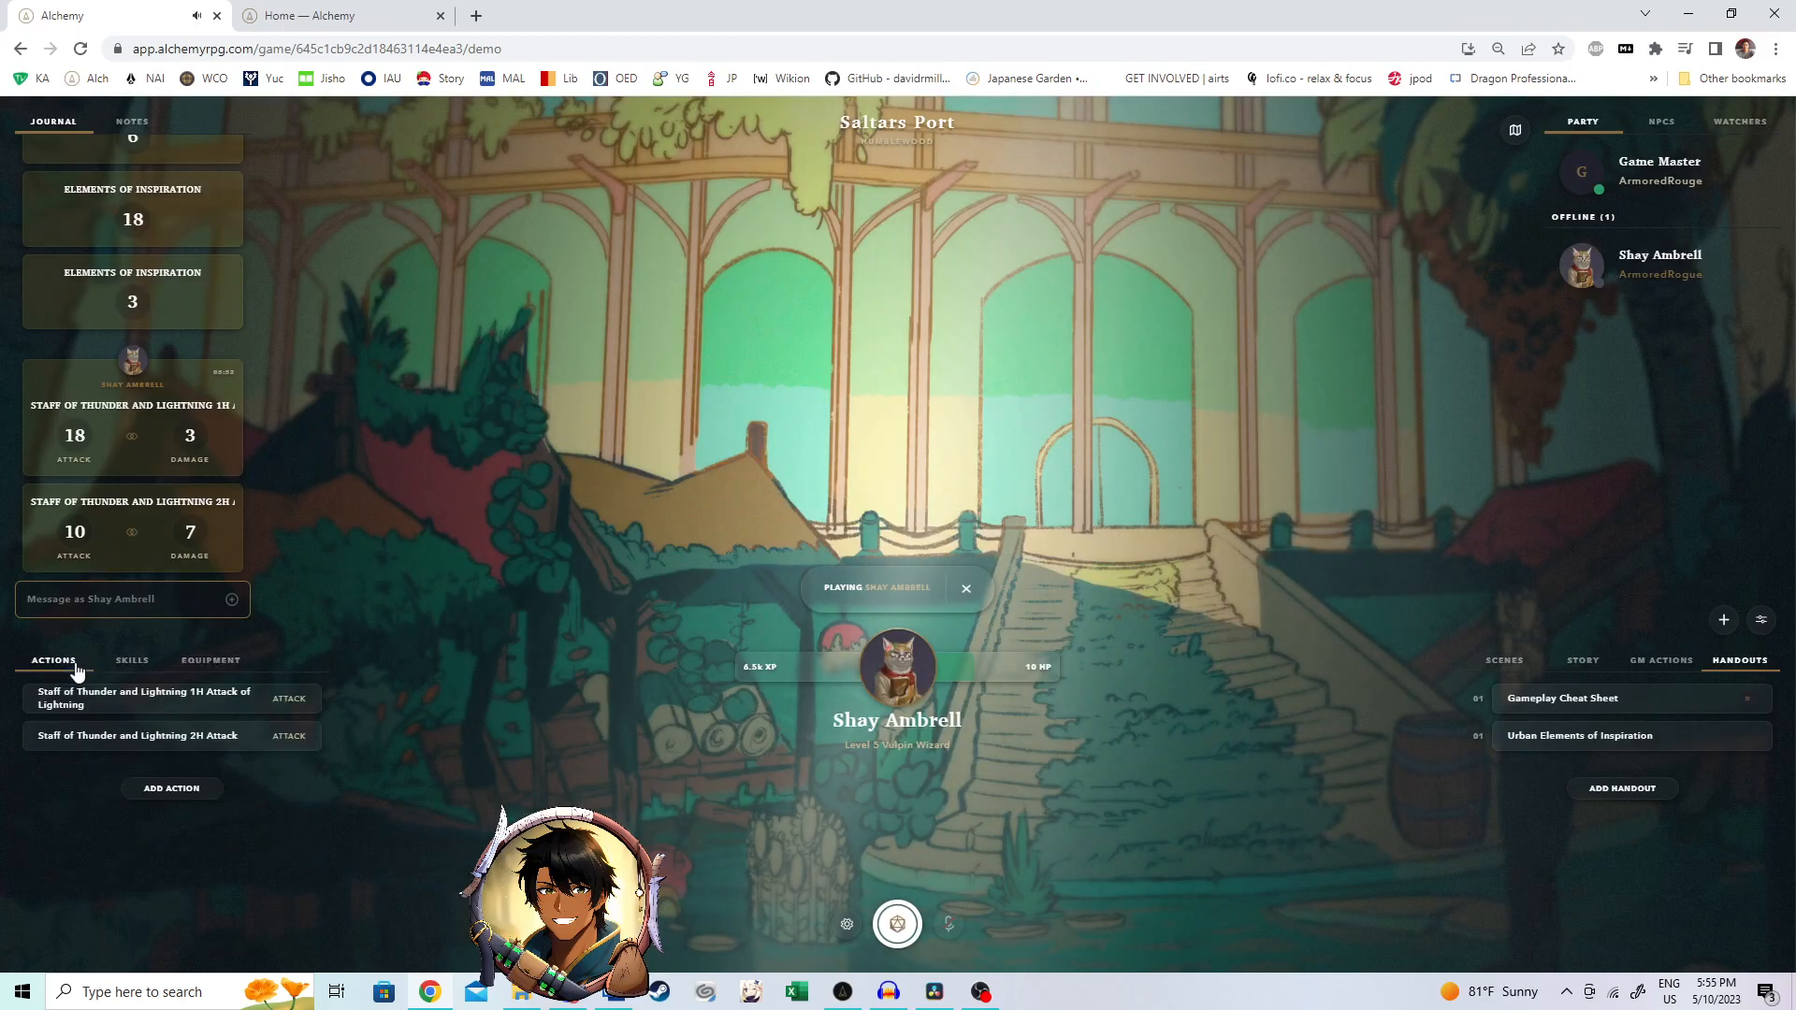
mouse_move(190, 711)
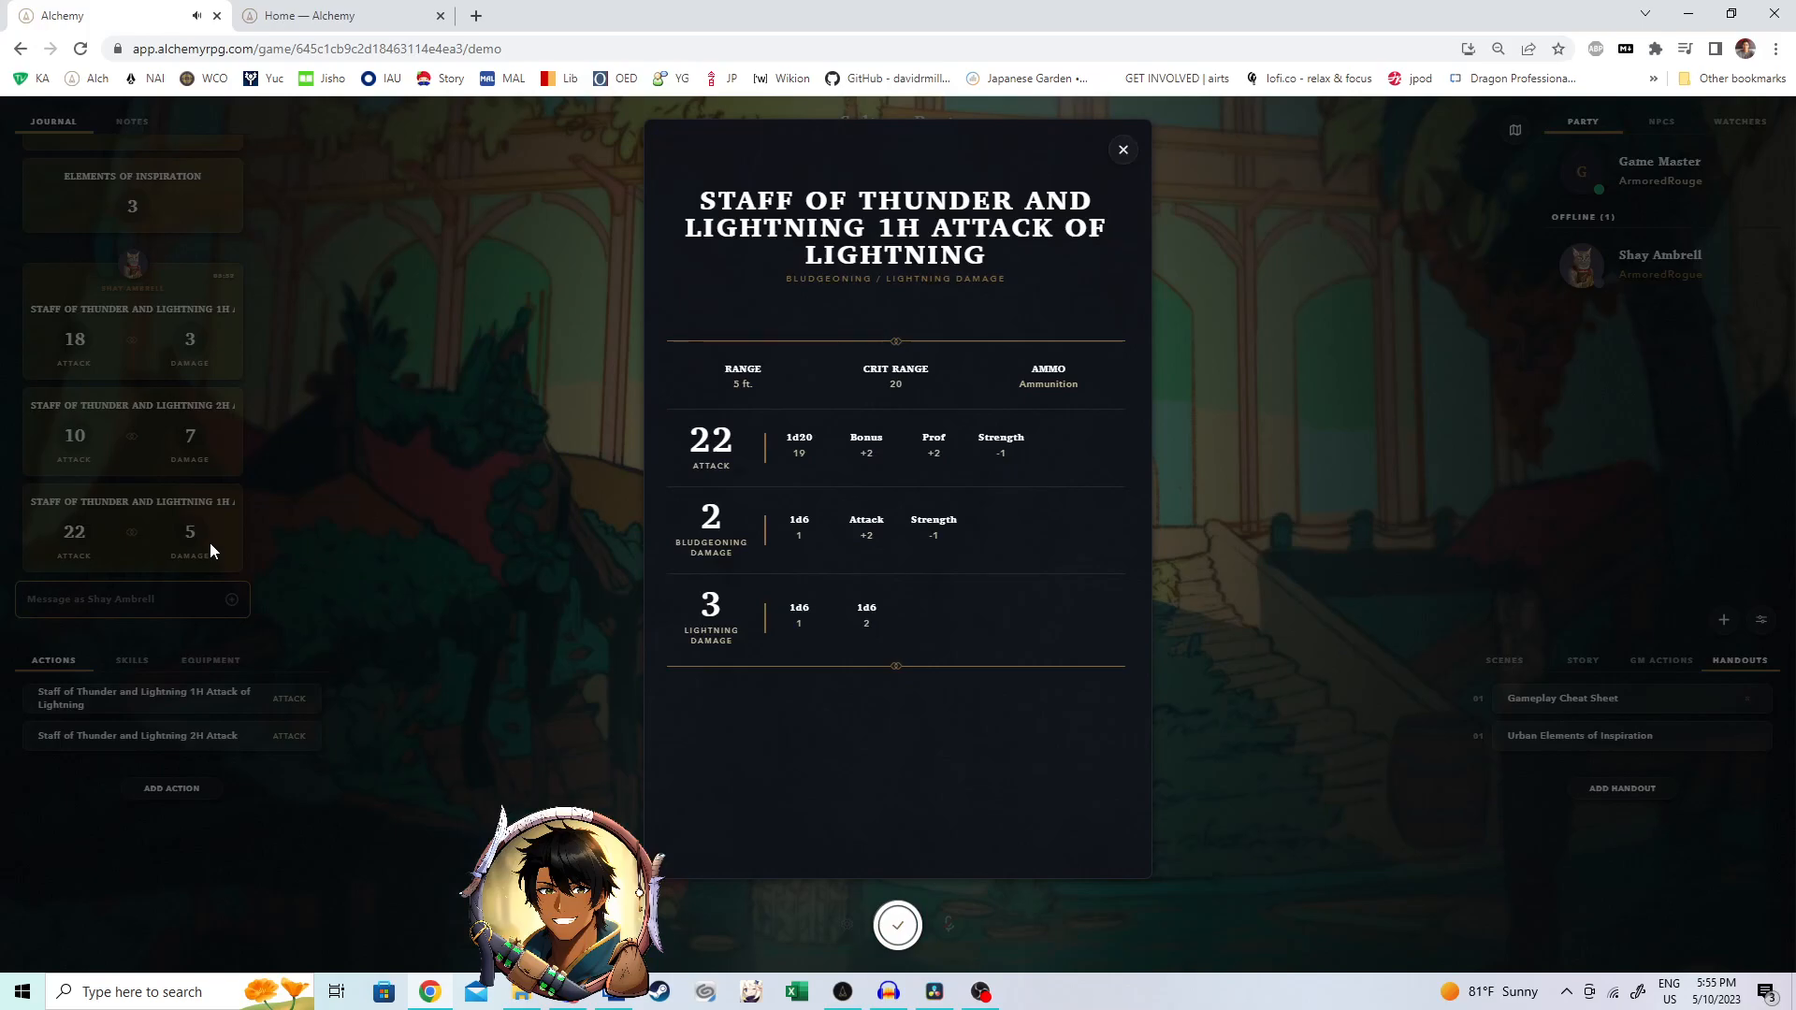
mouse_move(732, 621)
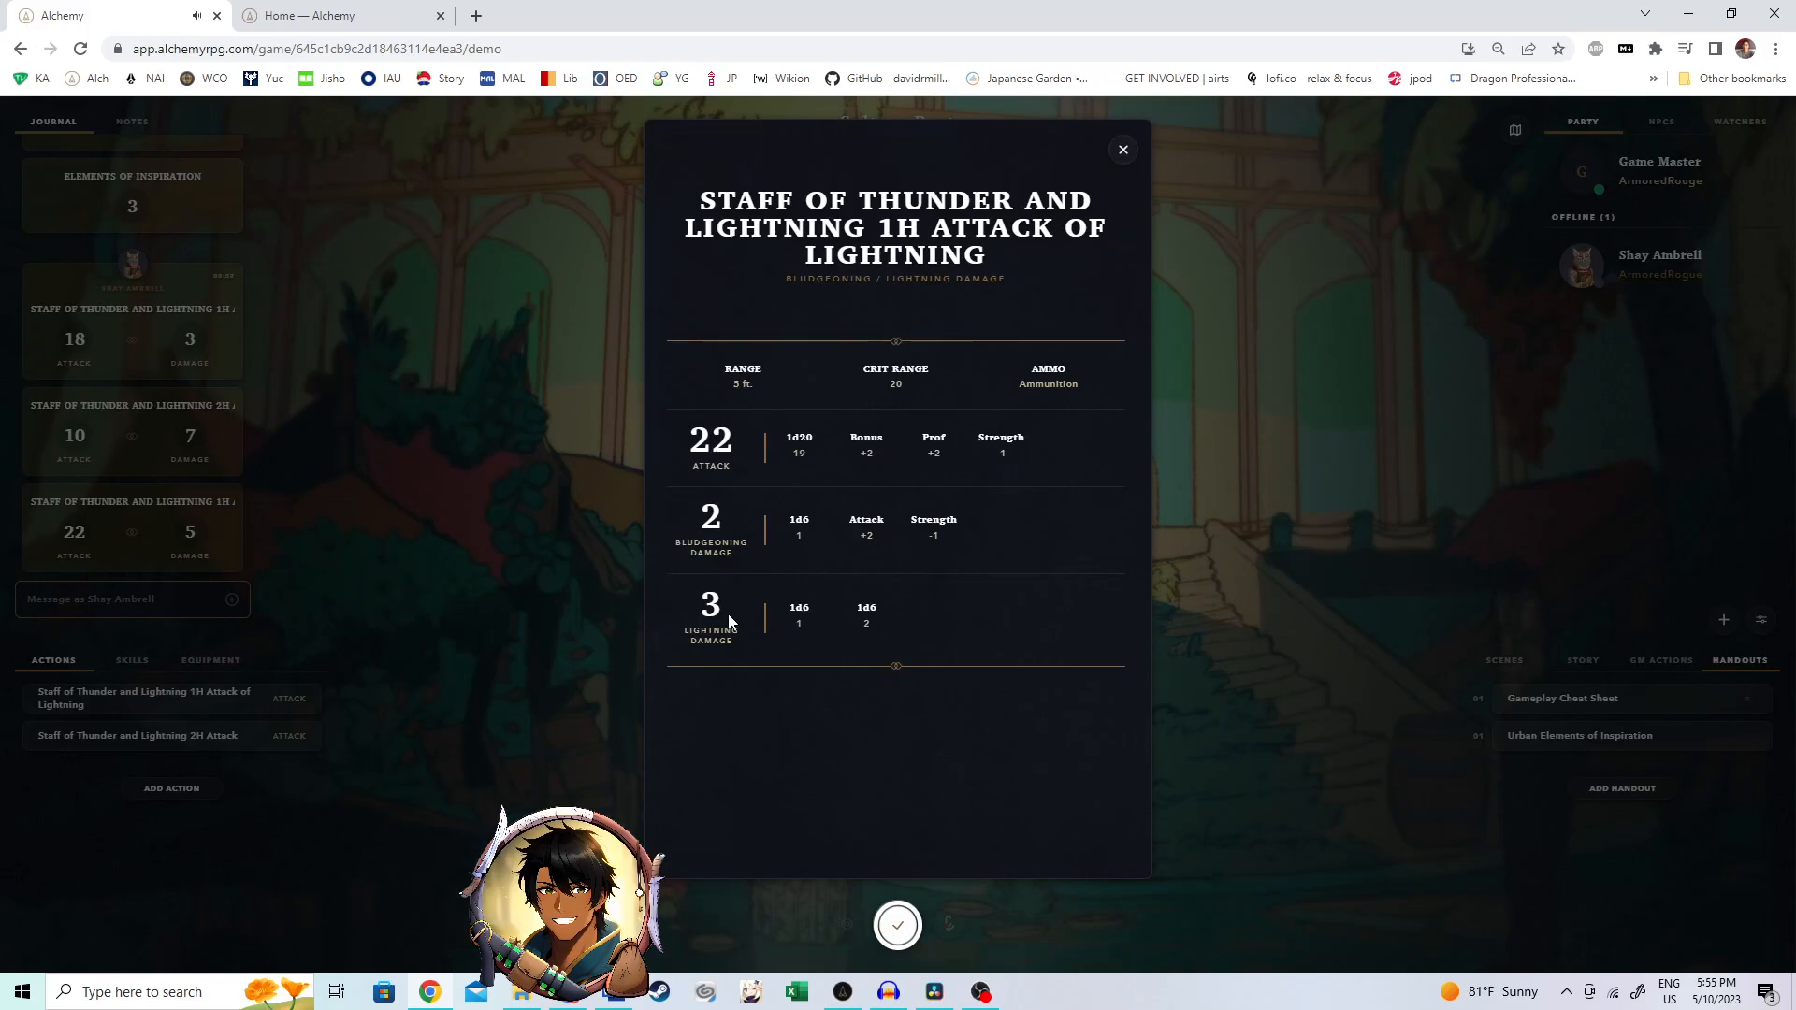
- Review the 1H Attack of Lightning roll (22 to hit, 2 bludgeoning plus 3 lightning) and close it
left_click(1123, 149)
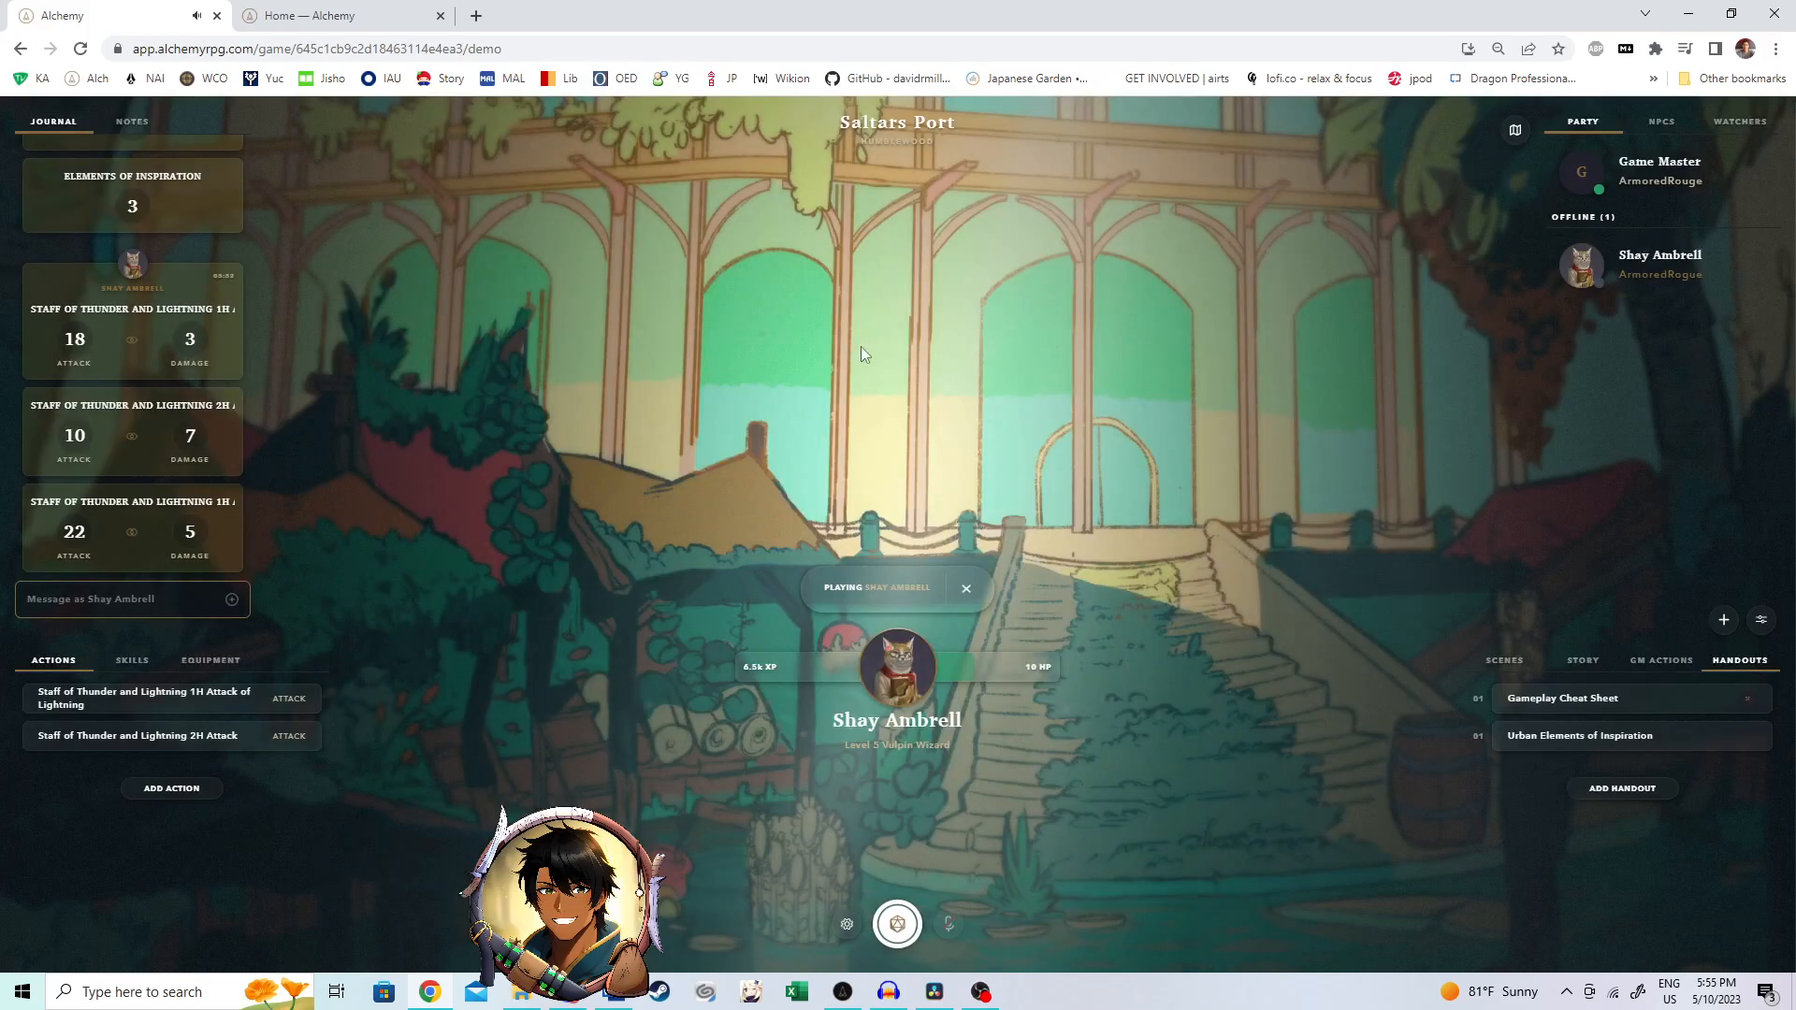
left_click(144, 697)
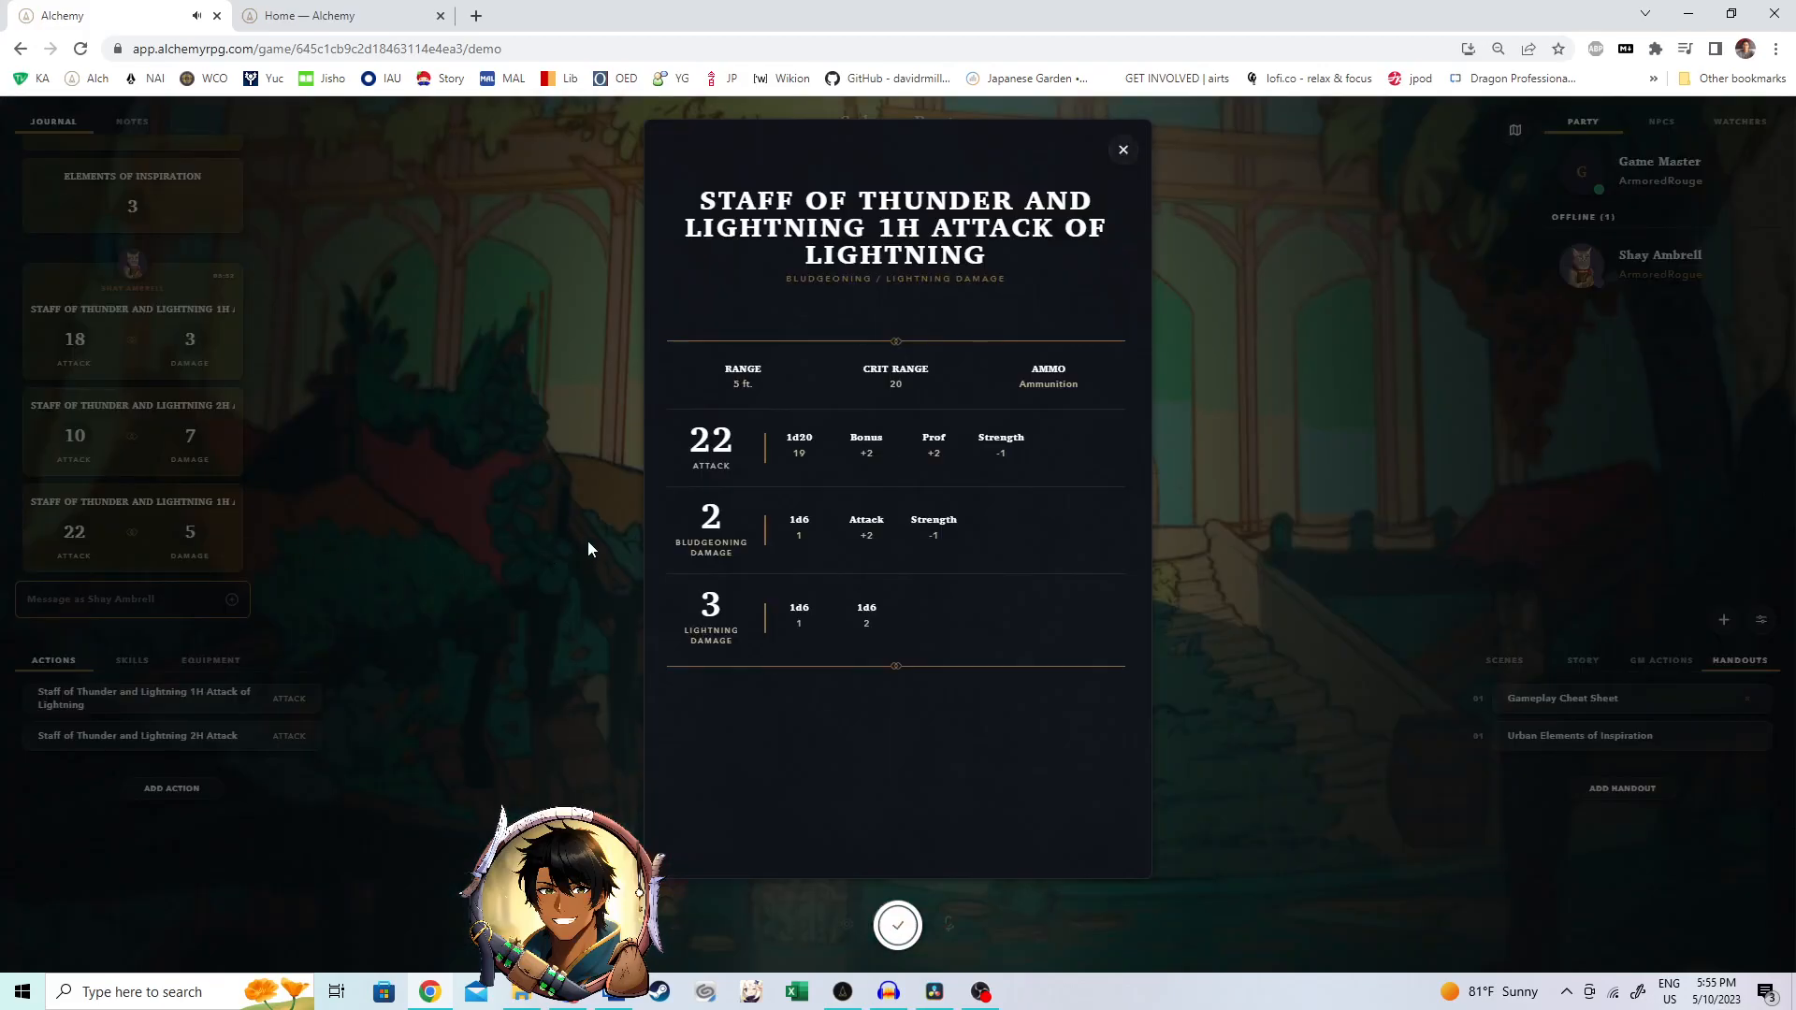
mouse_move(731, 561)
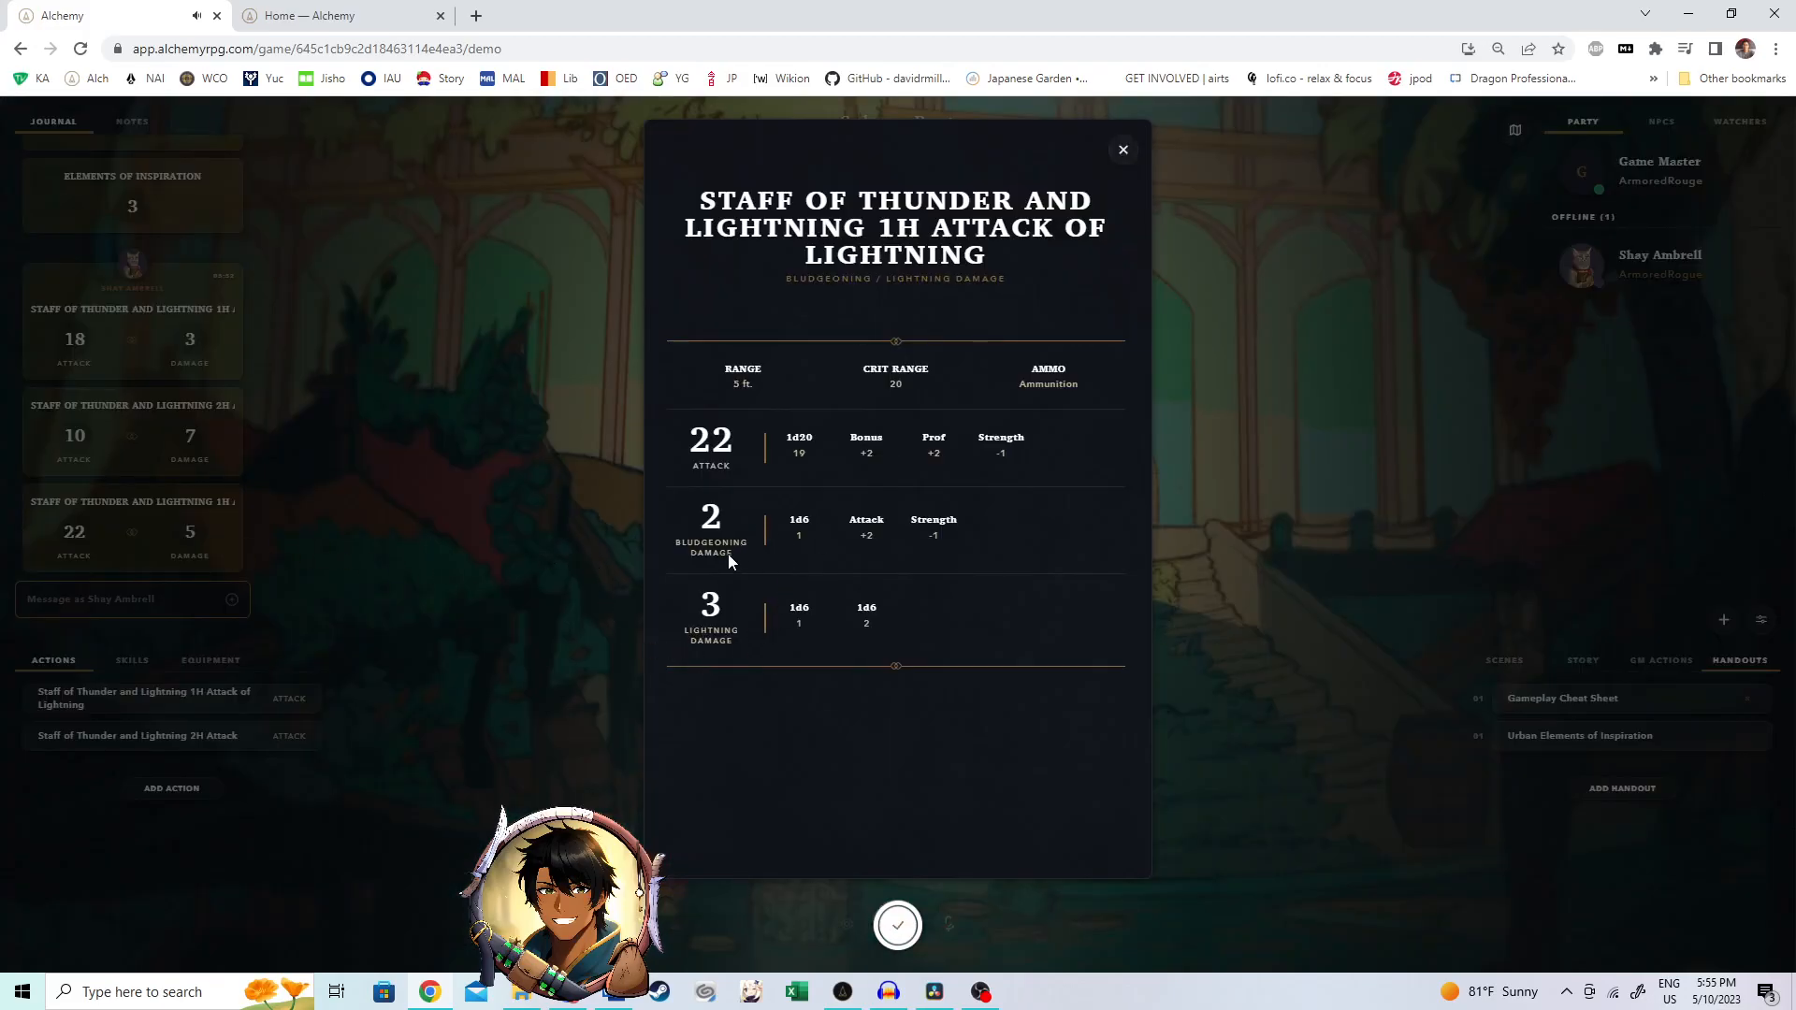
mouse_move(733, 572)
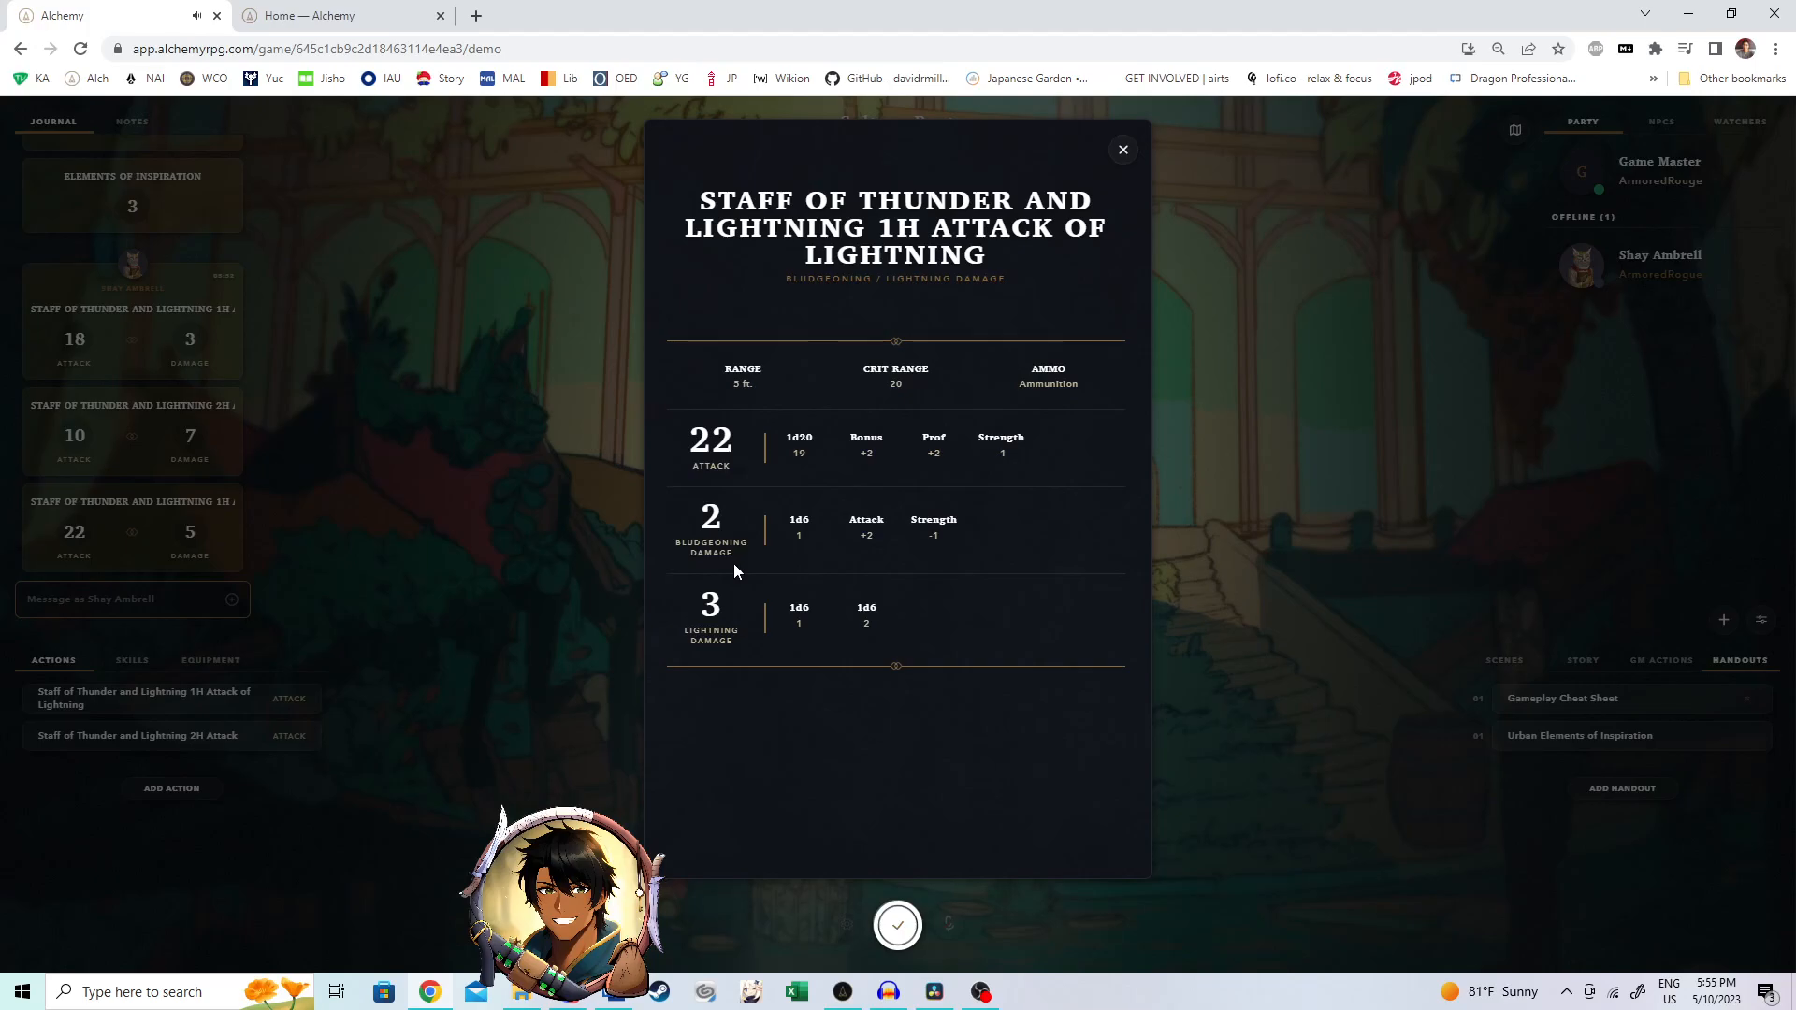
left_click(1123, 150)
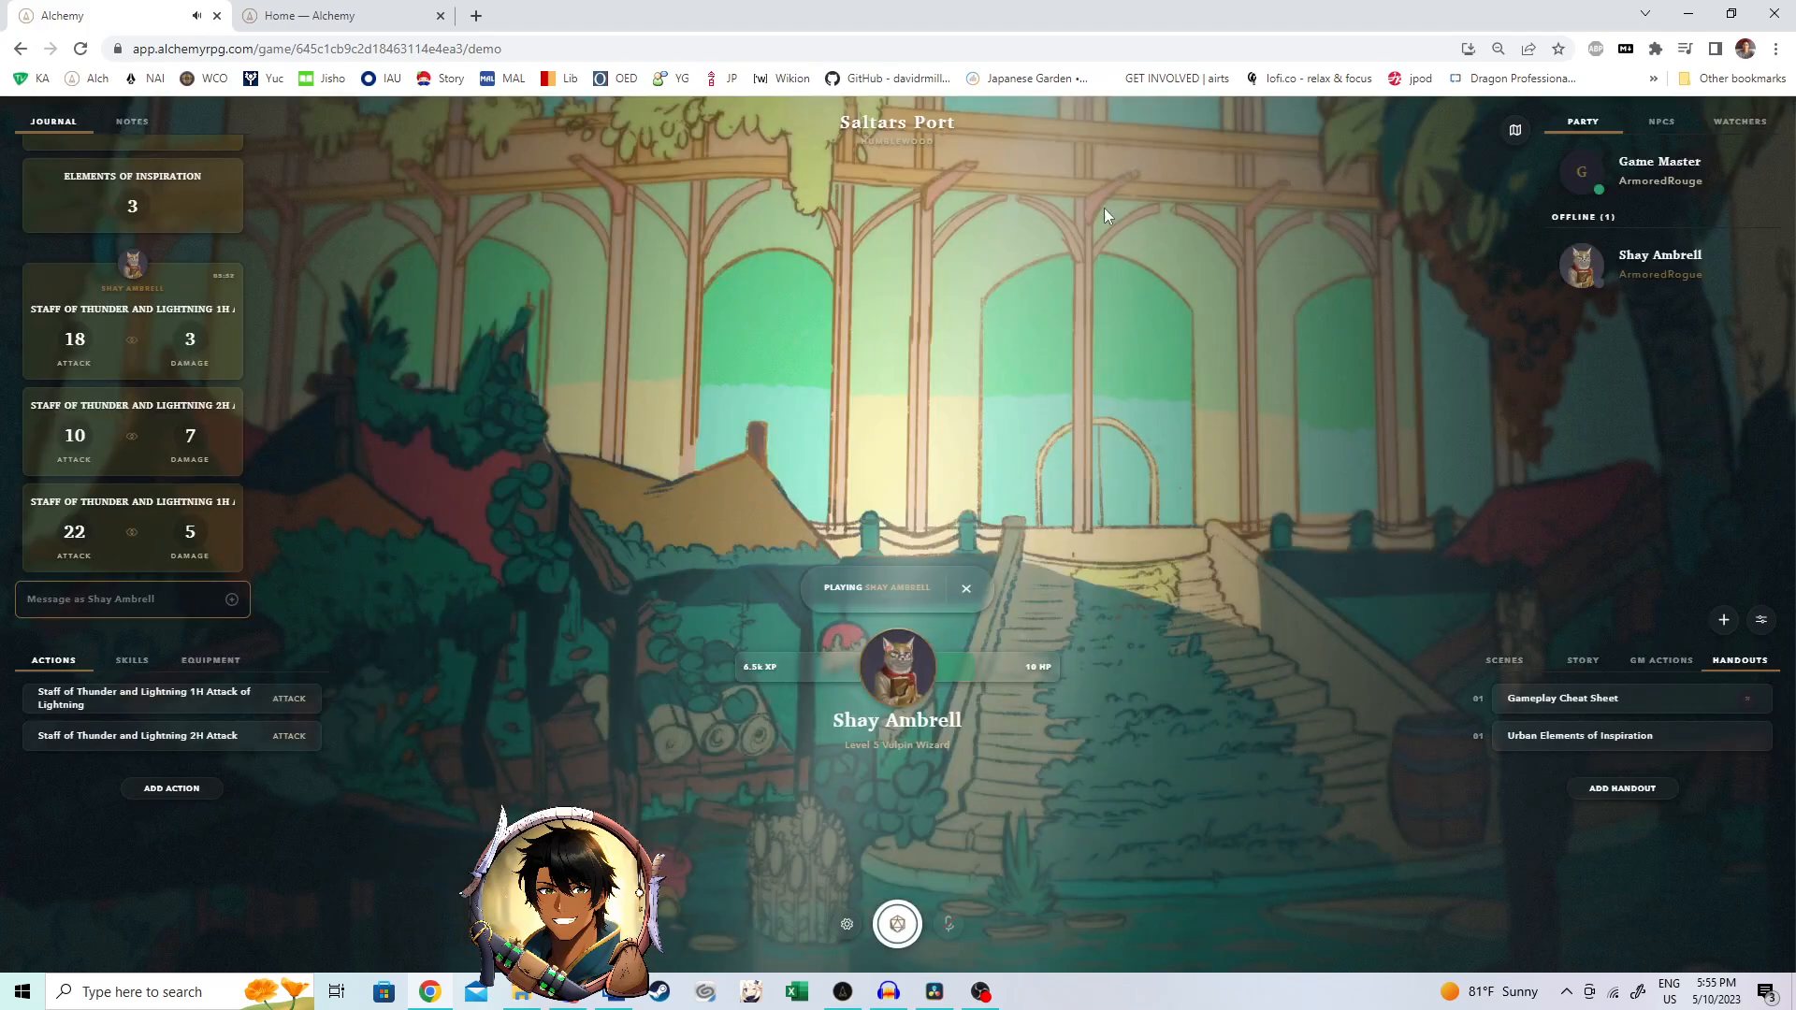
- Start adding NPCs to Saltars Port, filtered to The Plaguewood Spider templates
left_click(1661, 121)
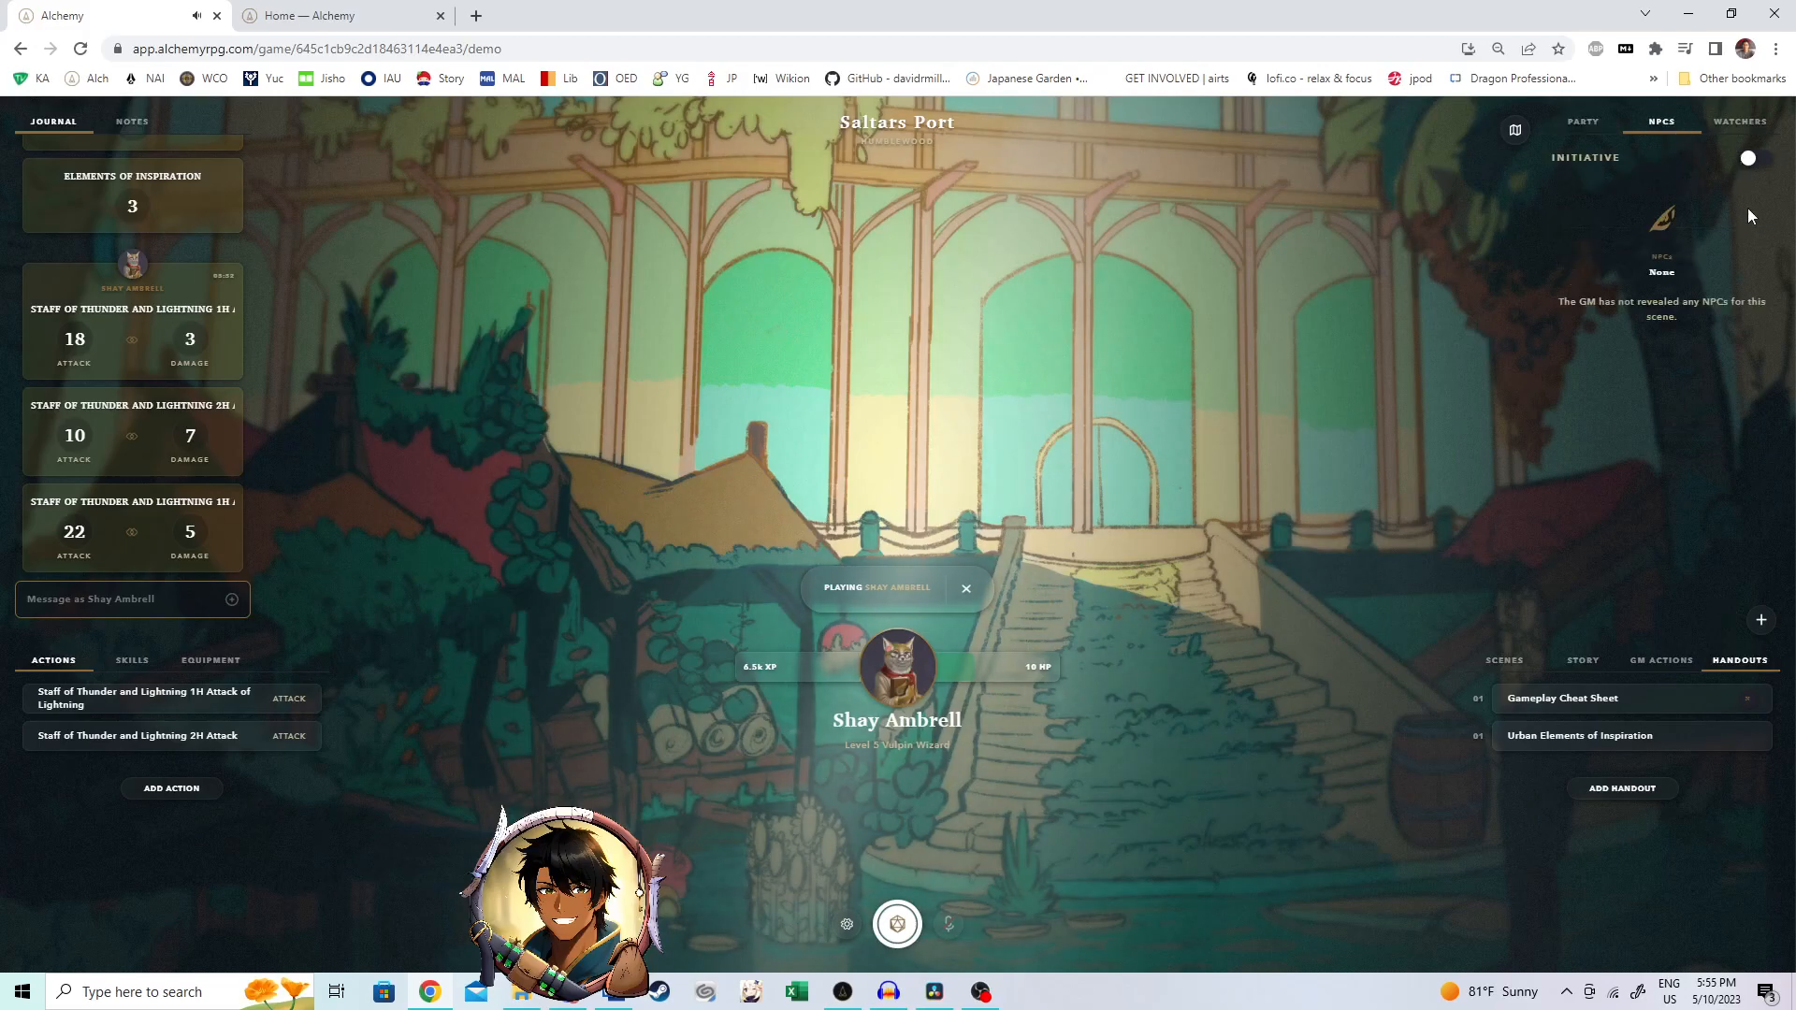
left_click(1762, 619)
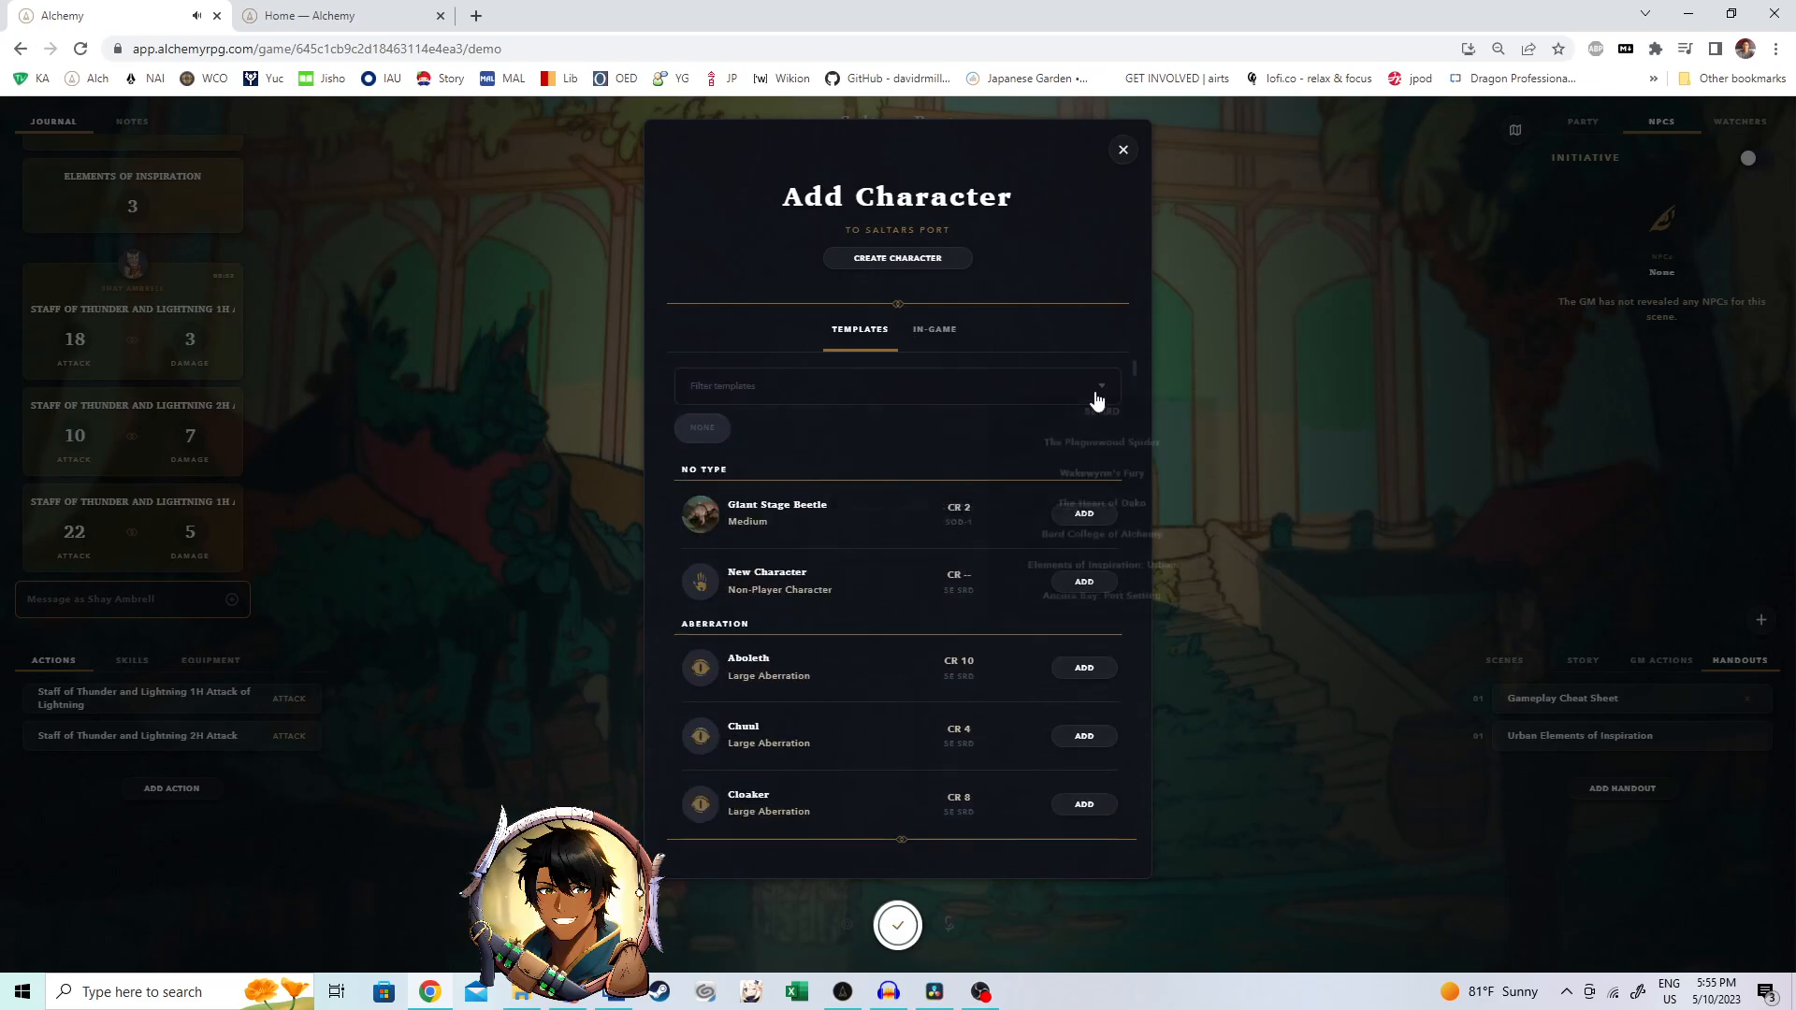
left_click(1098, 385)
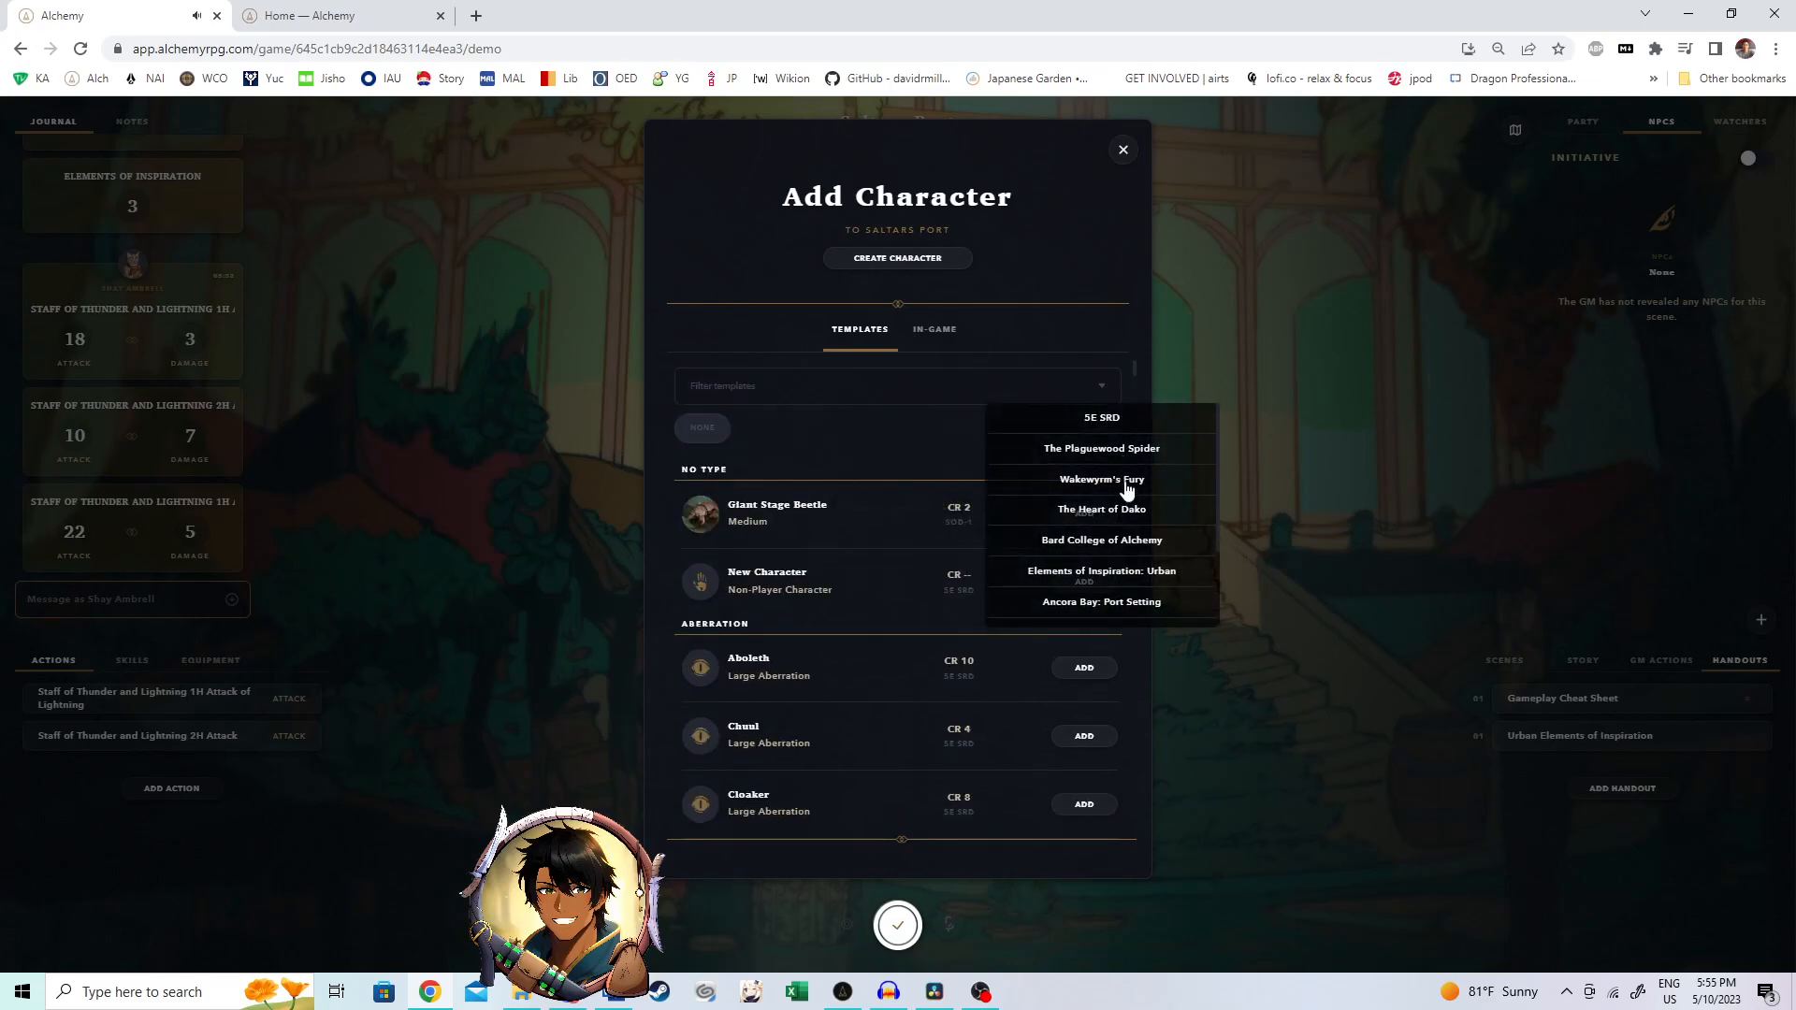
left_click(1099, 447)
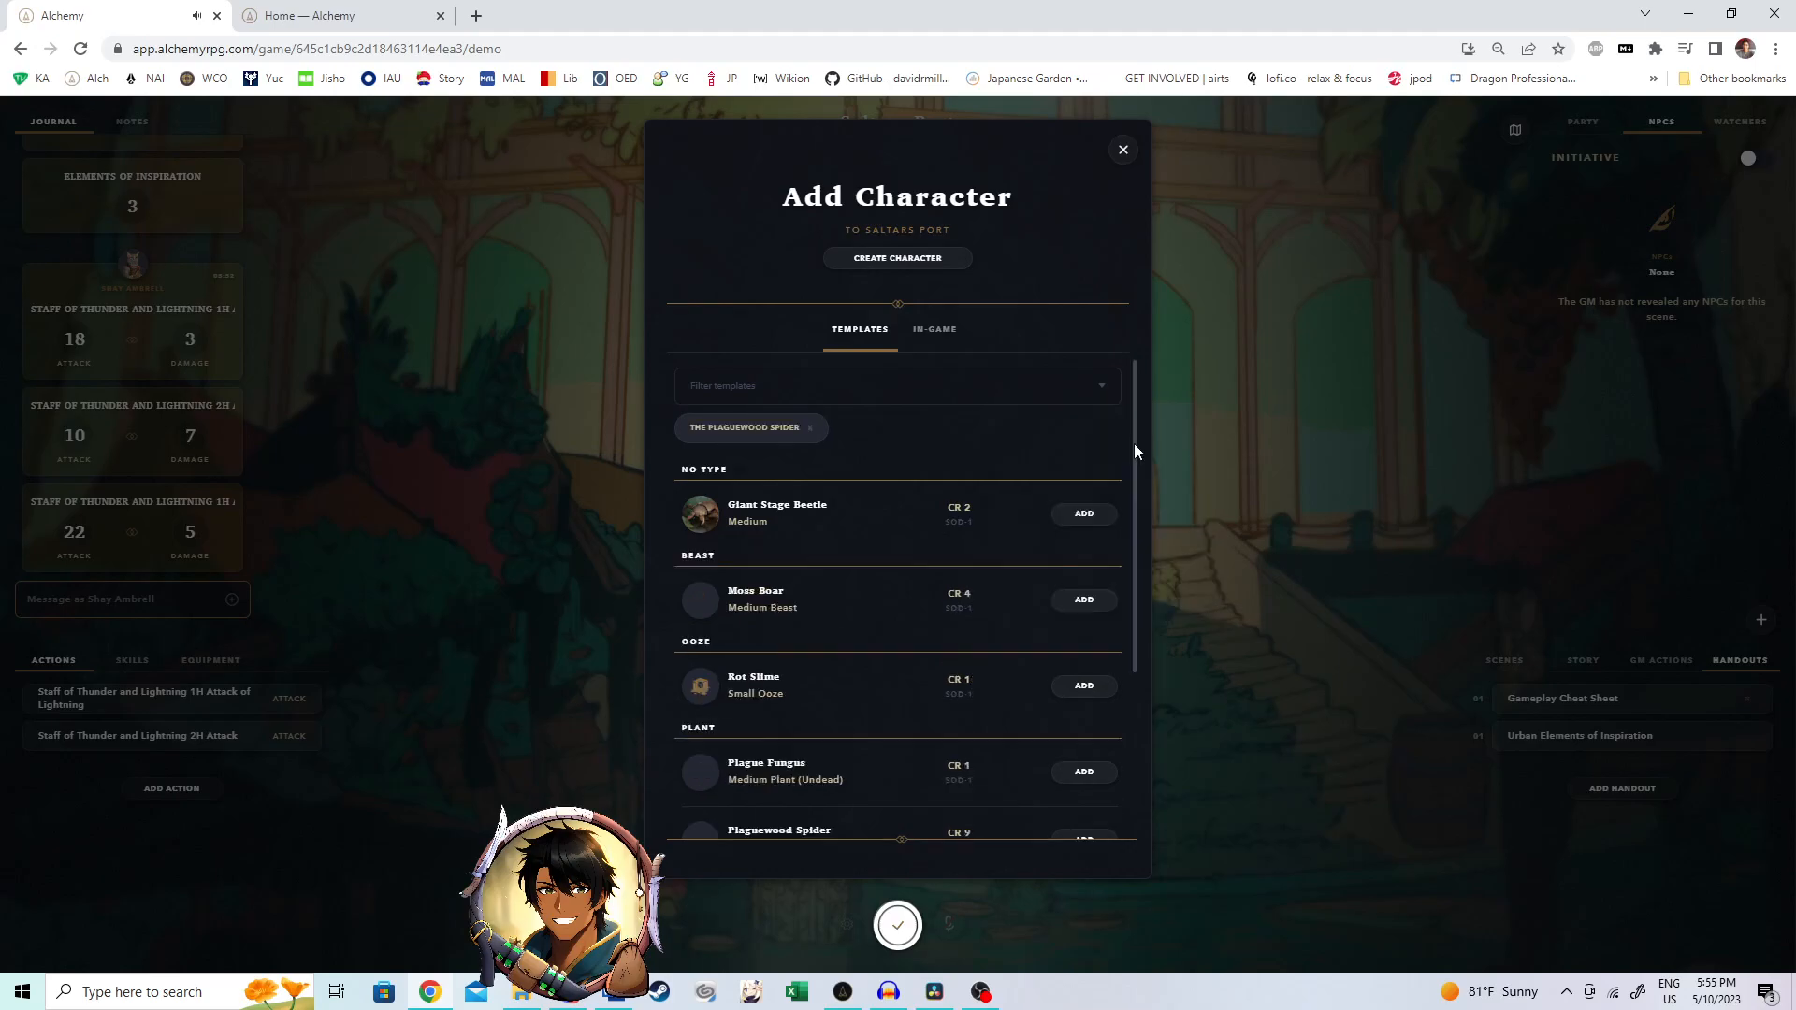
scroll("down", 3)
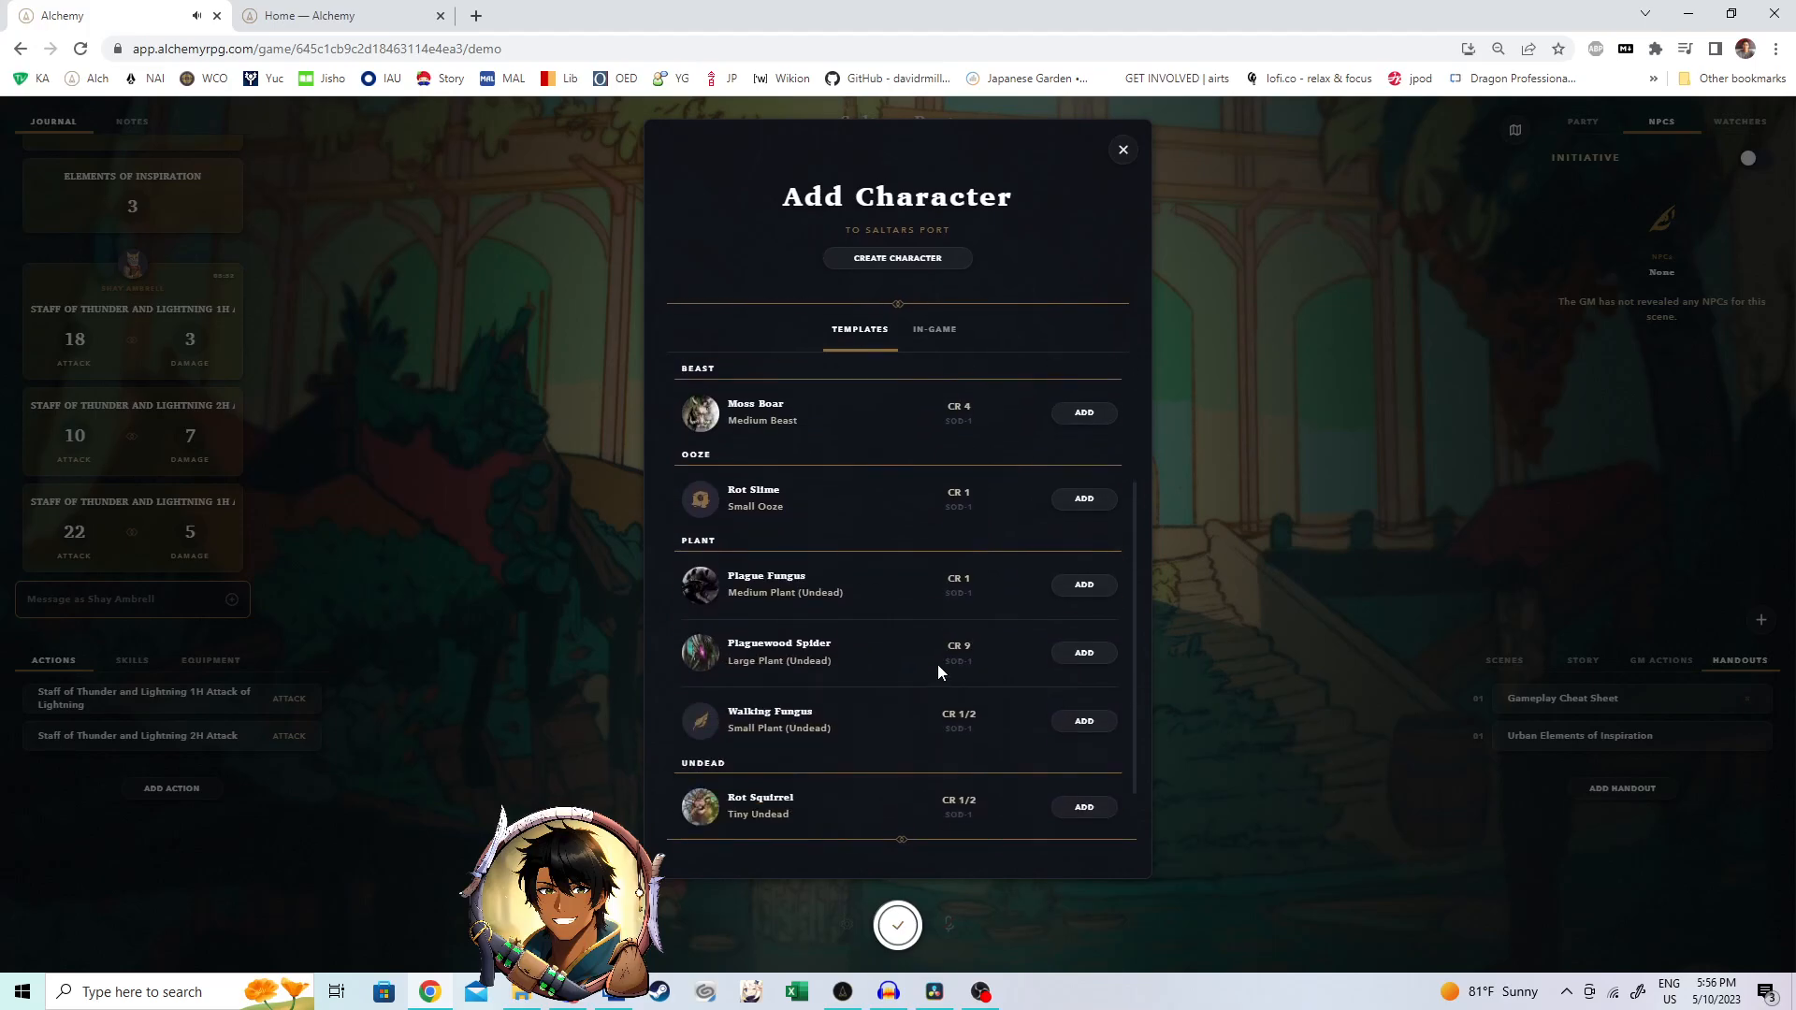
mouse_move(784, 662)
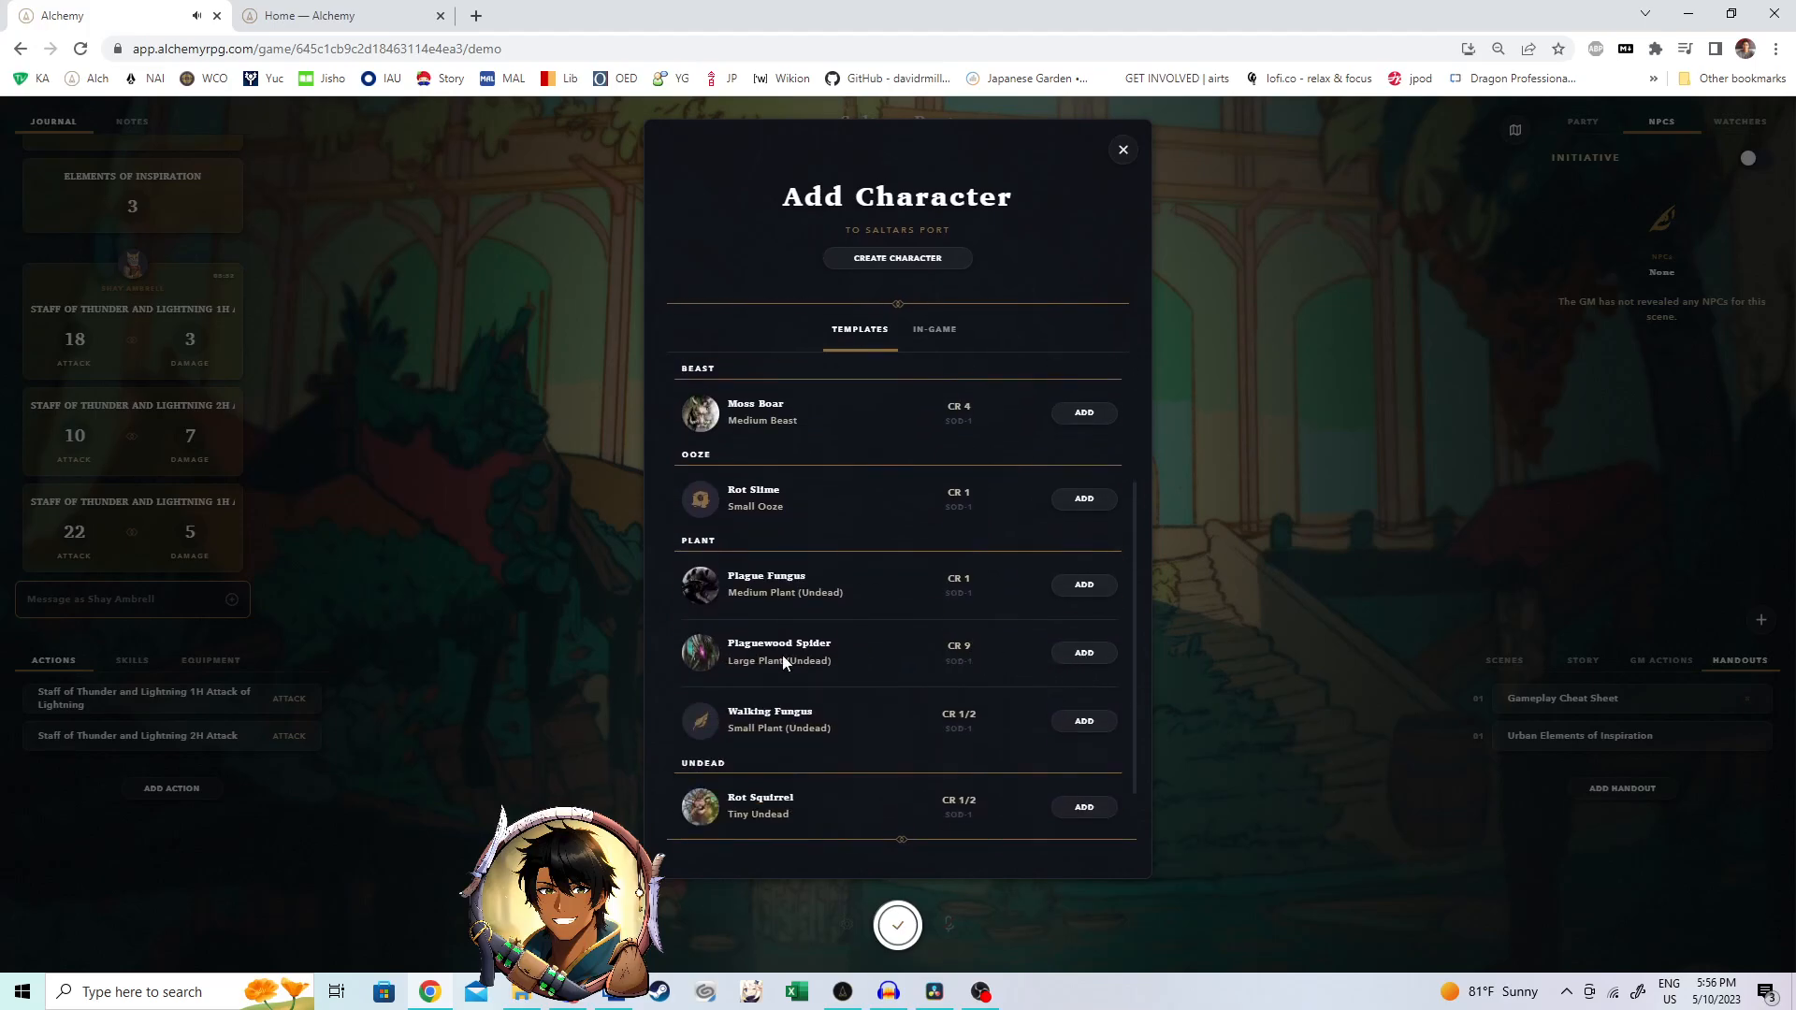
- Add Plaguewood Spider, Plague Fungus and Rot Squirrel as hidden NPCs and select the spider
left_click(1083, 651)
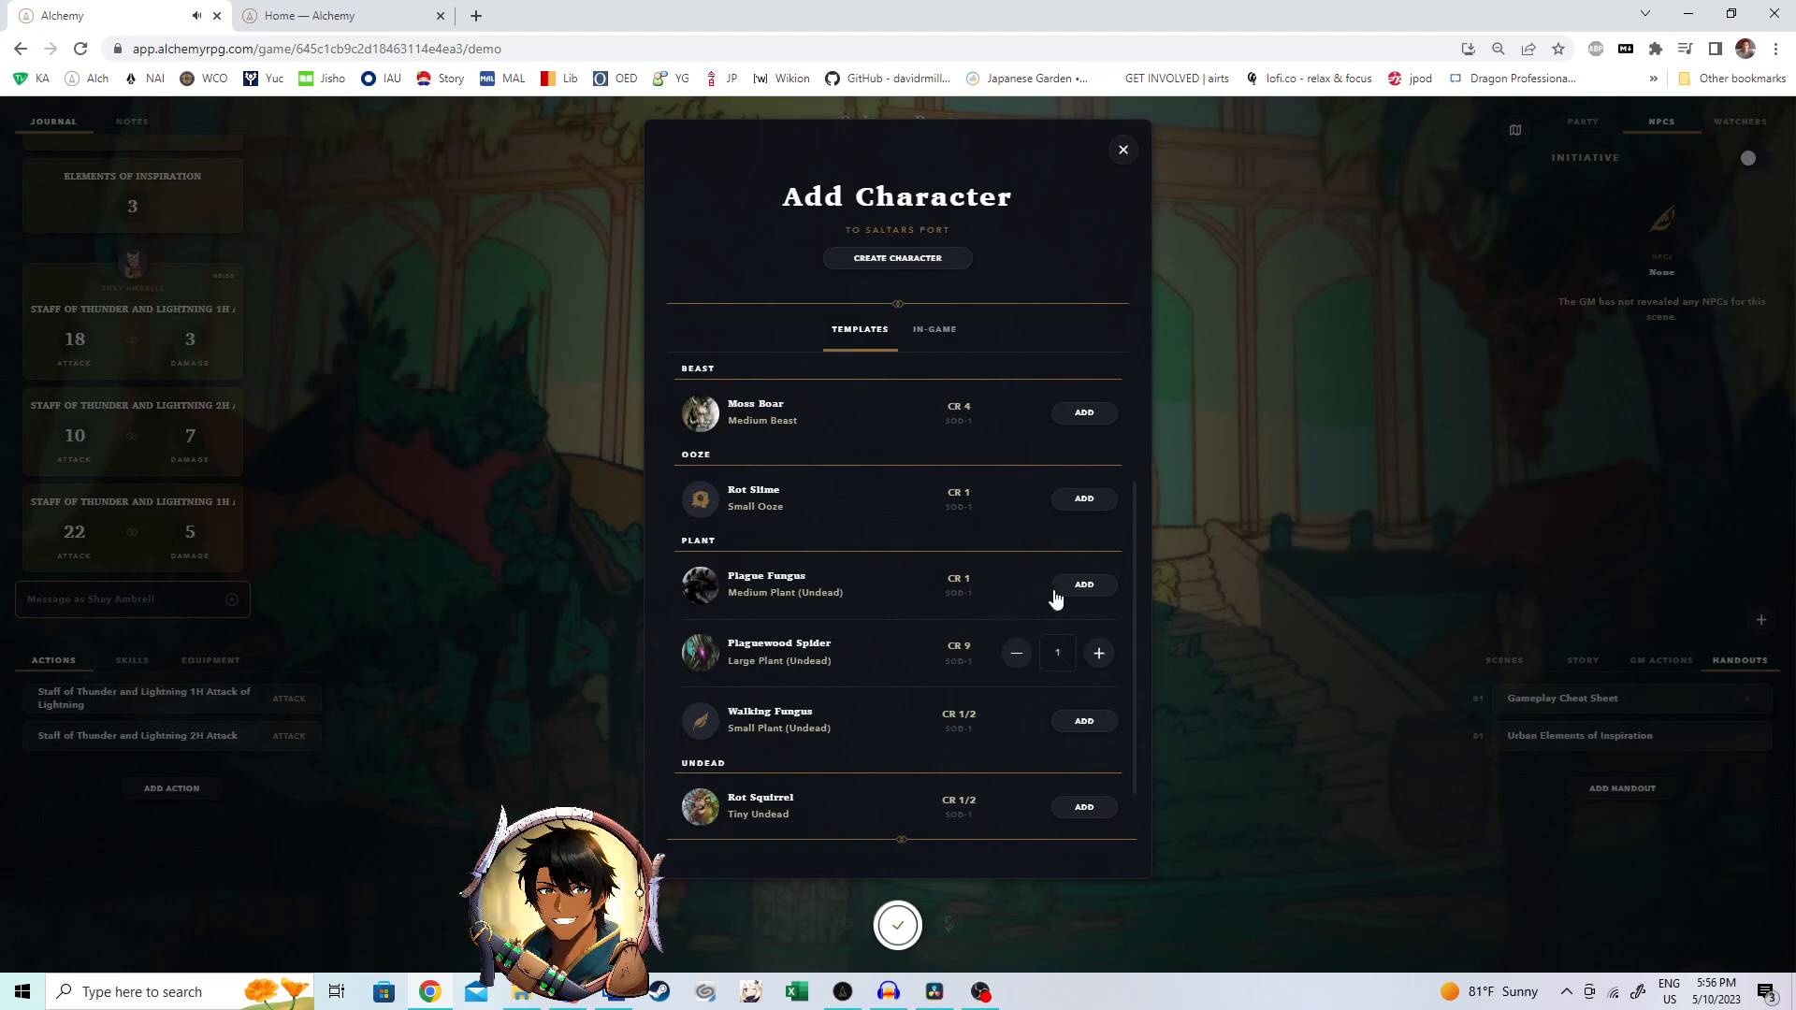
scroll("down", 3)
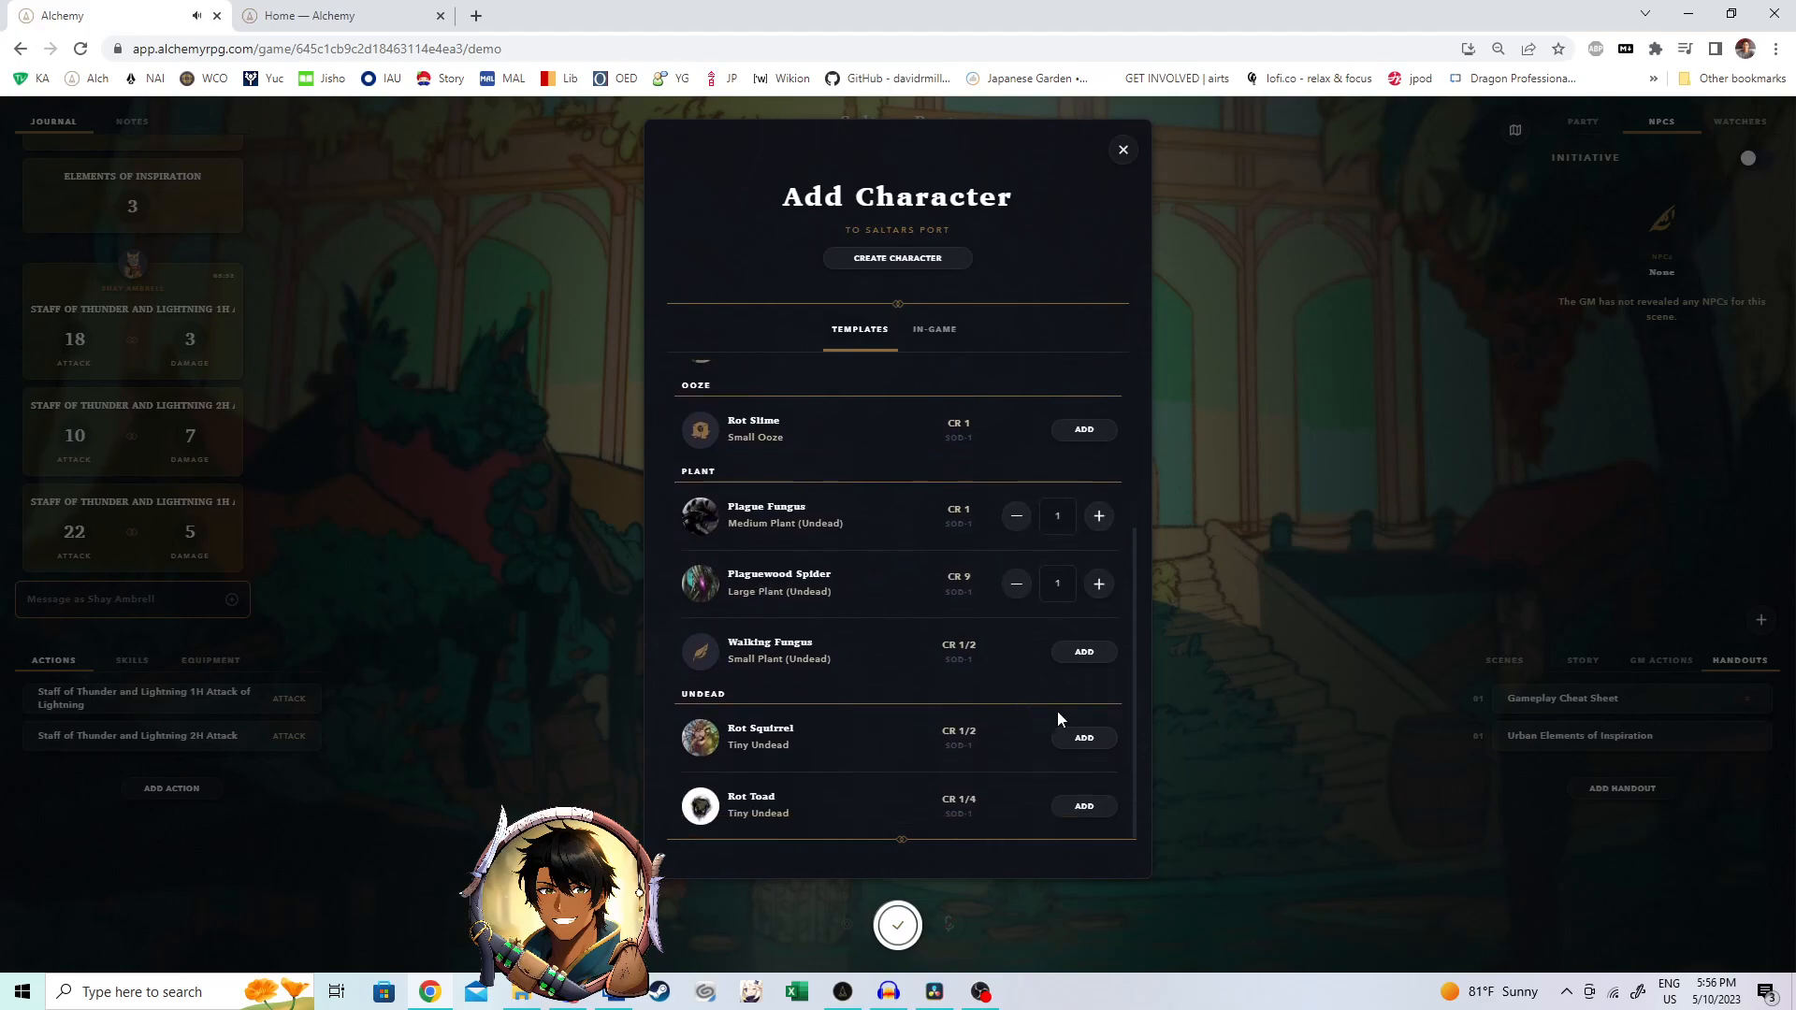
left_click(1081, 737)
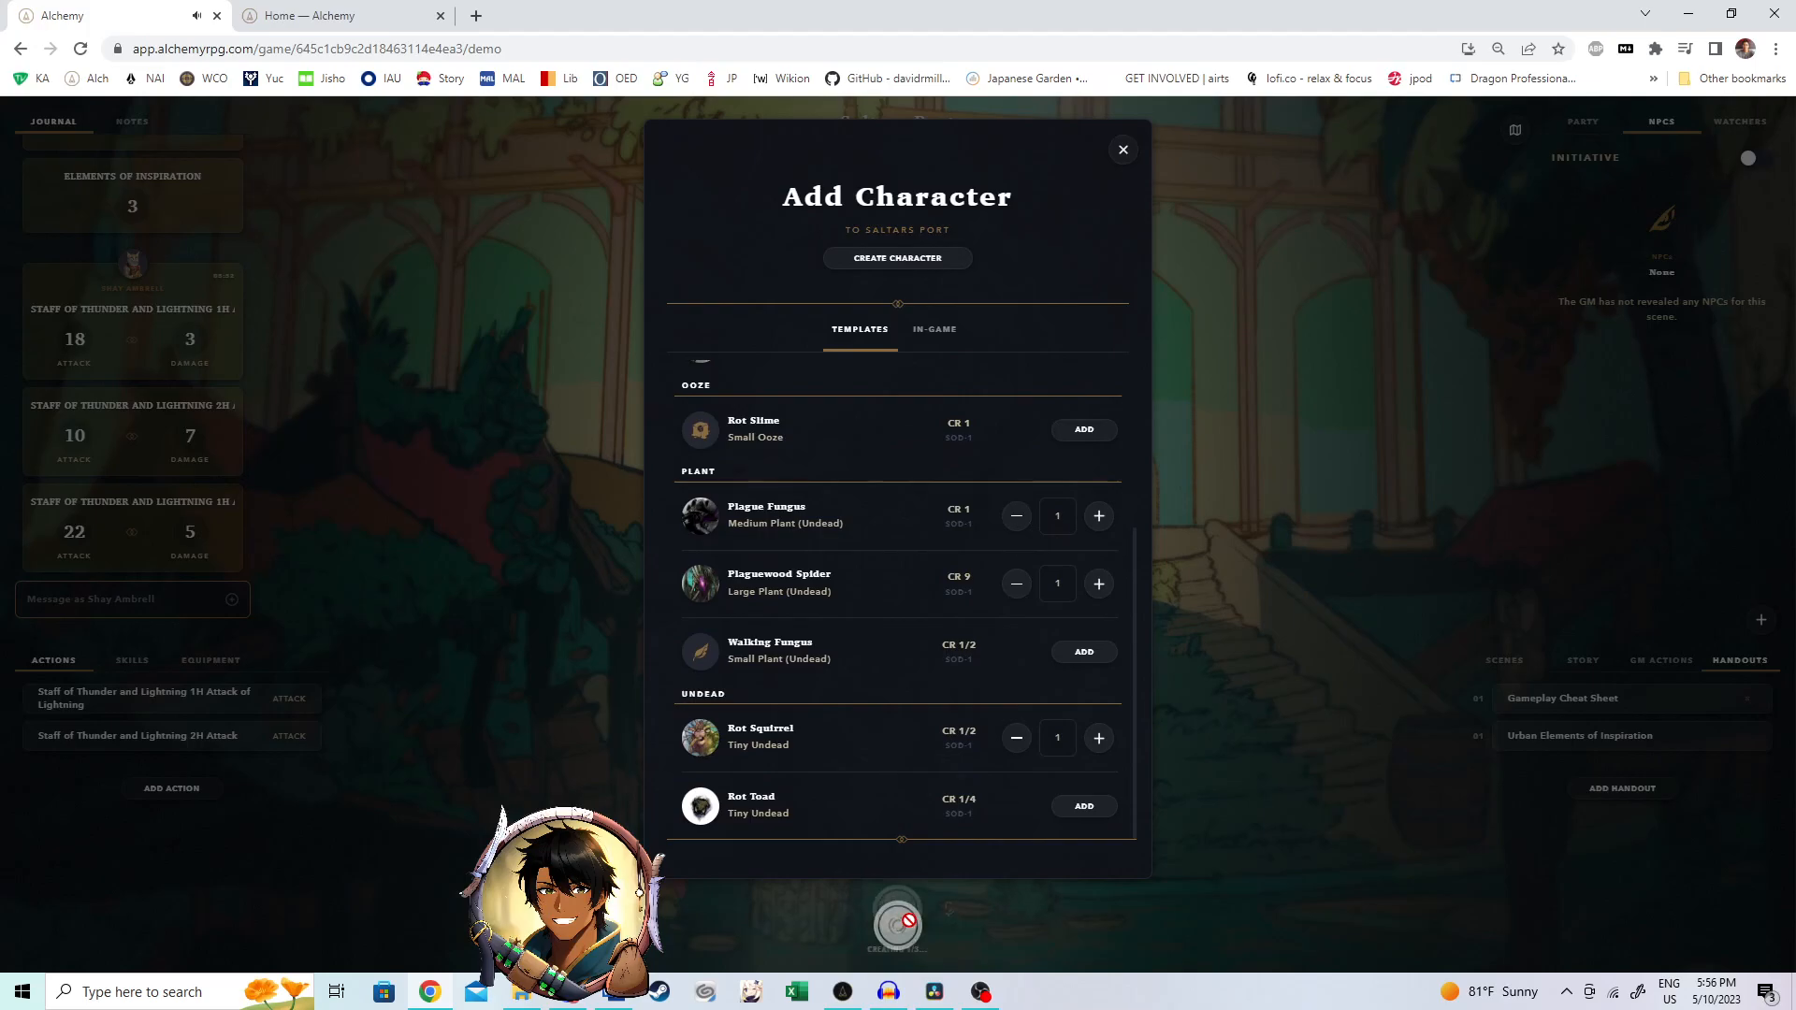
left_click(1120, 150)
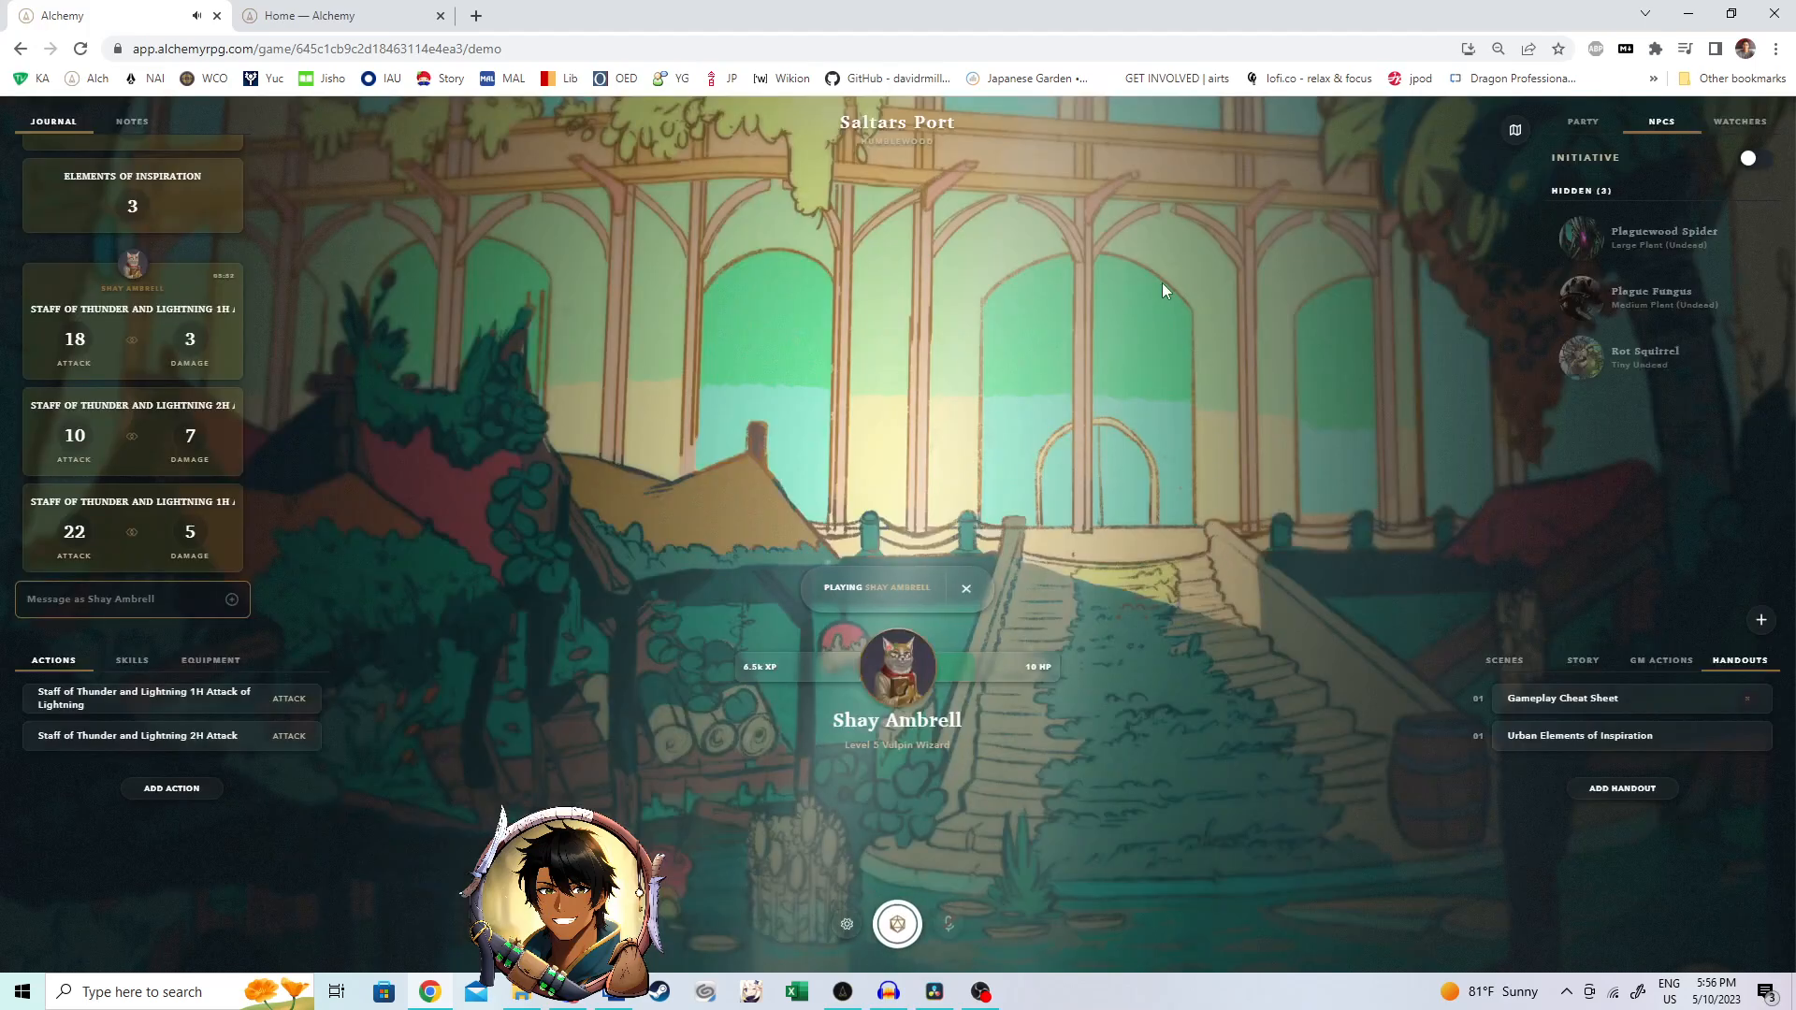
left_click(1661, 237)
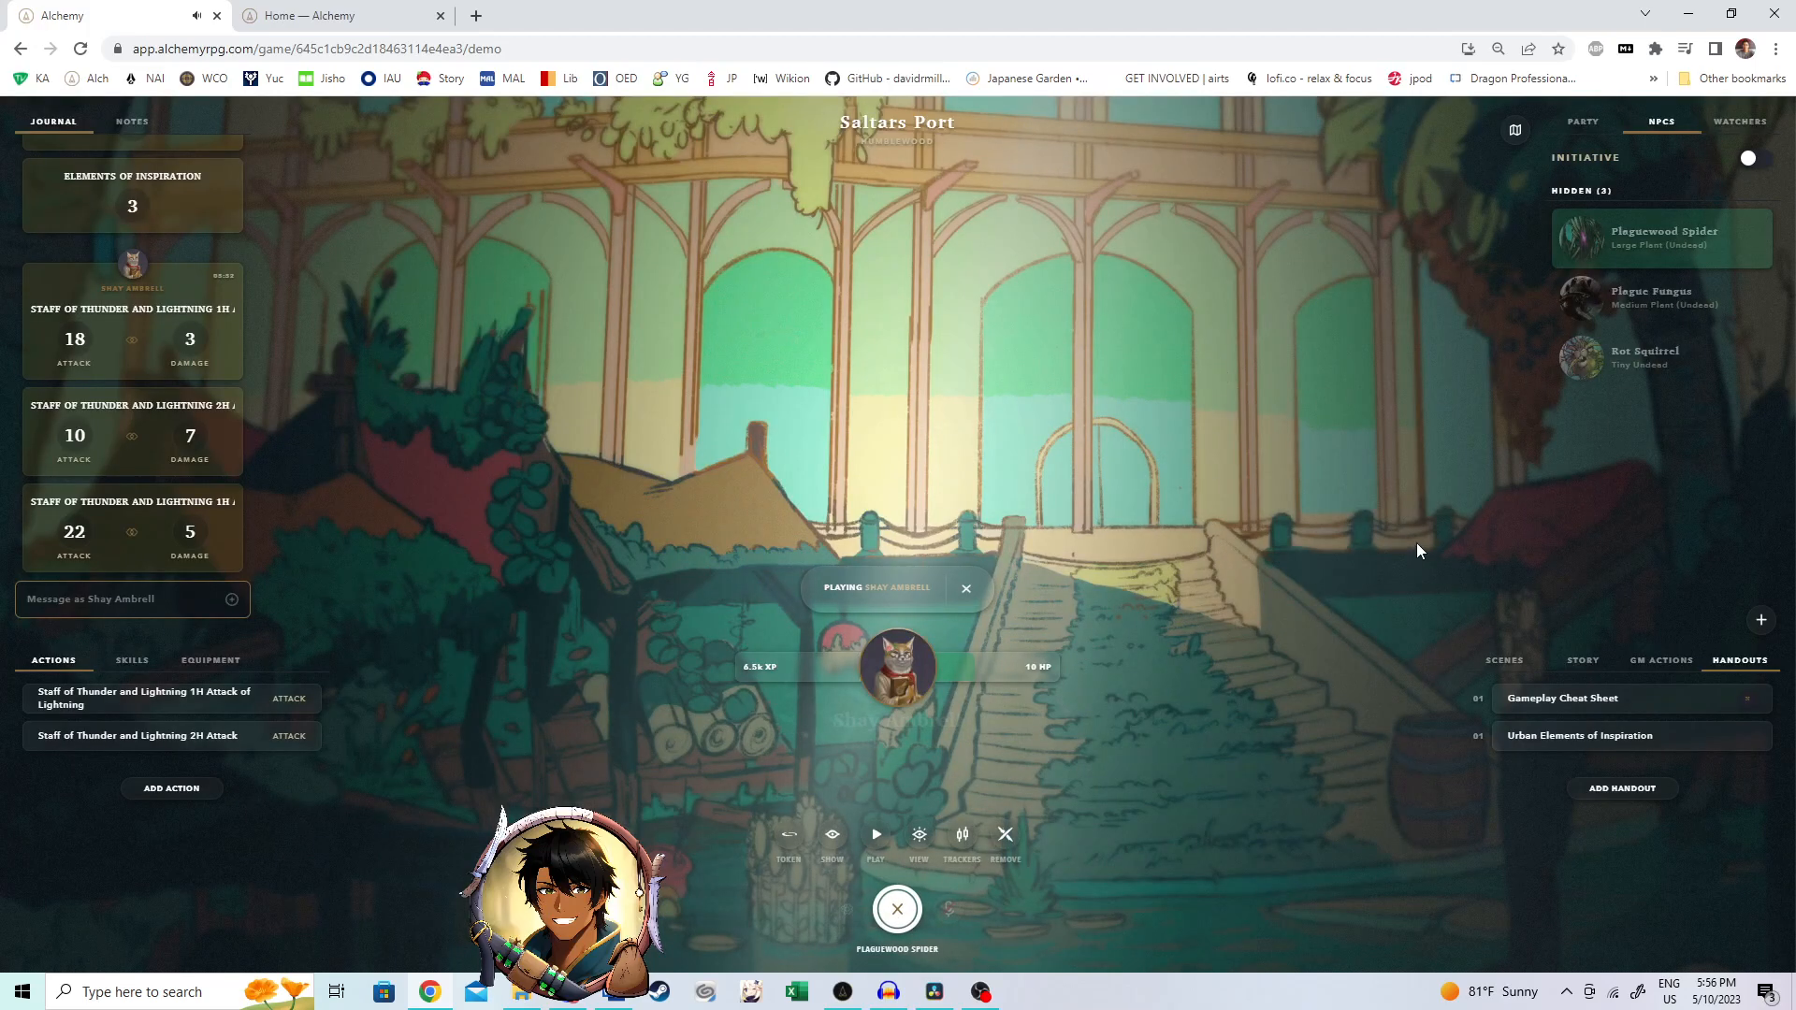
mouse_move(1689, 329)
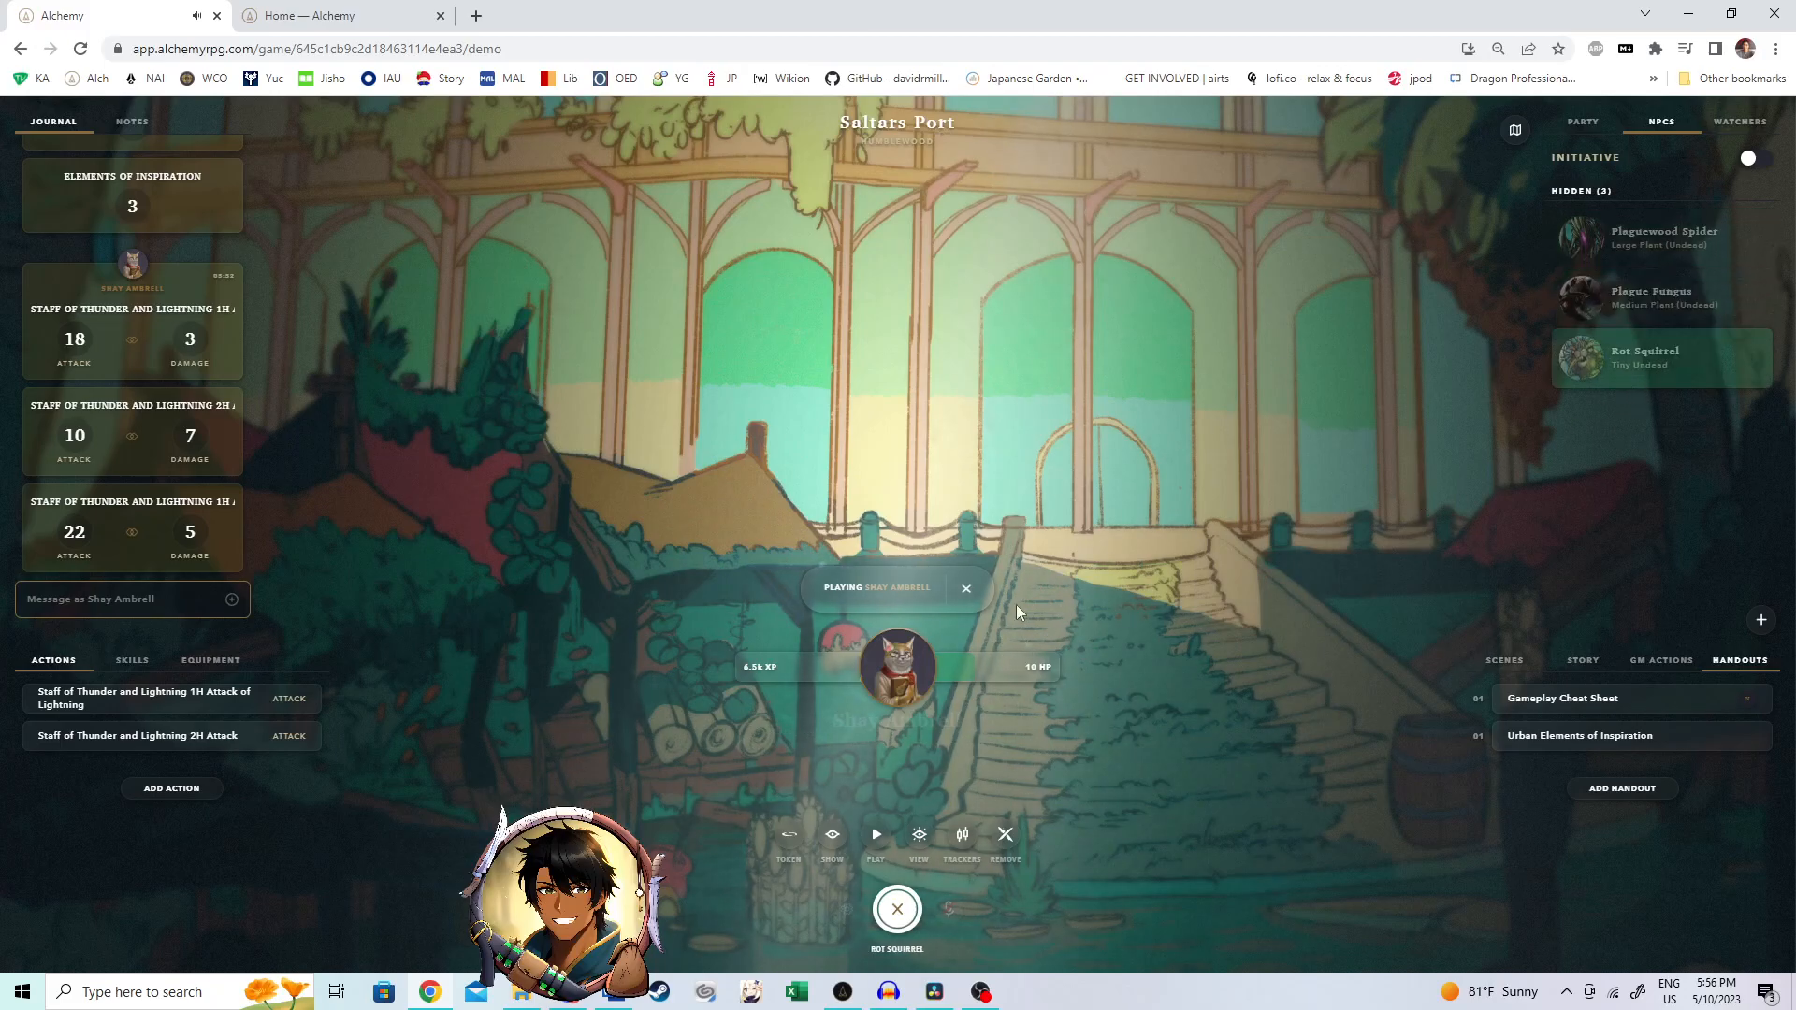
left_click(1582, 121)
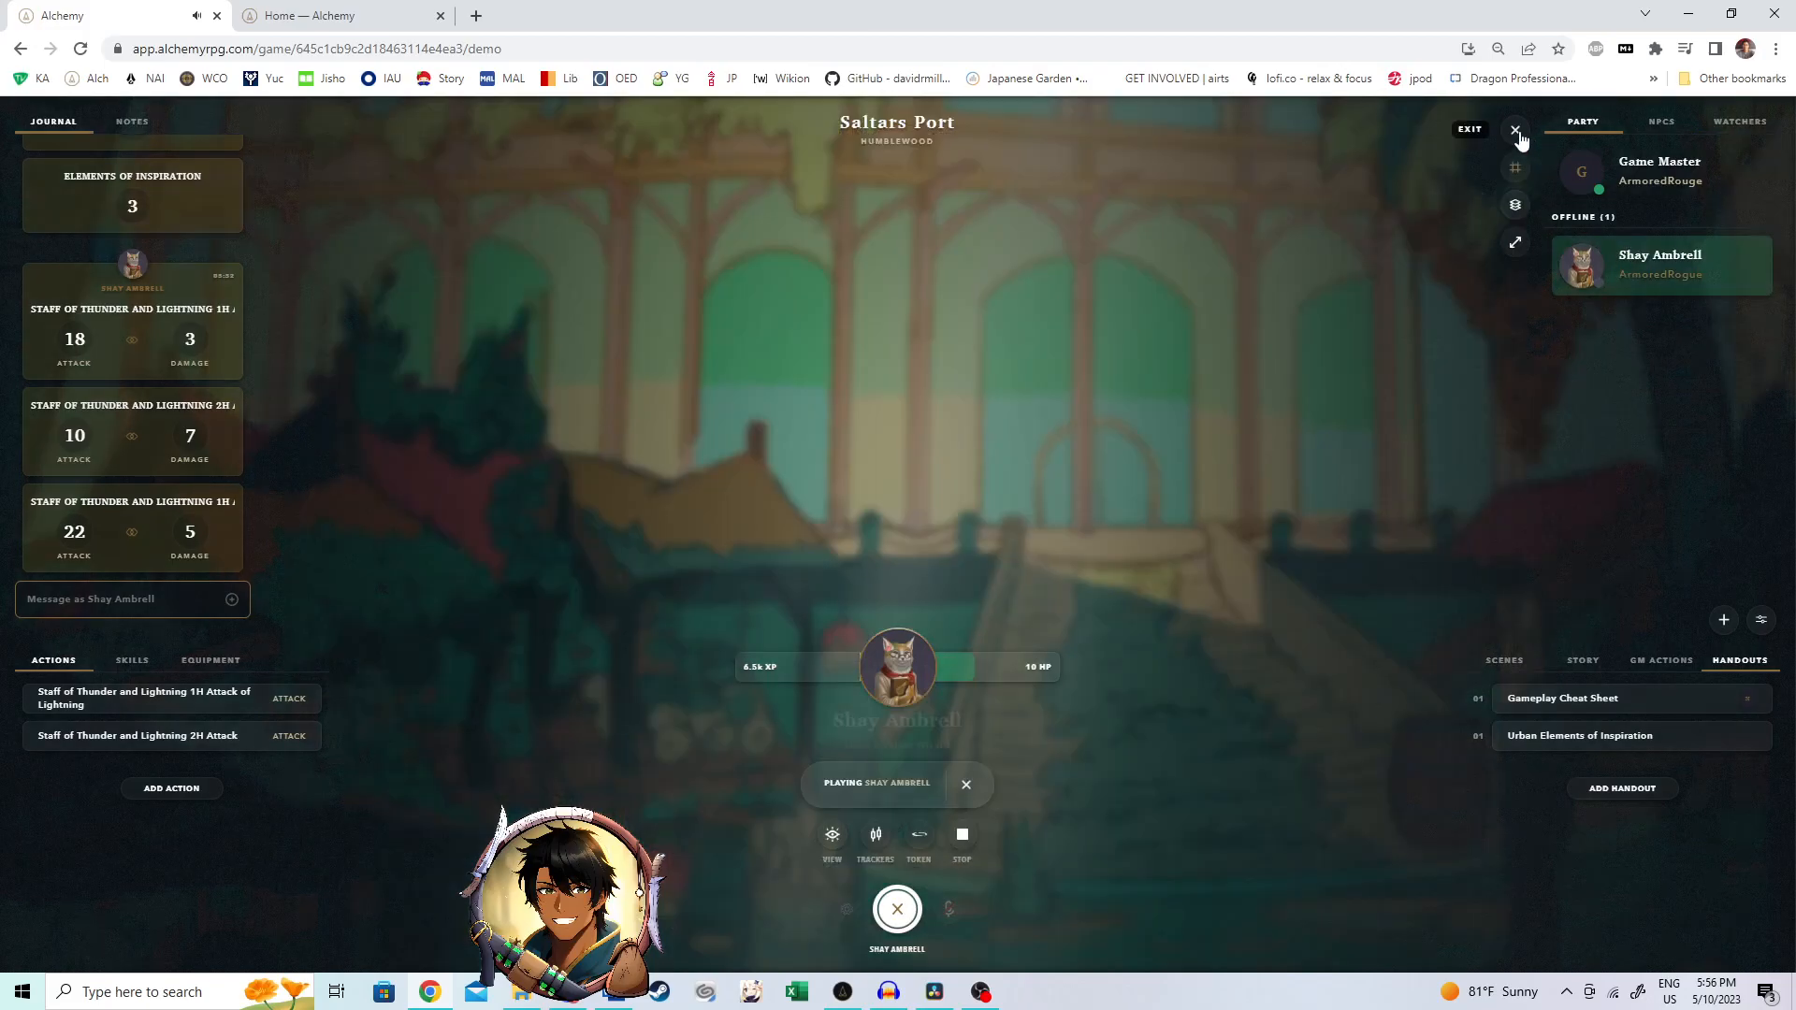
mouse_move(1354, 339)
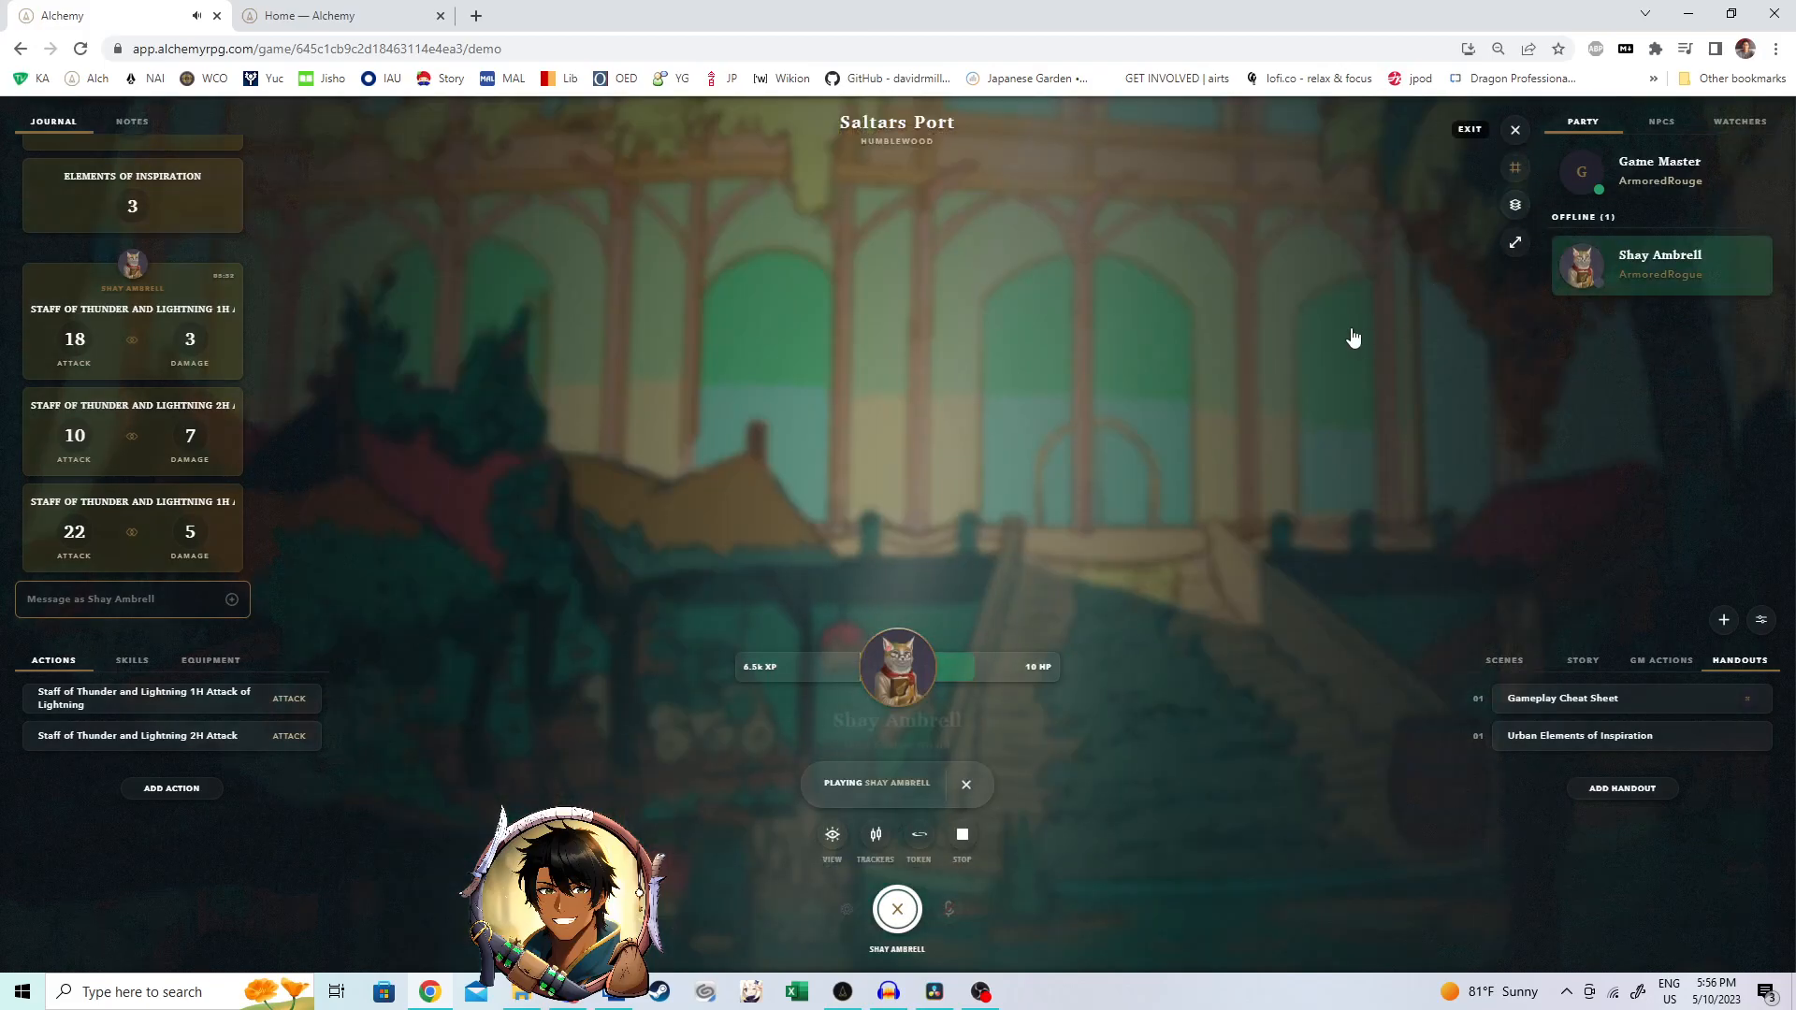
mouse_move(1287, 432)
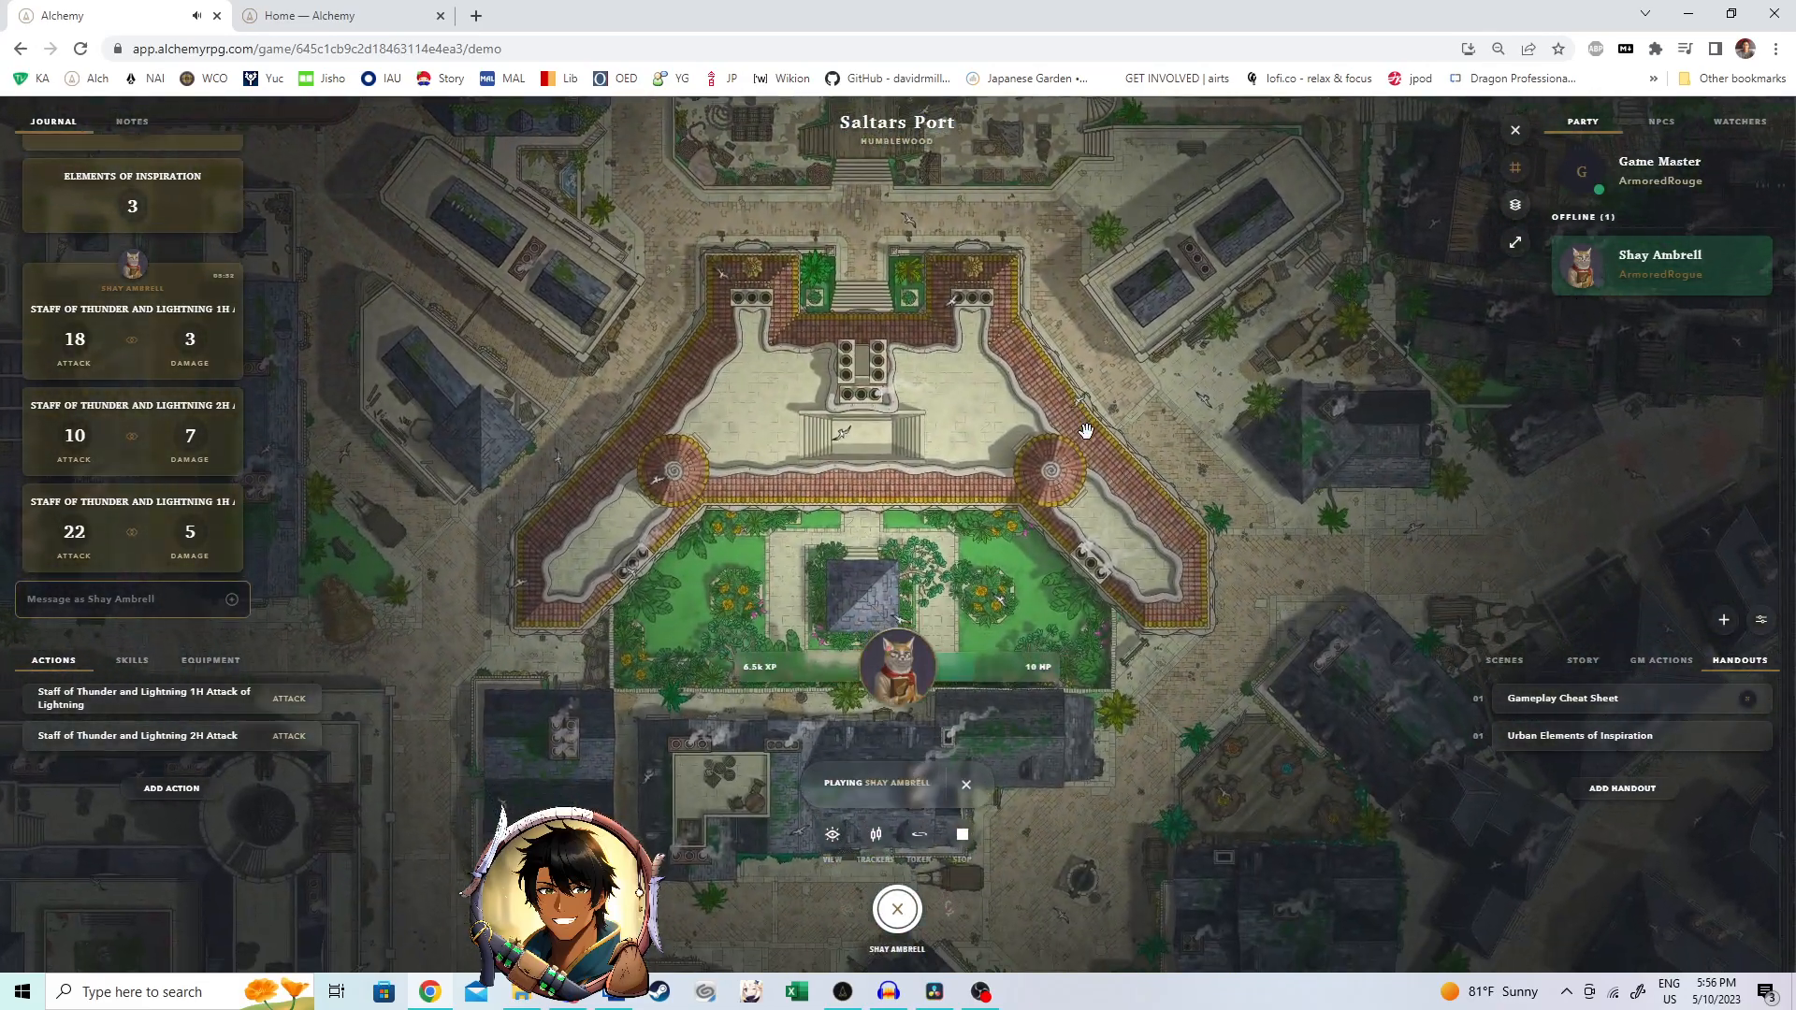
- Switch the Saltars Port battle map to its Original Night variant
left_click(1514, 204)
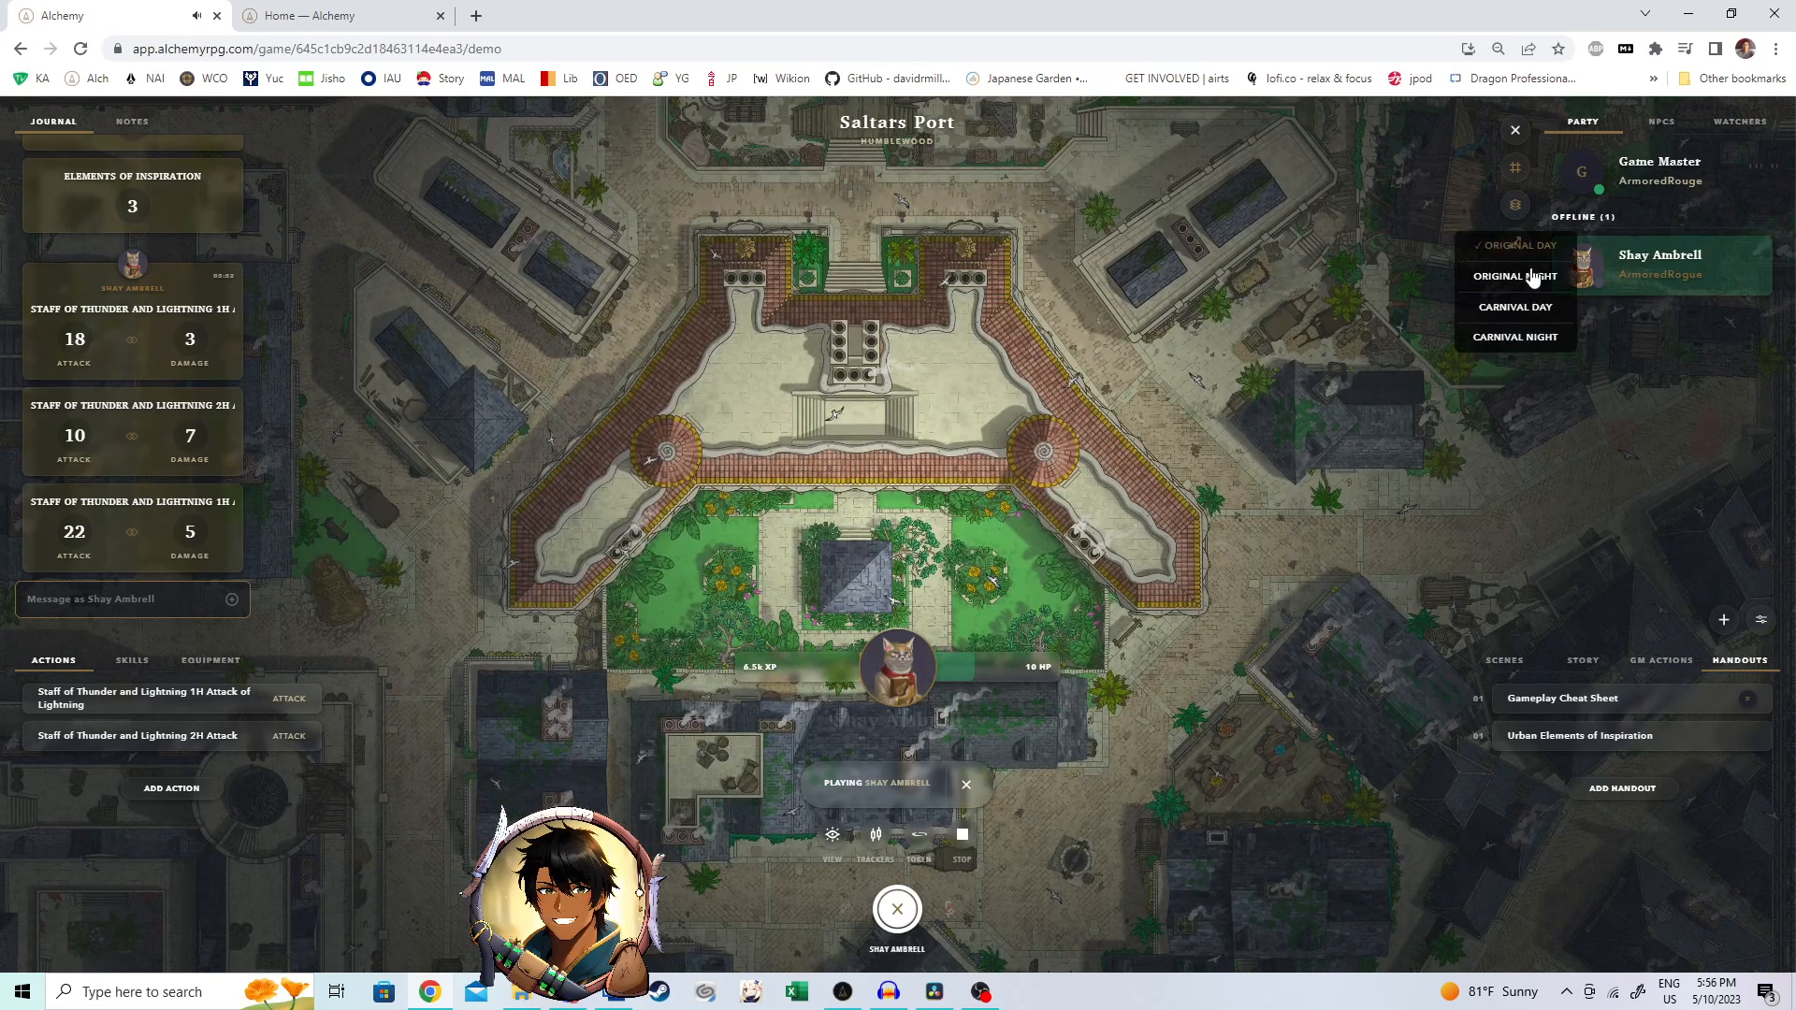
left_click(1513, 277)
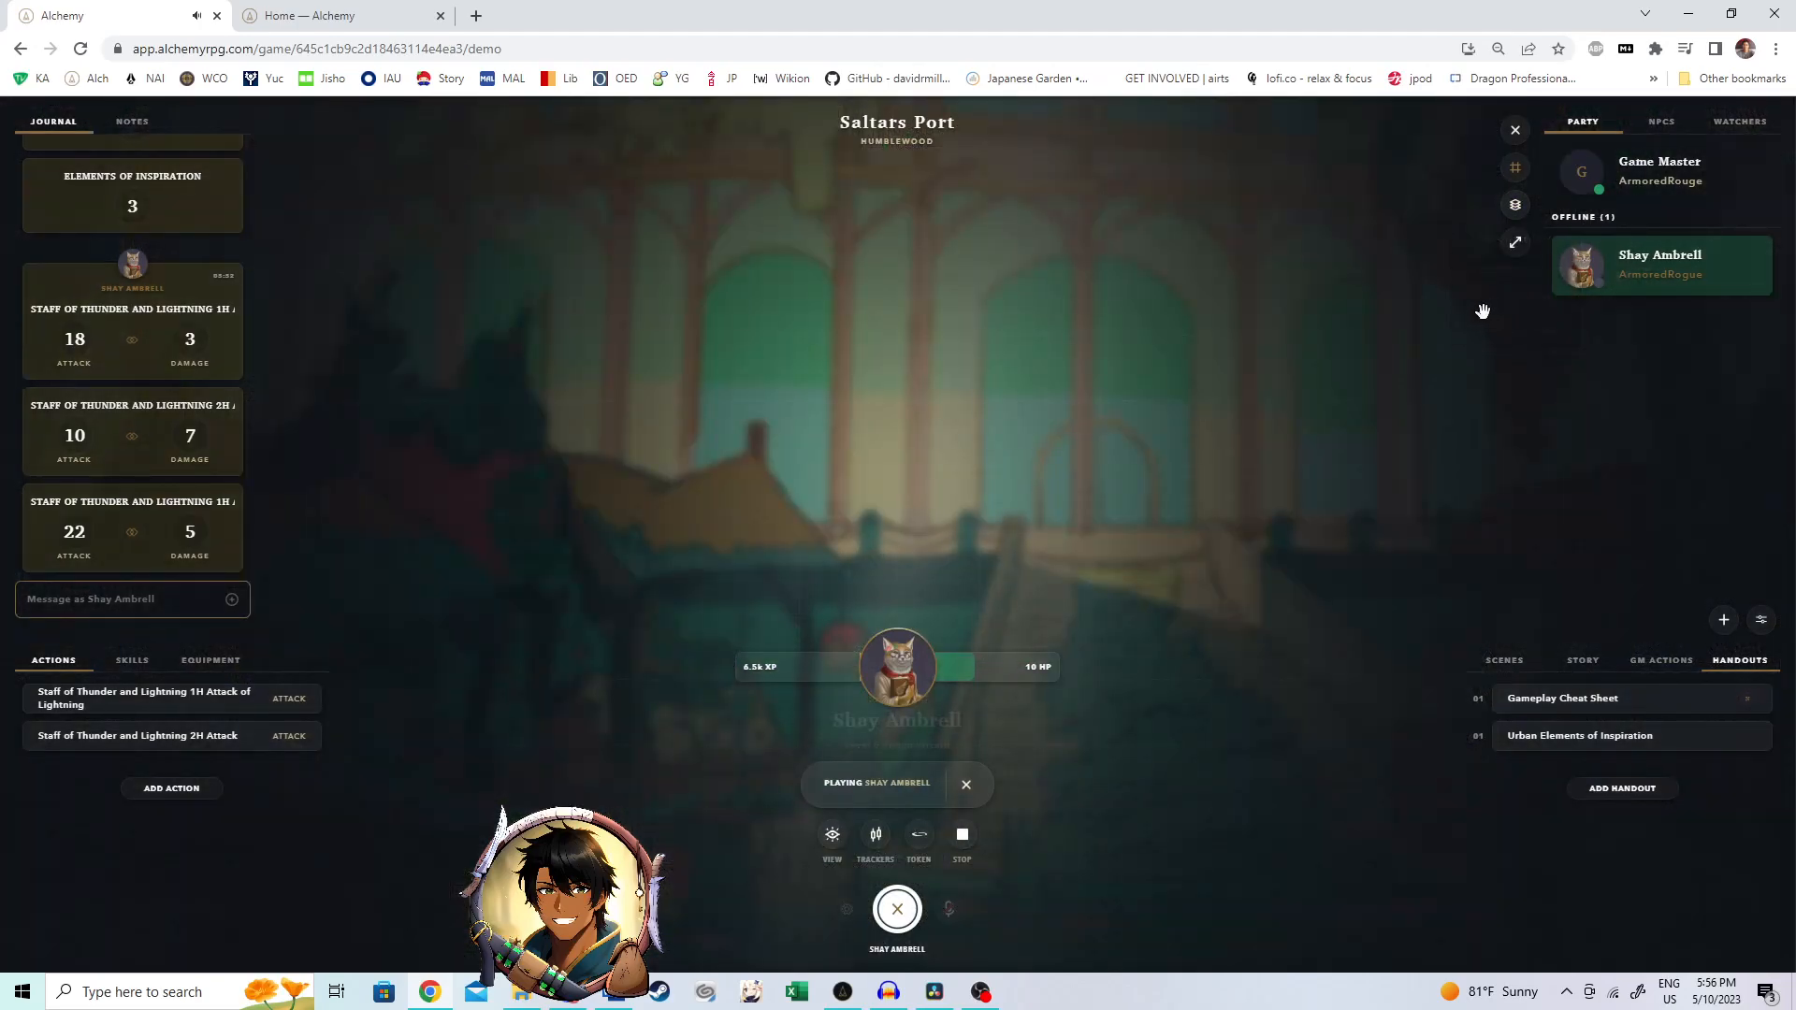
mouse_move(1470, 324)
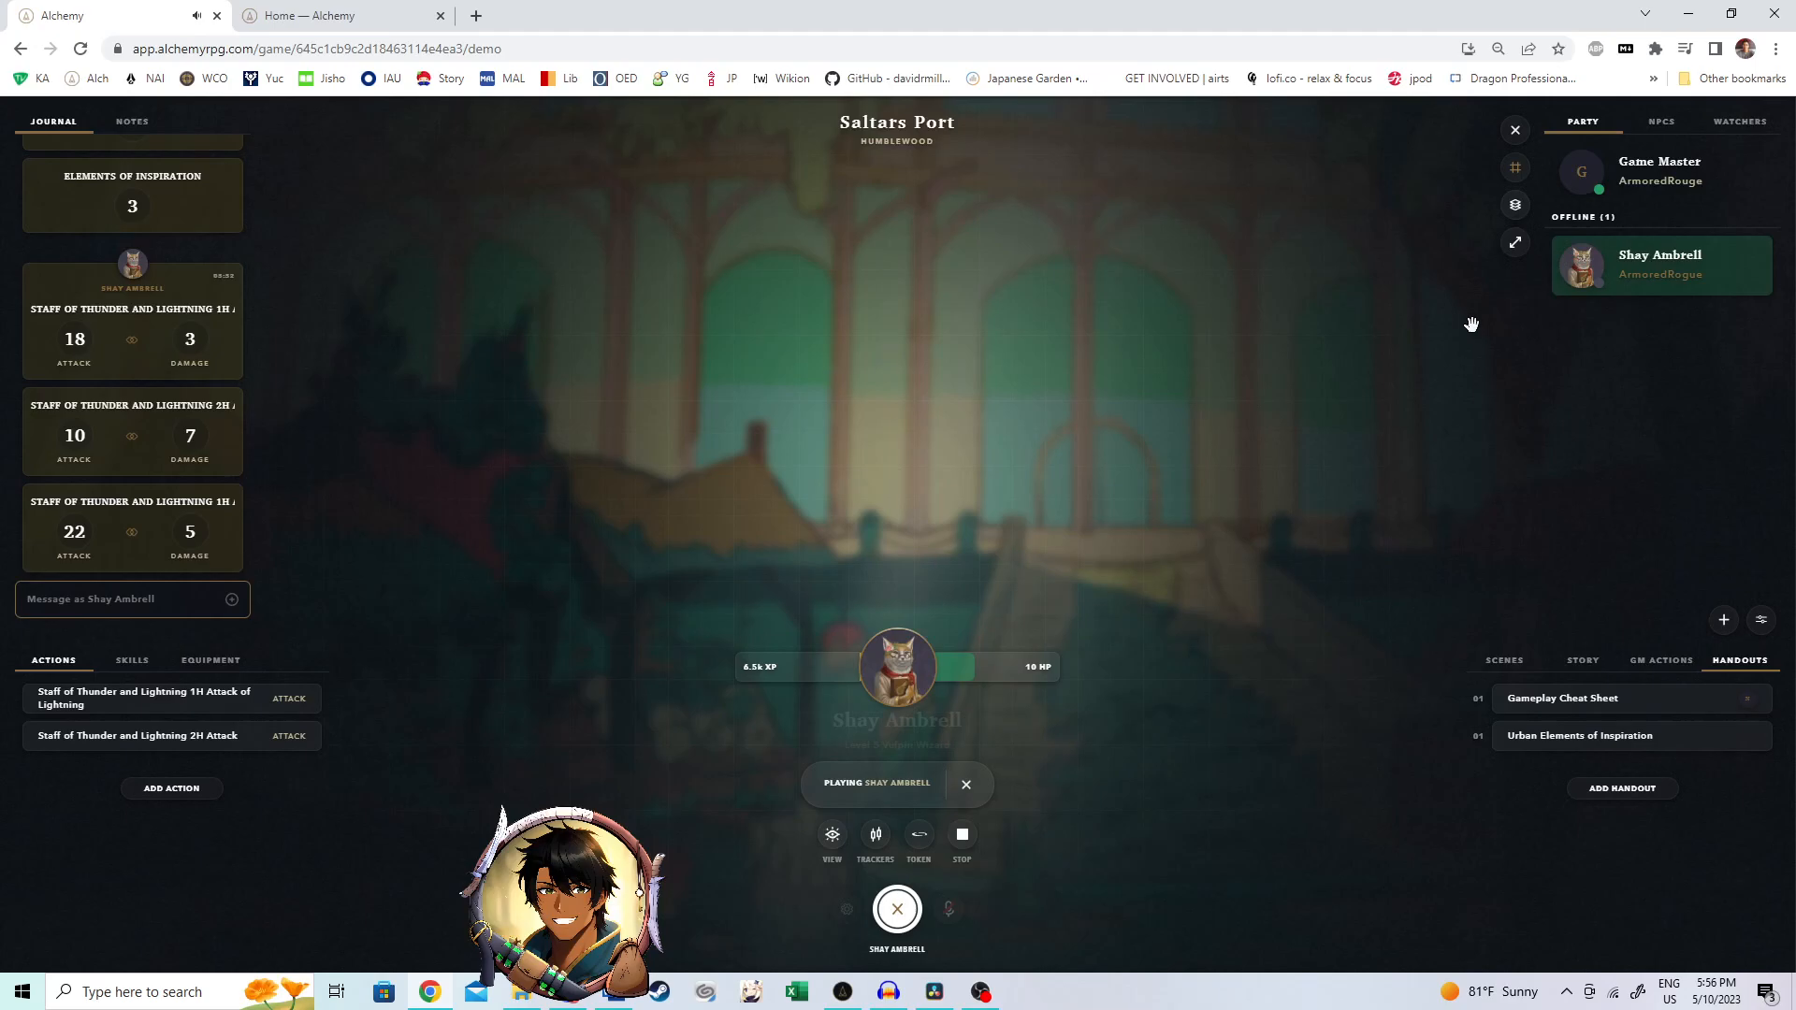
mouse_move(1156, 569)
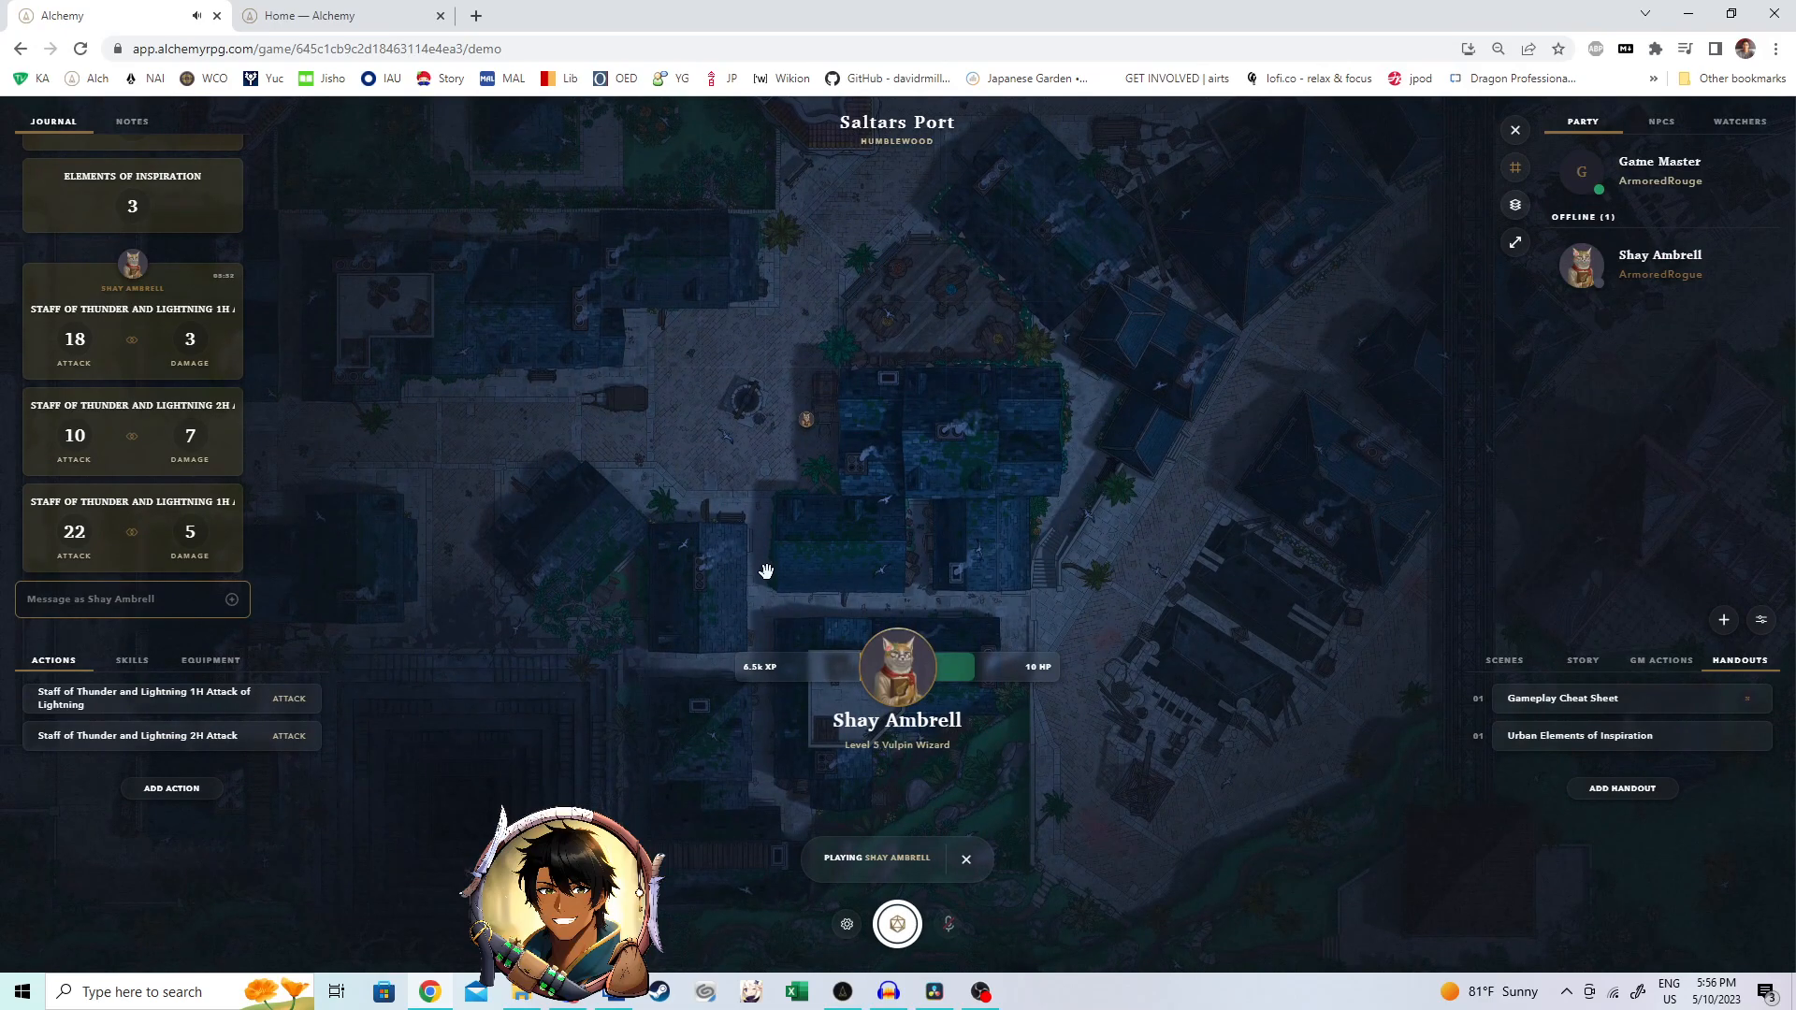
mouse_move(830, 464)
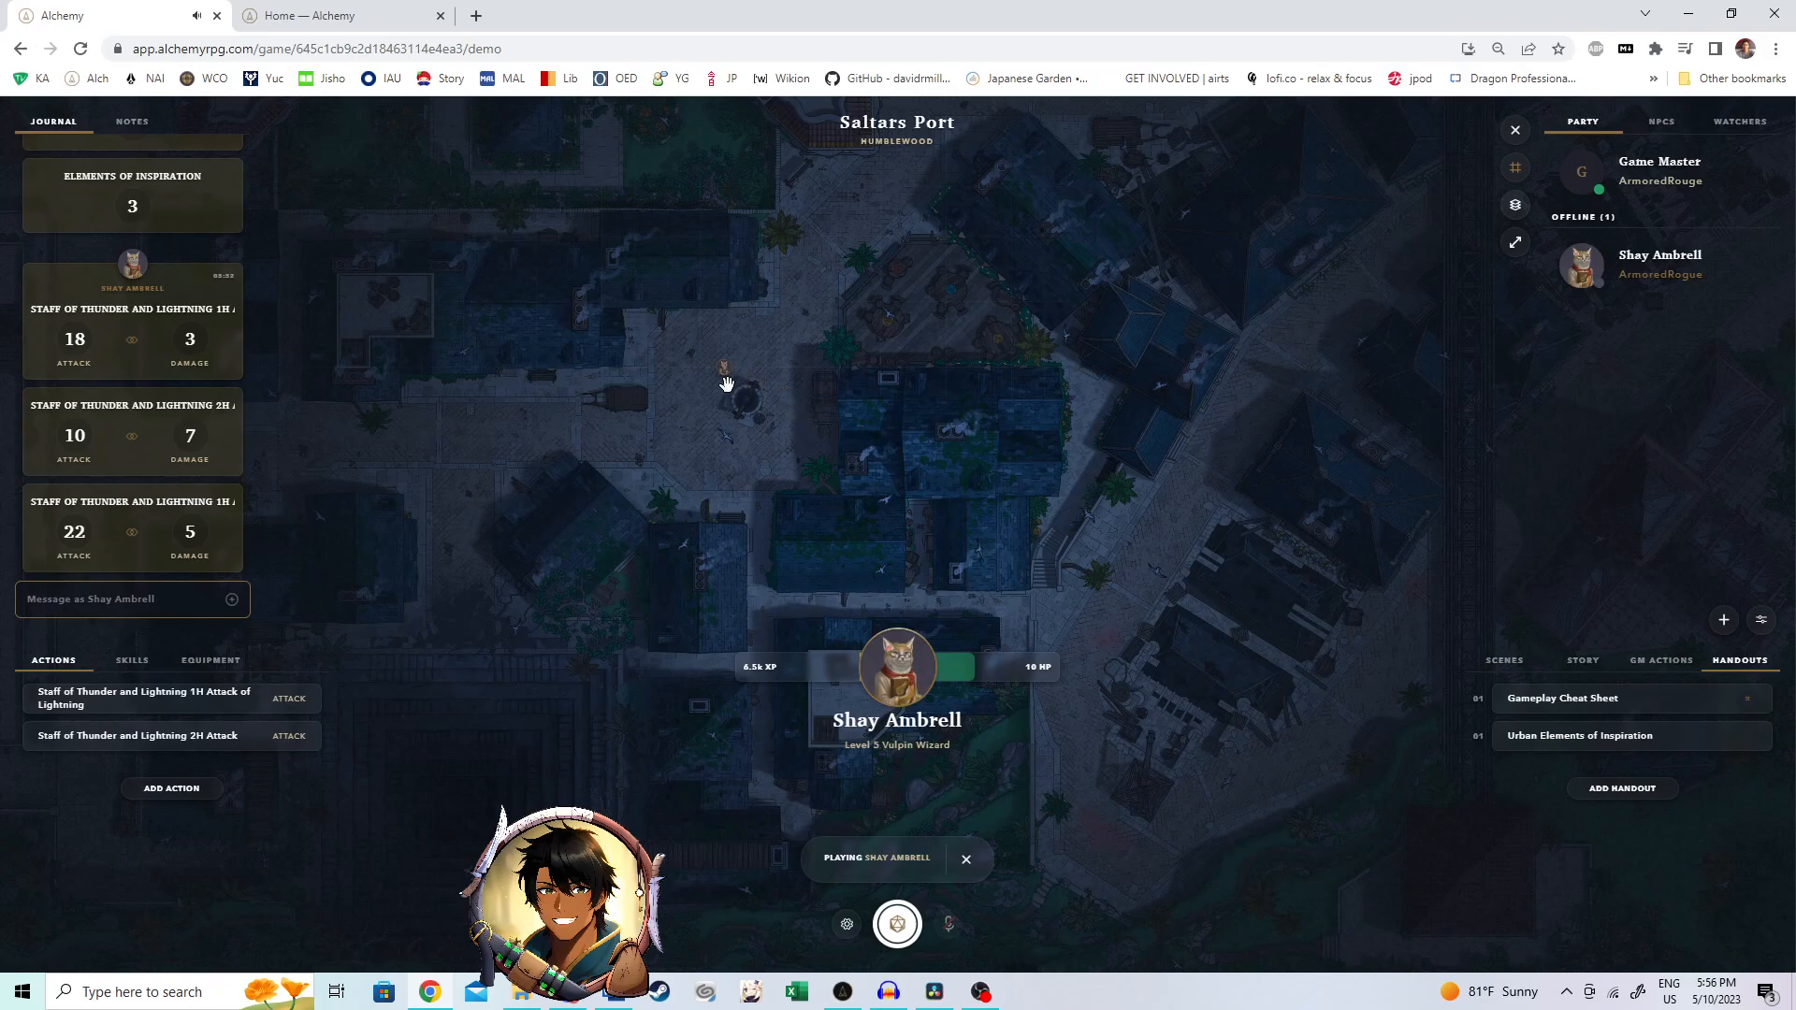
- Reveal the Plaguewood Spider by placing its token beside Shay Ambrell's on the night map
left_click(1660, 124)
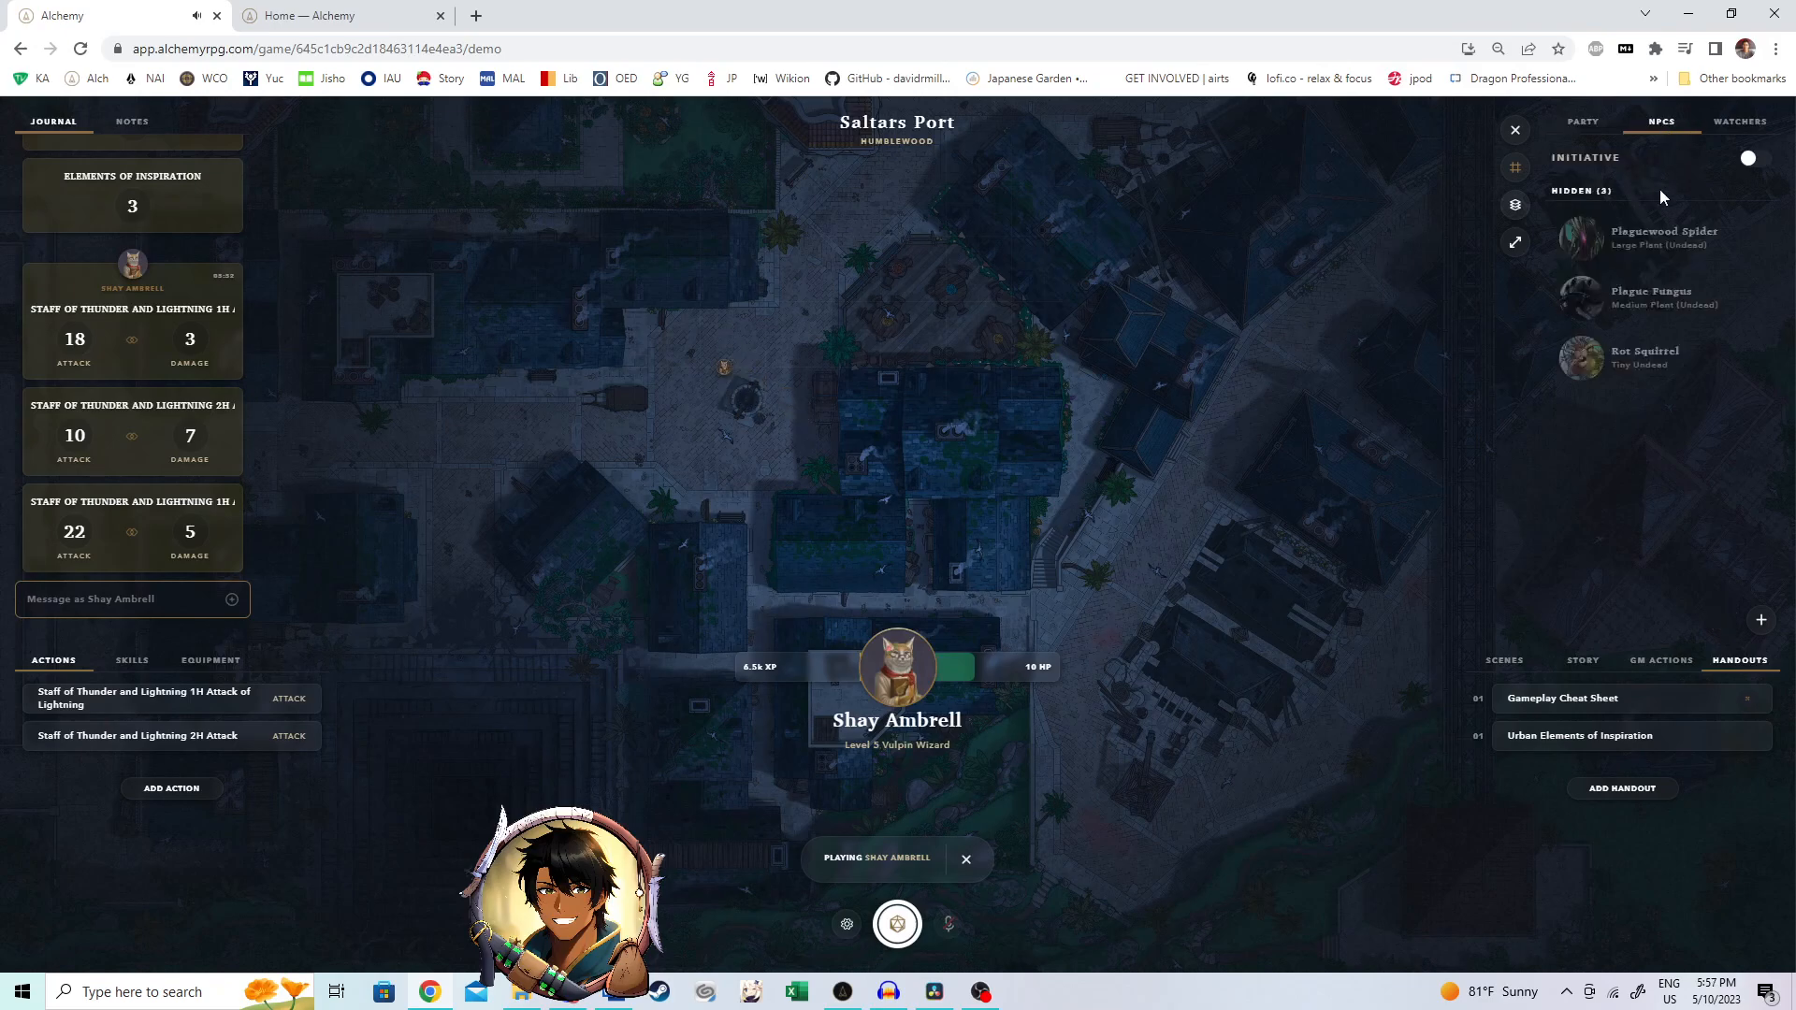
left_click(1659, 238)
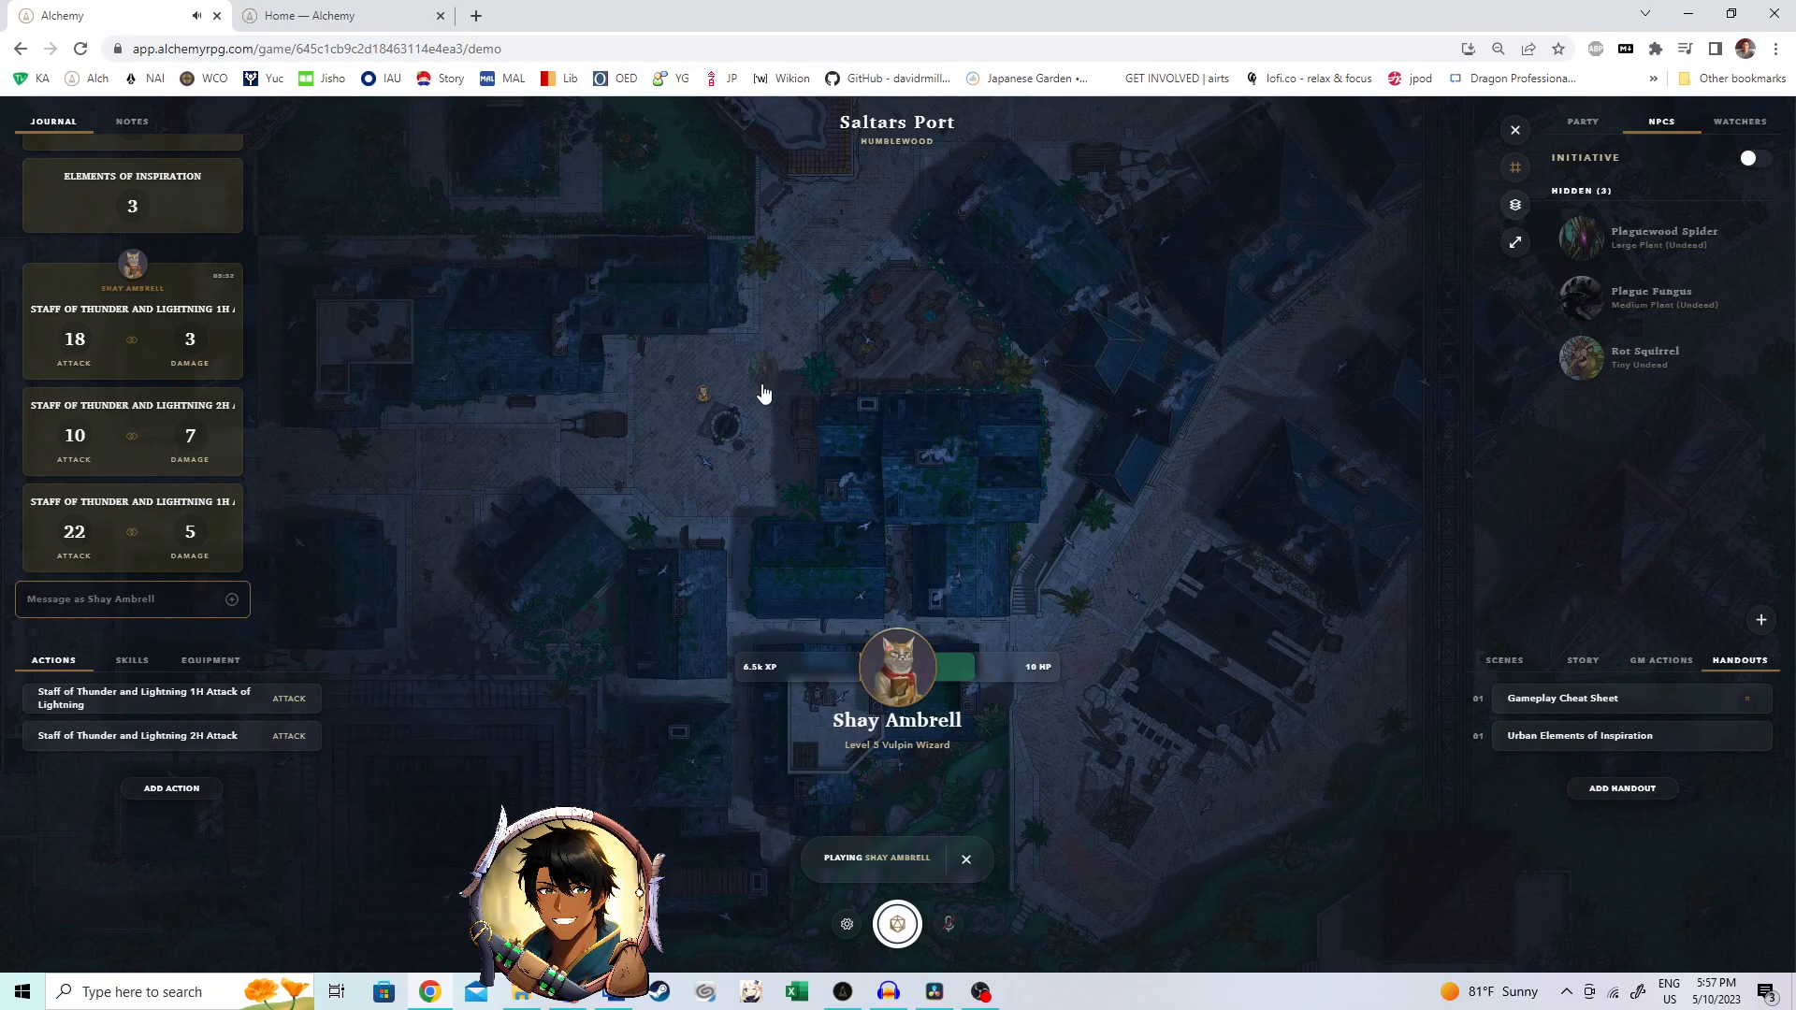
mouse_move(799, 404)
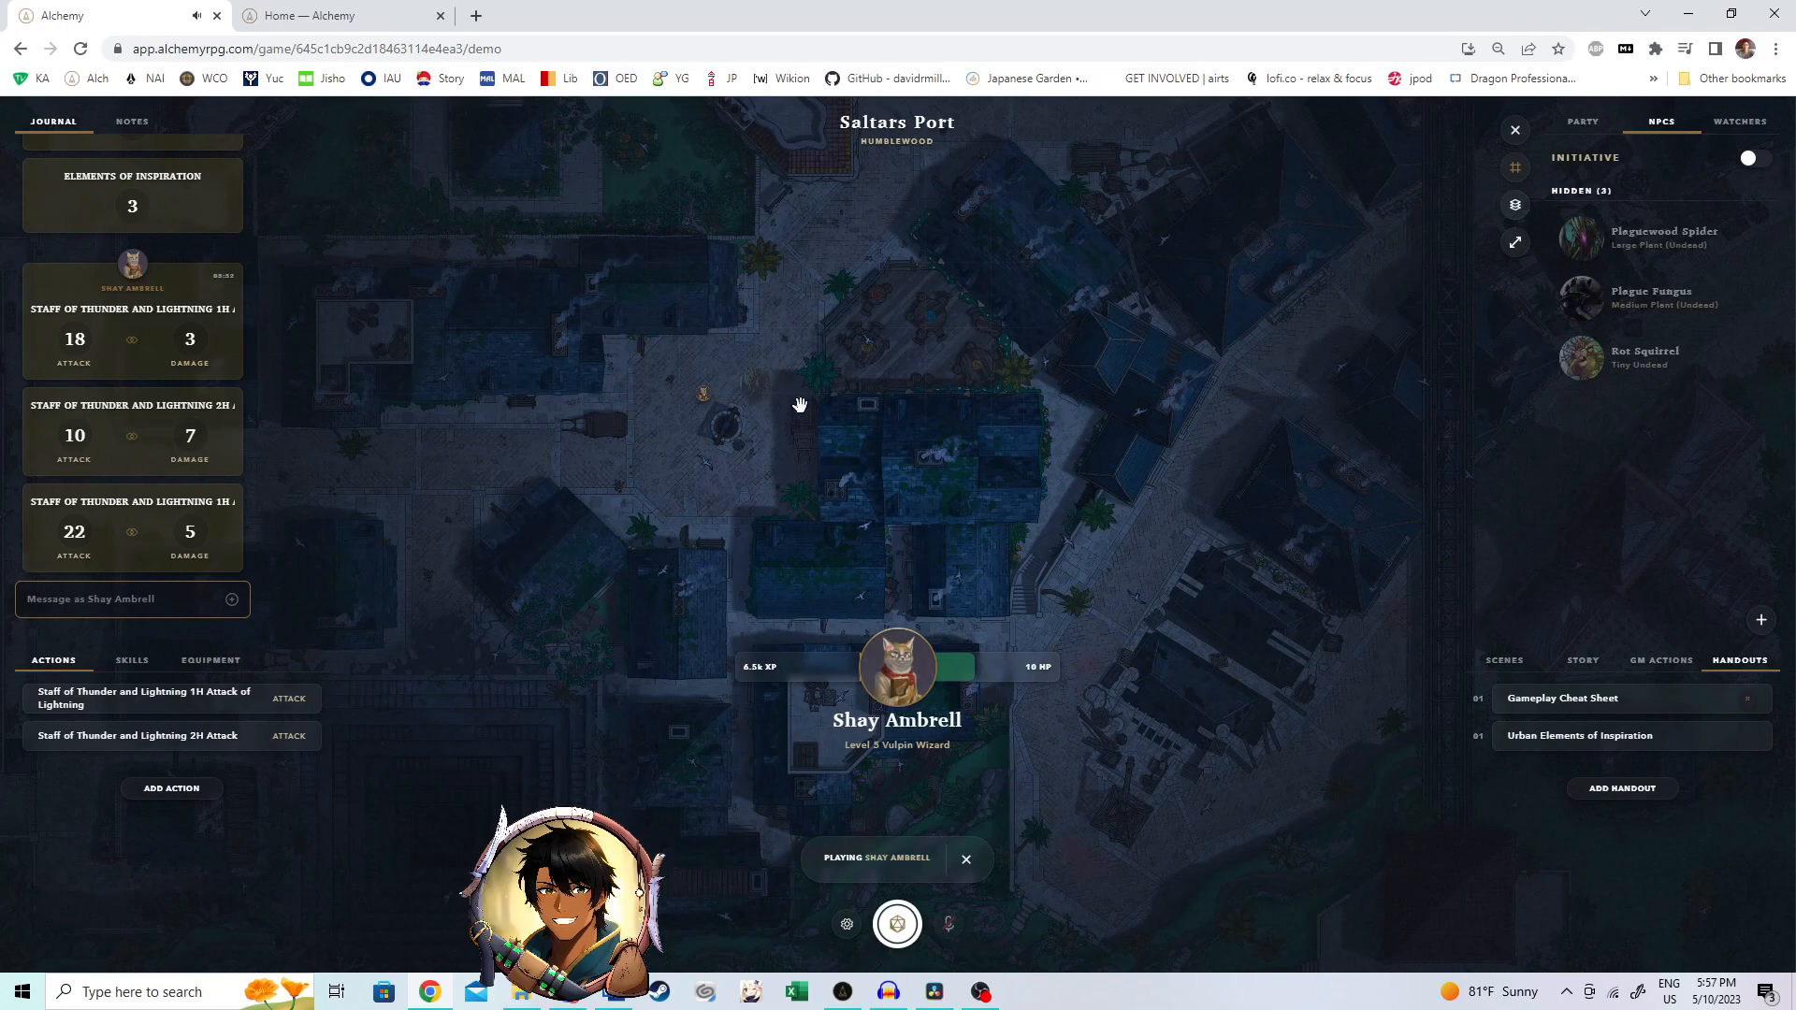
mouse_move(1367, 483)
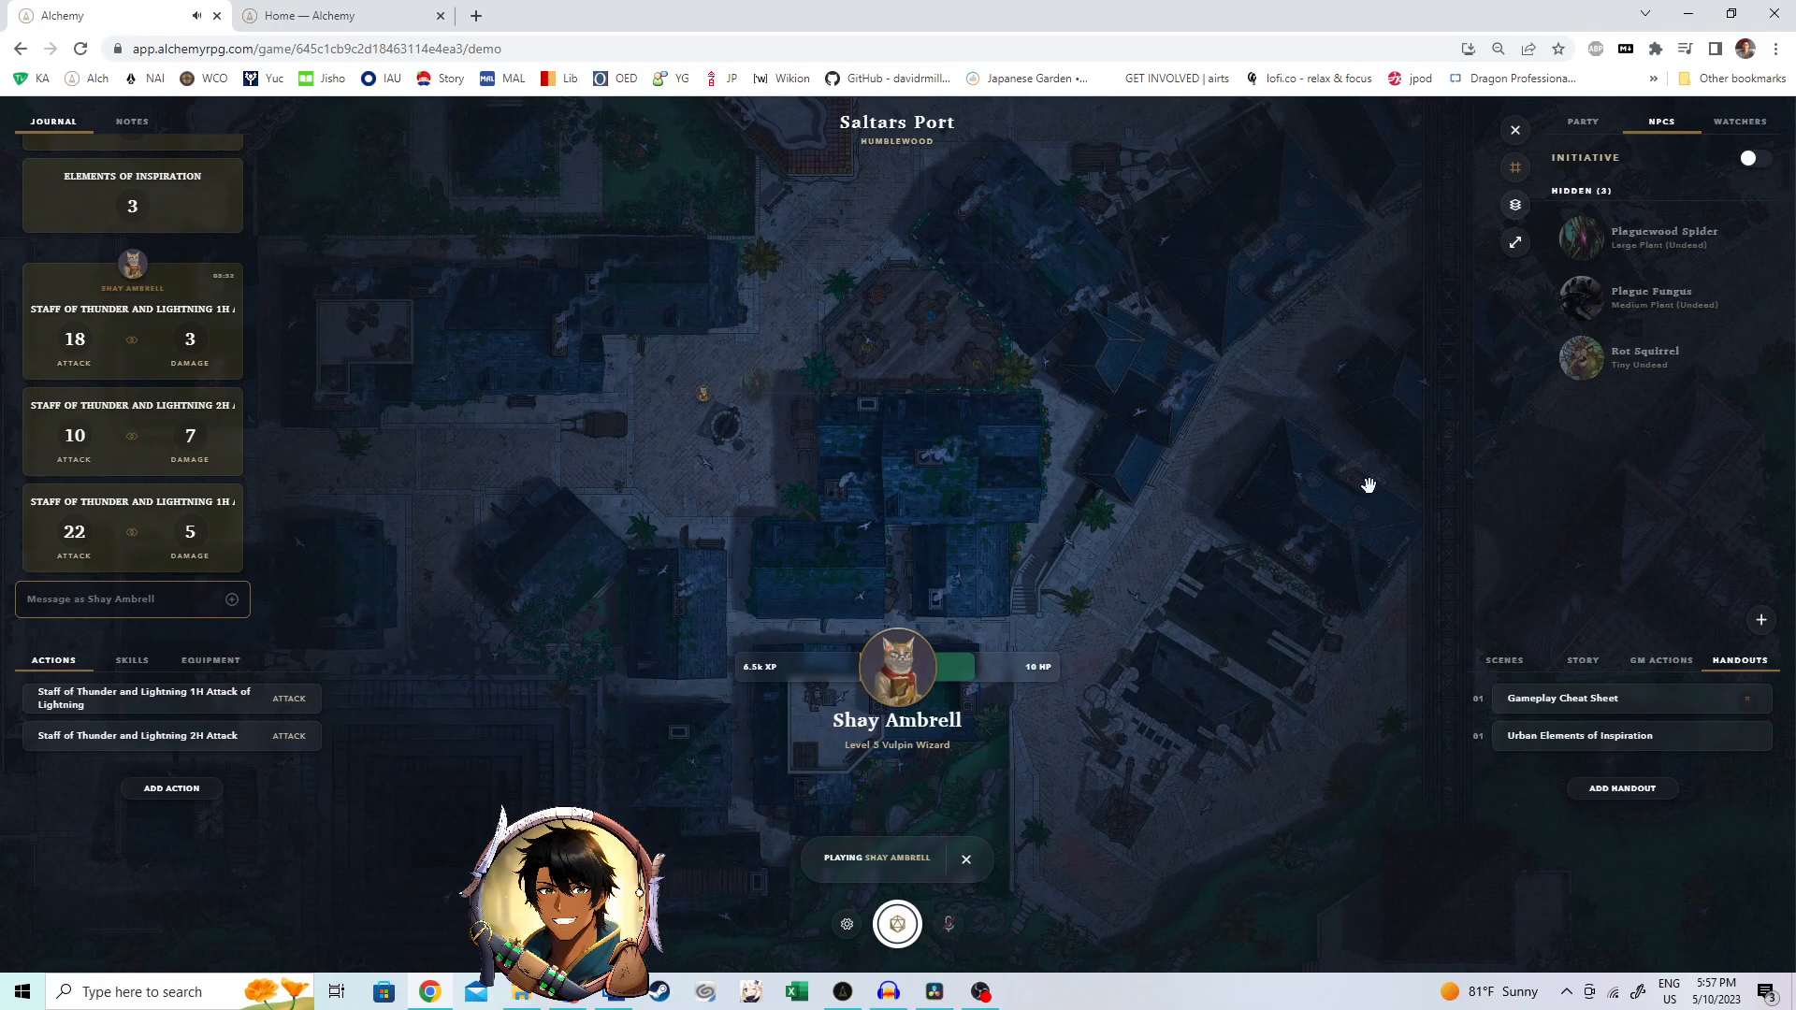
left_click(1659, 238)
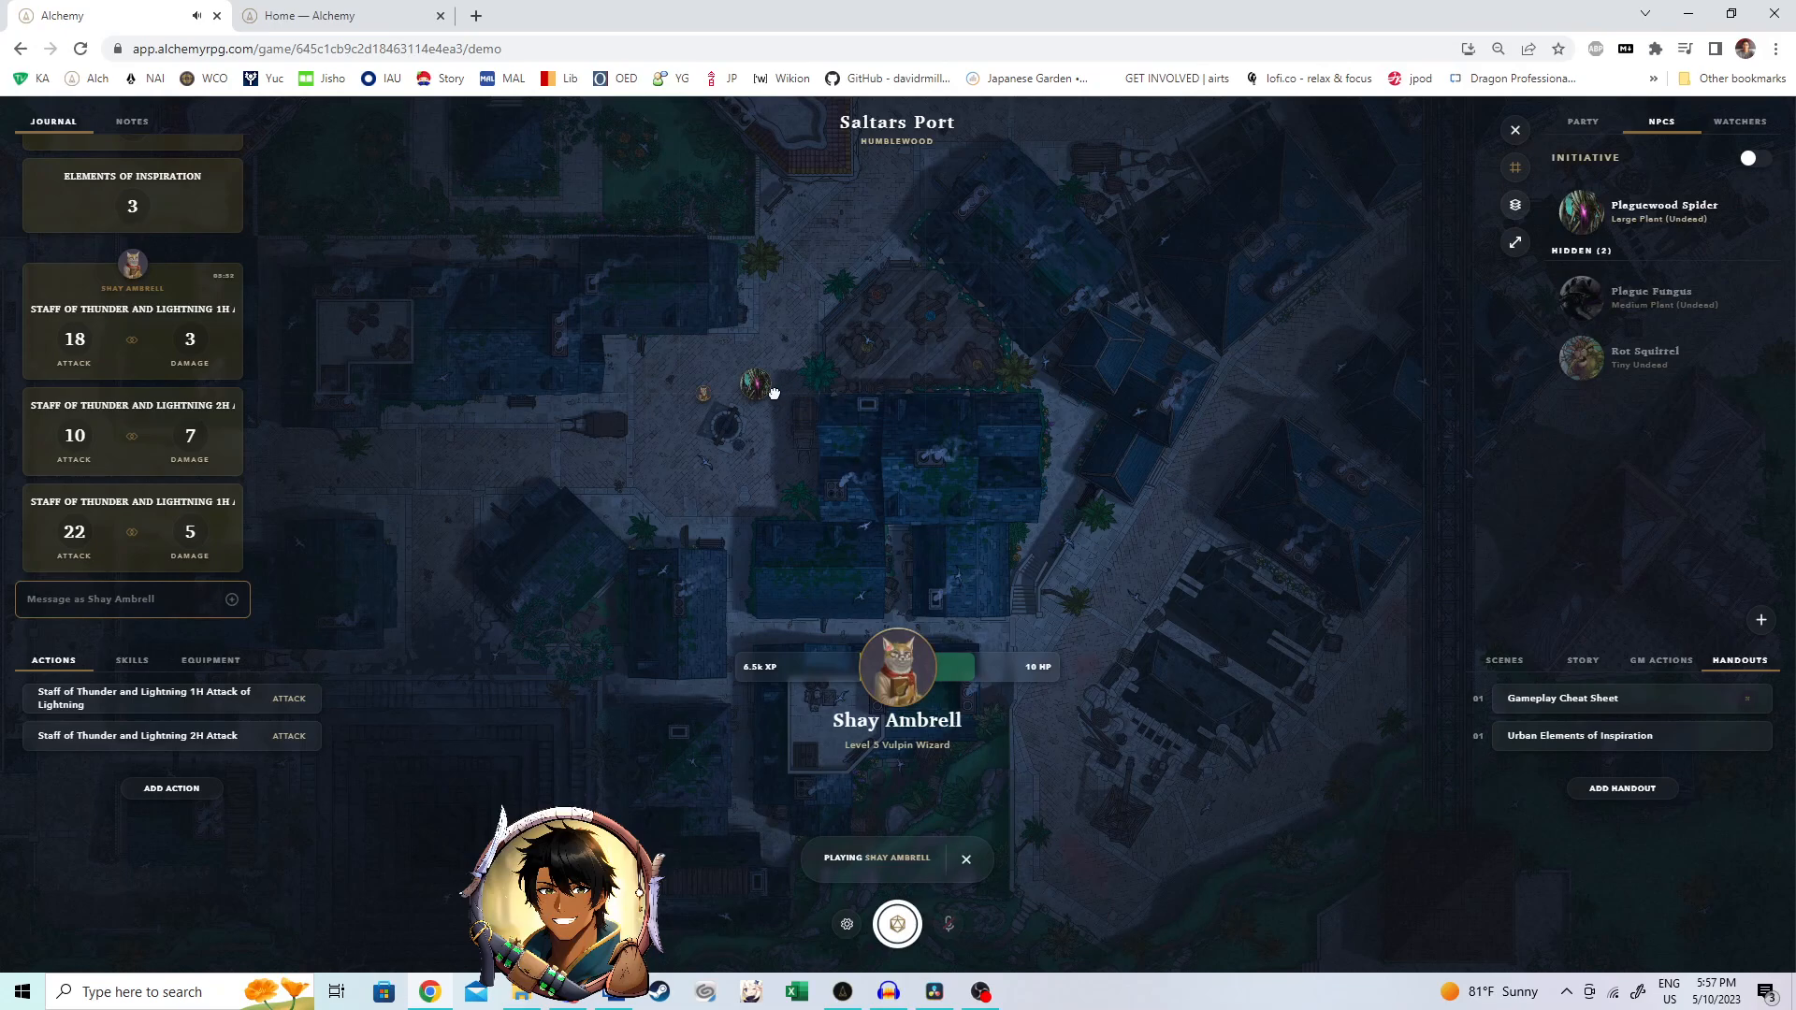
mouse_move(751, 413)
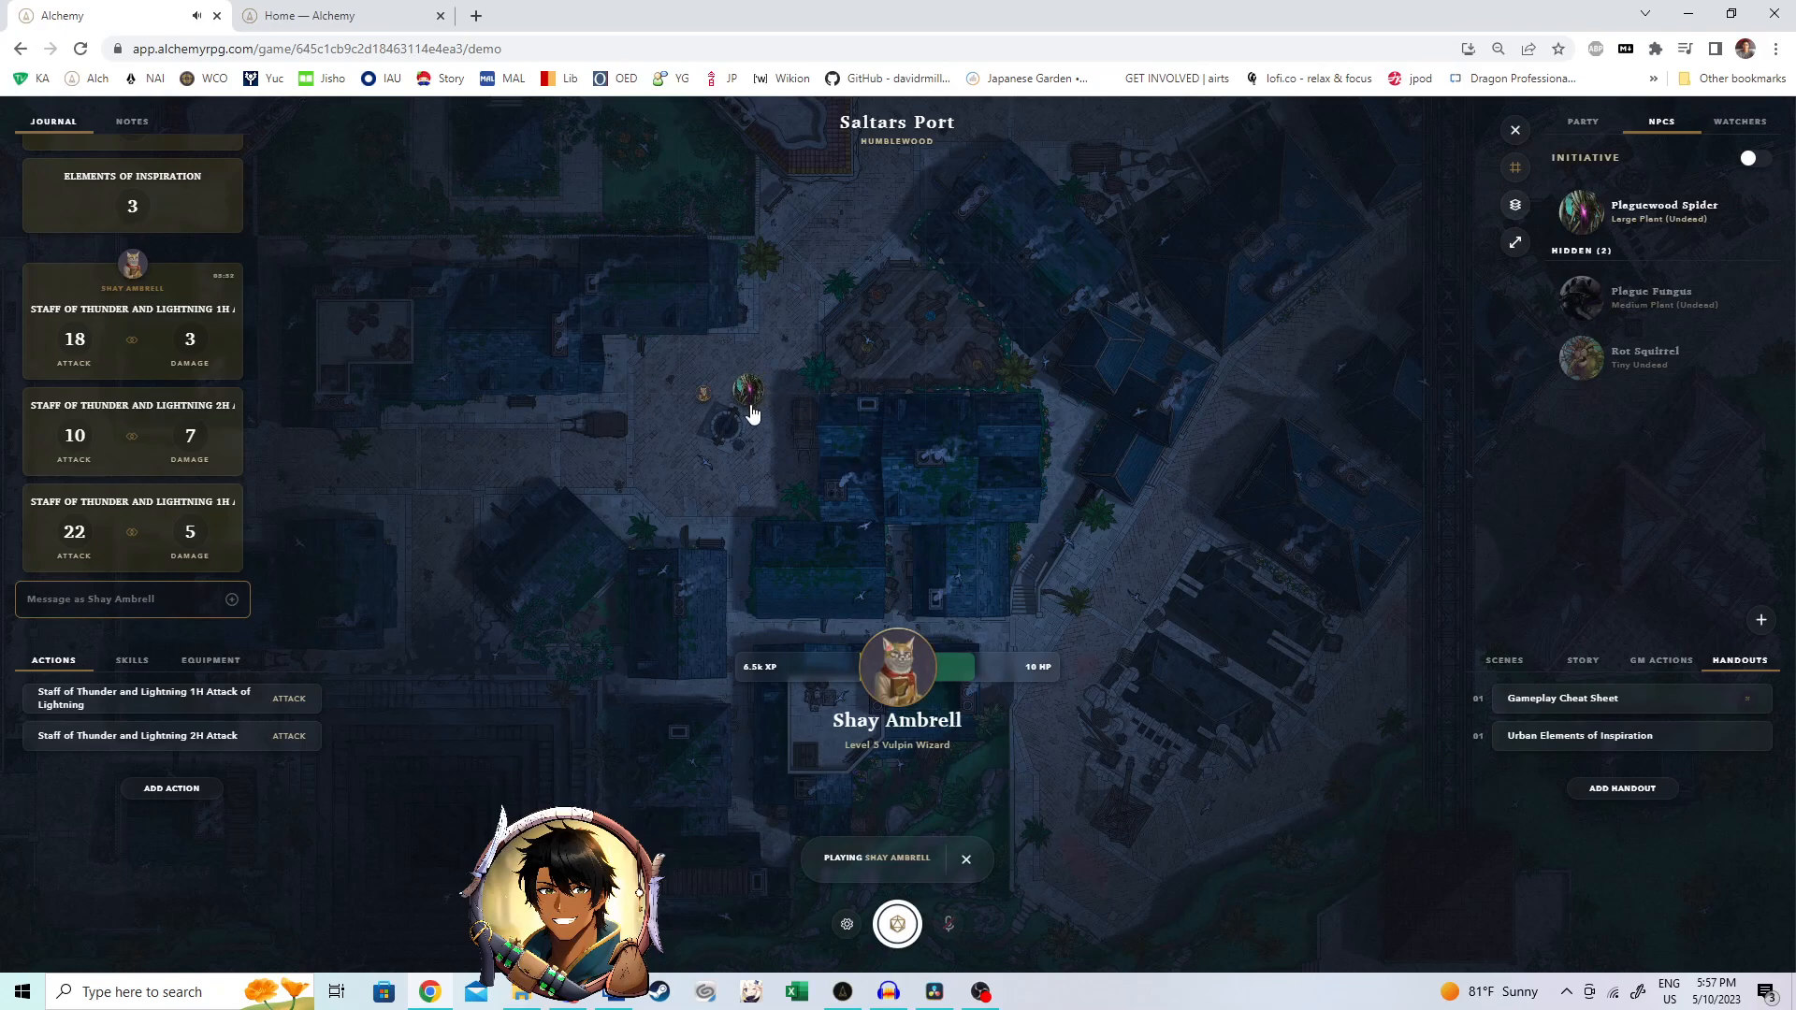
mouse_move(829, 445)
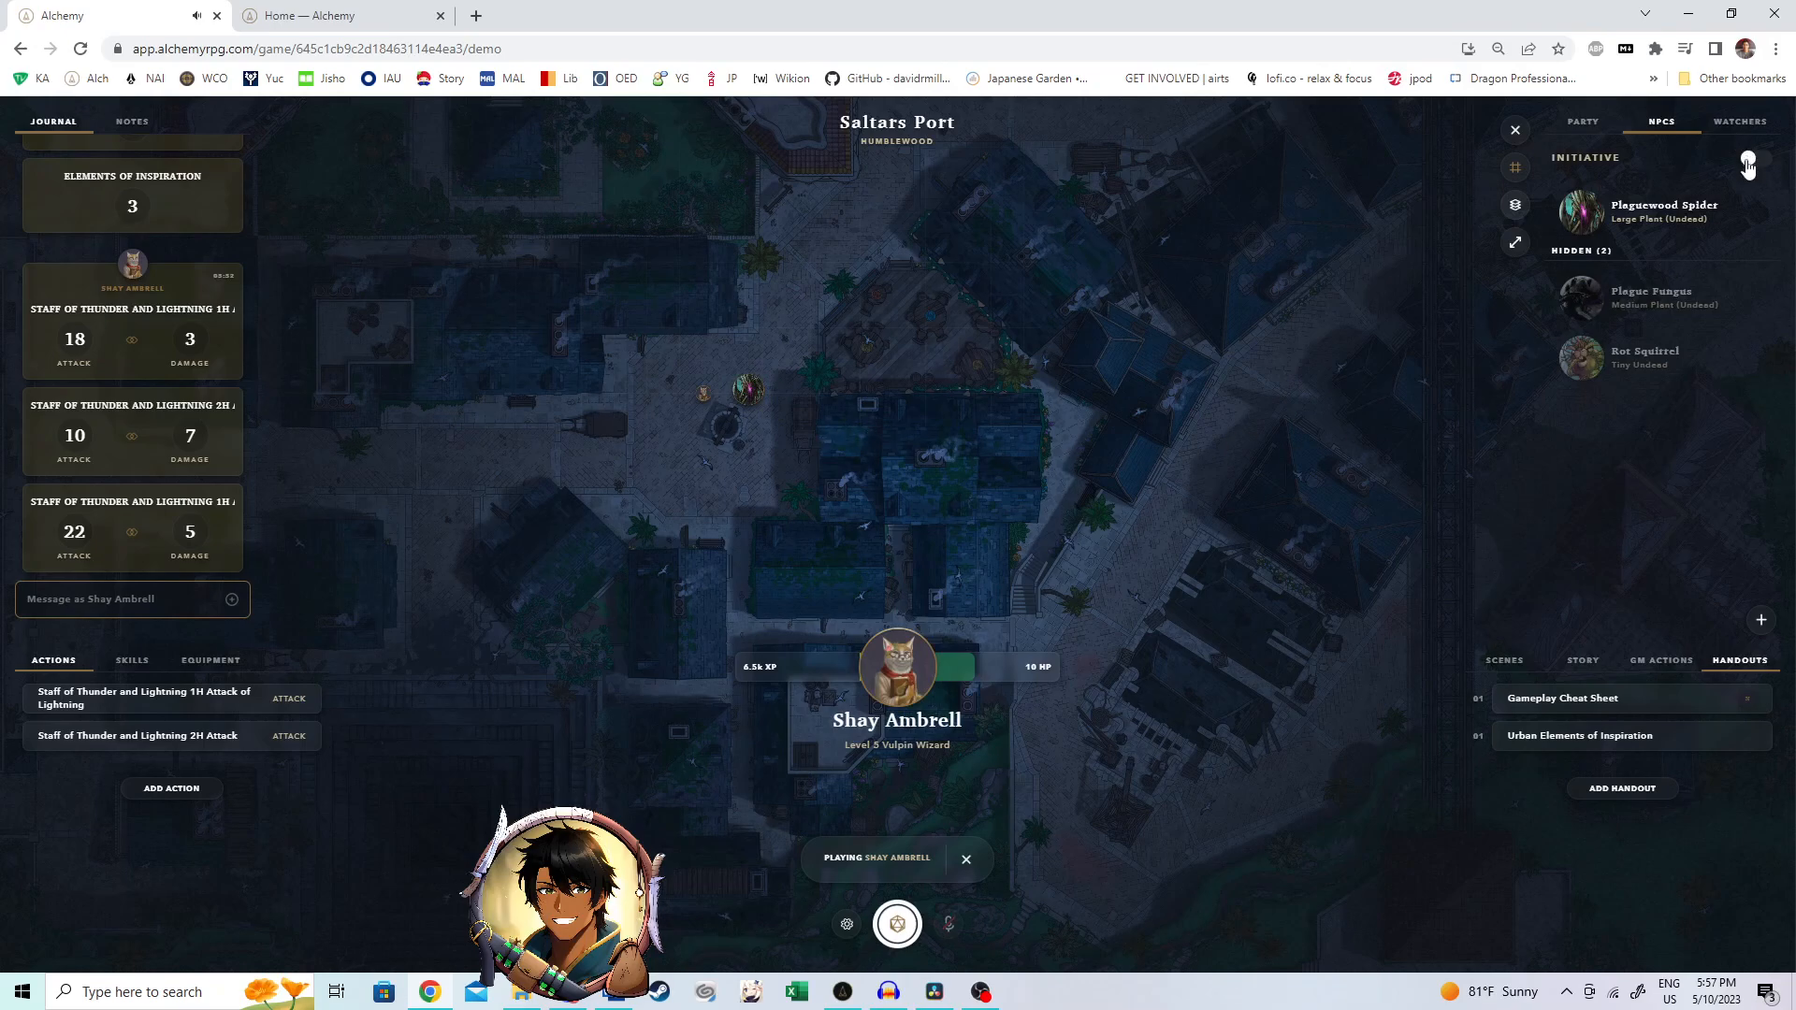
- Start initiative, show the party roster and view Shay Ambrell's character sheet
left_click(1754, 157)
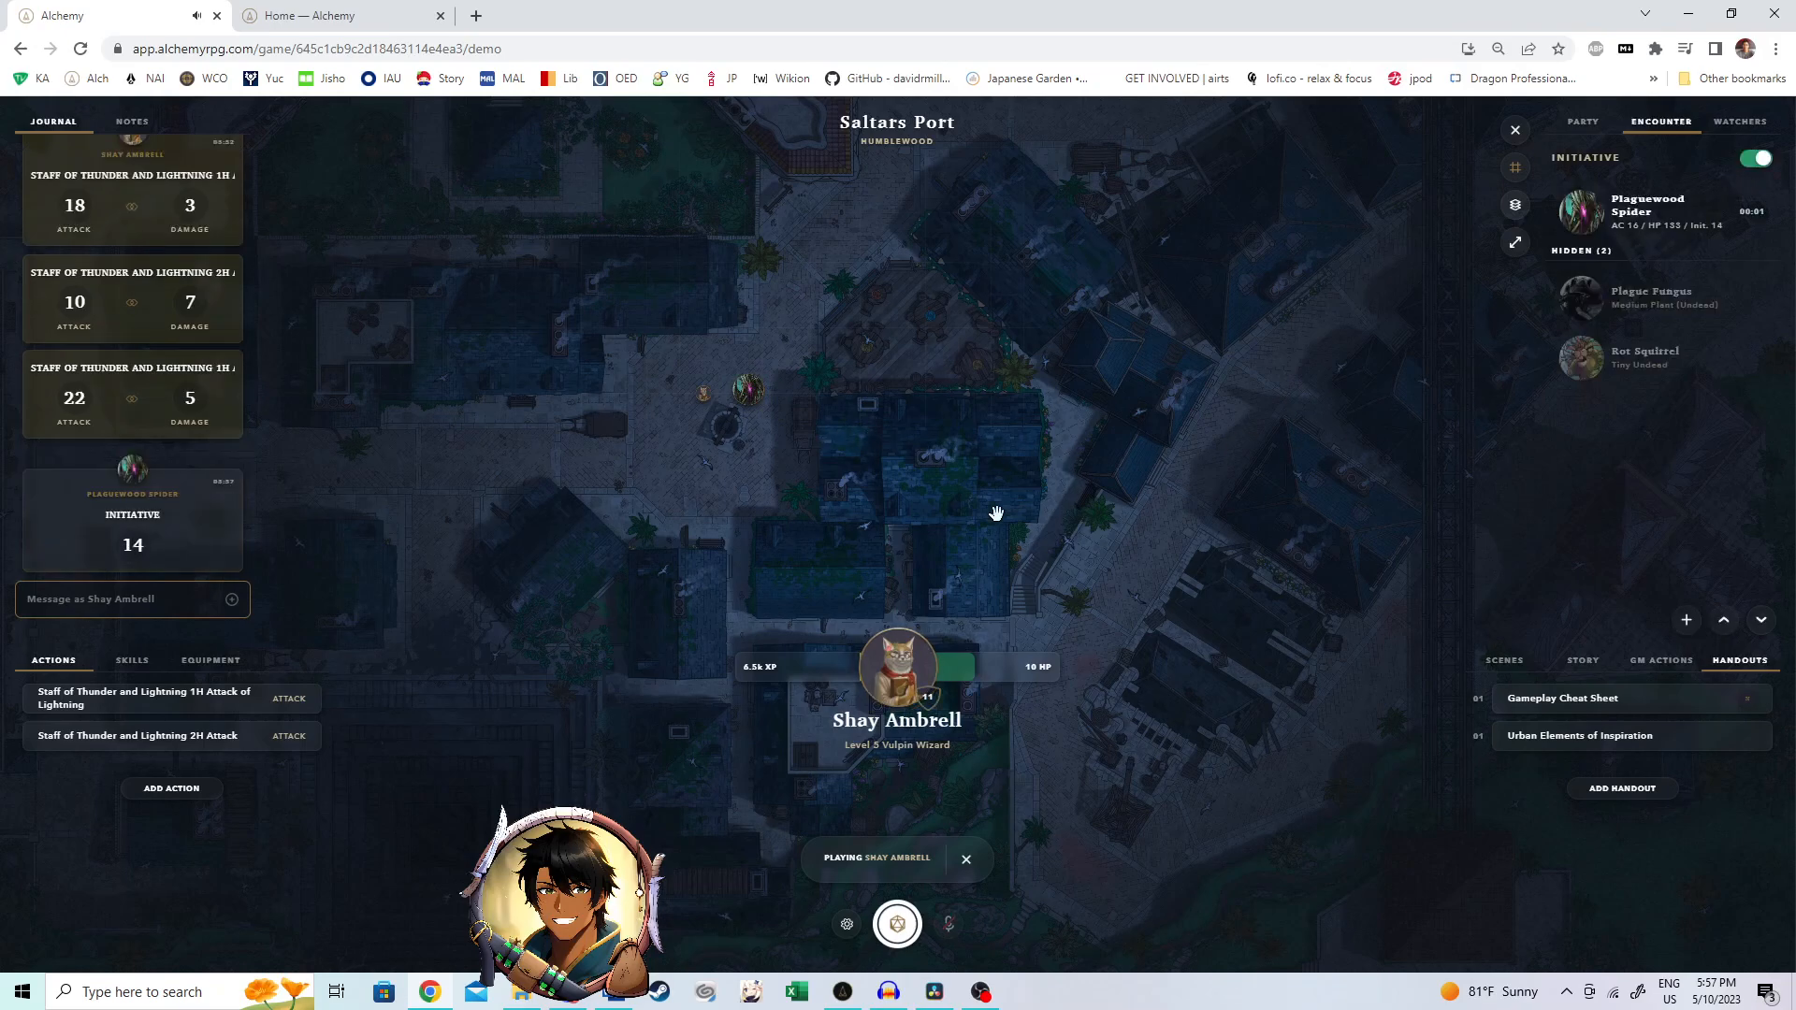
mouse_move(514, 604)
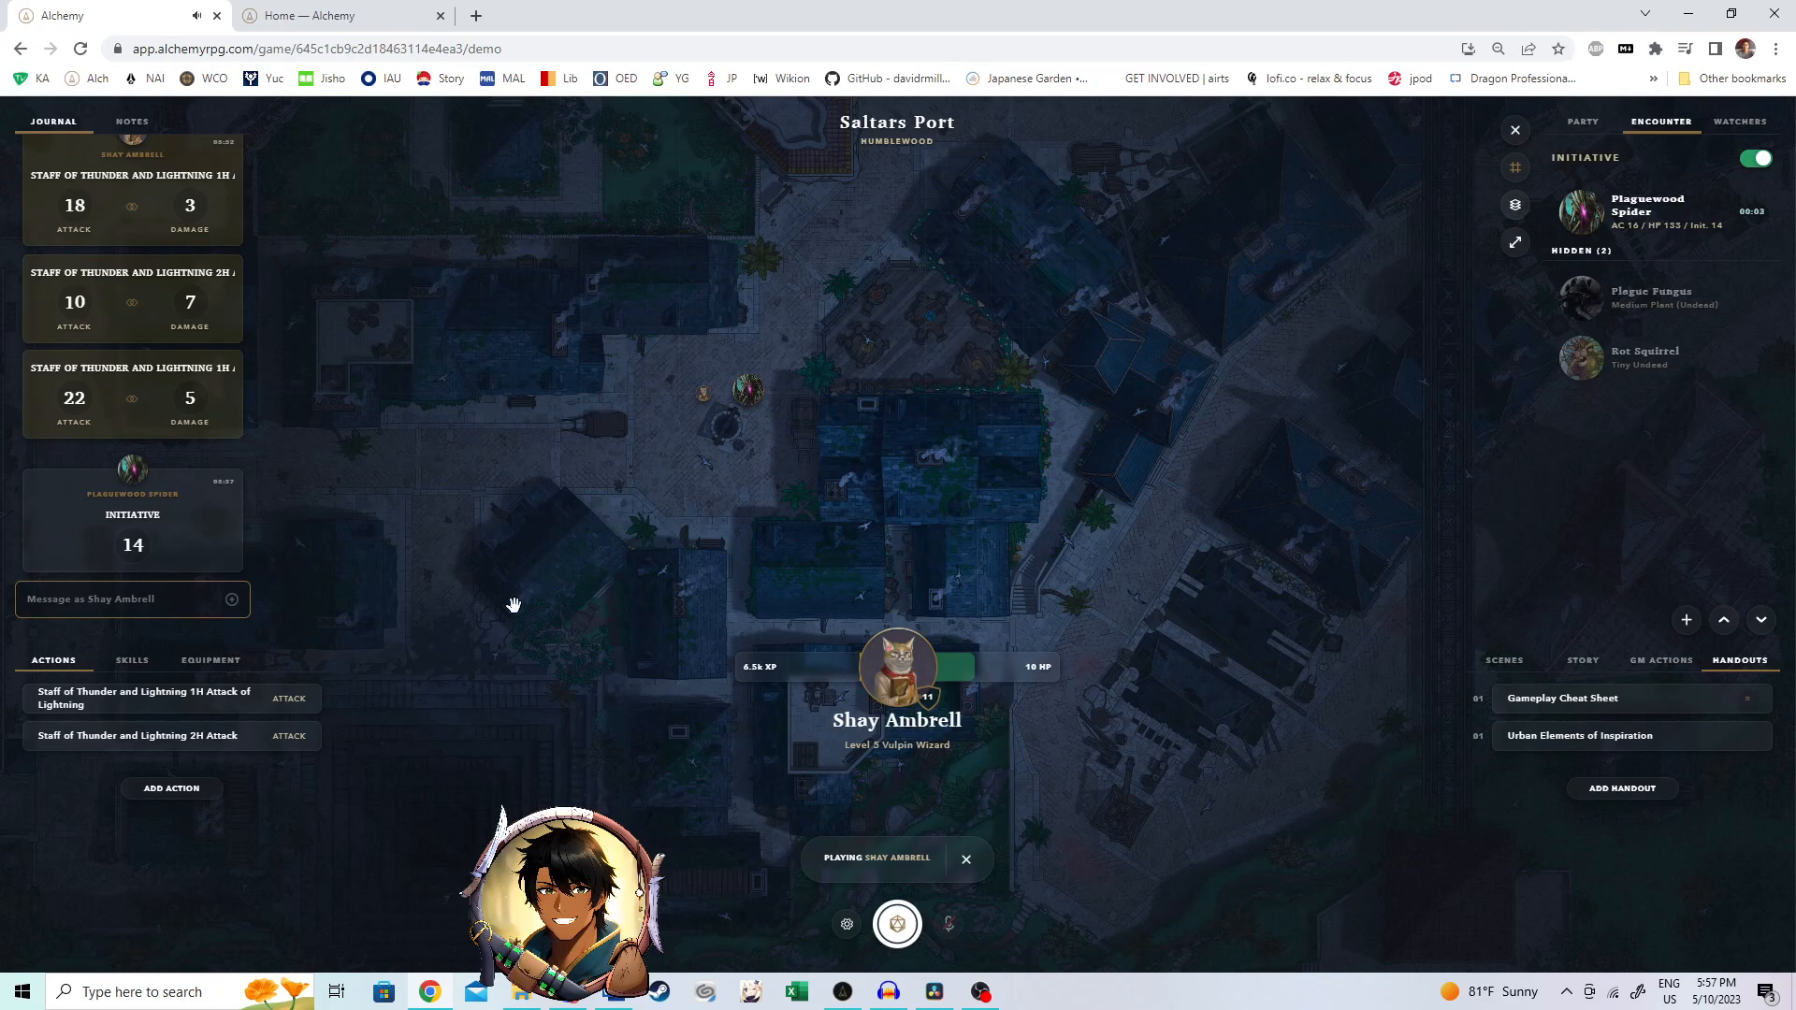
mouse_move(213, 588)
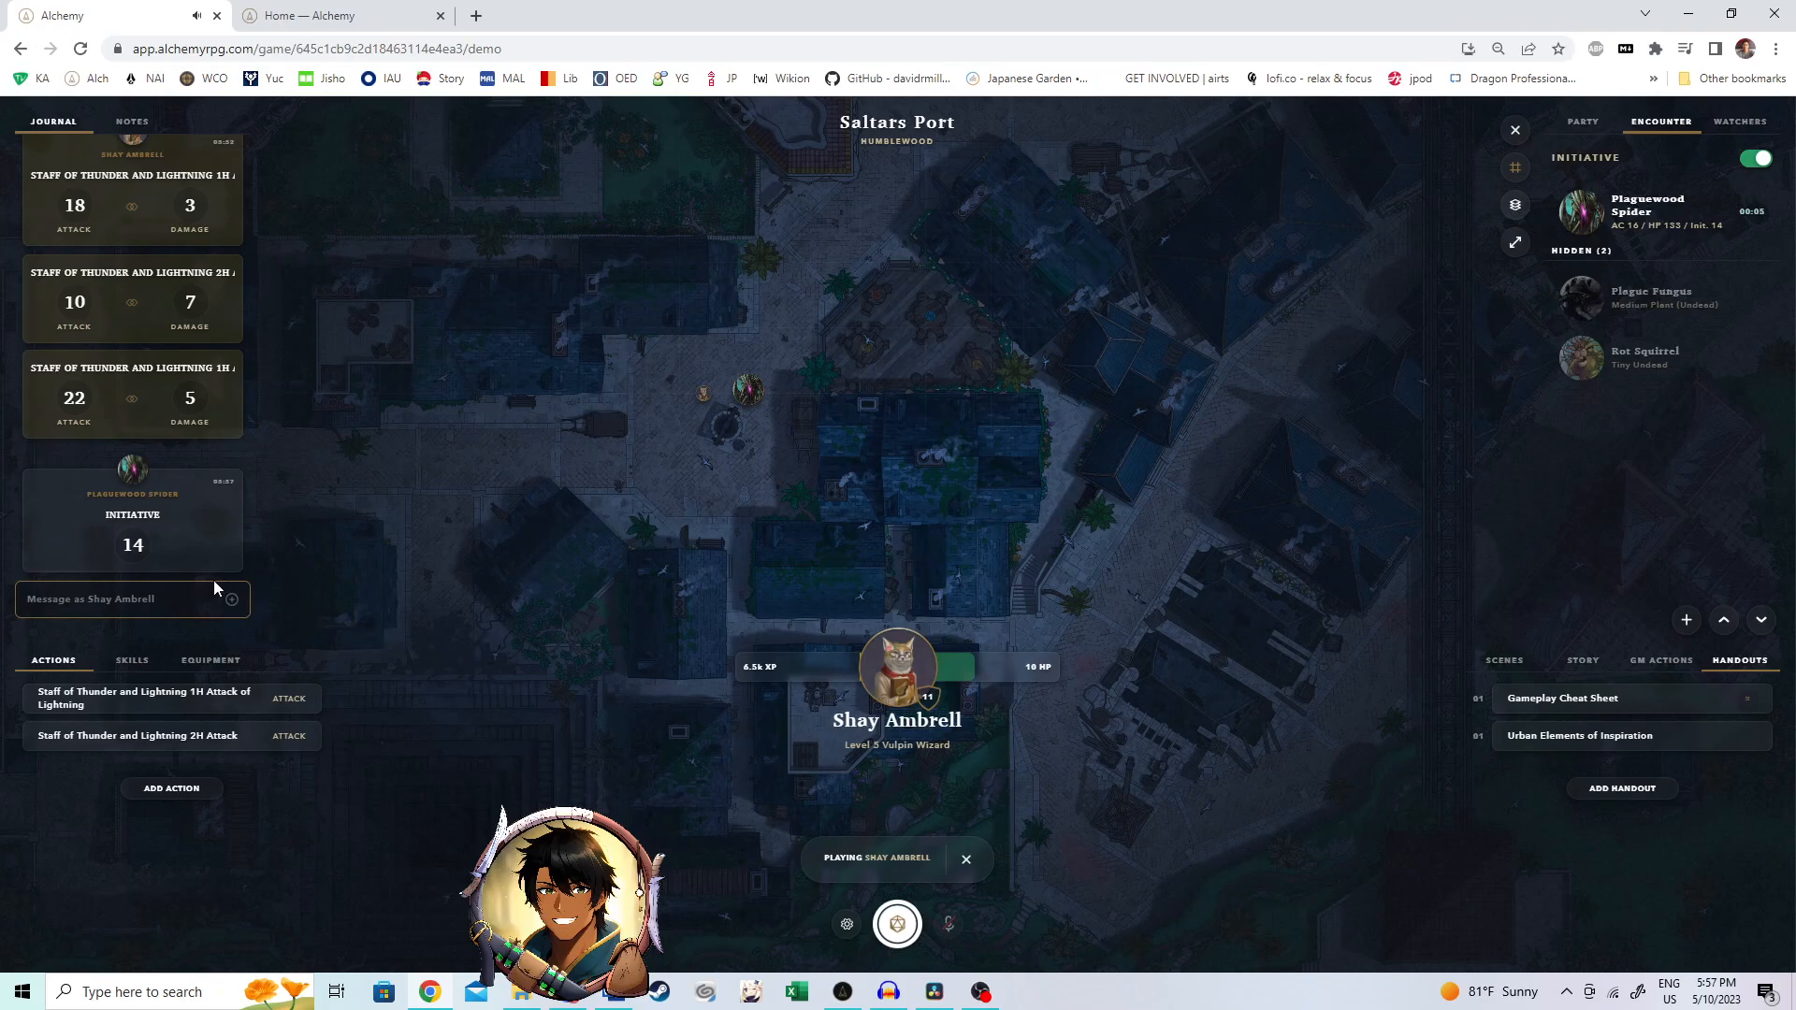
mouse_move(1522, 421)
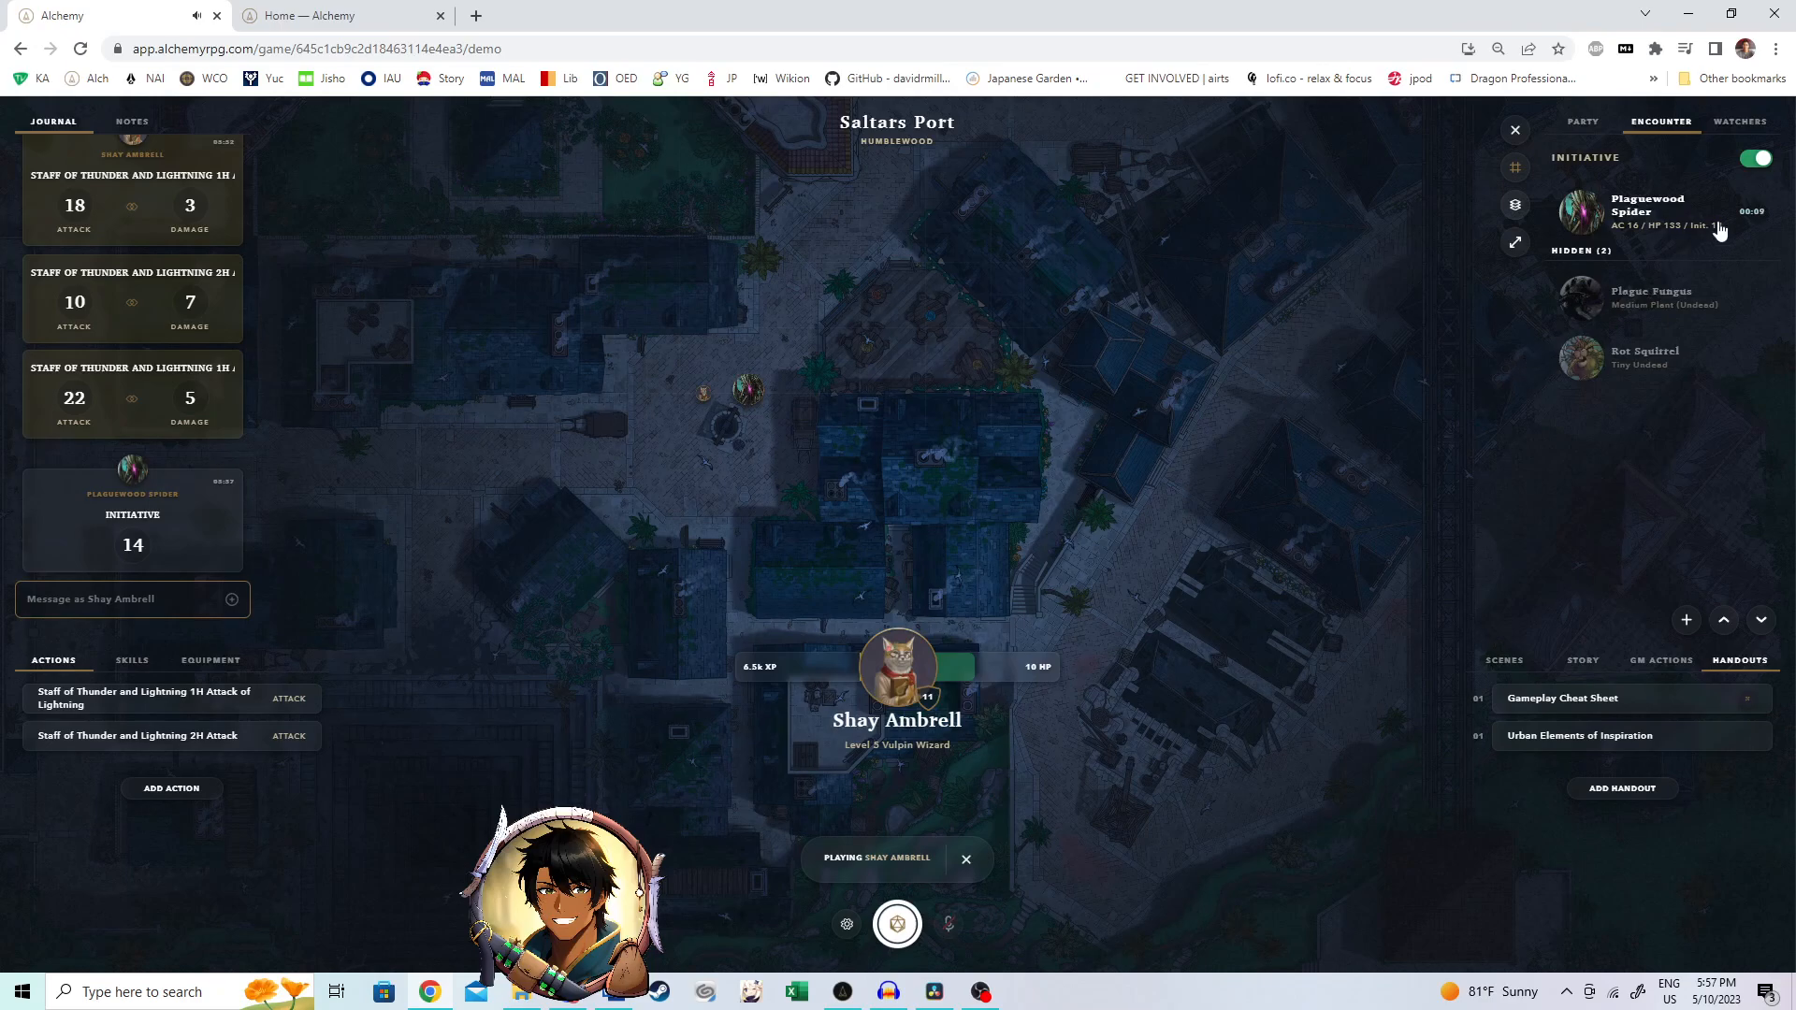
left_click(1582, 122)
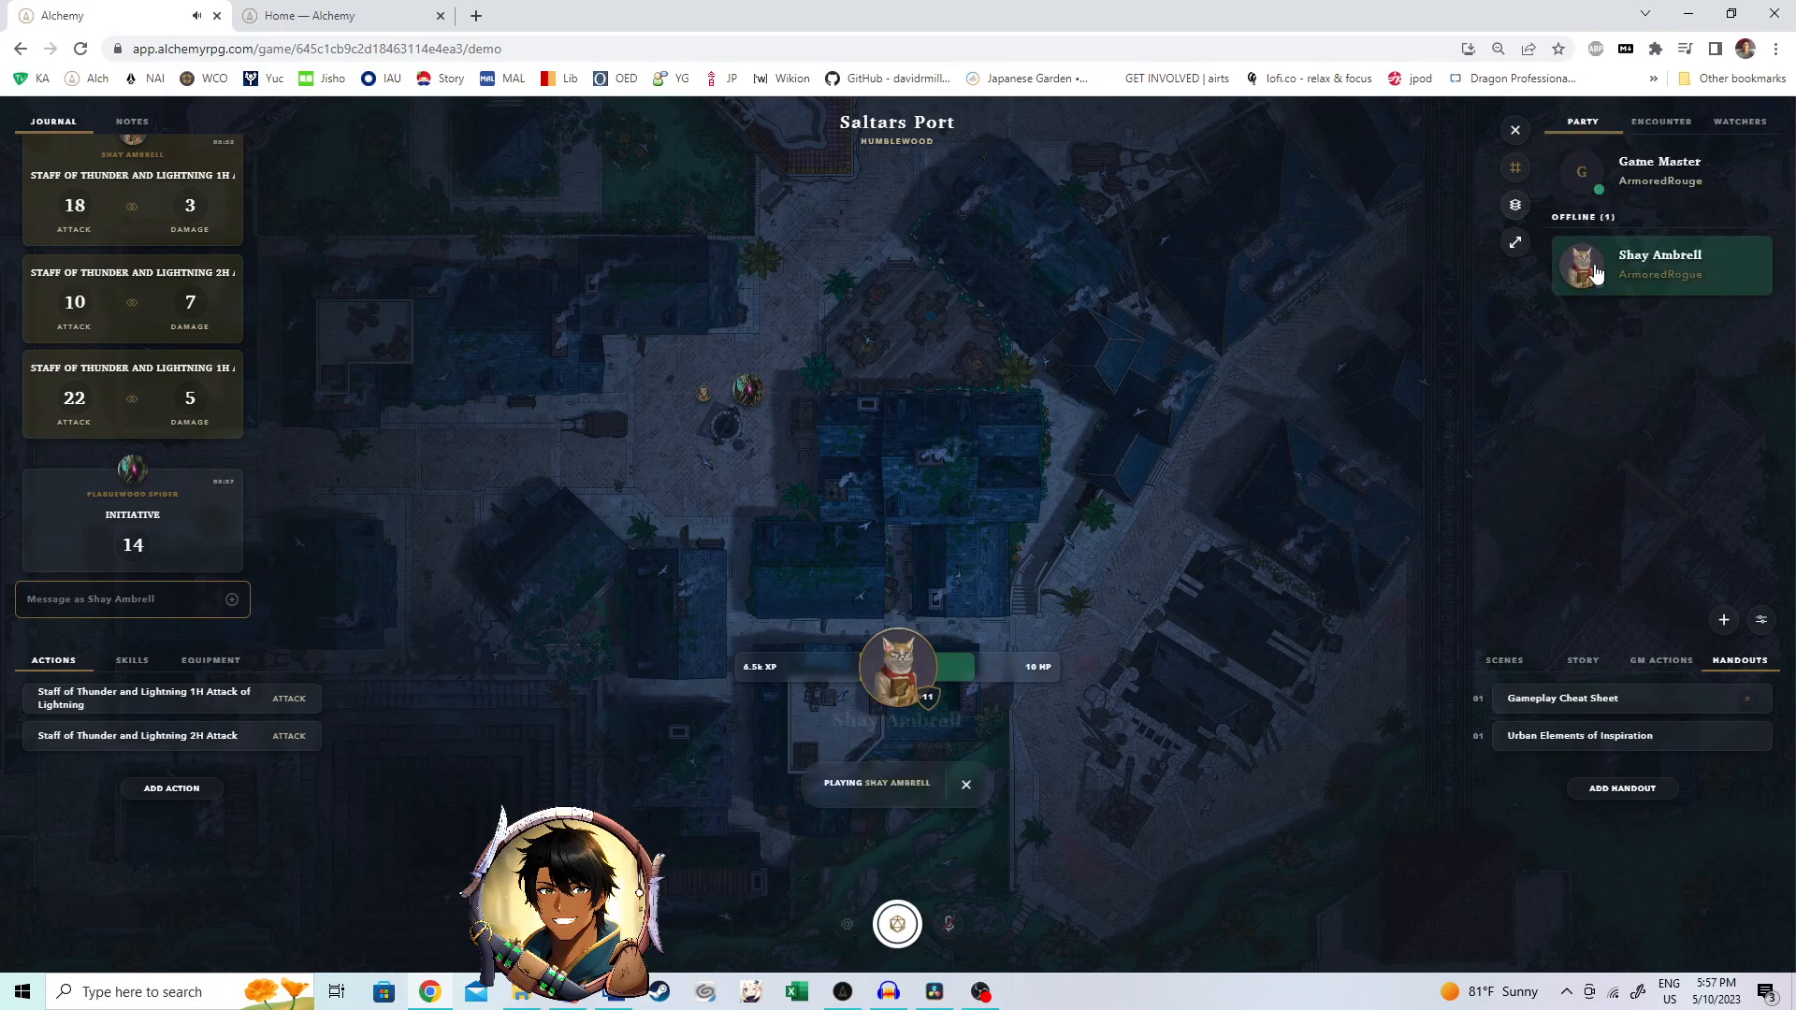
left_click(896, 922)
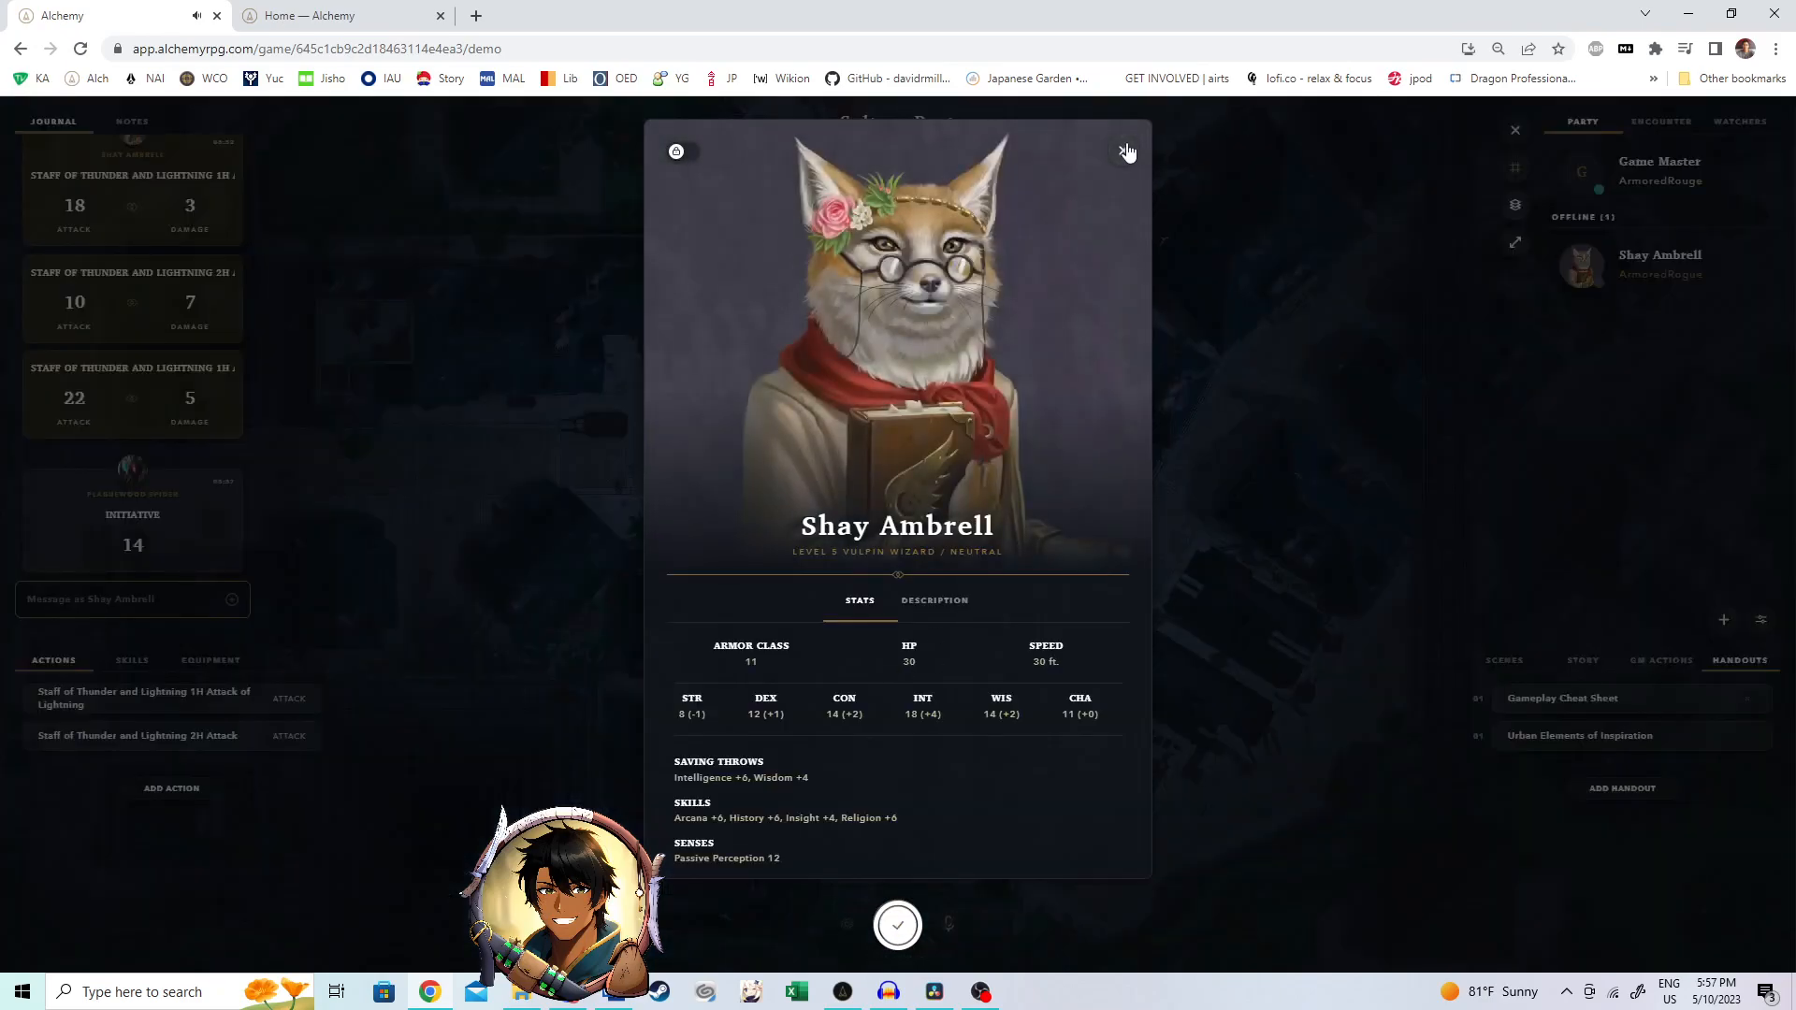
left_click(1126, 150)
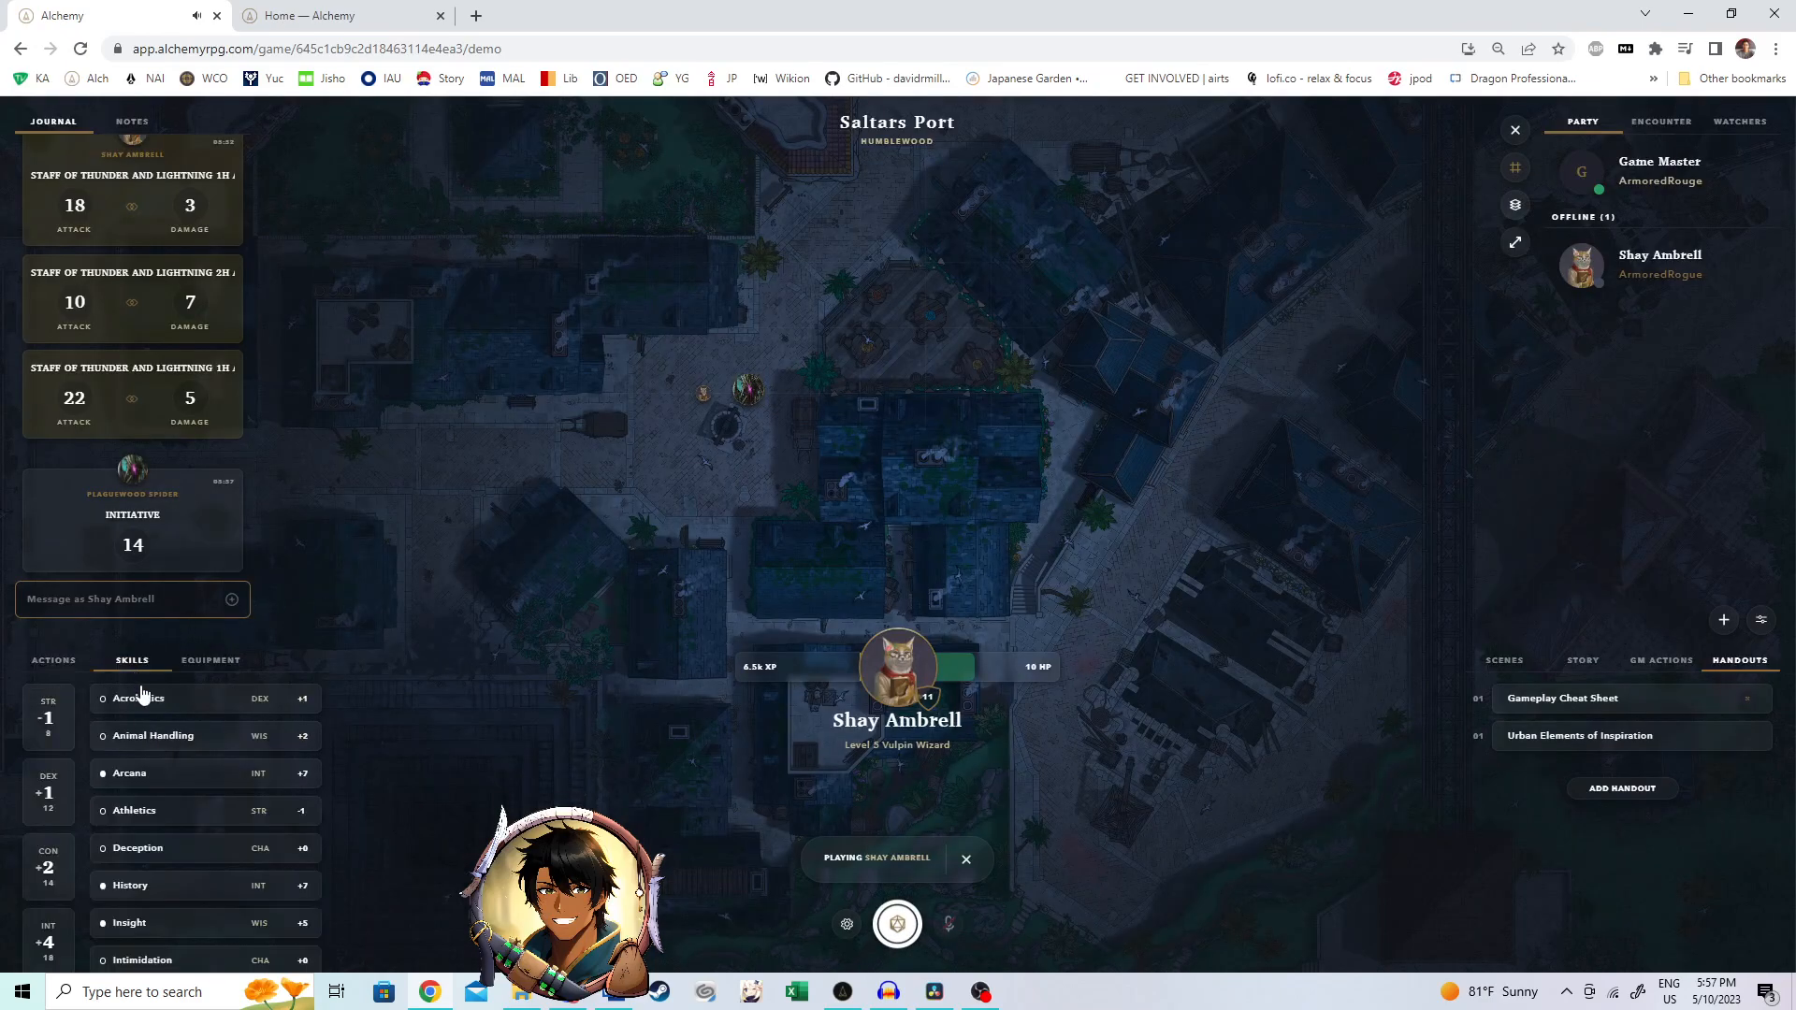
- Reopen Shay Ambrell's sheet from her token, then return to her attack actions
scroll("down", 3)
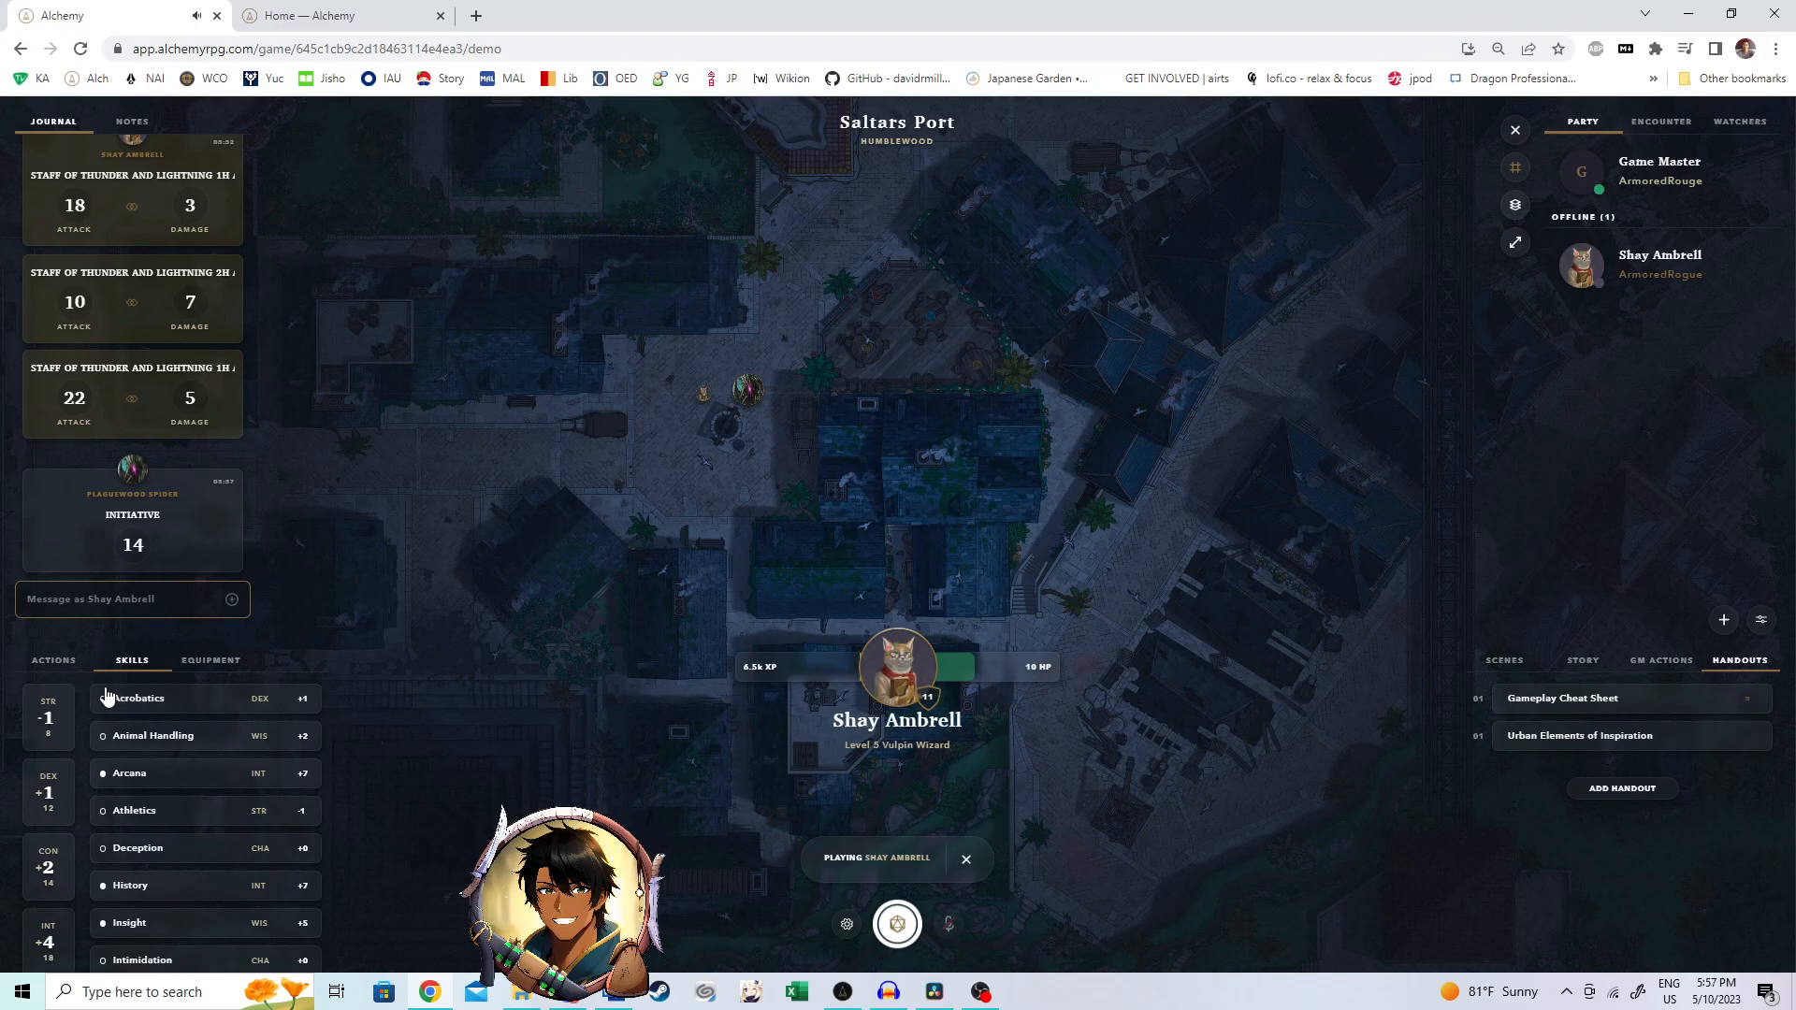
scroll("down", 3)
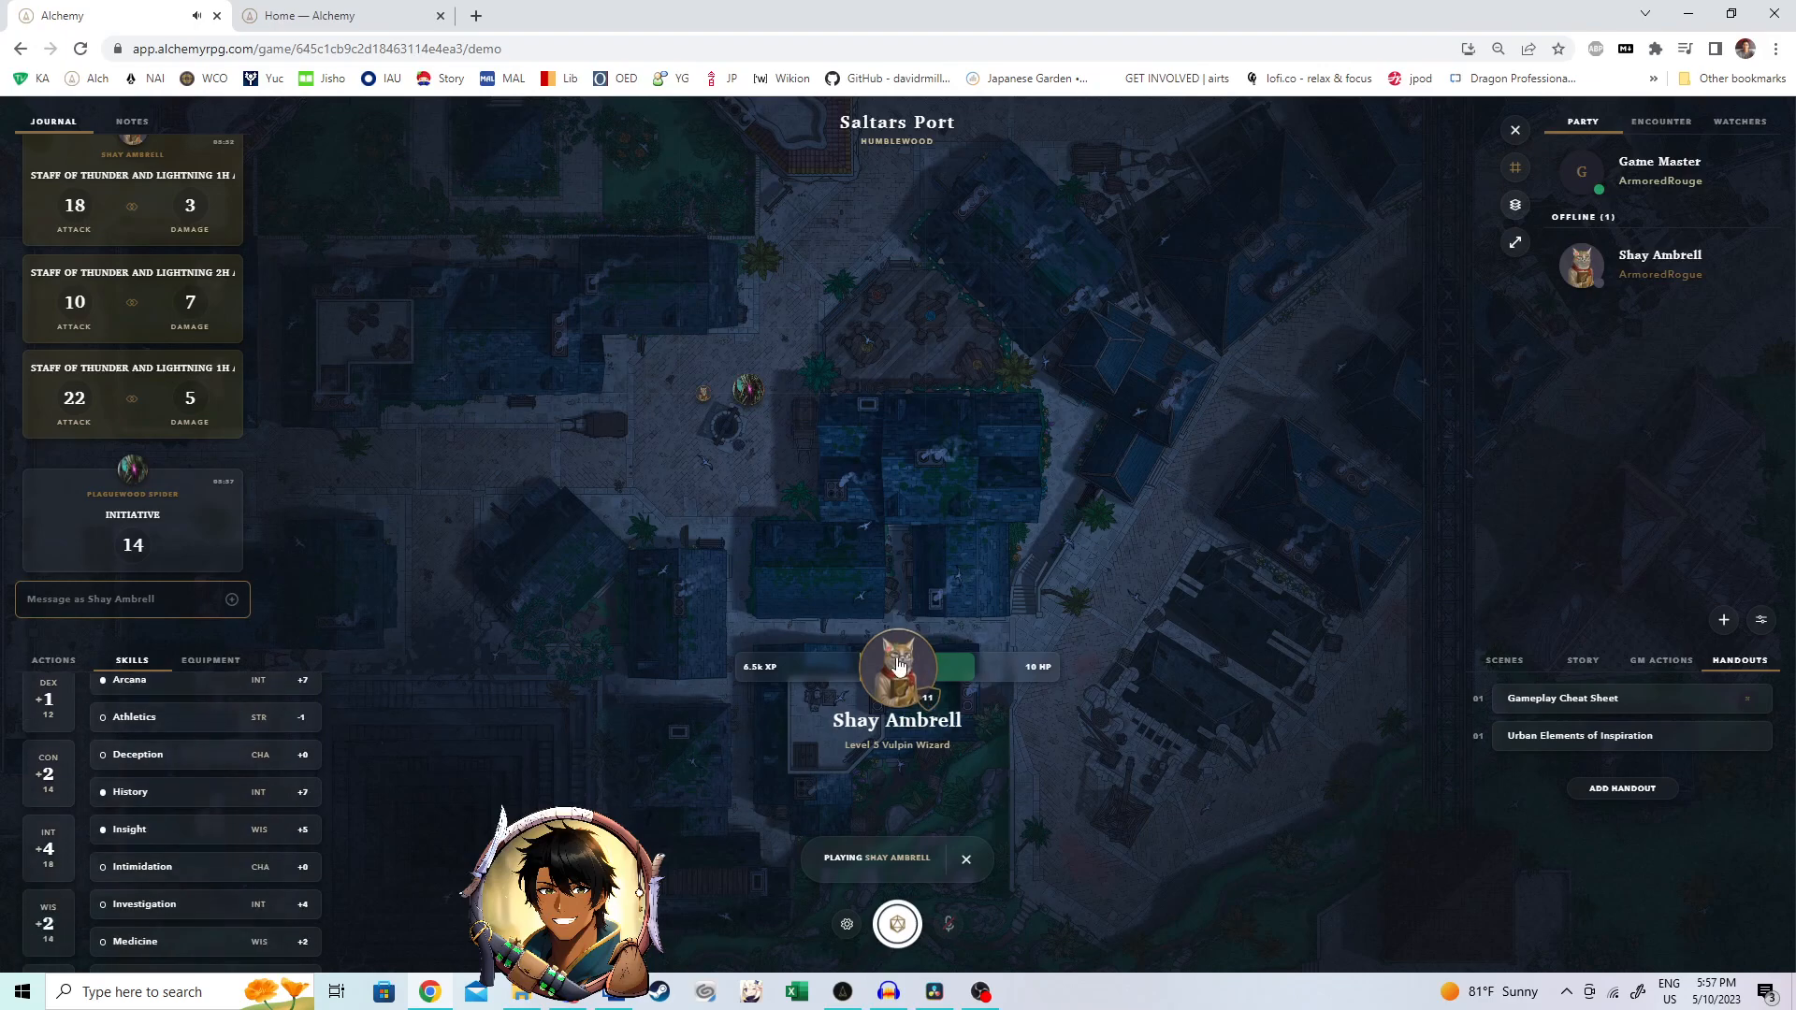
left_click(896, 664)
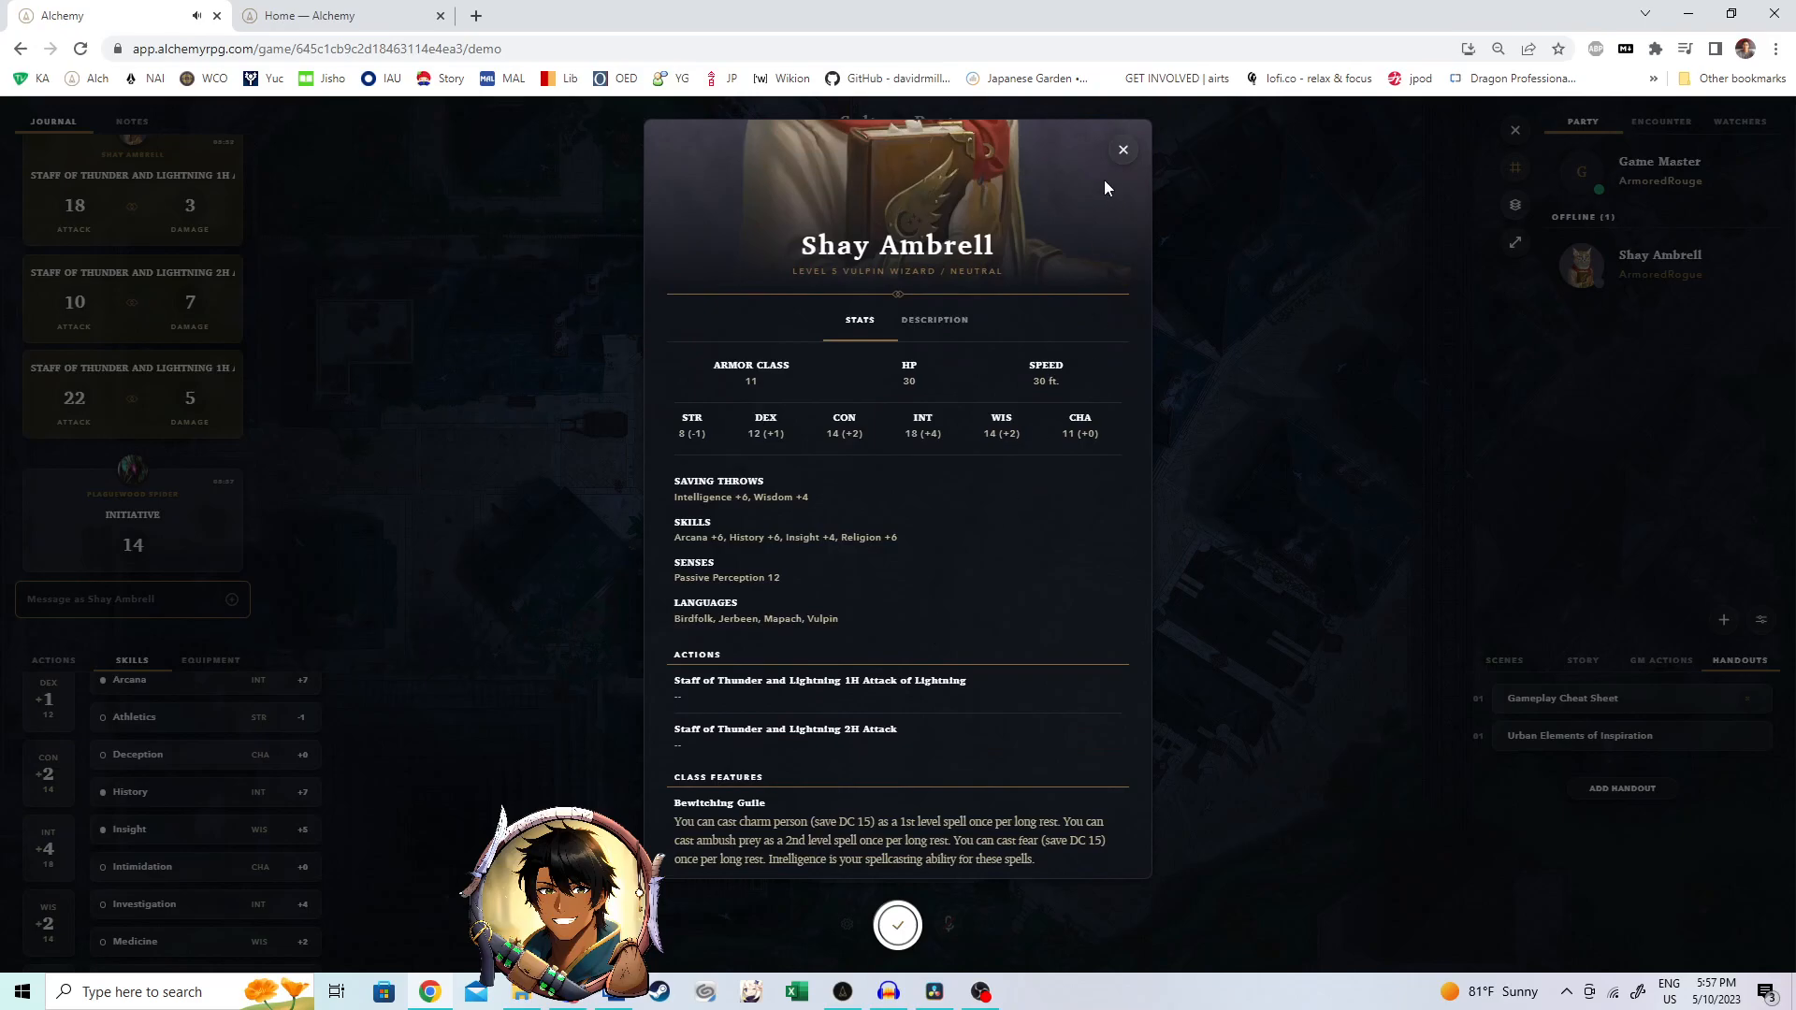
left_click(1123, 149)
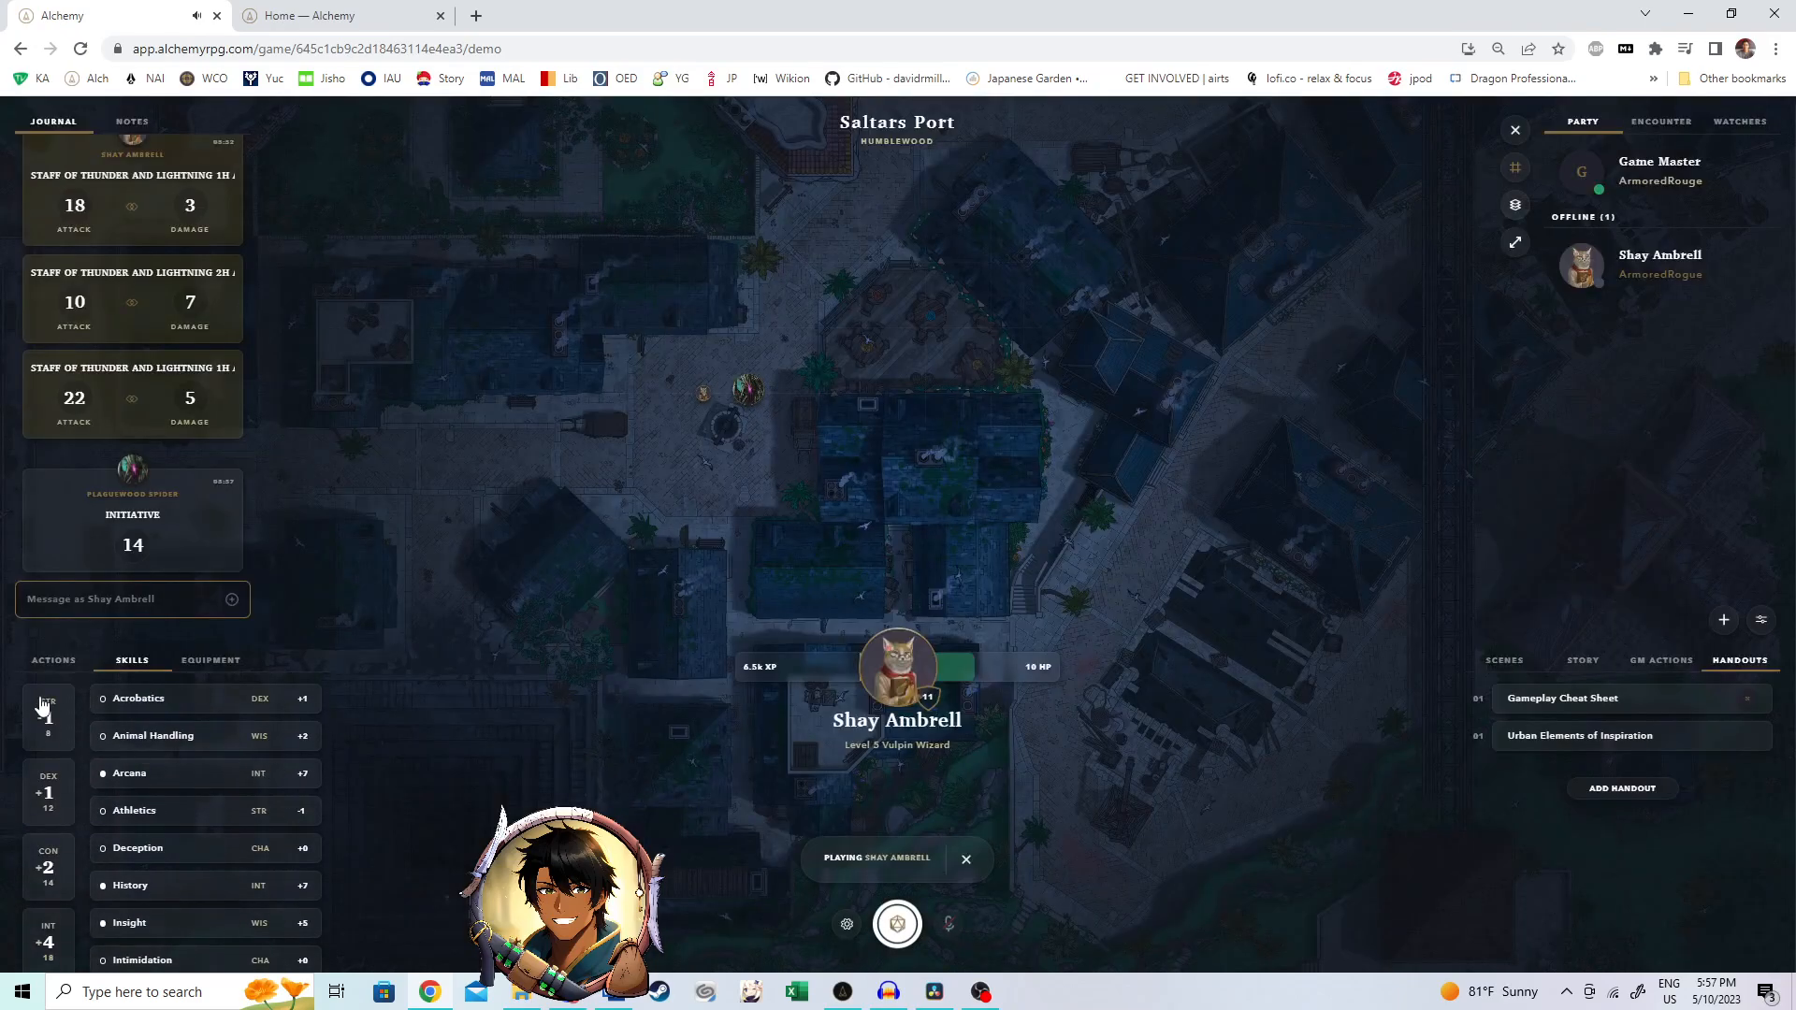
left_click(53, 658)
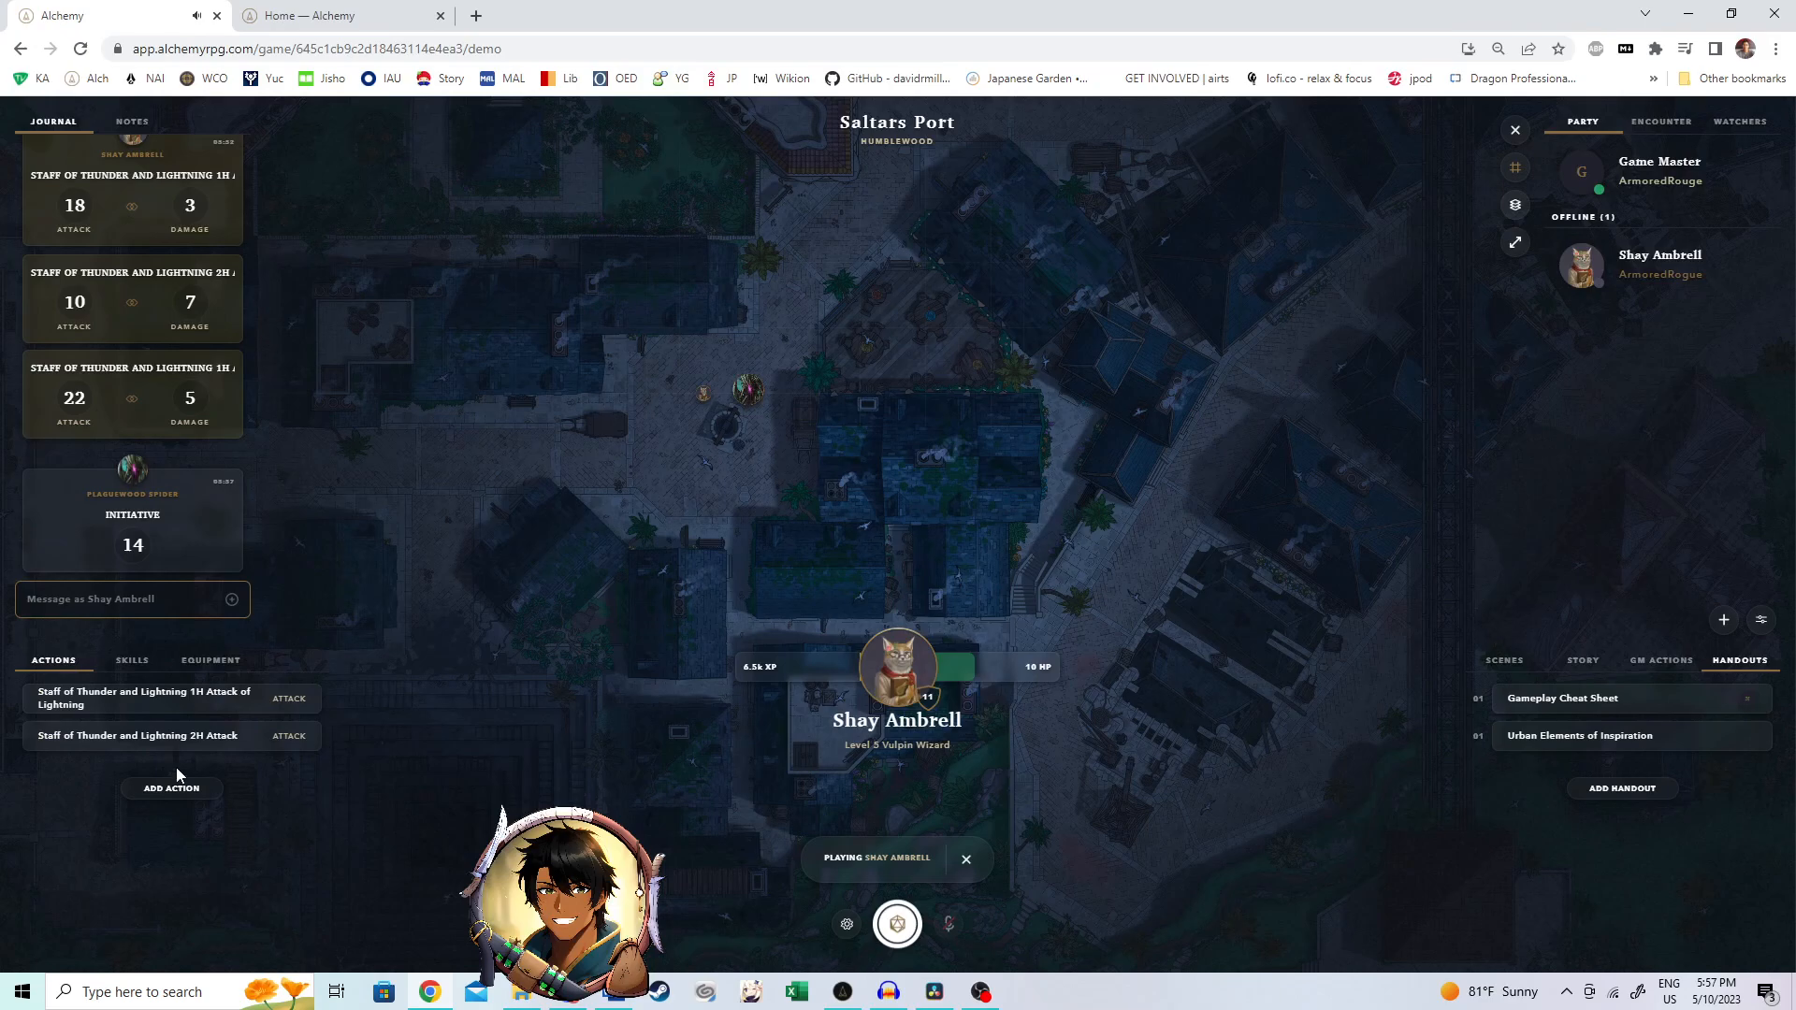
mouse_move(282, 759)
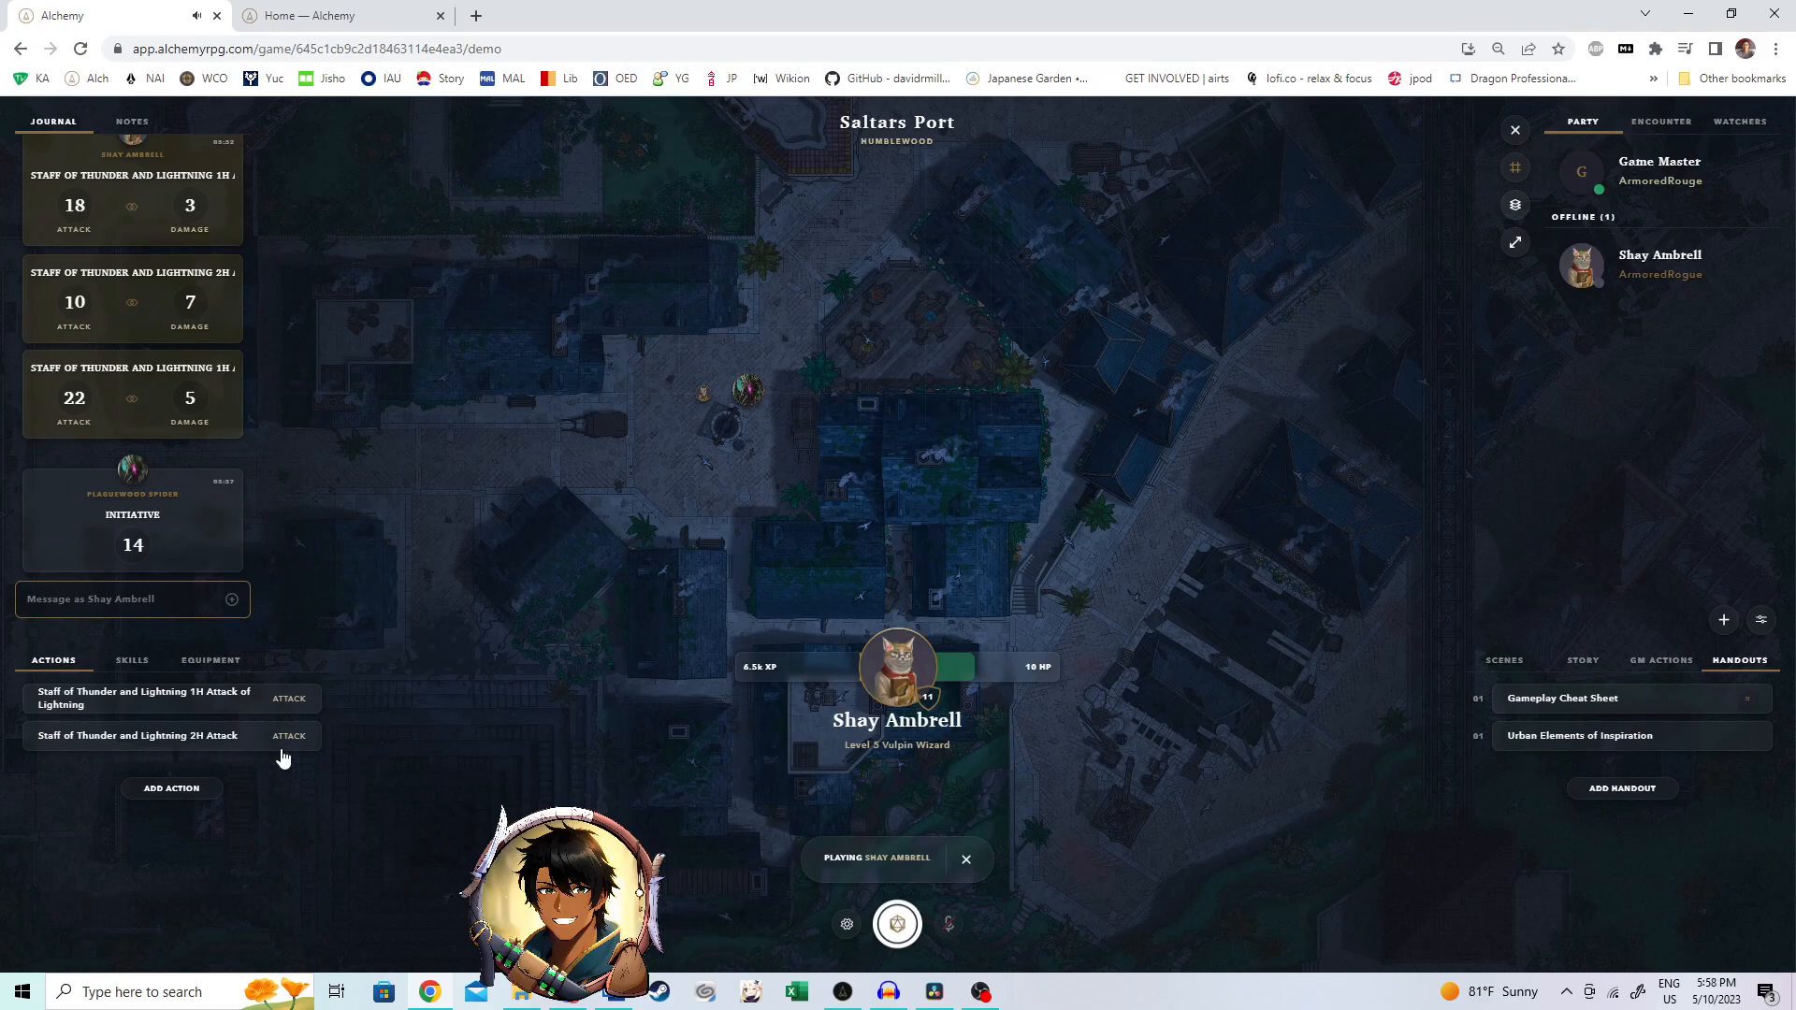
mouse_move(1066, 554)
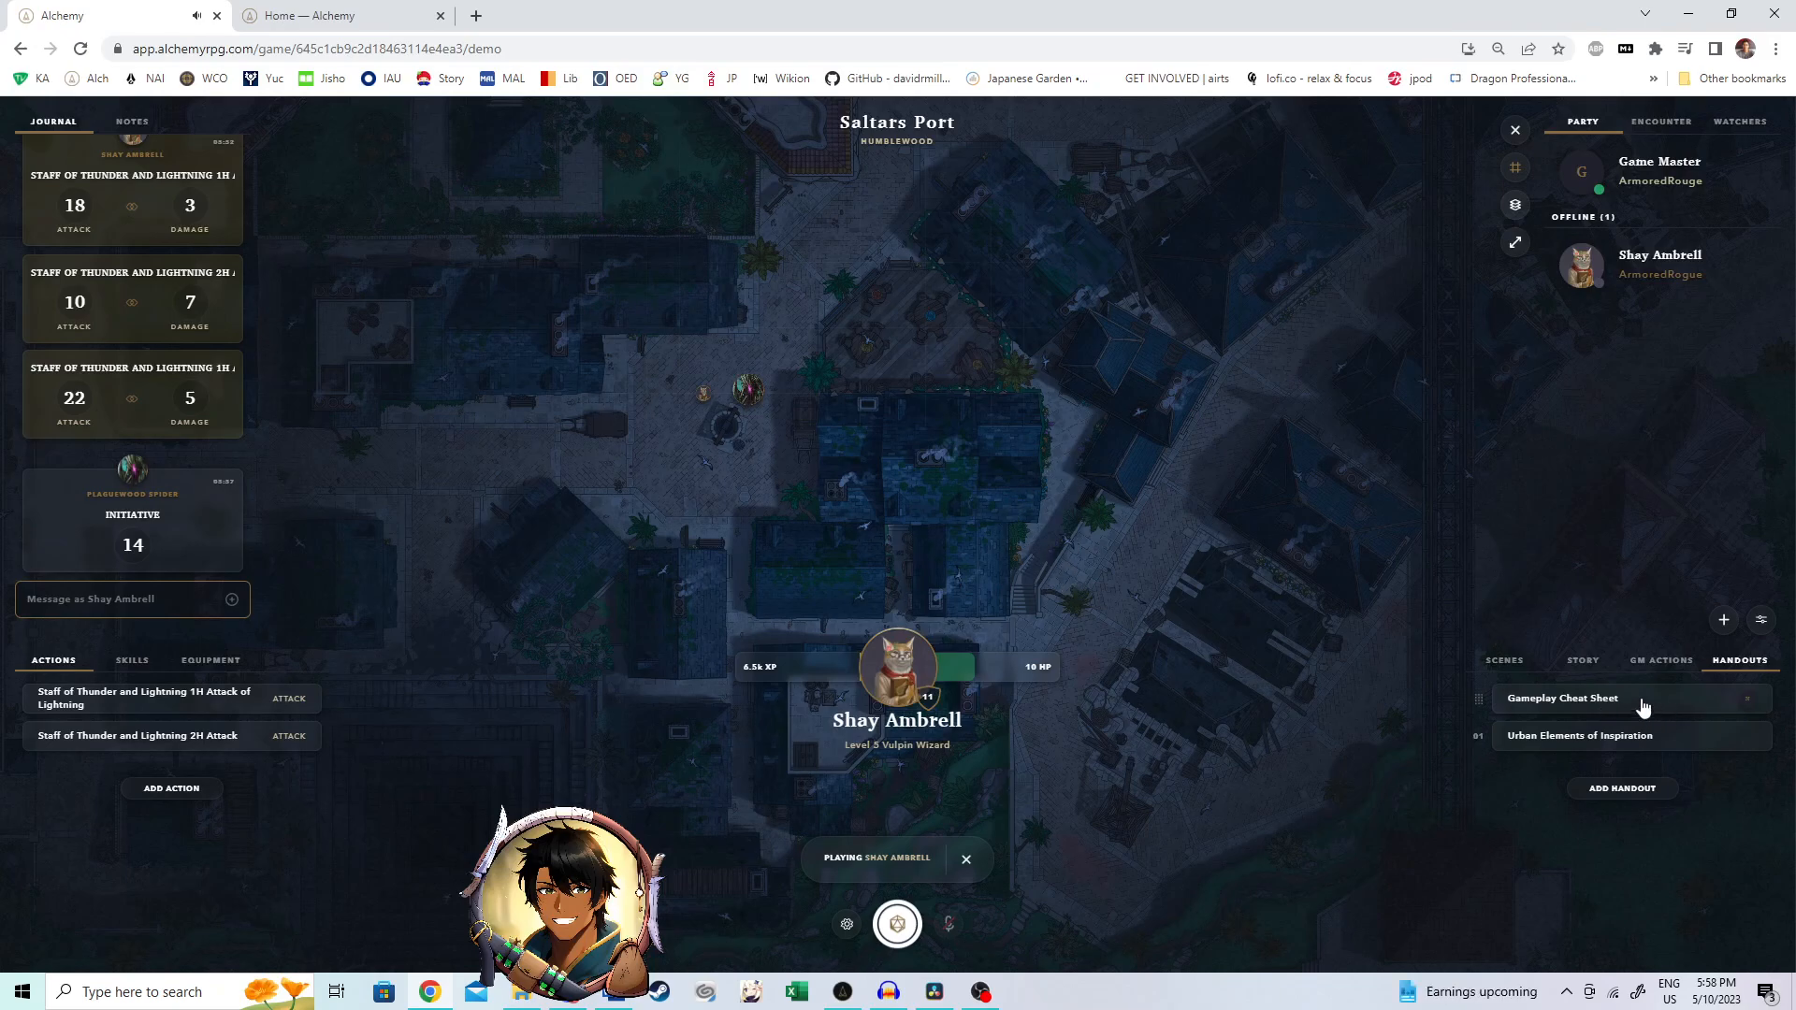
left_click(1583, 660)
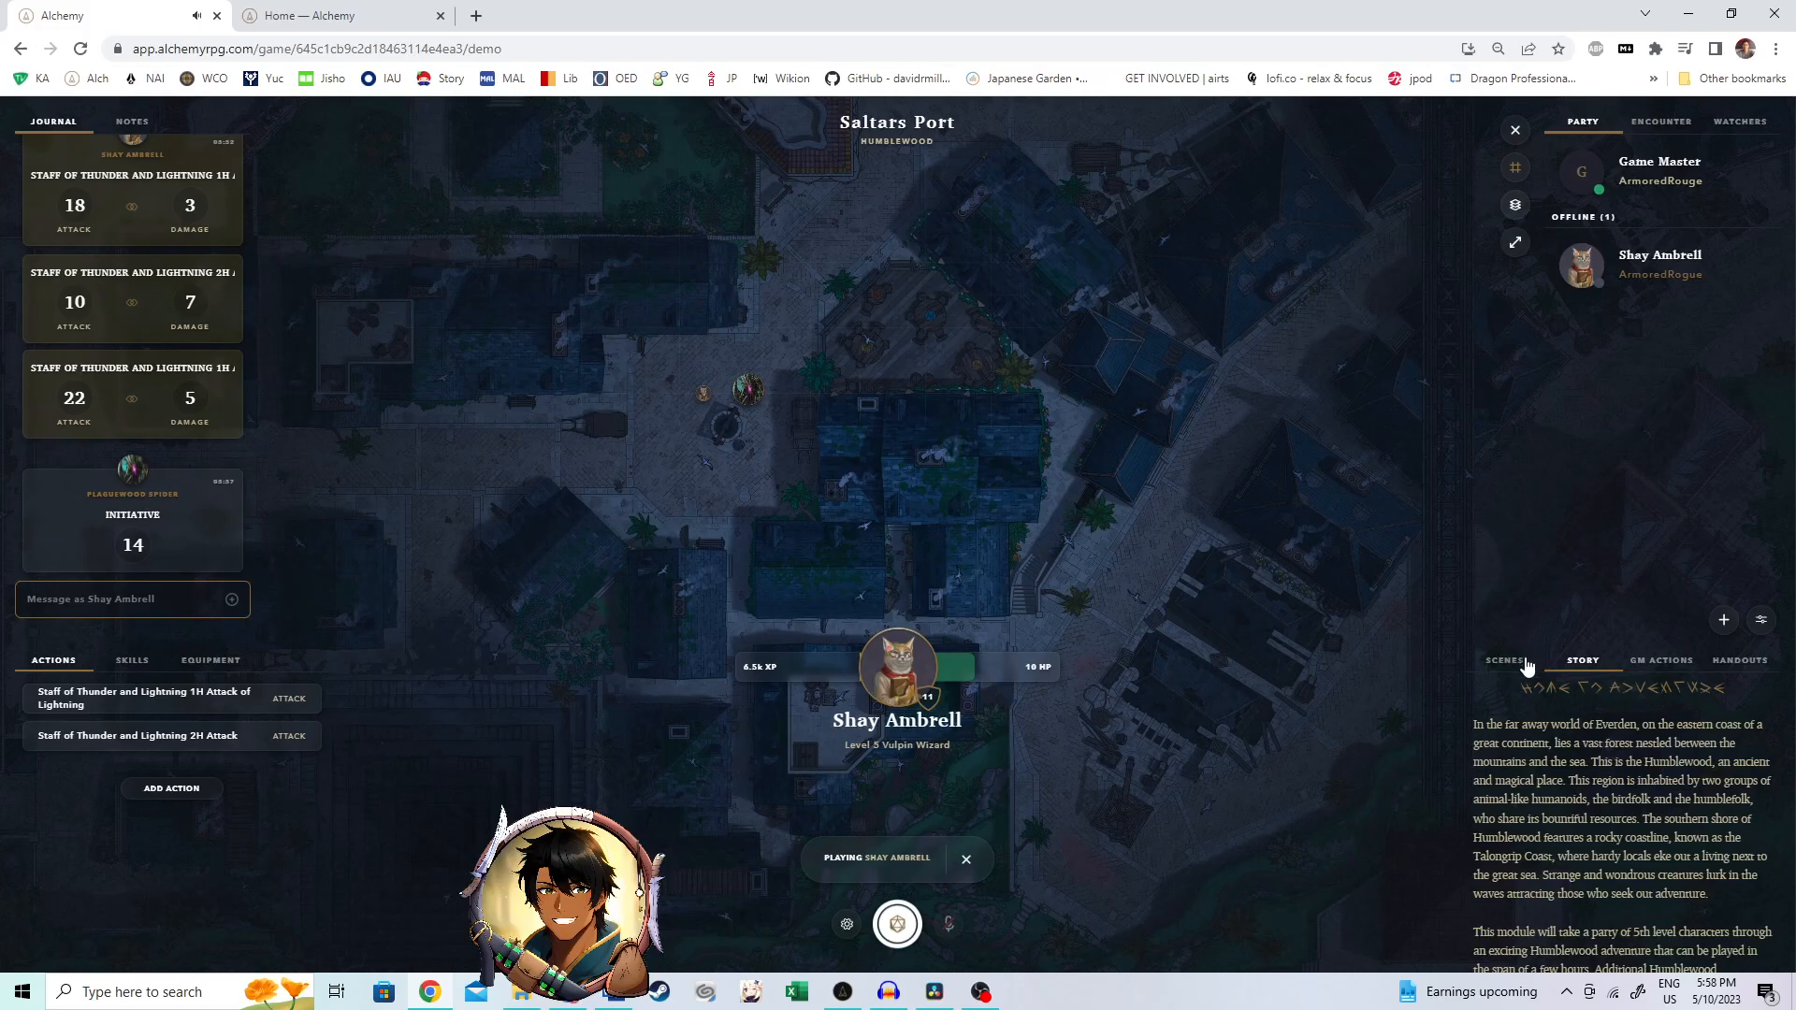
left_click(1502, 660)
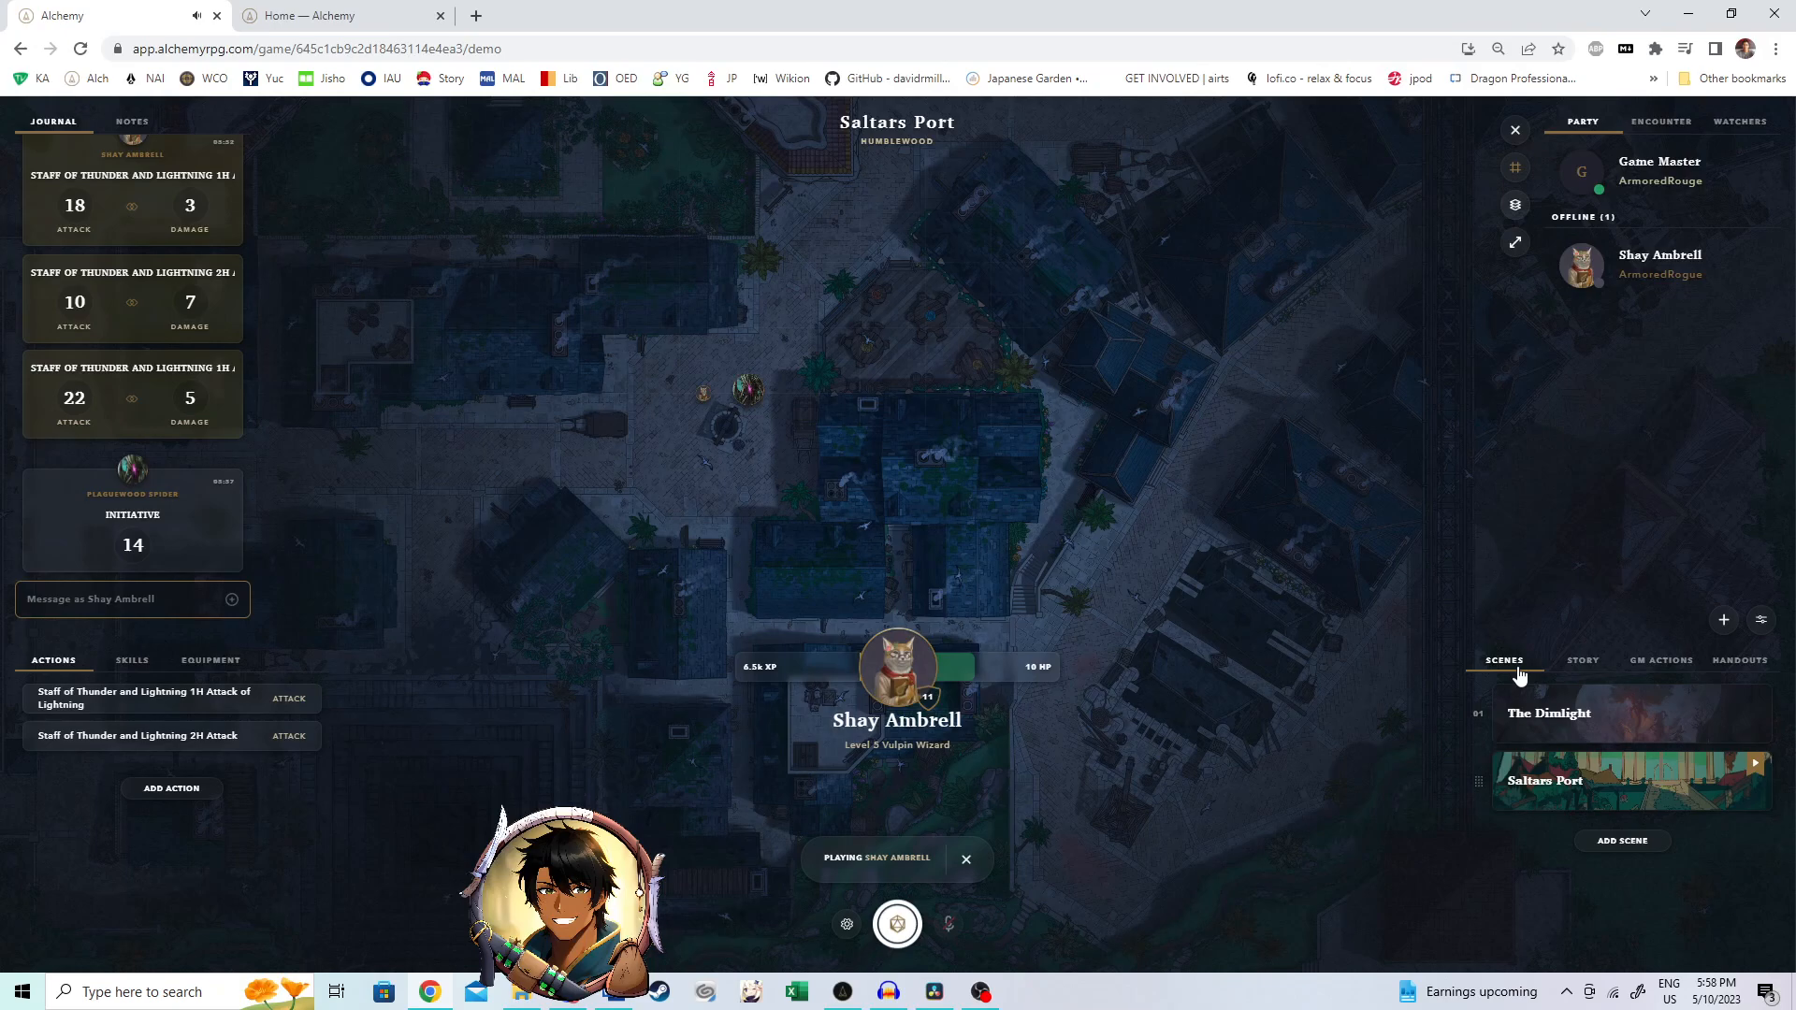
mouse_move(1601, 659)
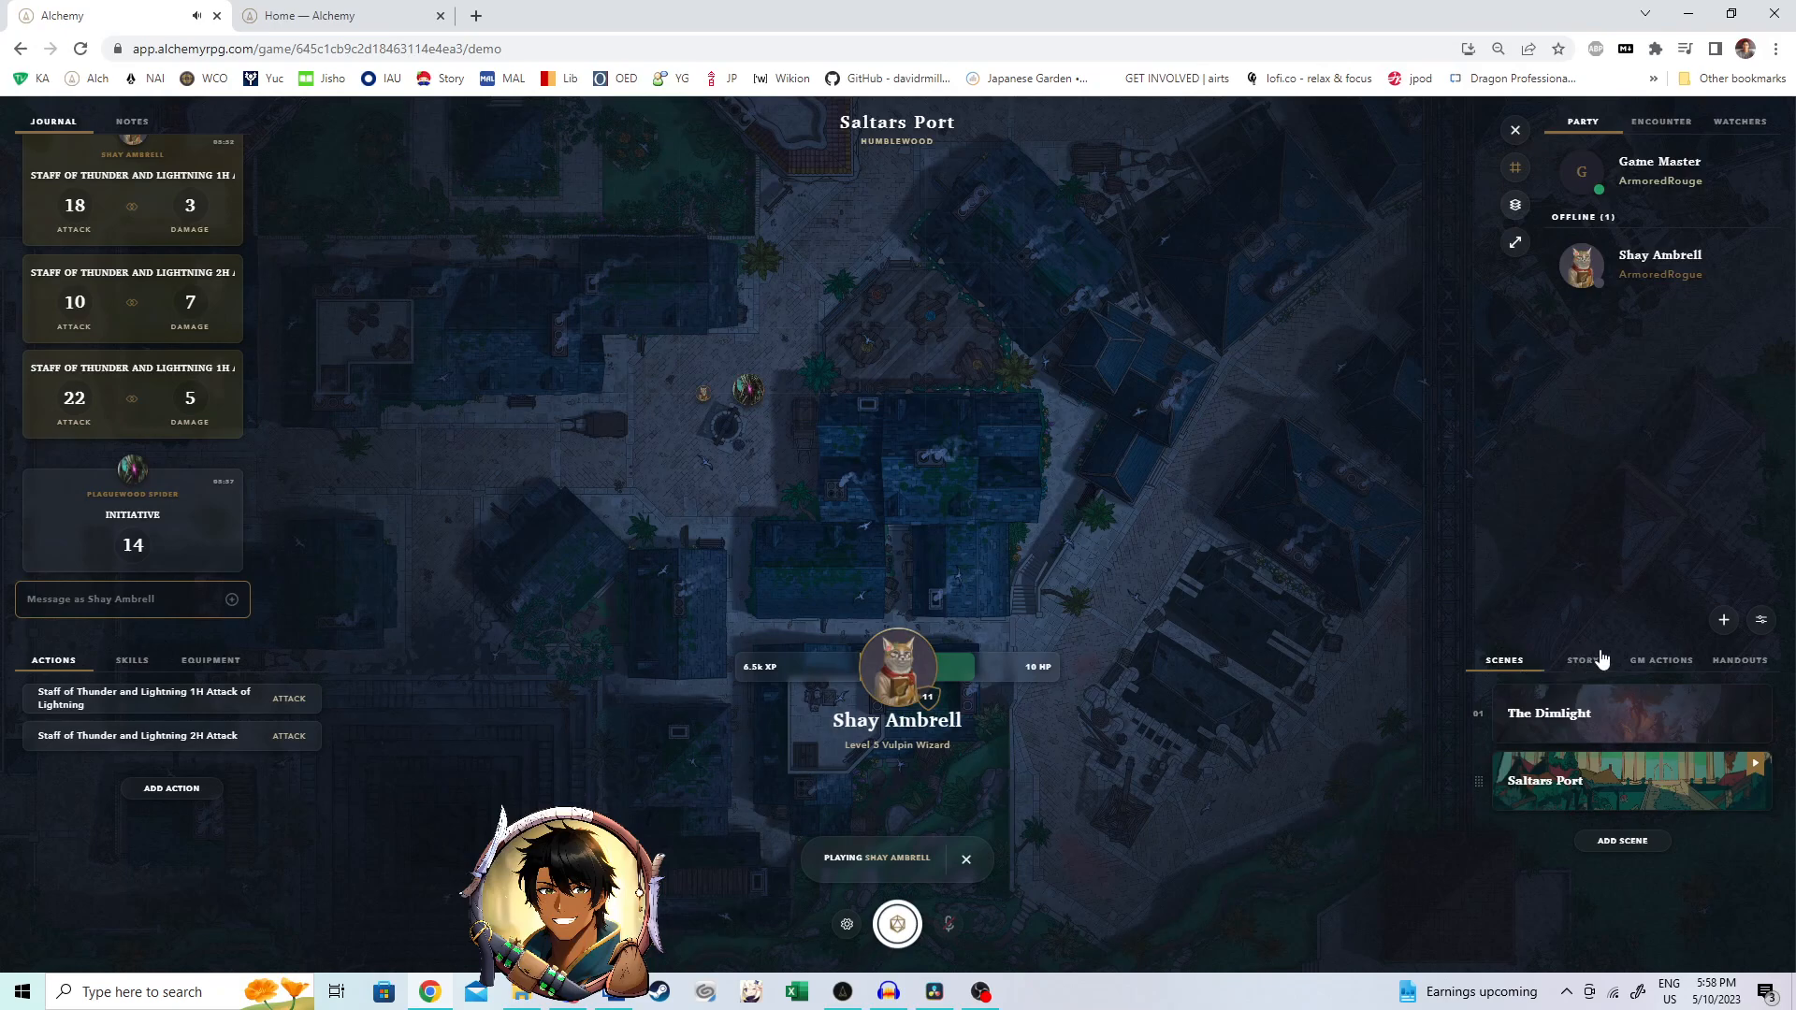
left_click(1660, 661)
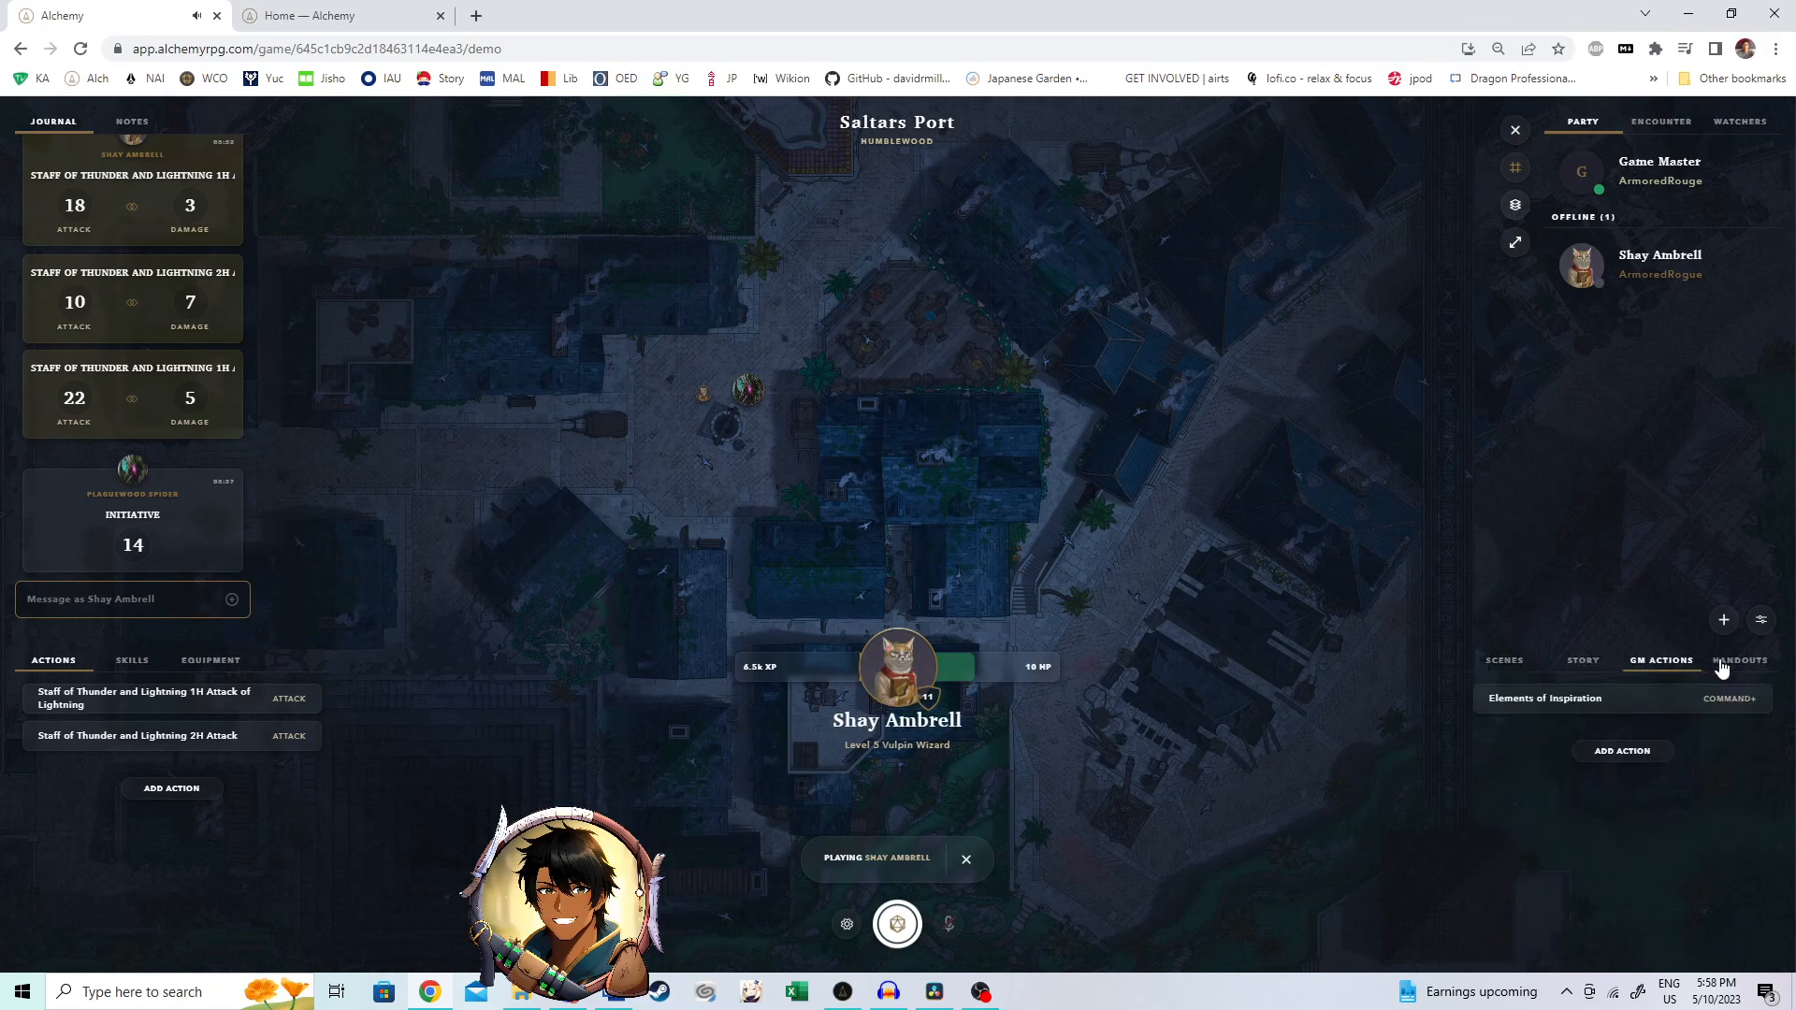
left_click(1739, 660)
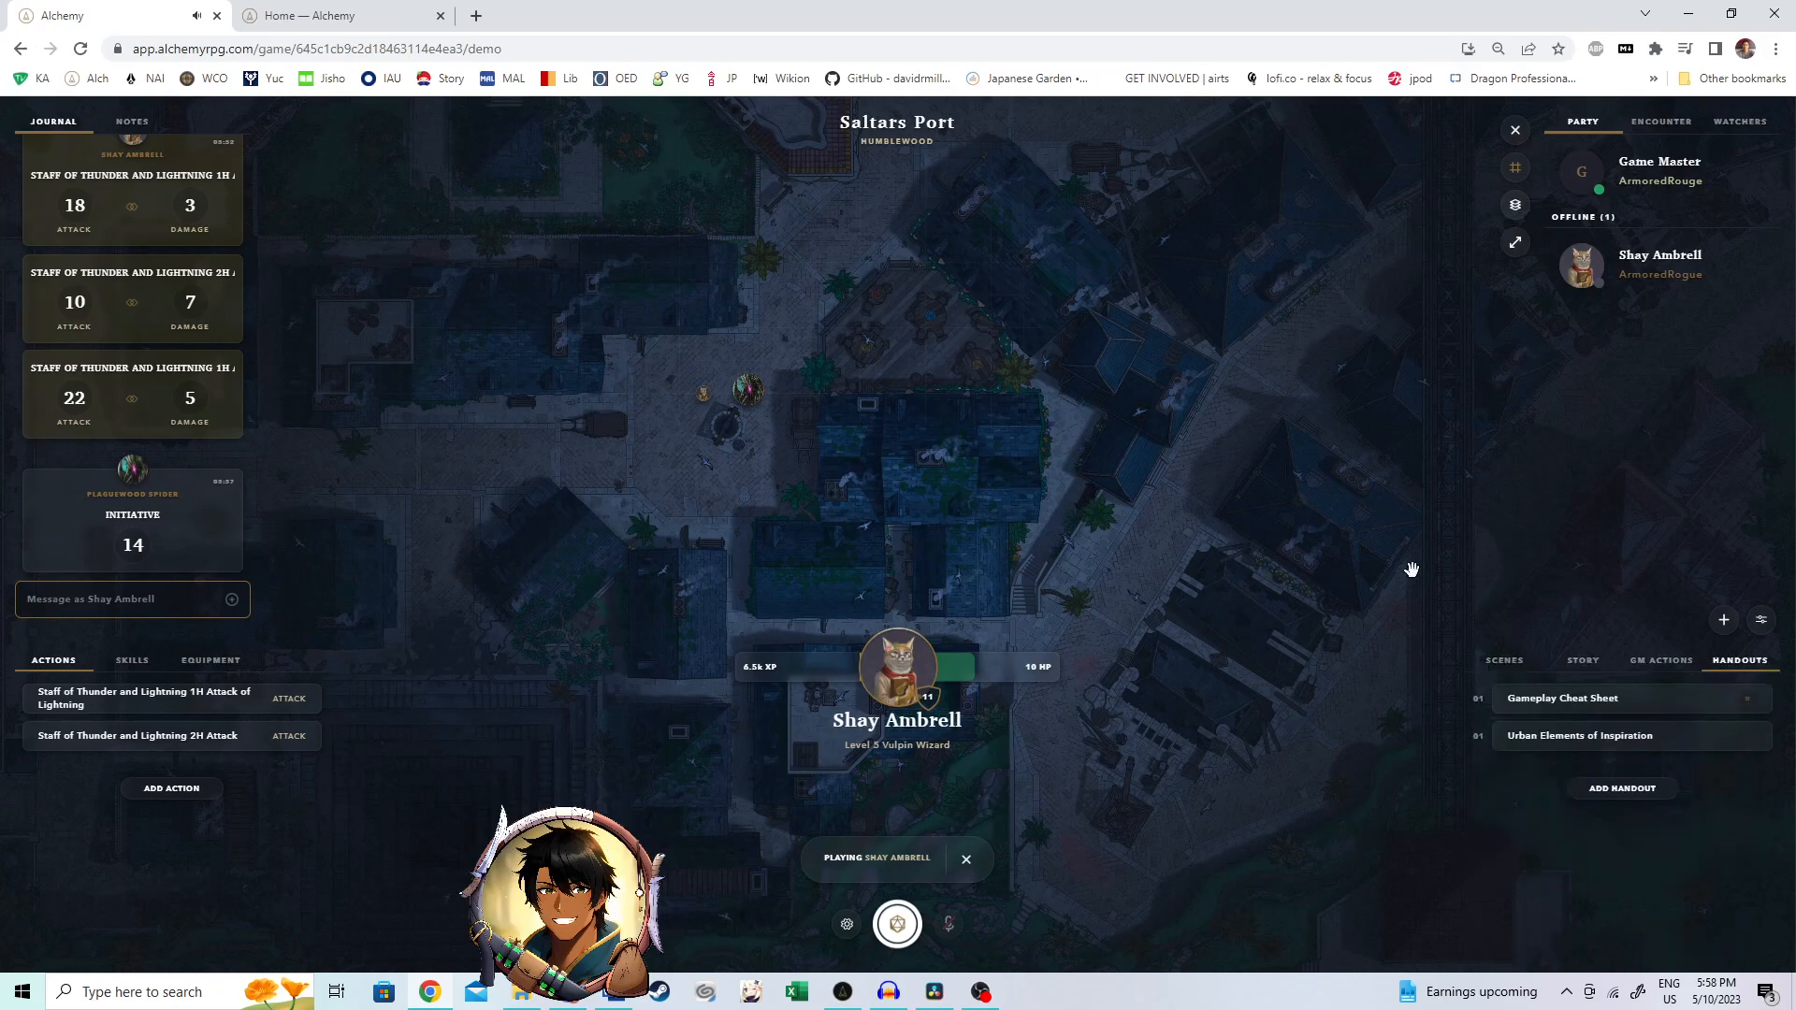
mouse_move(1395, 578)
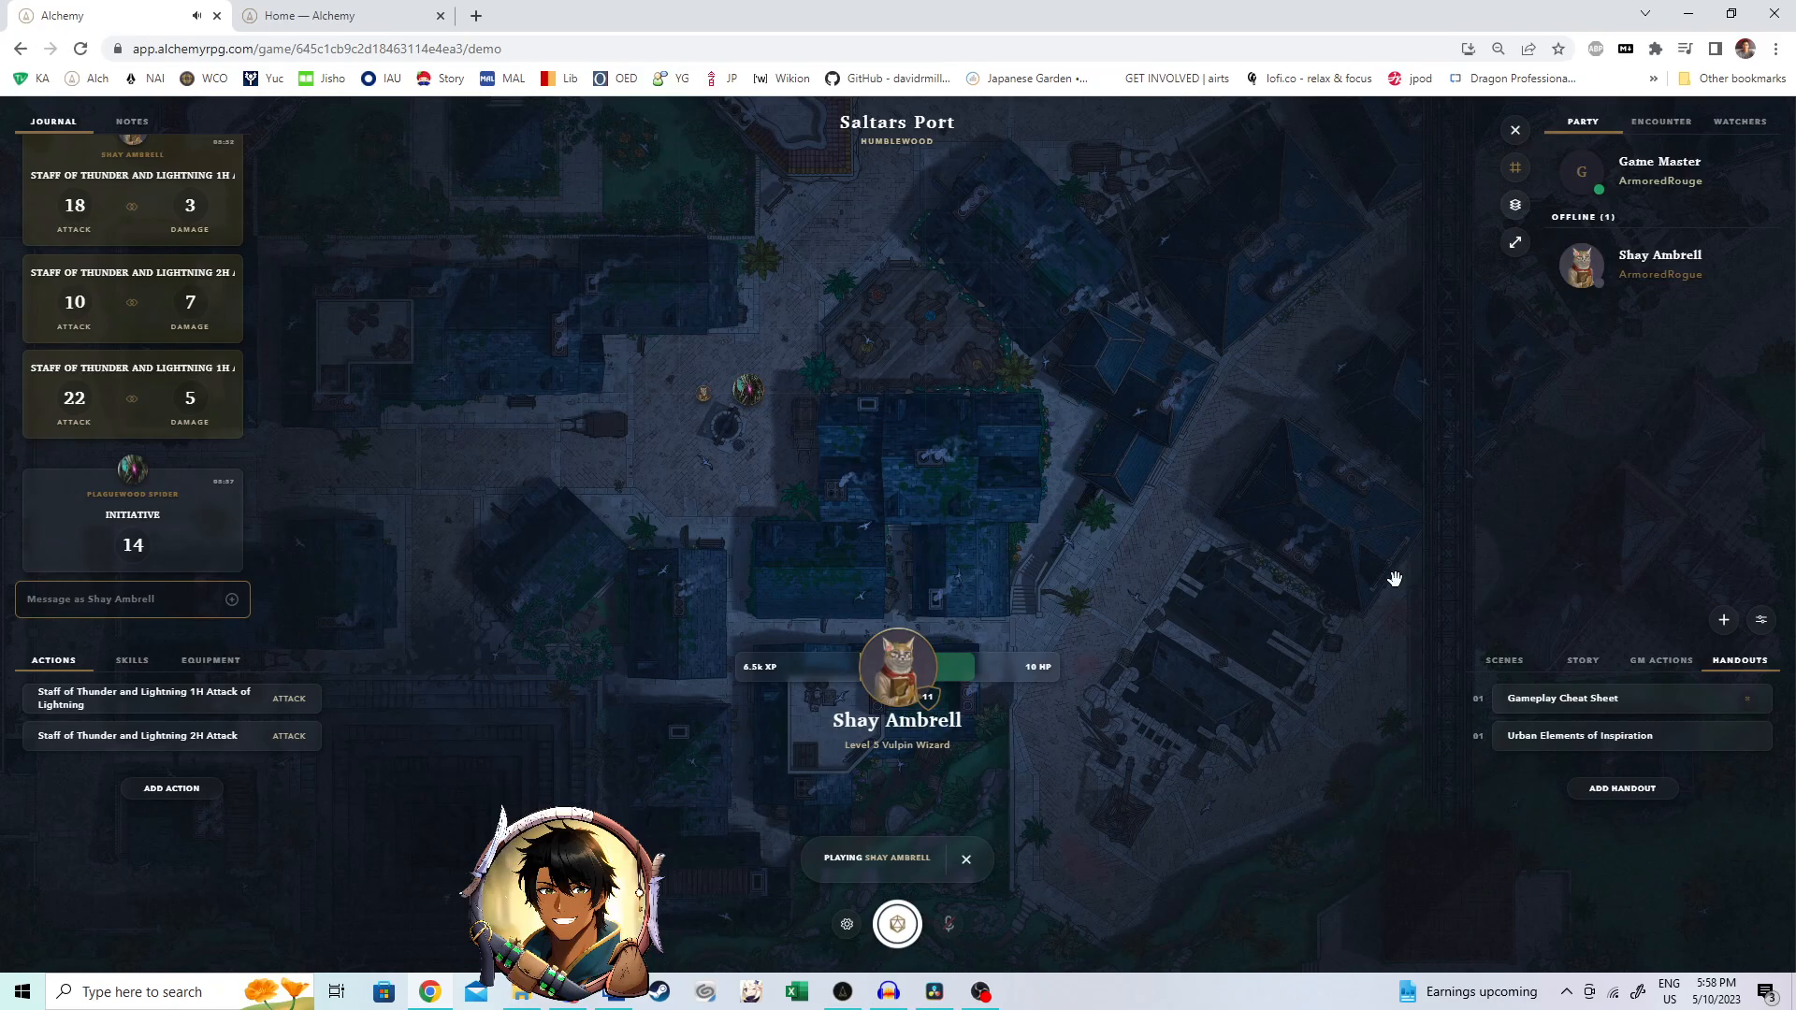
mouse_move(1190, 615)
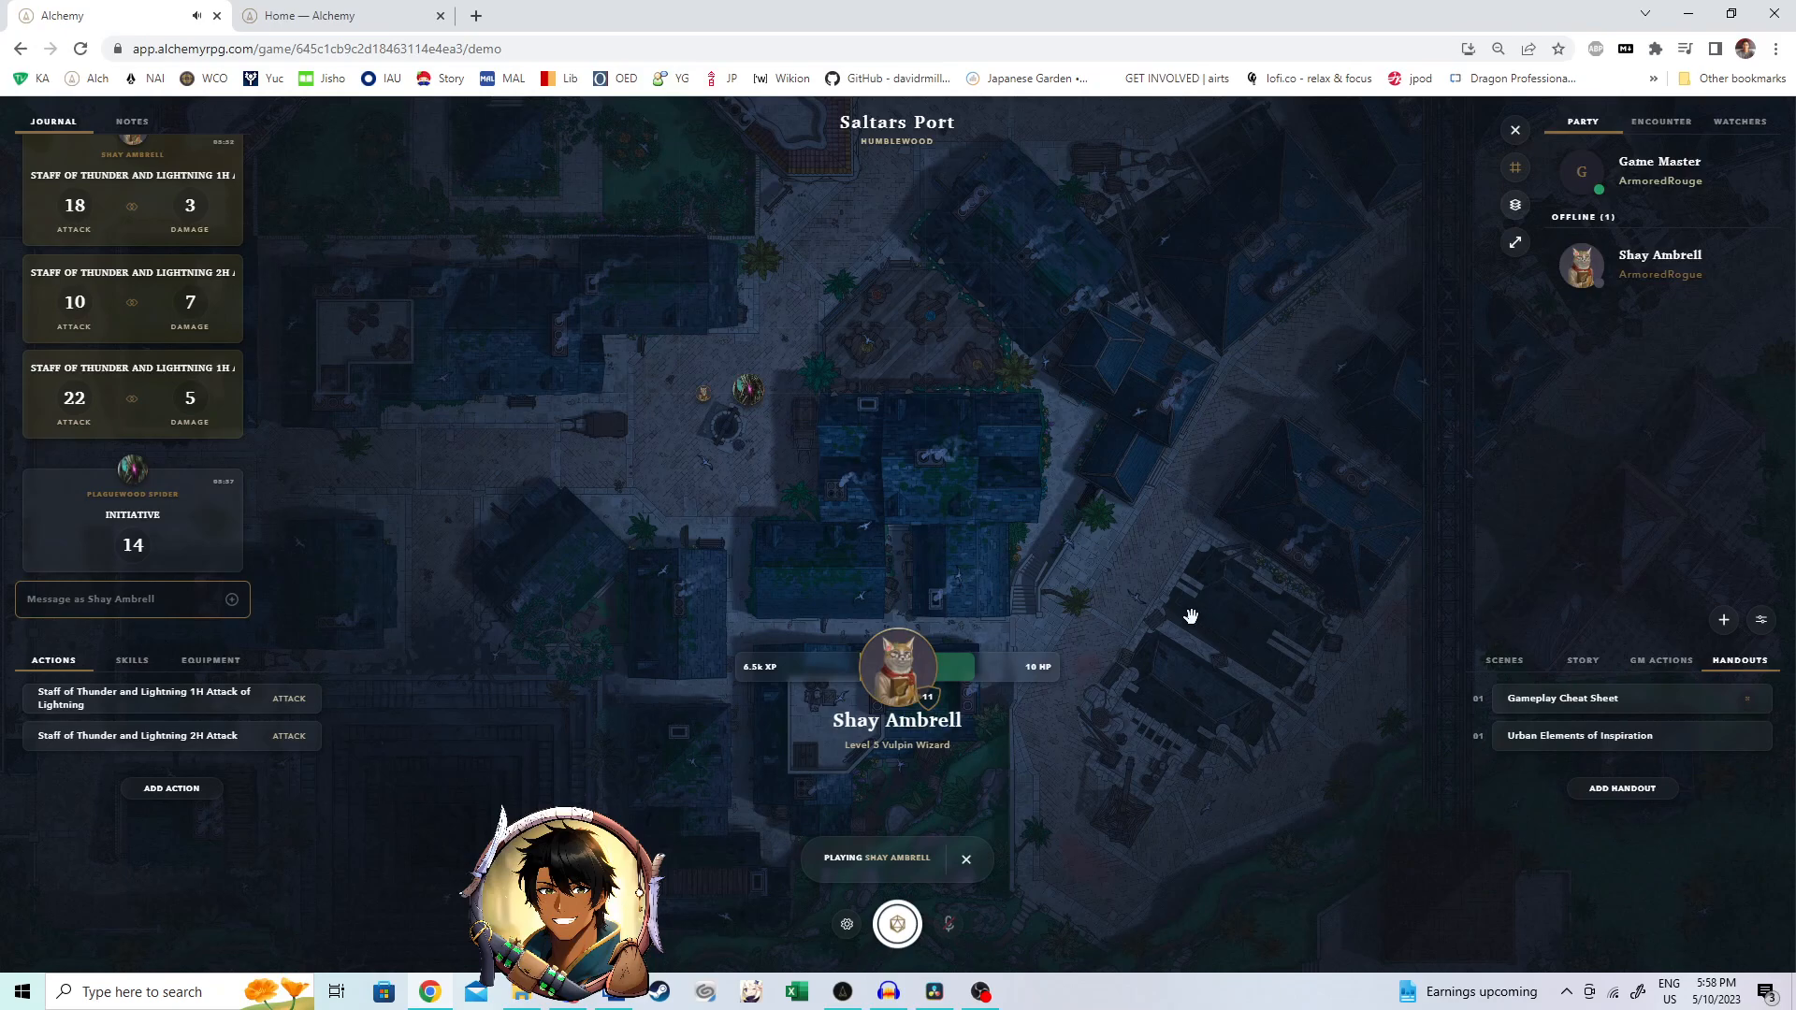
mouse_move(1738, 797)
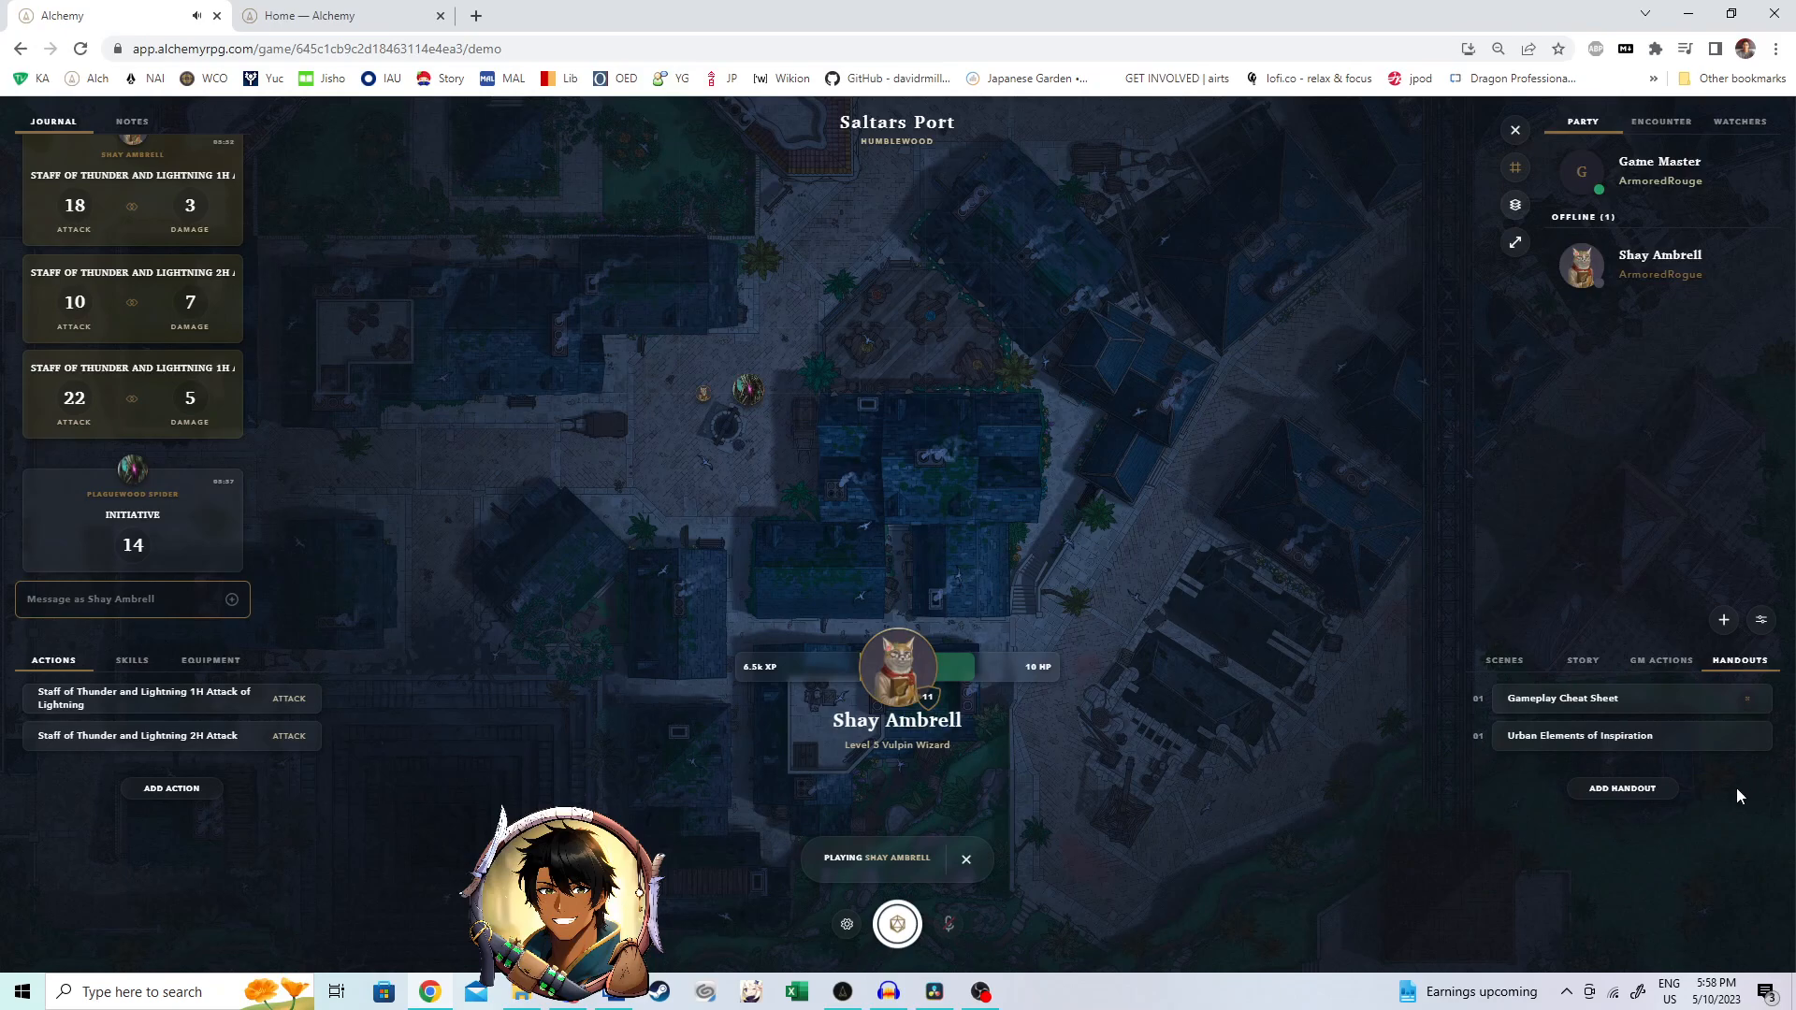